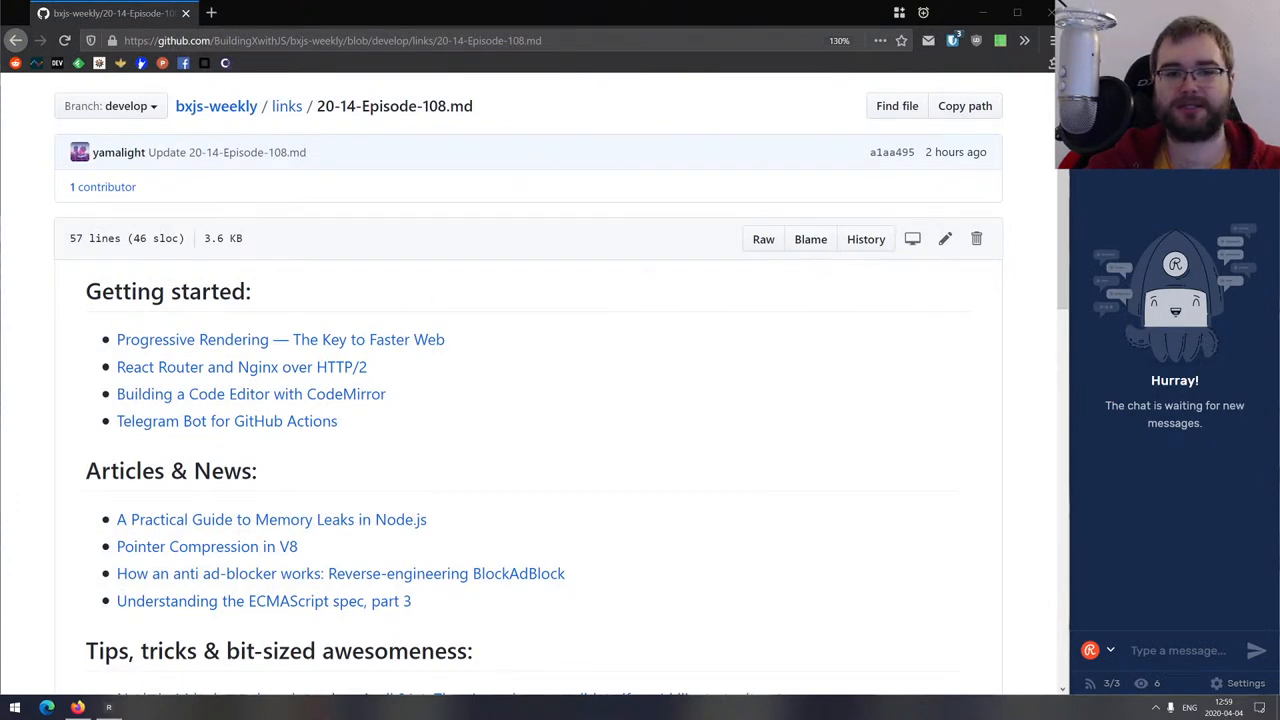
pyautogui.moveTo(491, 326)
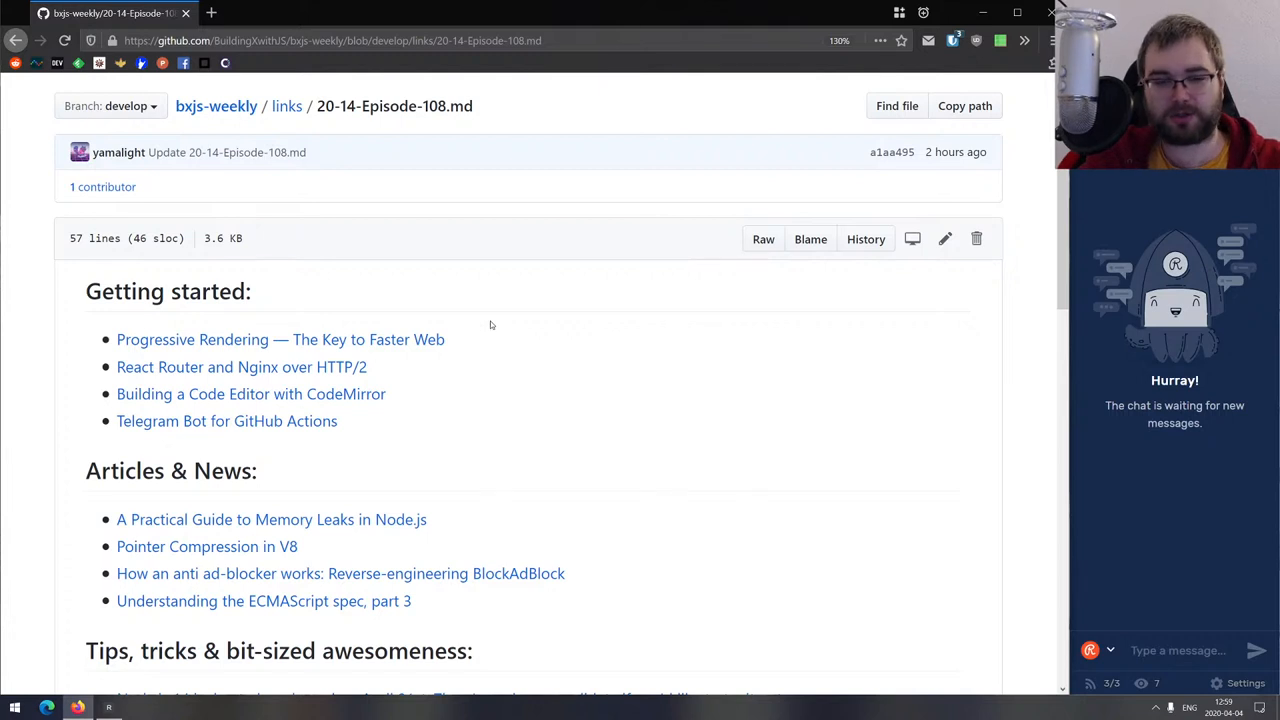
pyautogui.moveTo(517, 389)
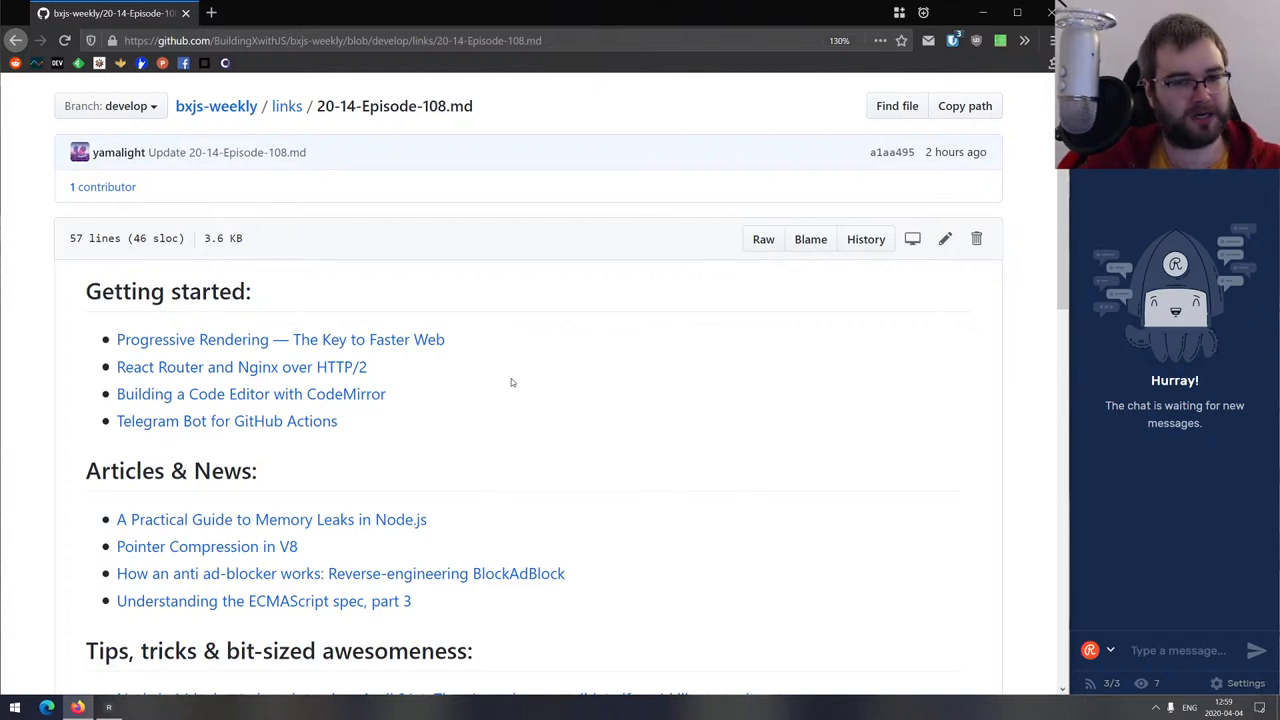
pyautogui.moveTo(470, 364)
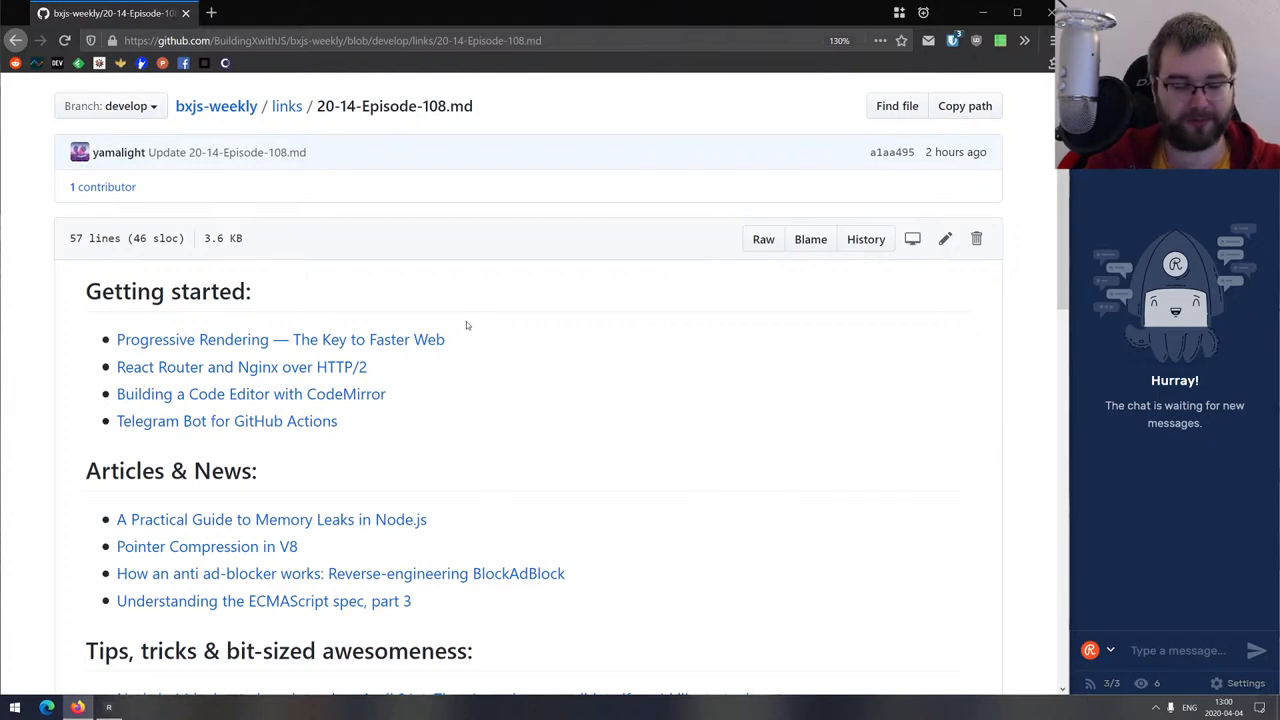
# Scroll down the Episode 108 links file to the Getting started links.
pyautogui.scroll(-3)
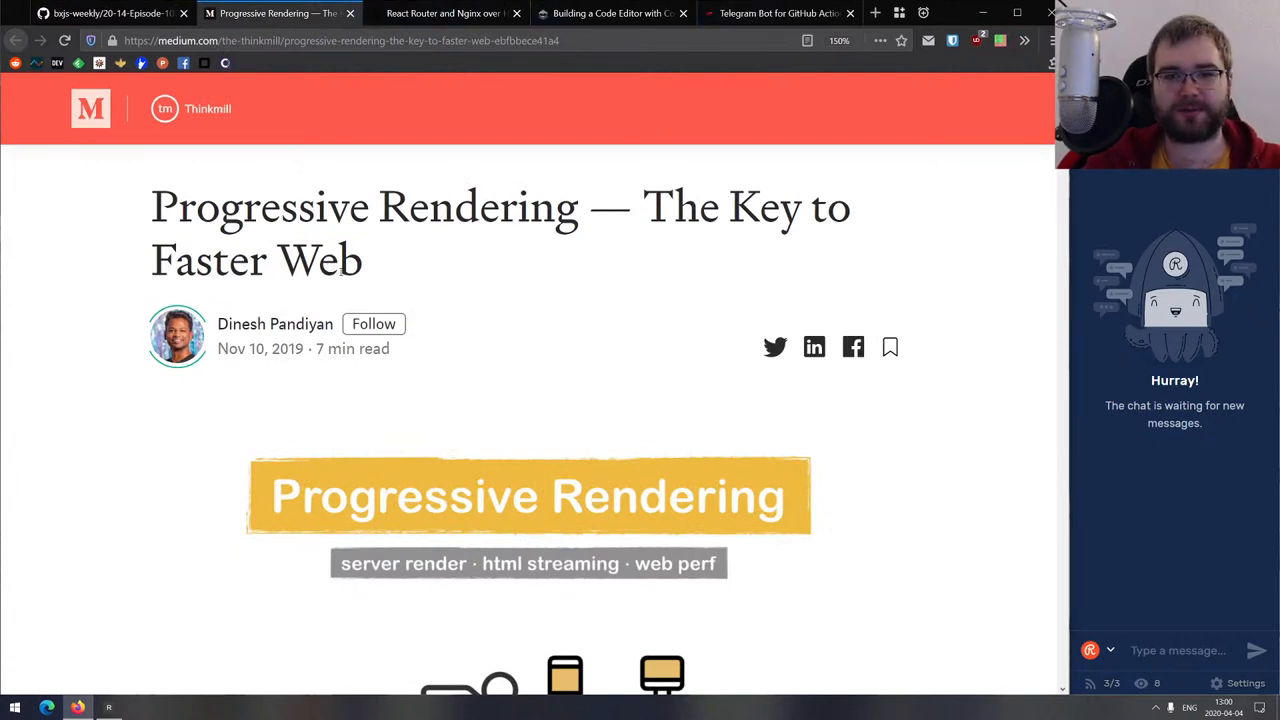
# Skim the Medium article 'Progressive Rendering — The Key to Faster Web' to the end.
pyautogui.scroll(-3)
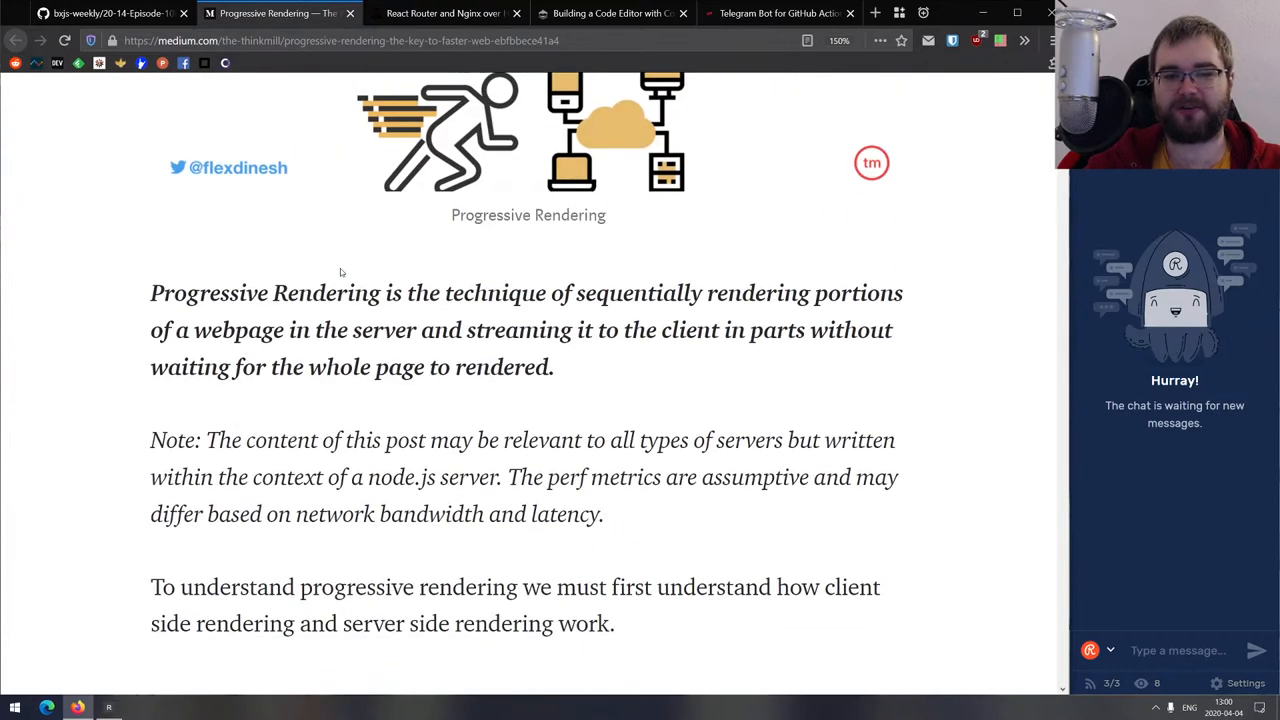
pyautogui.scroll(-3)
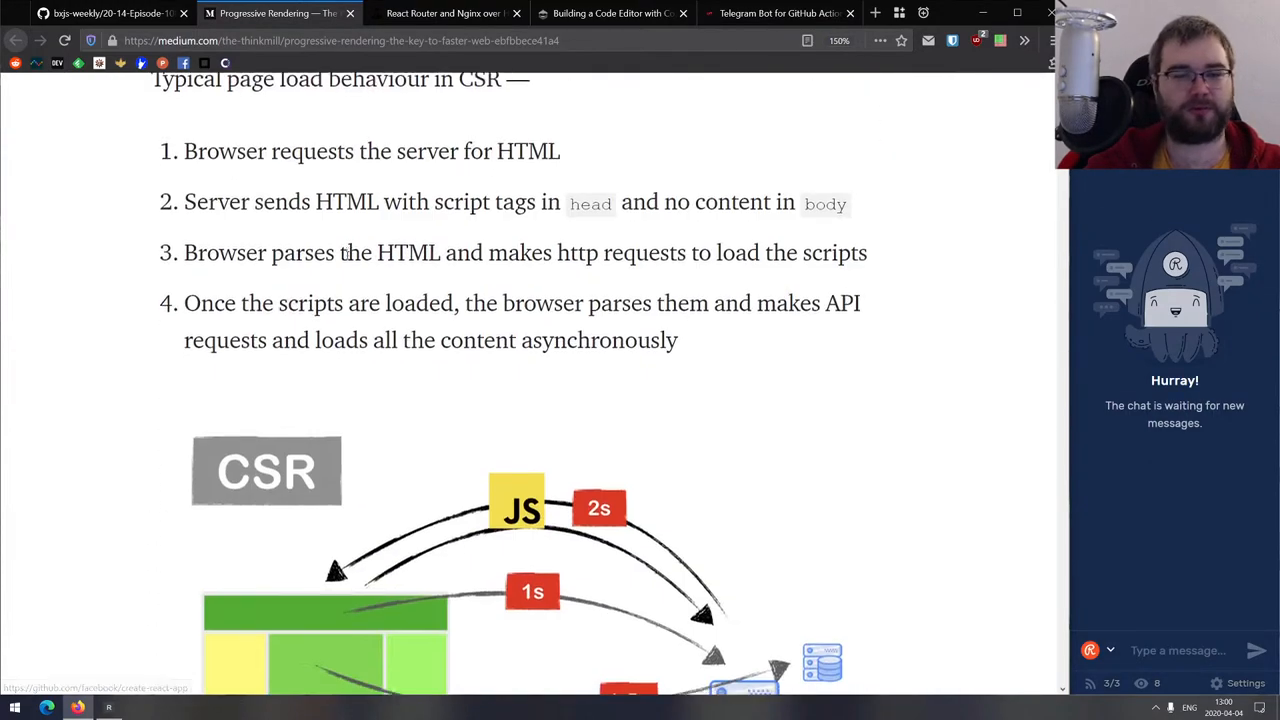
pyautogui.scroll(-3)
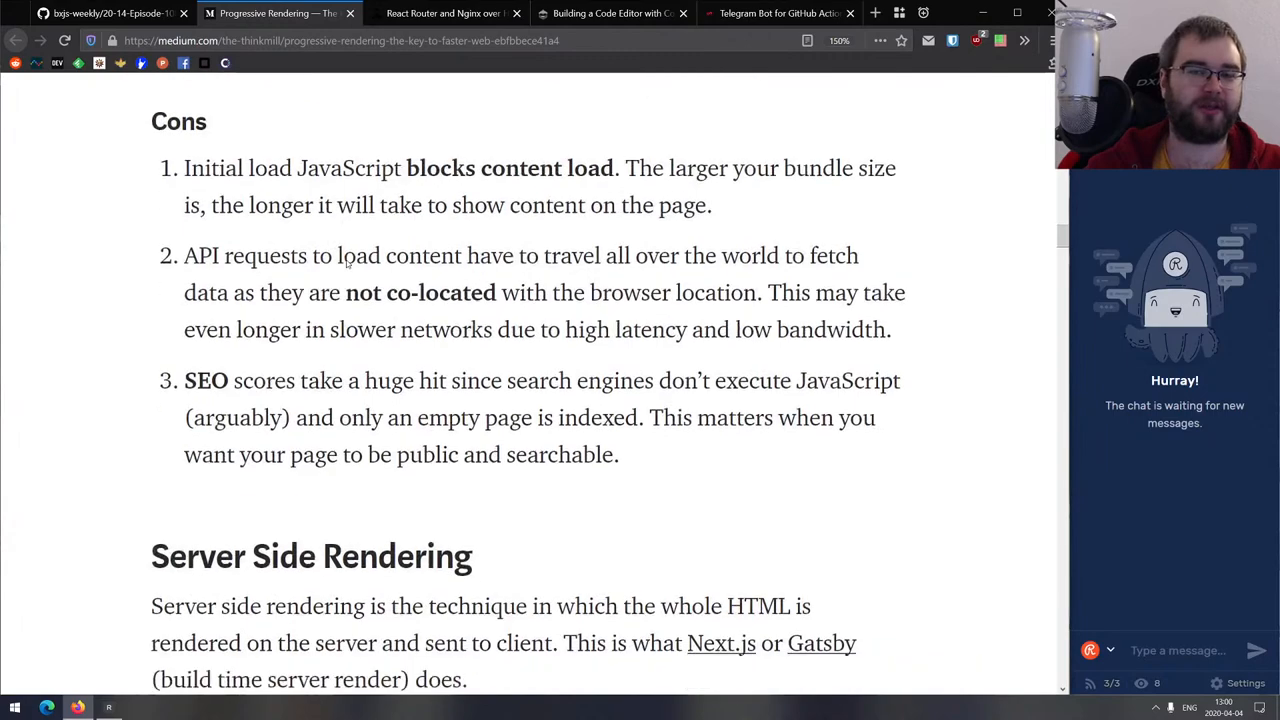
pyautogui.scroll(-3)
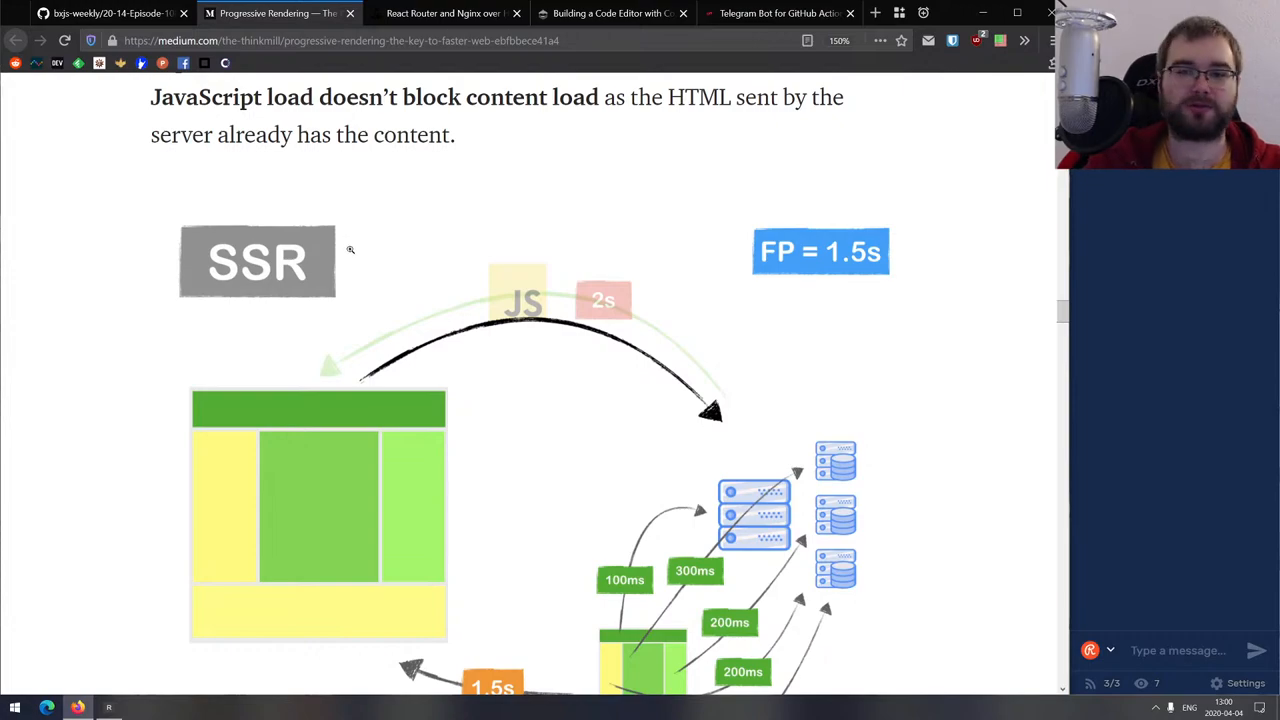
pyautogui.scroll(3)
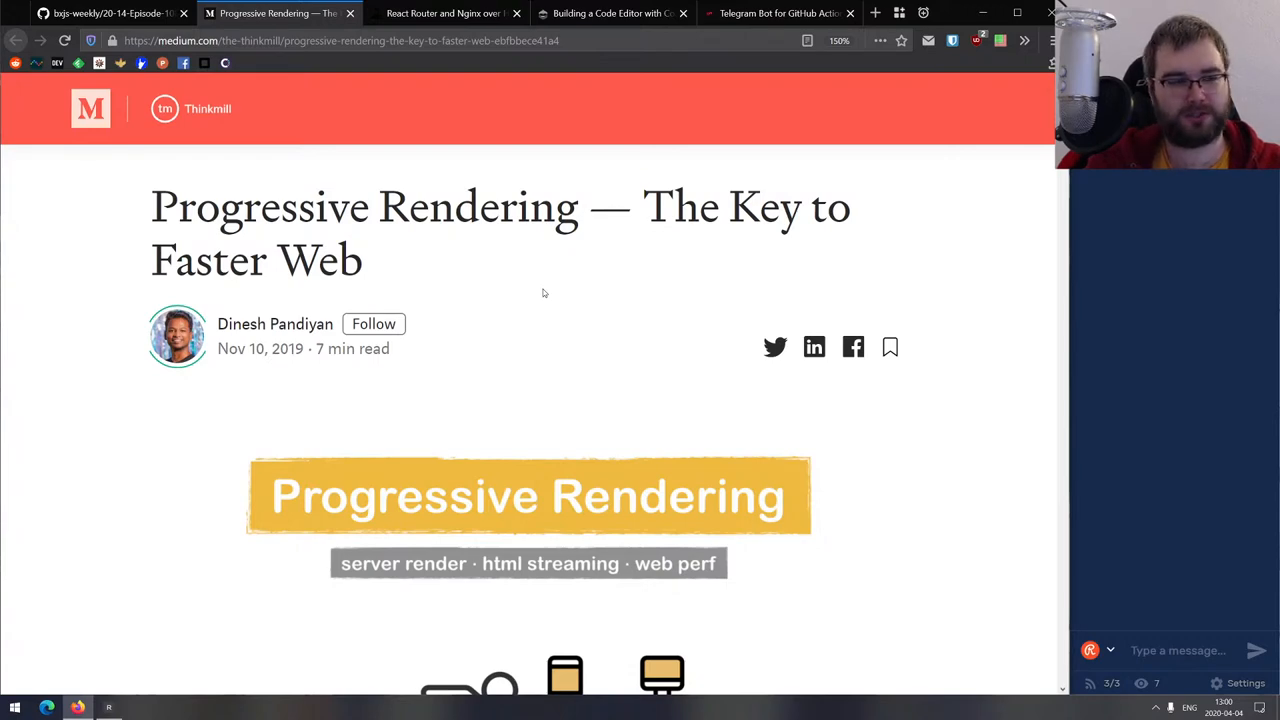
pyautogui.scroll(-3)
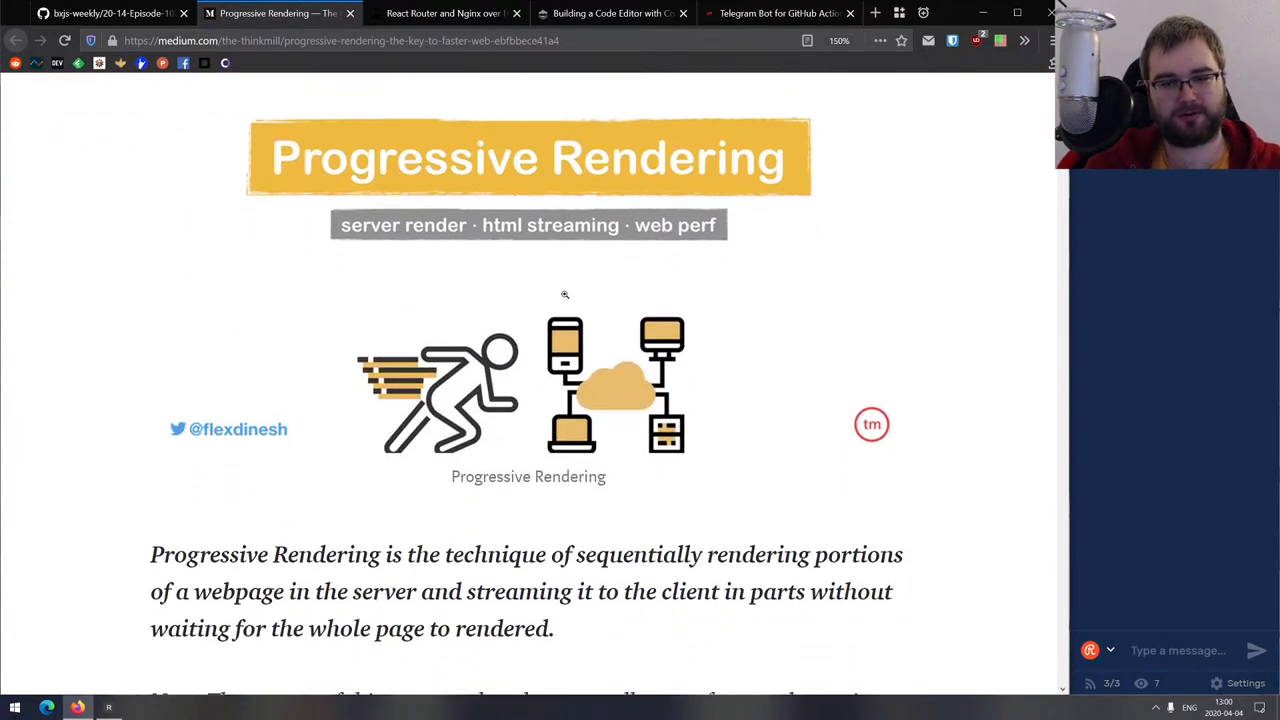
pyautogui.scroll(-3)
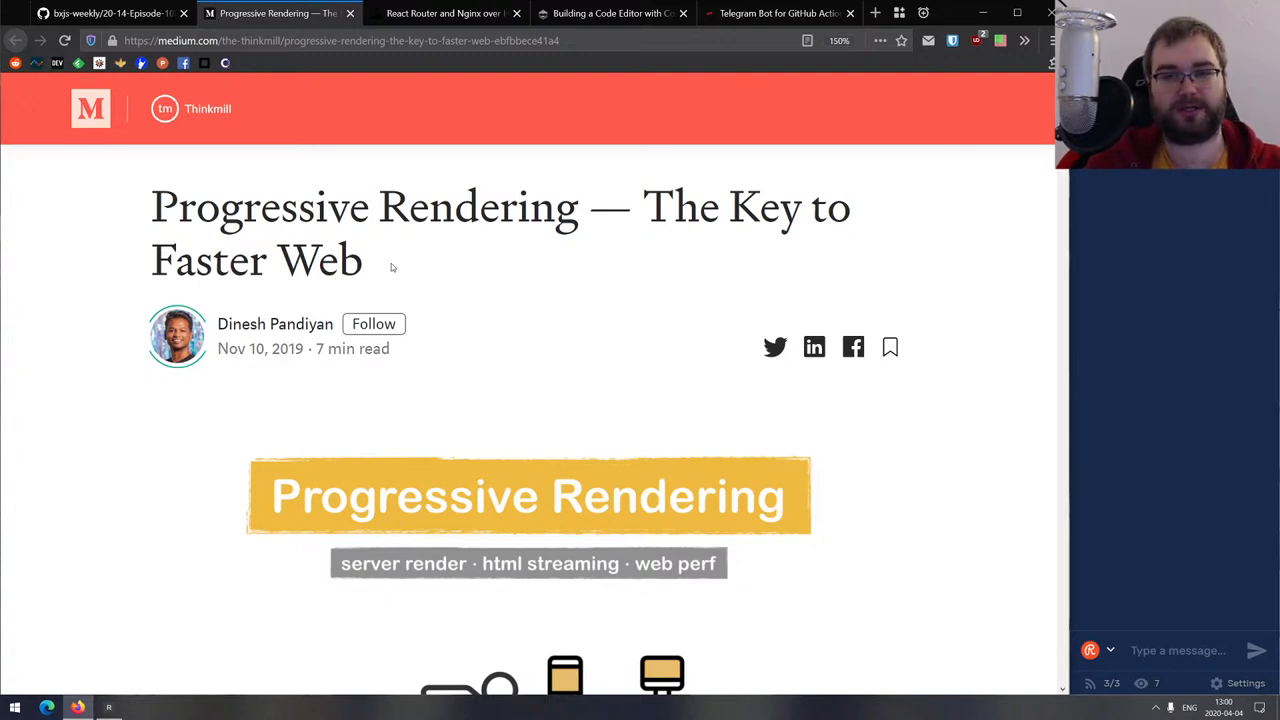
pyautogui.scroll(-3)
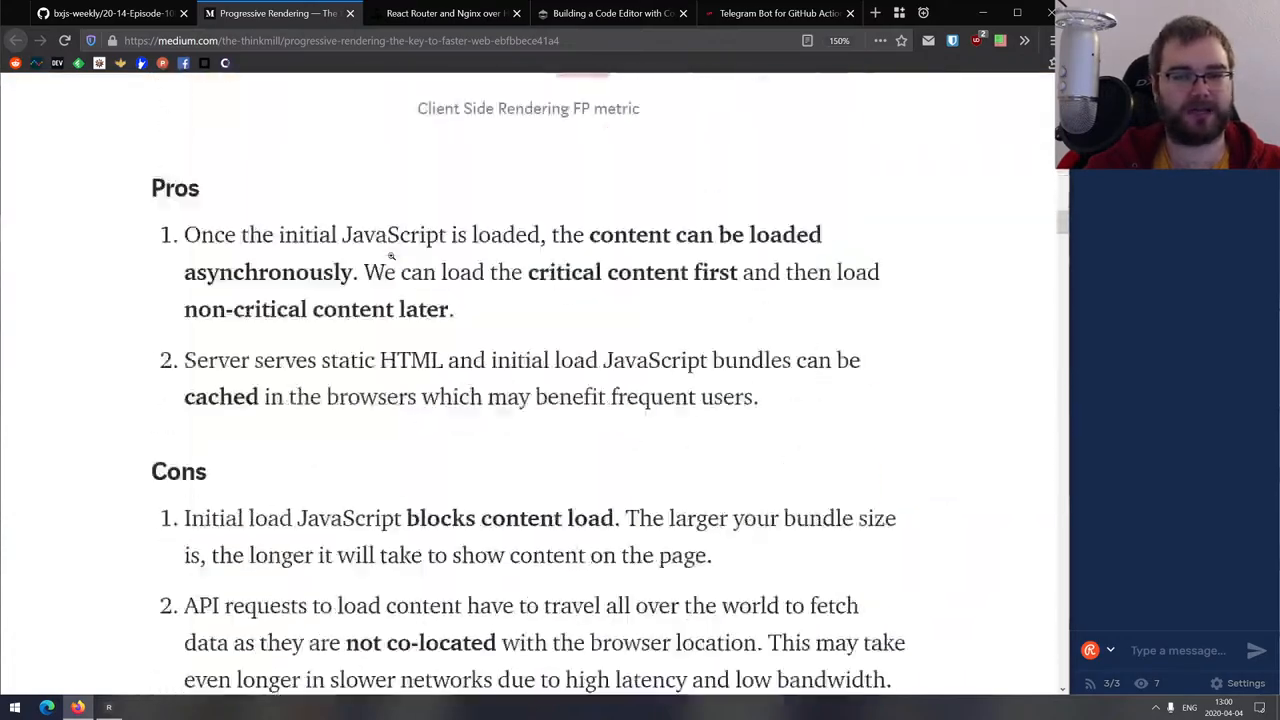
pyautogui.scroll(-3)
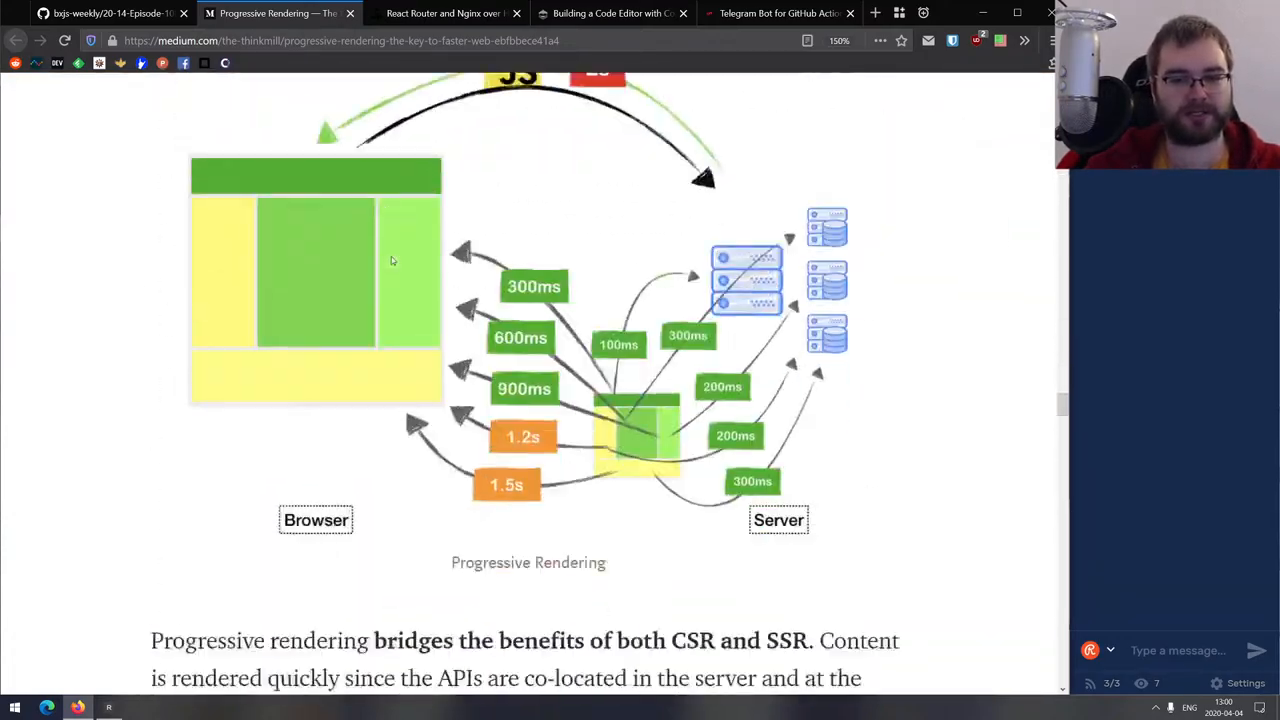
pyautogui.scroll(-3)
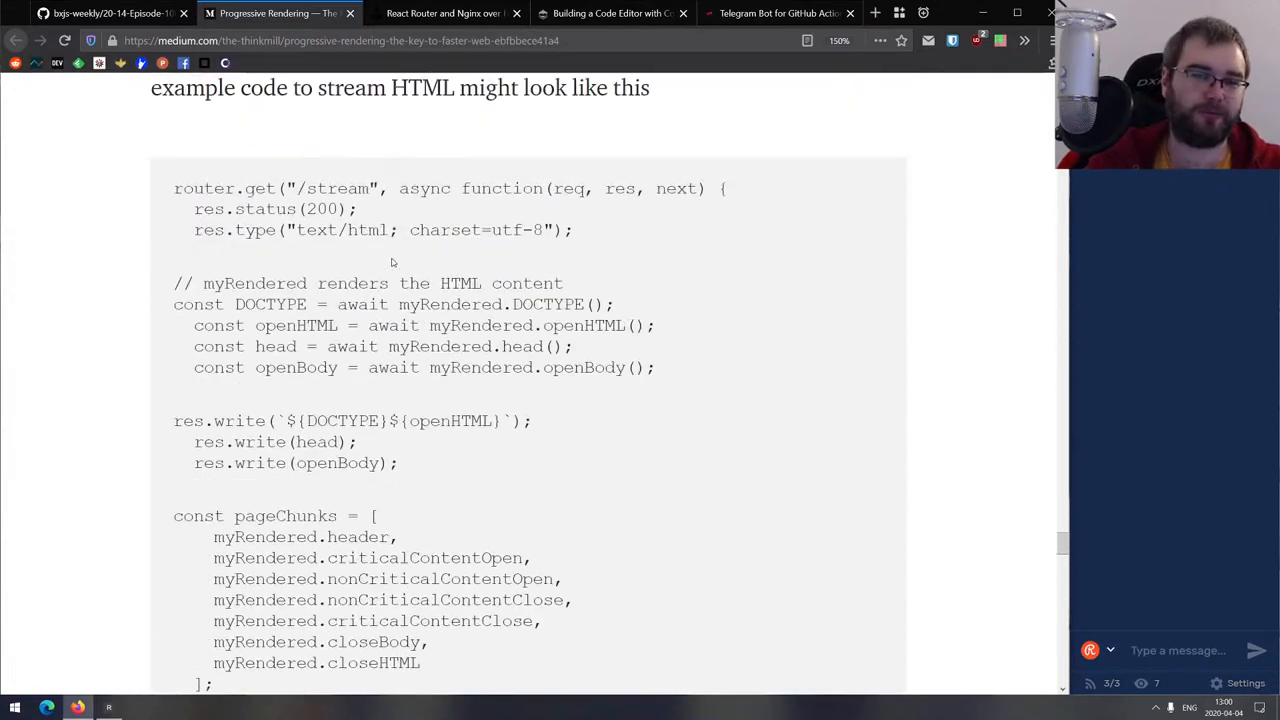
pyautogui.scroll(-3)
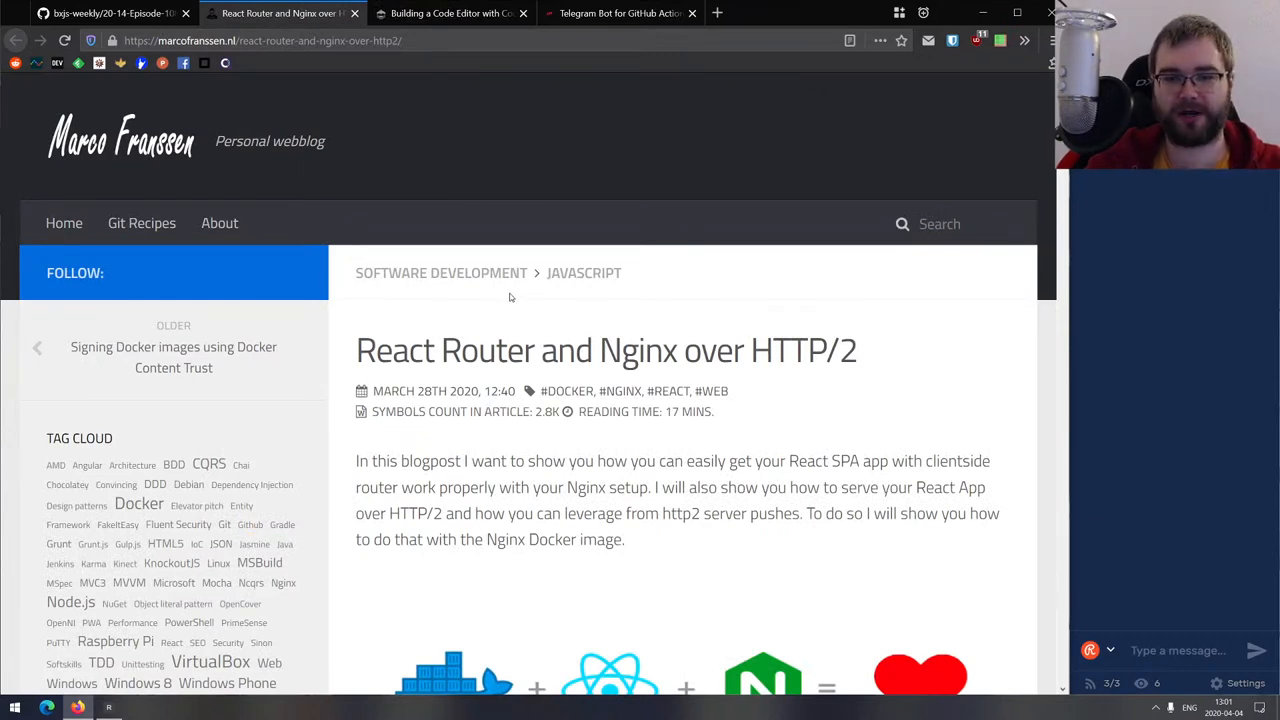
pyautogui.scroll(-3)
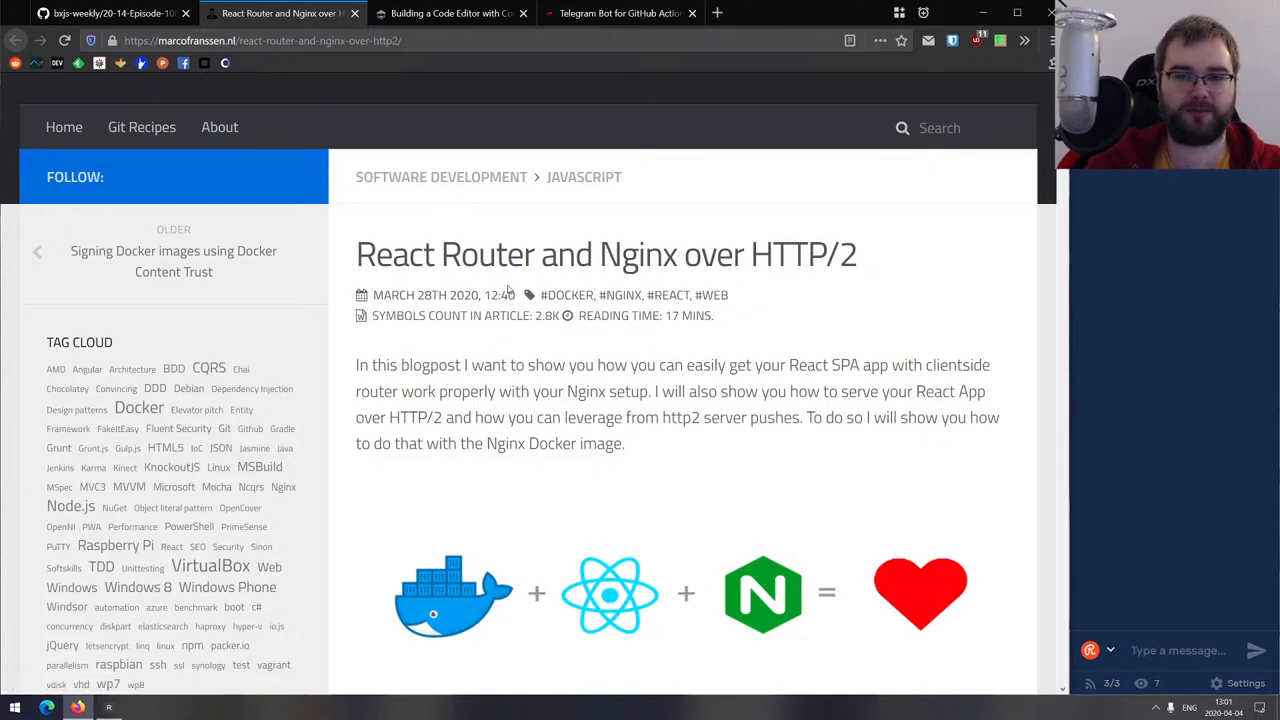
pyautogui.scroll(-3)
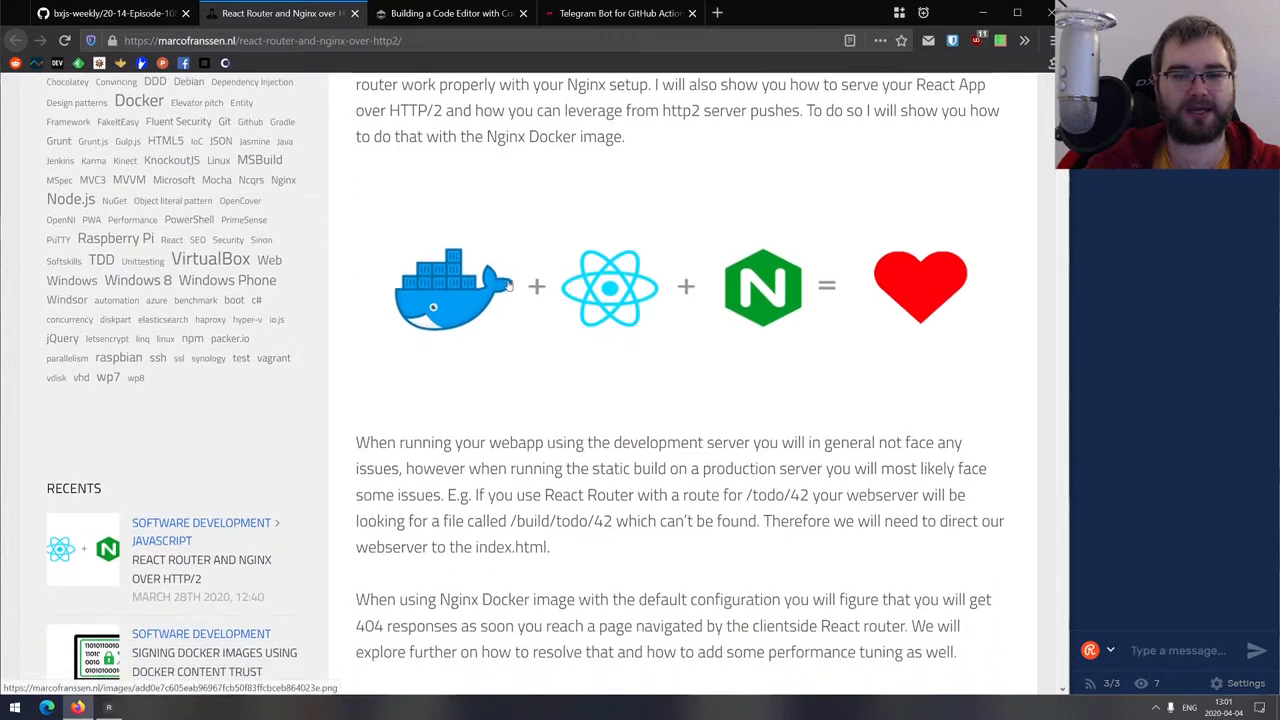
pyautogui.scroll(-3)
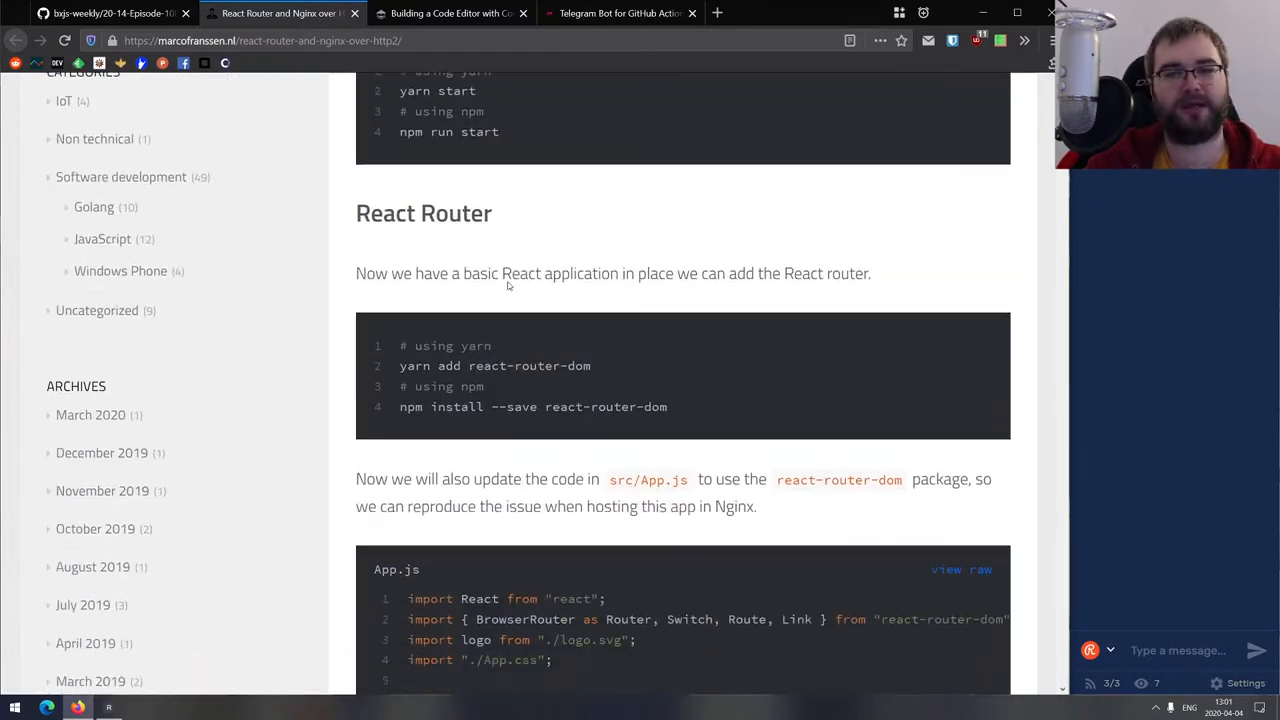
pyautogui.scroll(-3)
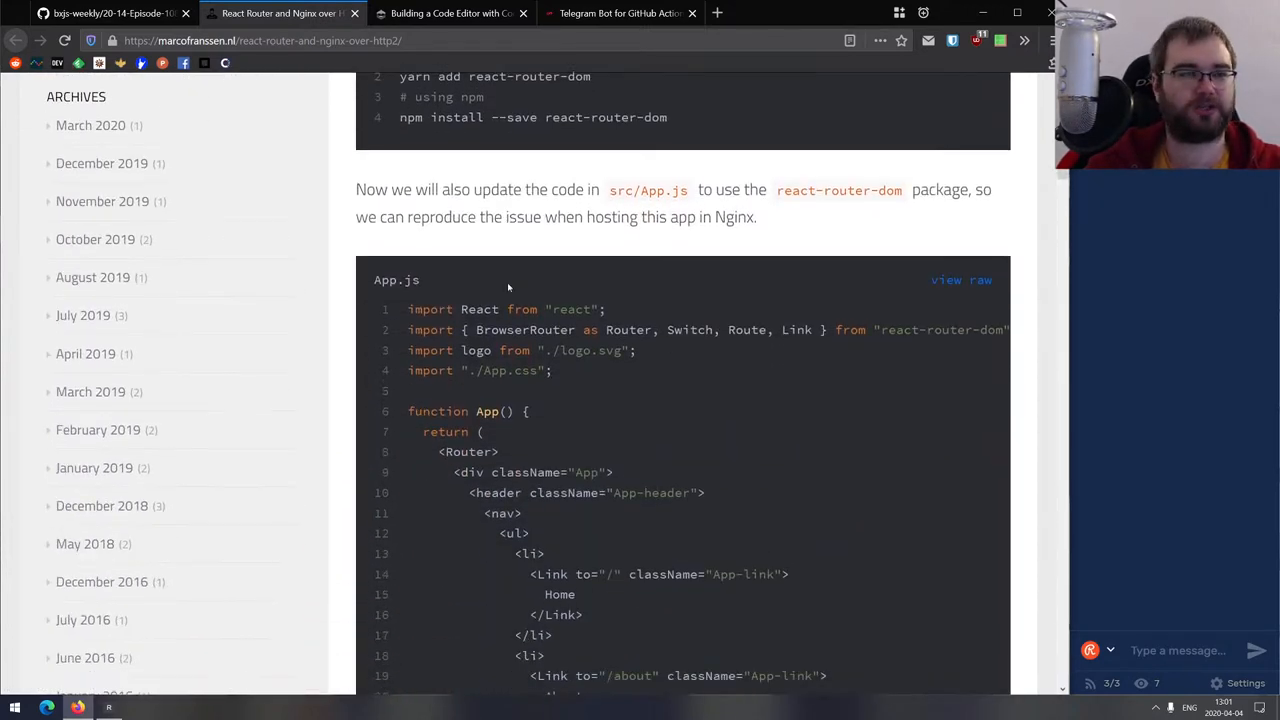
pyautogui.scroll(-3)
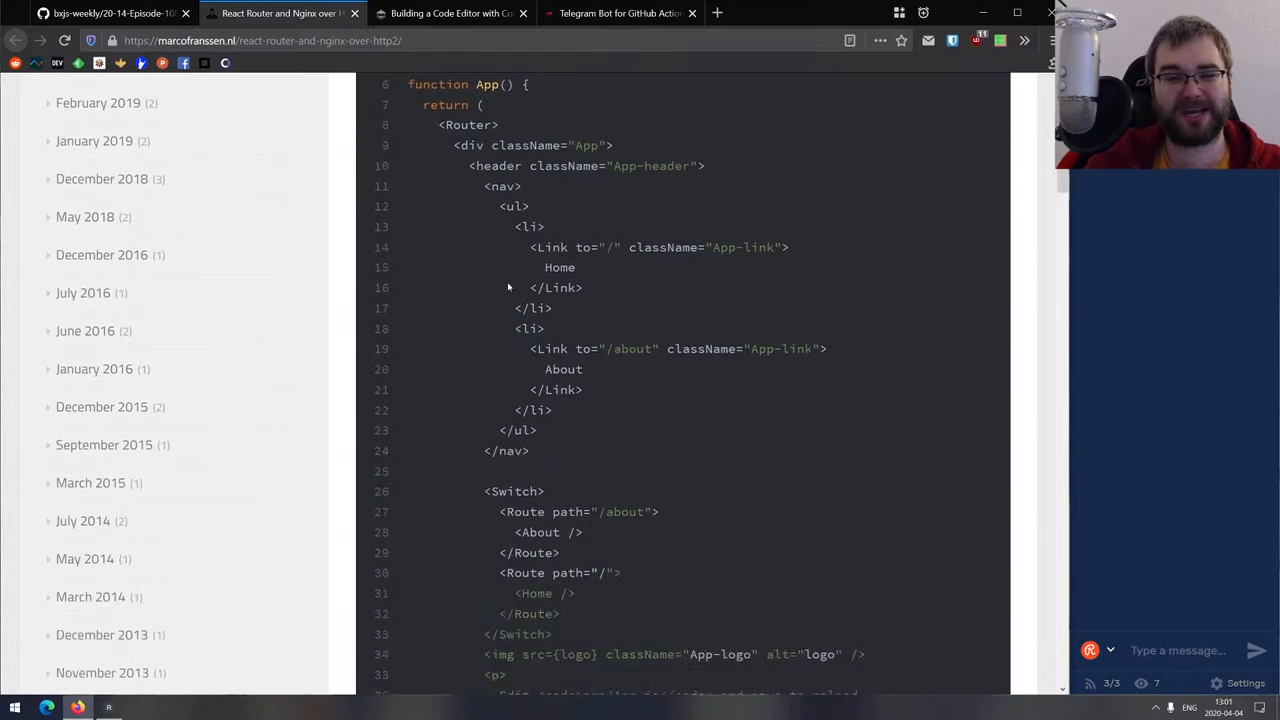
pyautogui.scroll(-3)
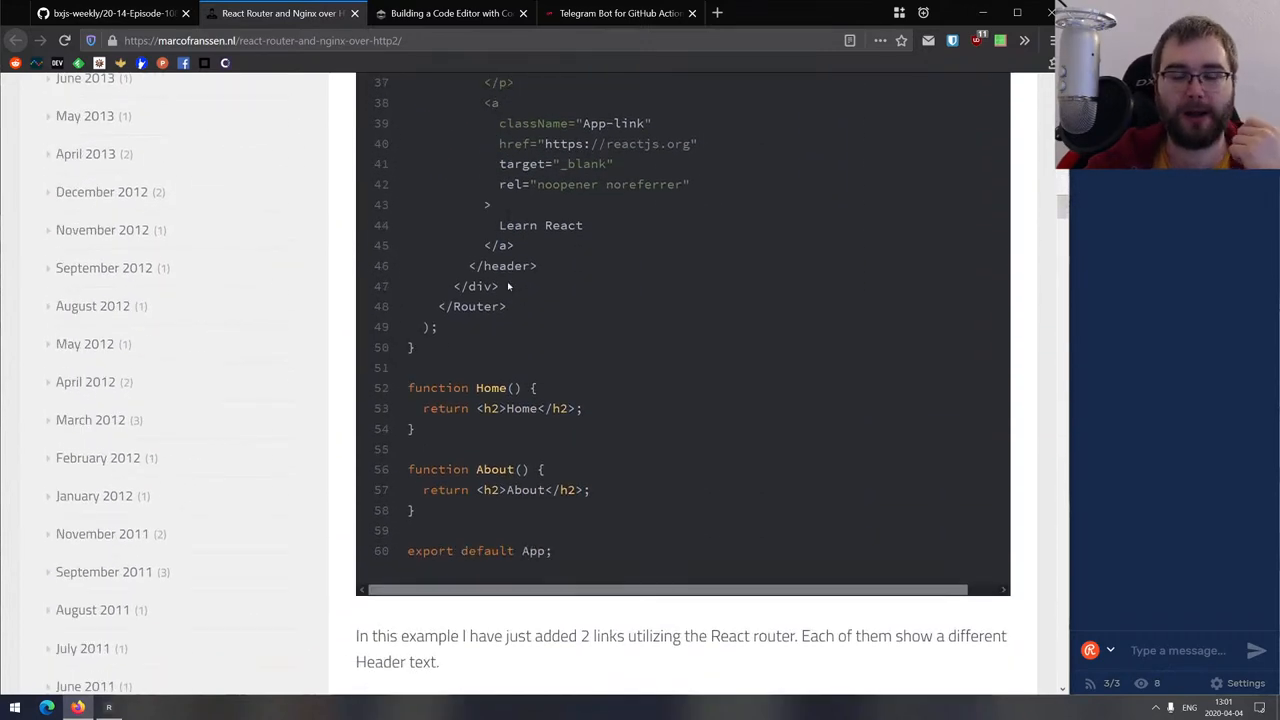
pyautogui.scroll(-3)
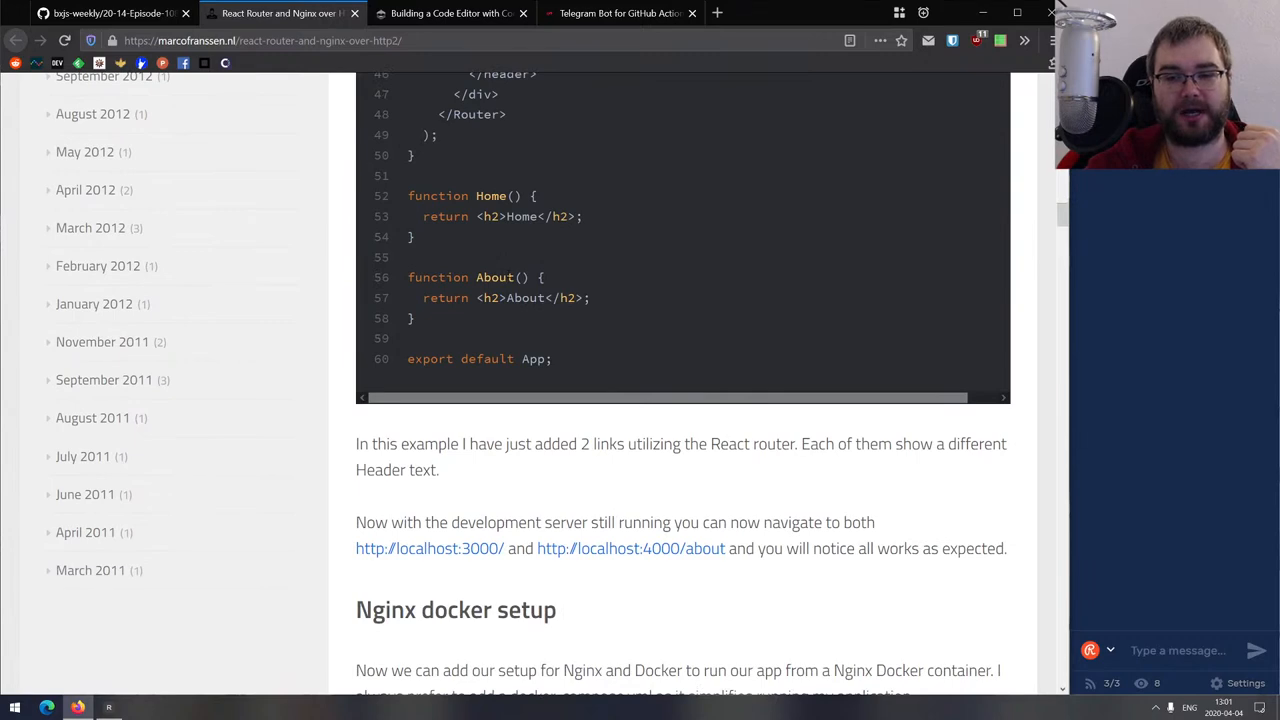
pyautogui.scroll(-3)
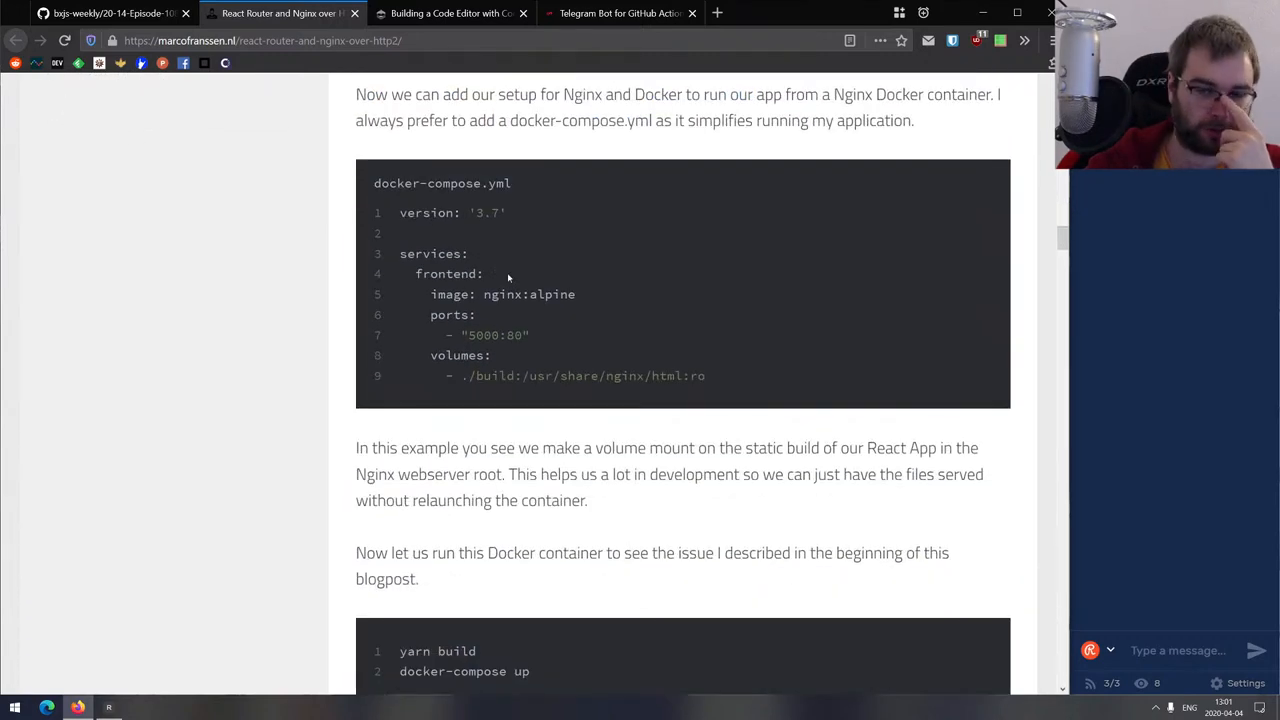
pyautogui.scroll(-3)
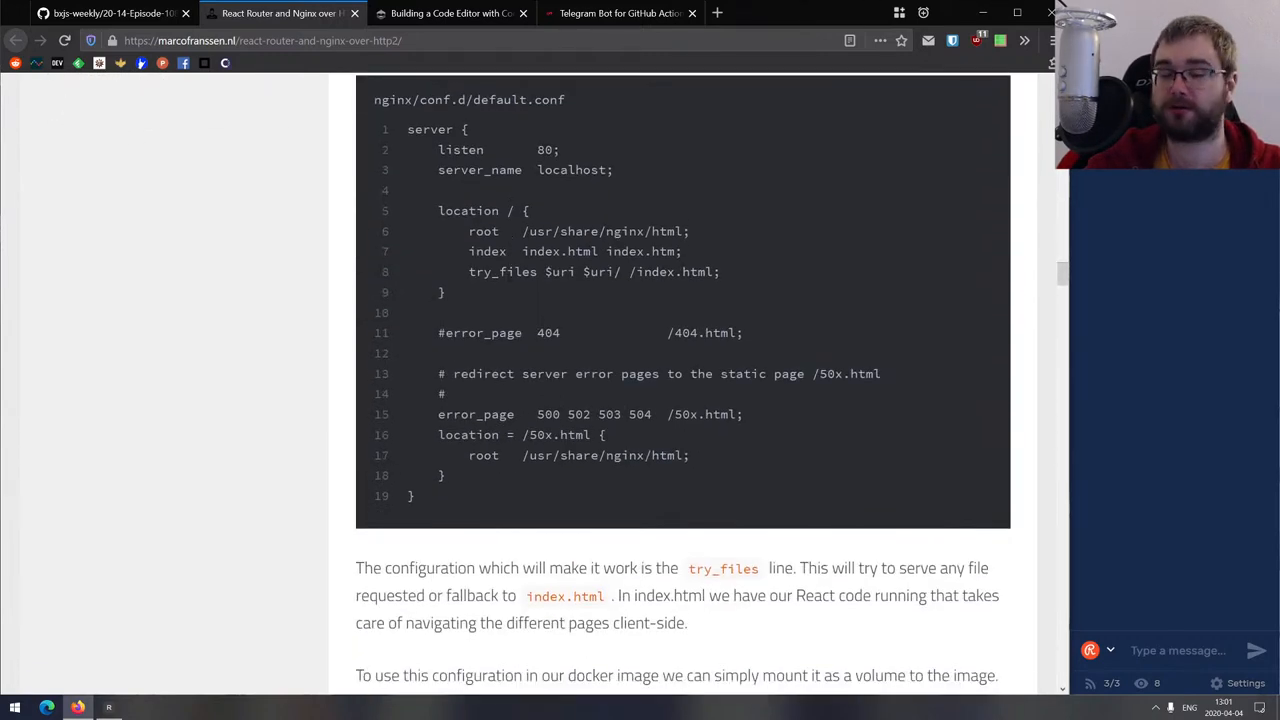
pyautogui.scroll(-3)
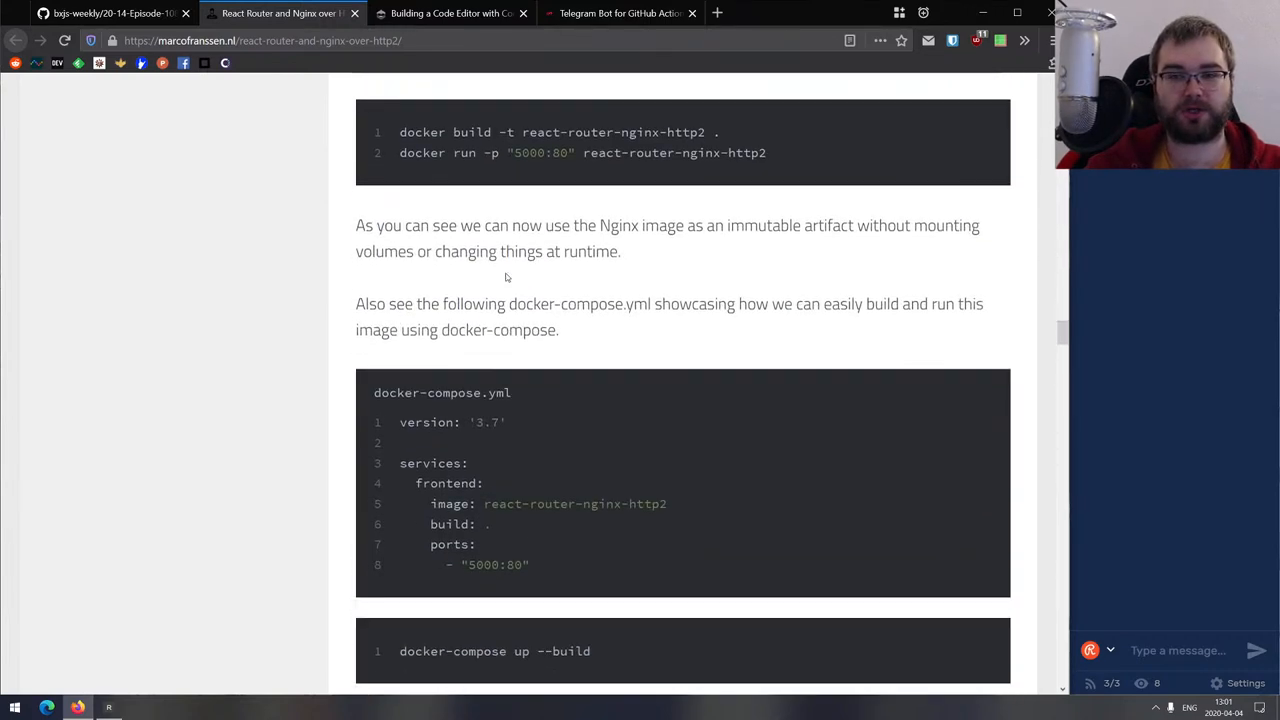
pyautogui.scroll(-3)
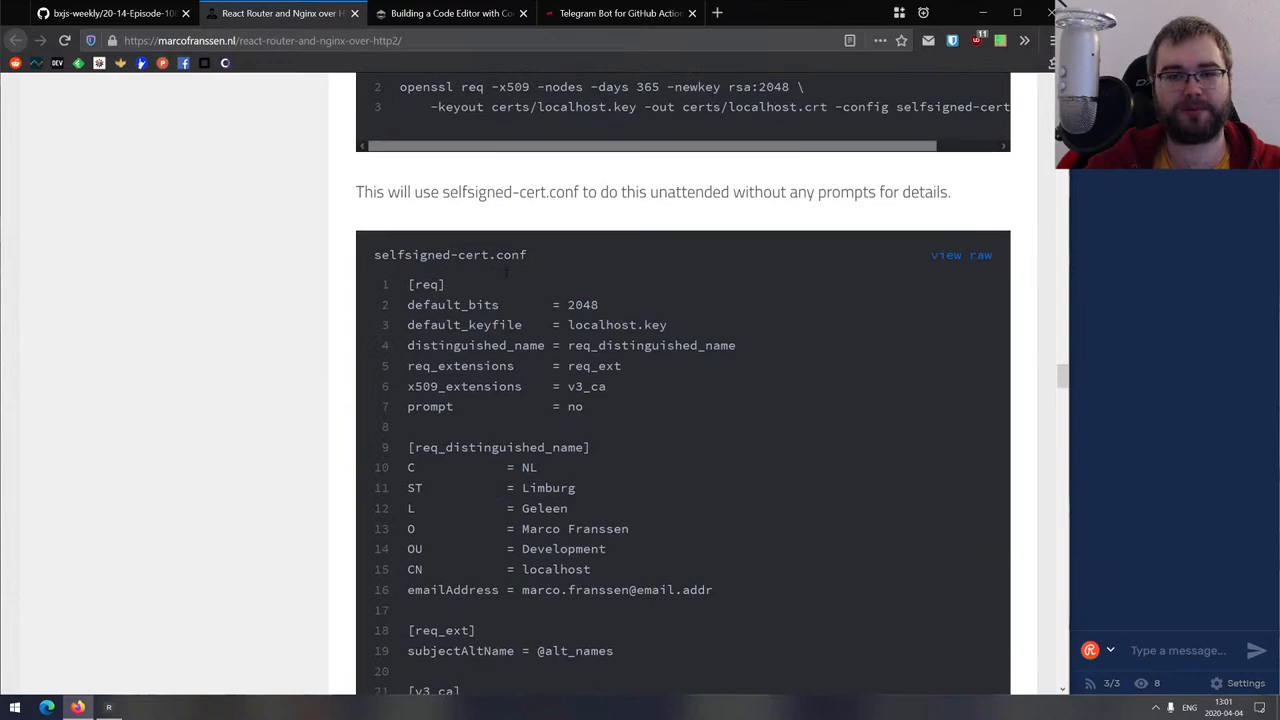
pyautogui.scroll(-3)
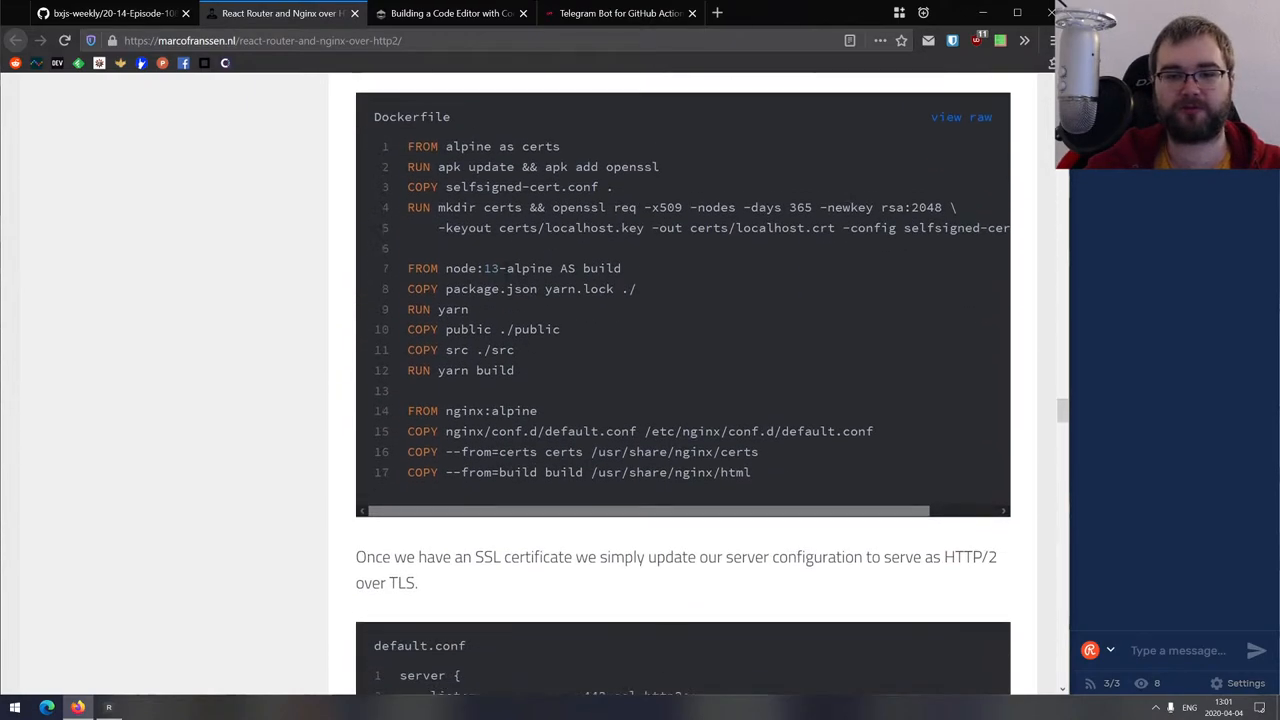
pyautogui.scroll(-3)
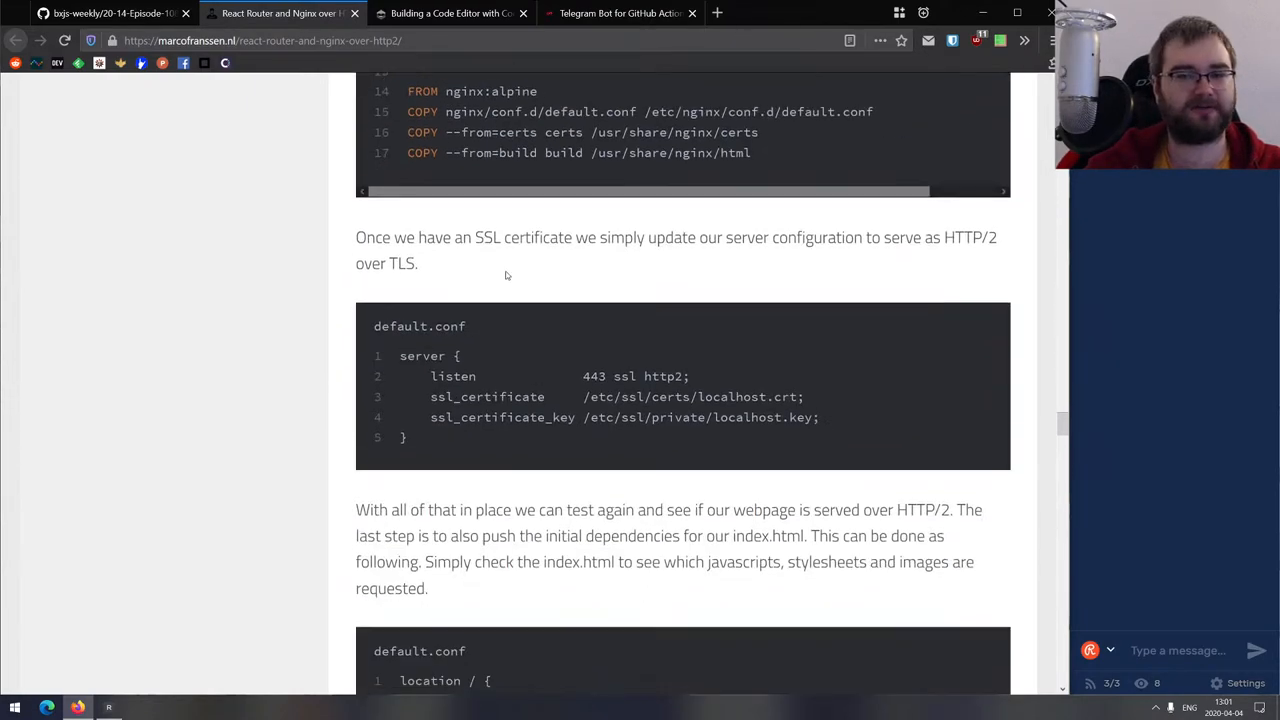
pyautogui.scroll(-3)
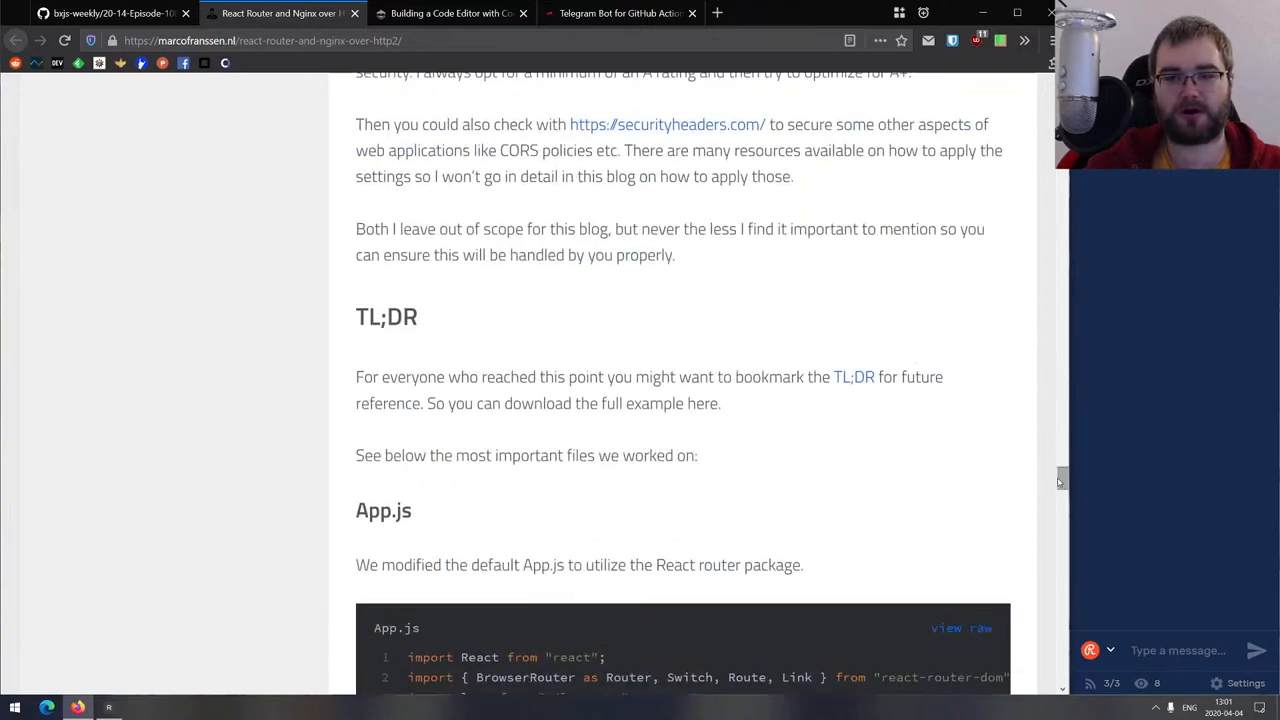
pyautogui.scroll(-3)
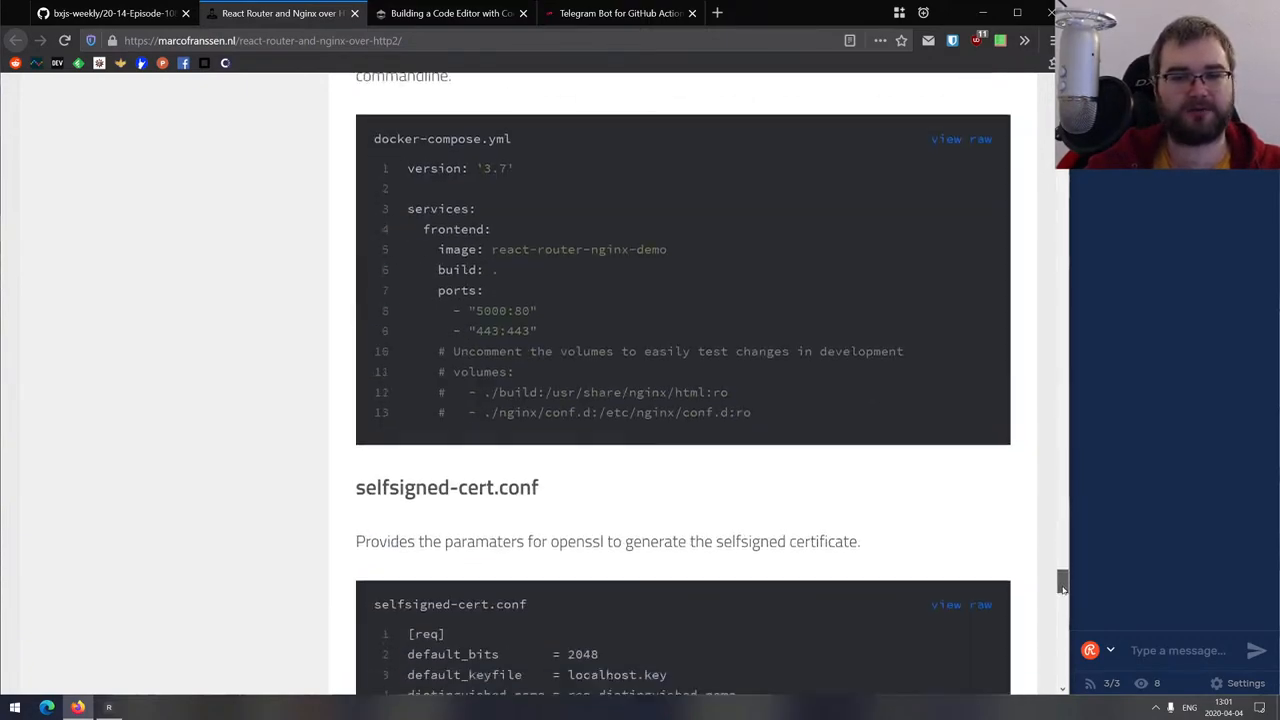
pyautogui.scroll(3)
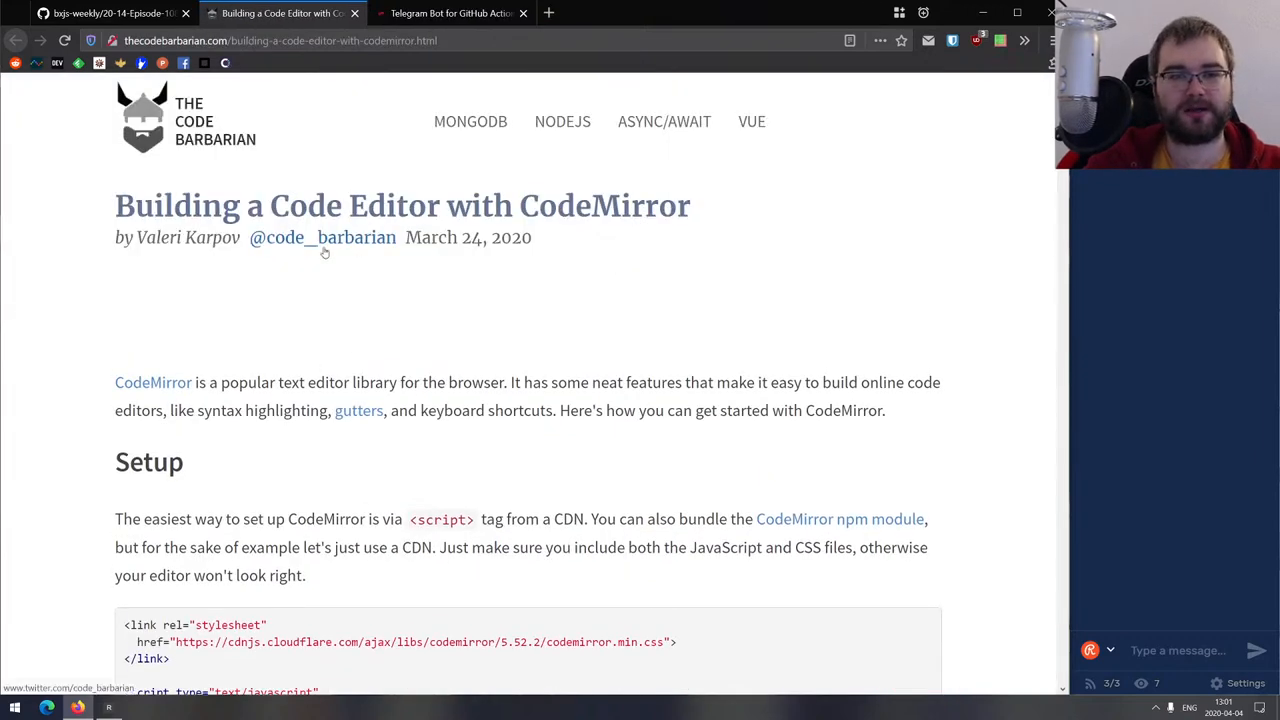
pyautogui.moveTo(388, 353)
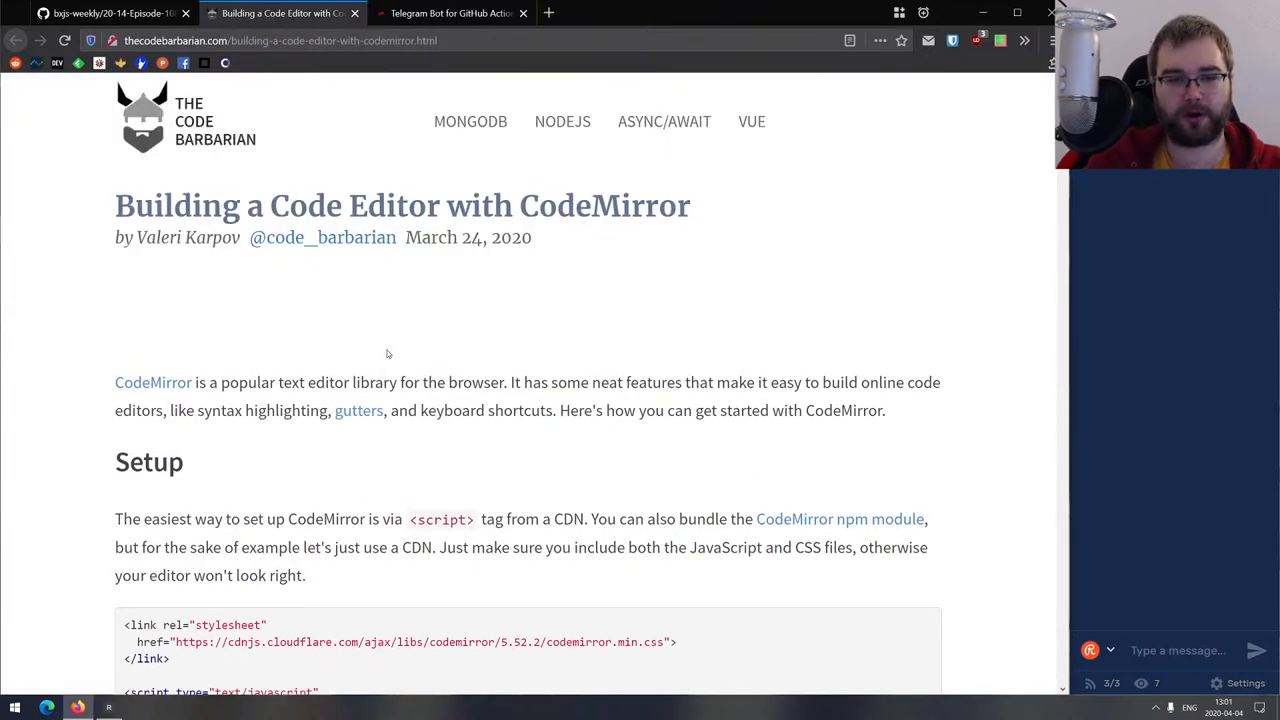
# Read through The Code Barbarian's CodeMirror editor tutorial.
pyautogui.scroll(-3)
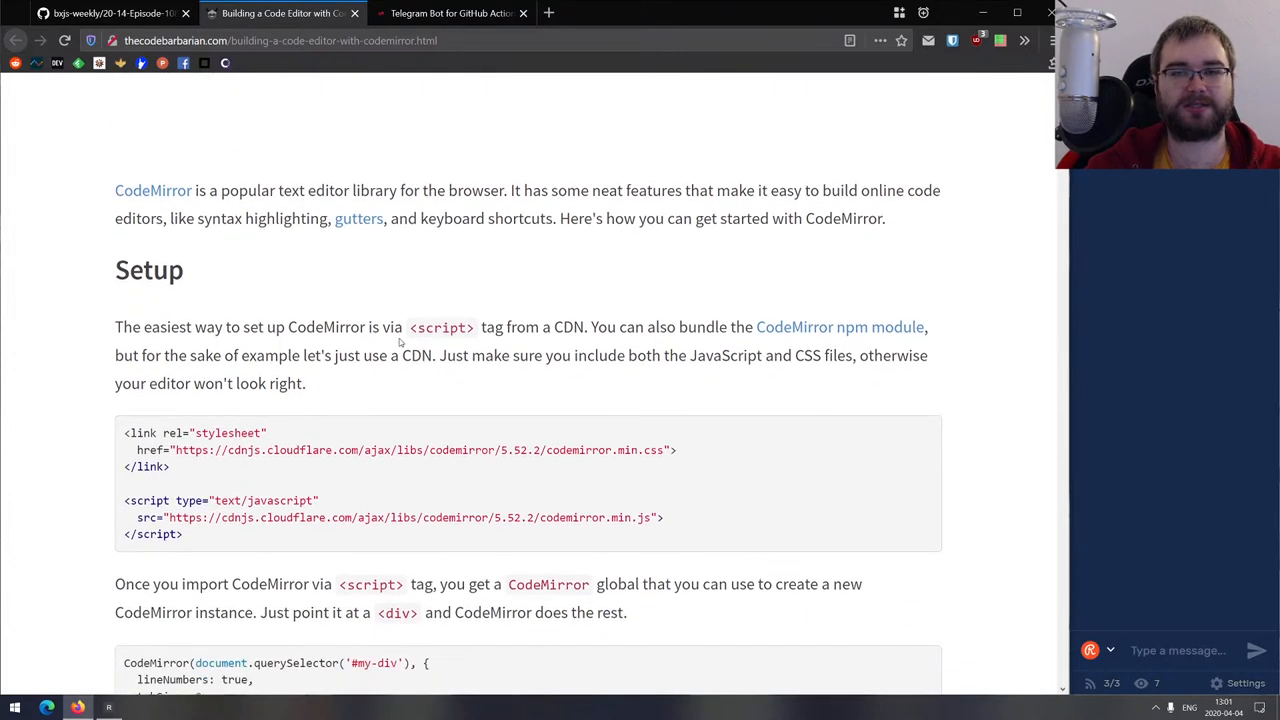
pyautogui.scroll(-3)
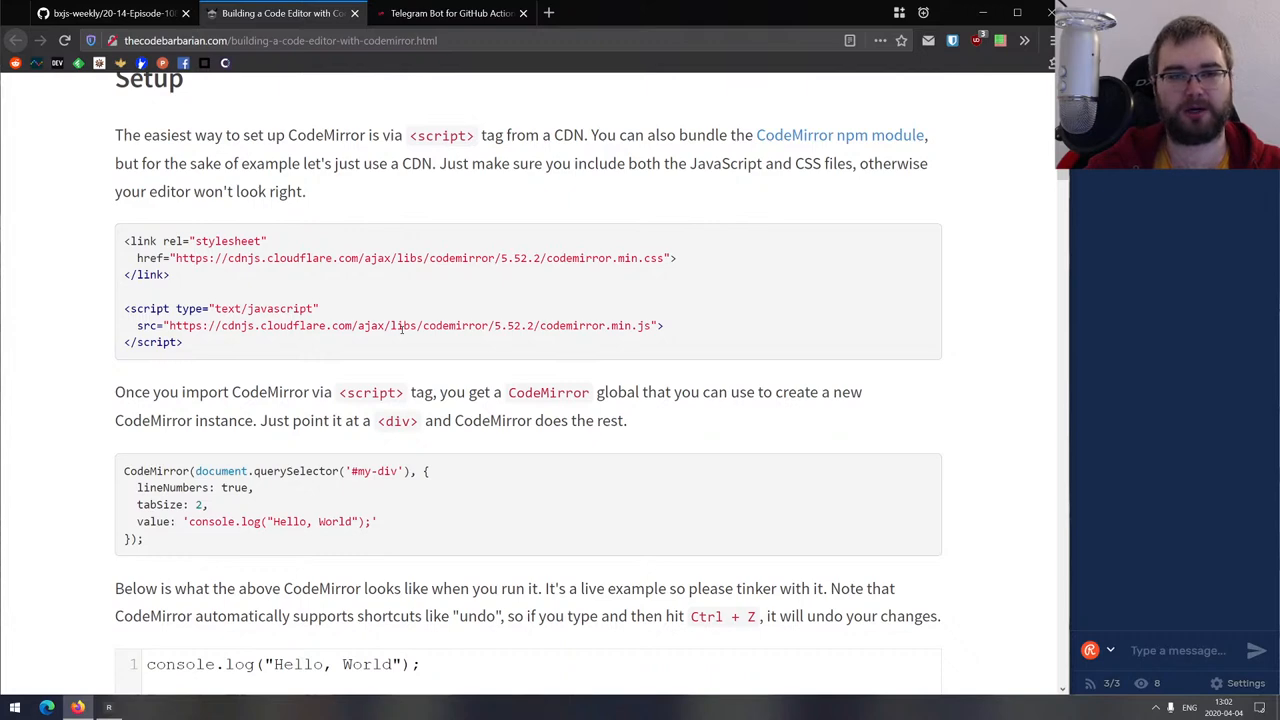
pyautogui.scroll(-3)
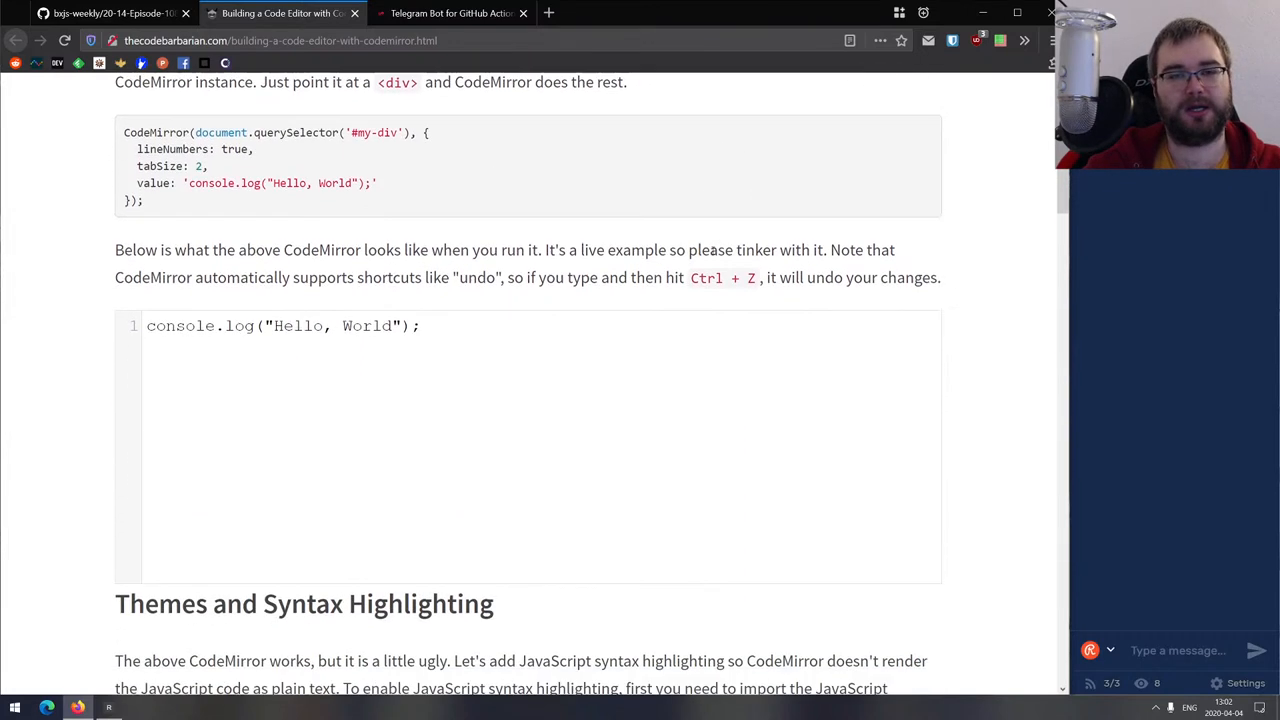
pyautogui.scroll(-3)
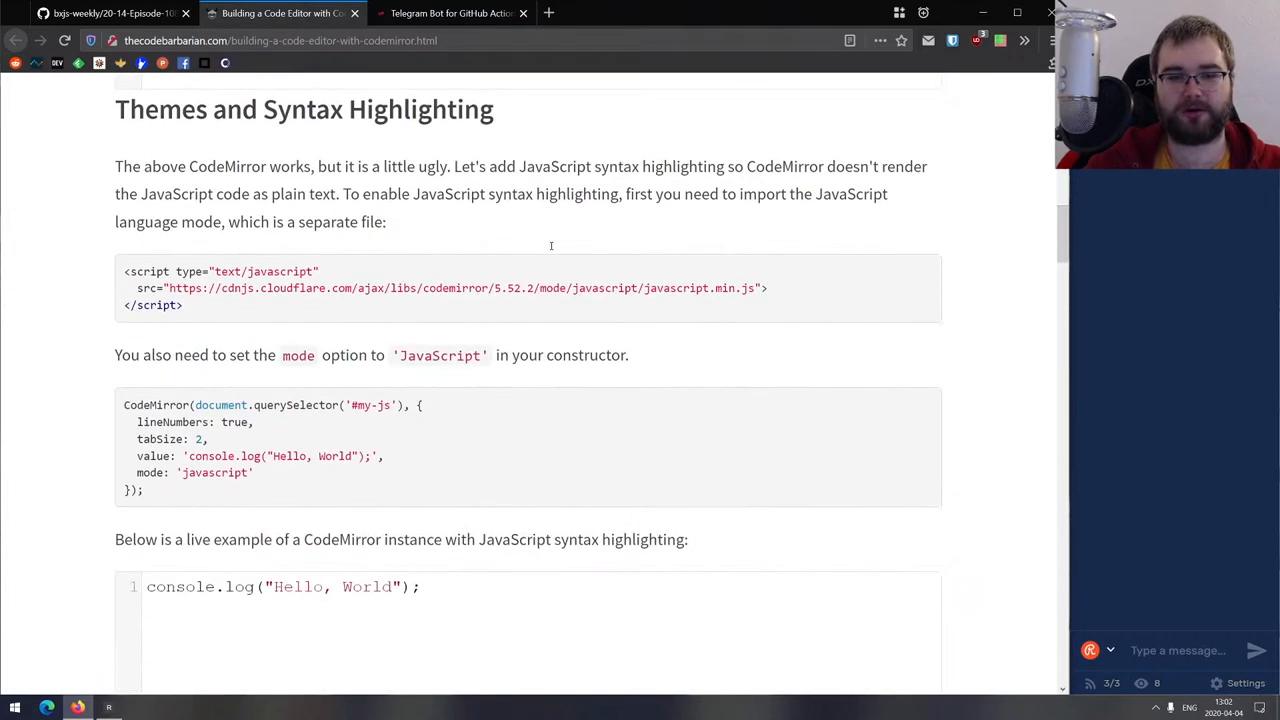
pyautogui.scroll(-3)
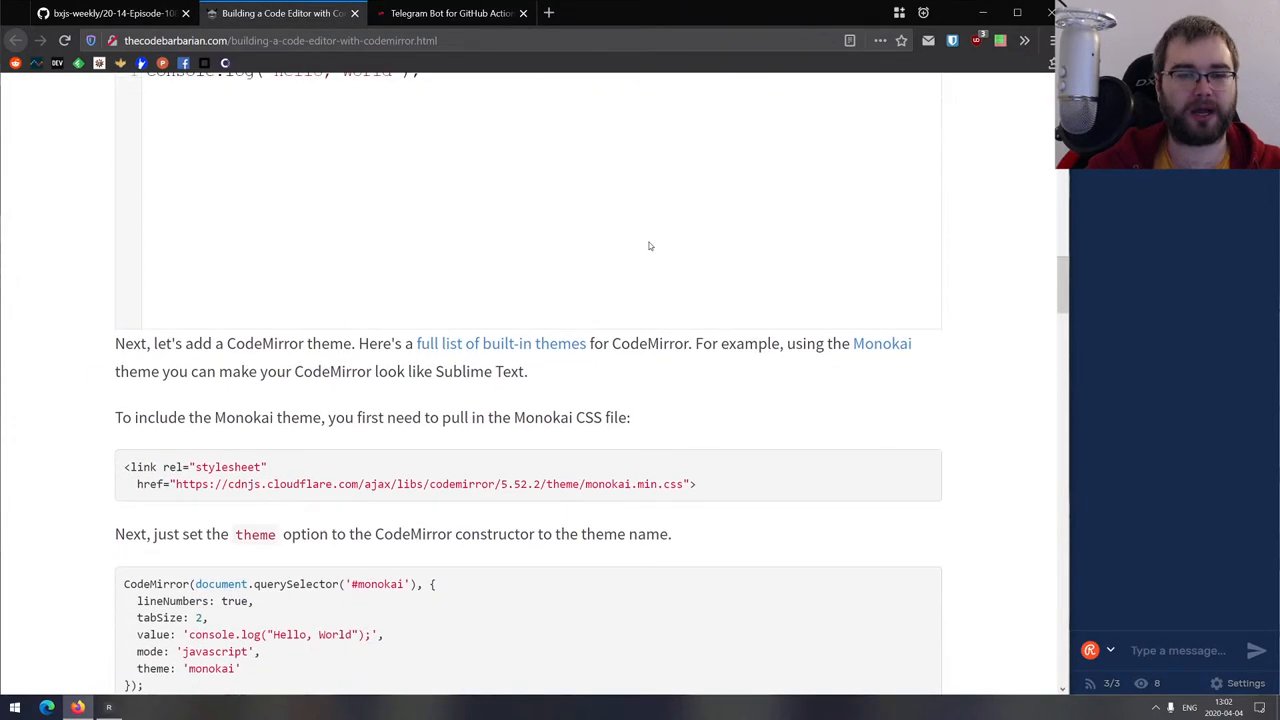
pyautogui.scroll(-3)
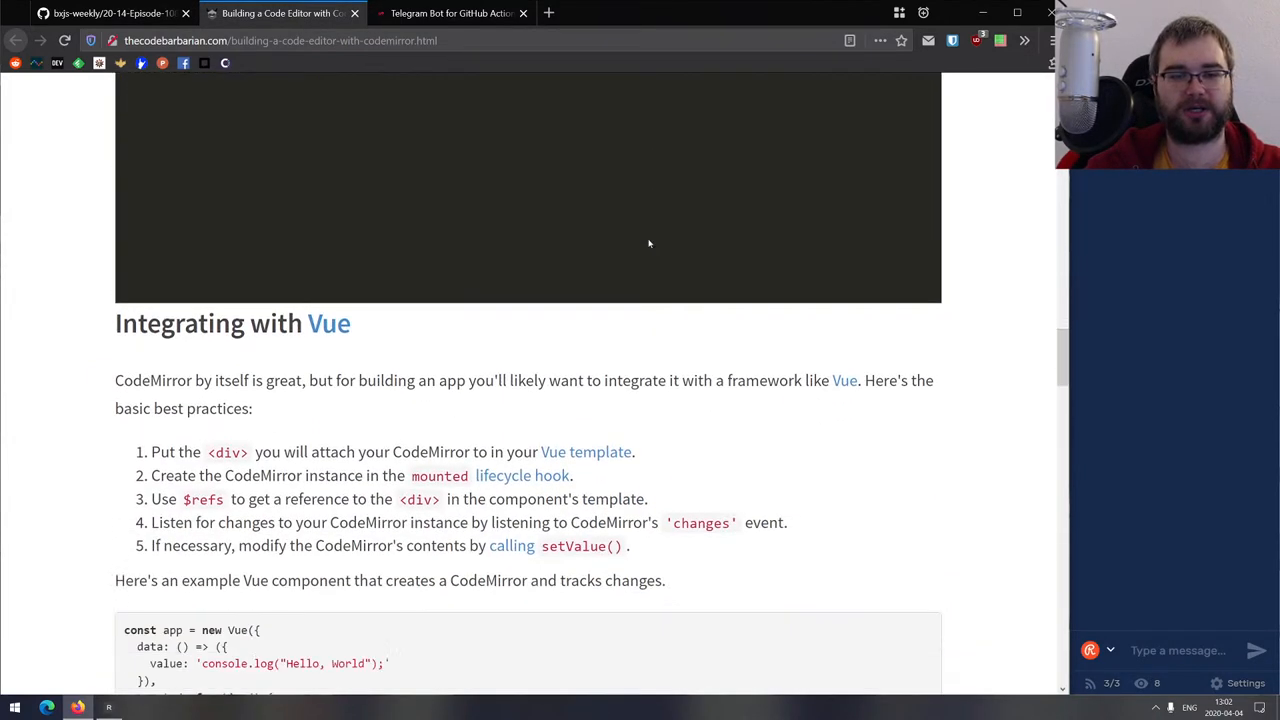
pyautogui.scroll(-3)
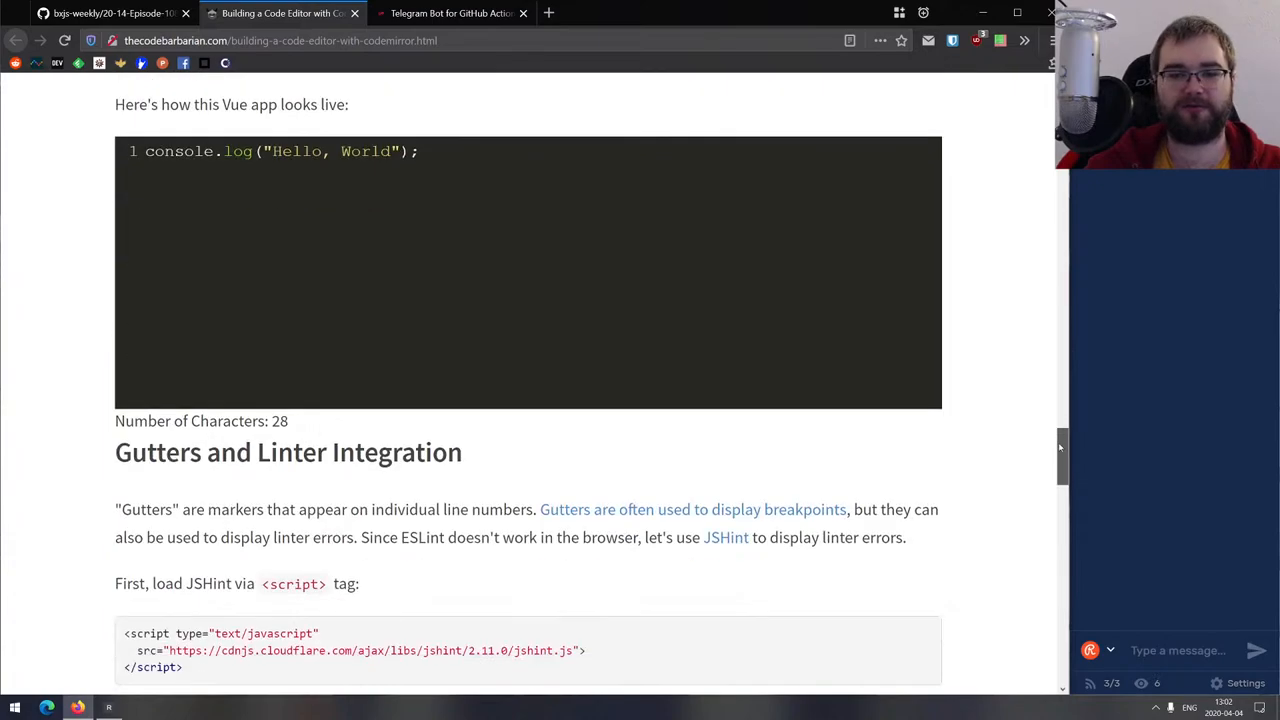
pyautogui.scroll(3)
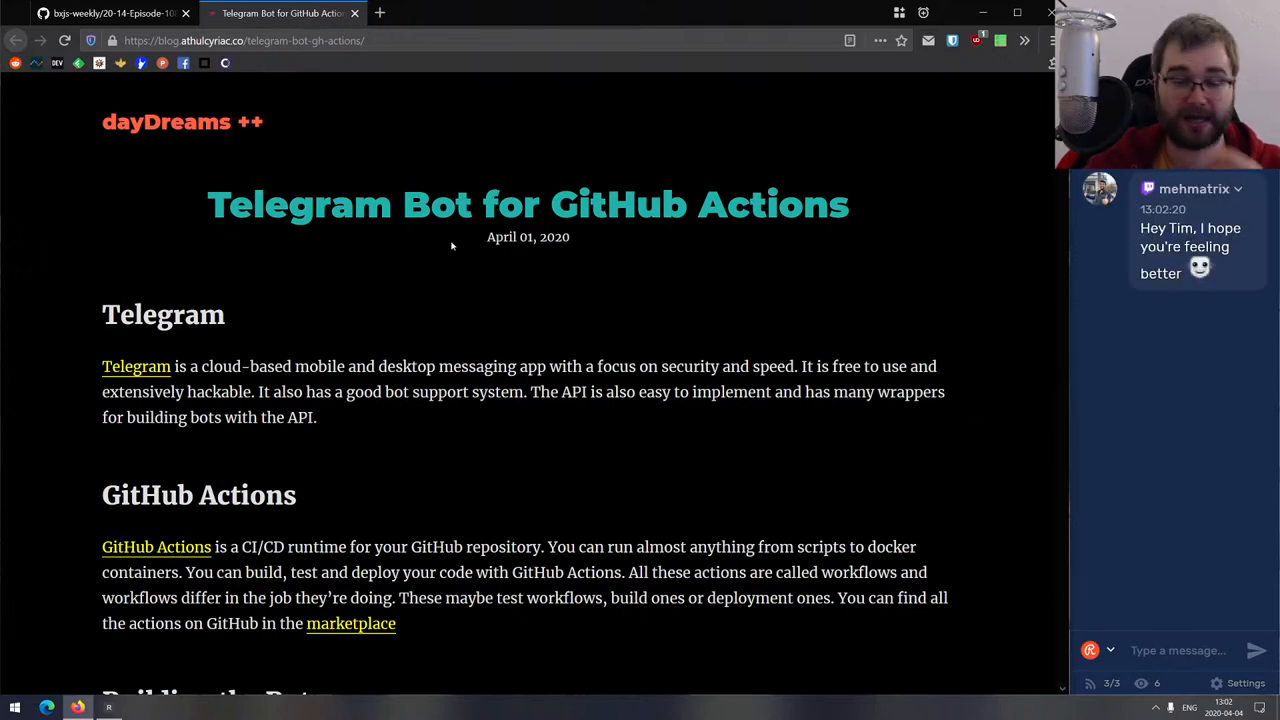
# Scroll the dayDreams++ Telegram Bot post through its code and action.yml sections.
pyautogui.scroll(-3)
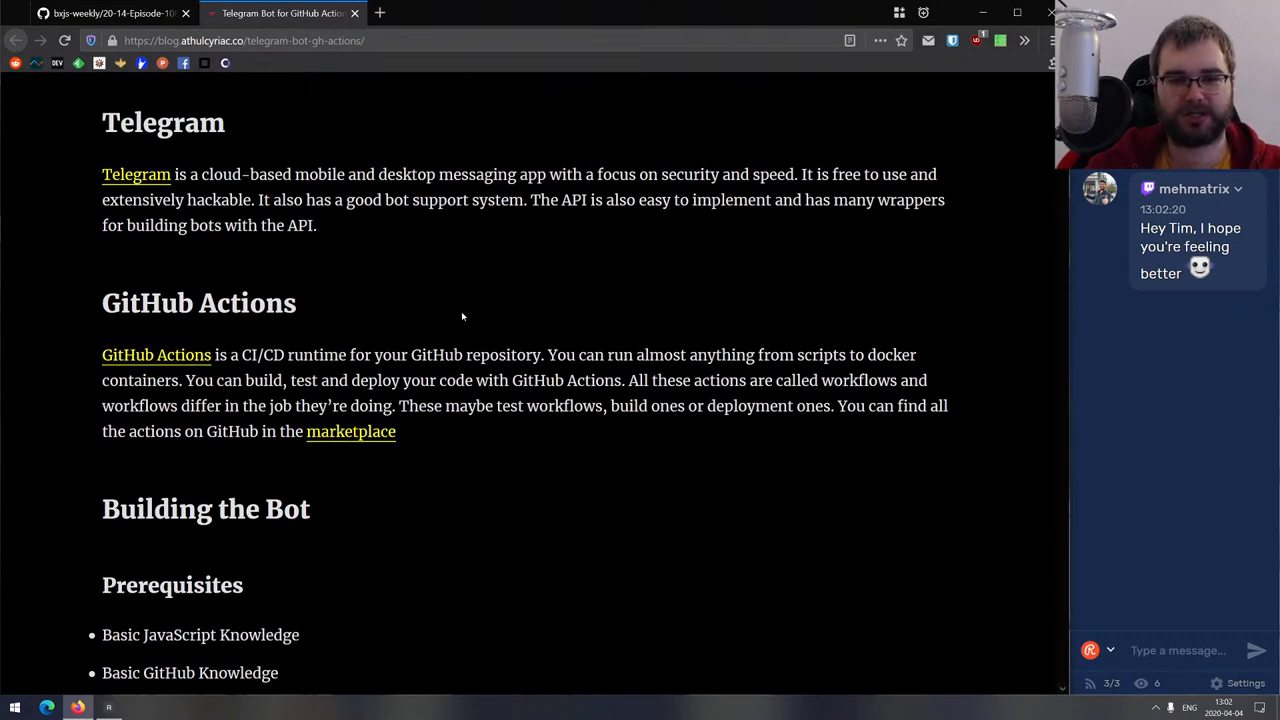
pyautogui.scroll(-3)
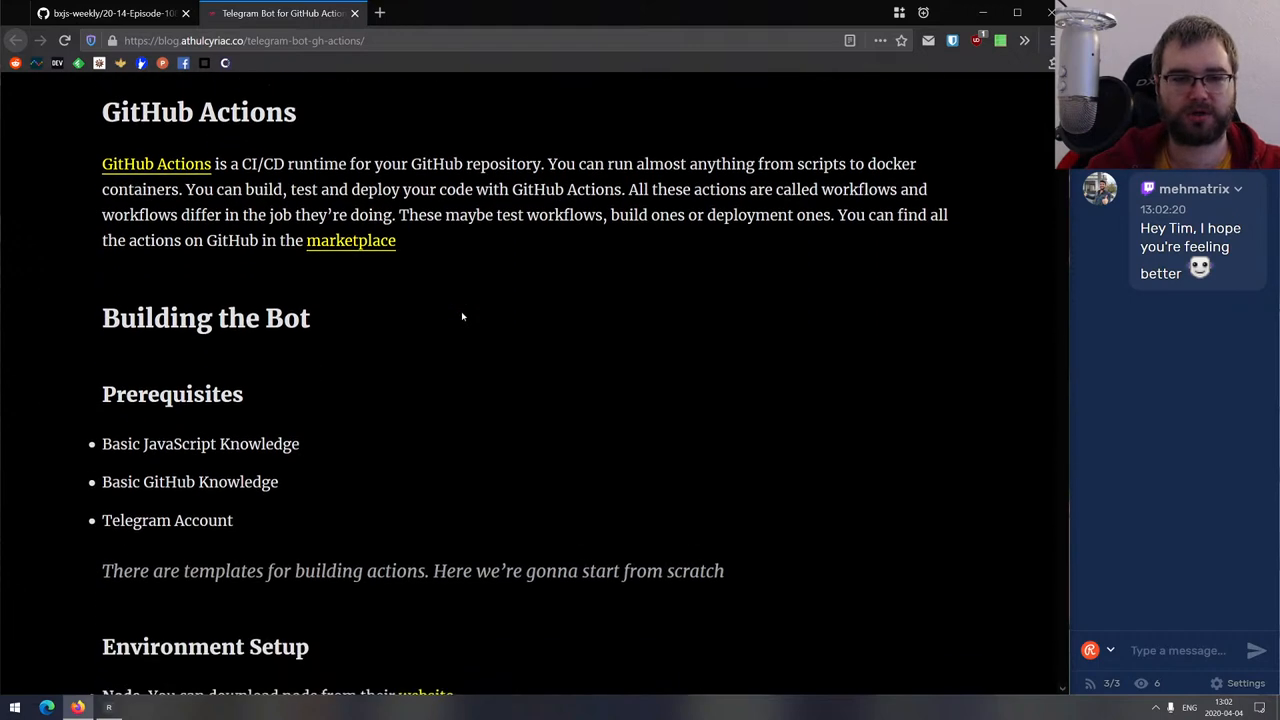
pyautogui.scroll(-3)
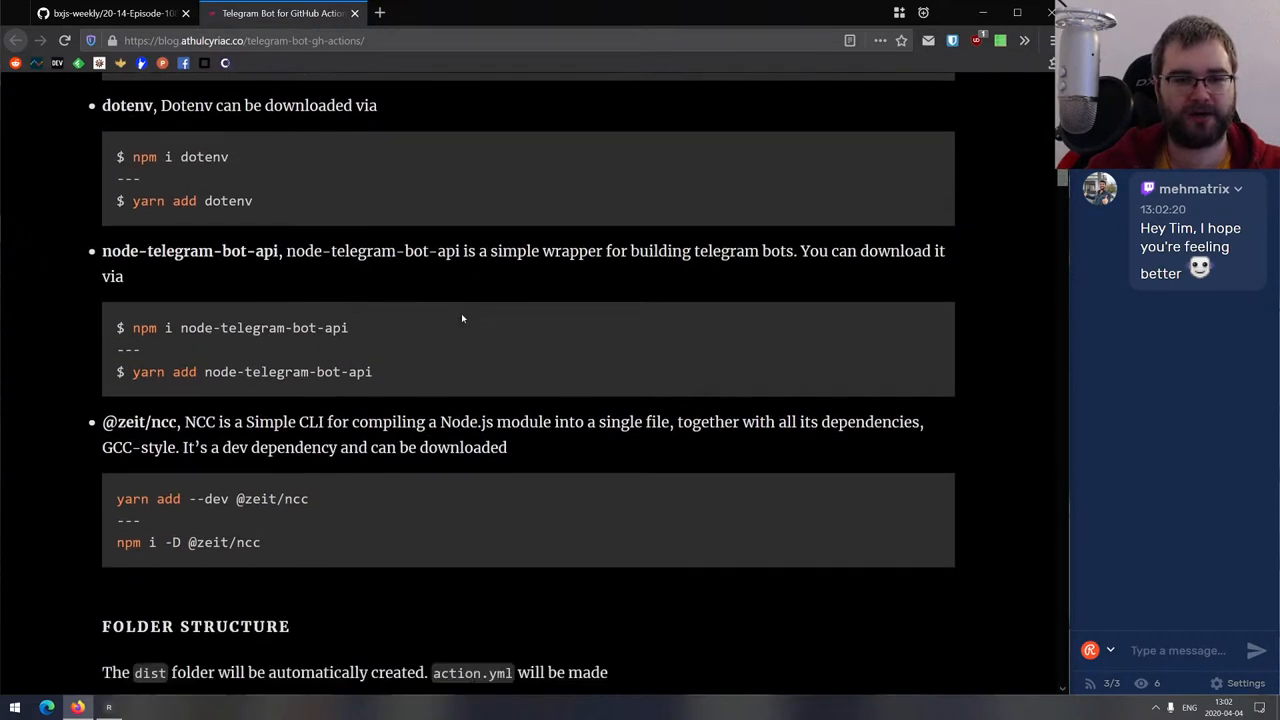
pyautogui.scroll(-3)
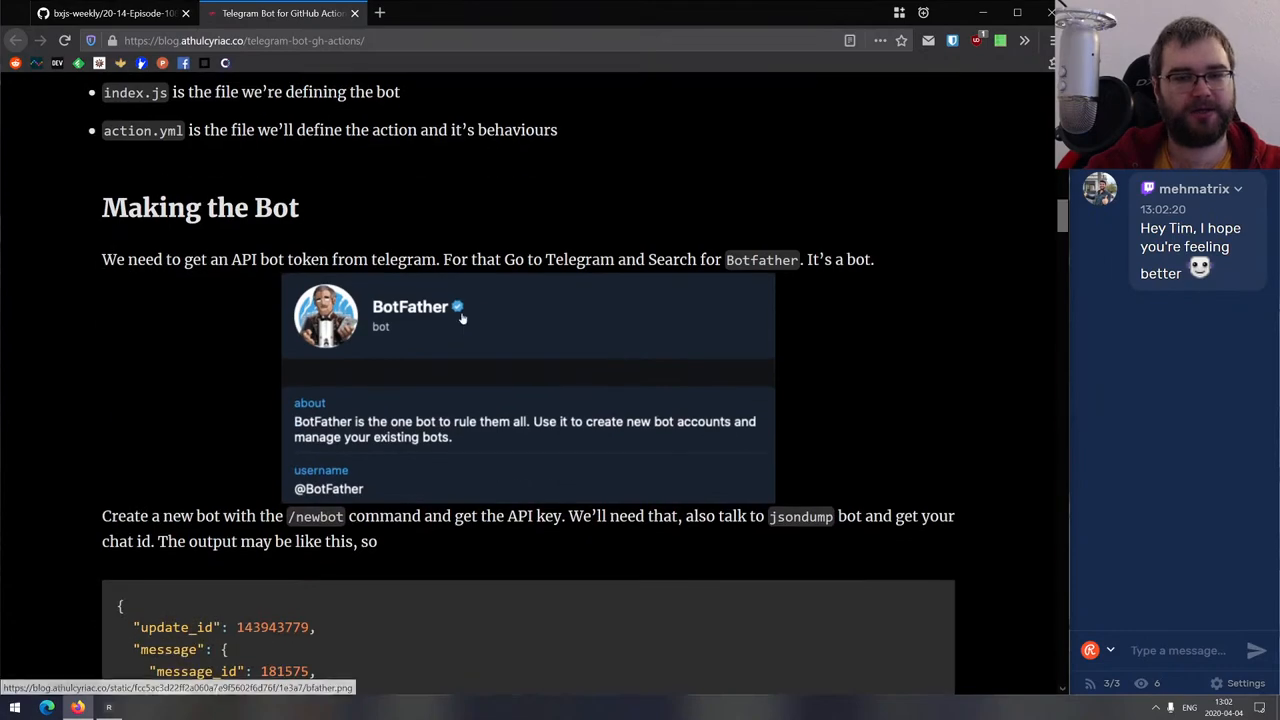
pyautogui.scroll(-3)
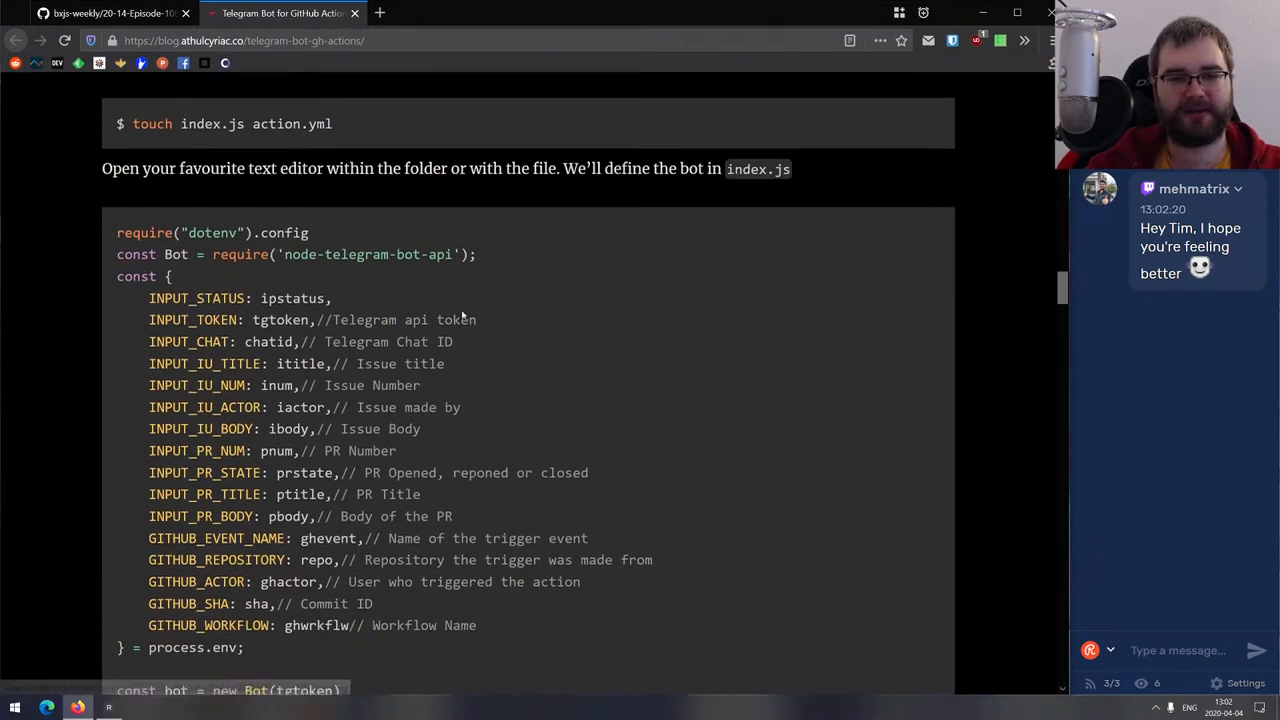
pyautogui.scroll(-3)
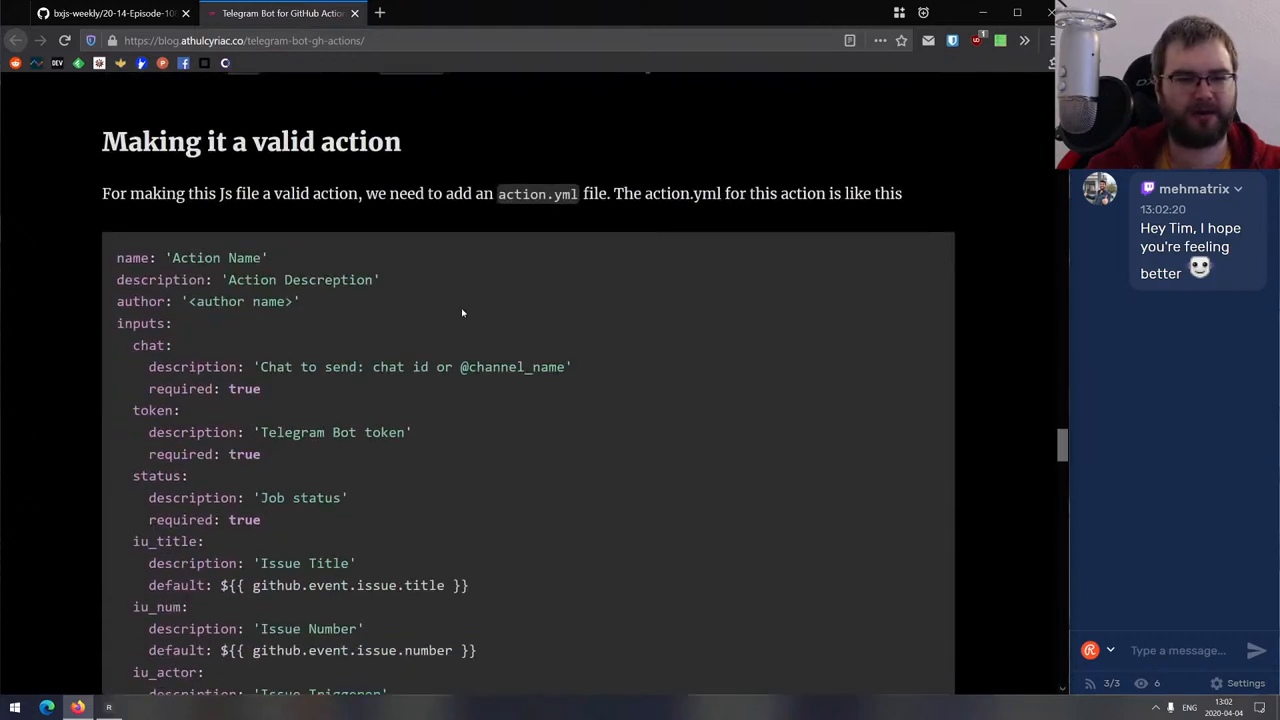
pyautogui.scroll(-3)
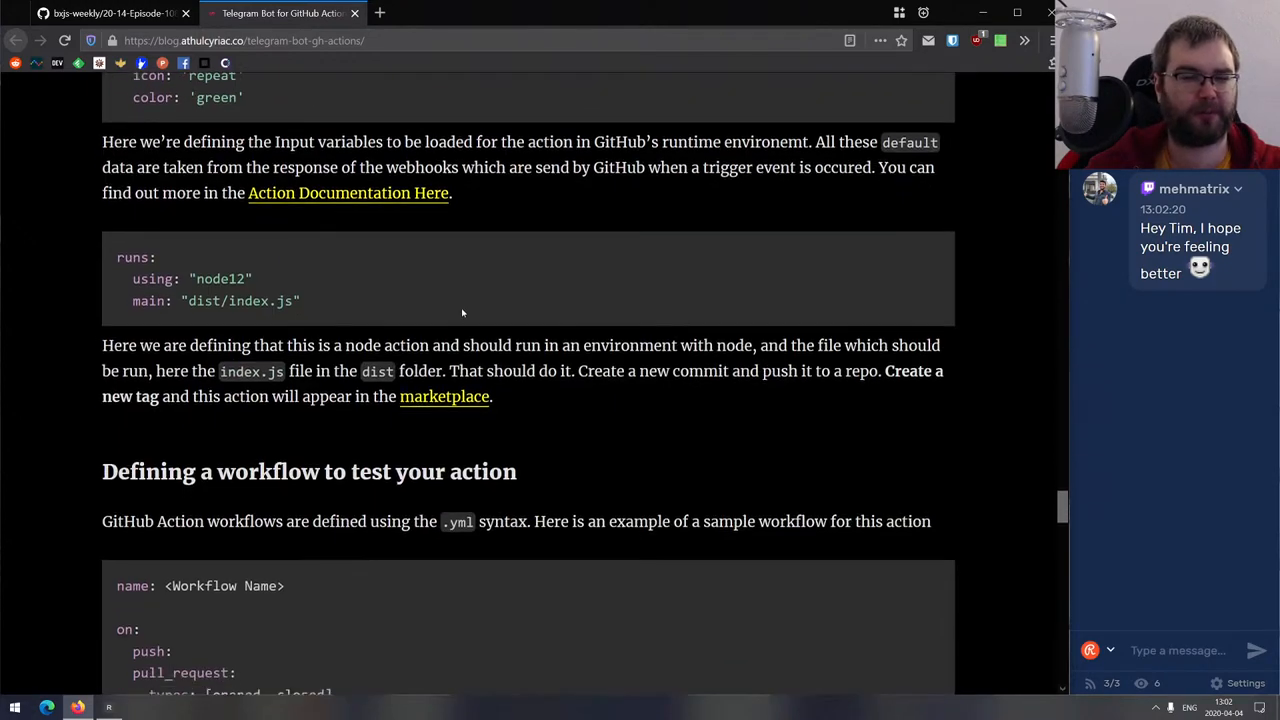
pyautogui.scroll(-3)
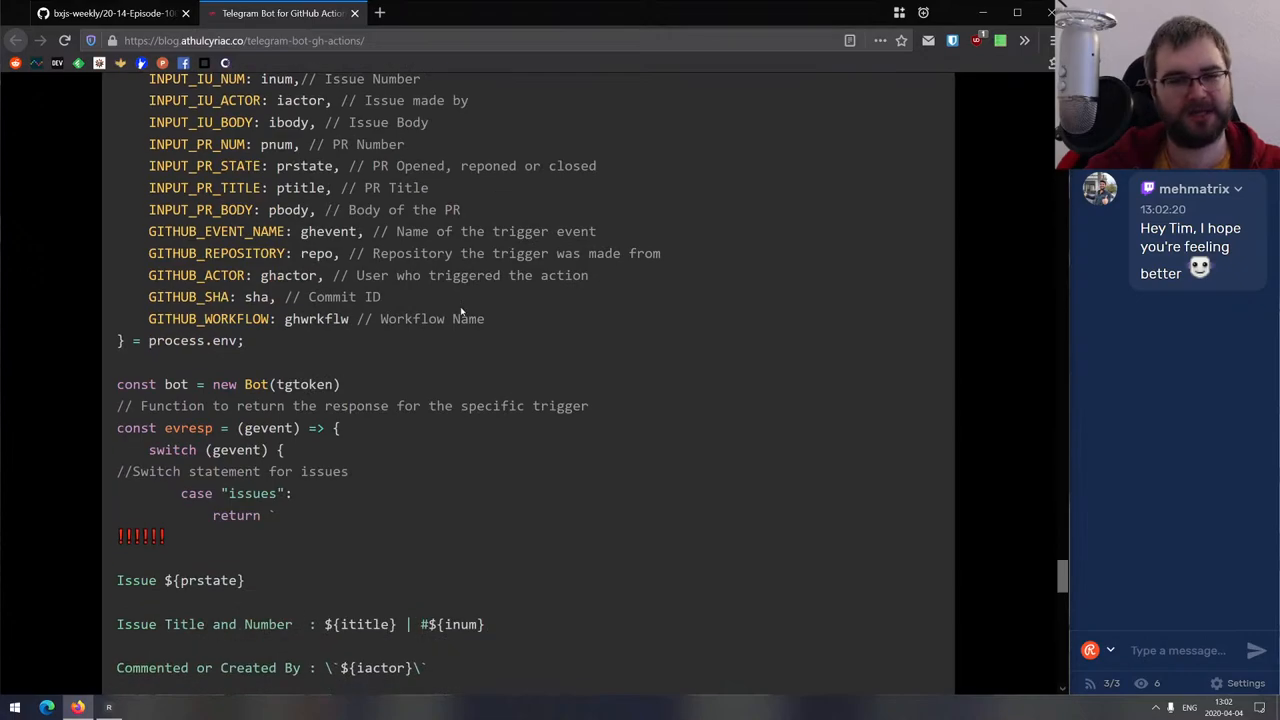
pyautogui.scroll(-3)
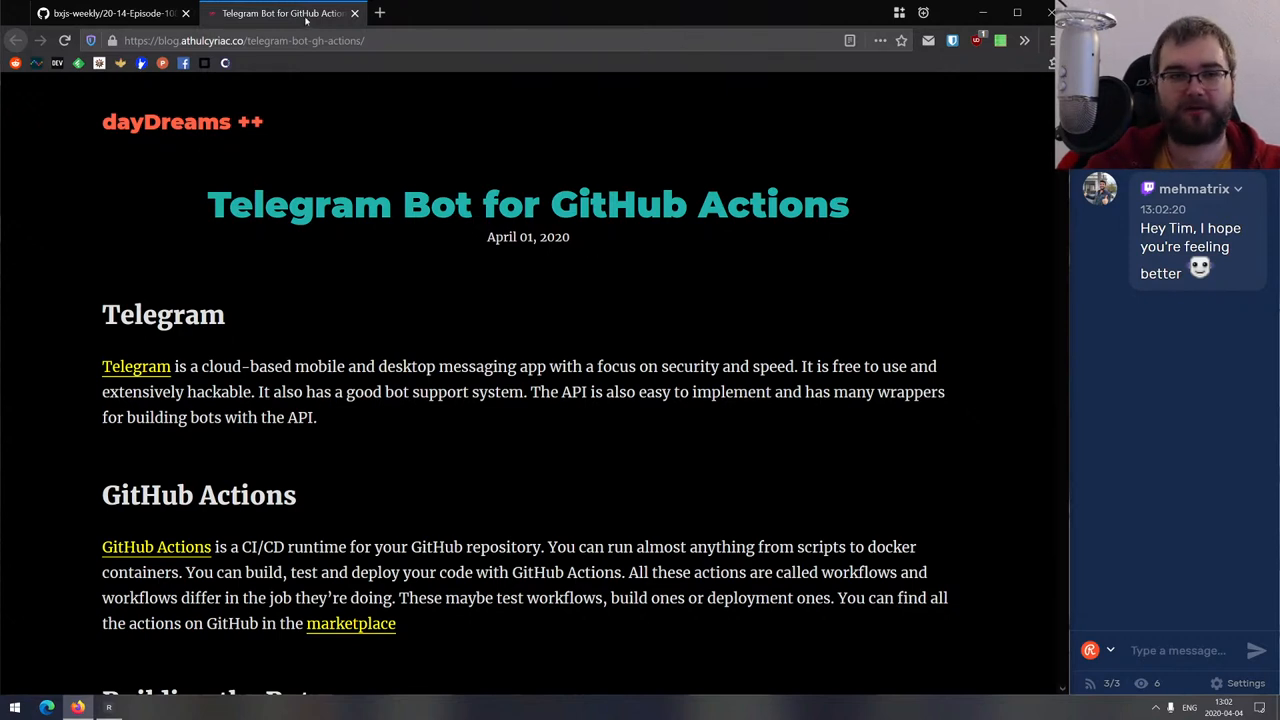
pyautogui.moveTo(280, 12)
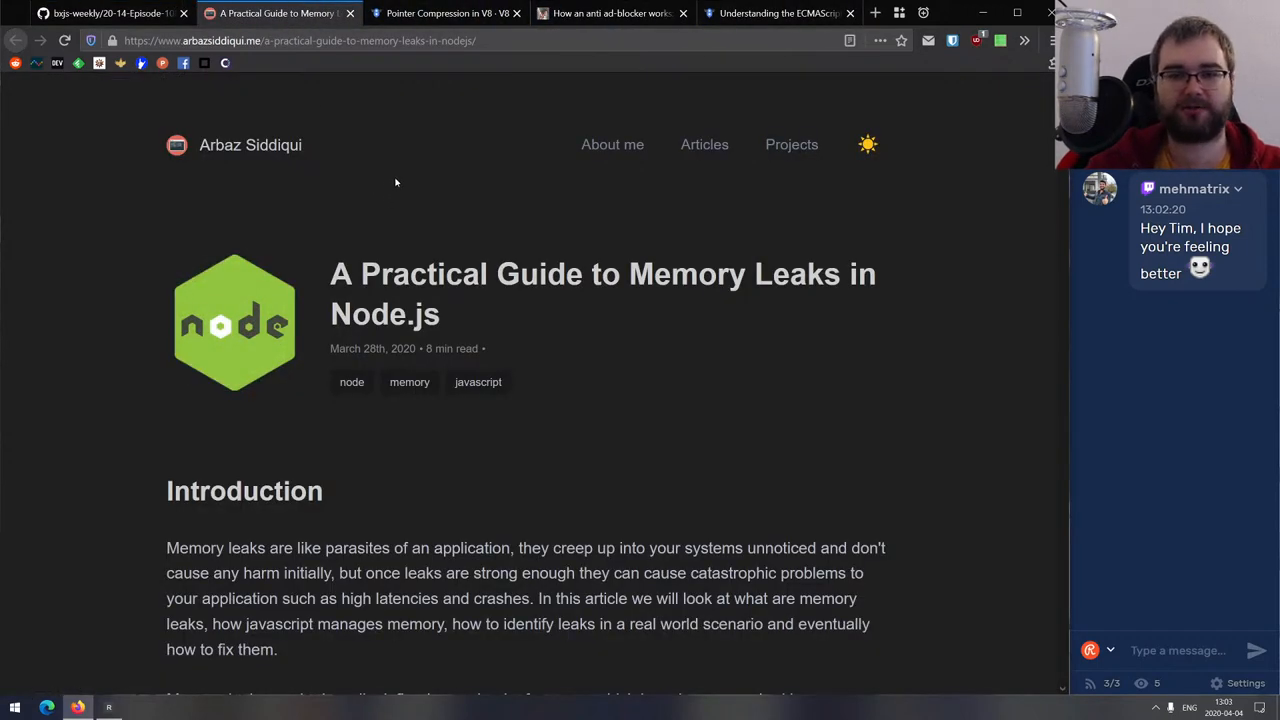
# Scroll through the memory leaks guide's opening and leak identification sections.
pyautogui.scroll(-3)
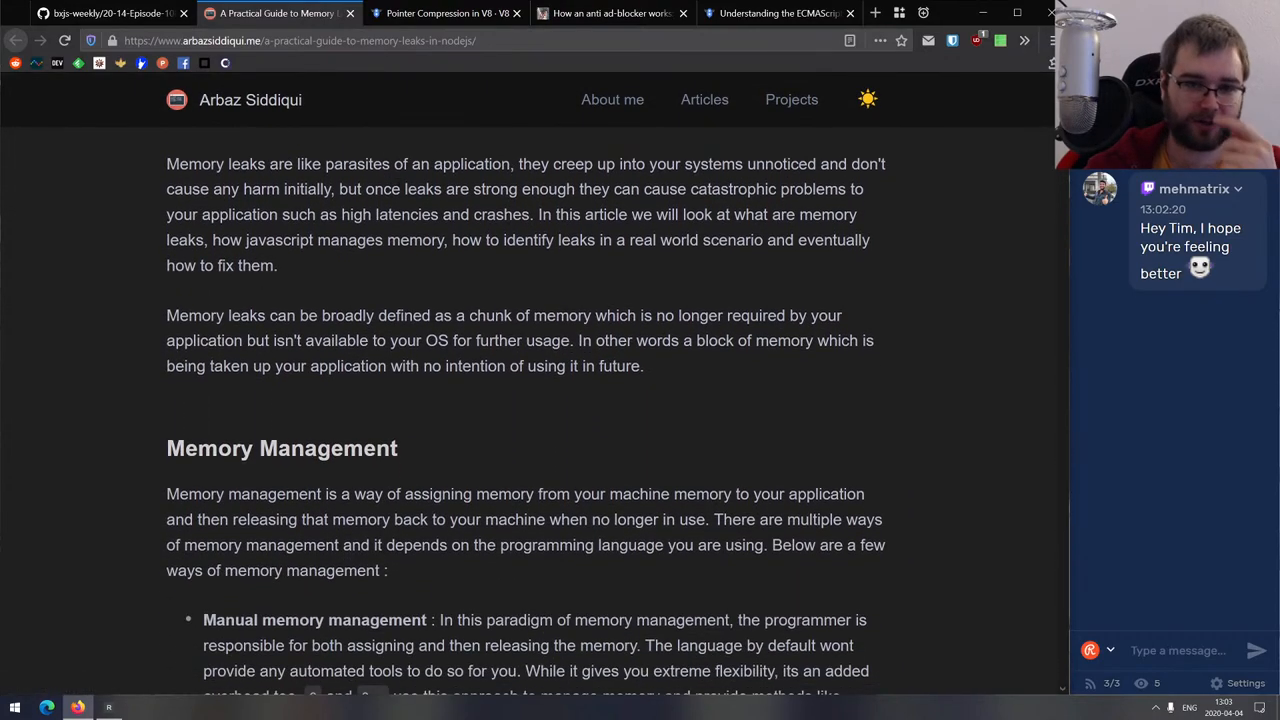
pyautogui.scroll(-3)
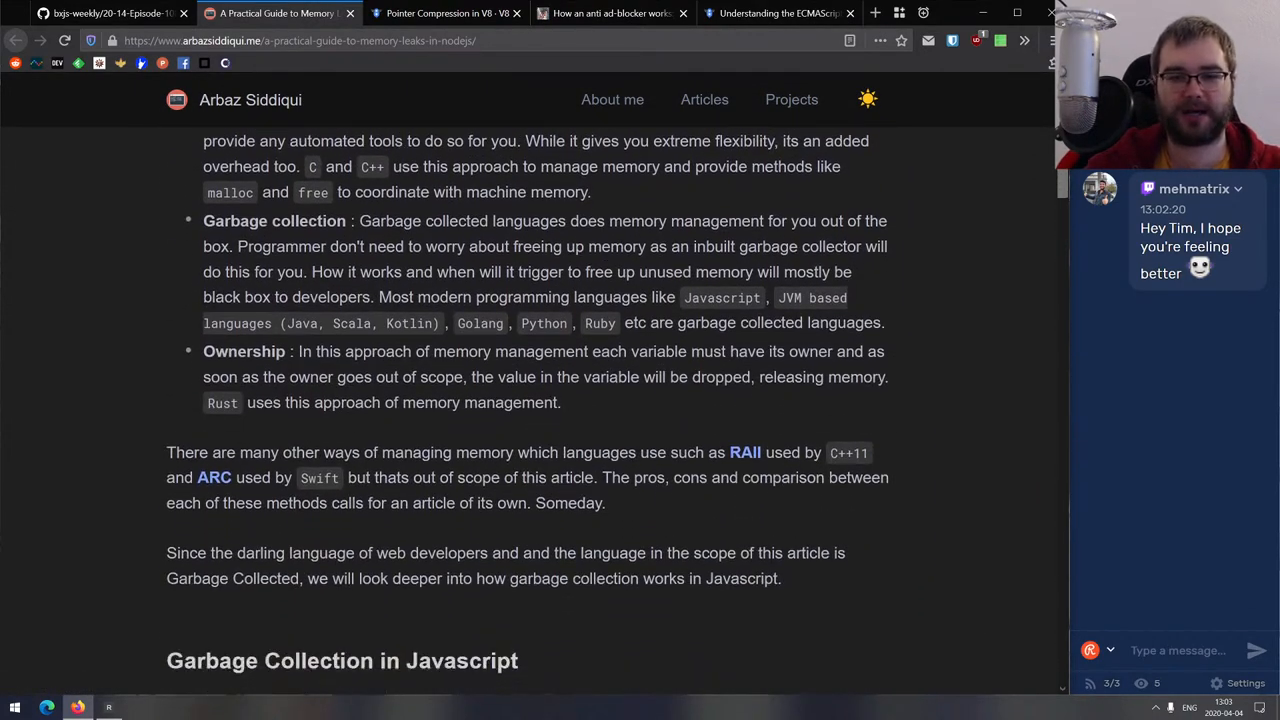
pyautogui.scroll(-3)
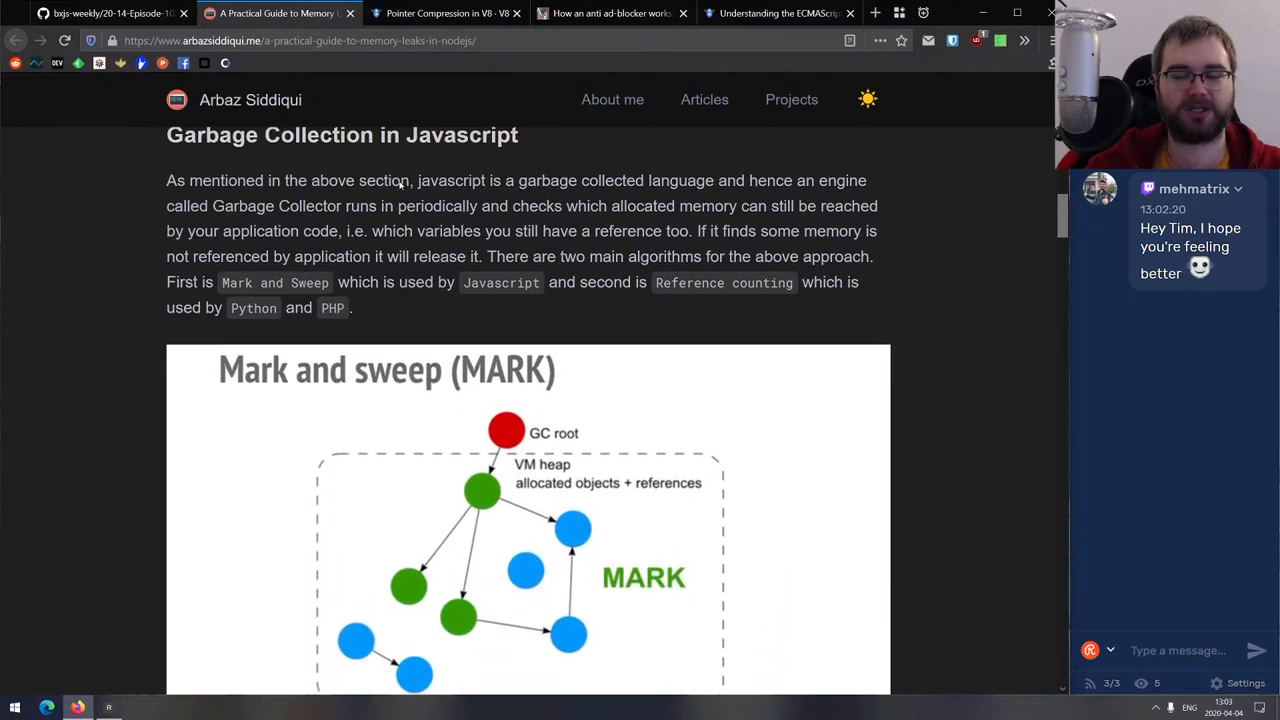
pyautogui.scroll(-3)
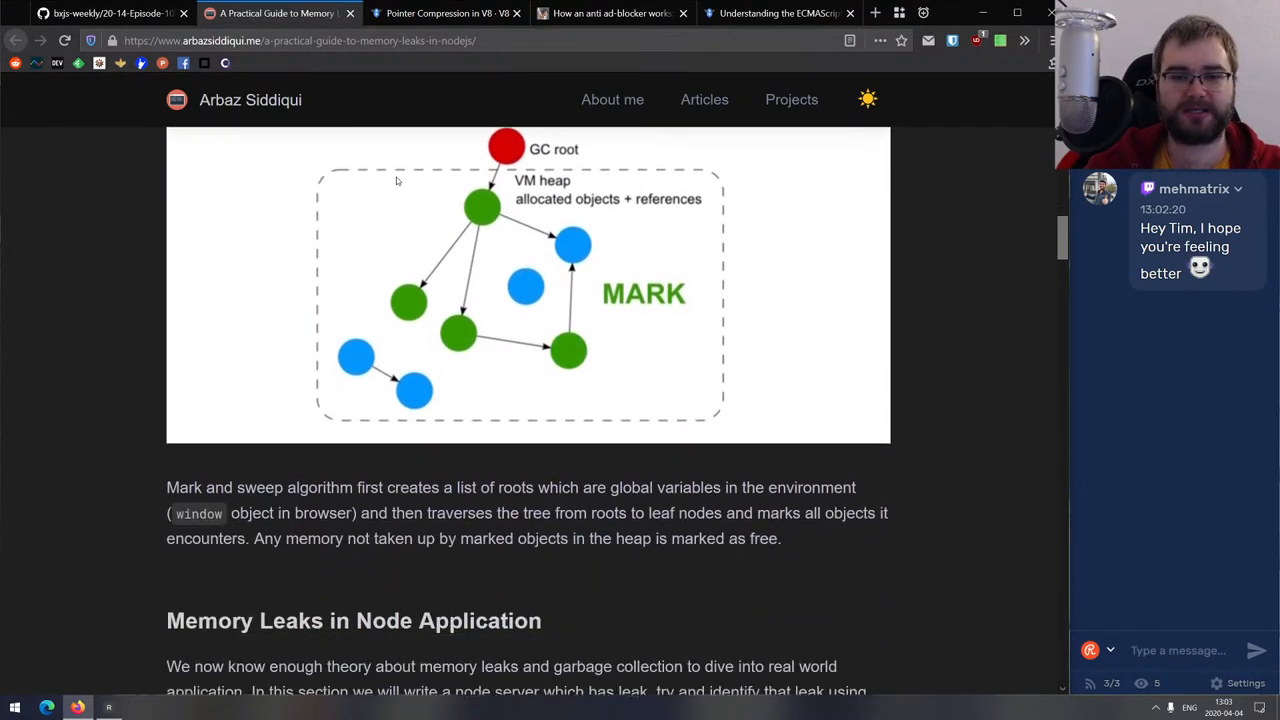
pyautogui.scroll(-3)
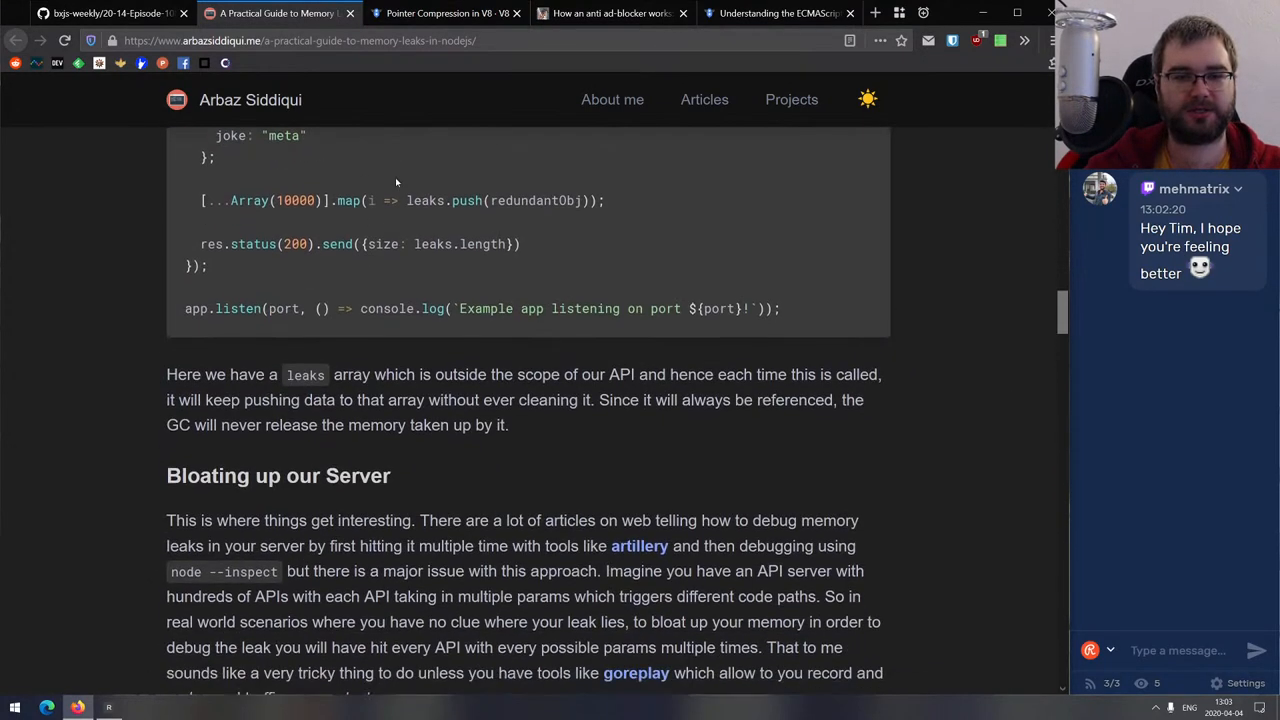
pyautogui.scroll(3)
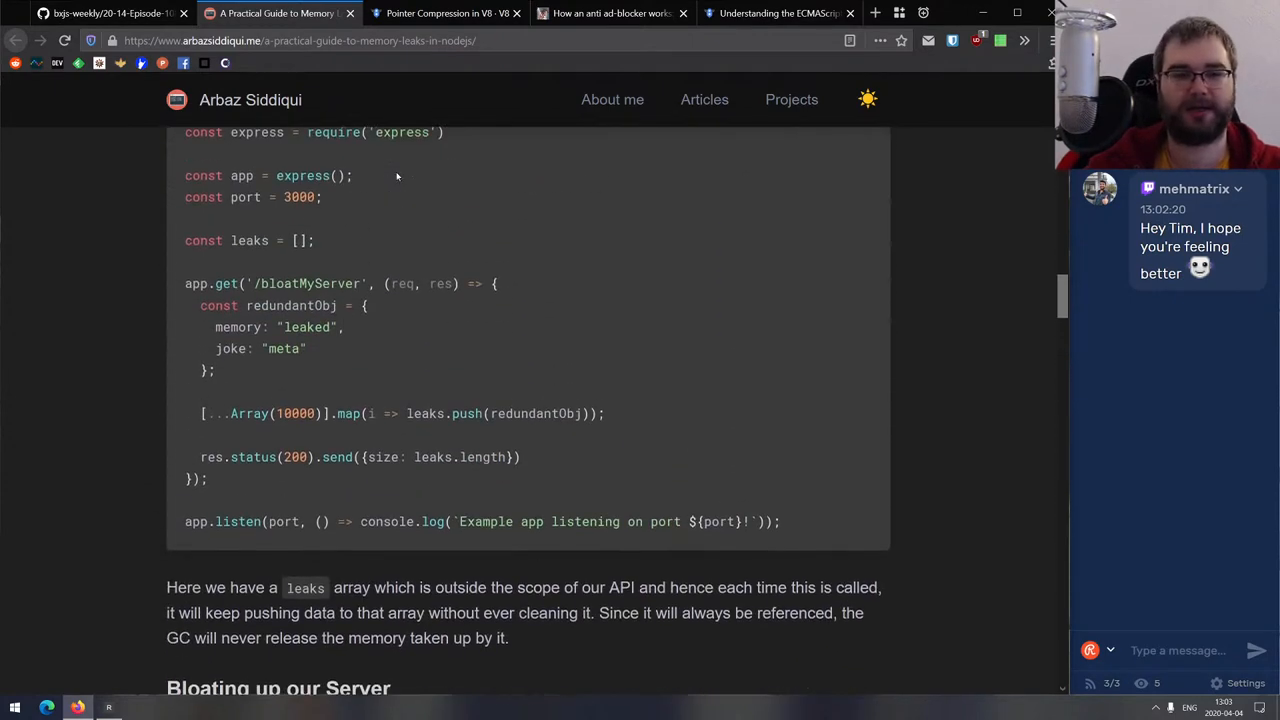
pyautogui.scroll(-3)
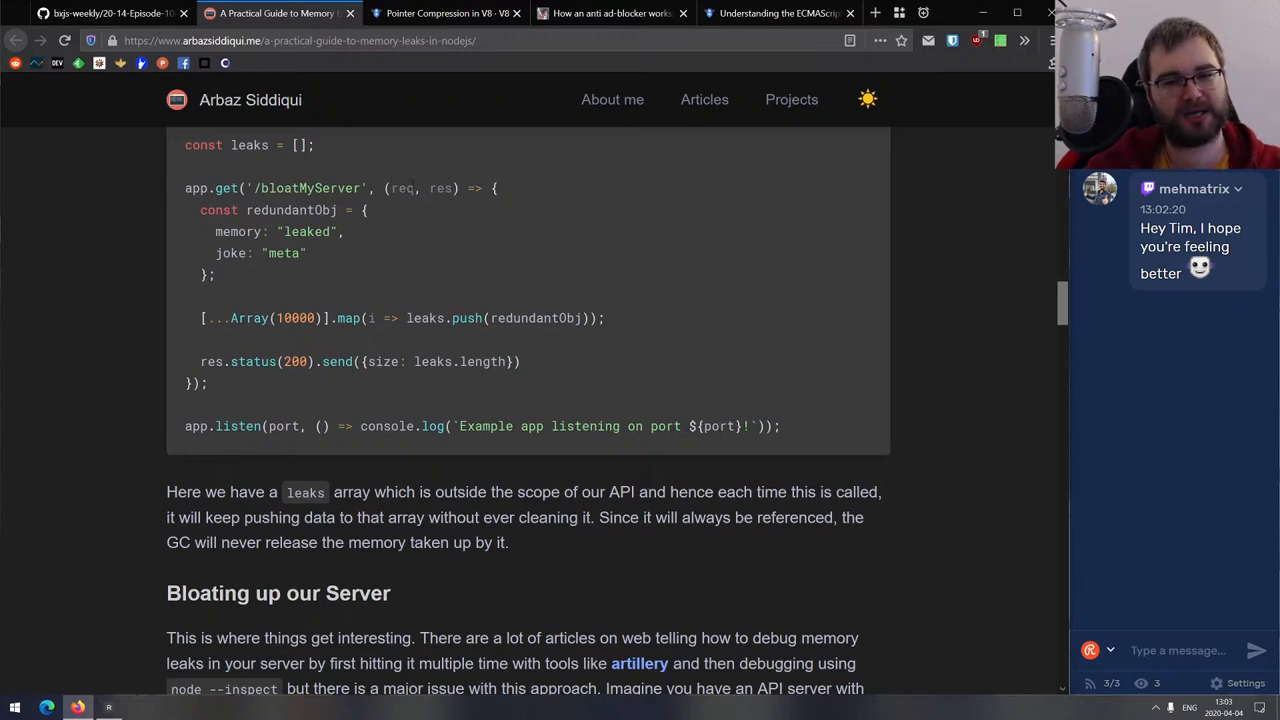
# Continue down through the leak fix sections to the Conclusions.
pyautogui.scroll(-3)
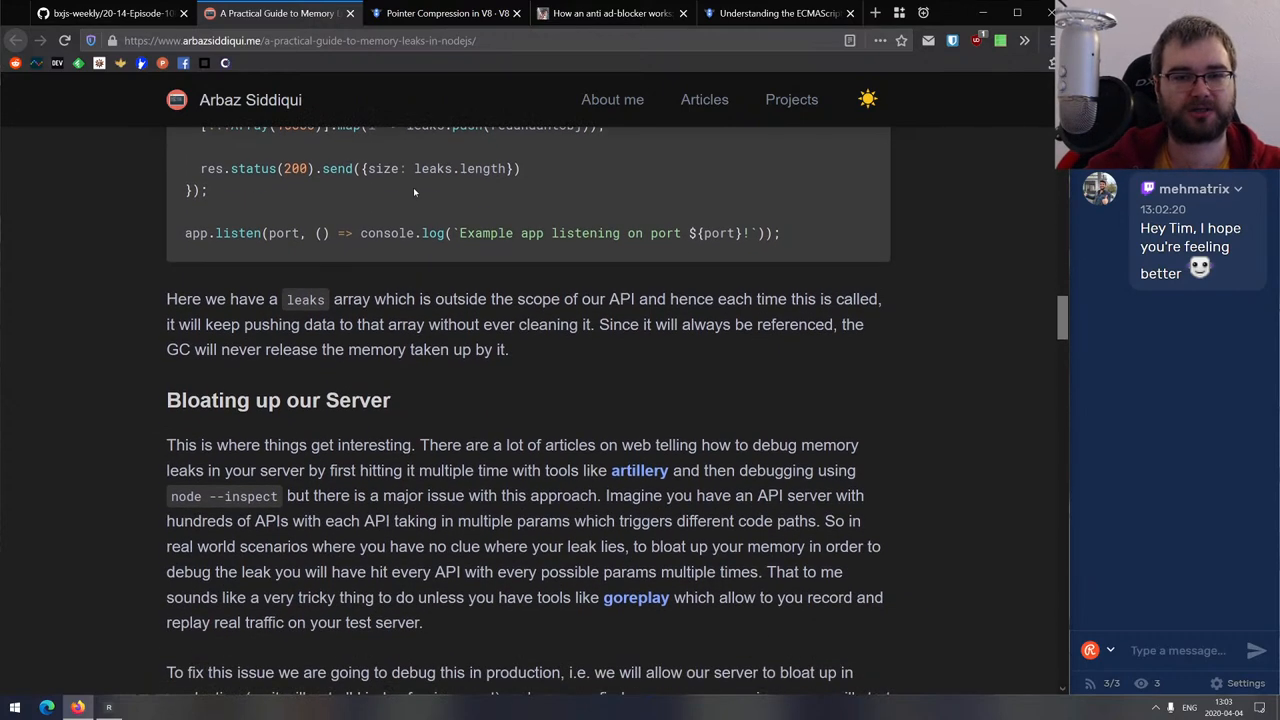
pyautogui.scroll(-3)
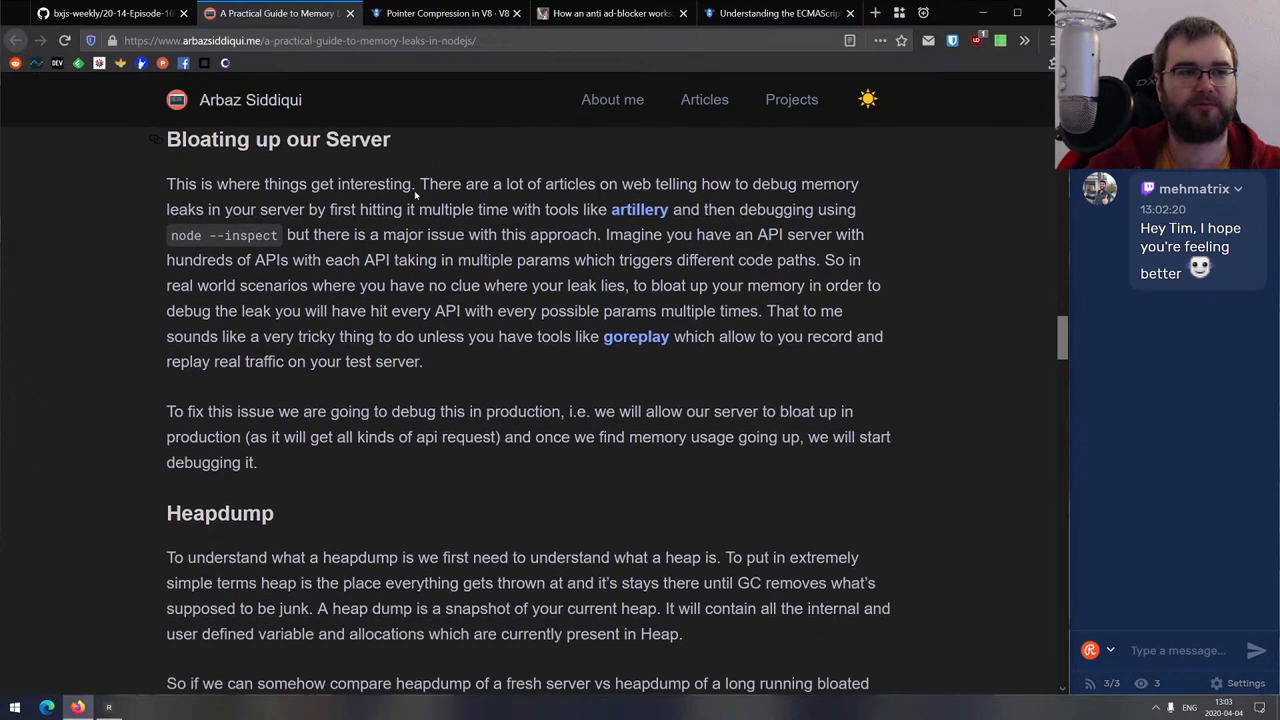
pyautogui.scroll(-3)
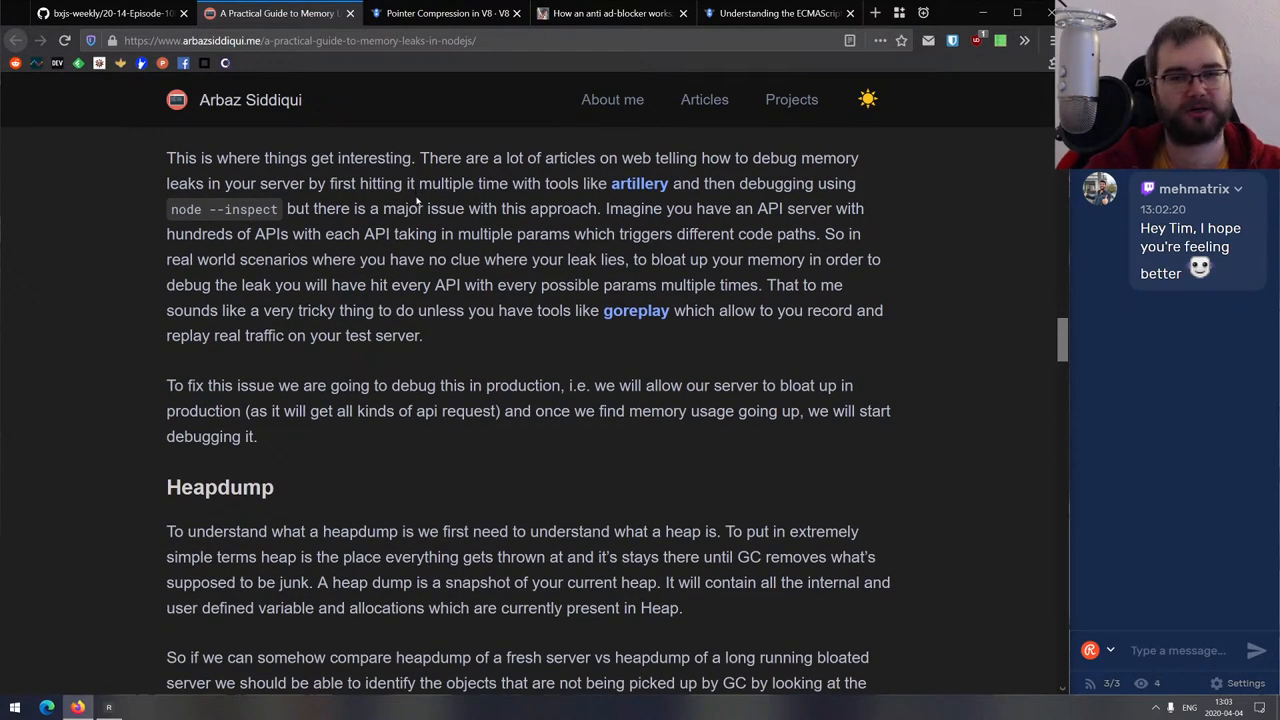
pyautogui.scroll(-3)
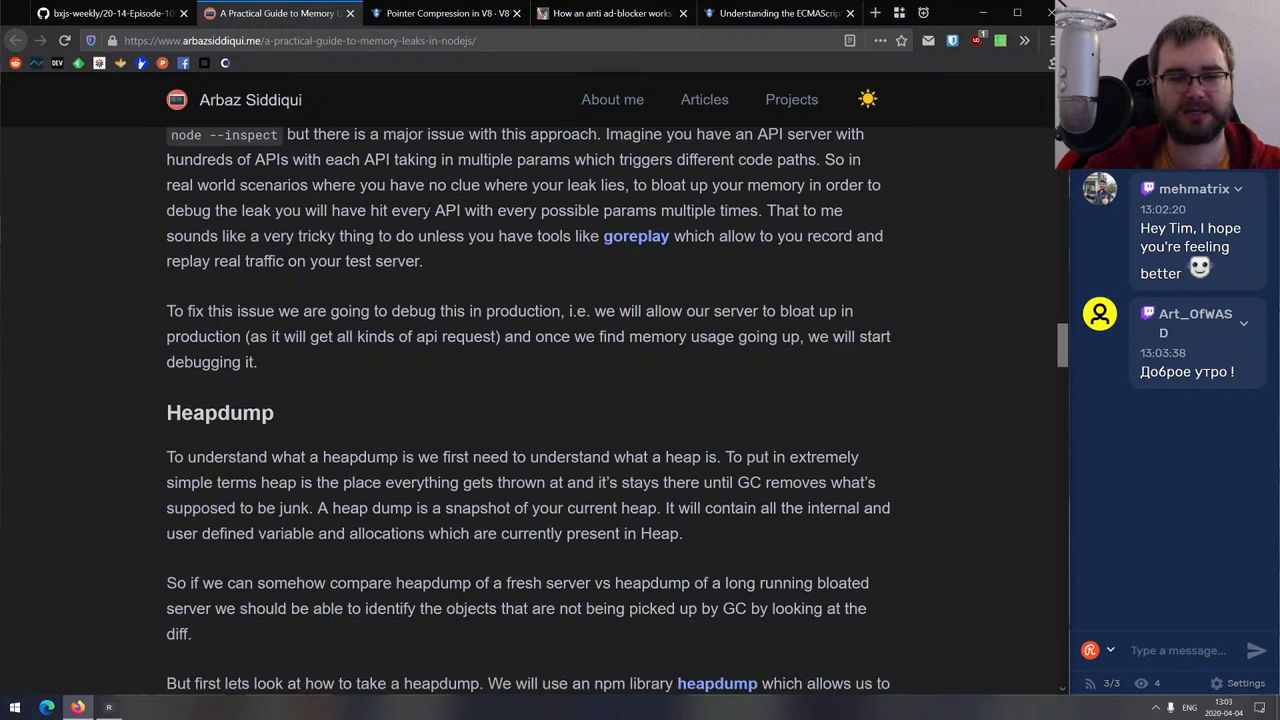
pyautogui.scroll(-3)
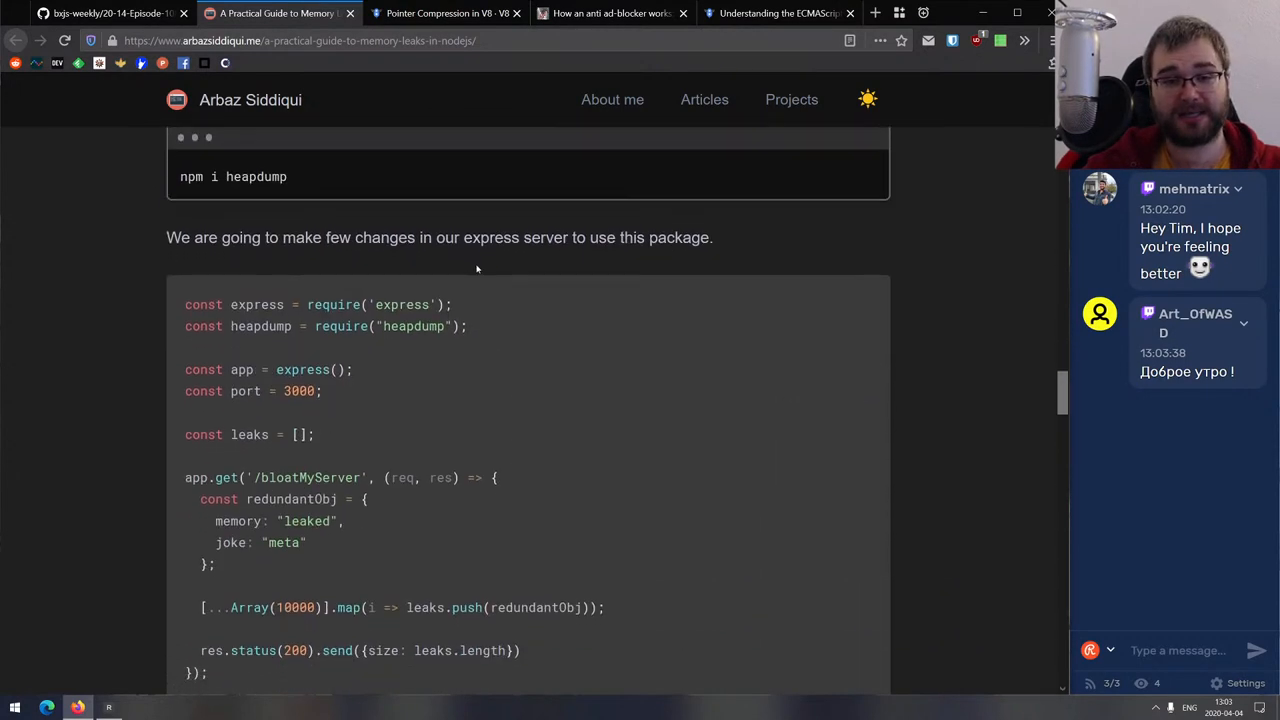
pyautogui.scroll(-3)
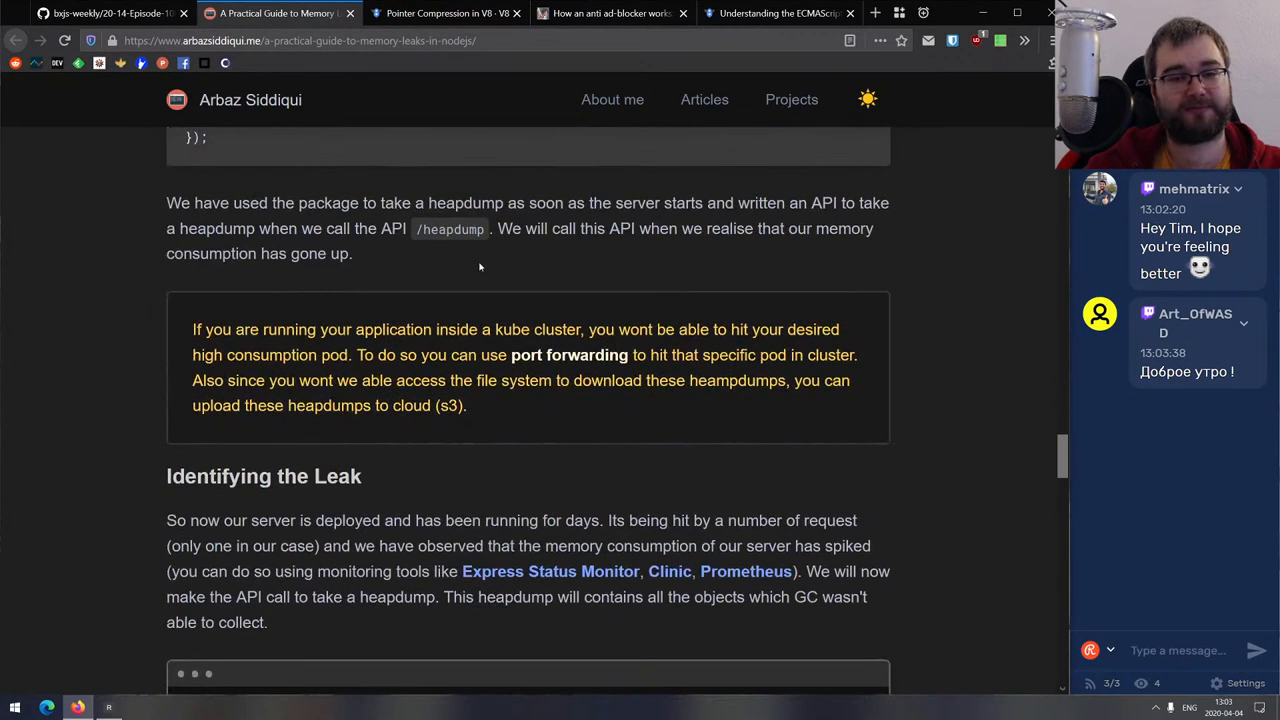
pyautogui.scroll(-3)
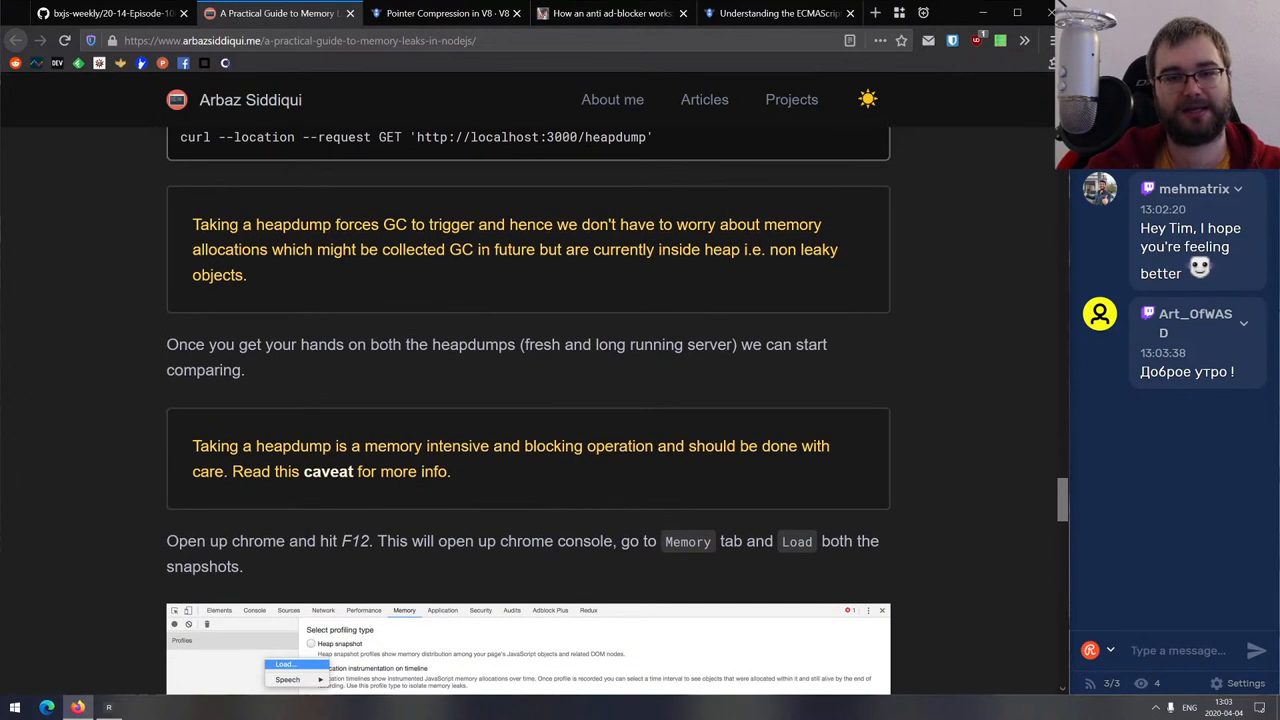
pyautogui.scroll(-3)
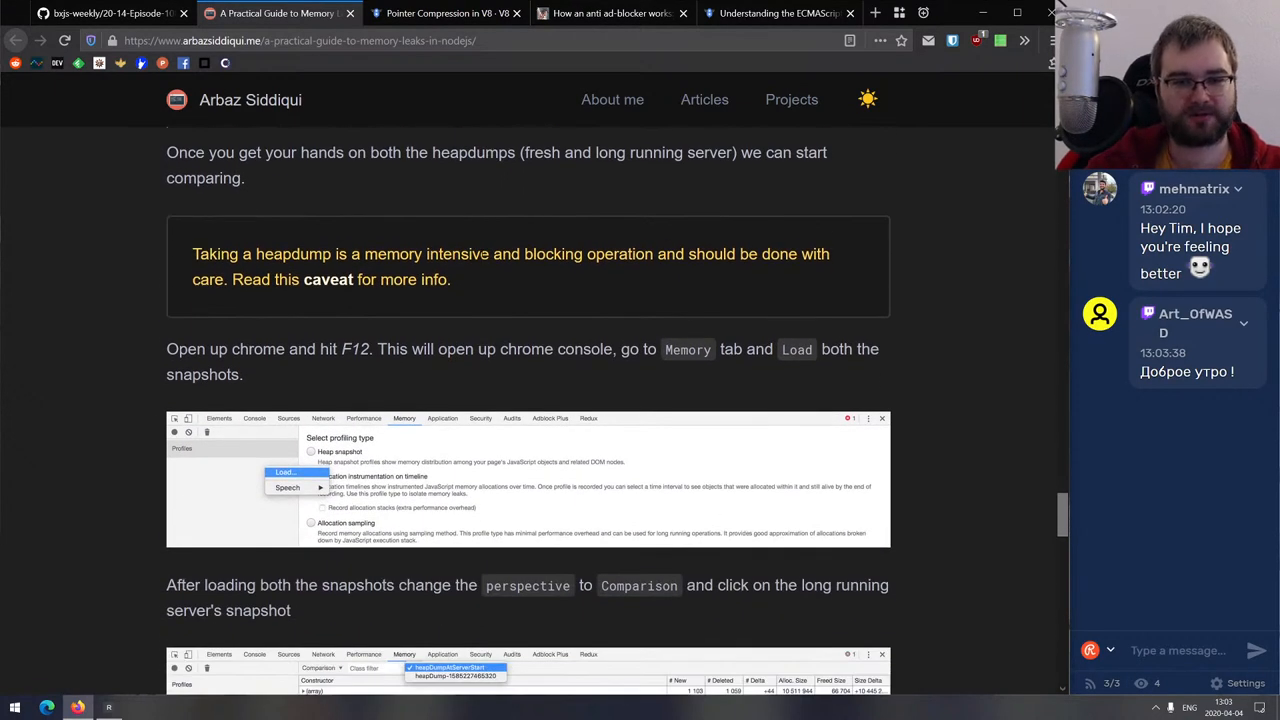
pyautogui.scroll(-3)
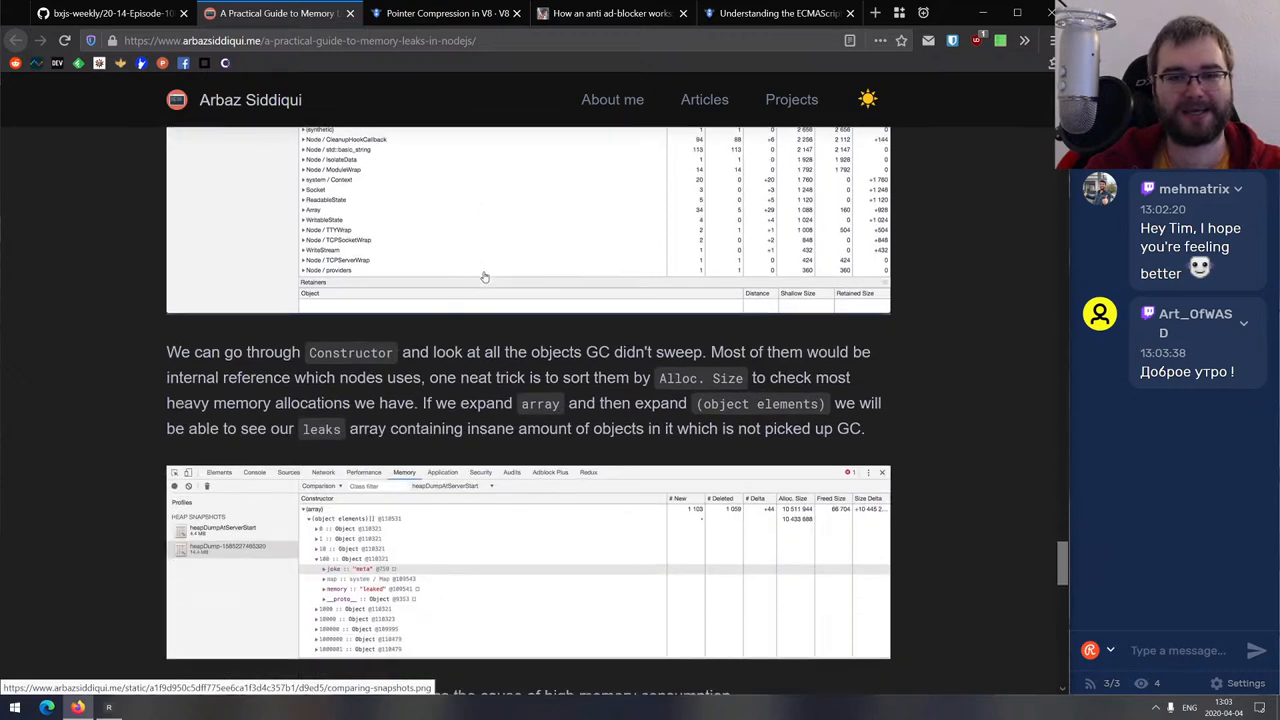
pyautogui.scroll(-3)
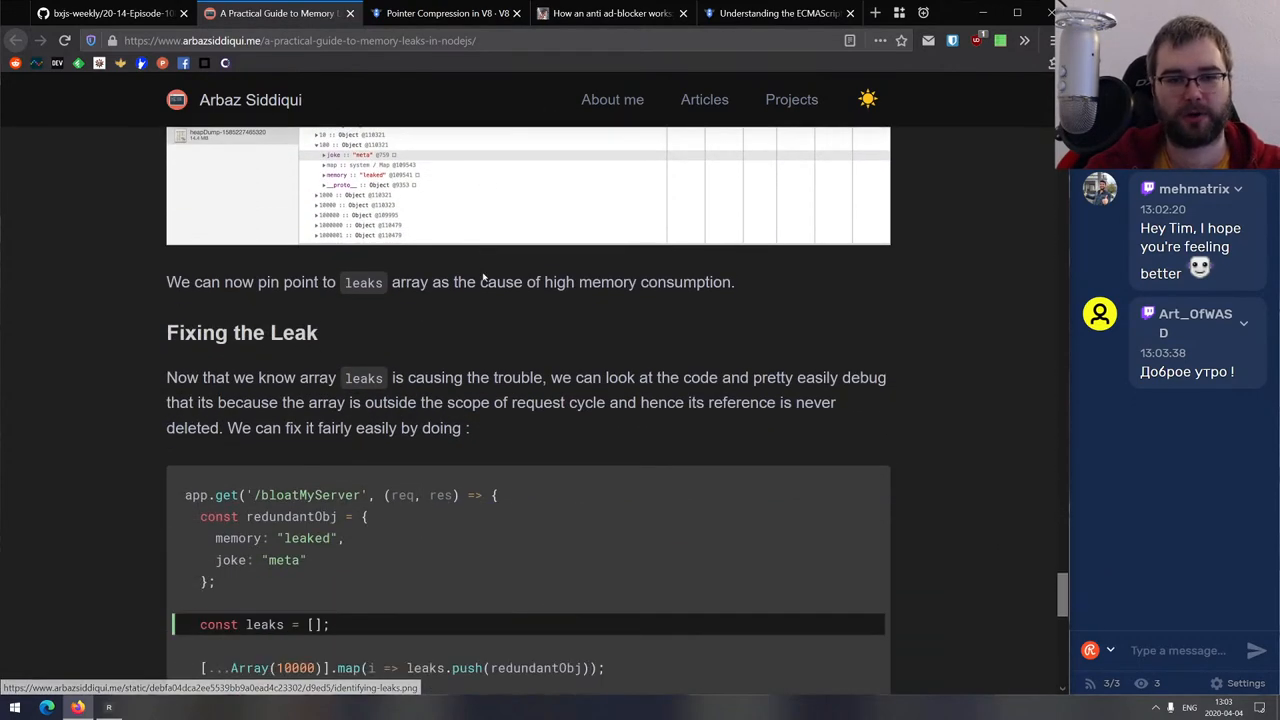
pyautogui.scroll(-3)
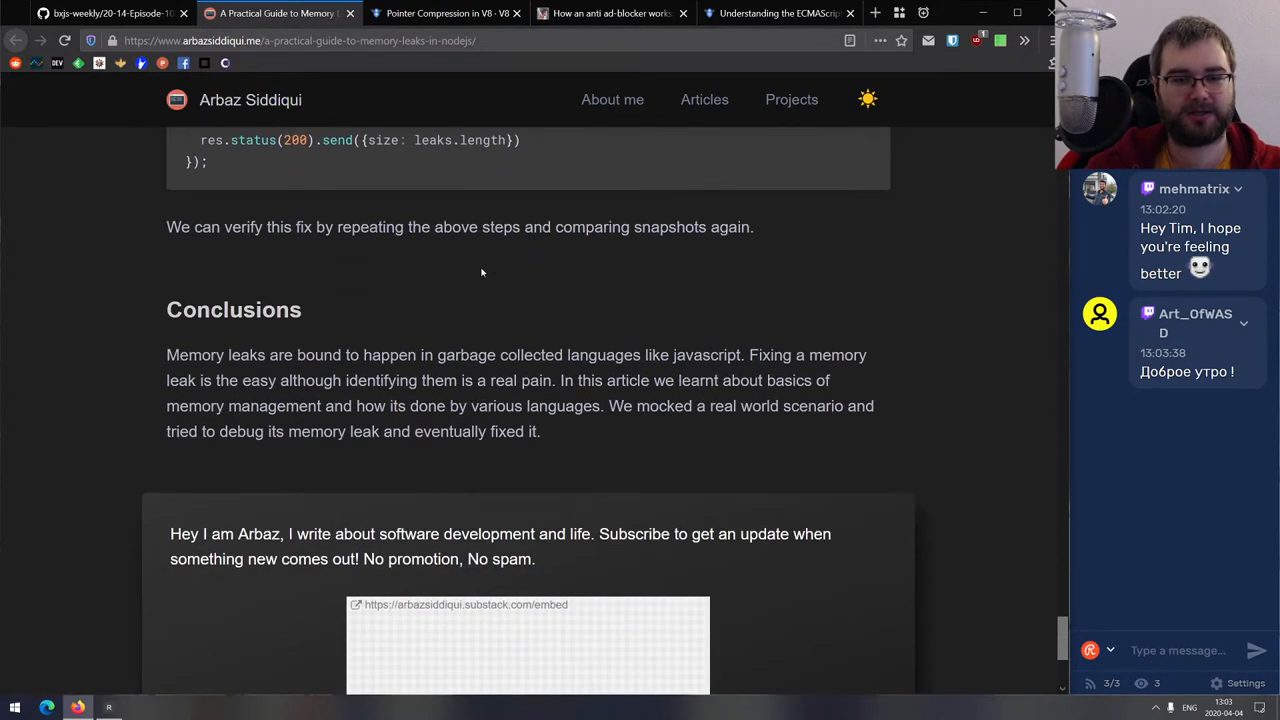
pyautogui.scroll(3)
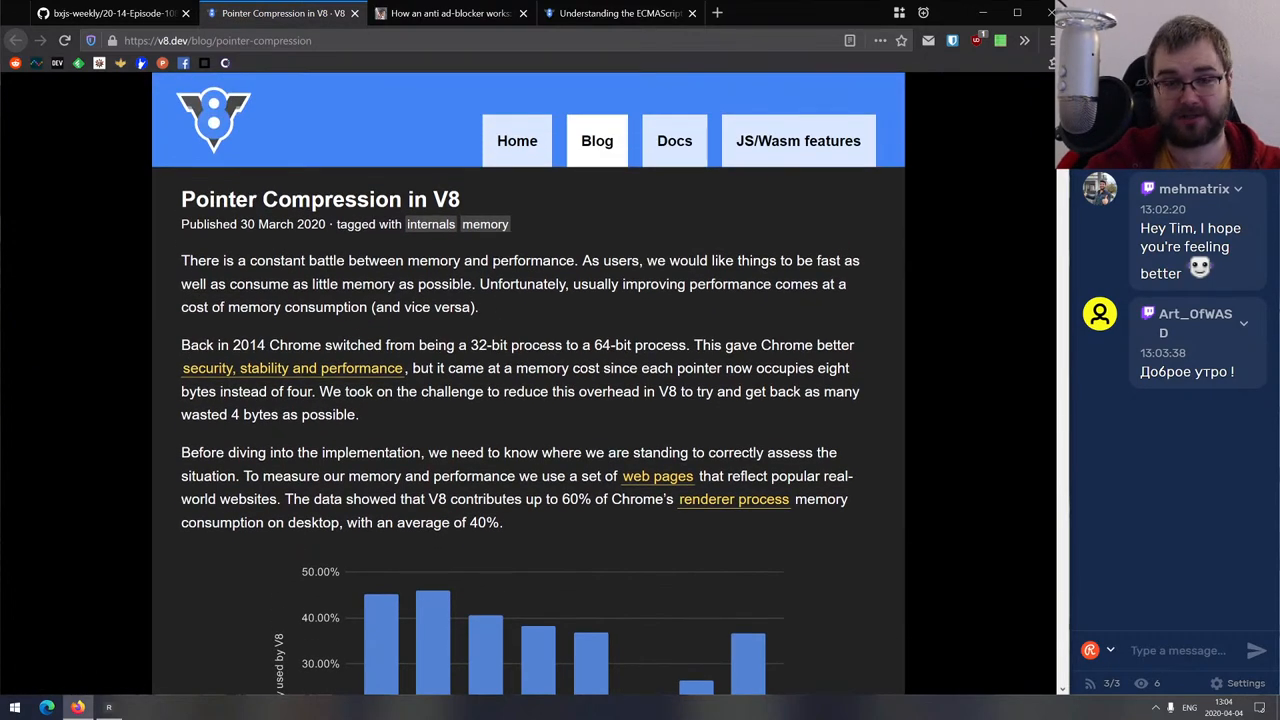
# Read the Pointer Compression intro, highlighting the '64-bit process' phrase.
pyautogui.scroll(-3)
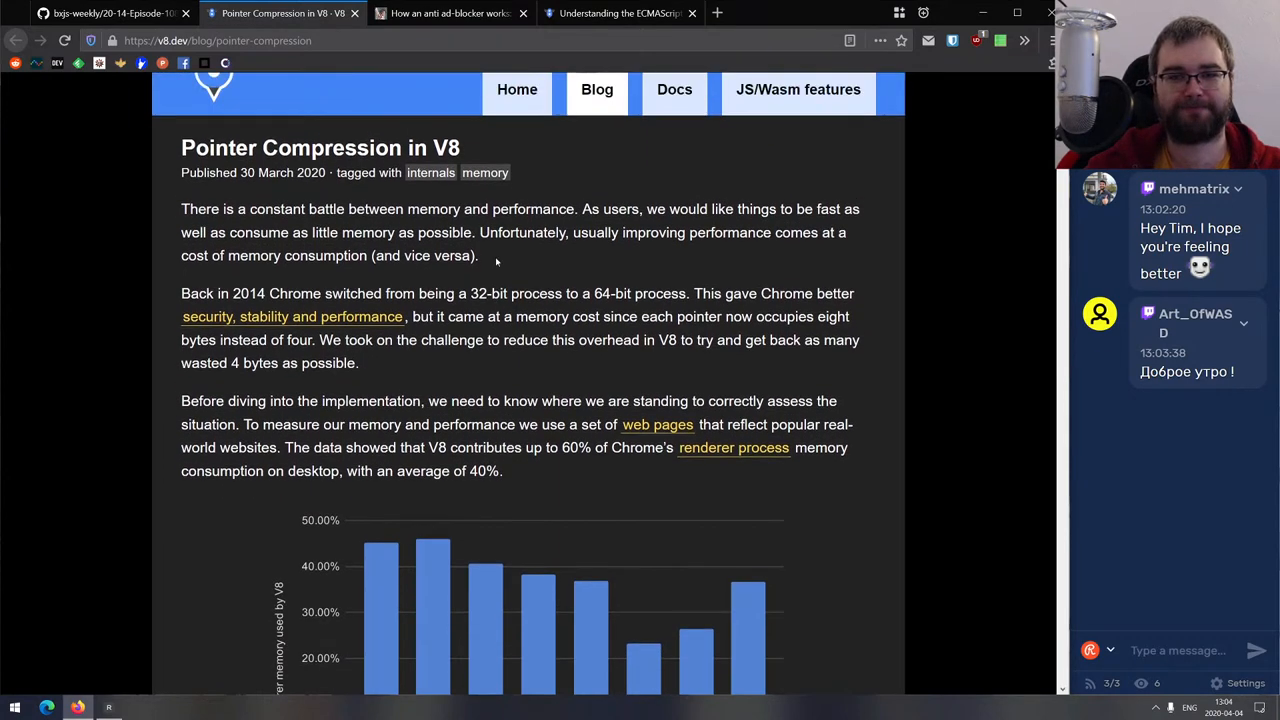
pyautogui.scroll(-3)
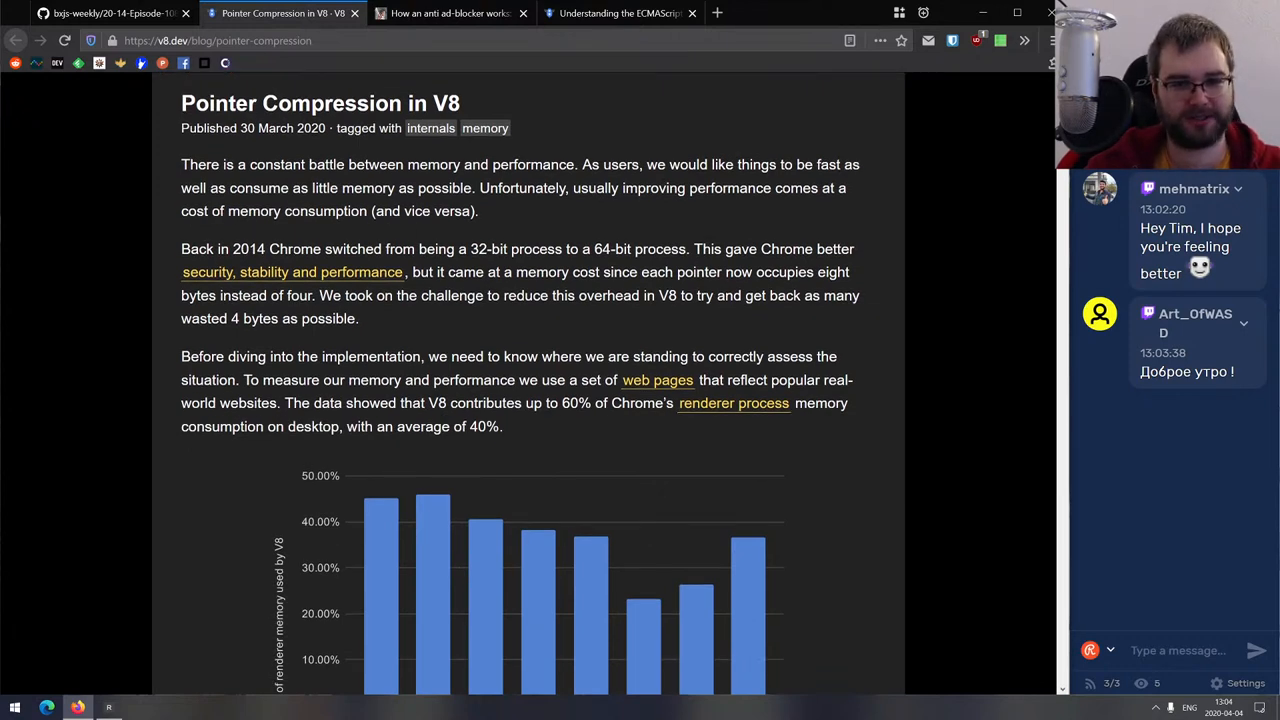
pyautogui.moveTo(470, 249); pyautogui.dragTo(557, 249)
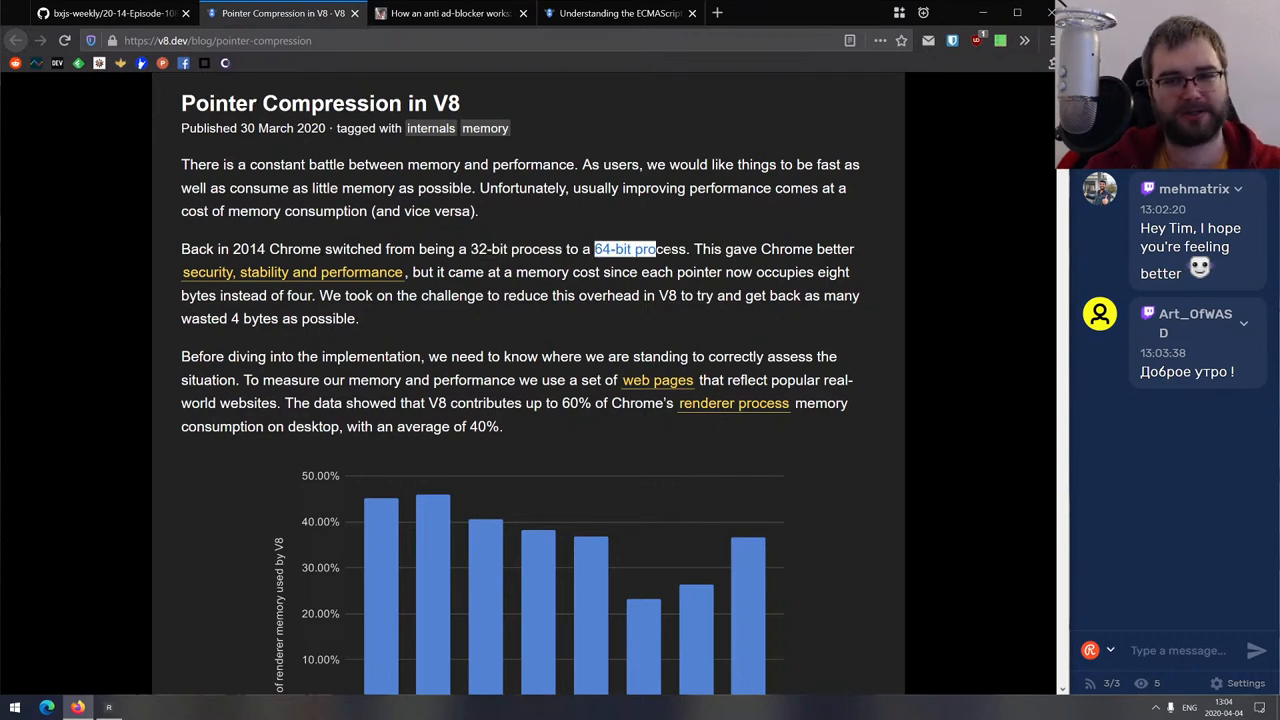
pyautogui.scroll(-3)
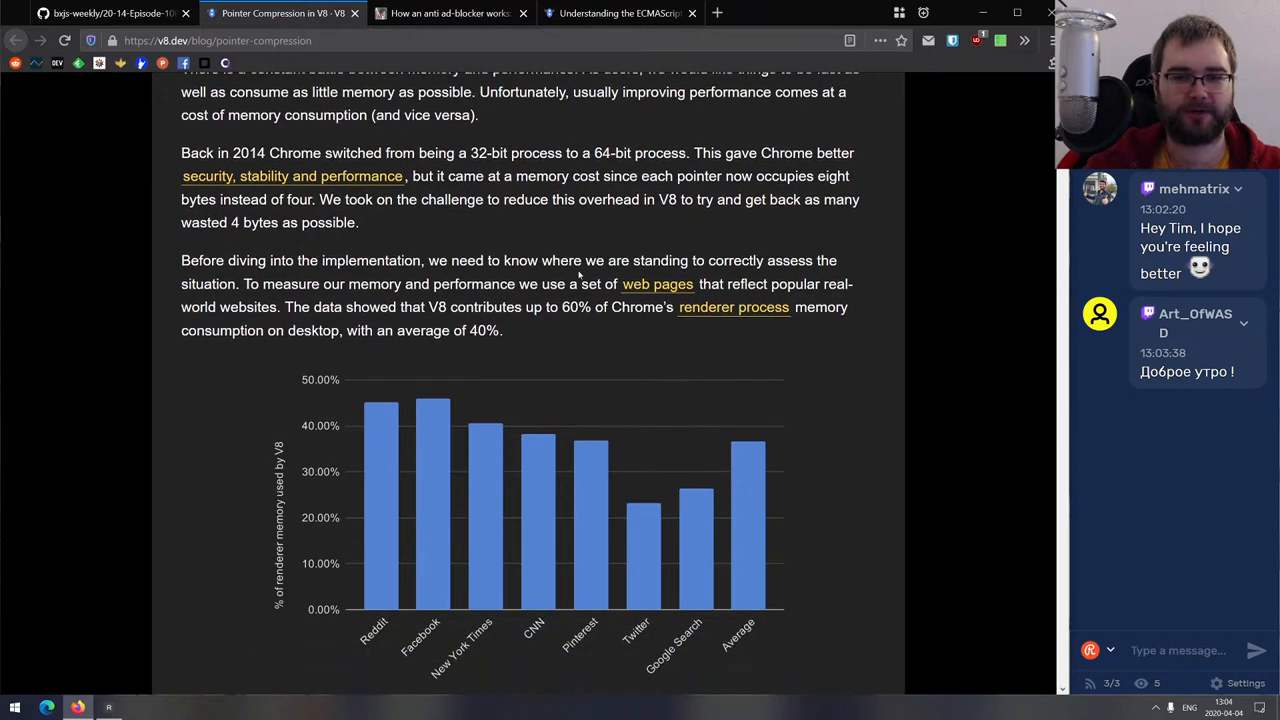
pyautogui.scroll(-3)
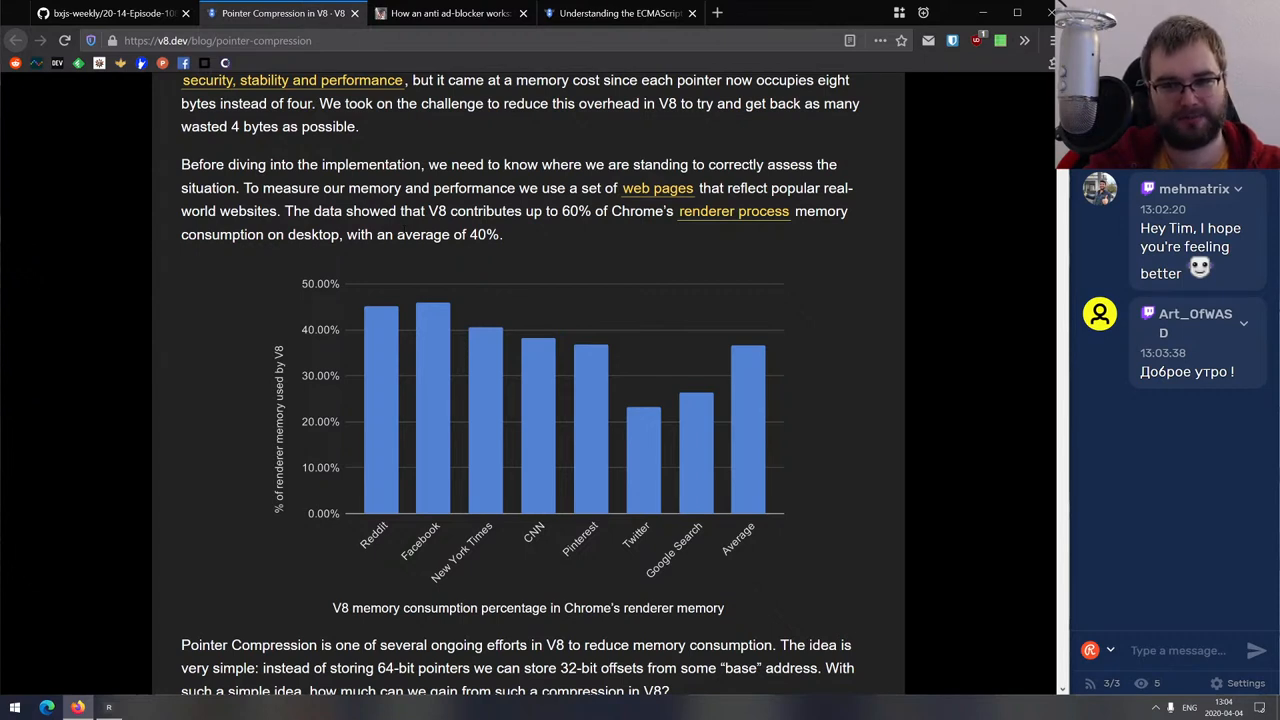
pyautogui.scroll(-3)
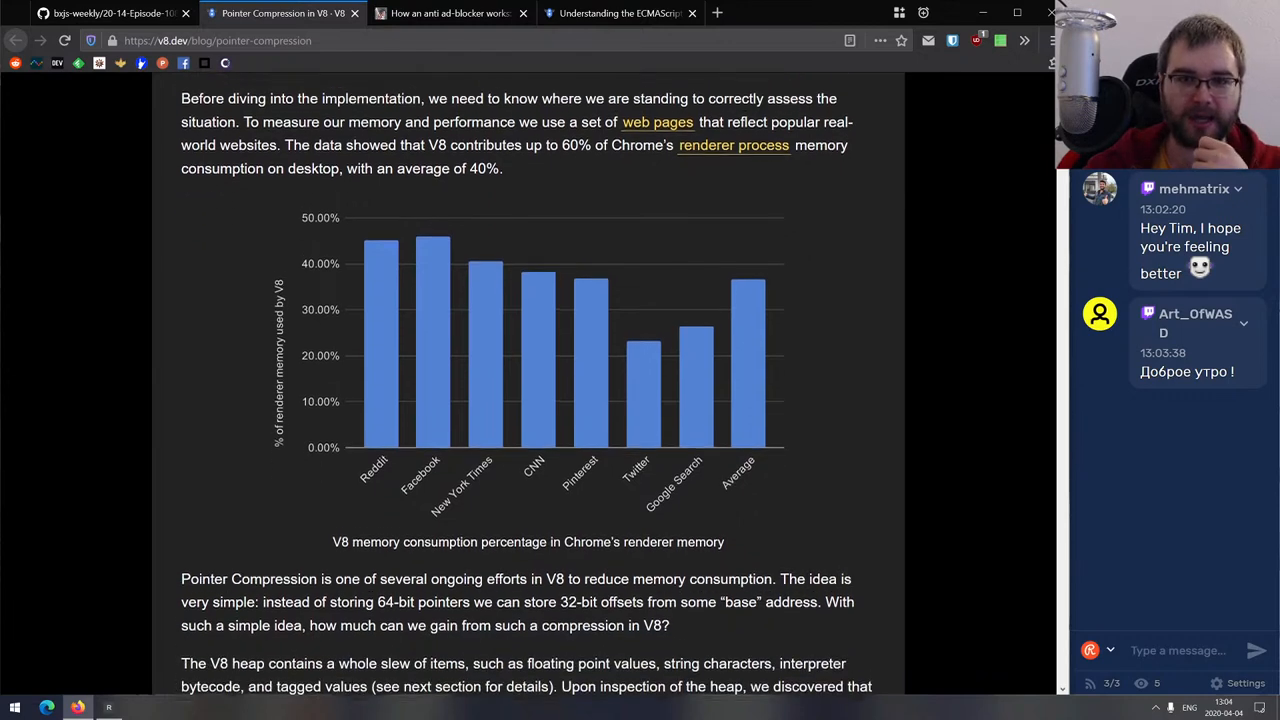
pyautogui.scroll(-3)
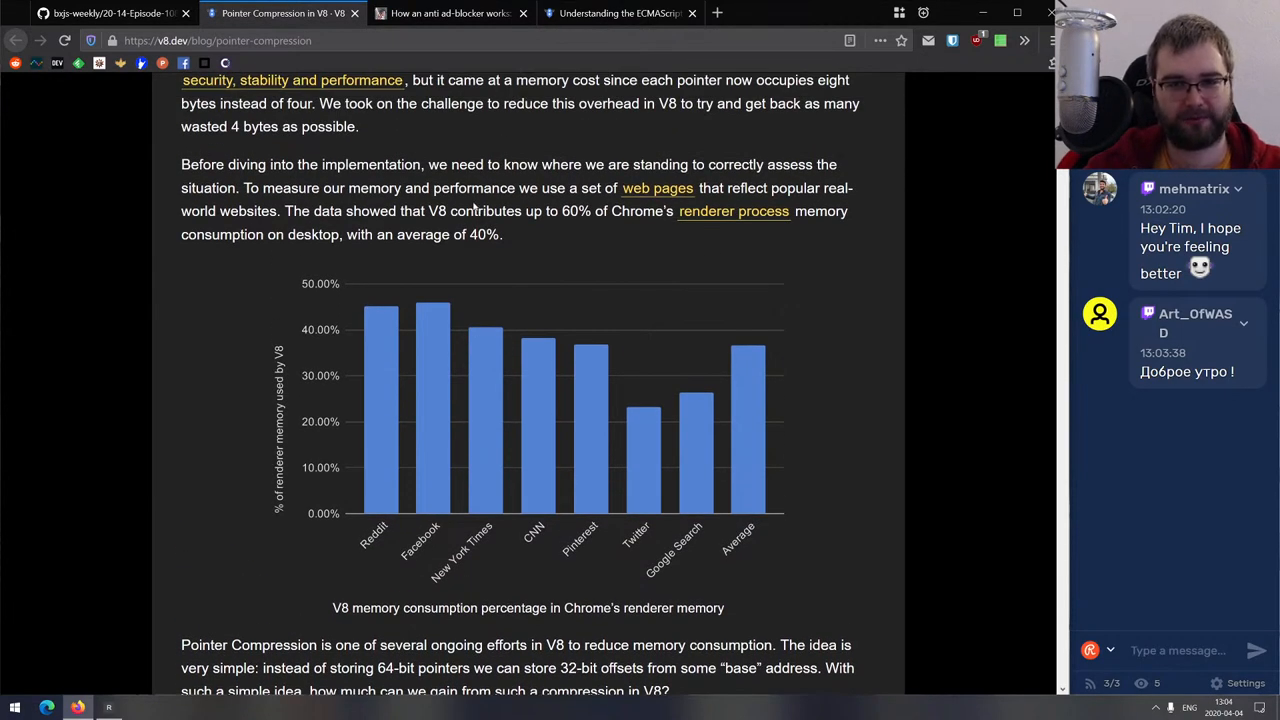
# Read on into Performance evolution, highlighting the '32-bit offsets' phrase.
pyautogui.doubleClick(578, 211)
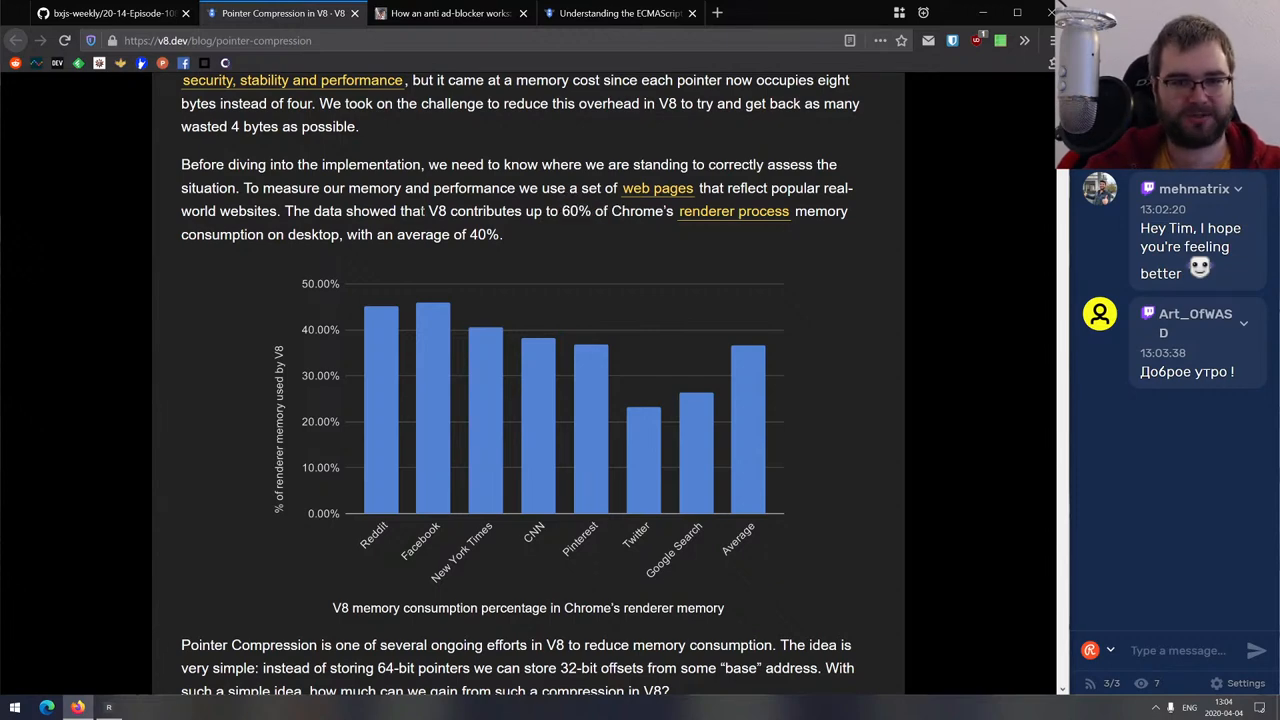
pyautogui.scroll(-3)
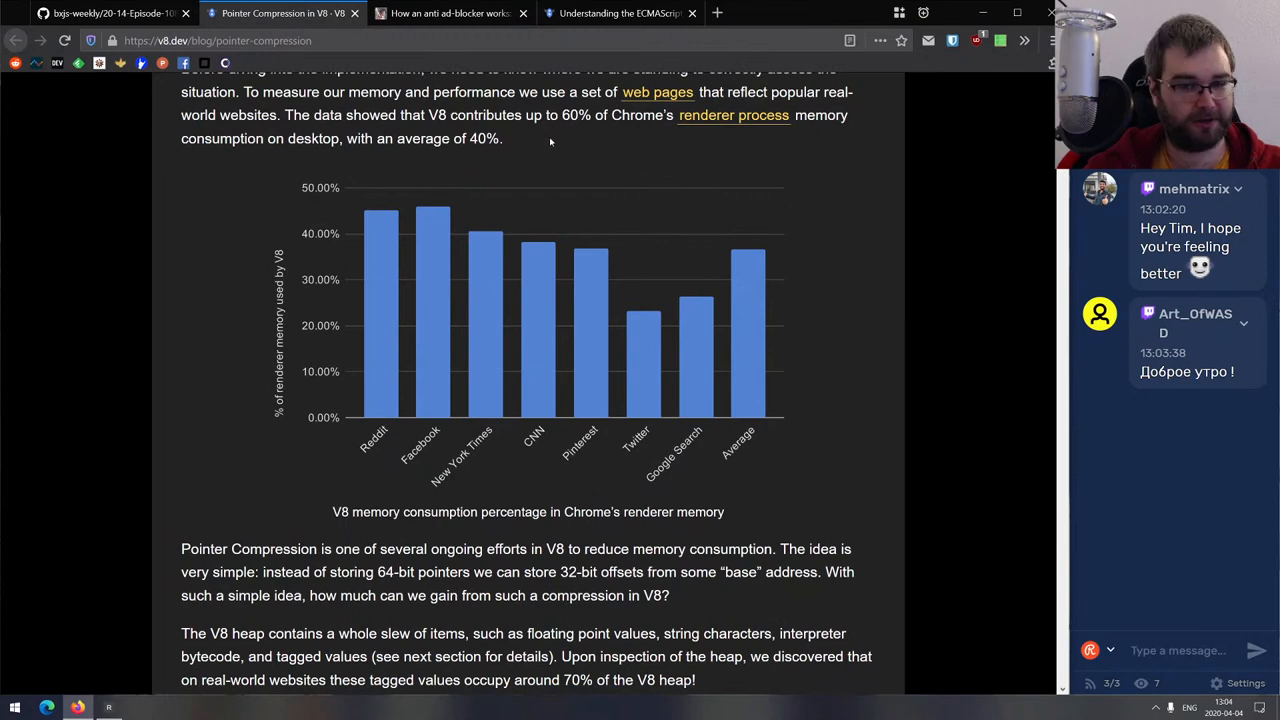
pyautogui.moveTo(580, 242)
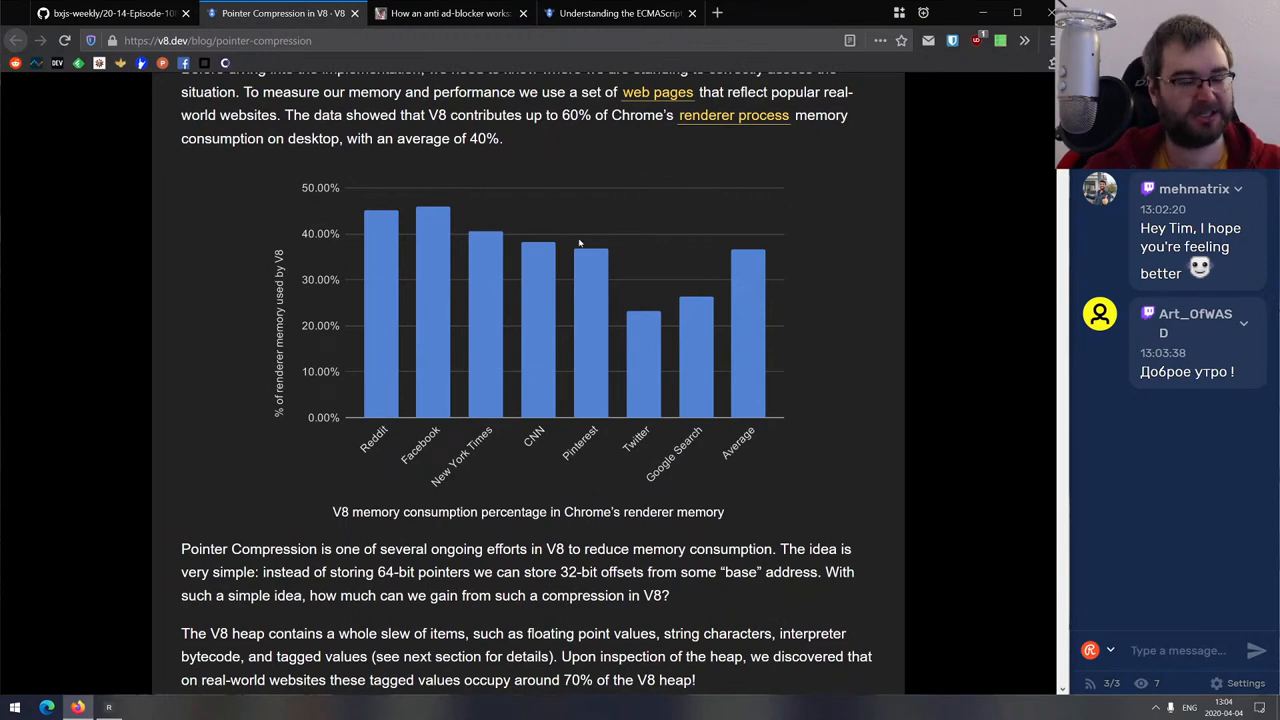
pyautogui.scroll(-3)
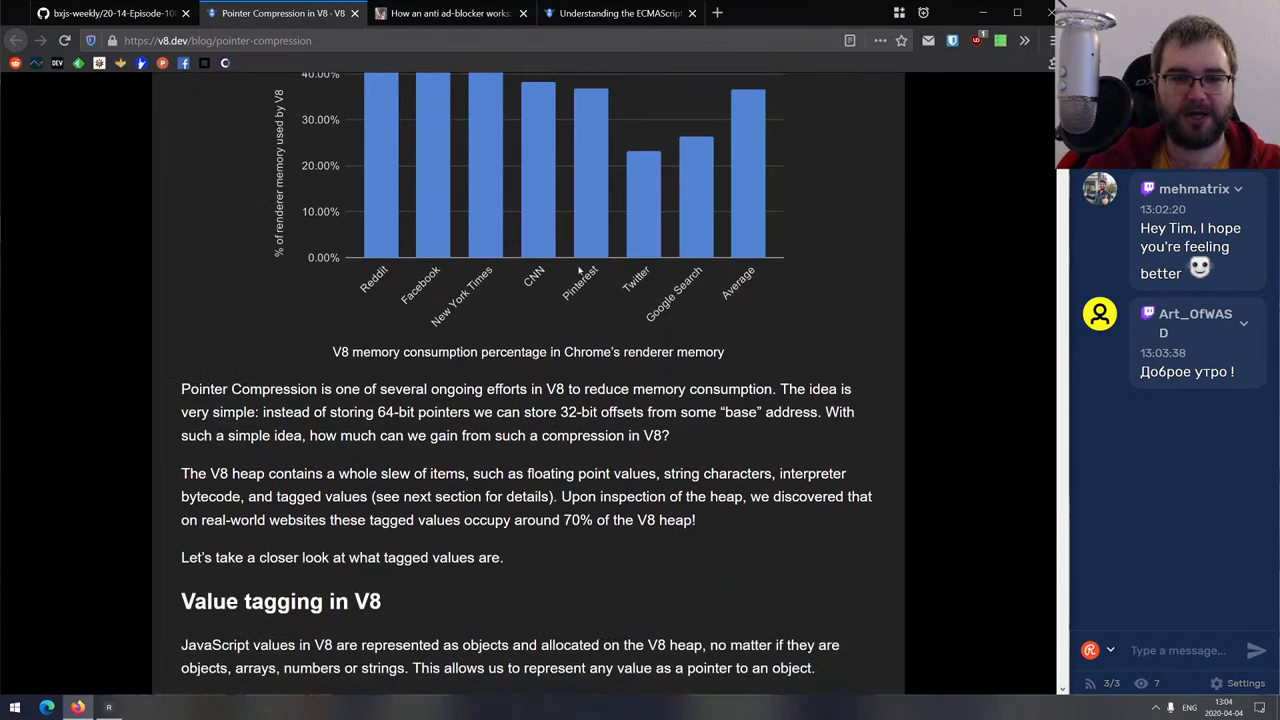
pyautogui.scroll(-3)
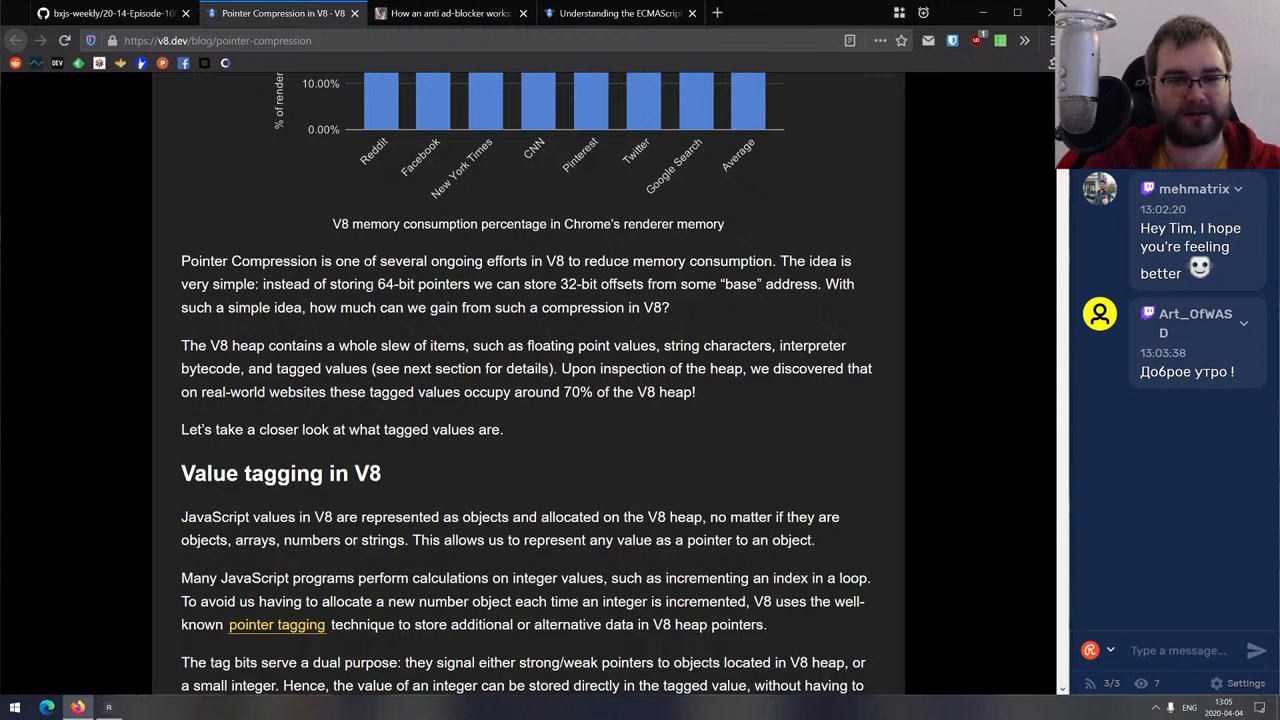
pyautogui.doubleClick(423, 284)
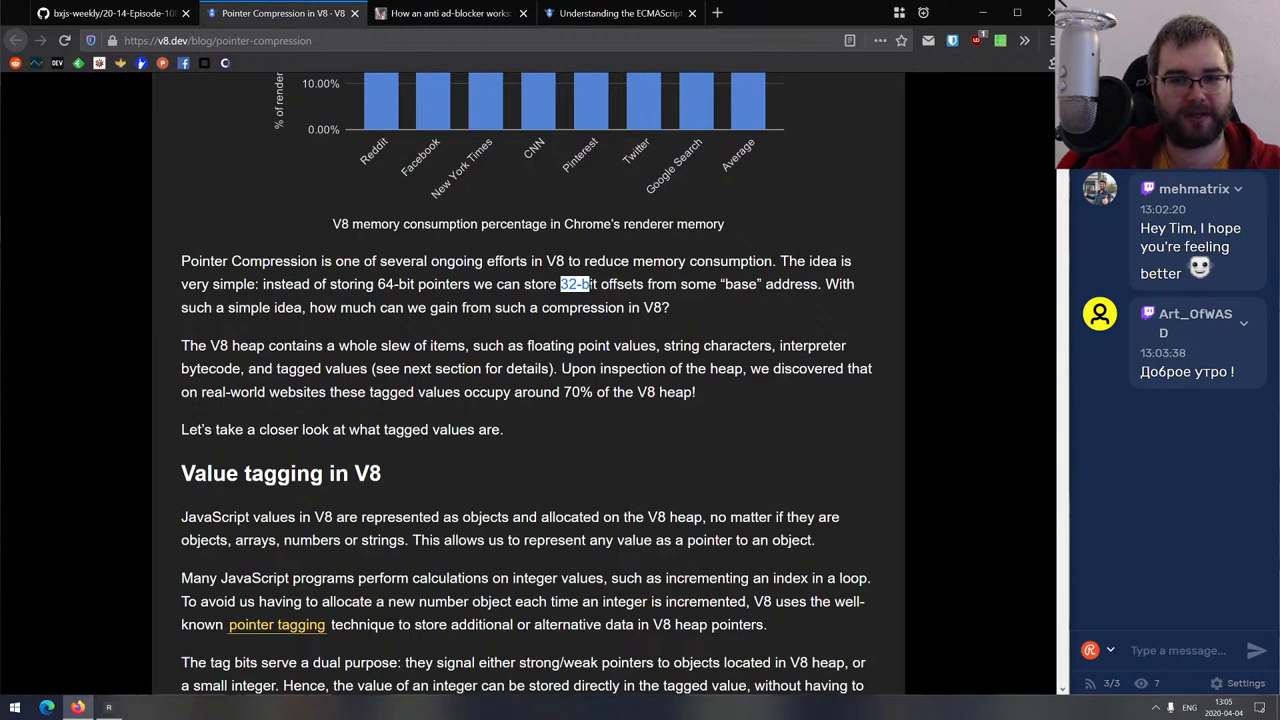
pyautogui.moveTo(561, 283); pyautogui.dragTo(645, 283)
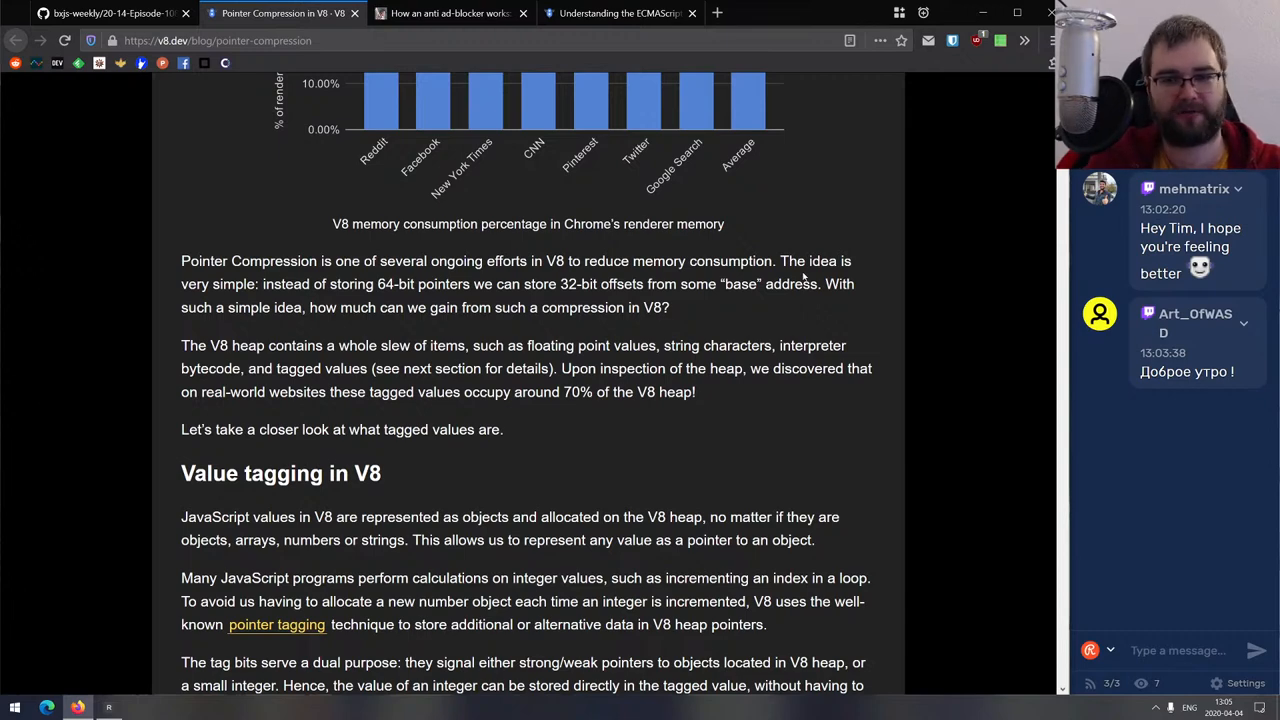
# Scroll past the Bump sections down to 'Objects p and q in memory'.
pyautogui.scroll(-3)
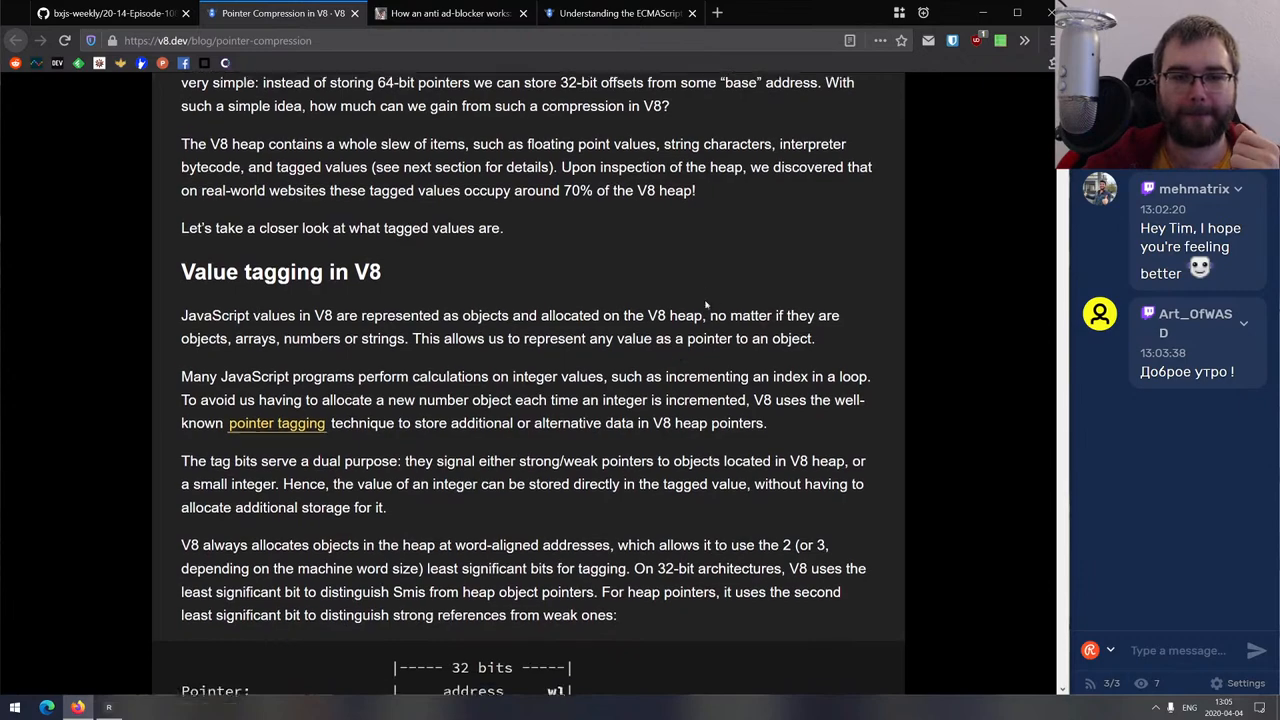
pyautogui.scroll(-3)
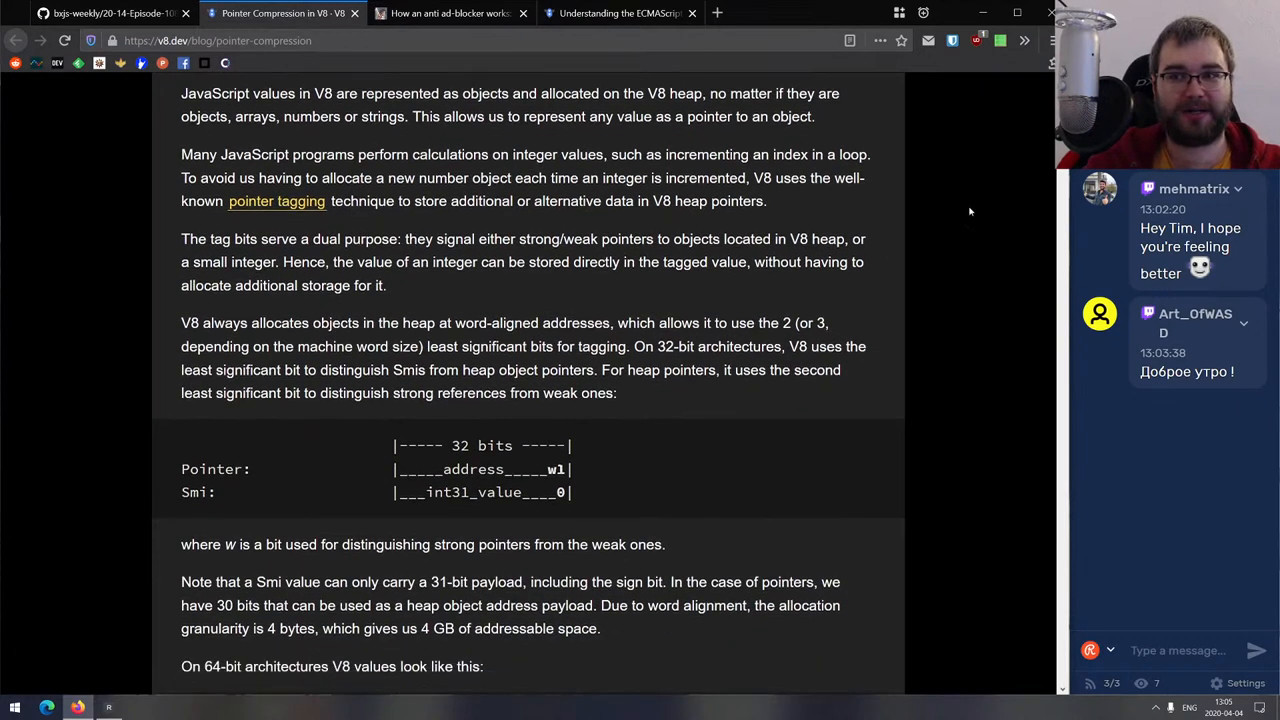
pyautogui.scroll(-3)
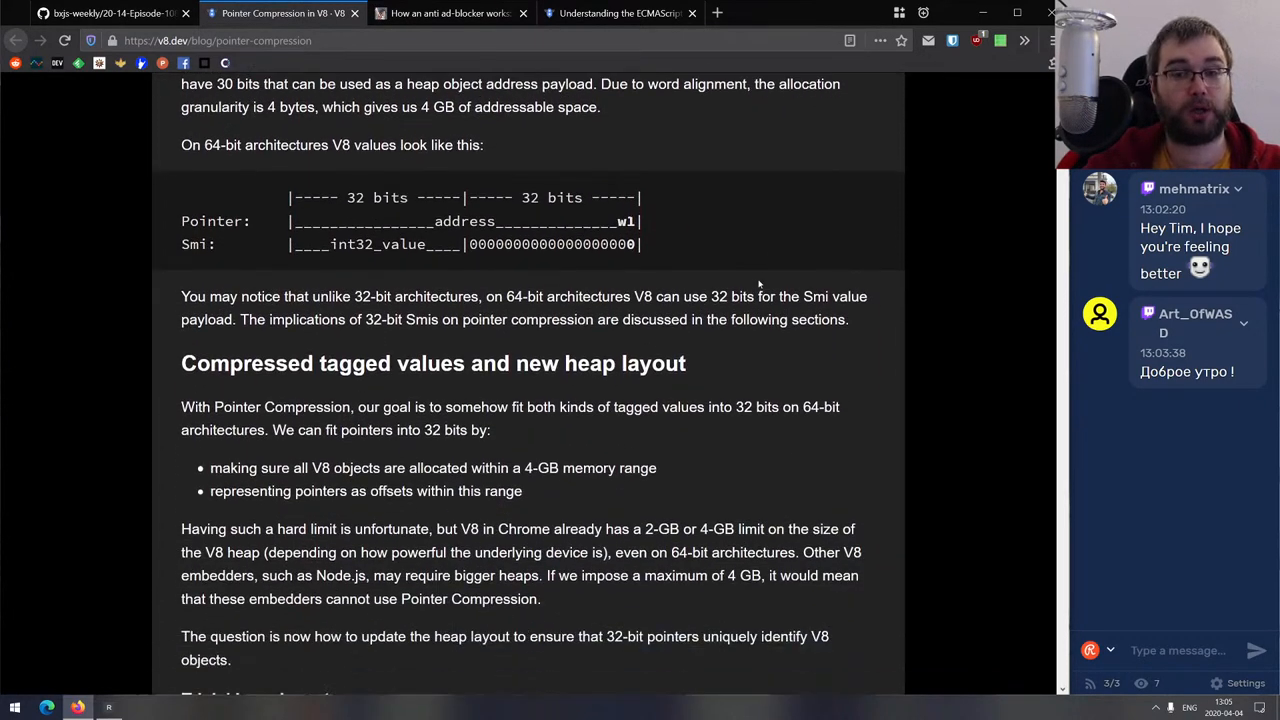
pyautogui.scroll(-3)
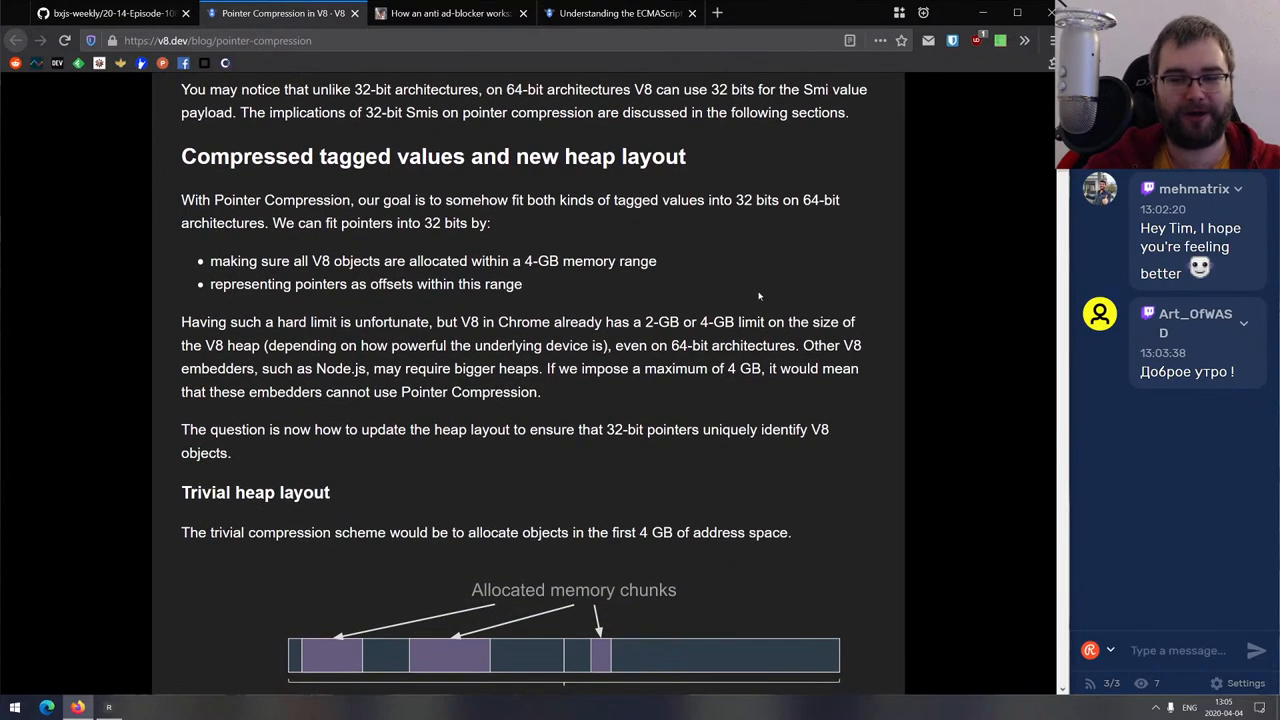
pyautogui.scroll(-3)
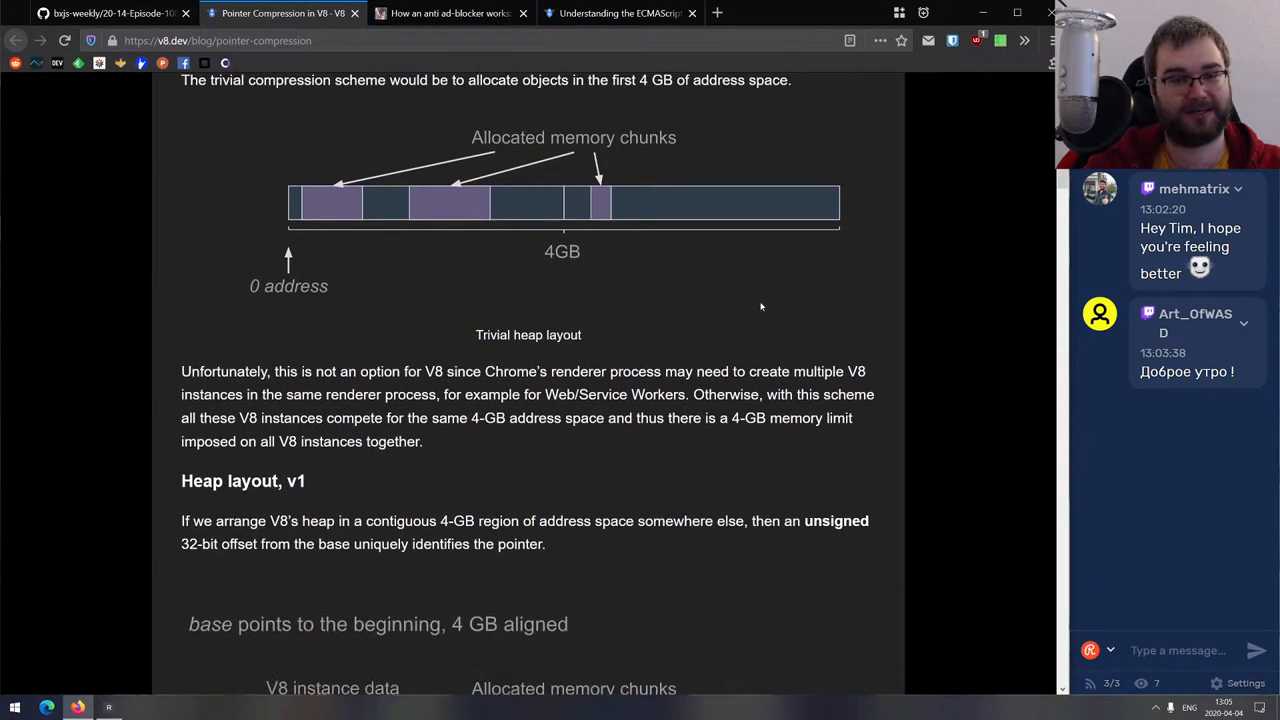
pyautogui.scroll(-3)
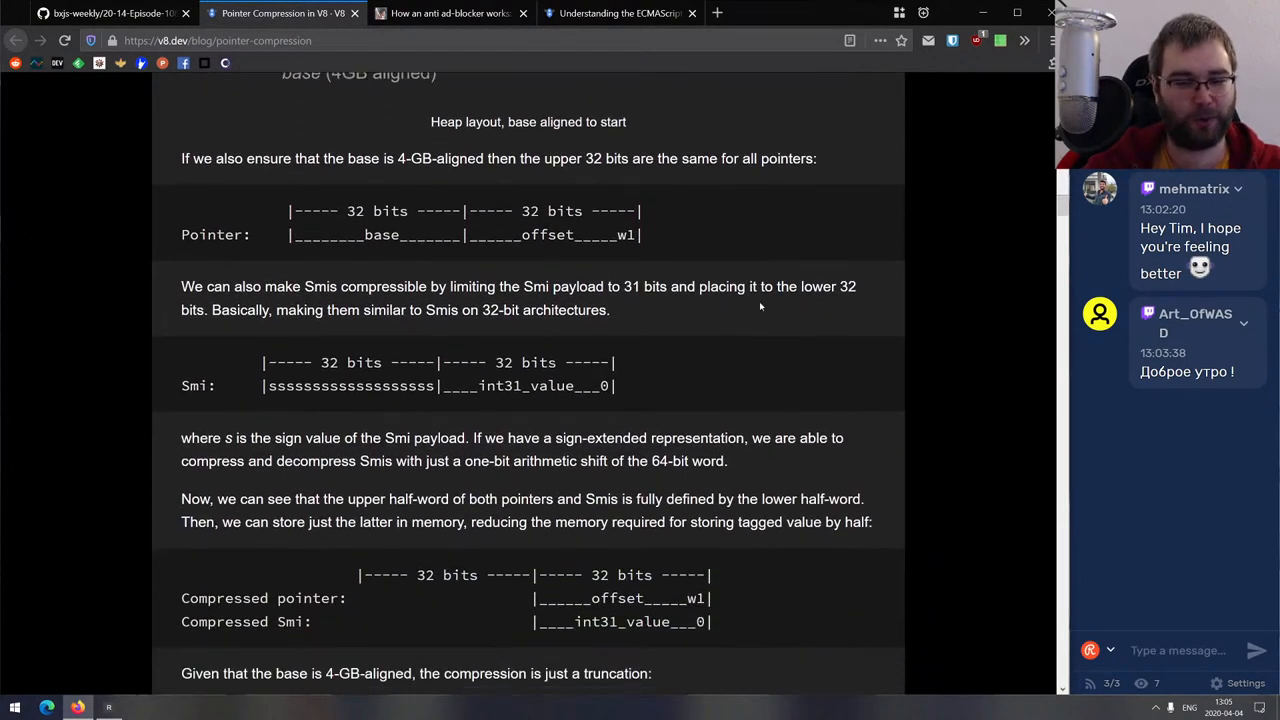
pyautogui.scroll(-3)
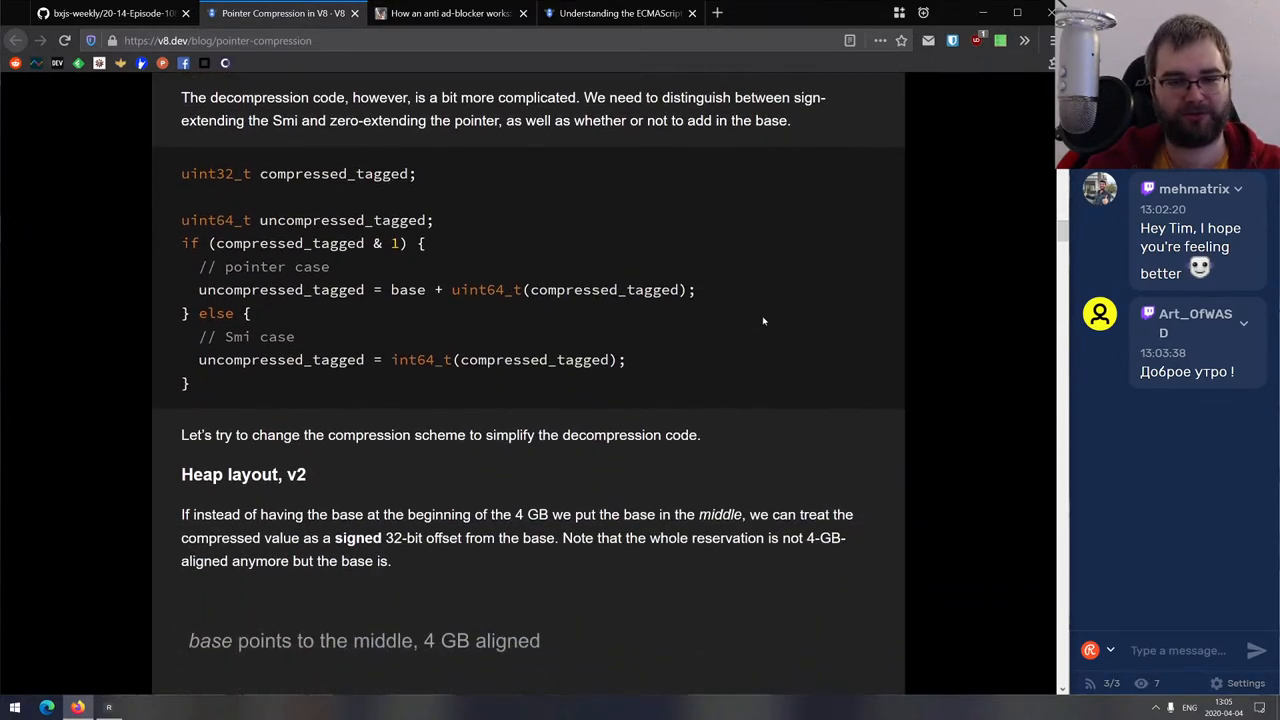
pyautogui.scroll(-3)
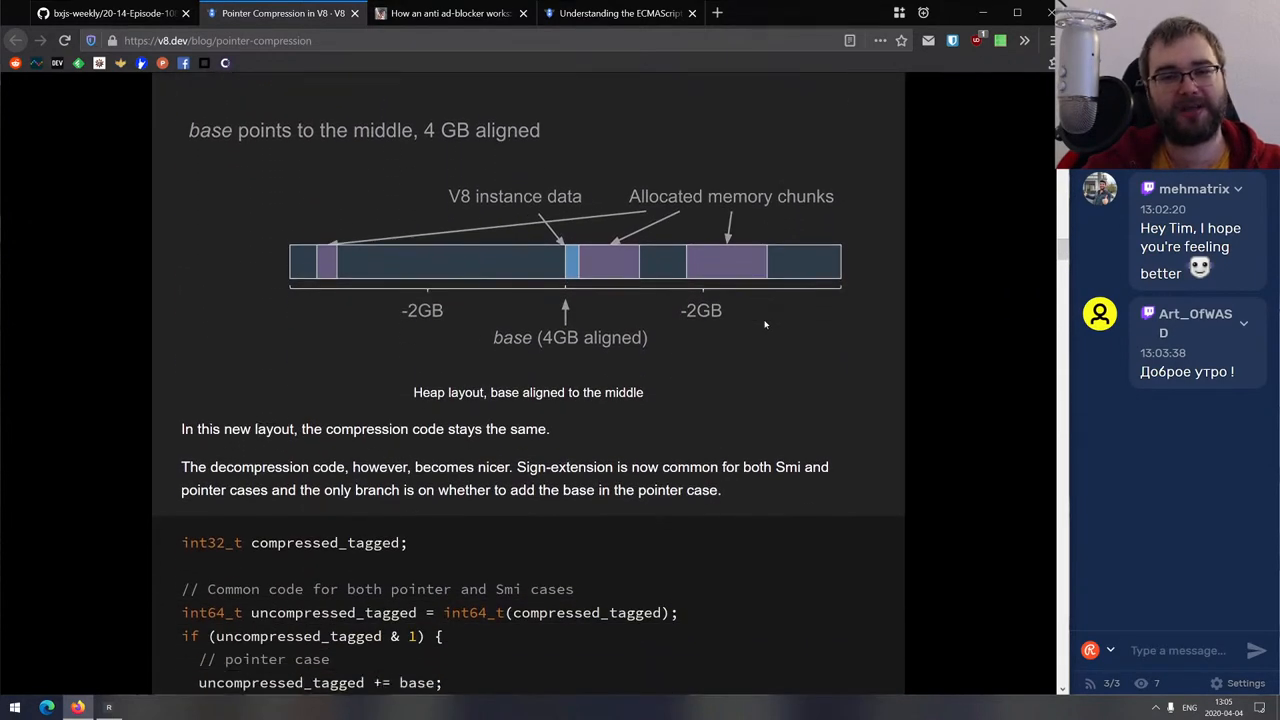
pyautogui.scroll(-3)
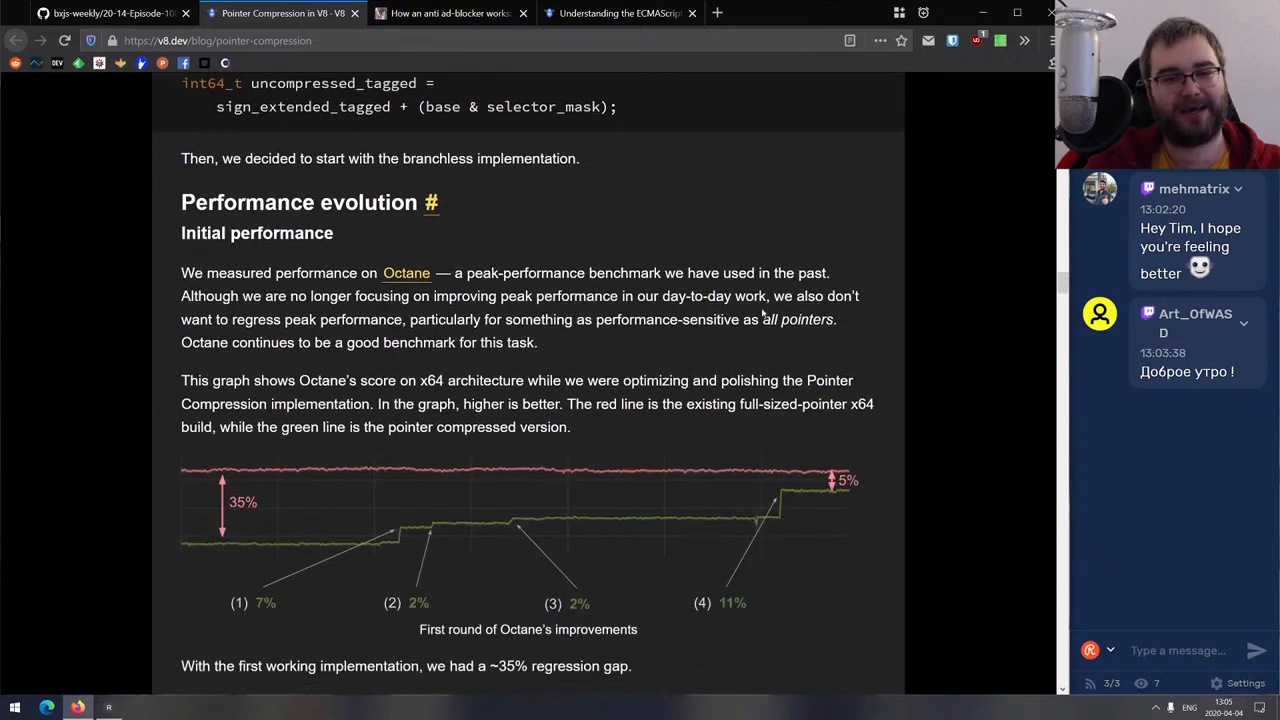
pyautogui.scroll(-3)
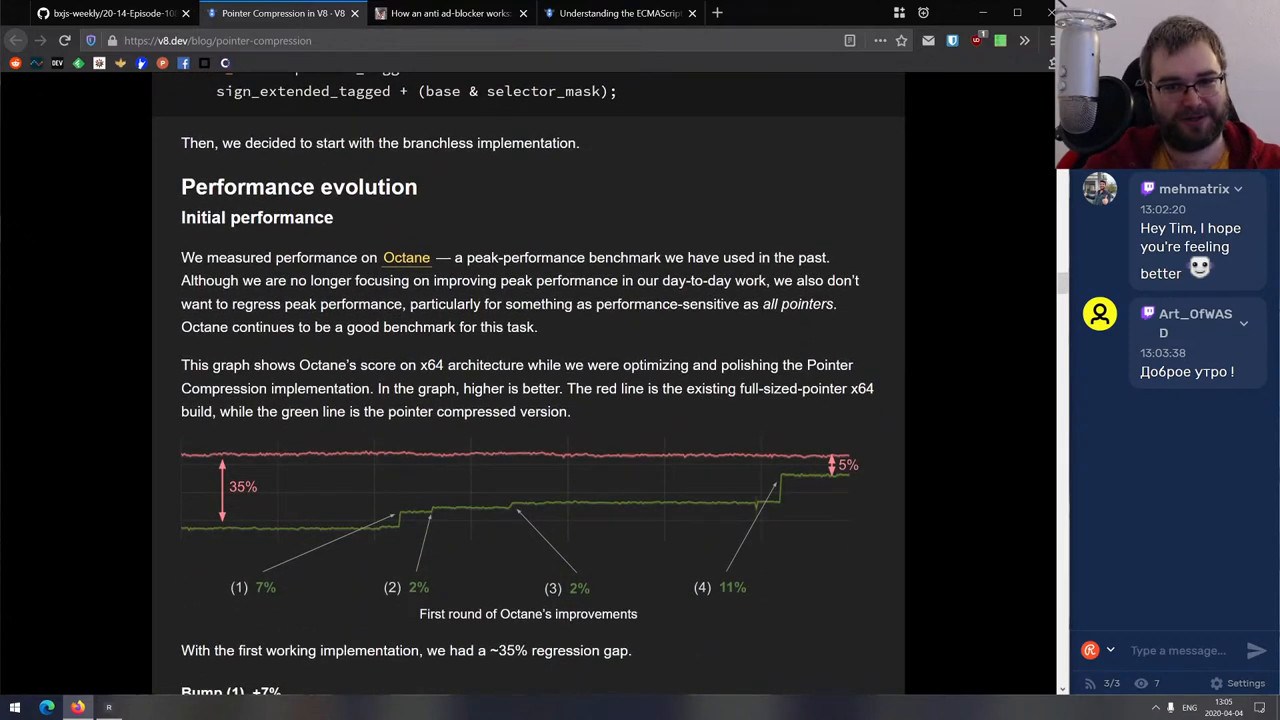
pyautogui.scroll(-3)
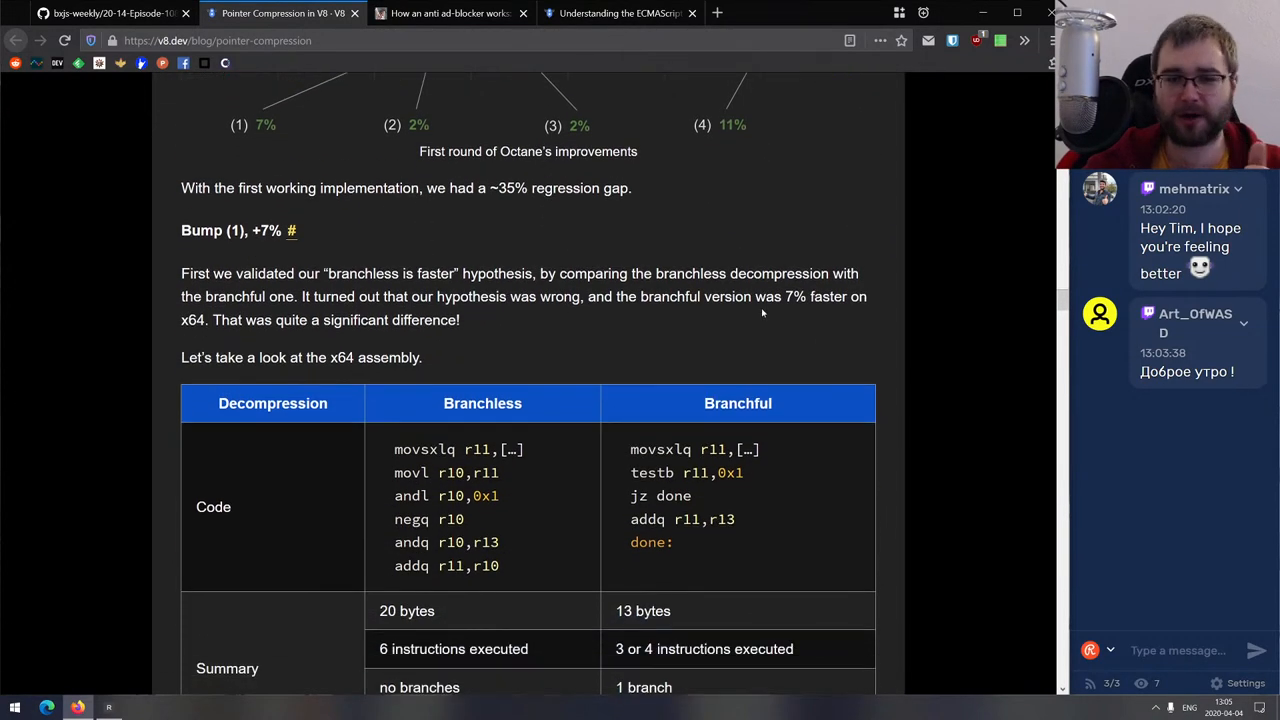
pyautogui.scroll(-3)
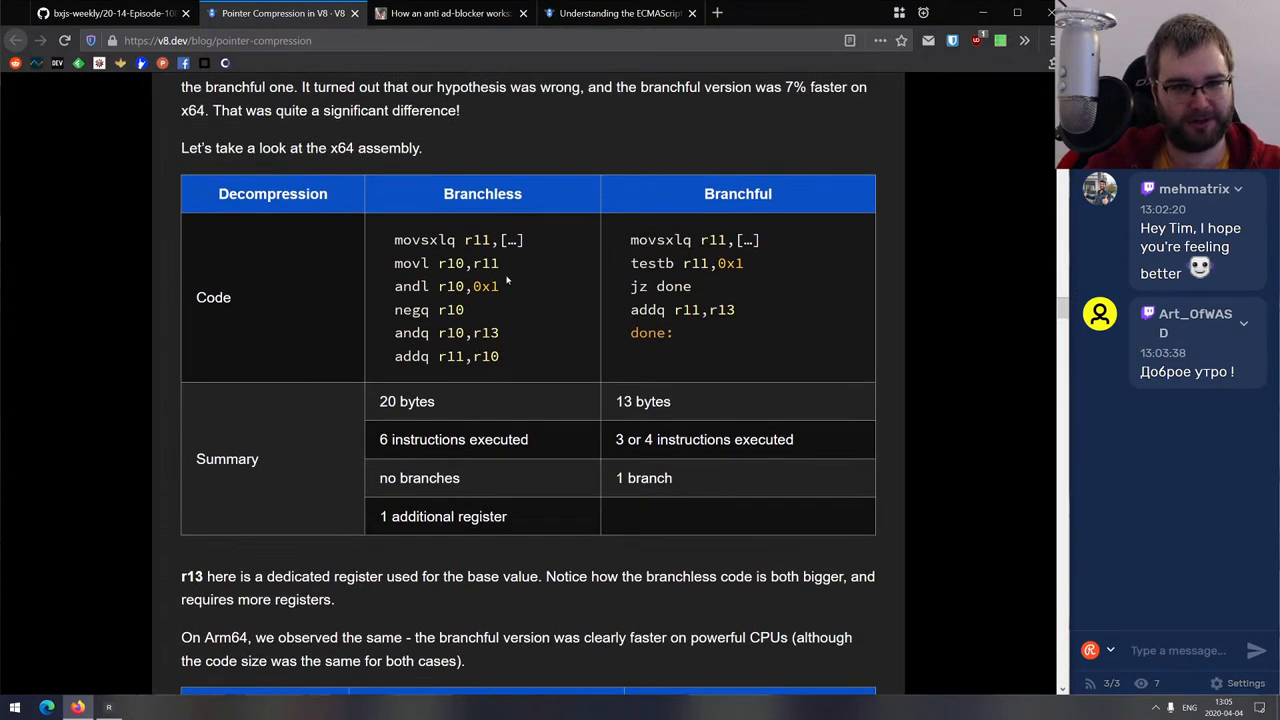
pyautogui.scroll(-3)
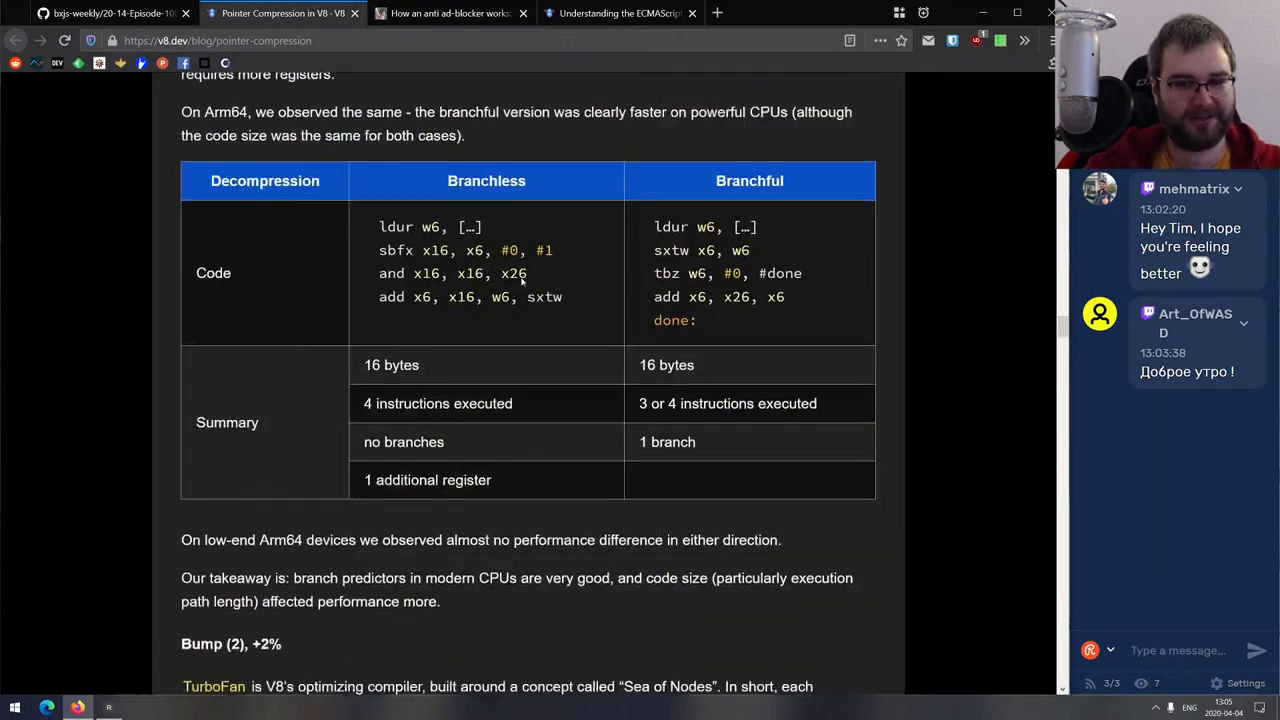
pyautogui.scroll(-3)
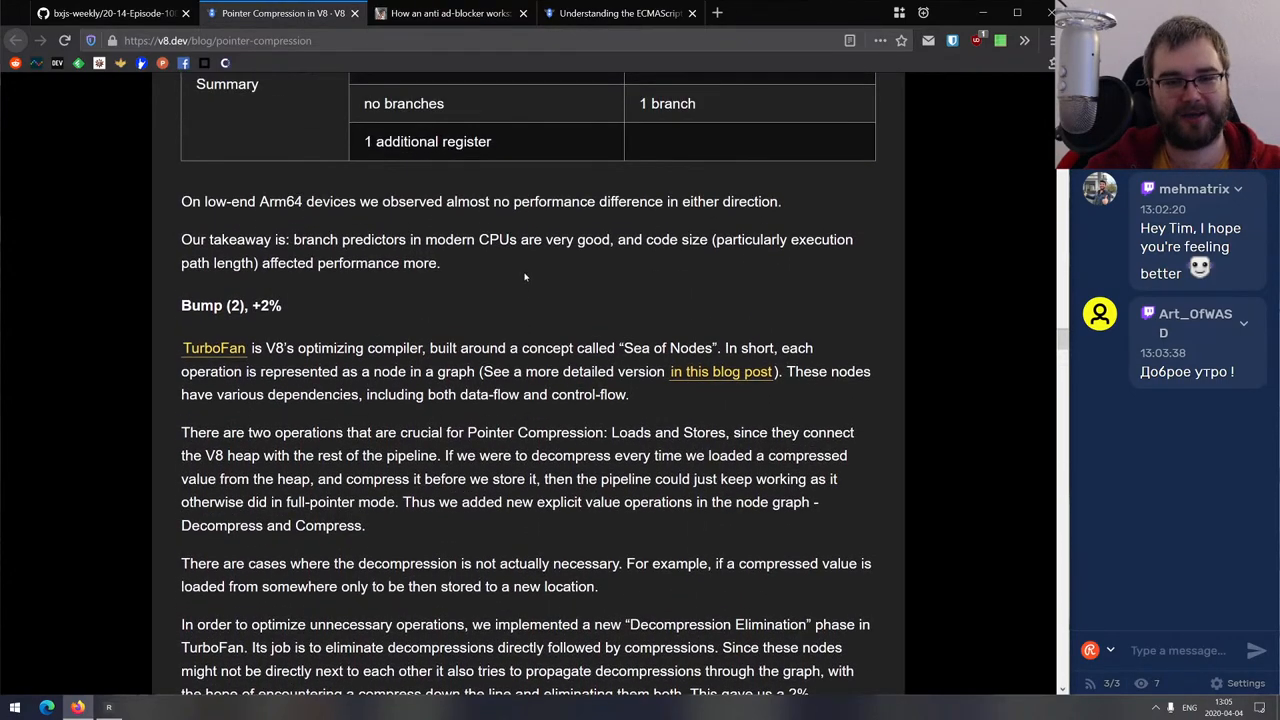
pyautogui.scroll(-3)
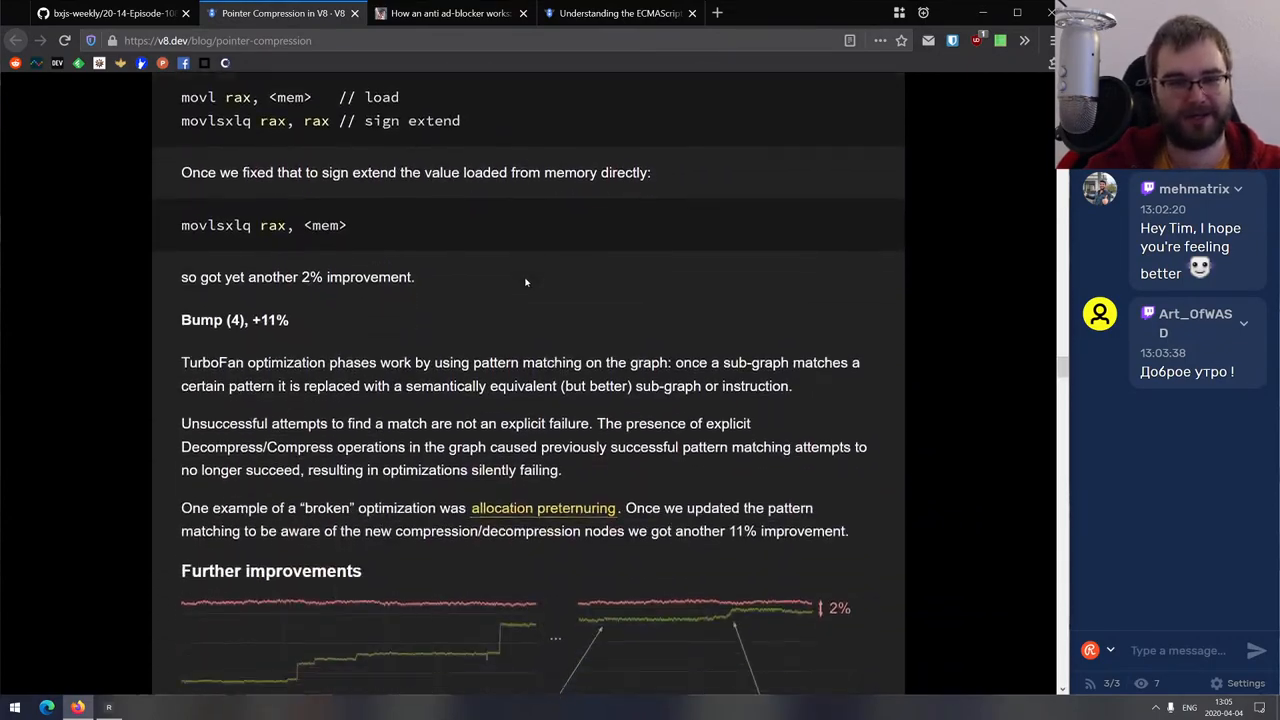
pyautogui.scroll(-3)
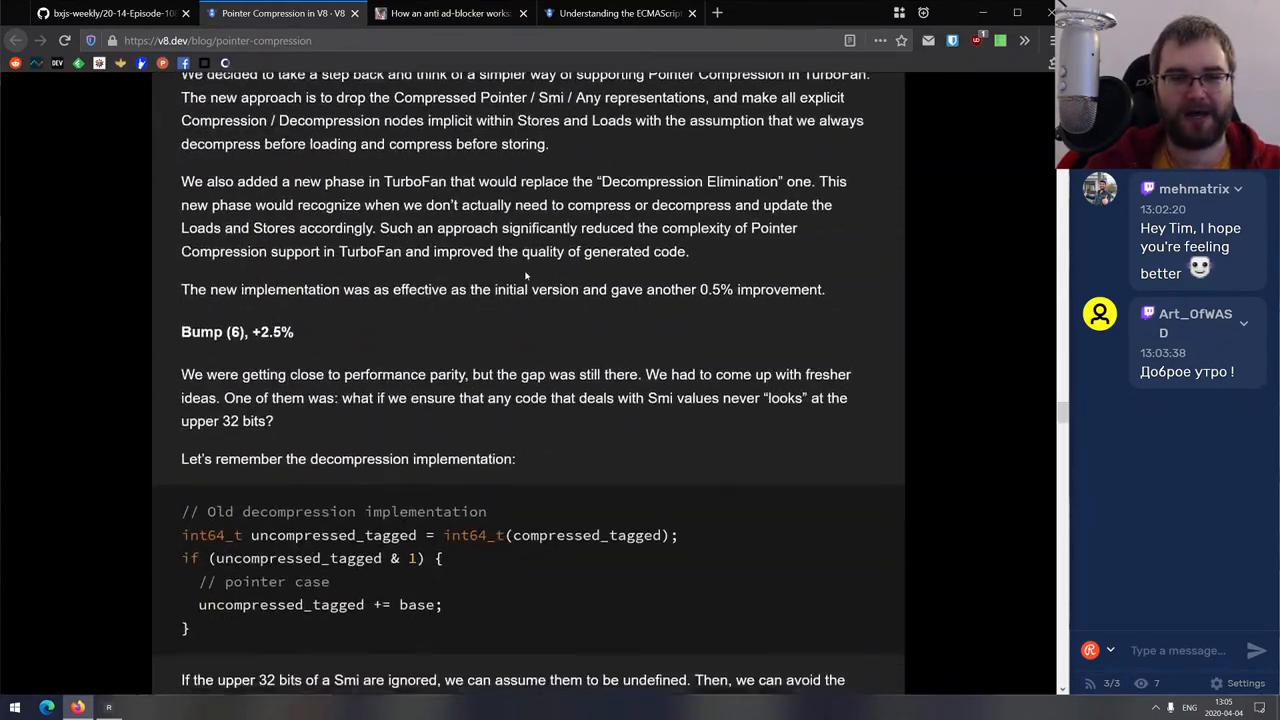
pyautogui.scroll(-3)
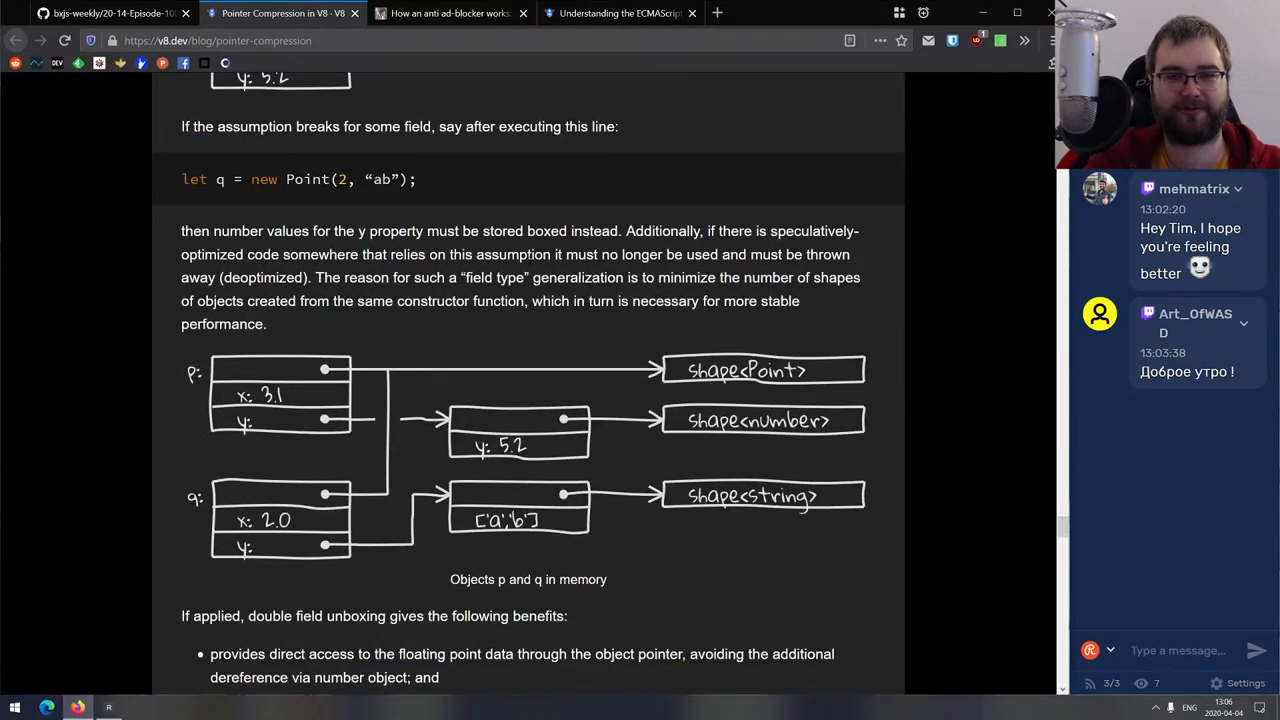
pyautogui.scroll(-3)
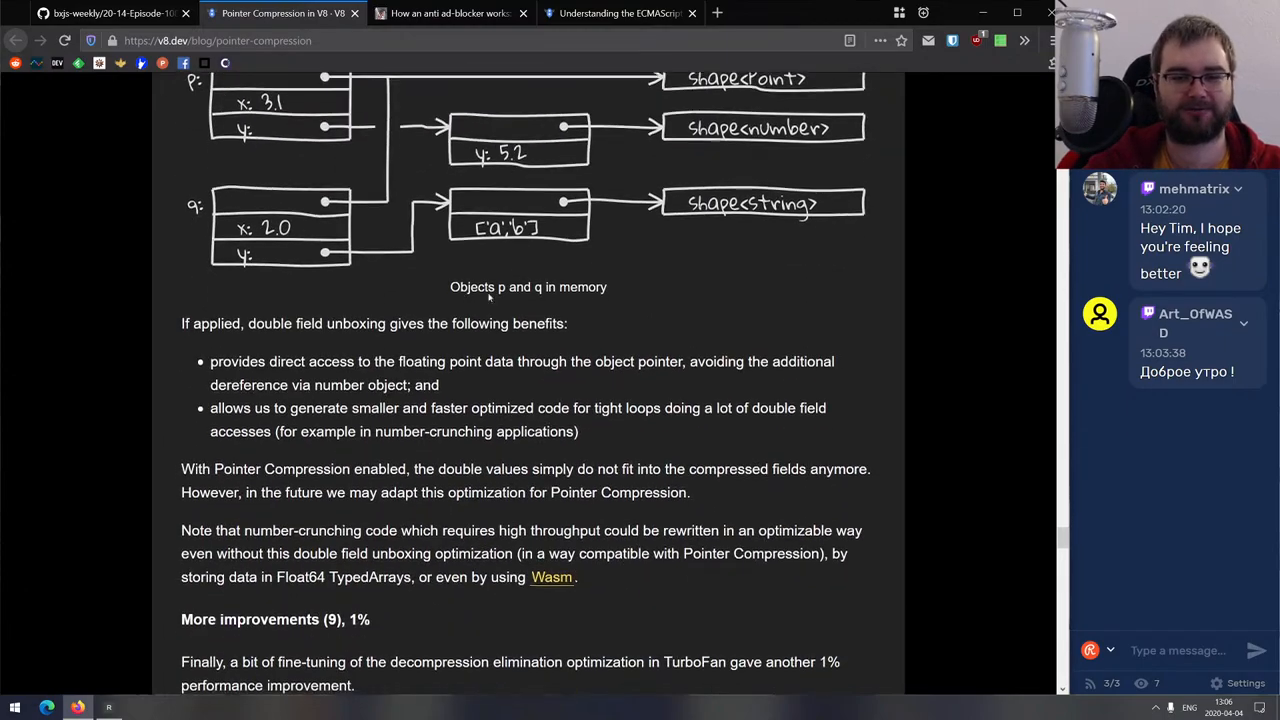
pyautogui.scroll(-3)
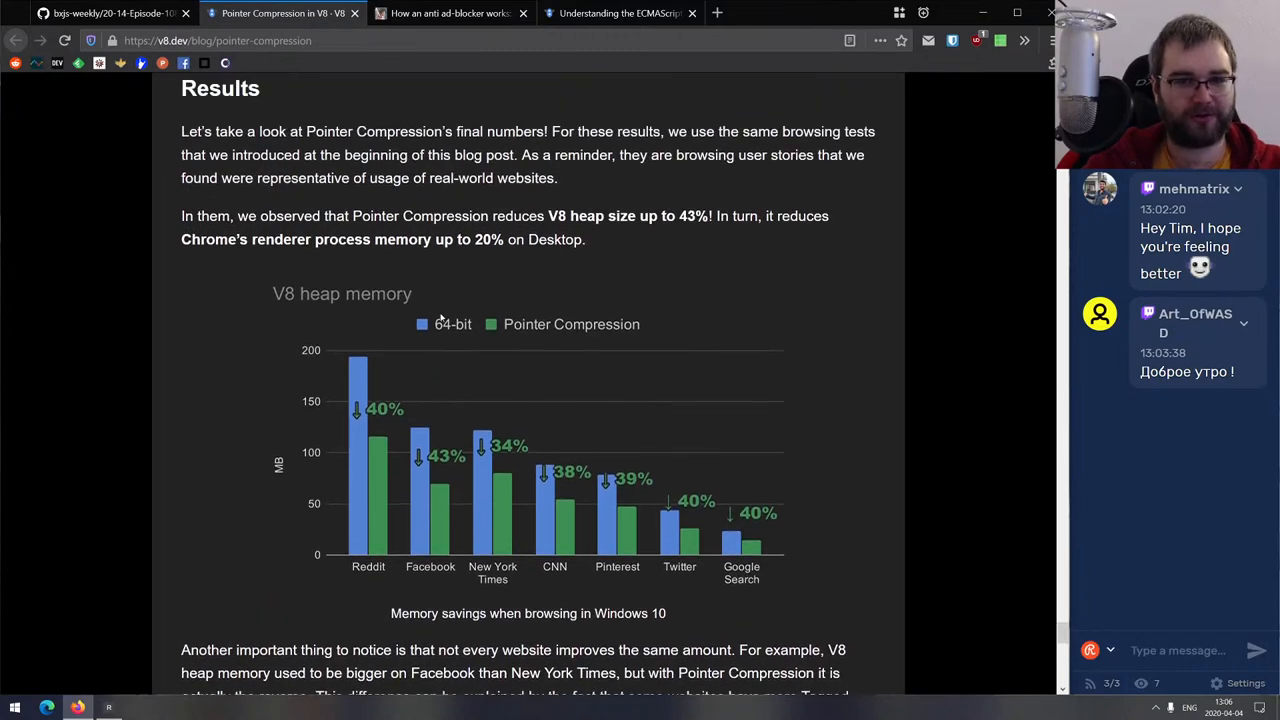
# Scroll through the Results section past the heap memory chart.
pyautogui.scroll(-3)
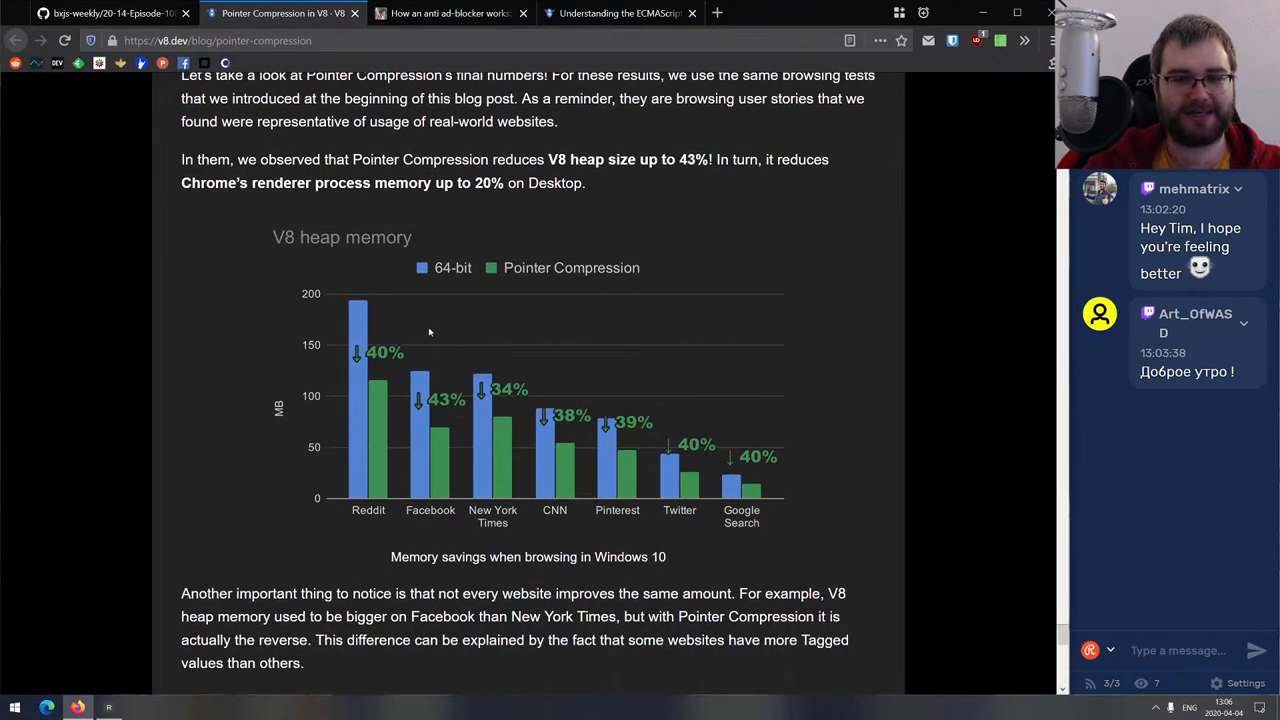
pyautogui.moveTo(433, 336)
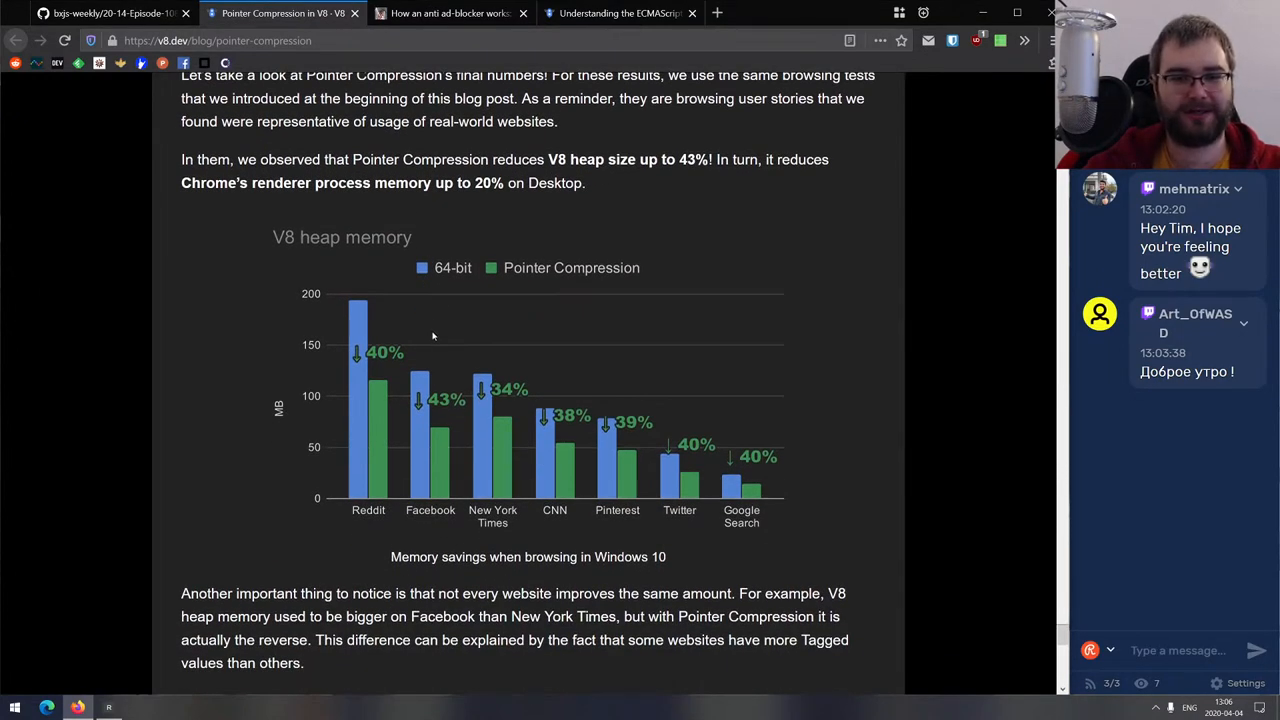
pyautogui.scroll(-3)
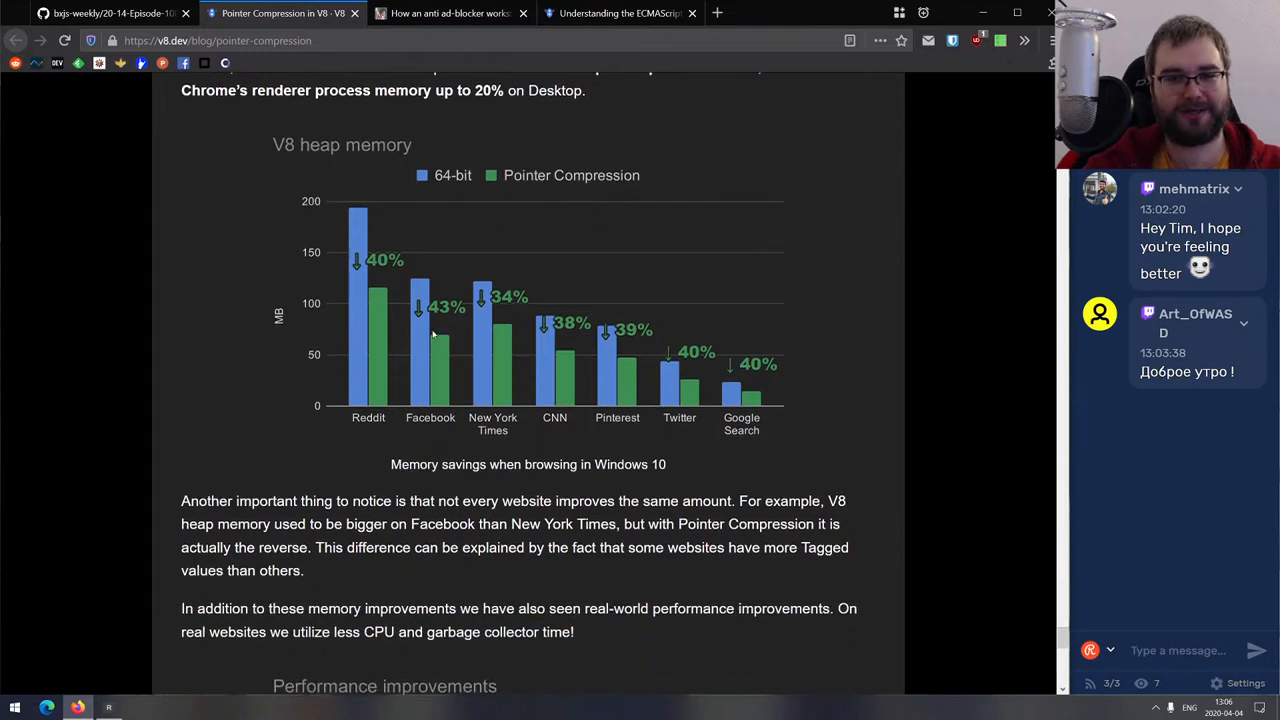
pyautogui.scroll(-3)
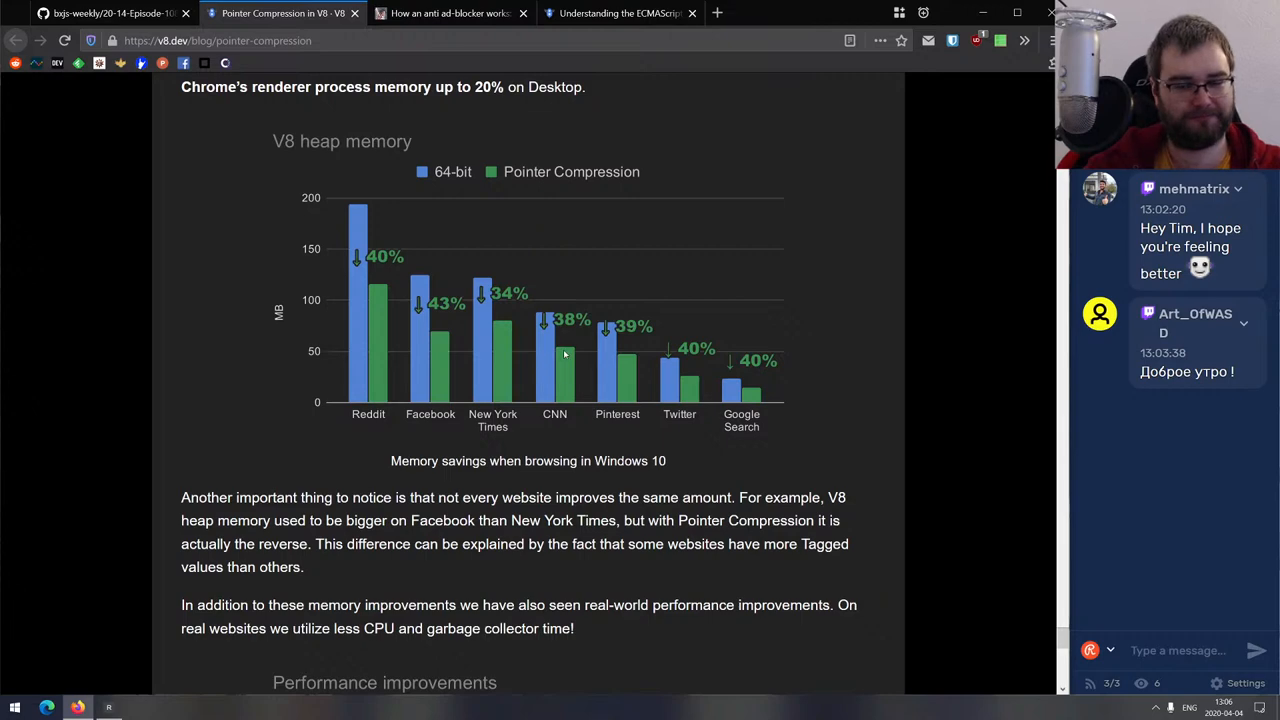
pyautogui.moveTo(562, 374)
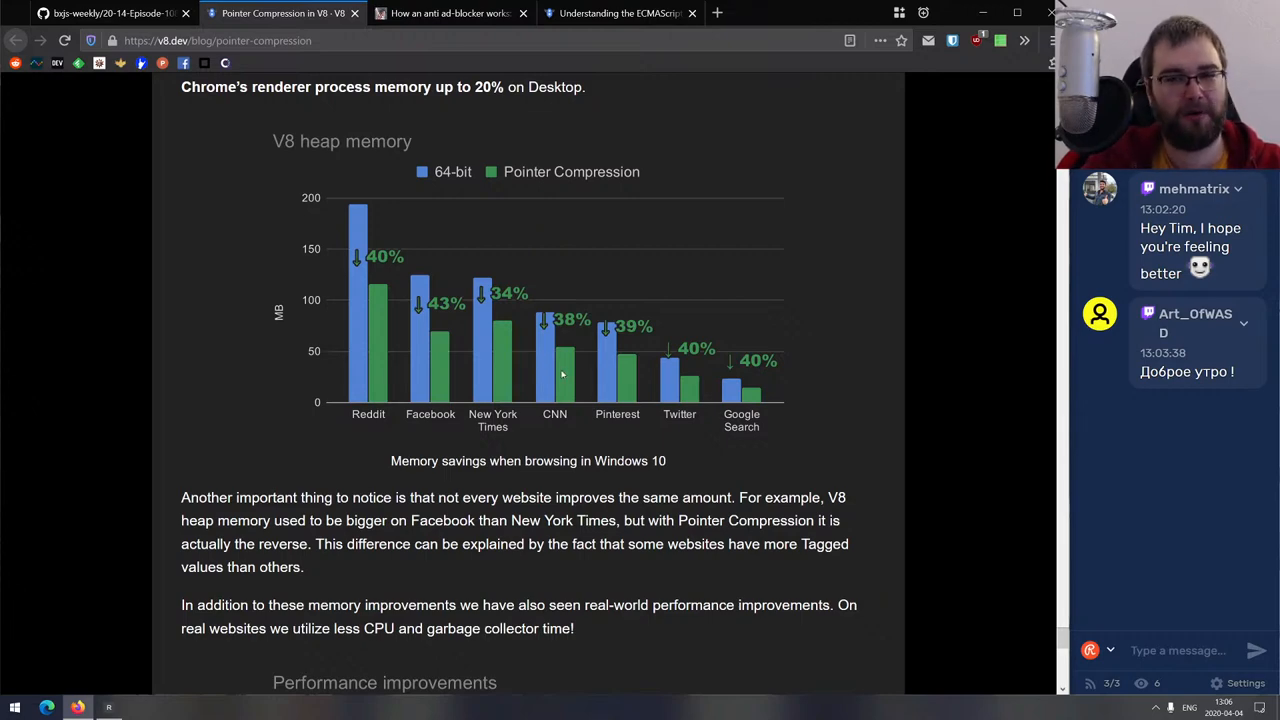
pyautogui.scroll(-3)
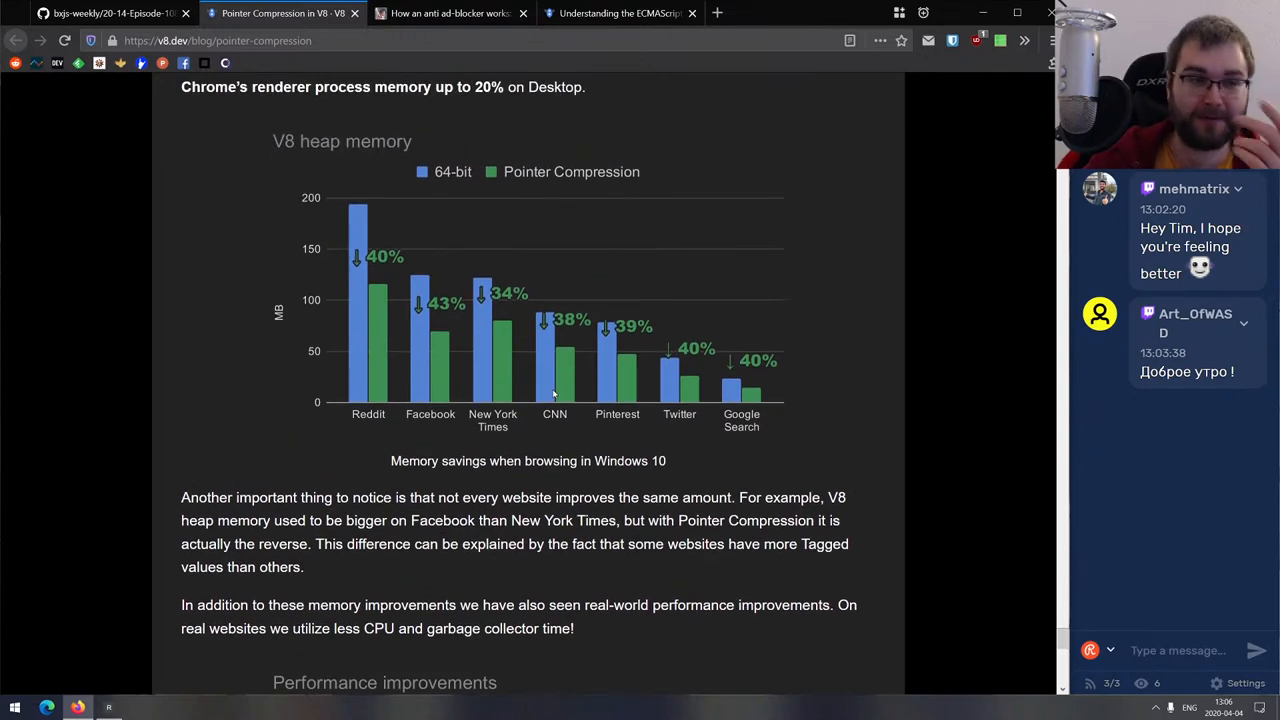
pyautogui.scroll(-3)
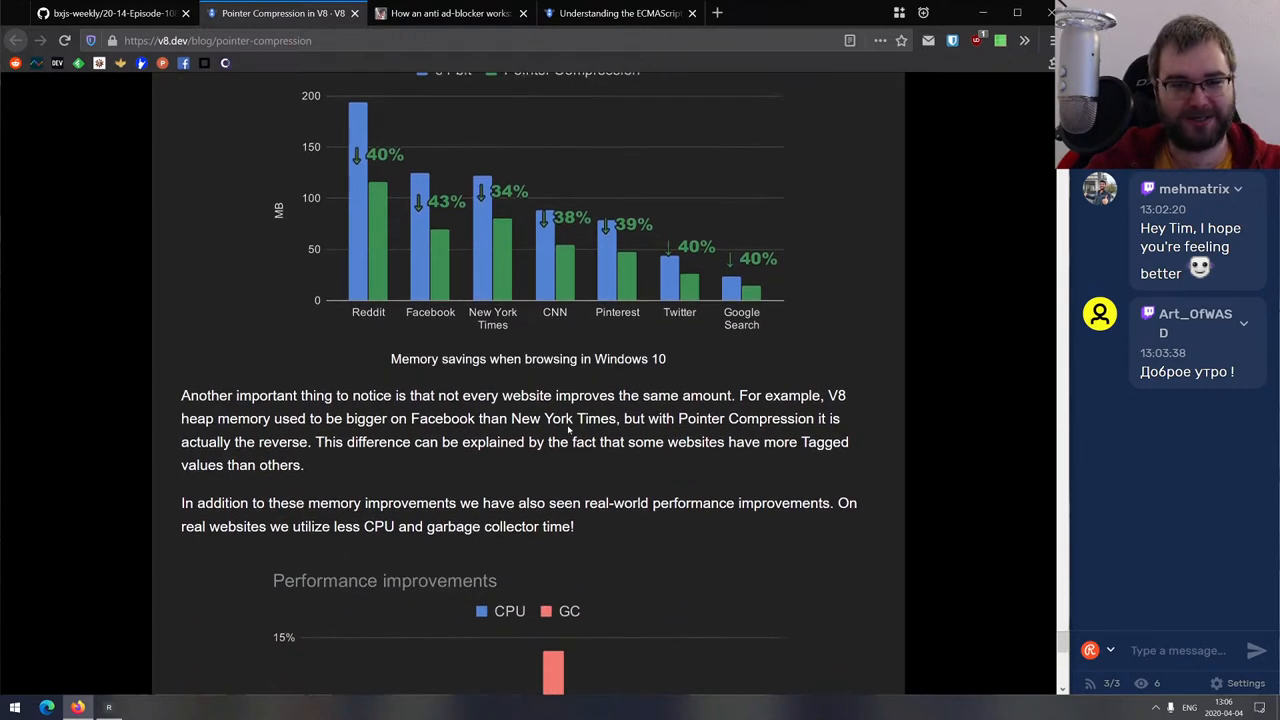
pyautogui.scroll(-3)
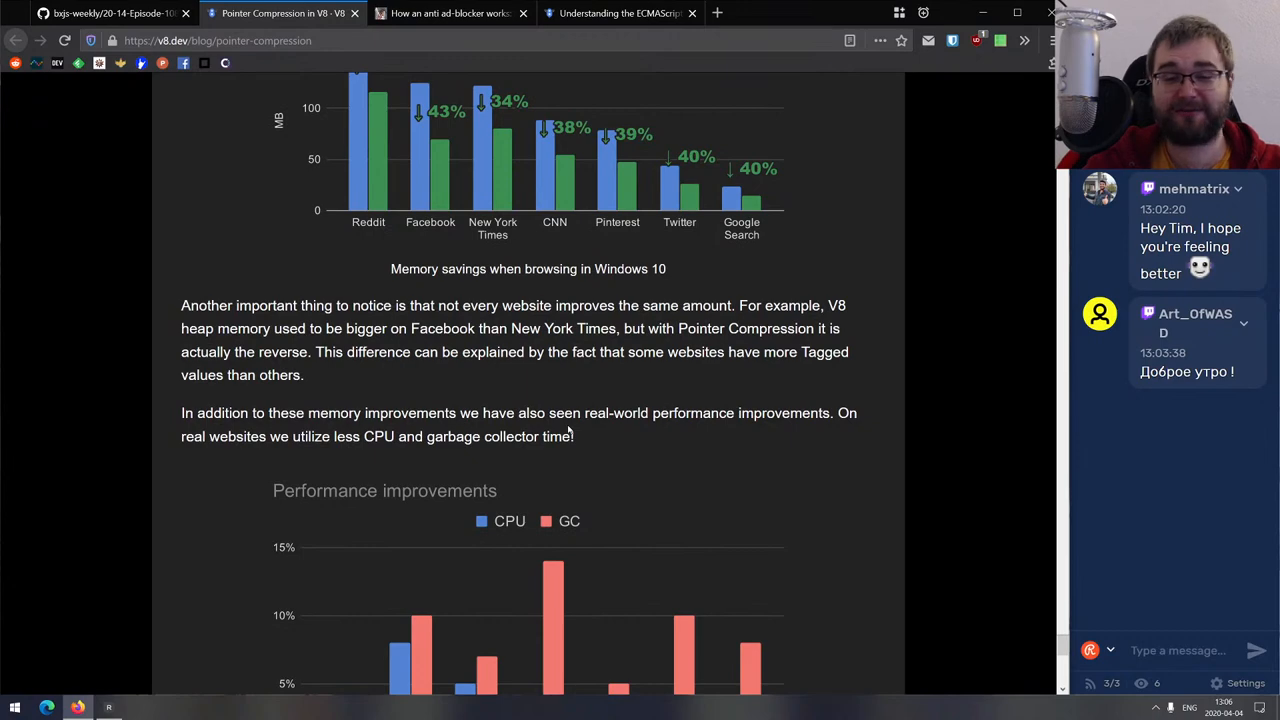
pyautogui.scroll(-3)
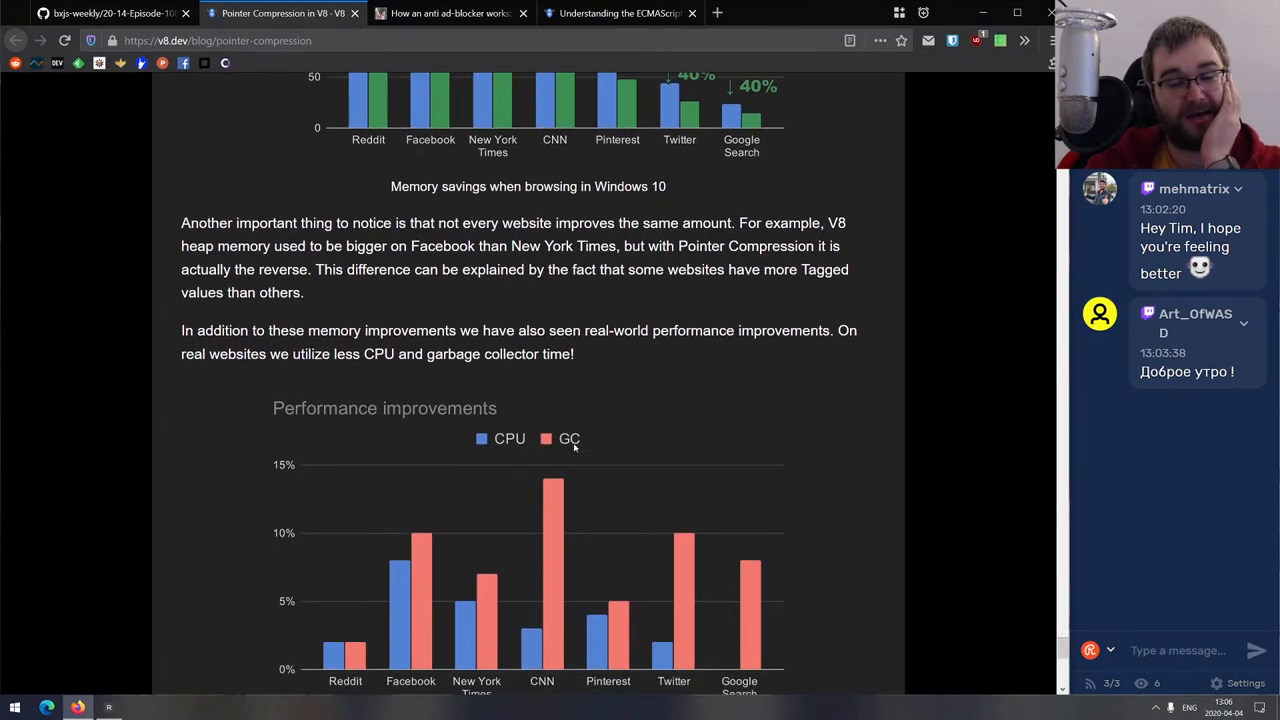
pyautogui.scroll(-3)
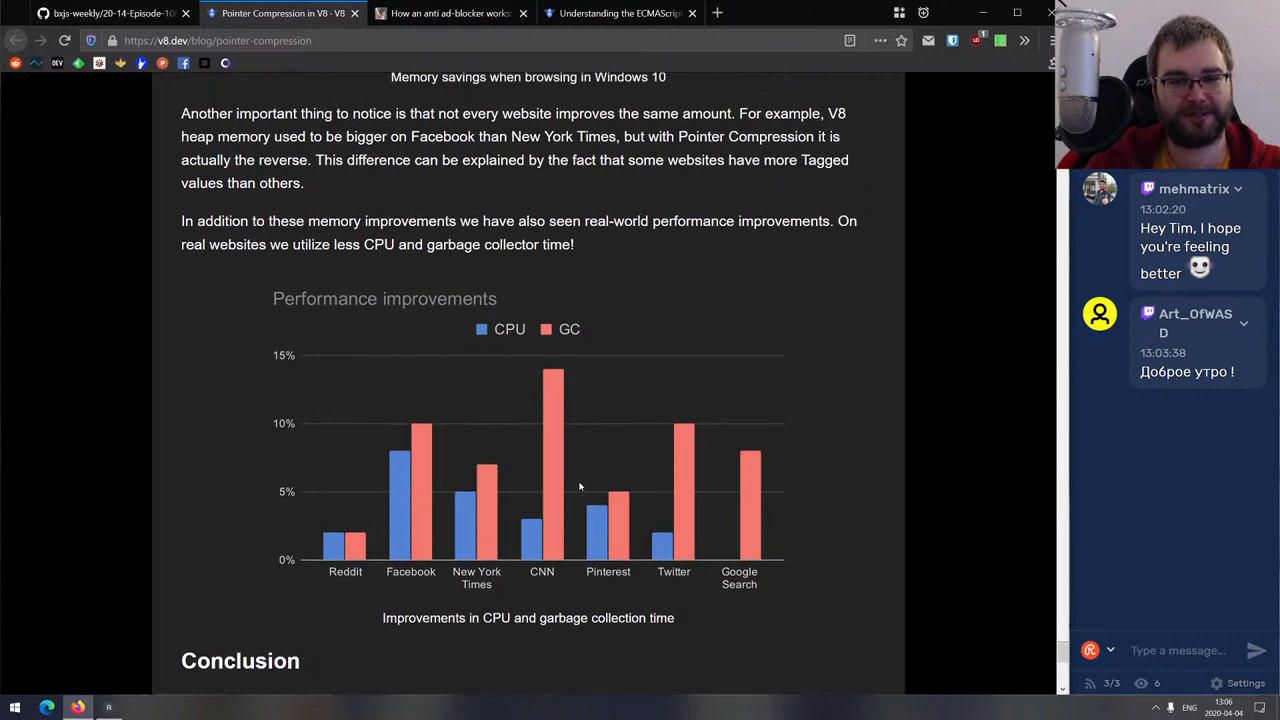
# Continue past the CPU/GC improvements chart to the Conclusion heading.
pyautogui.scroll(-3)
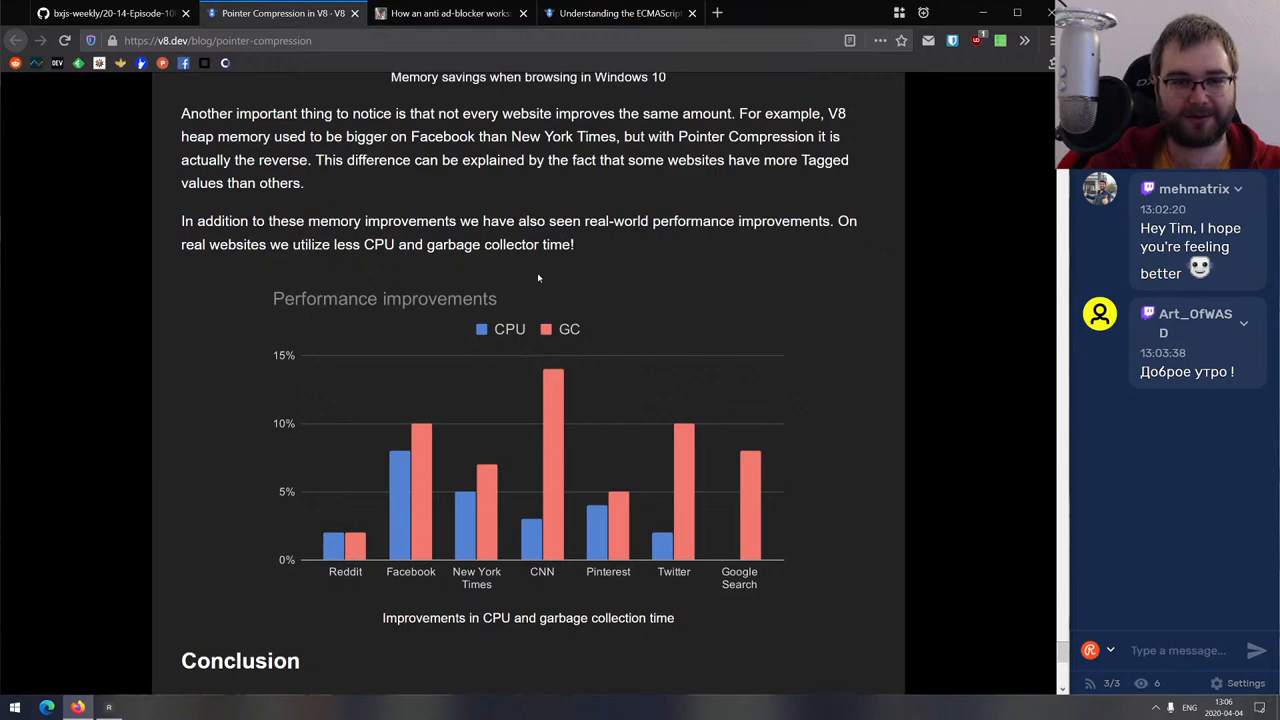
pyautogui.moveTo(553, 350)
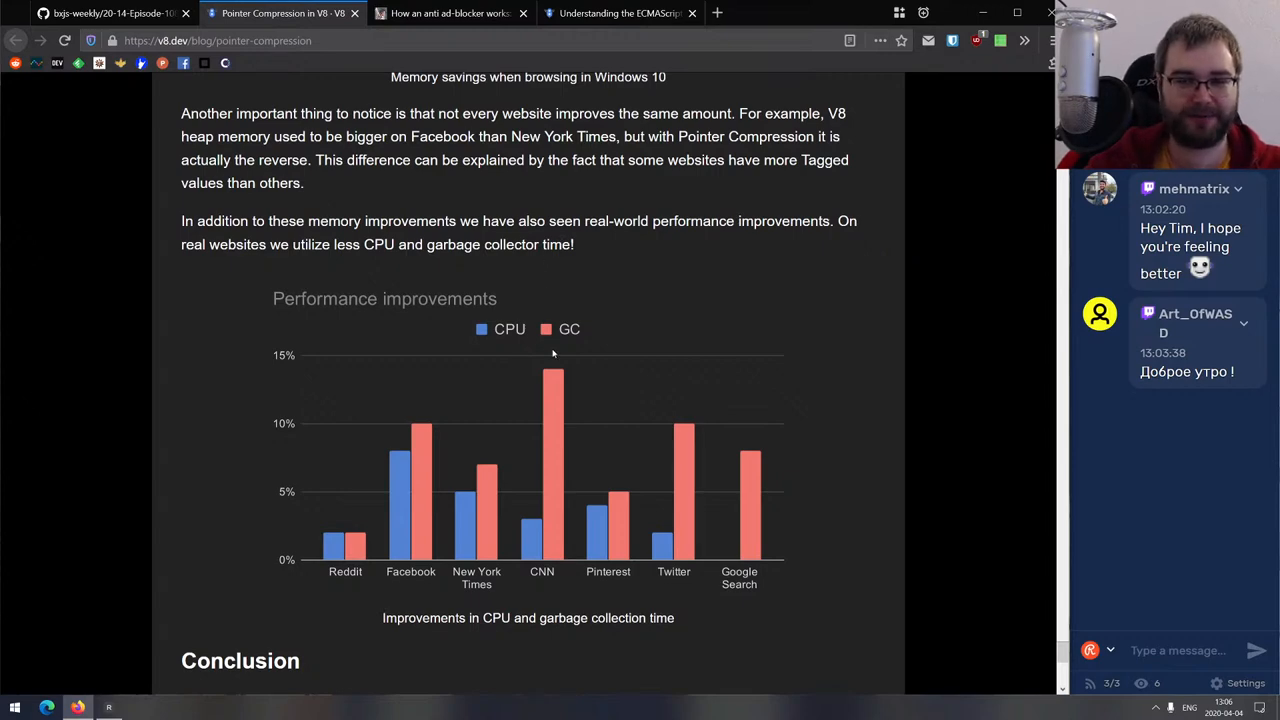
pyautogui.scroll(-3)
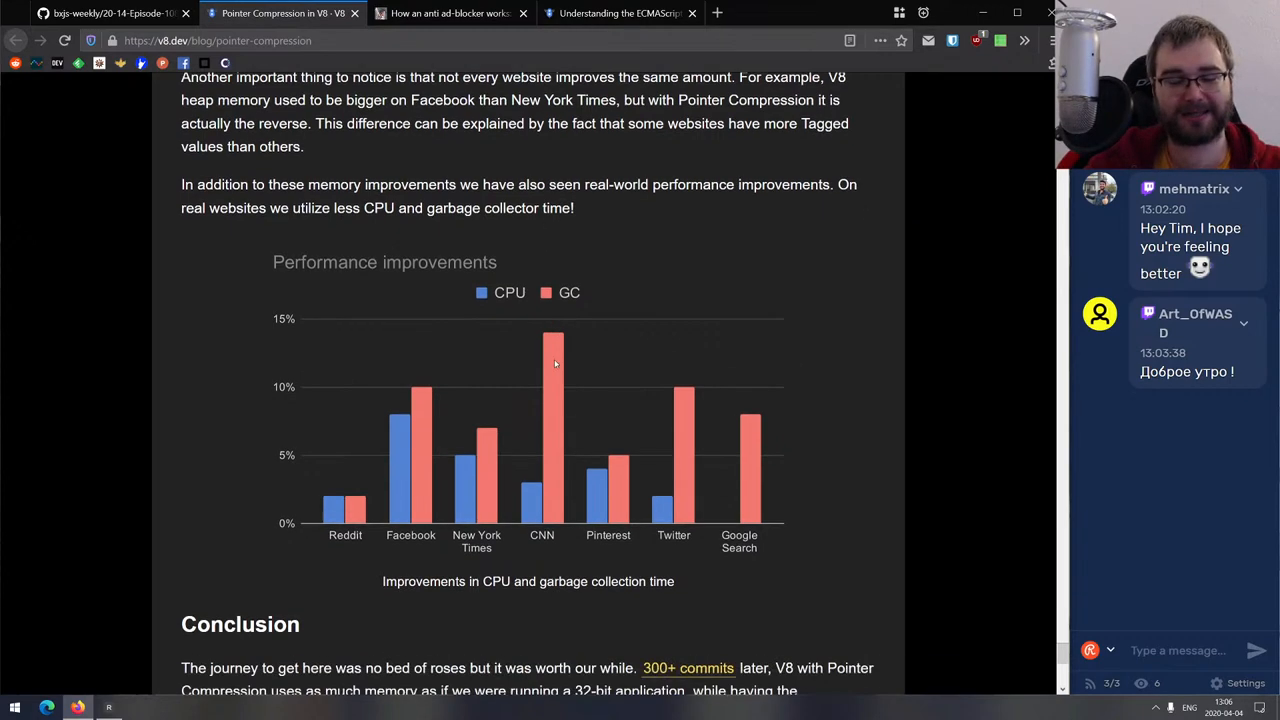
pyautogui.scroll(-3)
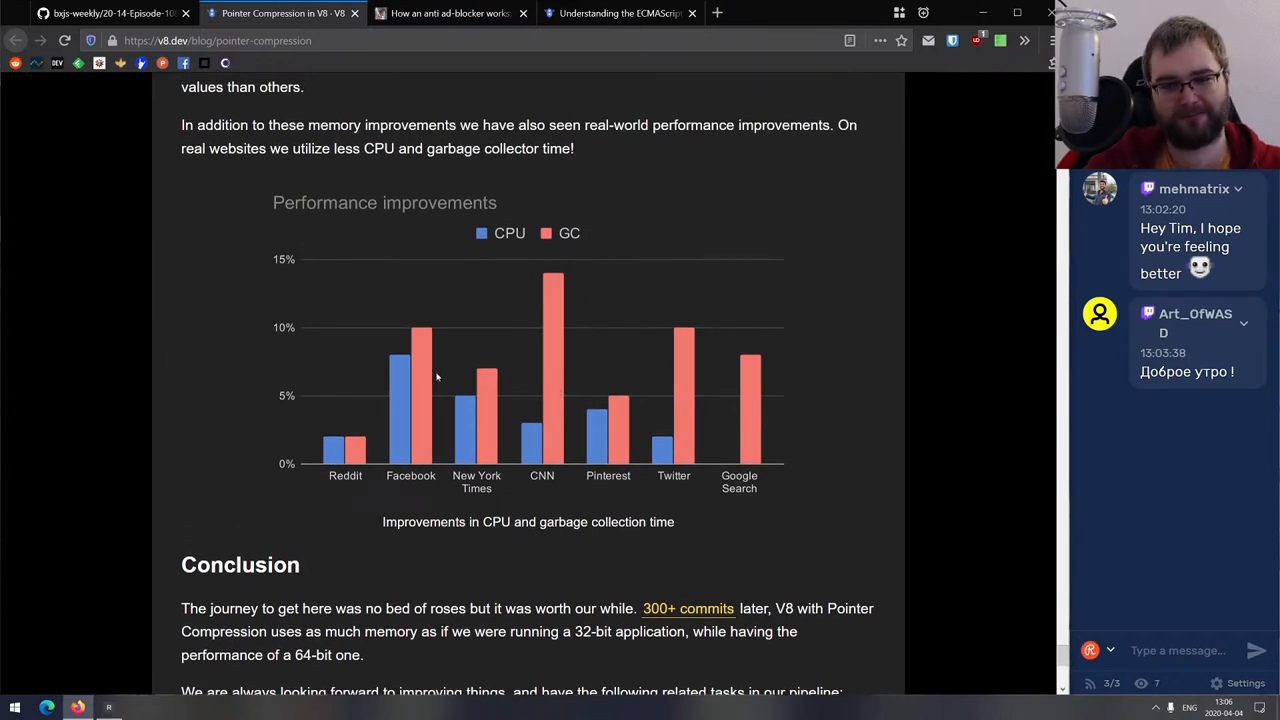
pyautogui.moveTo(374, 437)
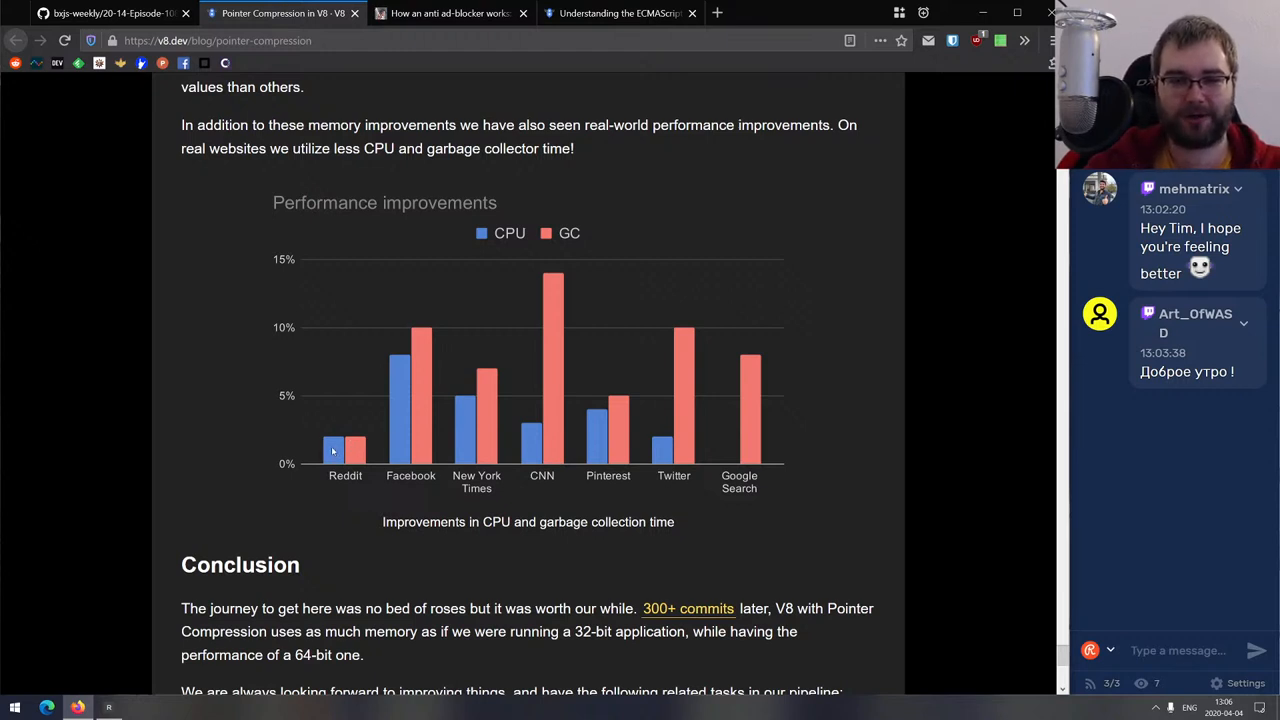
pyautogui.moveTo(414, 398)
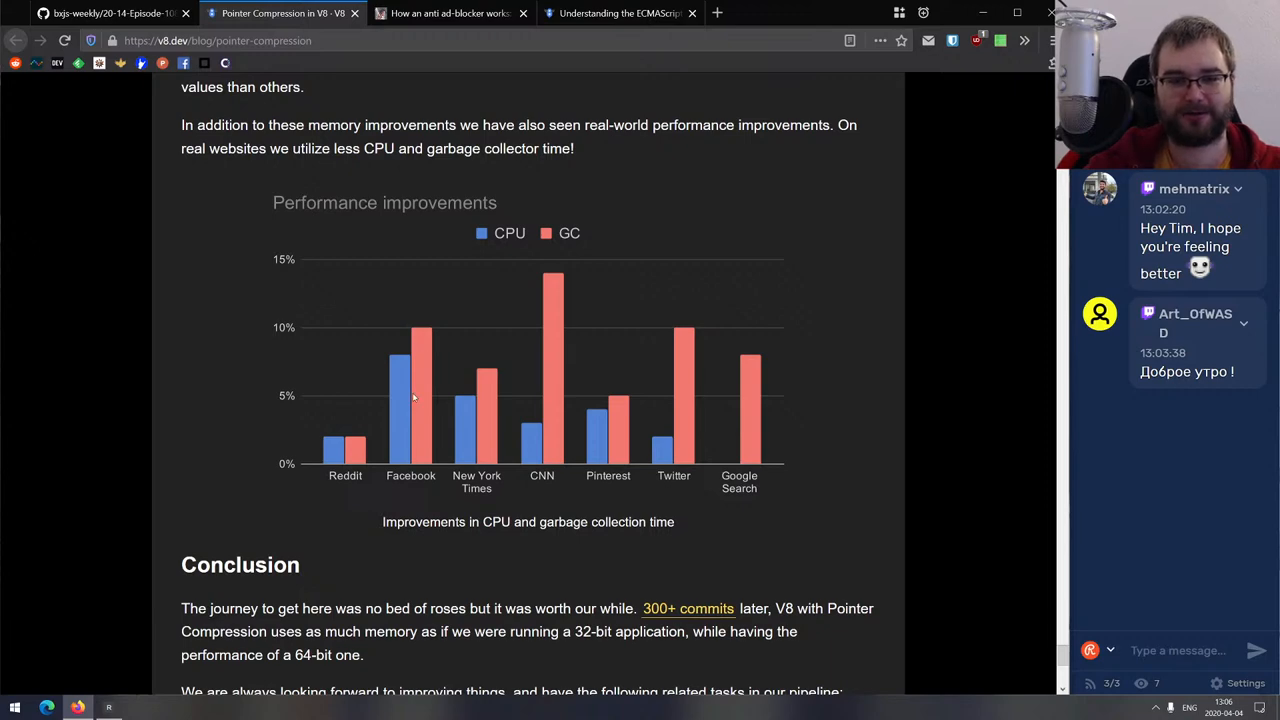
pyautogui.scroll(-3)
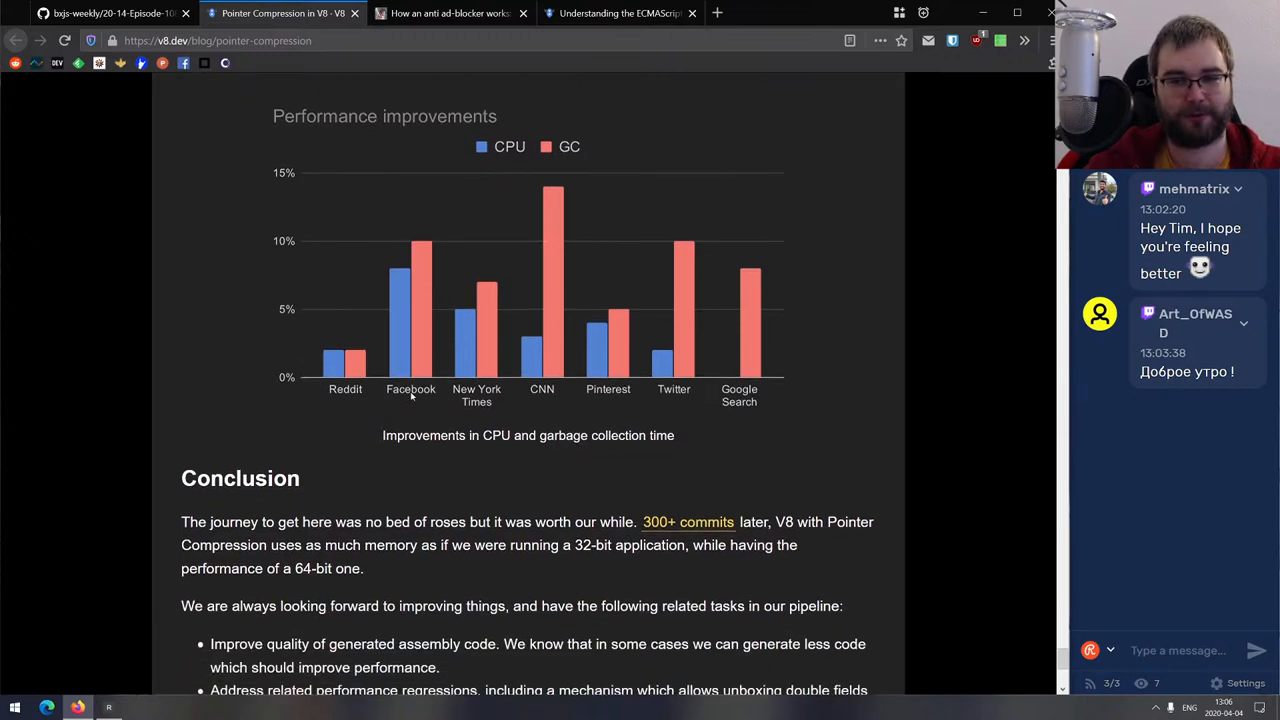
pyautogui.scroll(-3)
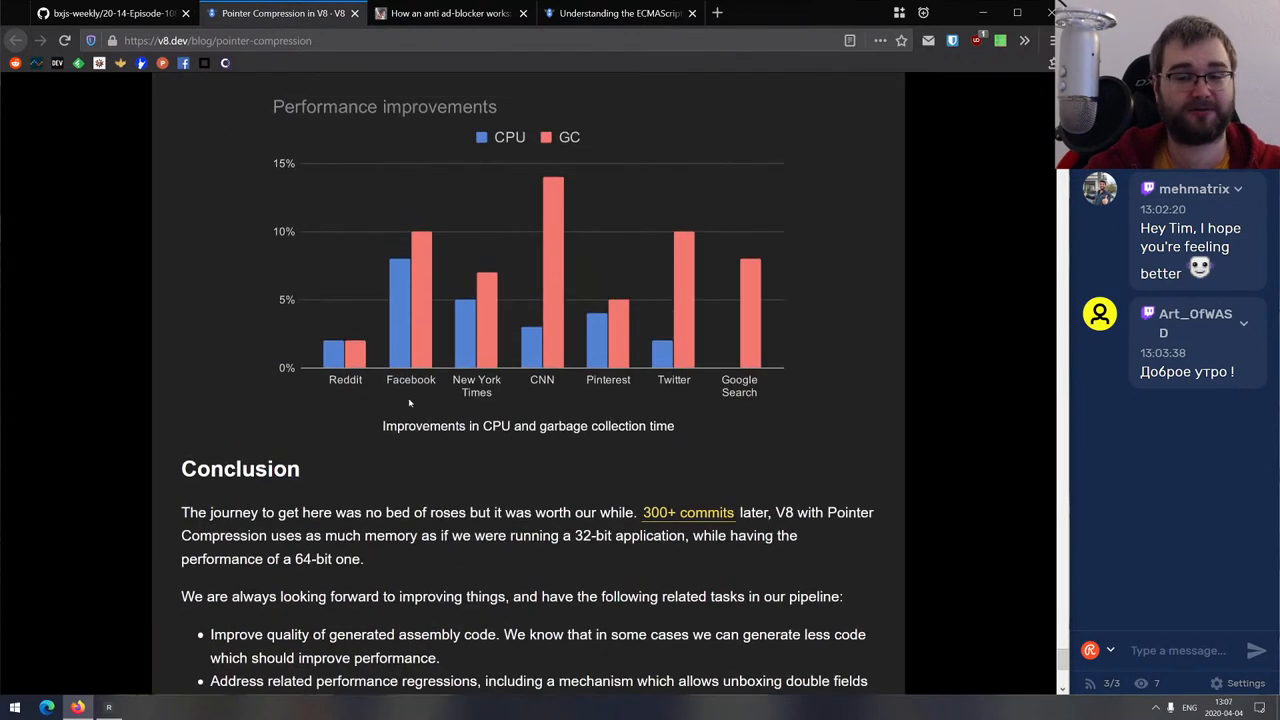
pyautogui.scroll(3)
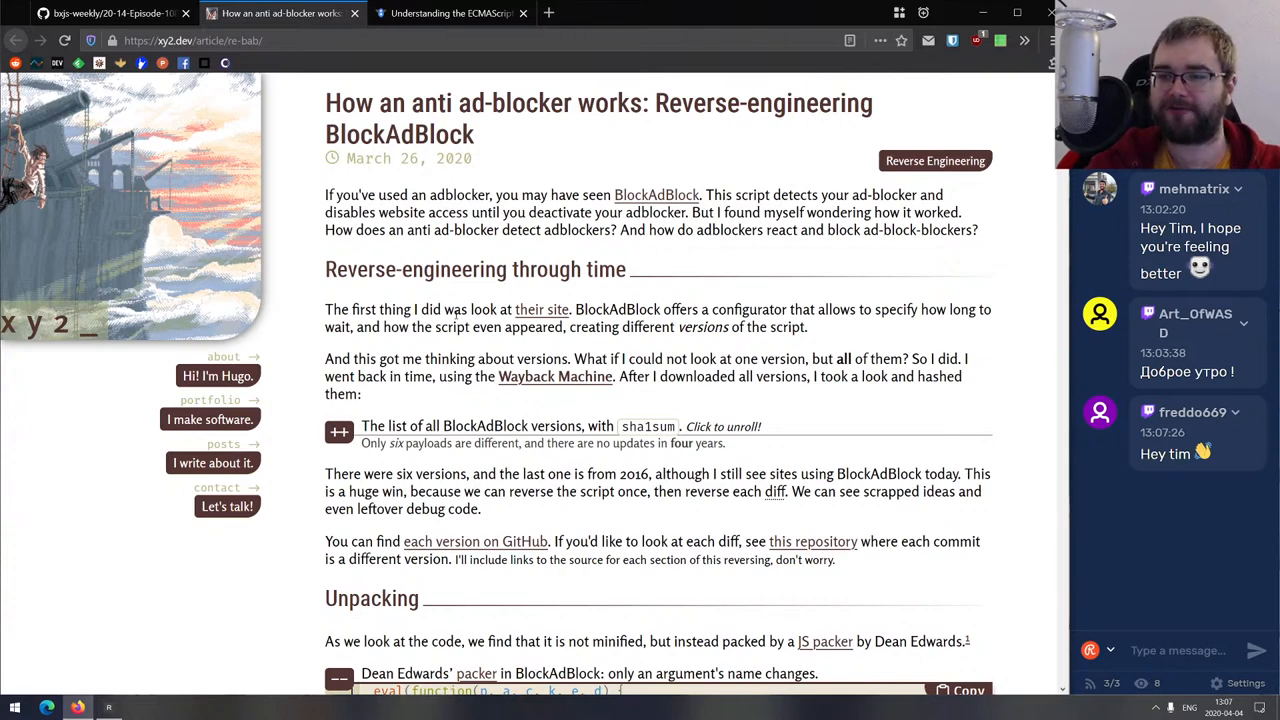
pyautogui.scroll(-3)
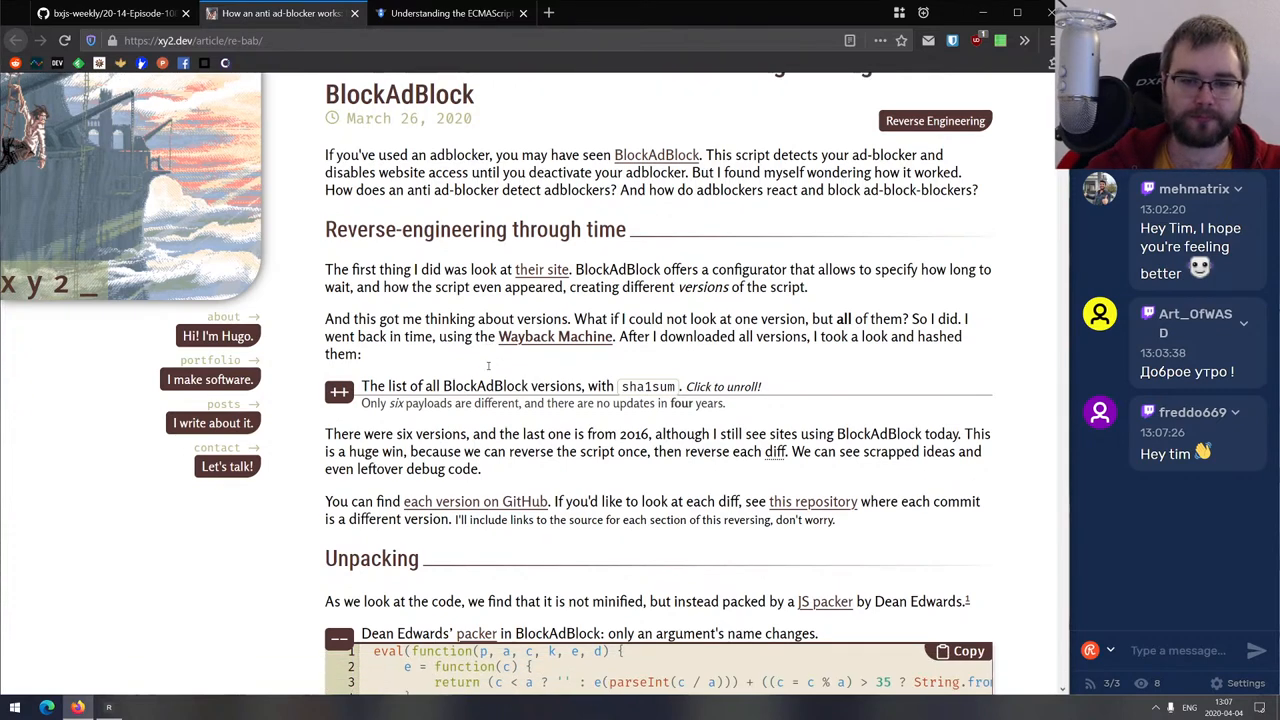
pyautogui.scroll(-3)
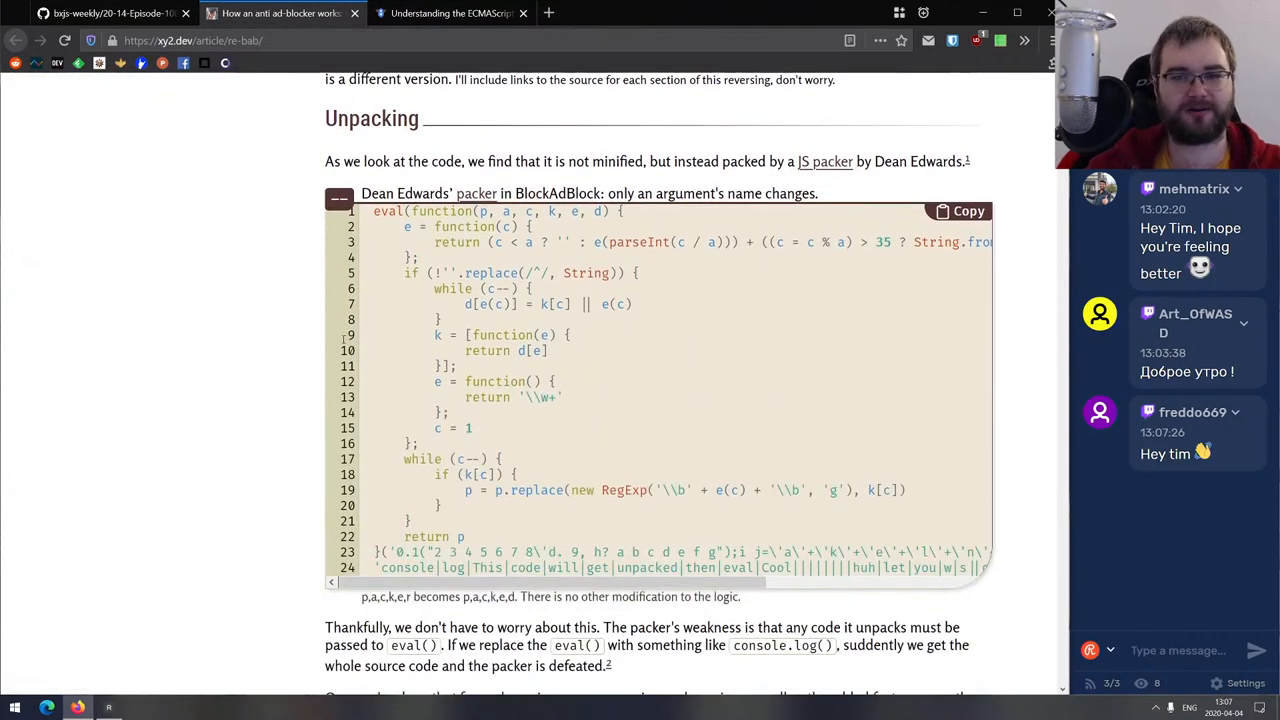
pyautogui.scroll(-3)
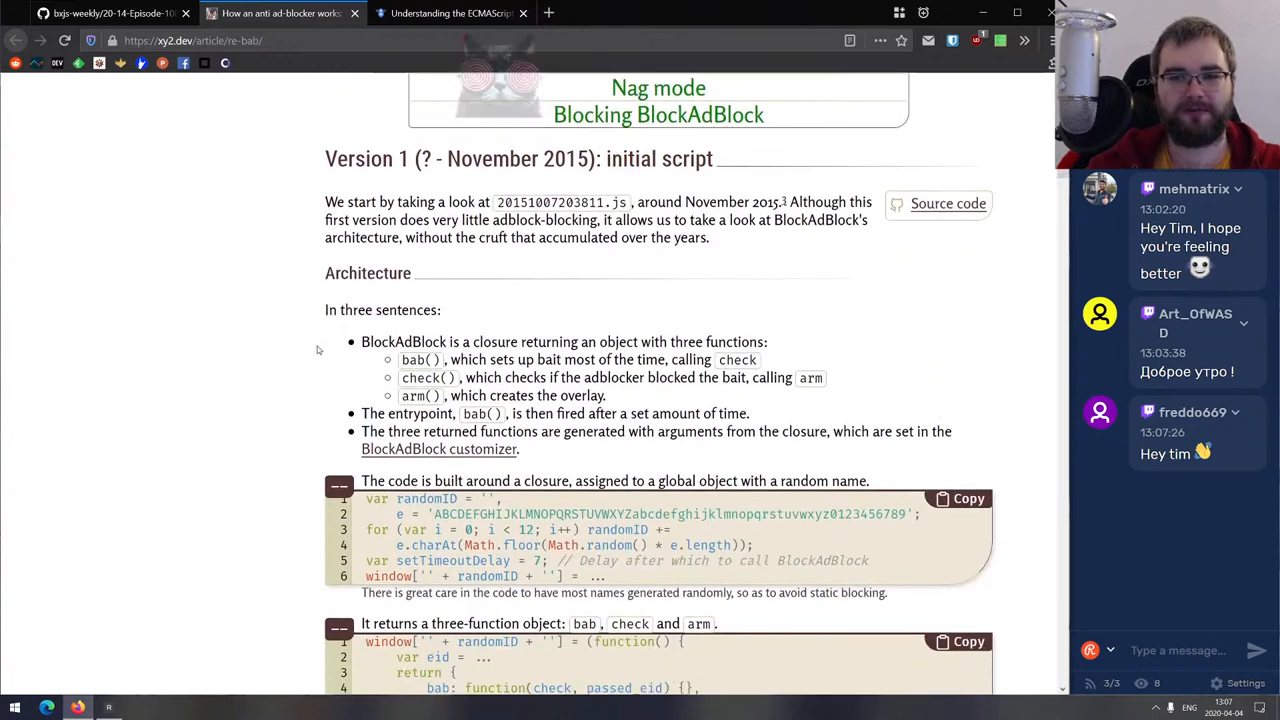
pyautogui.scroll(-3)
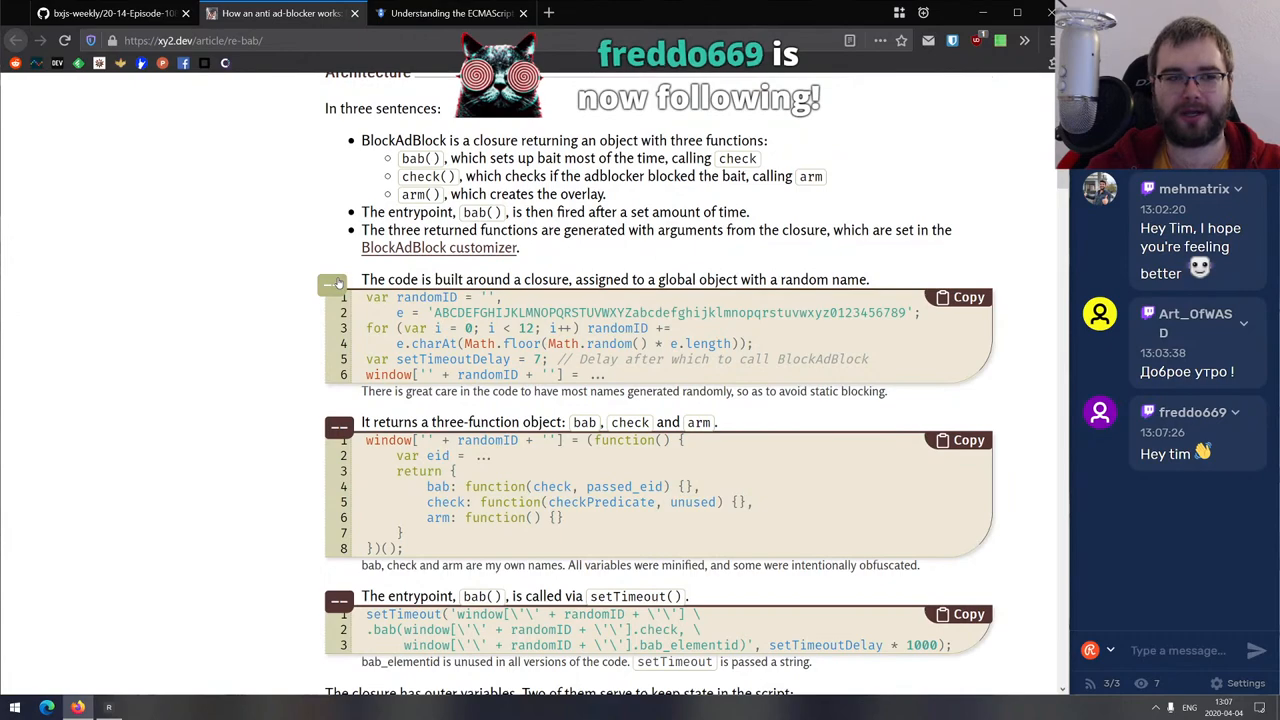
pyautogui.scroll(-3)
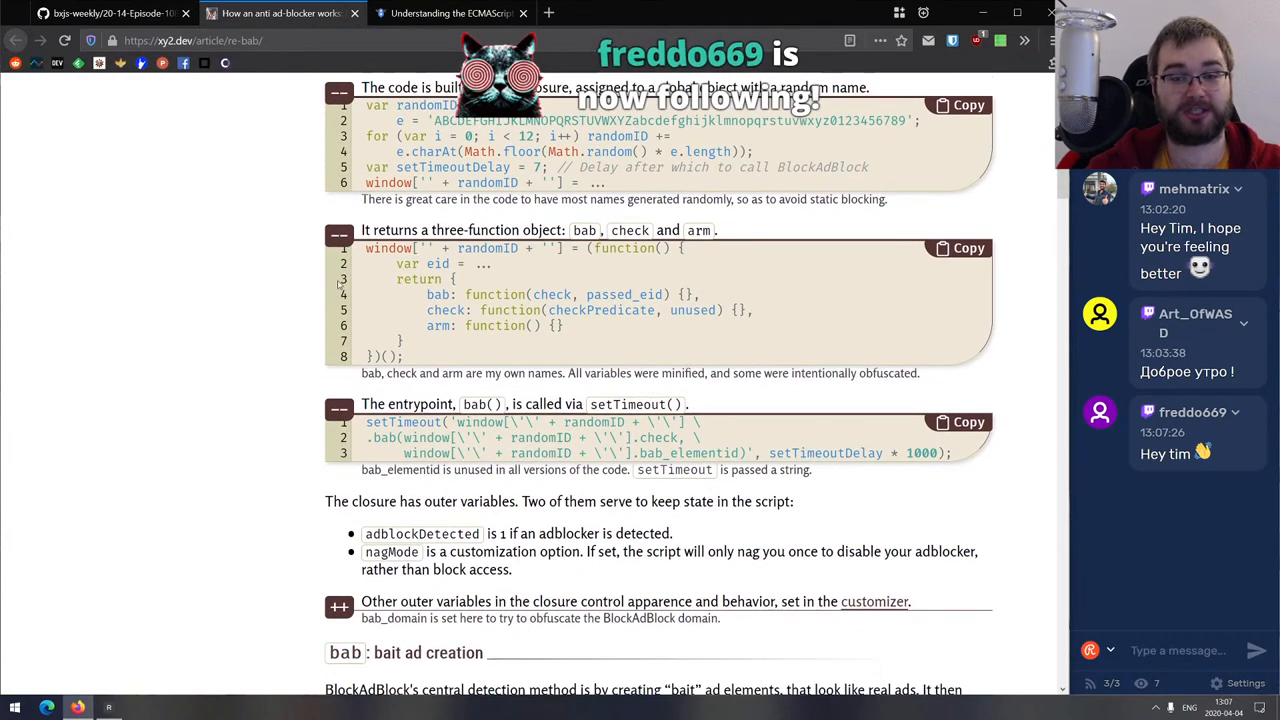
pyautogui.scroll(-3)
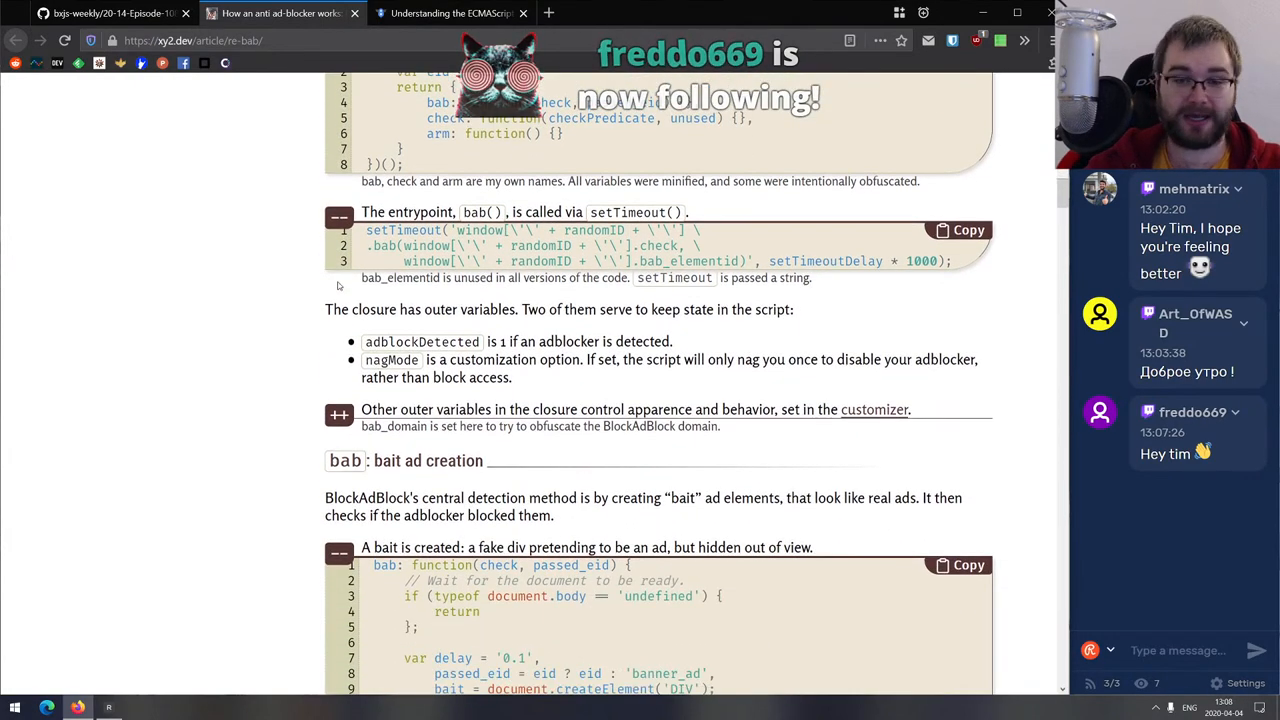
pyautogui.scroll(-3)
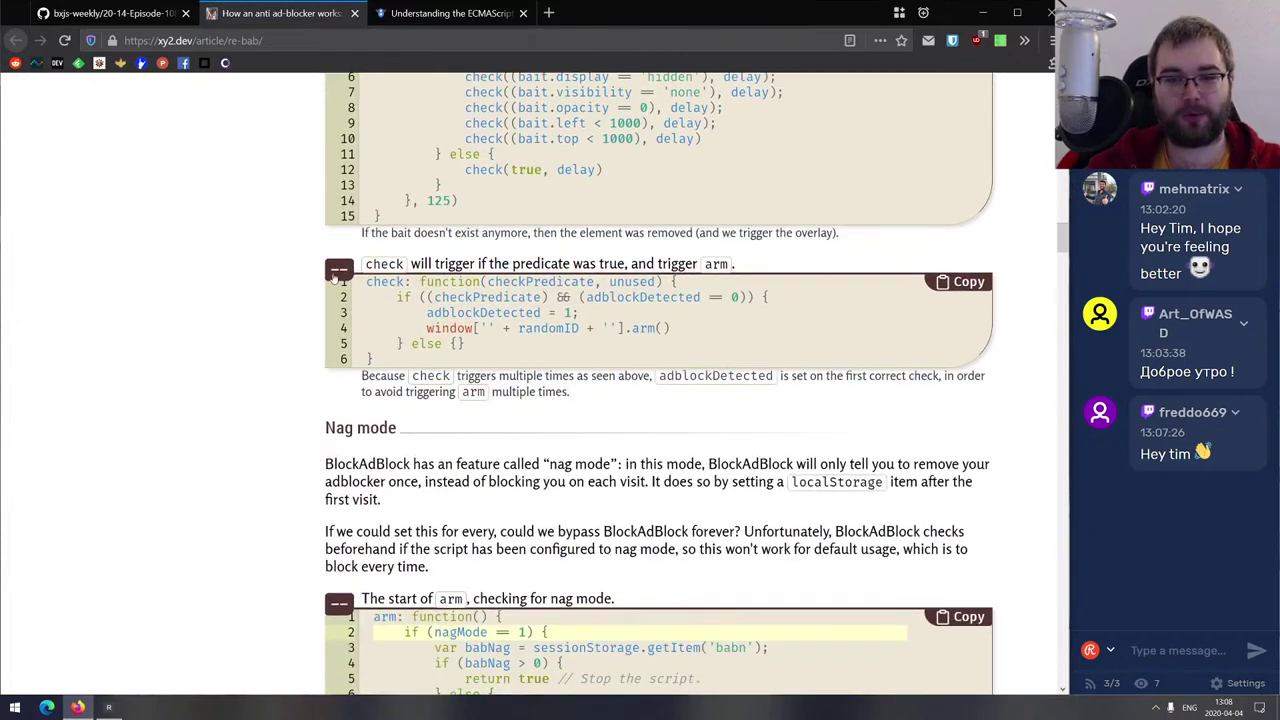
pyautogui.scroll(-3)
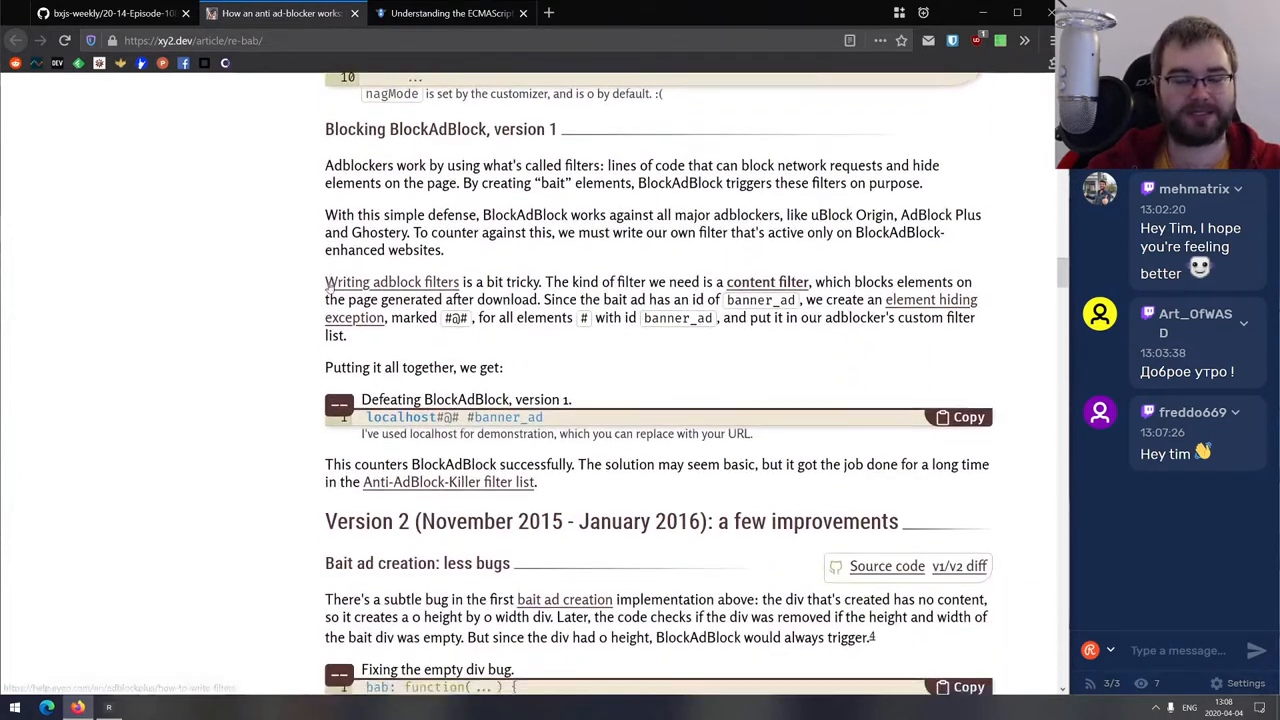
pyautogui.scroll(-3)
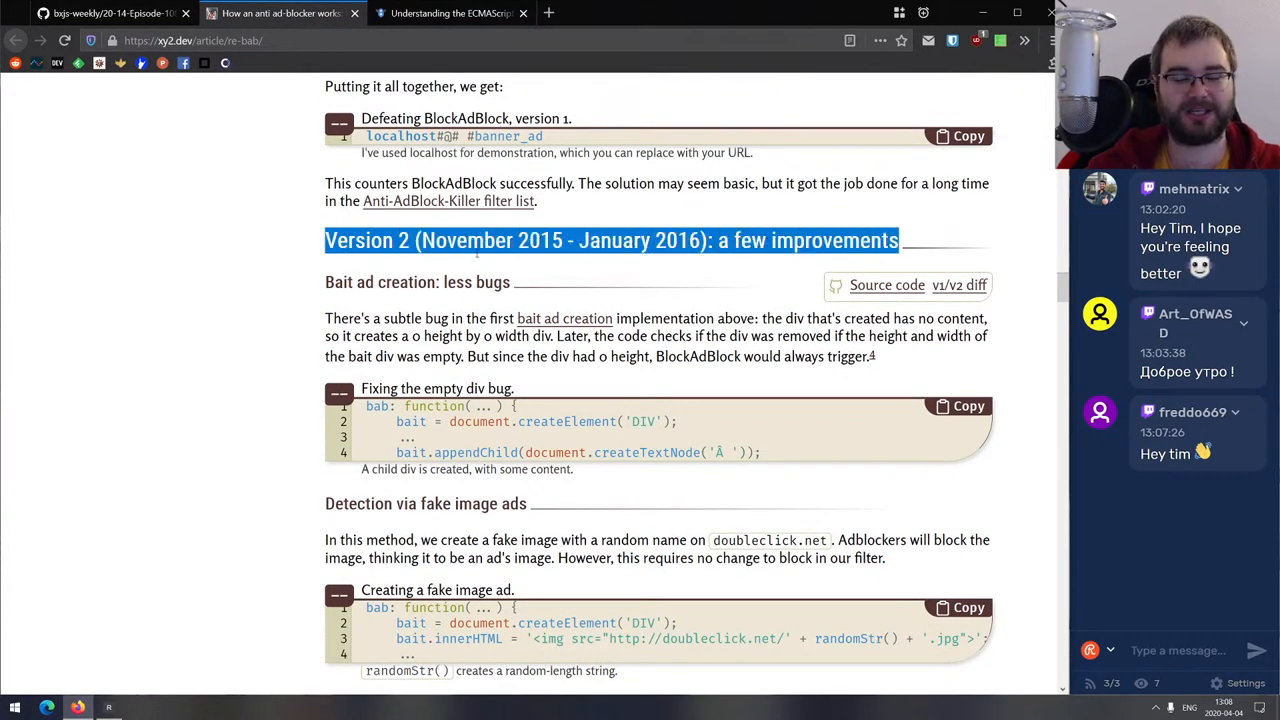
pyautogui.scroll(-3)
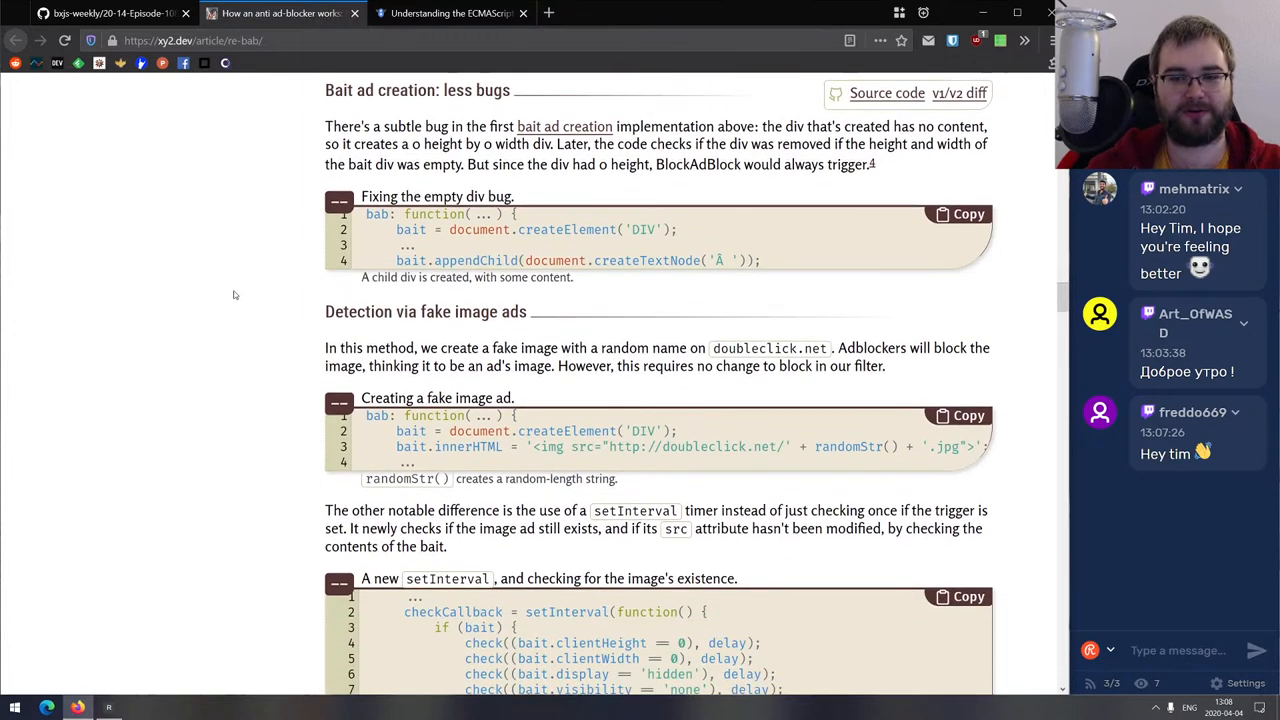
pyautogui.scroll(-3)
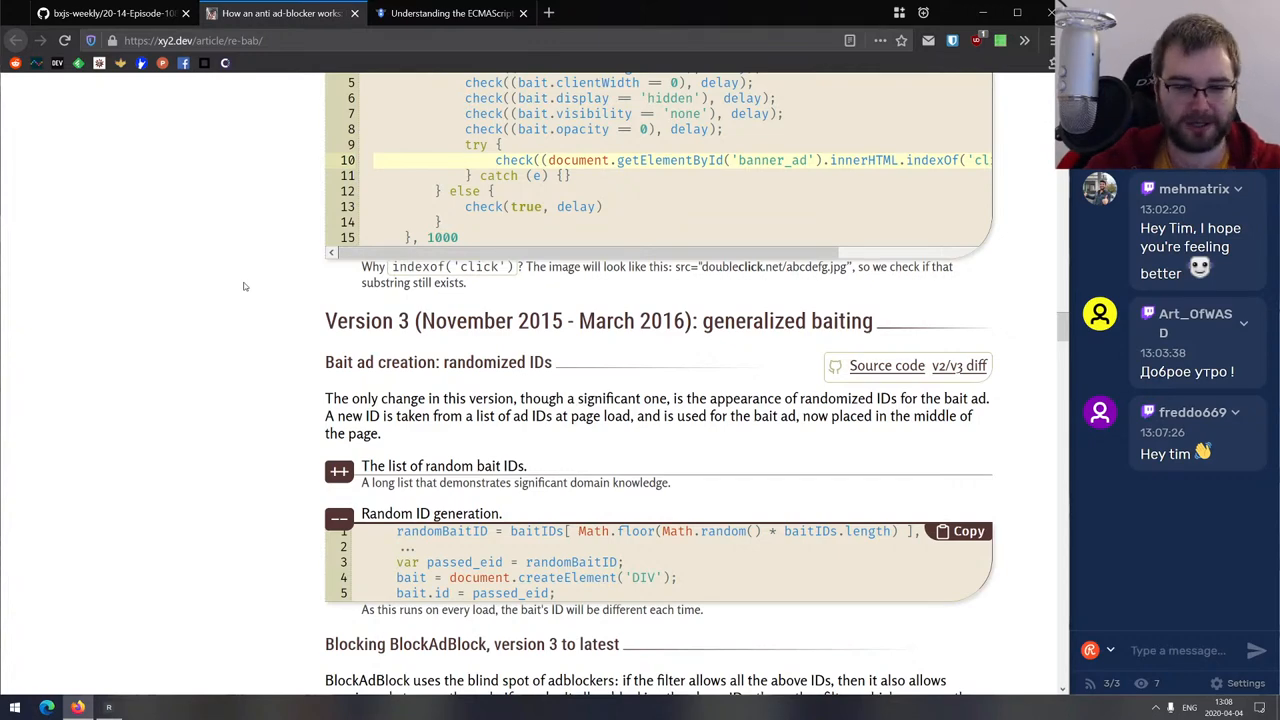
pyautogui.scroll(-3)
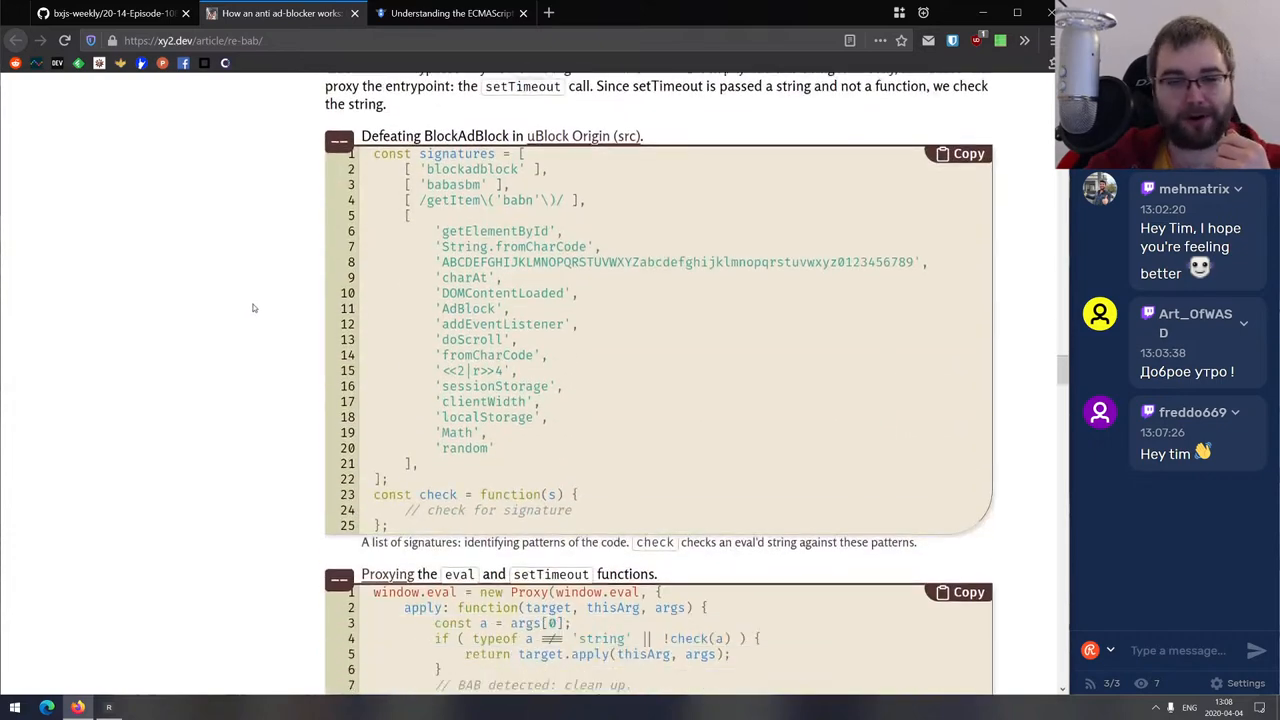
pyautogui.scroll(-3)
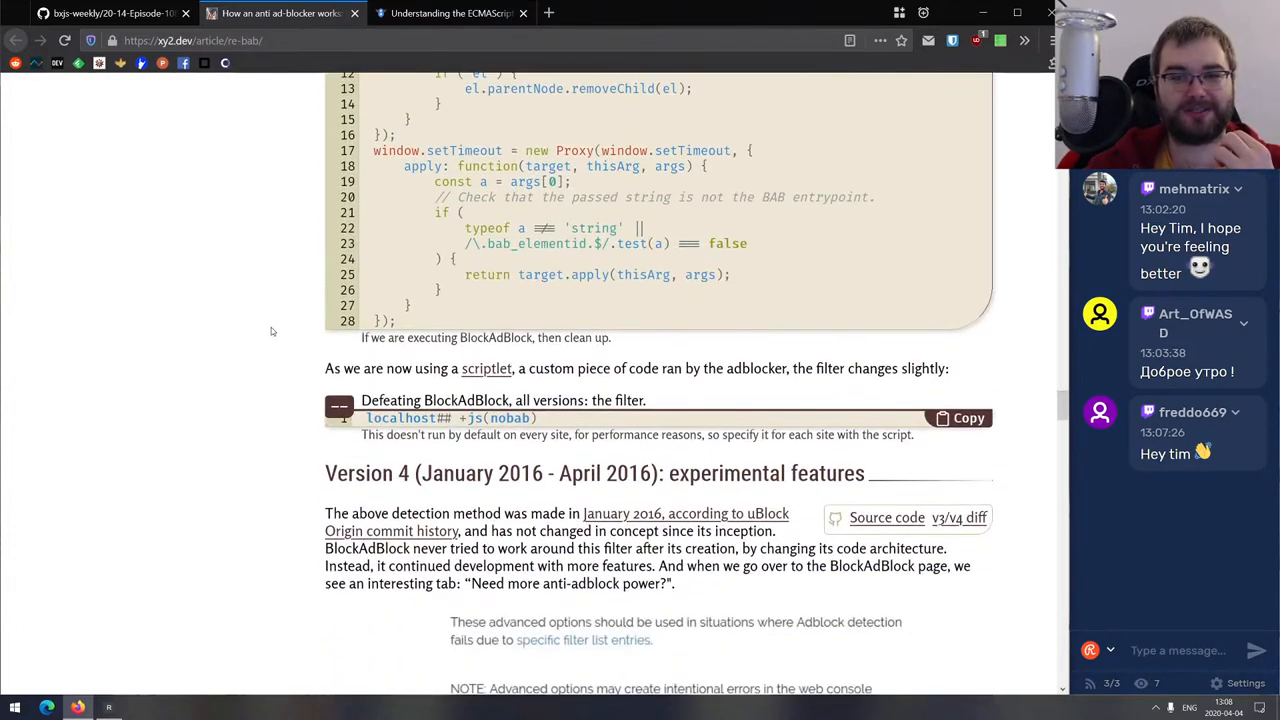
pyautogui.scroll(-3)
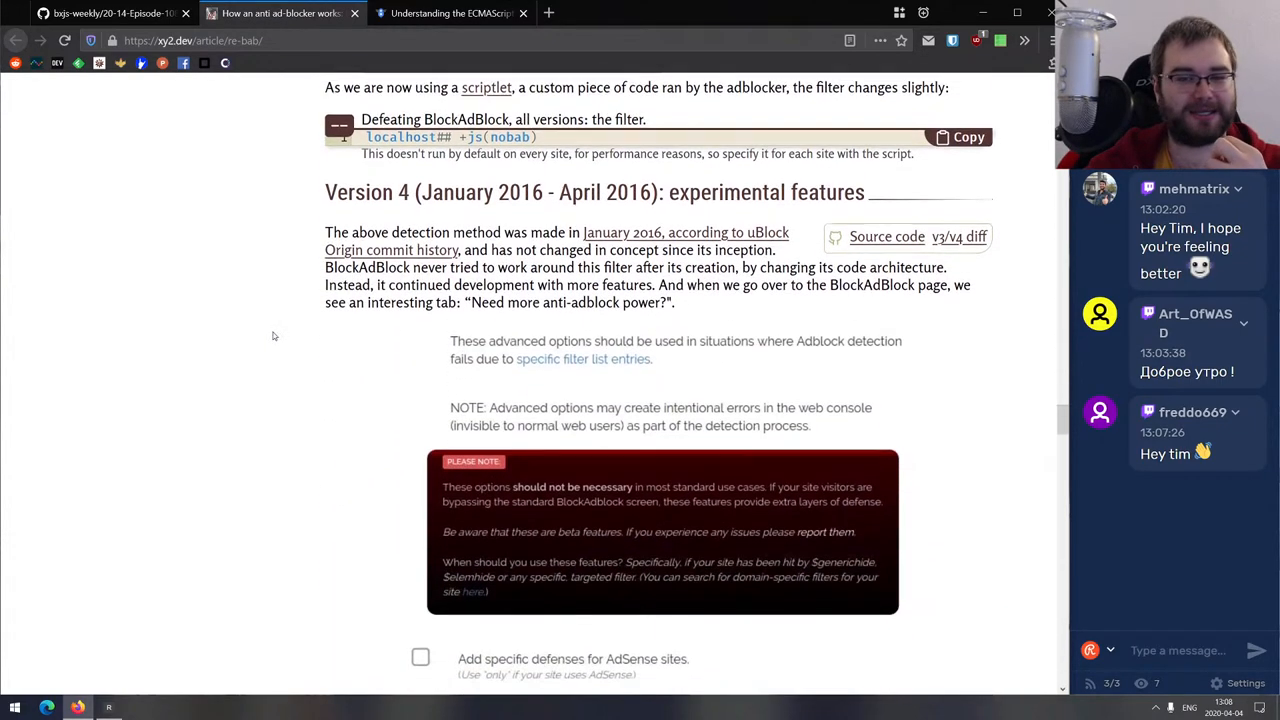
pyautogui.scroll(-3)
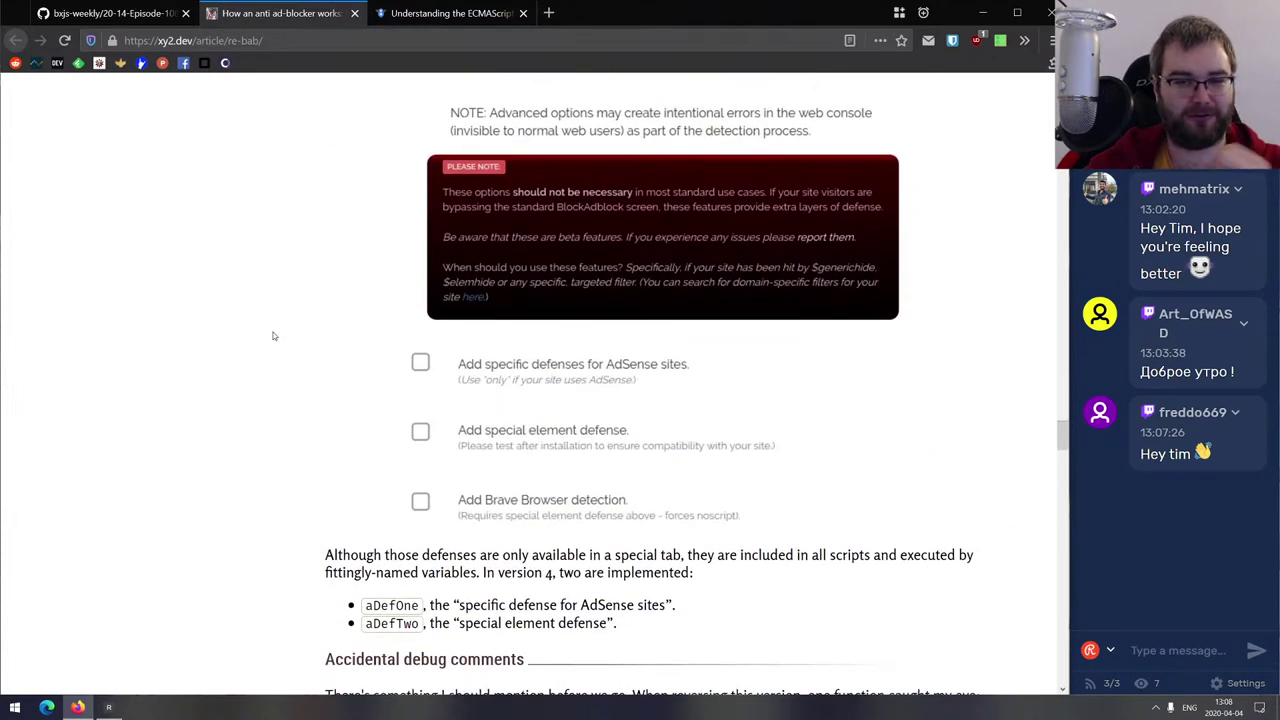
pyautogui.moveTo(285, 334)
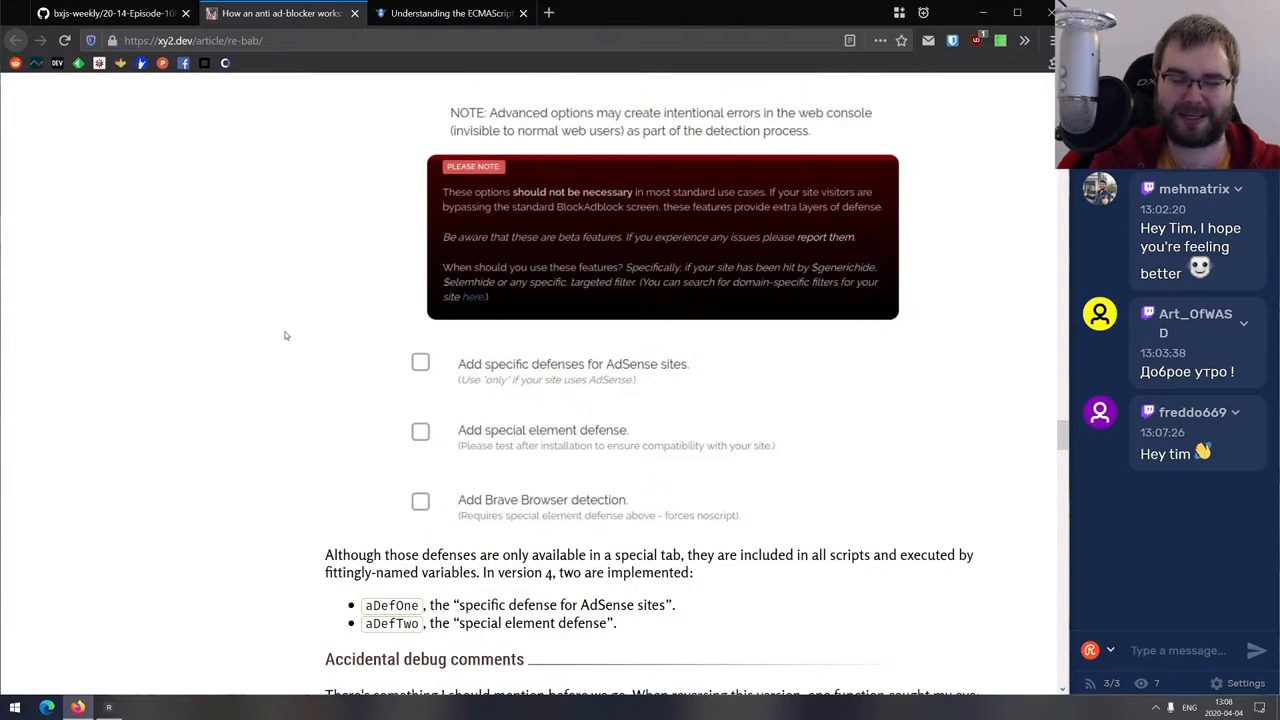
pyautogui.scroll(-3)
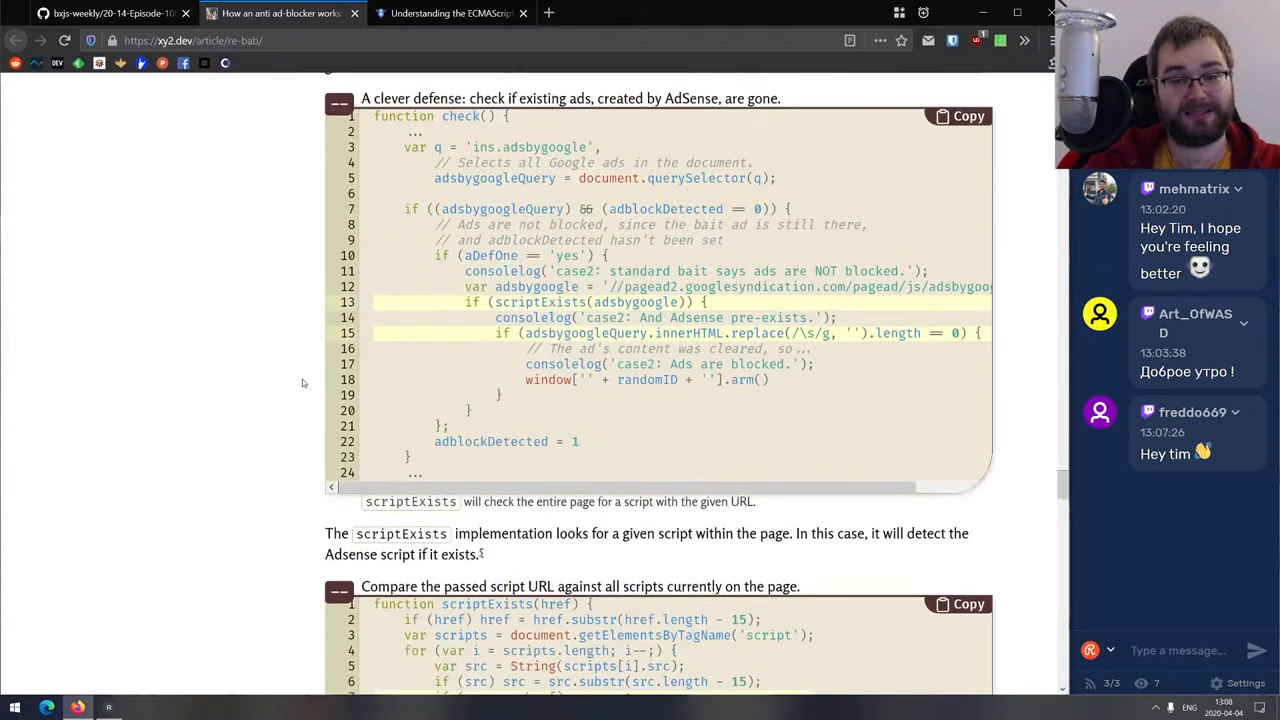
pyautogui.scroll(-3)
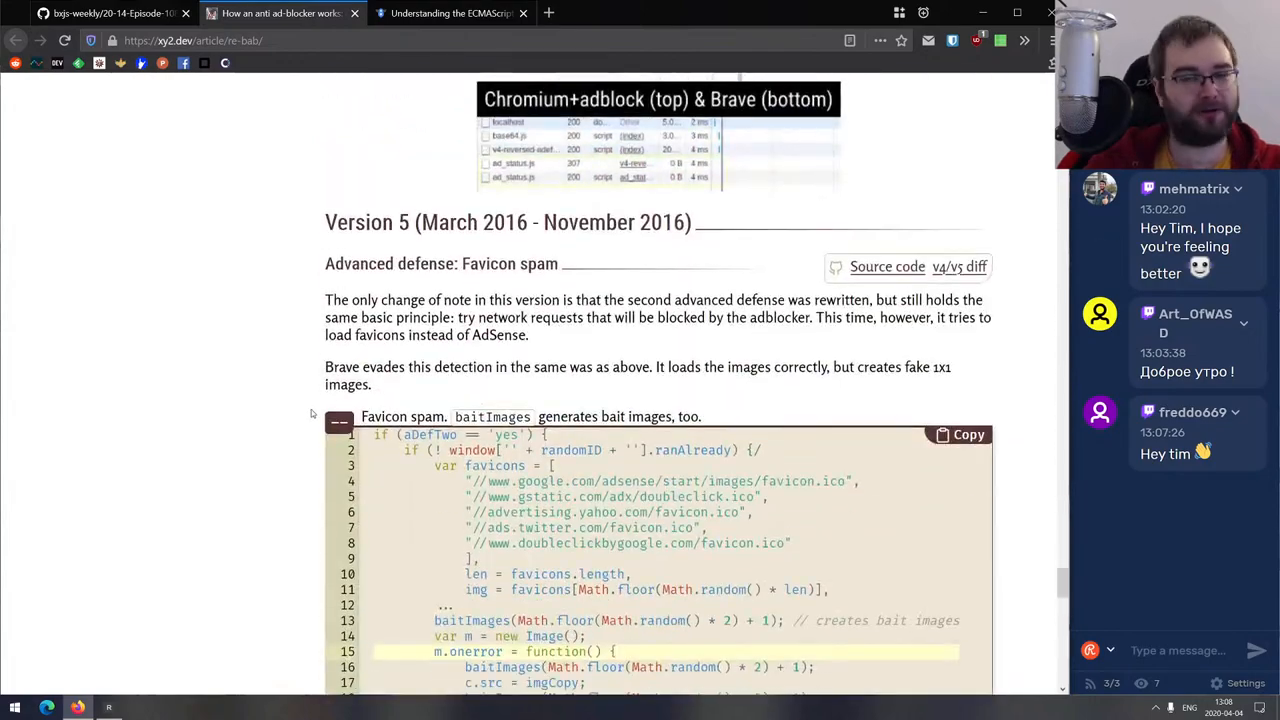
pyautogui.scroll(-3)
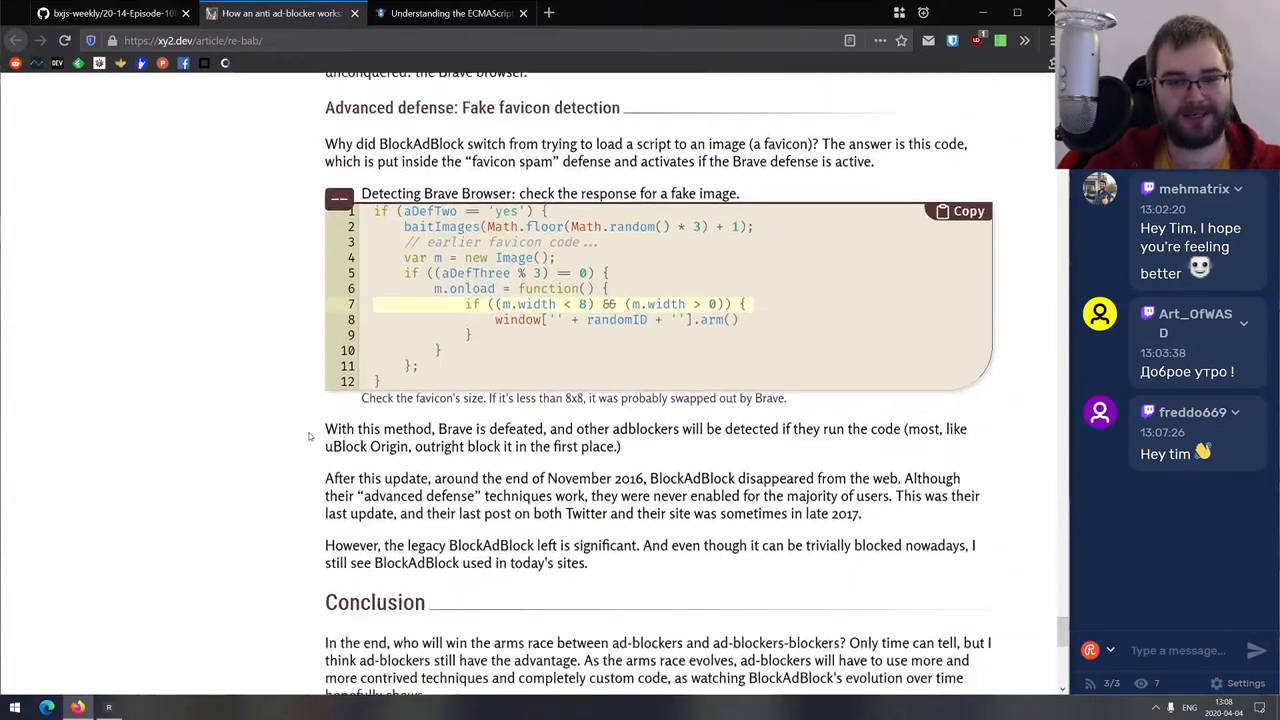
pyautogui.scroll(-3)
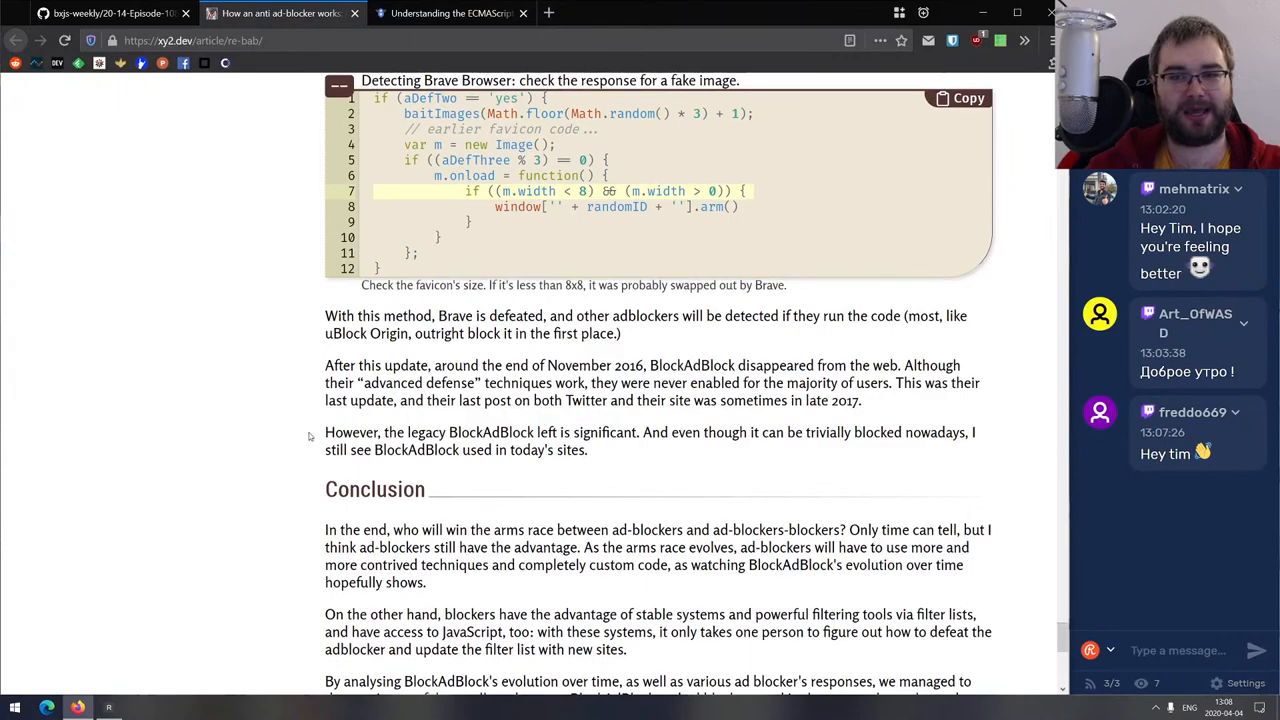
pyautogui.scroll(3)
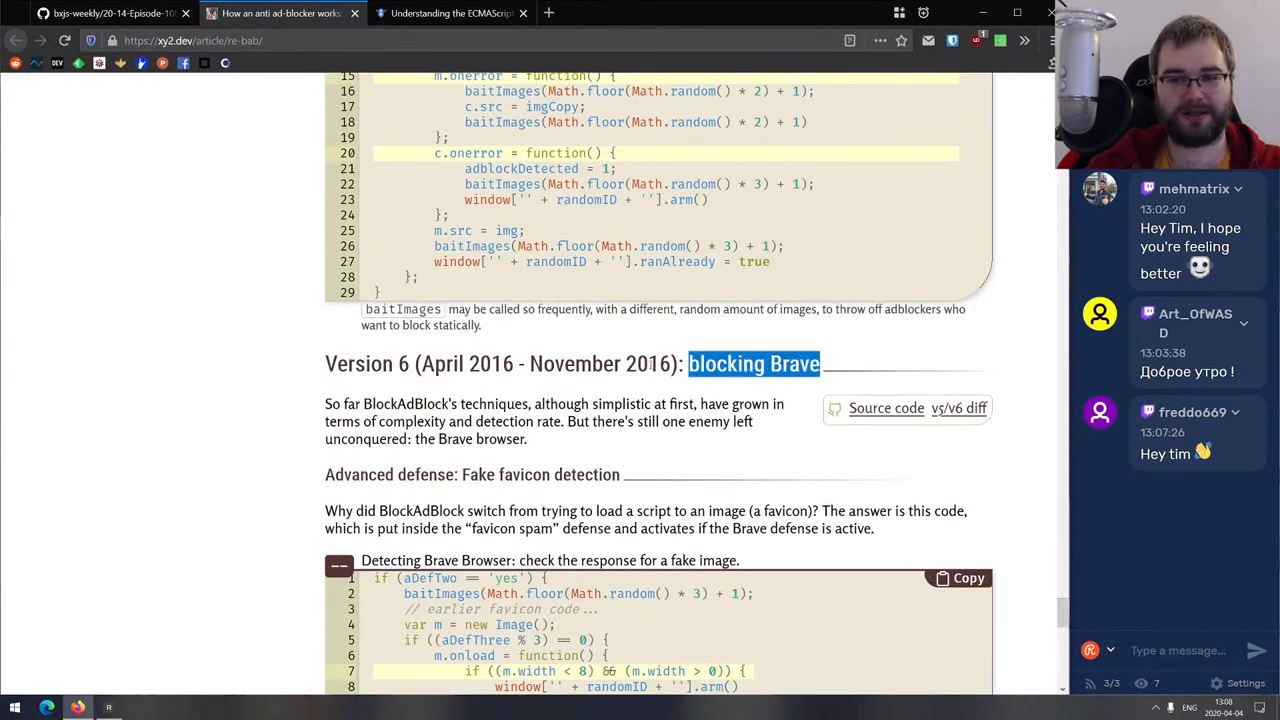
pyautogui.scroll(-3)
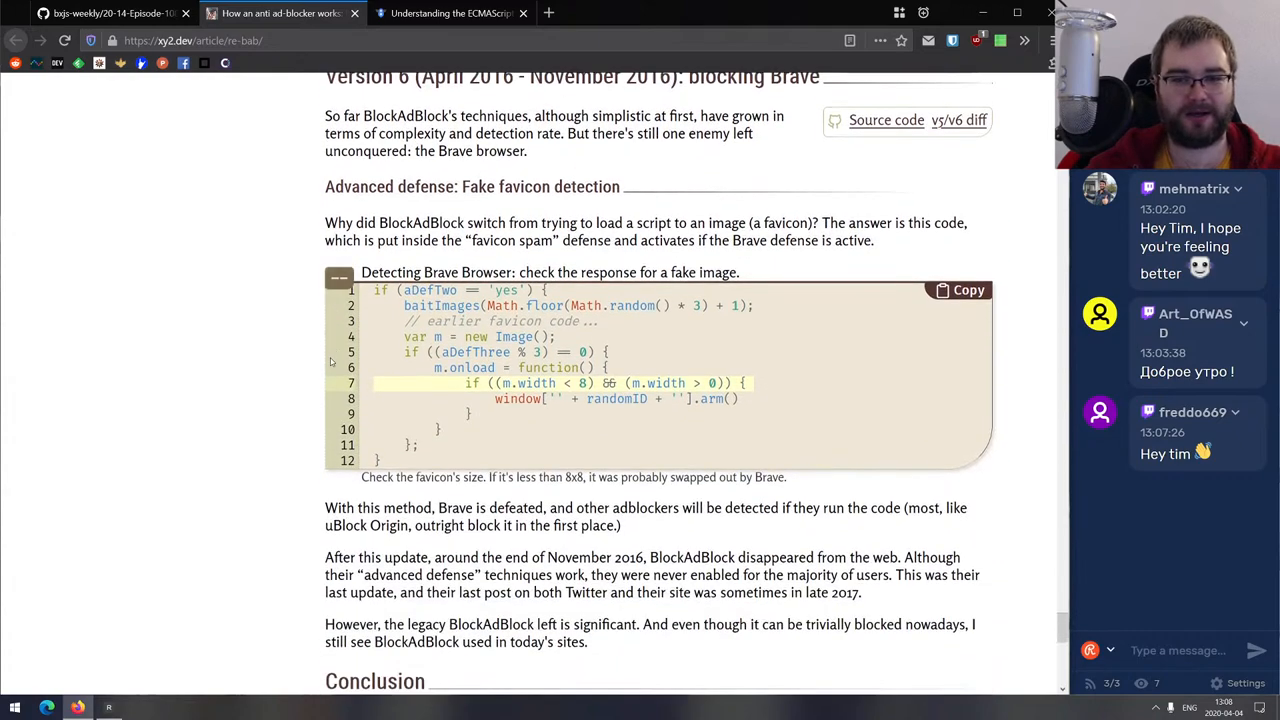
pyautogui.scroll(-3)
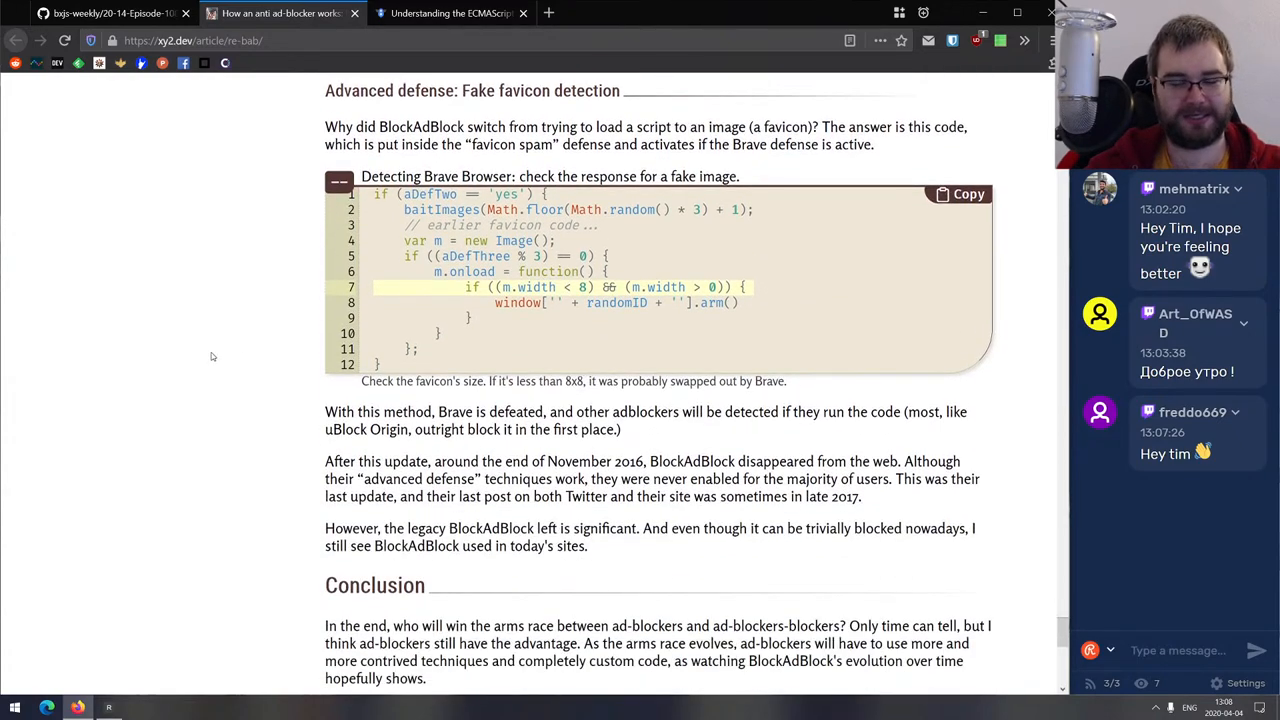
pyautogui.scroll(3)
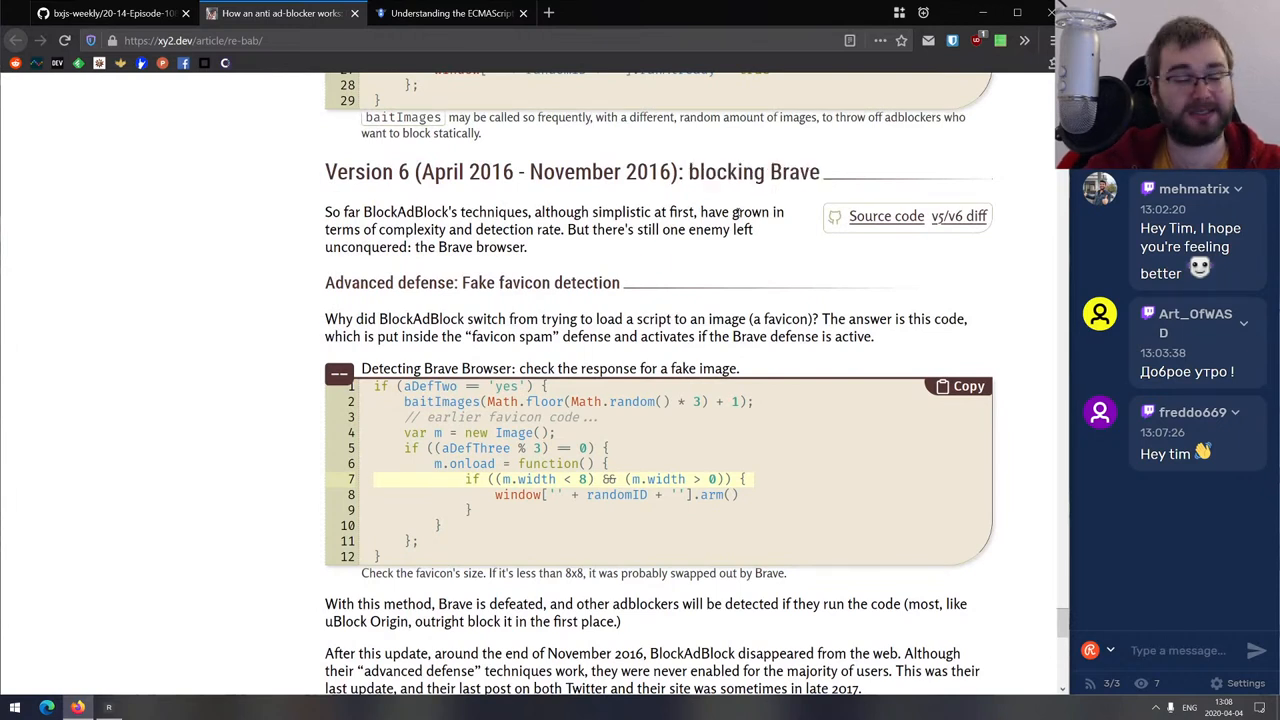
pyautogui.scroll(-3)
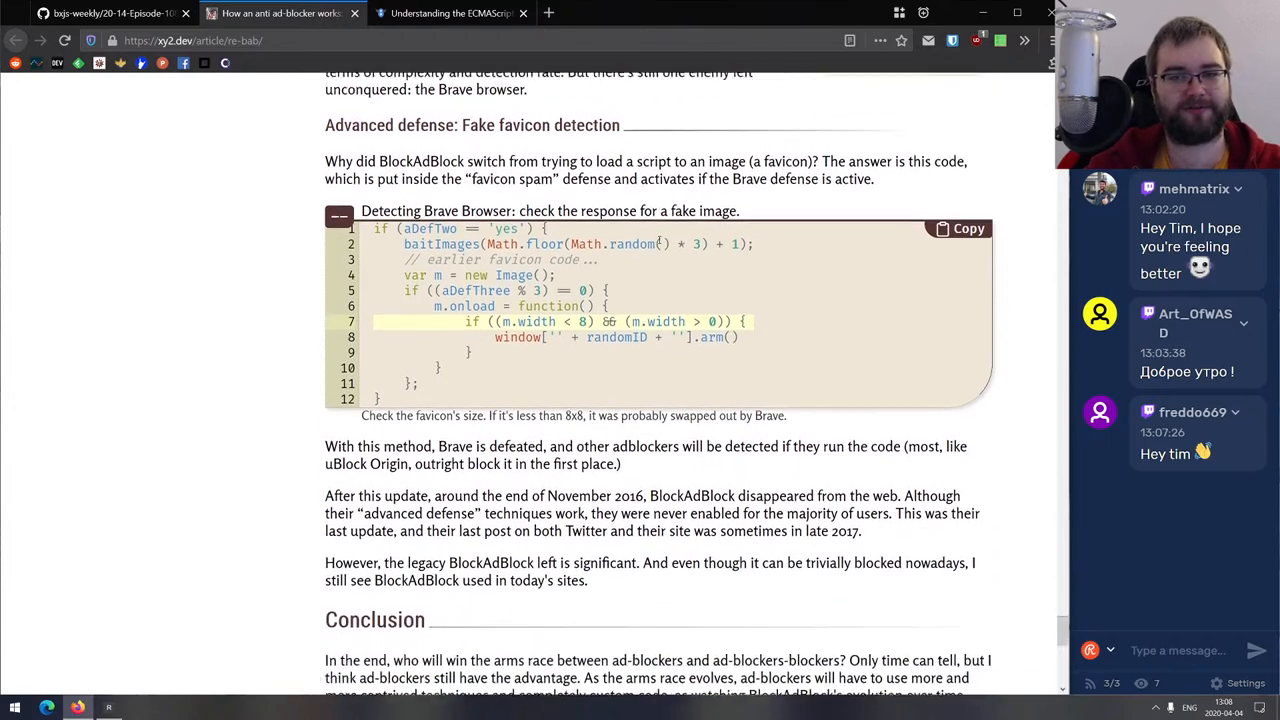
pyautogui.scroll(-3)
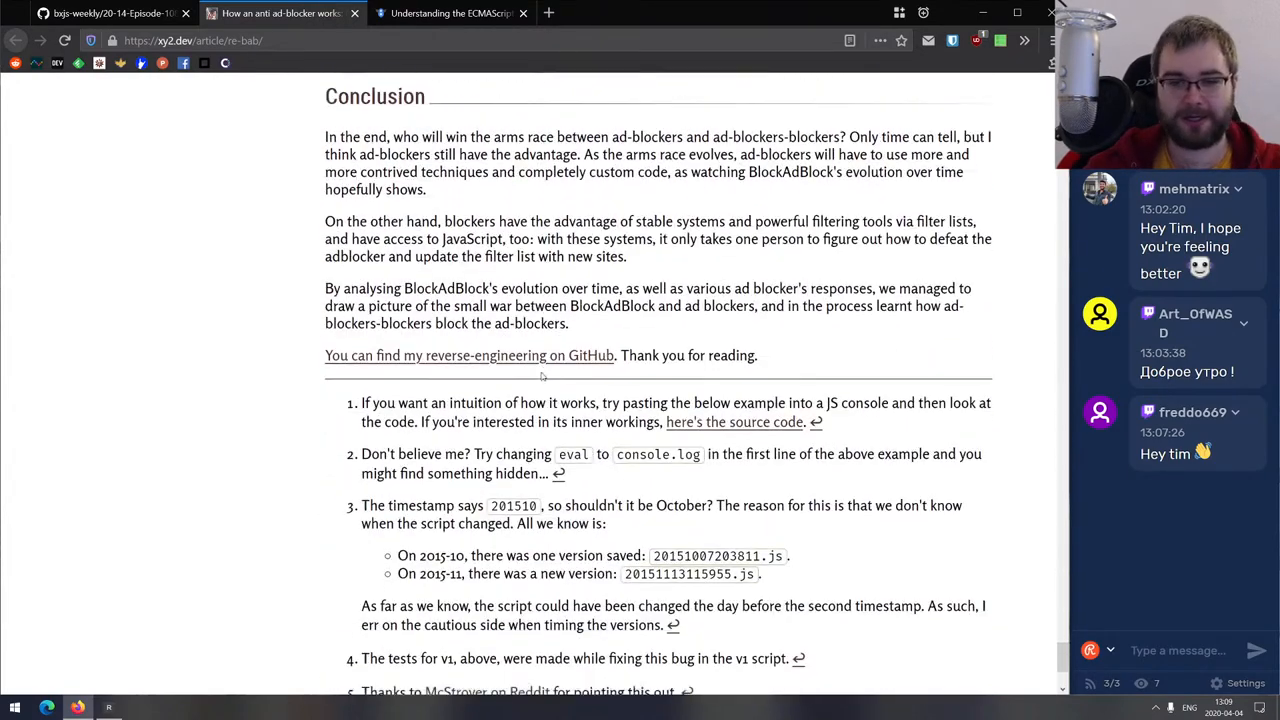
pyautogui.scroll(3)
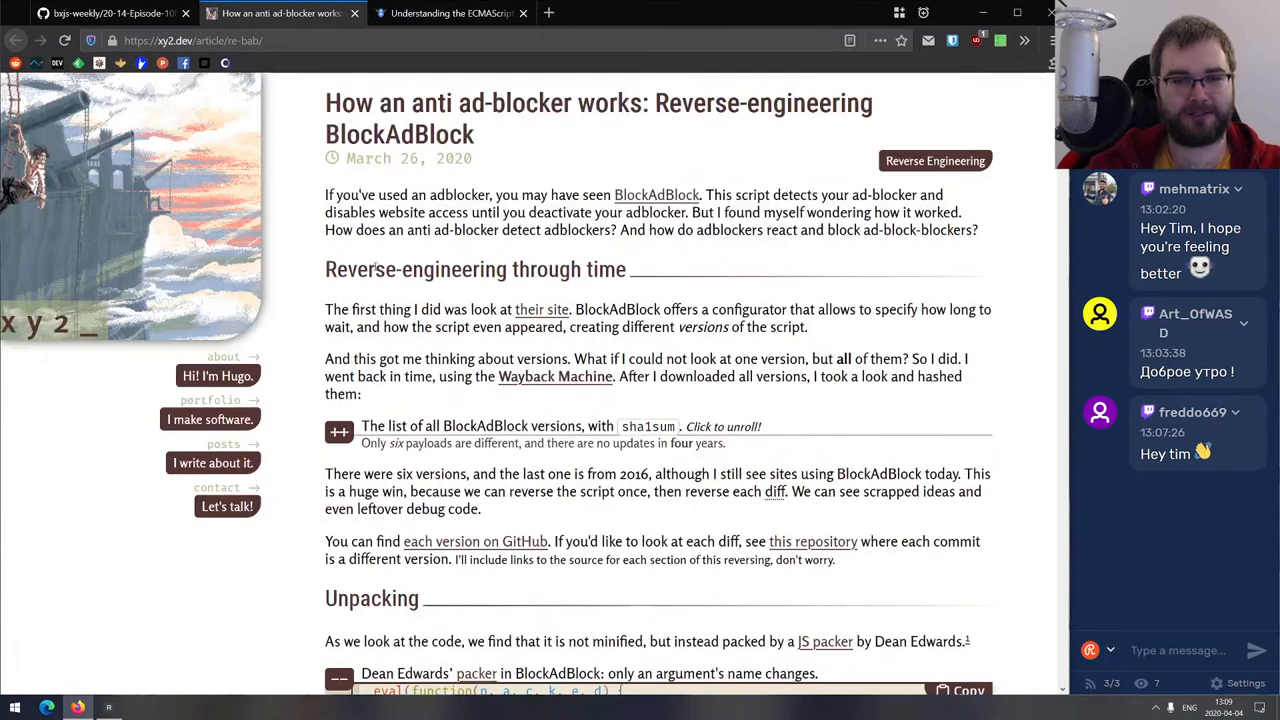
pyautogui.moveTo(301, 168)
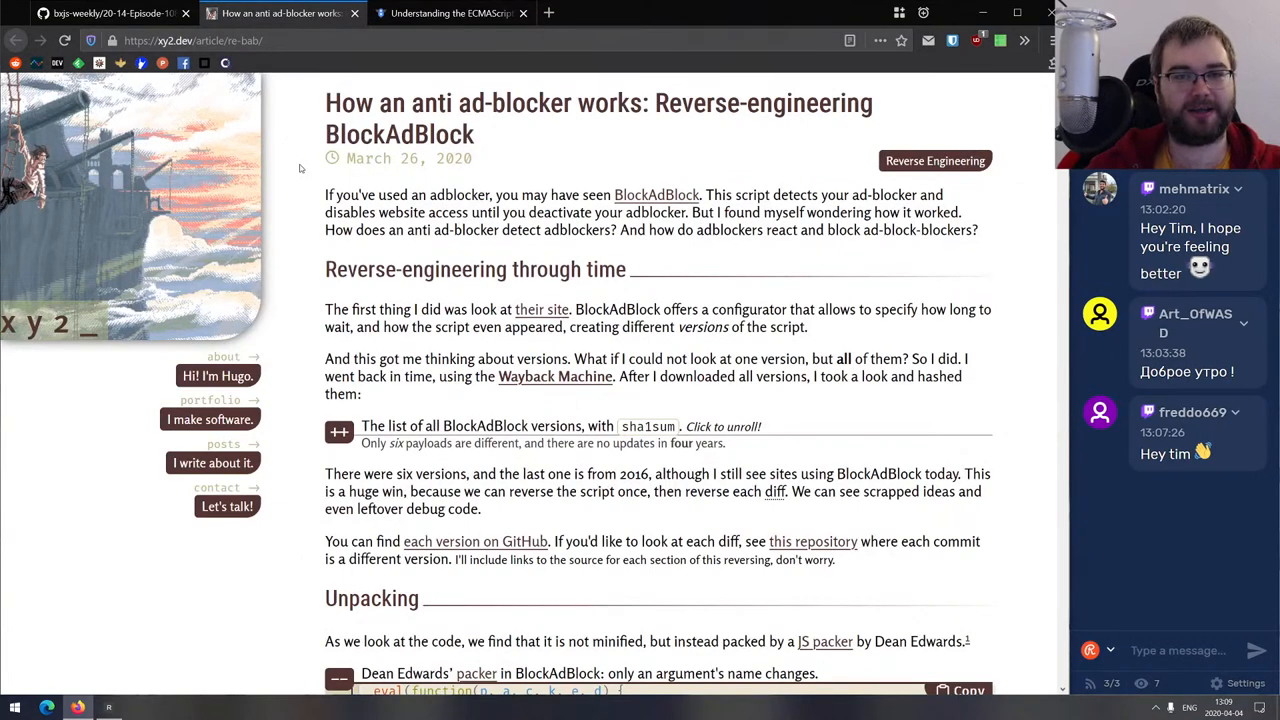
pyautogui.moveTo(476, 278)
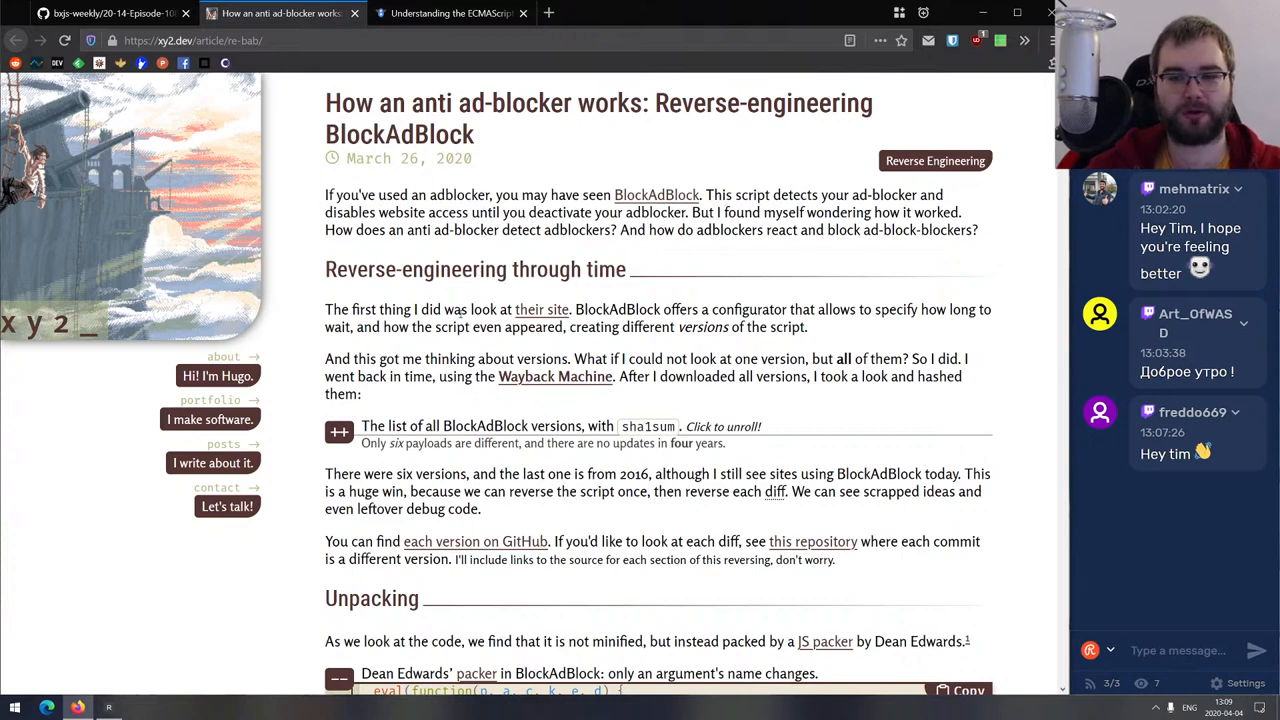
pyautogui.scroll(-3)
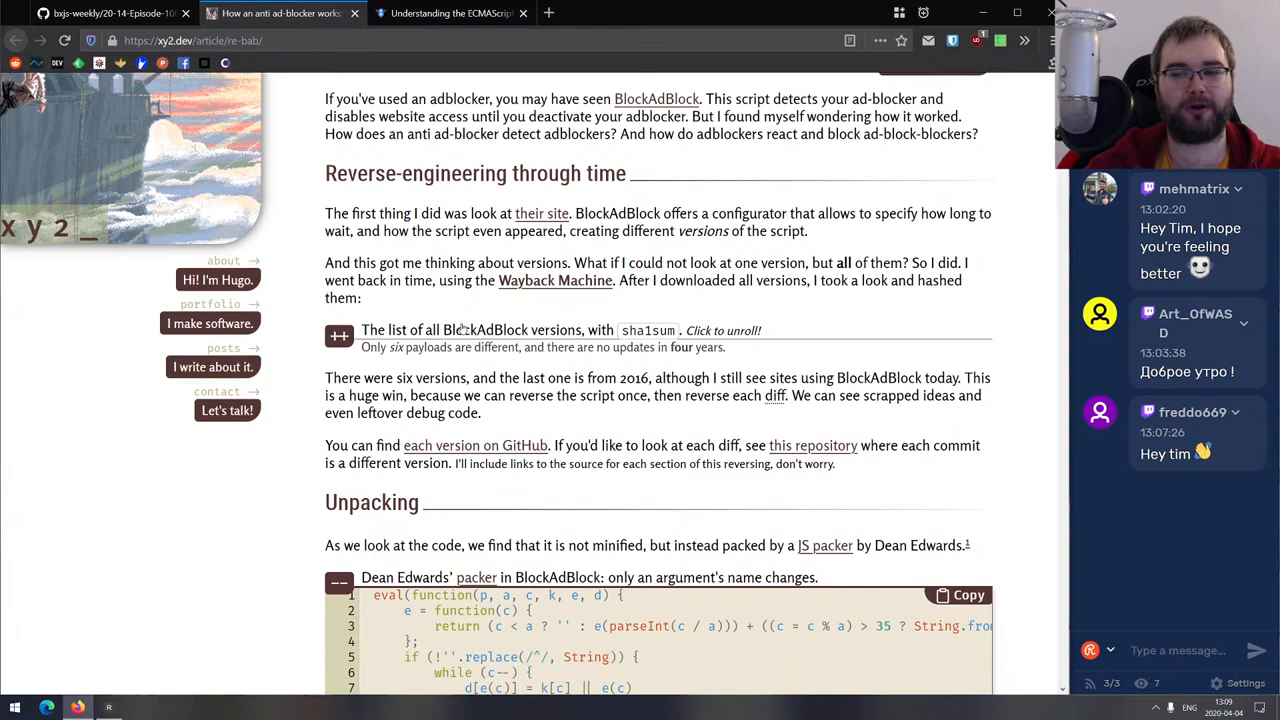
pyautogui.scroll(-3)
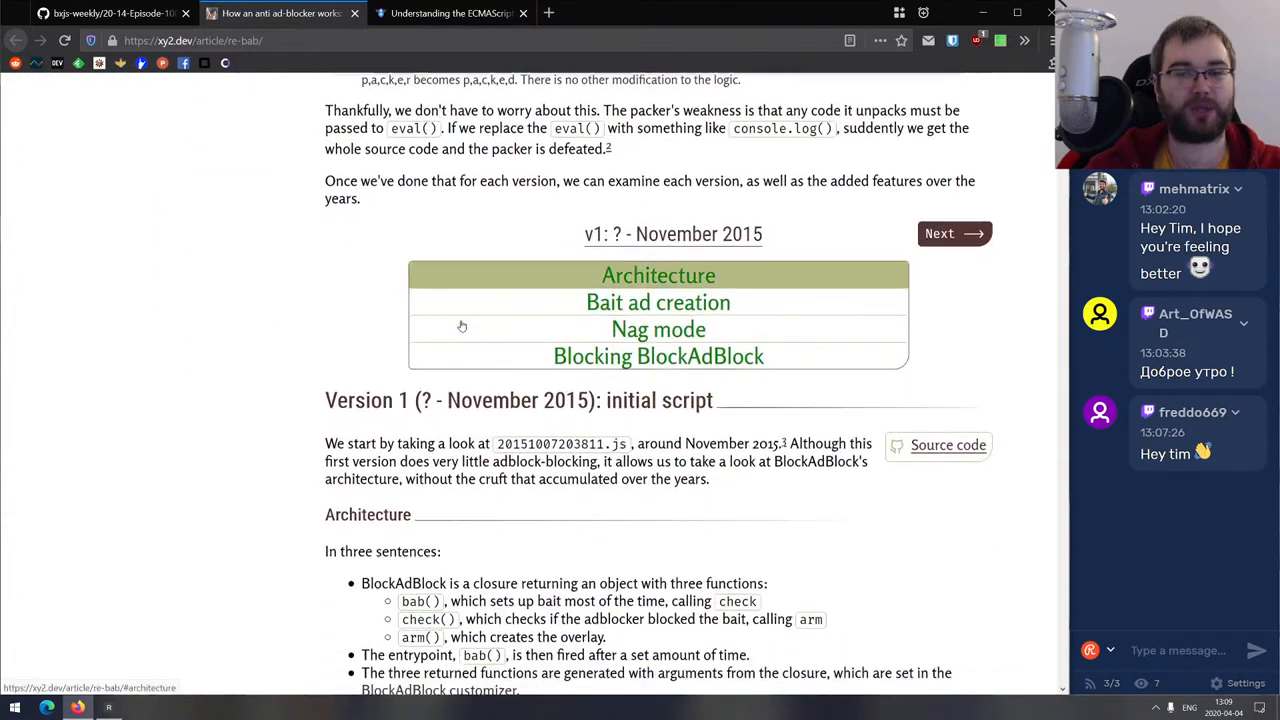
pyautogui.scroll(-3)
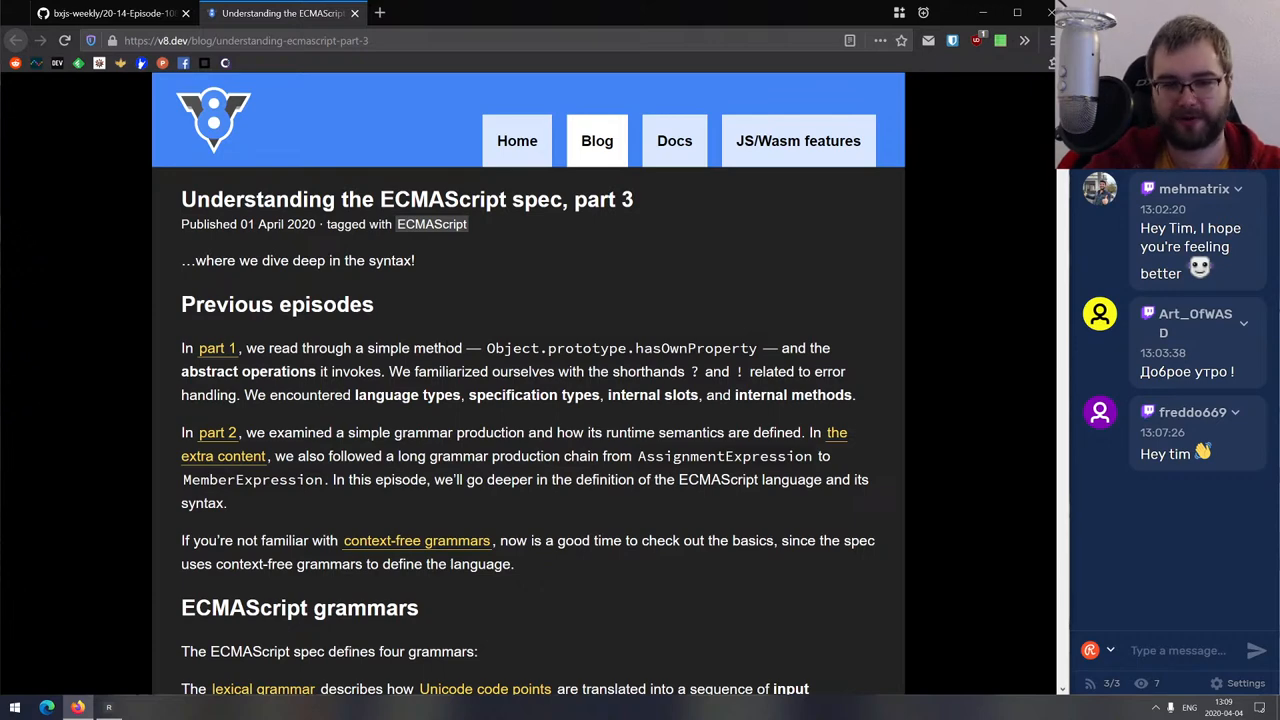
pyautogui.scroll(-3)
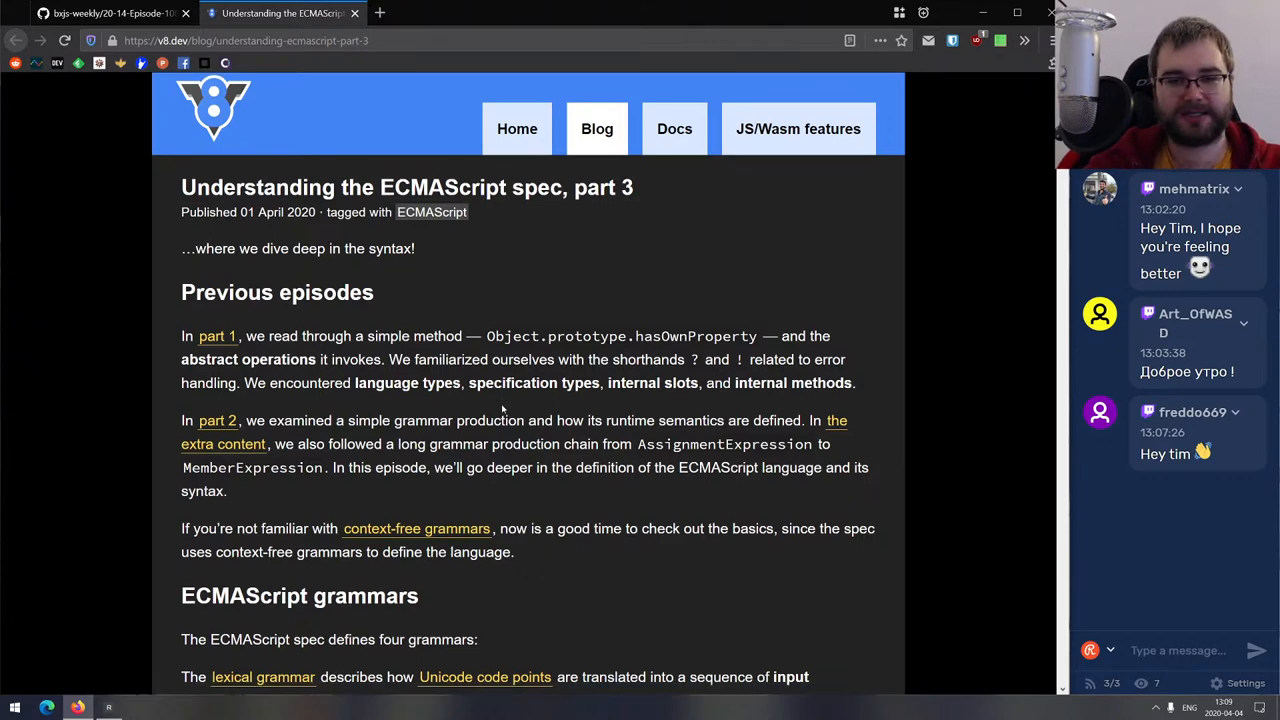
pyautogui.scroll(-3)
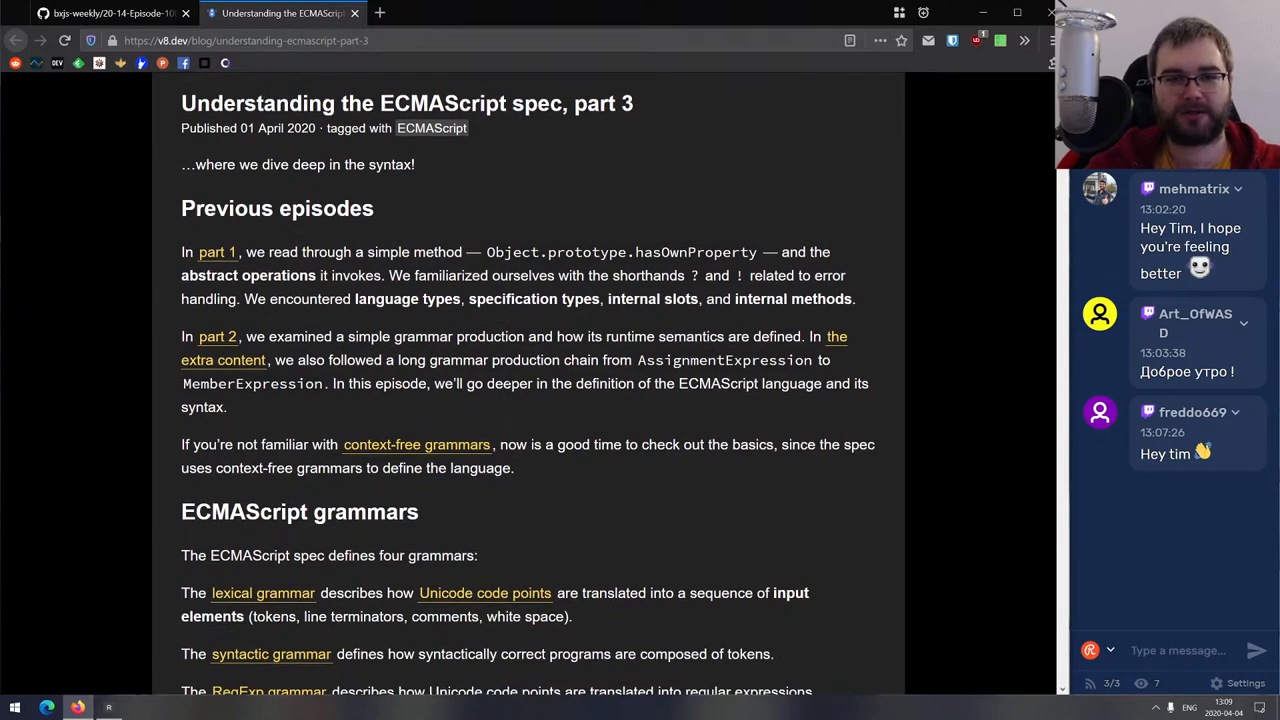
pyautogui.scroll(-3)
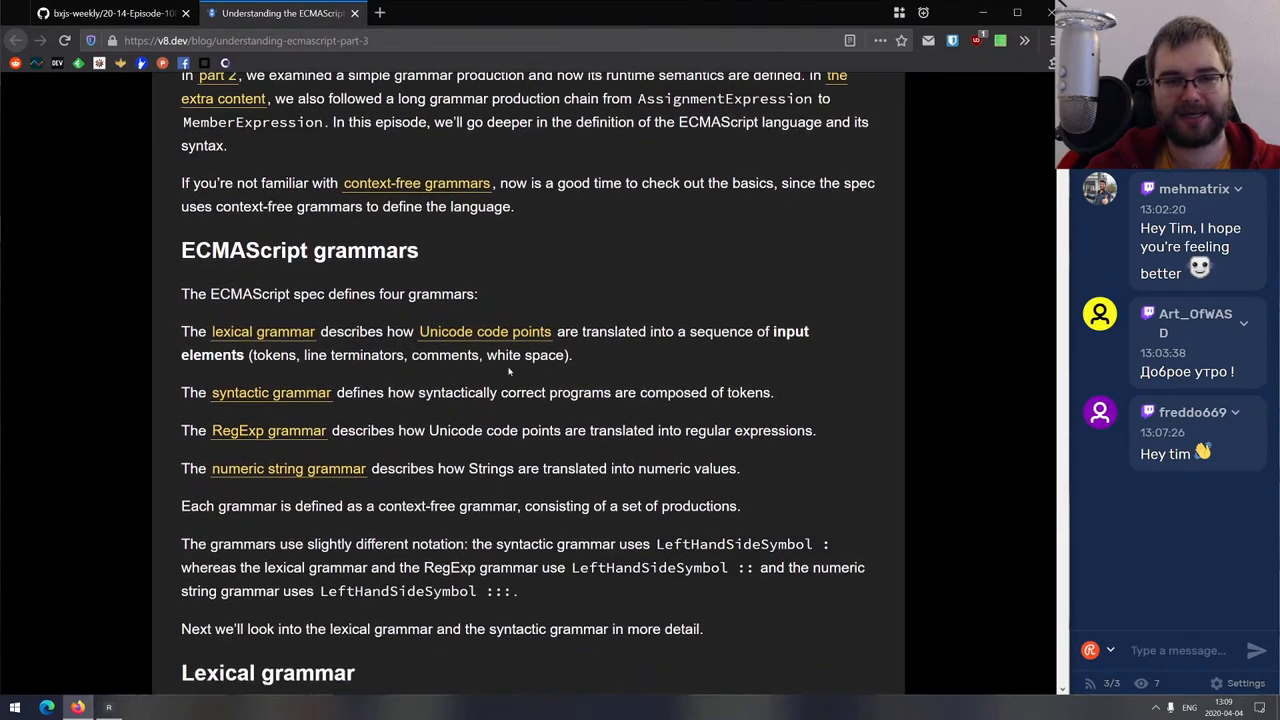
pyautogui.scroll(-3)
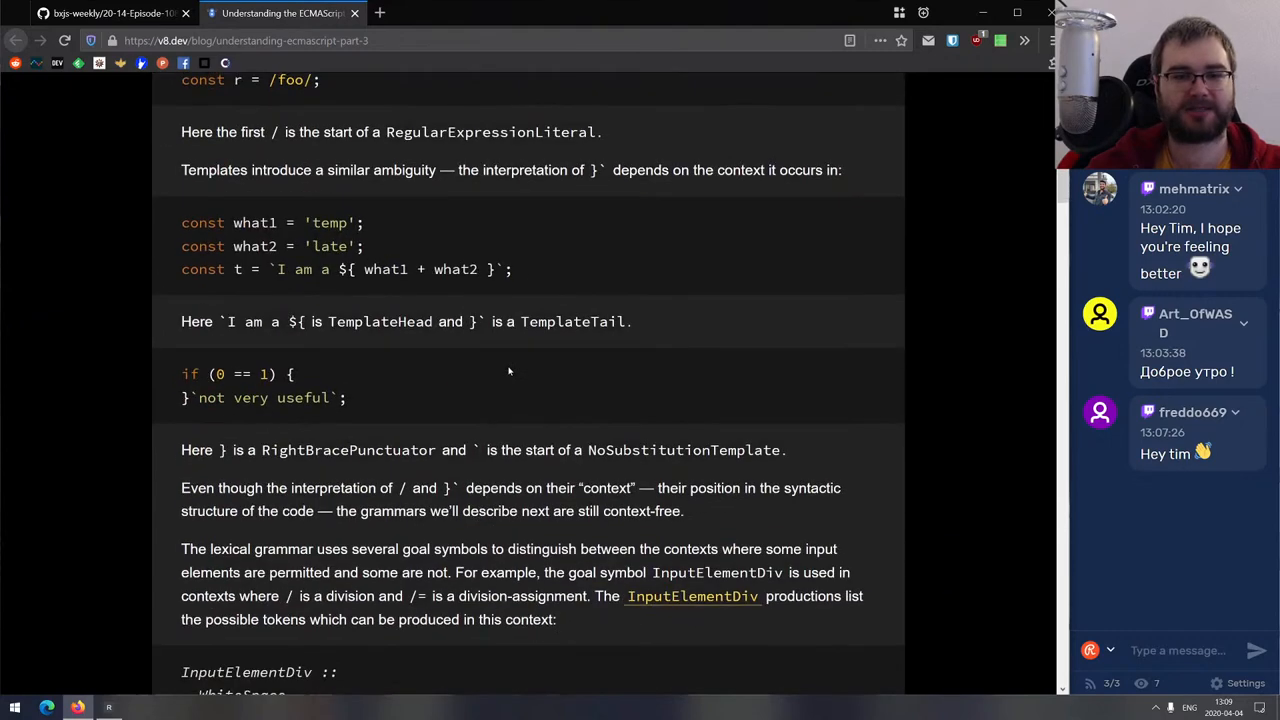
pyautogui.scroll(-3)
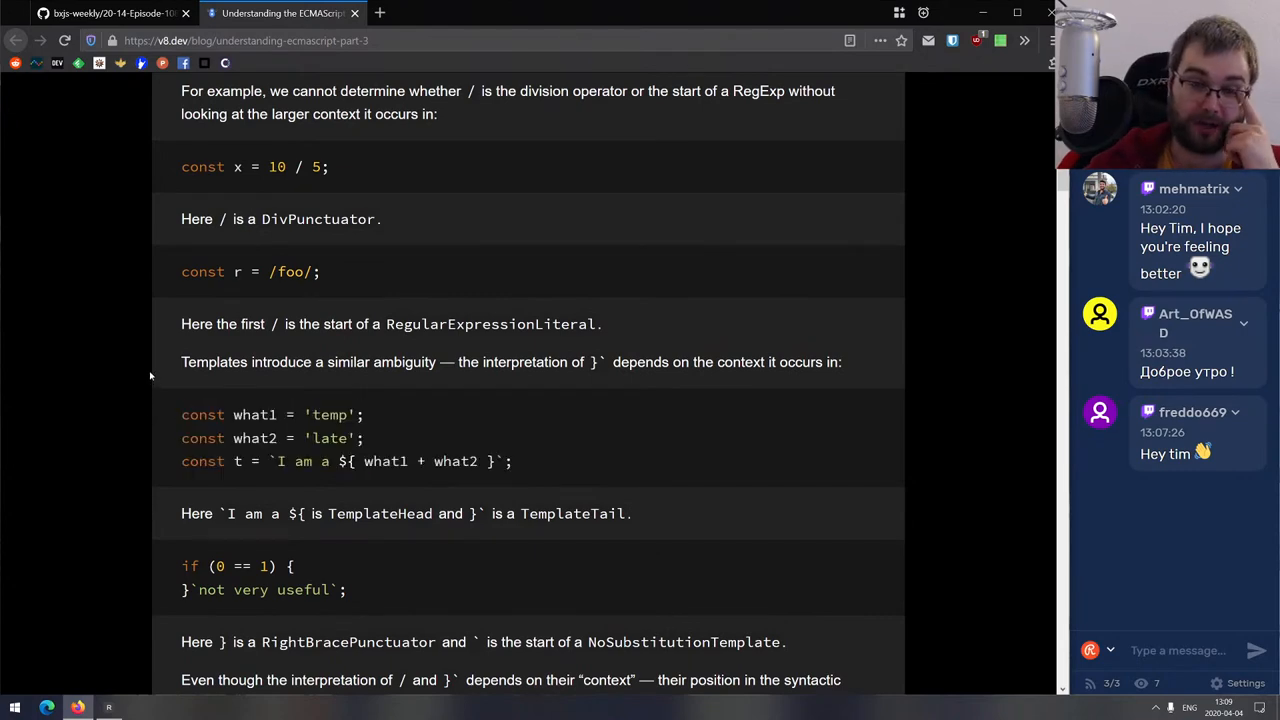
pyautogui.scroll(-3)
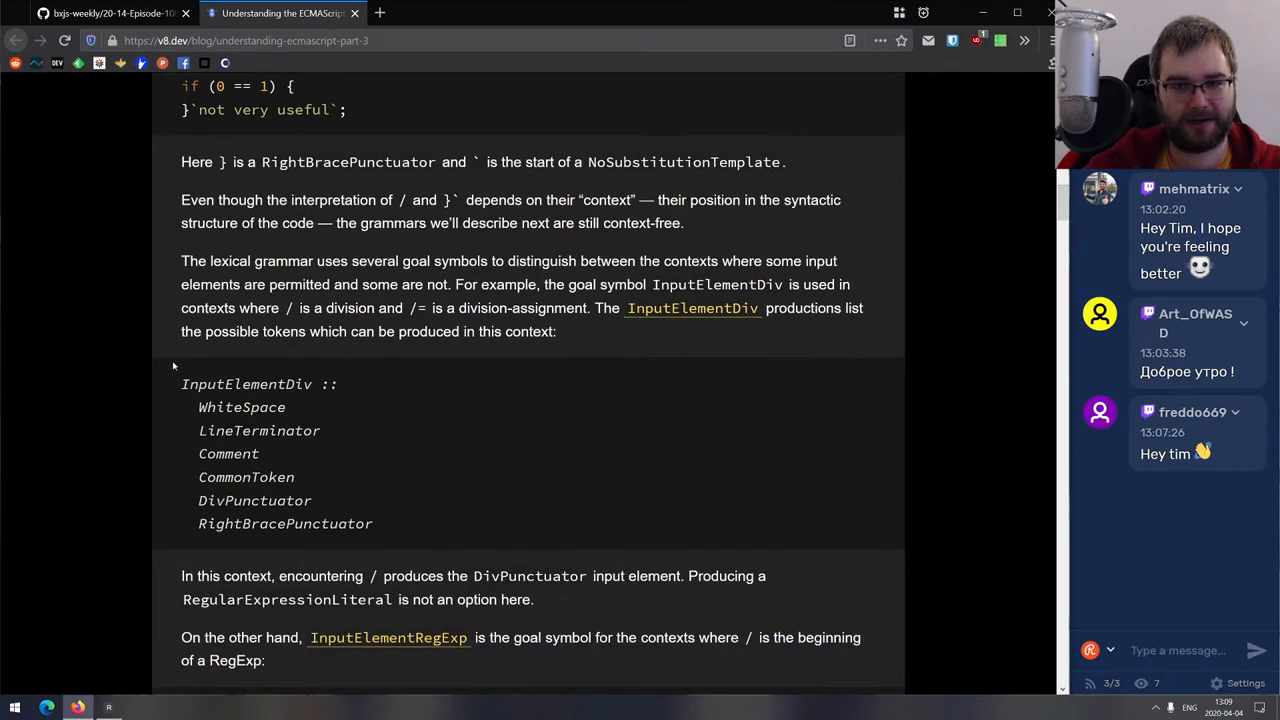
pyautogui.scroll(-3)
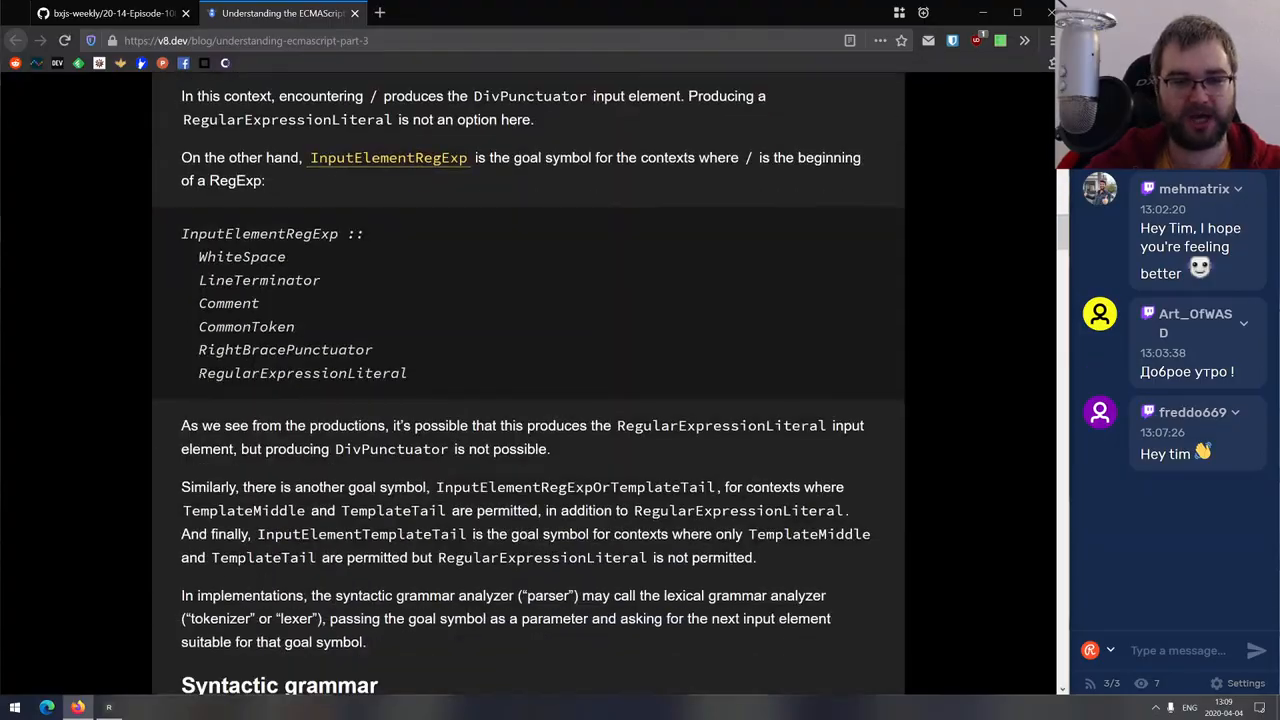
pyautogui.scroll(-3)
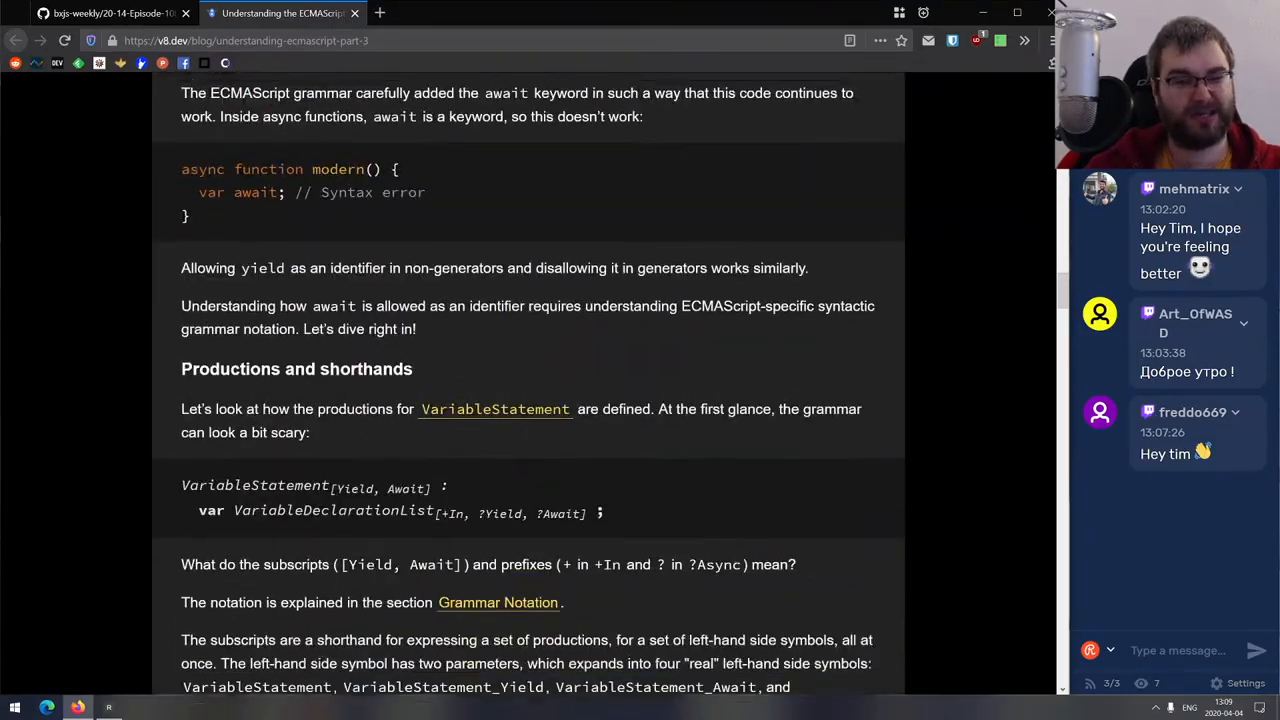
pyautogui.scroll(-3)
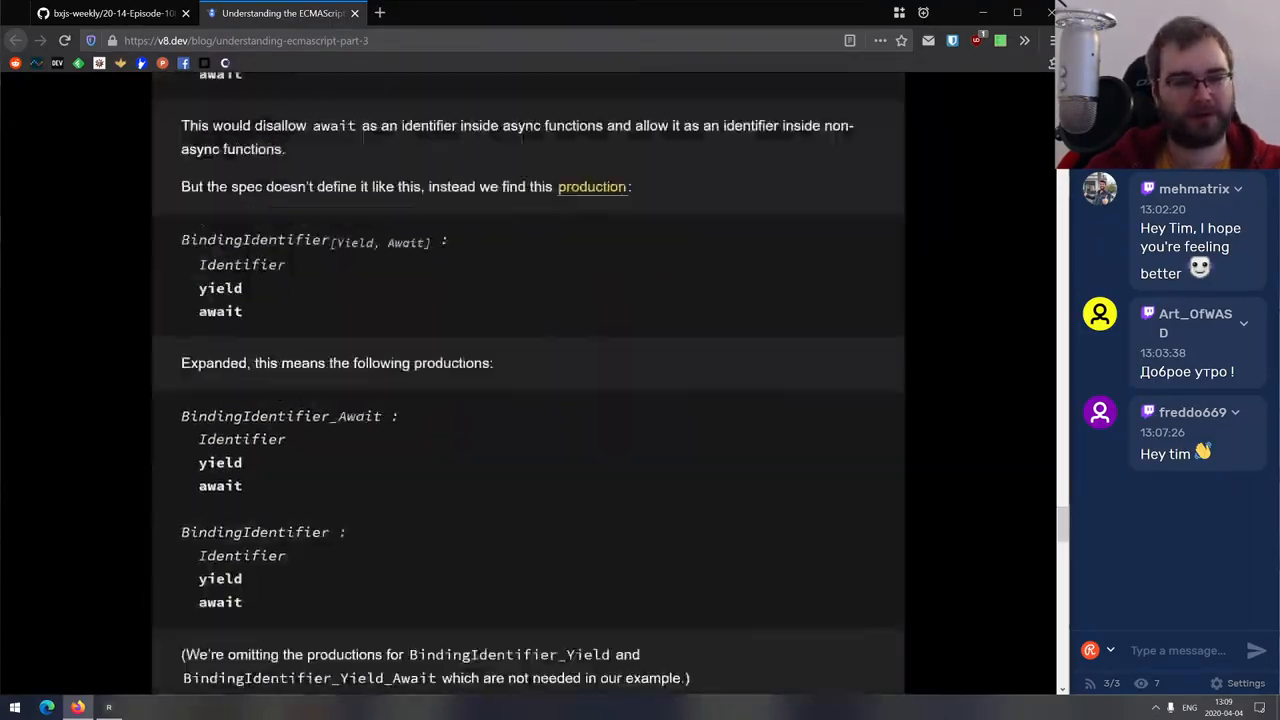
pyautogui.scroll(-3)
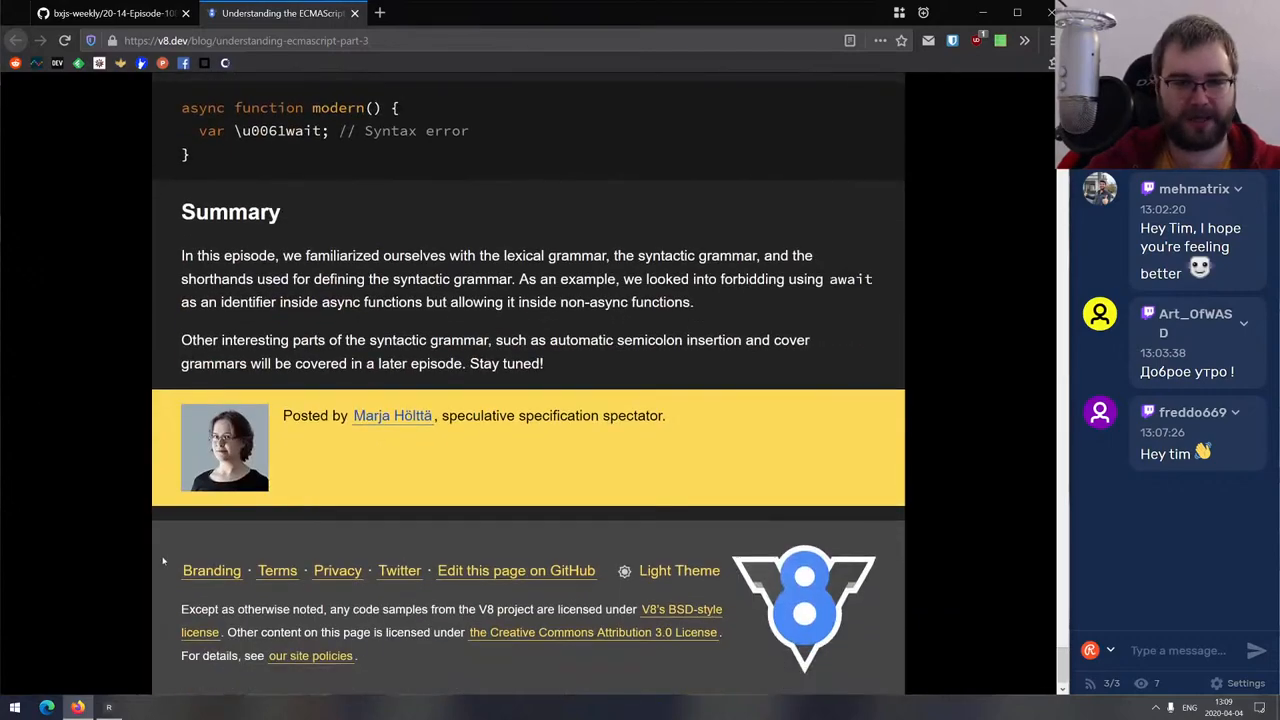
pyautogui.scroll(3)
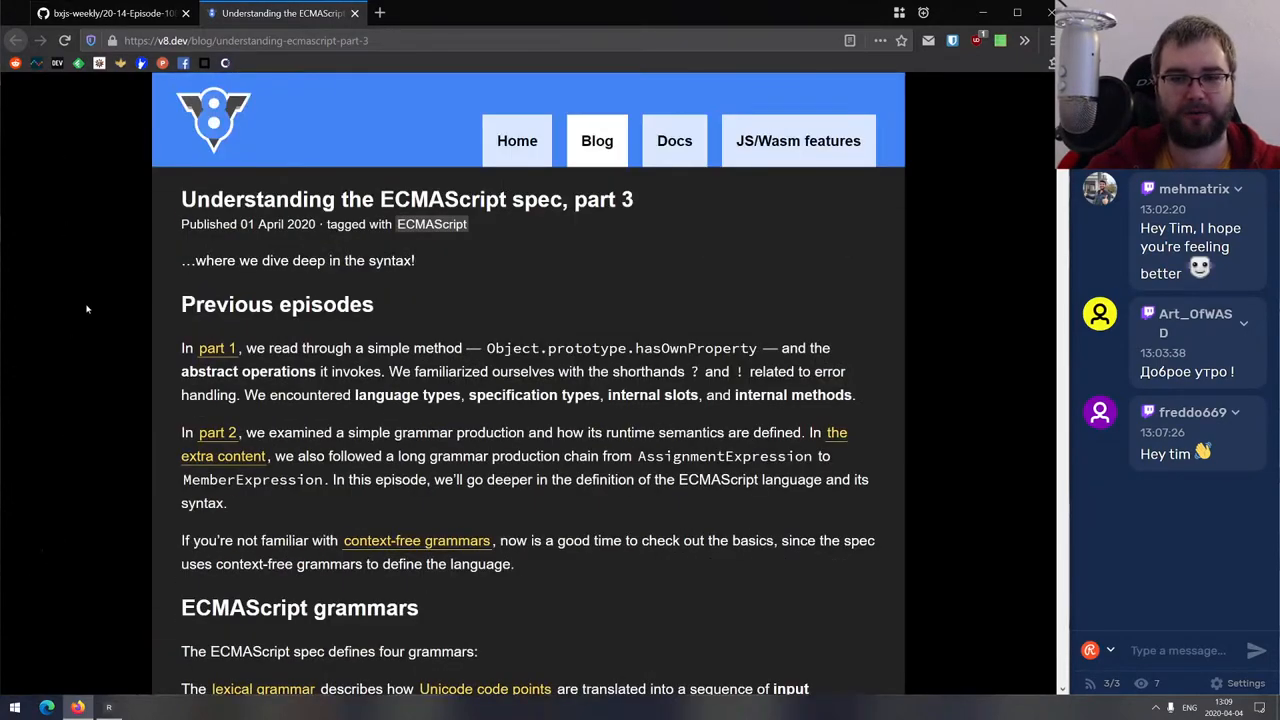
pyautogui.moveTo(84, 347)
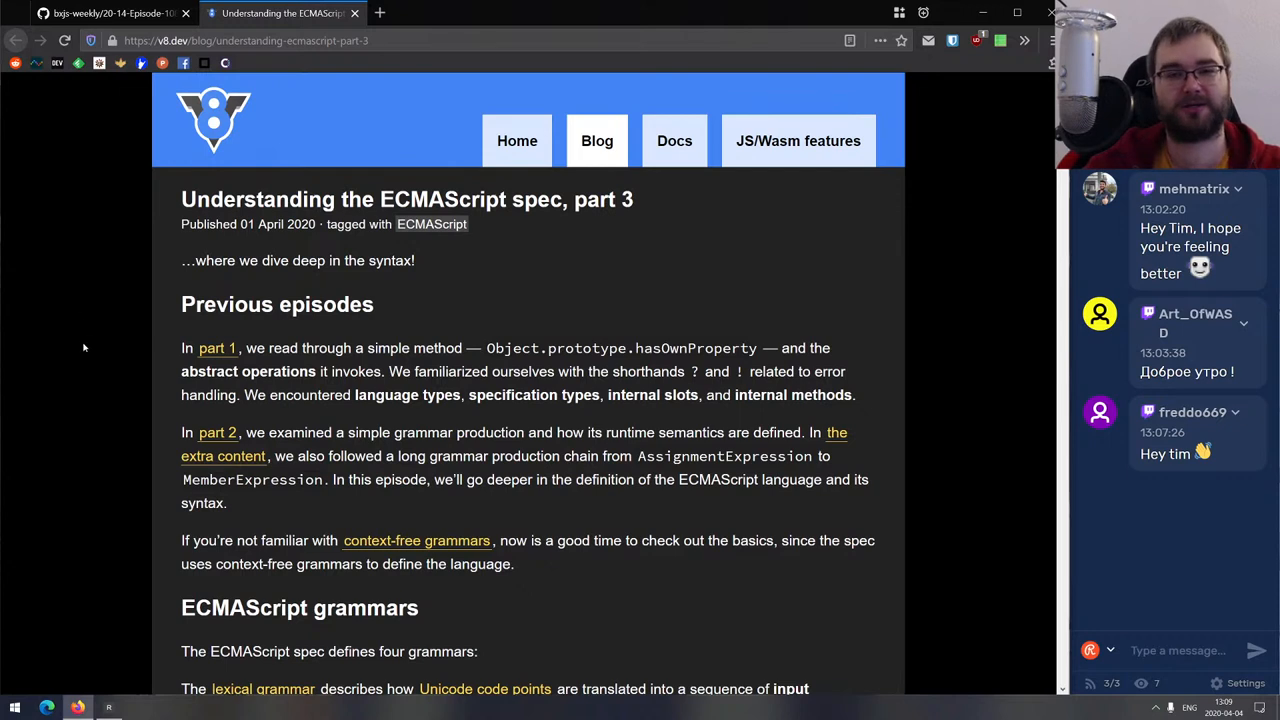
pyautogui.moveTo(90, 366)
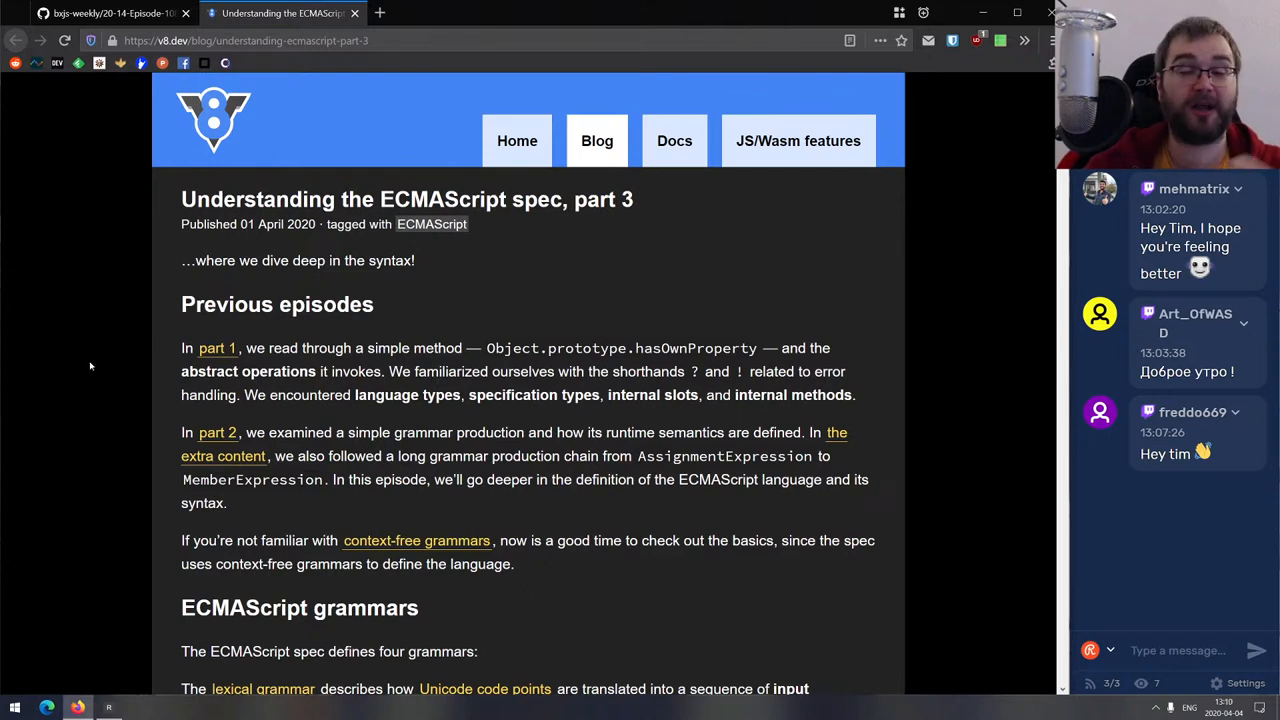
pyautogui.moveTo(84, 331)
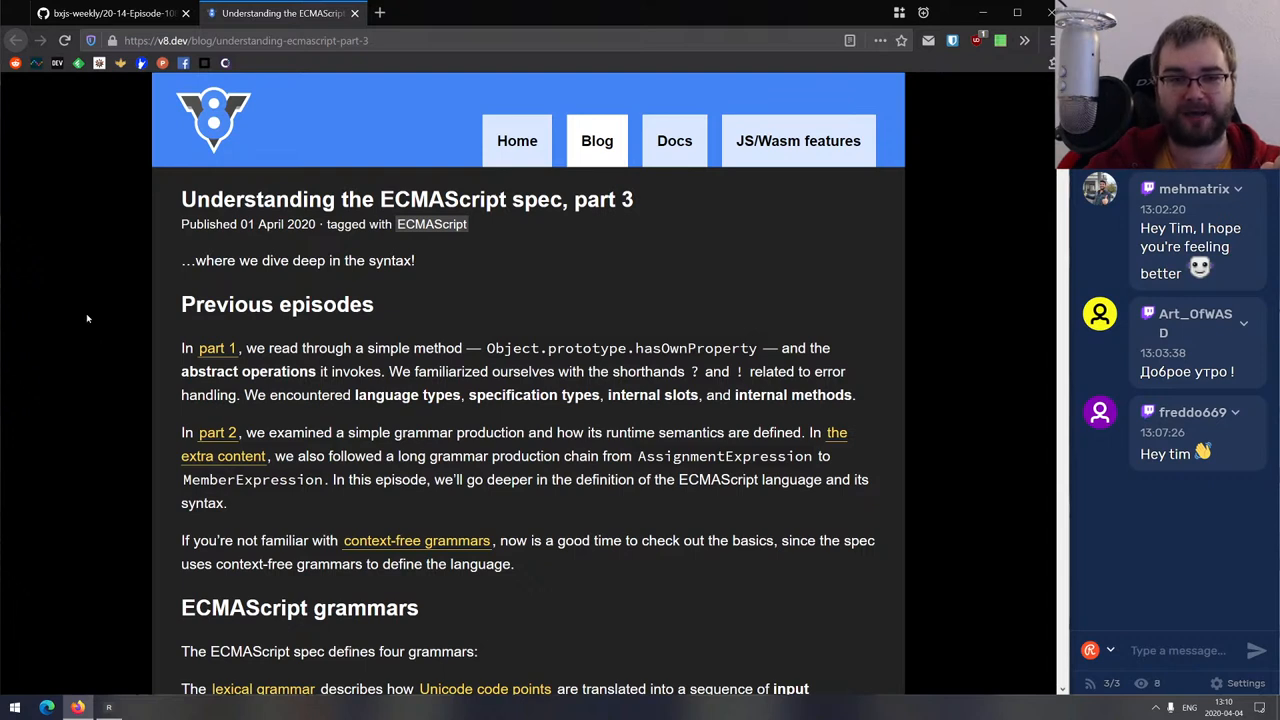
pyautogui.moveTo(93, 321)
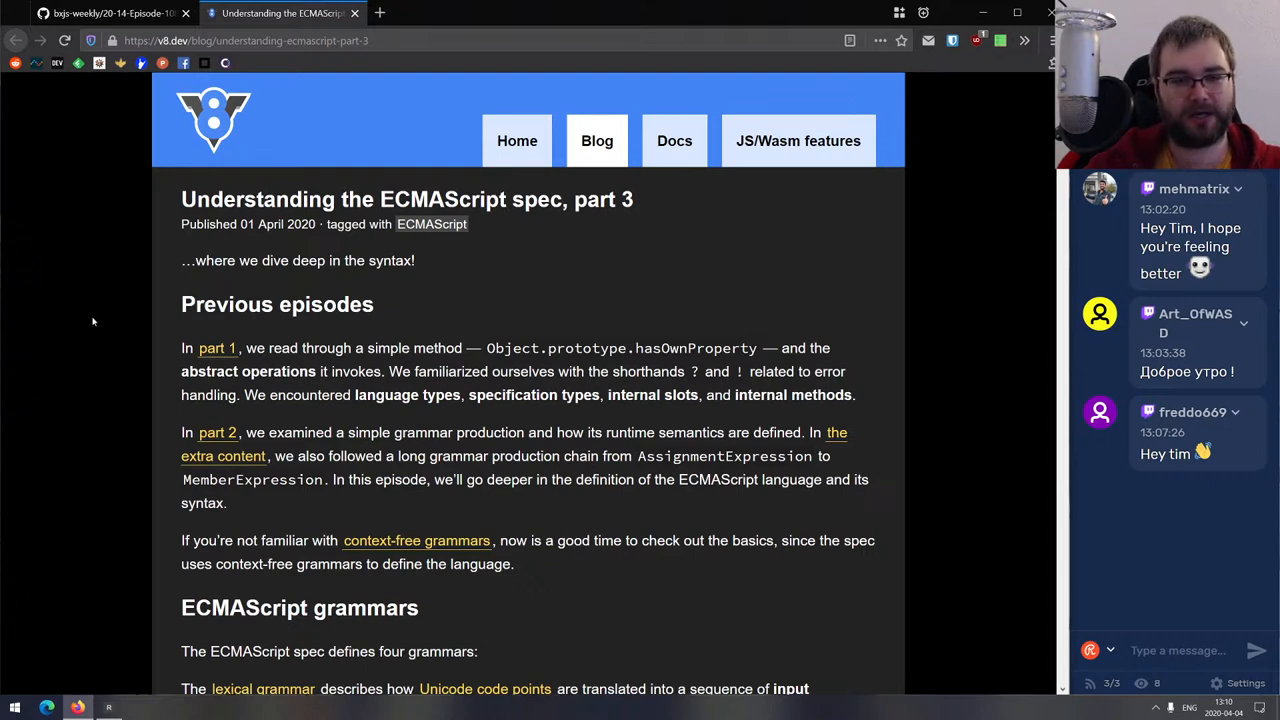
pyautogui.moveTo(114, 342)
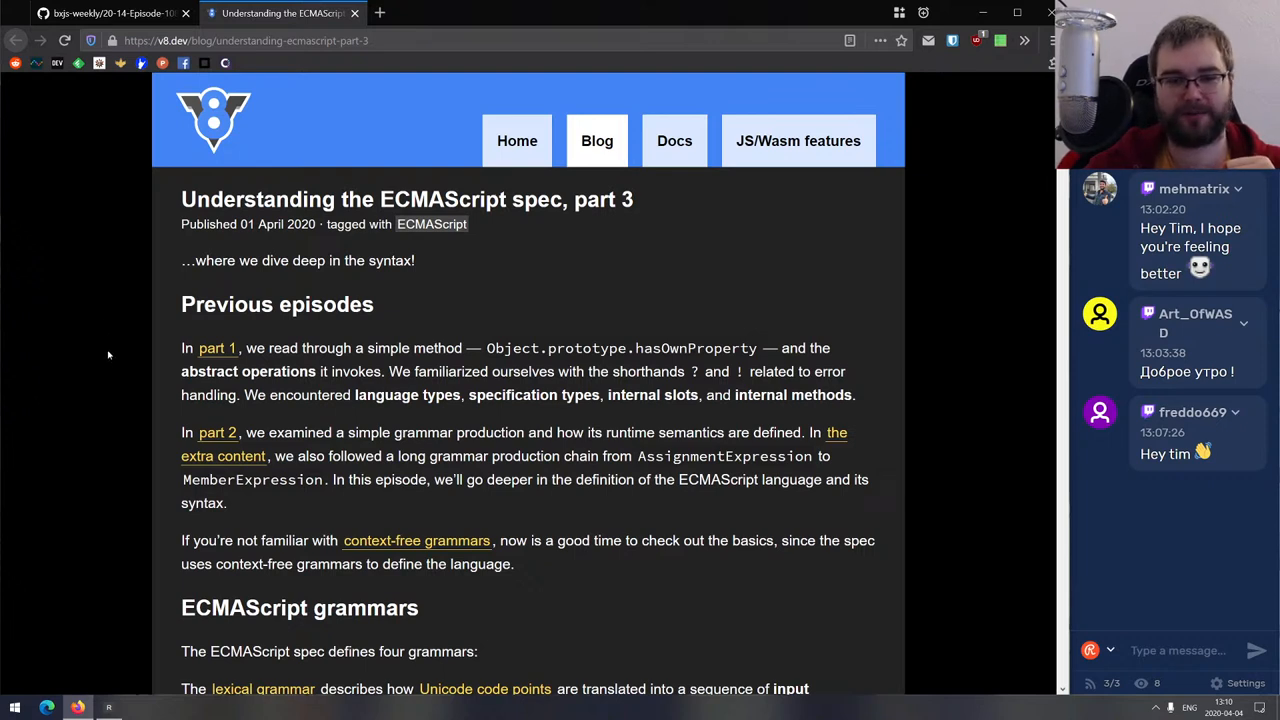
pyautogui.moveTo(210, 329)
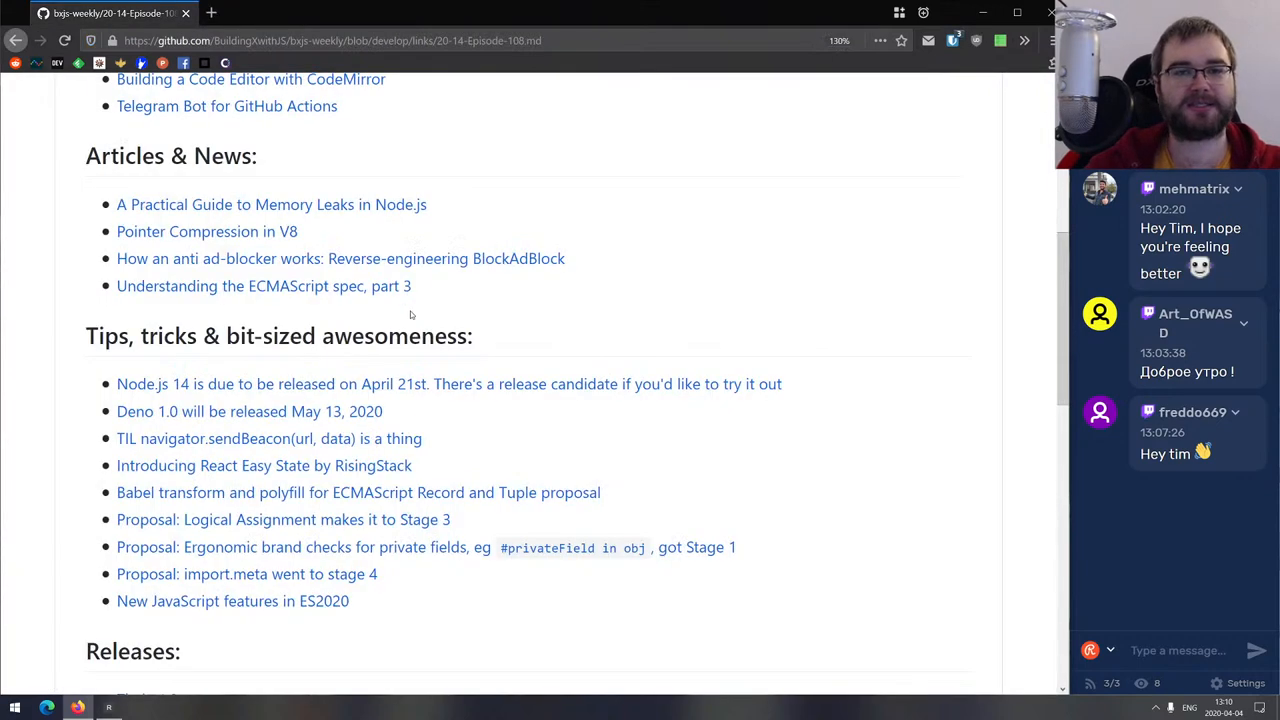
# Scroll down to the Tips, tricks & bit-sized awesomeness links.
pyautogui.scroll(-3)
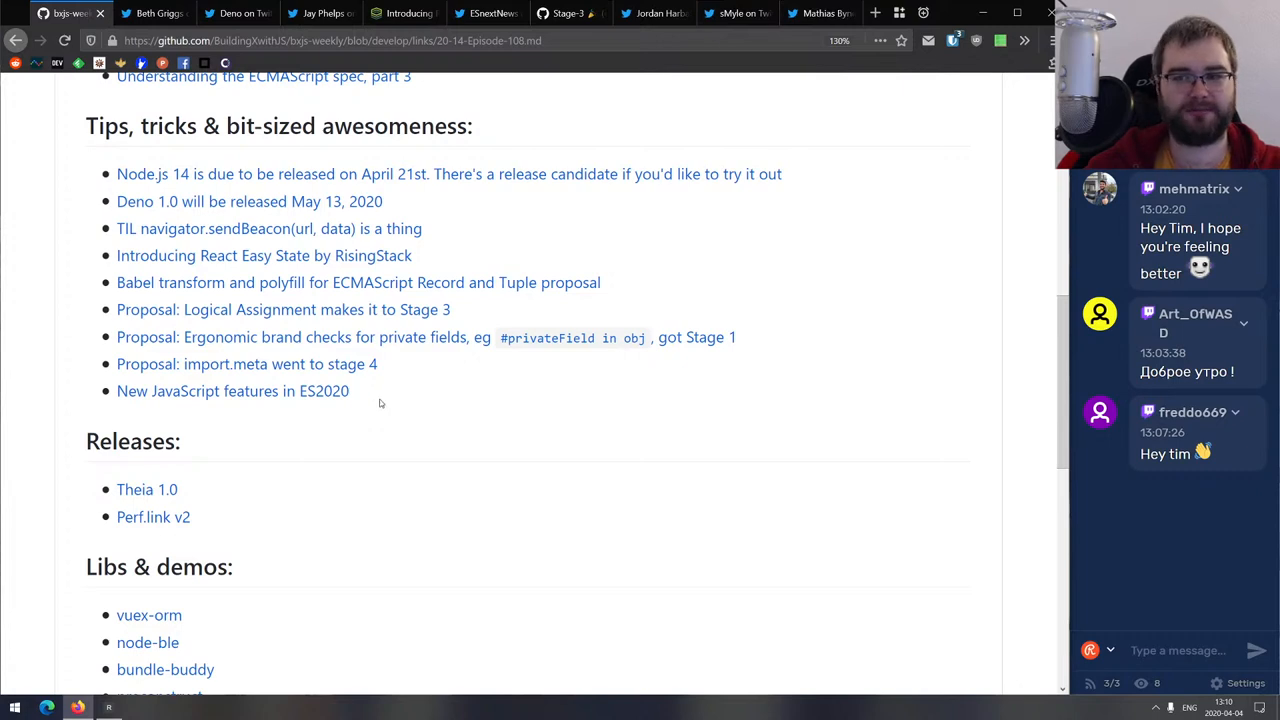
pyautogui.moveTo(391, 364)
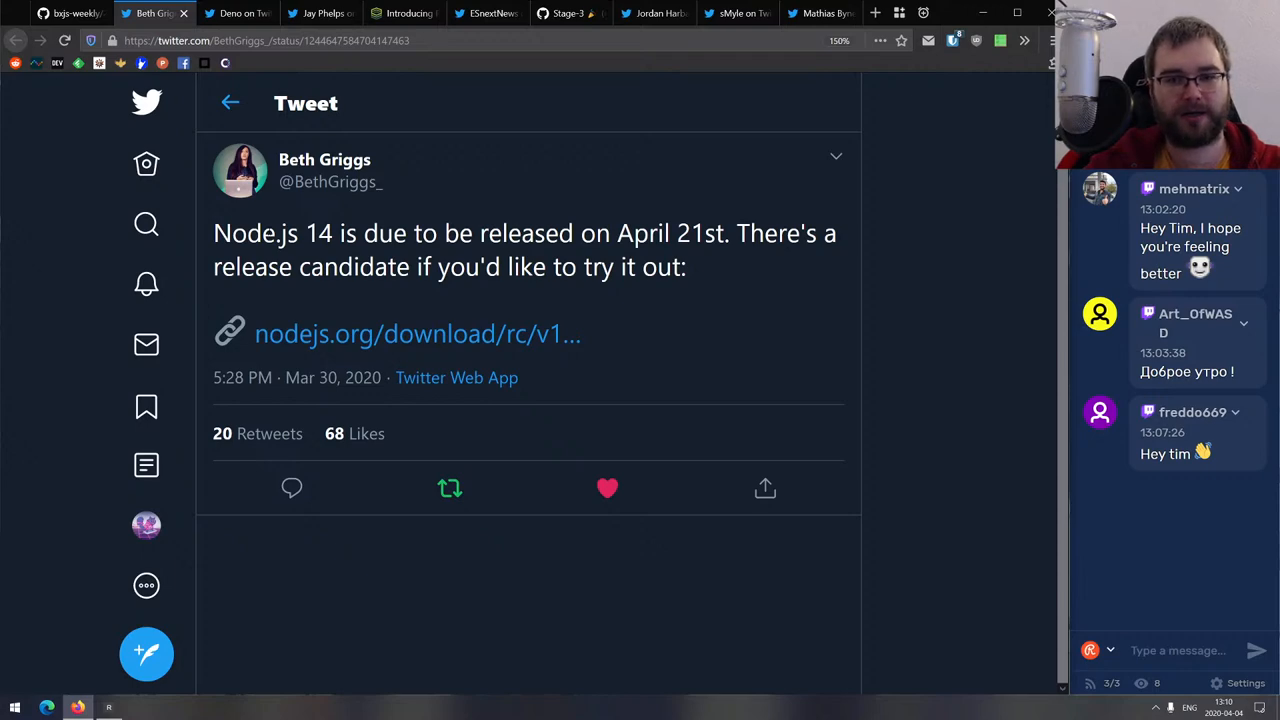
pyautogui.moveTo(455, 347)
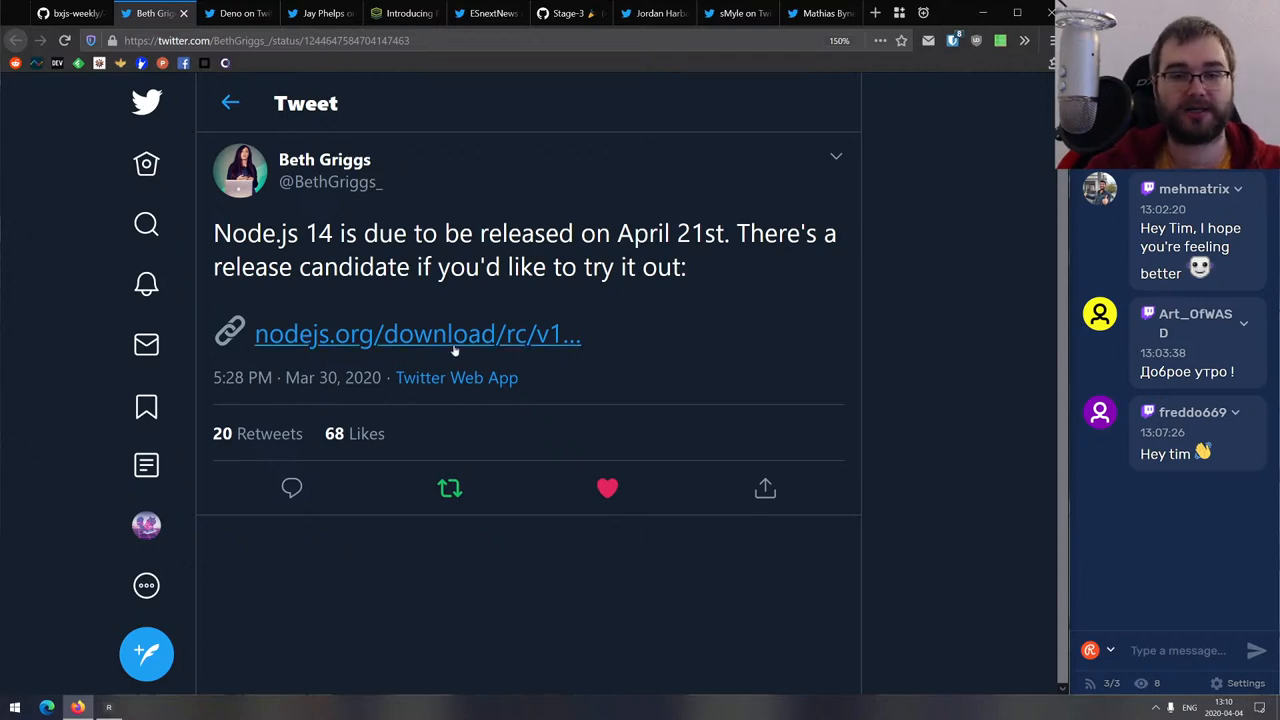
# View the nodejs.org/download/rc index from Beth Griggs' tweet, then close that tab.
pyautogui.click(417, 334)
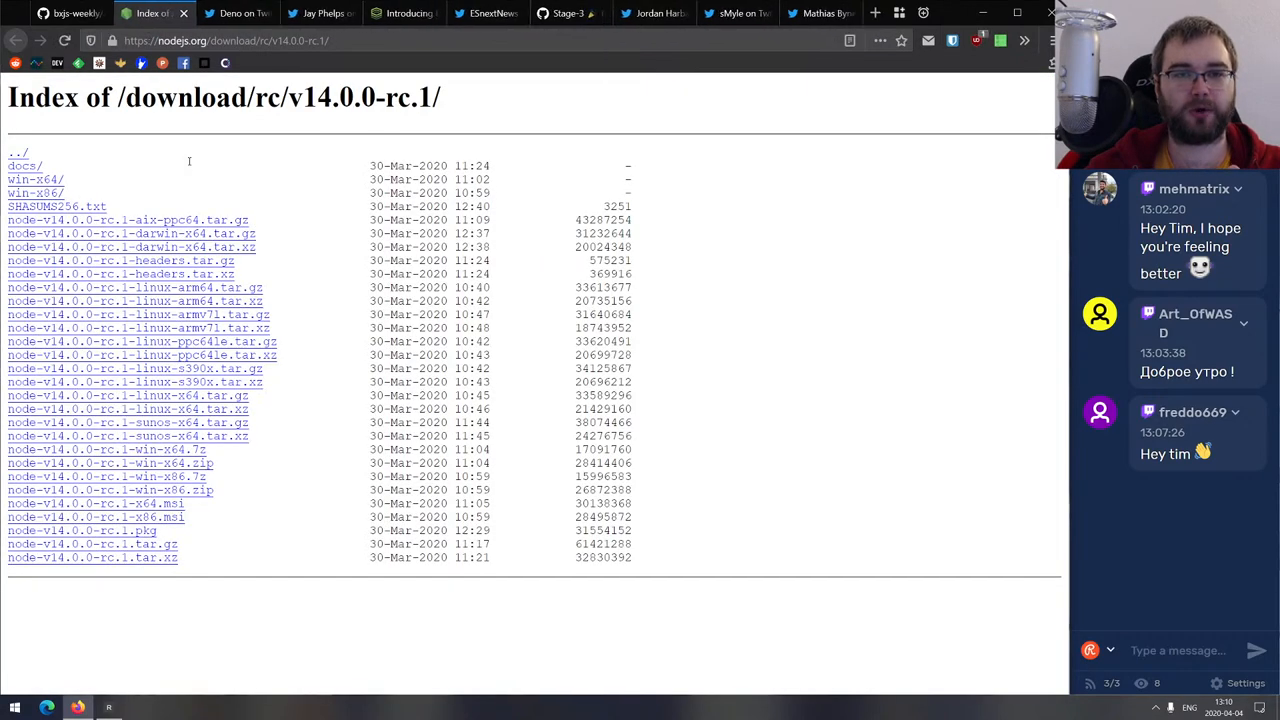
pyautogui.moveTo(196, 193)
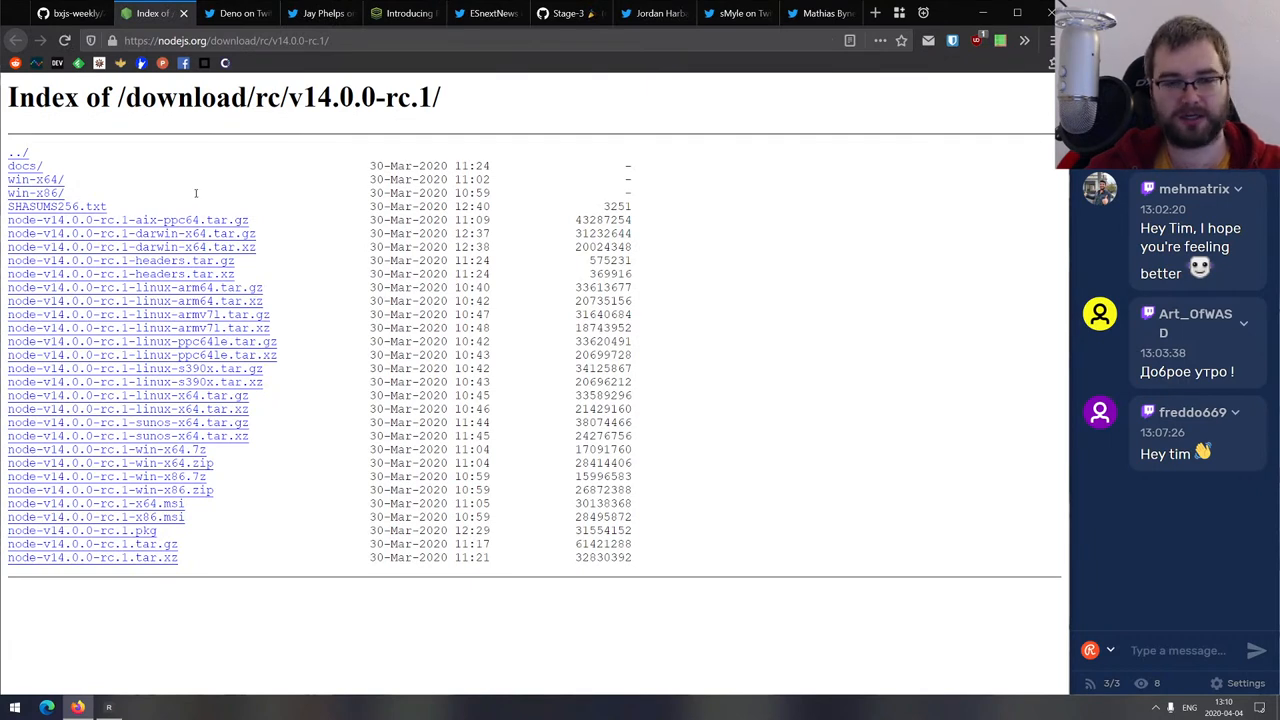
pyautogui.moveTo(225, 409)
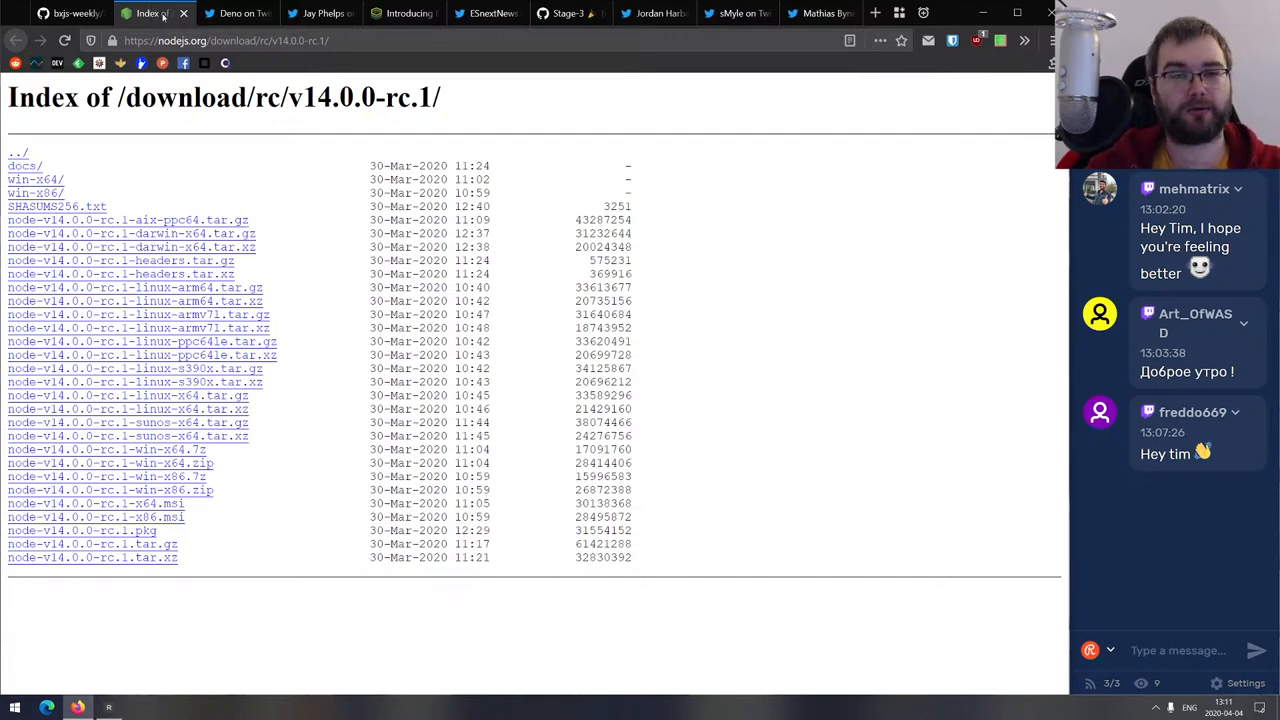
pyautogui.click(152, 13)
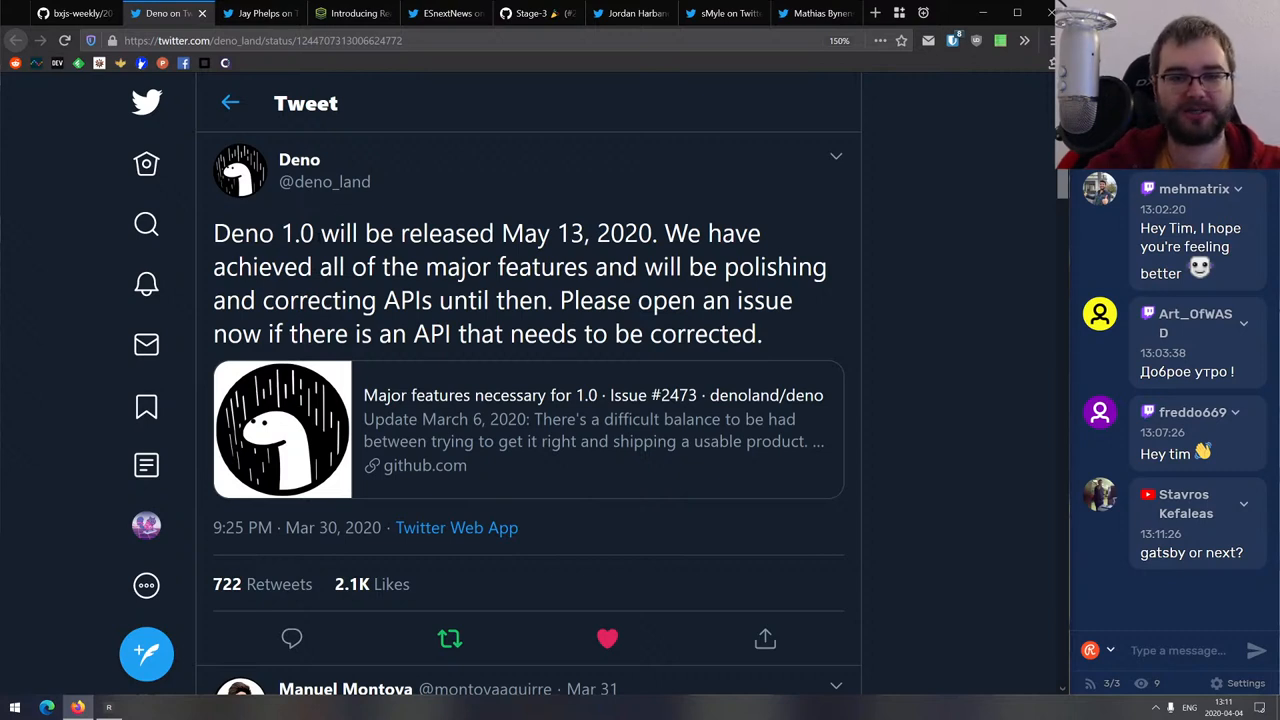
pyautogui.moveTo(230, 13)
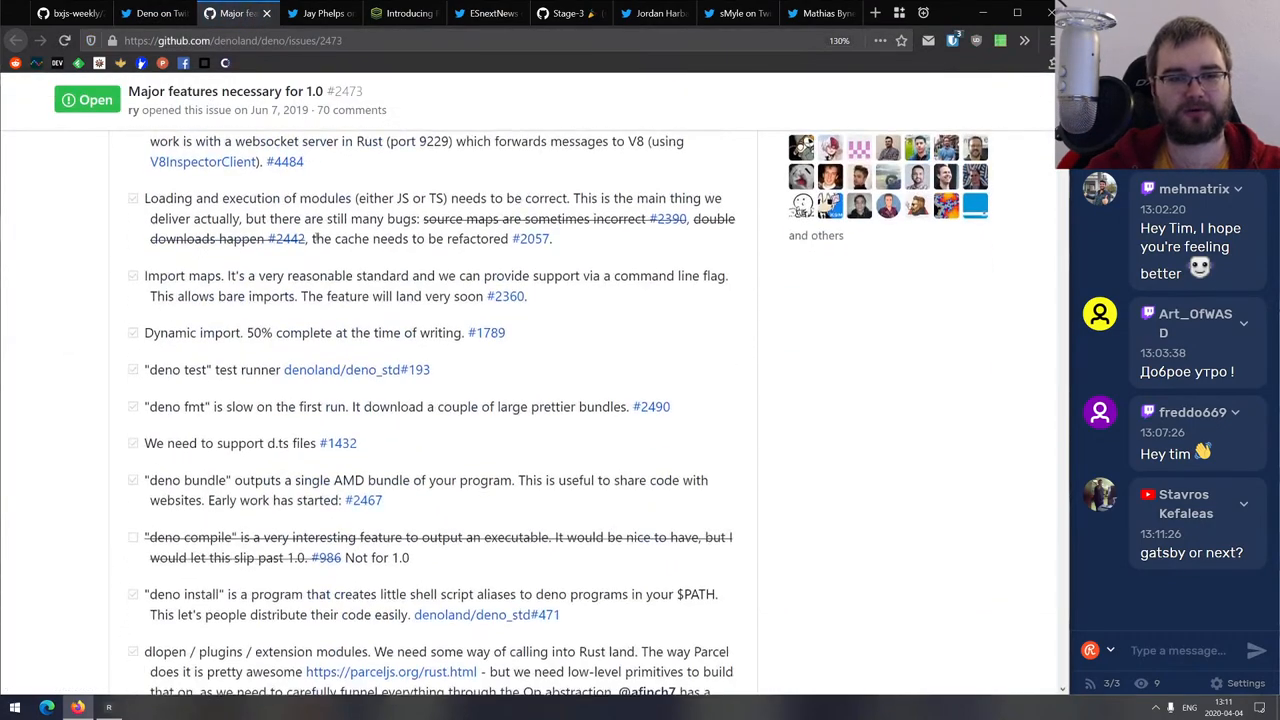
# Read Deno issue #2473's 1.0 feature checklist down to the remaining blockers.
pyautogui.scroll(-3)
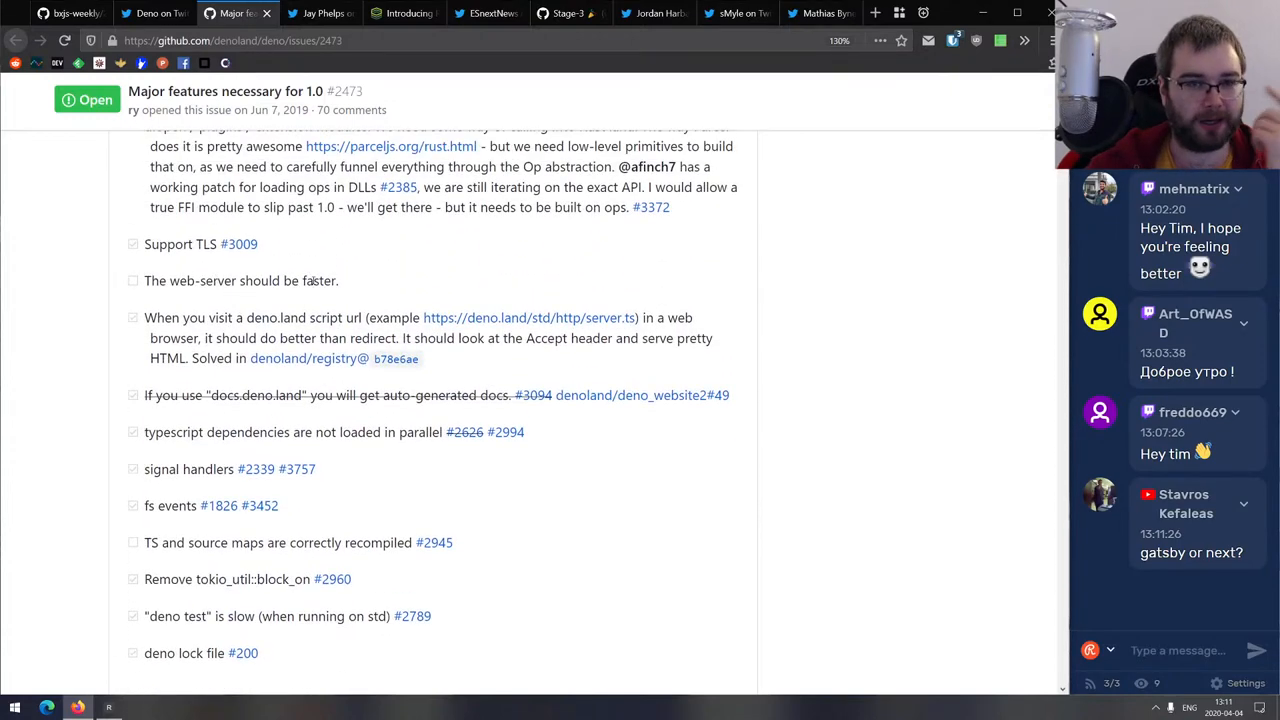
pyautogui.scroll(-3)
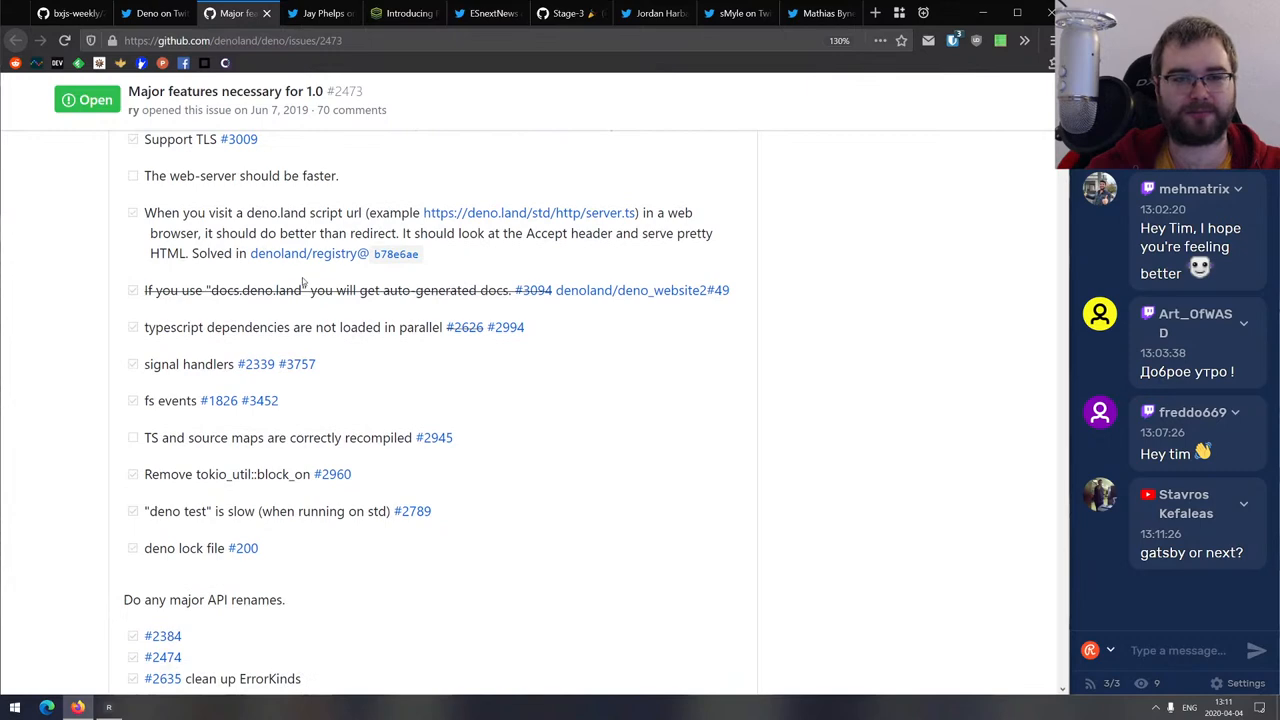
pyautogui.scroll(-3)
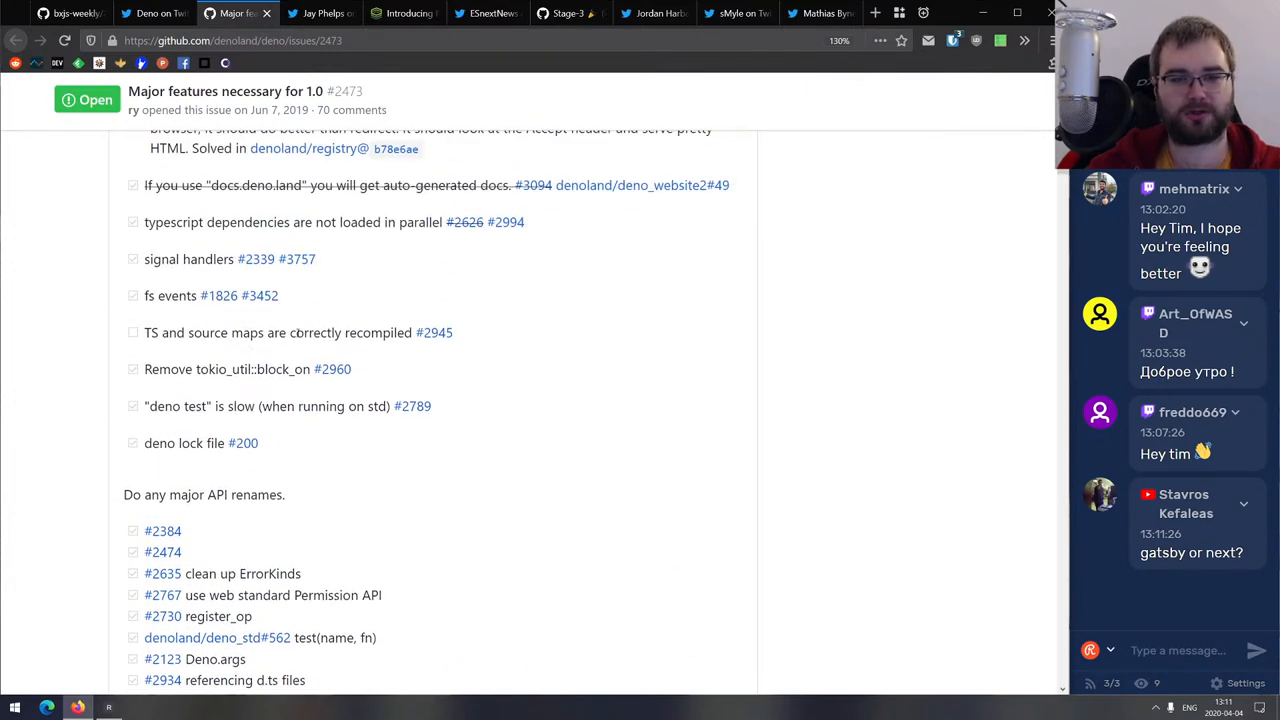
pyautogui.scroll(-3)
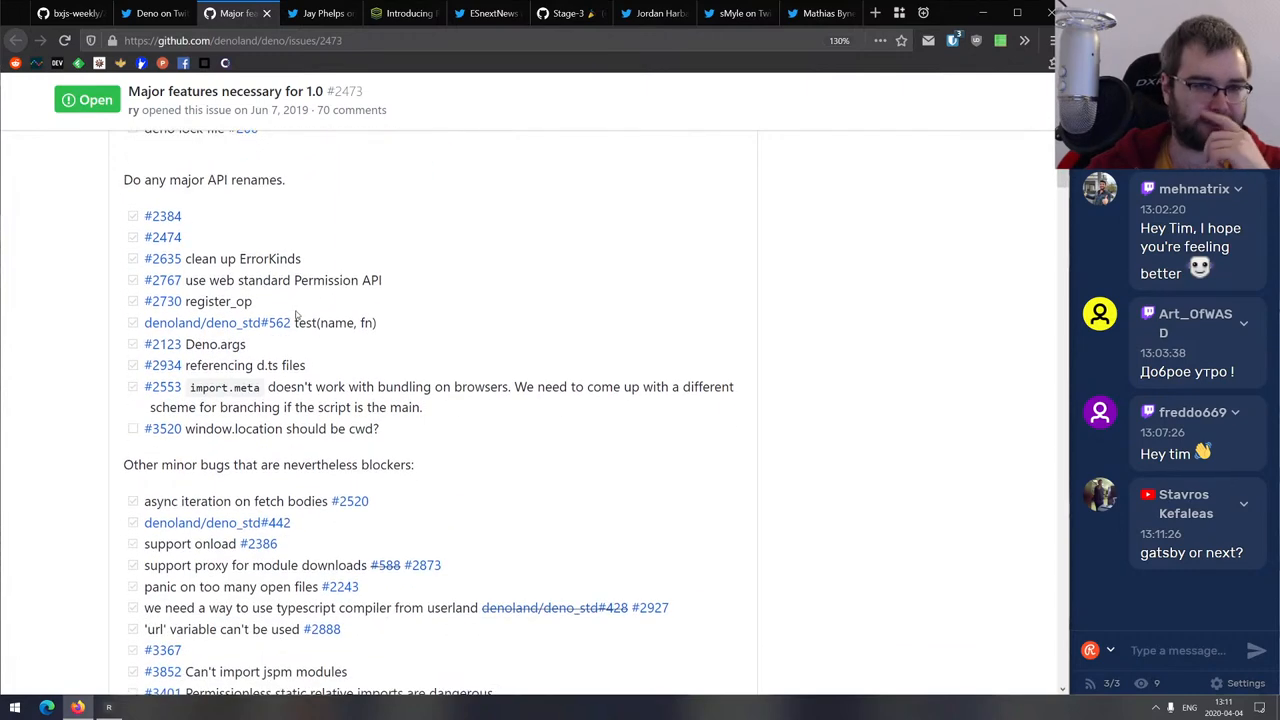
pyautogui.scroll(-3)
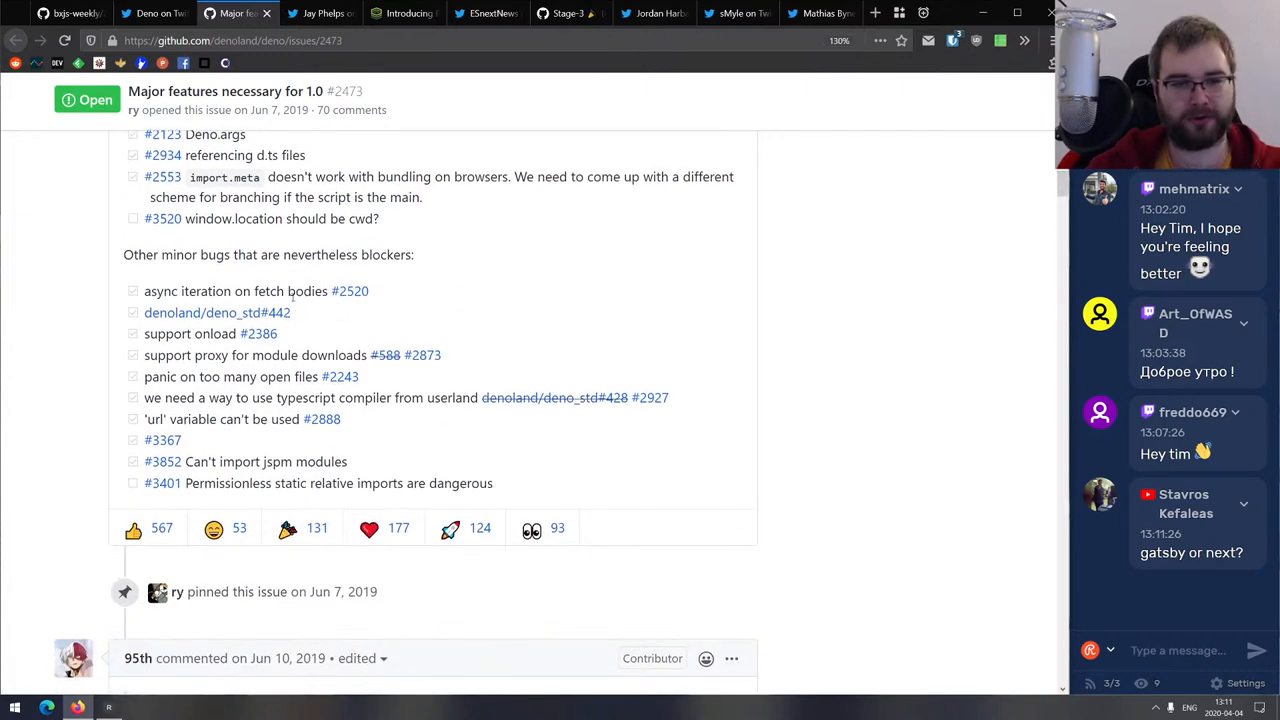
pyautogui.click(160, 14)
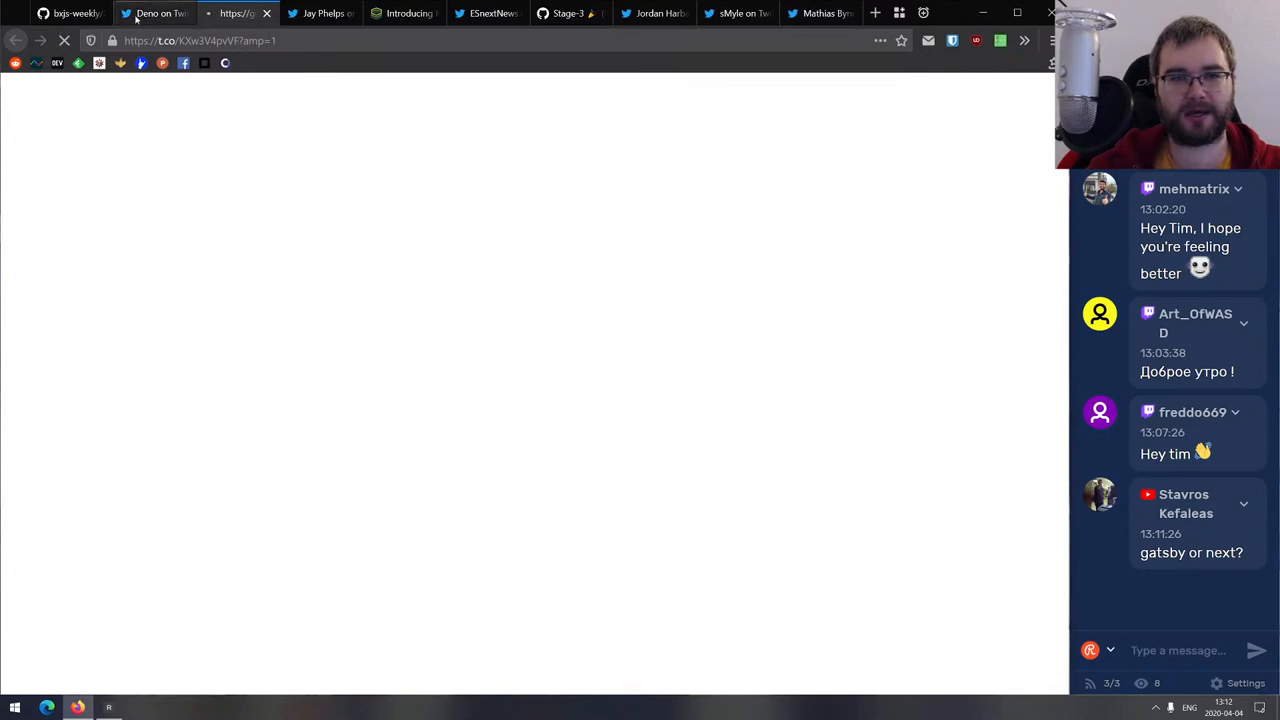
pyautogui.click(230, 13)
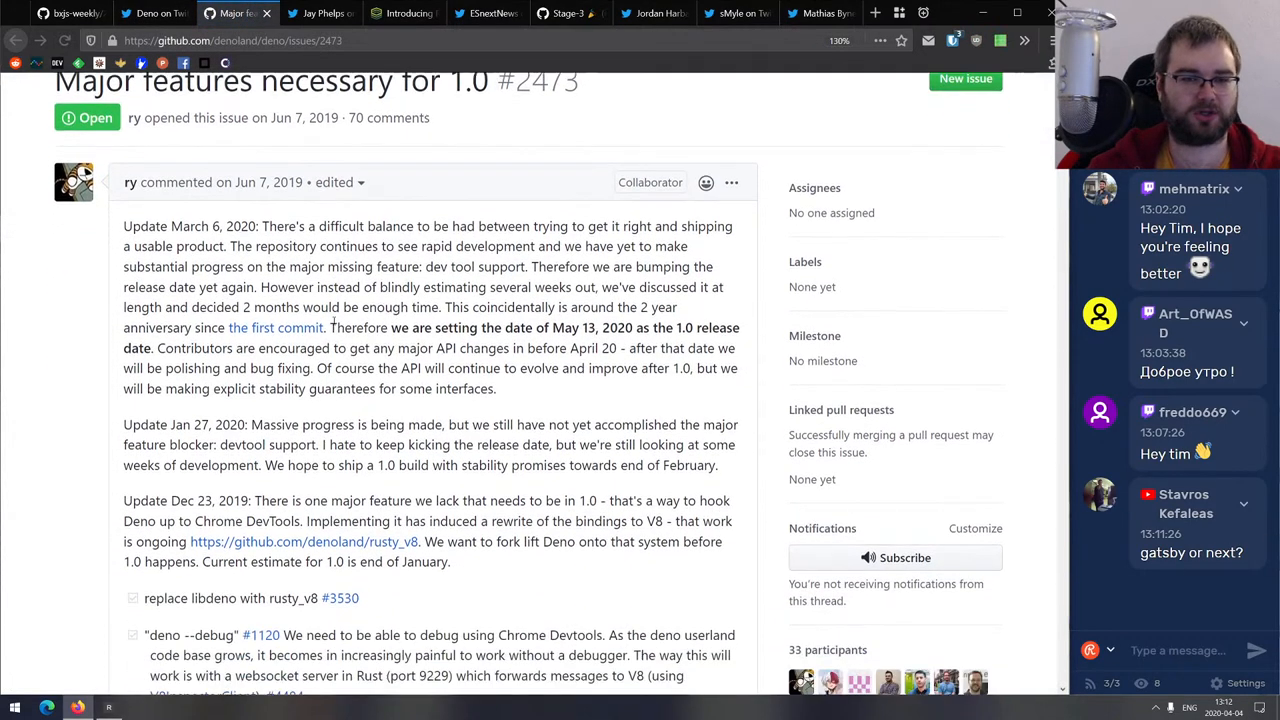
pyautogui.scroll(-3)
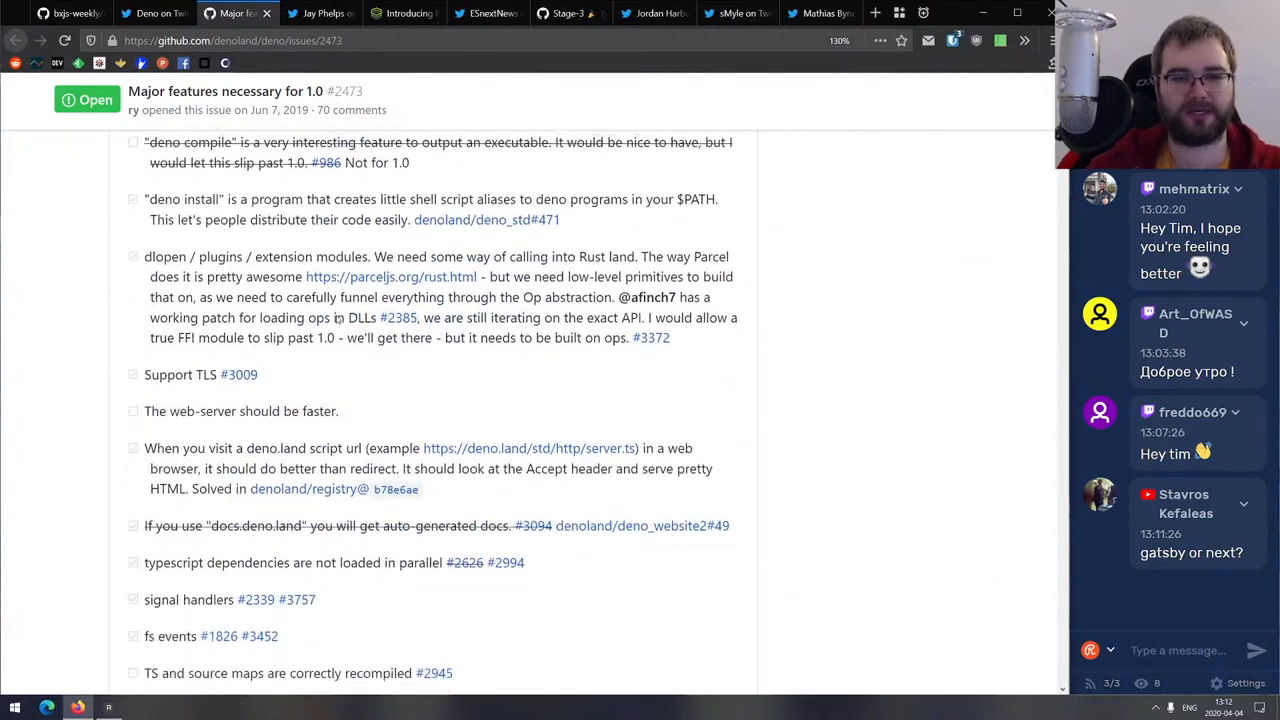
pyautogui.scroll(-3)
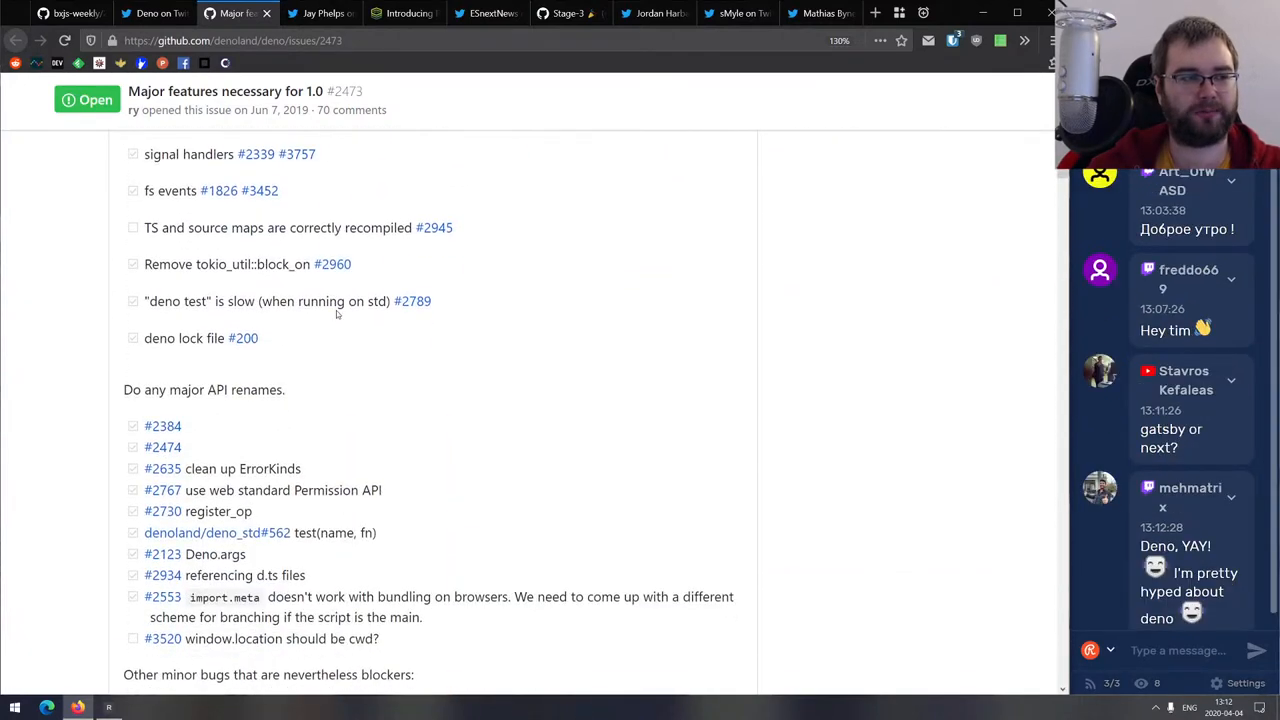
pyautogui.moveTo(1039, 394)
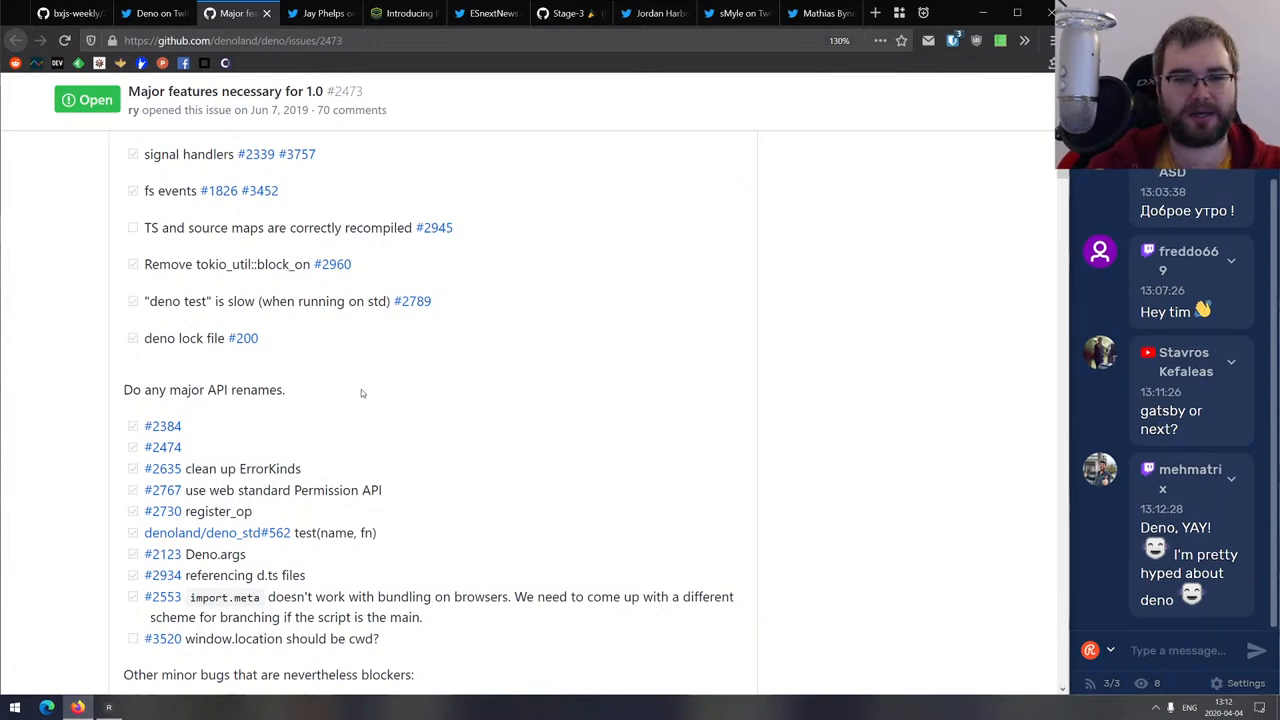
pyautogui.scroll(-3)
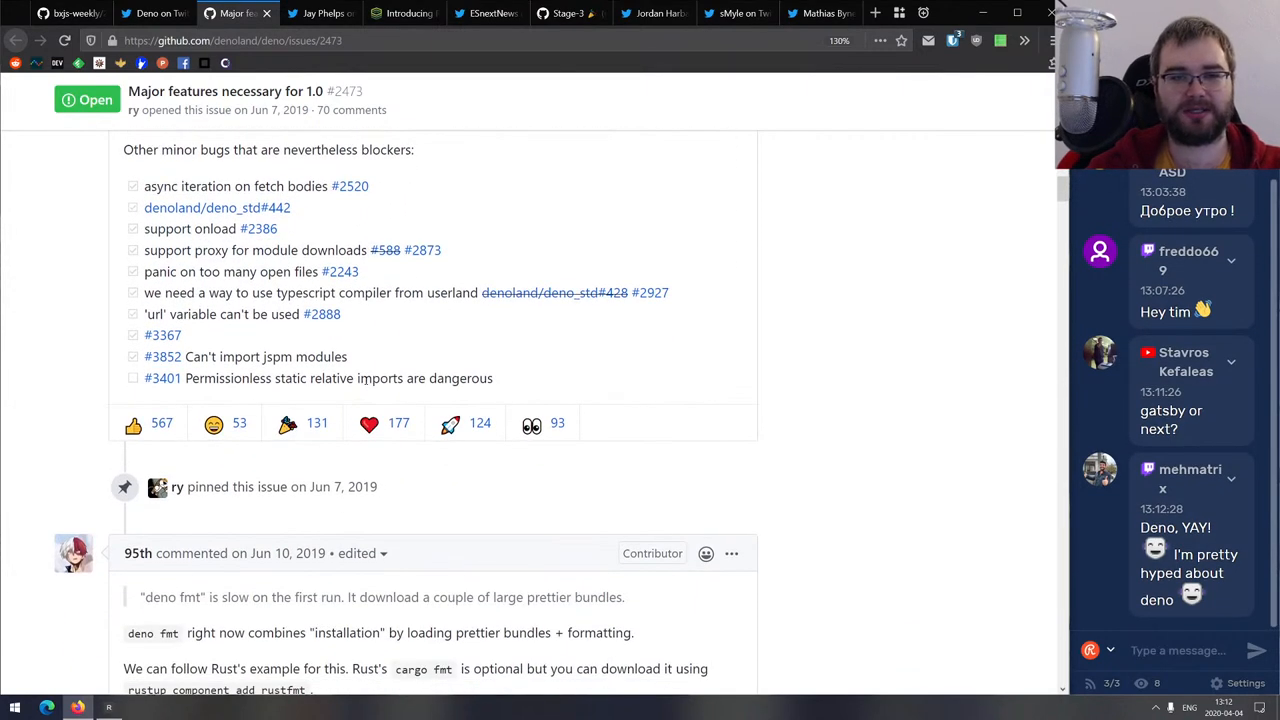
# Close the Deno 'Major features necessary for 1.0' issue tab.
pyautogui.click(160, 13)
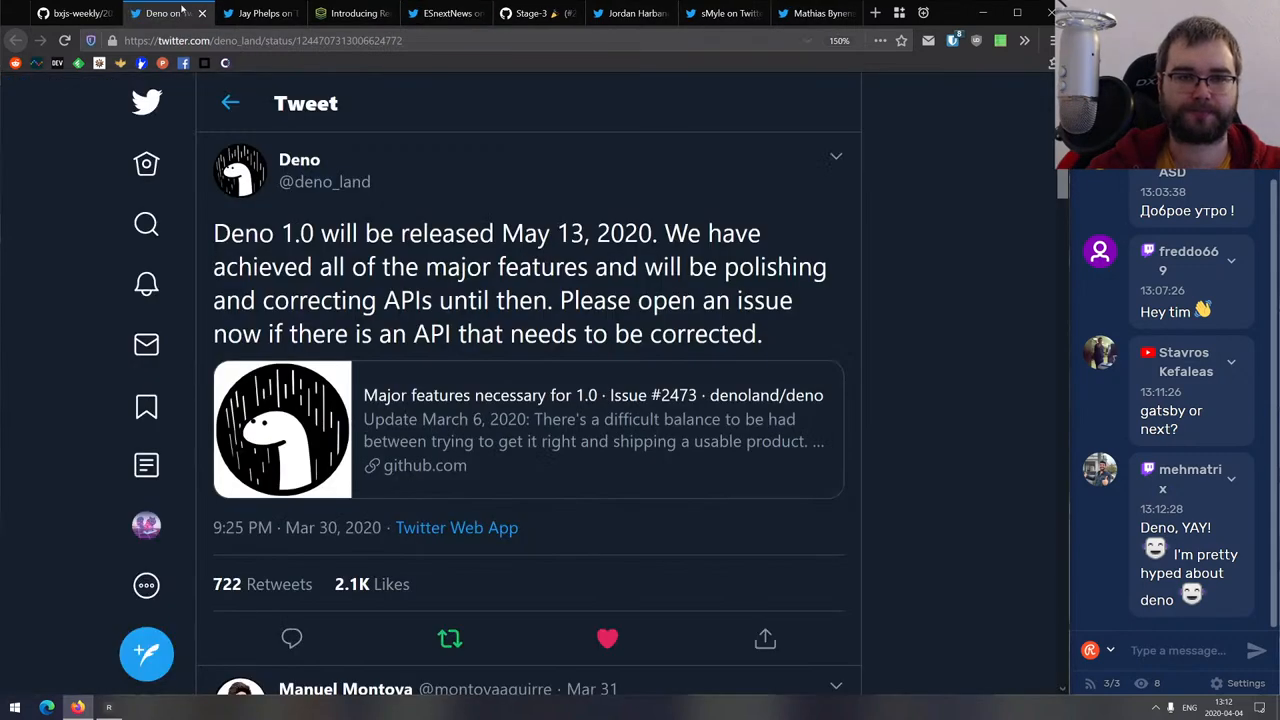
pyautogui.moveTo(168, 13)
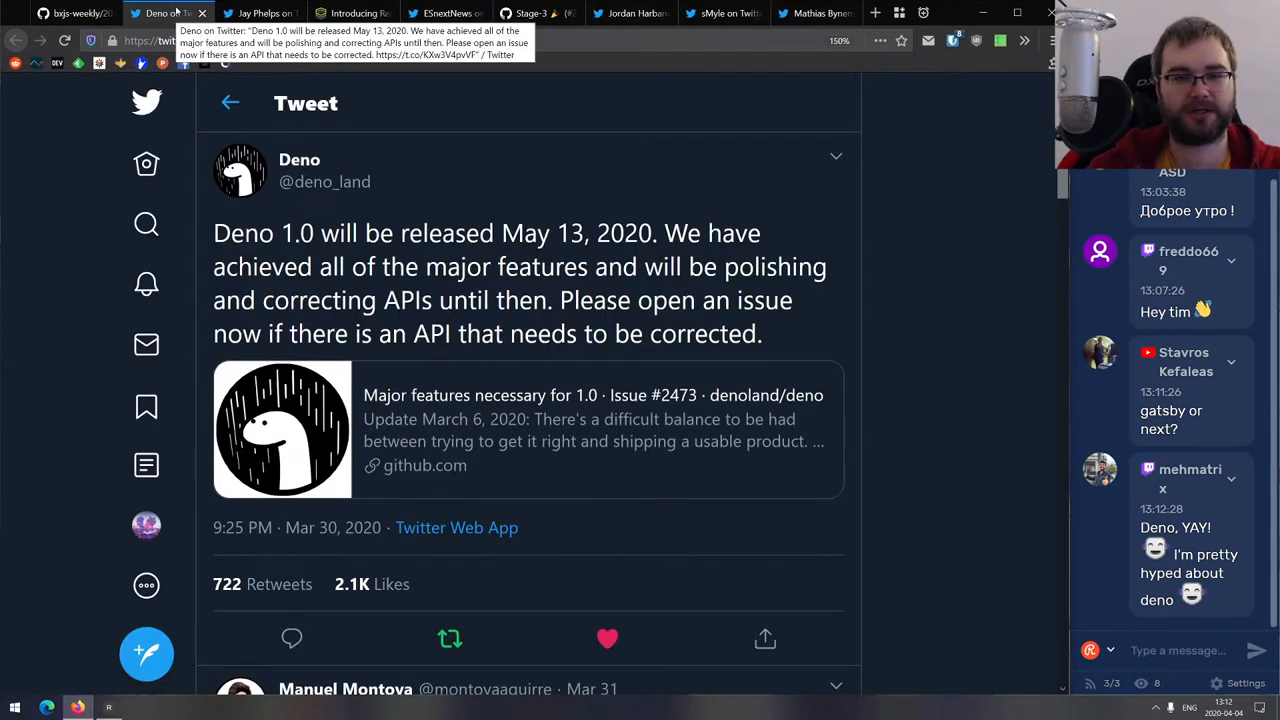
pyautogui.moveTo(190, 100)
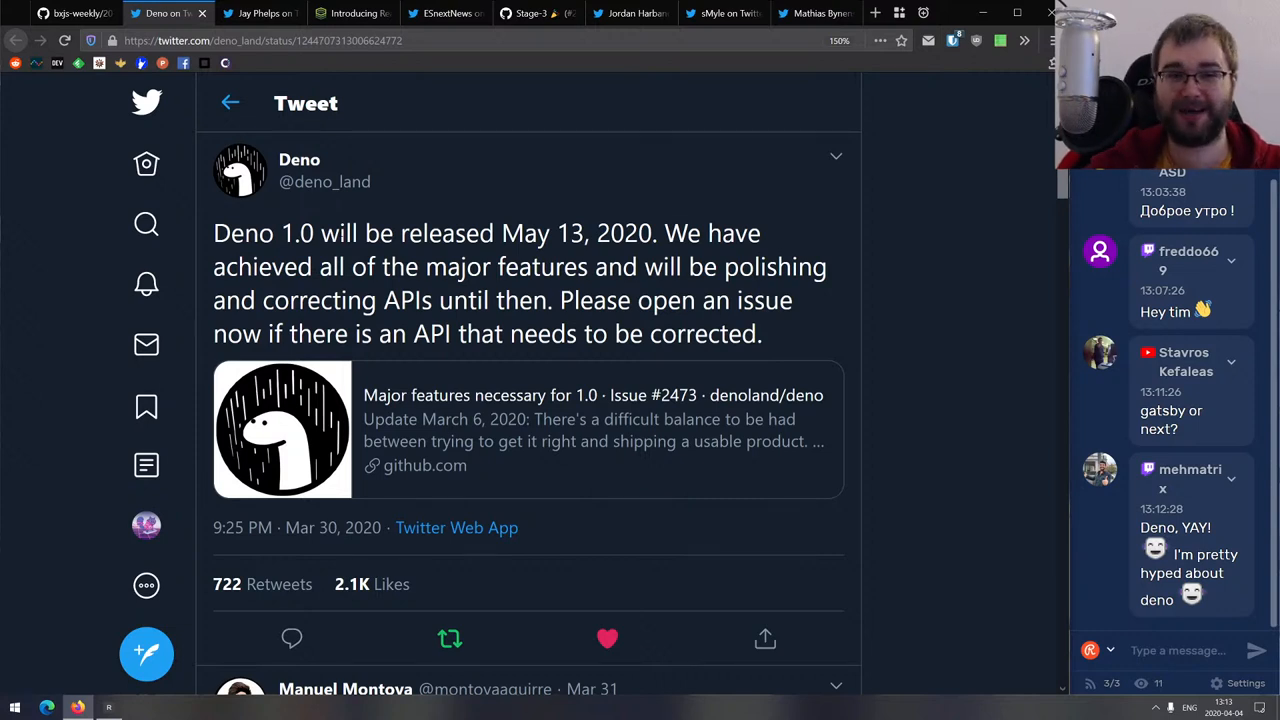
# Close the Deno tweet and scroll through Jay Phelps's navigator.sendBeacon tweet.
pyautogui.click(170, 13)
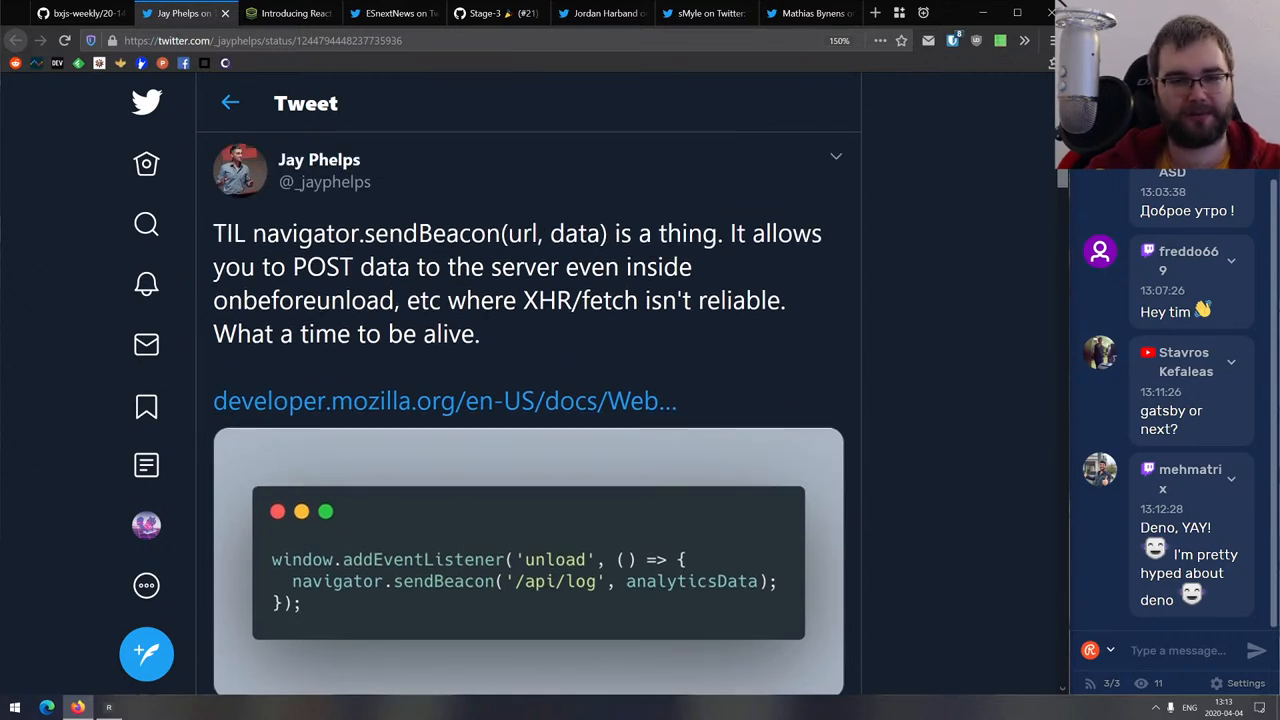
pyautogui.scroll(-3)
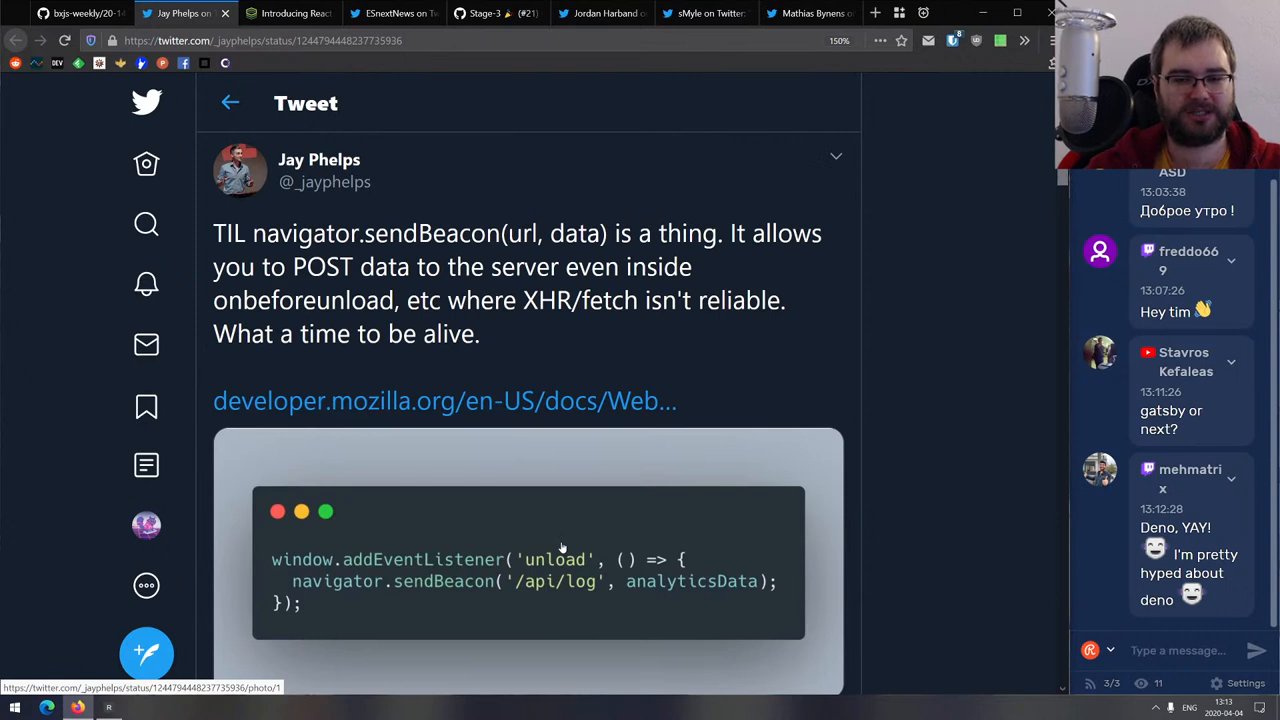
pyautogui.moveTo(430, 572)
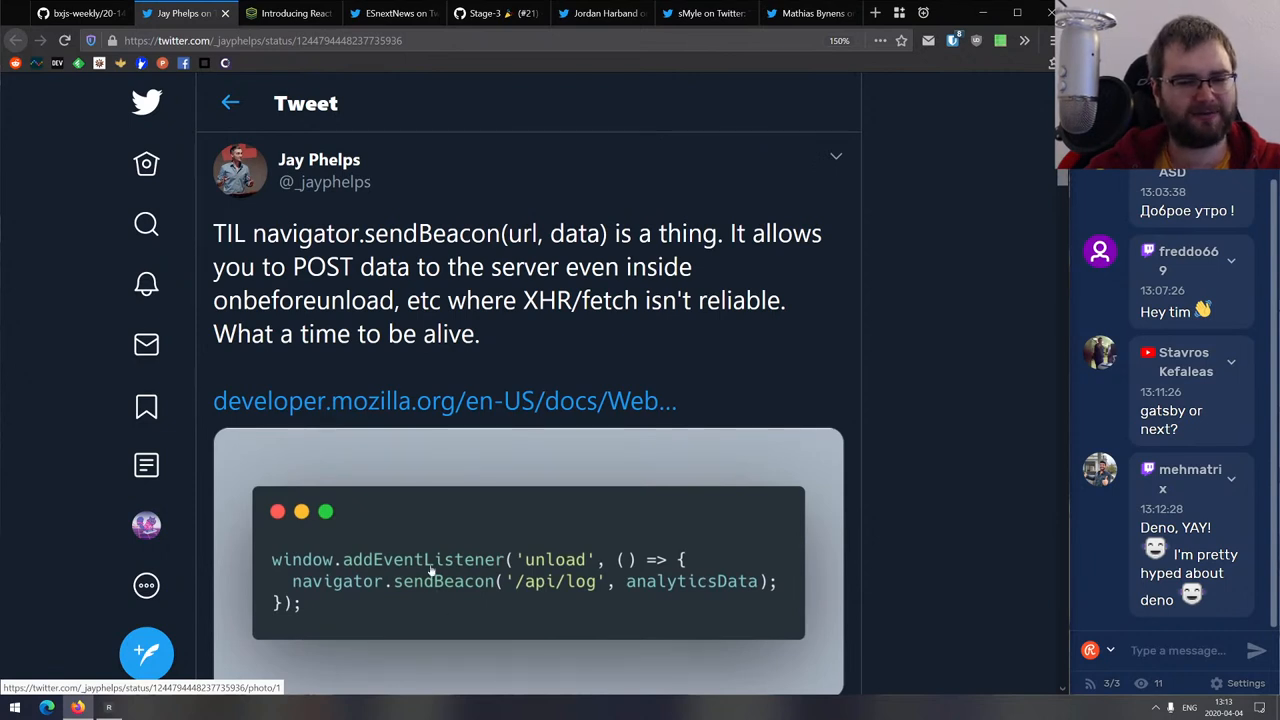
pyautogui.scroll(-3)
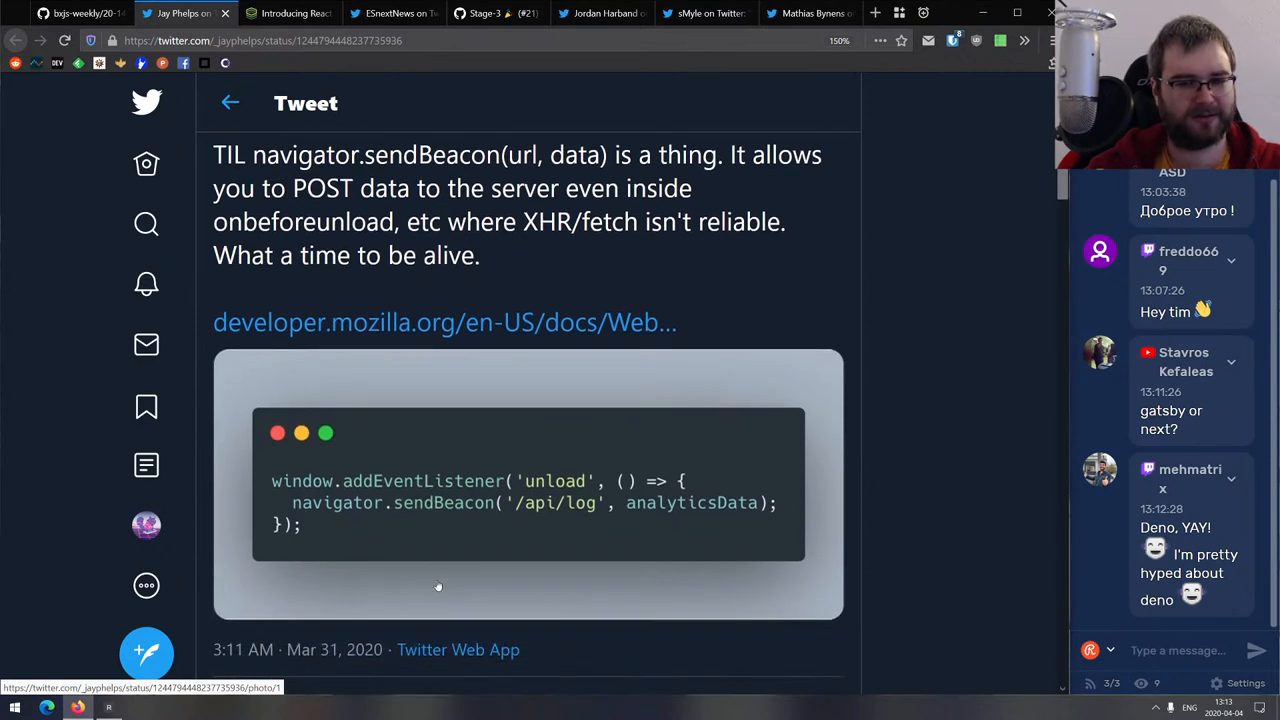
pyautogui.scroll(-3)
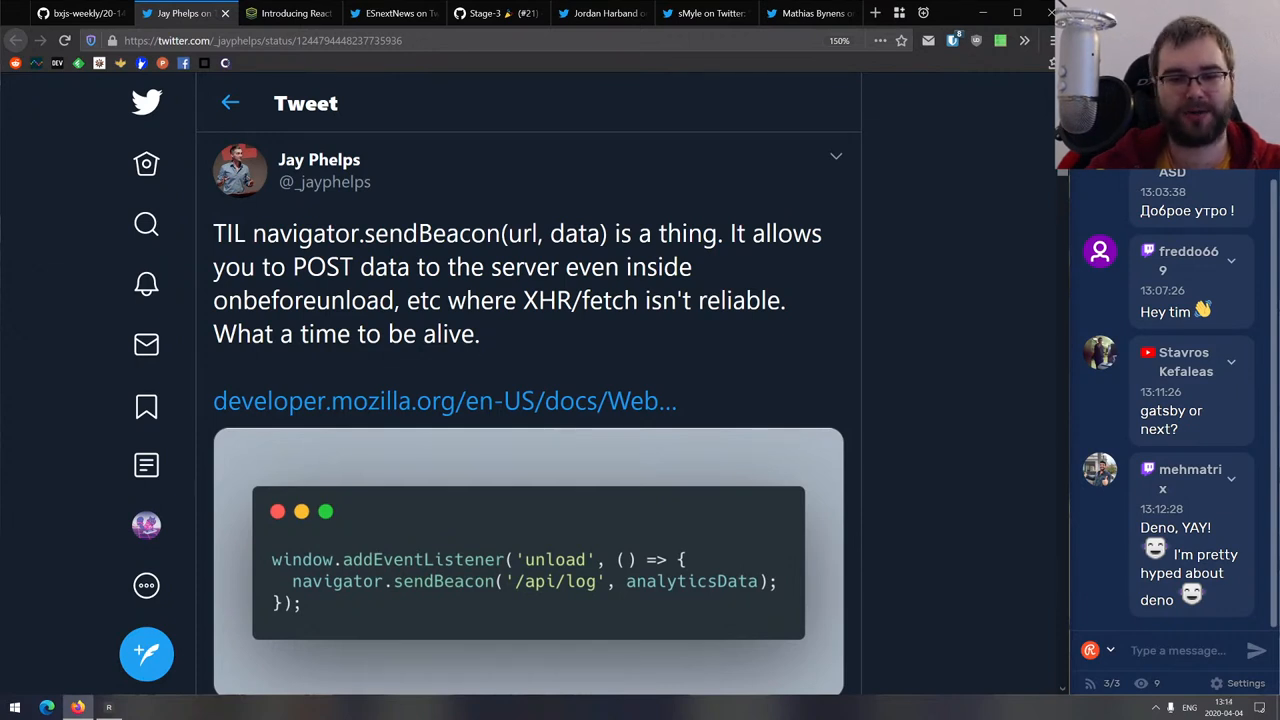
pyautogui.moveTo(444, 401)
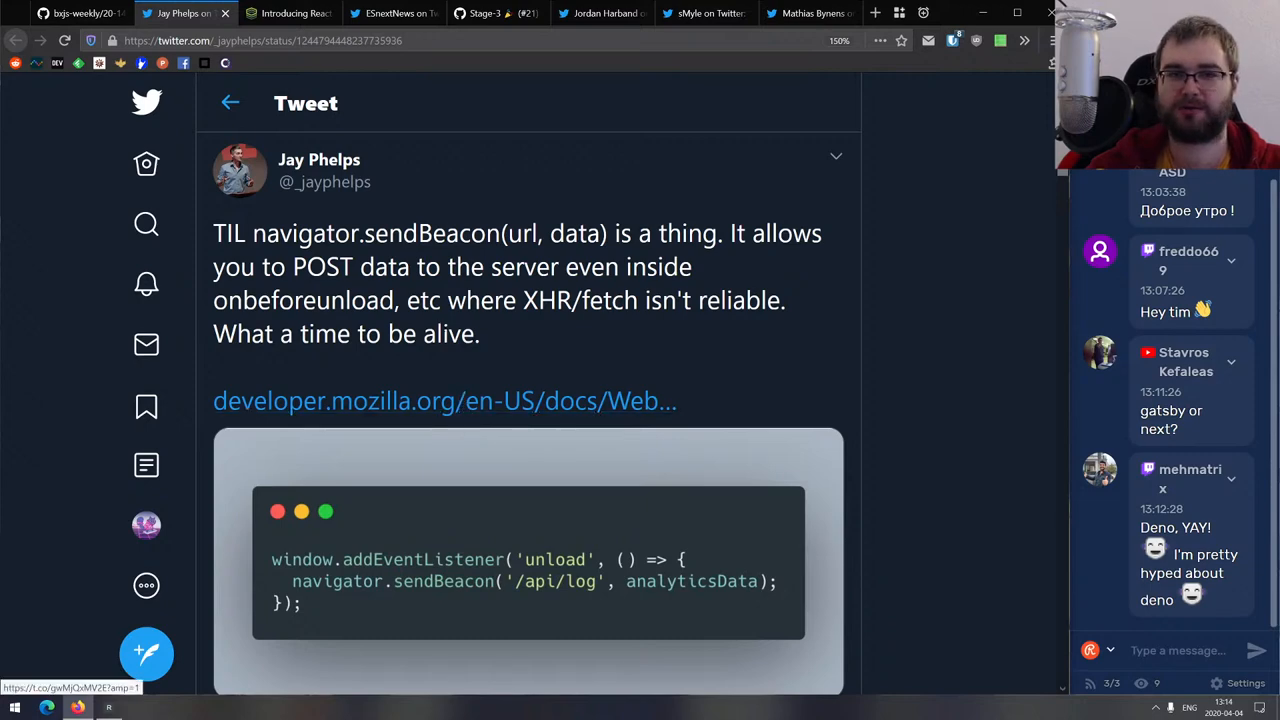
# Close the sendBeacon tweet and scroll into the React Easy State article's announcement.
pyautogui.click(200, 14)
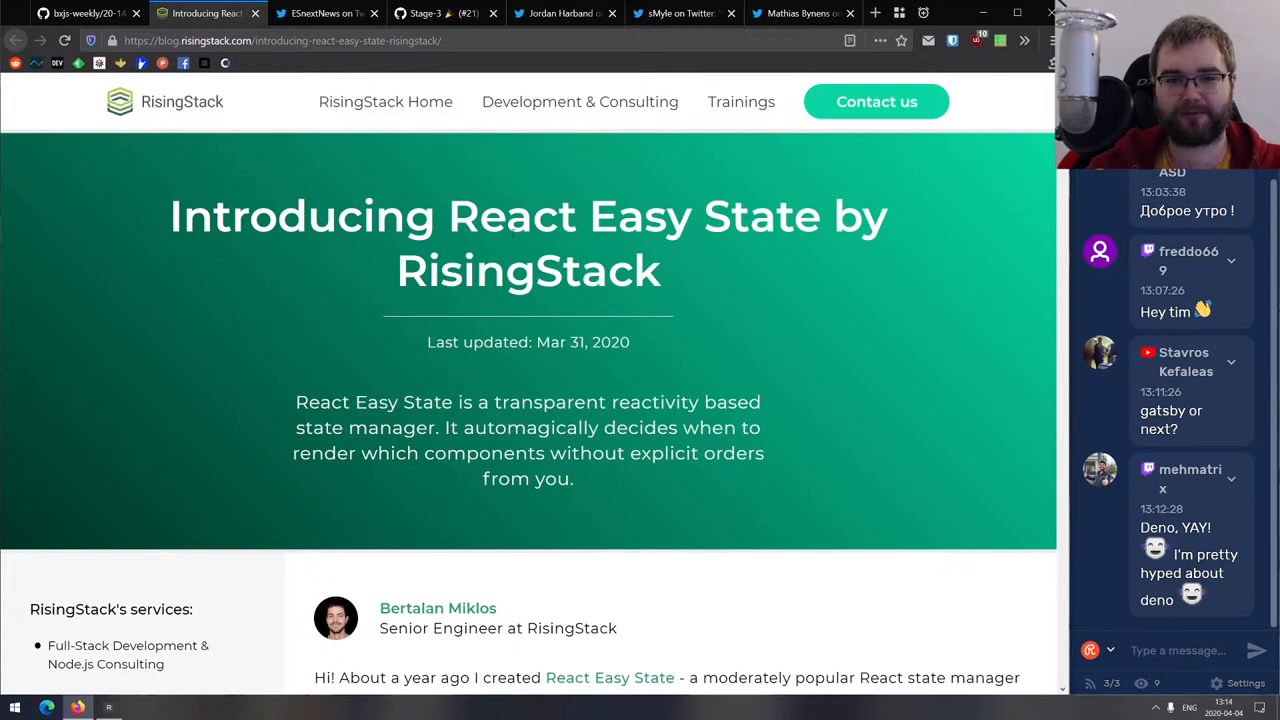
pyautogui.scroll(-3)
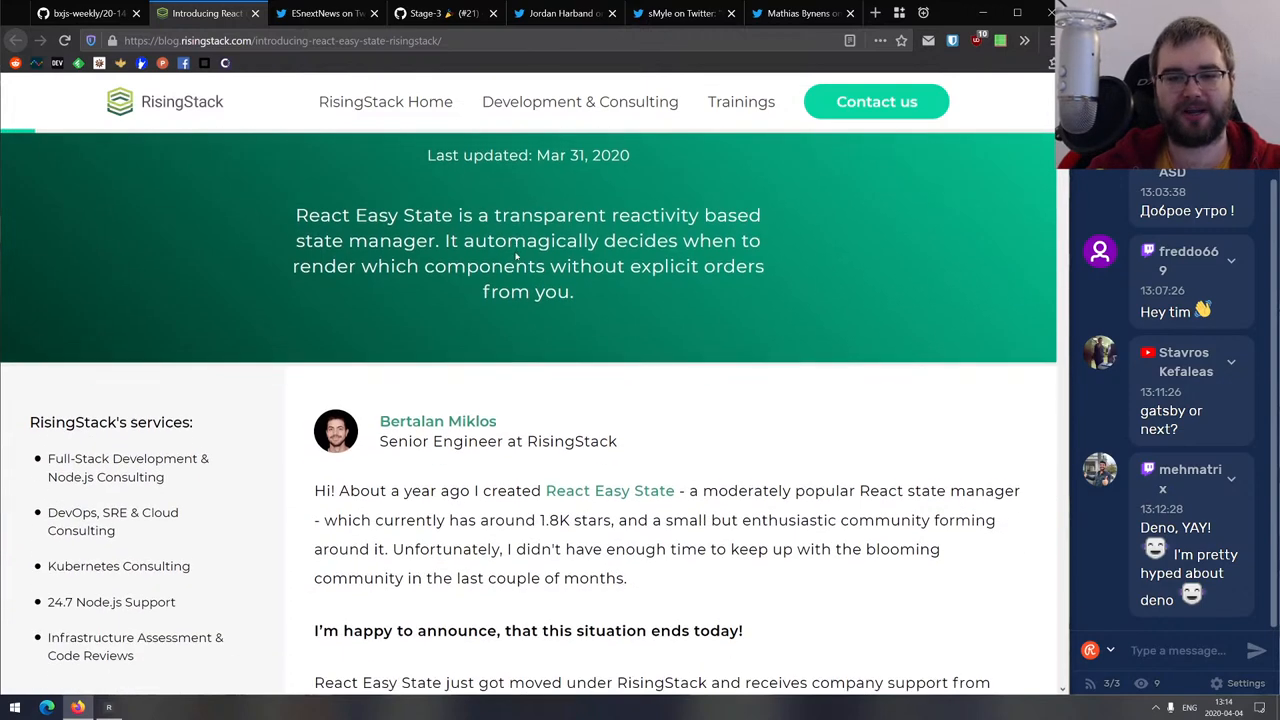
pyautogui.scroll(-3)
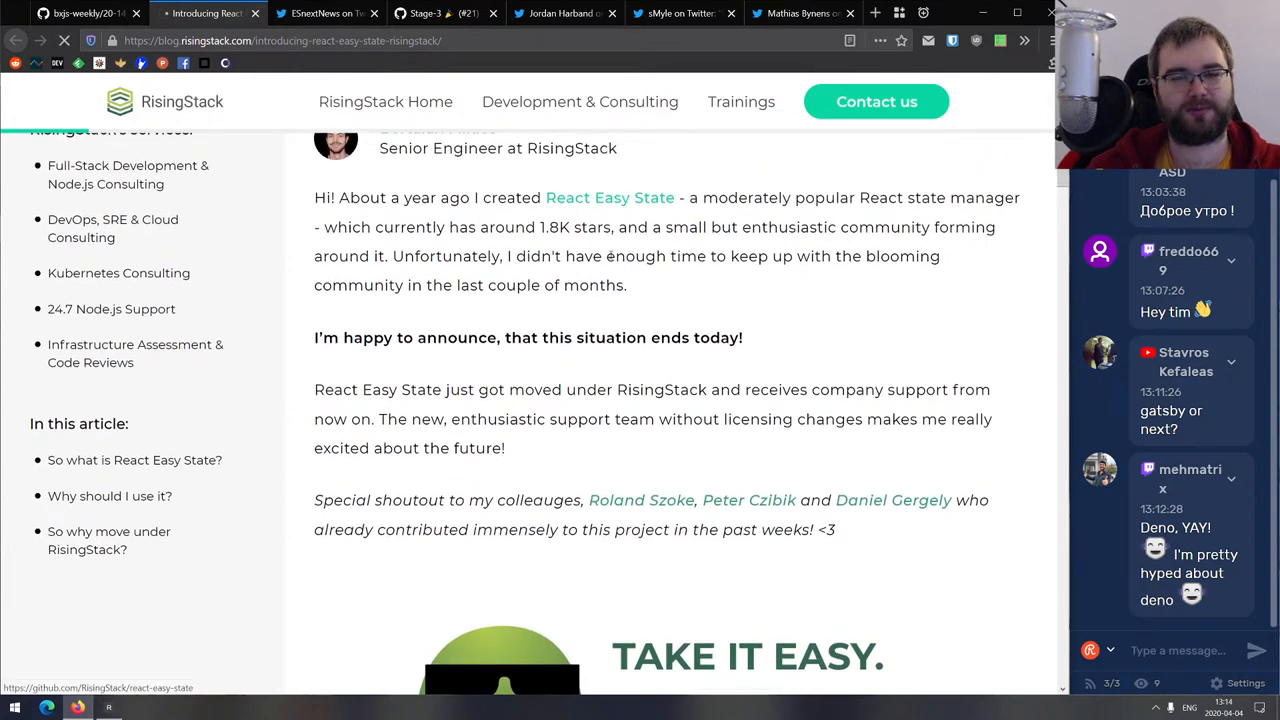
# Open the react-easy-state repository and scroll into its README usage section.
pyautogui.click(609, 197)
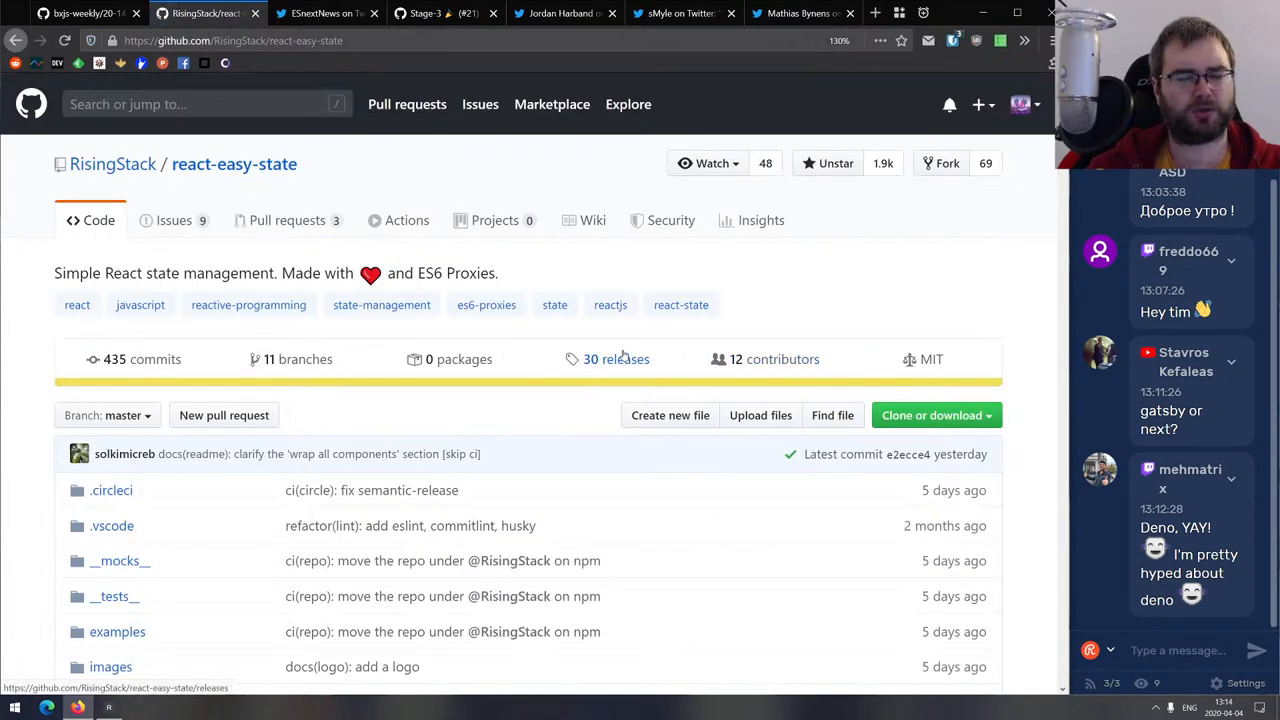
pyautogui.scroll(-3)
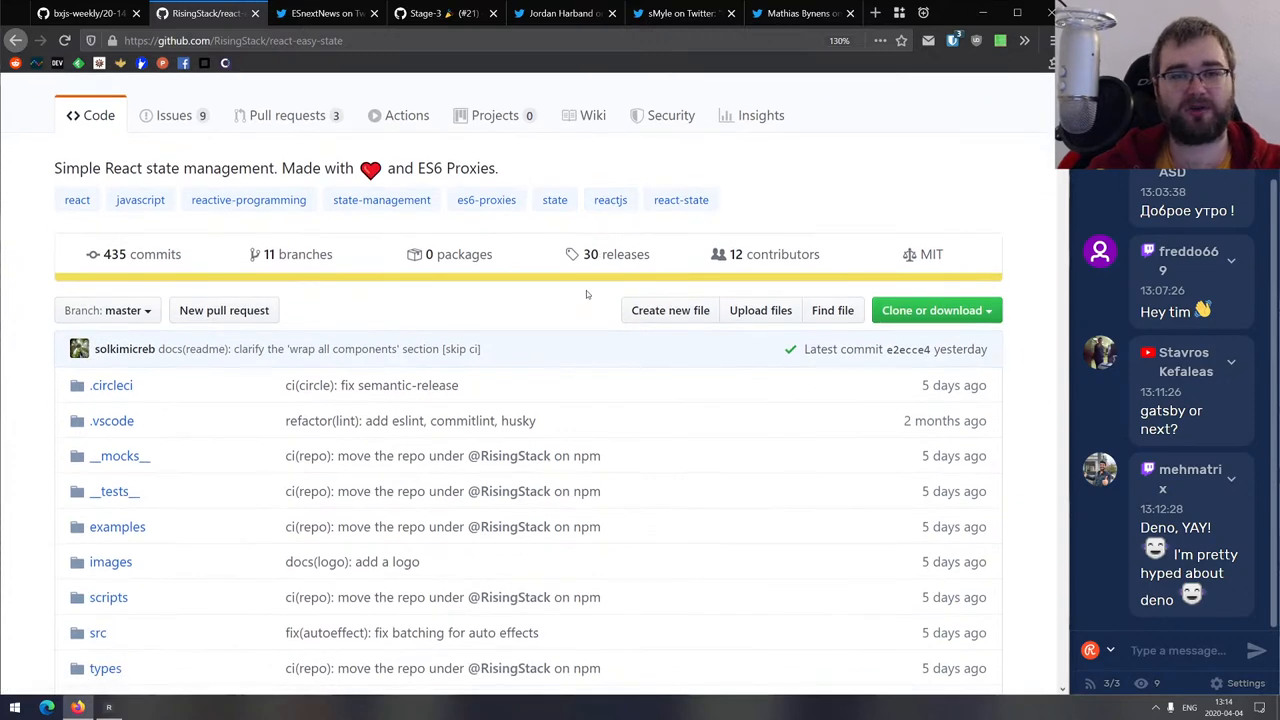
pyautogui.scroll(-3)
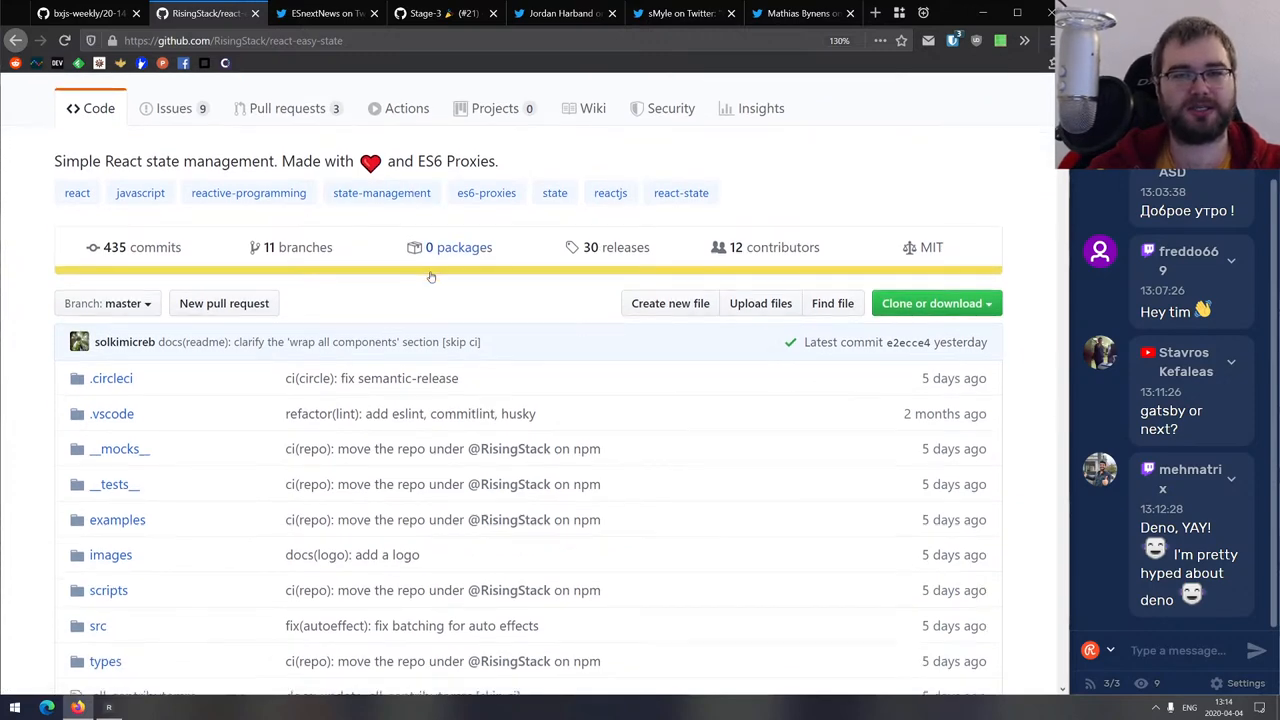
pyautogui.scroll(-3)
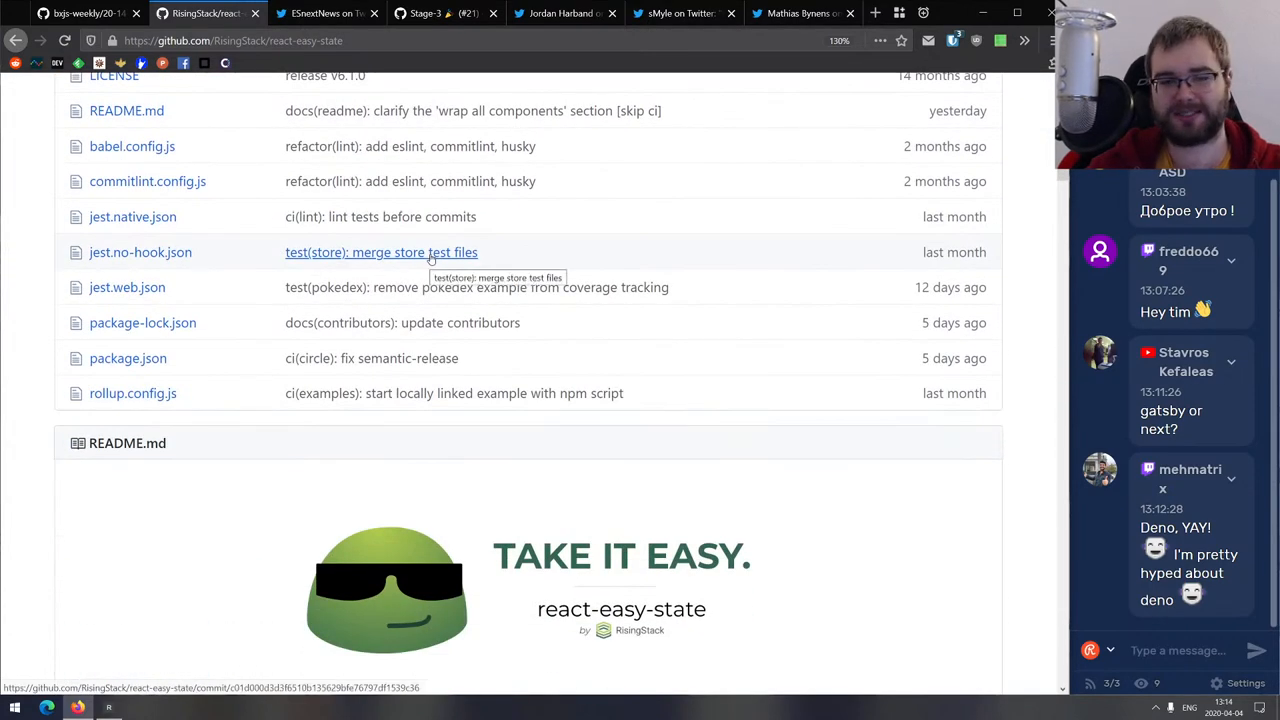
pyautogui.scroll(-3)
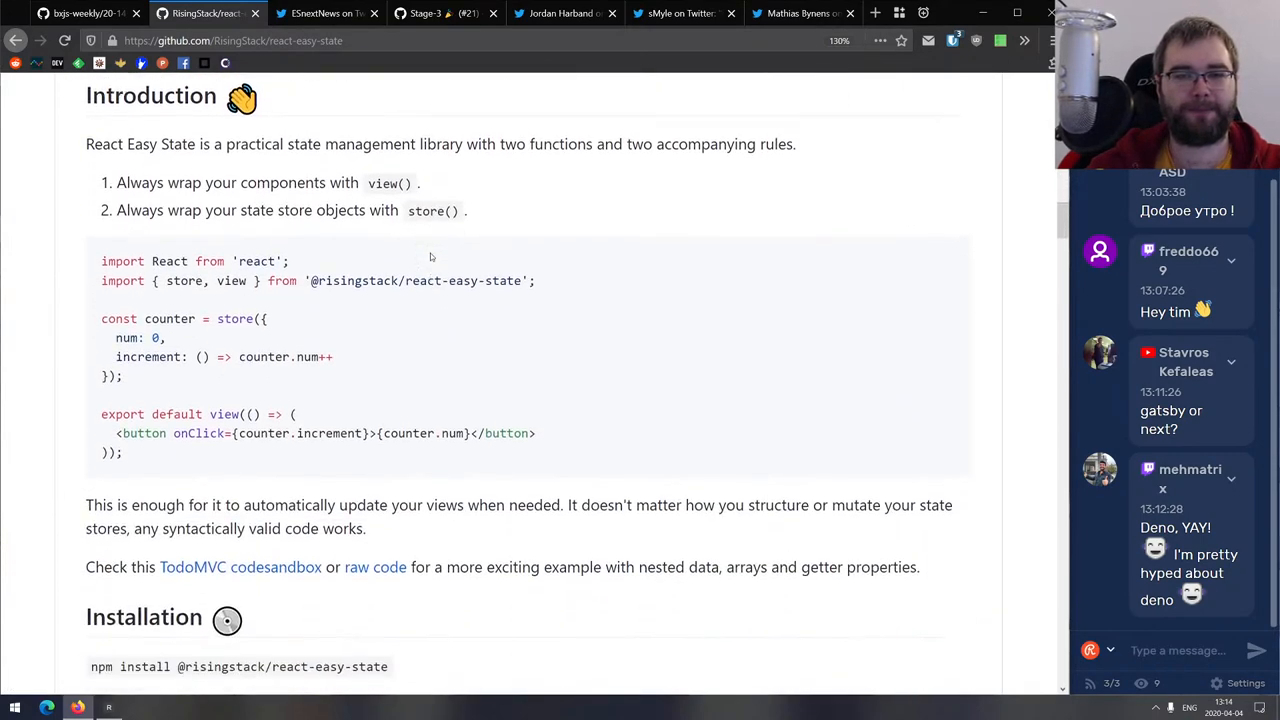
pyautogui.scroll(-3)
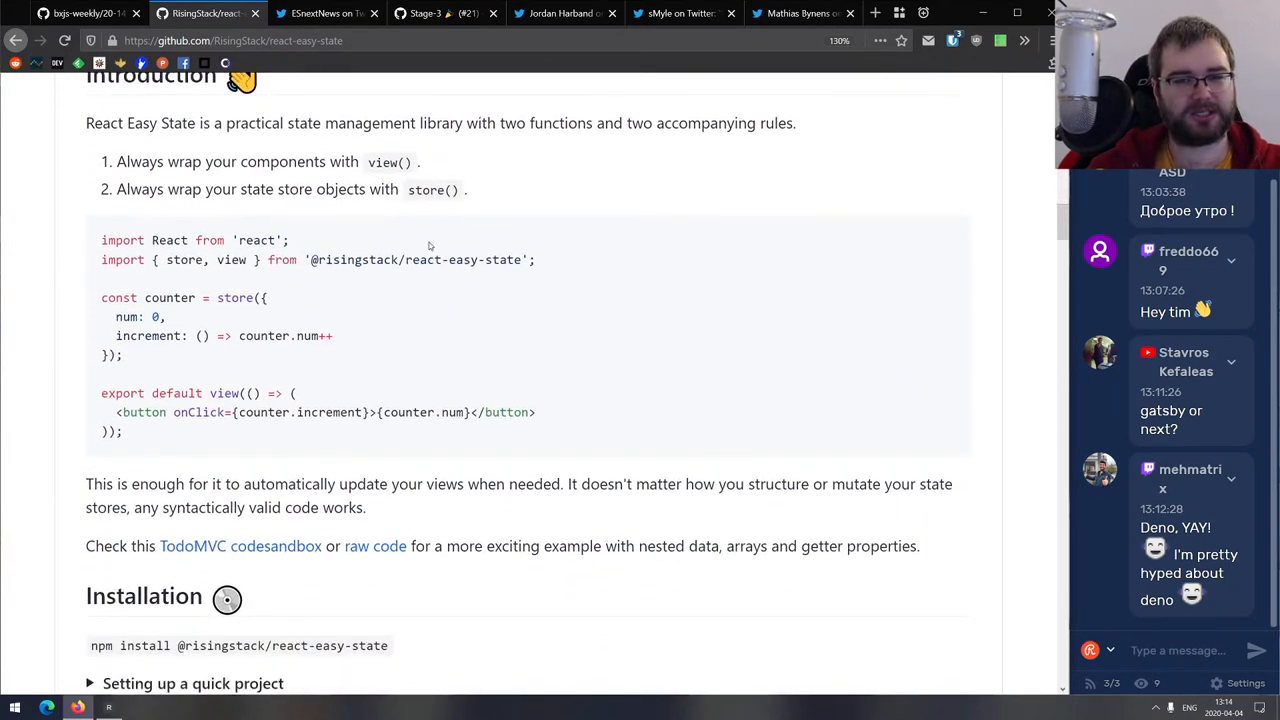
pyautogui.scroll(-3)
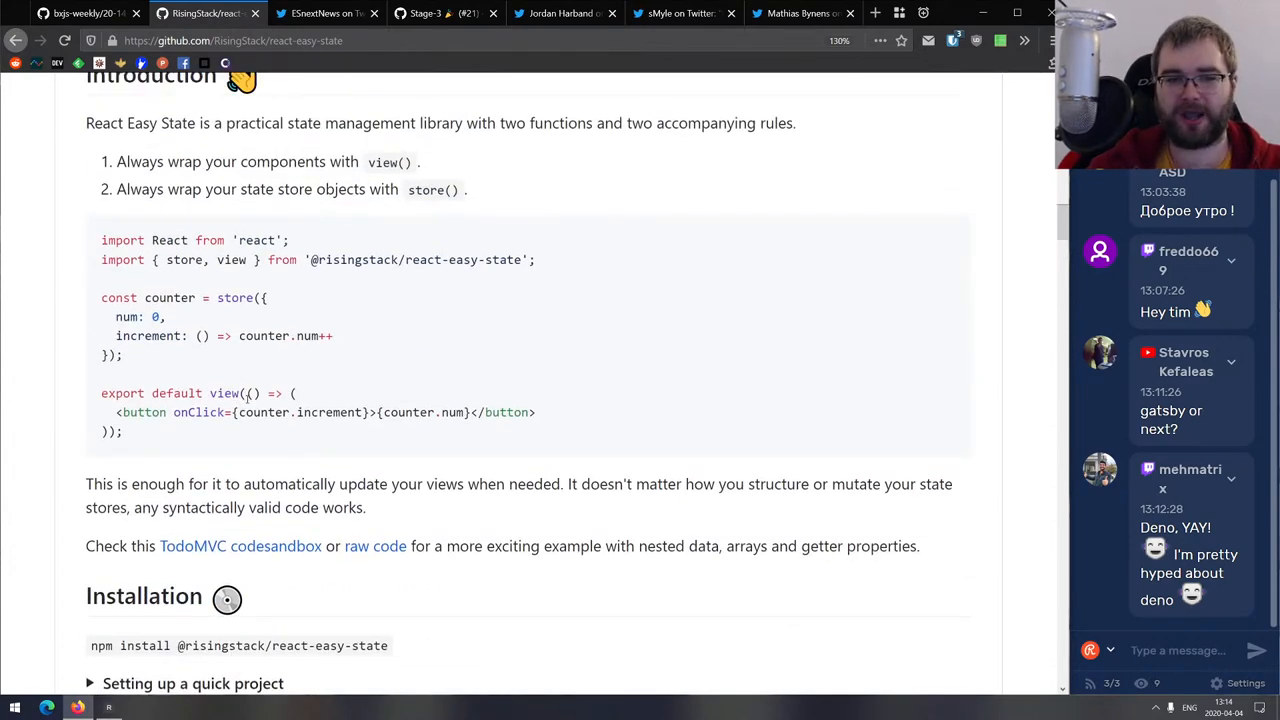
# Scroll the README through the auto effects and API Summary sections.
pyautogui.scroll(-3)
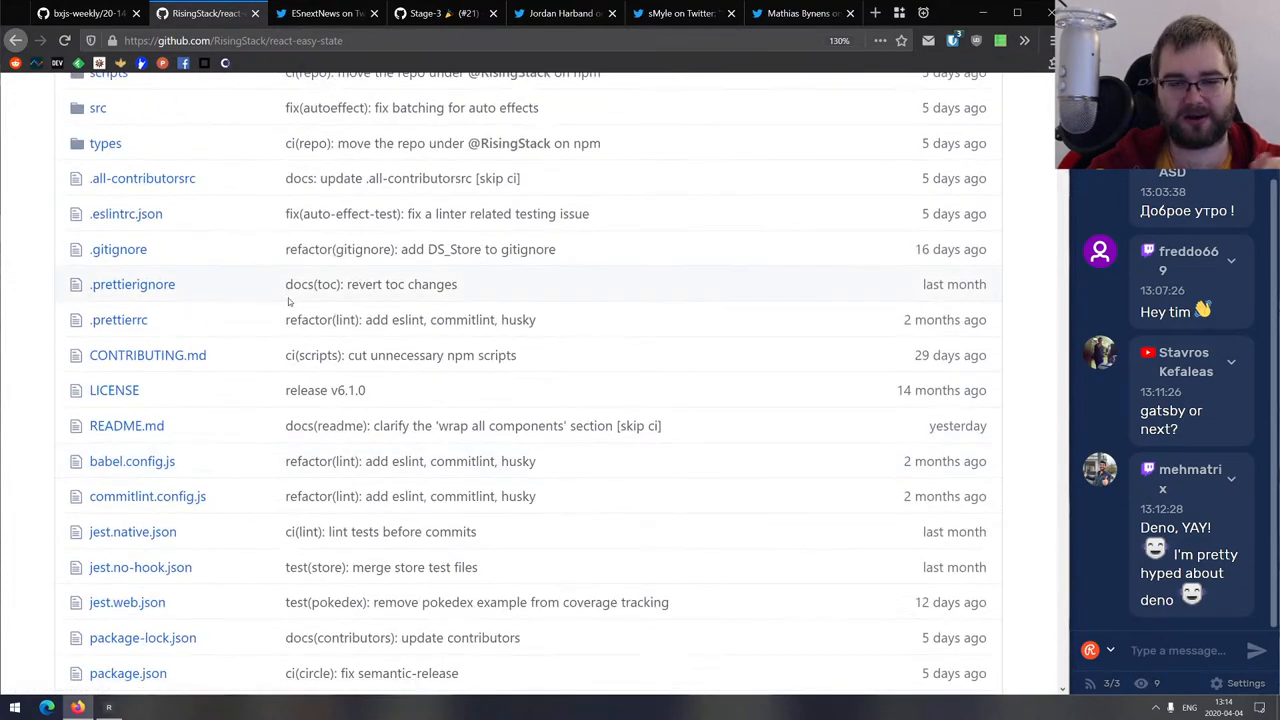
pyautogui.scroll(-3)
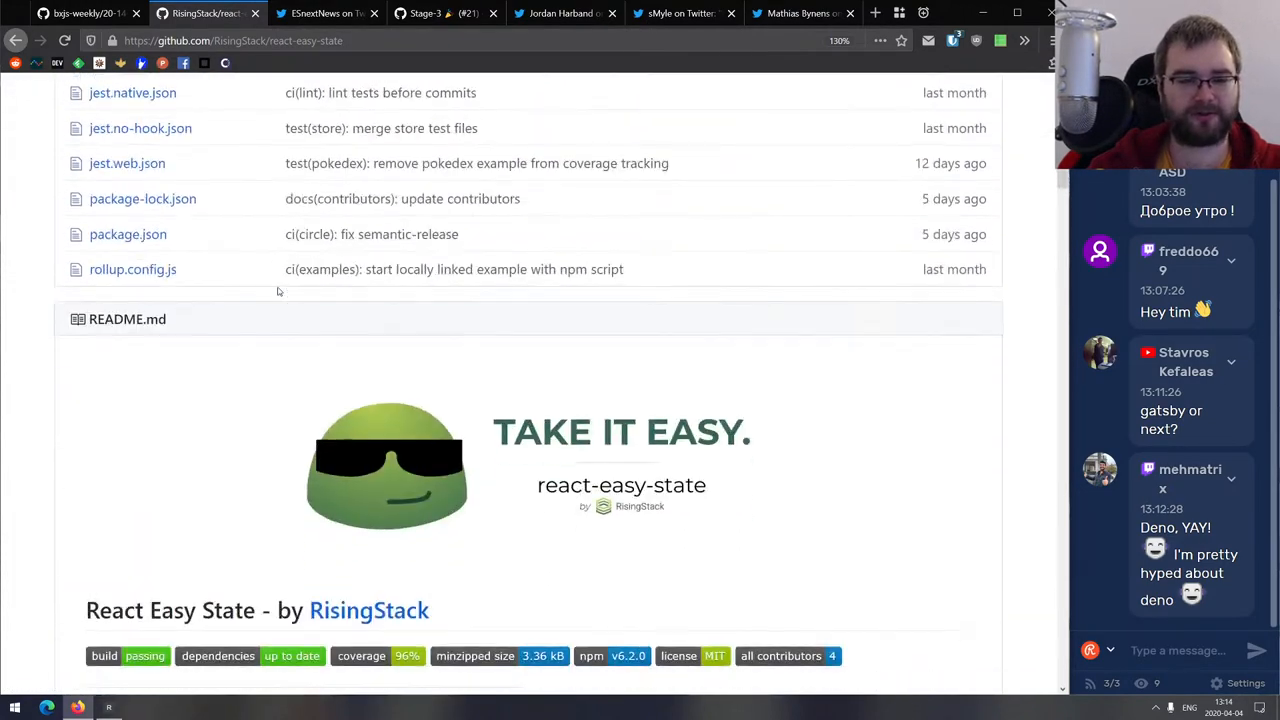
pyautogui.scroll(-3)
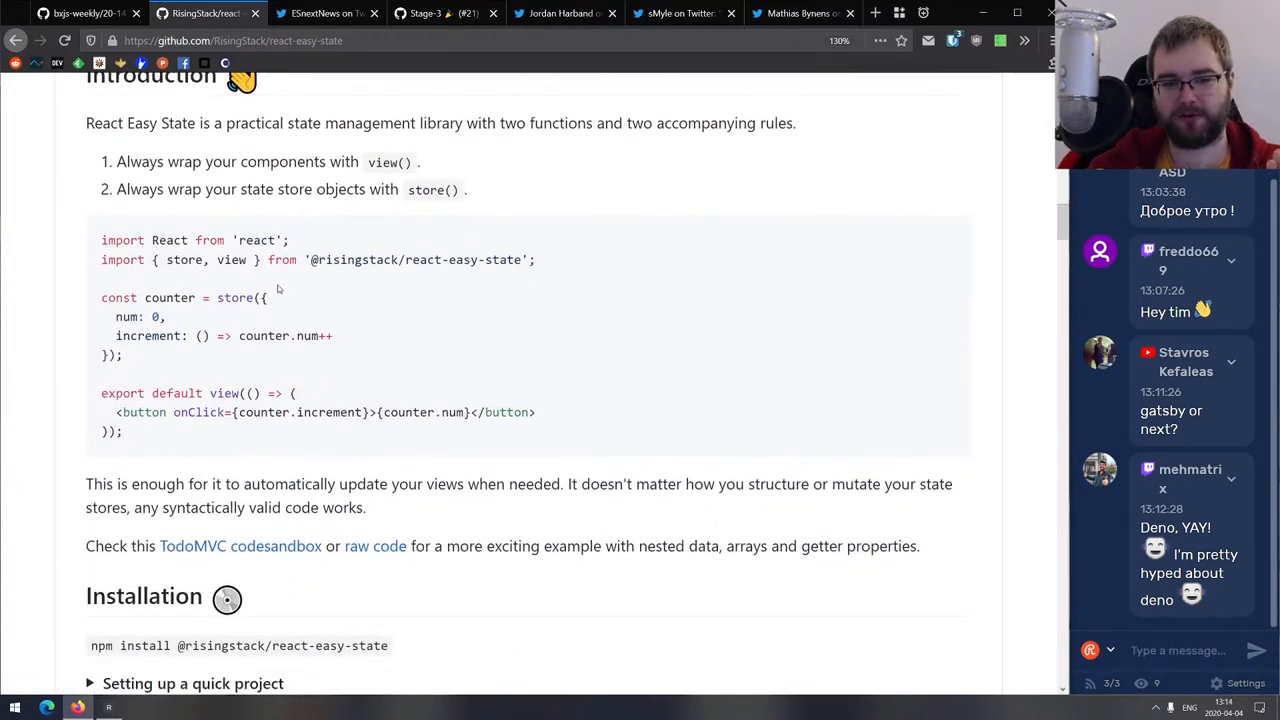
pyautogui.scroll(-3)
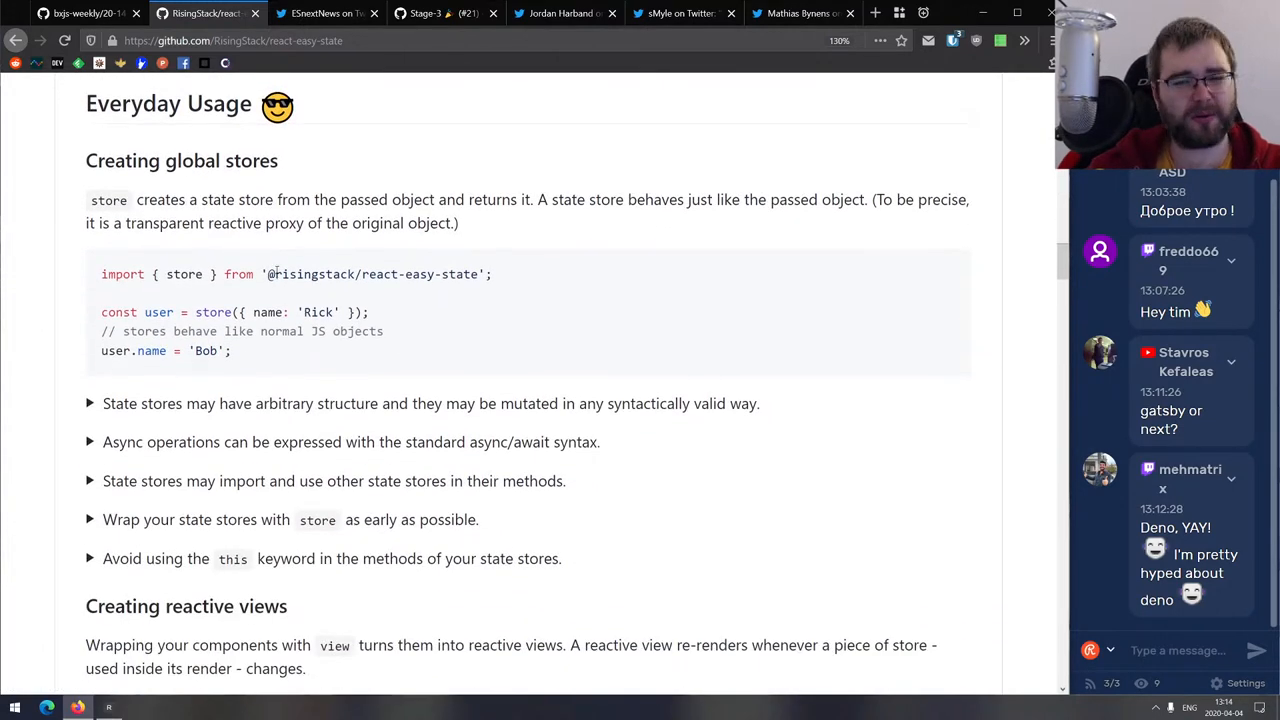
pyautogui.scroll(-3)
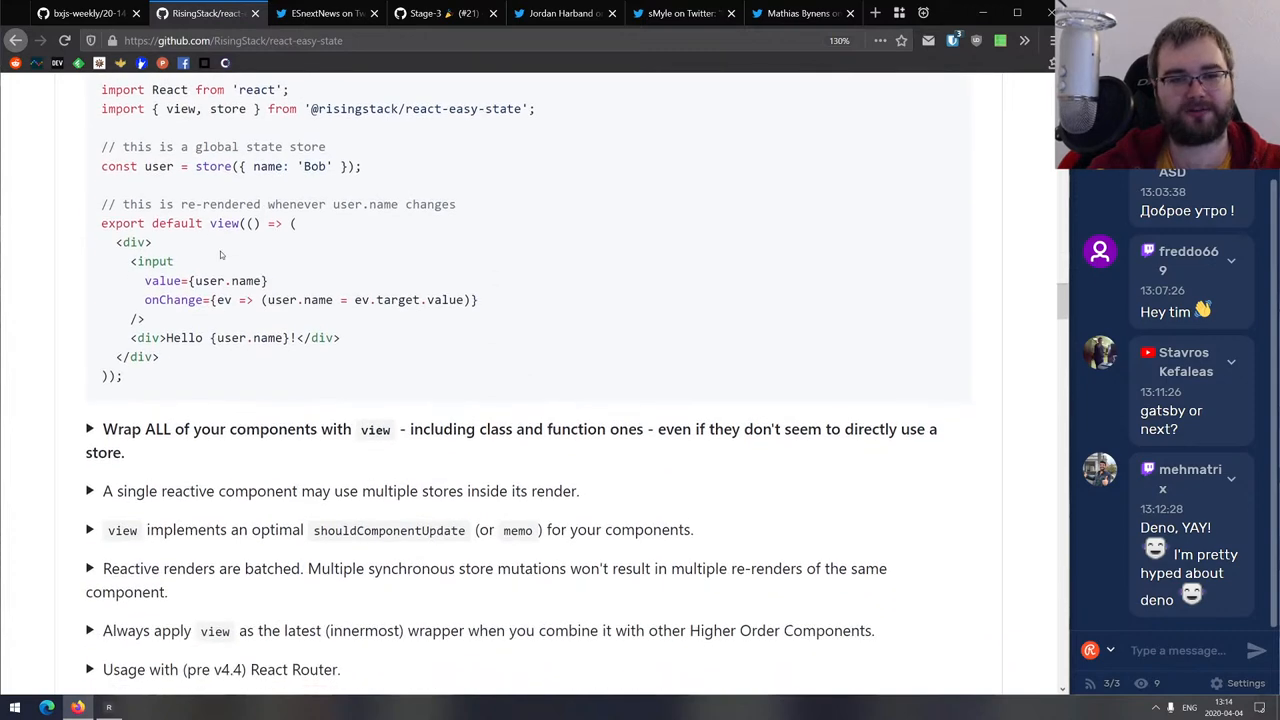
pyautogui.scroll(-3)
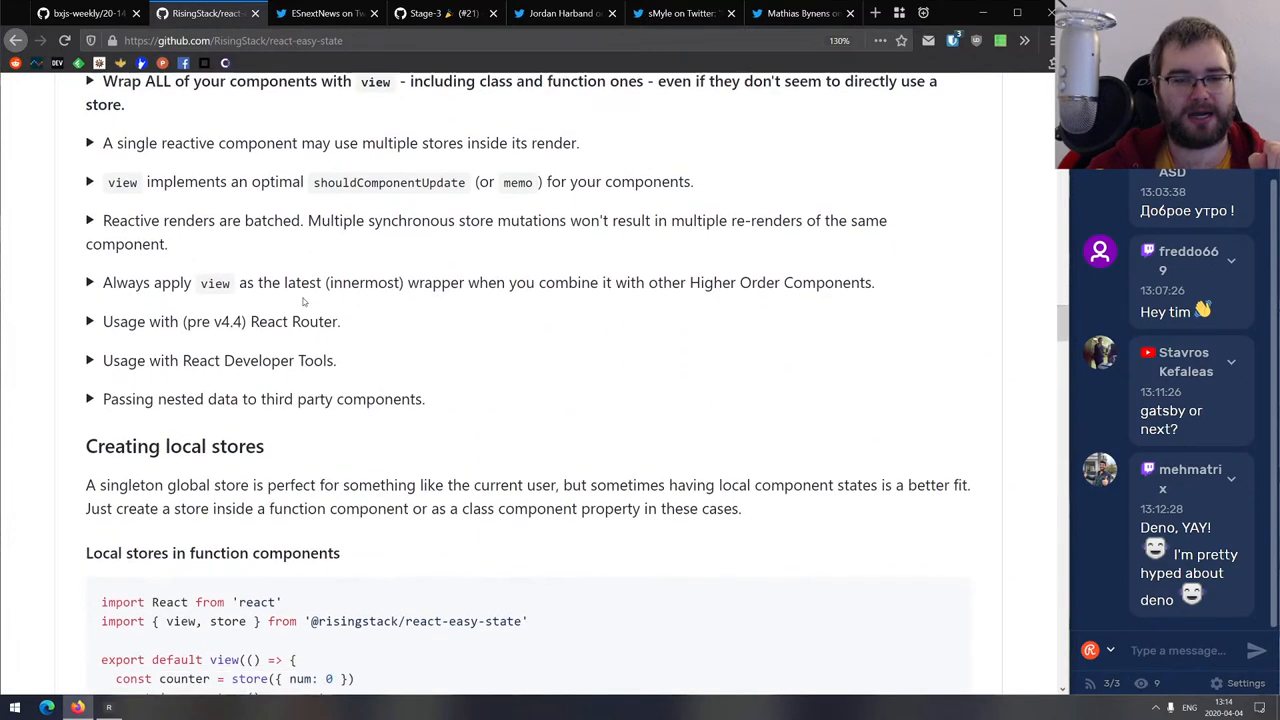
pyautogui.scroll(-3)
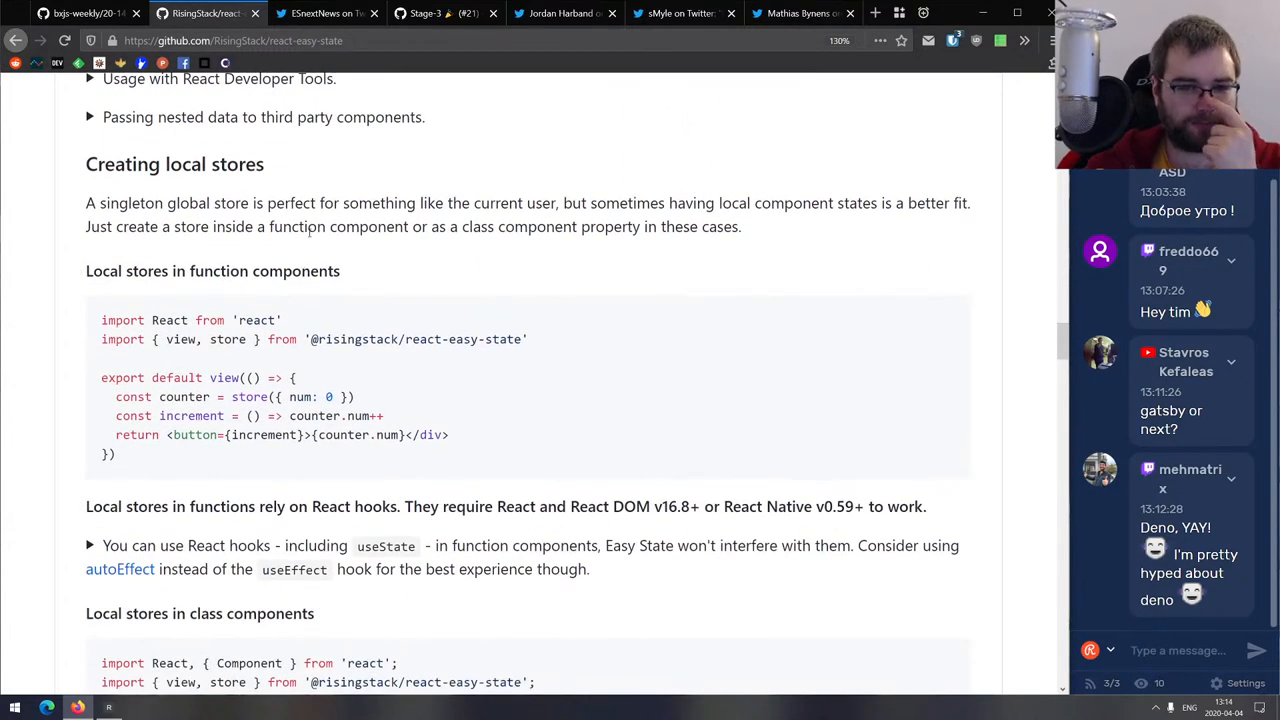
pyautogui.scroll(-3)
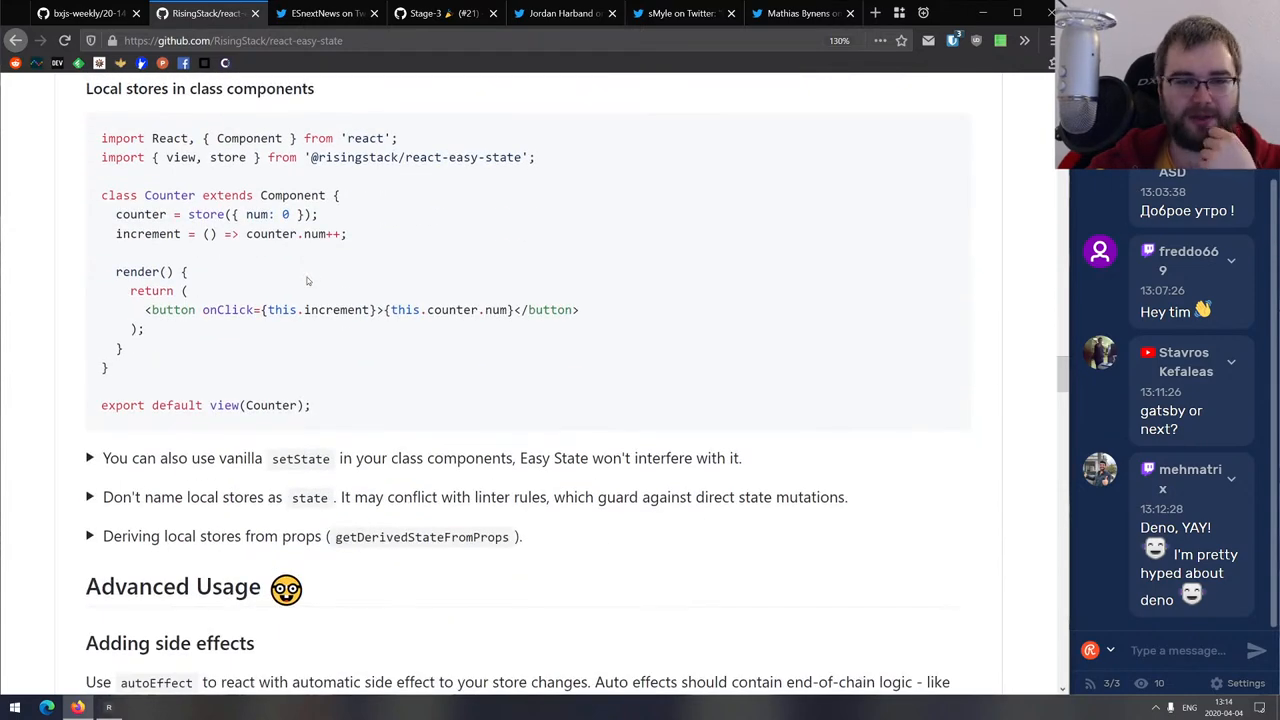
pyautogui.scroll(-3)
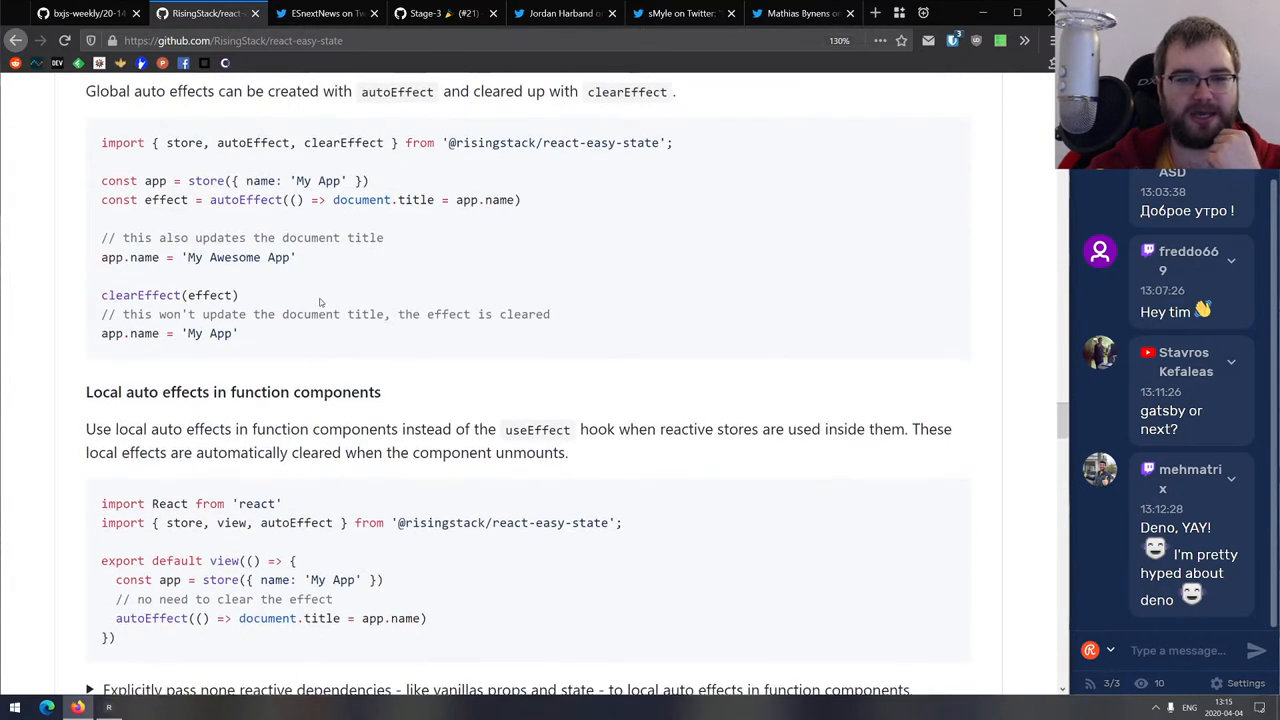
pyautogui.scroll(-3)
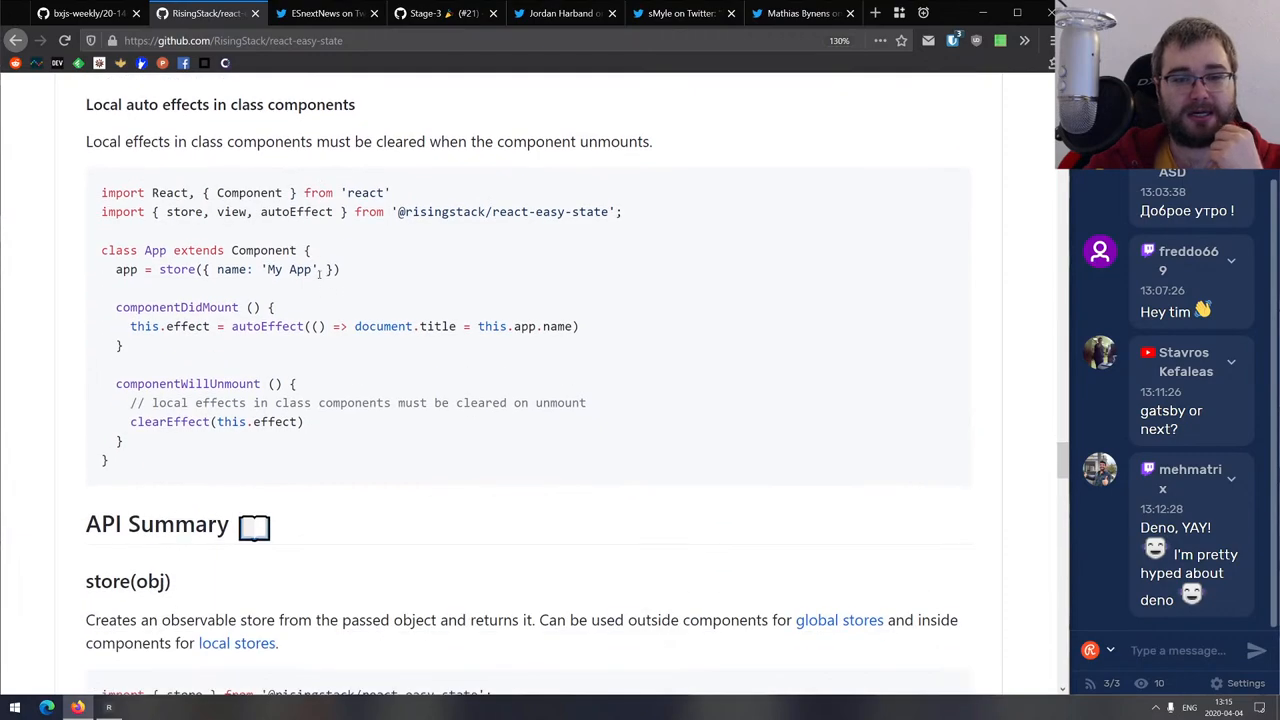
pyautogui.scroll(-3)
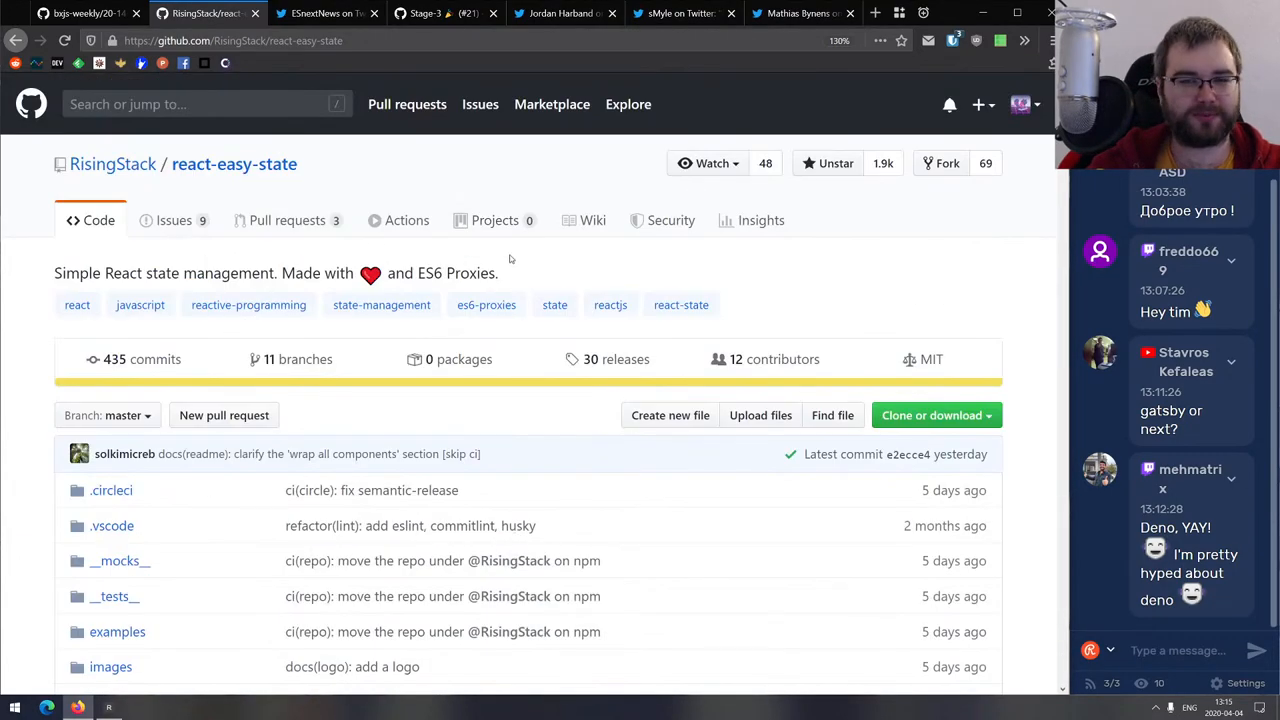
# Bring up ESnextNews's tweet on the Record and Tuple Babel polyfill.
pyautogui.moveTo(54, 273); pyautogui.dragTo(470, 273)
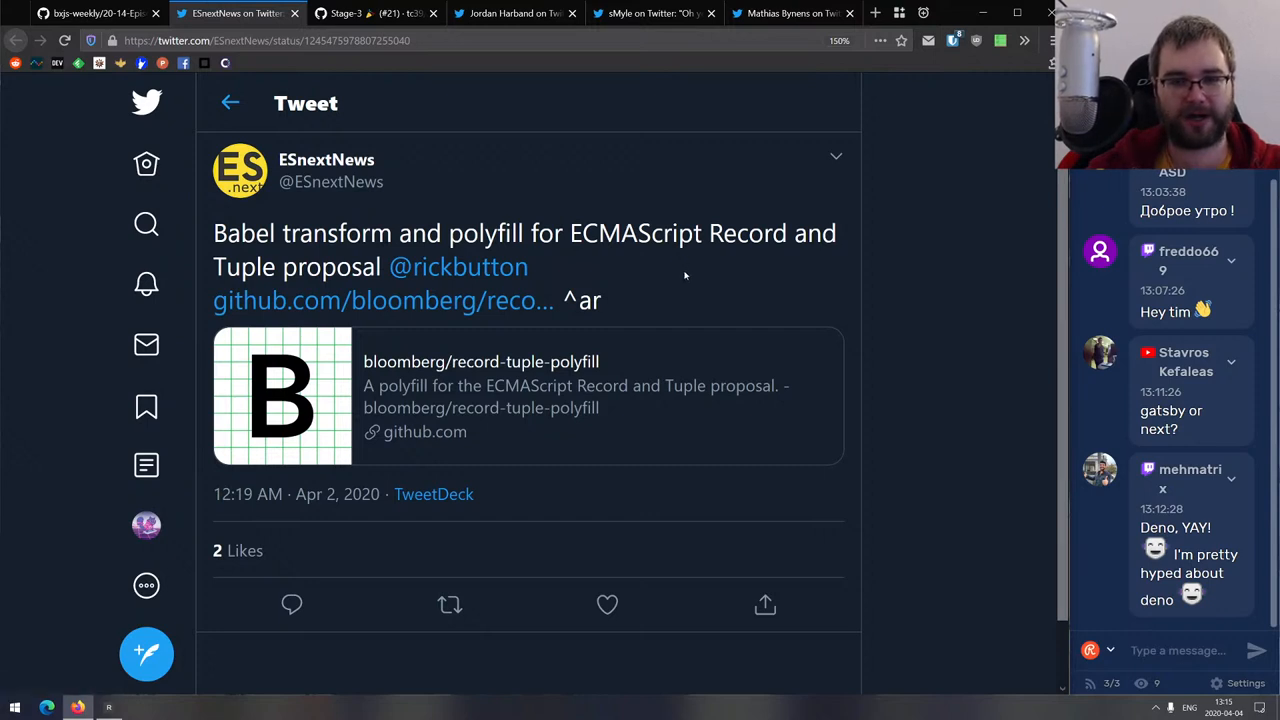
# Open the record-tuple-polyfill repository and scroll to its Usage section.
pyautogui.click(382, 300)
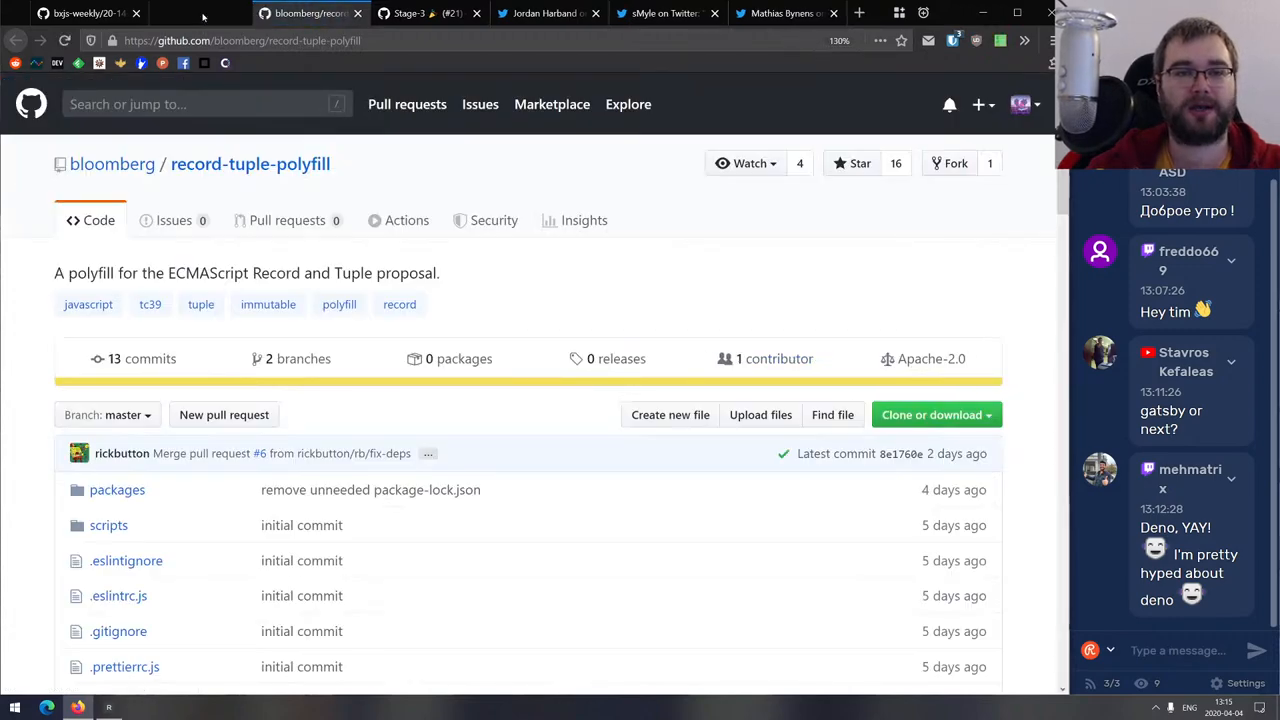
pyautogui.scroll(-3)
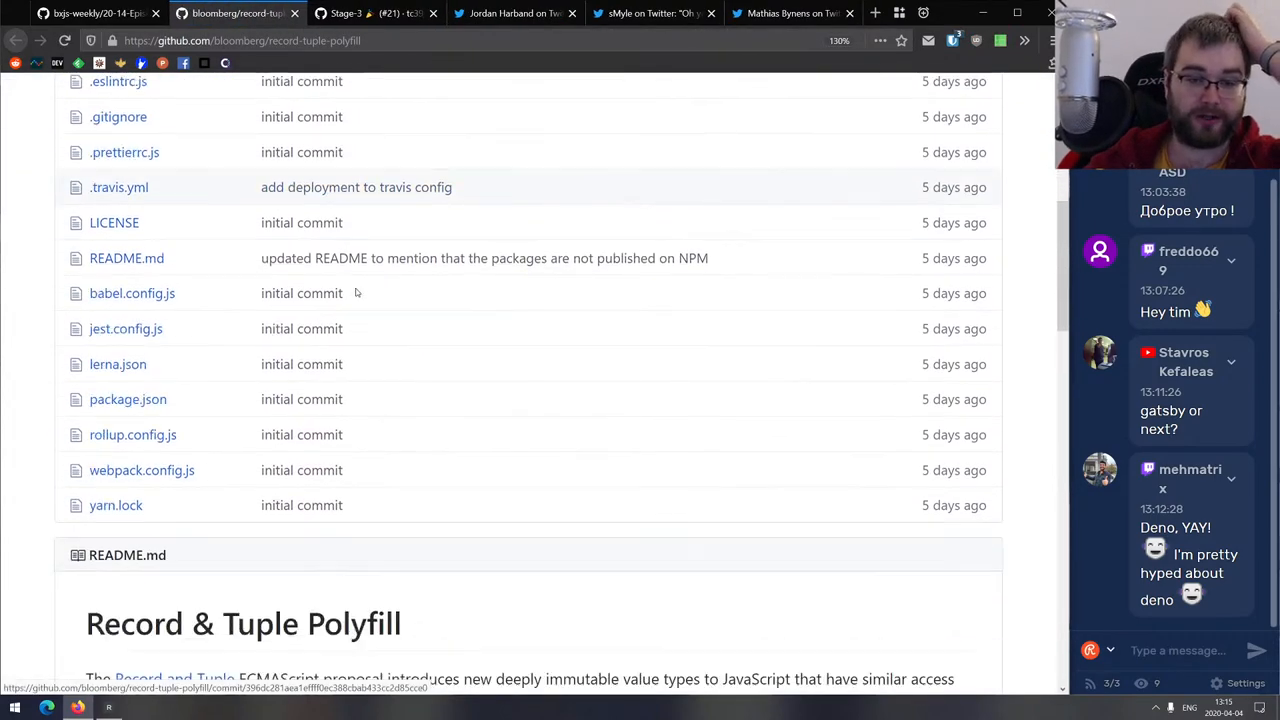
pyautogui.scroll(-3)
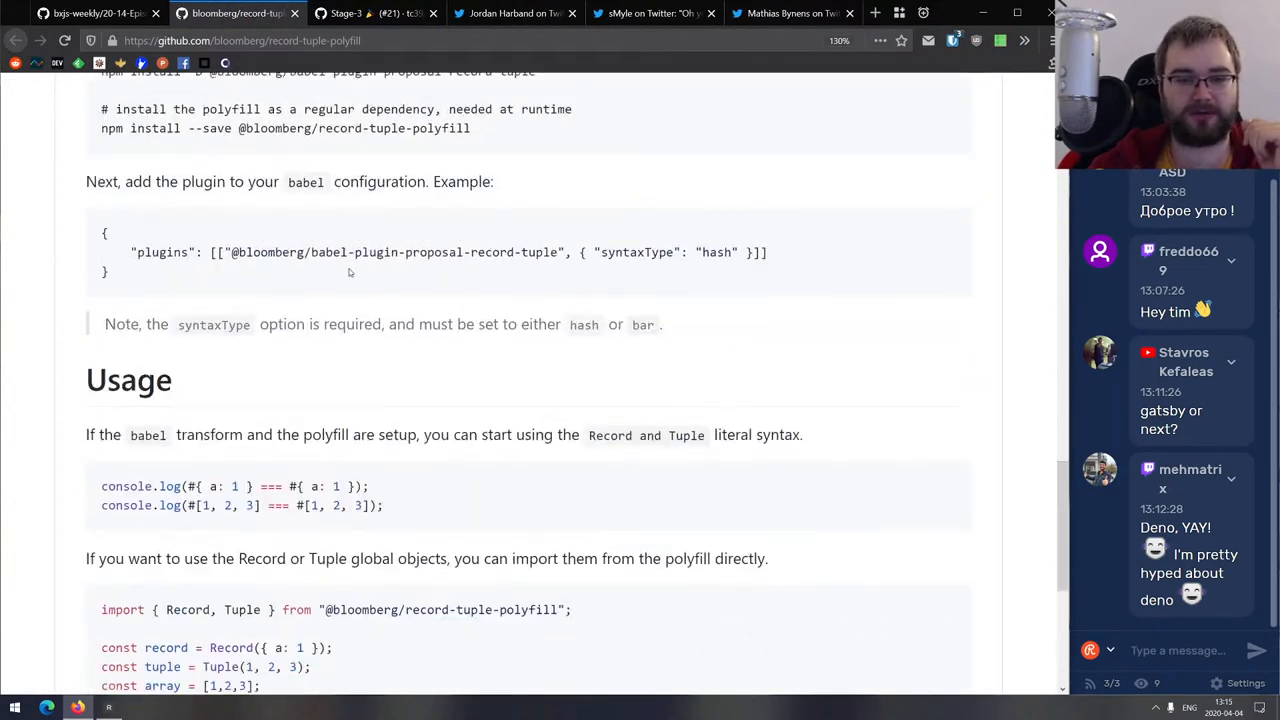
pyautogui.scroll(-3)
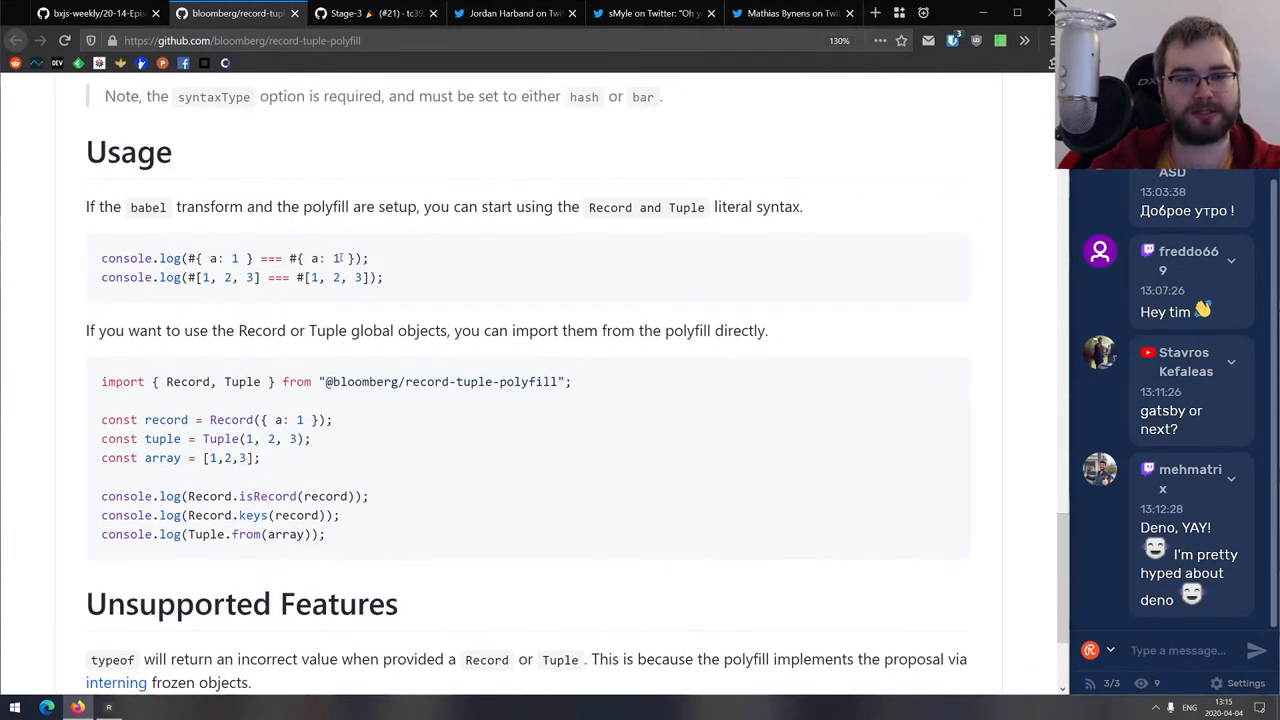
pyautogui.moveTo(380, 240)
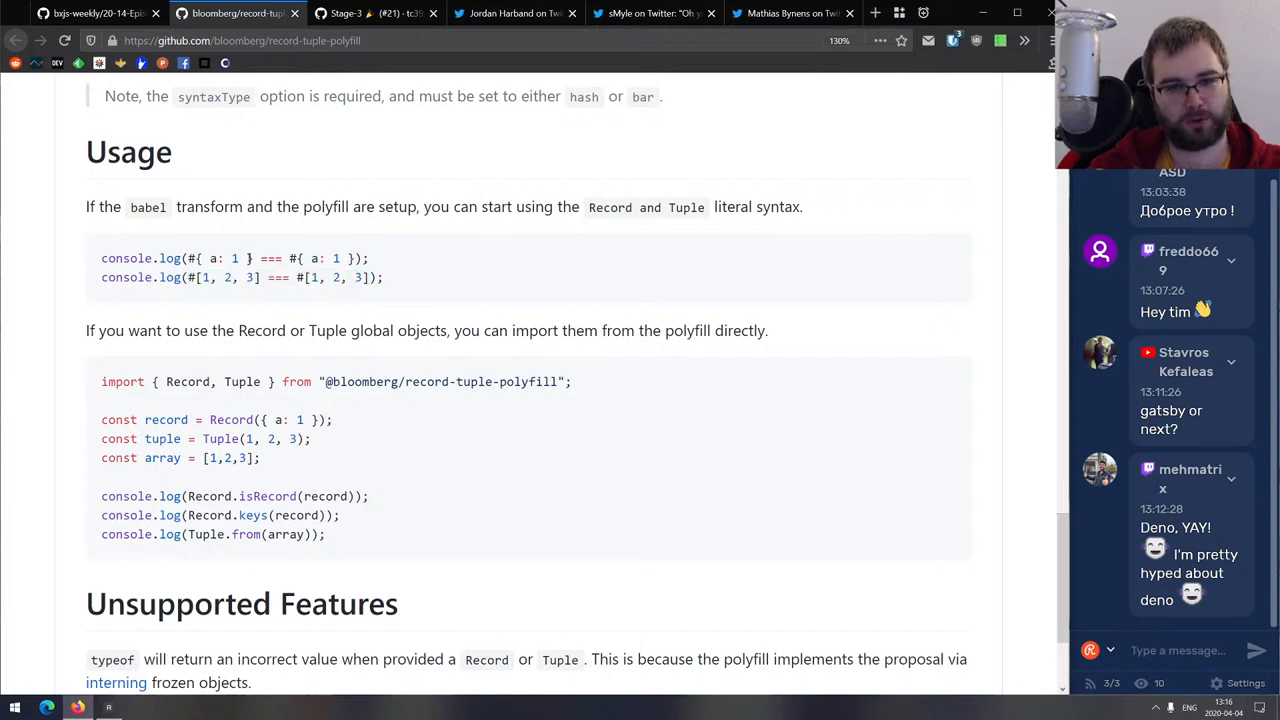
# Highlight the record and tuple equality examples, then scroll around the README.
pyautogui.moveTo(188, 258); pyautogui.dragTo(298, 277)
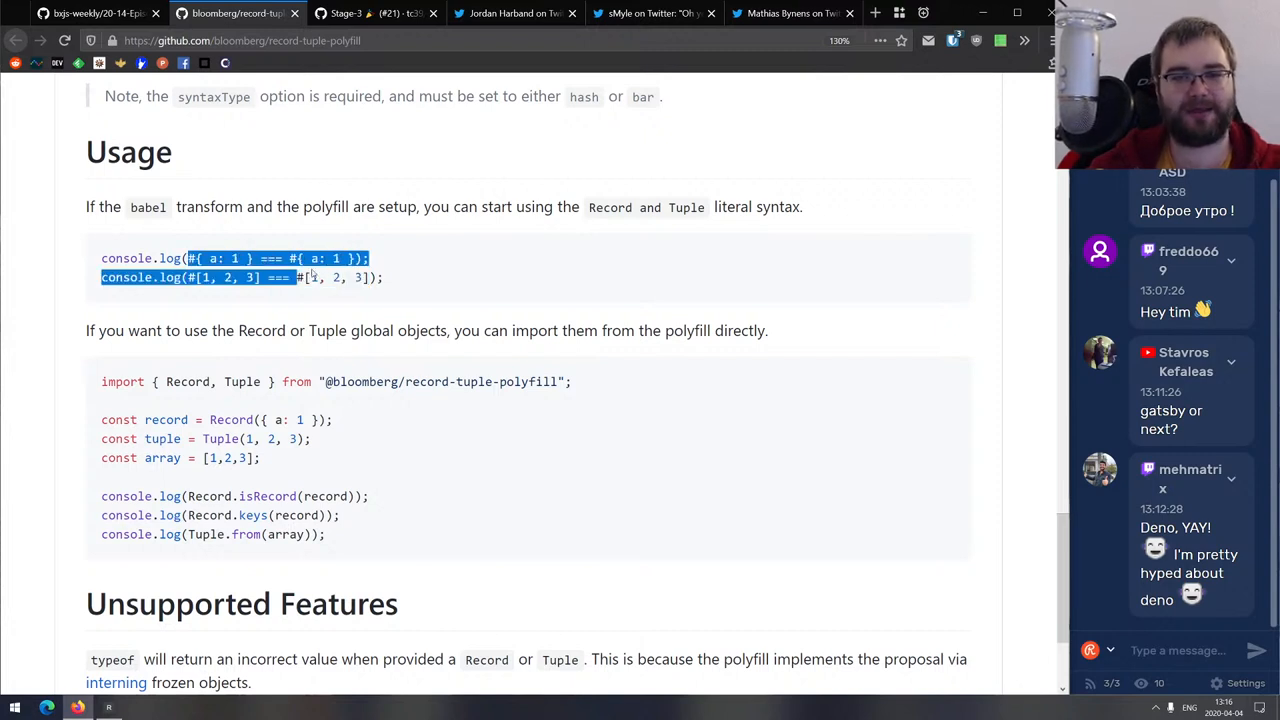
pyautogui.click(362, 230)
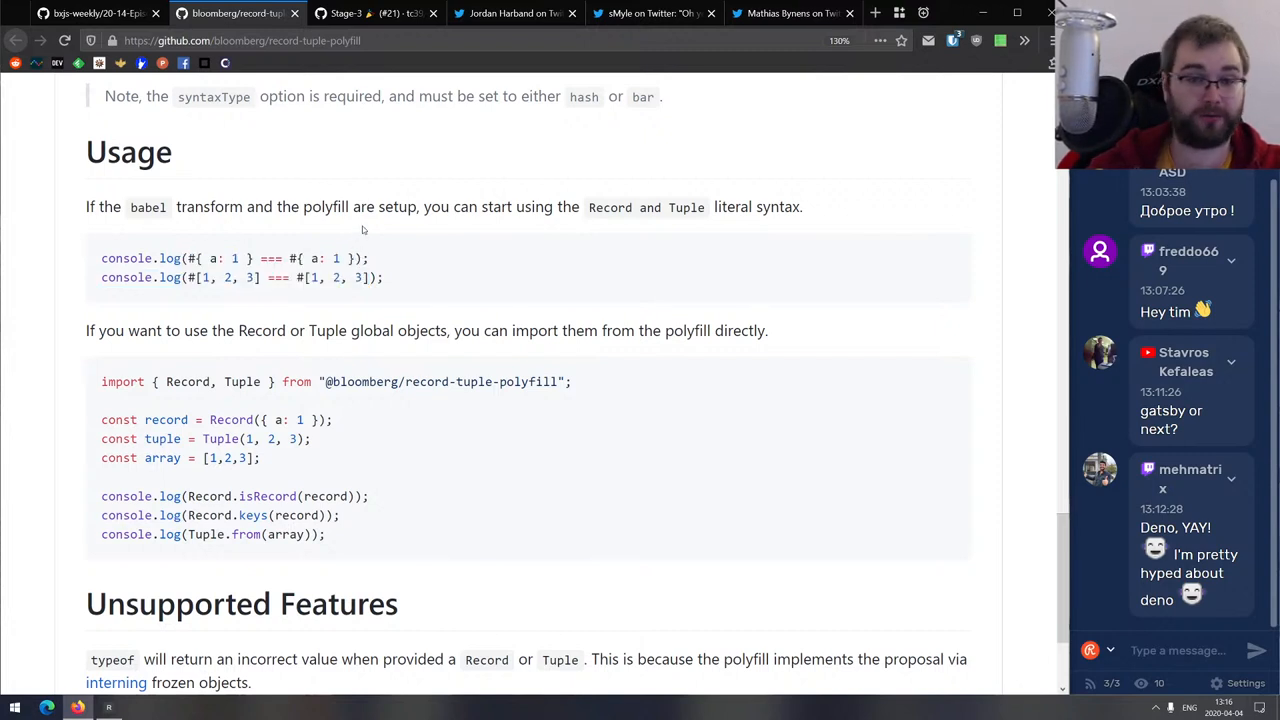
pyautogui.scroll(-3)
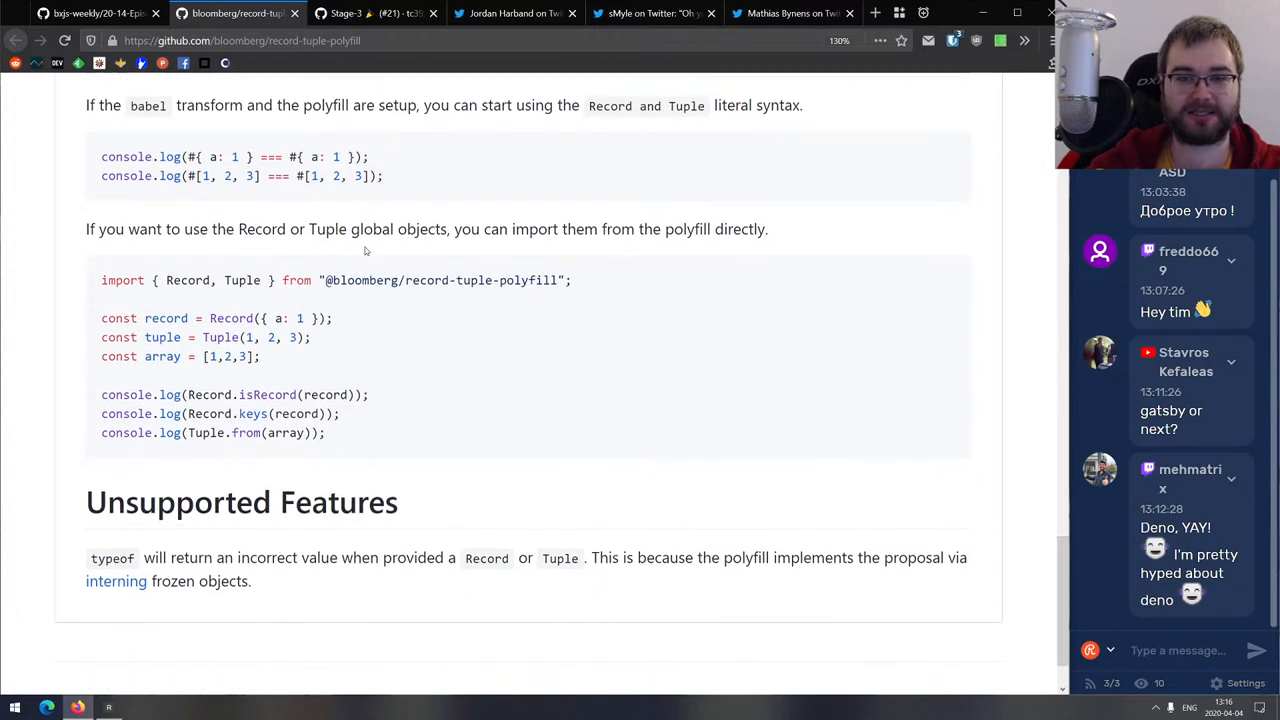
pyautogui.scroll(3)
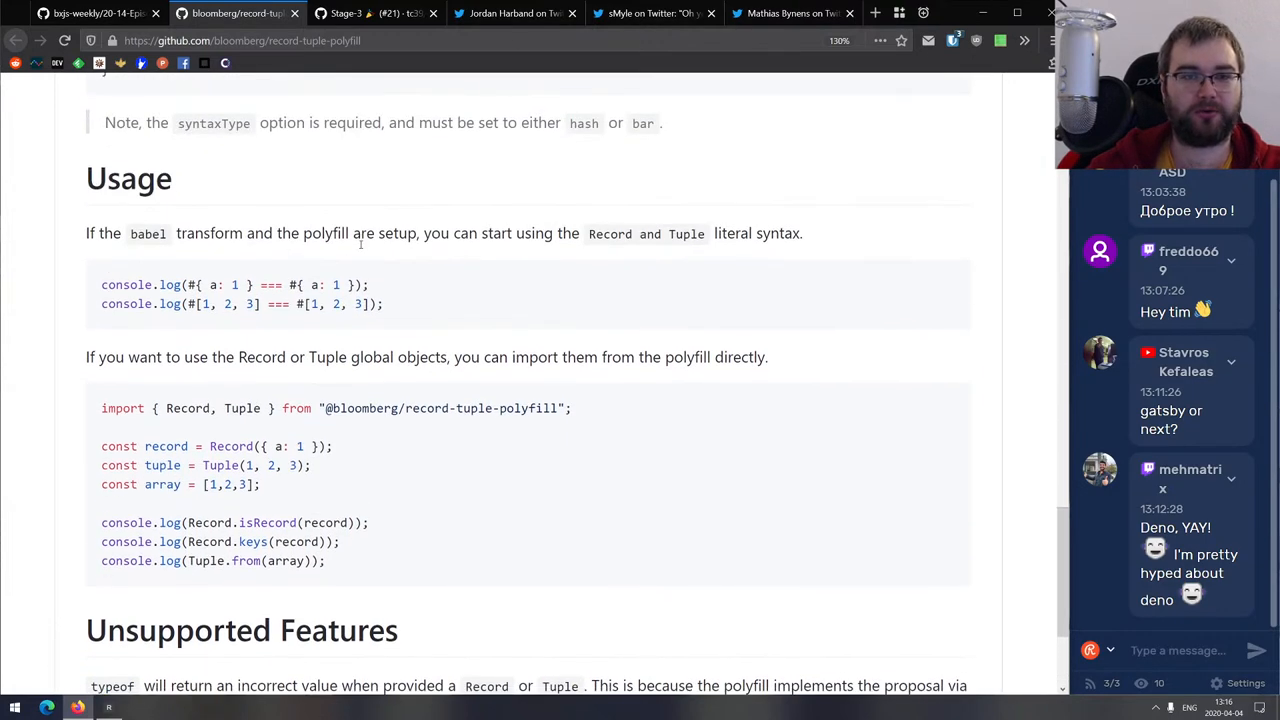
pyautogui.scroll(3)
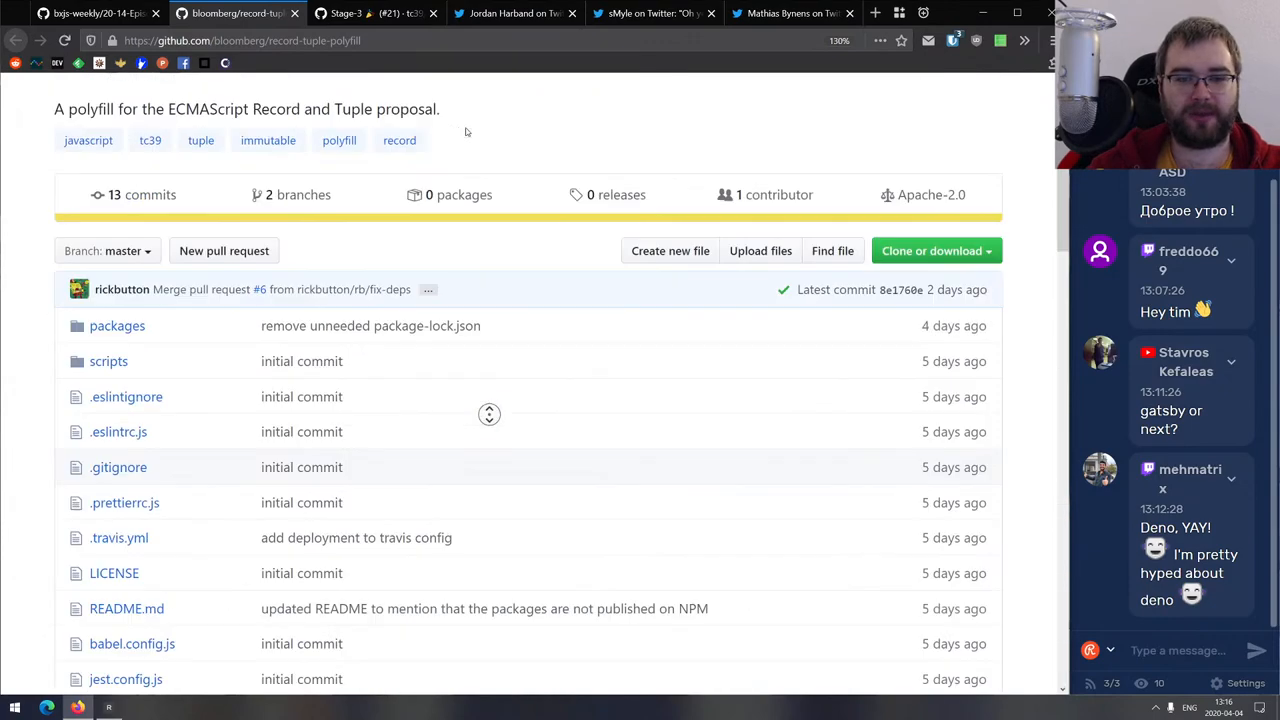
pyautogui.scroll(-3)
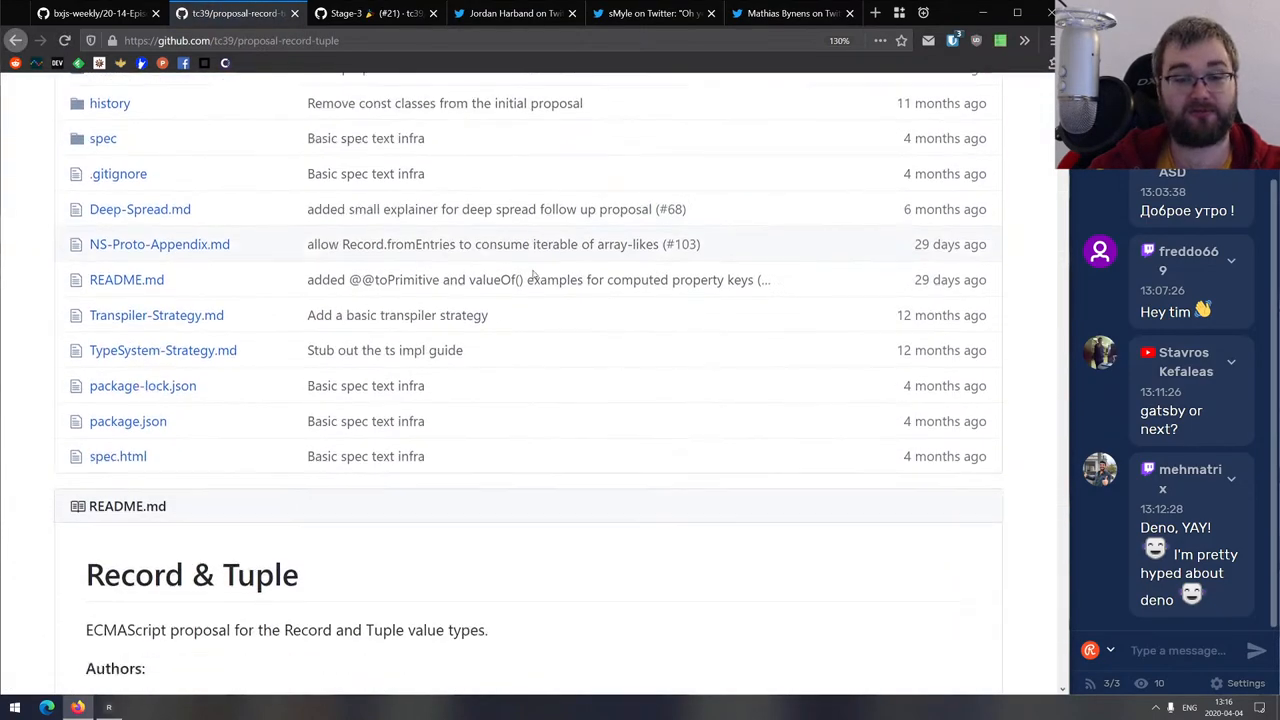
pyautogui.scroll(-3)
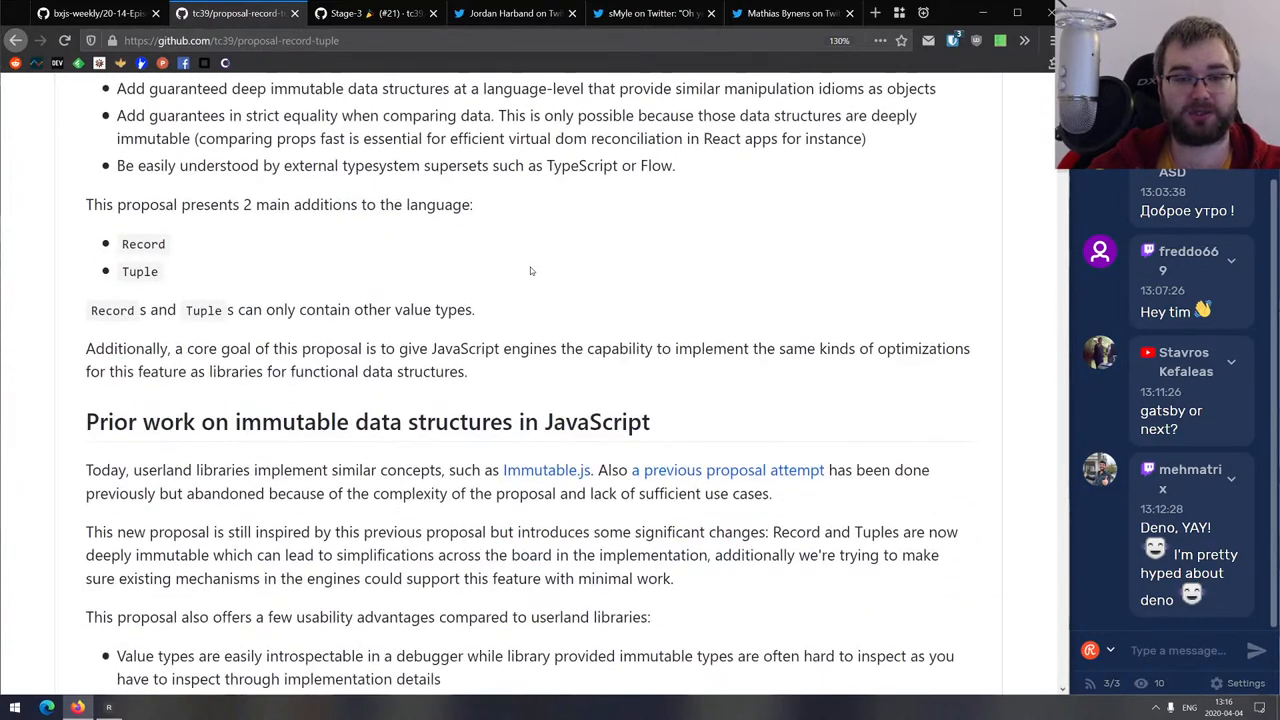
pyautogui.scroll(3)
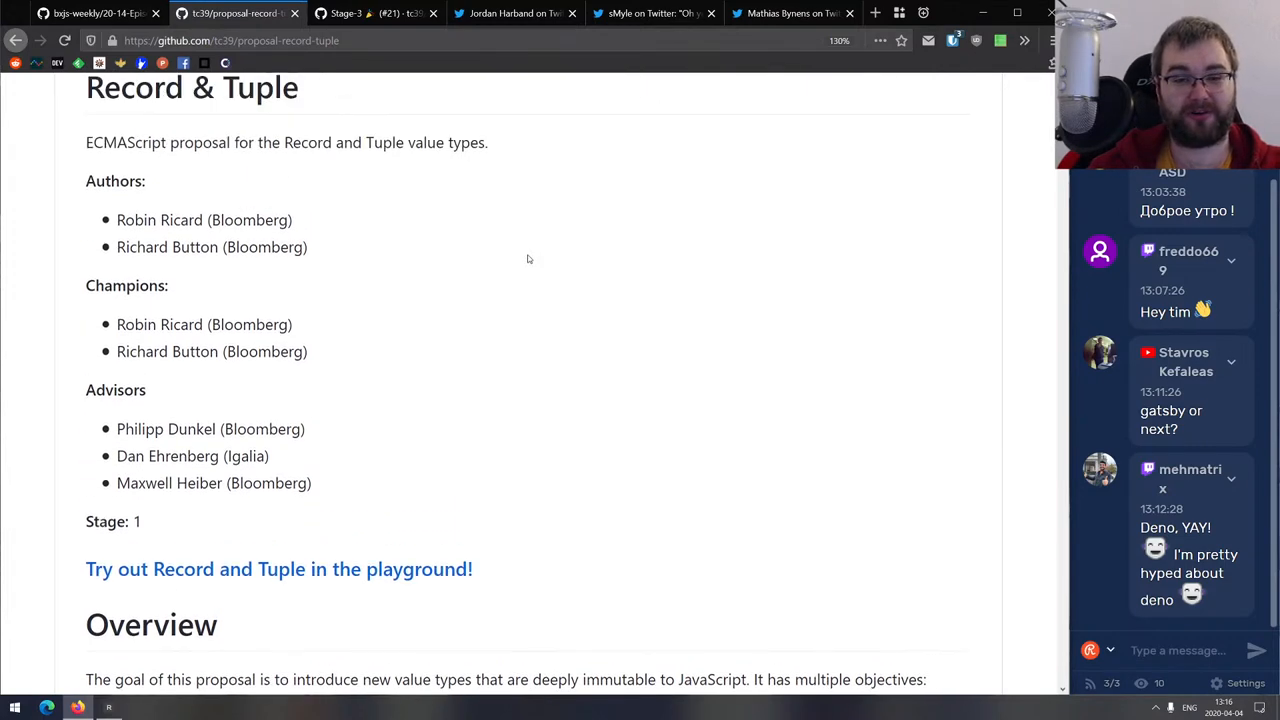
pyautogui.scroll(3)
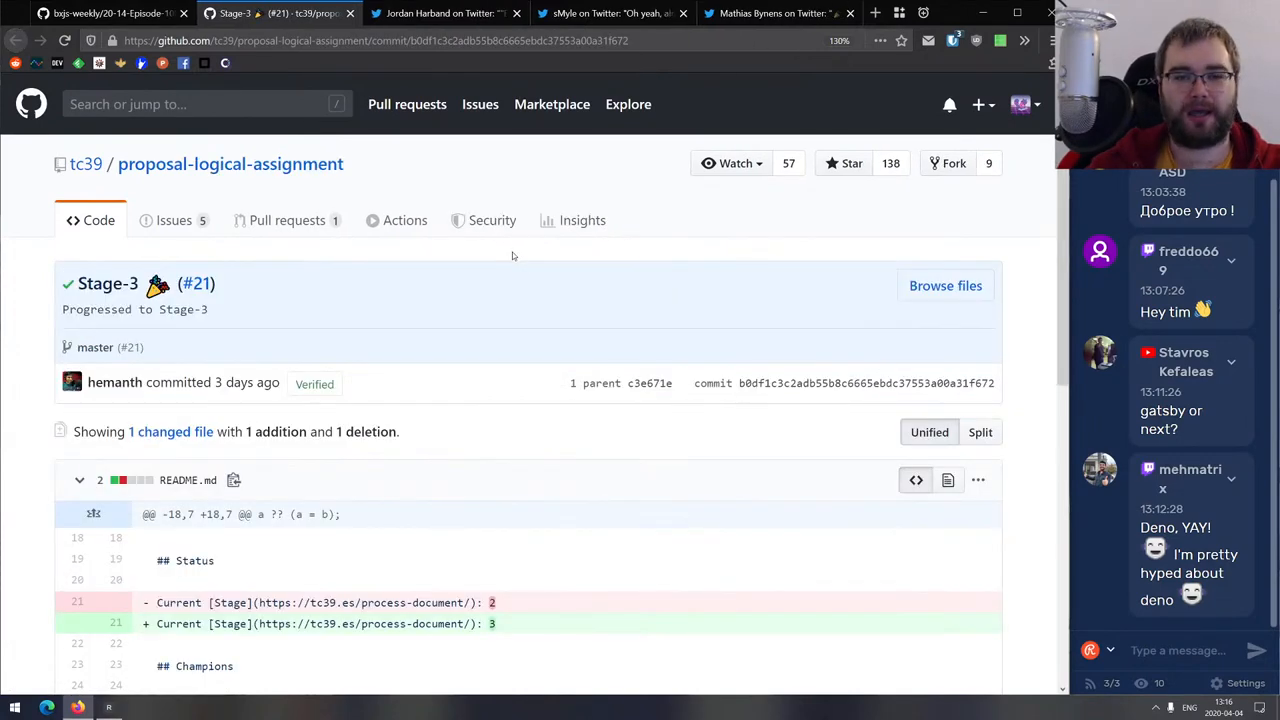
# Scroll the proposal-logical-assignment README and select the ||= operator example.
pyautogui.scroll(-3)
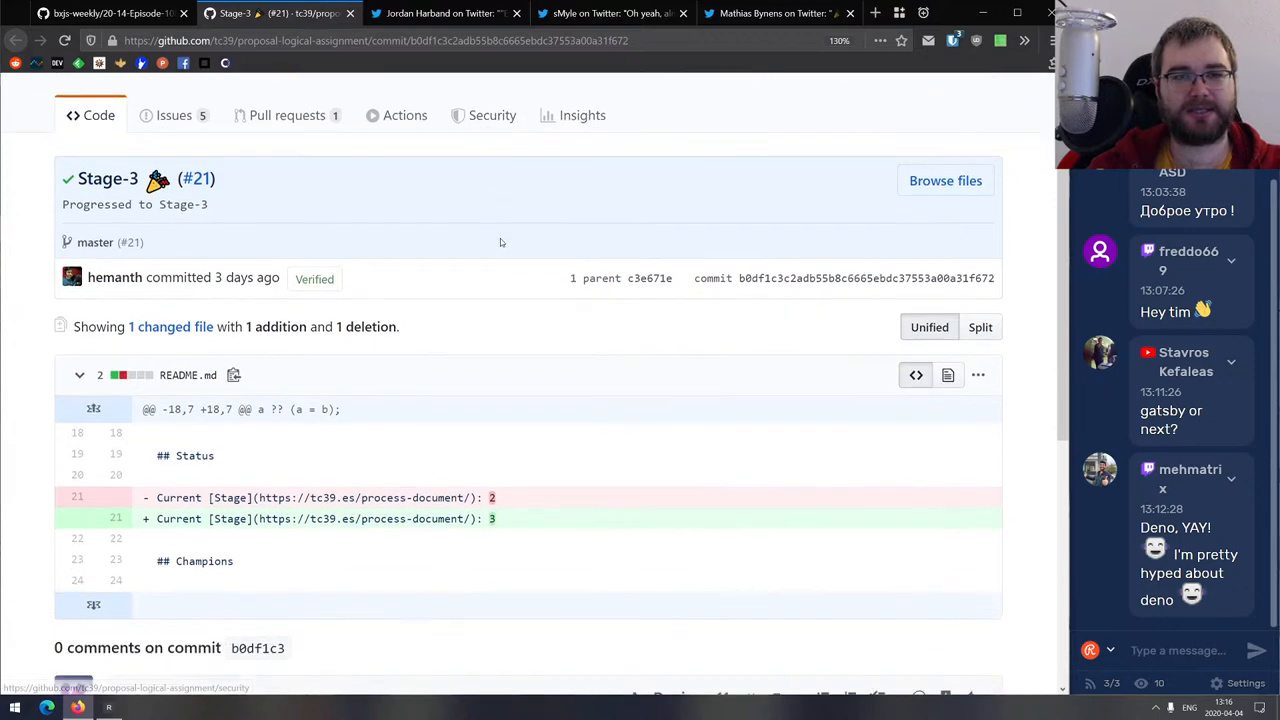
pyautogui.scroll(-3)
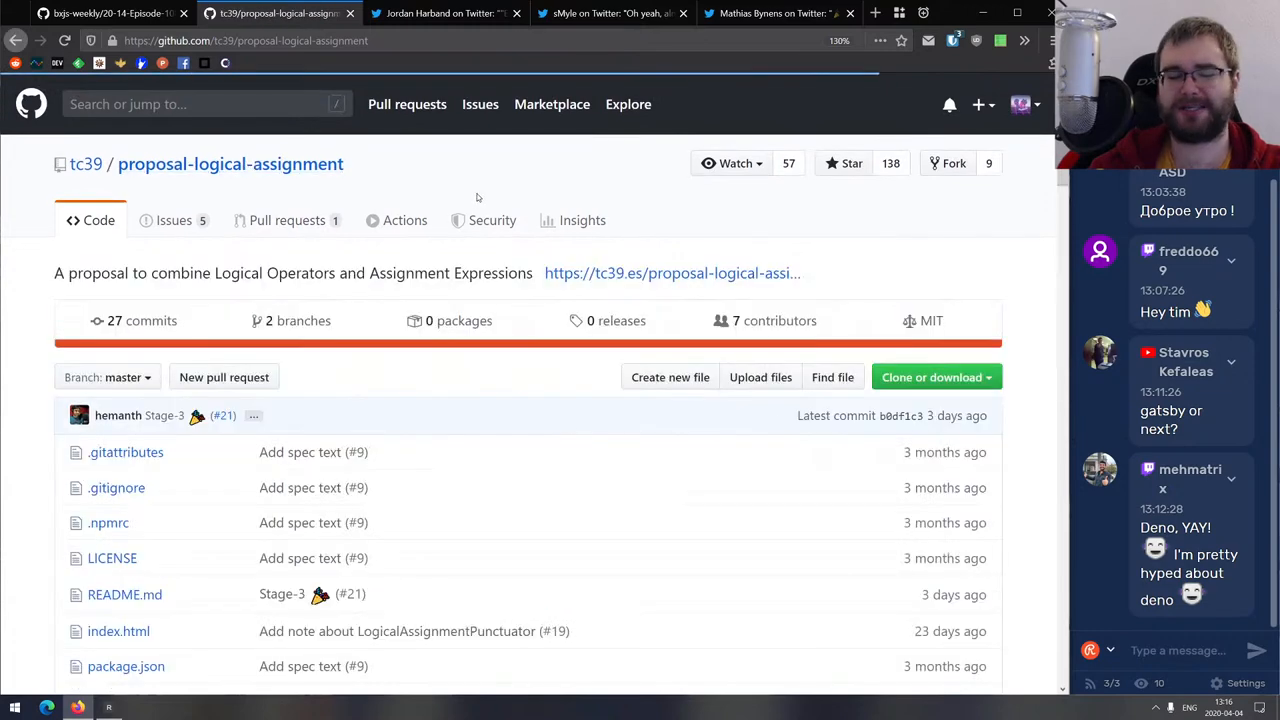
pyautogui.scroll(-3)
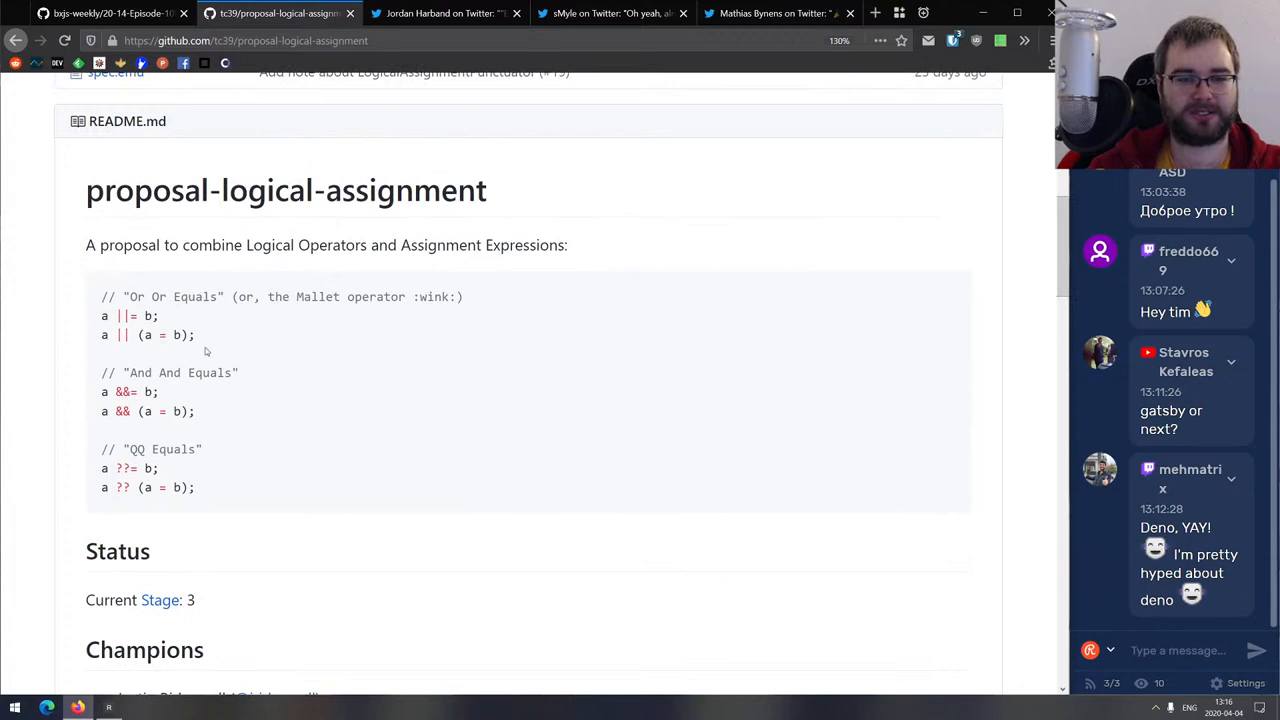
pyautogui.doubleClick(120, 315)
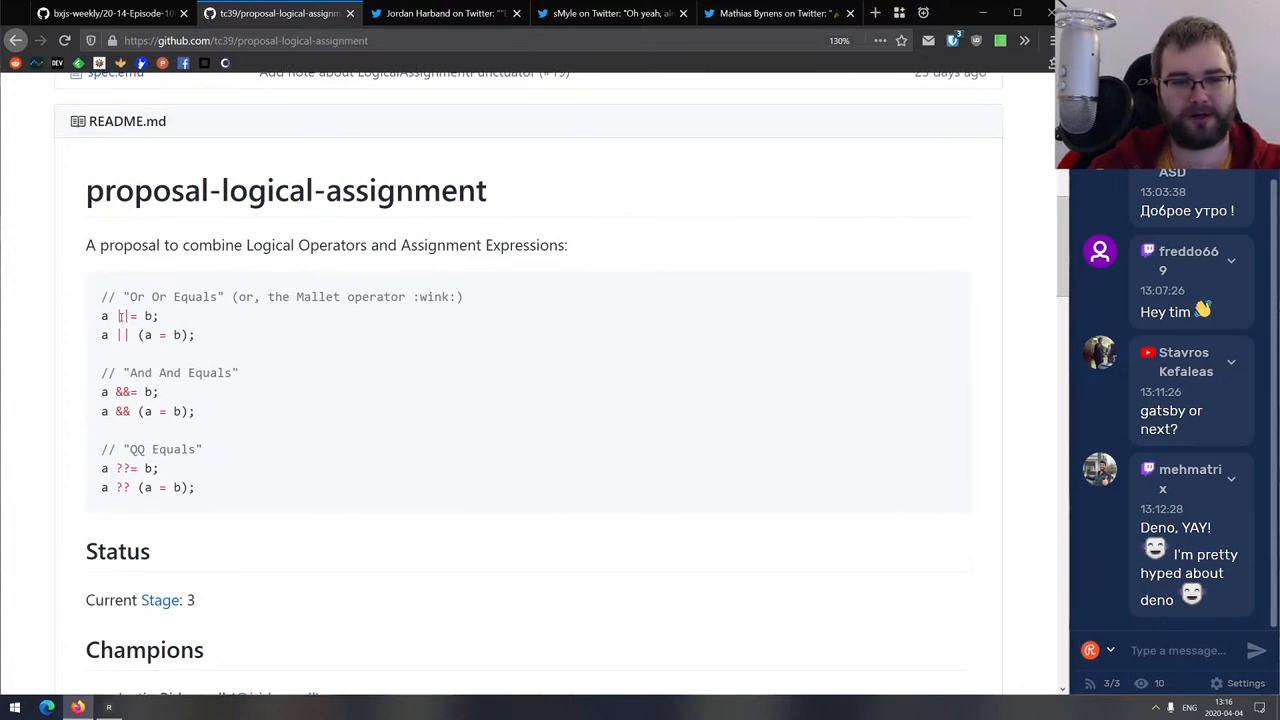
pyautogui.doubleClick(122, 315)
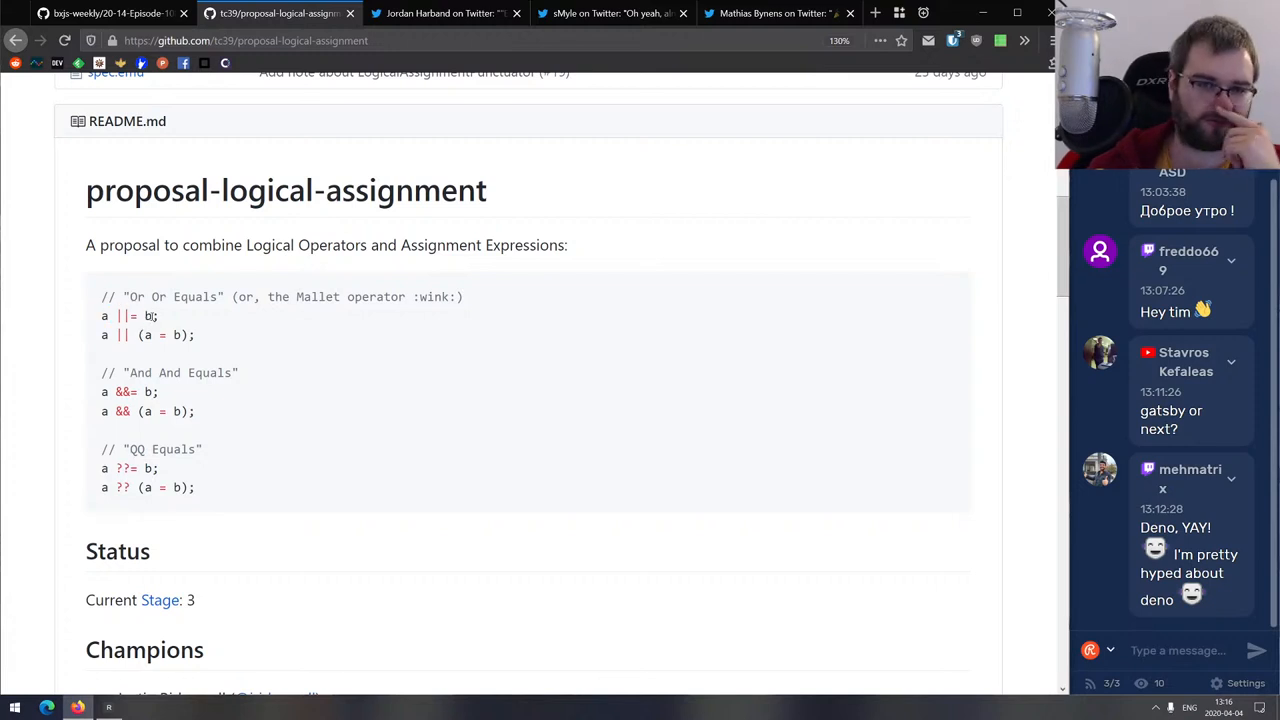
# Scroll through the remaining &&= and ??= operator examples.
pyautogui.scroll(-3)
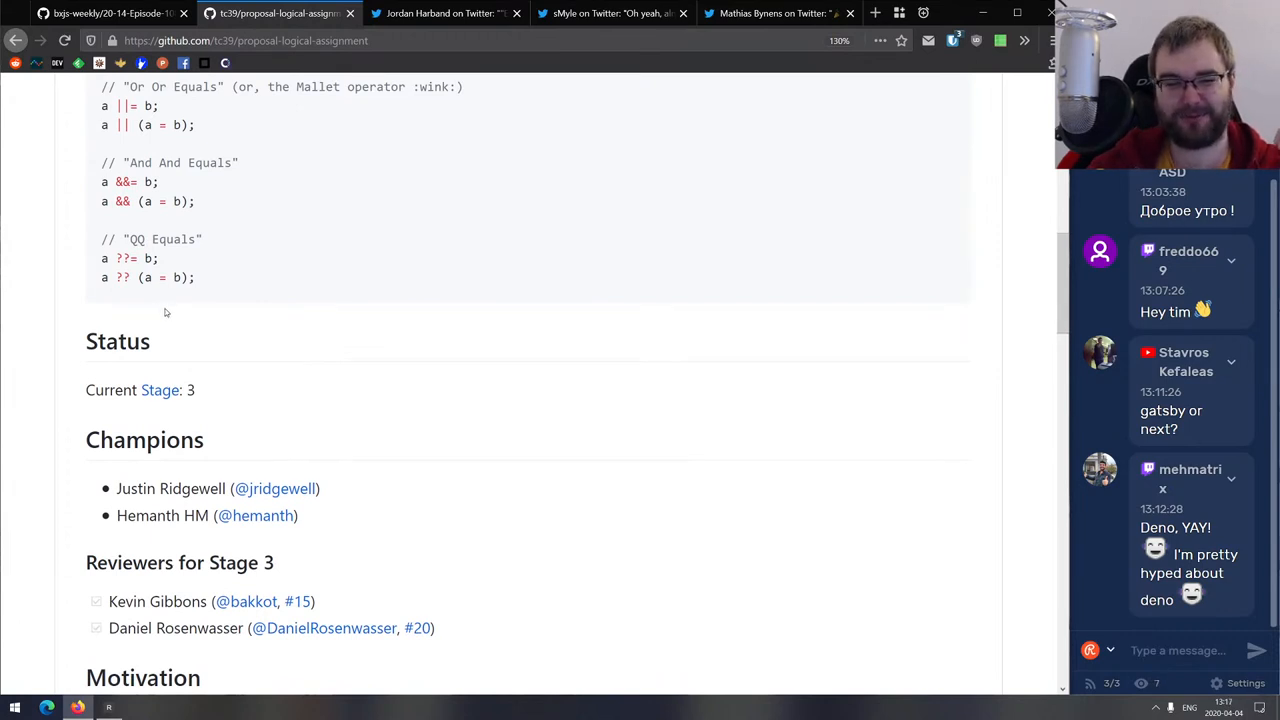
pyautogui.scroll(-3)
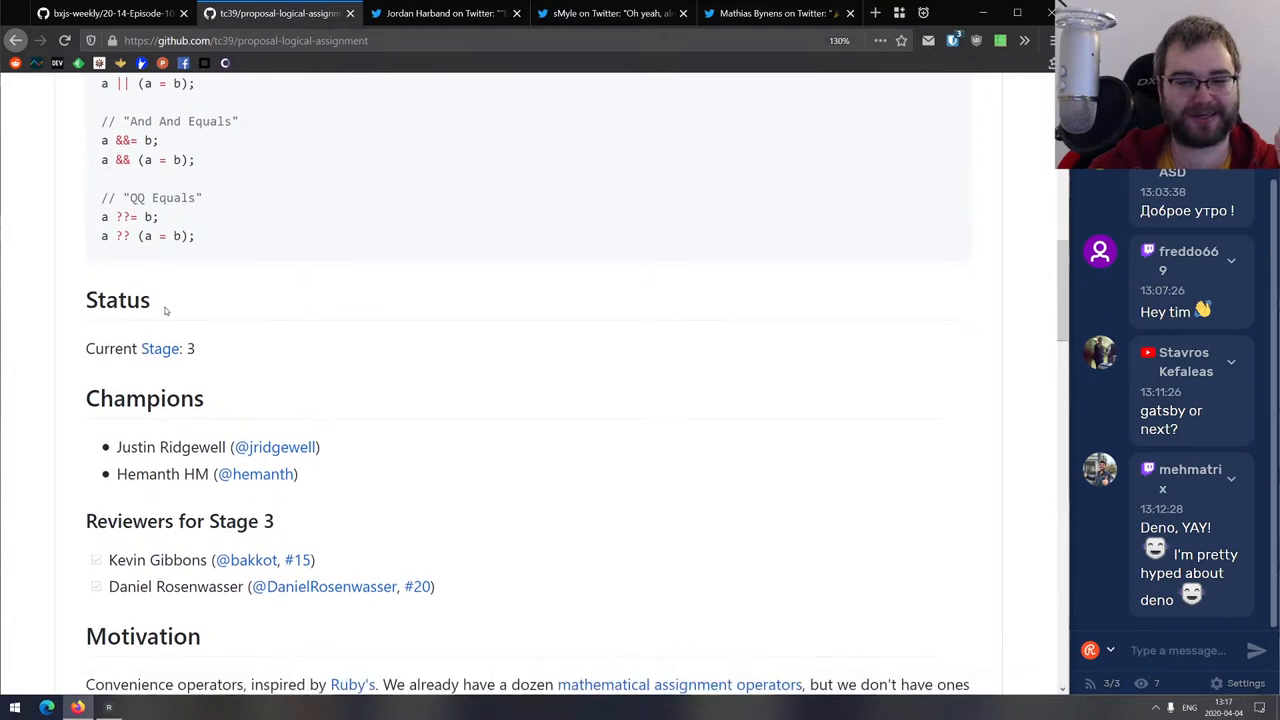
pyautogui.scroll(-3)
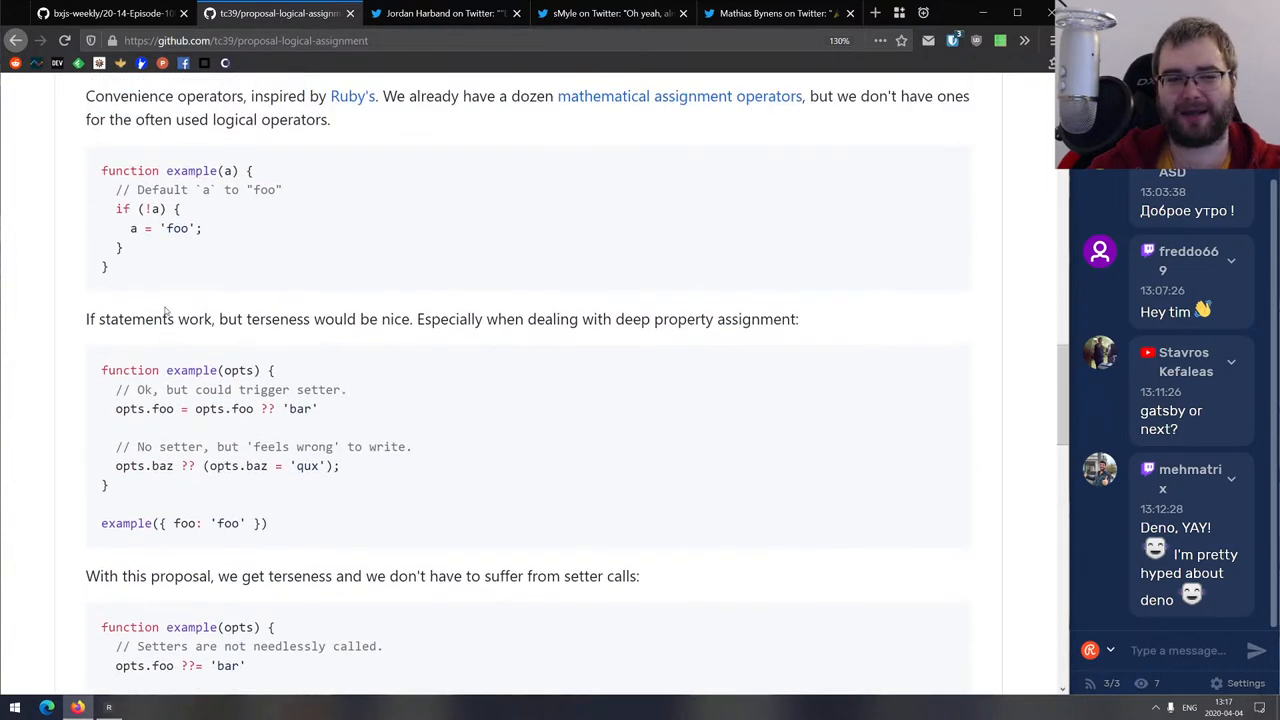
pyautogui.scroll(-3)
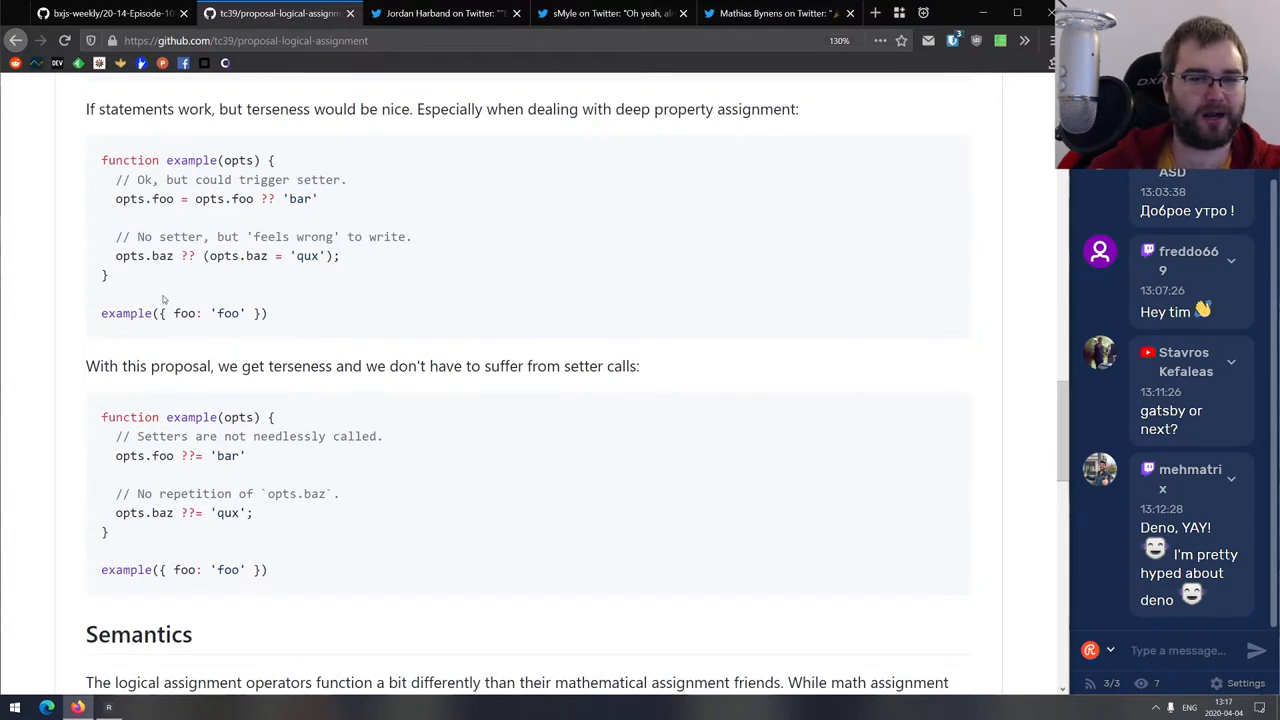
pyautogui.scroll(-3)
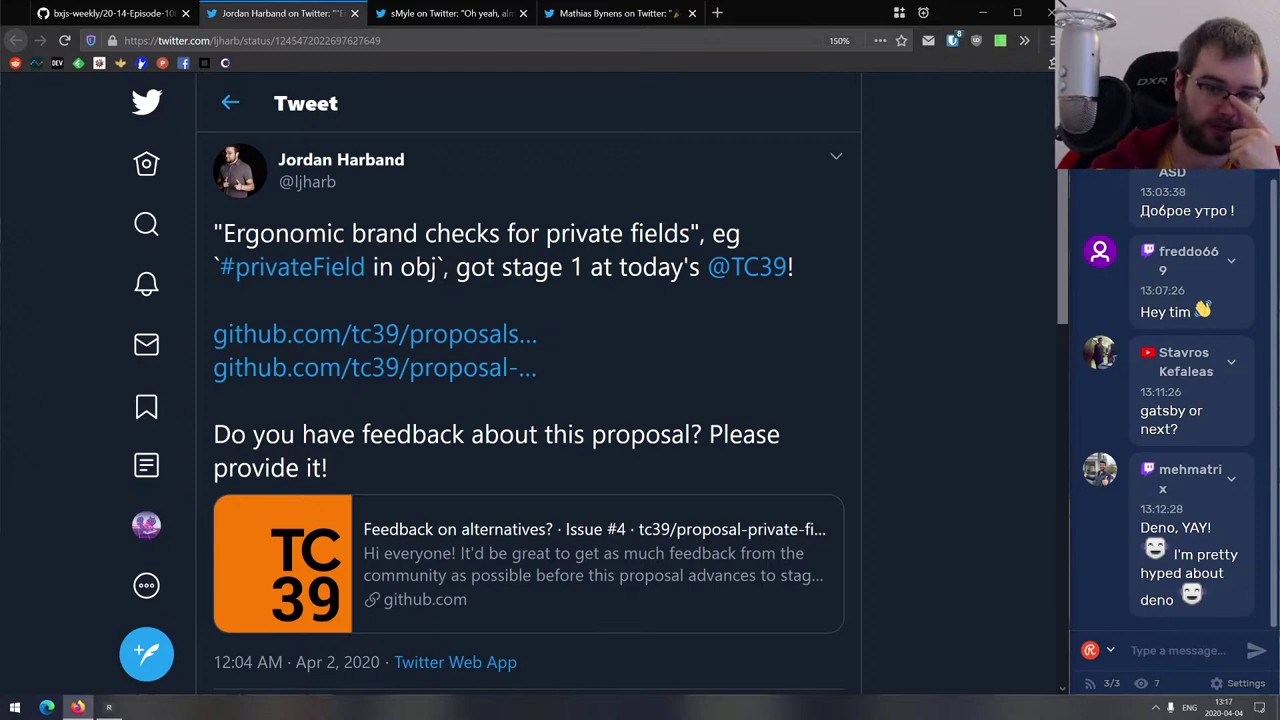
pyautogui.scroll(-3)
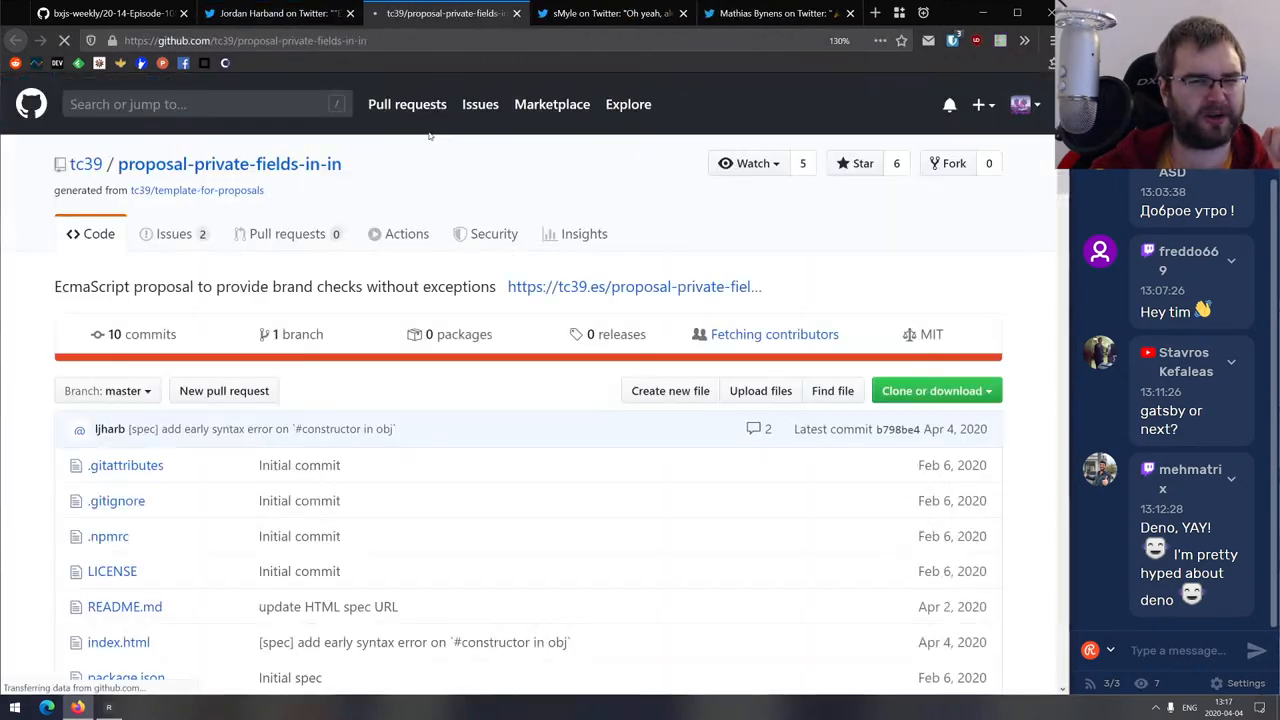
pyautogui.scroll(-3)
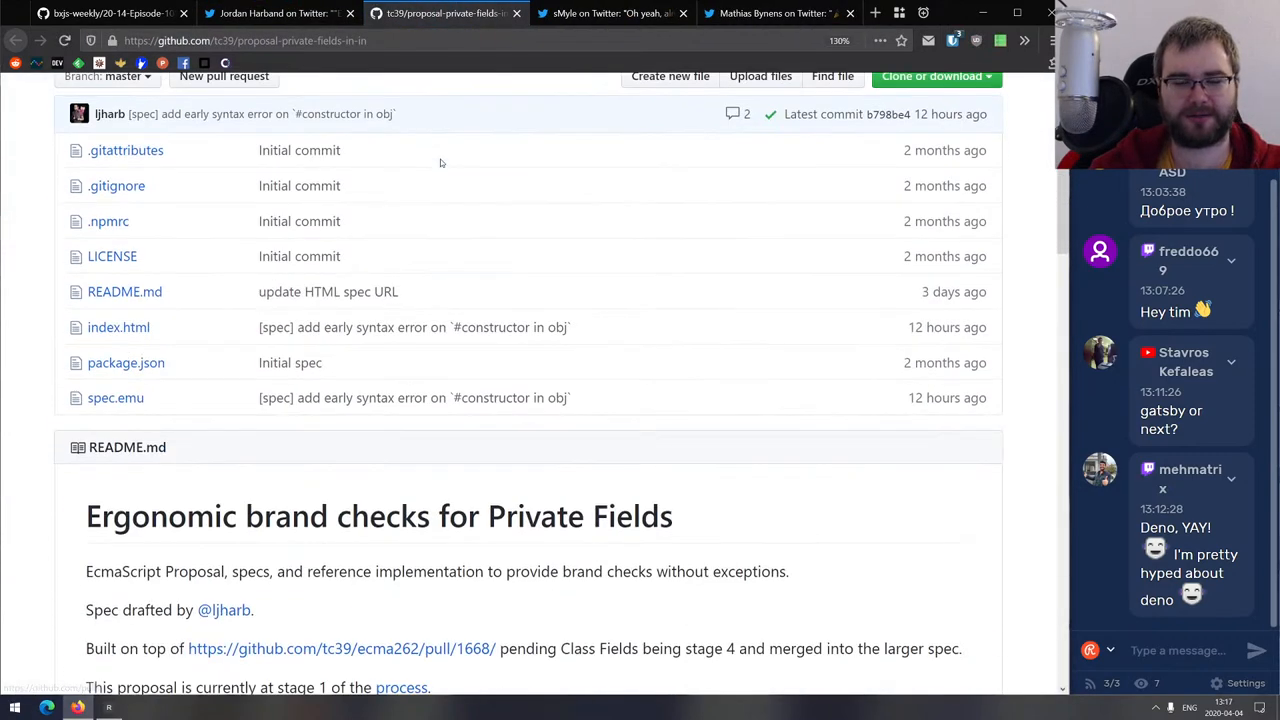
pyautogui.scroll(-3)
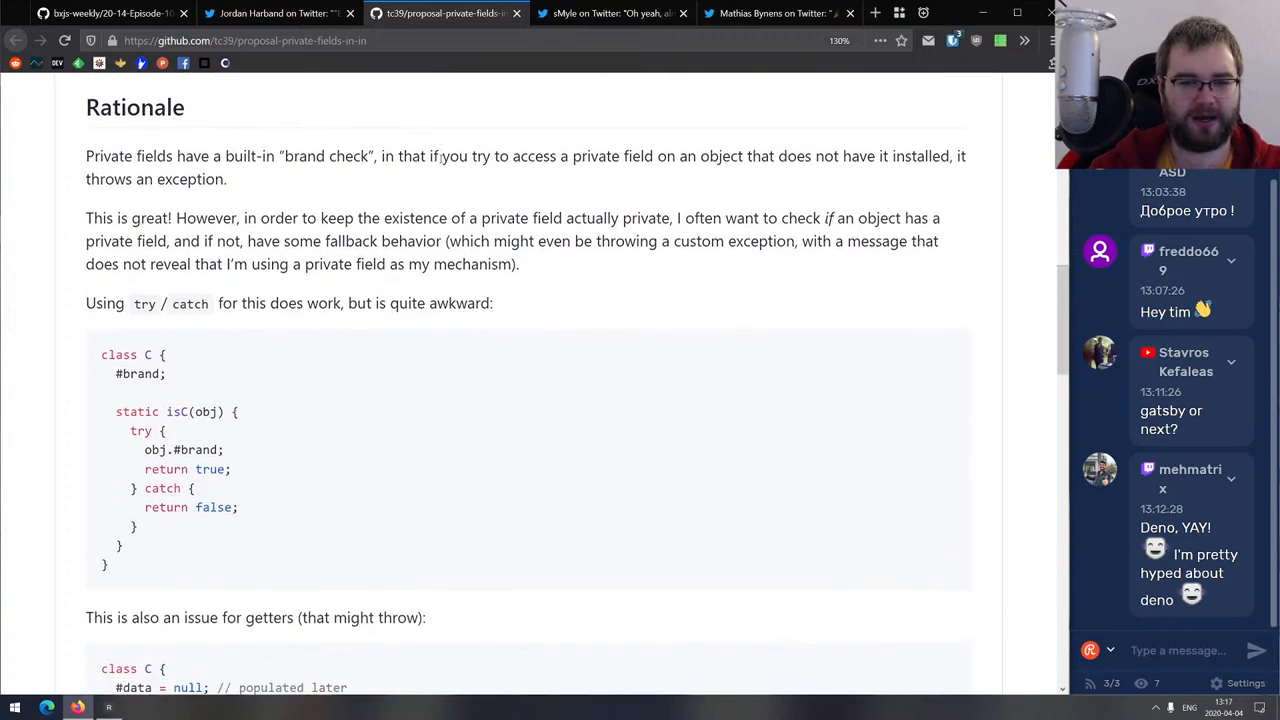
pyautogui.scroll(-3)
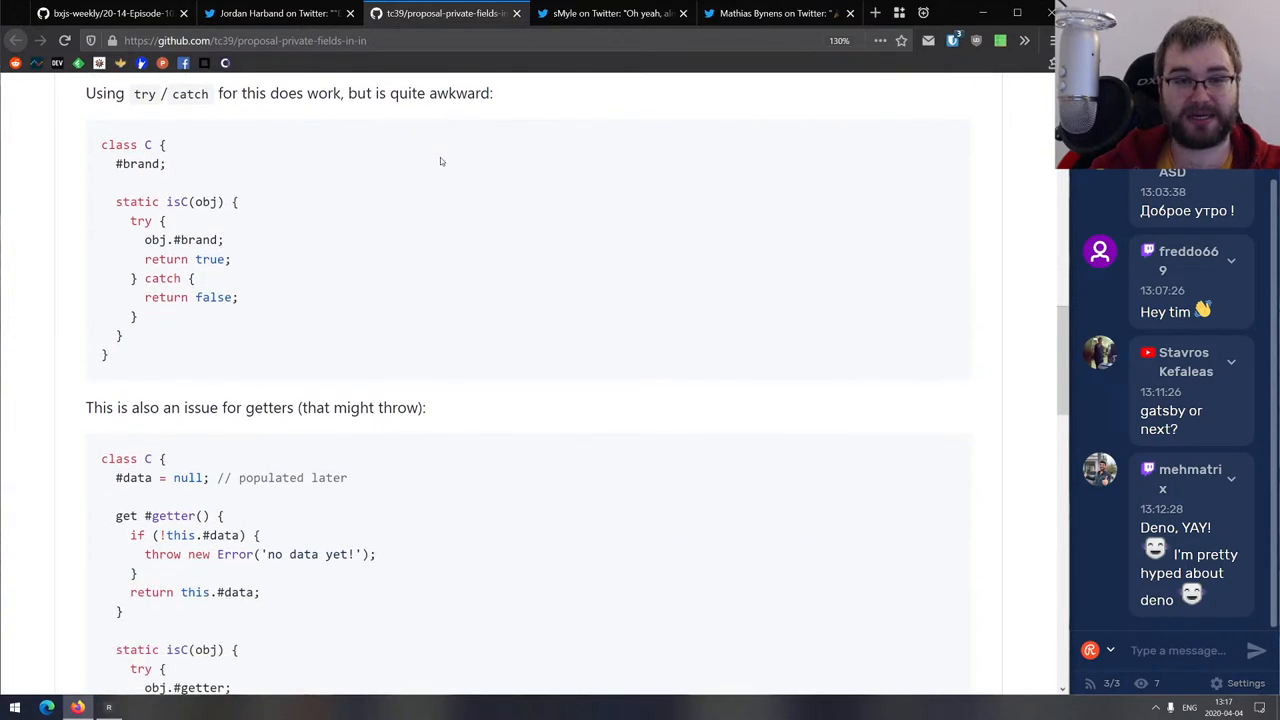
pyautogui.scroll(-3)
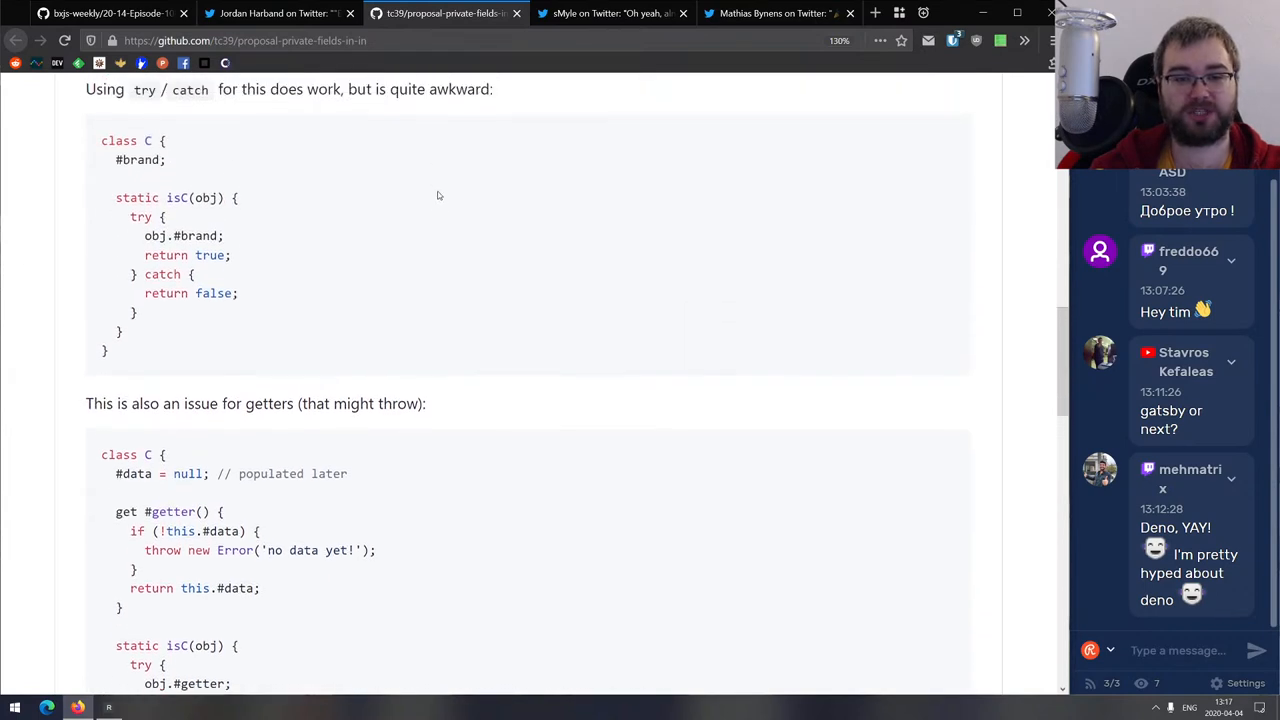
pyautogui.doubleClick(140, 220)
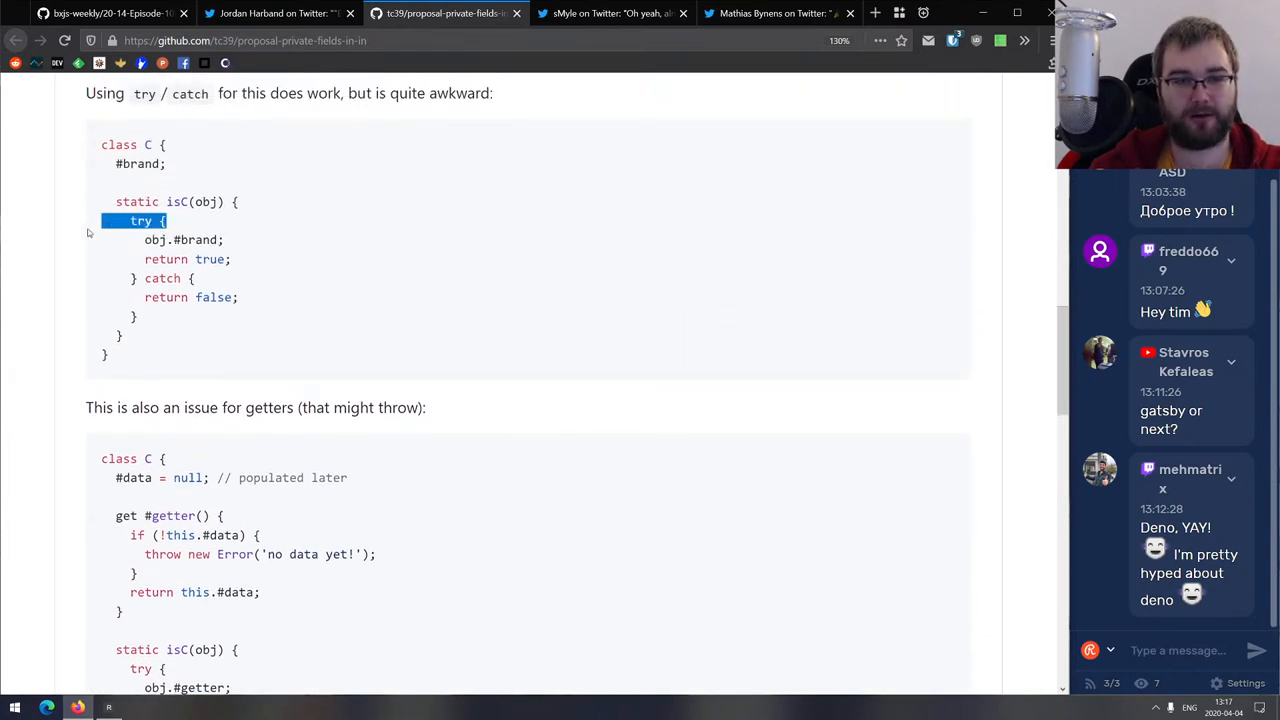
pyautogui.scroll(-3)
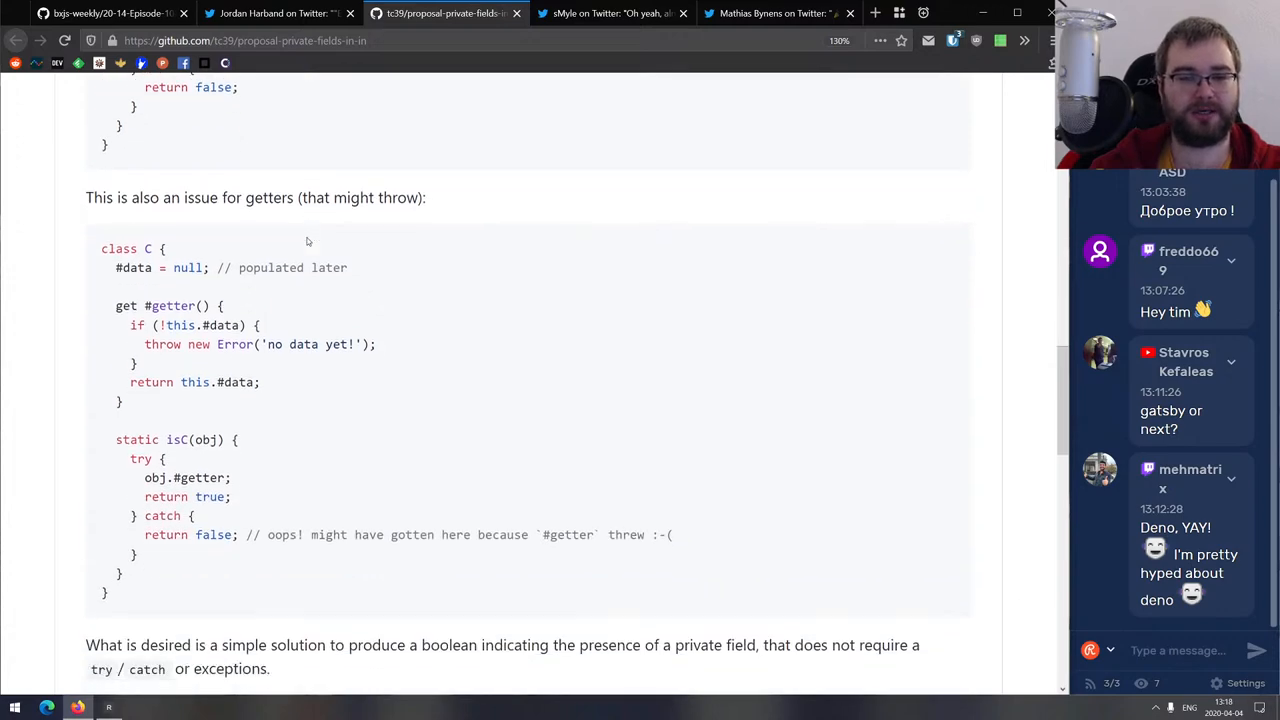
pyautogui.scroll(-3)
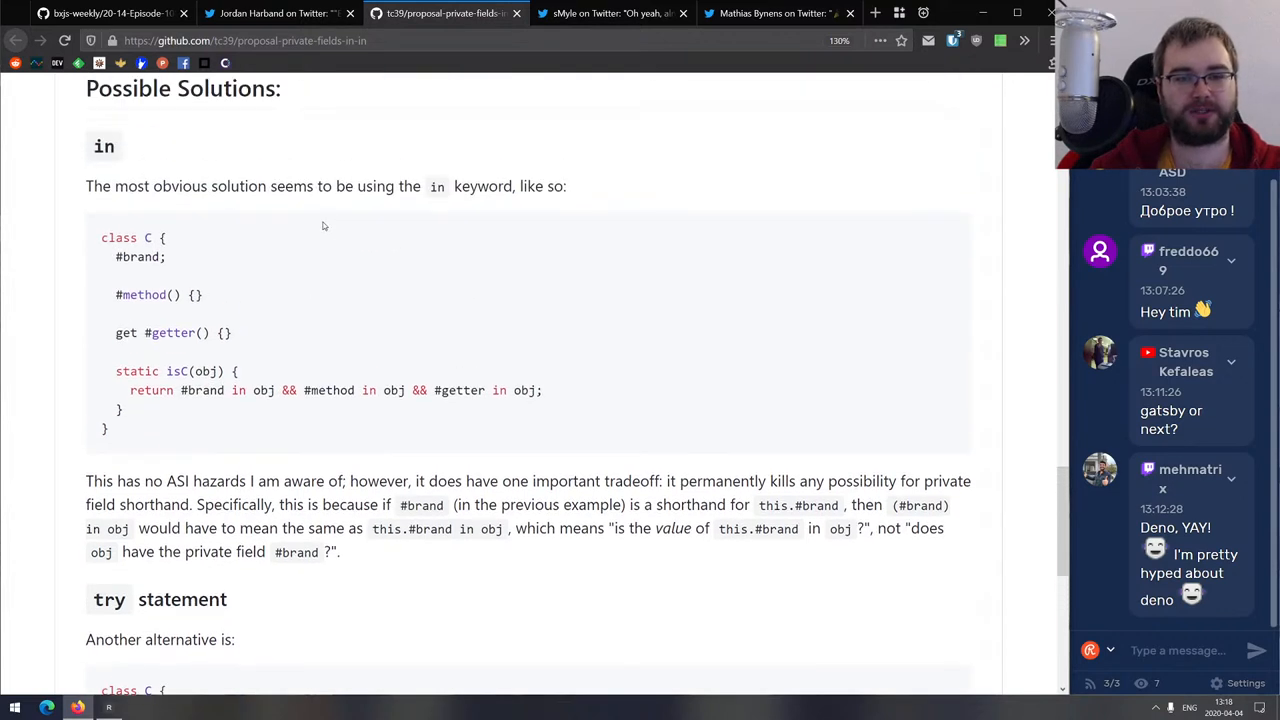
pyautogui.moveTo(330, 224)
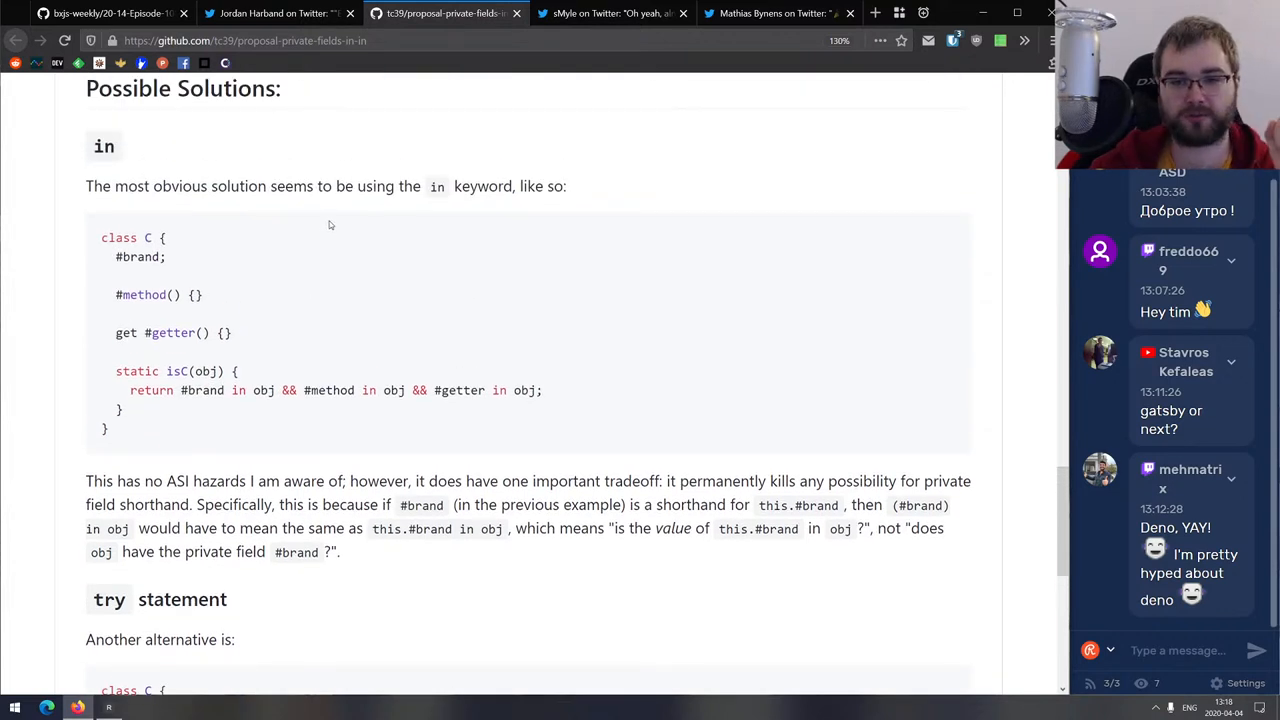
pyautogui.scroll(-3)
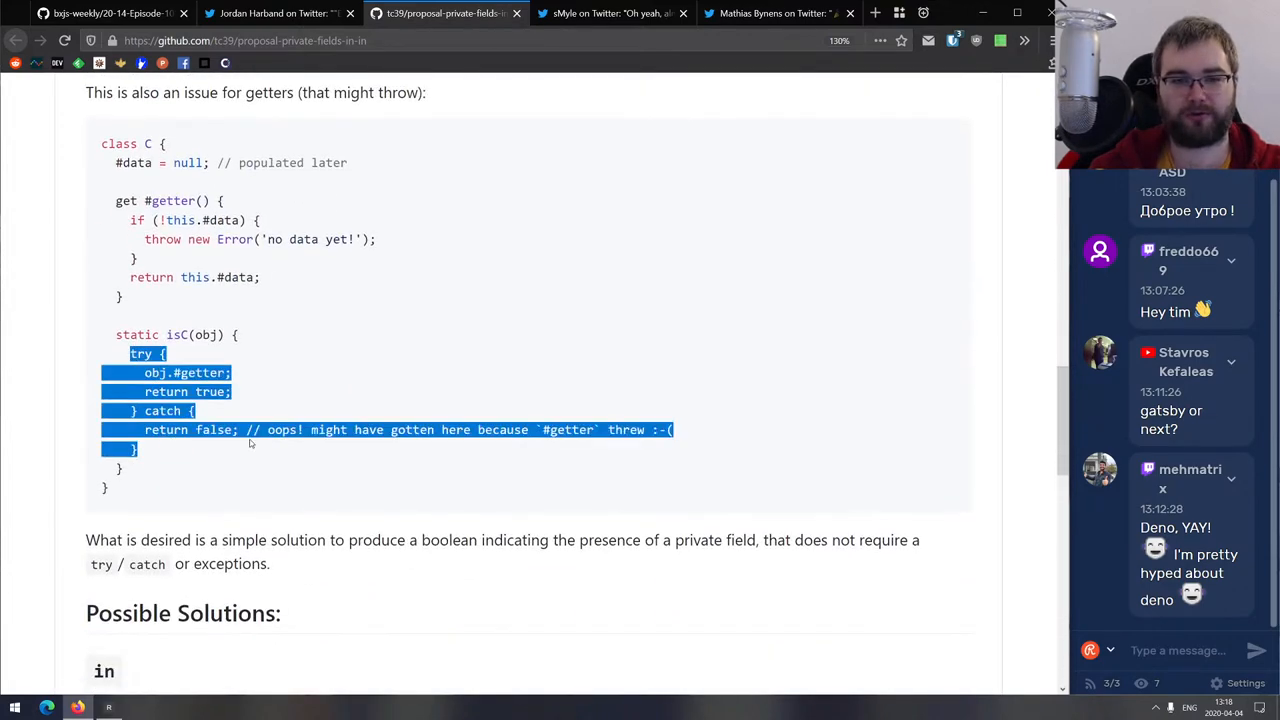
pyautogui.click(584, 410)
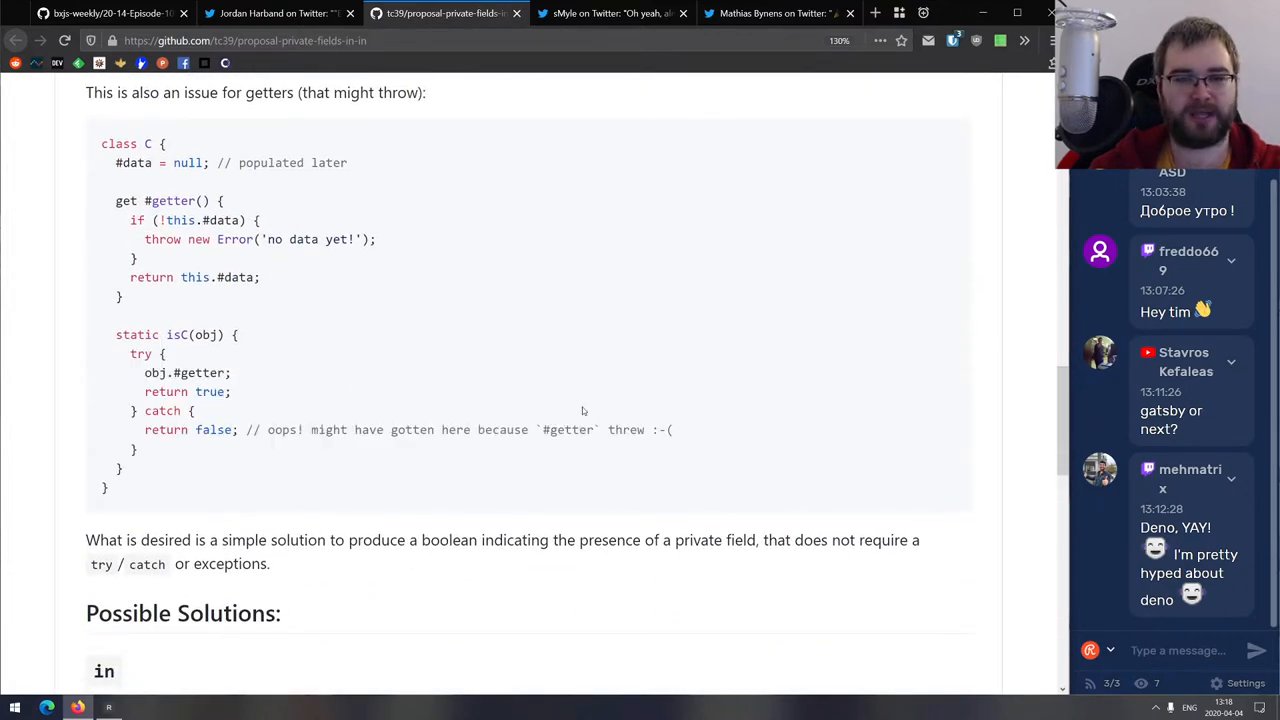
pyautogui.click(280, 13)
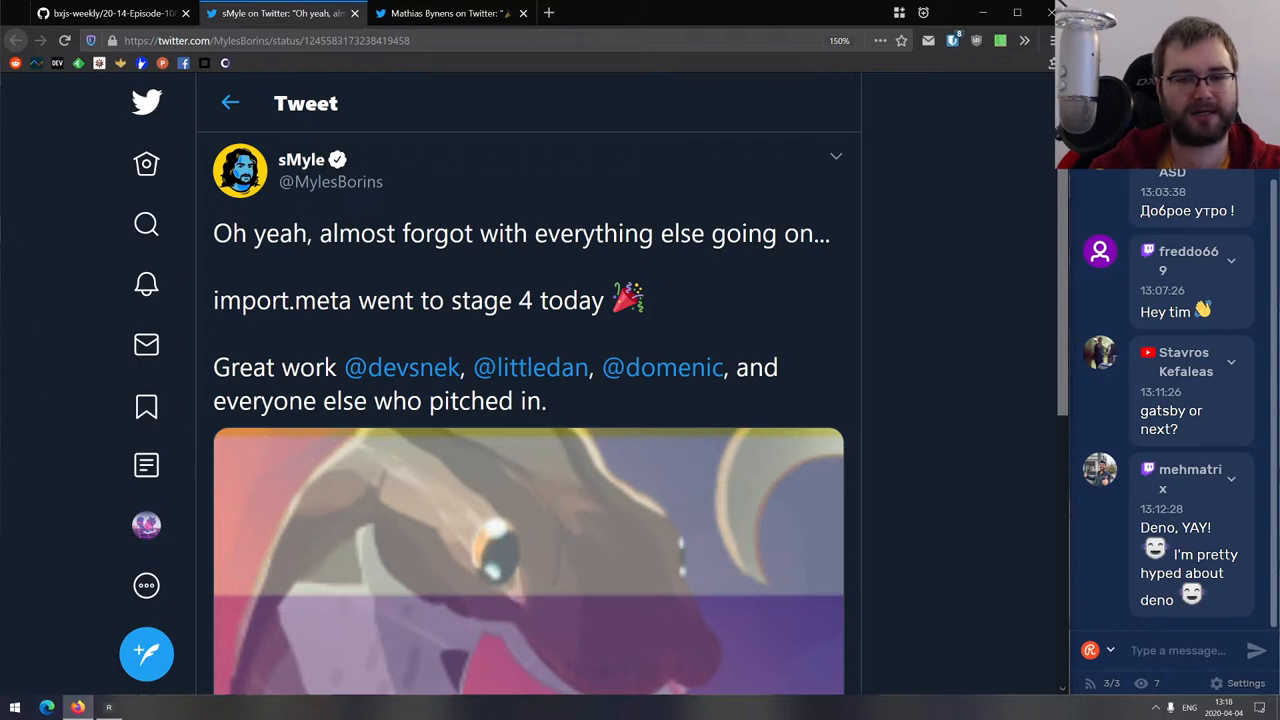
# Read Mathias Bynens's ES2020 thread, view the linked V8 features page, and scroll replies.
pyautogui.scroll(-3)
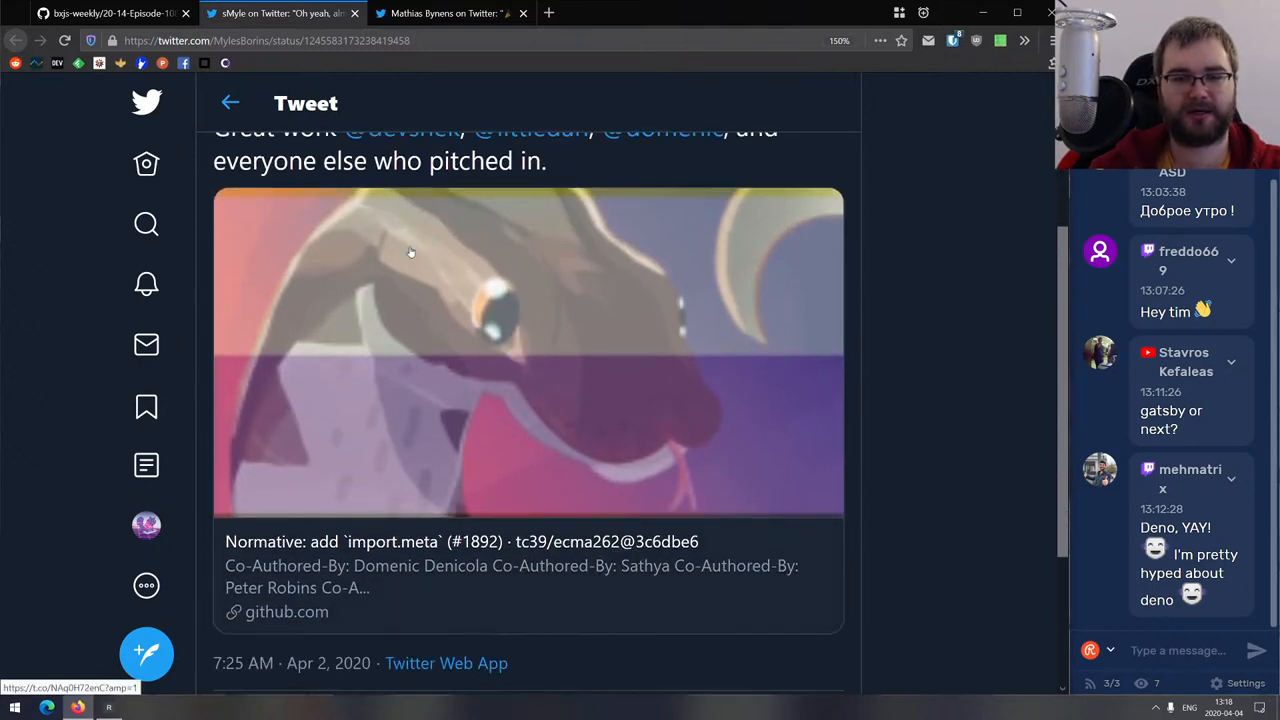
pyautogui.moveTo(414, 257)
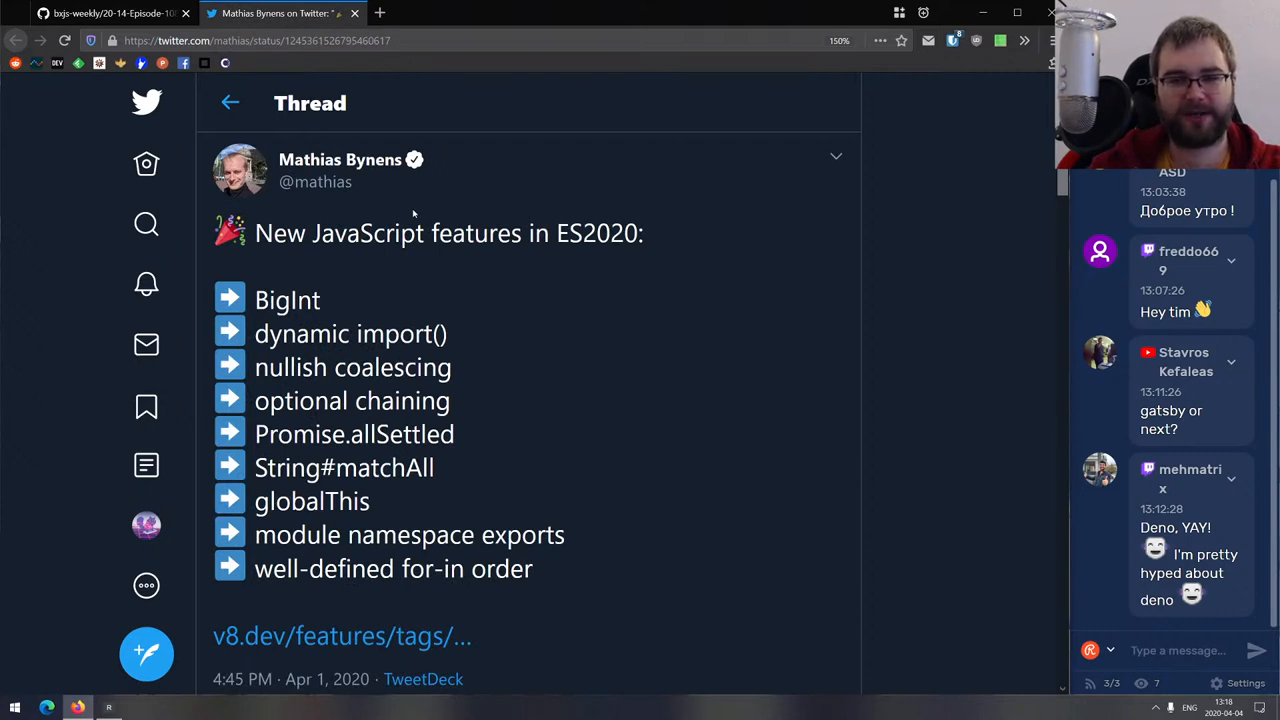
pyautogui.scroll(-3)
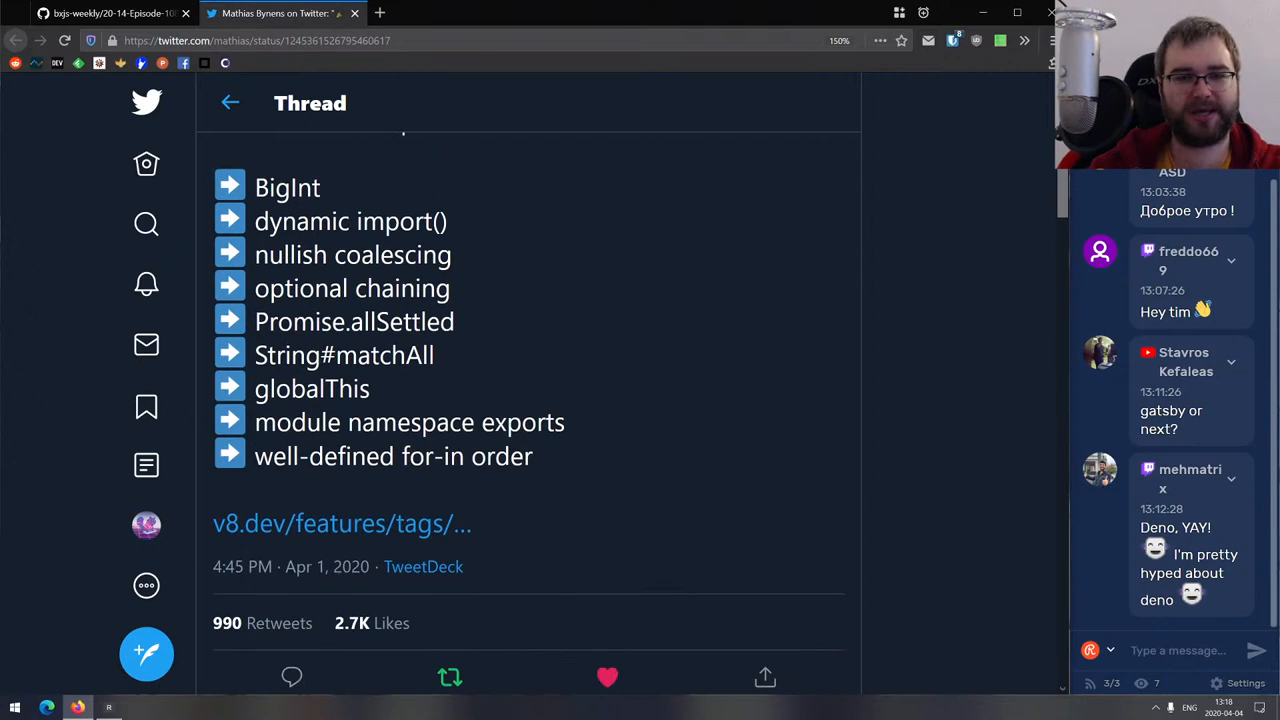
pyautogui.scroll(-3)
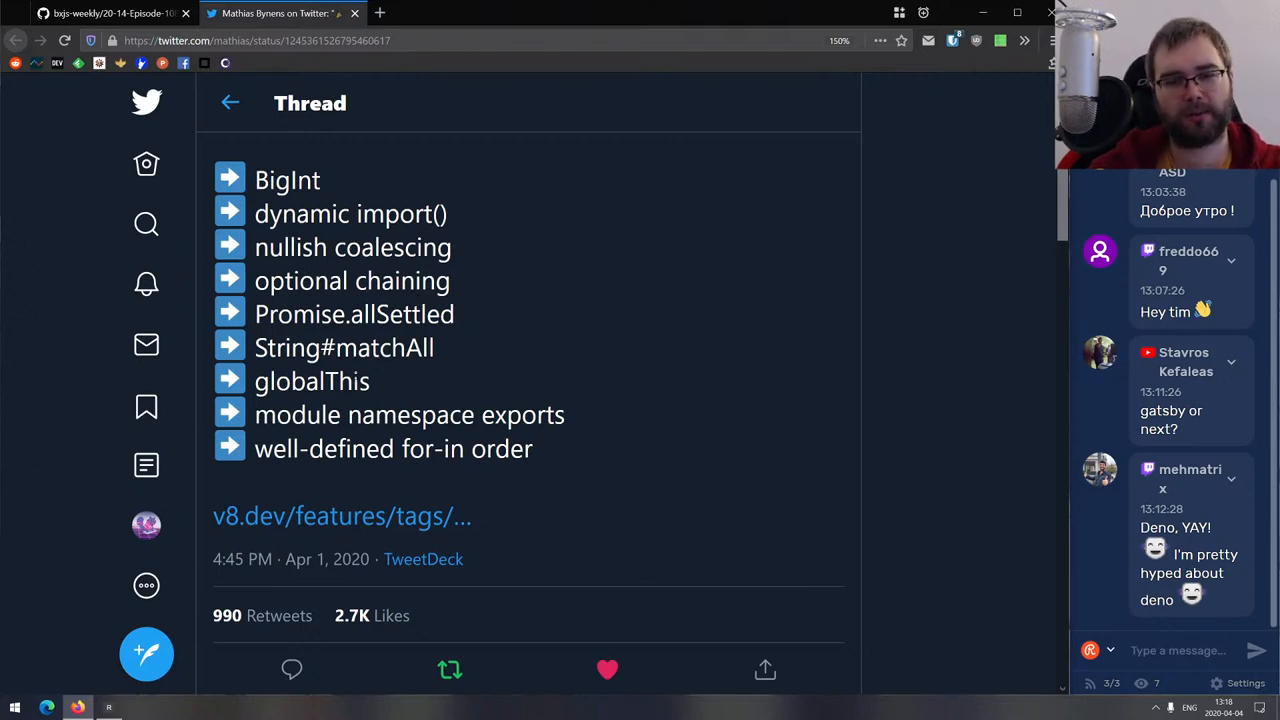
pyautogui.scroll(-3)
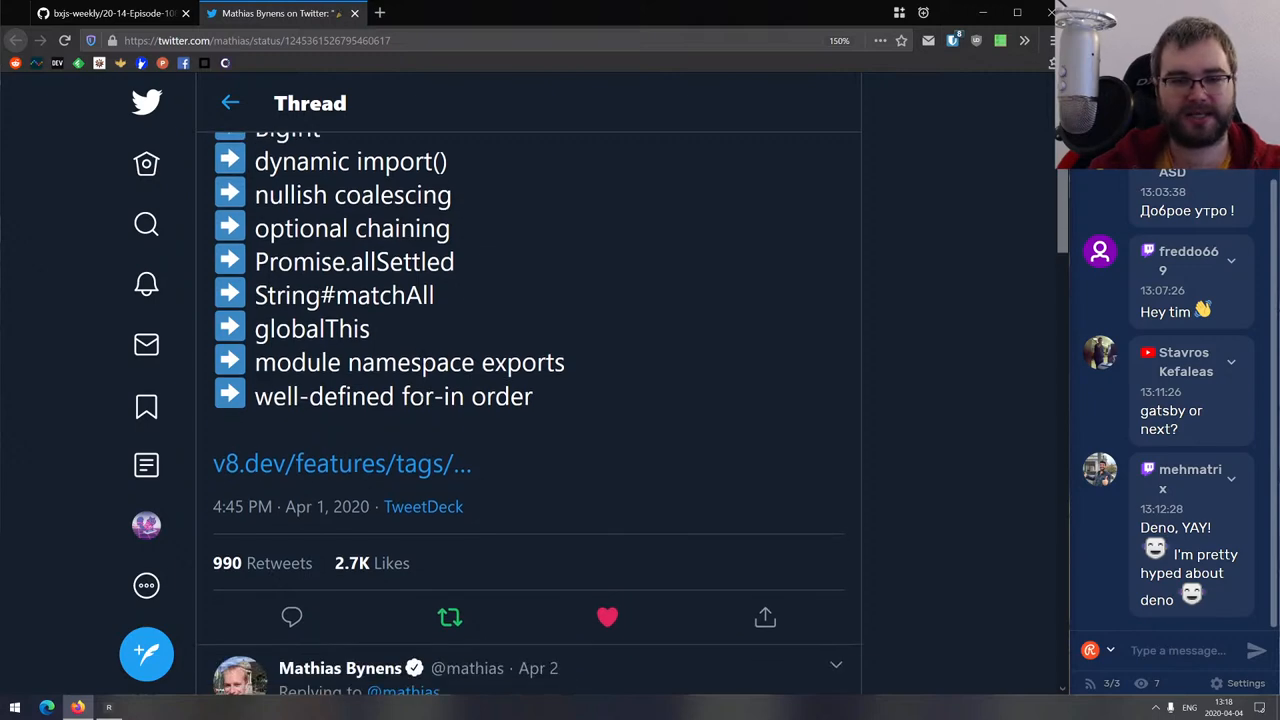
pyautogui.scroll(-3)
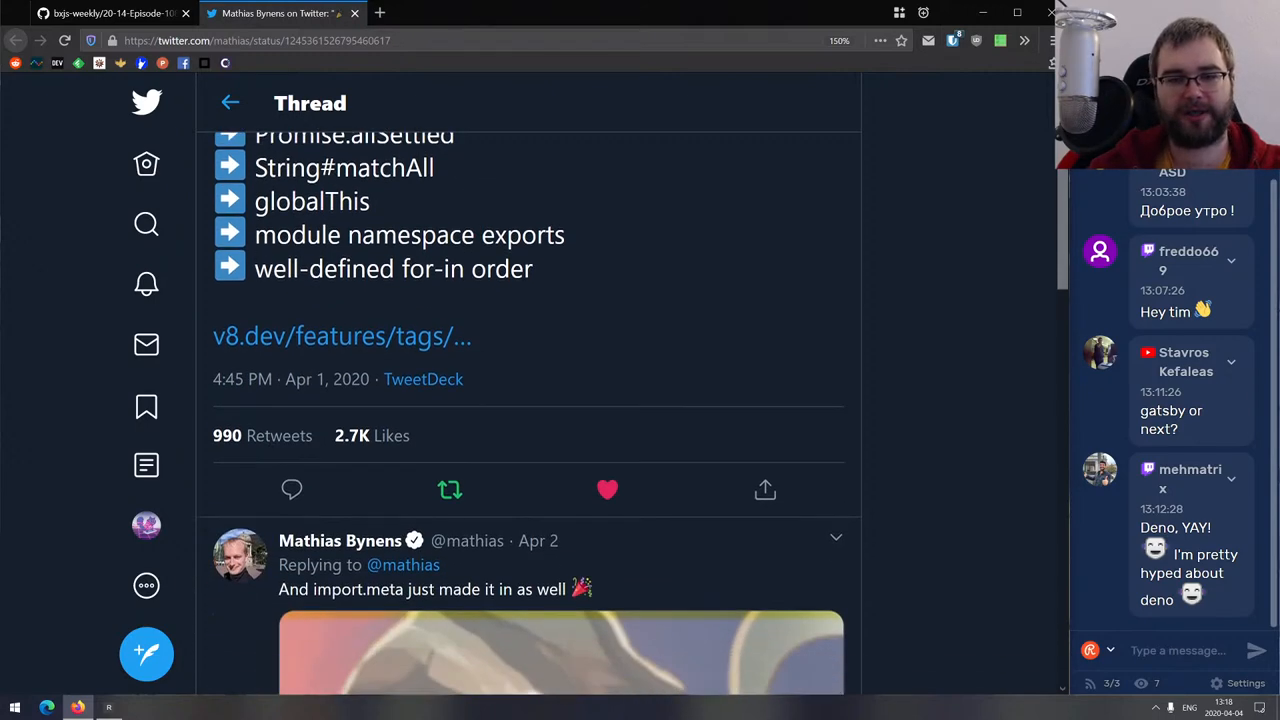
pyautogui.scroll(-3)
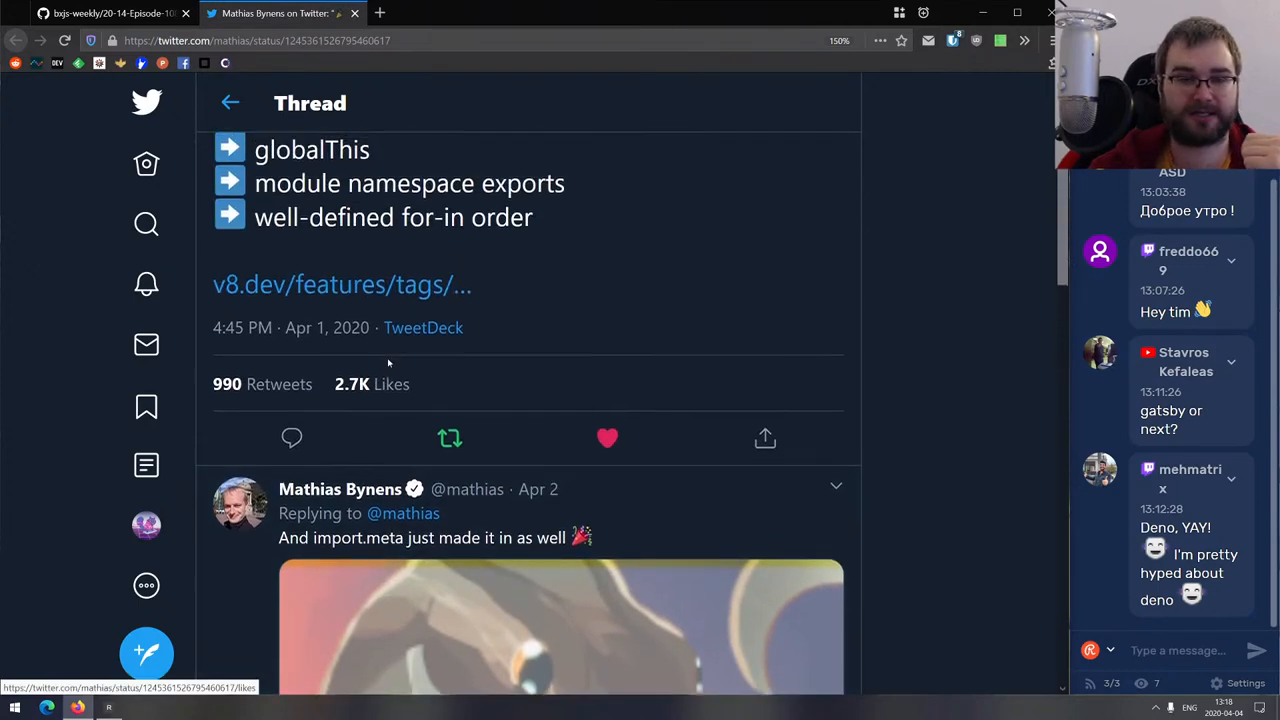
pyautogui.click(342, 284)
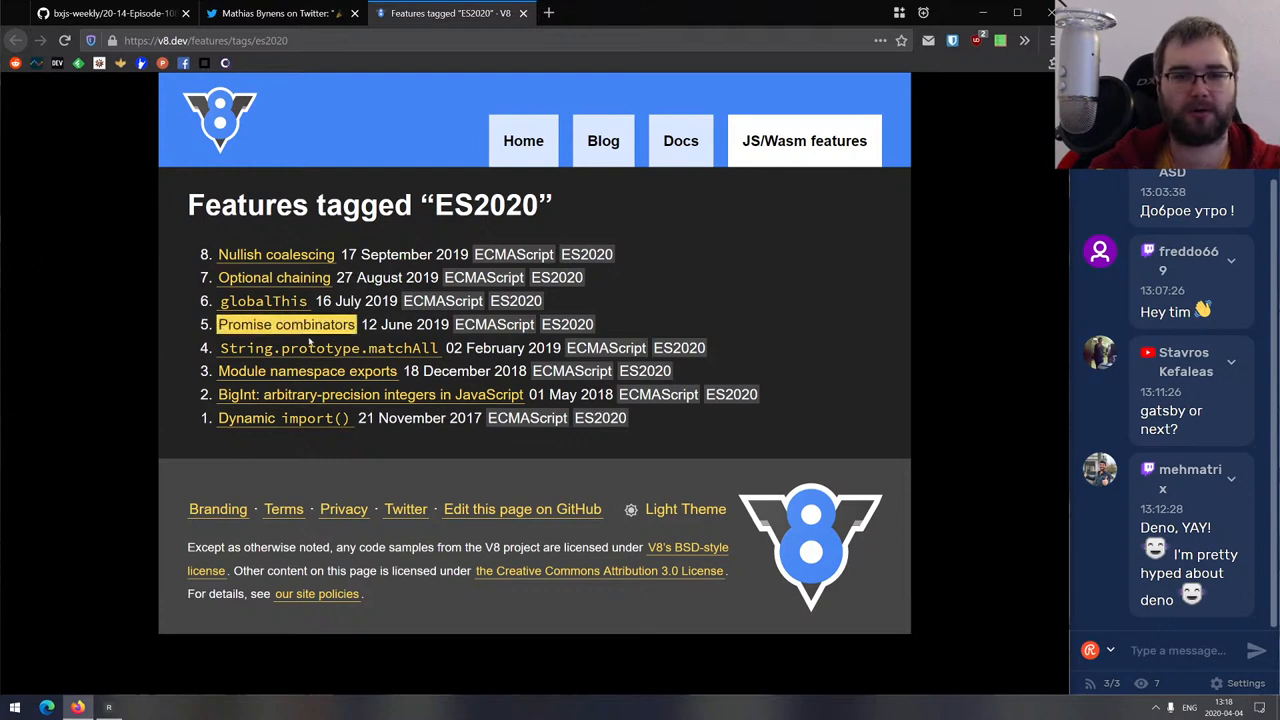
pyautogui.moveTo(290, 301)
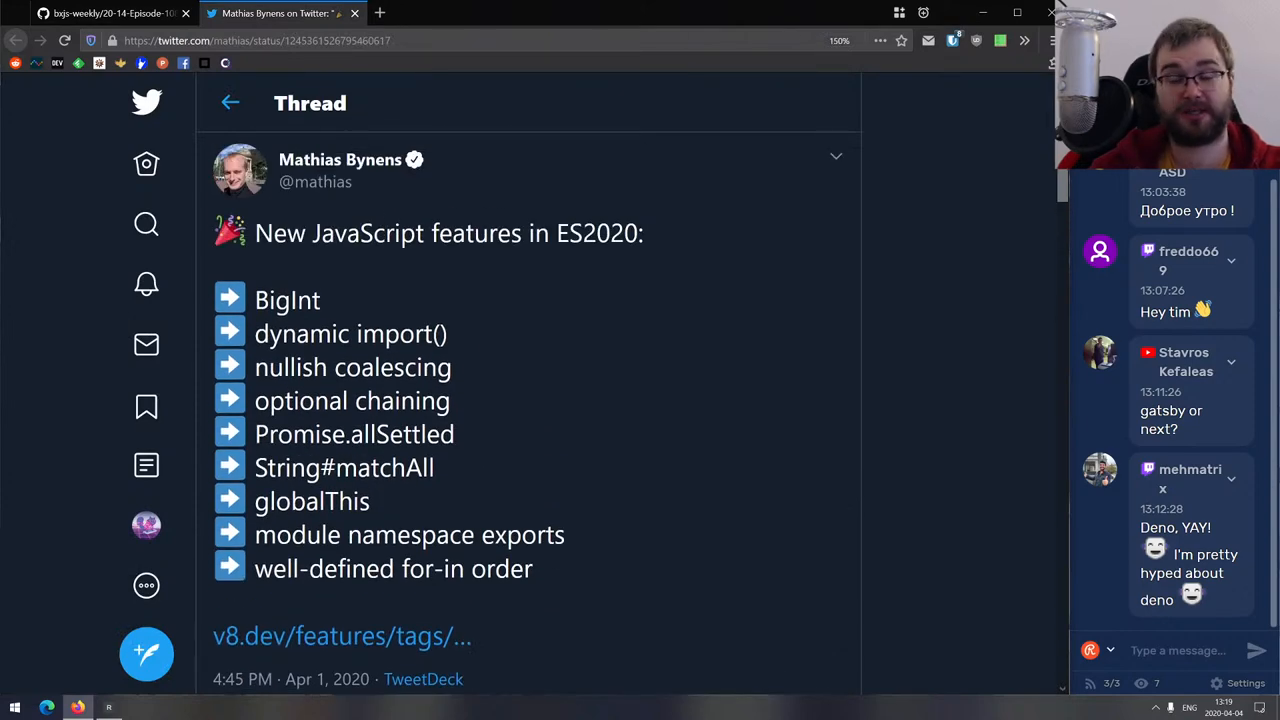
pyautogui.scroll(-3)
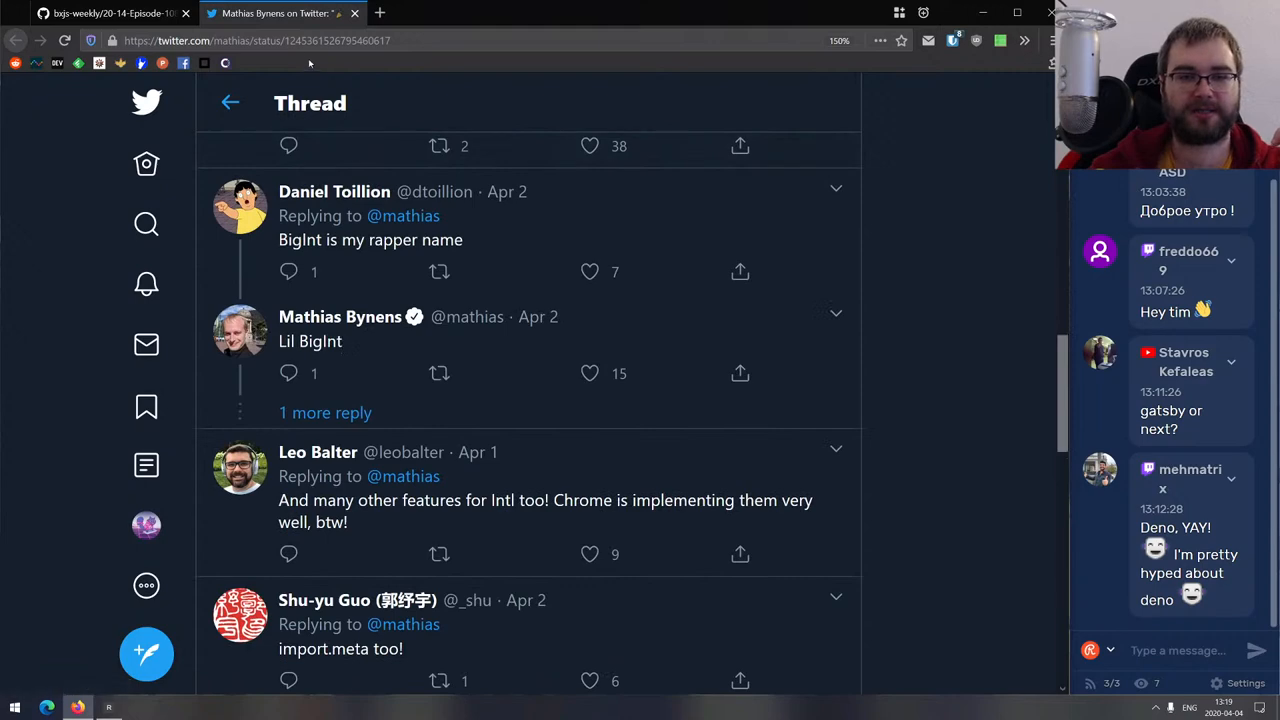
# Close Bynens's ES2020 thread tab to return to the bxjs-weekly Episode 108 links.
pyautogui.click(110, 14)
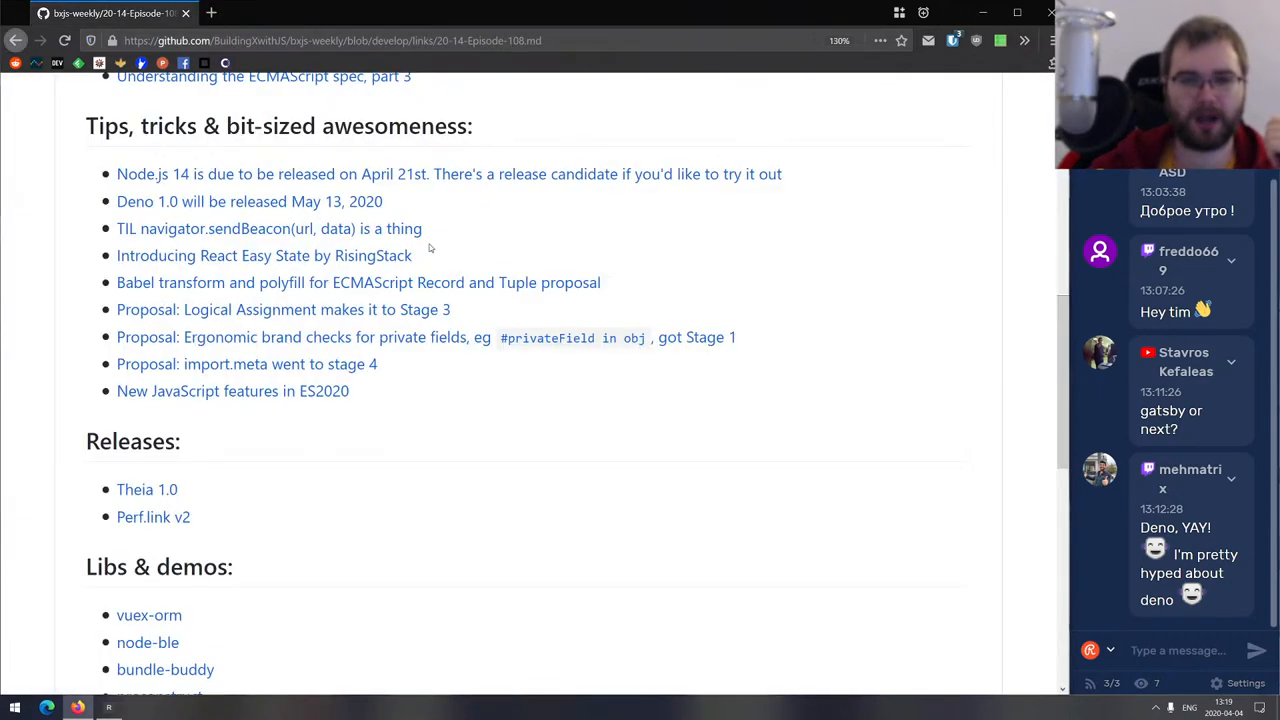
pyautogui.moveTo(493, 417)
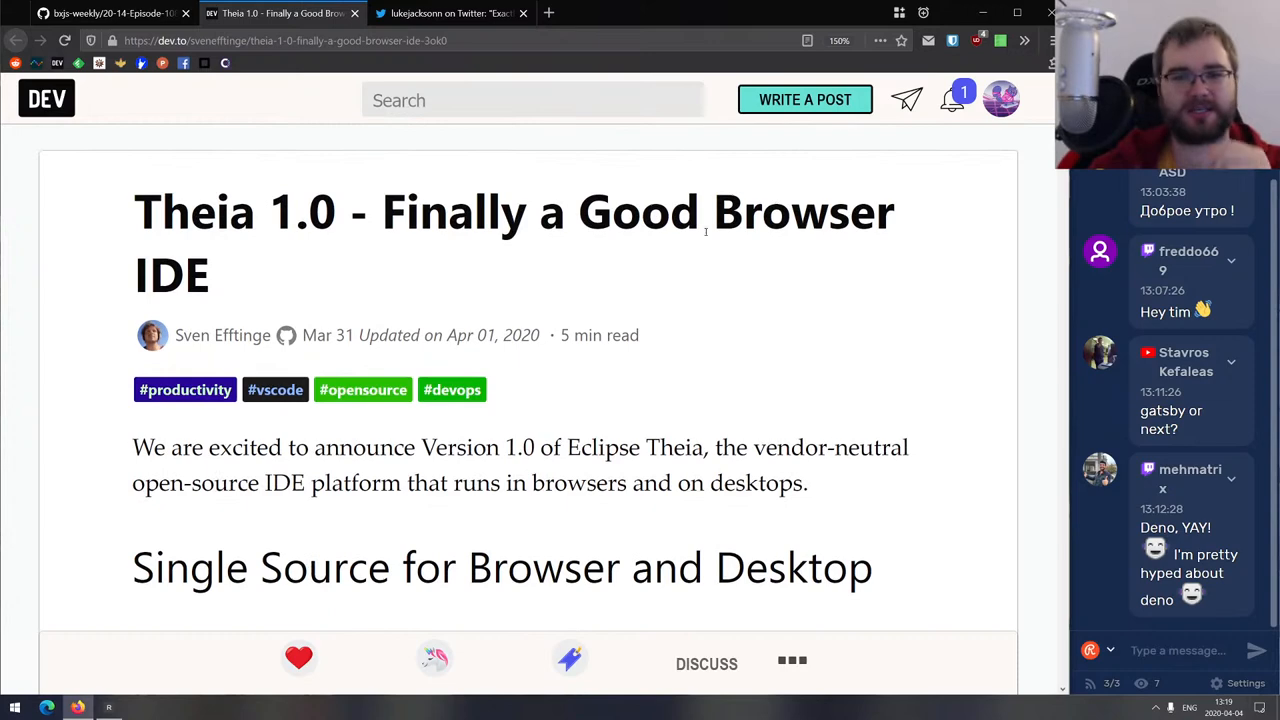
# Zoom the article out slightly and scroll down through it.
pyautogui.press('ctrl+-')
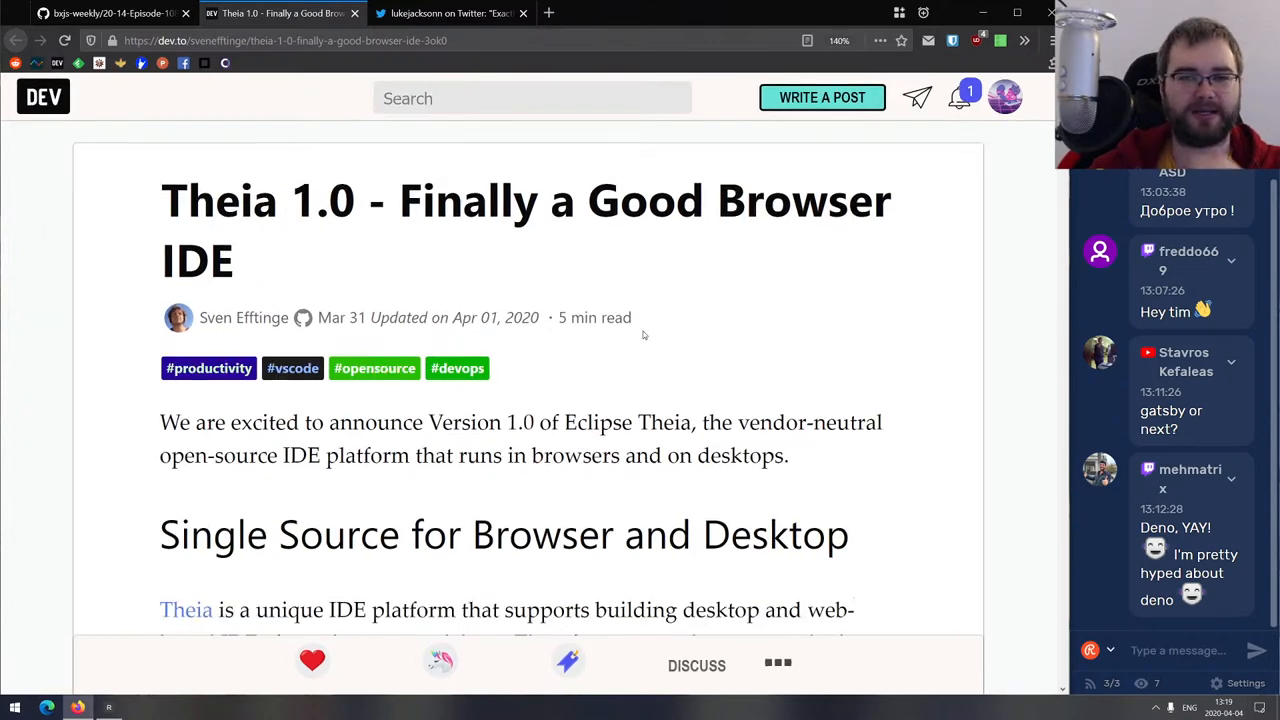
pyautogui.scroll(-3)
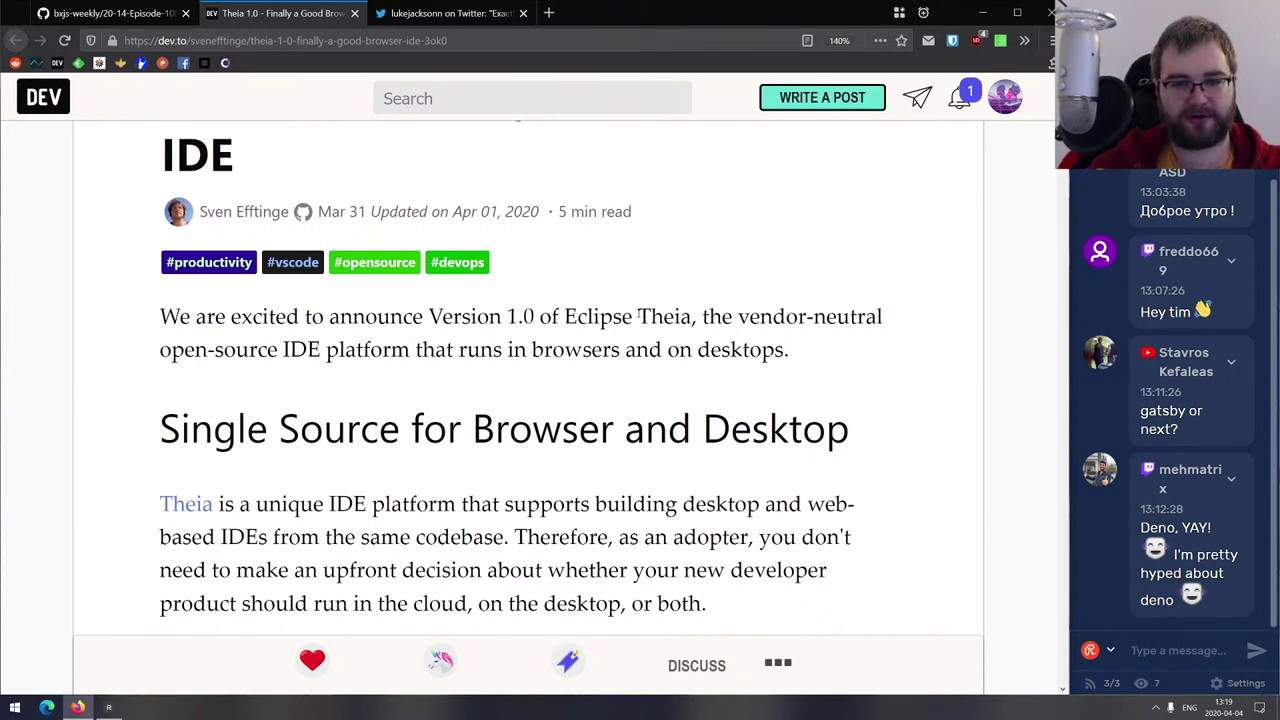
pyautogui.scroll(-3)
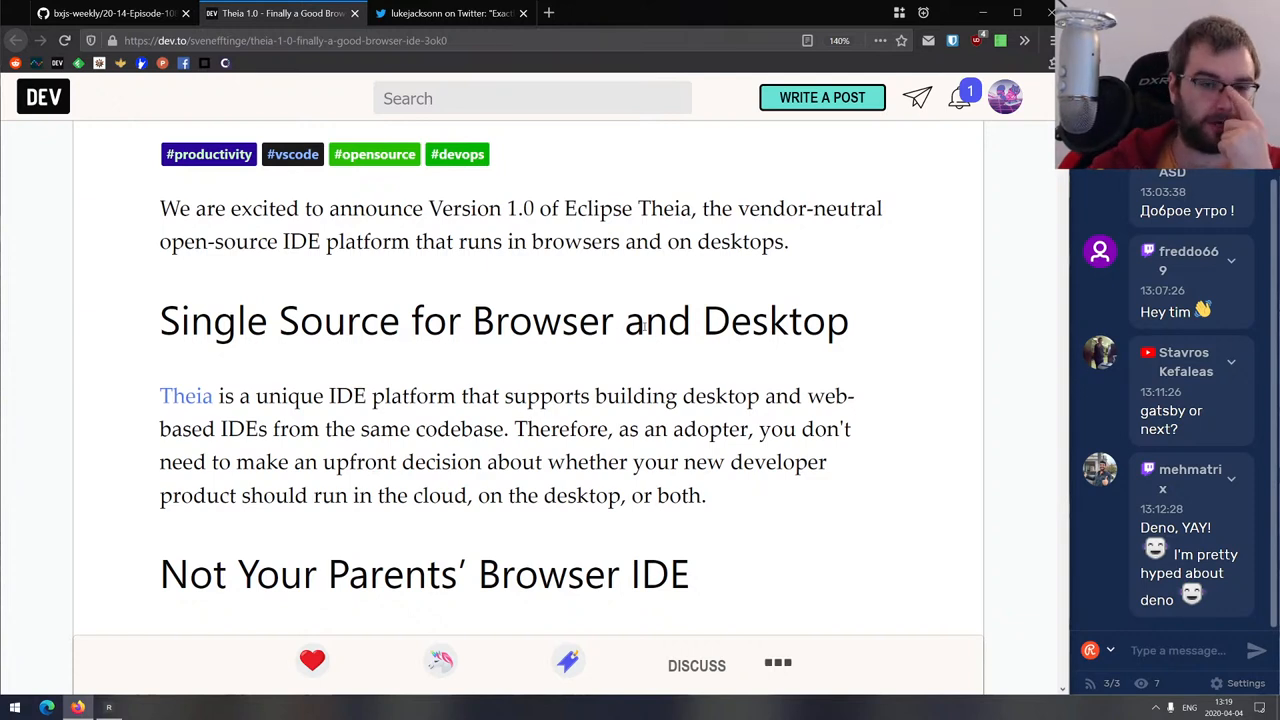
pyautogui.moveTo(543, 364)
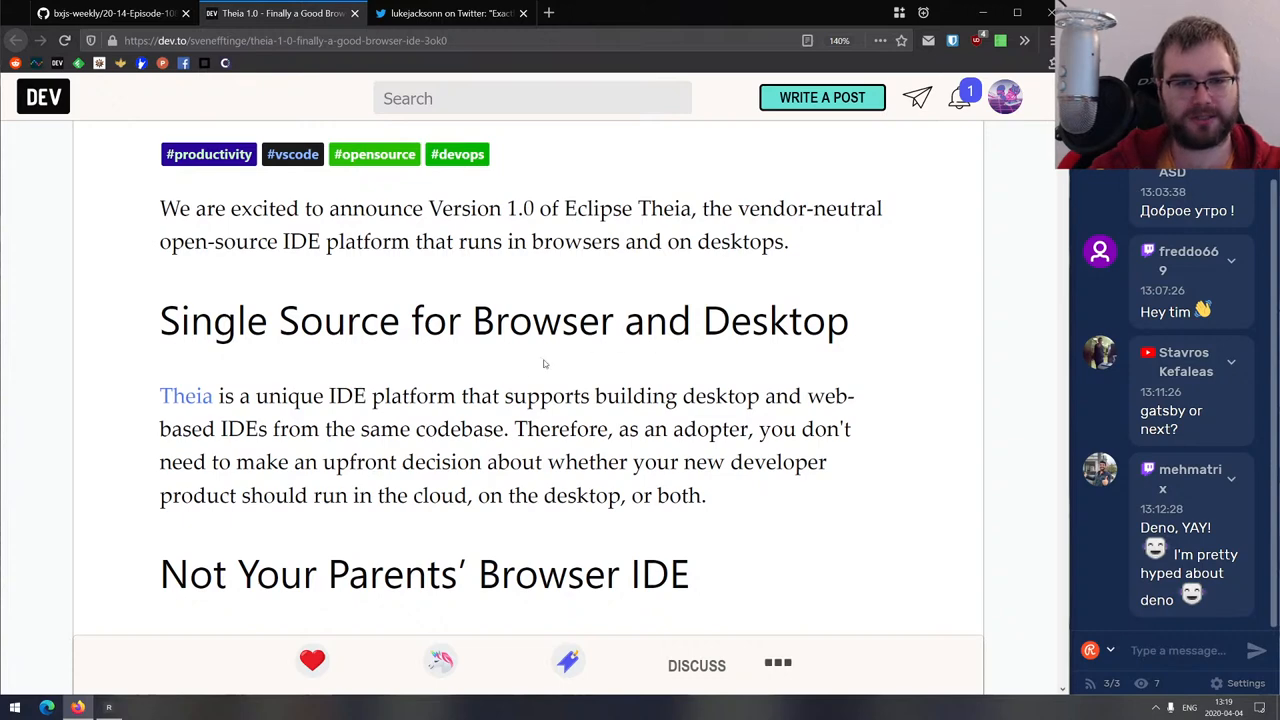
pyautogui.moveTo(233, 320)
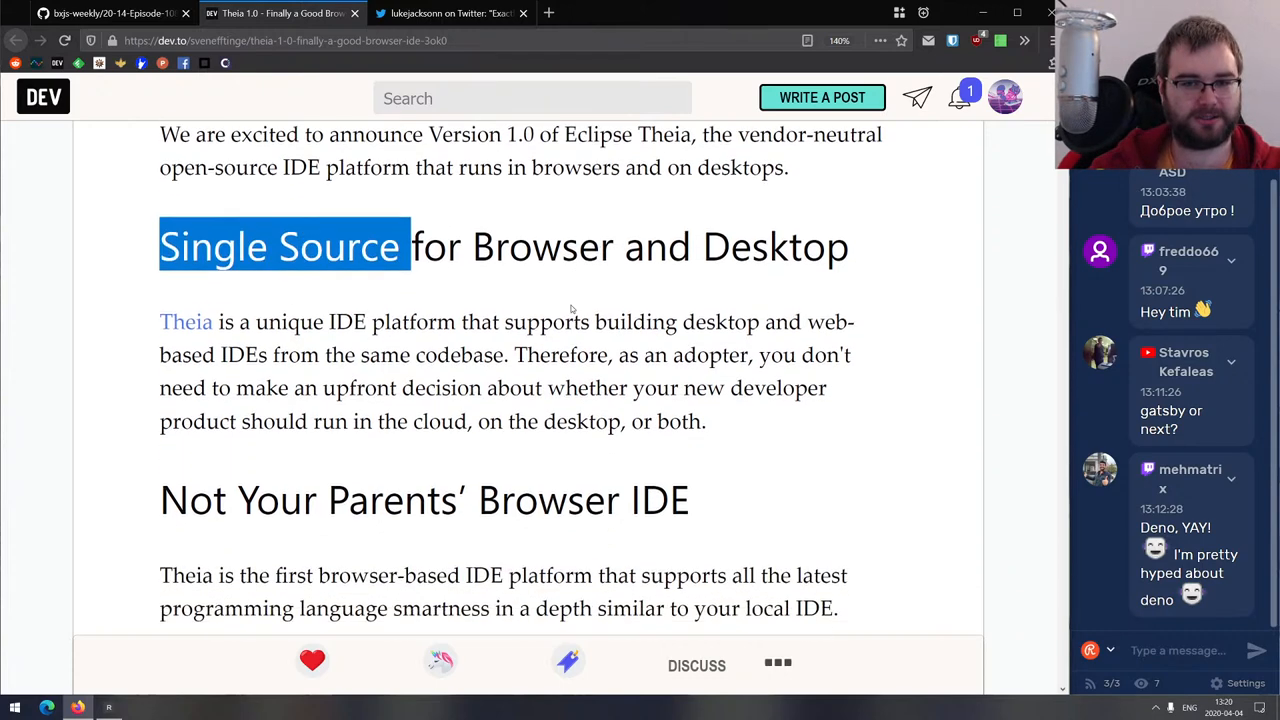
pyautogui.scroll(-3)
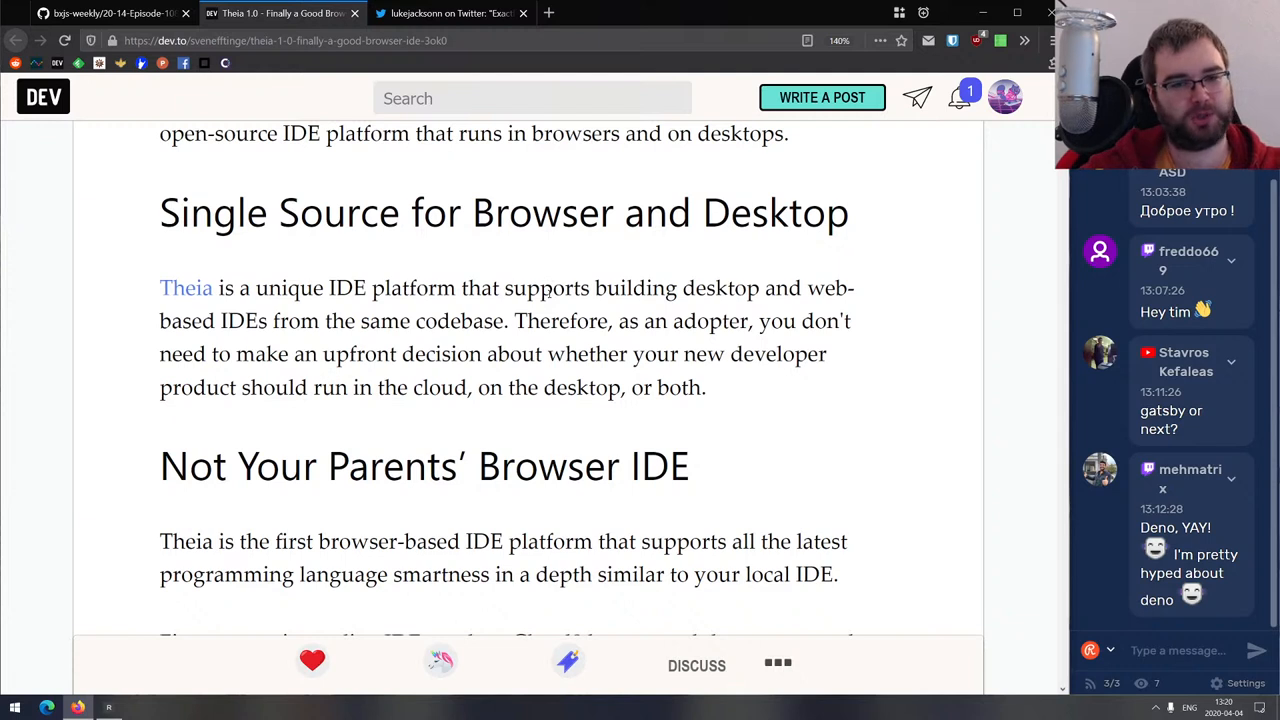
pyautogui.moveTo(538, 274)
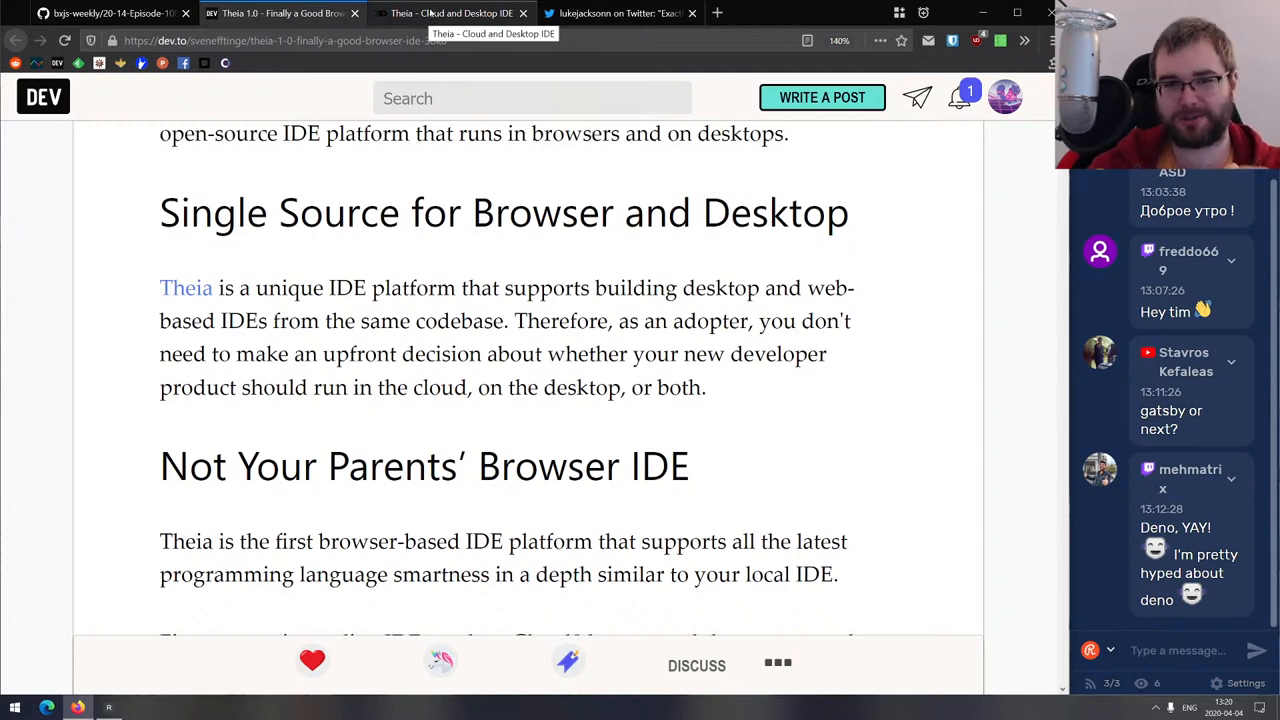
# Glance at the Theia website, then return to the Theia 1.0 article.
pyautogui.click(462, 13)
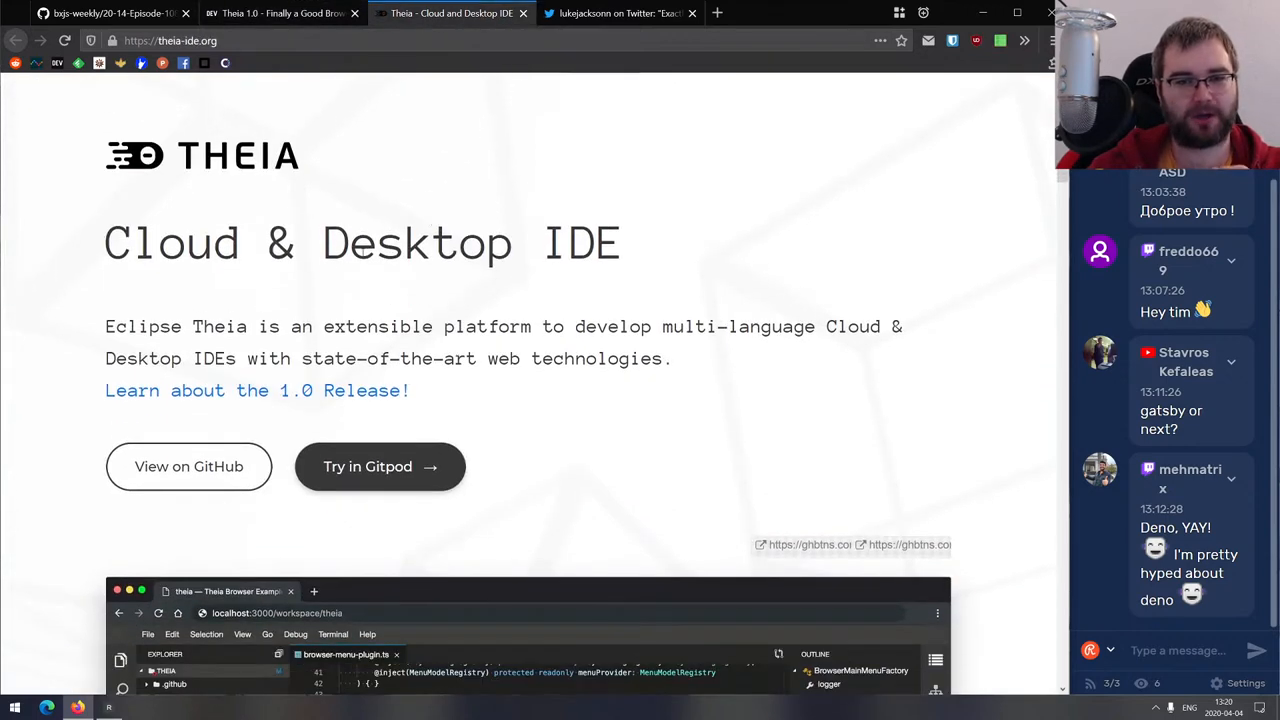
pyautogui.moveTo(248, 284)
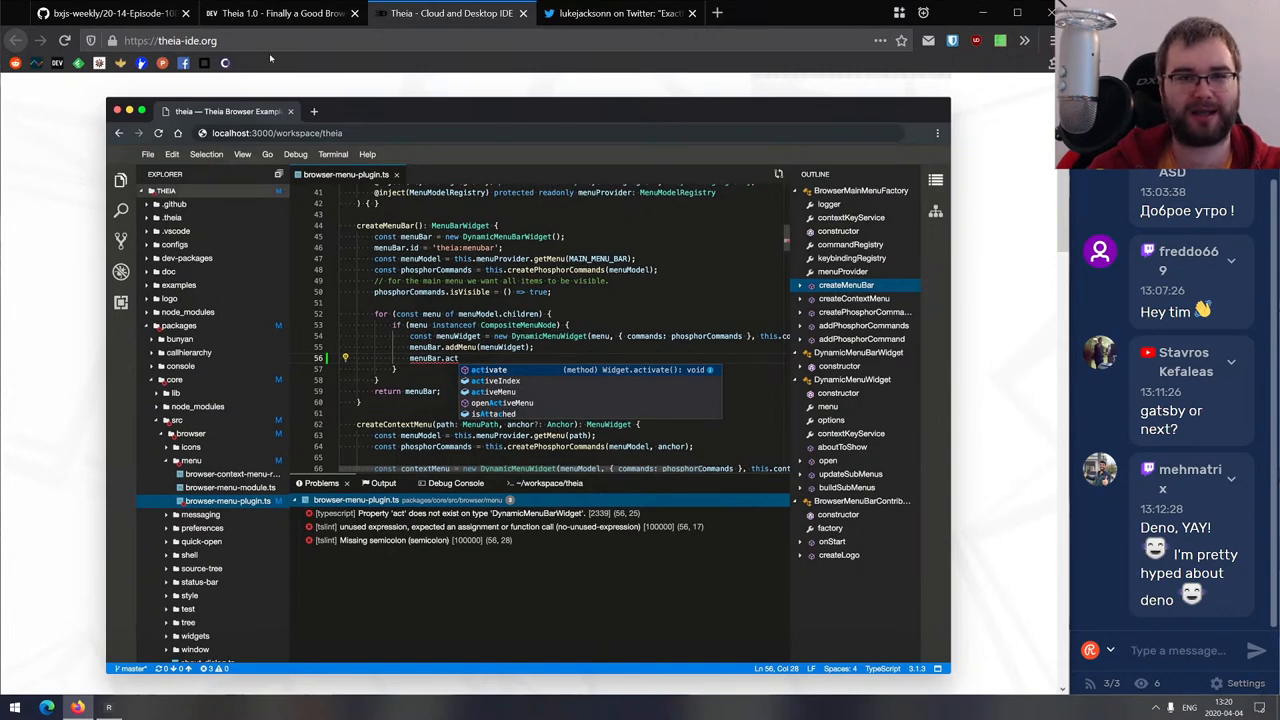
pyautogui.click(290, 15)
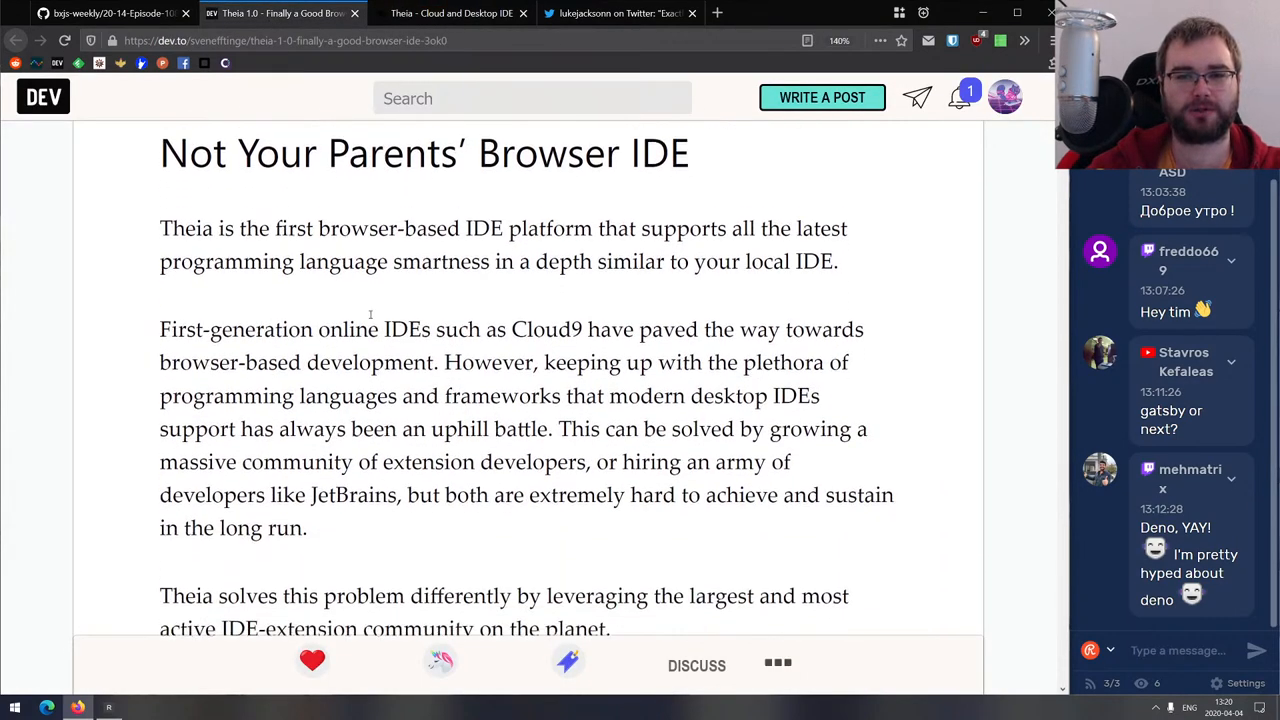
pyautogui.click(458, 13)
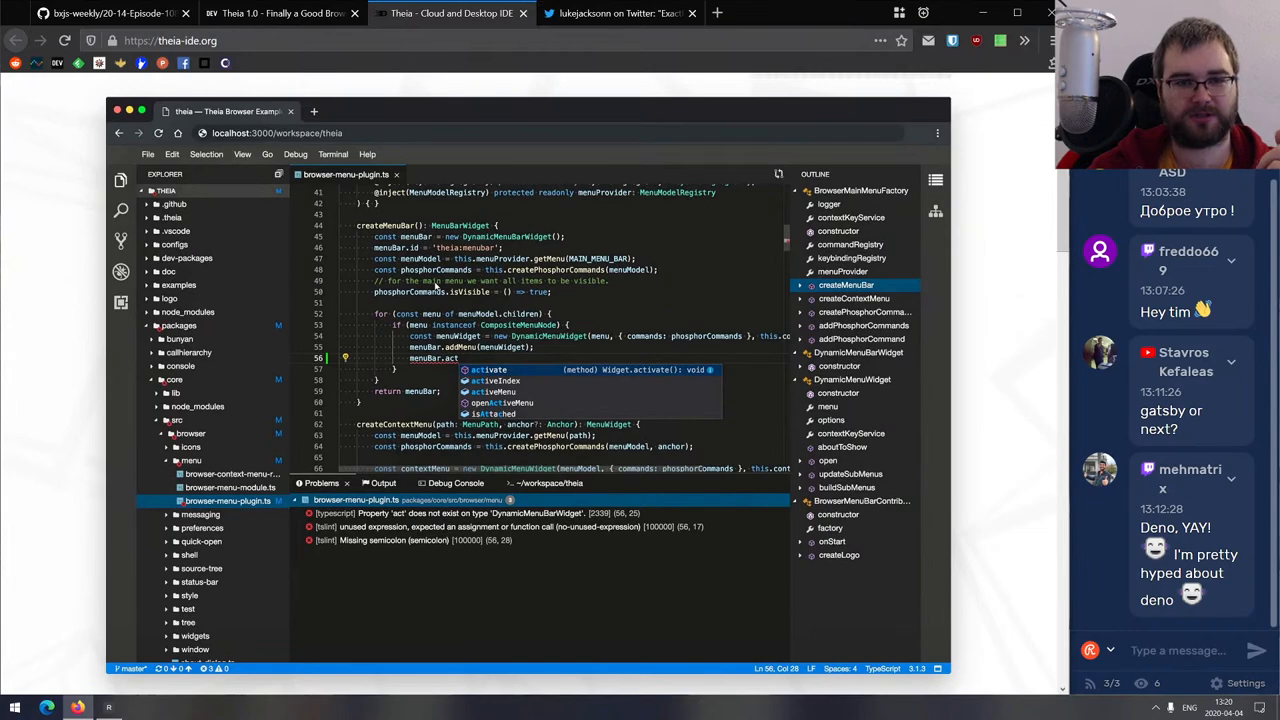
pyautogui.click(275, 13)
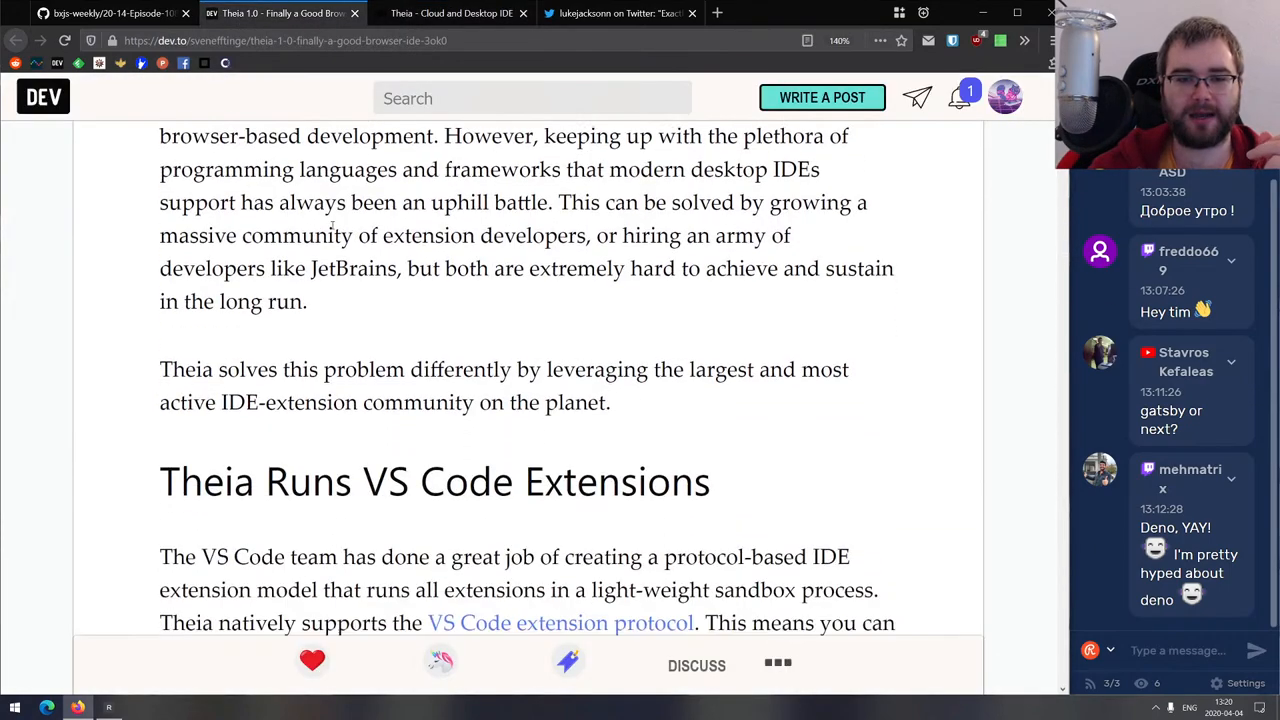
# Scroll past the Open VSX section to the 'Who is Using Theia?' list.
pyautogui.scroll(-3)
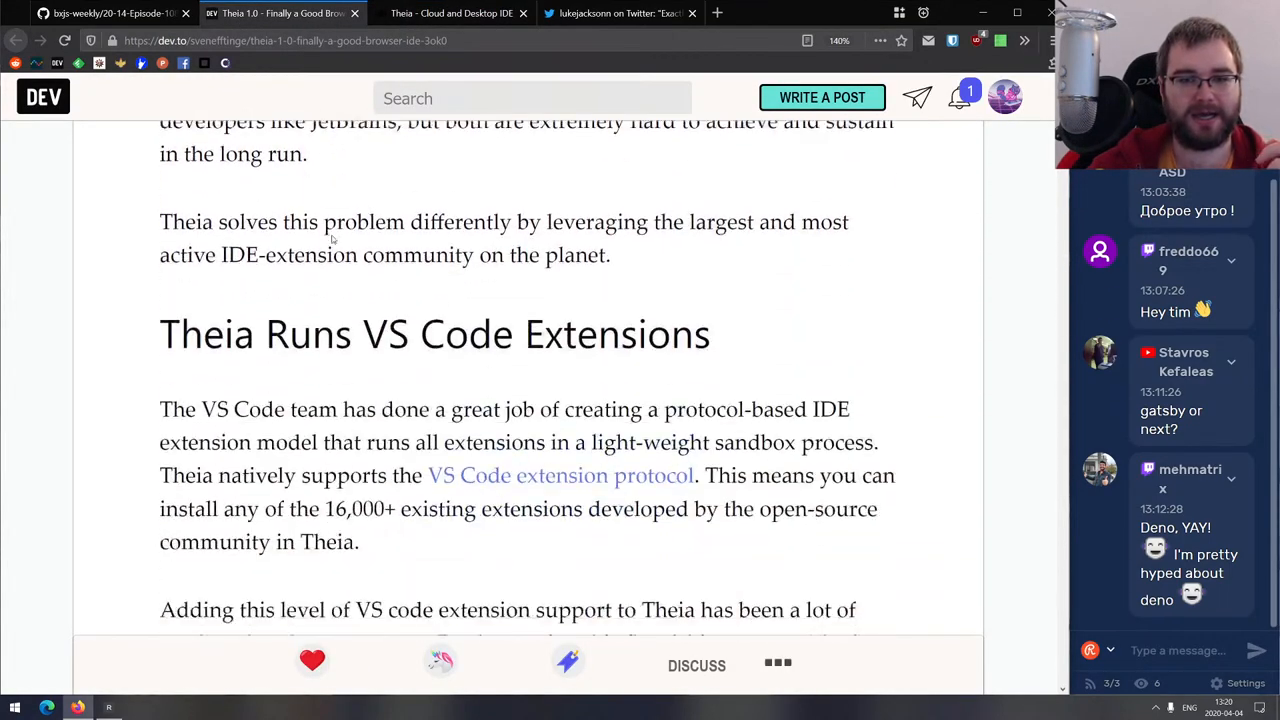
pyautogui.scroll(-3)
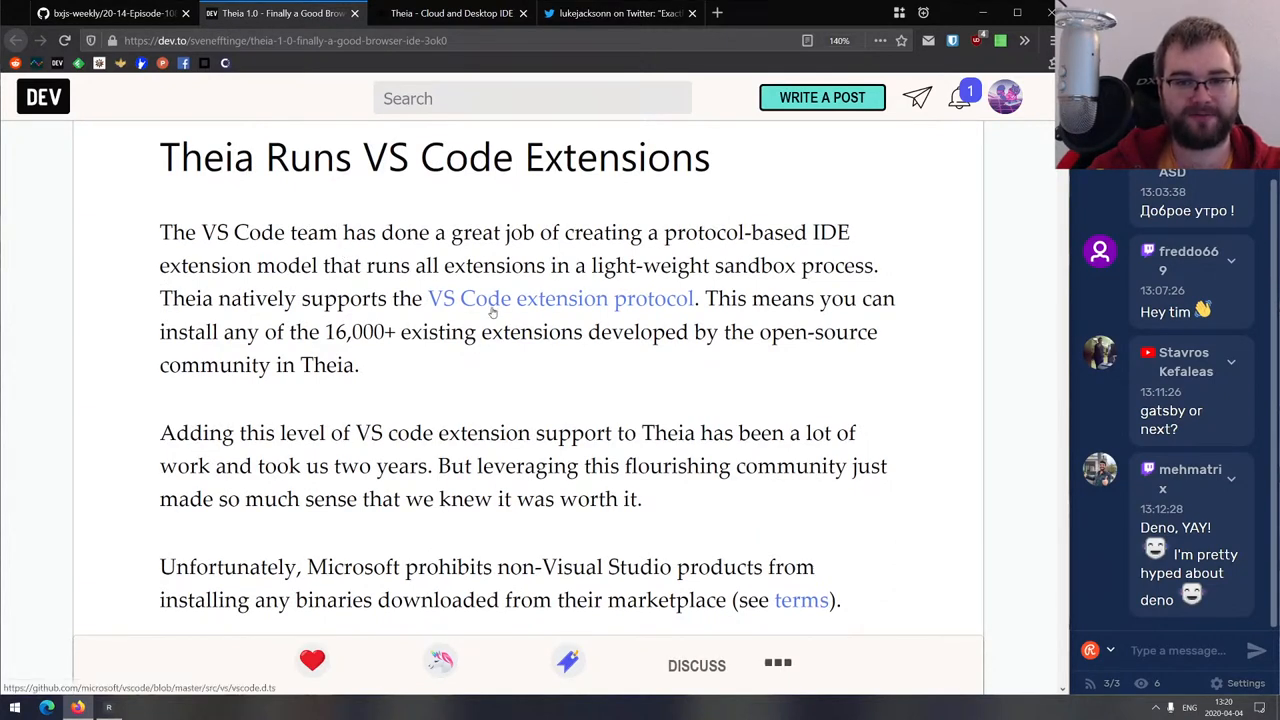
pyautogui.moveTo(560, 298)
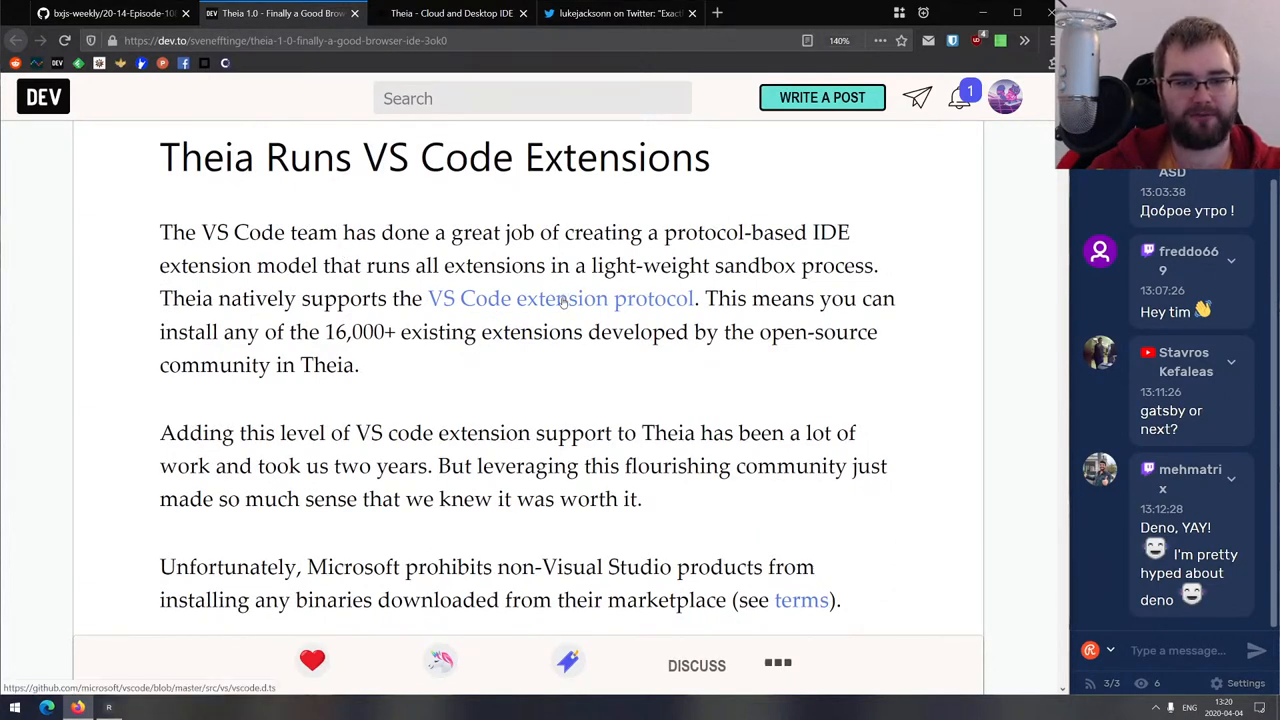
pyautogui.scroll(-3)
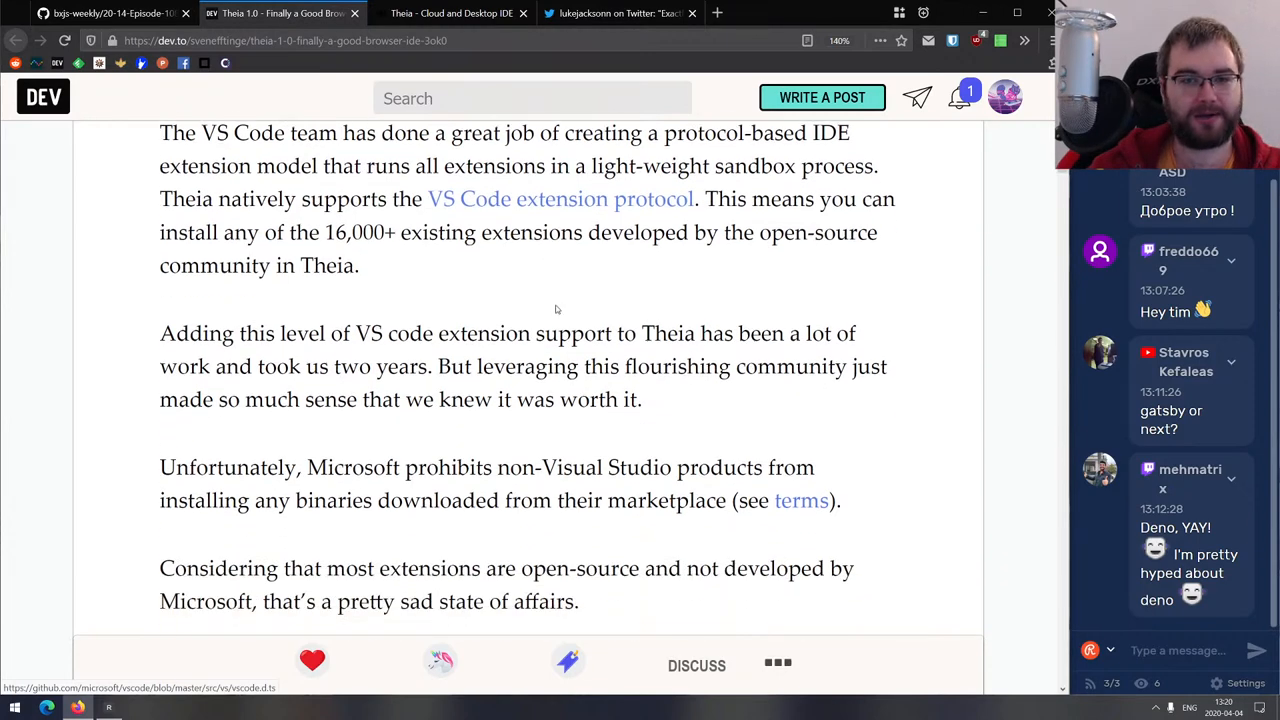
pyautogui.scroll(-3)
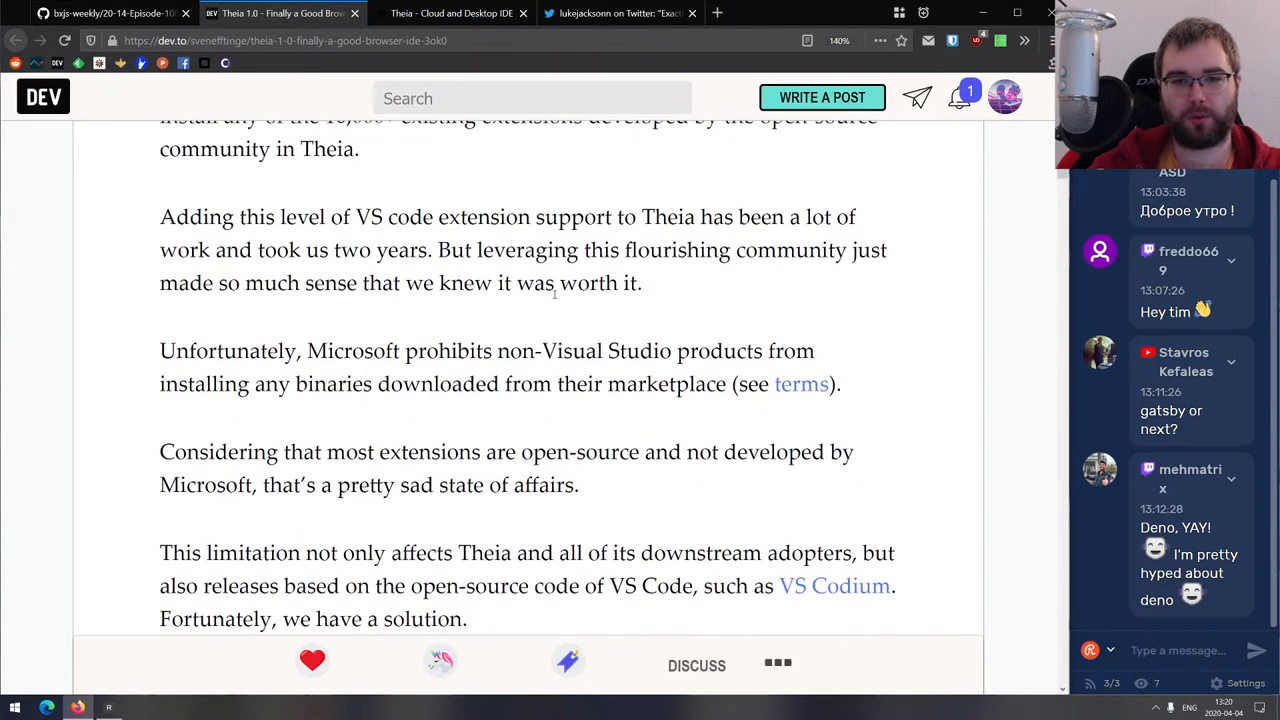
pyautogui.scroll(-3)
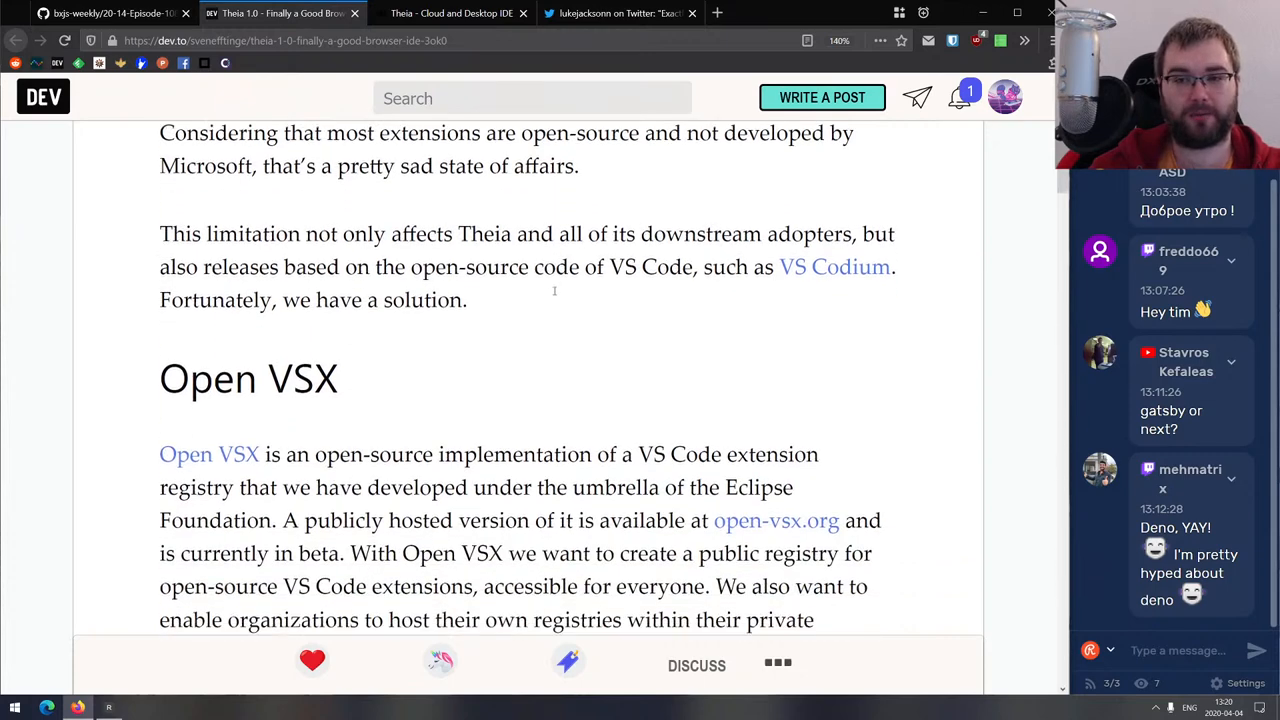
pyautogui.scroll(-3)
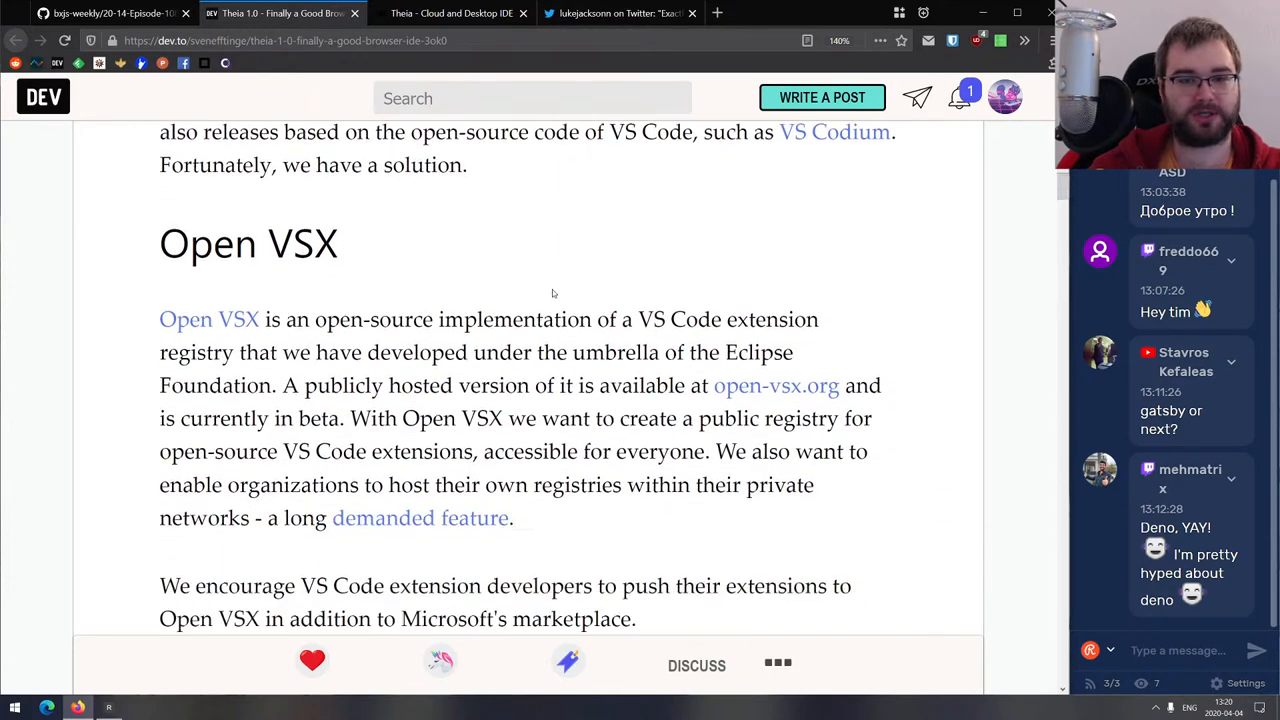
pyautogui.scroll(-3)
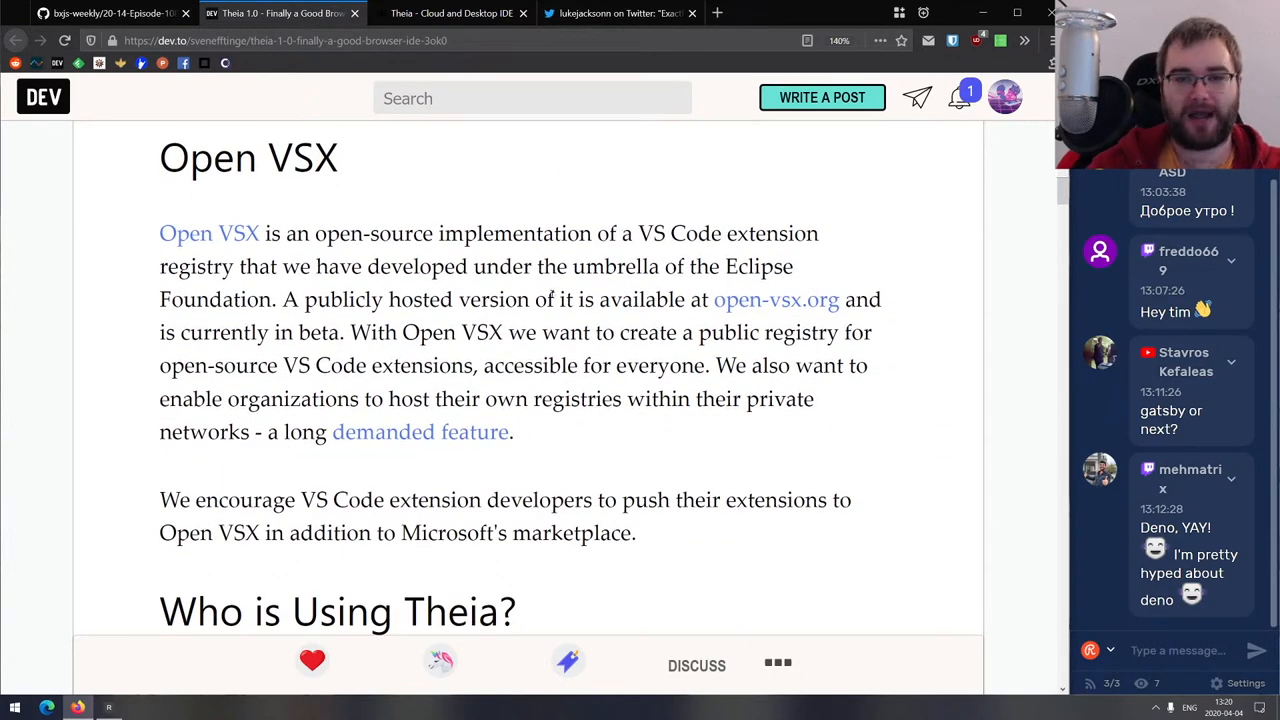
pyautogui.scroll(-3)
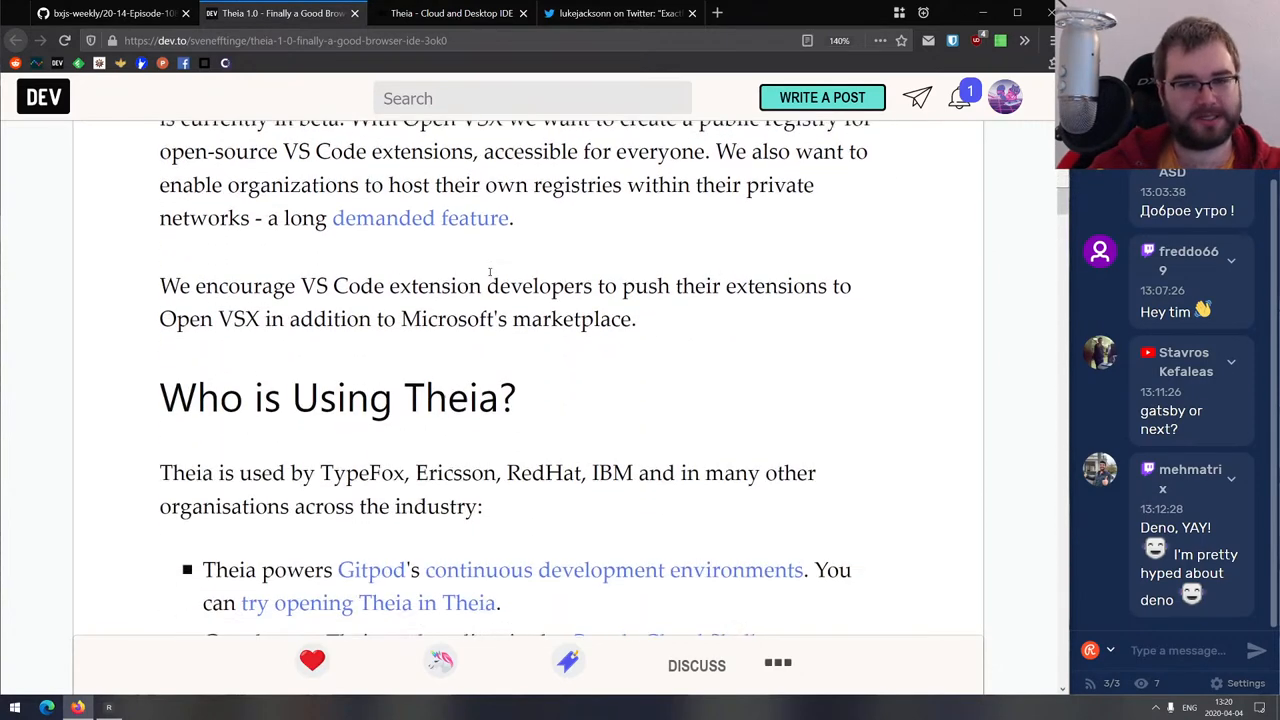
pyautogui.scroll(3)
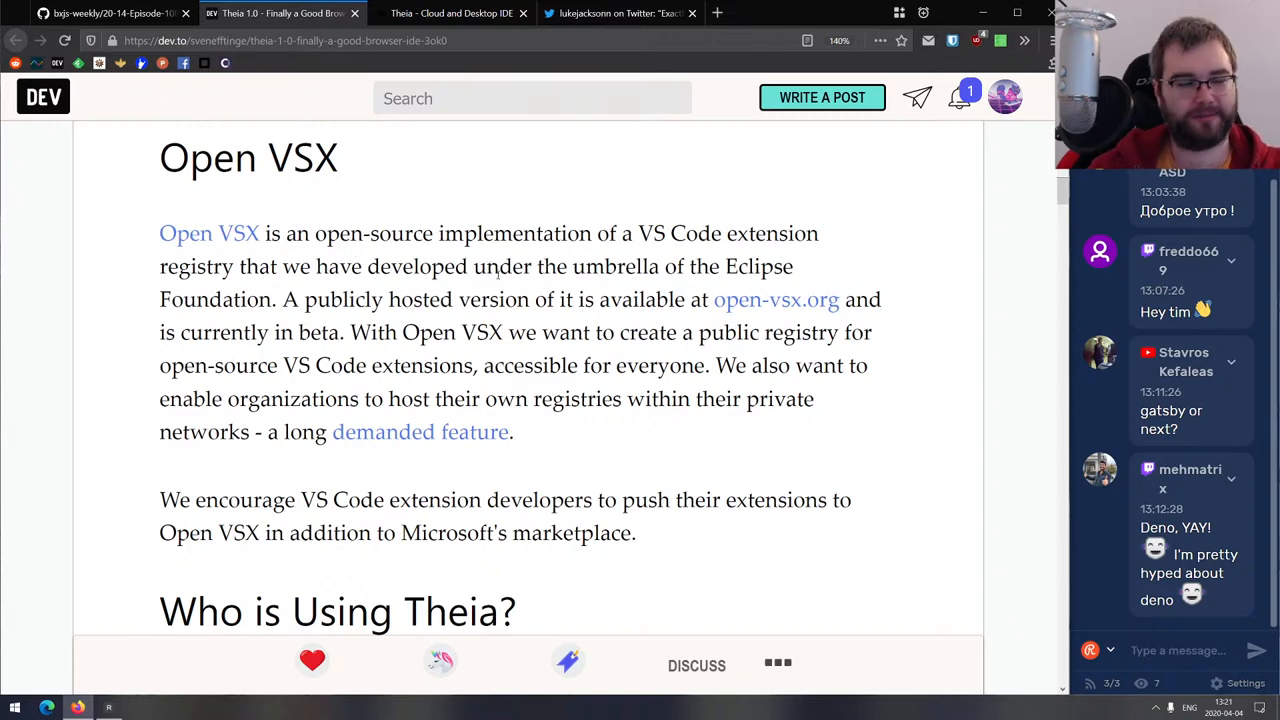
pyautogui.scroll(-3)
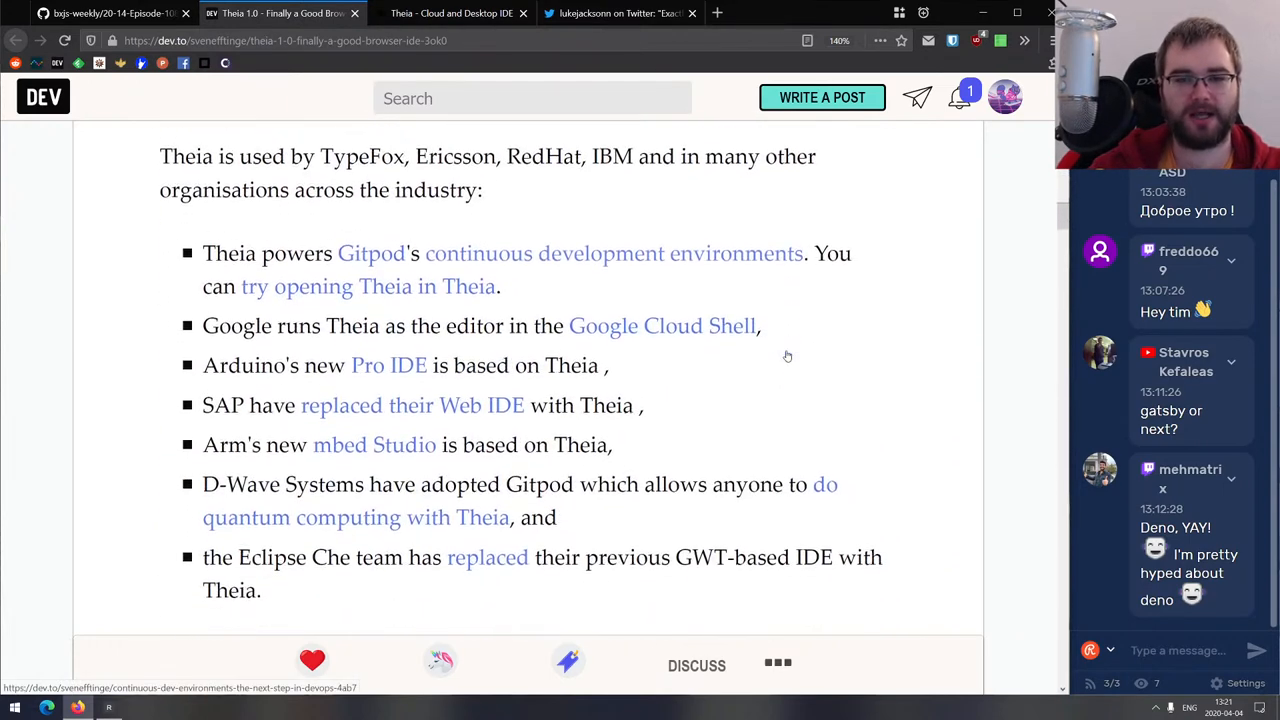
pyautogui.scroll(-3)
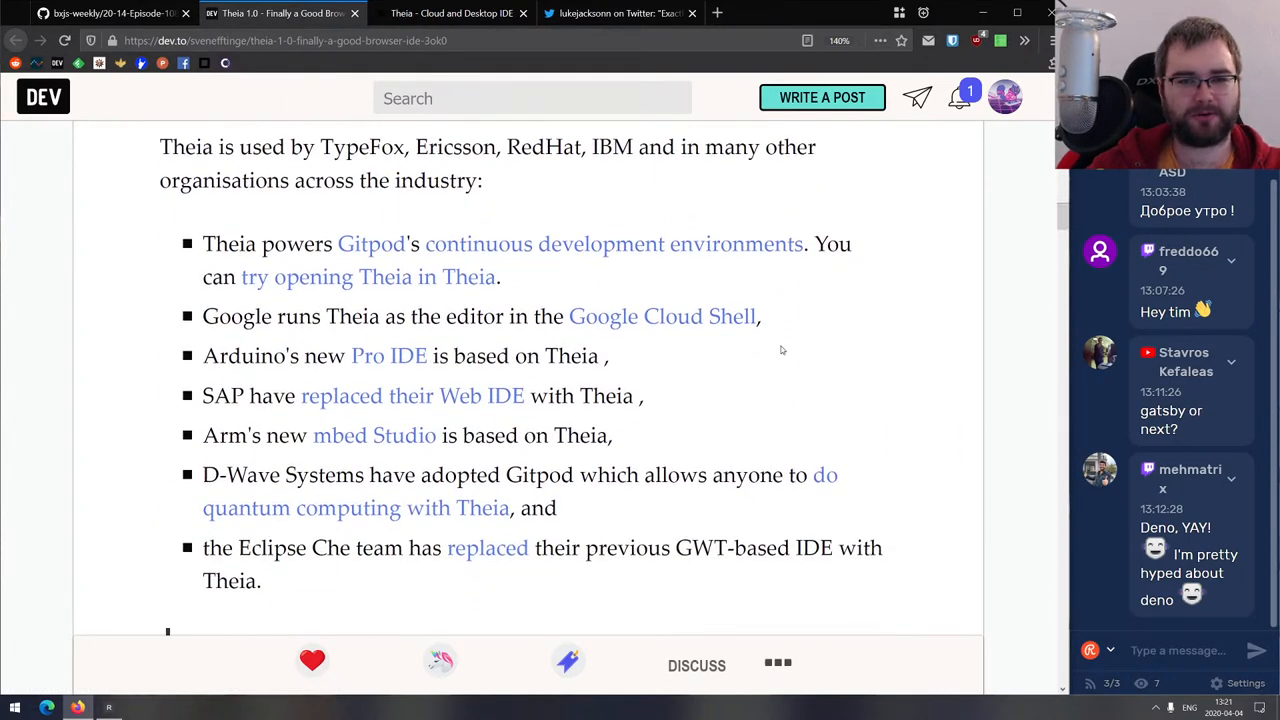
pyautogui.moveTo(679, 325)
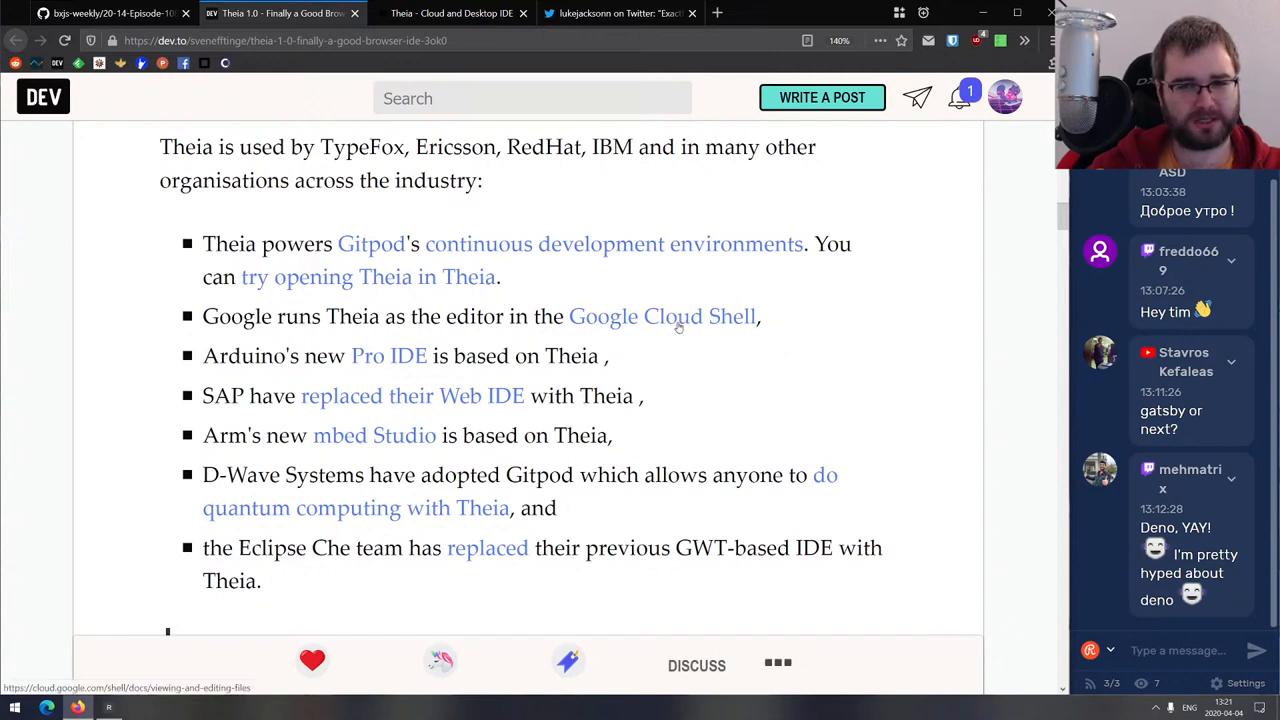
pyautogui.moveTo(649, 297)
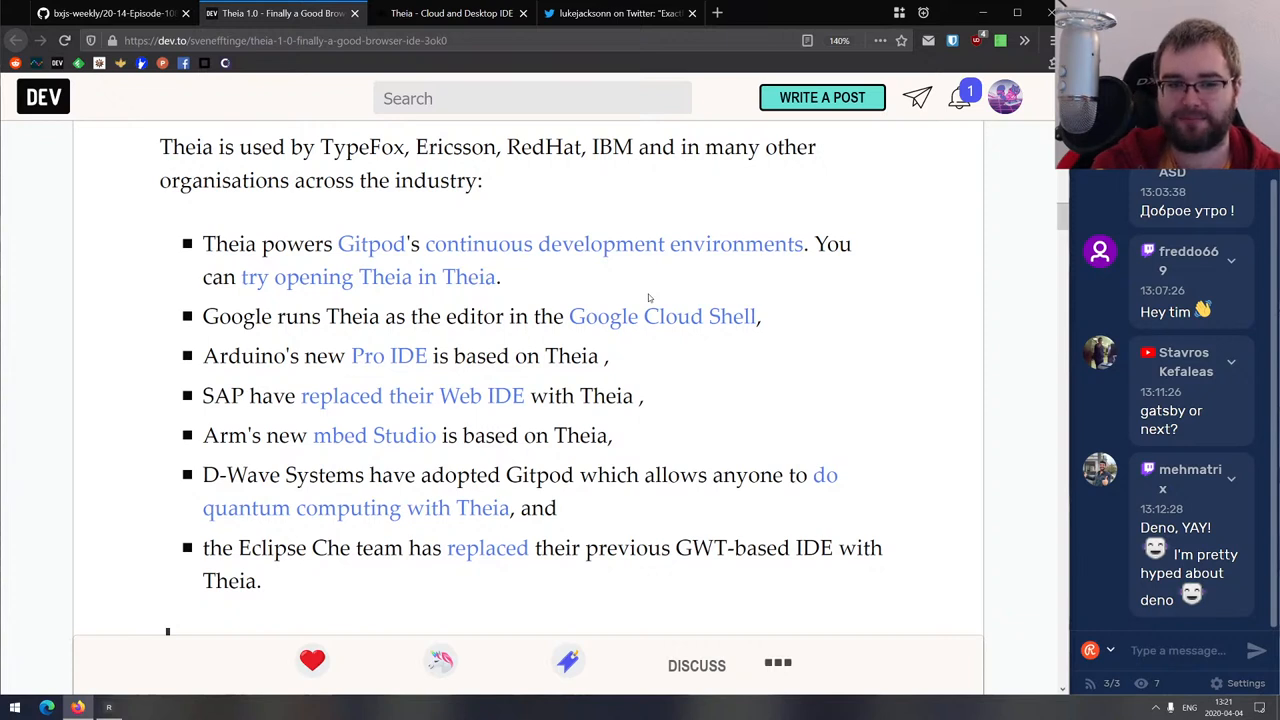
pyautogui.moveTo(670, 284)
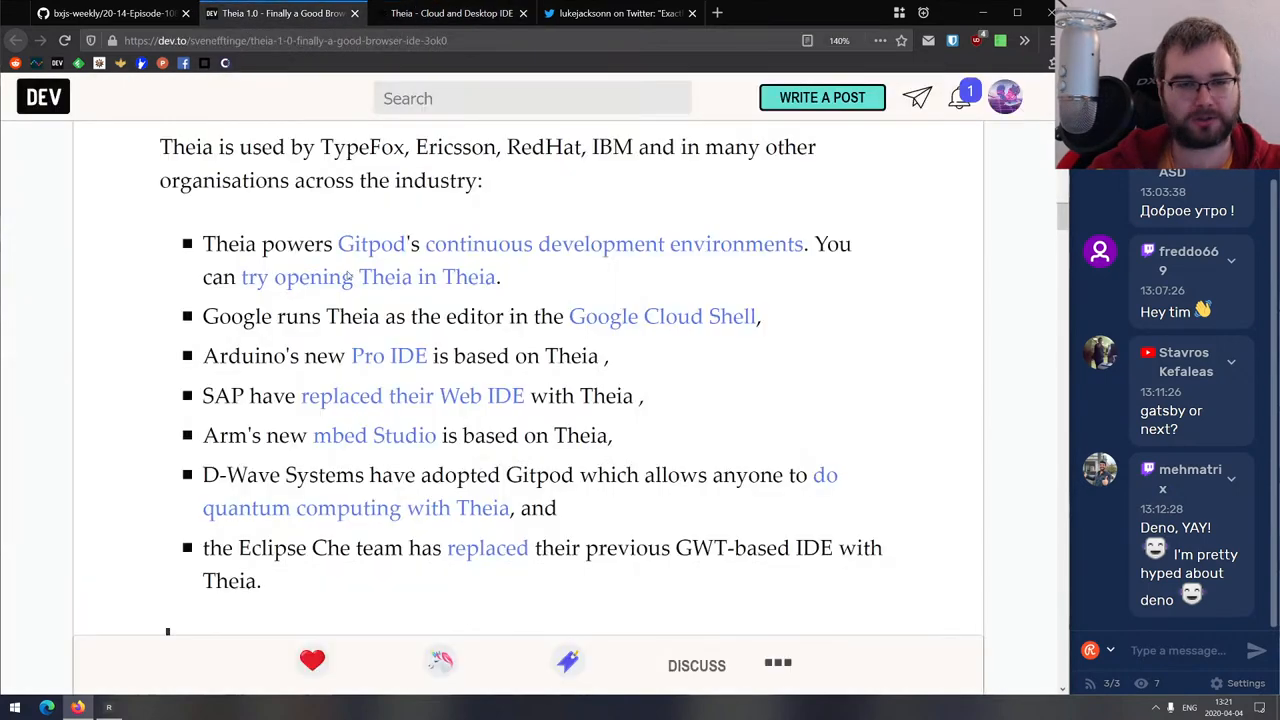
pyautogui.scroll(-3)
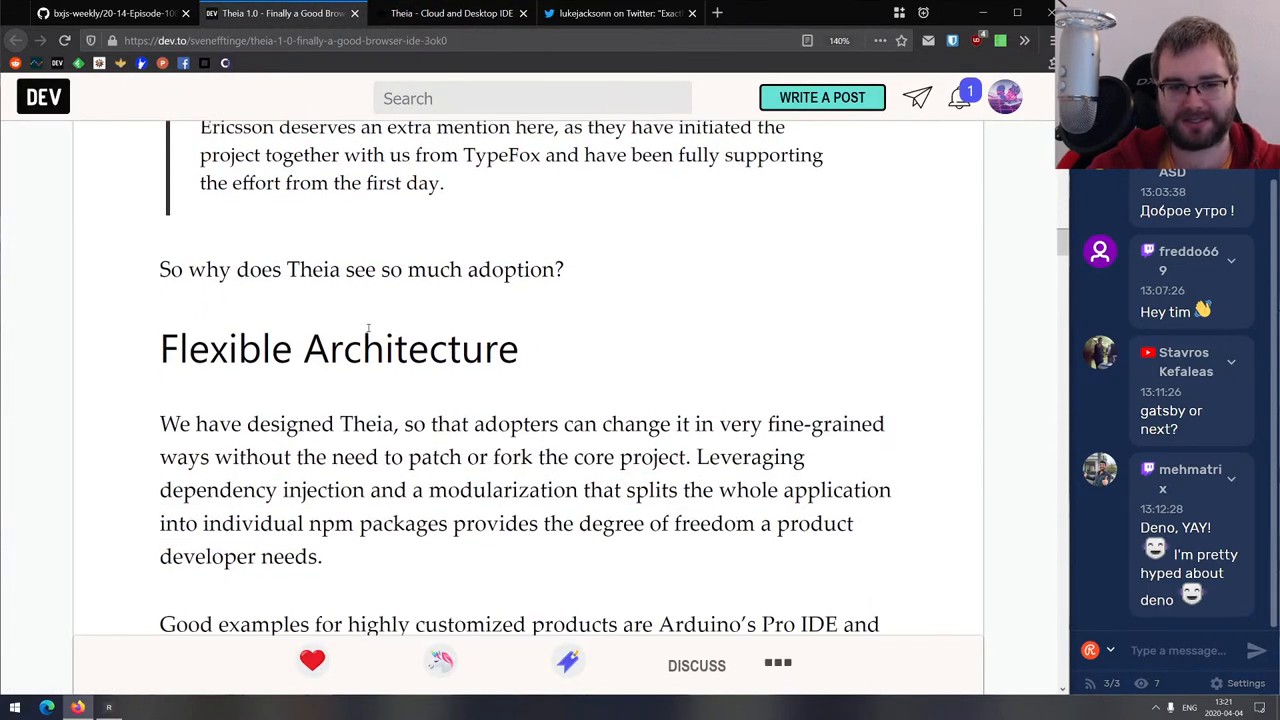
pyautogui.scroll(-3)
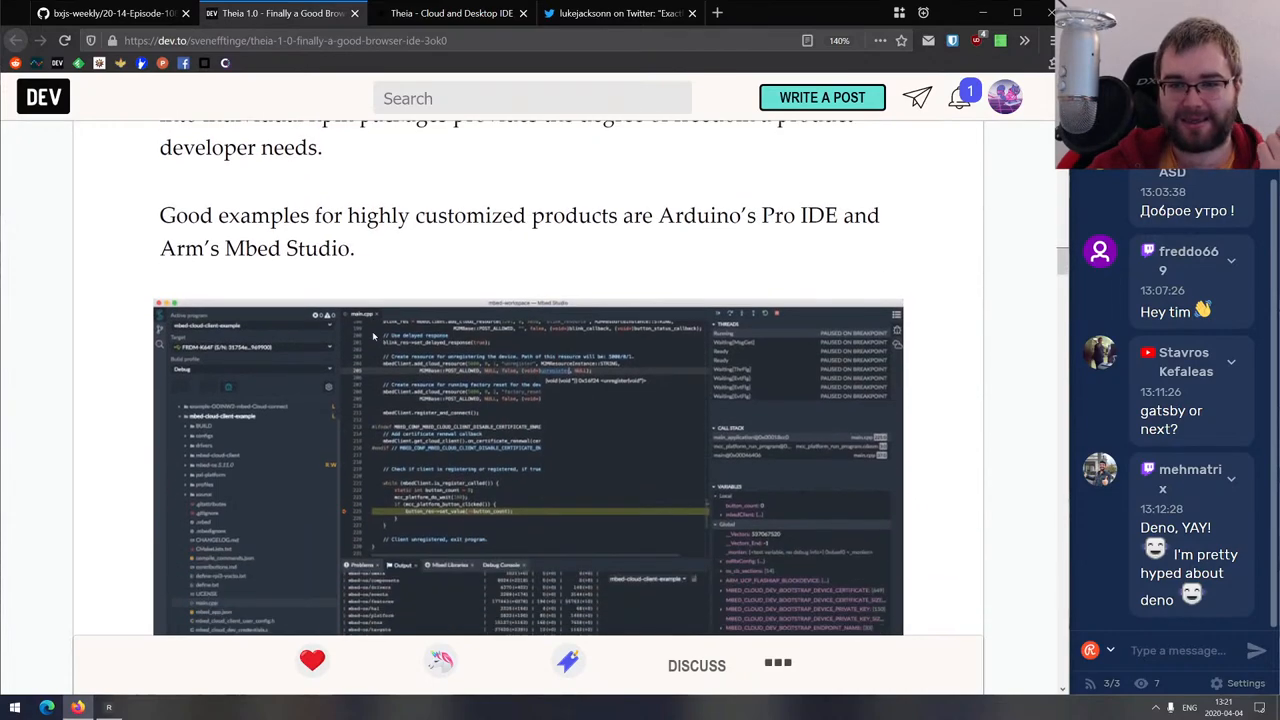
pyautogui.scroll(-3)
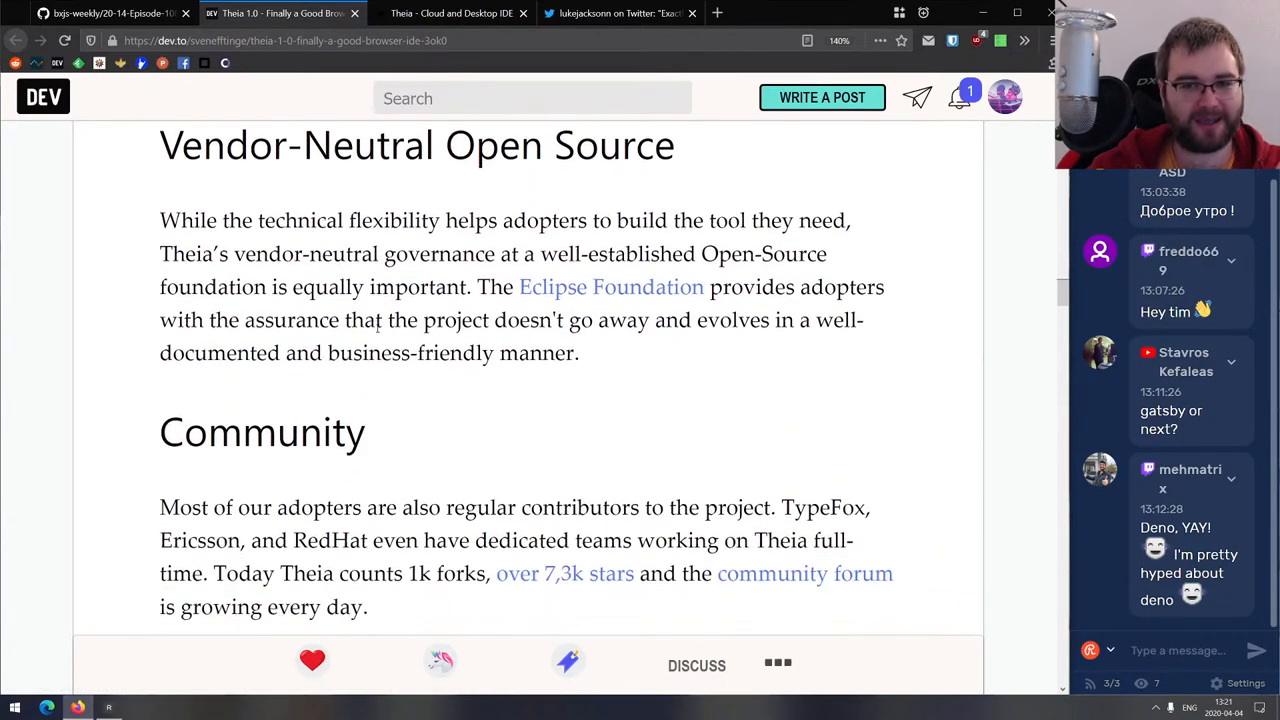
pyautogui.scroll(-3)
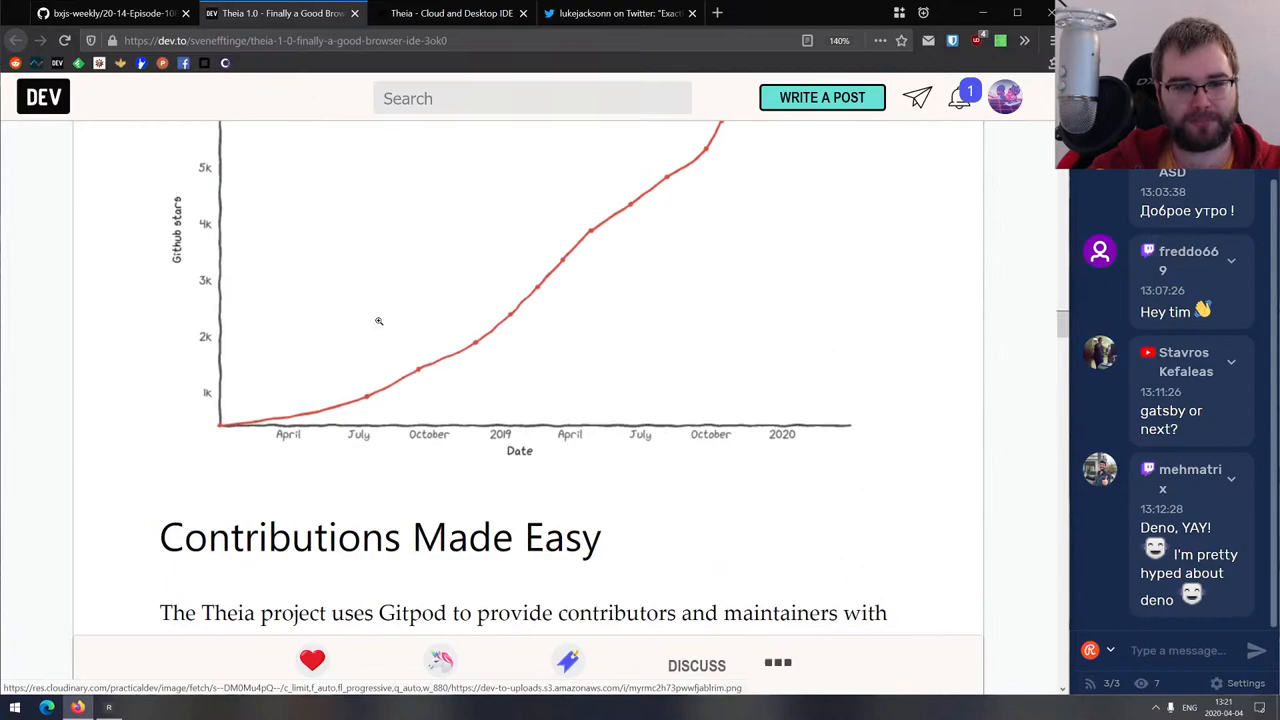
pyautogui.scroll(-3)
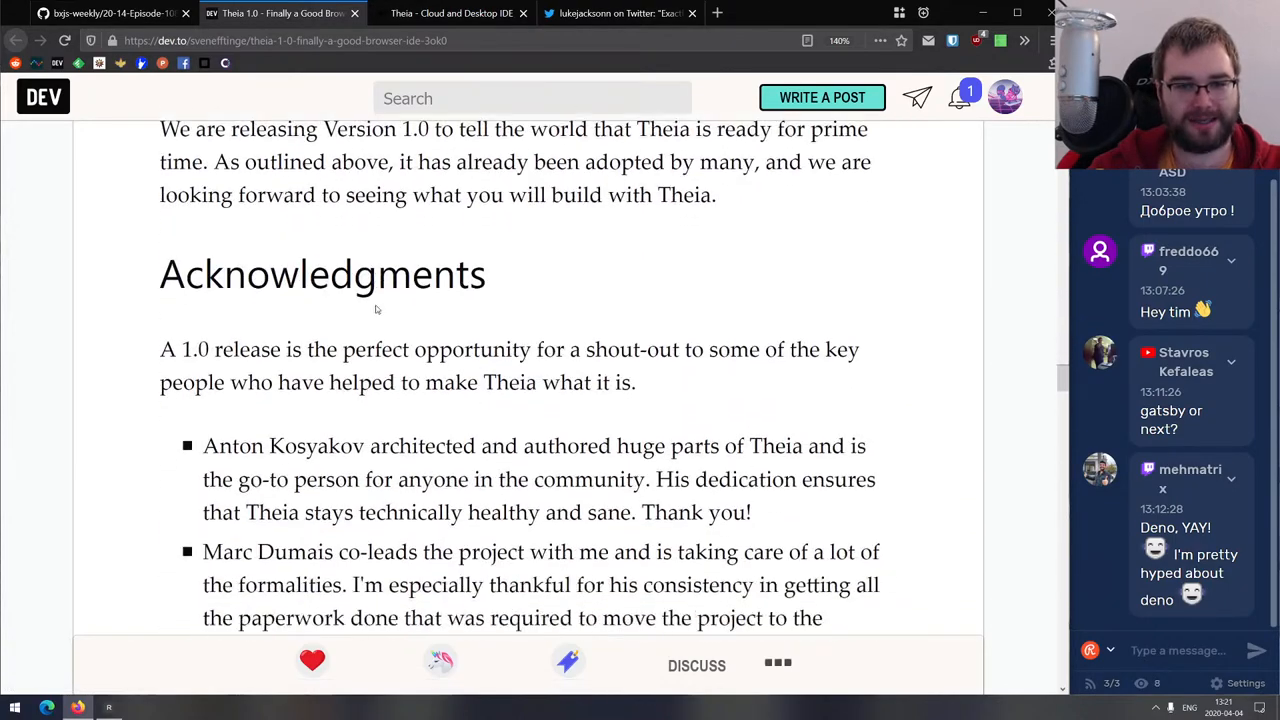
pyautogui.scroll(-3)
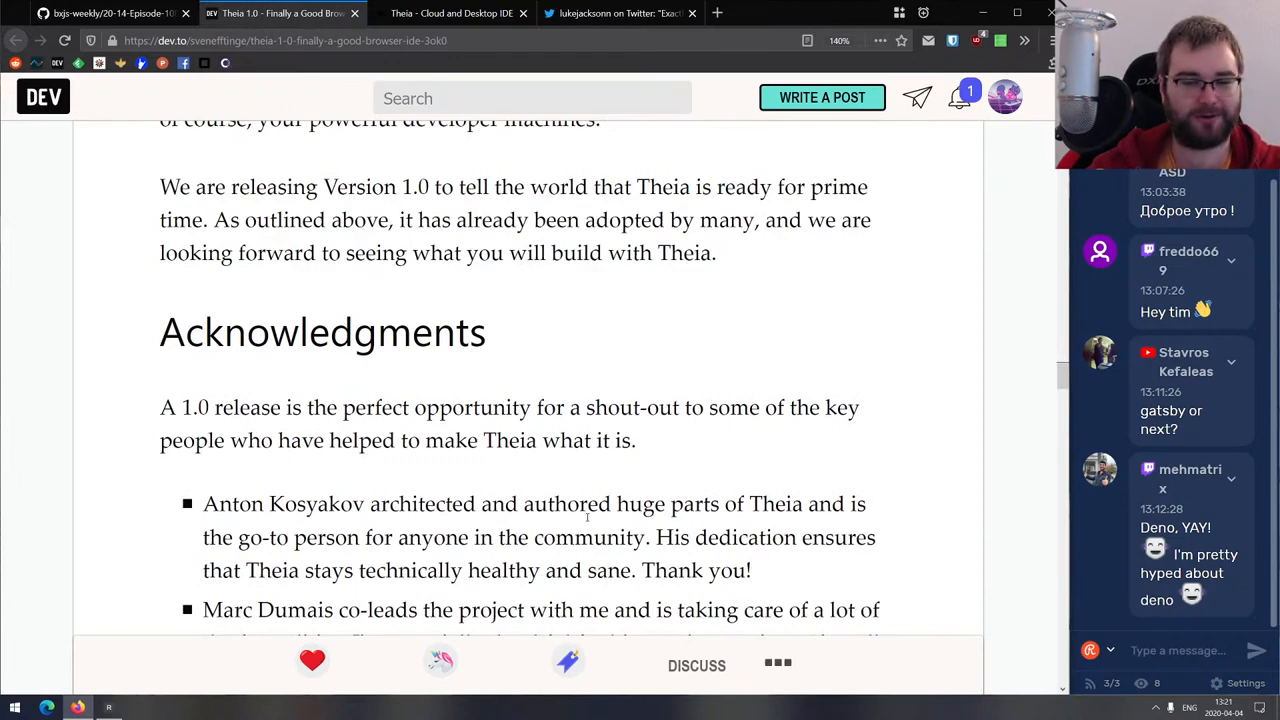
pyautogui.scroll(3)
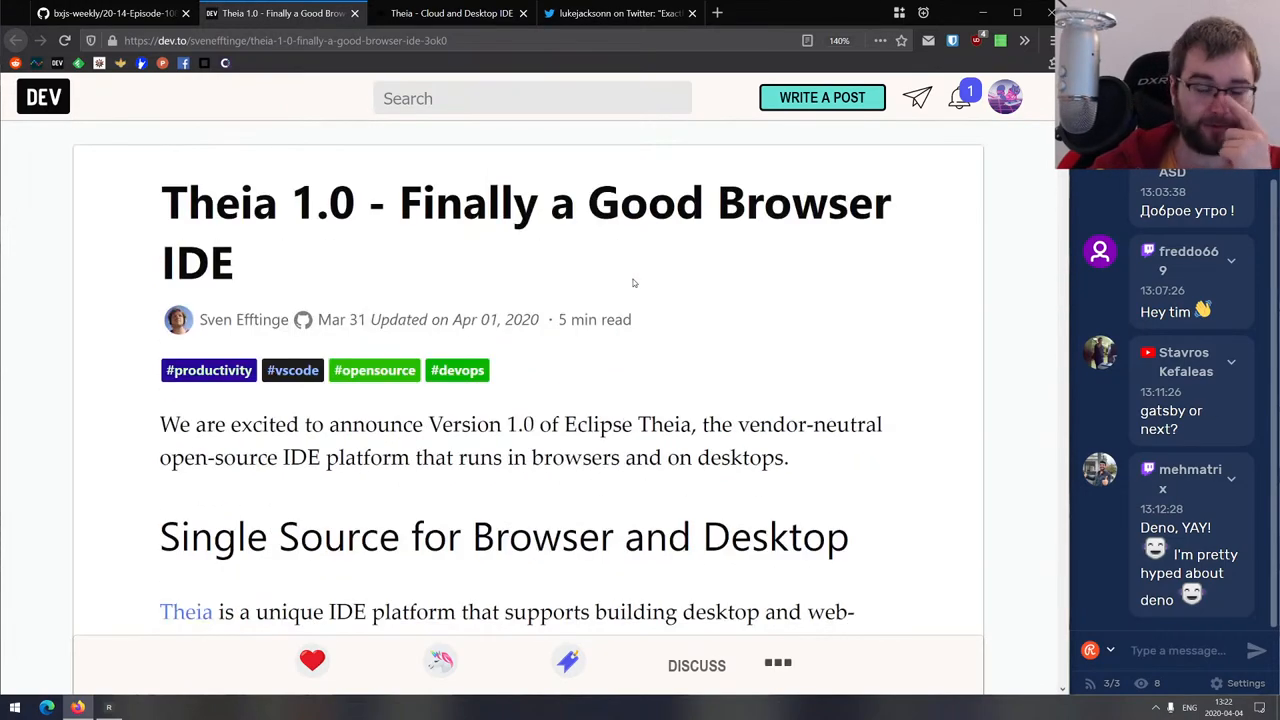
pyautogui.scroll(-3)
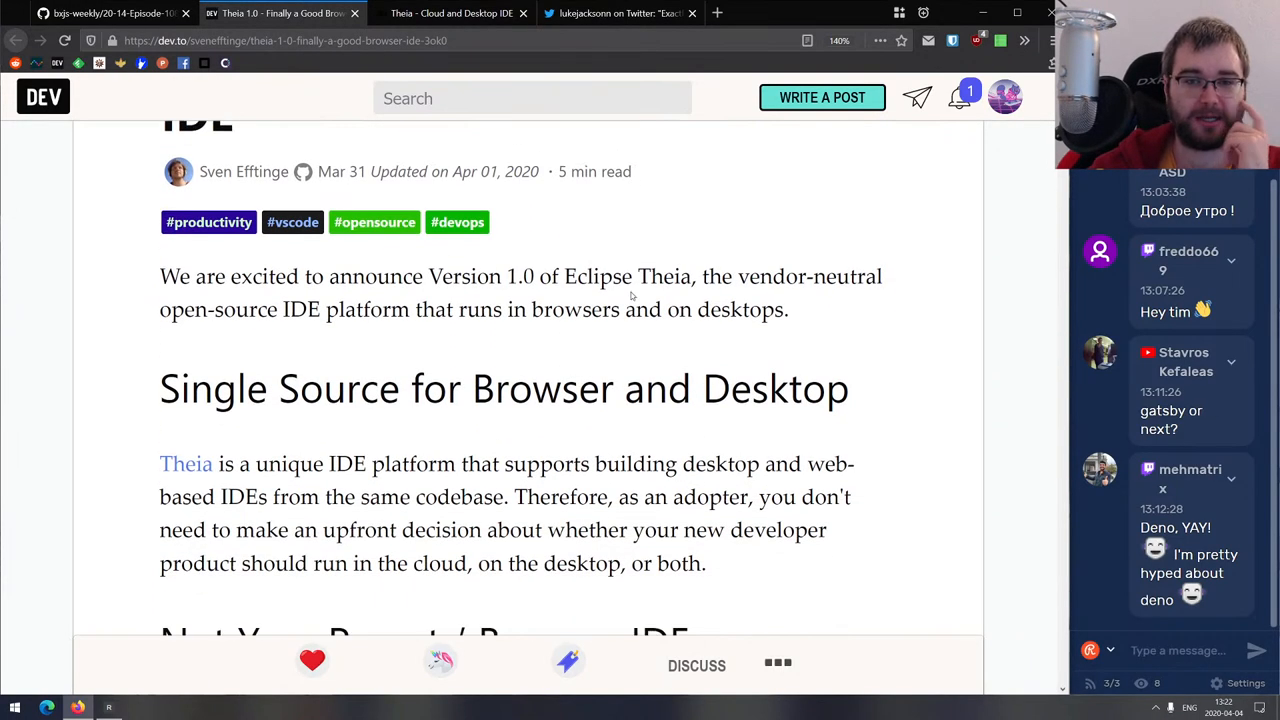
pyautogui.scroll(-3)
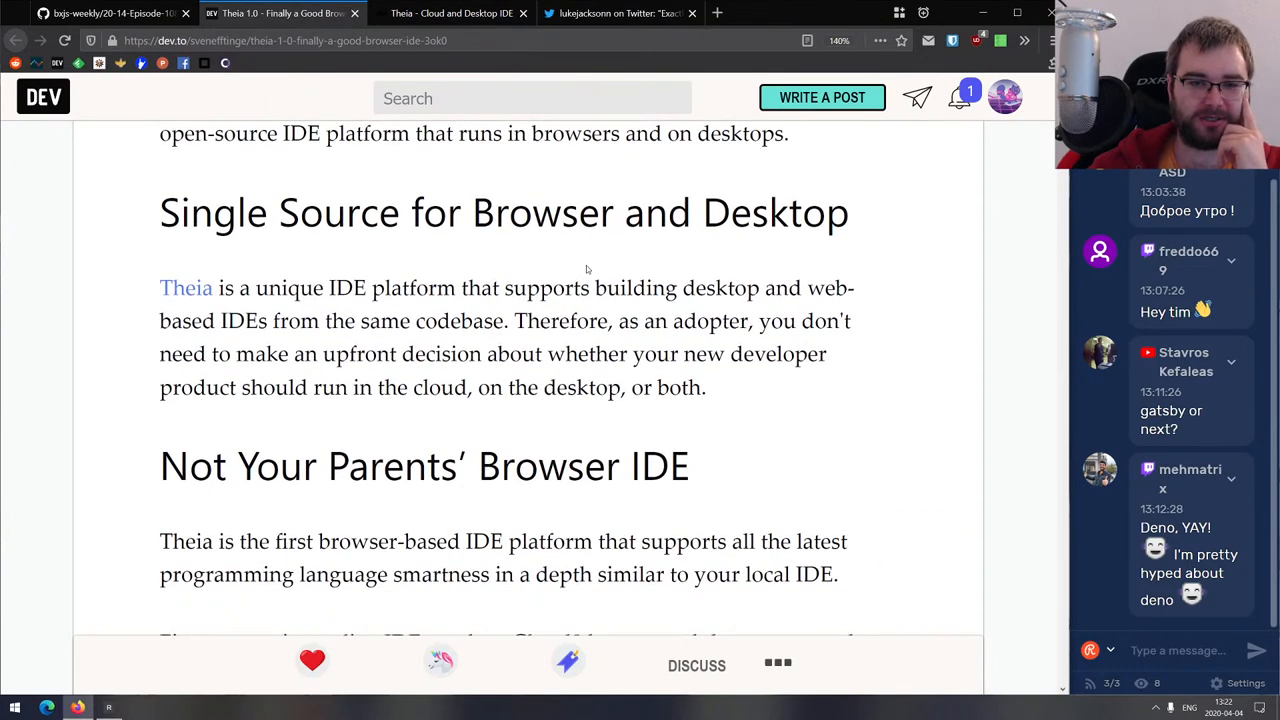
# Return to the theia-ide.org homepage and scroll through it.
pyautogui.click(452, 12)
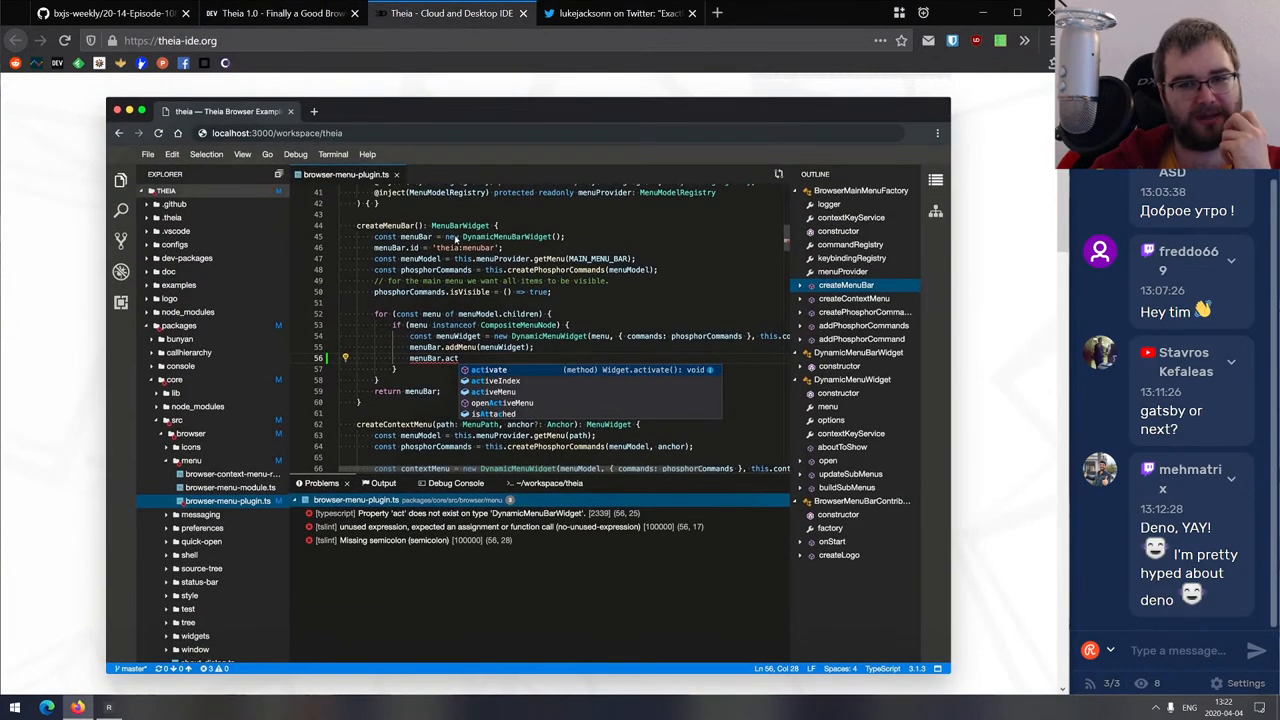
pyautogui.scroll(3)
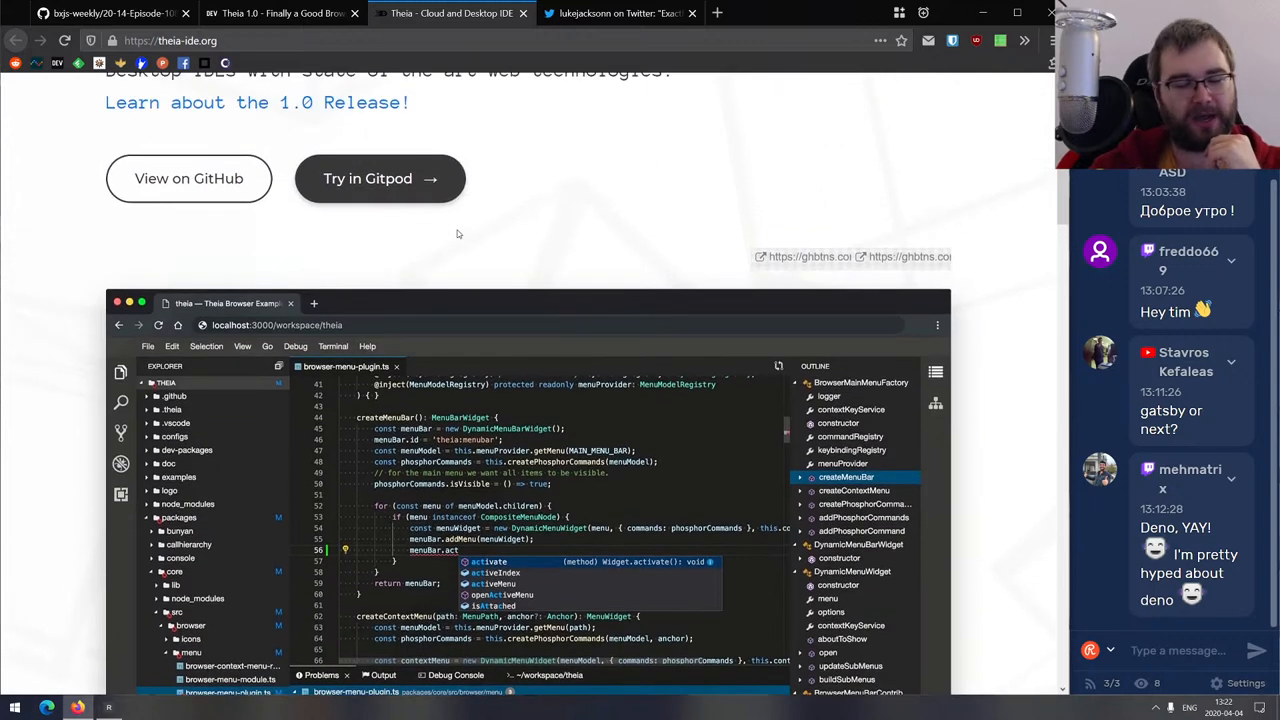
pyautogui.scroll(3)
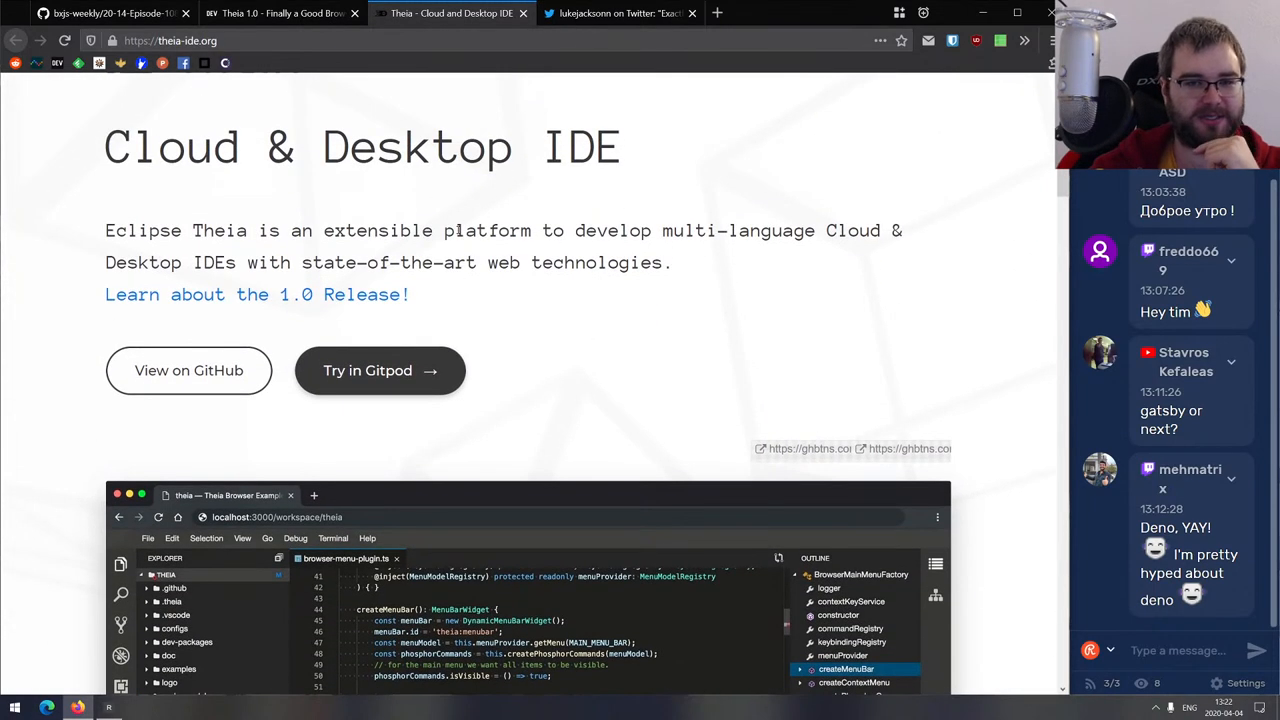
pyautogui.scroll(-3)
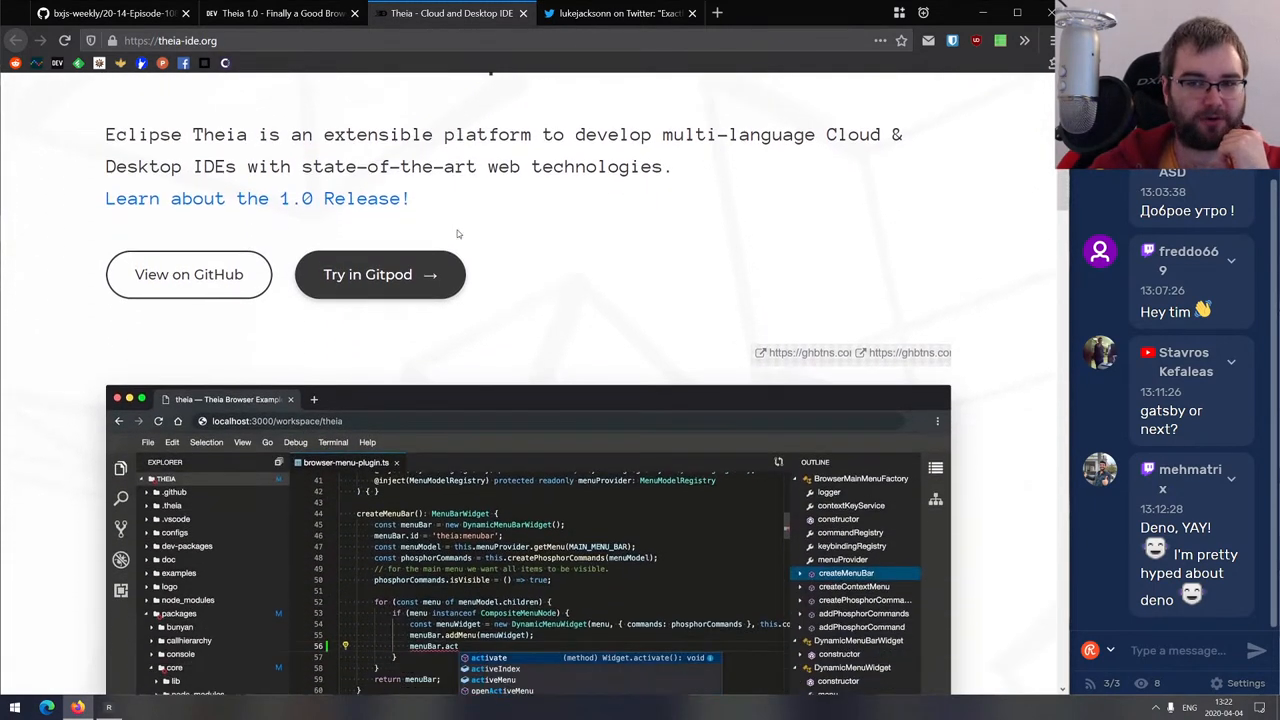
pyautogui.scroll(-3)
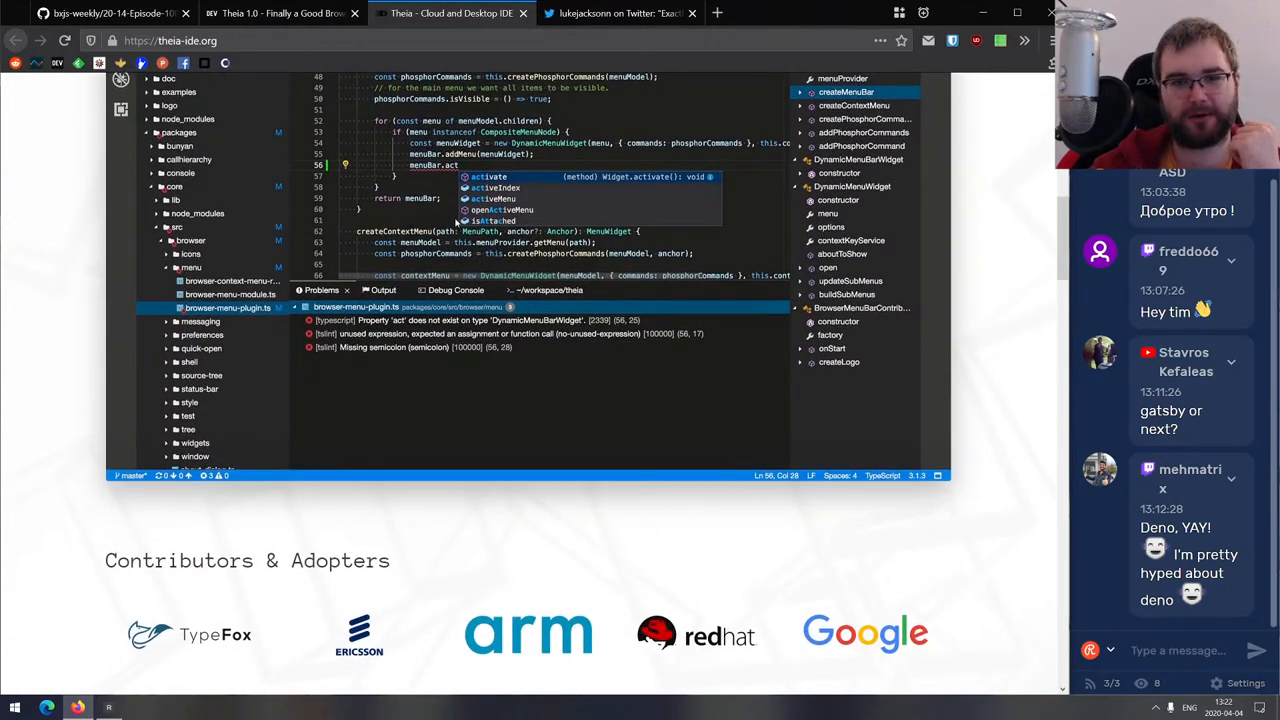
pyautogui.scroll(-3)
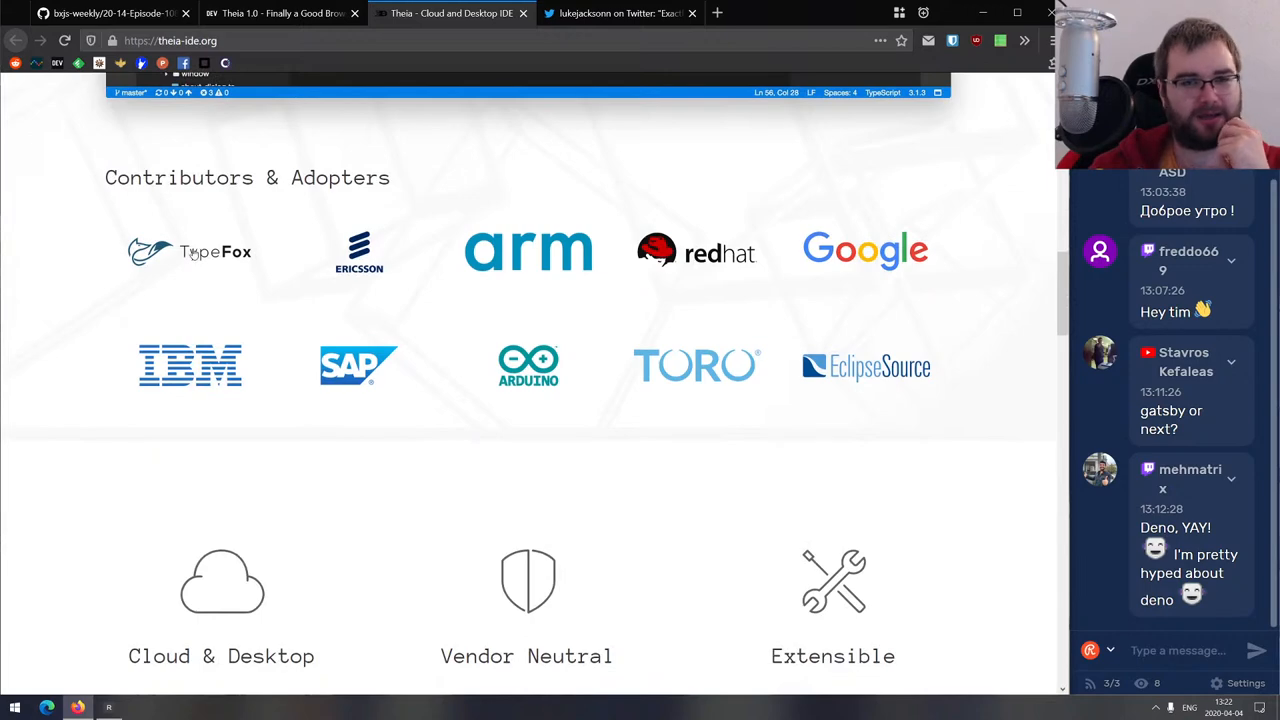
# Scroll to the site footer, then go to the main eclipse-theia GitHub repository page.
pyautogui.scroll(-3)
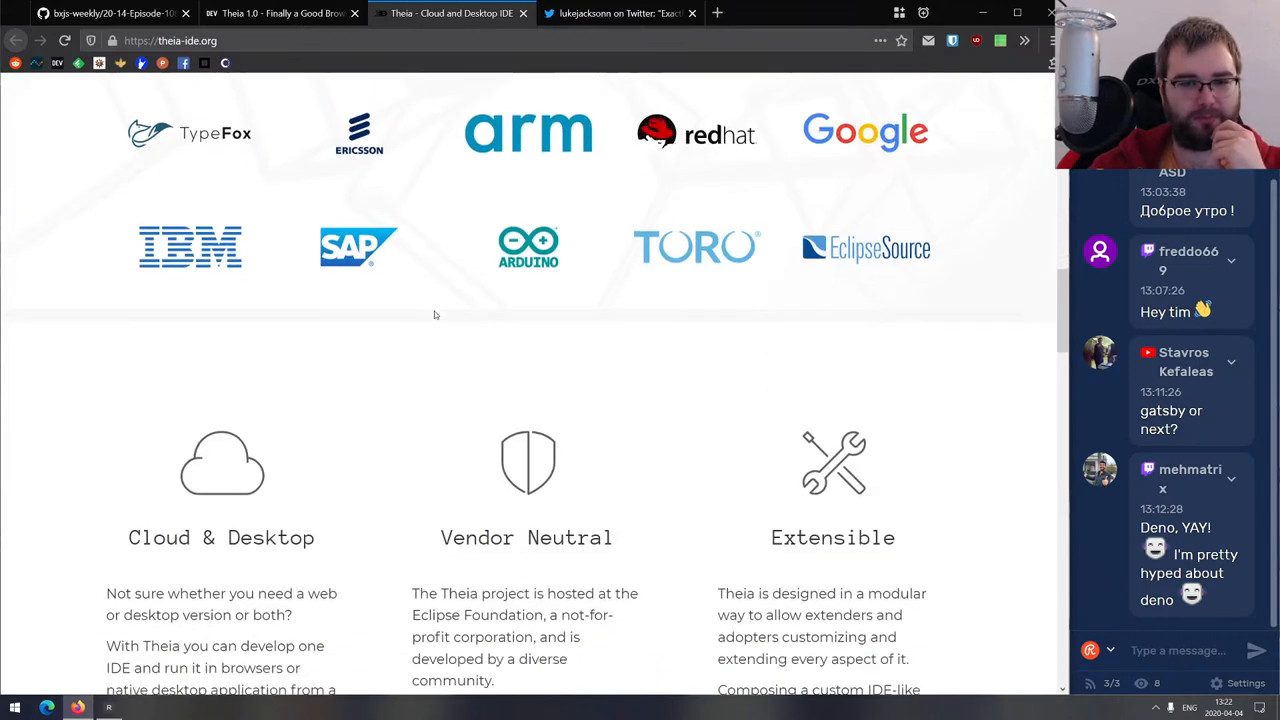
pyautogui.scroll(-3)
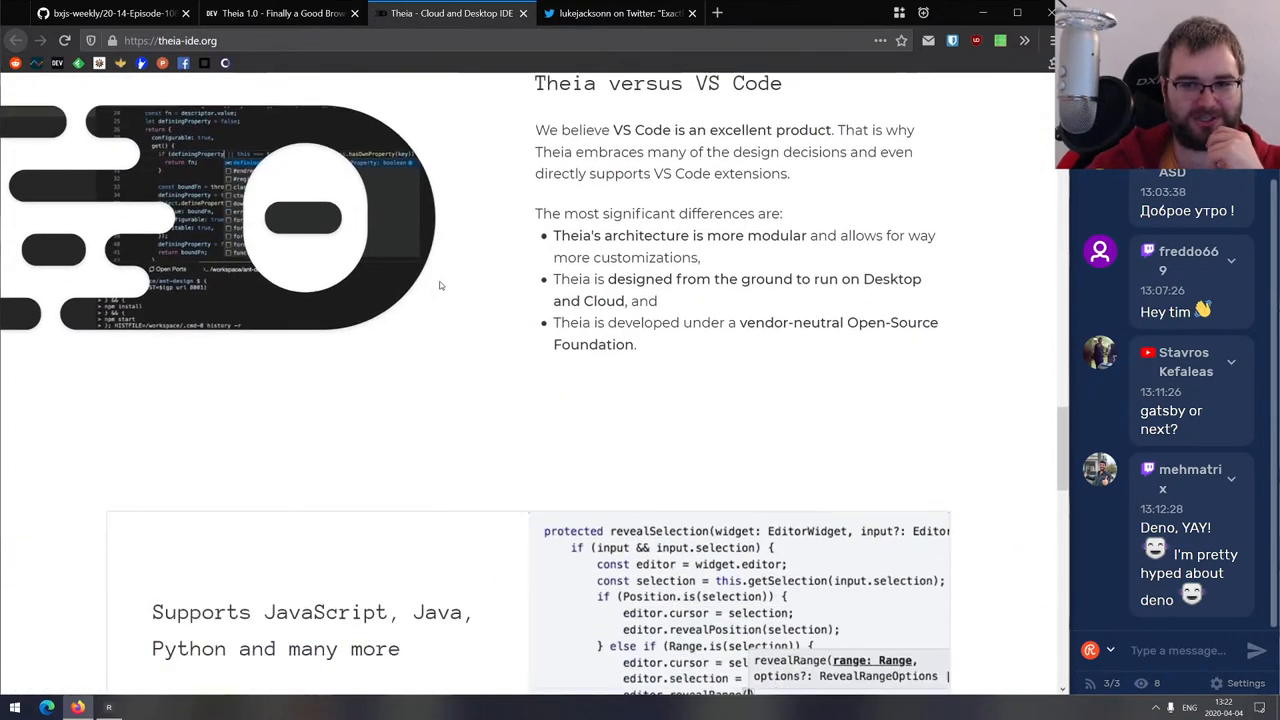
pyautogui.scroll(-3)
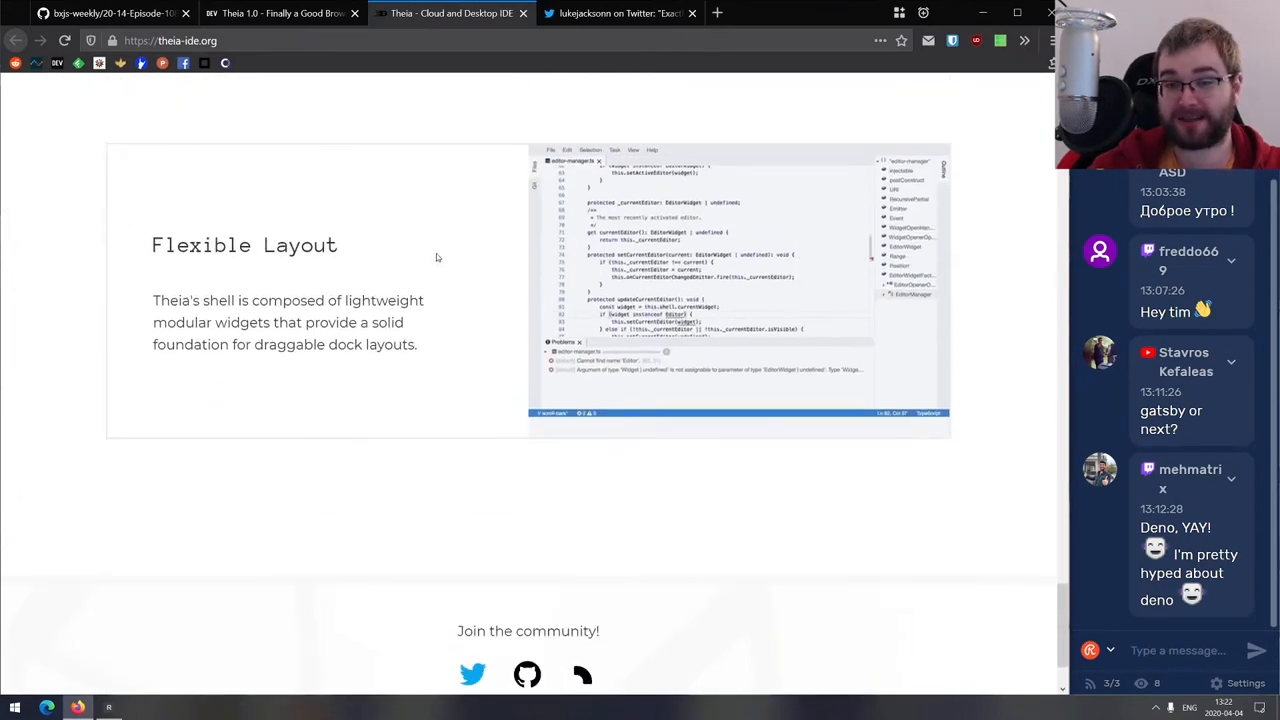
pyautogui.scroll(-3)
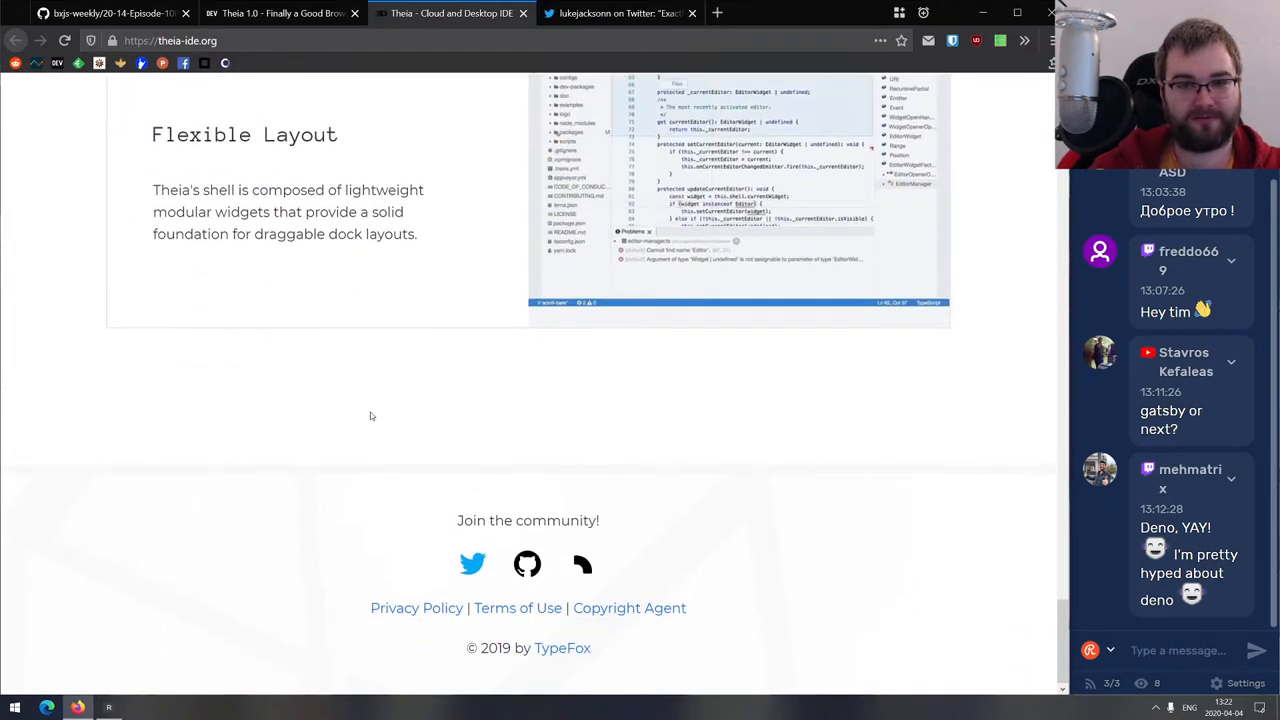
pyautogui.scroll(3)
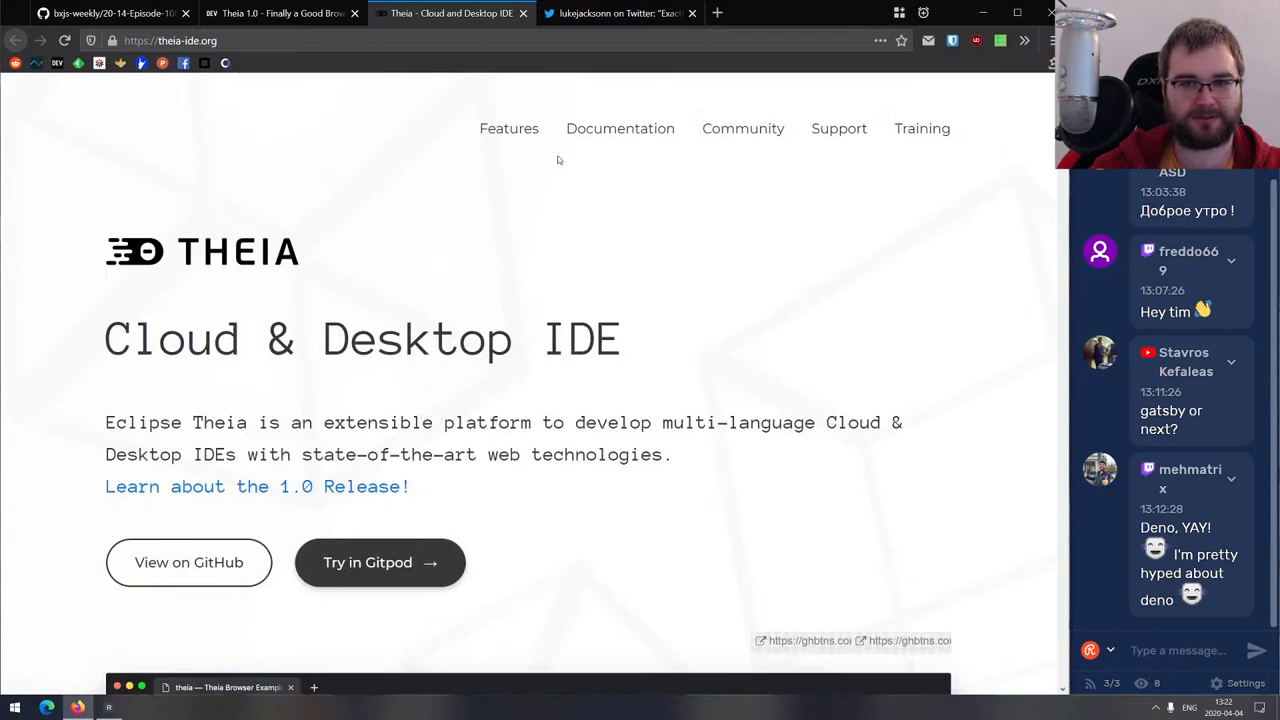
pyautogui.scroll(-3)
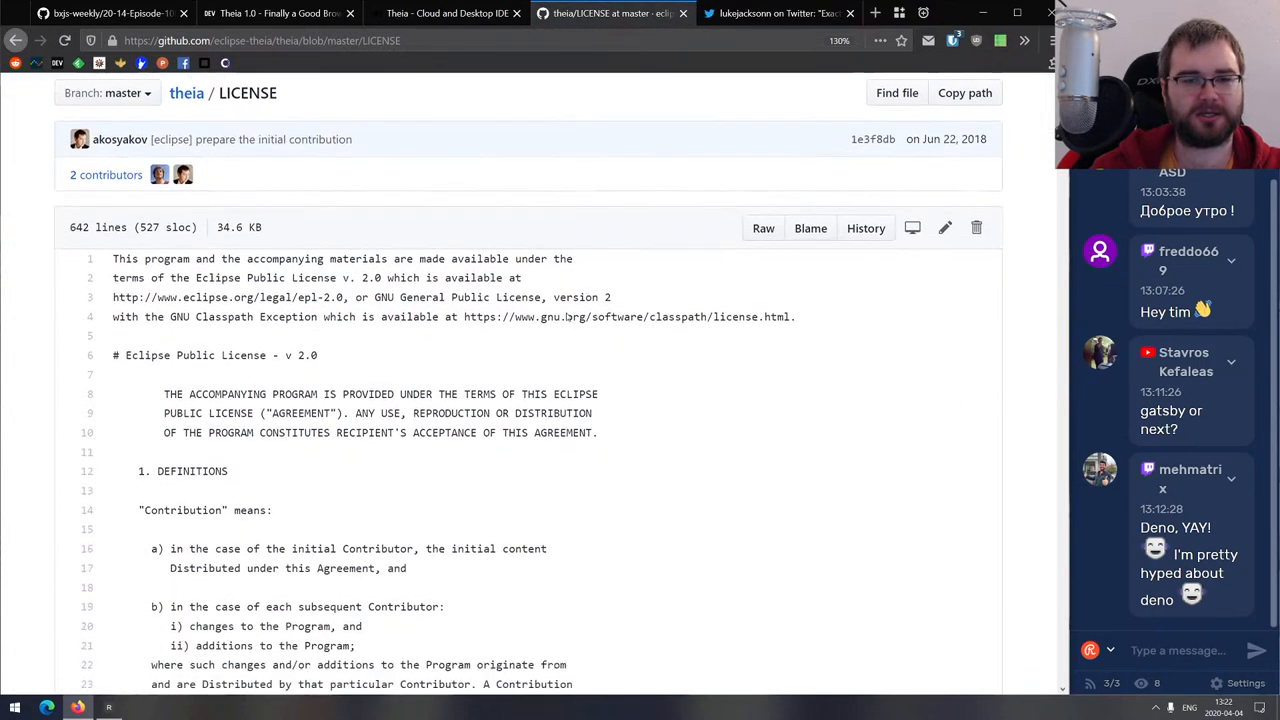
pyautogui.click(194, 92)
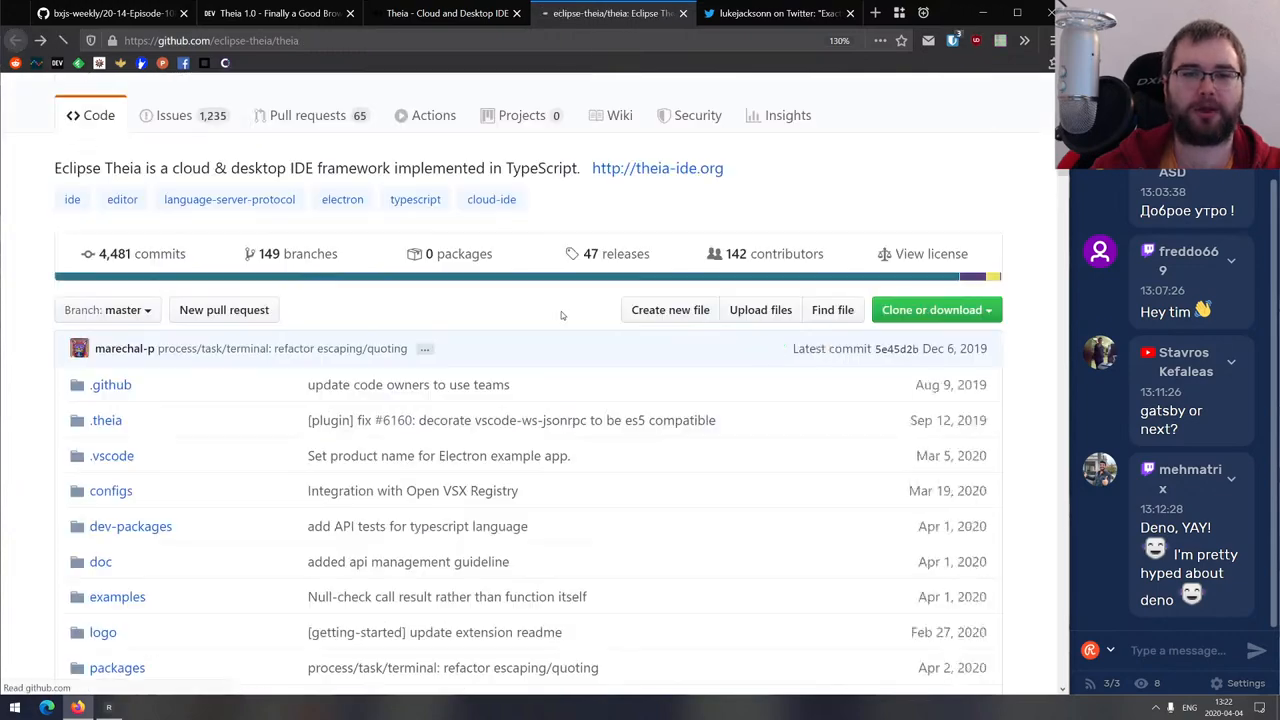
pyautogui.scroll(-3)
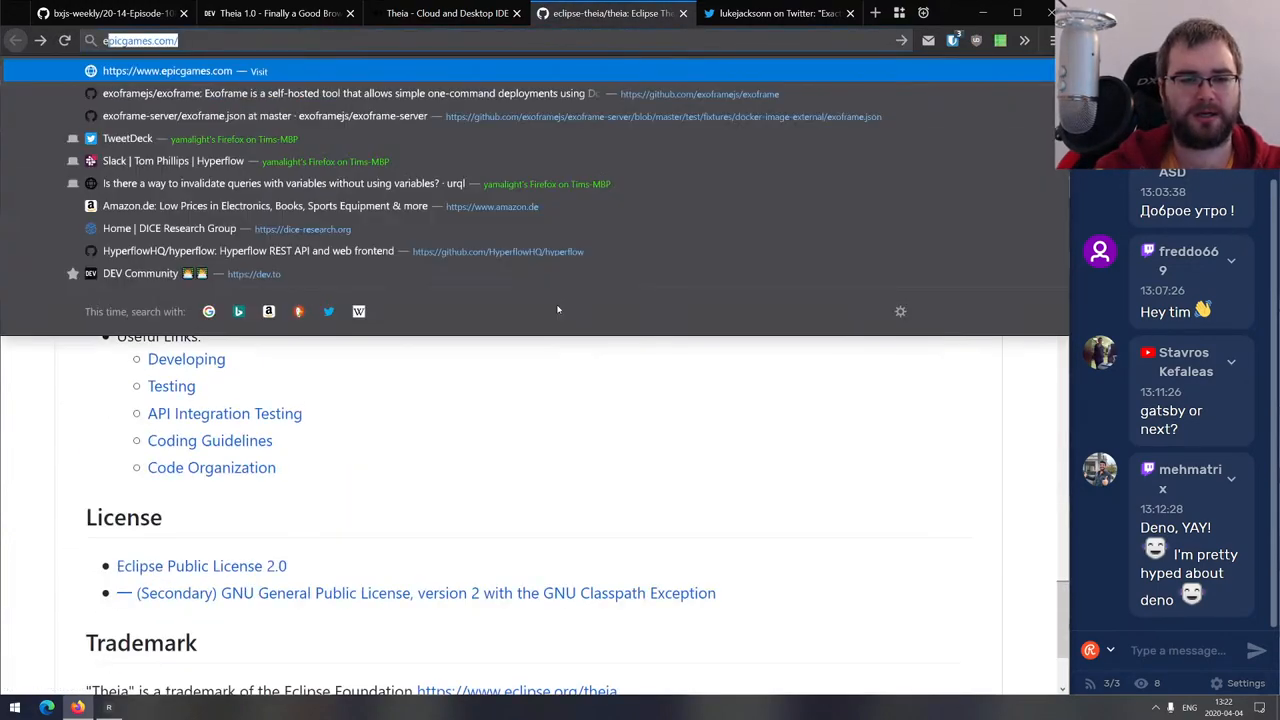
pyautogui.write('eclipse public license')
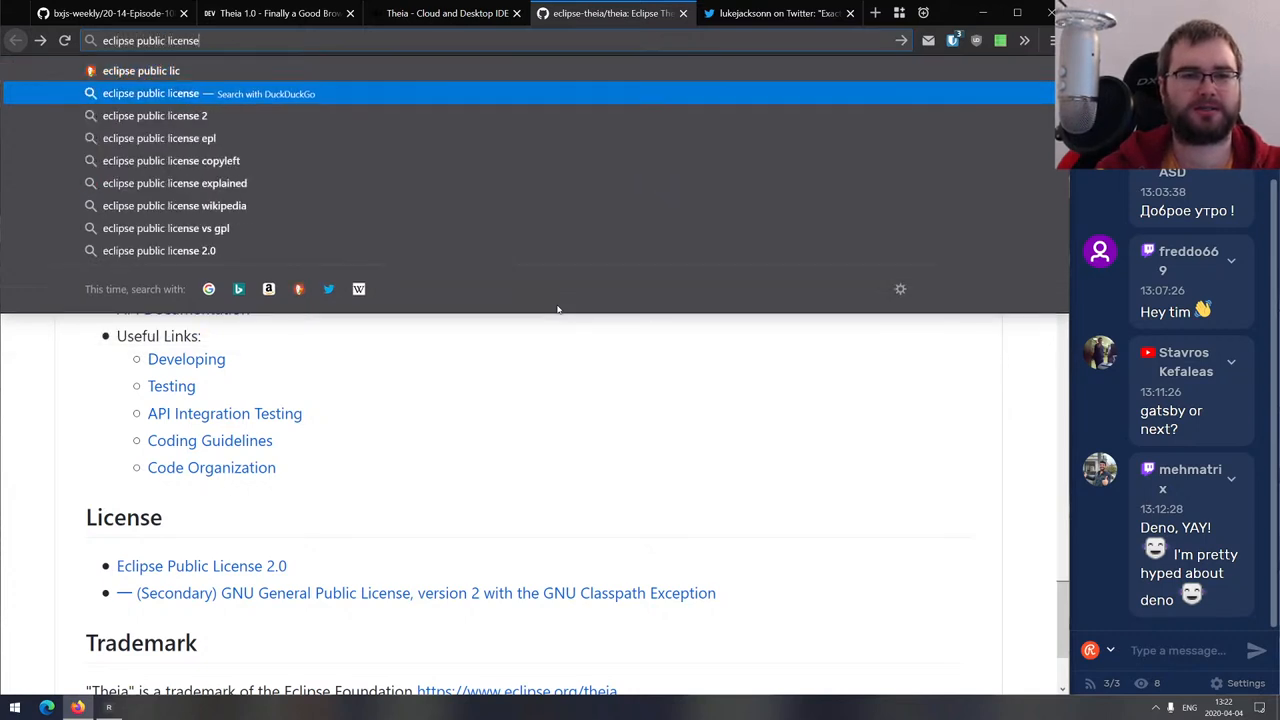
pyautogui.write('tldr leg')
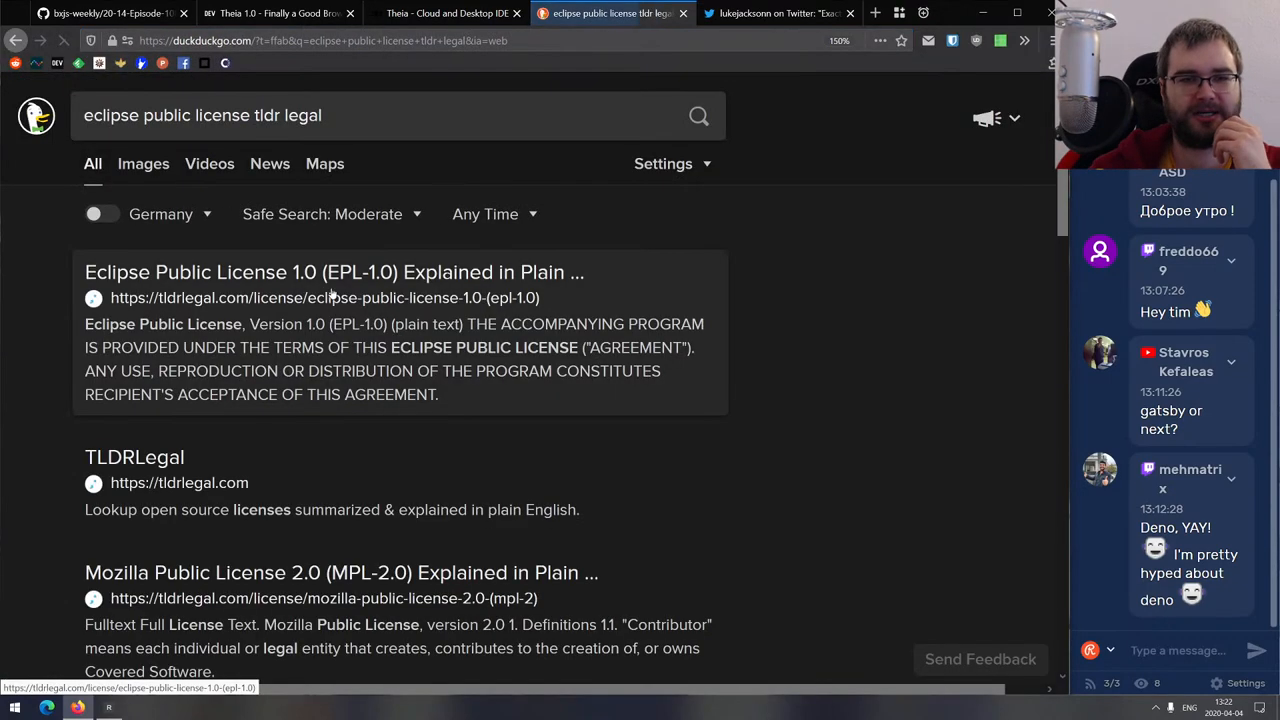
pyautogui.click(334, 272)
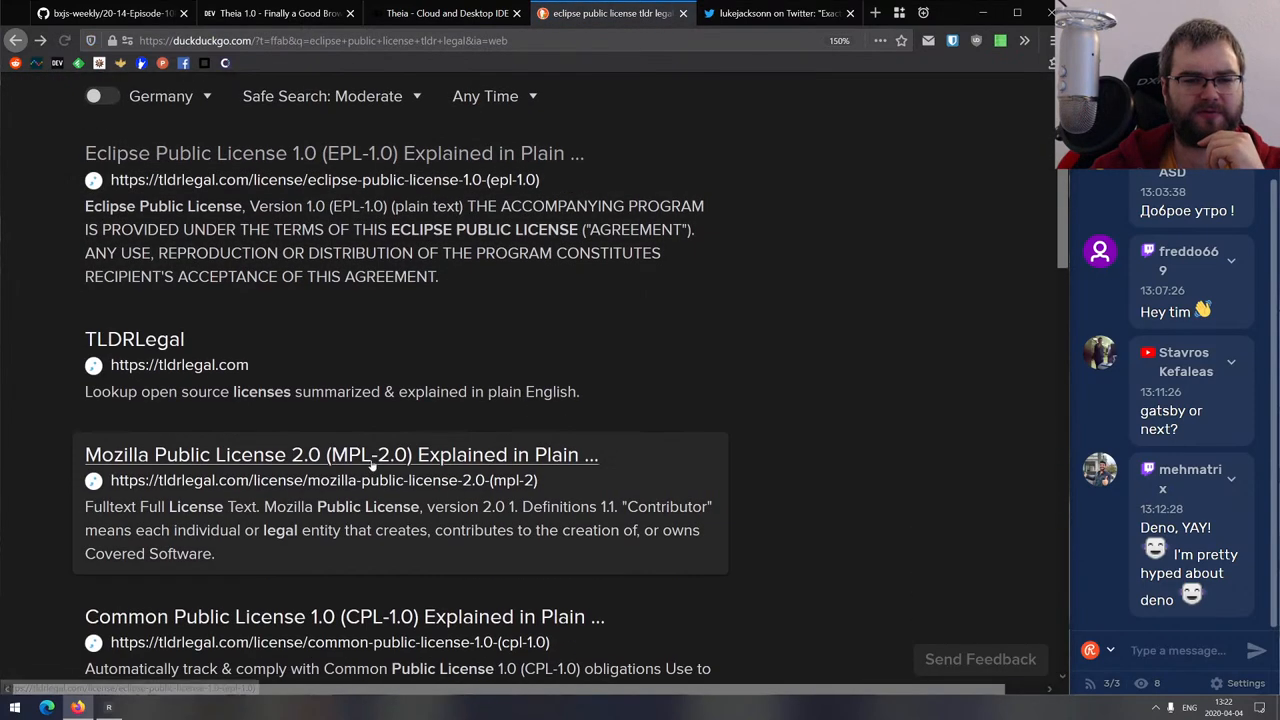
pyautogui.click(328, 153)
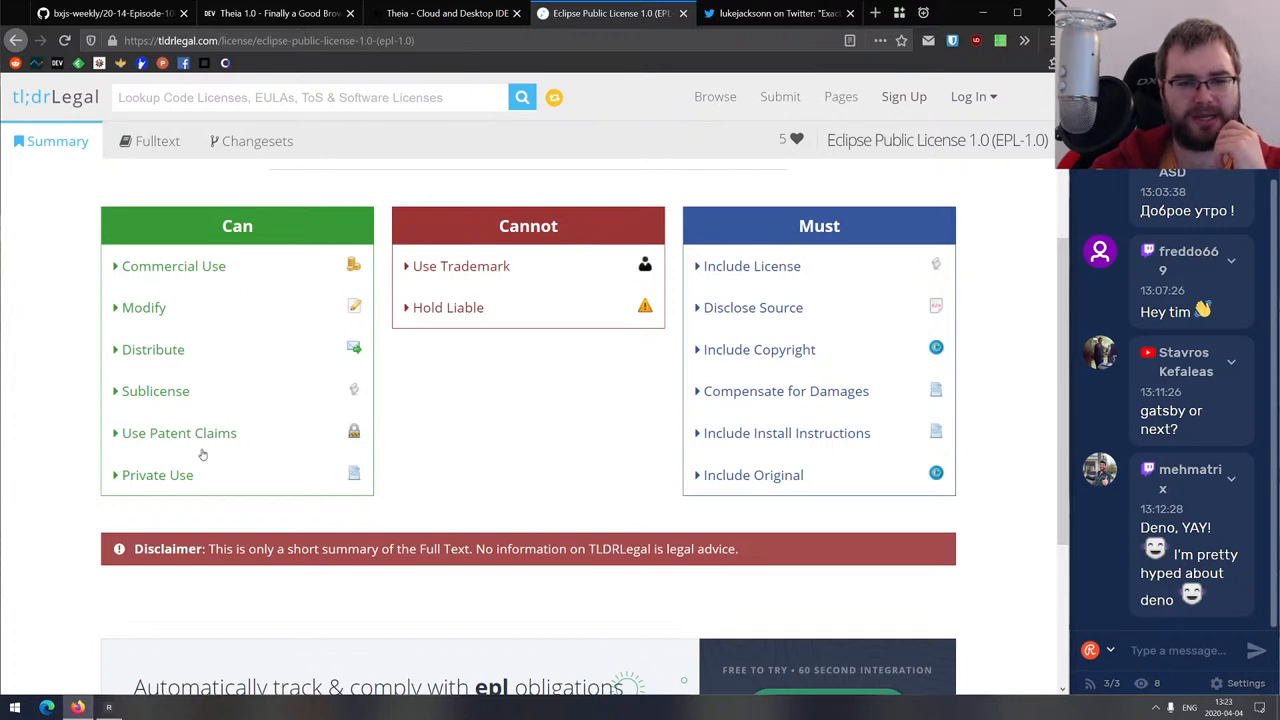
pyautogui.moveTo(472, 281)
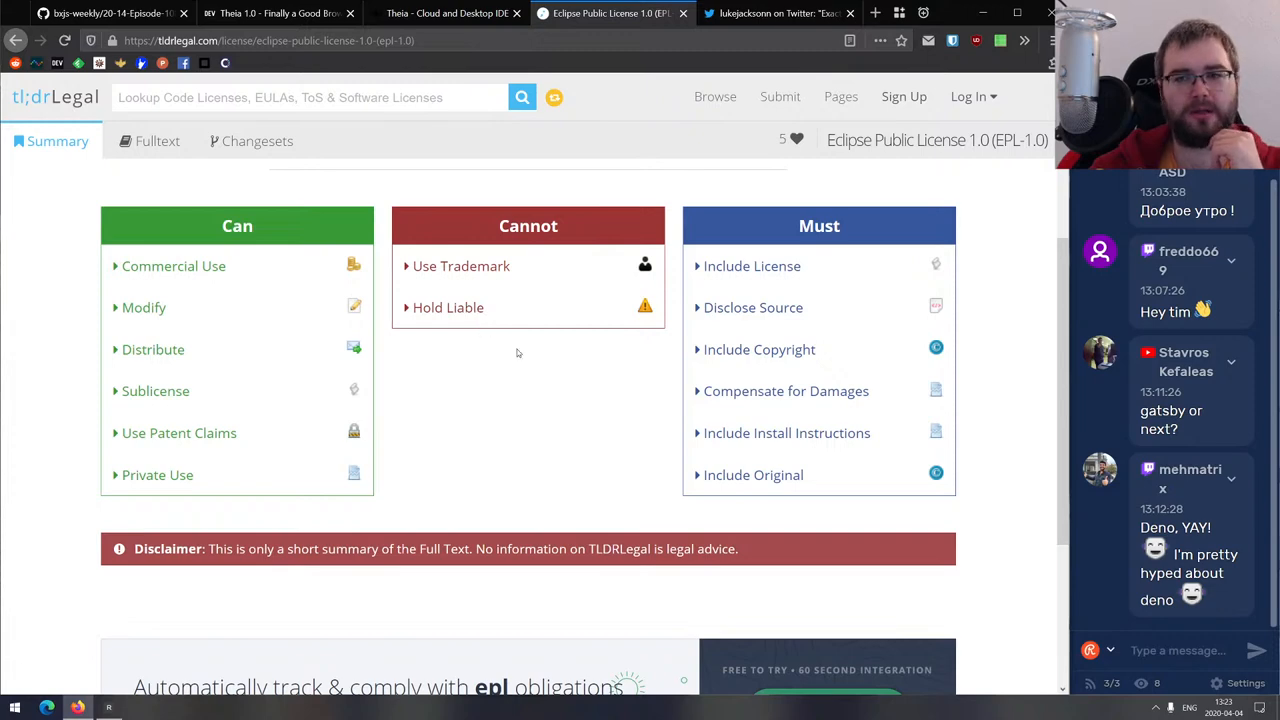
pyautogui.moveTo(754, 315)
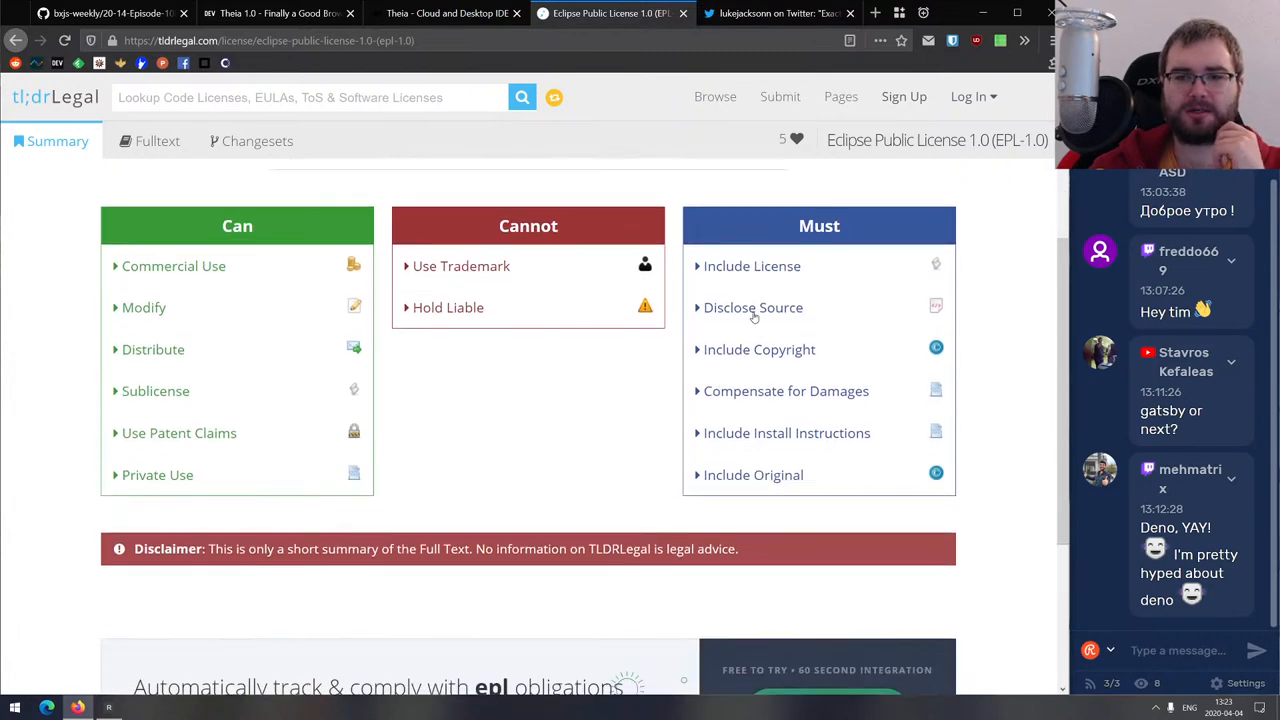
pyautogui.moveTo(800, 425)
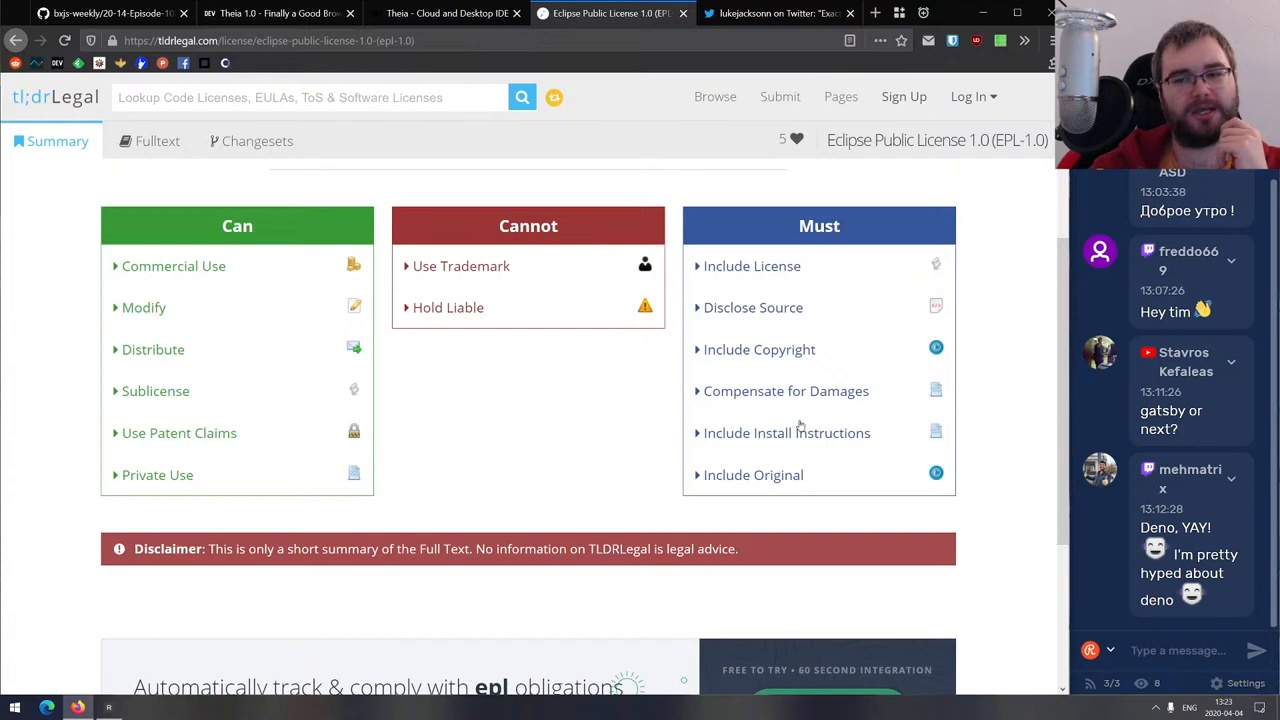
pyautogui.scroll(-3)
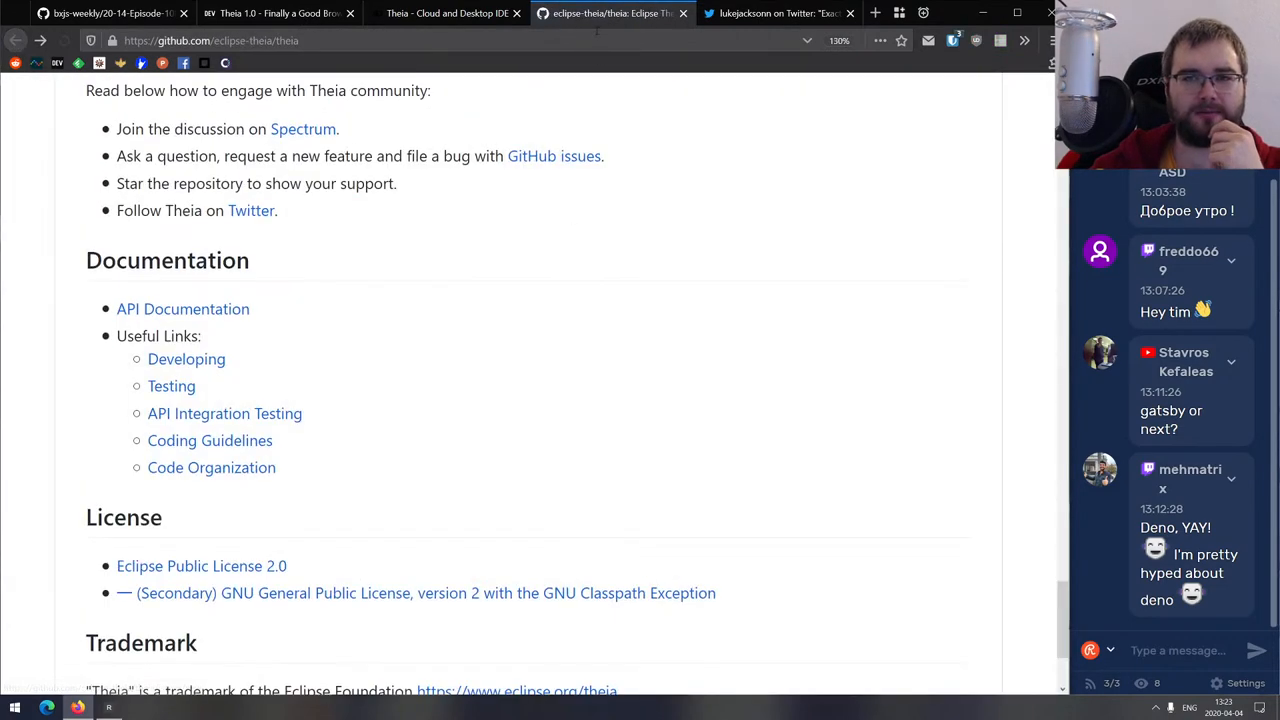
# Close the Theia repository, try Theia in Gitpod, then close the Gitpod page.
pyautogui.click(452, 13)
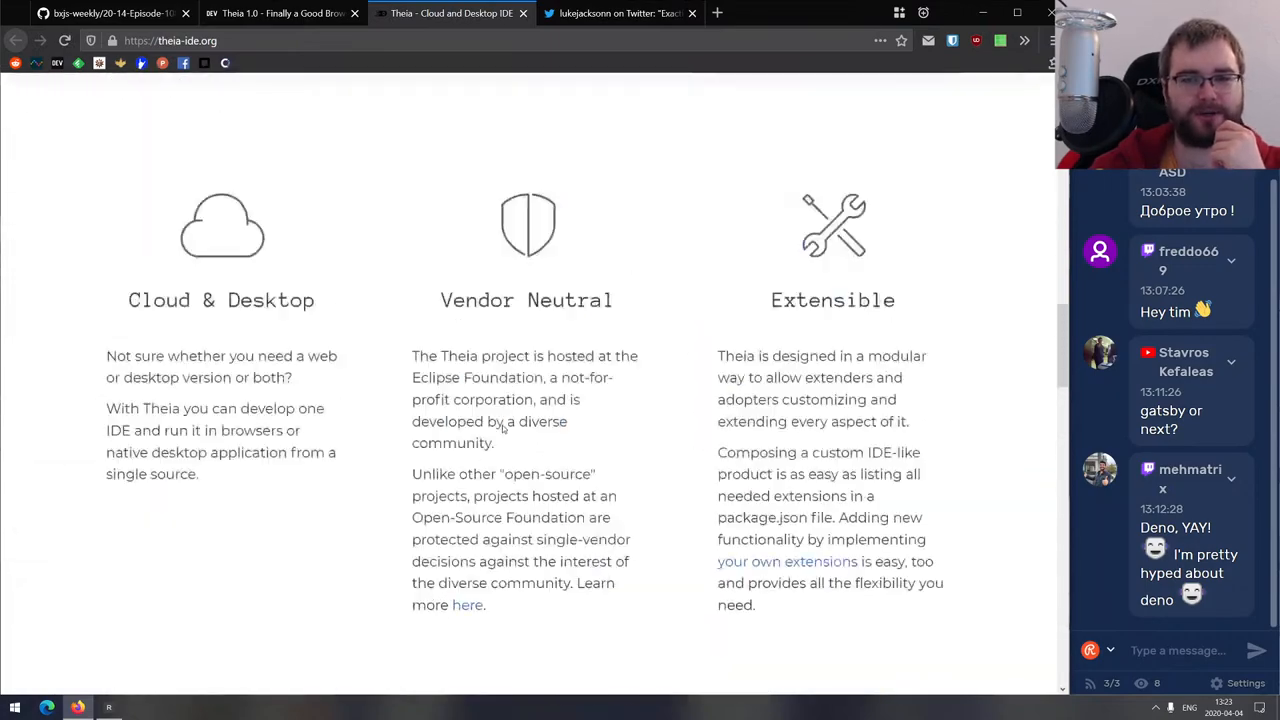
pyautogui.scroll(3)
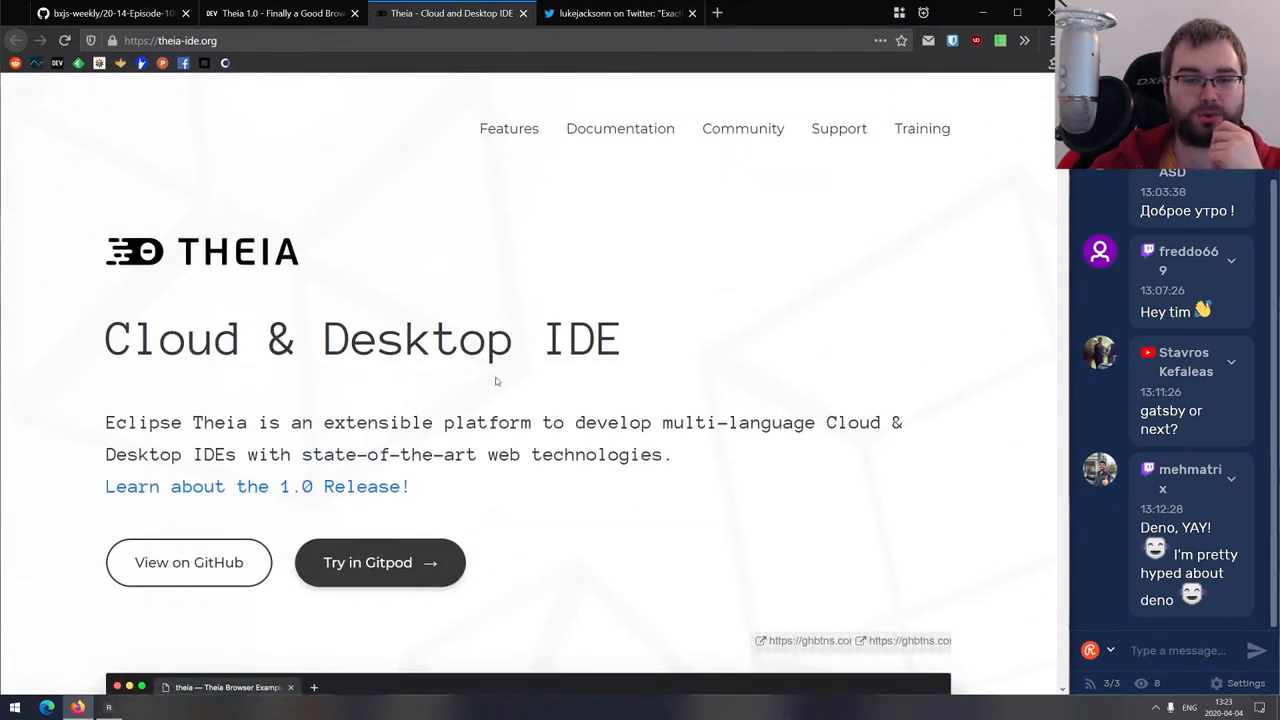
pyautogui.moveTo(306, 563)
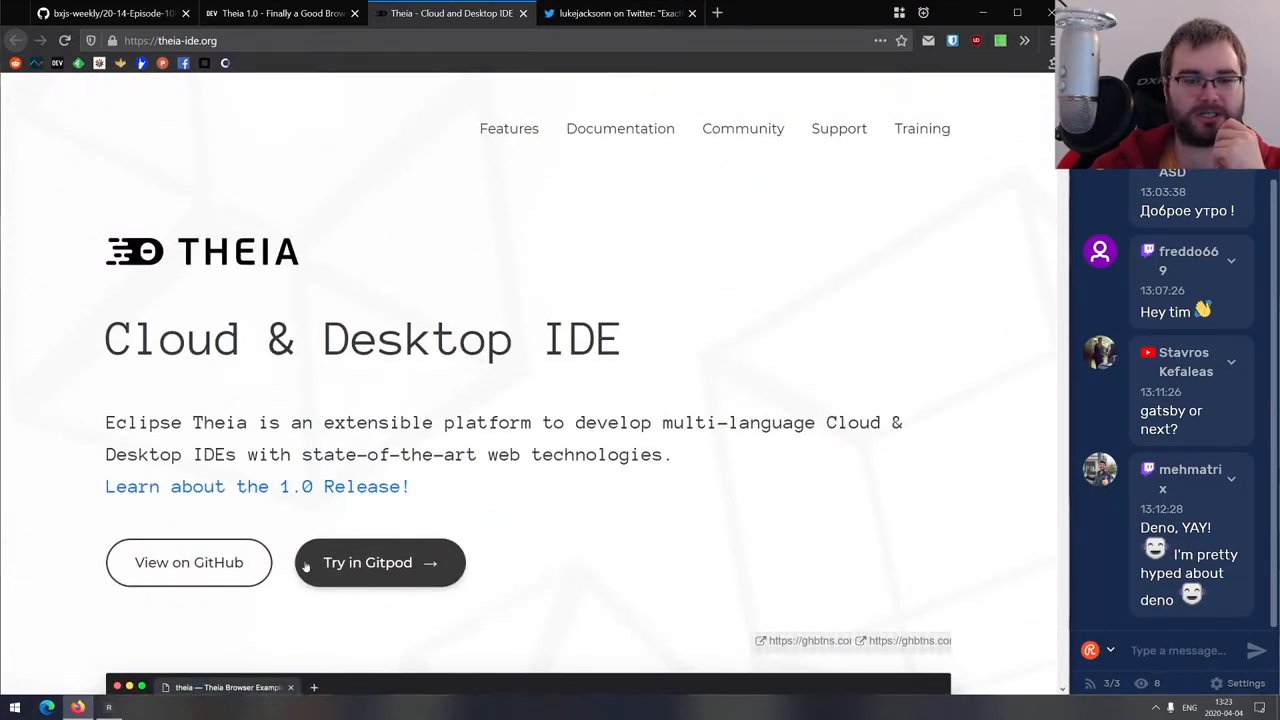
pyautogui.click(379, 563)
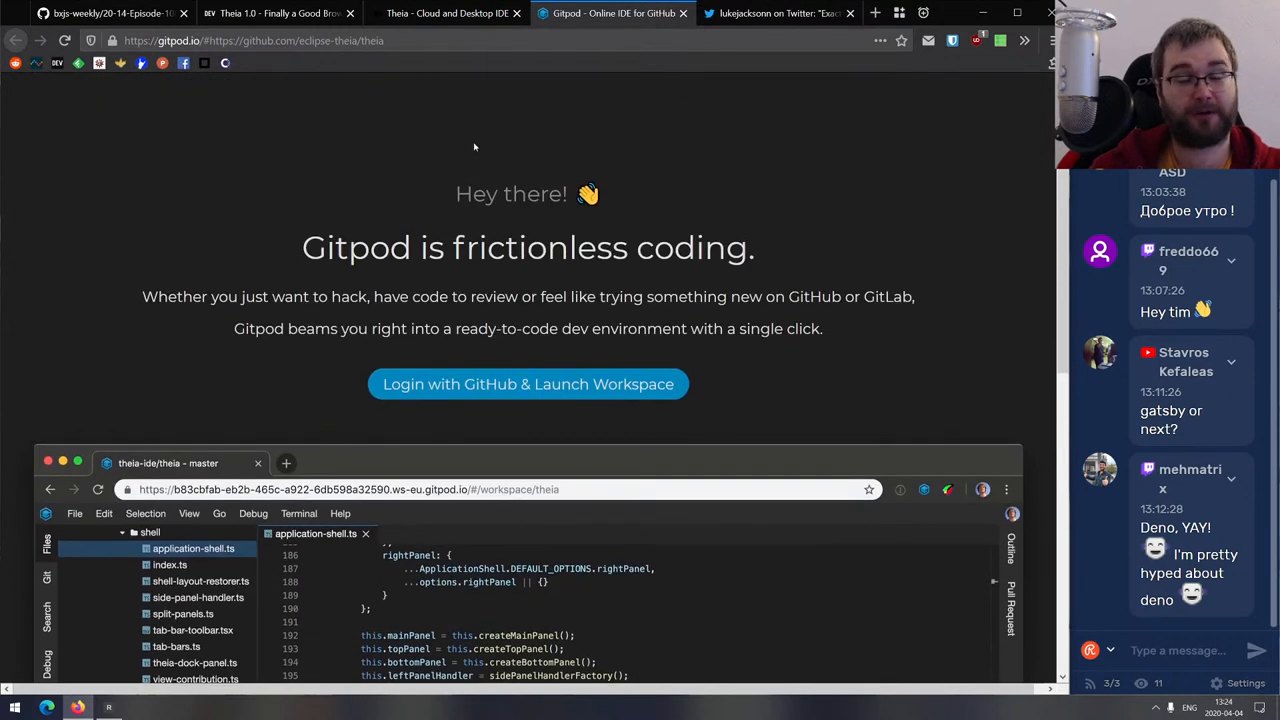
pyautogui.click(280, 13)
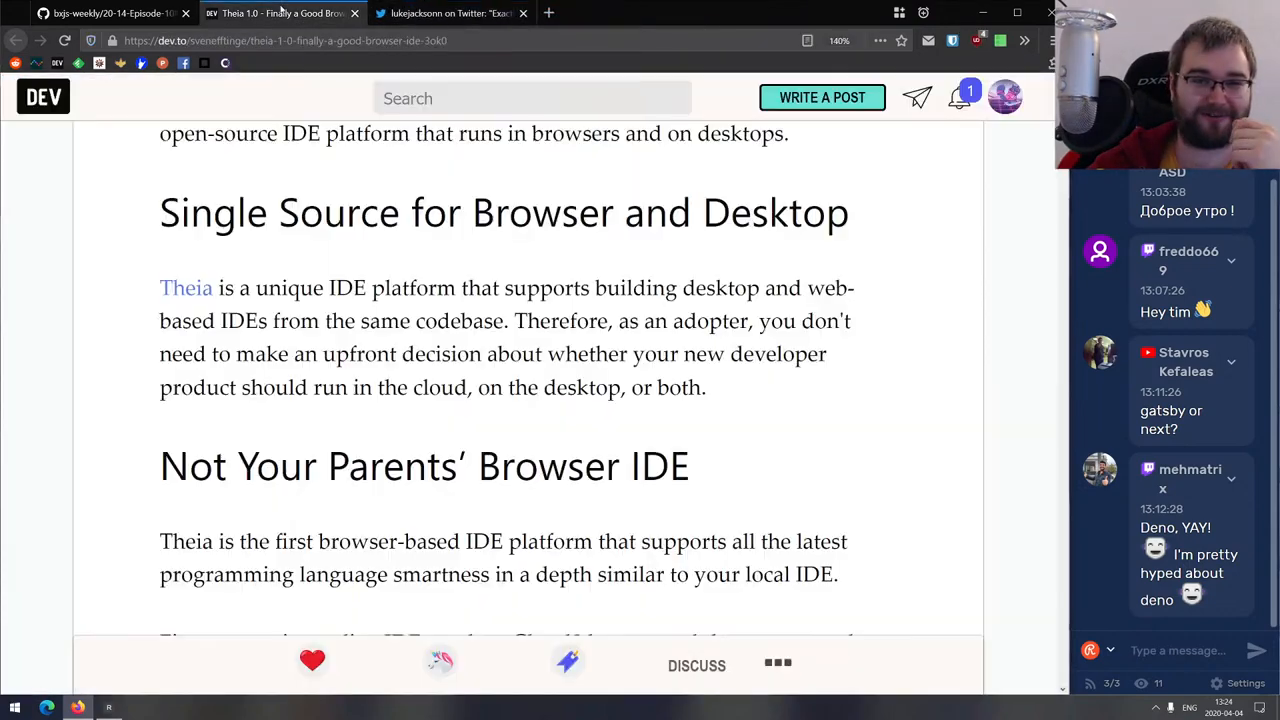
pyautogui.scroll(3)
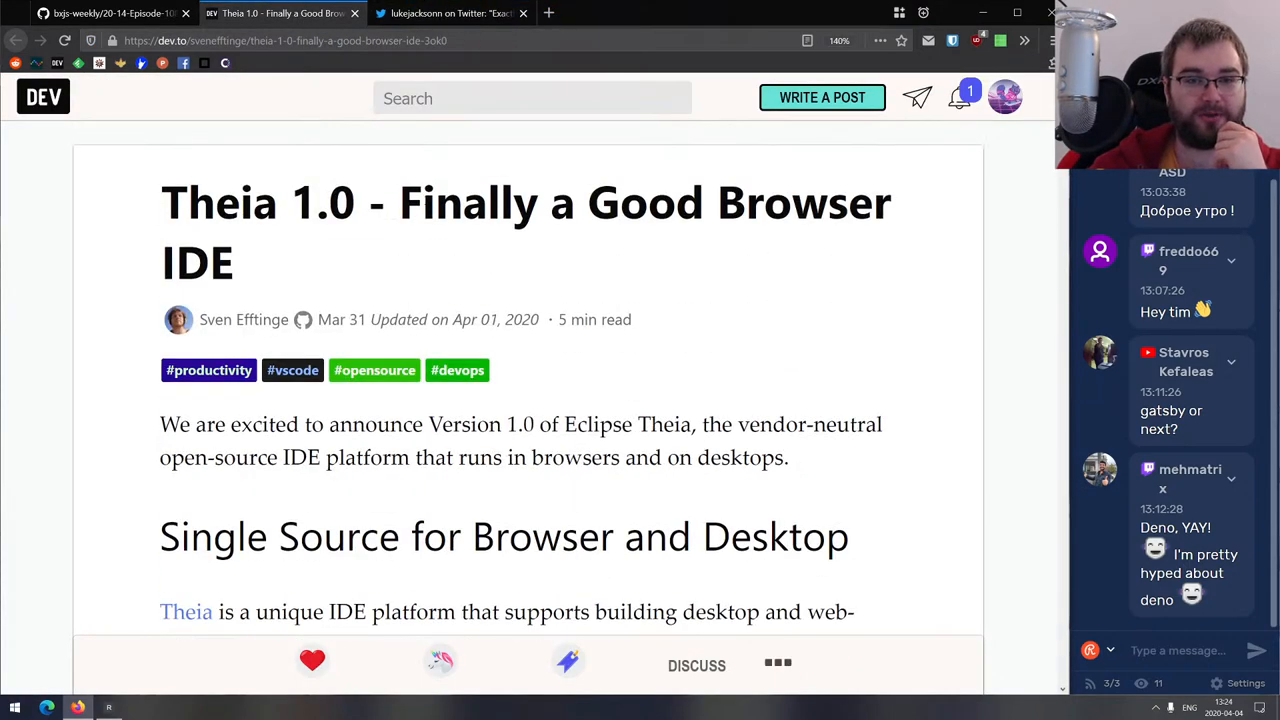
pyautogui.scroll(-3)
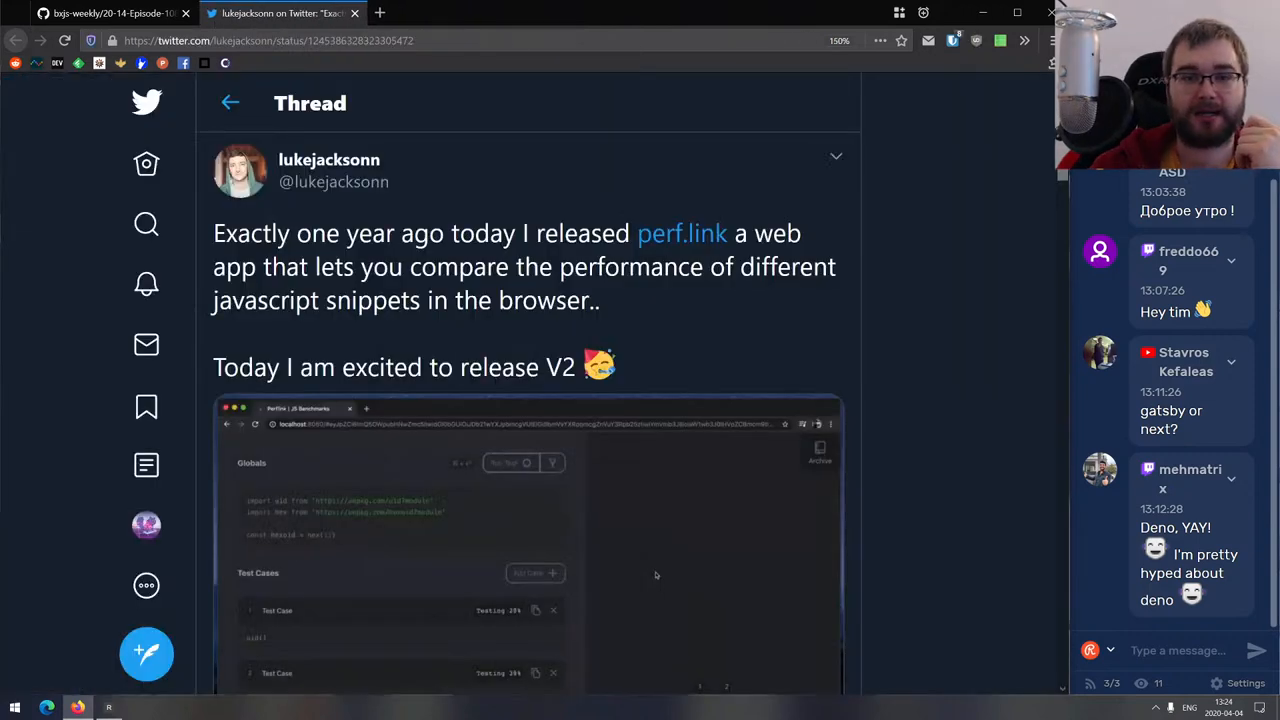
pyautogui.moveTo(681, 240)
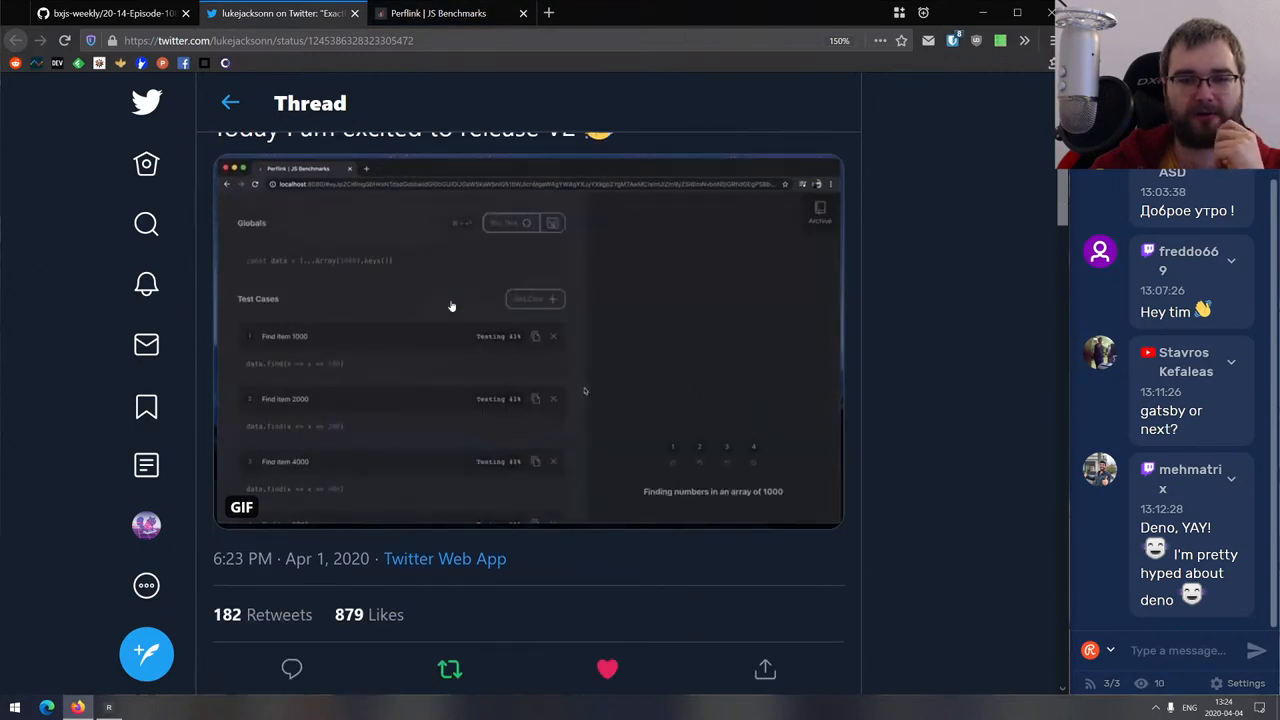
# Scroll lukejacksonn's perf.link thread to the replies listing V2's new features.
pyautogui.scroll(-3)
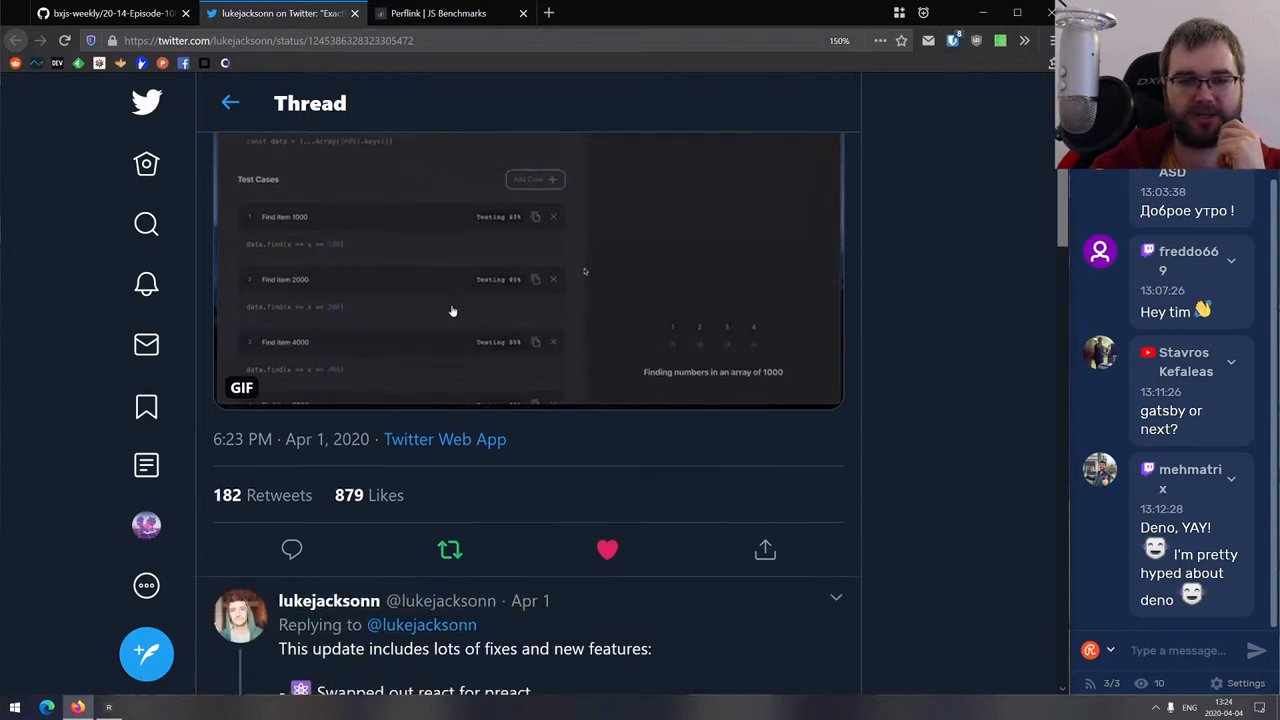
pyautogui.scroll(-3)
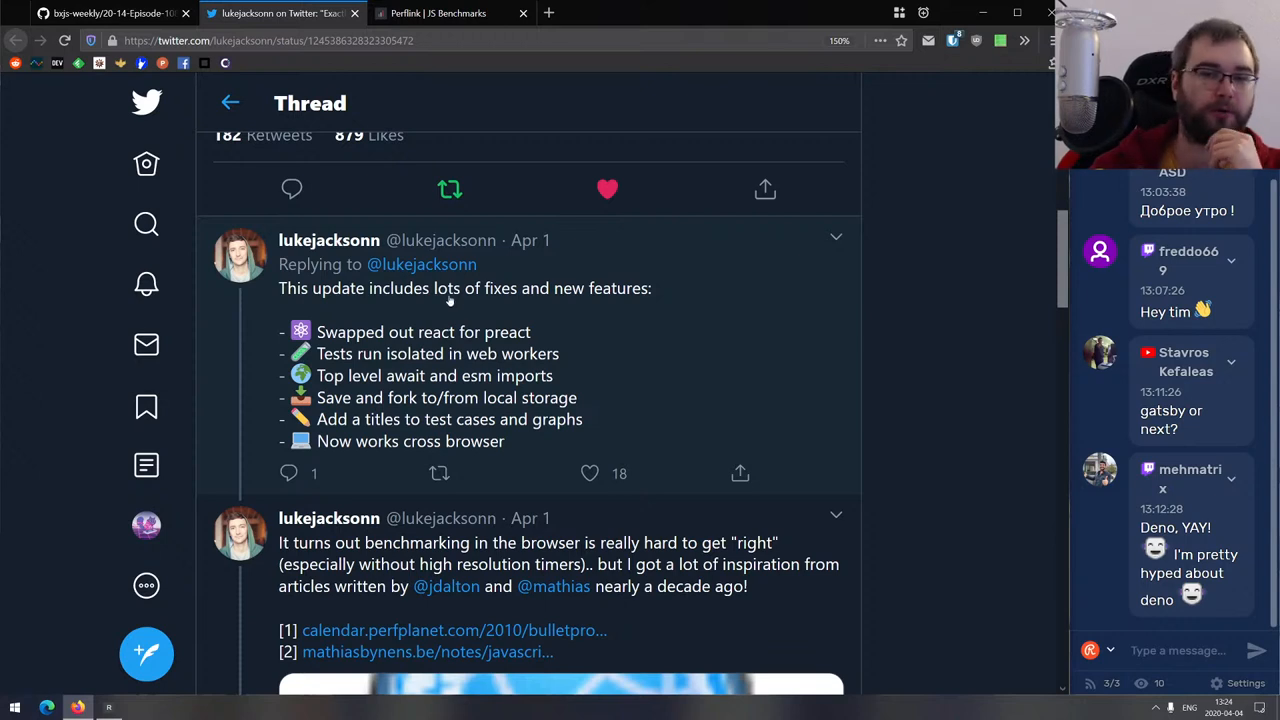
pyautogui.moveTo(510, 344)
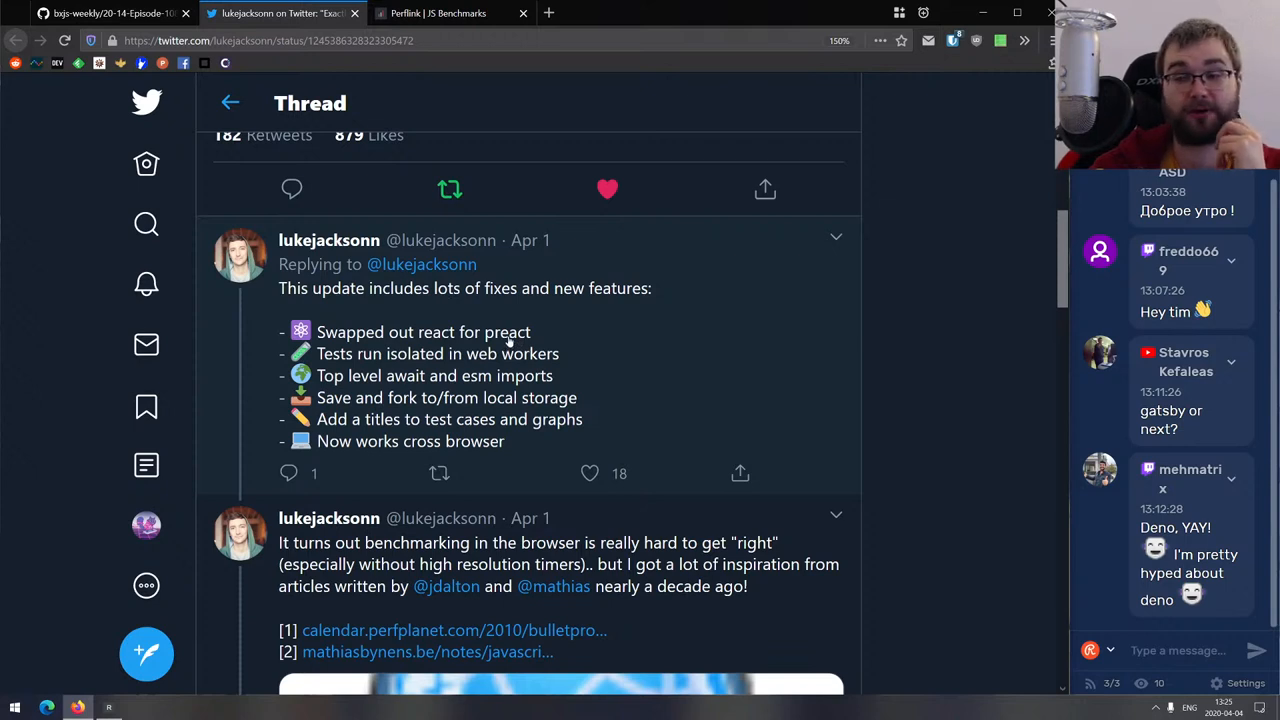
pyautogui.moveTo(498, 267)
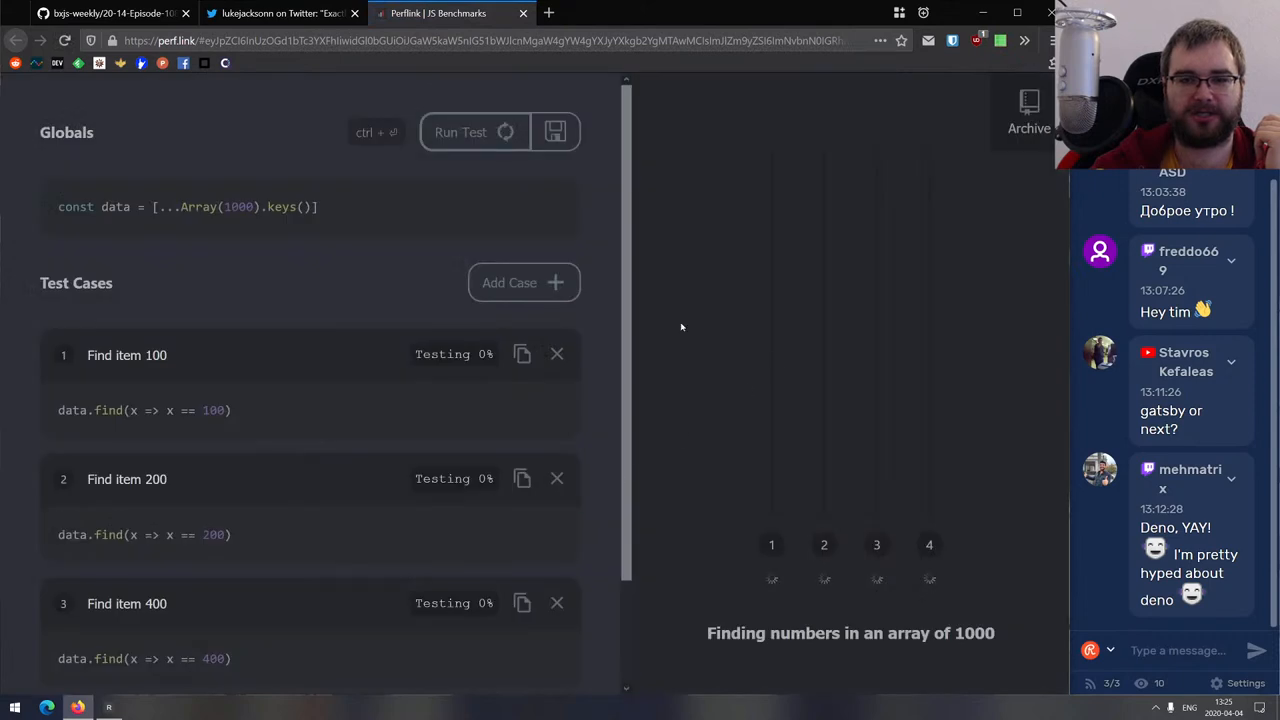
# Run the perf.link find benchmark, review each test's ops/s, then close the Perflink tab.
pyautogui.click(474, 131)
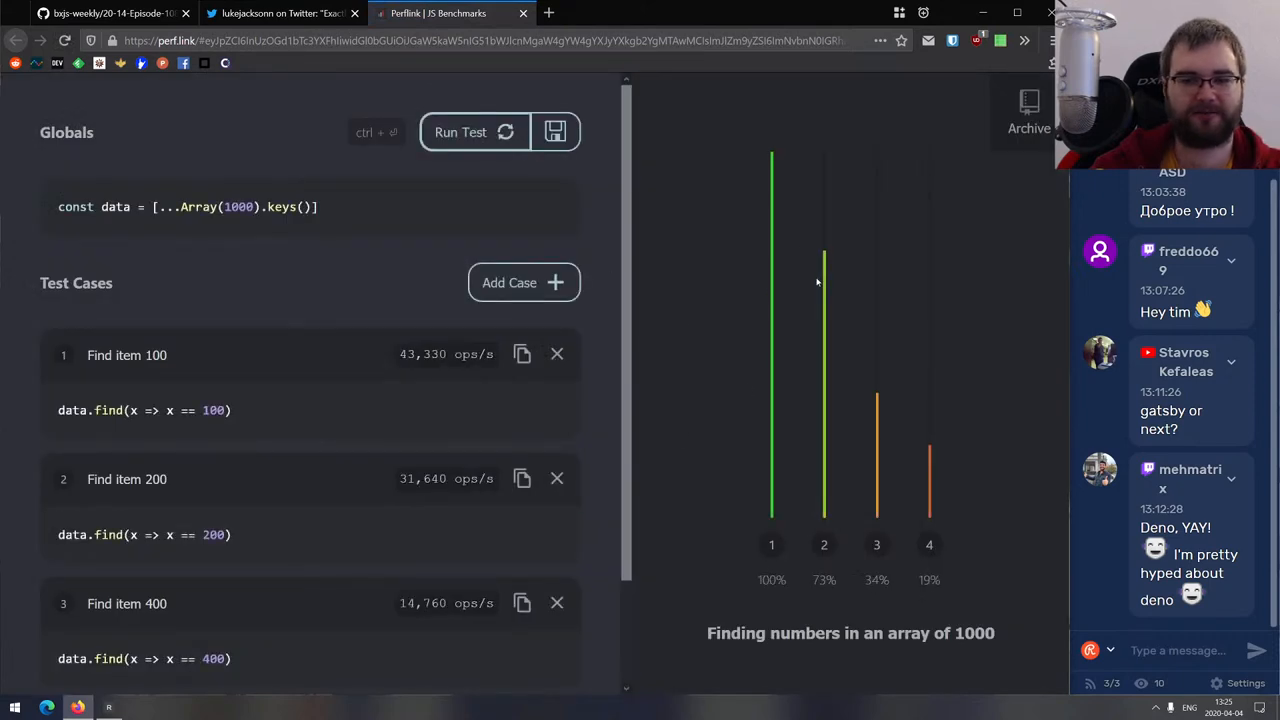
pyautogui.scroll(-3)
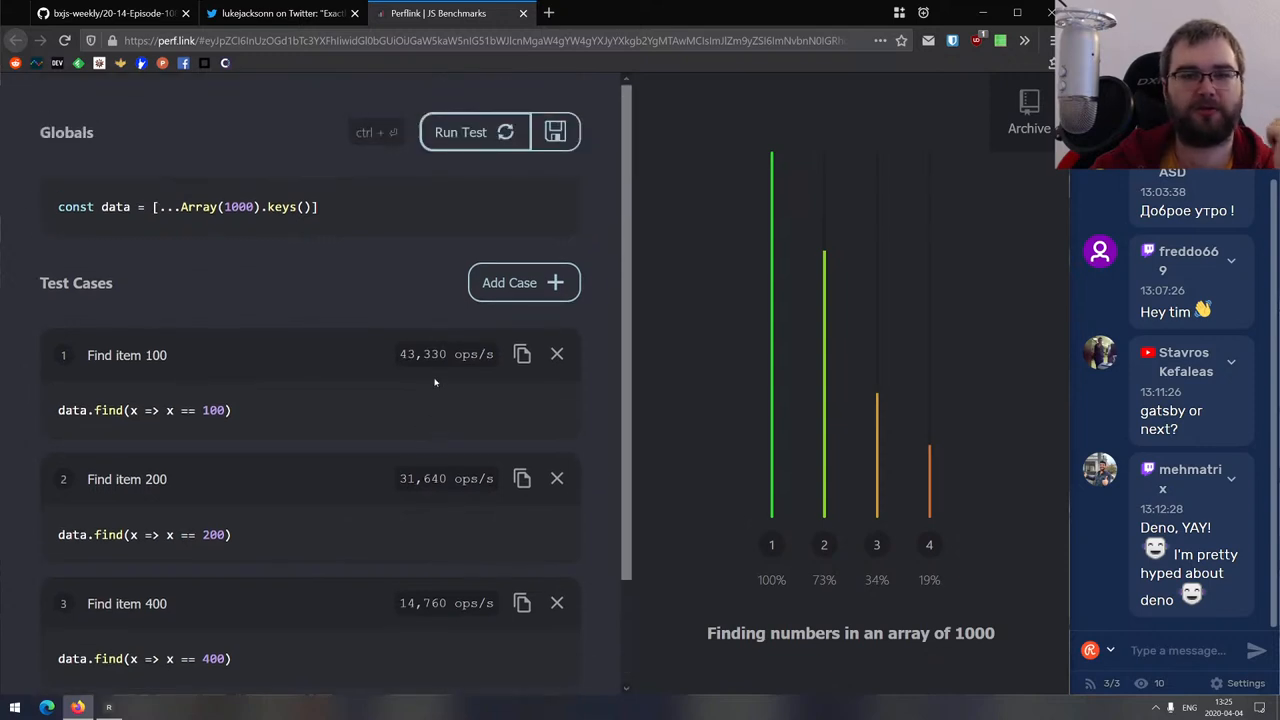
pyautogui.moveTo(423, 311)
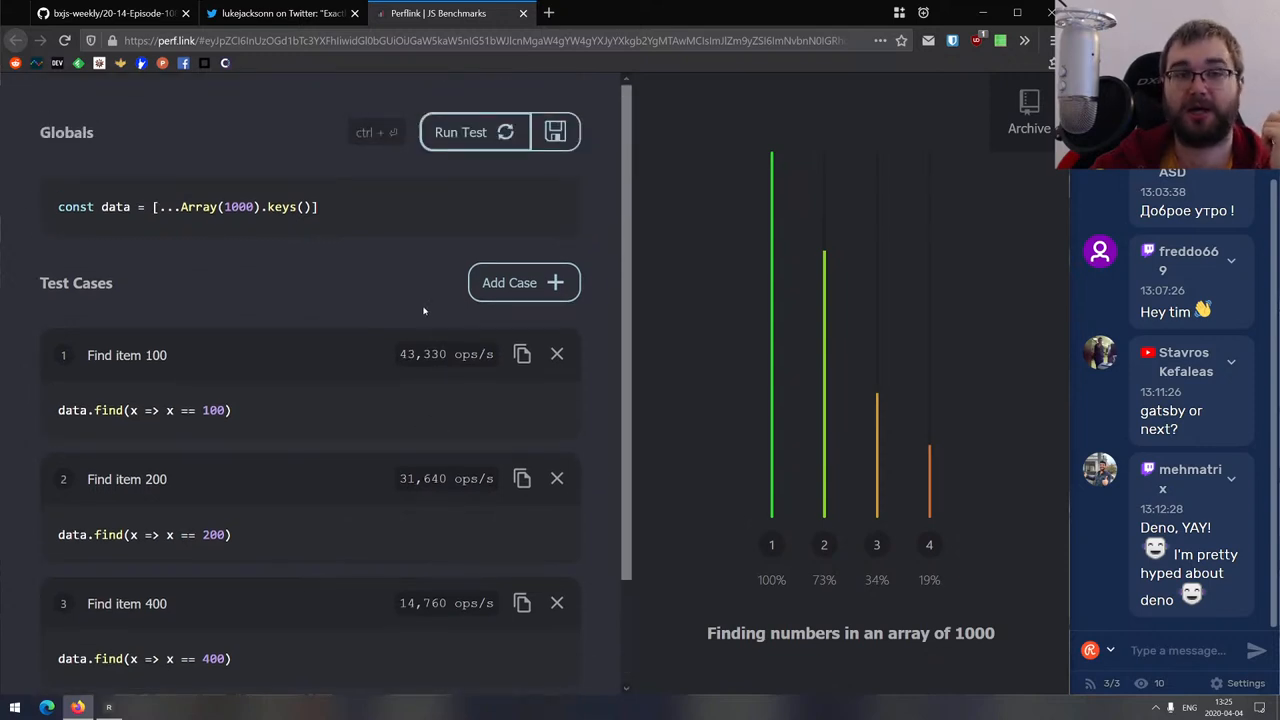
pyautogui.click(280, 13)
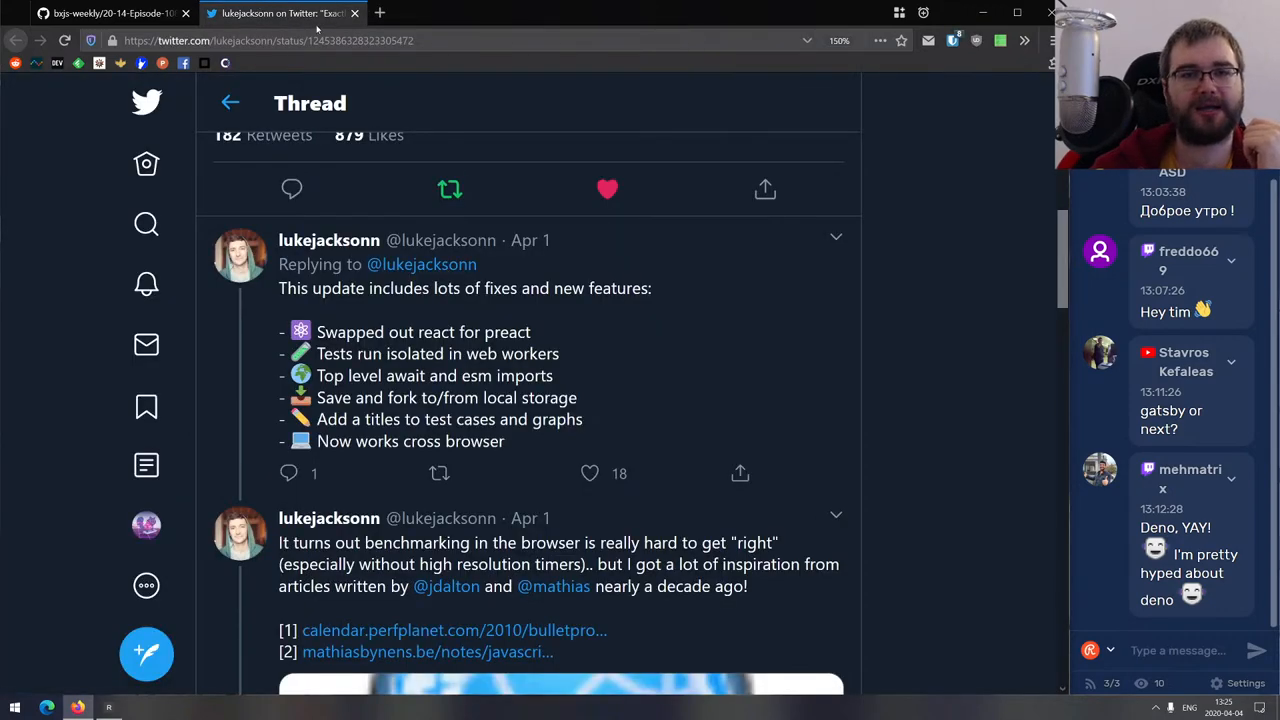
# Close the Twitter tab and scroll the Episode 108 links page to Libs & demos.
pyautogui.click(110, 14)
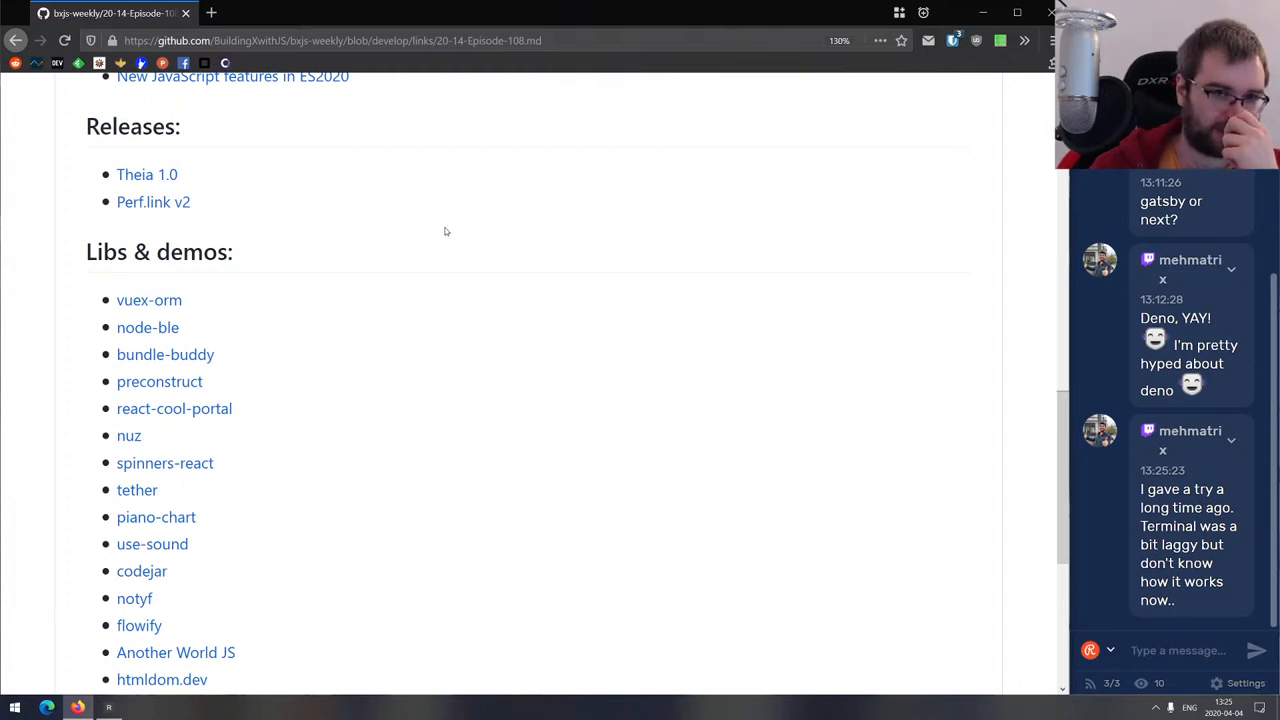
pyautogui.scroll(-3)
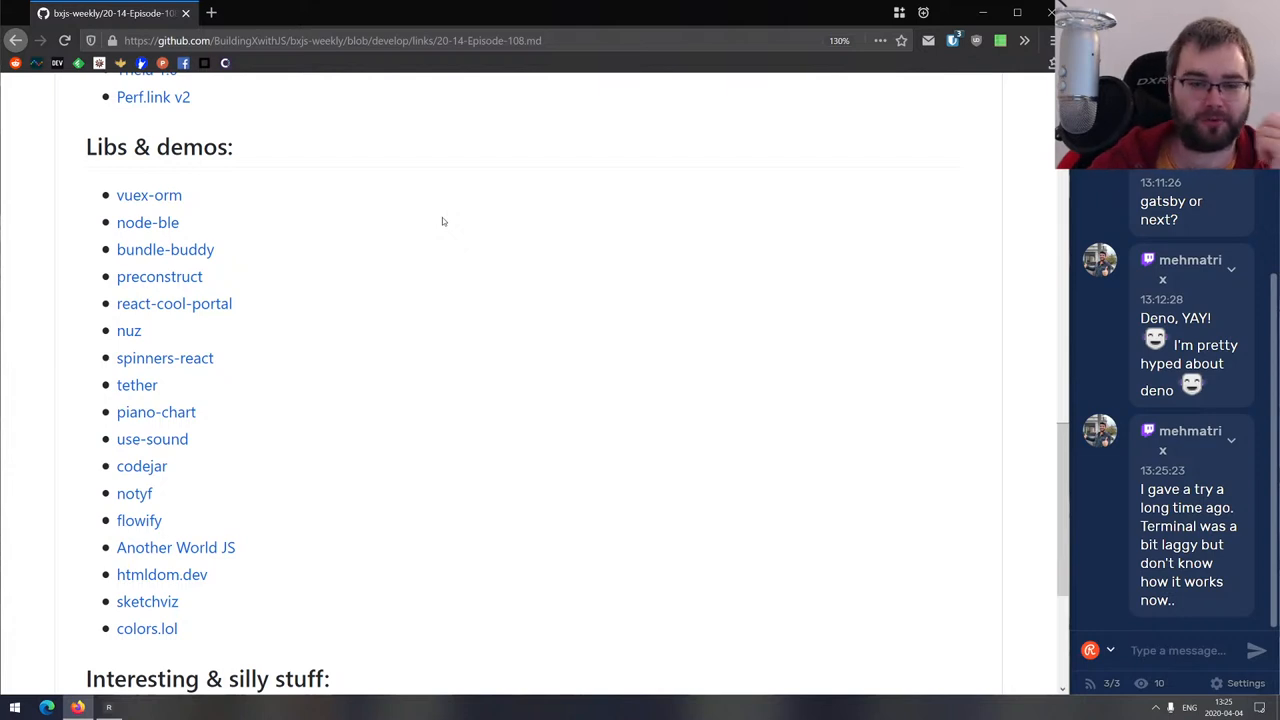
pyautogui.scroll(3)
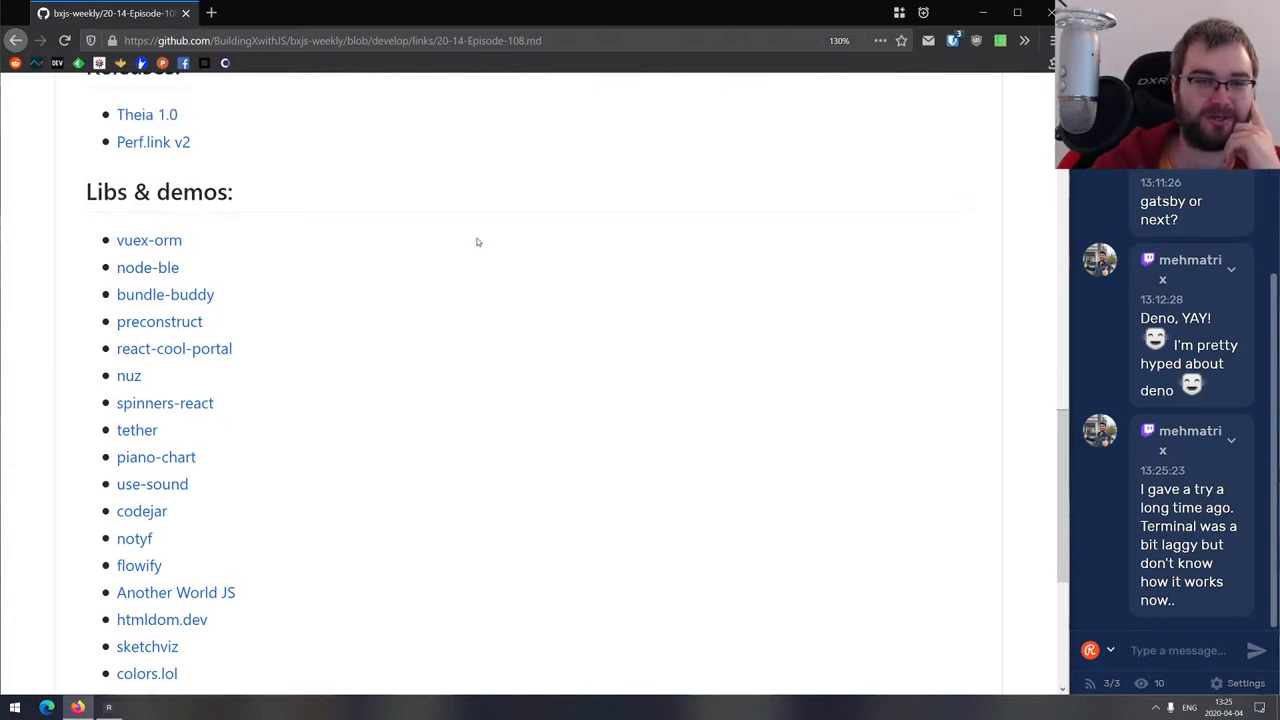
pyautogui.scroll(-3)
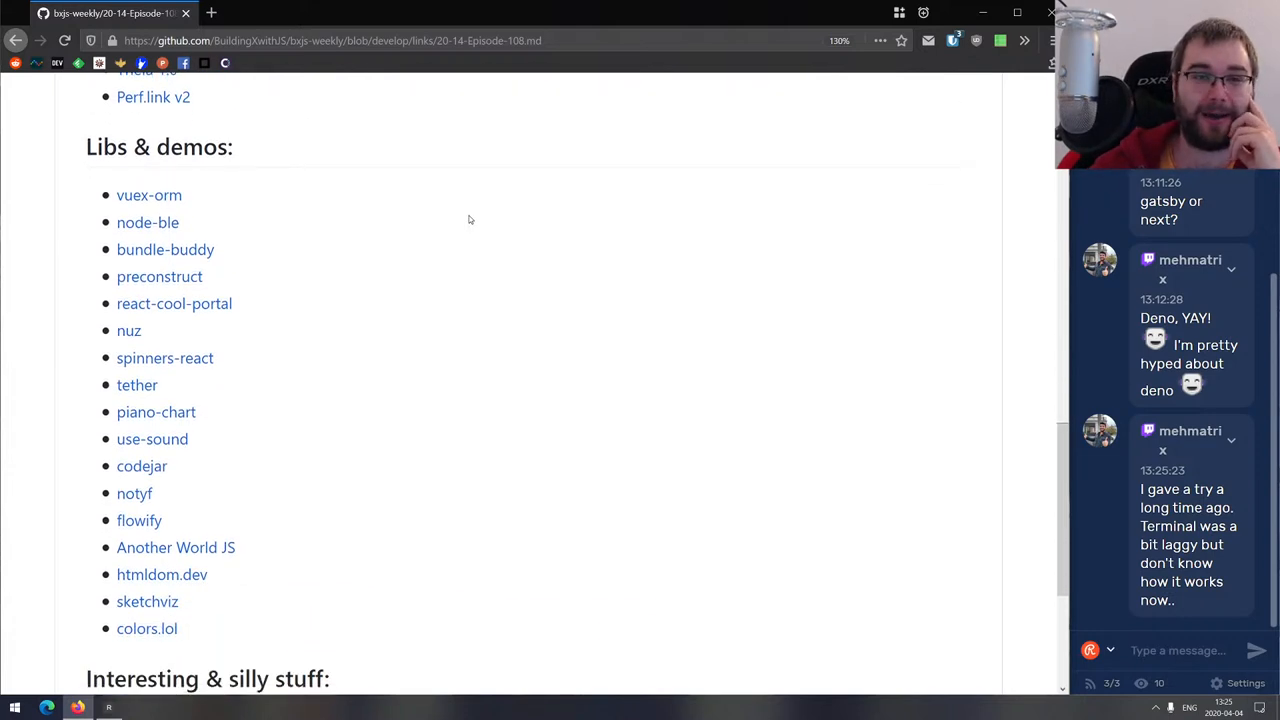
pyautogui.moveTo(1056, 260)
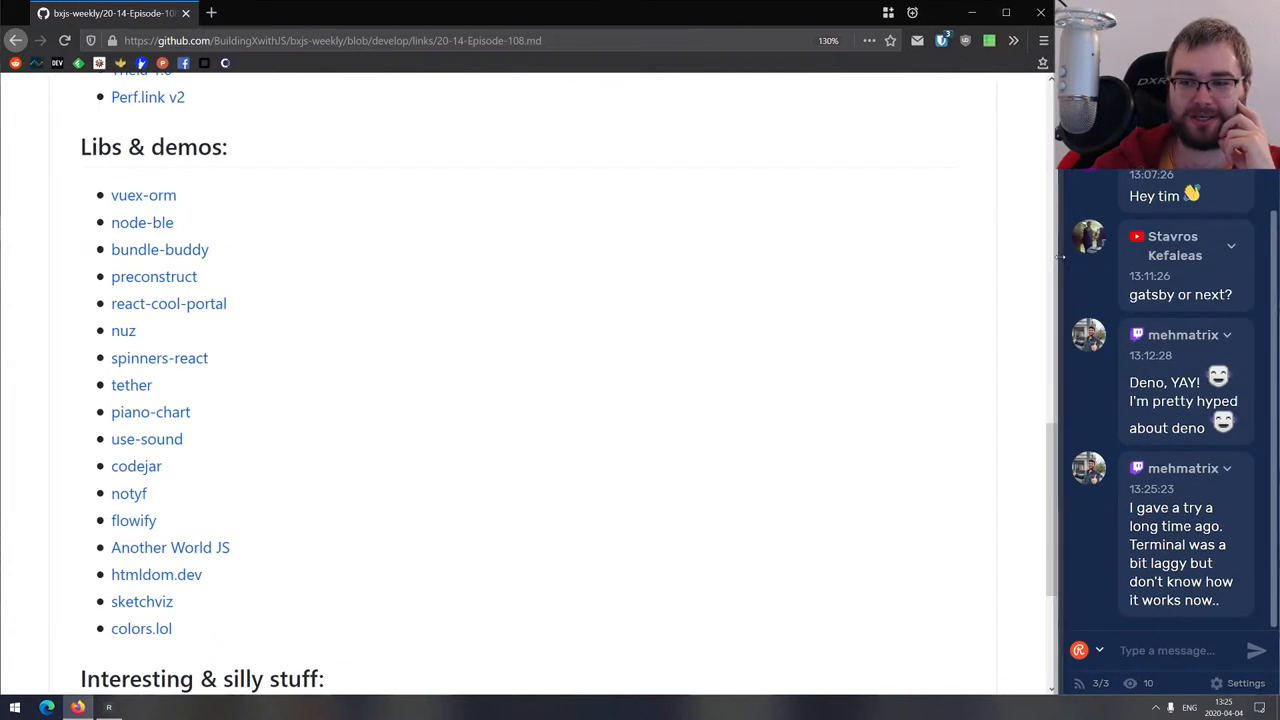
pyautogui.moveTo(972, 269)
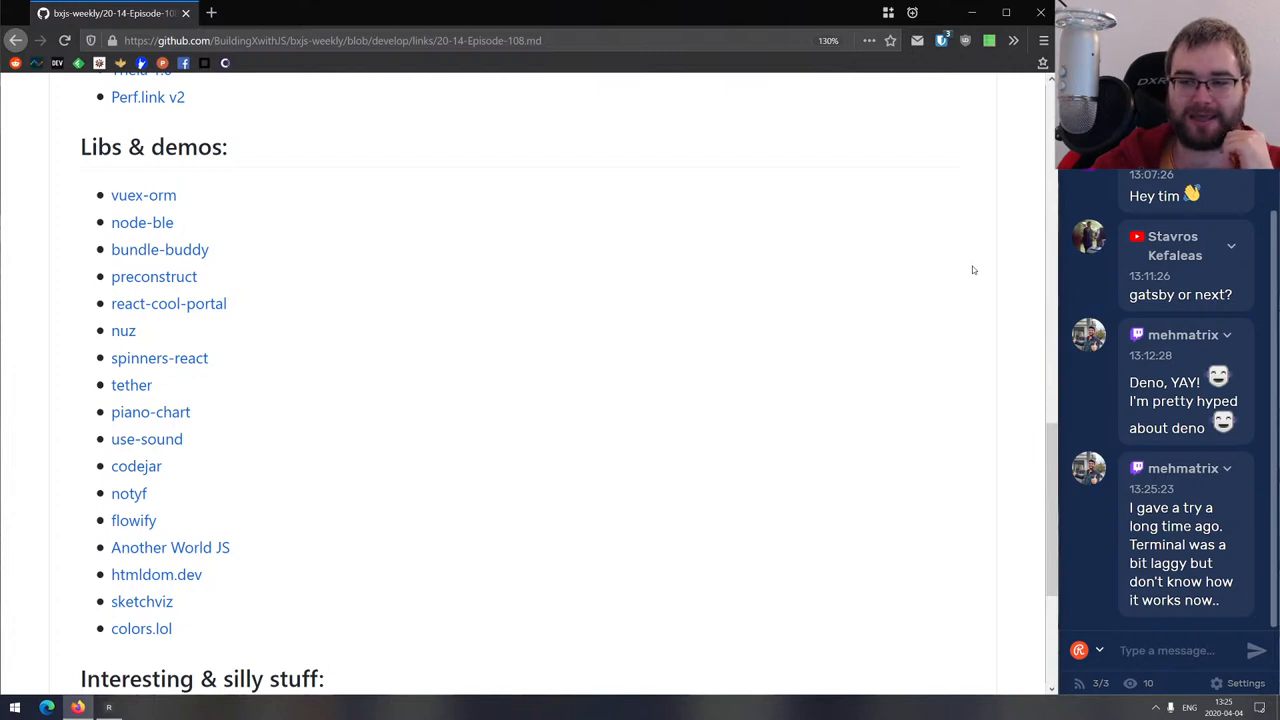
pyautogui.scroll(-3)
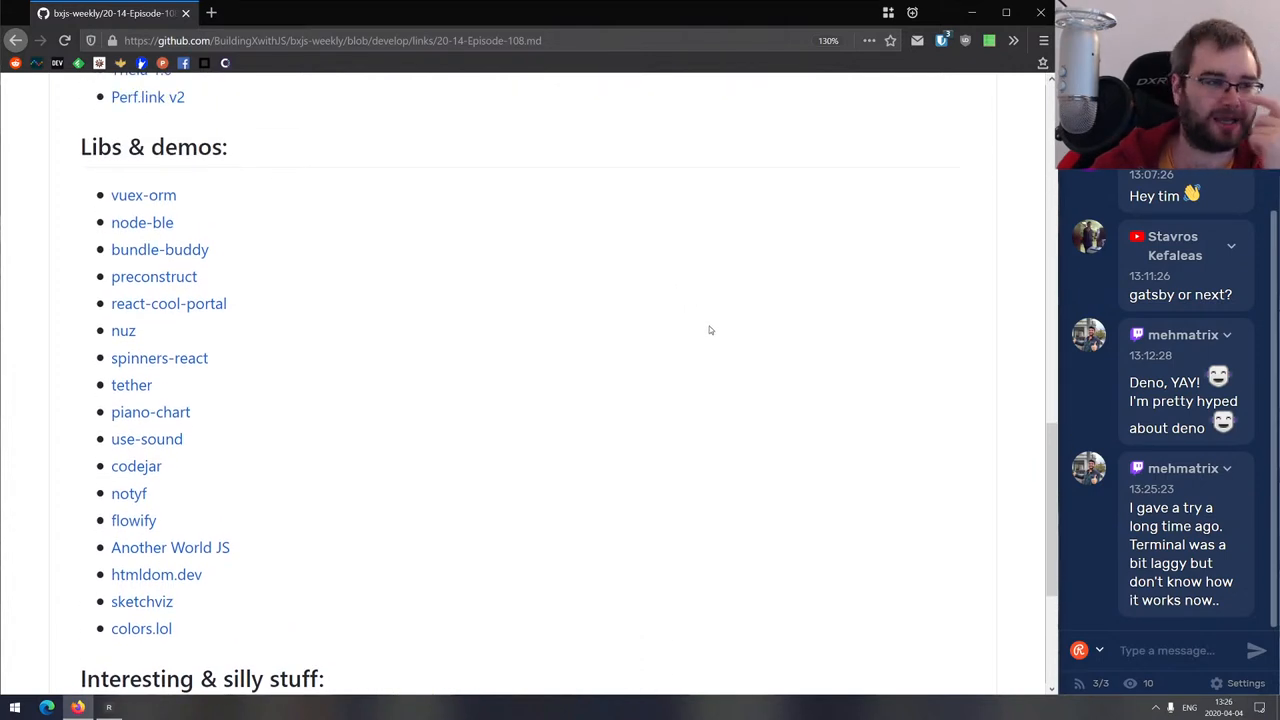
pyautogui.moveTo(706, 322)
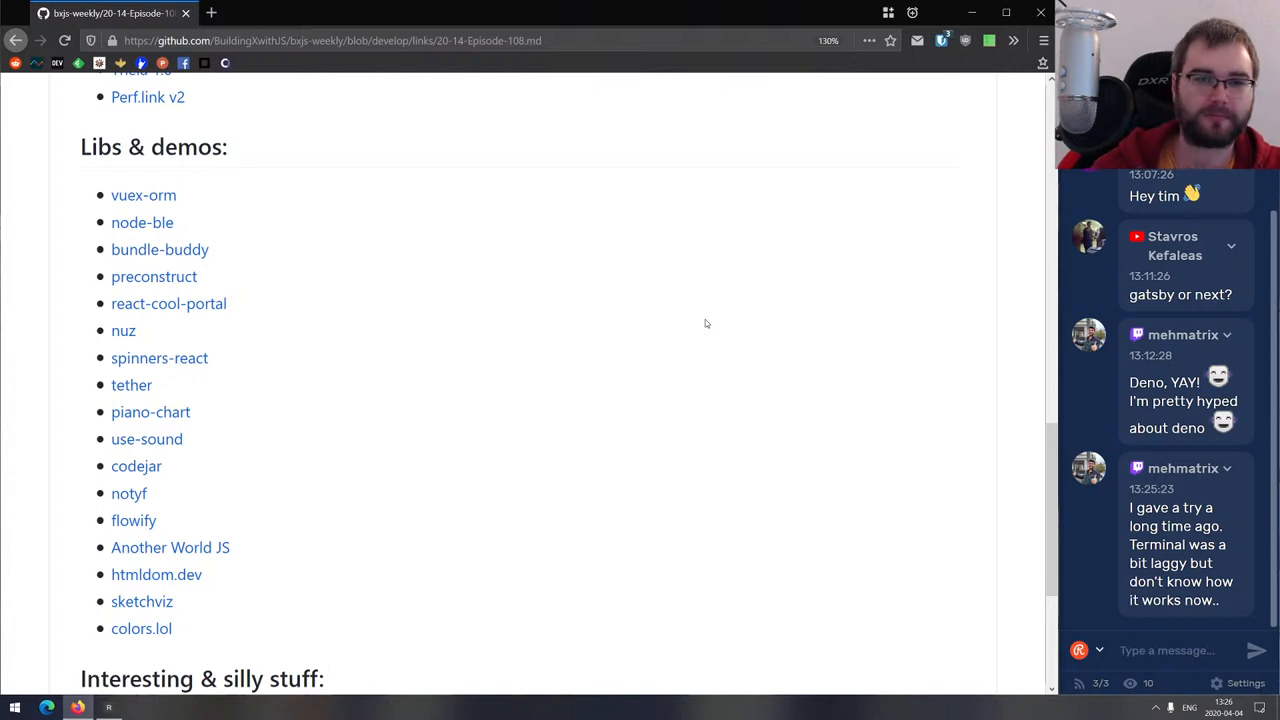
pyautogui.moveTo(622, 351)
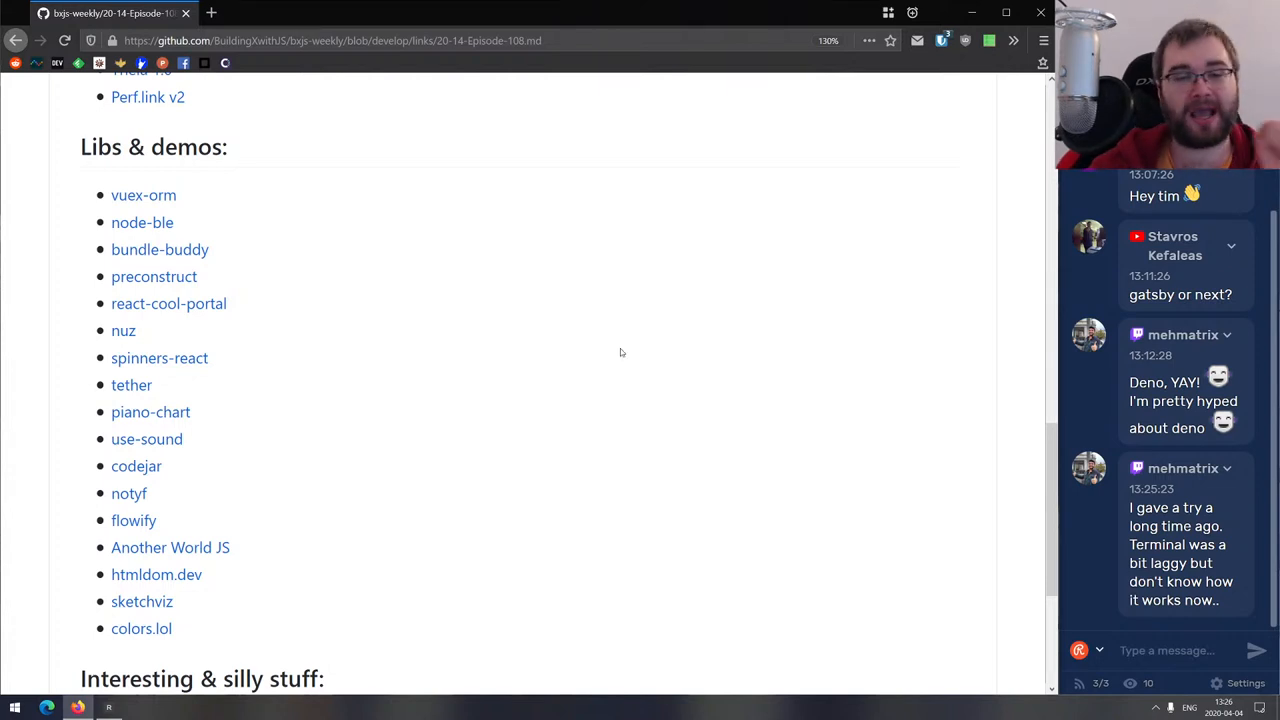
pyautogui.scroll(-3)
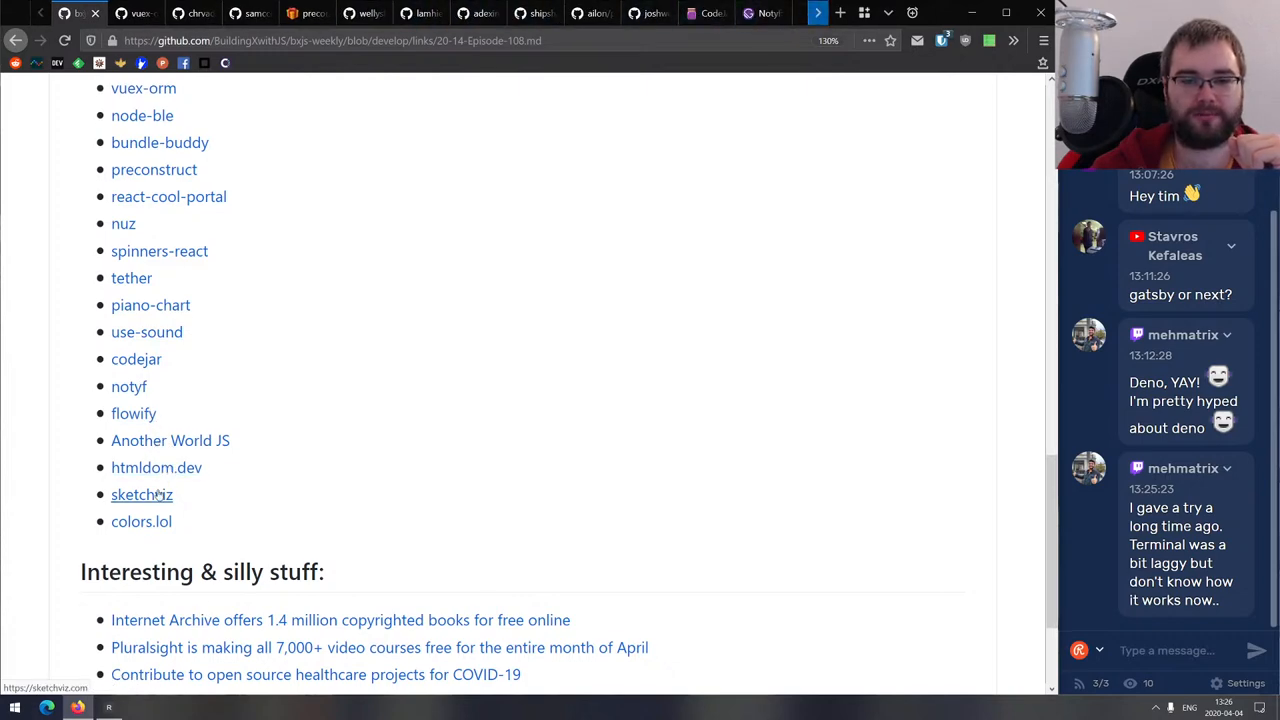
# Switch to the vuex-orm repository and scroll its README to the Vuex ORM intro.
pyautogui.click(137, 14)
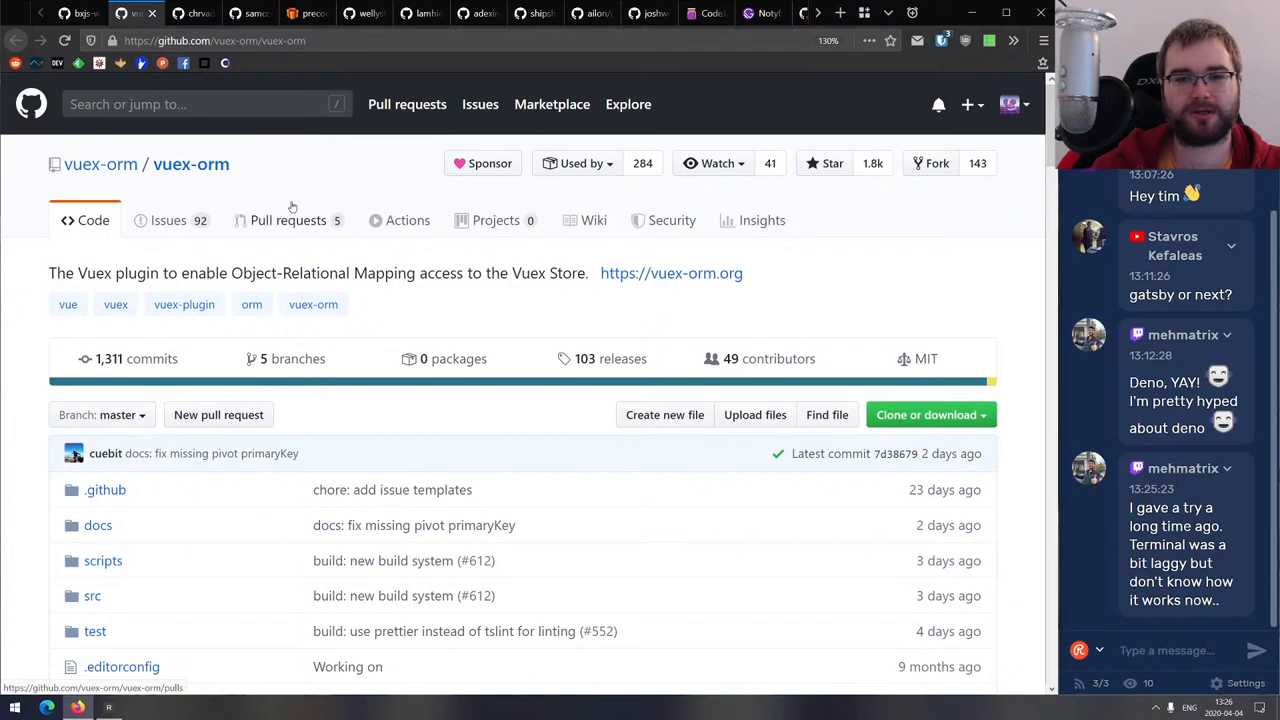
pyautogui.scroll(-3)
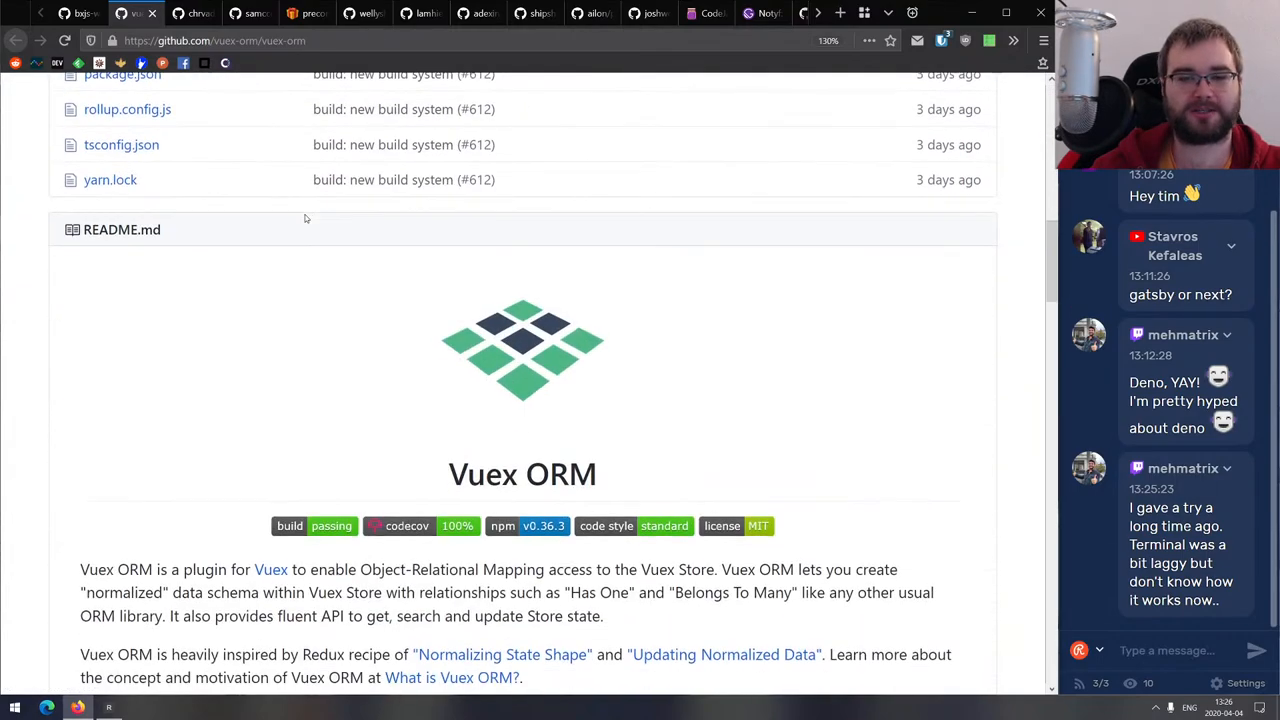
pyautogui.scroll(-3)
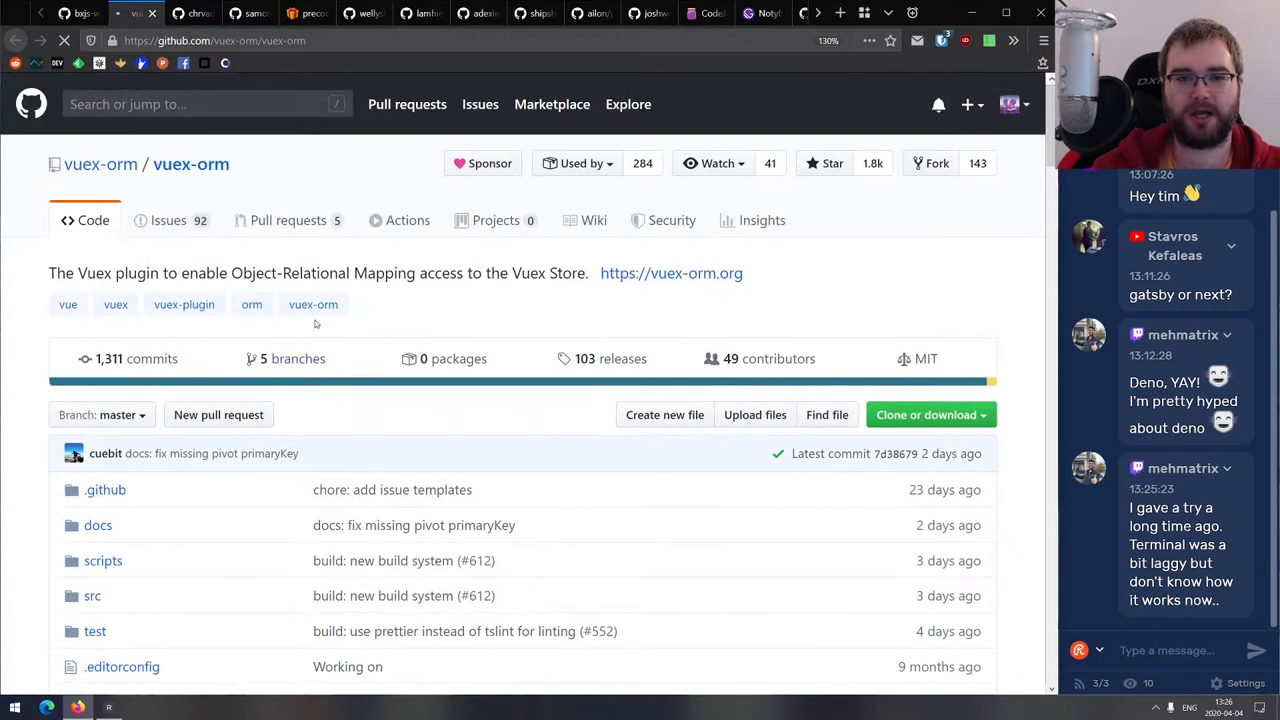
# Open the vuex-orm.org Getting Started guide and skim from Register Models to Vuex.
pyautogui.click(671, 273)
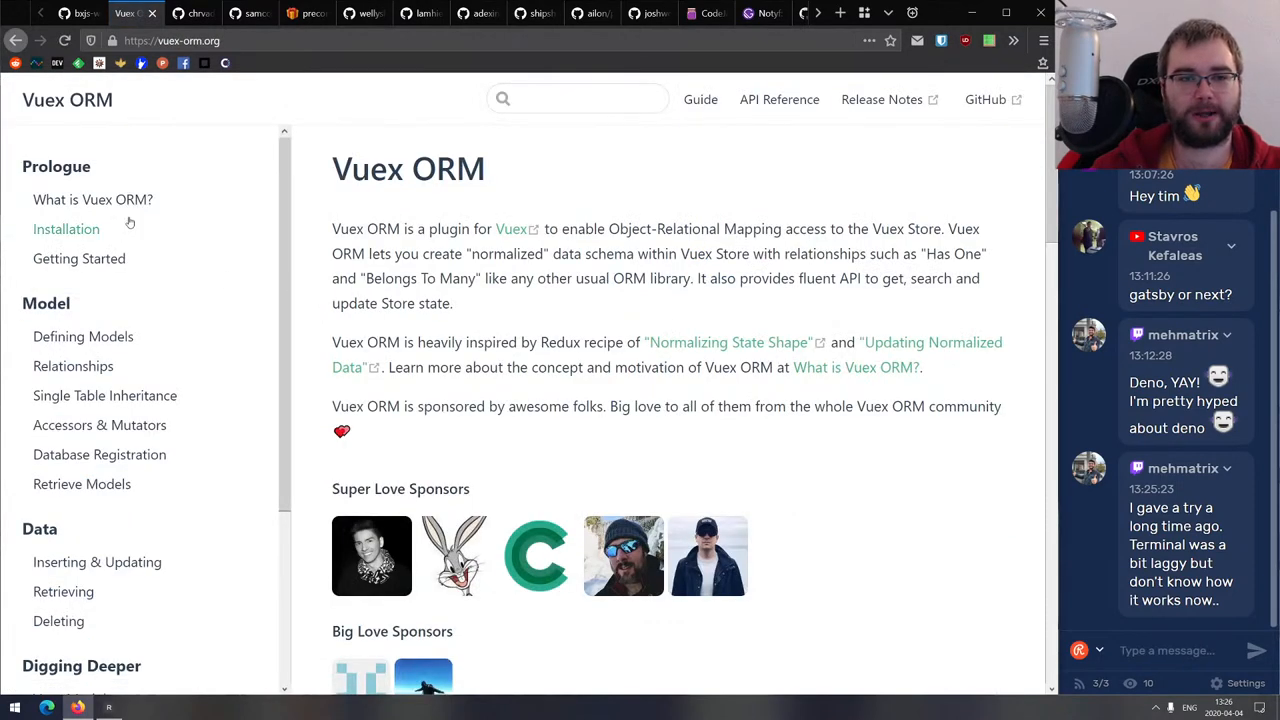
pyautogui.click(79, 258)
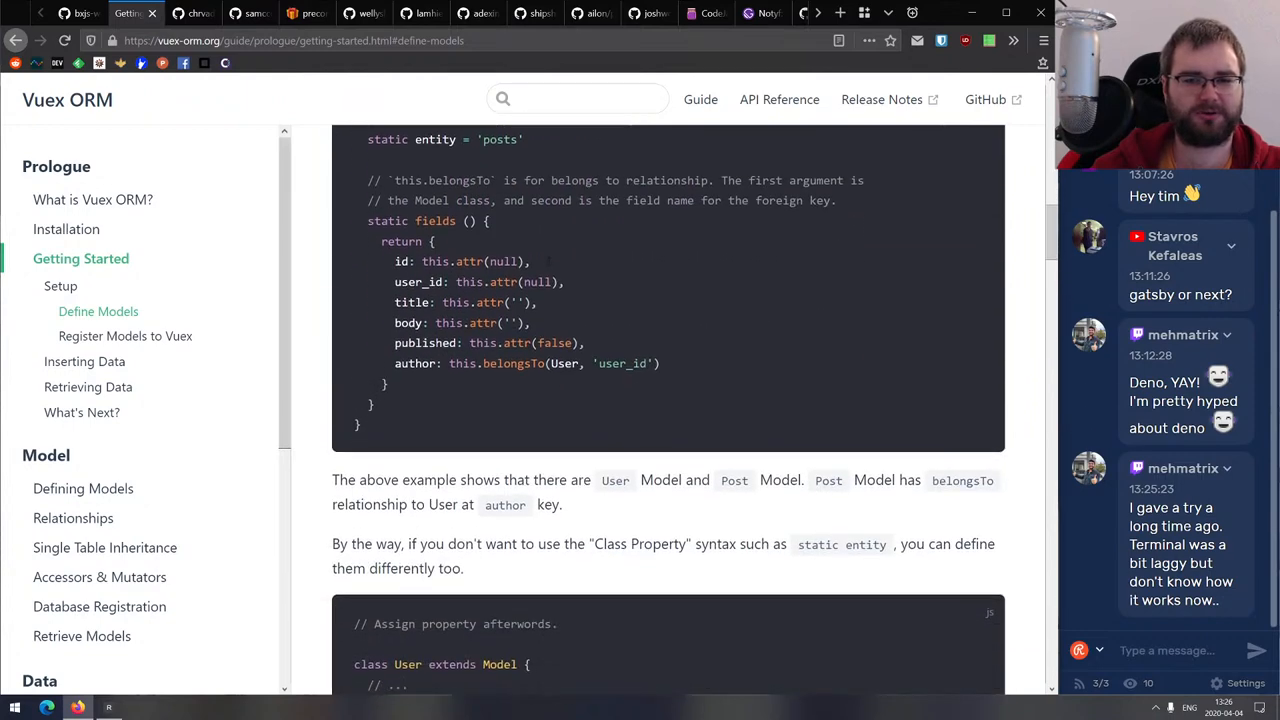
pyautogui.click(125, 335)
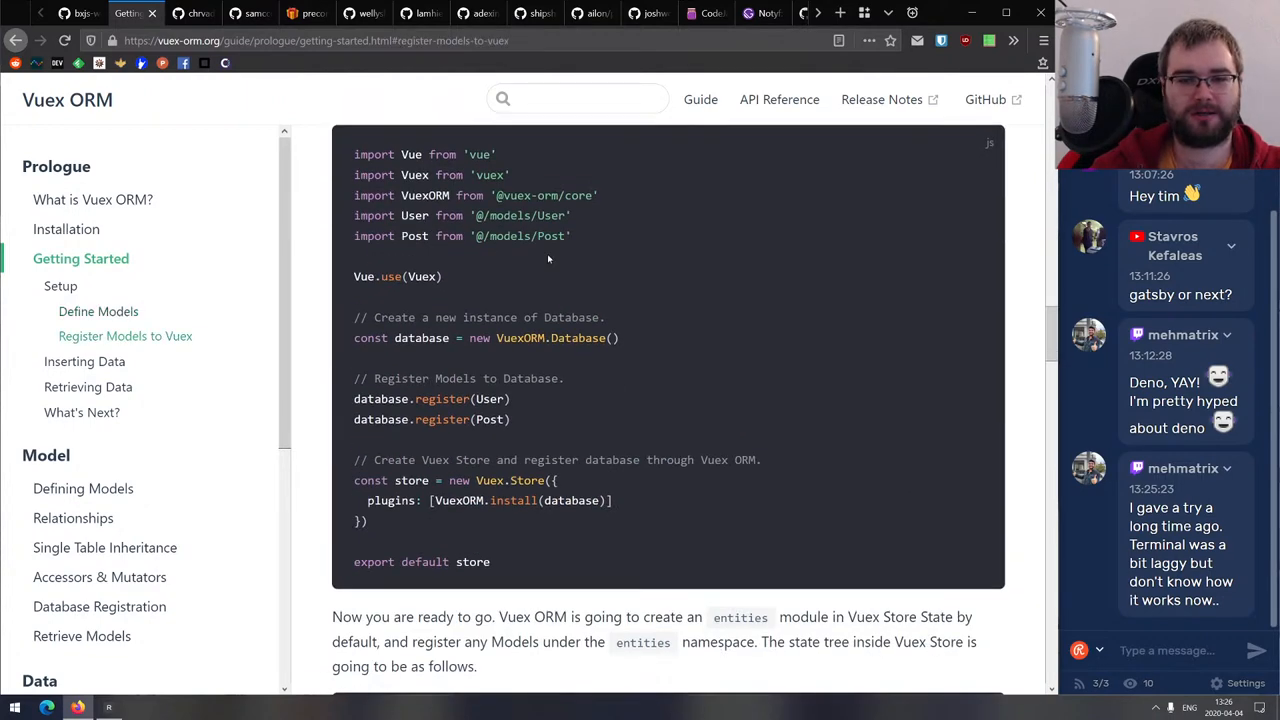
pyautogui.scroll(-3)
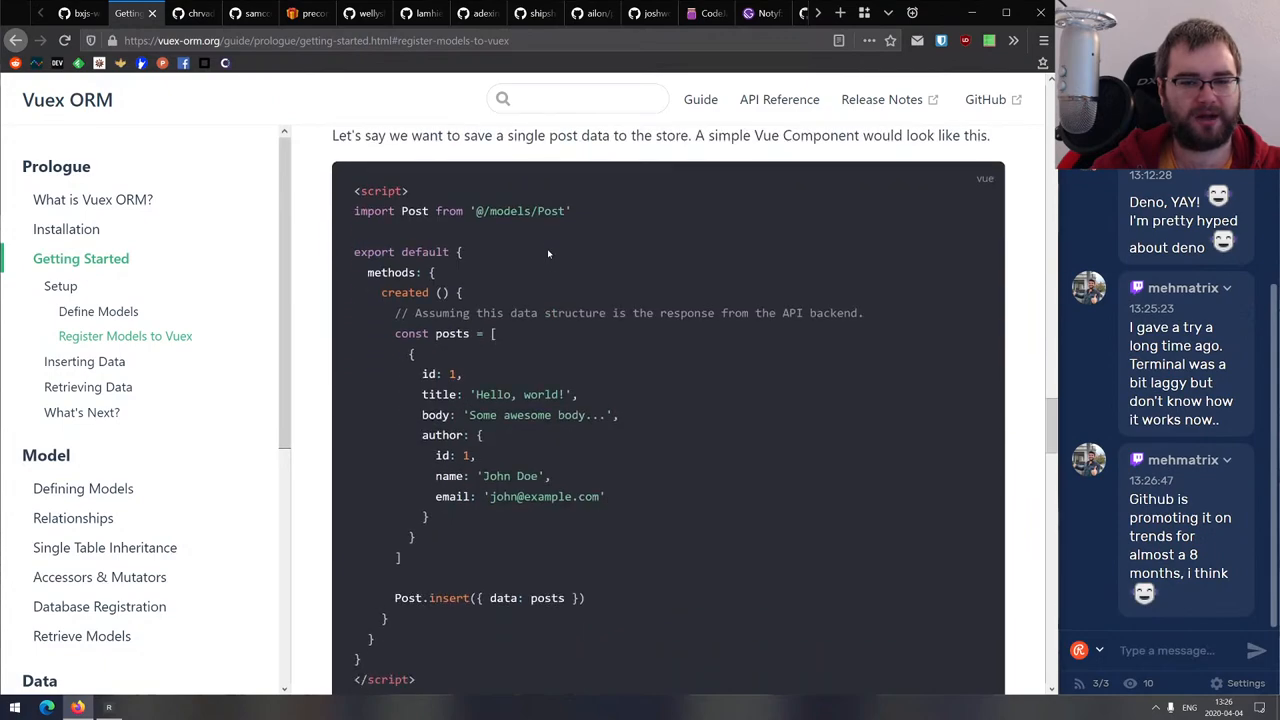
pyautogui.scroll(-3)
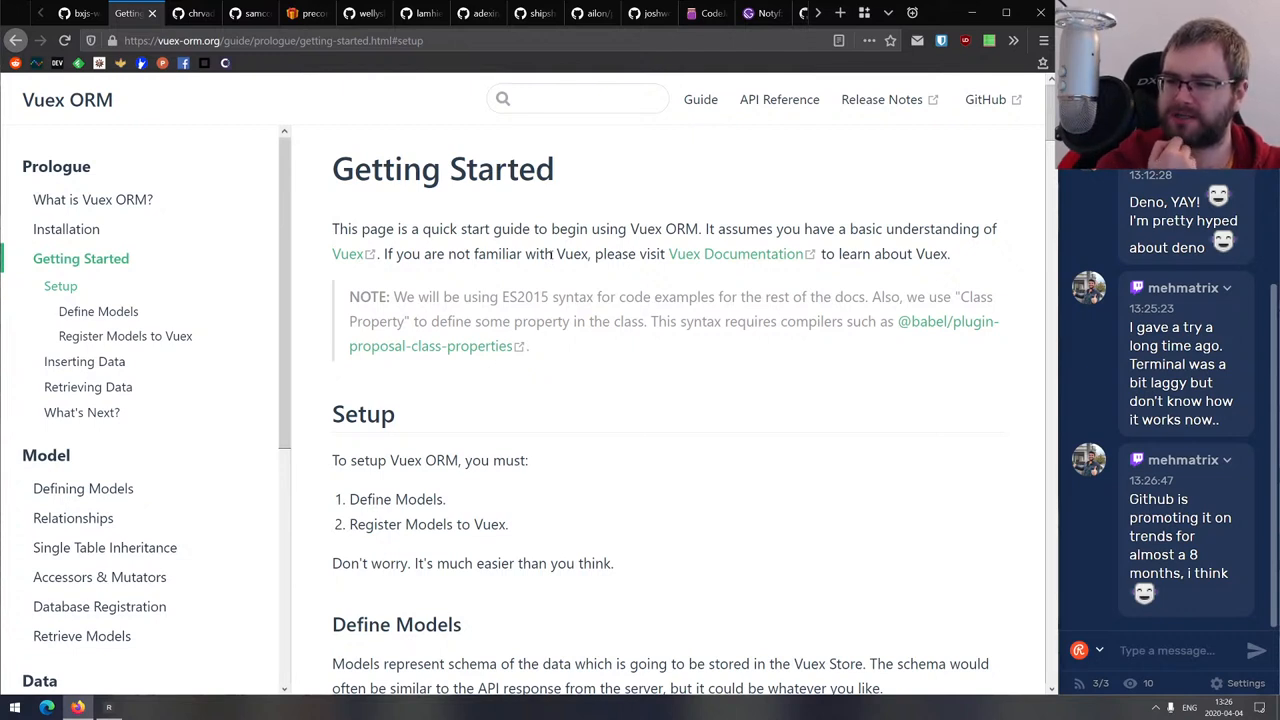
pyautogui.moveTo(514, 218)
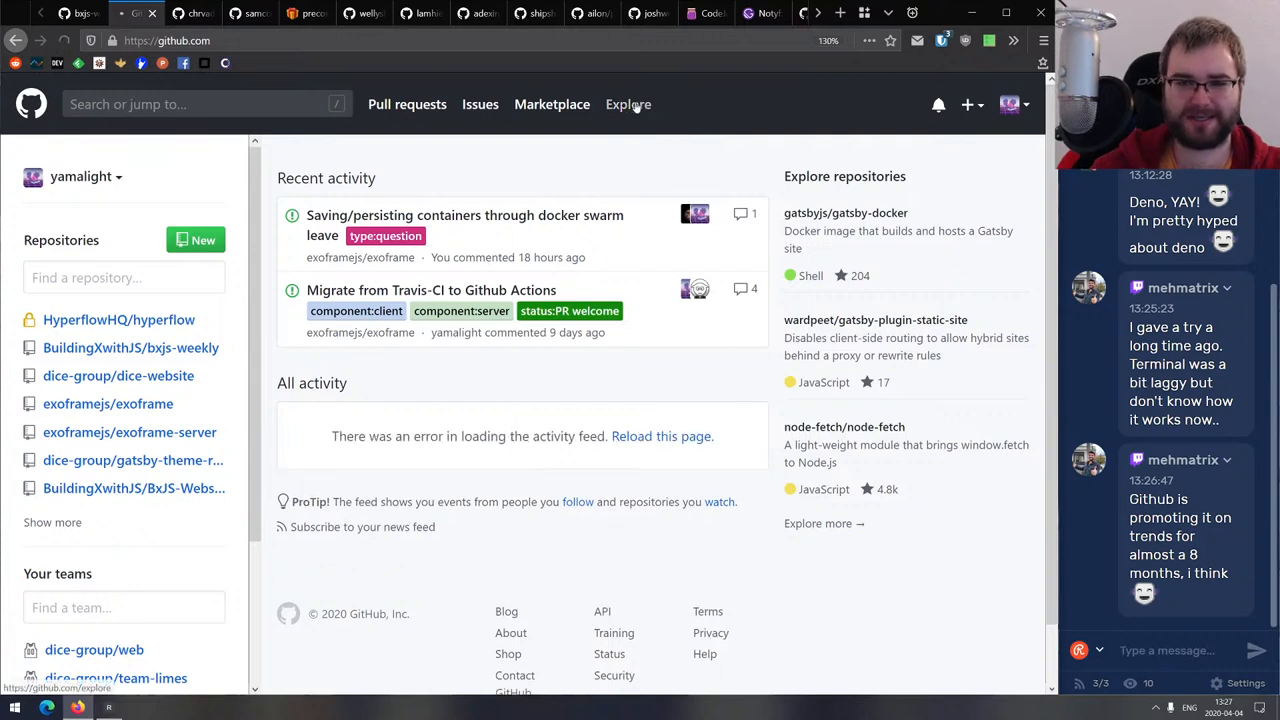
# Scroll through GitHub's Explore recommendations, then close that page.
pyautogui.click(627, 104)
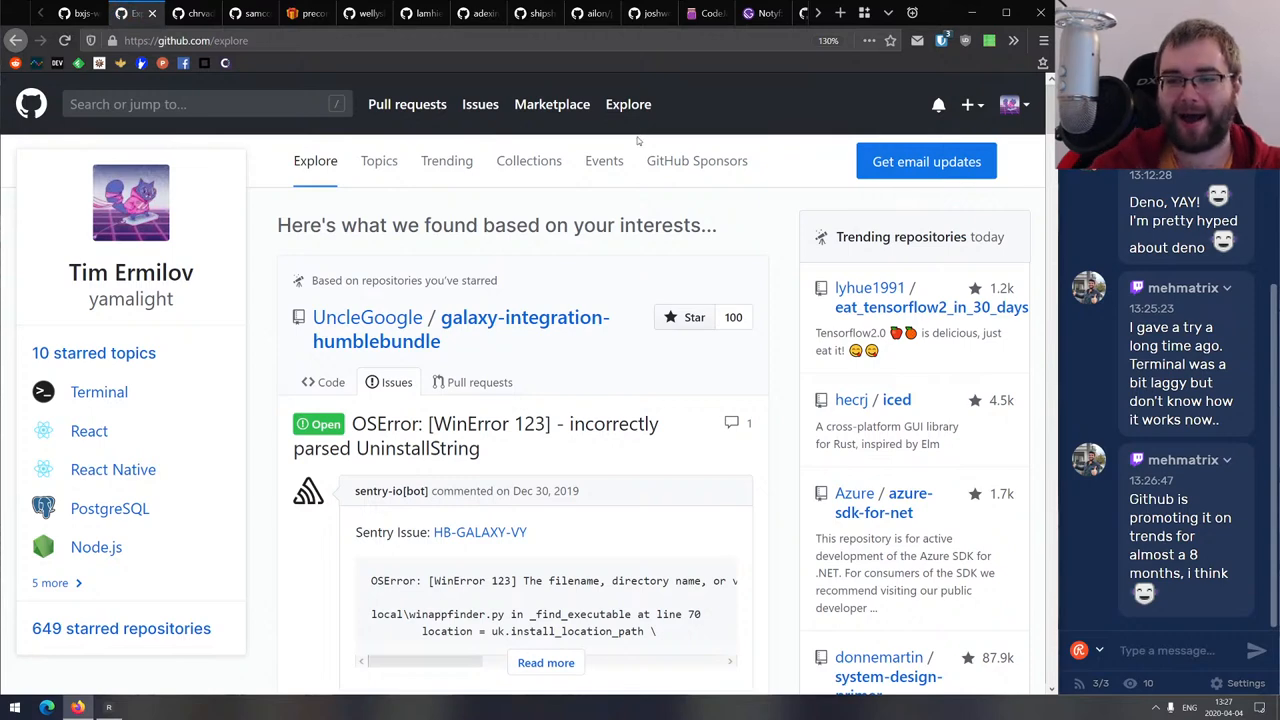
pyautogui.scroll(-3)
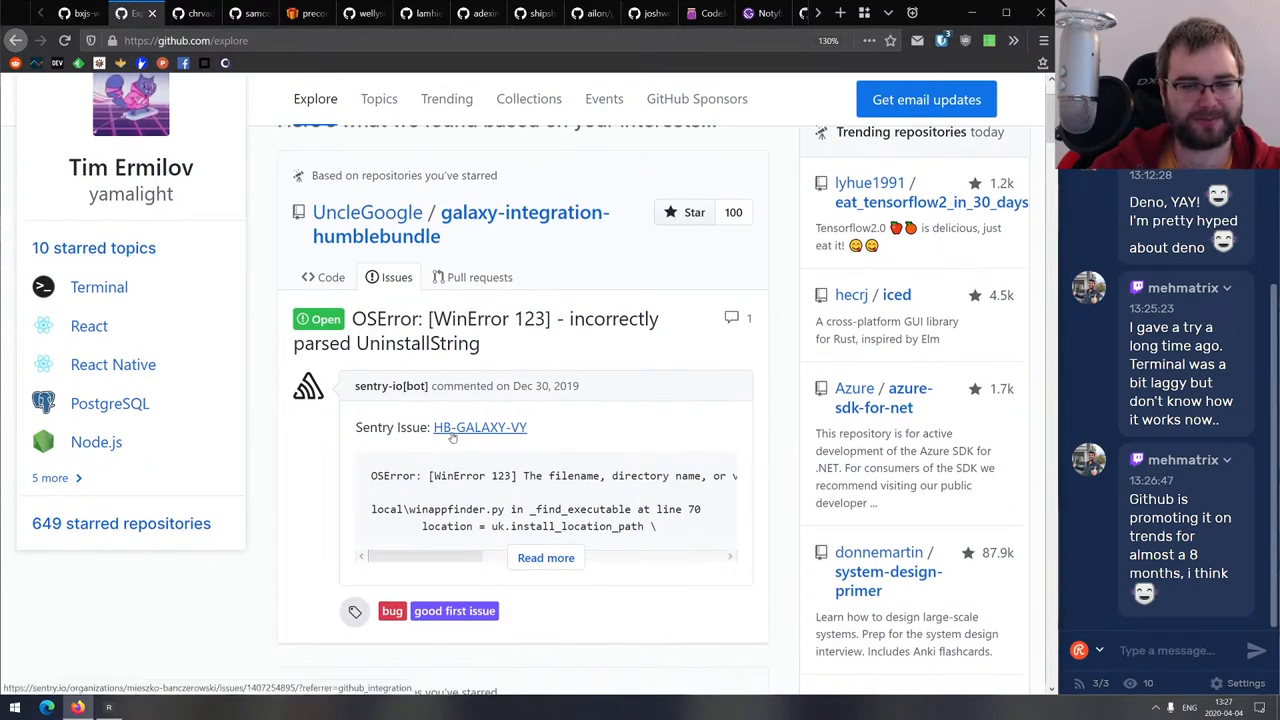
pyautogui.scroll(-3)
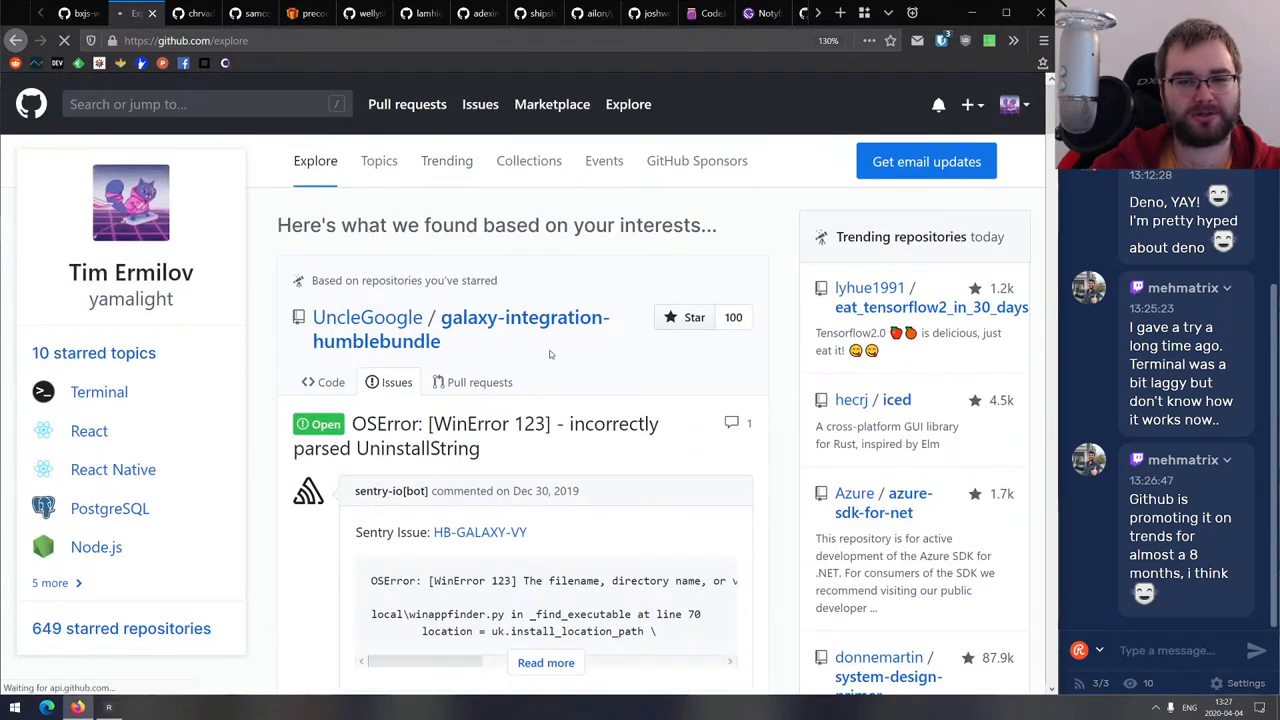
pyautogui.click(446, 160)
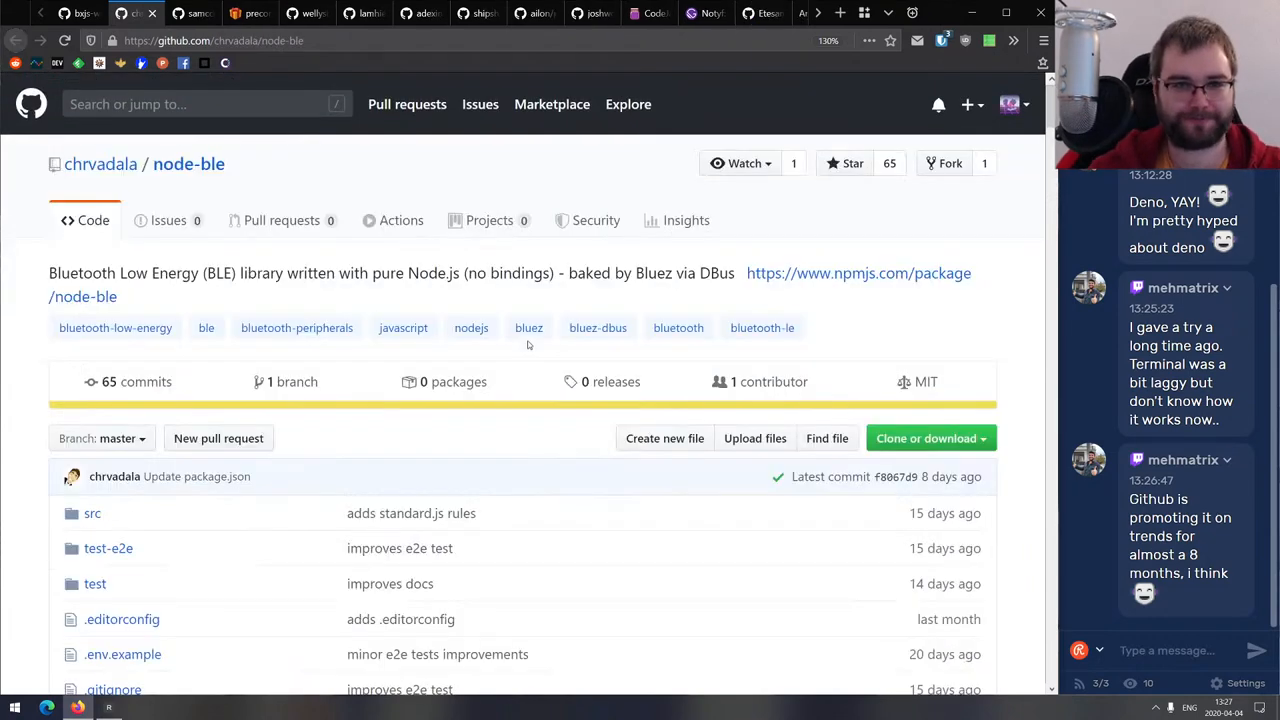
pyautogui.moveTo(527, 340)
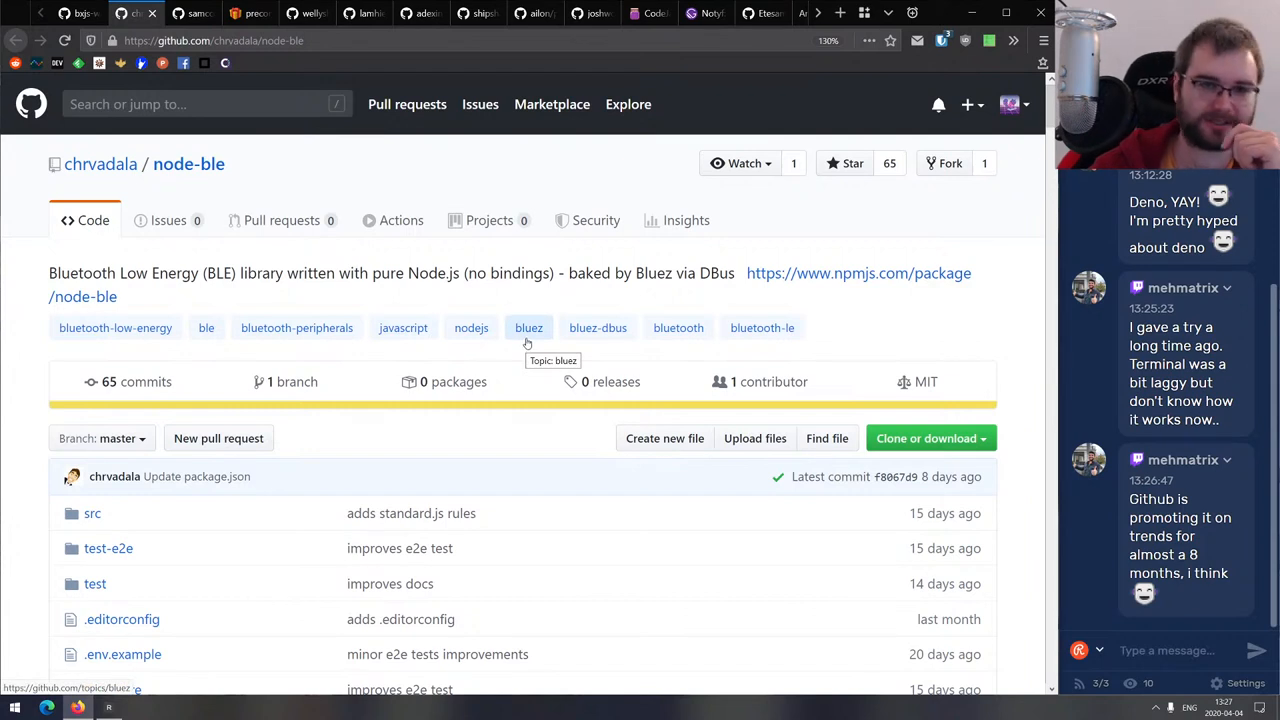
pyautogui.moveTo(530, 347)
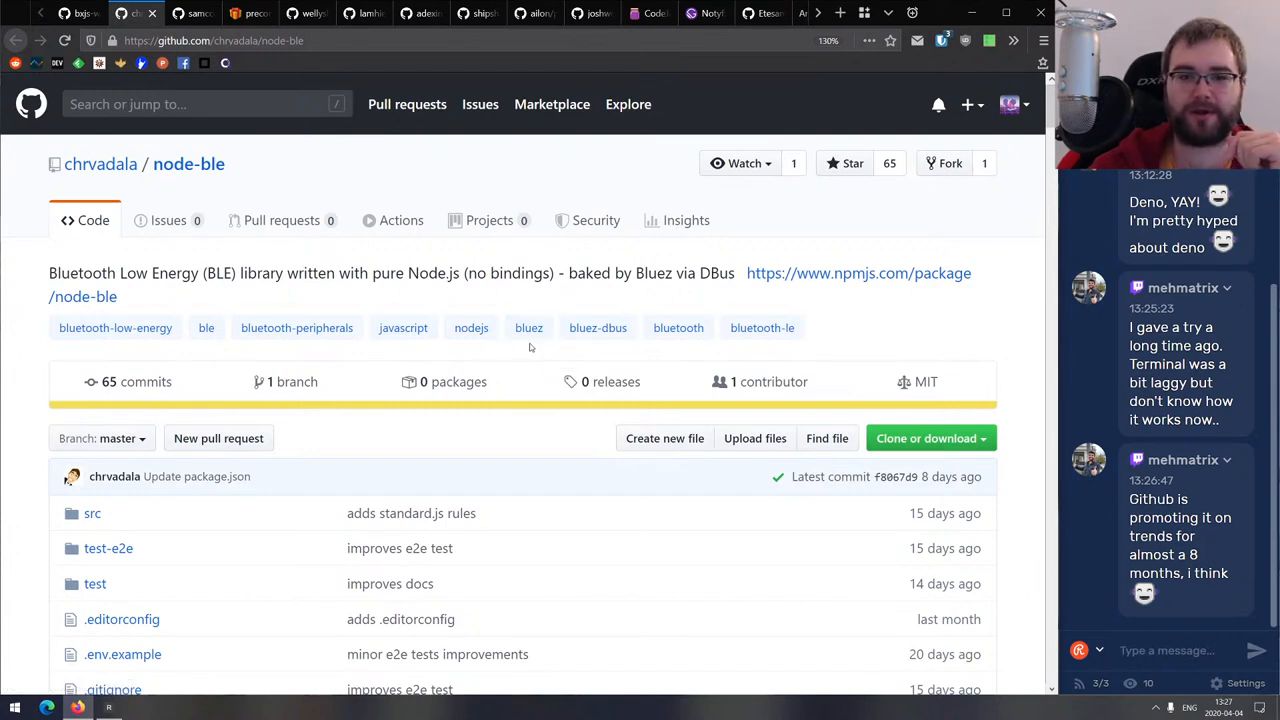
pyautogui.moveTo(501, 294)
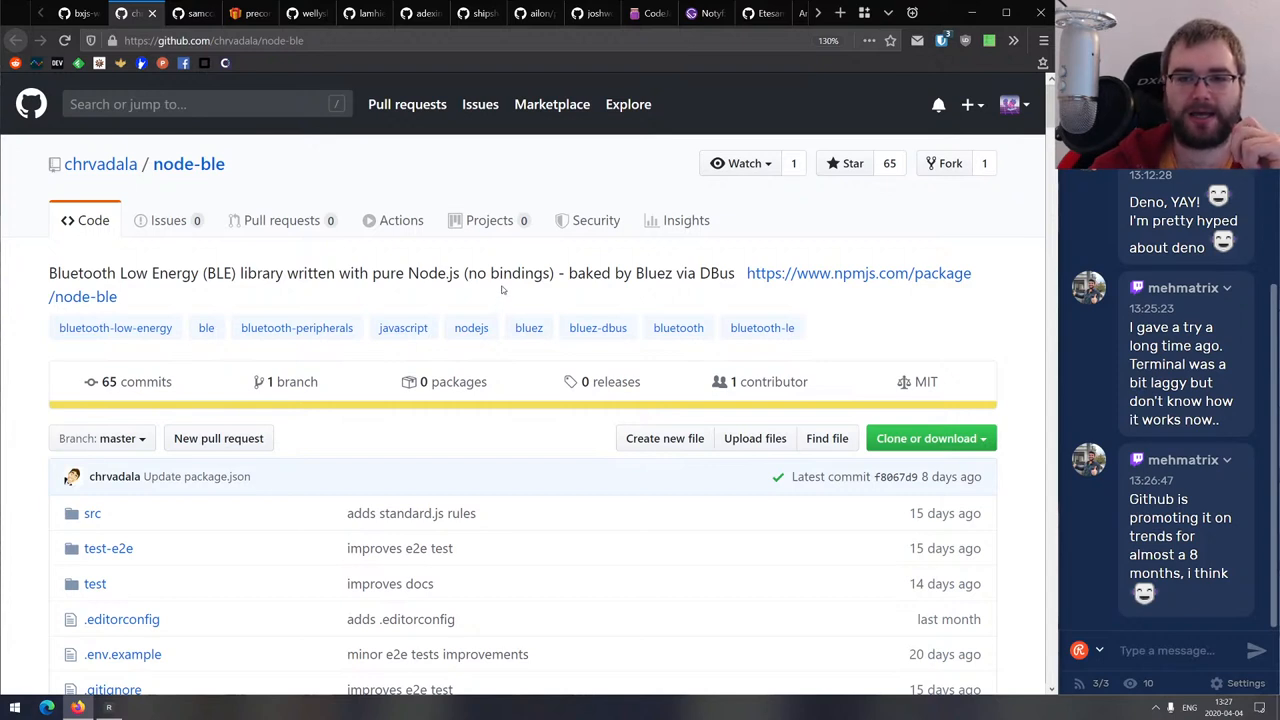
pyautogui.moveTo(503, 280)
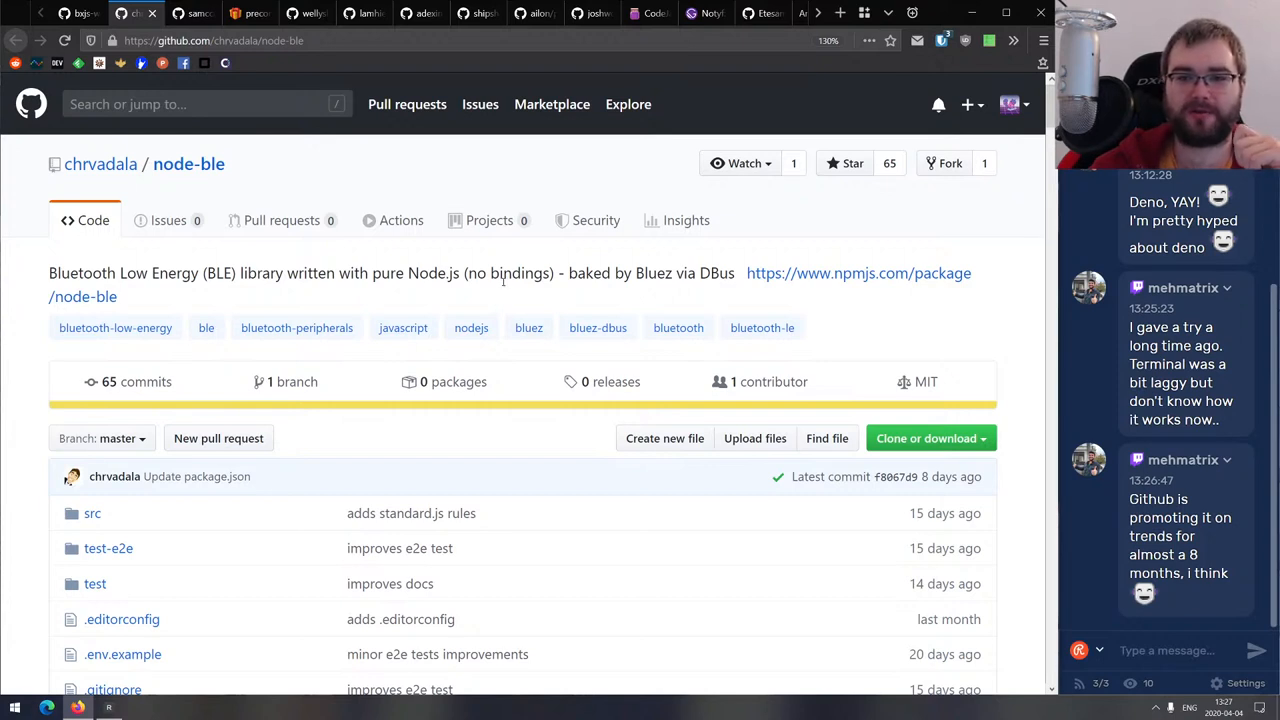
pyautogui.scroll(-3)
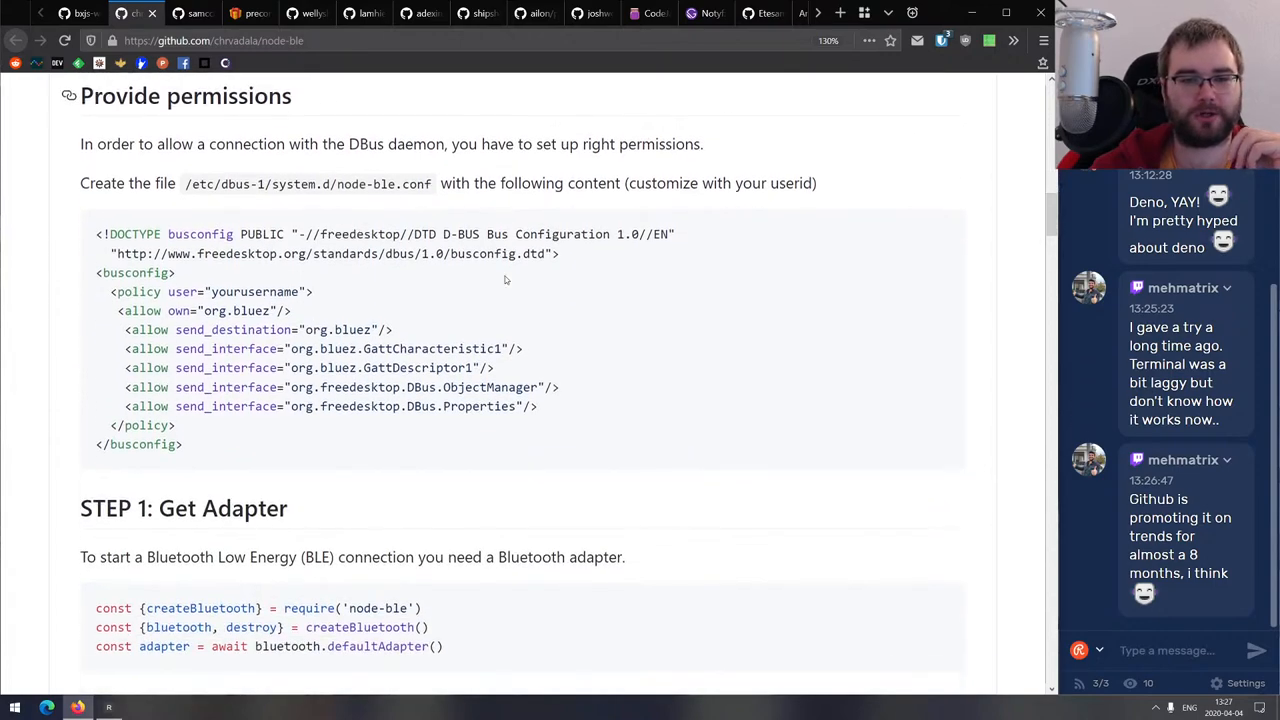
pyautogui.scroll(-3)
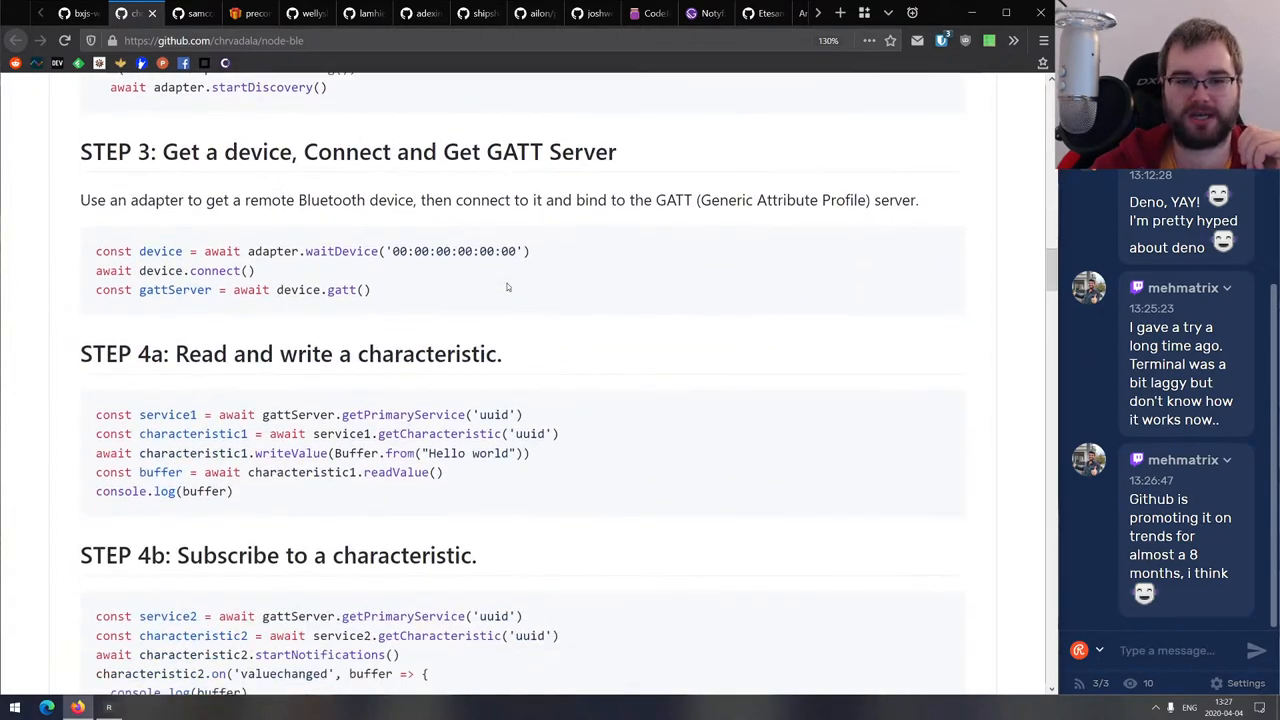
pyautogui.scroll(-3)
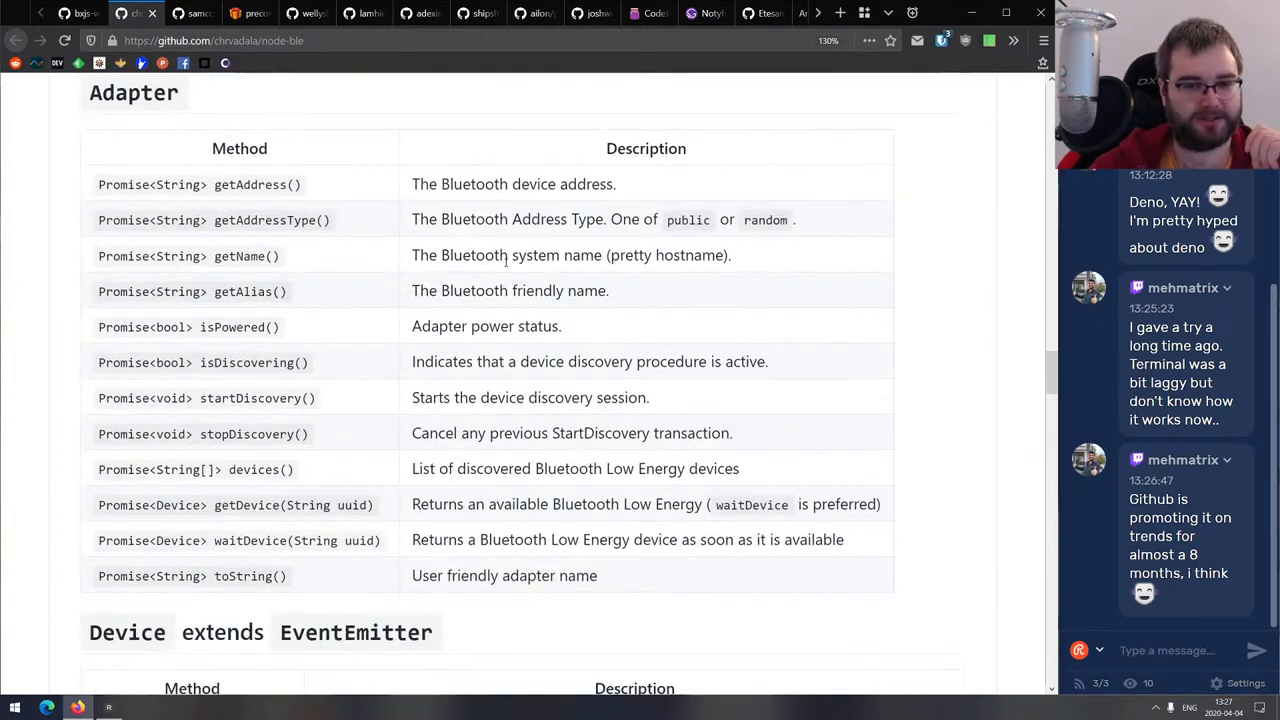
pyautogui.scroll(-3)
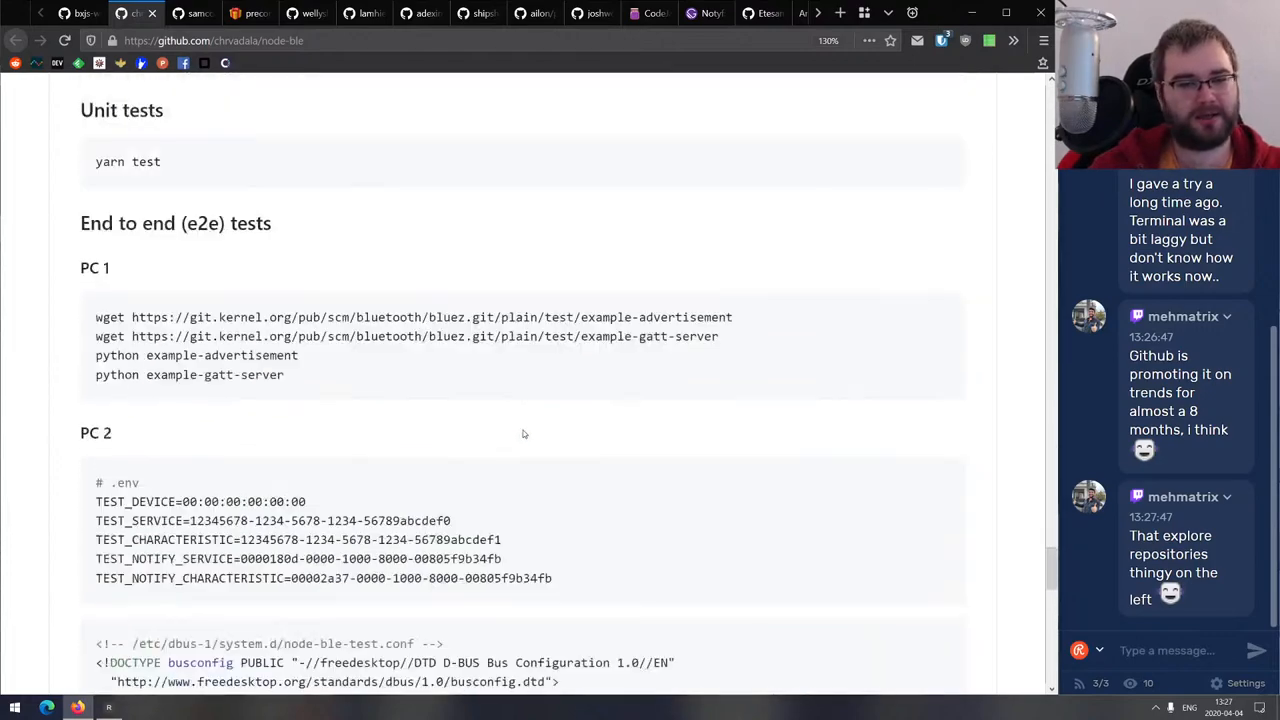
pyautogui.scroll(-3)
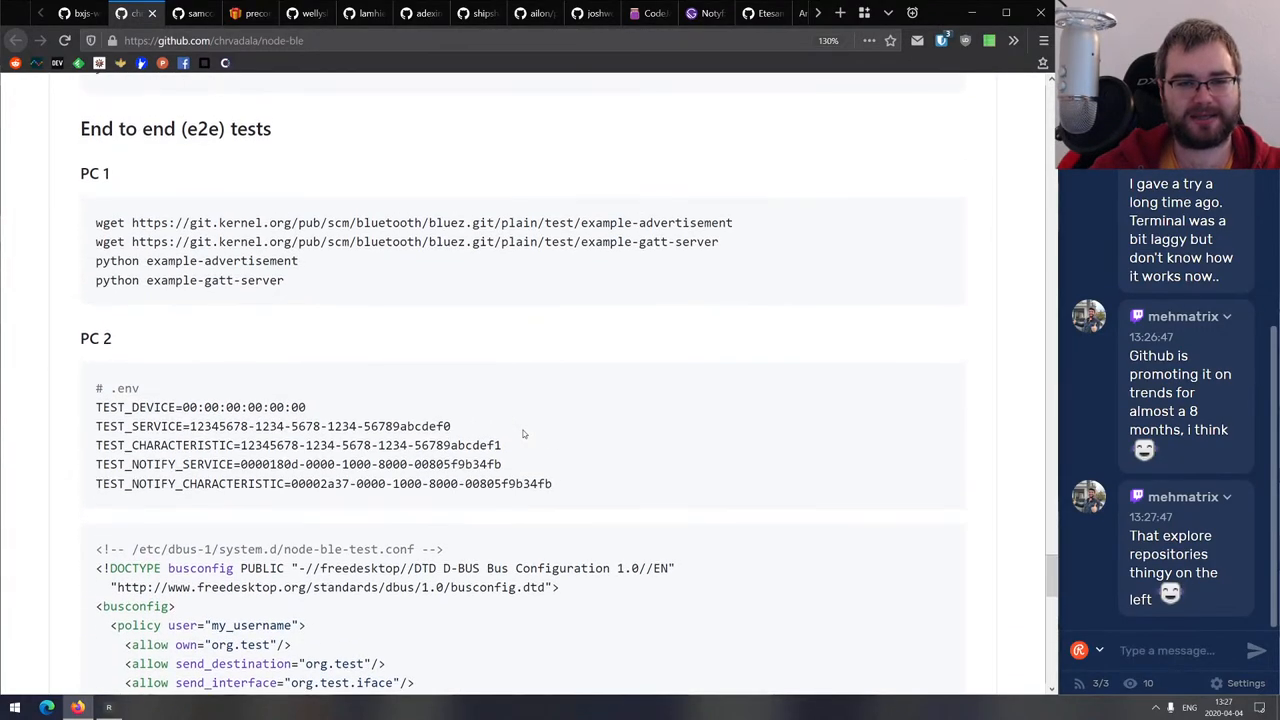
pyautogui.scroll(3)
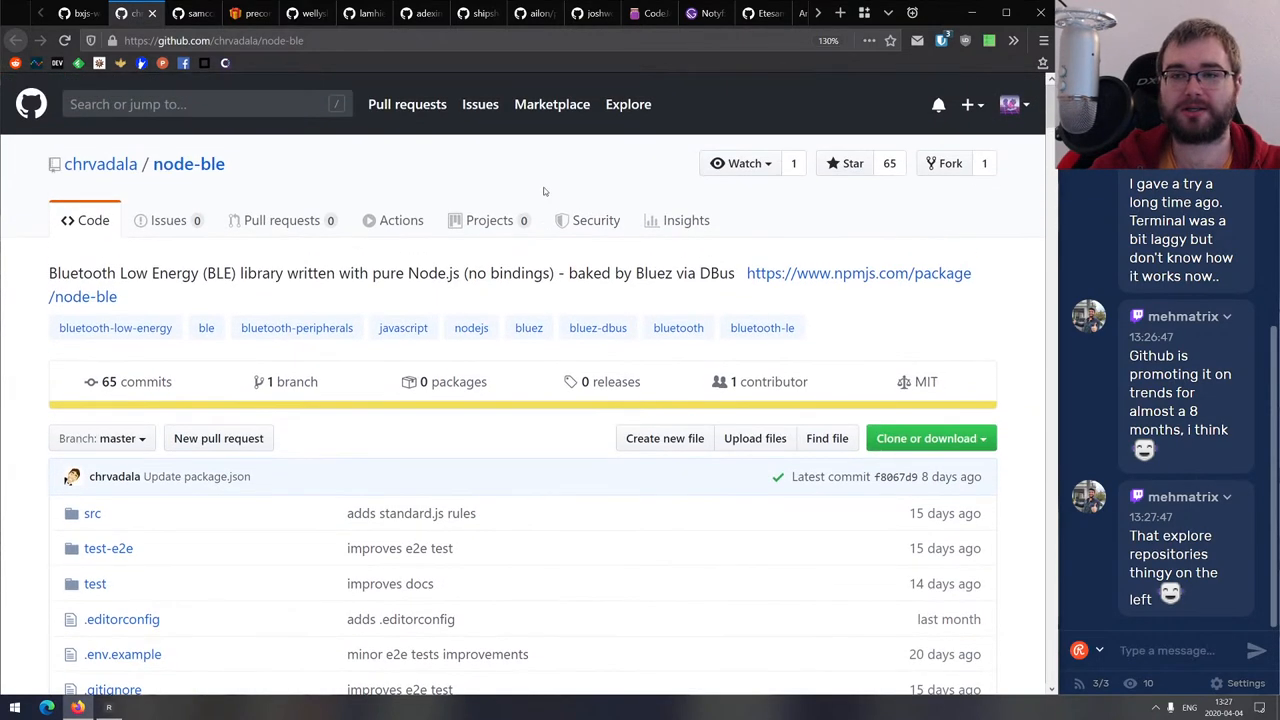
pyautogui.moveTo(326, 184)
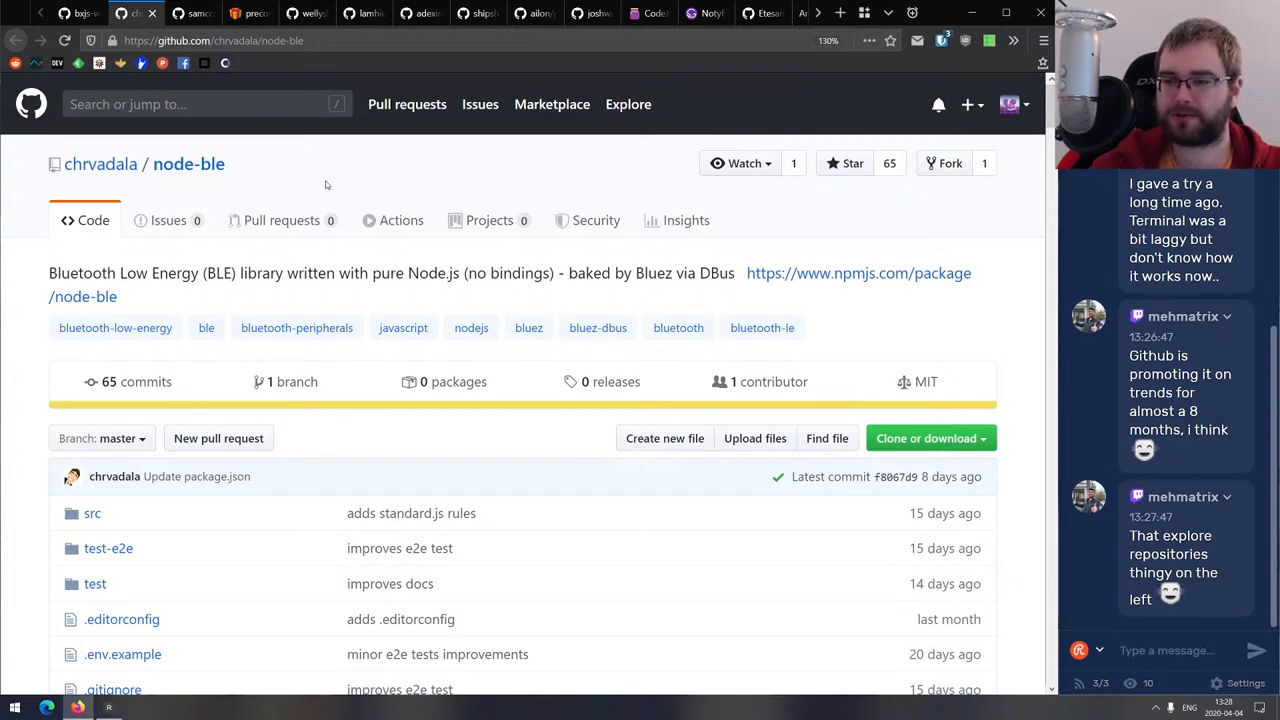
# Close the node-ble repository tab, revealing samccone's bundle-buddy repository.
pyautogui.click(213, 40)
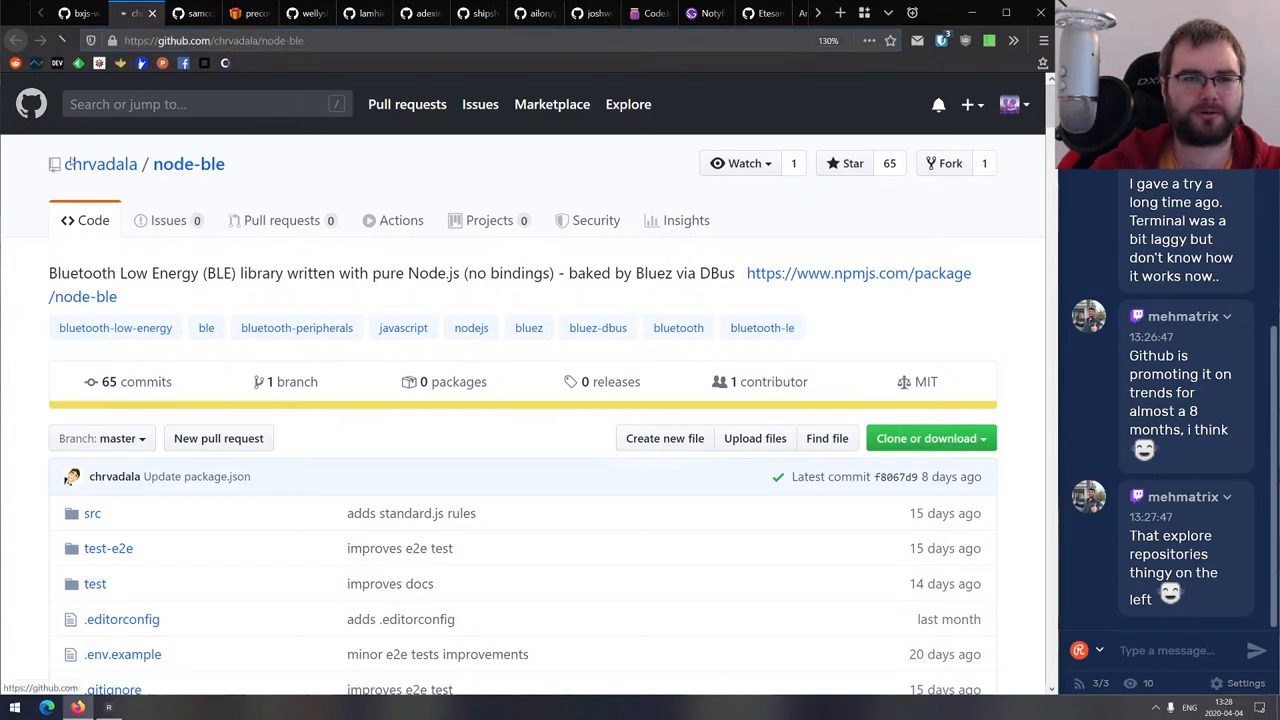
pyautogui.click(40, 104)
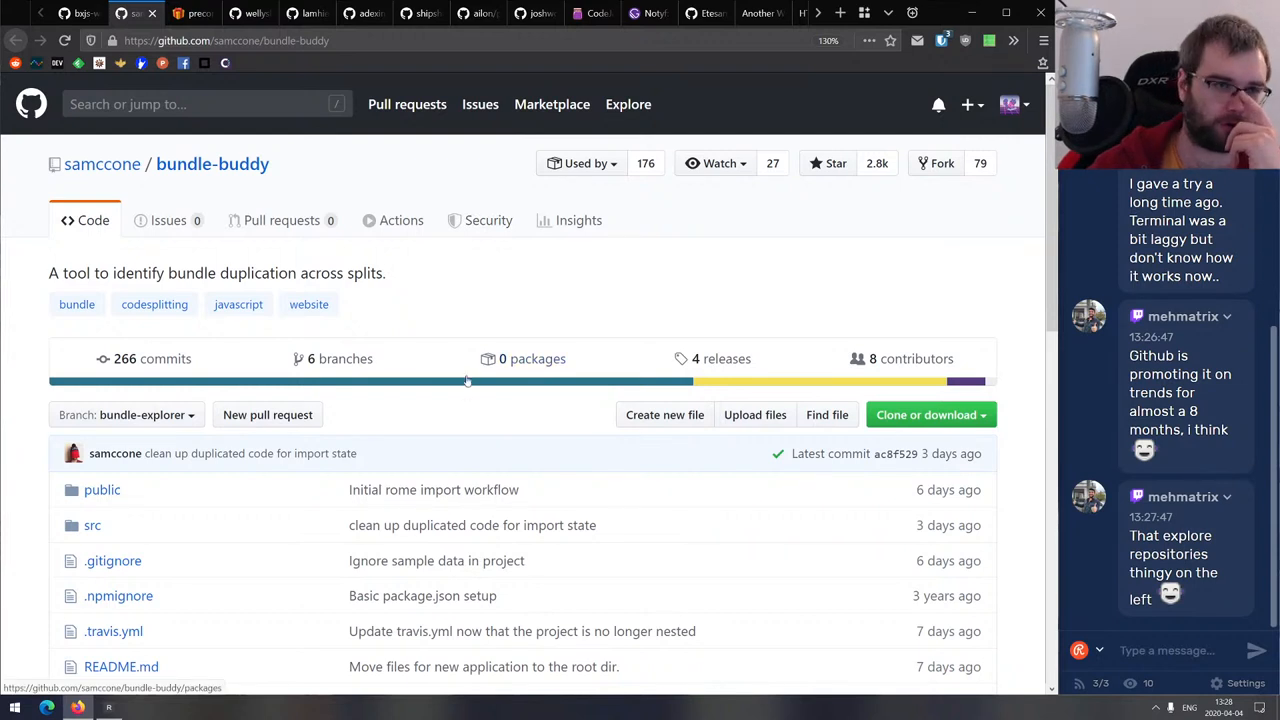
pyautogui.moveTo(457, 363)
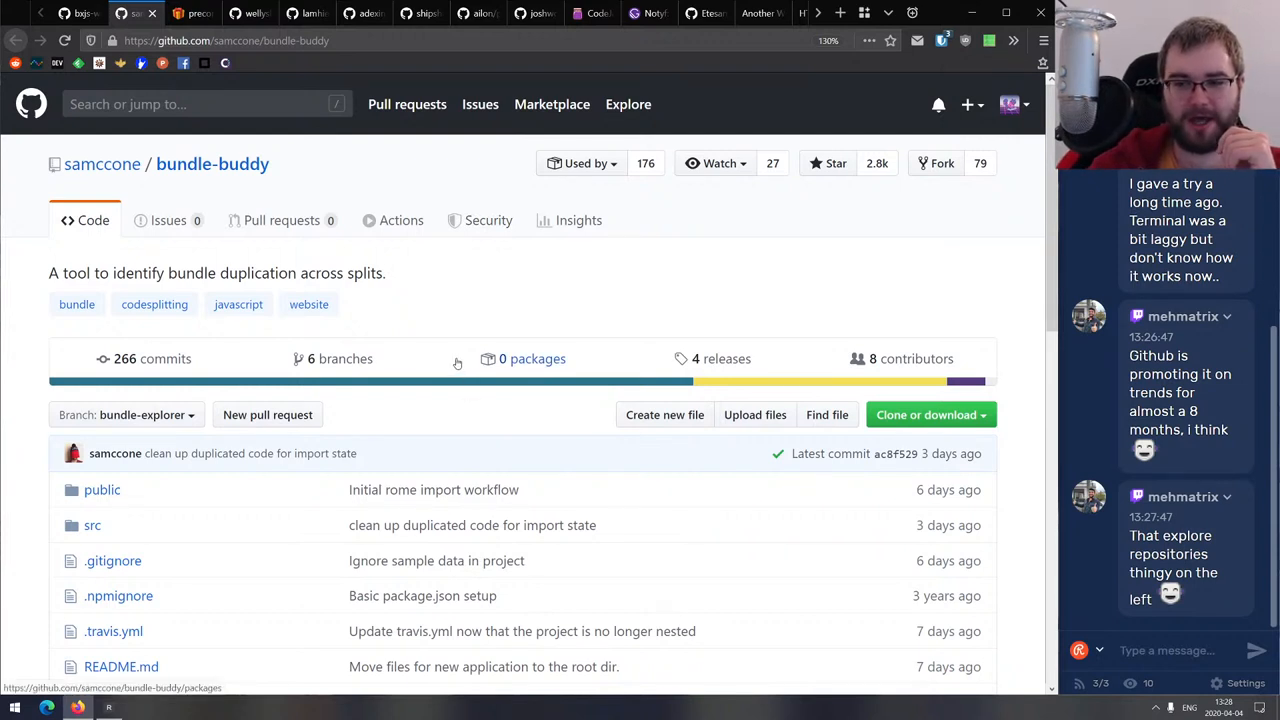
pyautogui.moveTo(458, 368)
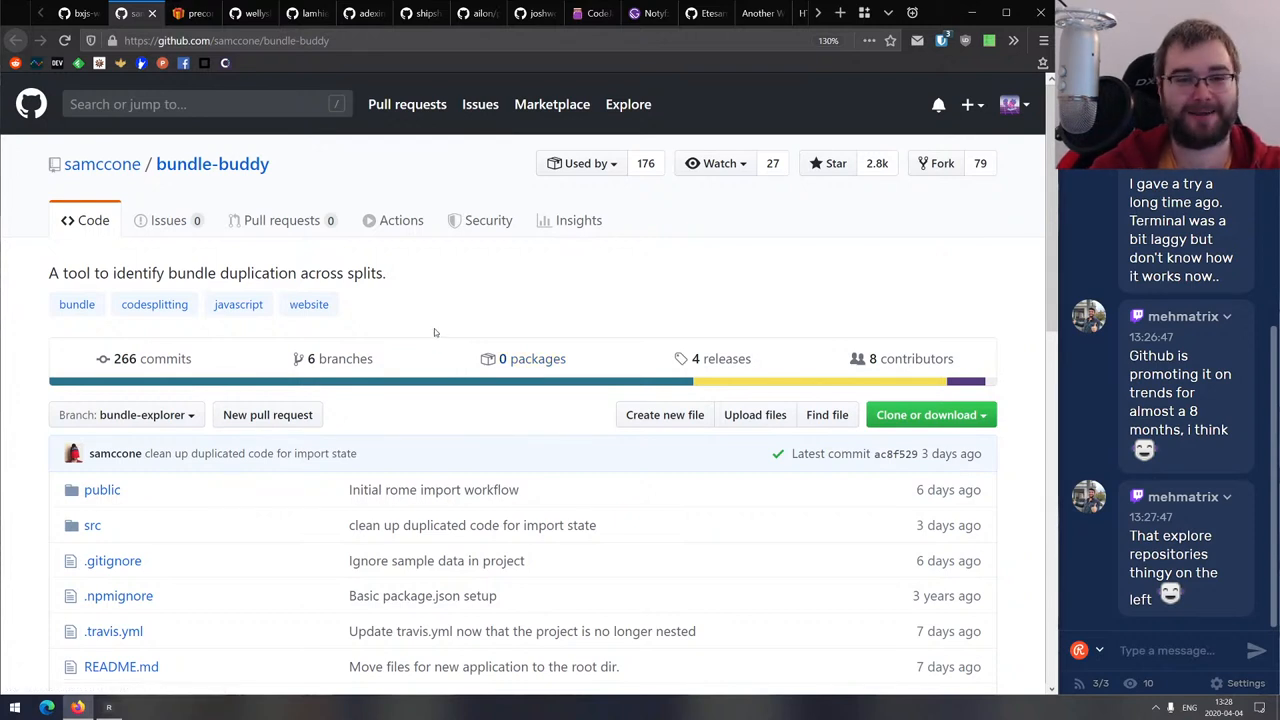
pyautogui.moveTo(422, 334)
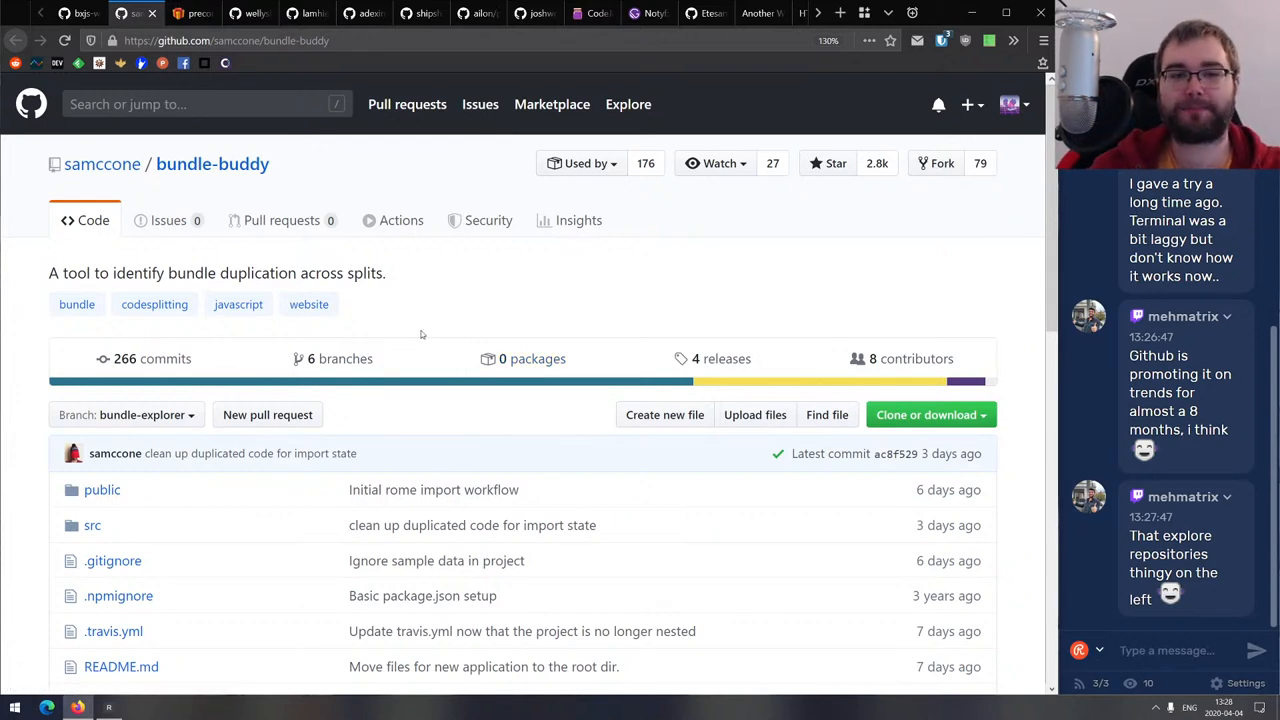
pyautogui.moveTo(431, 287)
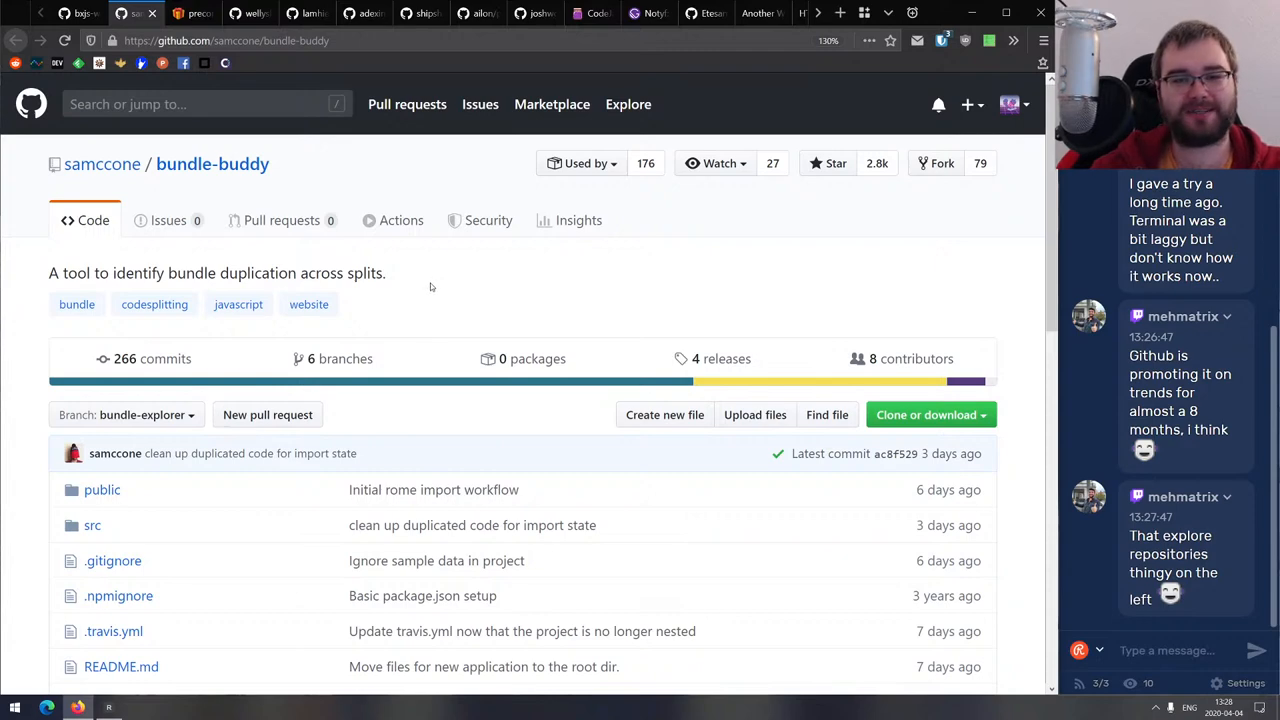
# Skim bundle-buddy's file list and README, then close its tab.
pyautogui.scroll(-3)
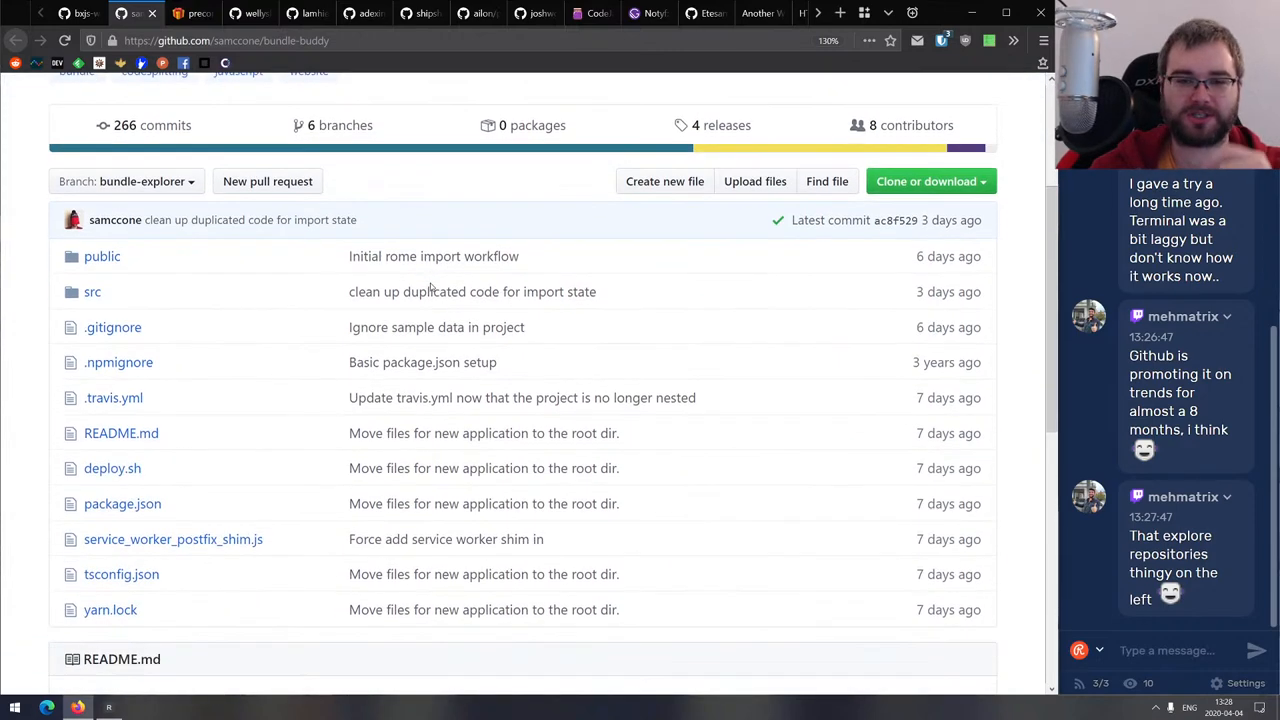
pyautogui.scroll(-3)
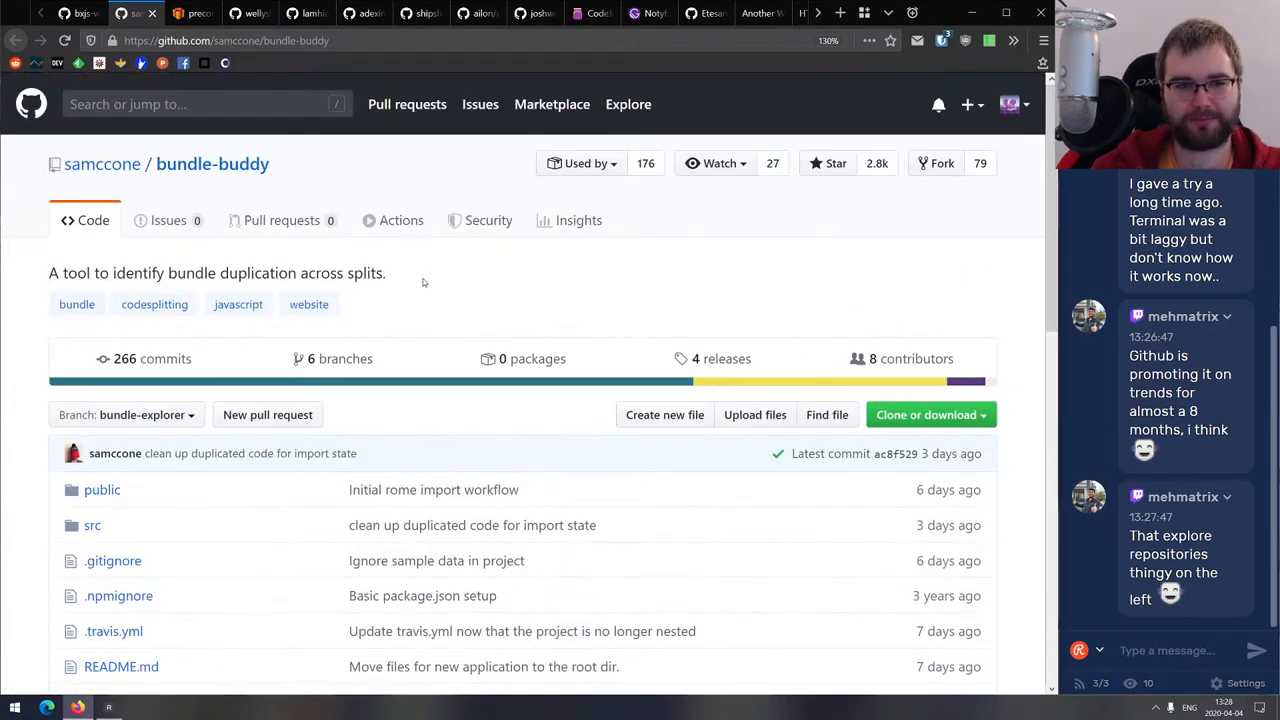
pyautogui.scroll(-3)
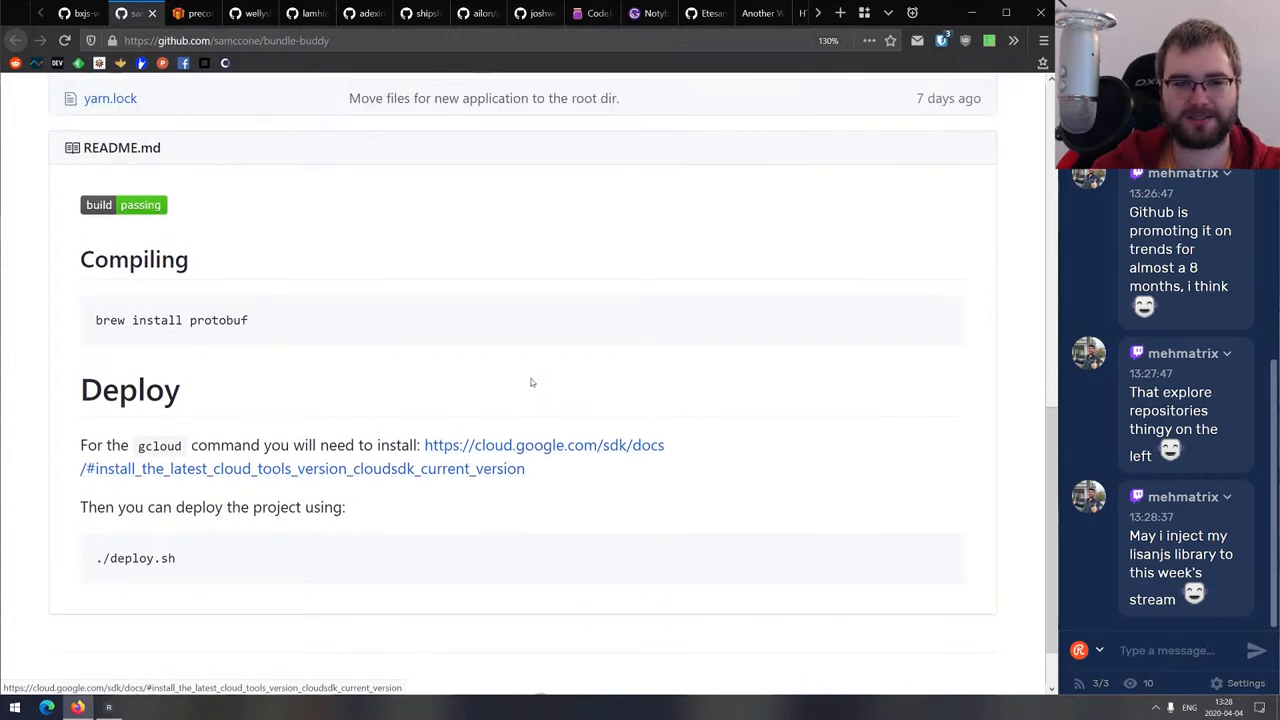
pyautogui.scroll(3)
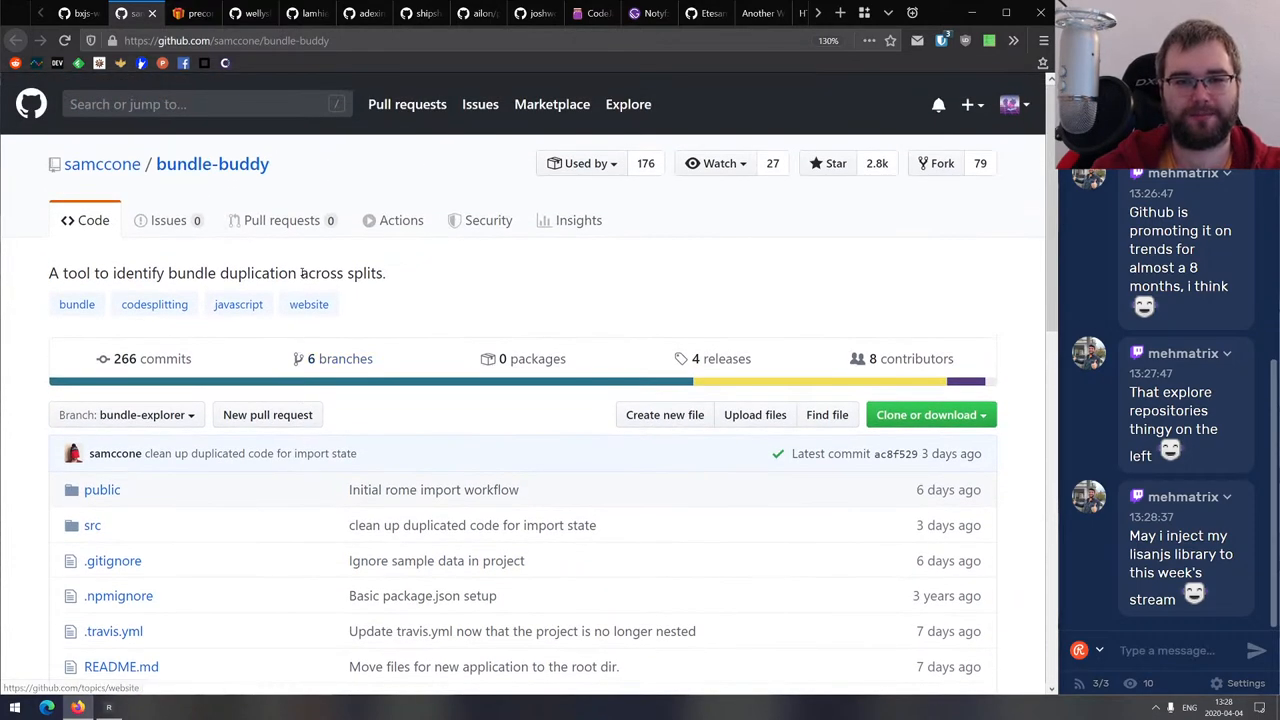
pyautogui.scroll(-3)
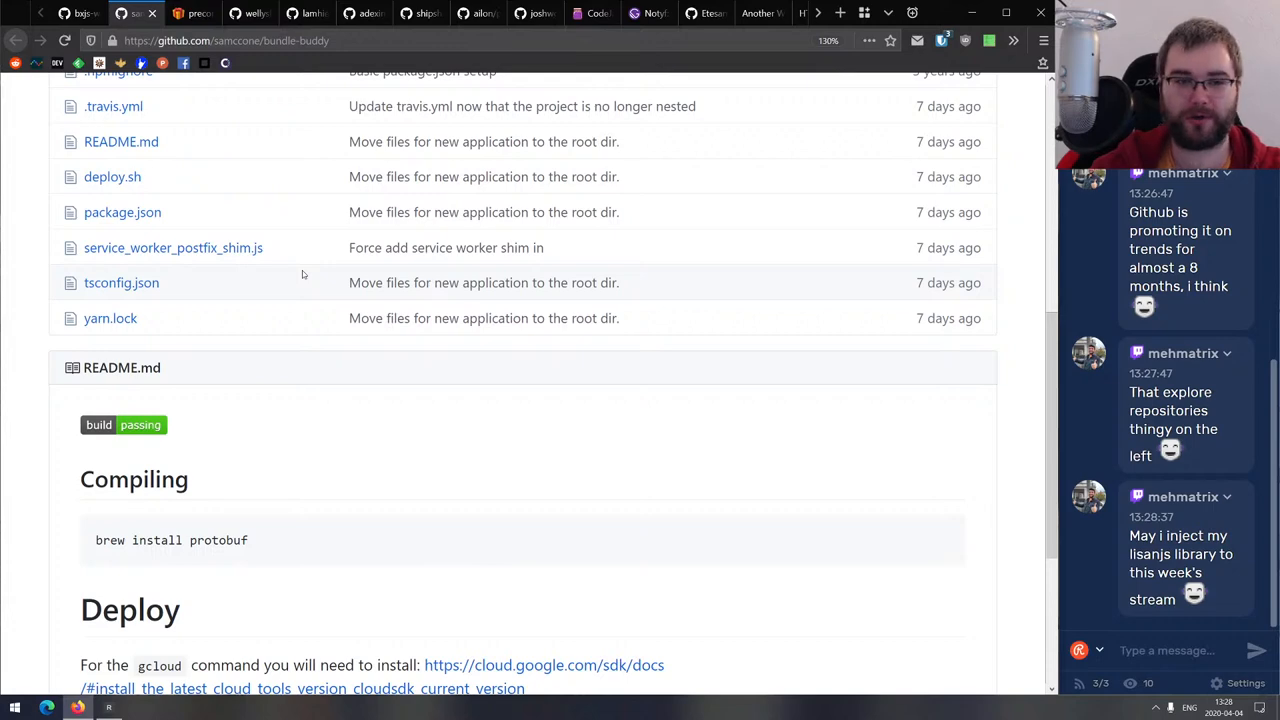
pyautogui.scroll(3)
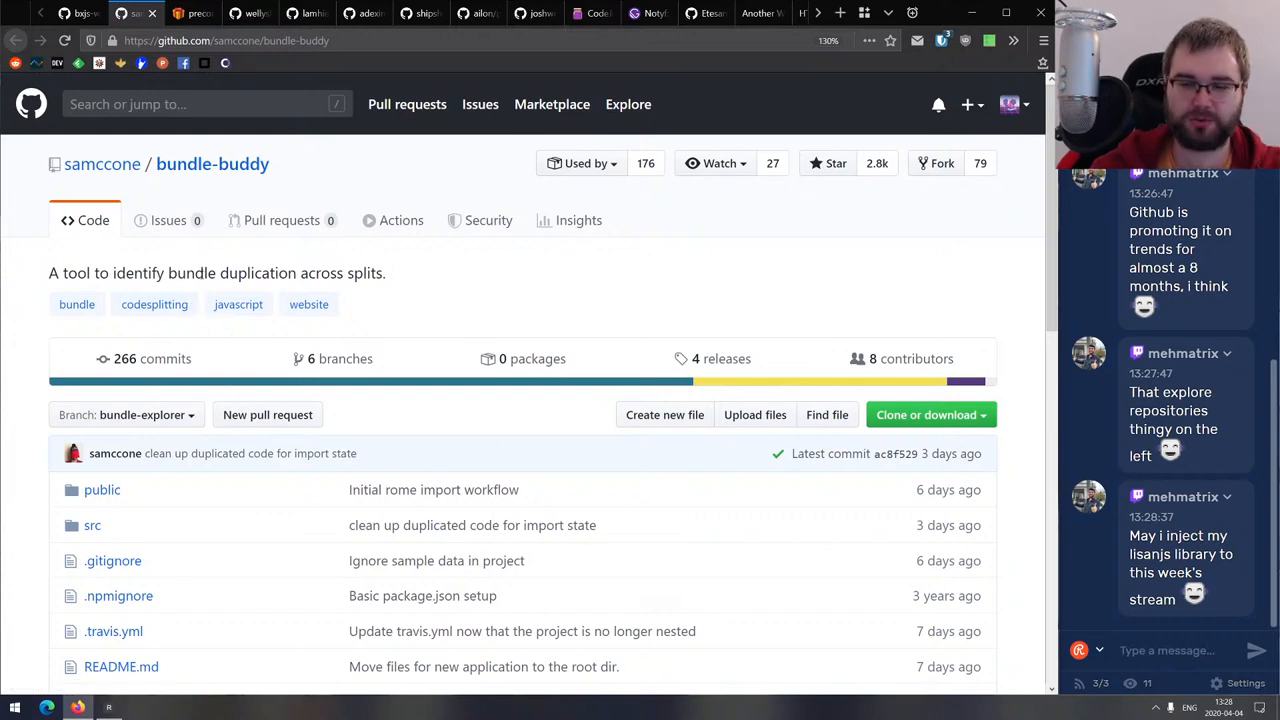
pyautogui.scroll(-3)
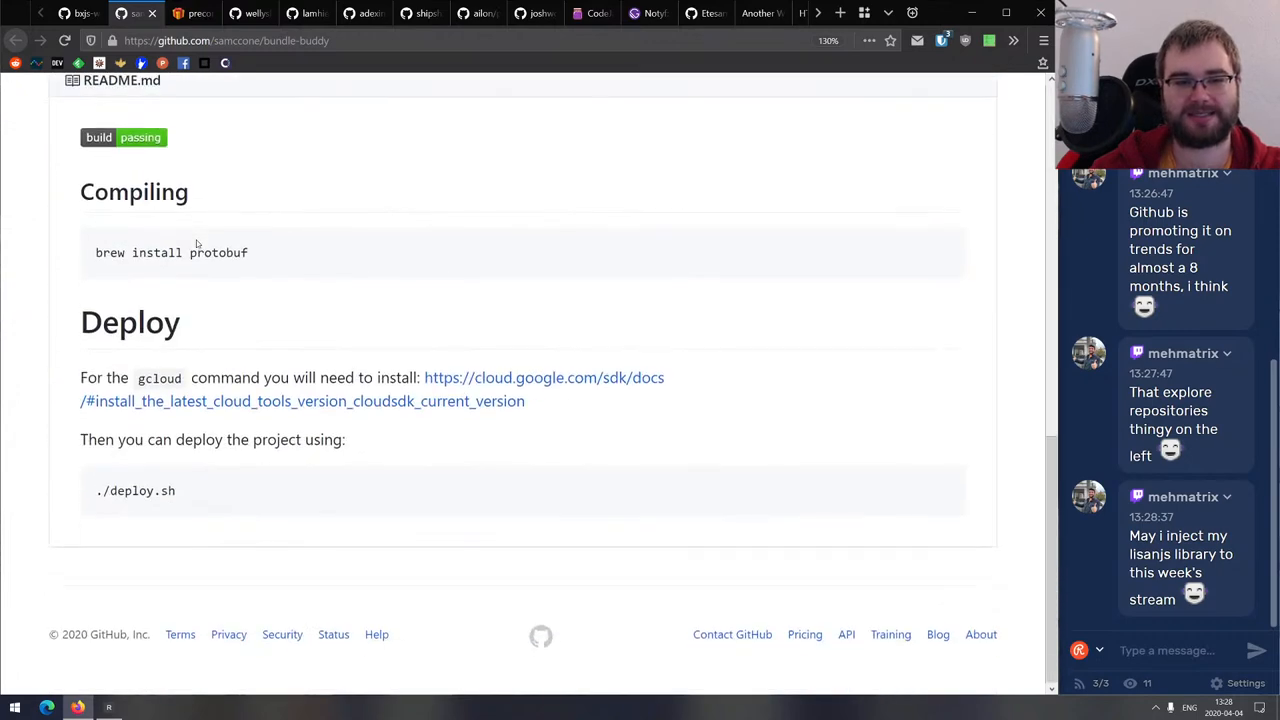
pyautogui.scroll(3)
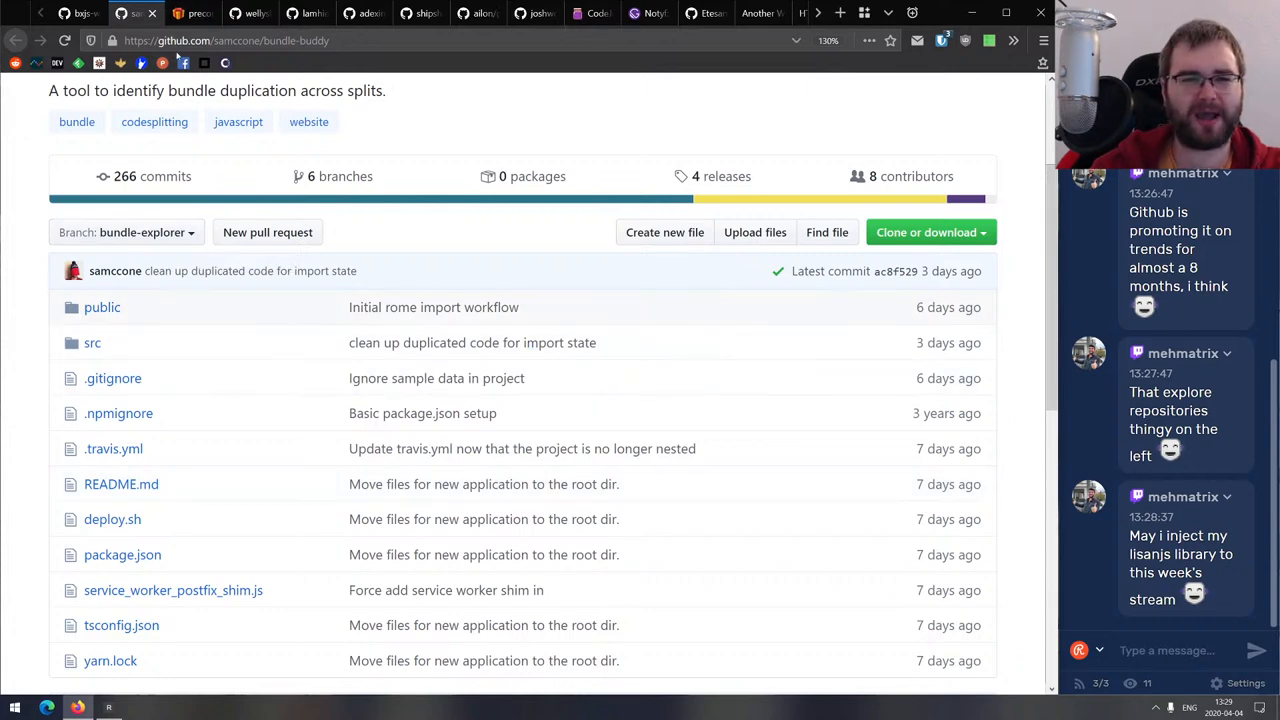
pyautogui.click(122, 14)
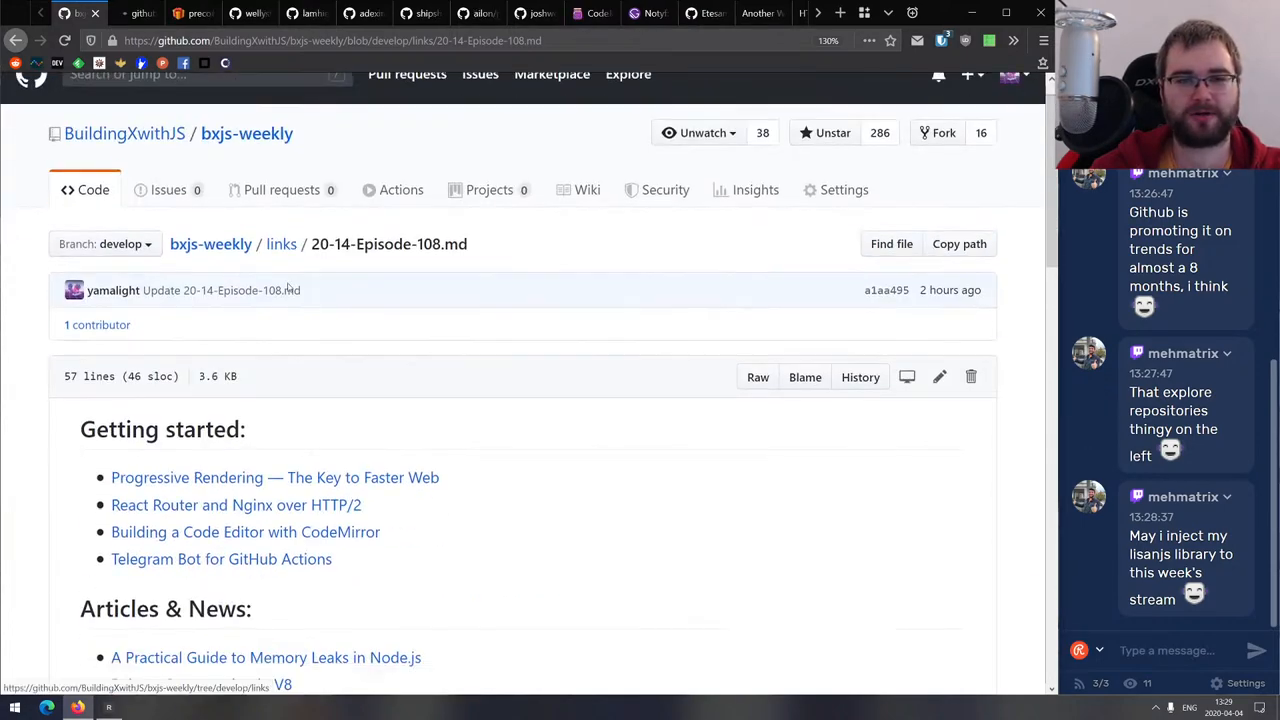
# Open lisan.js from the Libs & demos links and skim the lisanjs.com homepage.
pyautogui.click(281, 243)
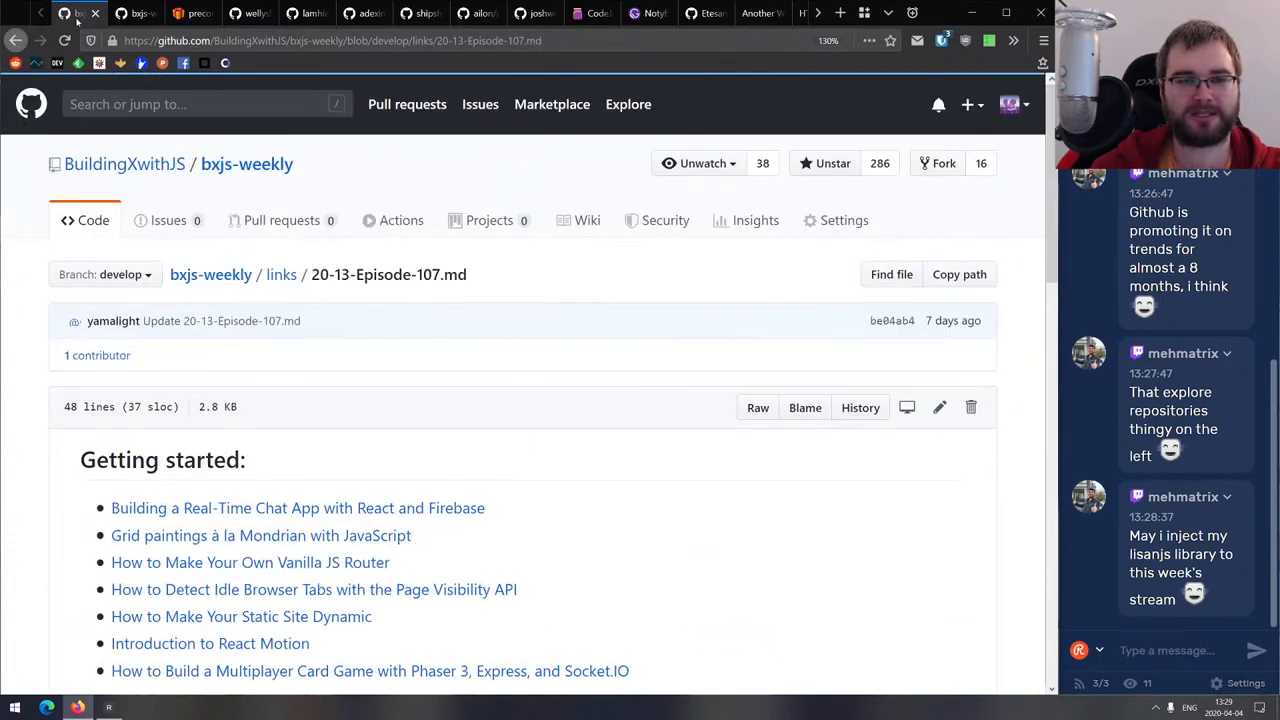
pyautogui.scroll(-3)
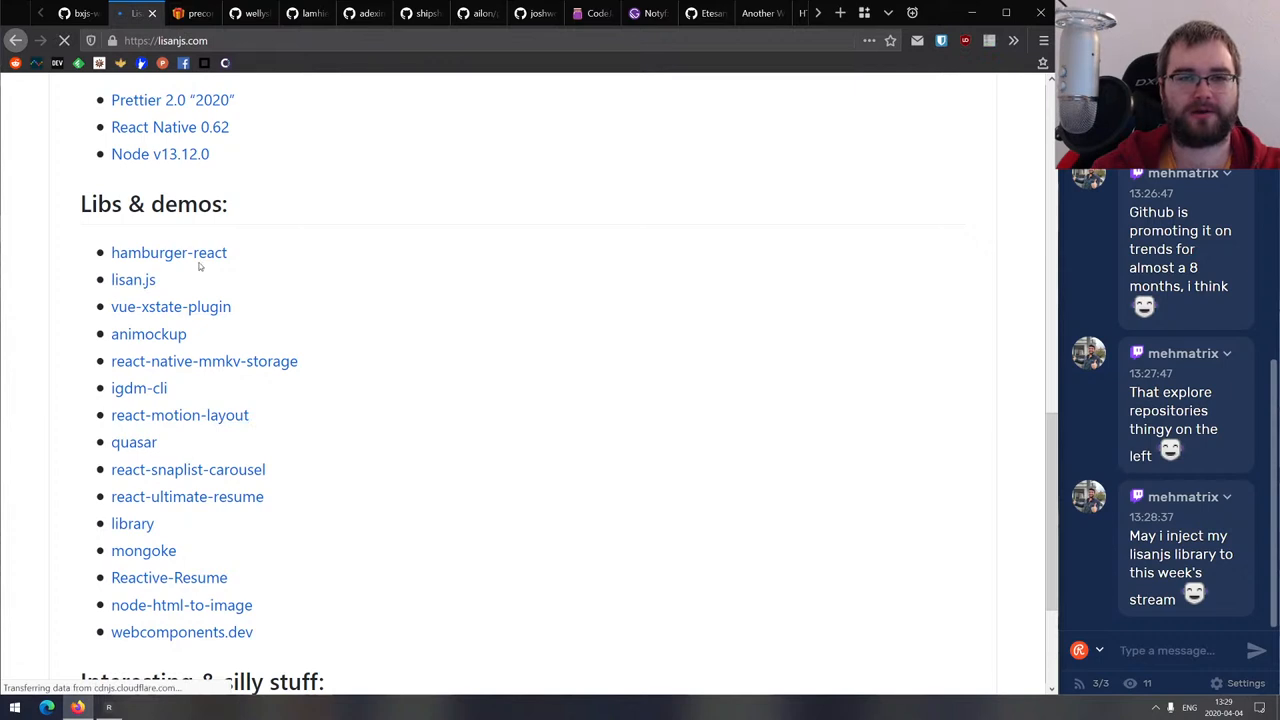
pyautogui.click(133, 279)
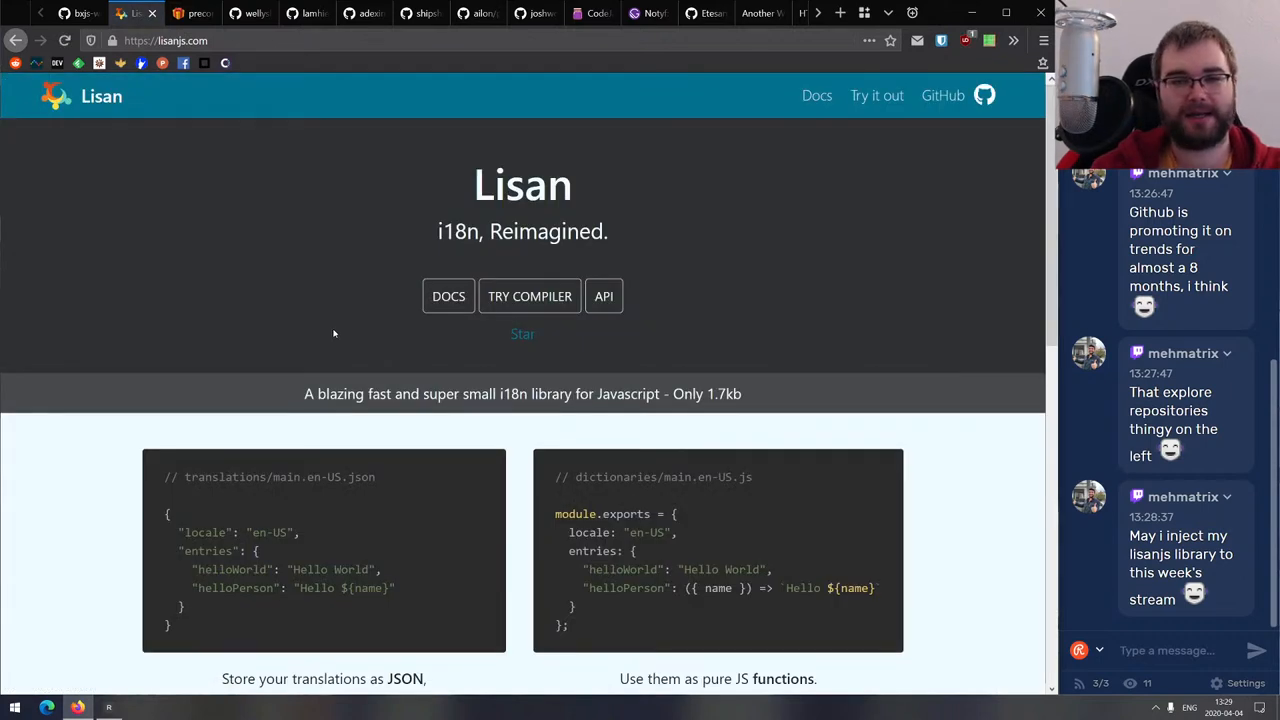
pyautogui.moveTo(328, 320)
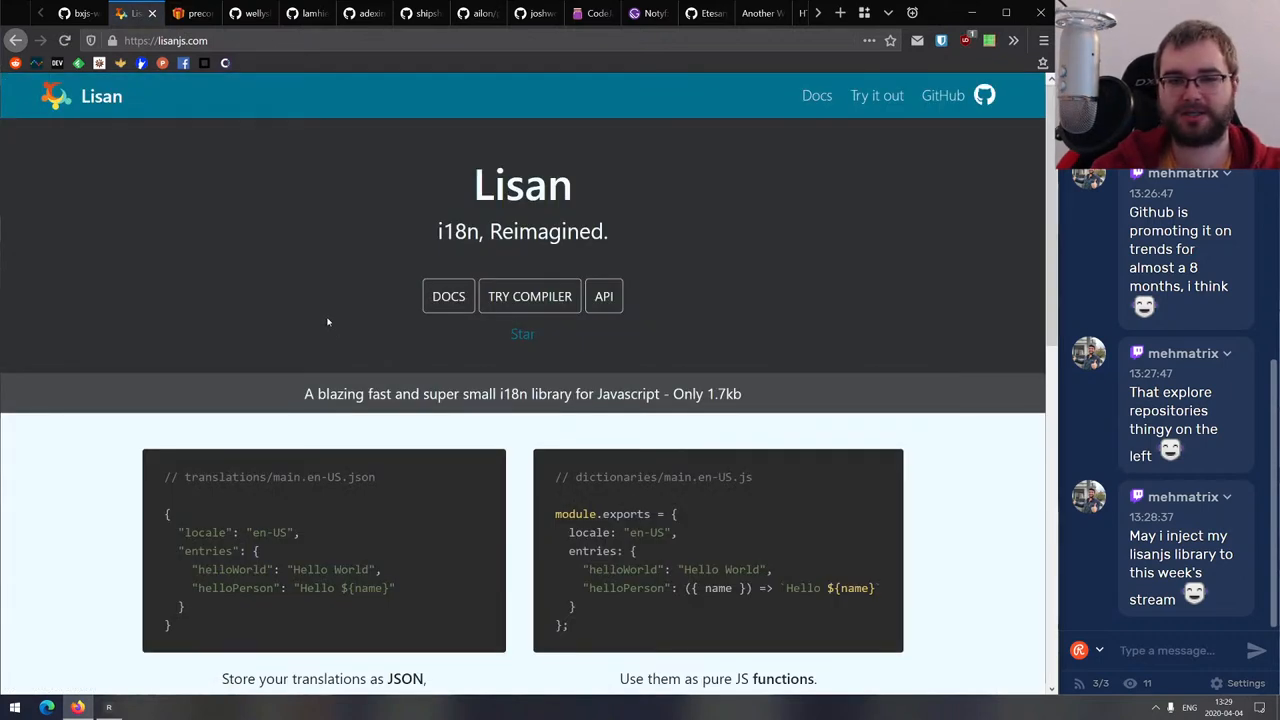
pyautogui.scroll(-3)
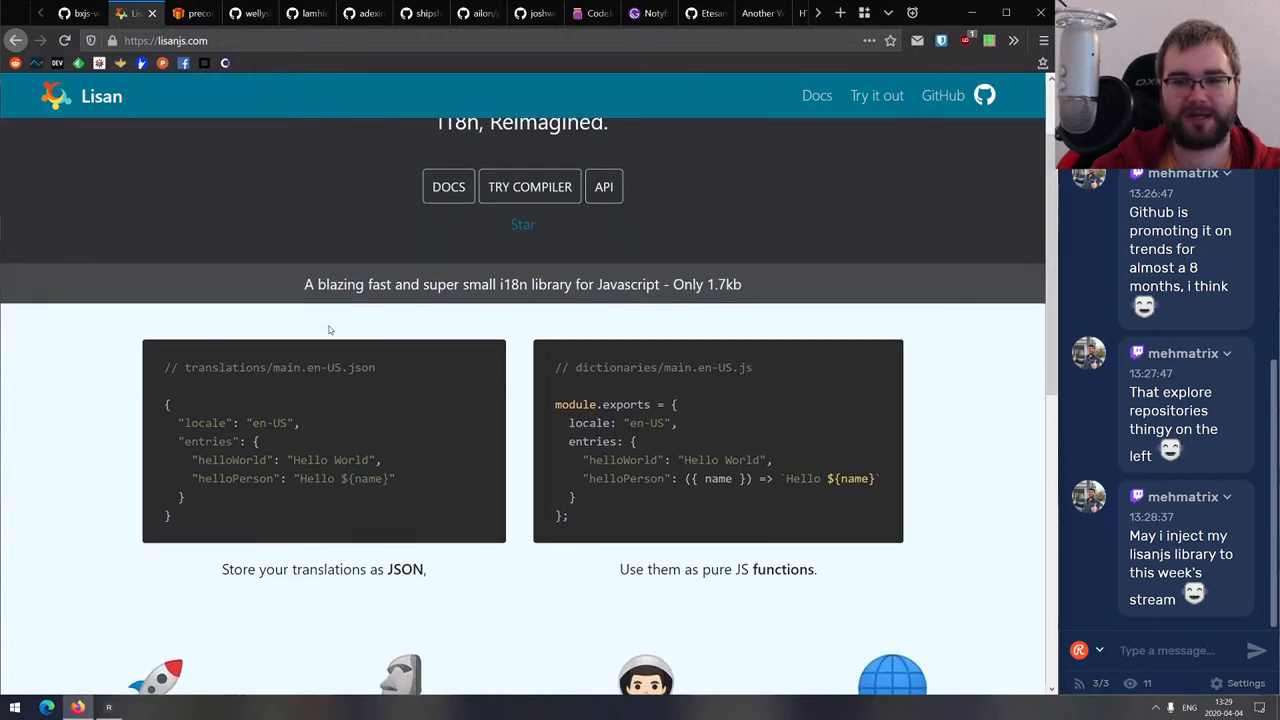
pyautogui.scroll(-3)
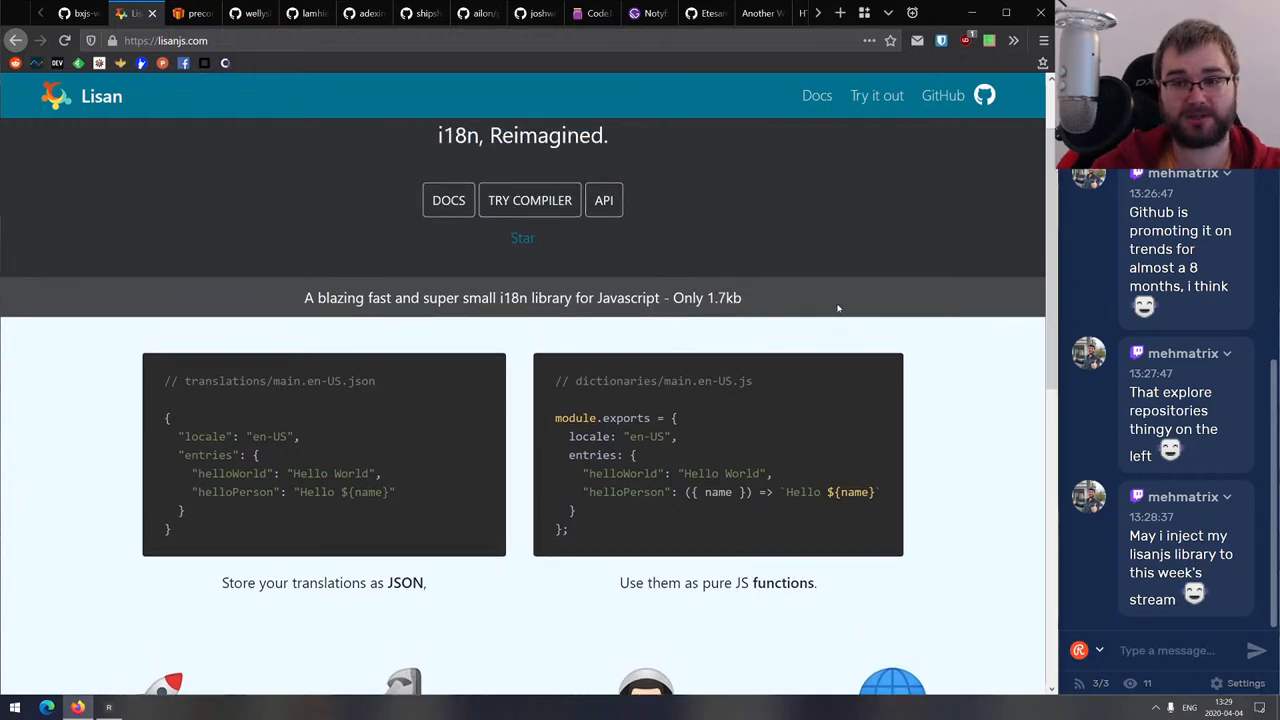
pyautogui.scroll(-3)
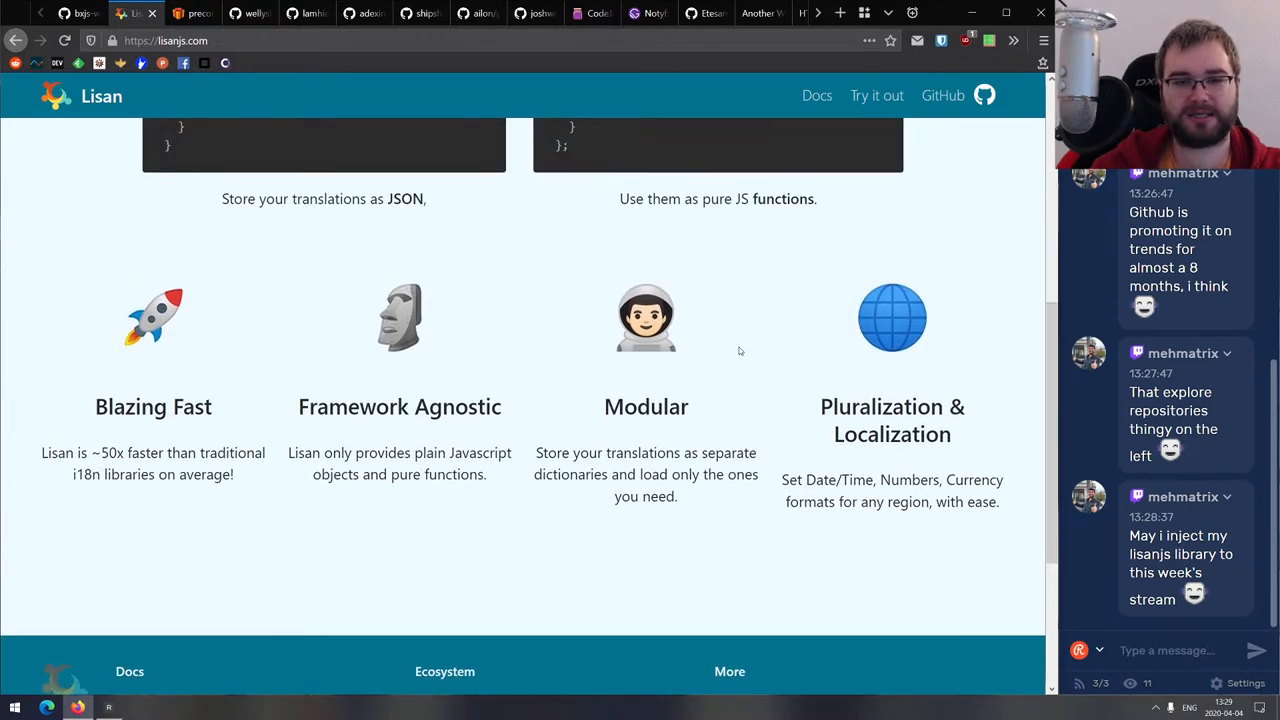
pyautogui.moveTo(516, 504)
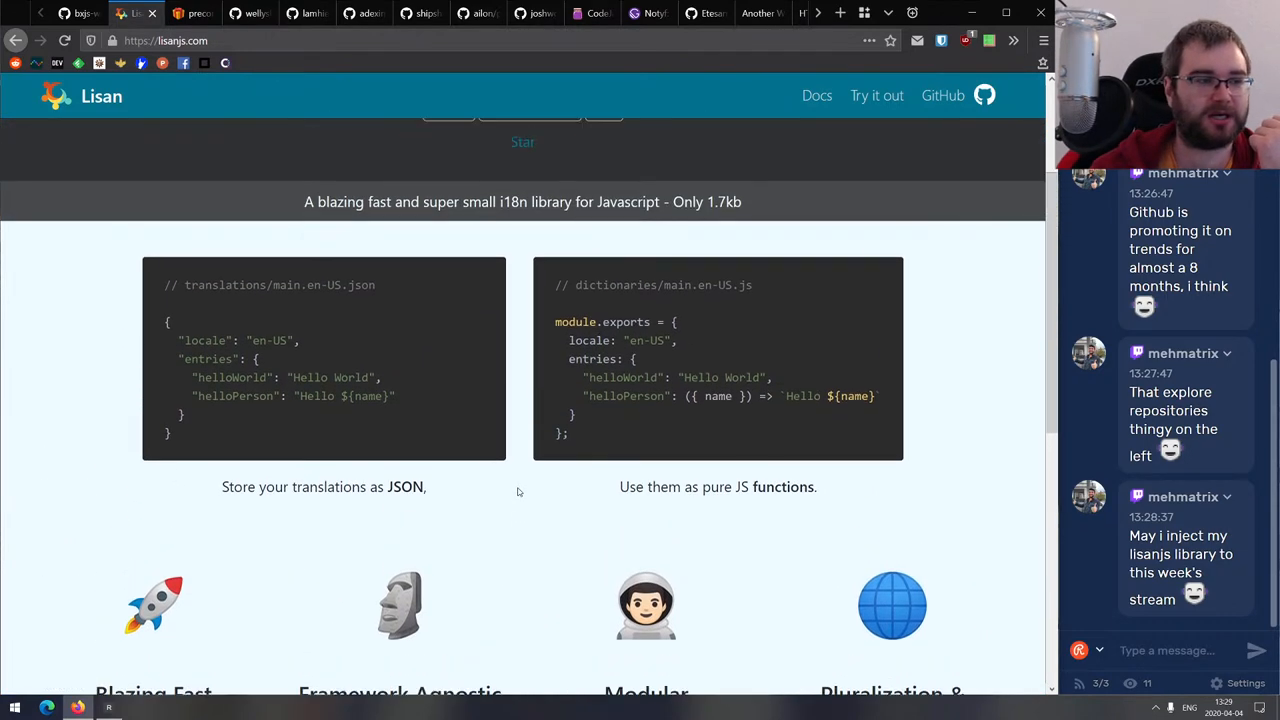
pyautogui.scroll(3)
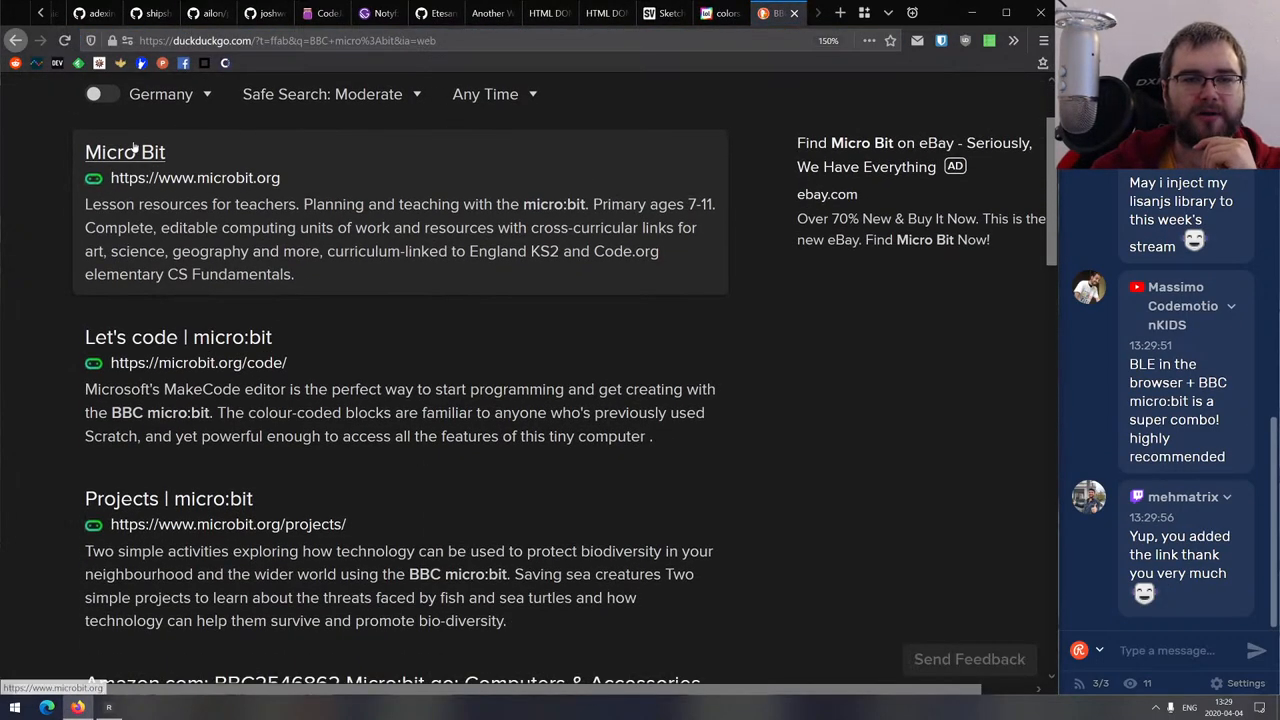
pyautogui.click(124, 151)
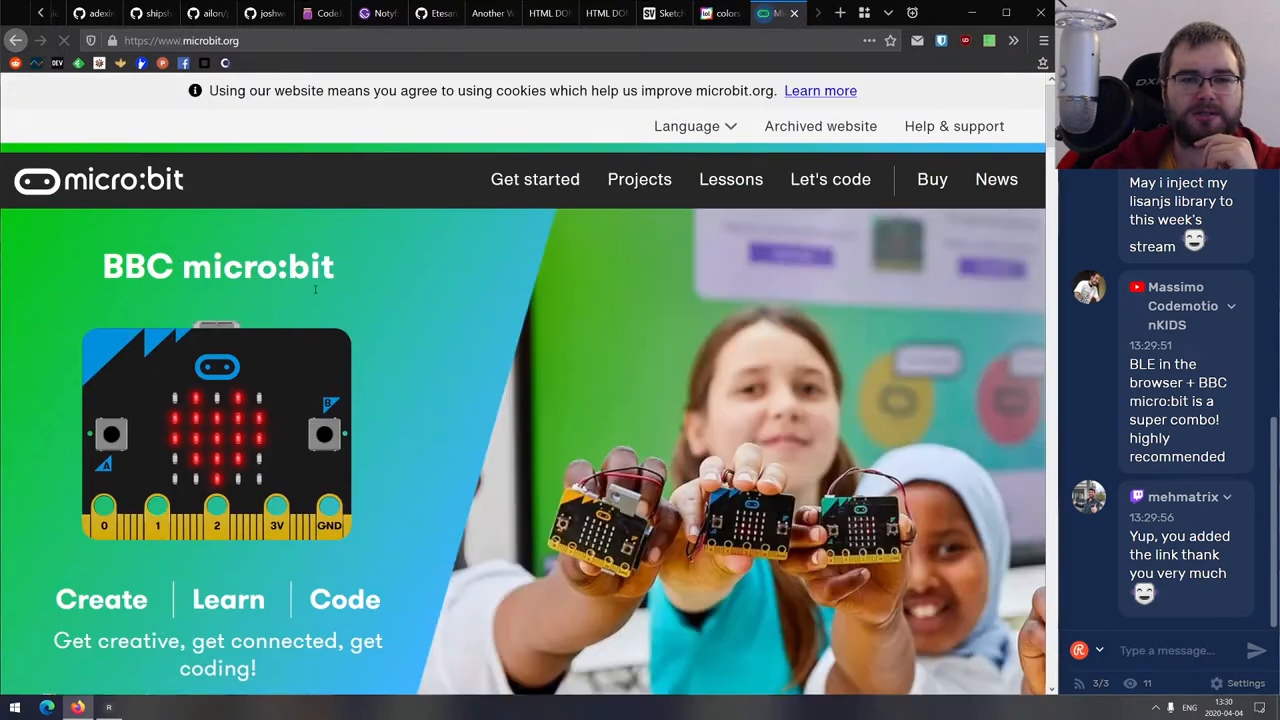
pyautogui.scroll(-3)
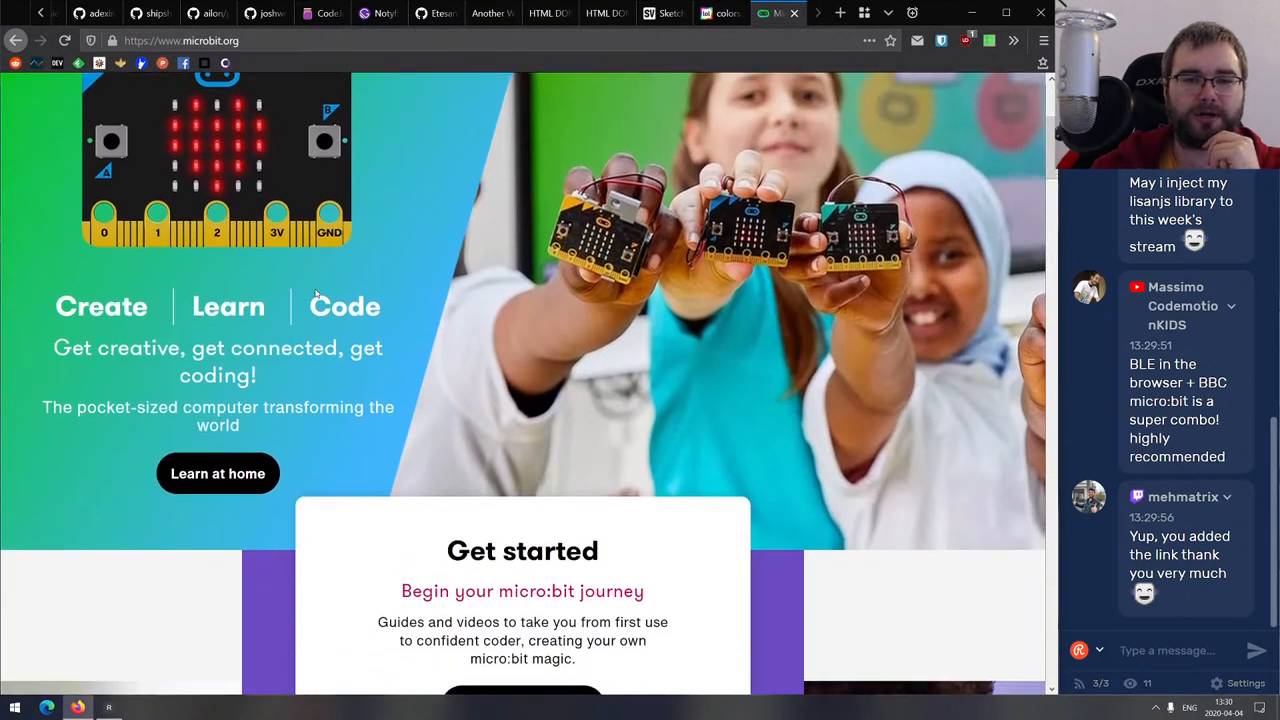
pyautogui.scroll(-3)
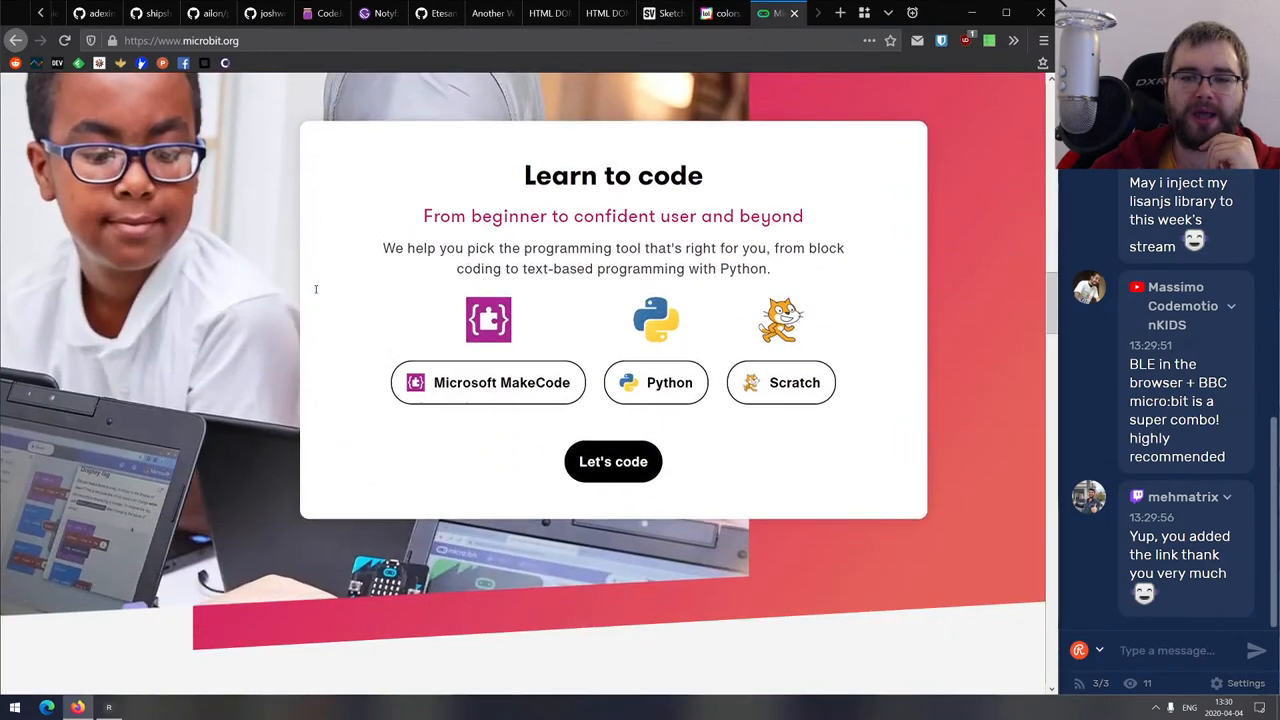
pyautogui.scroll(-3)
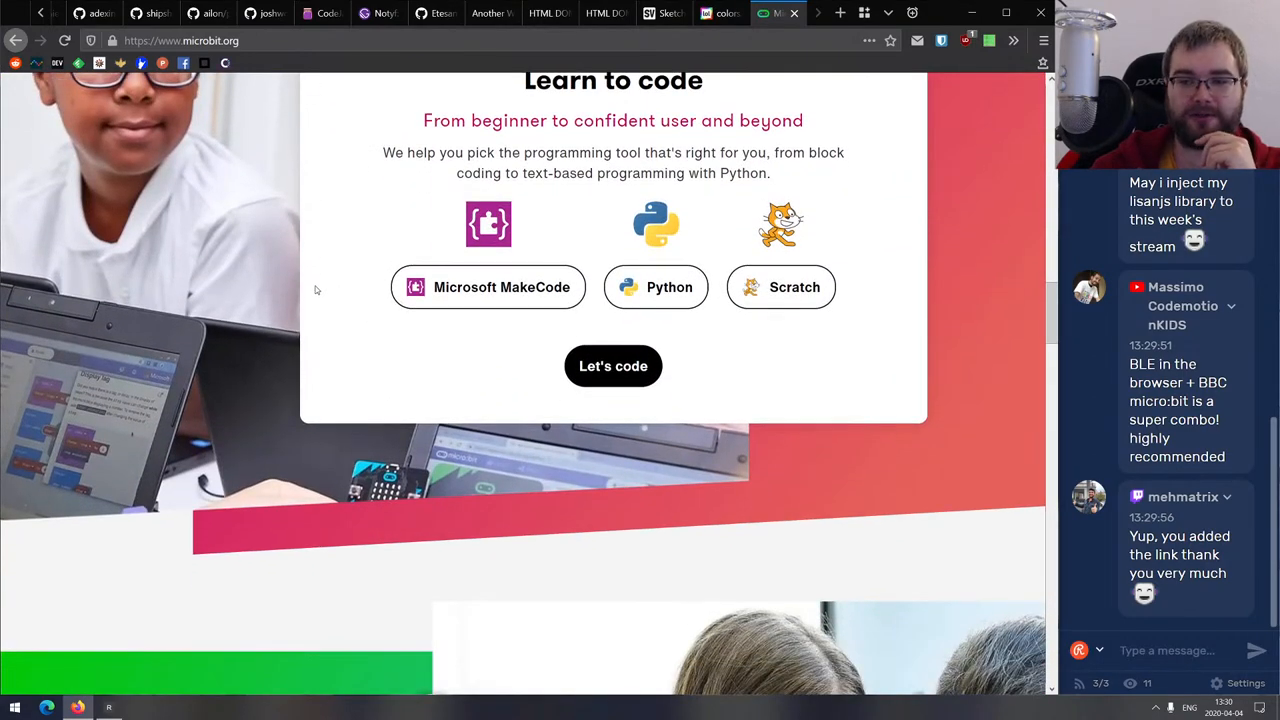
pyautogui.scroll(-3)
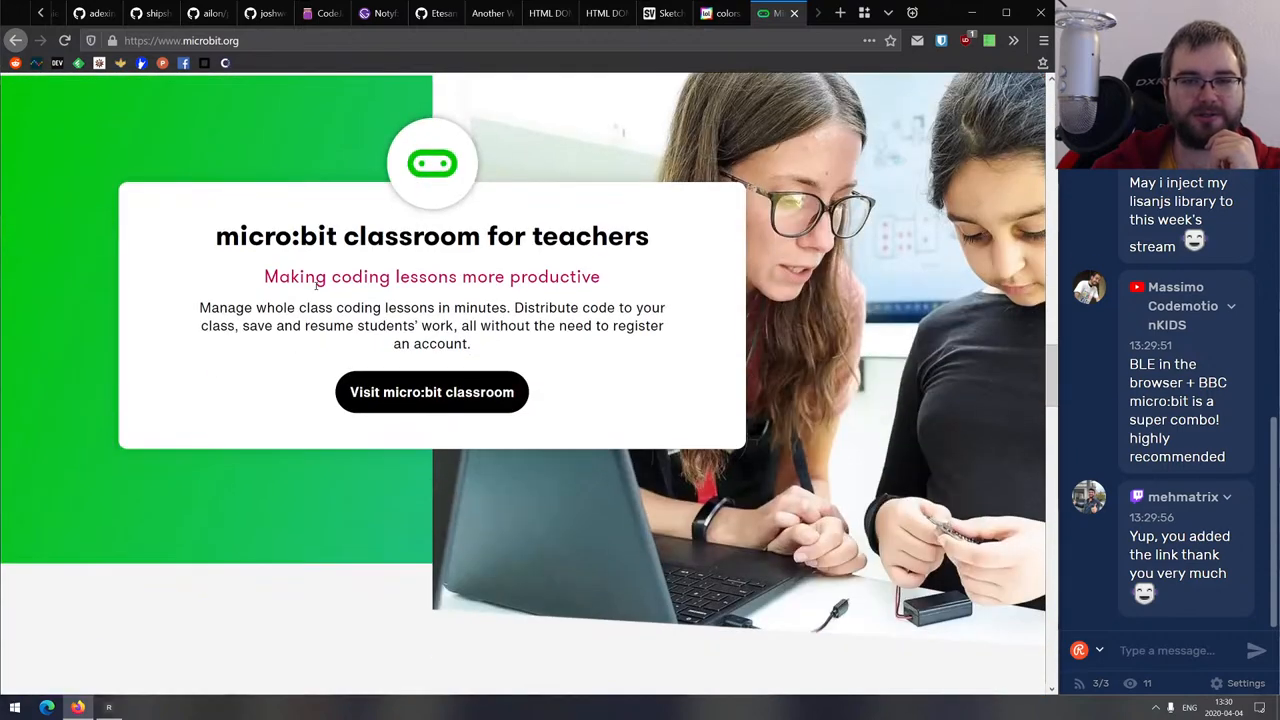
pyautogui.scroll(-3)
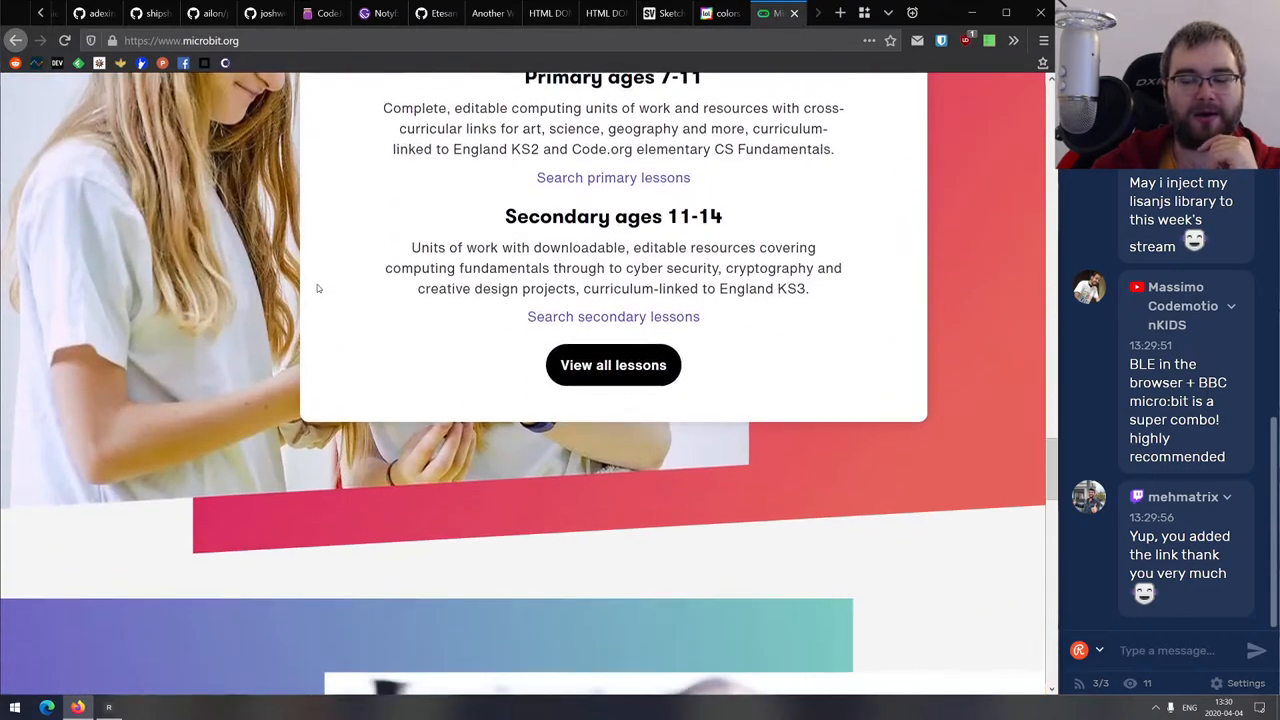
pyautogui.scroll(-3)
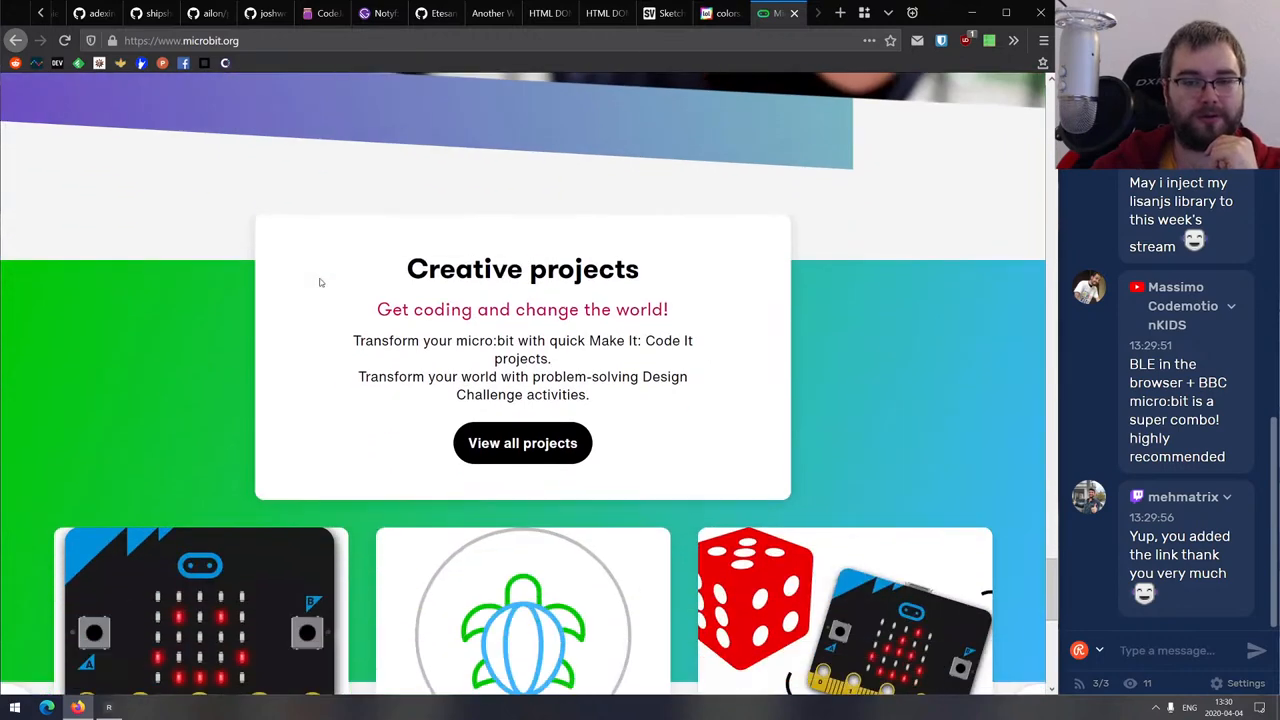
pyautogui.scroll(-3)
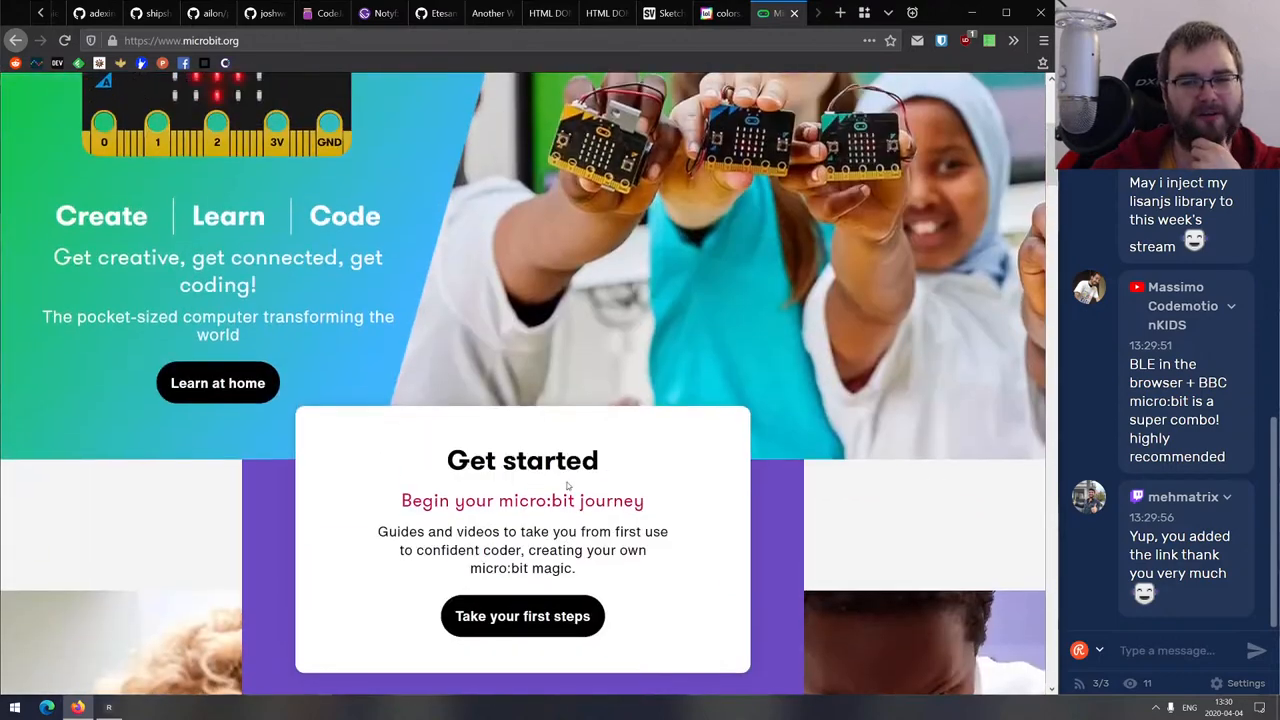
pyautogui.scroll(3)
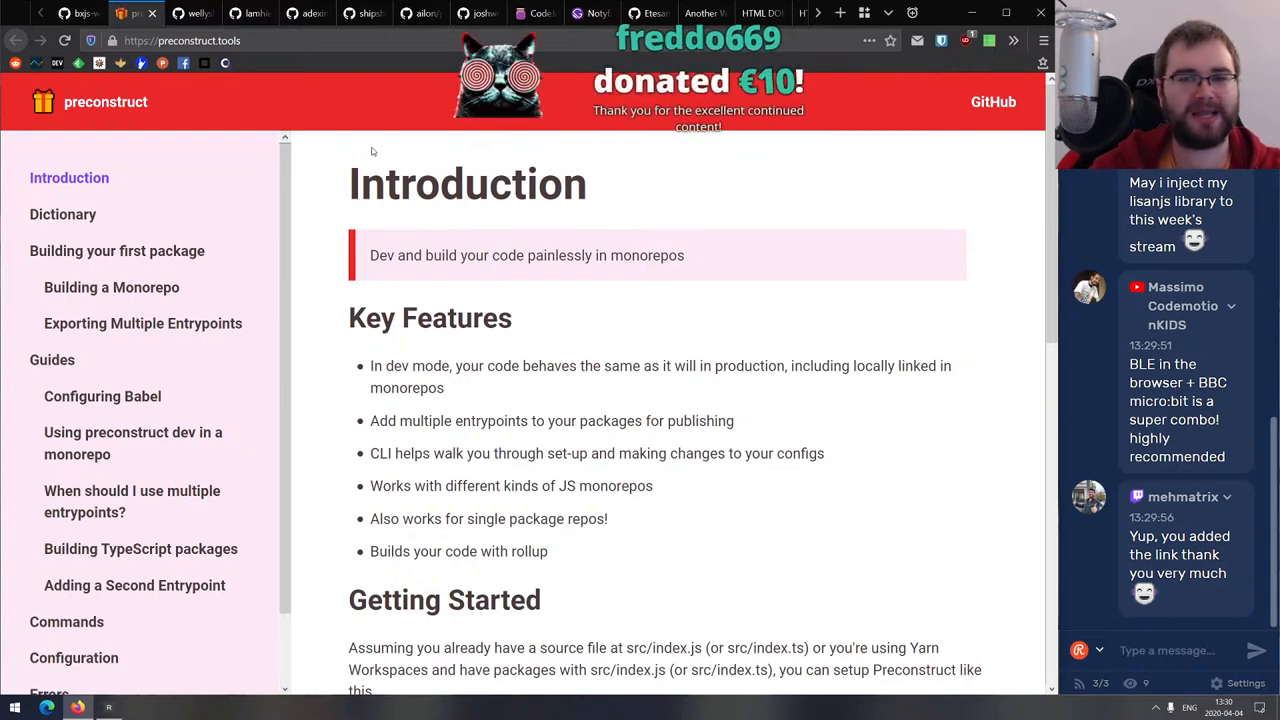
# Read the Preconstruct Introduction and 'Building your first package' tutorial, selecting the build script.
pyautogui.scroll(-3)
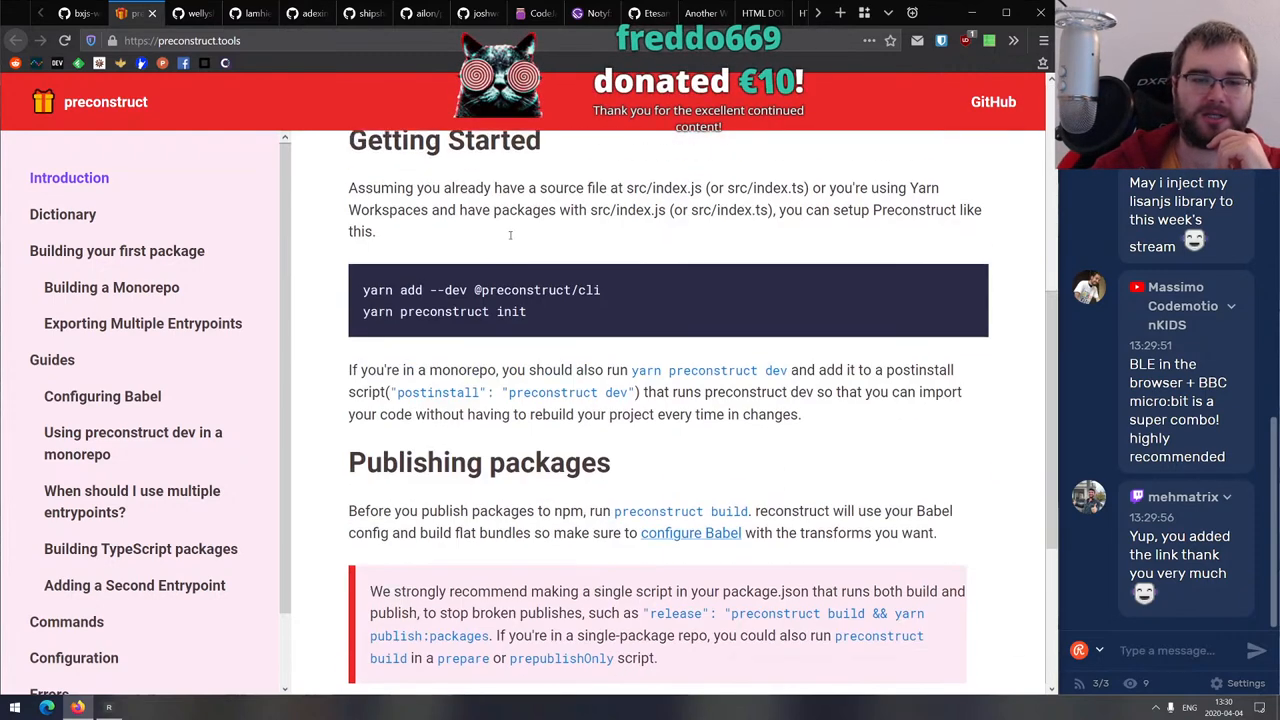
pyautogui.scroll(-3)
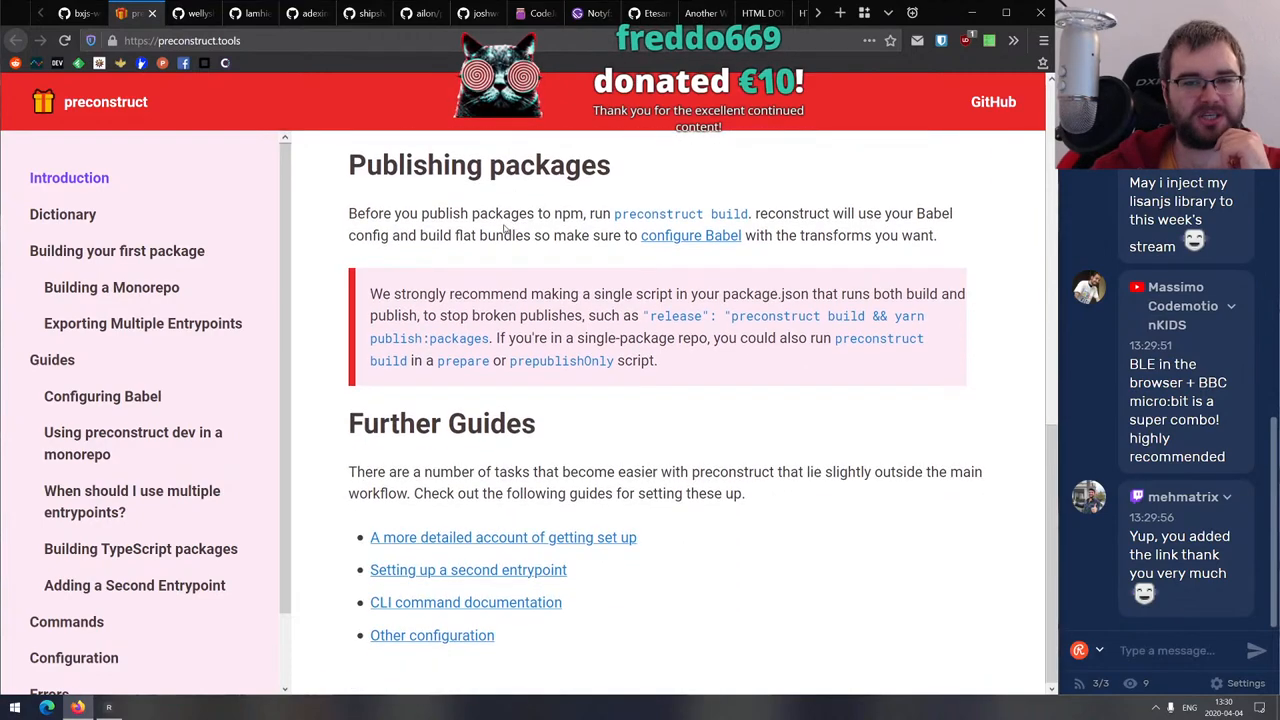
pyautogui.click(69, 177)
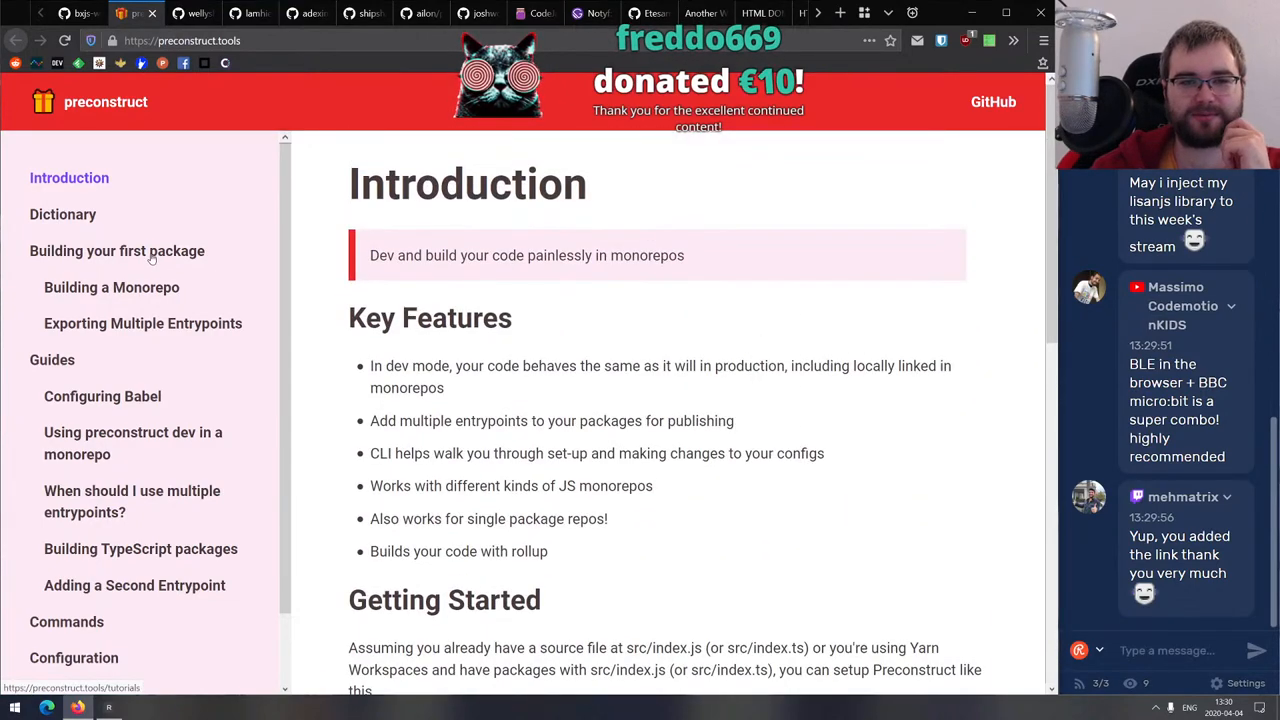
pyautogui.click(117, 251)
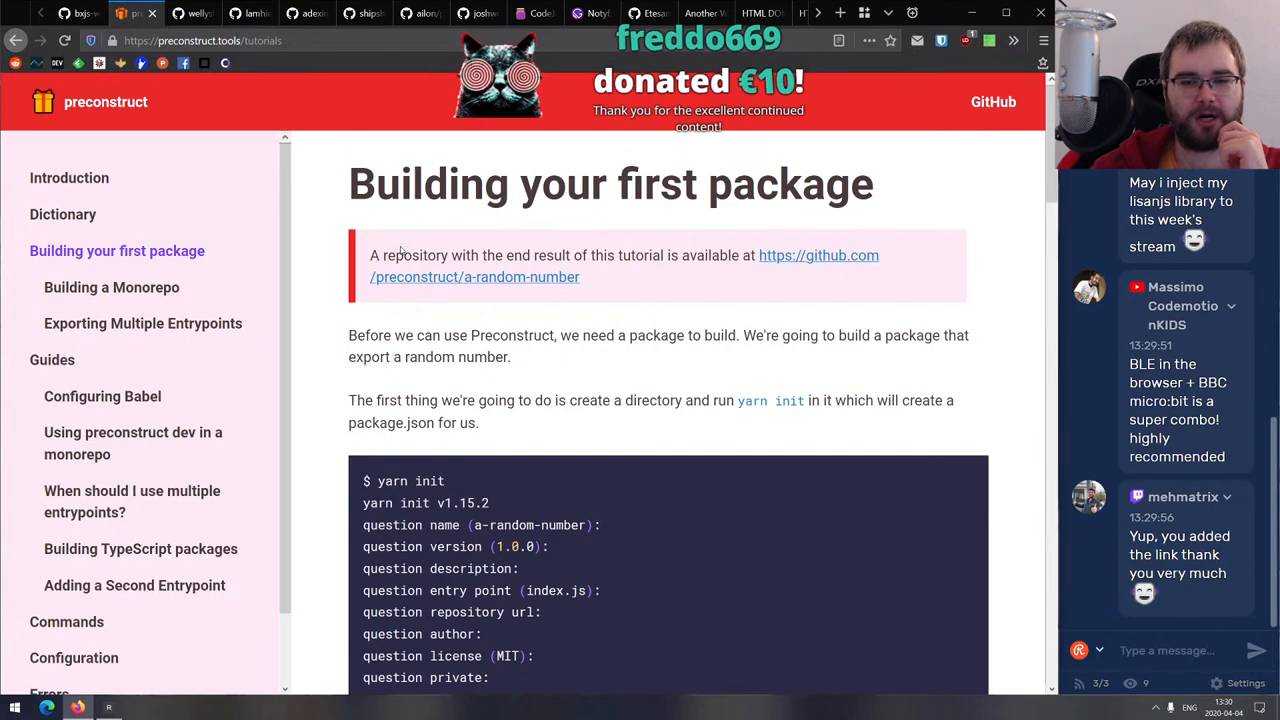
pyautogui.scroll(-3)
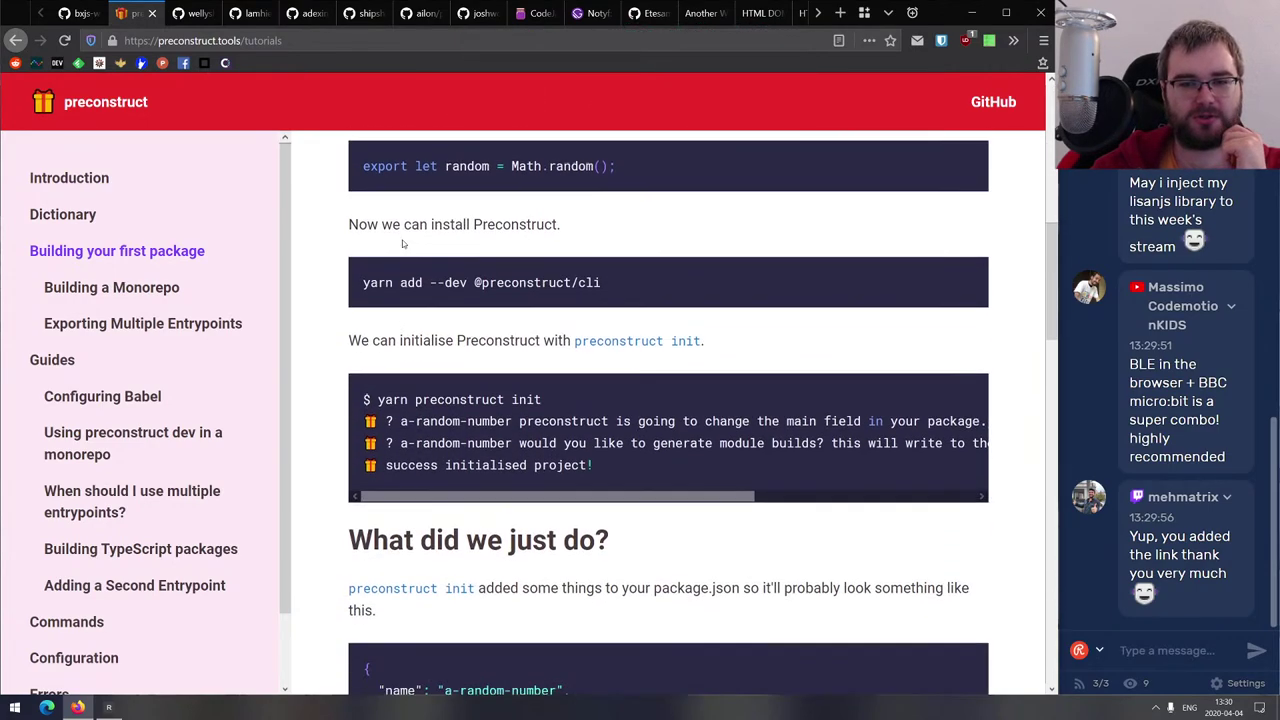
pyautogui.scroll(-3)
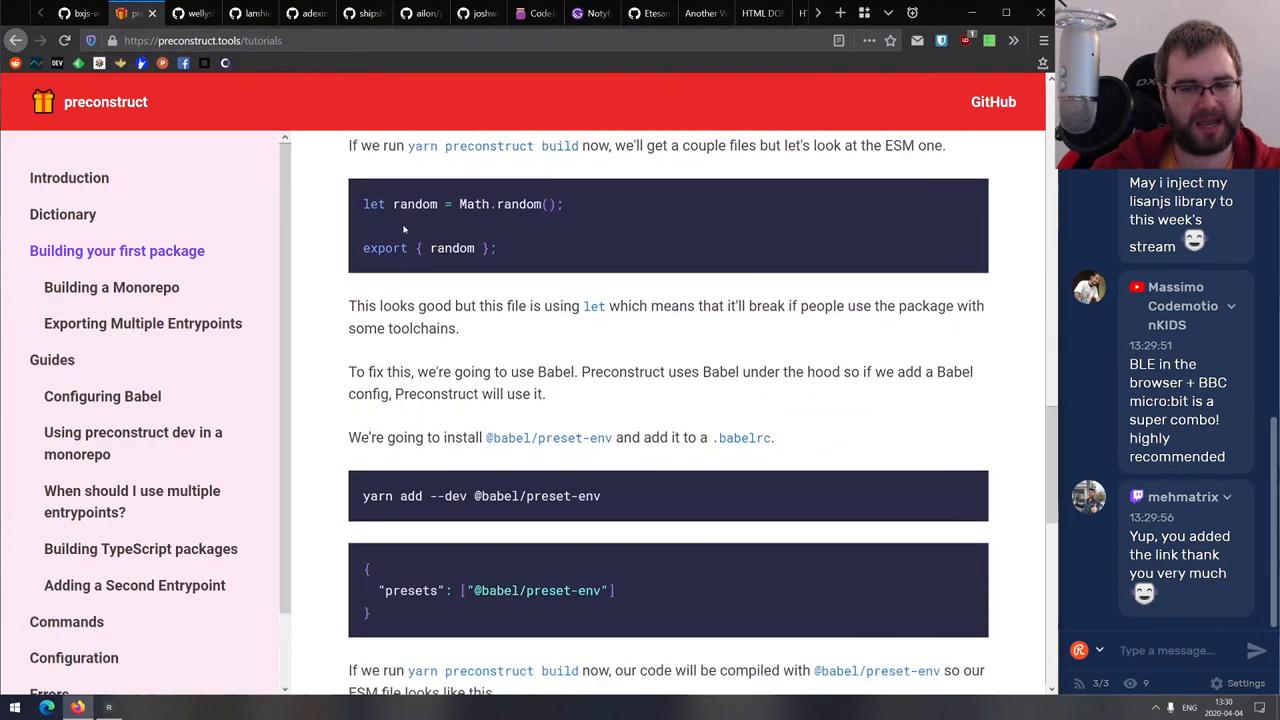
pyautogui.scroll(-3)
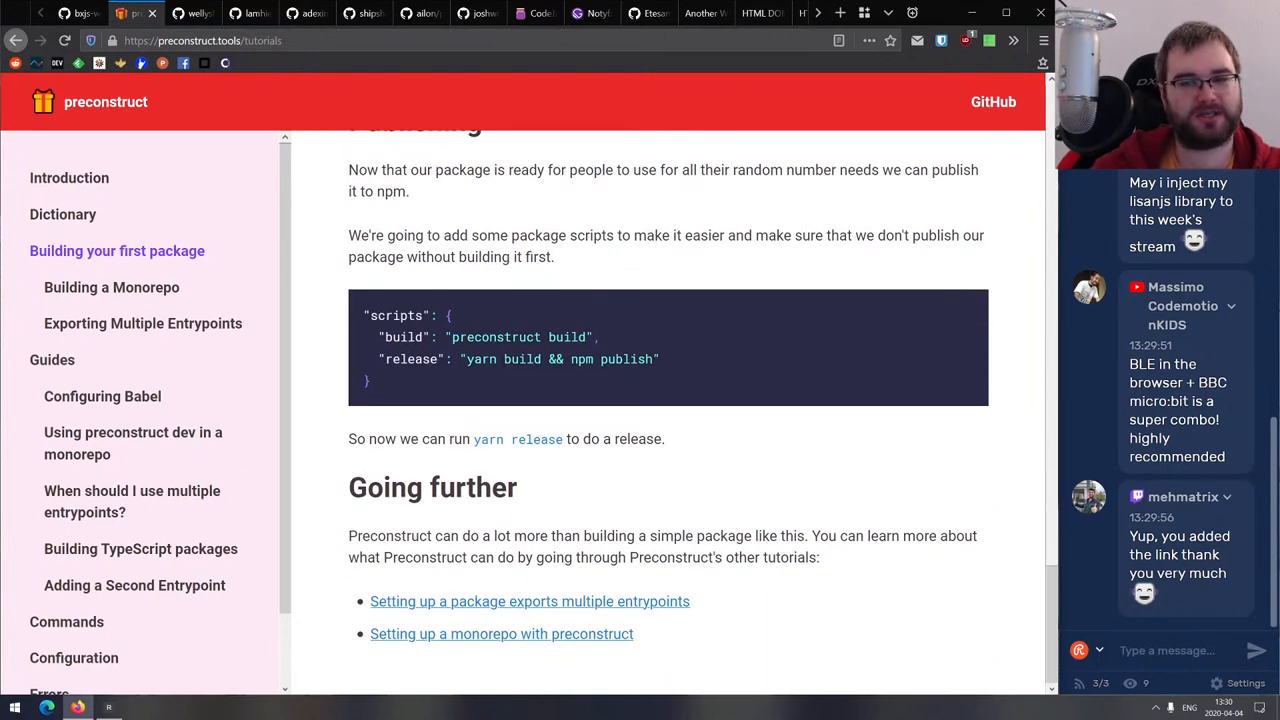
pyautogui.doubleClick(520, 337)
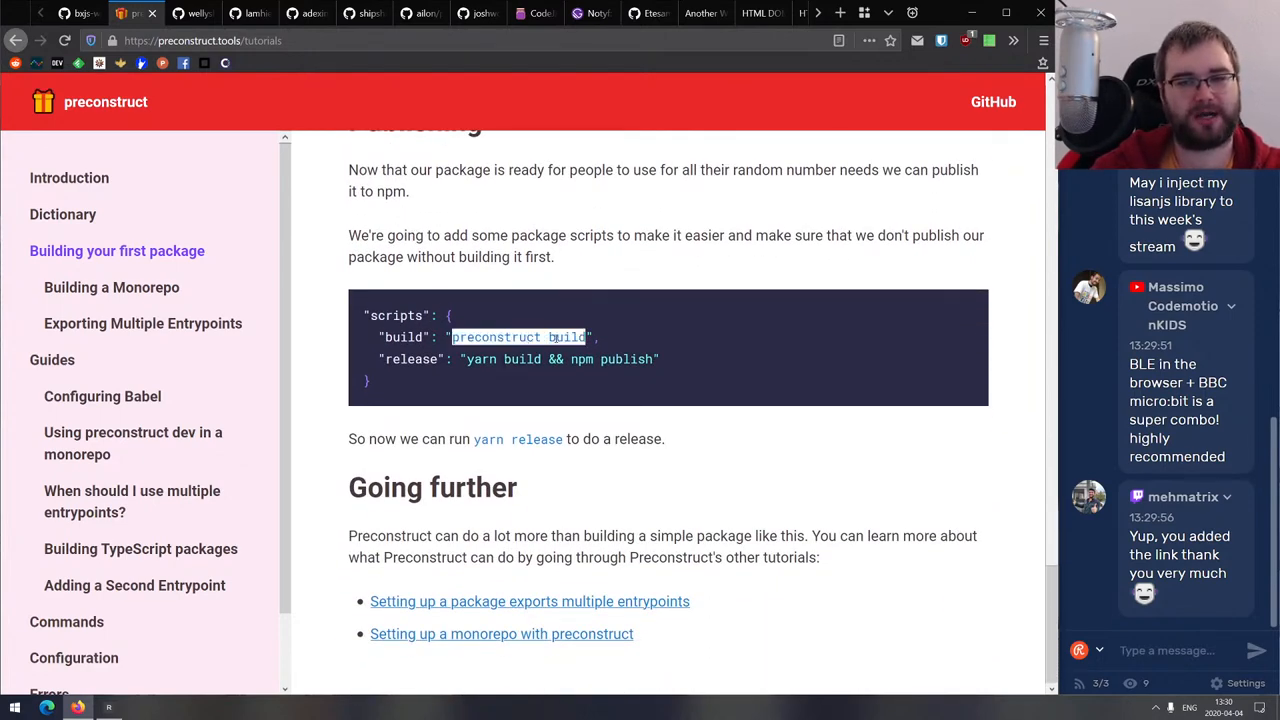
# Browse guides on Babel, preconstruct dev, multiple entrypoints and TypeScript, then return to Introduction.
pyautogui.click(52, 359)
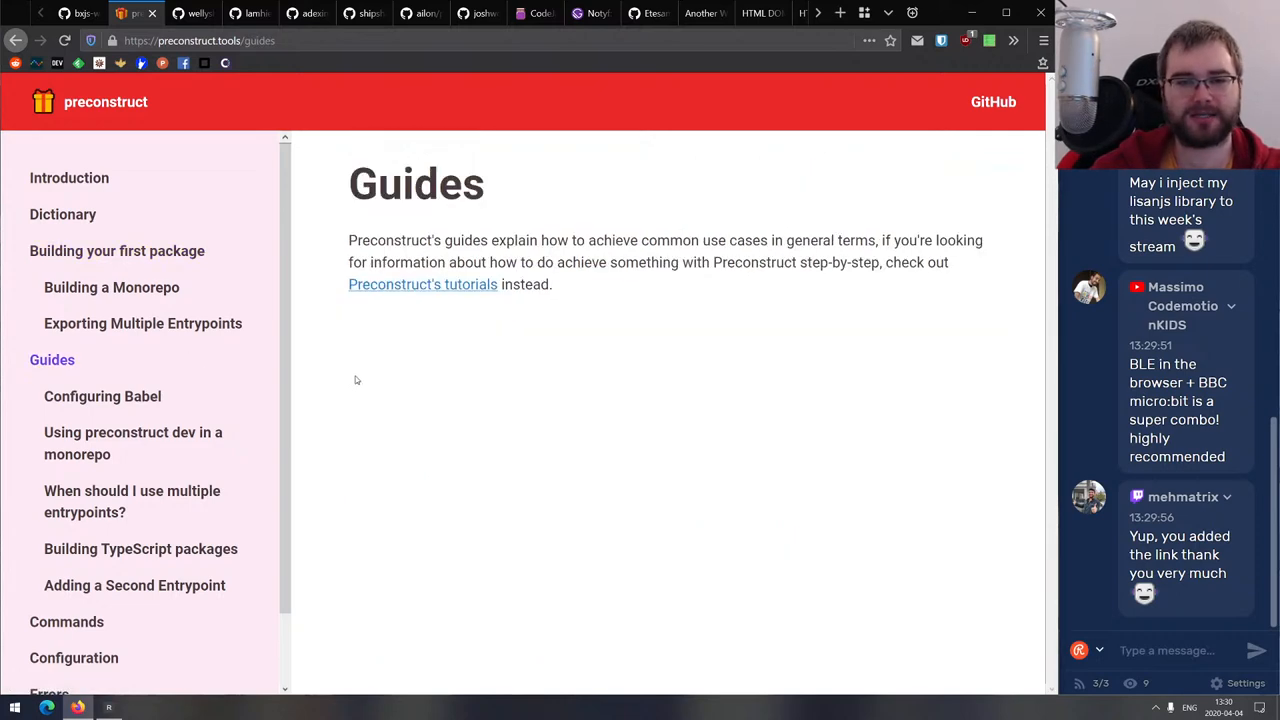
pyautogui.click(101, 396)
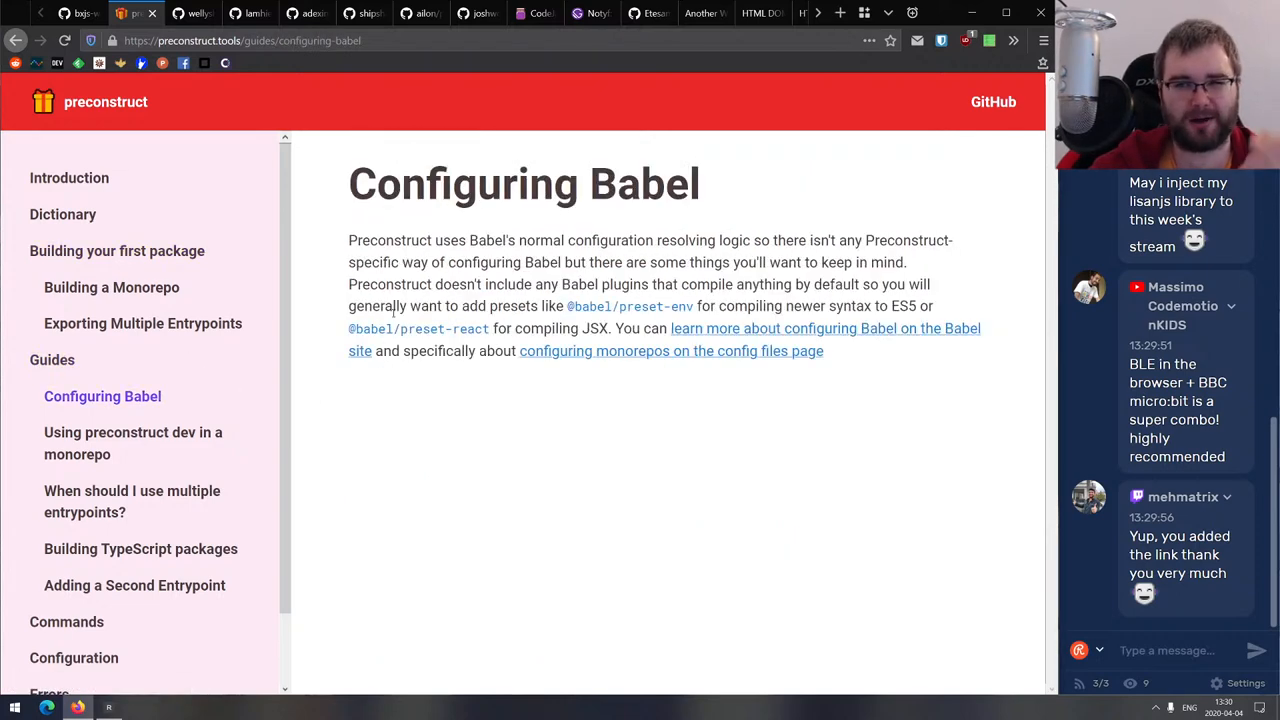
pyautogui.click(133, 432)
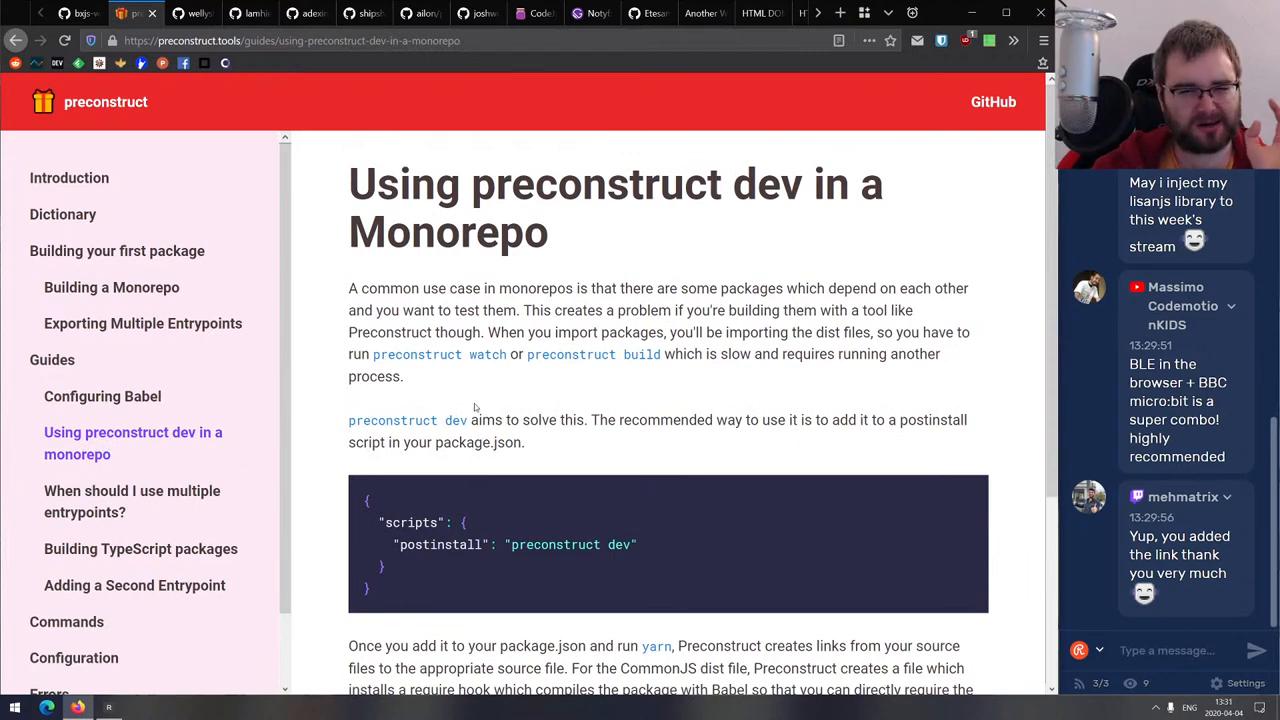
pyautogui.scroll(-3)
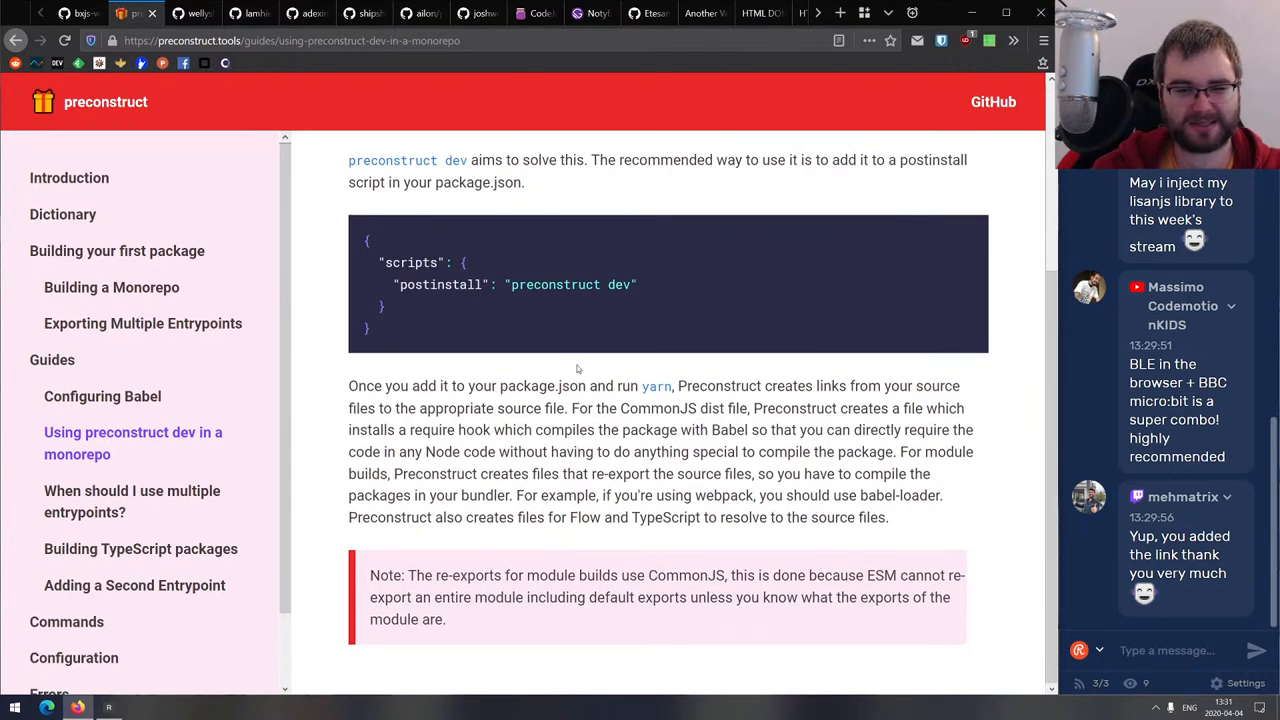
pyautogui.click(131, 491)
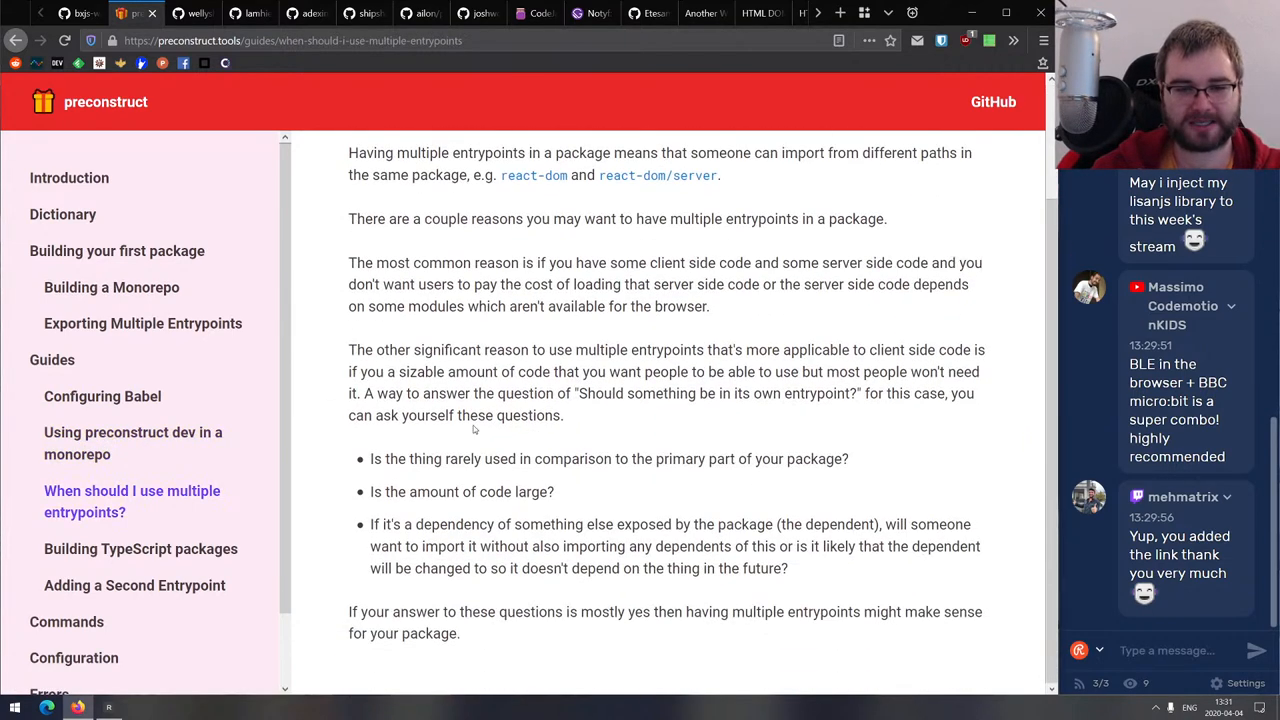
pyautogui.click(140, 549)
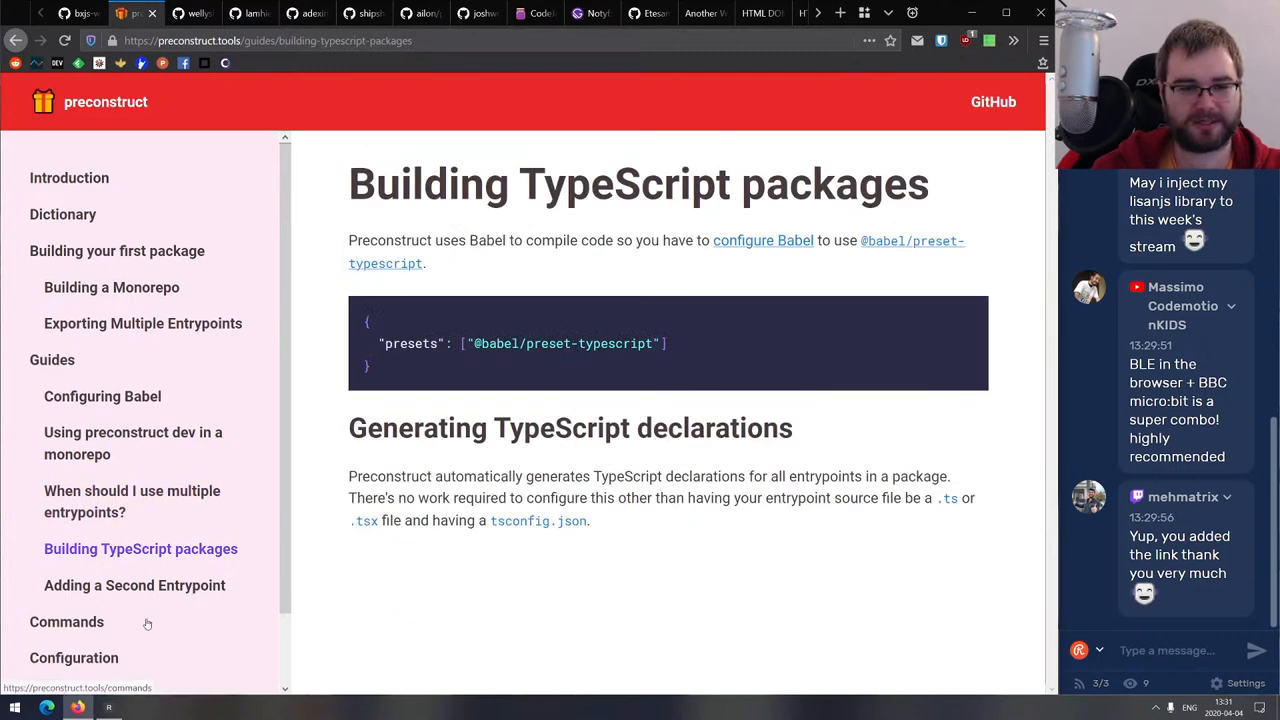
pyautogui.click(69, 178)
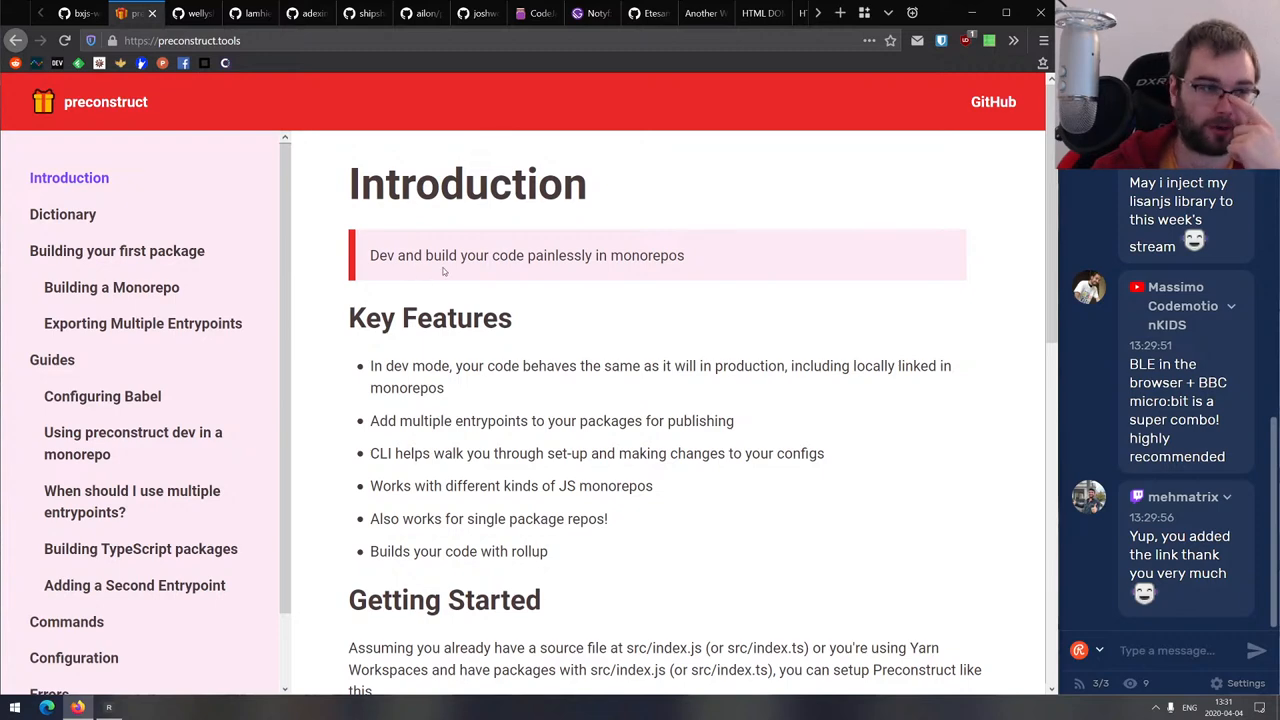
pyautogui.moveTo(683, 183)
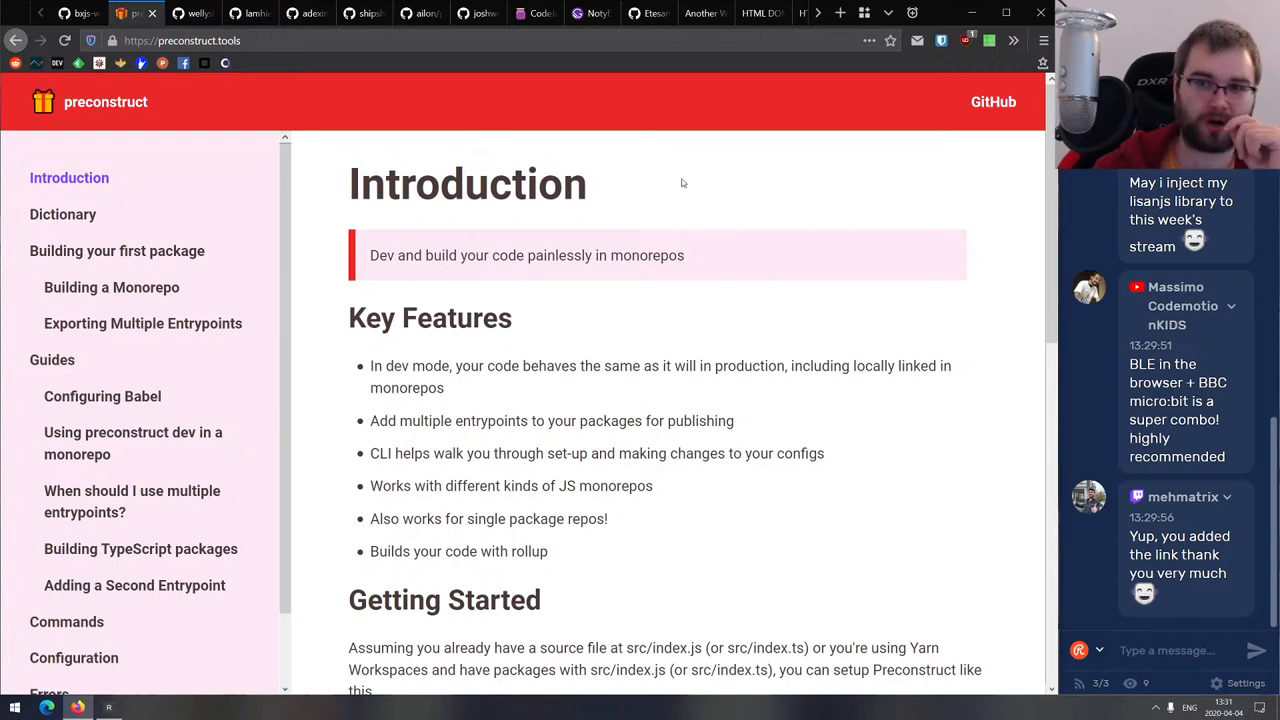
pyautogui.click(995, 101)
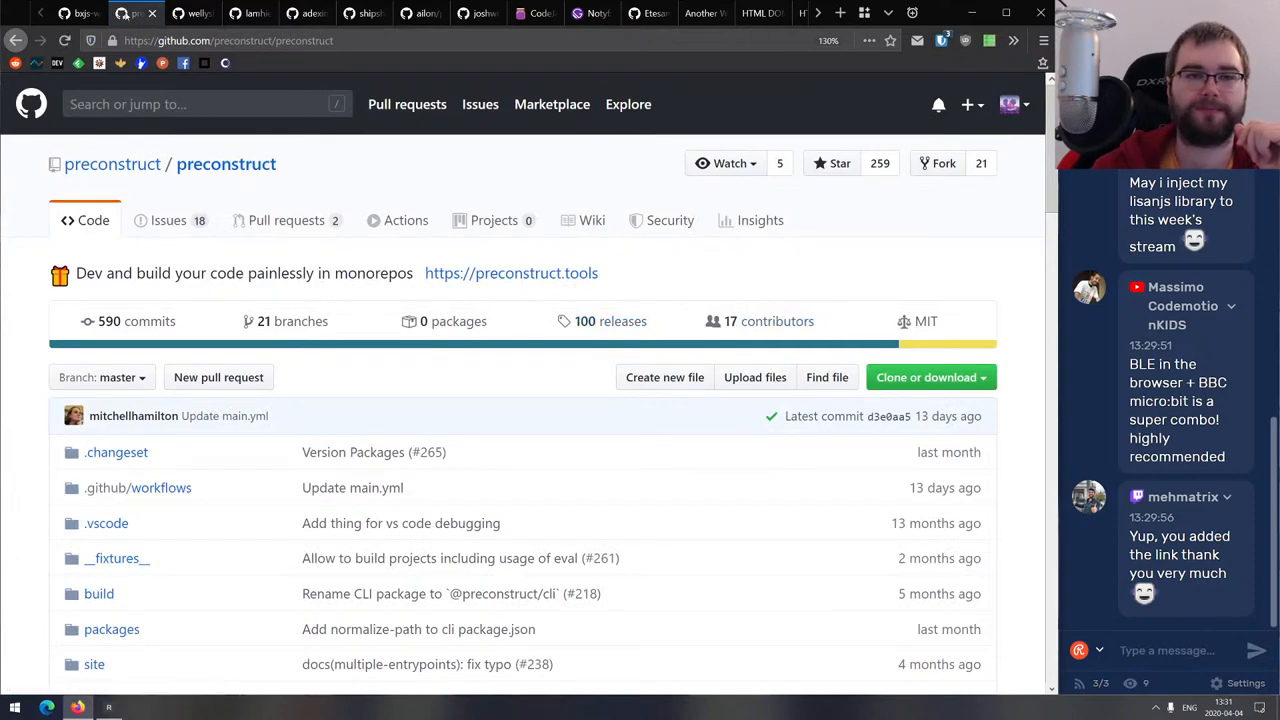
# Scroll the preconstruct README down to its Thanks section and back up.
pyautogui.scroll(-3)
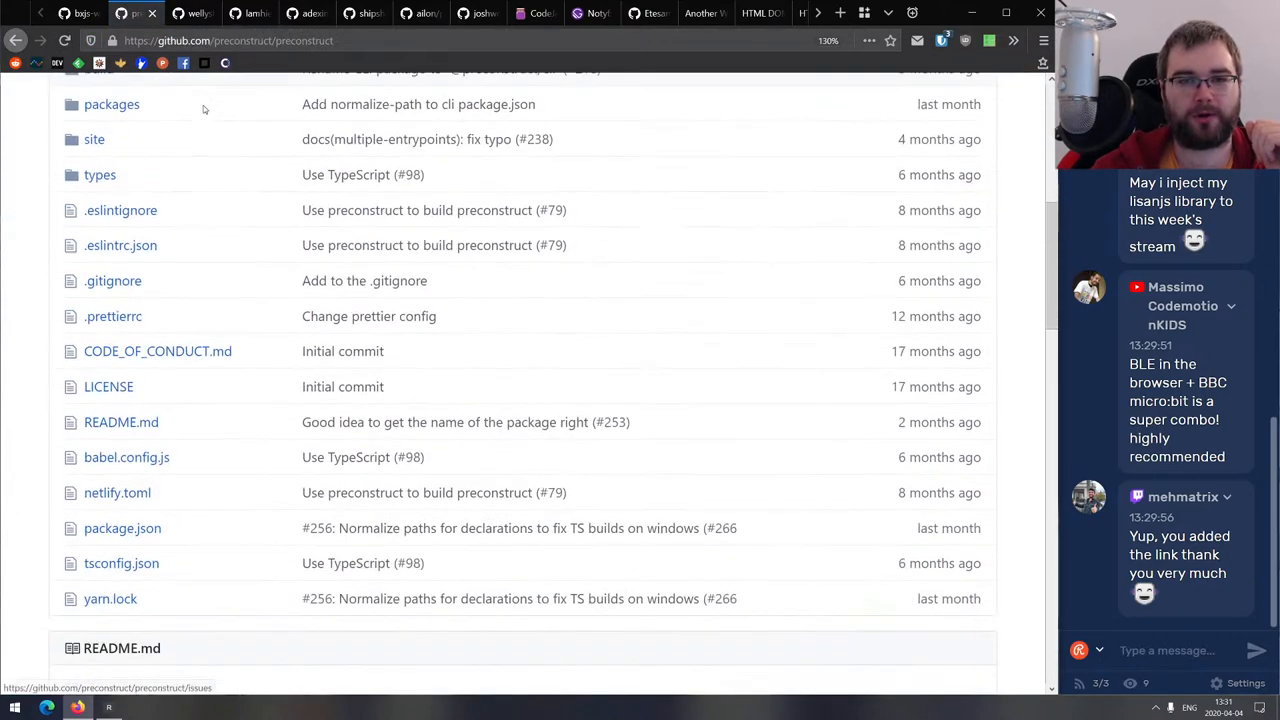
pyautogui.scroll(-3)
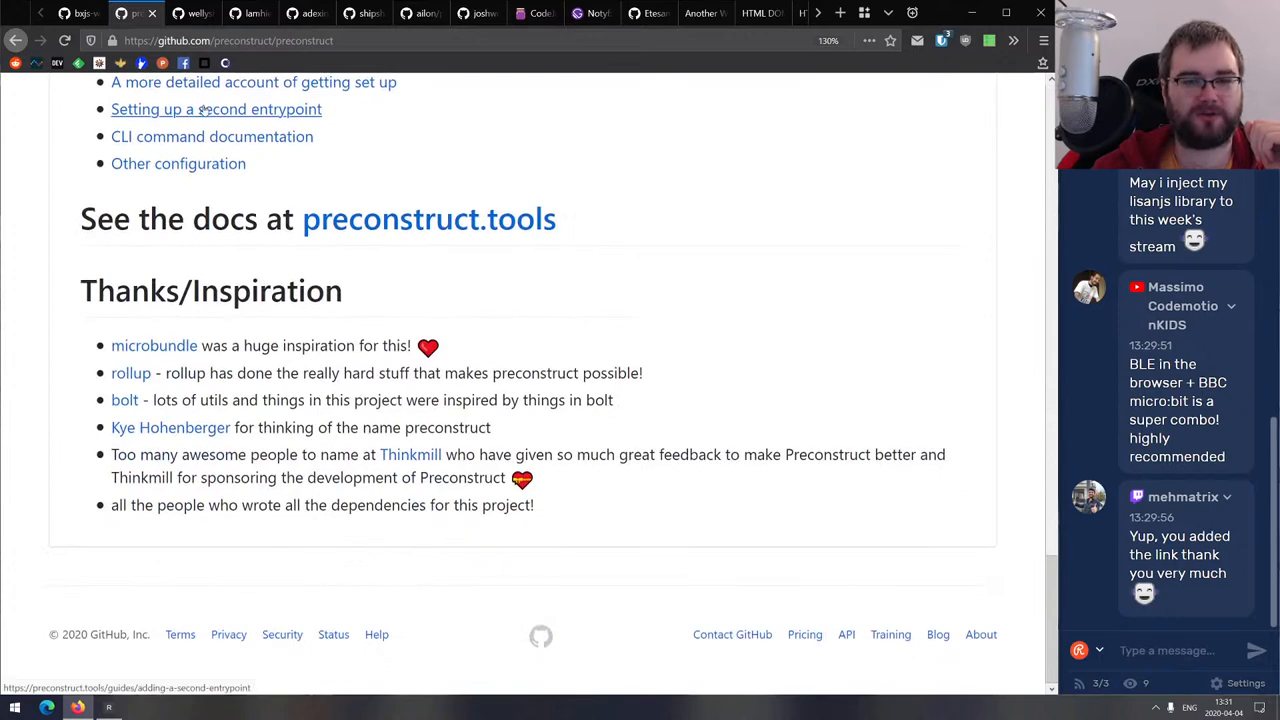
pyautogui.scroll(3)
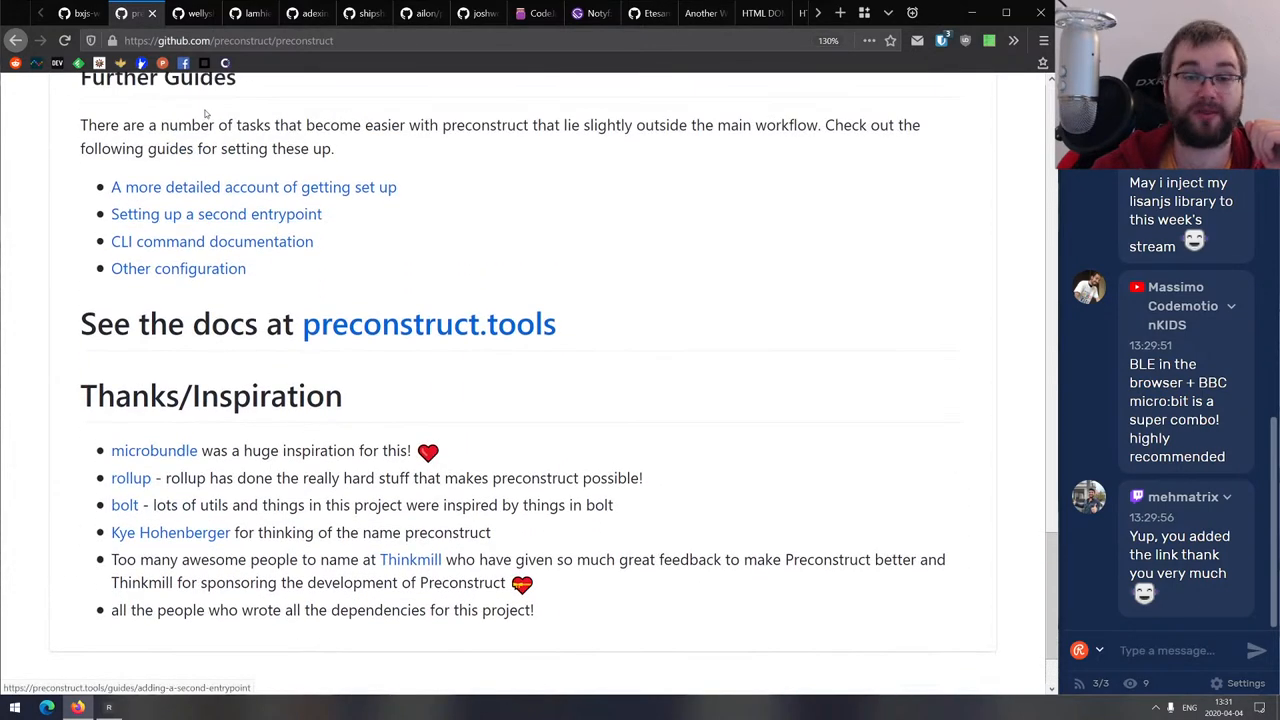
pyautogui.scroll(3)
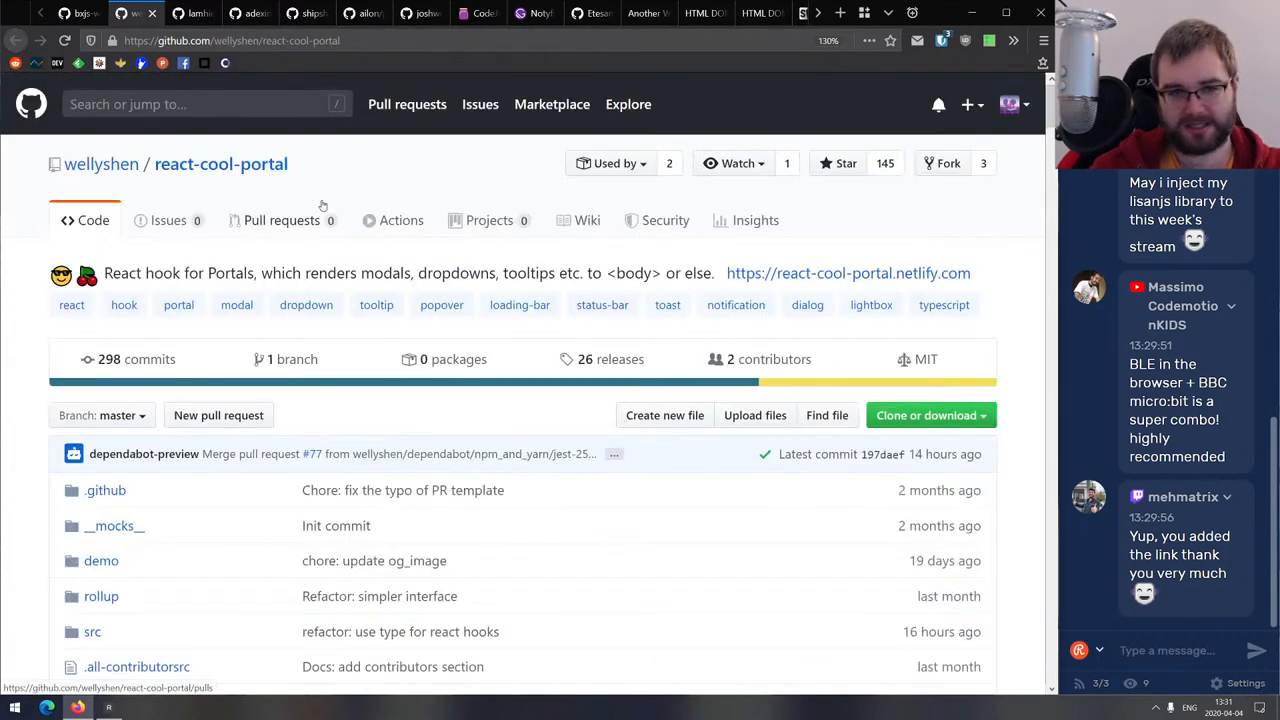
pyautogui.moveTo(373, 214)
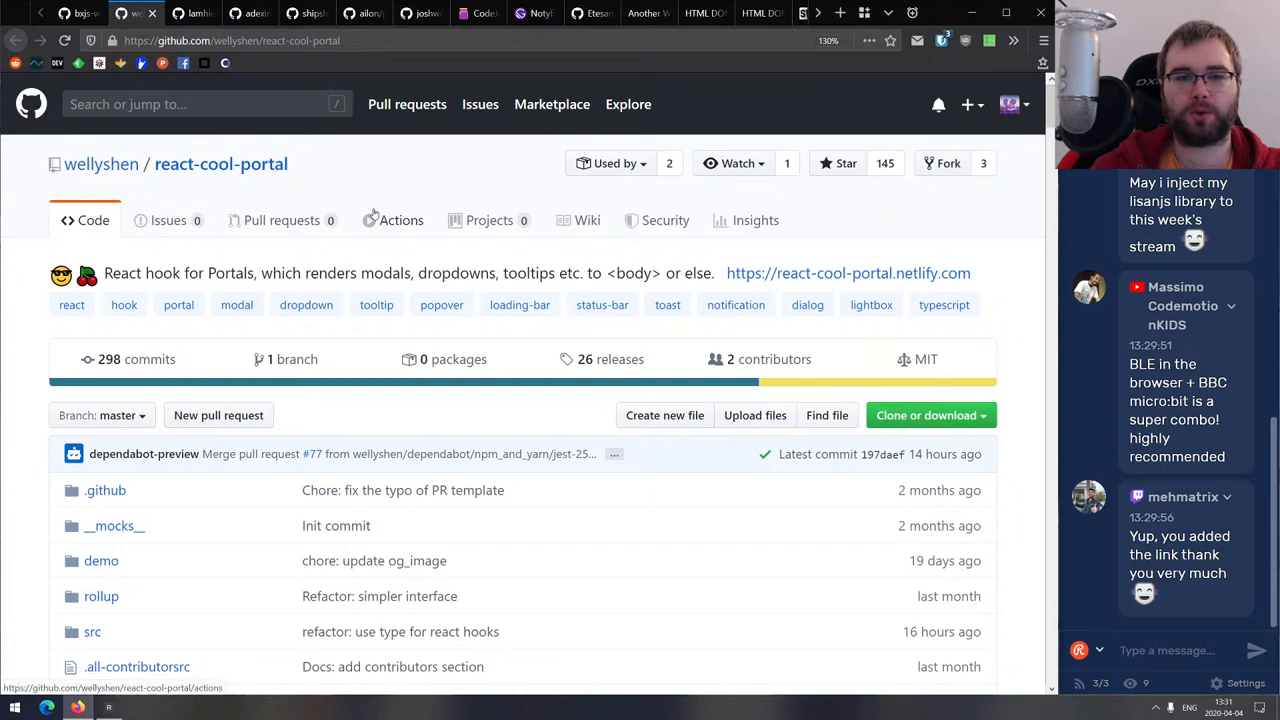
pyautogui.moveTo(384, 211)
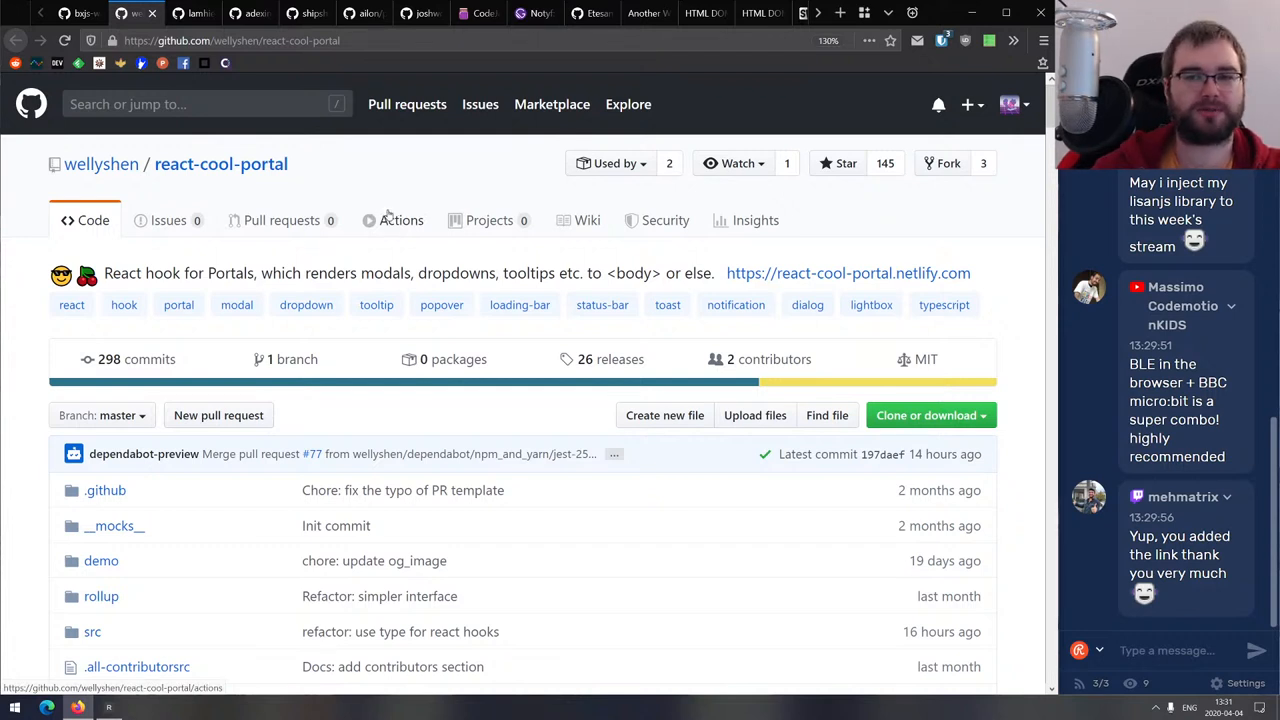
# Try the react-cool-portal live demo modal and read the Basic Use Case code.
pyautogui.scroll(-3)
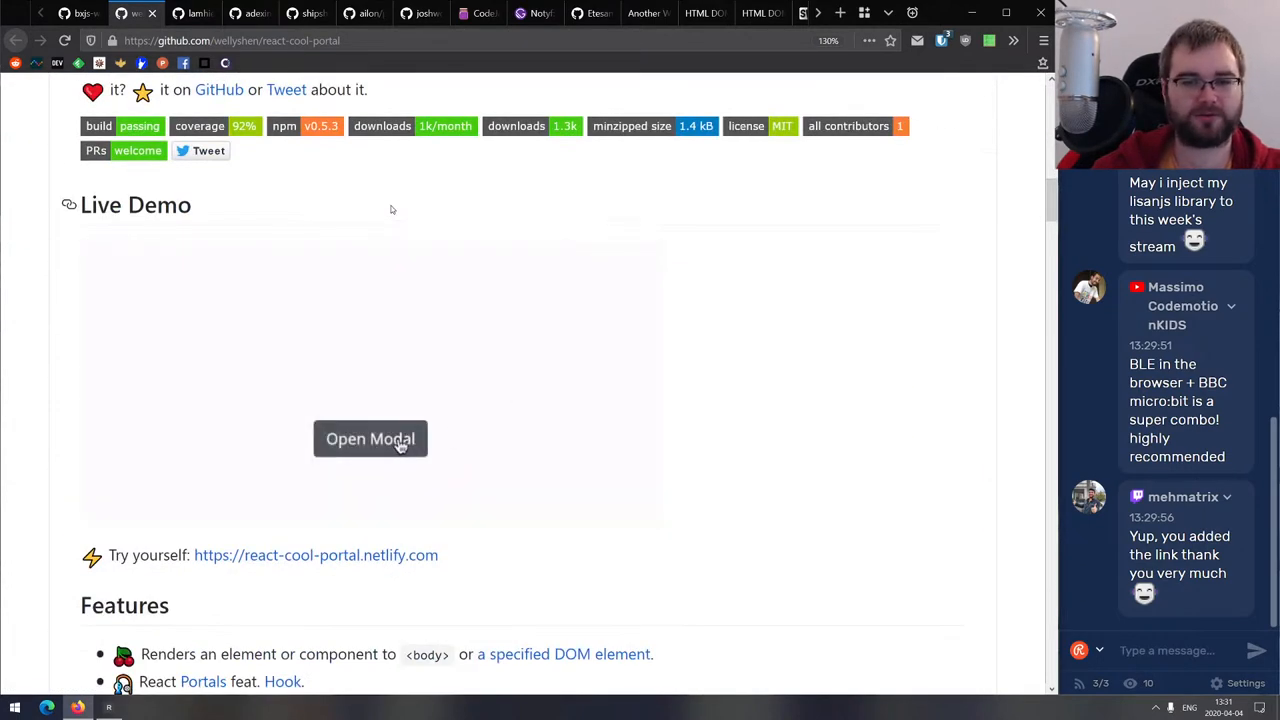
pyautogui.click(370, 439)
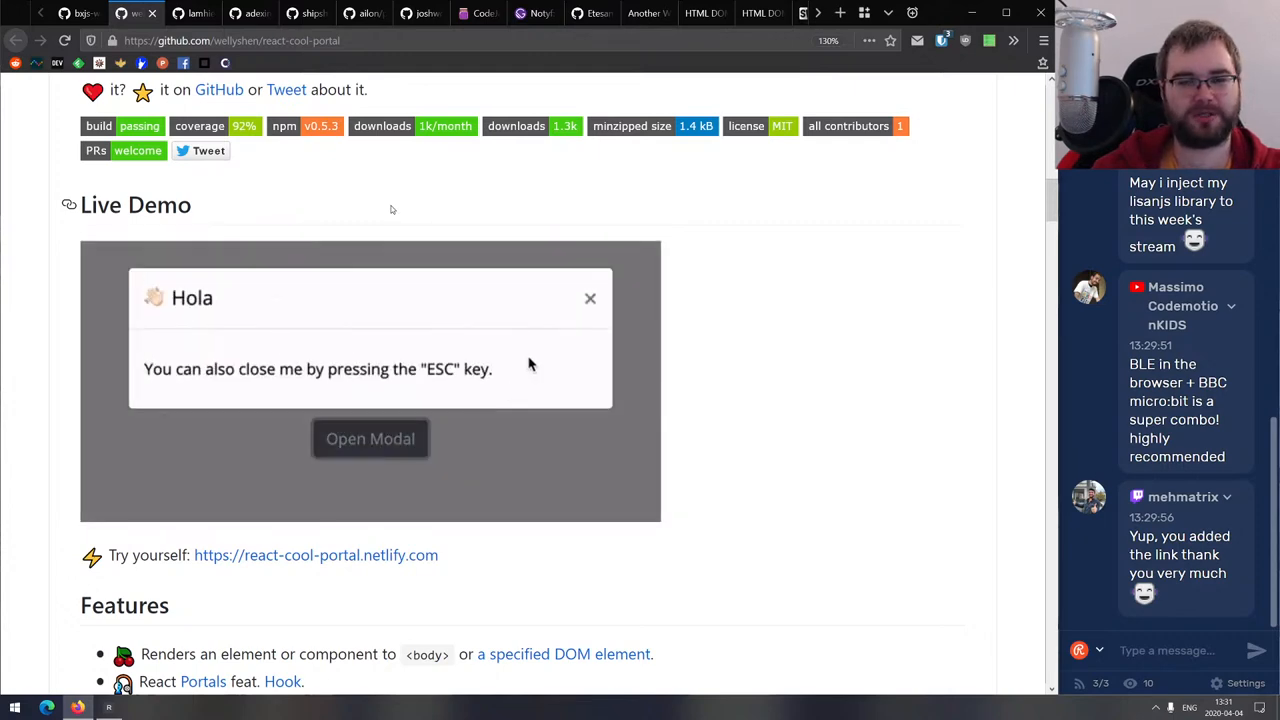
pyautogui.scroll(-3)
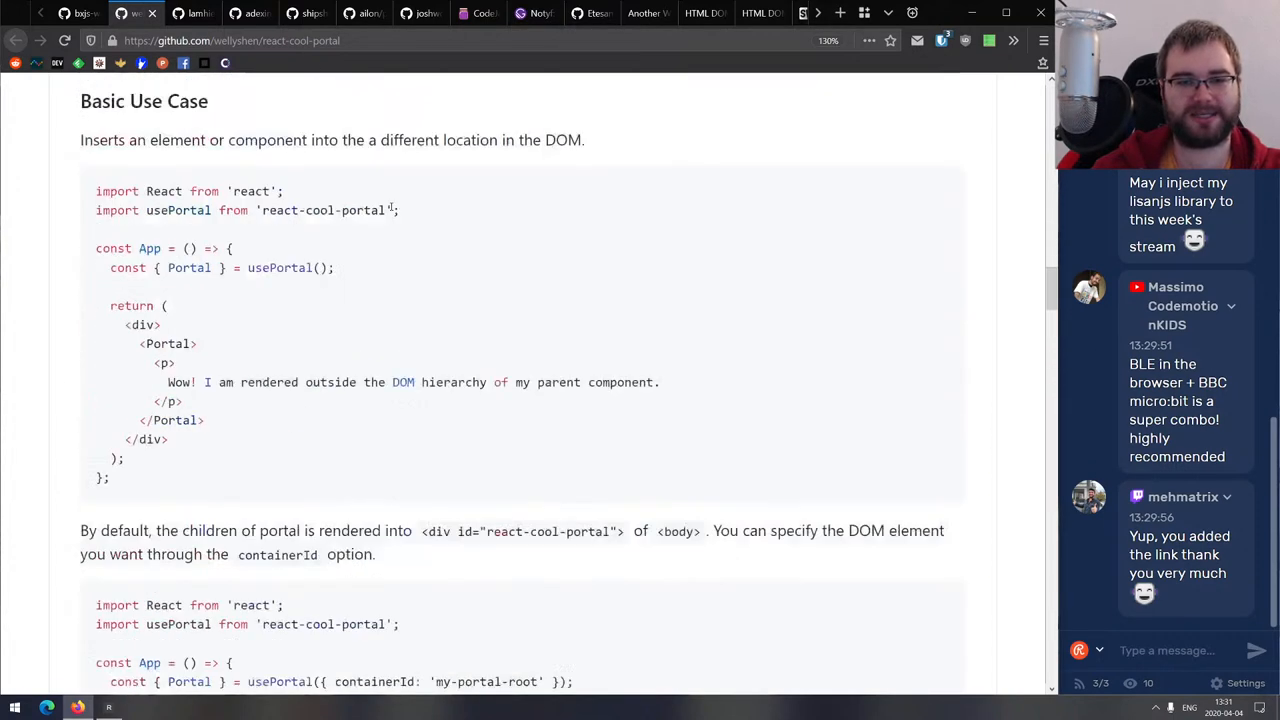
pyautogui.scroll(-3)
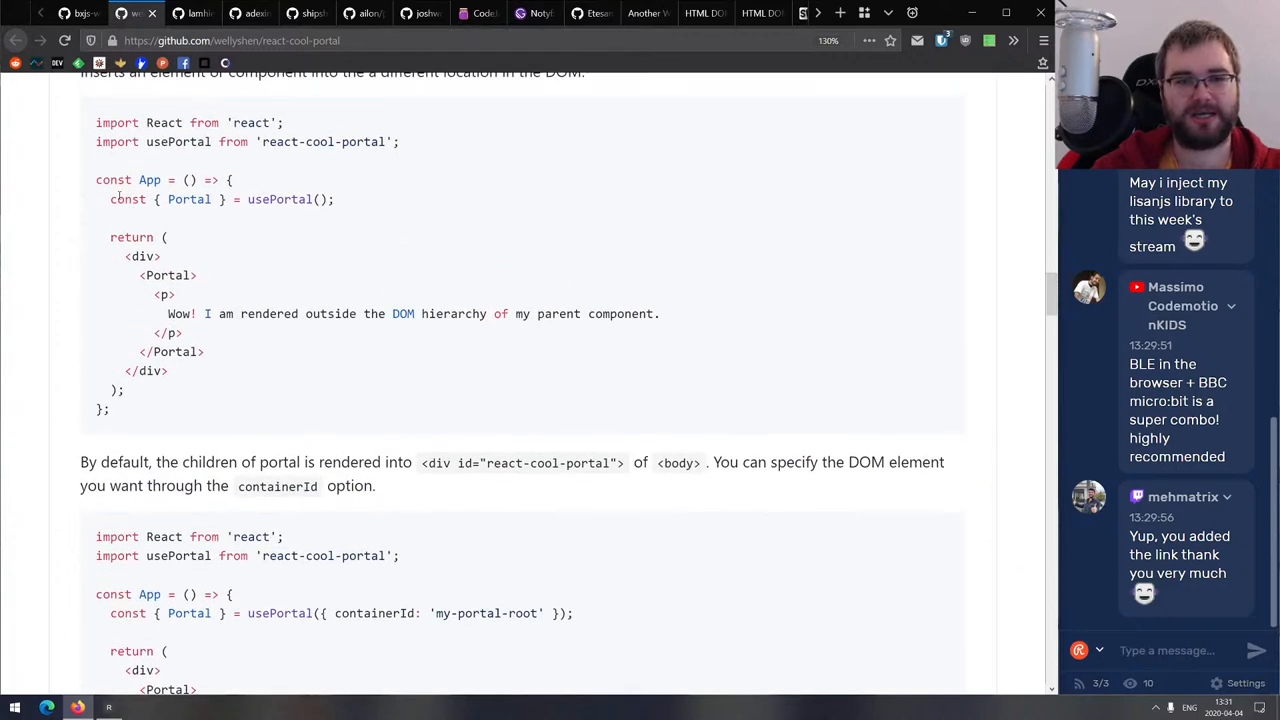
pyautogui.moveTo(423, 266)
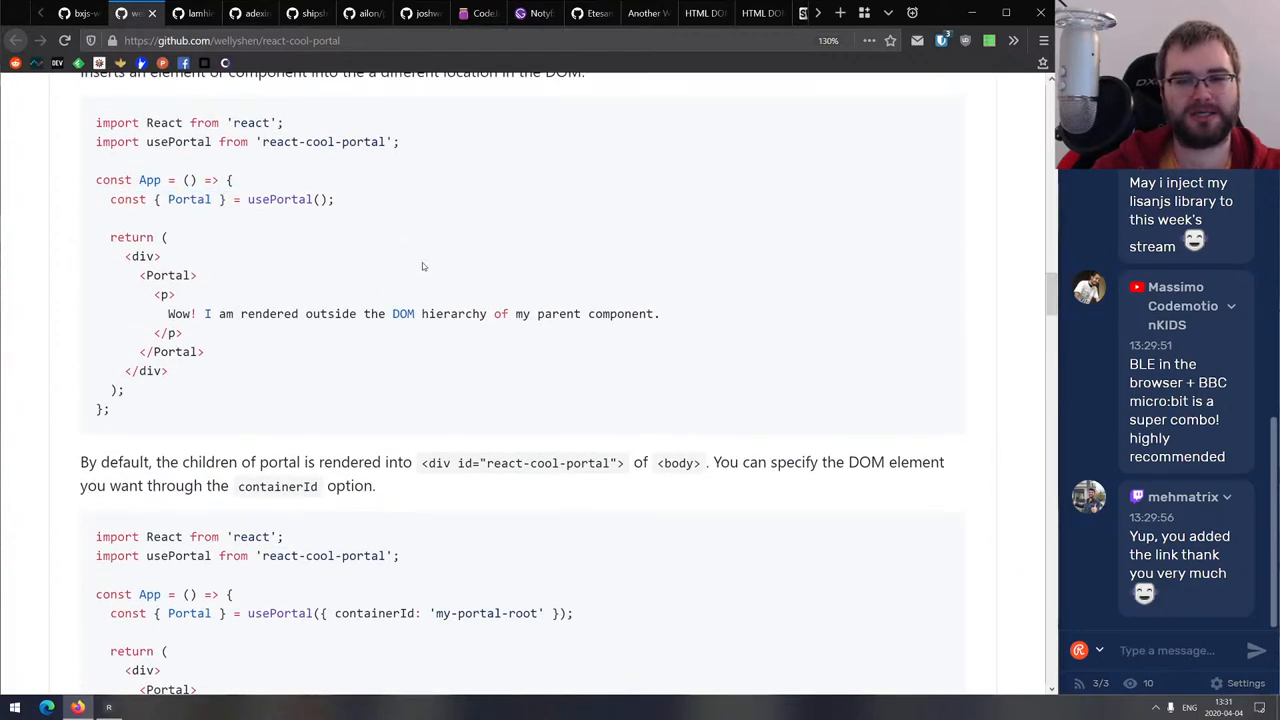
pyautogui.scroll(-3)
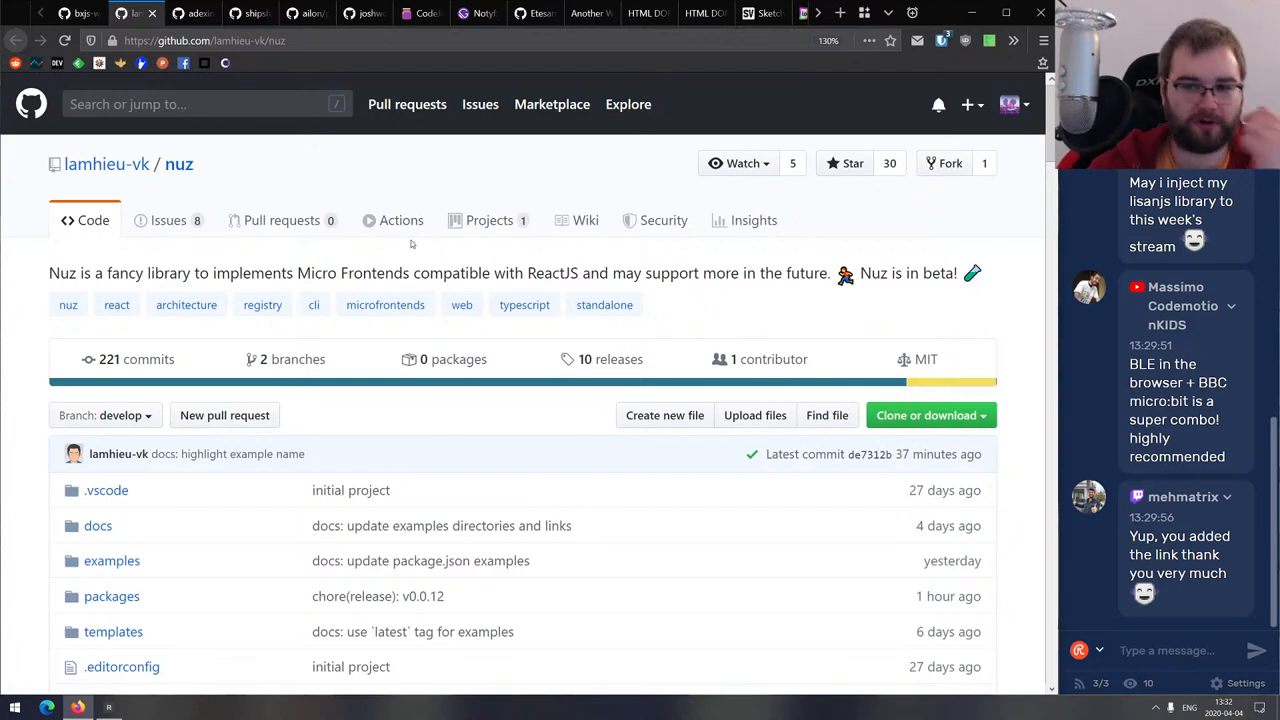
# Skim the nuz README and follow 'View the workflow here' to the docs.
pyautogui.scroll(-3)
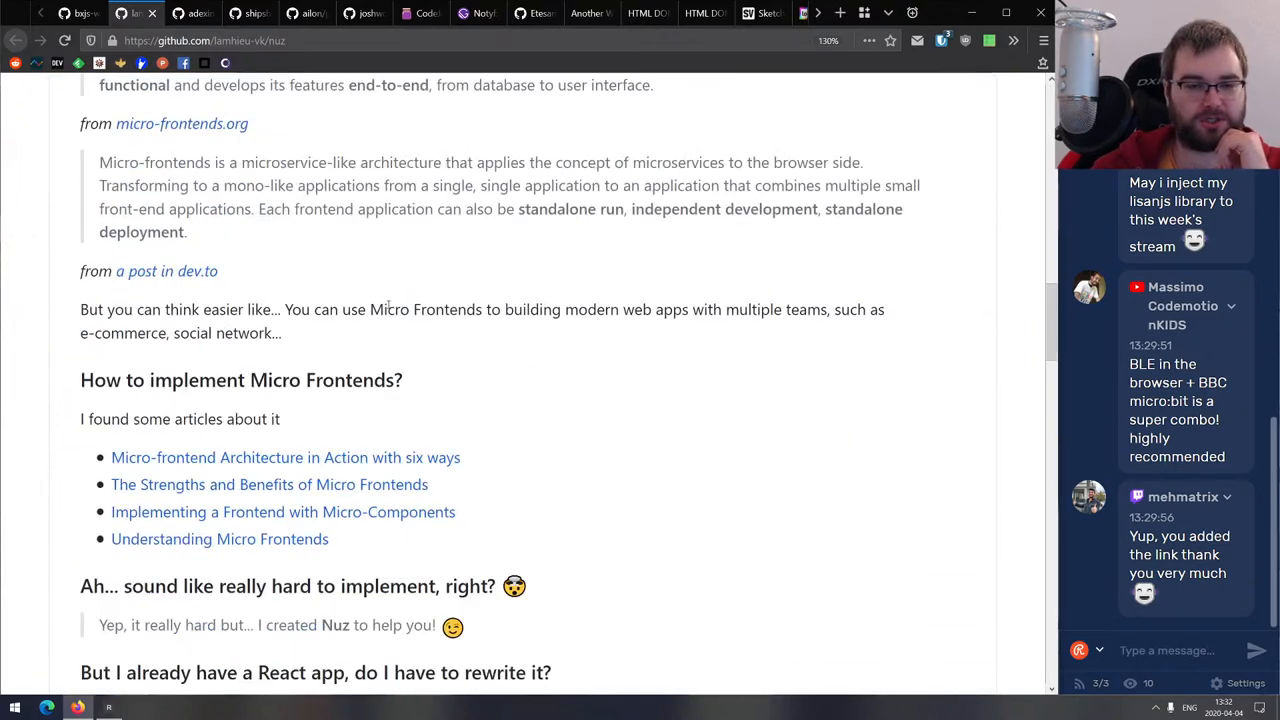
pyautogui.moveTo(398, 278)
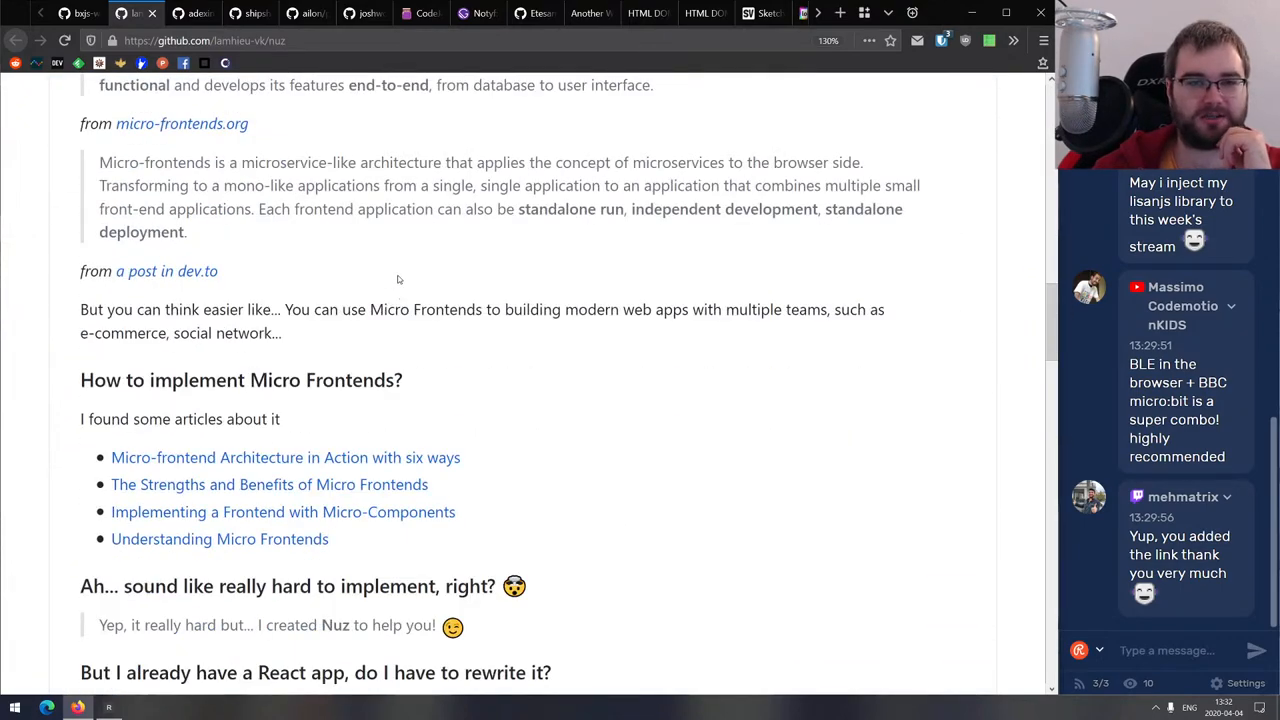
pyautogui.scroll(-3)
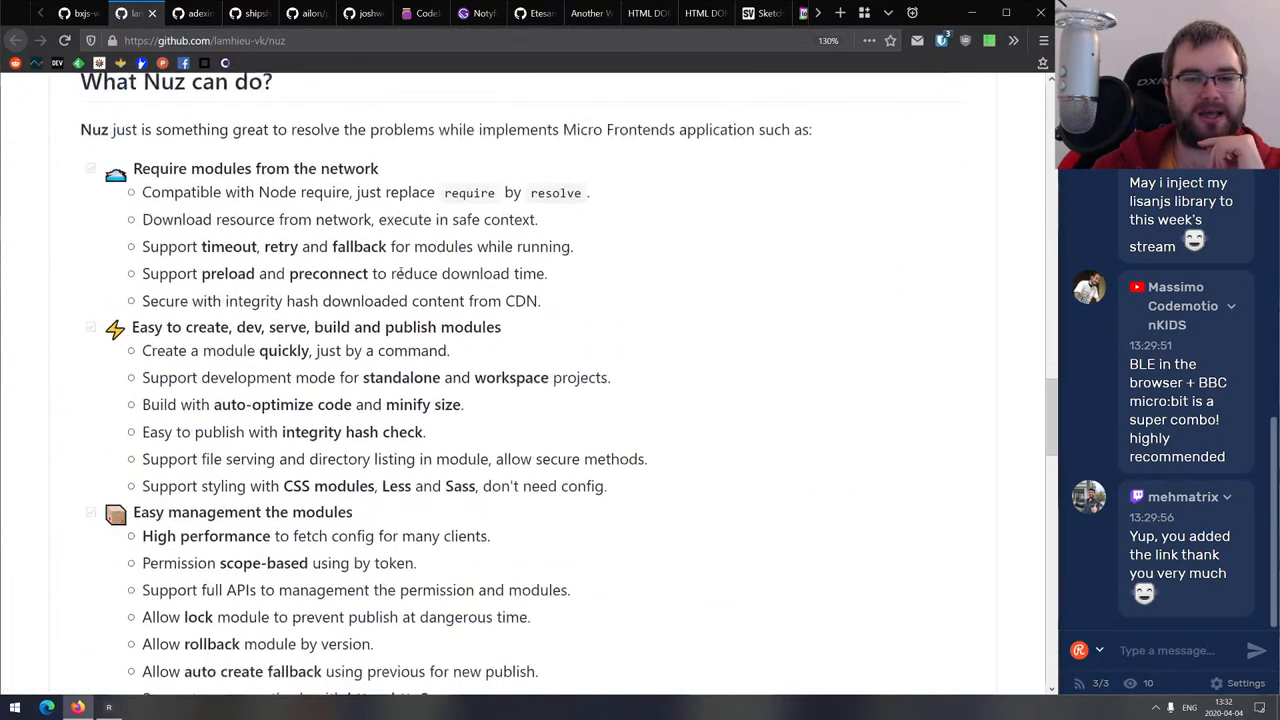
pyautogui.scroll(-3)
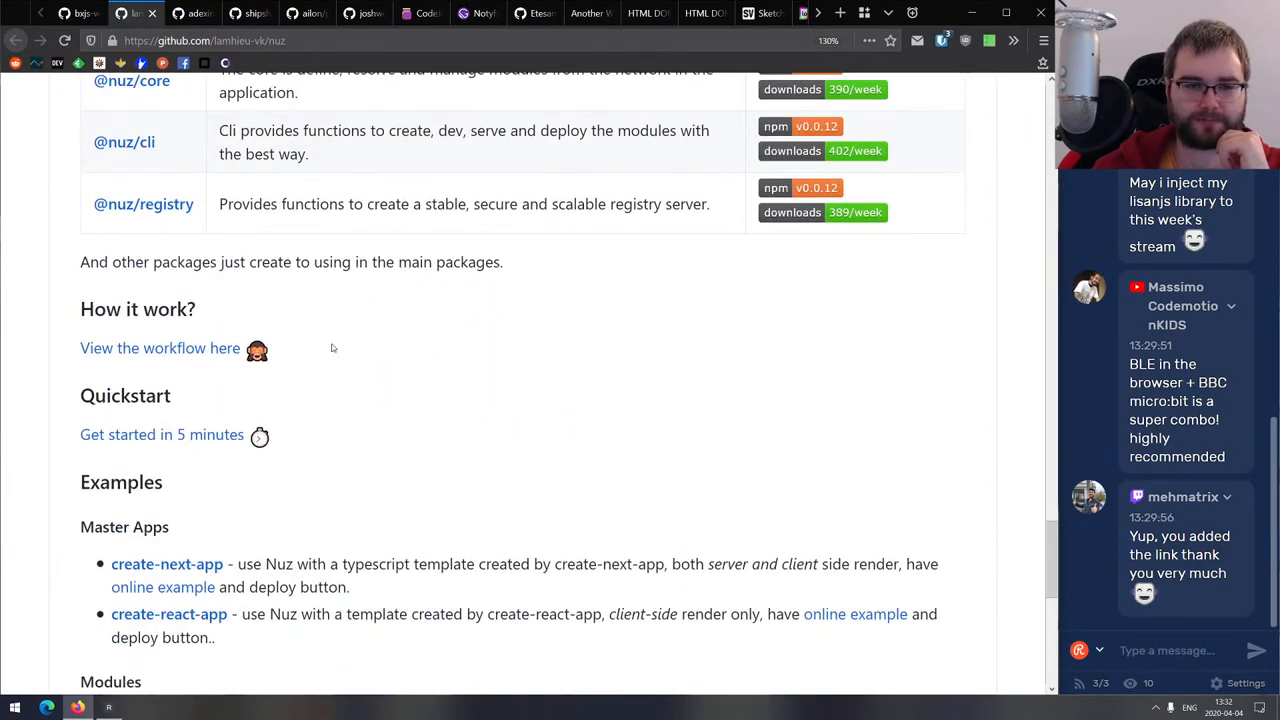
pyautogui.click(160, 348)
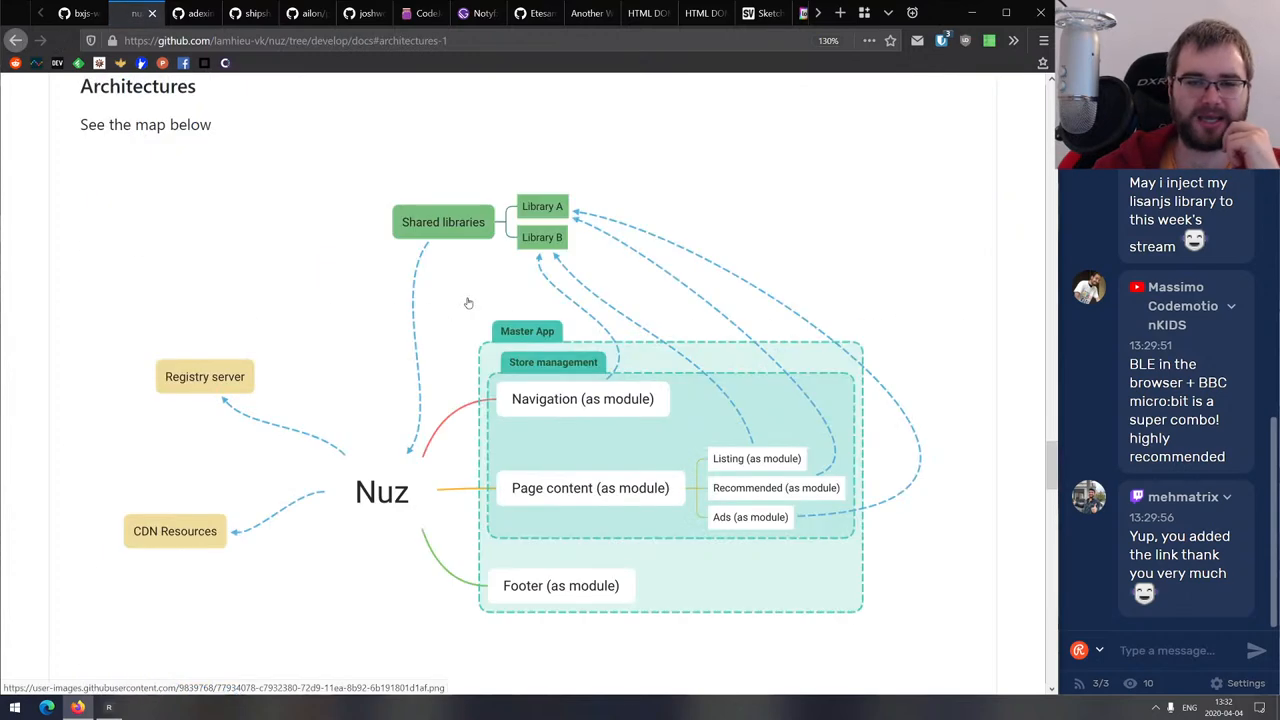
pyautogui.moveTo(444, 226)
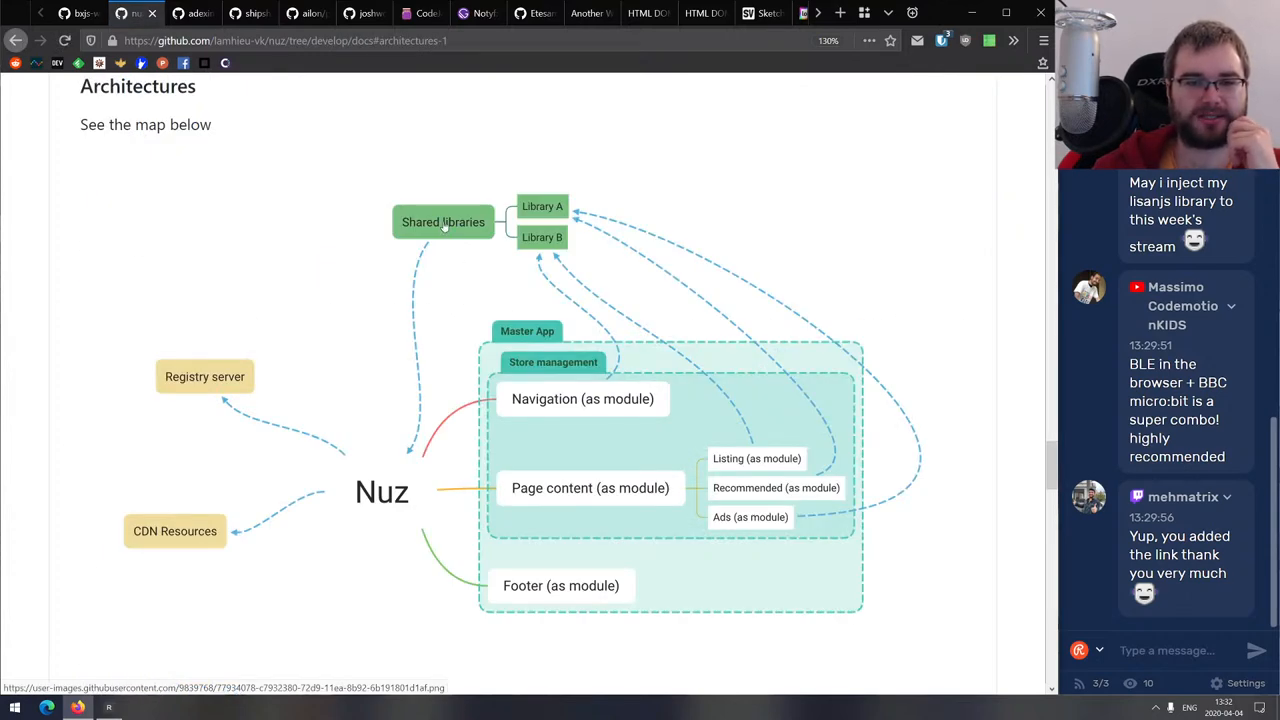
# Read the micro-frontends architecture diagrams, return to the repository, and close the tab.
pyautogui.scroll(-3)
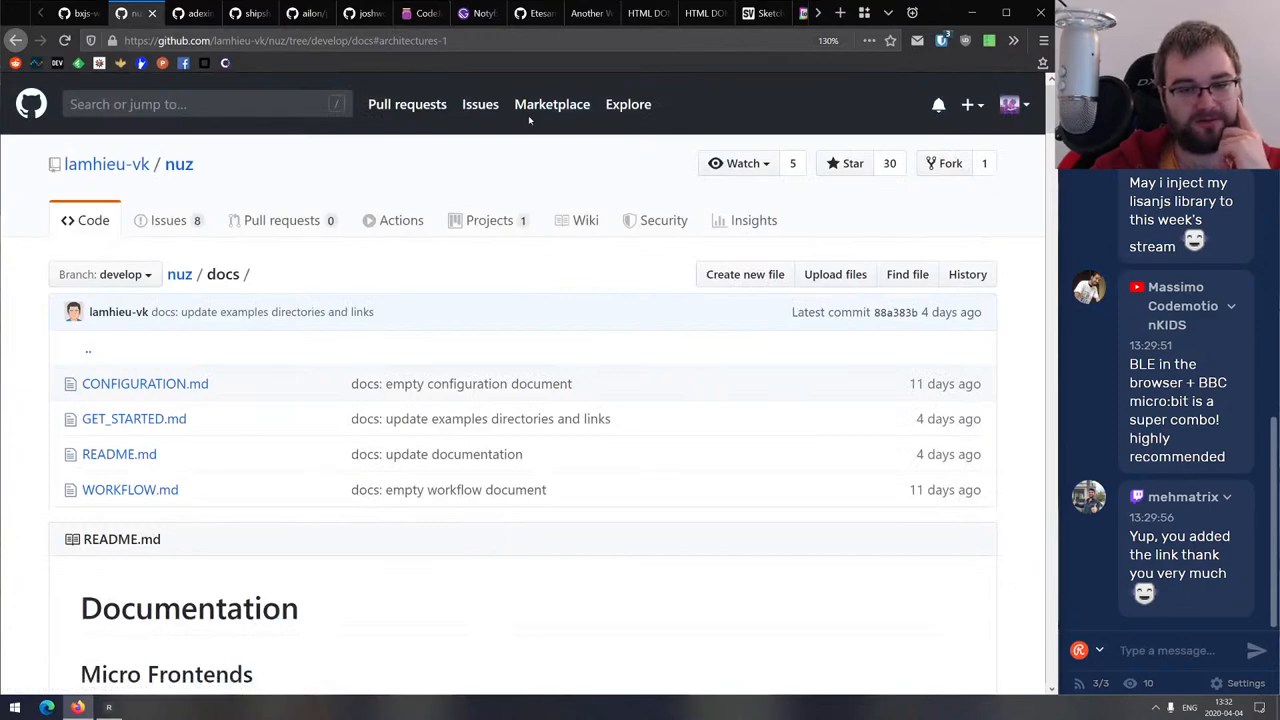
pyautogui.scroll(-3)
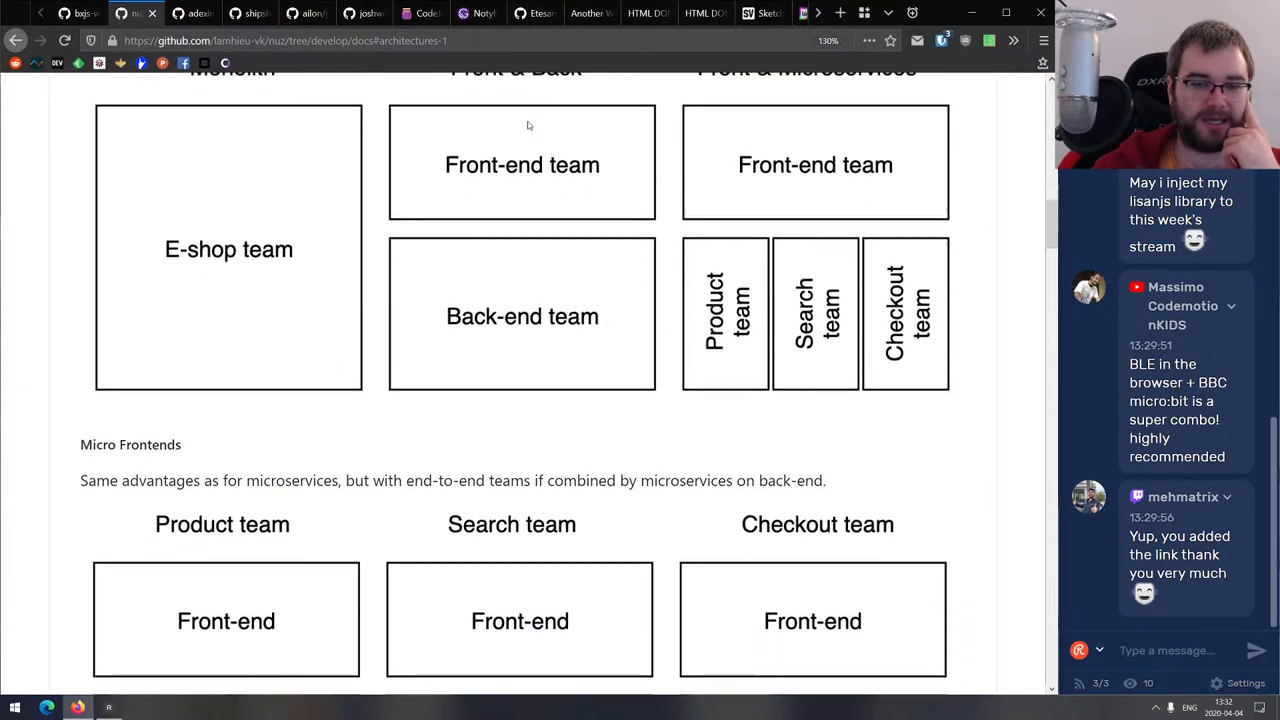
pyautogui.scroll(-3)
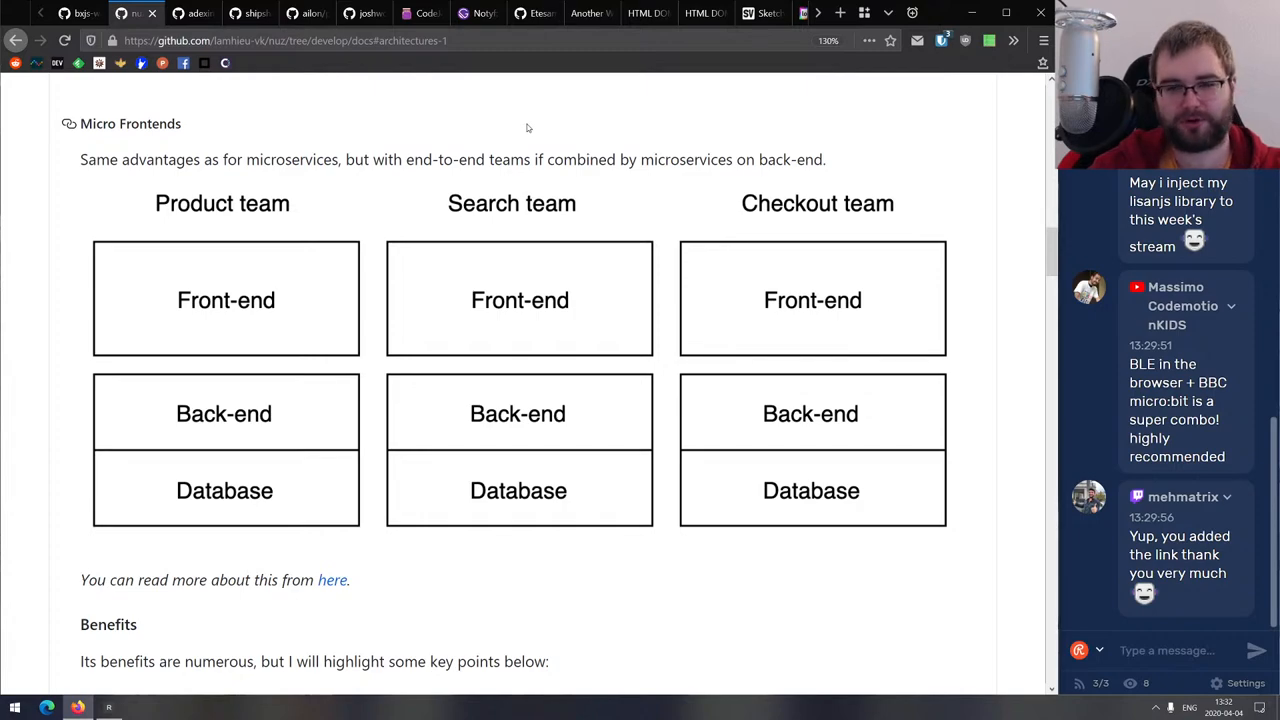
pyautogui.scroll(3)
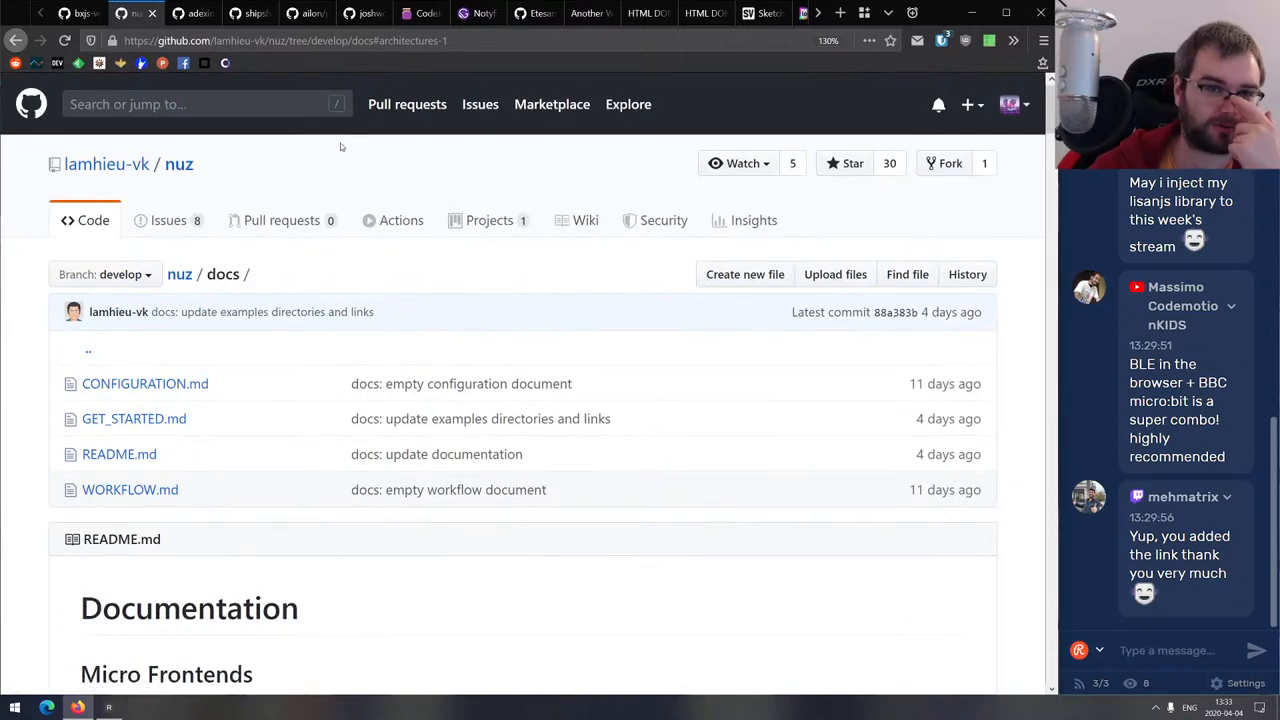
pyautogui.click(179, 164)
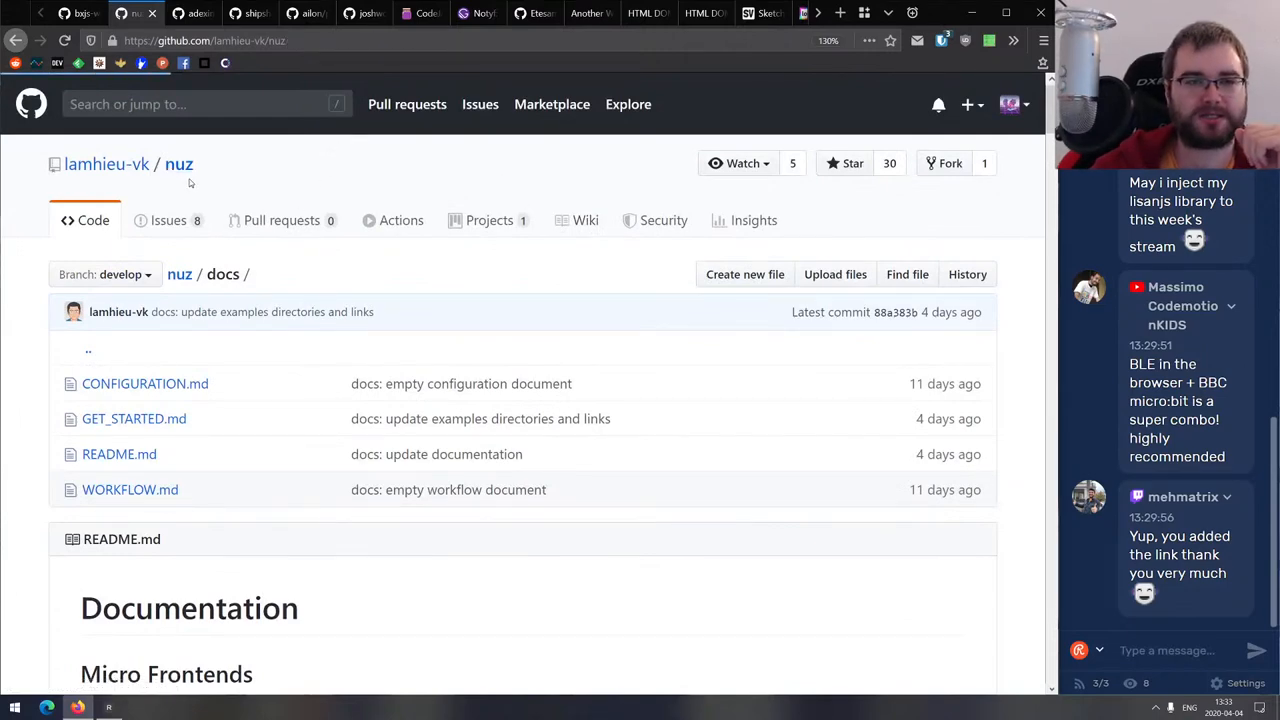
pyautogui.click(179, 164)
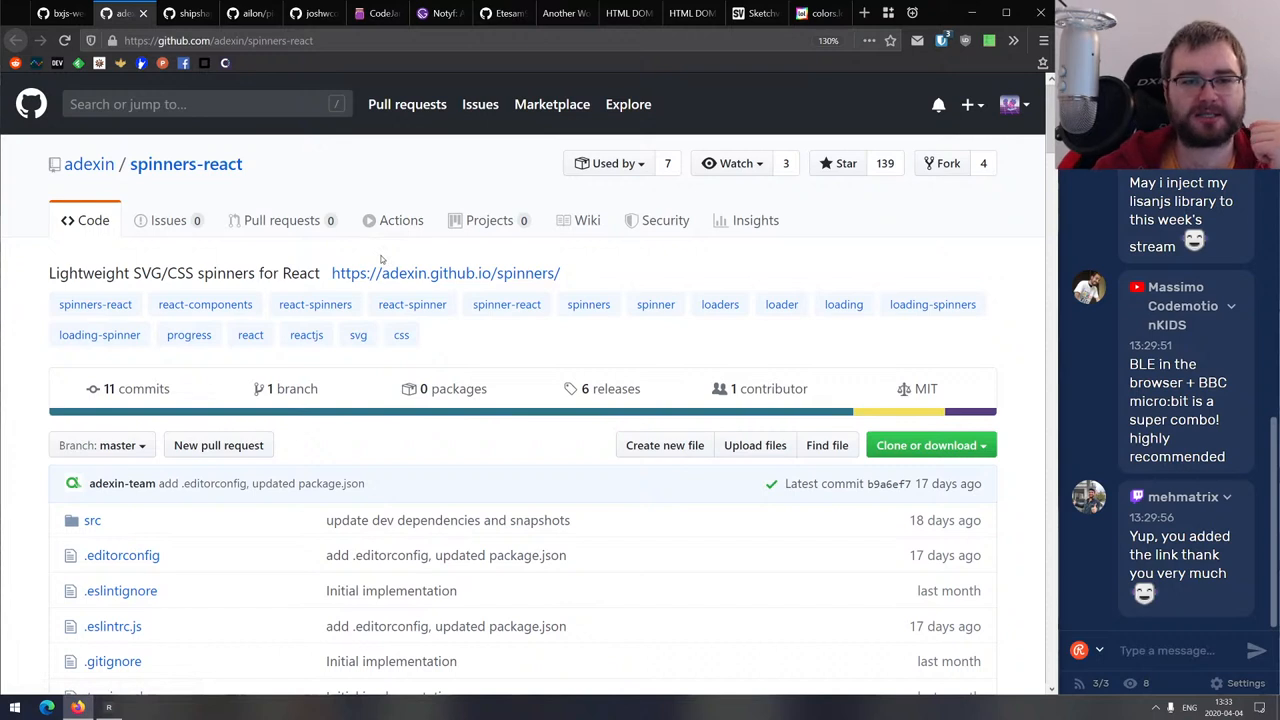
# Open the spinners demo and set purple spinners at 79 px, 122% thickness, 109% speed.
pyautogui.click(446, 273)
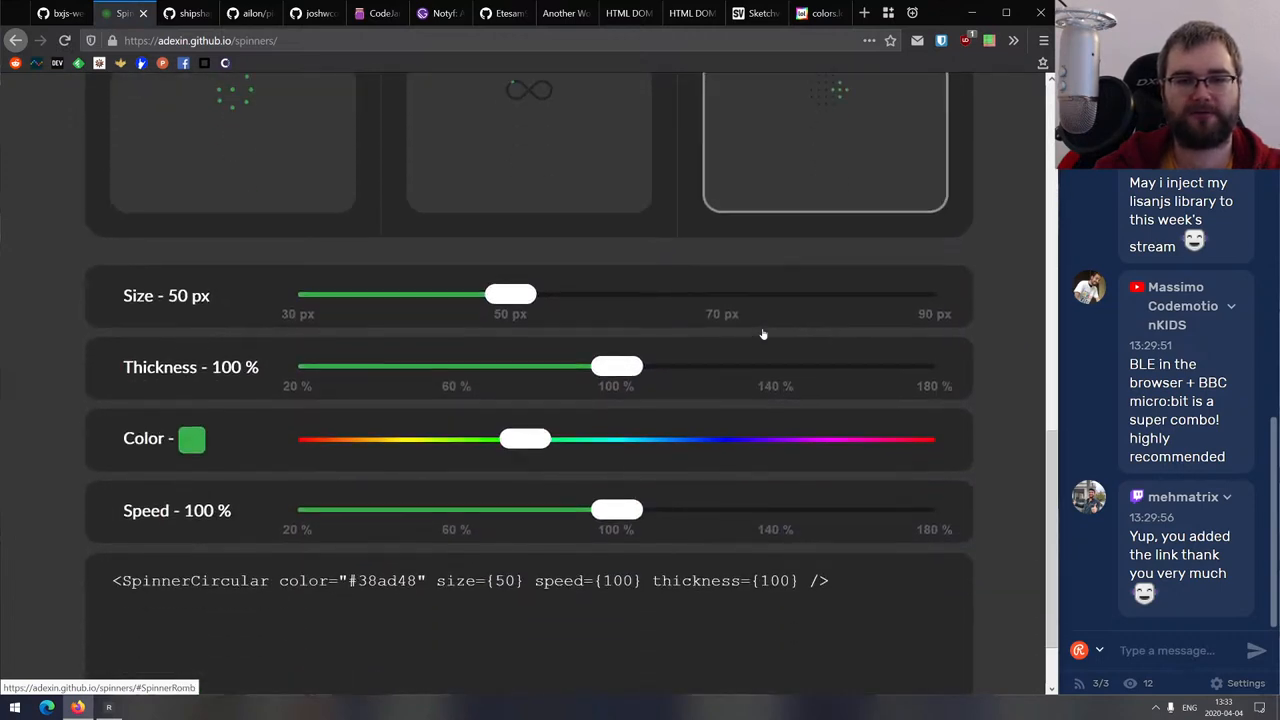
pyautogui.moveTo(510, 294); pyautogui.dragTo(554, 343)
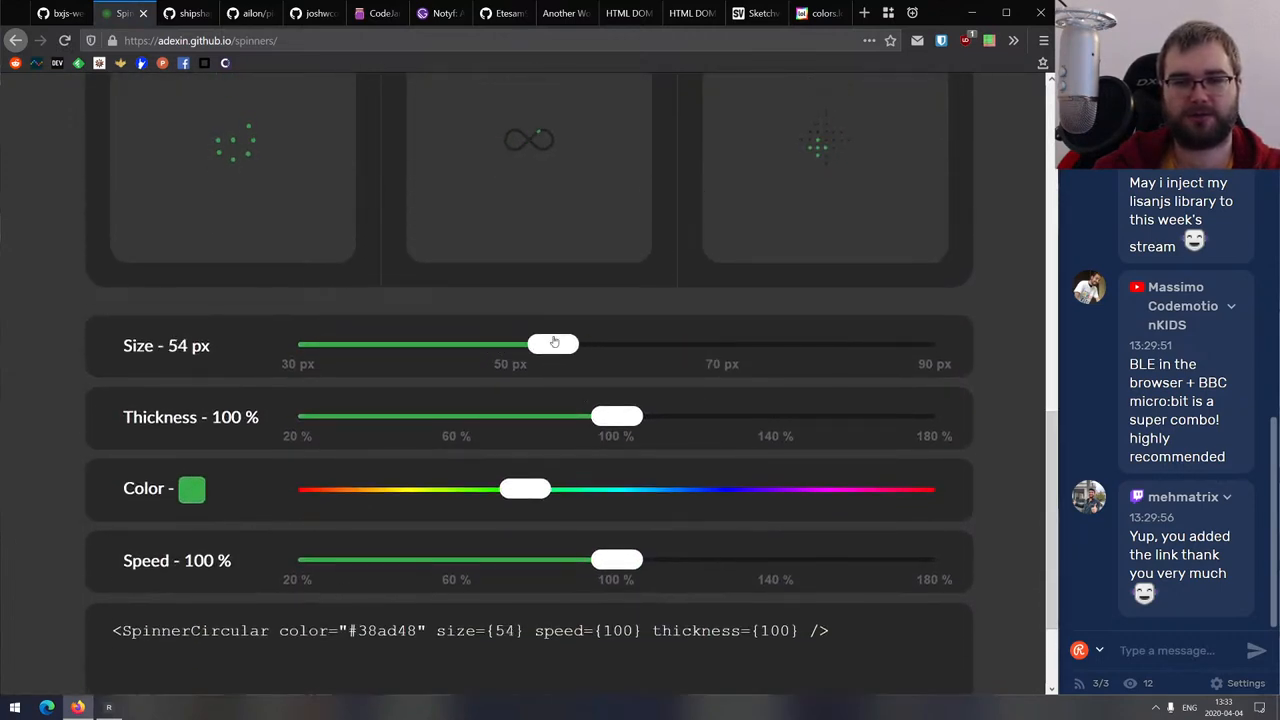
pyautogui.moveTo(554, 343); pyautogui.dragTo(819, 343)
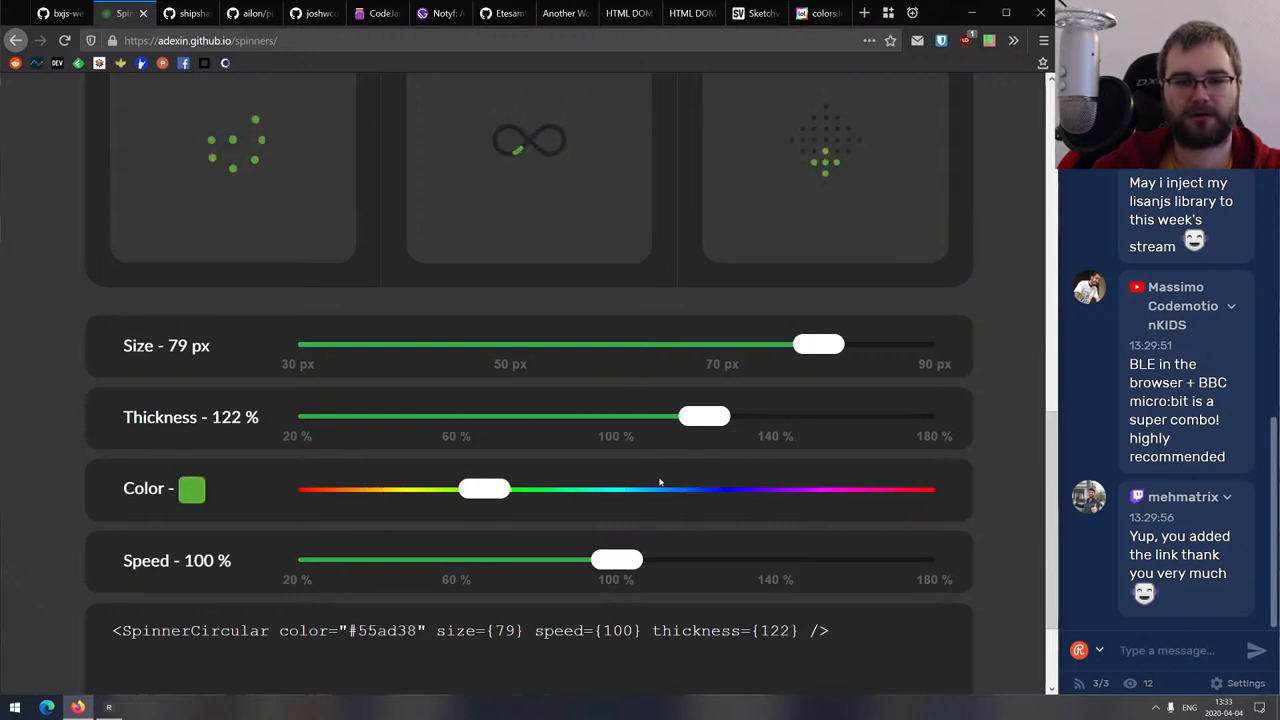
pyautogui.moveTo(484, 489); pyautogui.dragTo(793, 489)
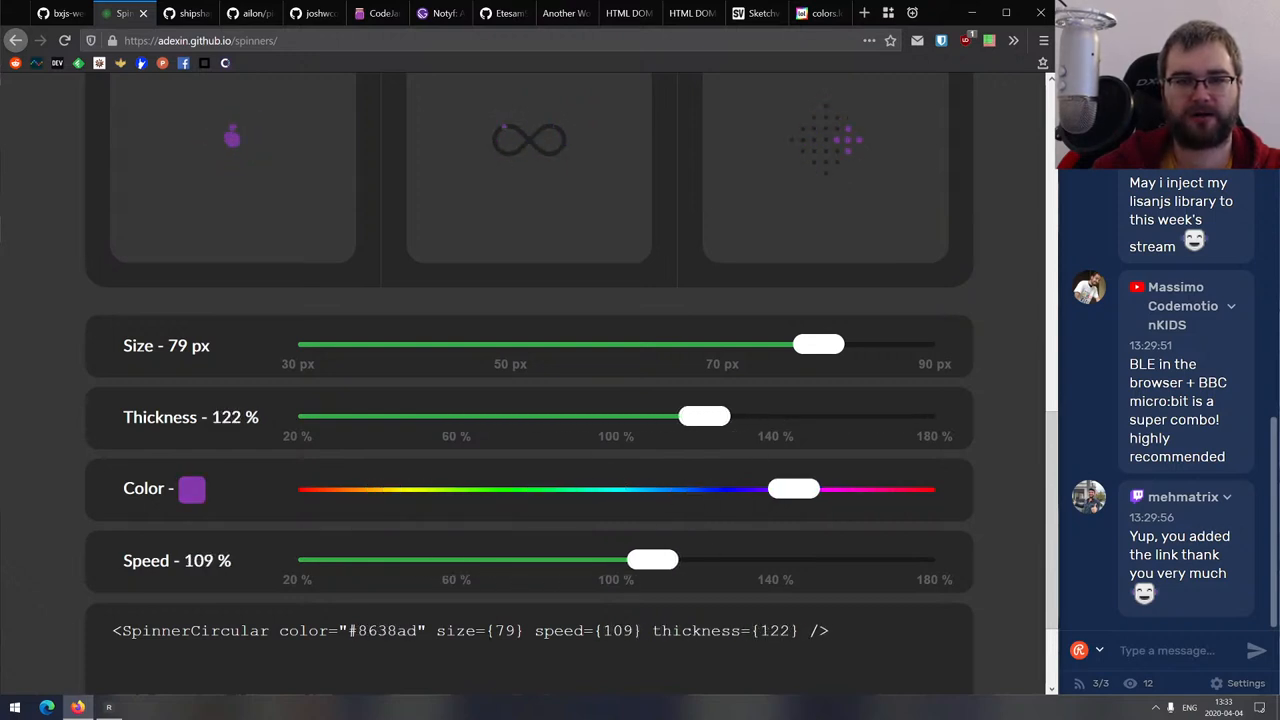
pyautogui.moveTo(652, 559); pyautogui.dragTo(298, 559)
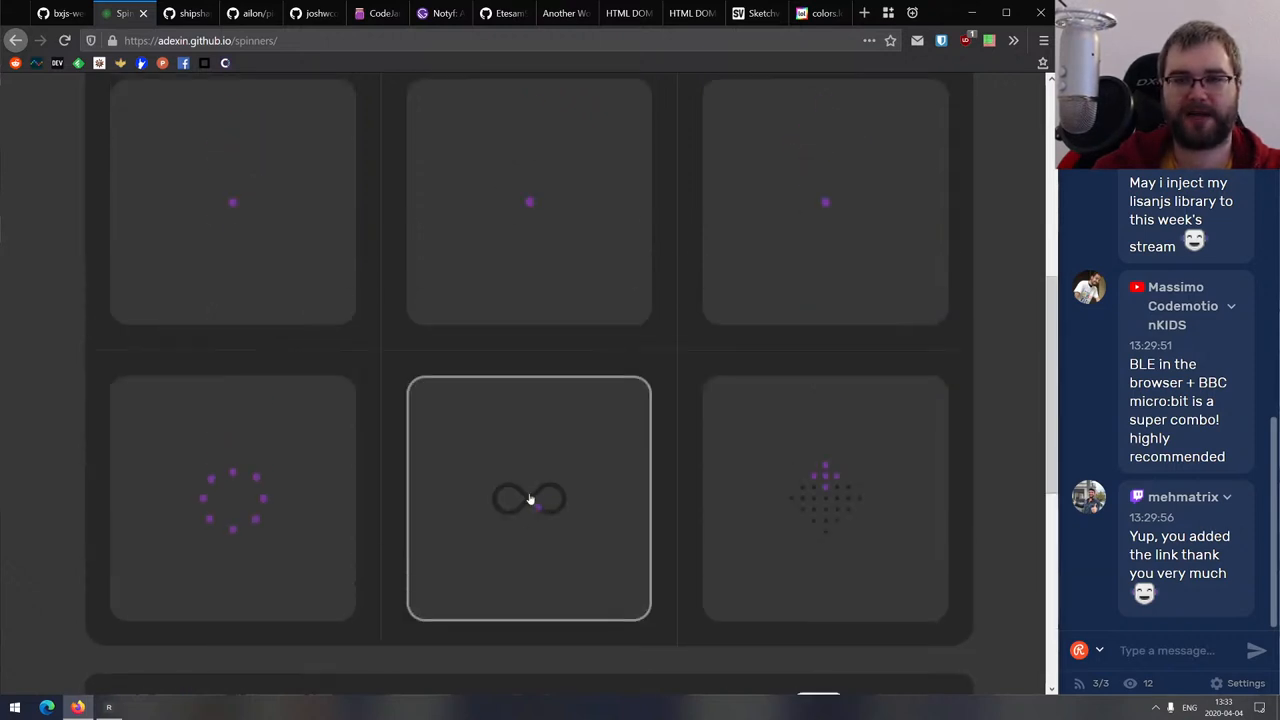
pyautogui.scroll(3)
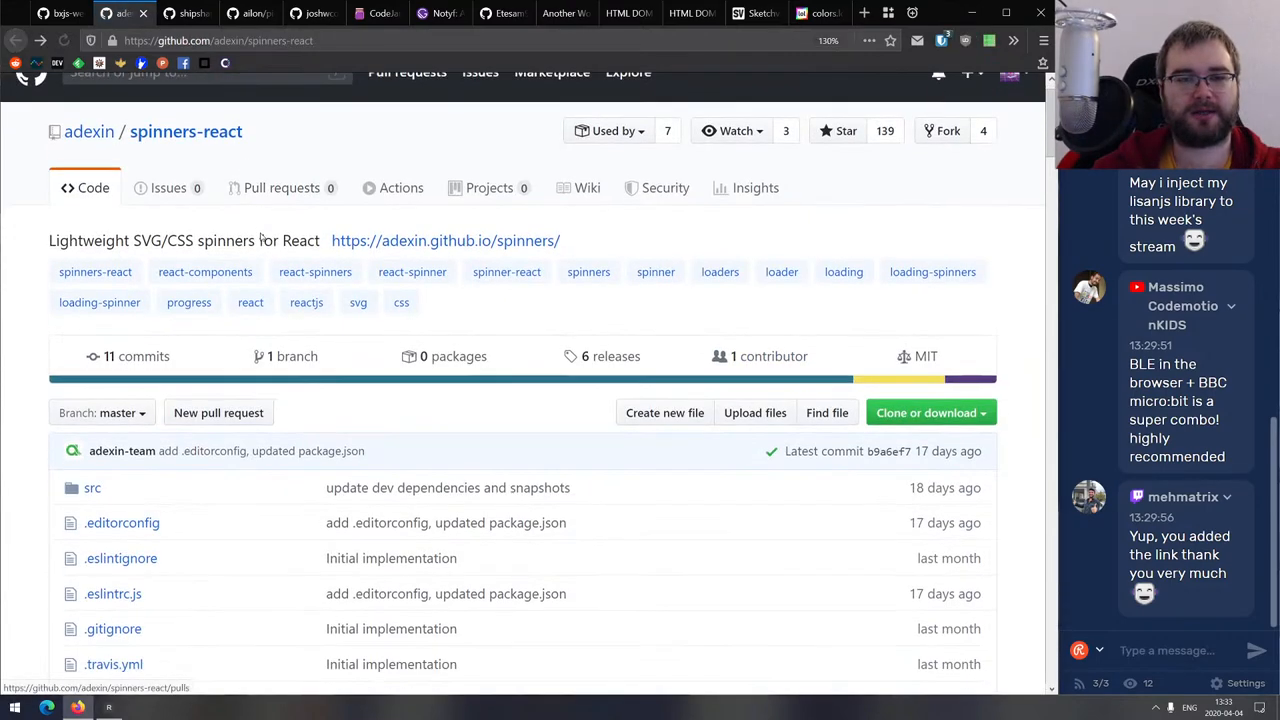
# Review the spinners-react component list and properties table, then close the tab.
pyautogui.scroll(-3)
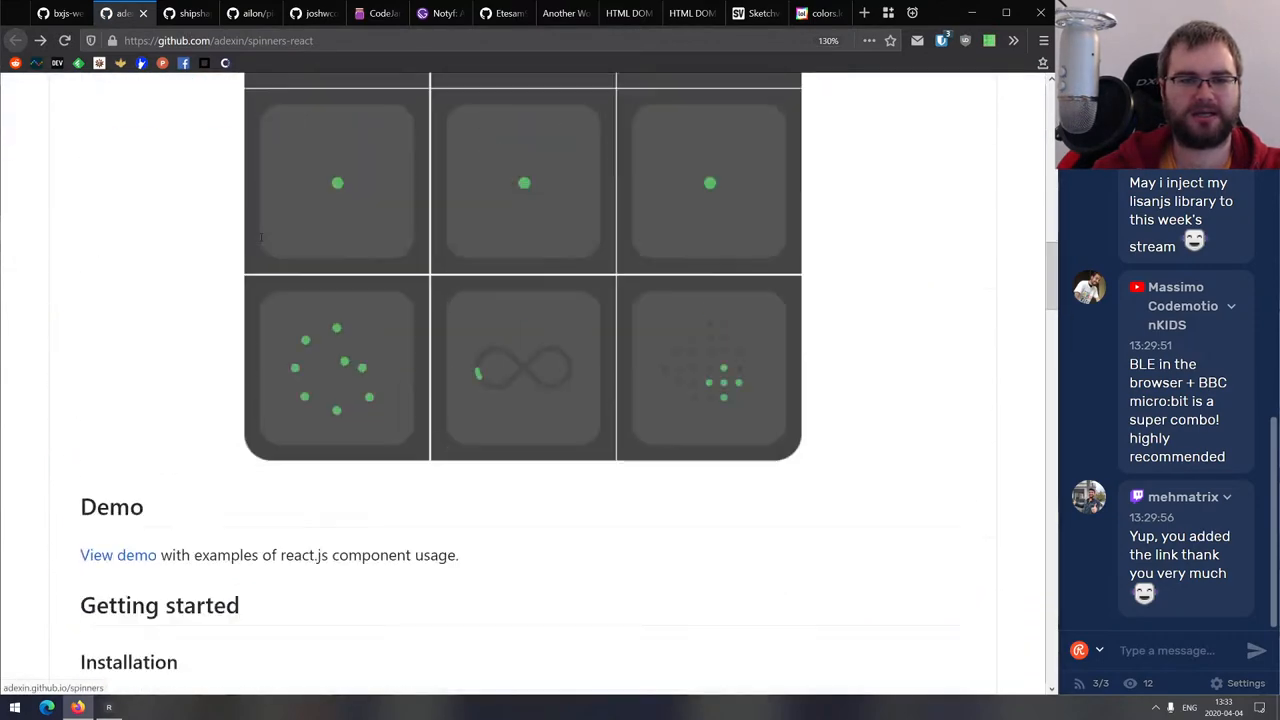
pyautogui.scroll(-3)
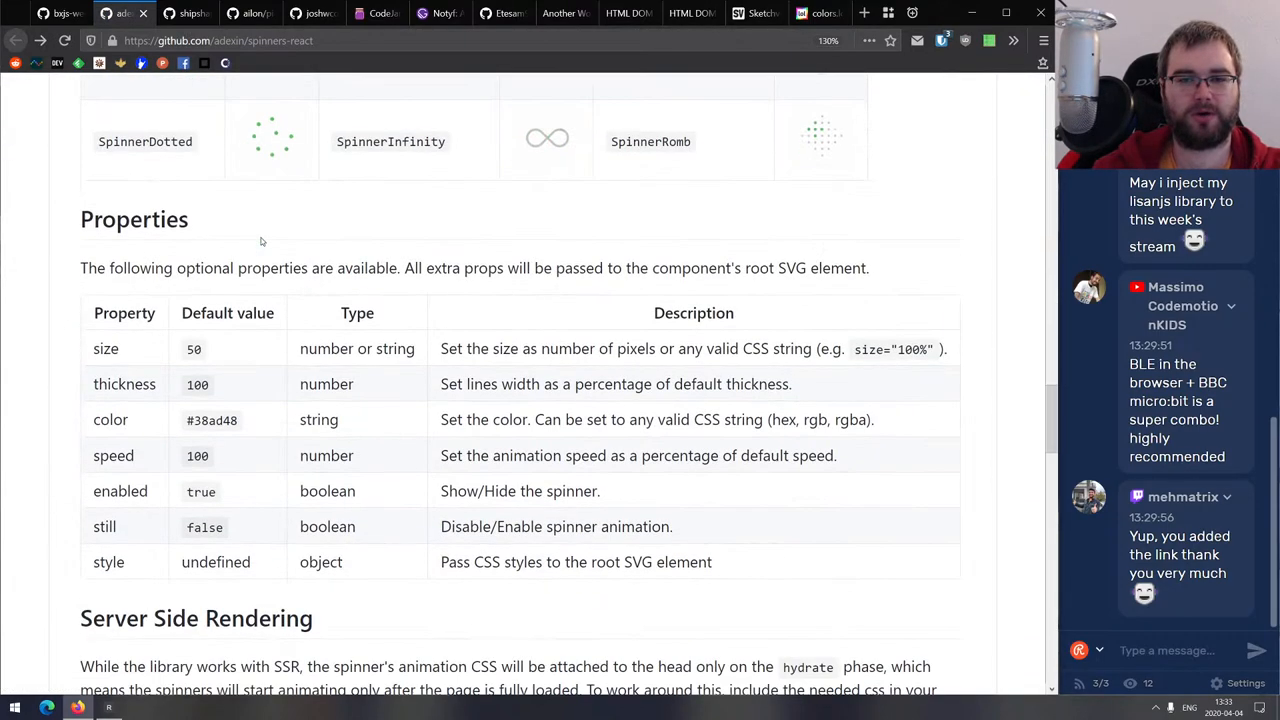
pyautogui.scroll(3)
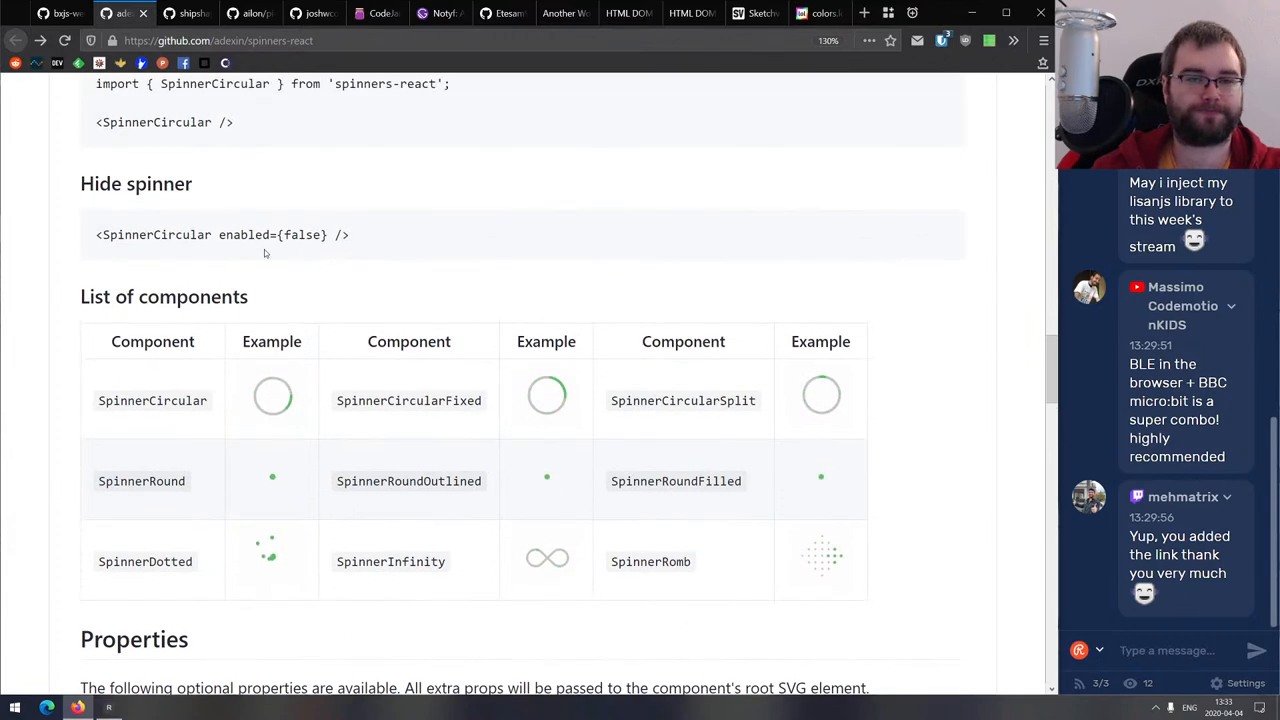
pyautogui.click(130, 14)
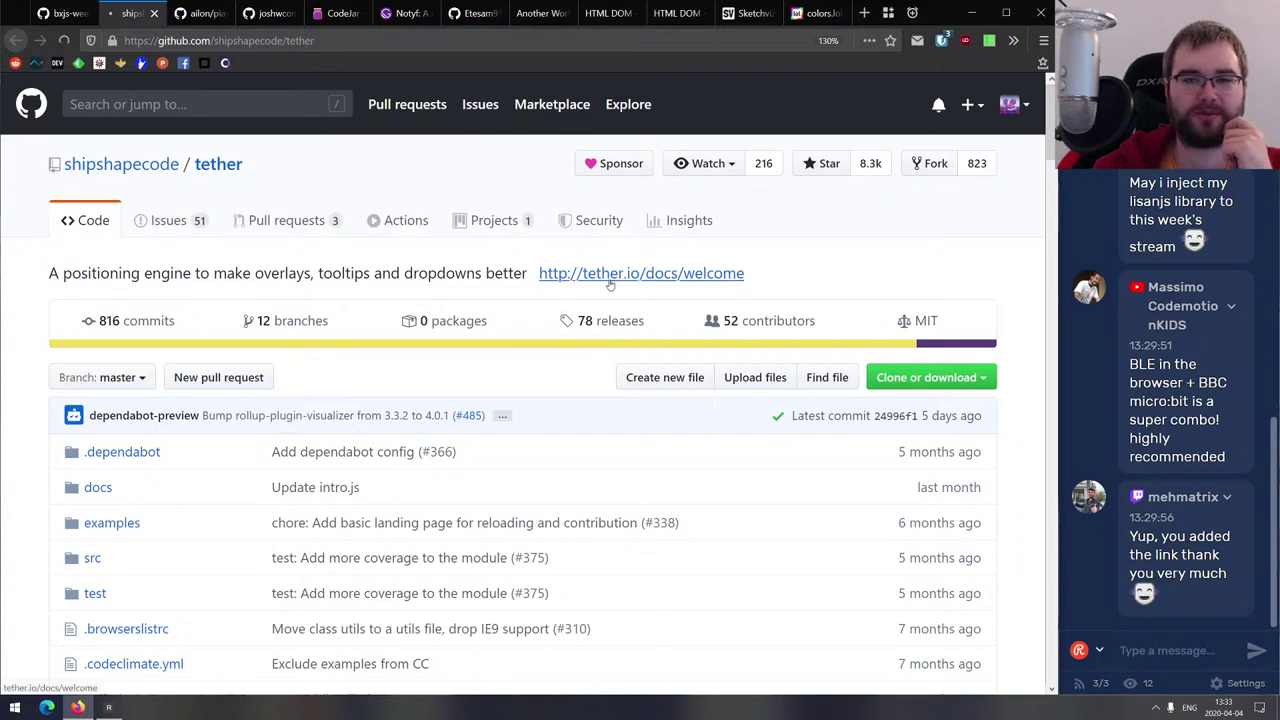
# Browse tether.io's demo and Tether Family sections, then read the GitHub README to License.
pyautogui.click(640, 273)
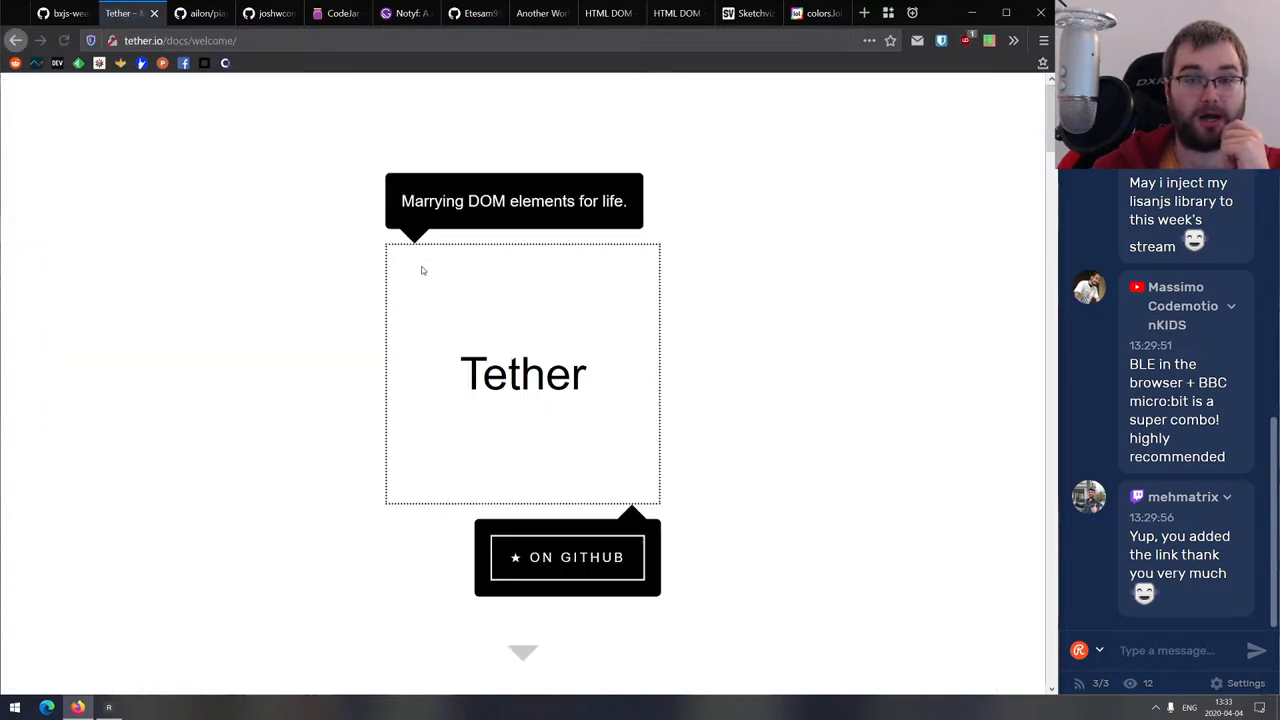
pyautogui.moveTo(545, 226)
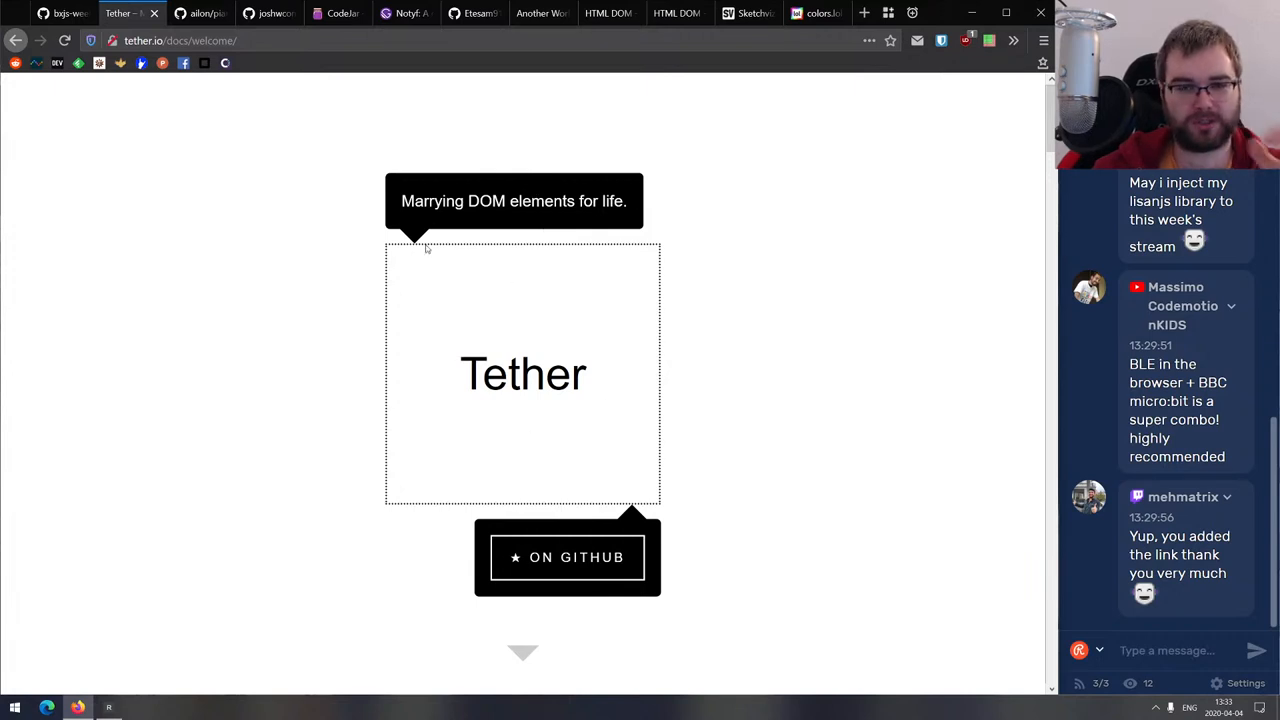
pyautogui.scroll(-3)
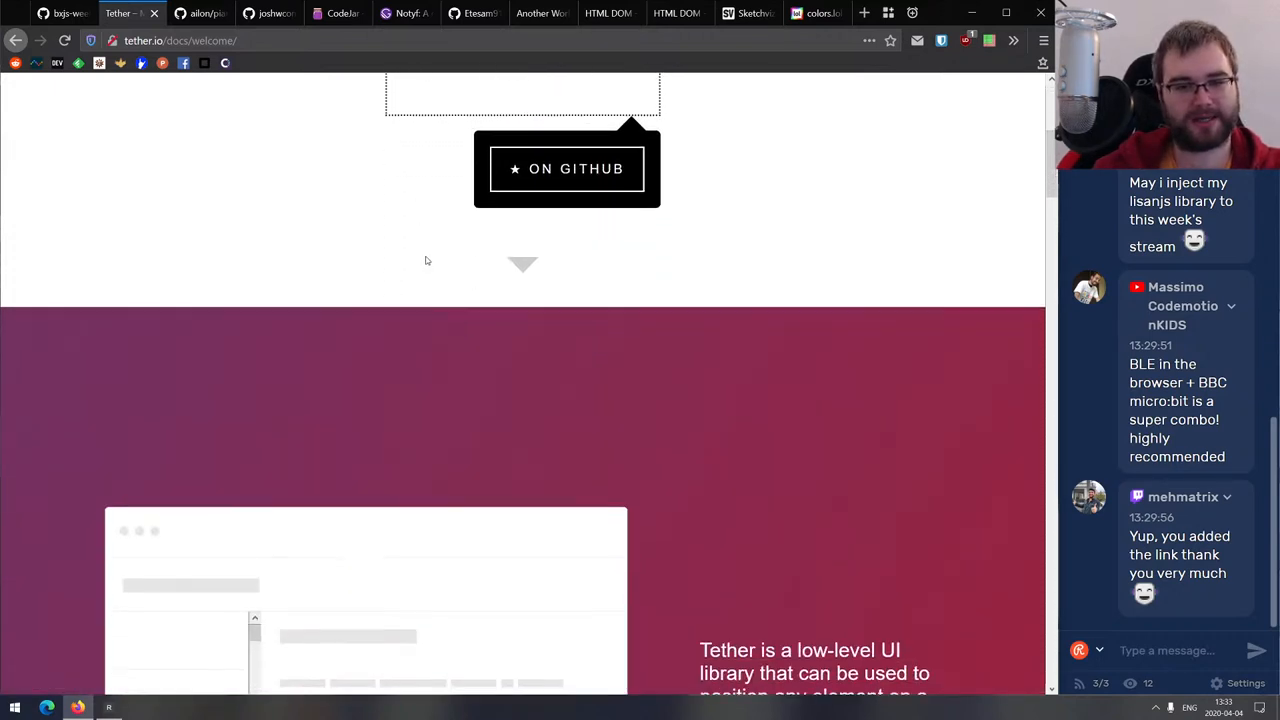
pyautogui.scroll(-3)
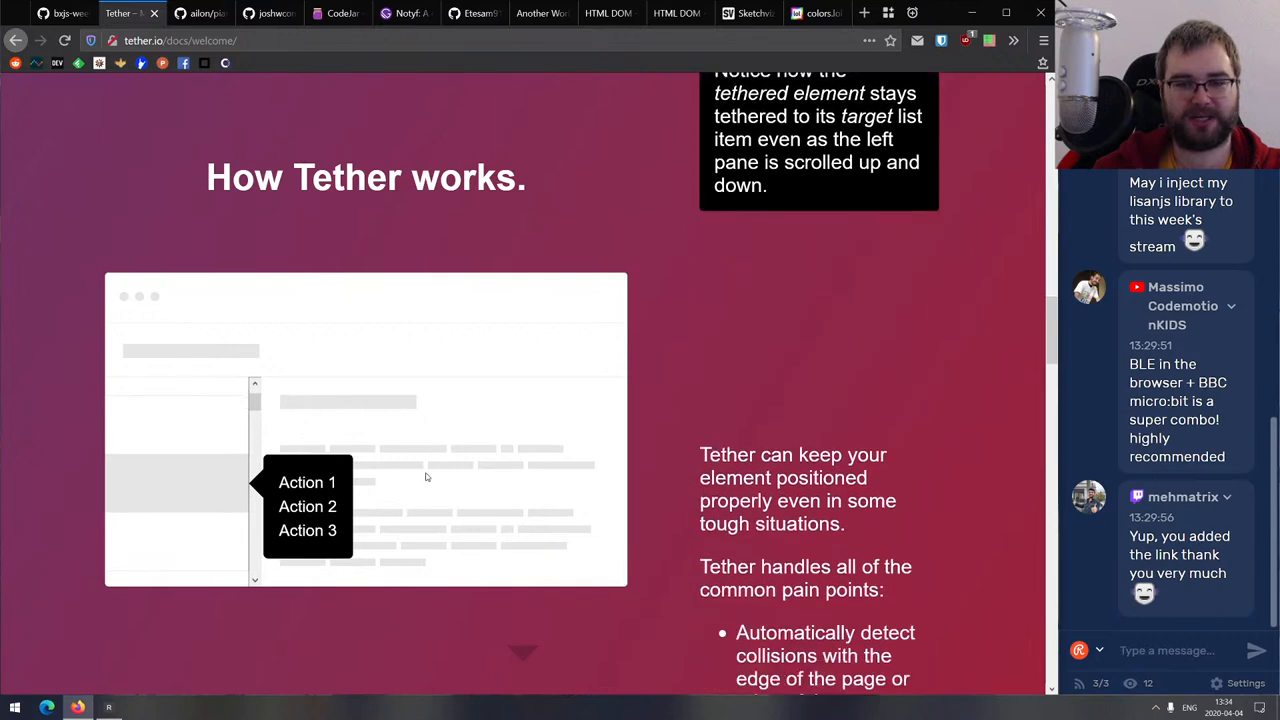
pyautogui.scroll(-3)
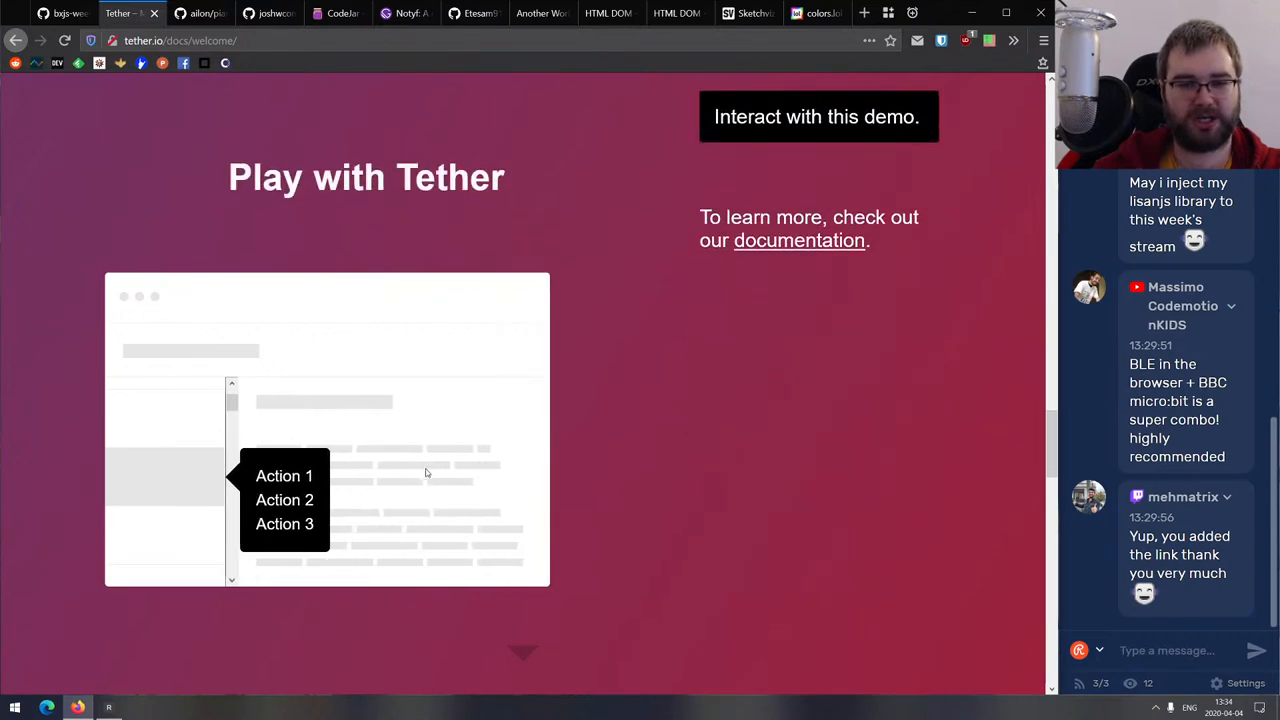
pyautogui.scroll(-3)
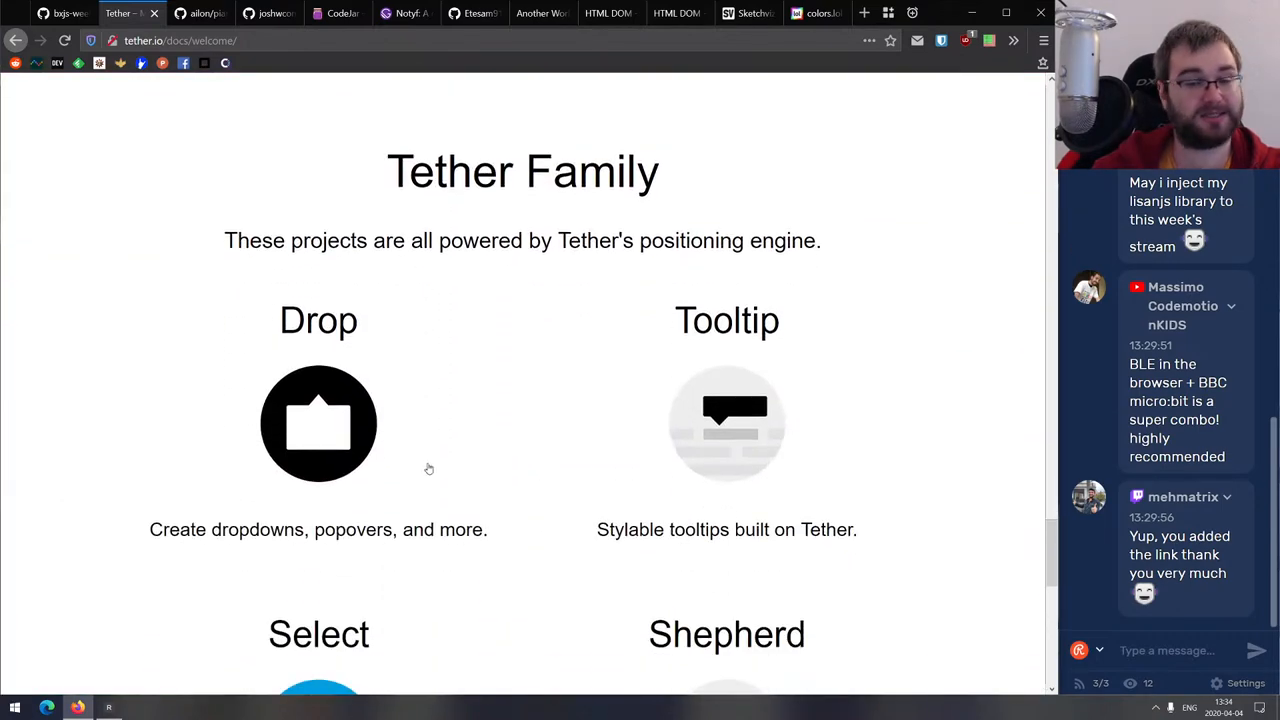
pyautogui.scroll(-3)
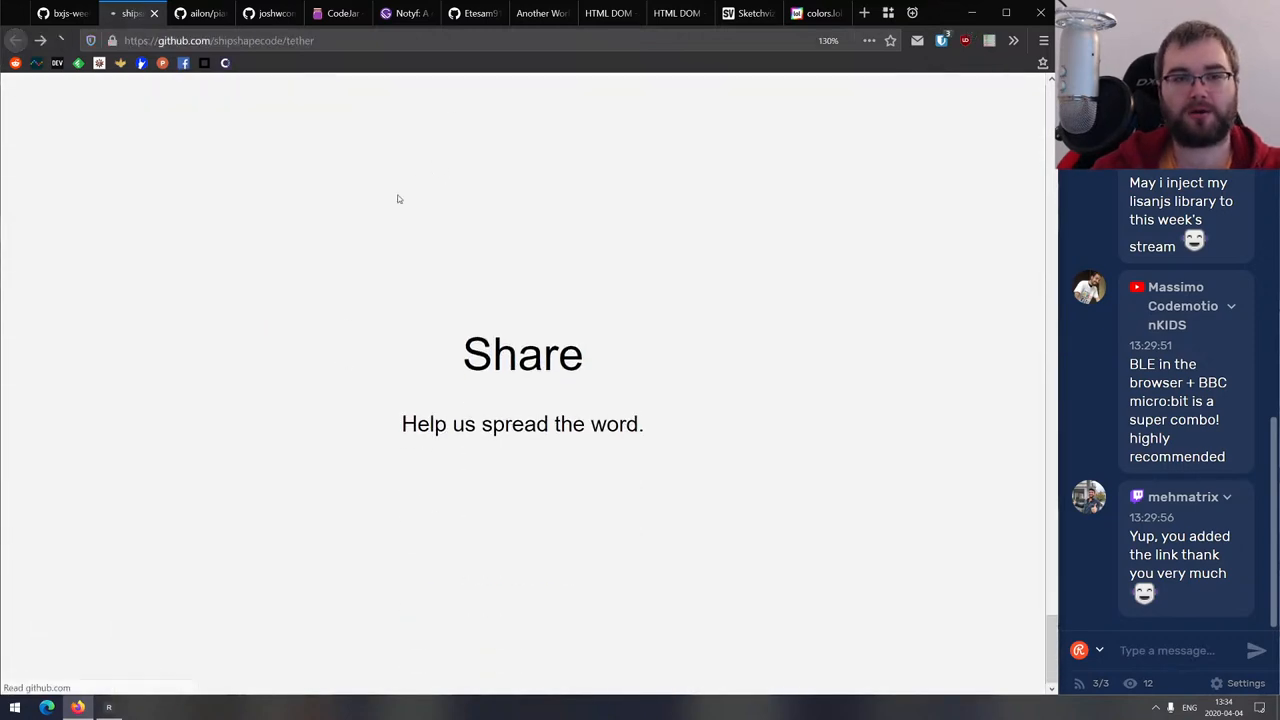
pyautogui.scroll(3)
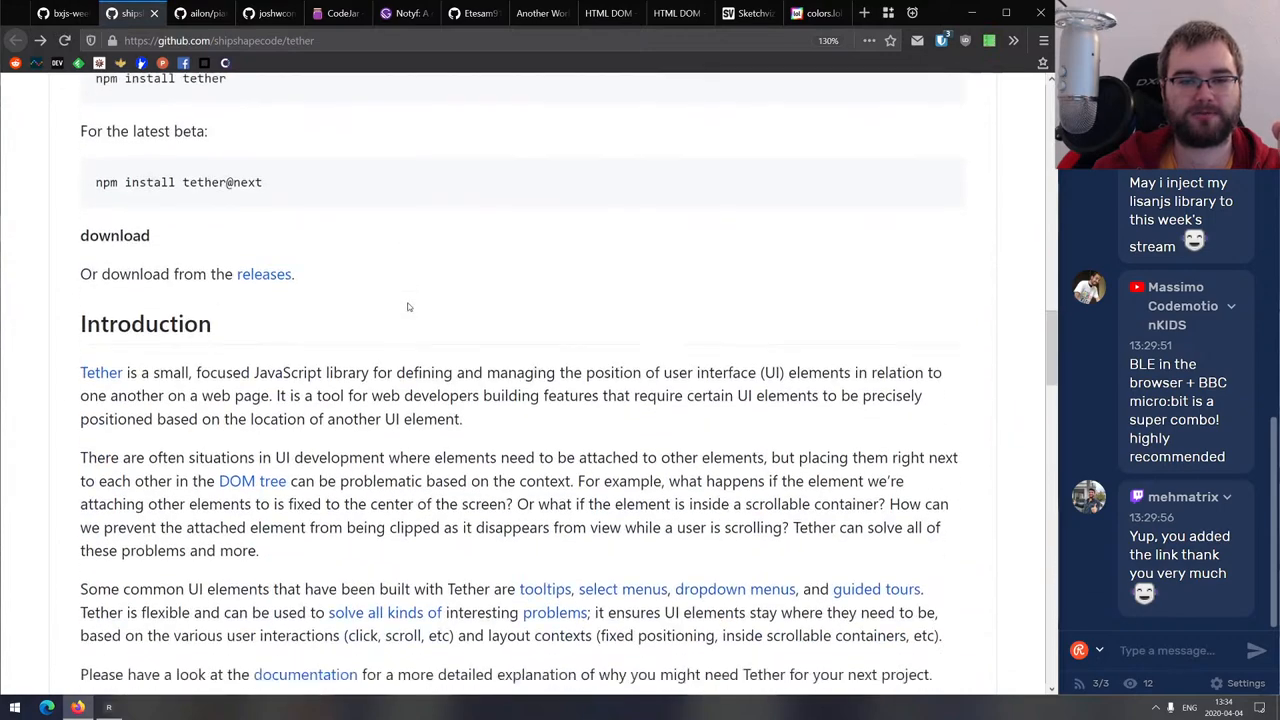
pyautogui.scroll(-3)
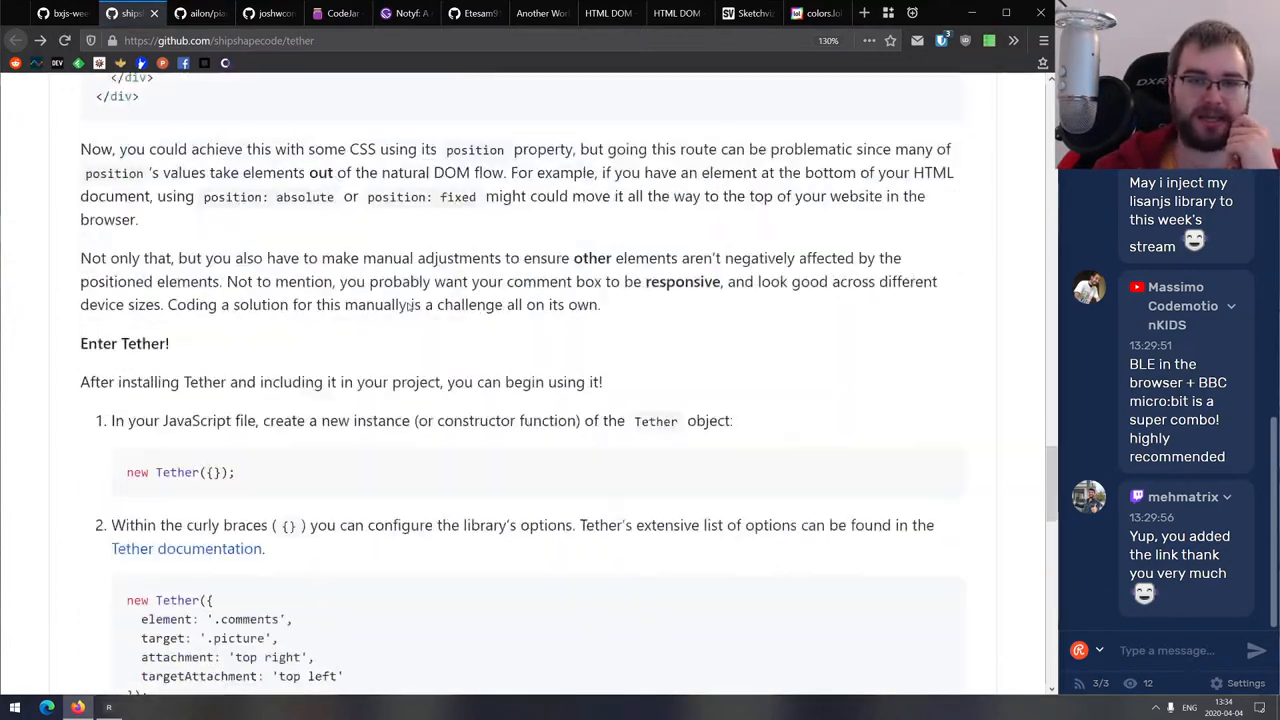
pyautogui.scroll(-3)
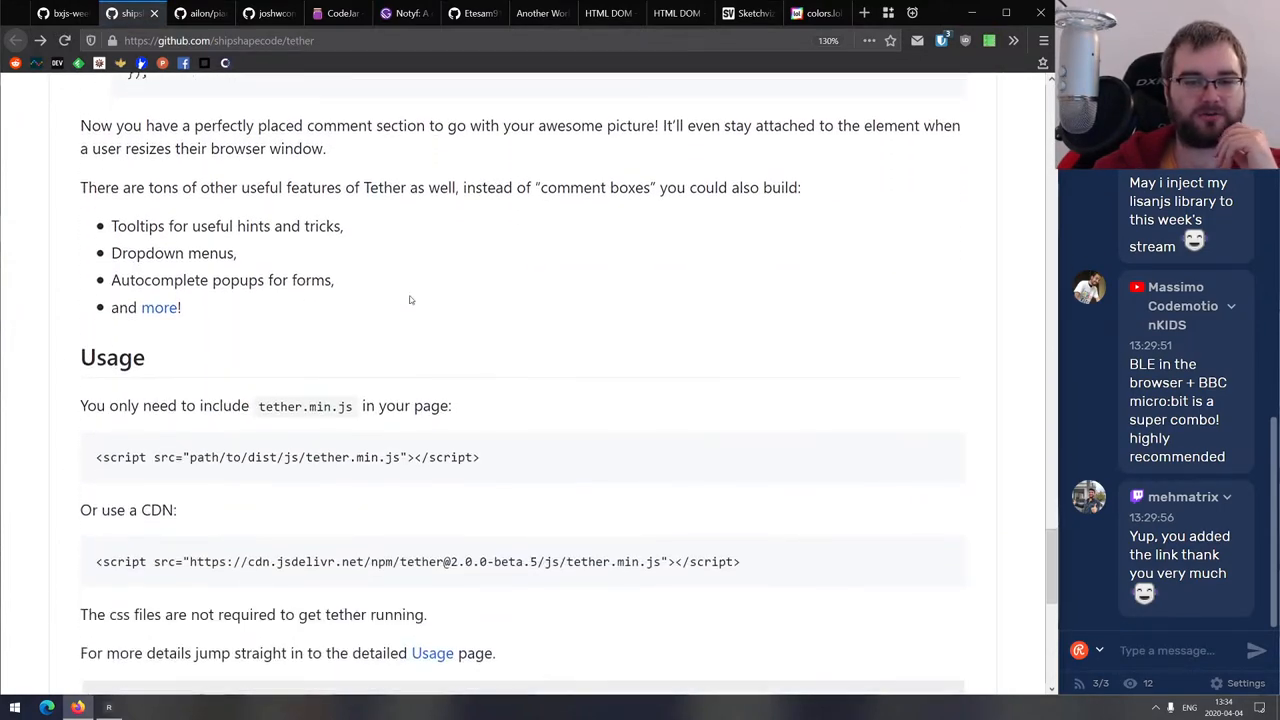
pyautogui.scroll(-3)
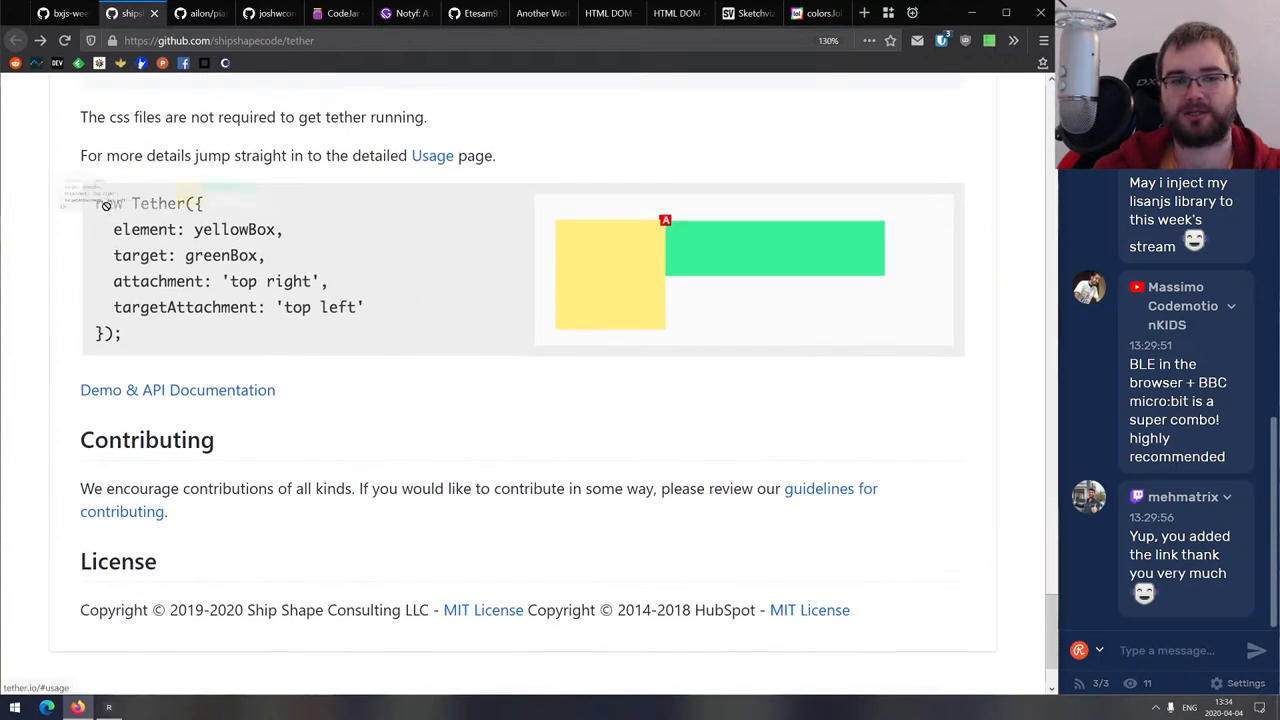
pyautogui.scroll(3)
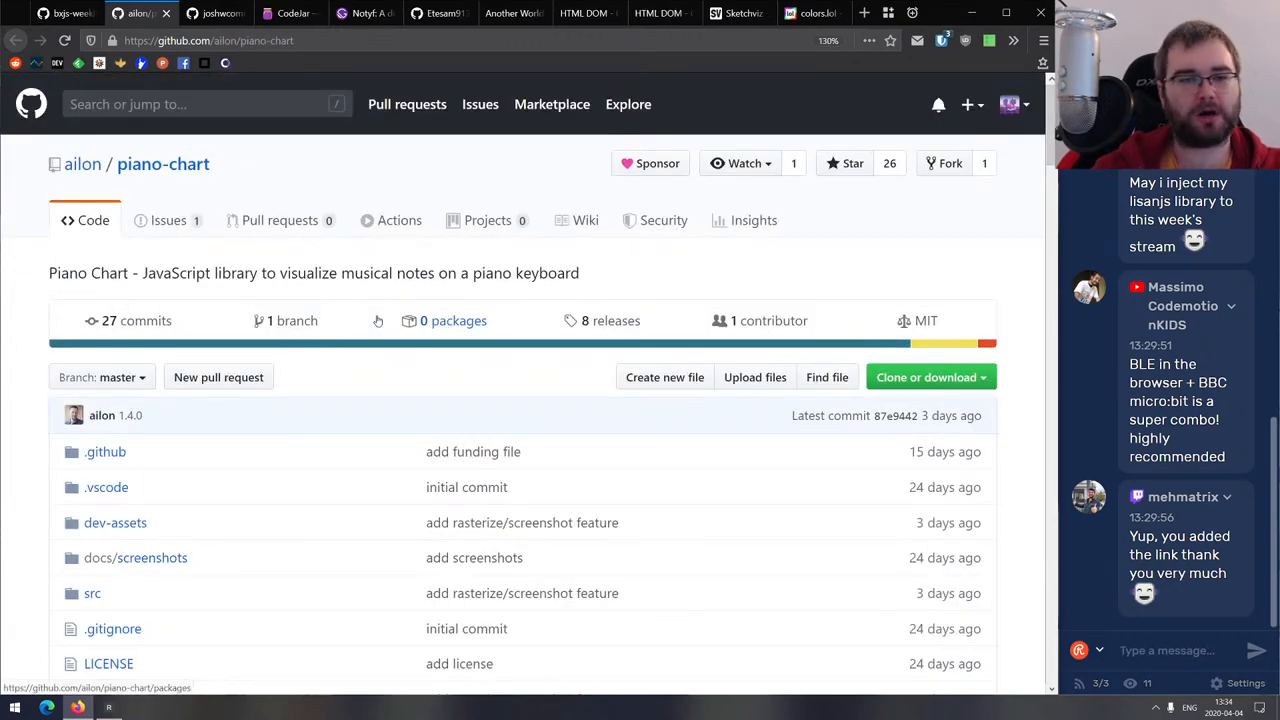
pyautogui.moveTo(375, 297)
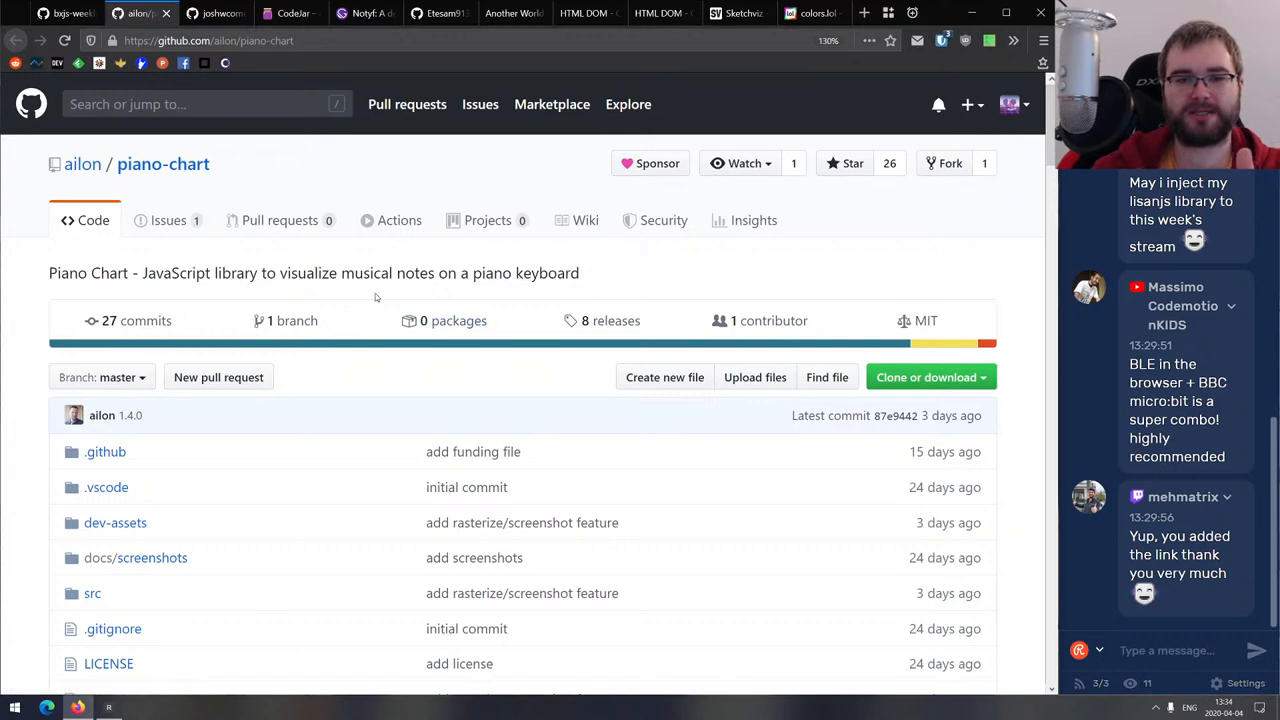
# Read the piano-chart README from the D, F#, A keyboard example to Configuration.
pyautogui.scroll(-3)
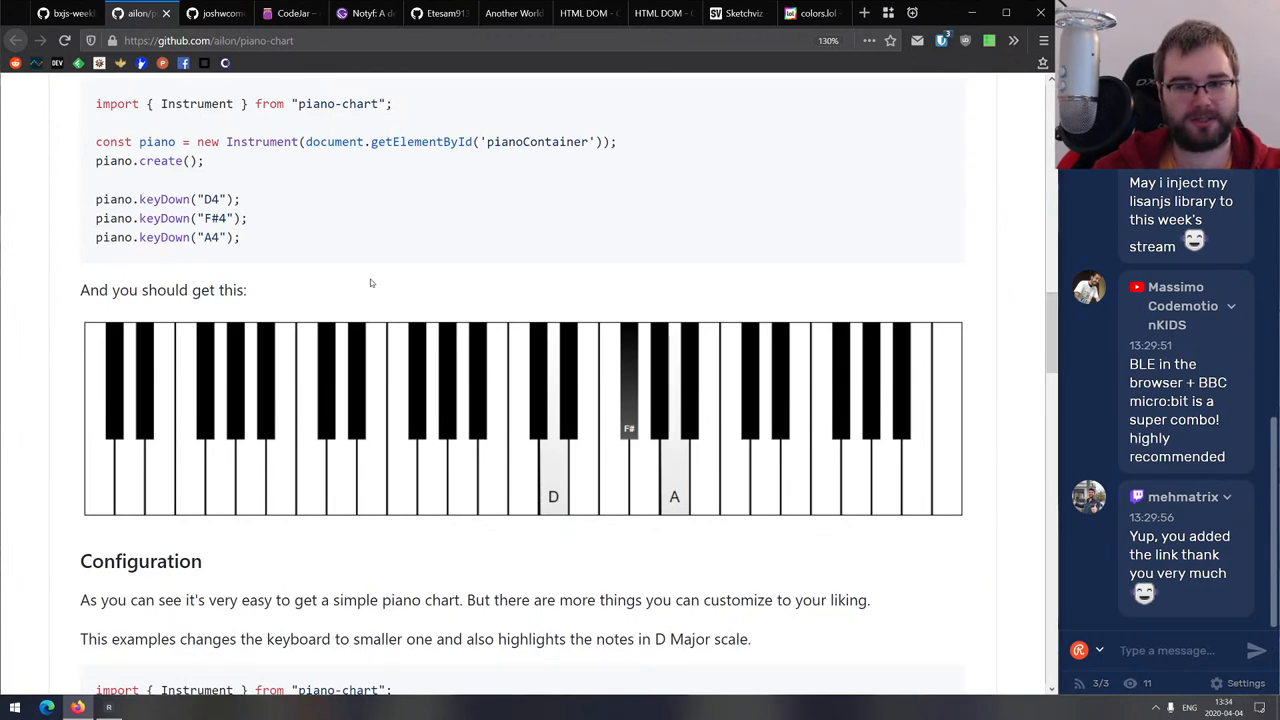
pyautogui.scroll(-3)
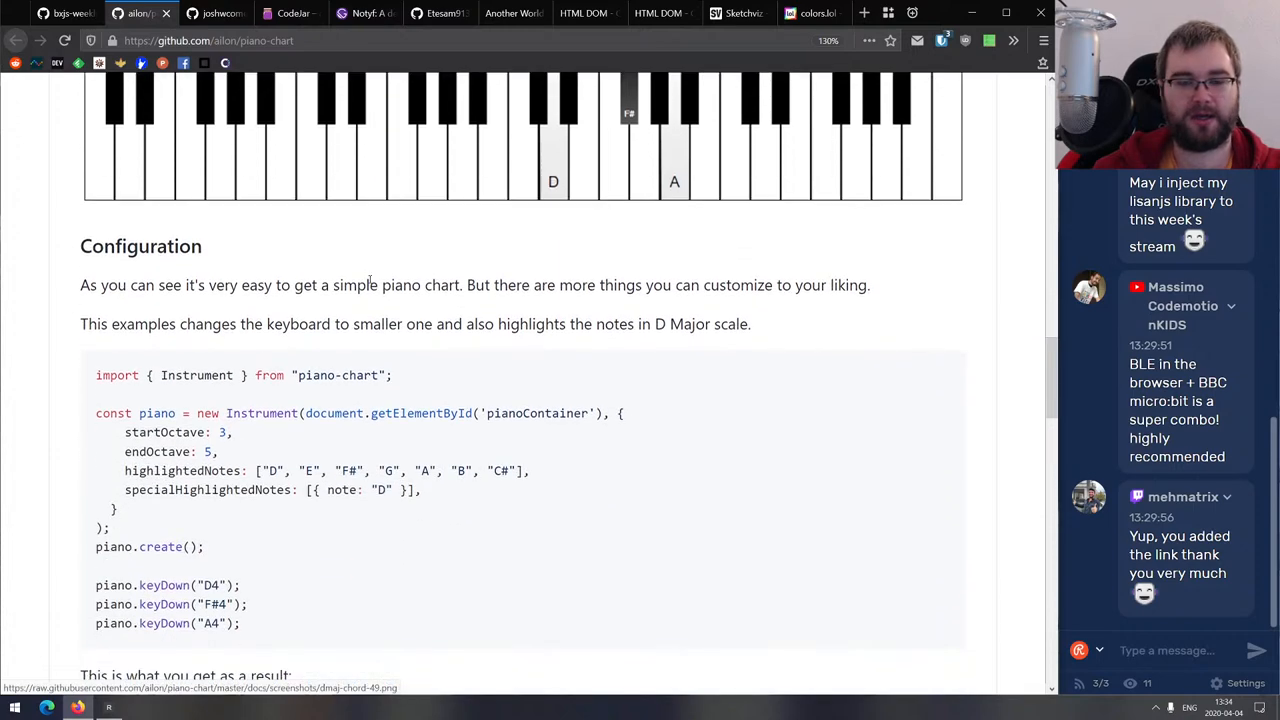
pyautogui.scroll(-3)
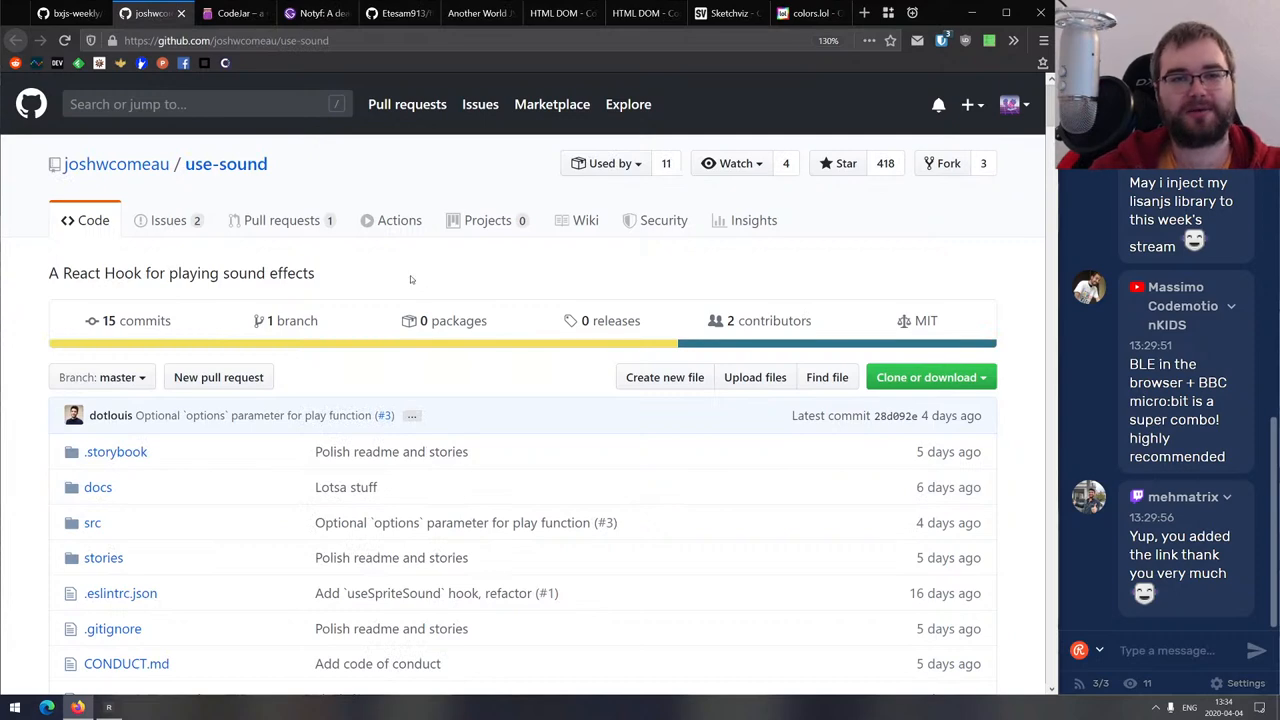
pyautogui.moveTo(401, 221)
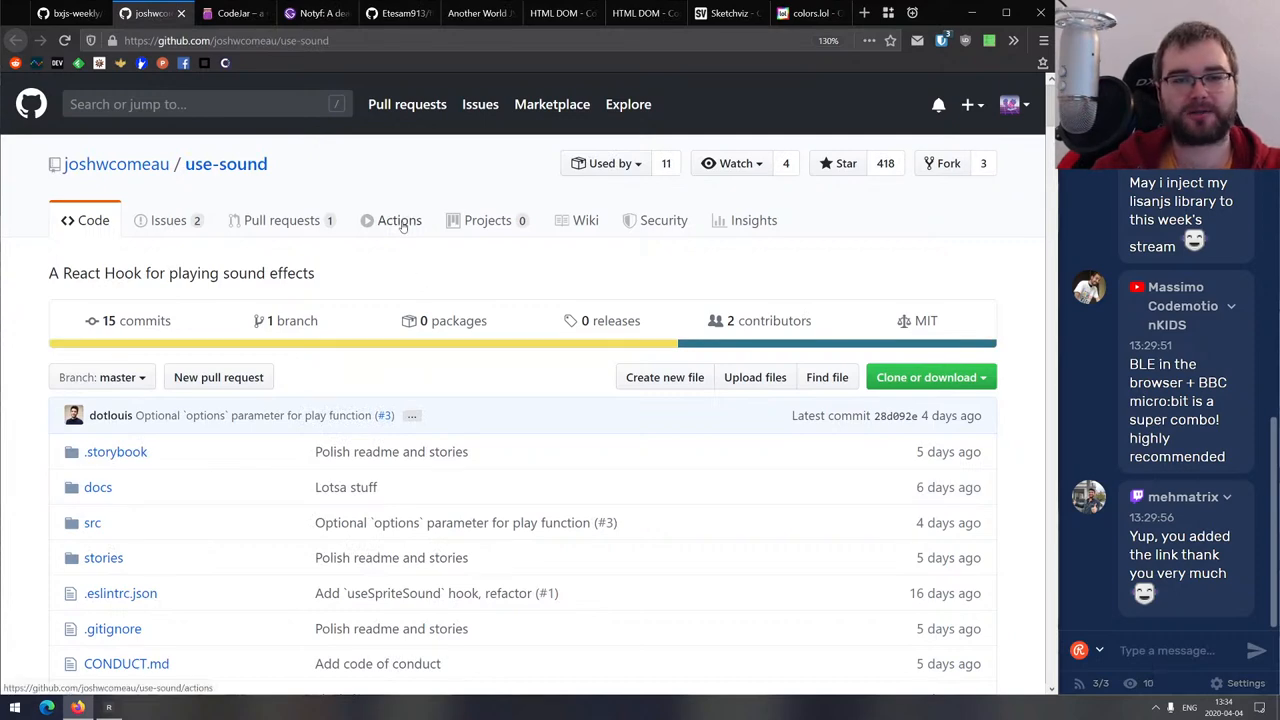
# Read the use-sound README examples down to Usage Notes, then close the tab.
pyautogui.scroll(-3)
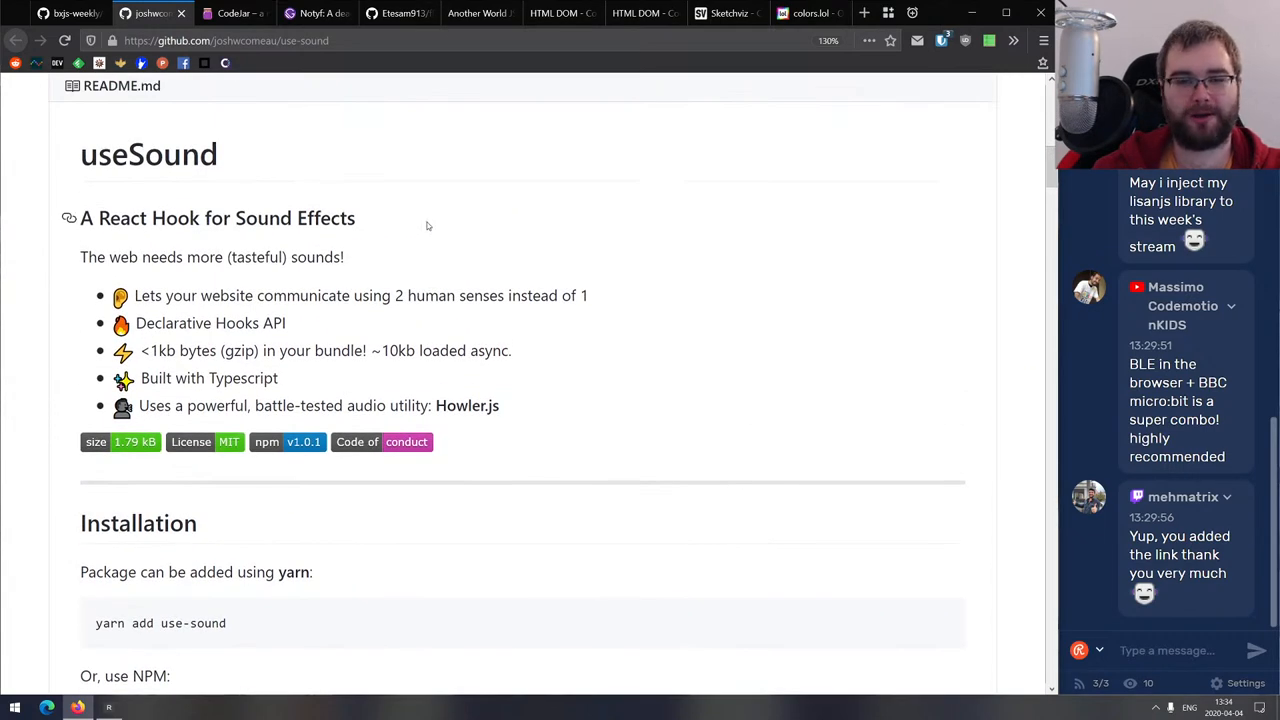
pyautogui.scroll(-3)
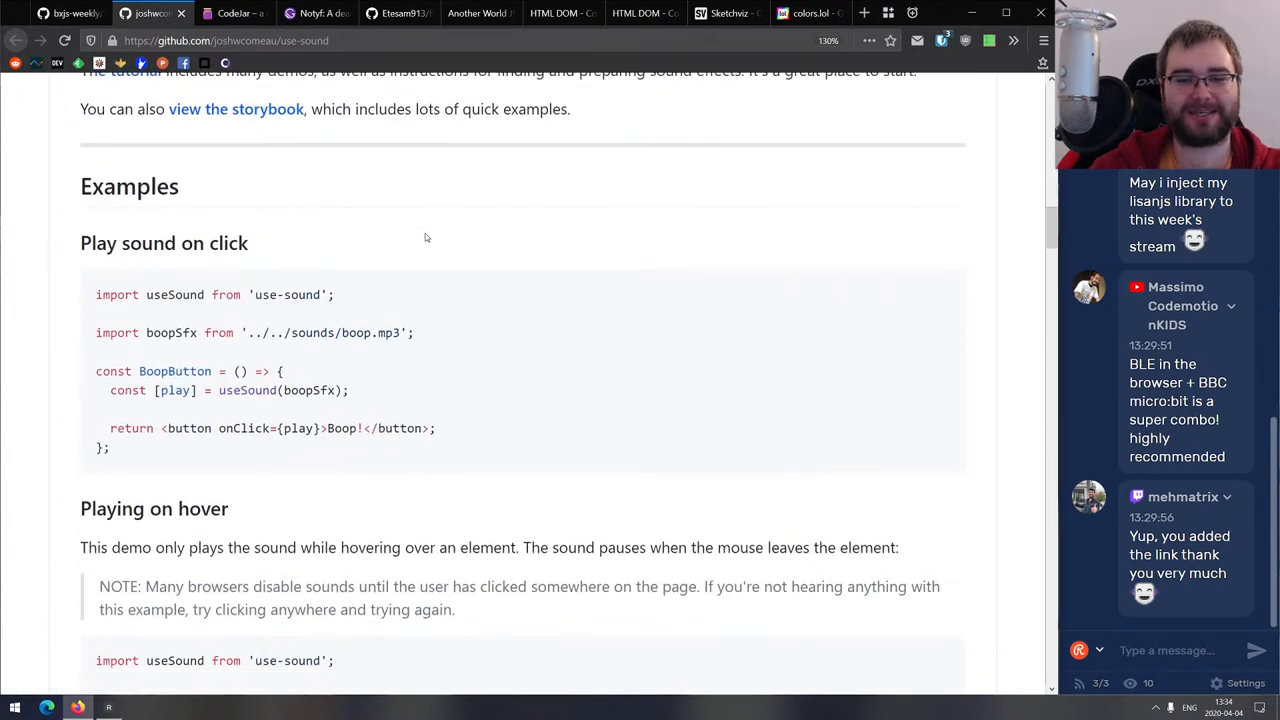
pyautogui.scroll(-3)
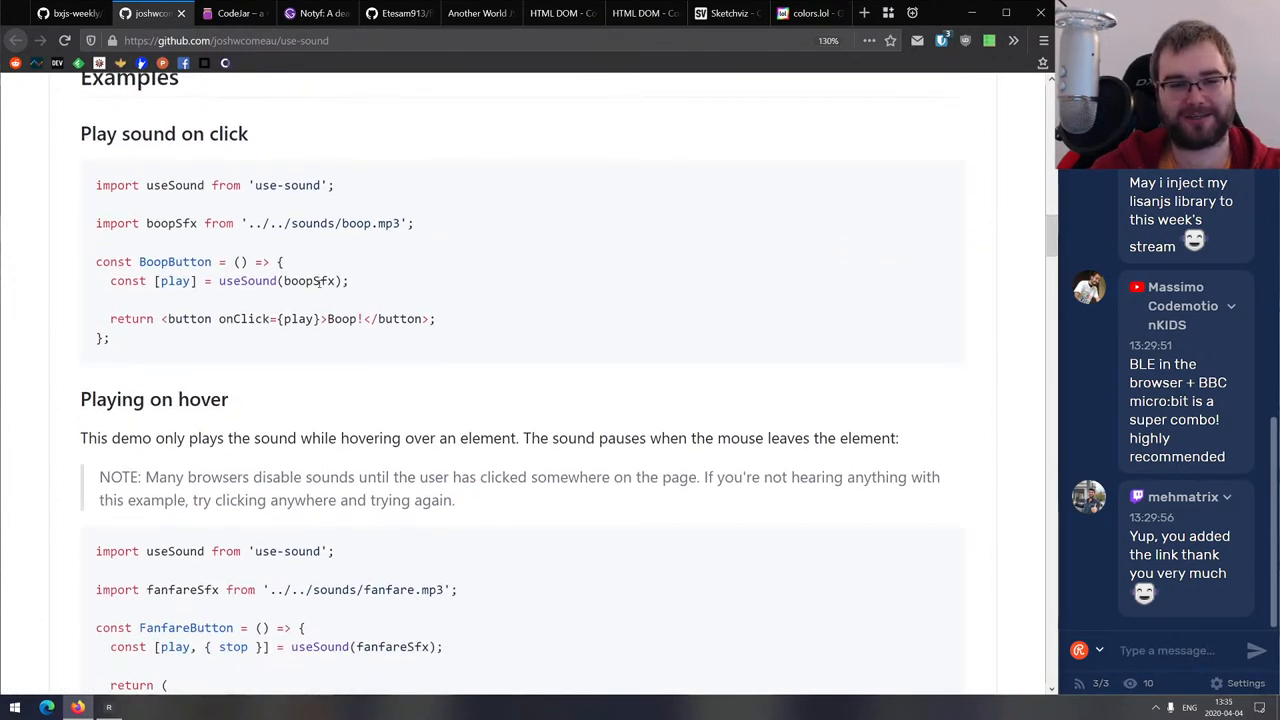
pyautogui.doubleClick(311, 280)
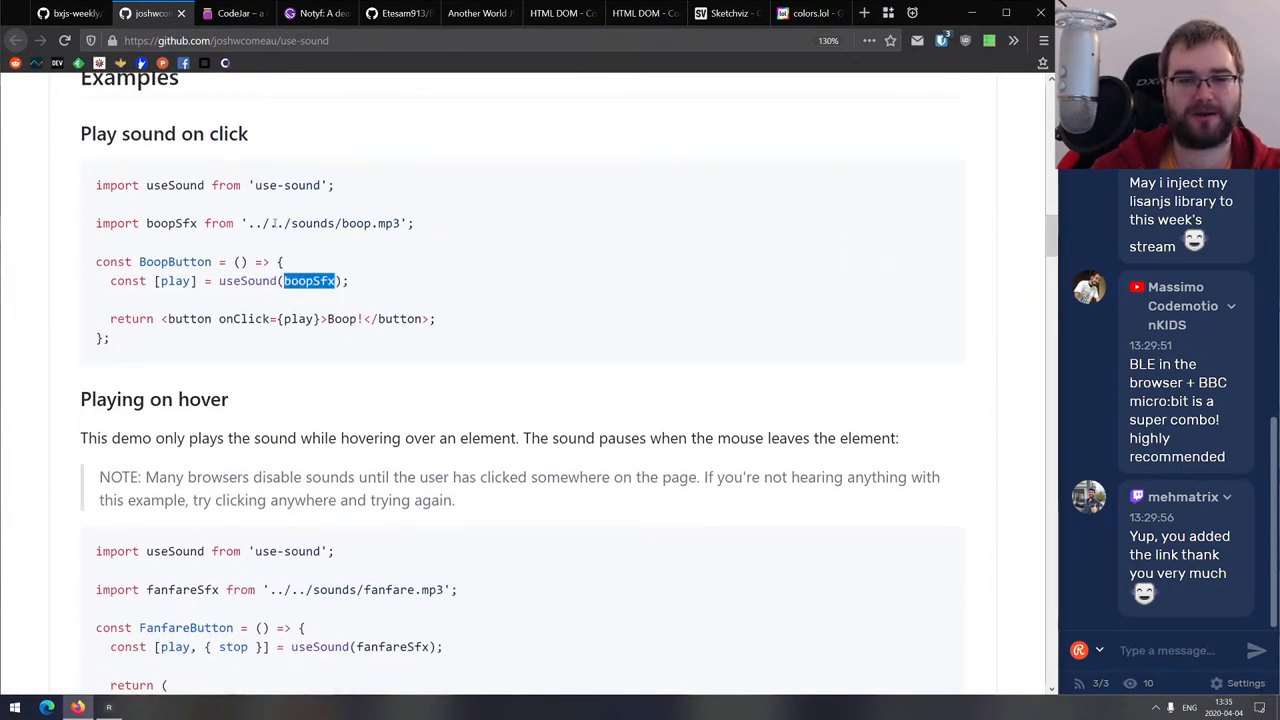
pyautogui.click(482, 292)
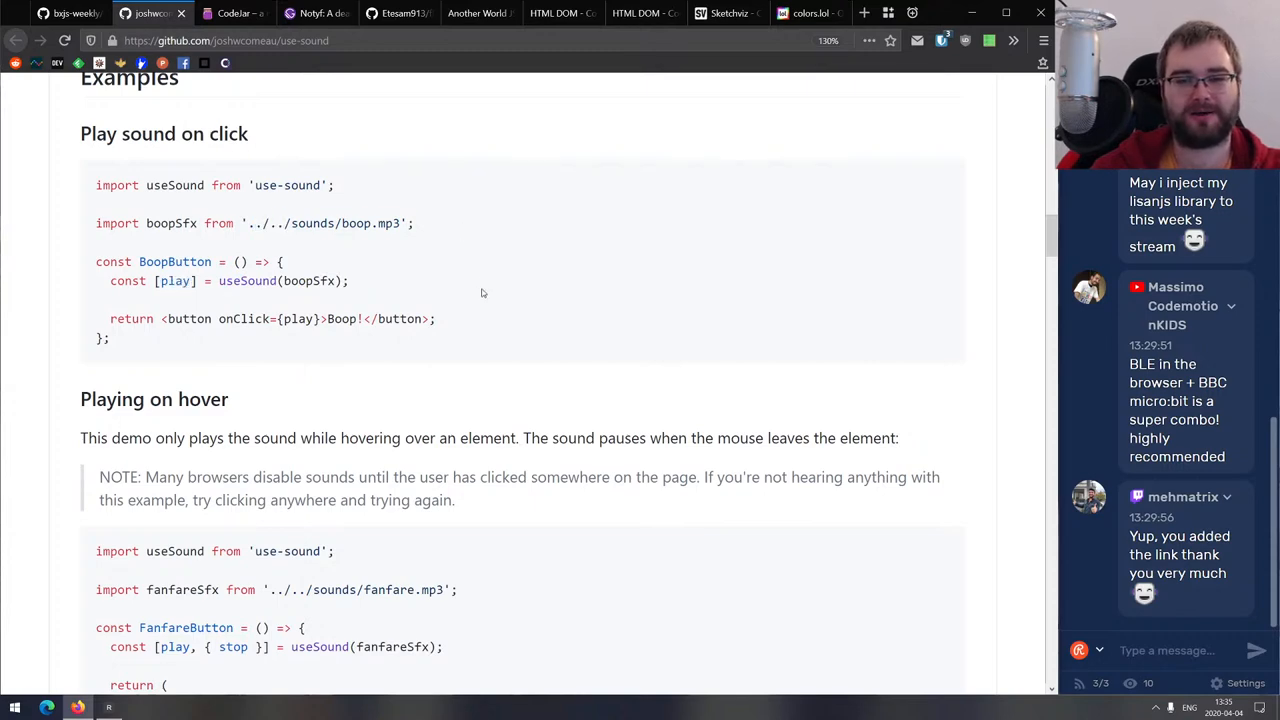
pyautogui.scroll(-3)
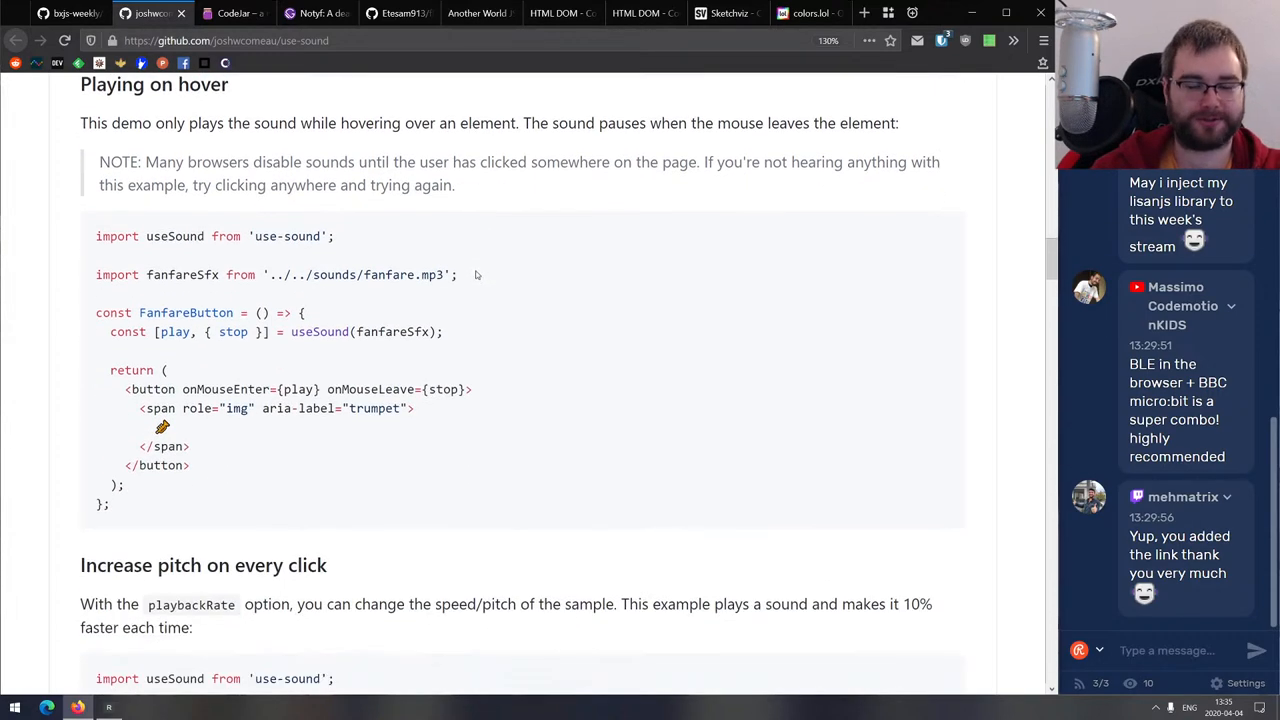
pyautogui.scroll(-3)
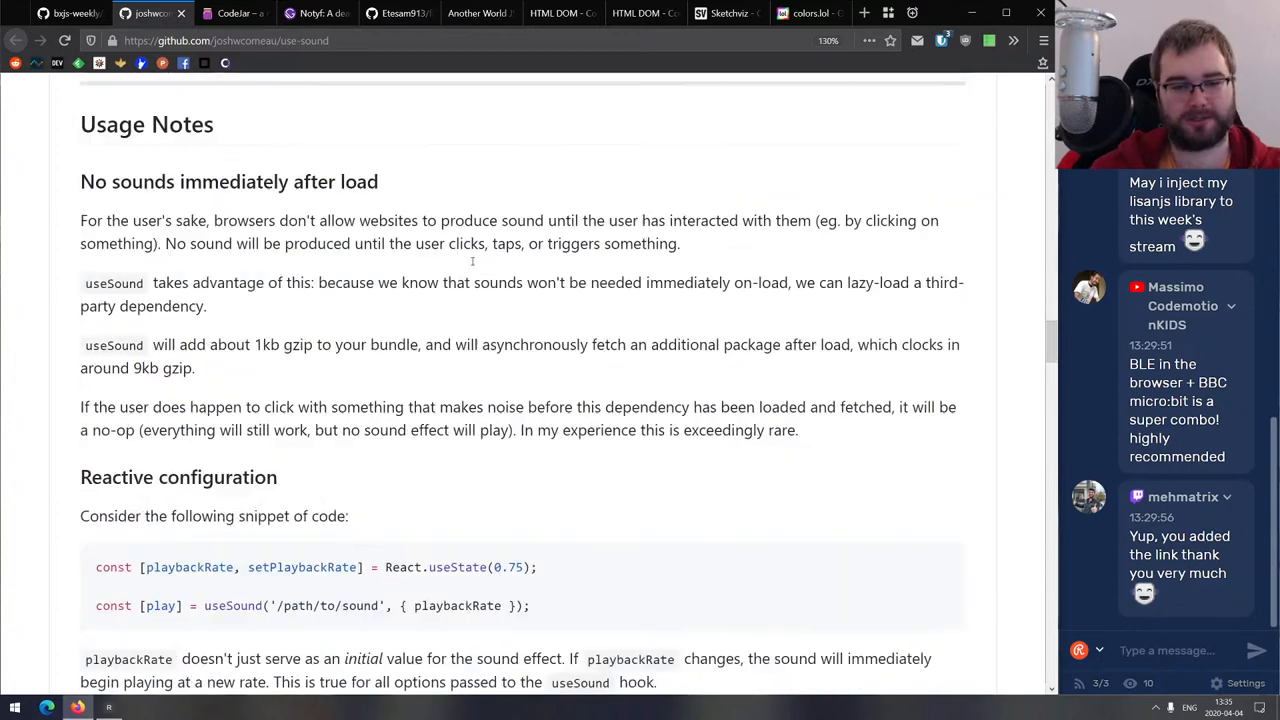
pyautogui.click(160, 13)
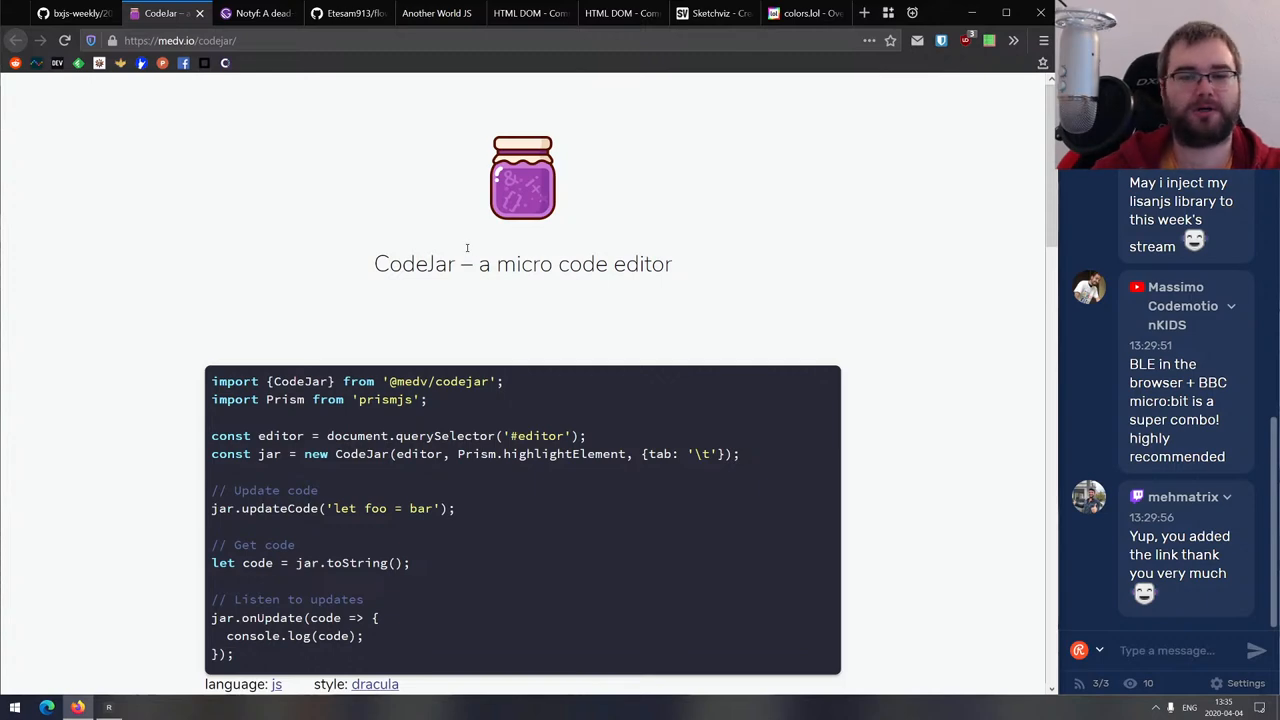
# Scroll the CodeJar demo site and cycle its editor to another example language.
pyautogui.scroll(-3)
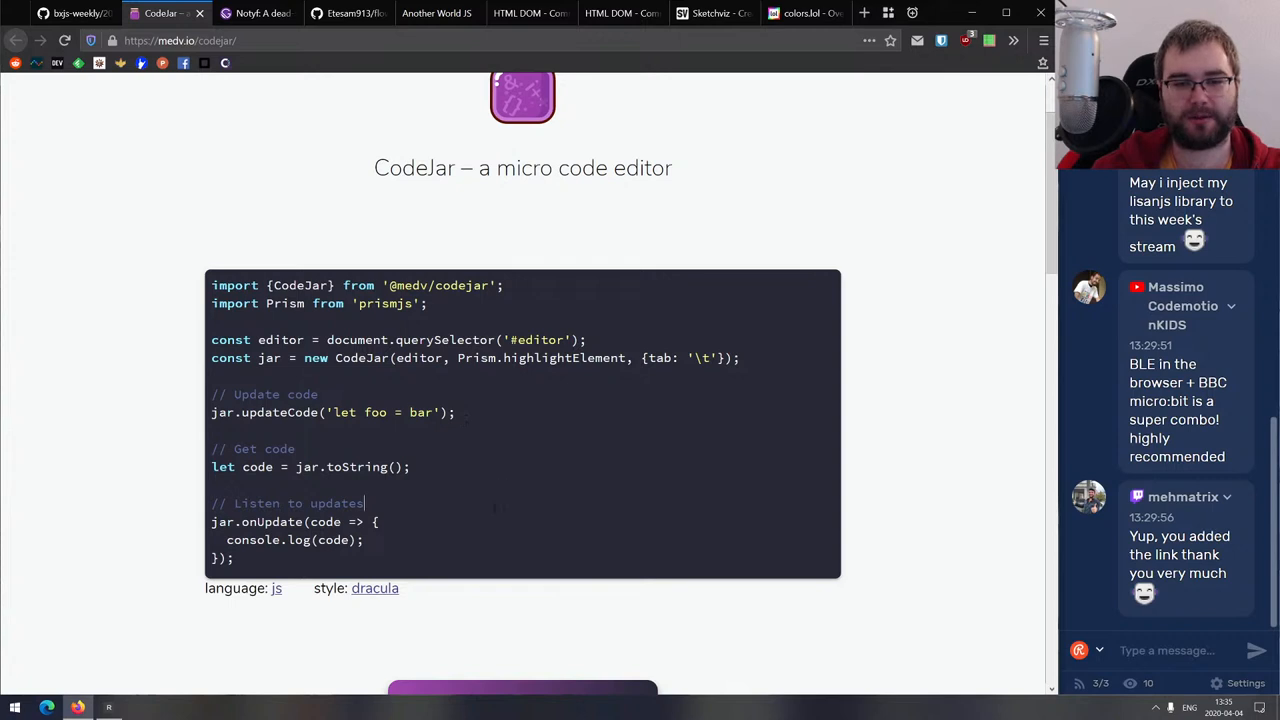
pyautogui.scroll(-3)
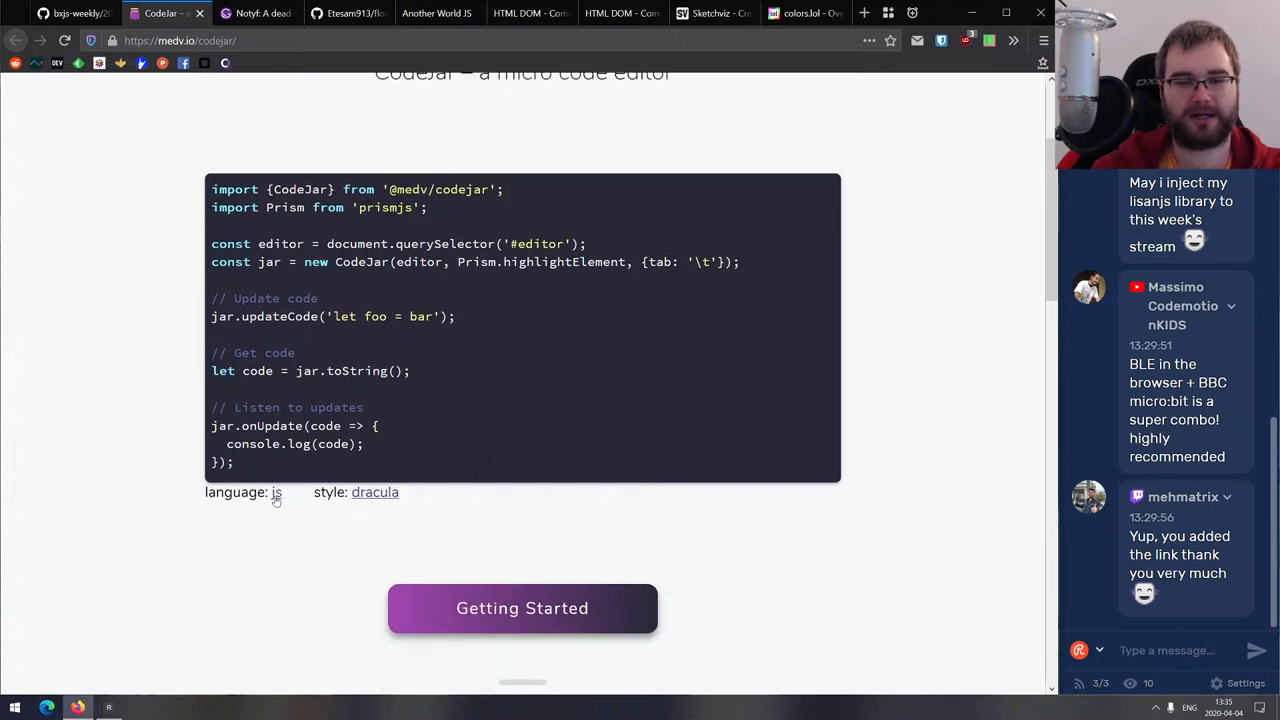
pyautogui.click(276, 493)
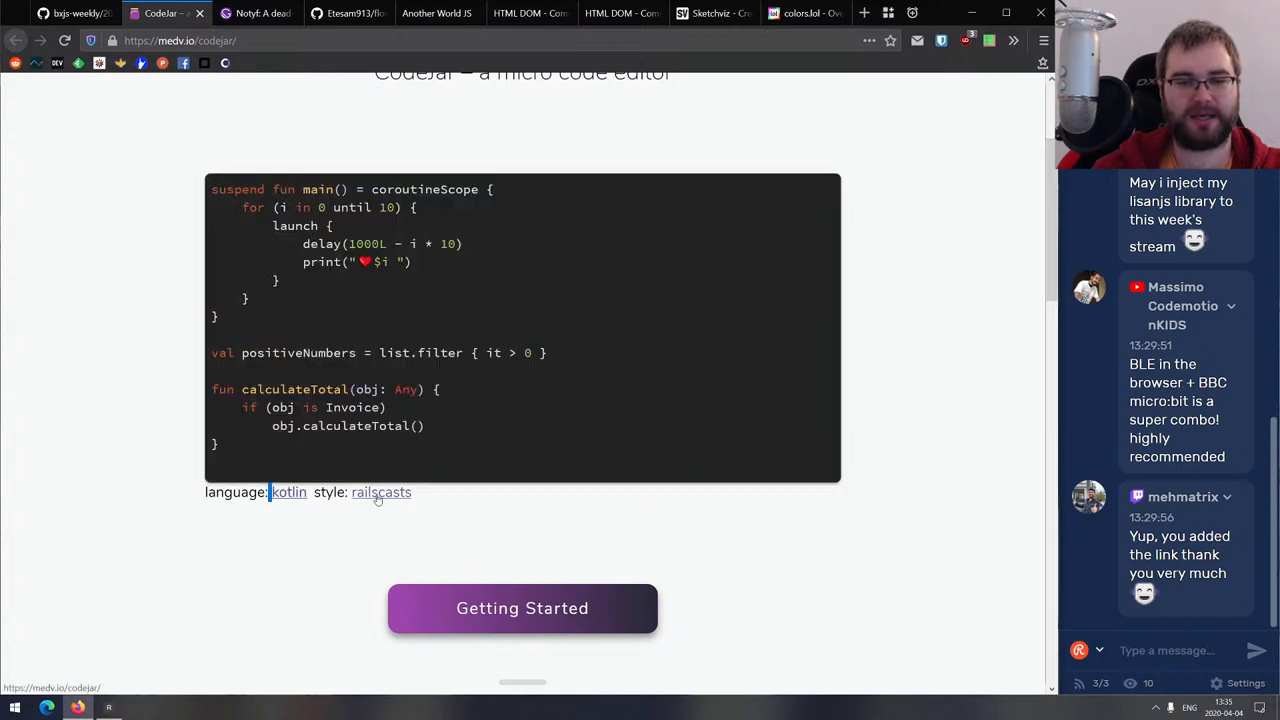
# Read CodeJar's GitHub README Getting Started section, then close the CodeJar tab.
pyautogui.scroll(-3)
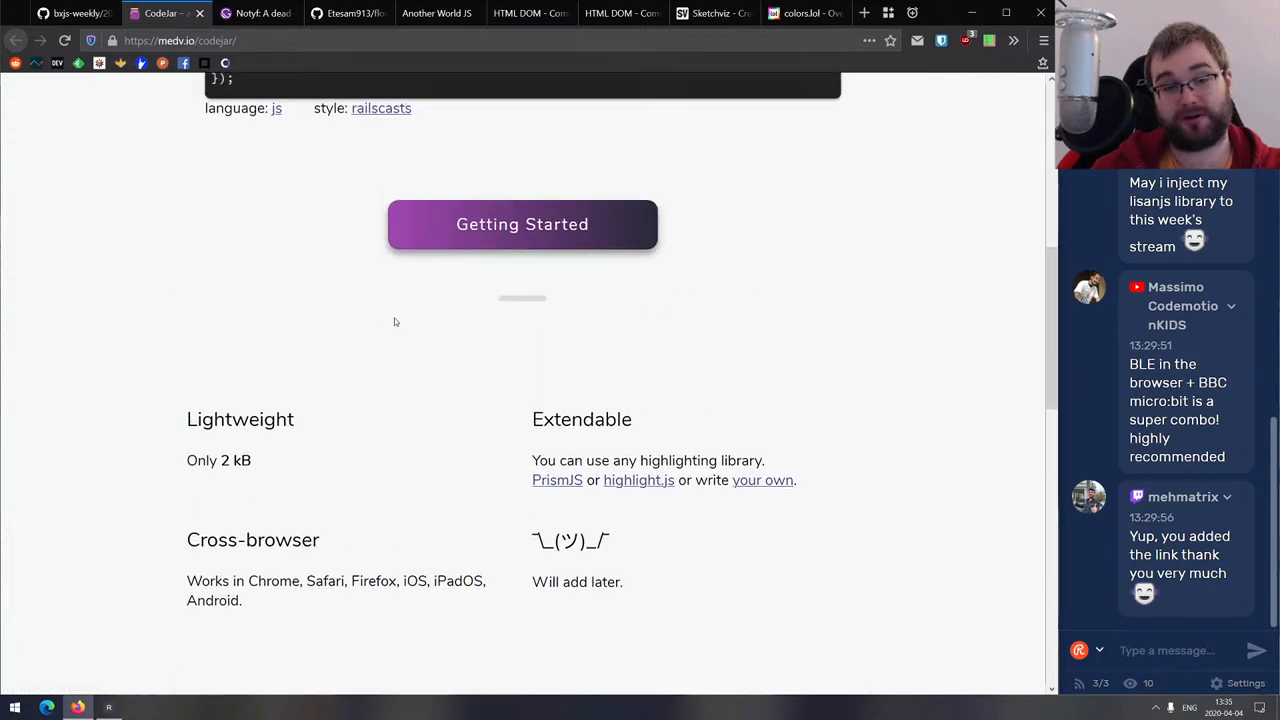
pyautogui.scroll(-3)
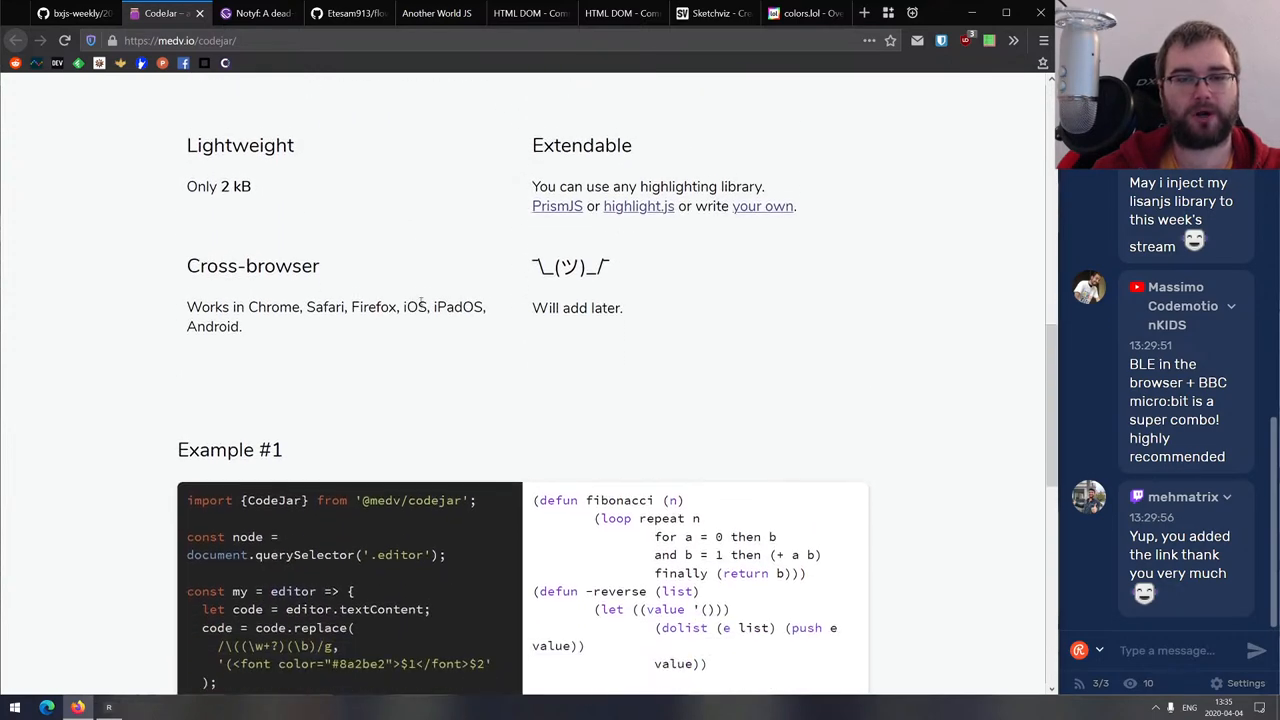
pyautogui.scroll(-3)
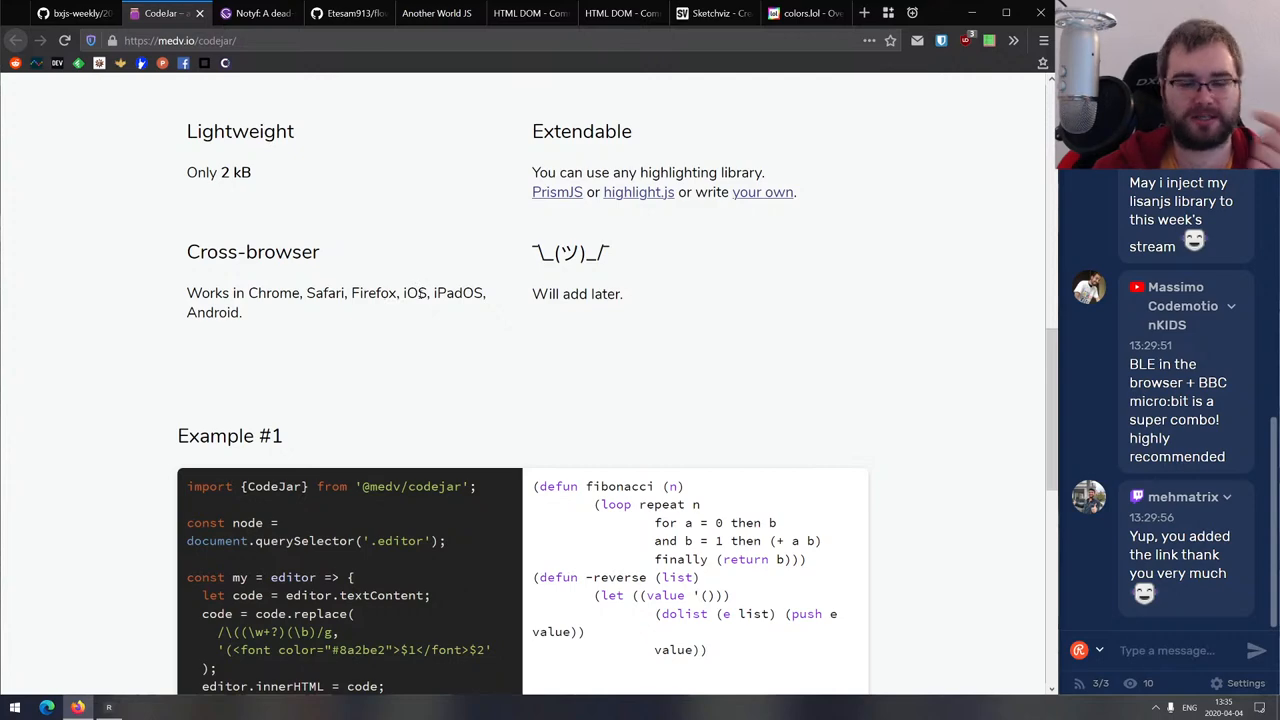
pyautogui.scroll(-3)
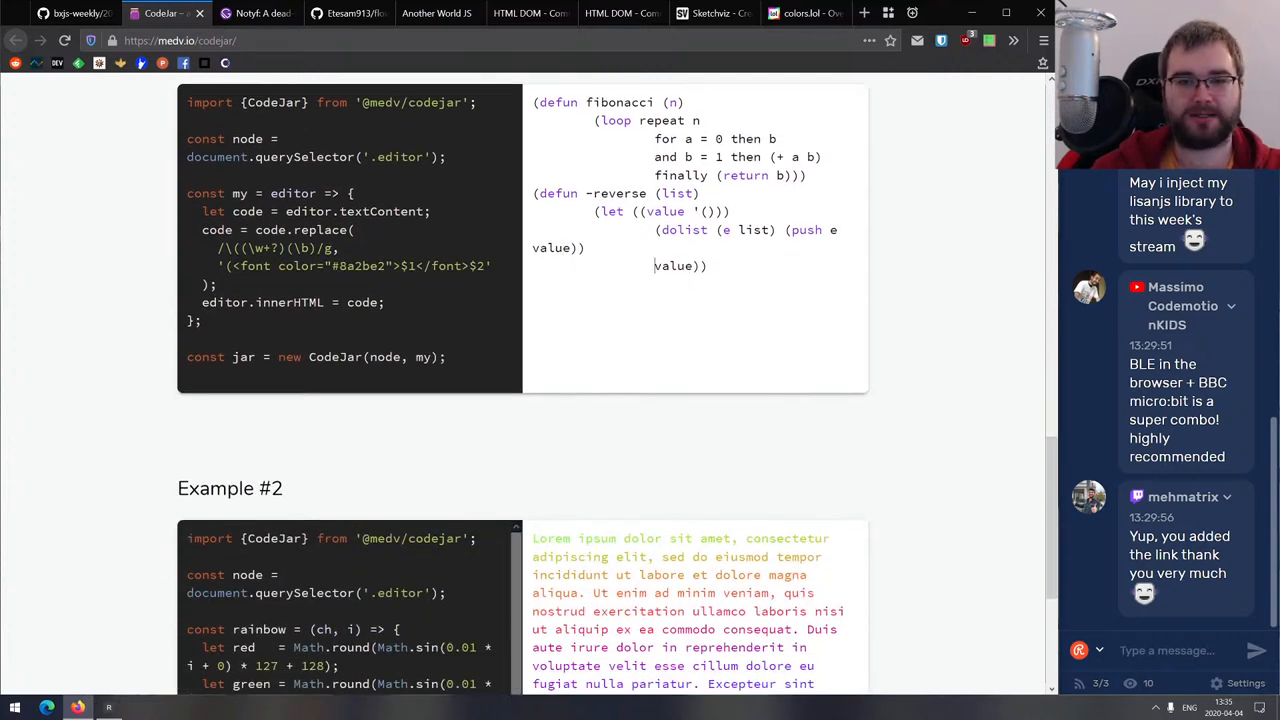
pyautogui.scroll(3)
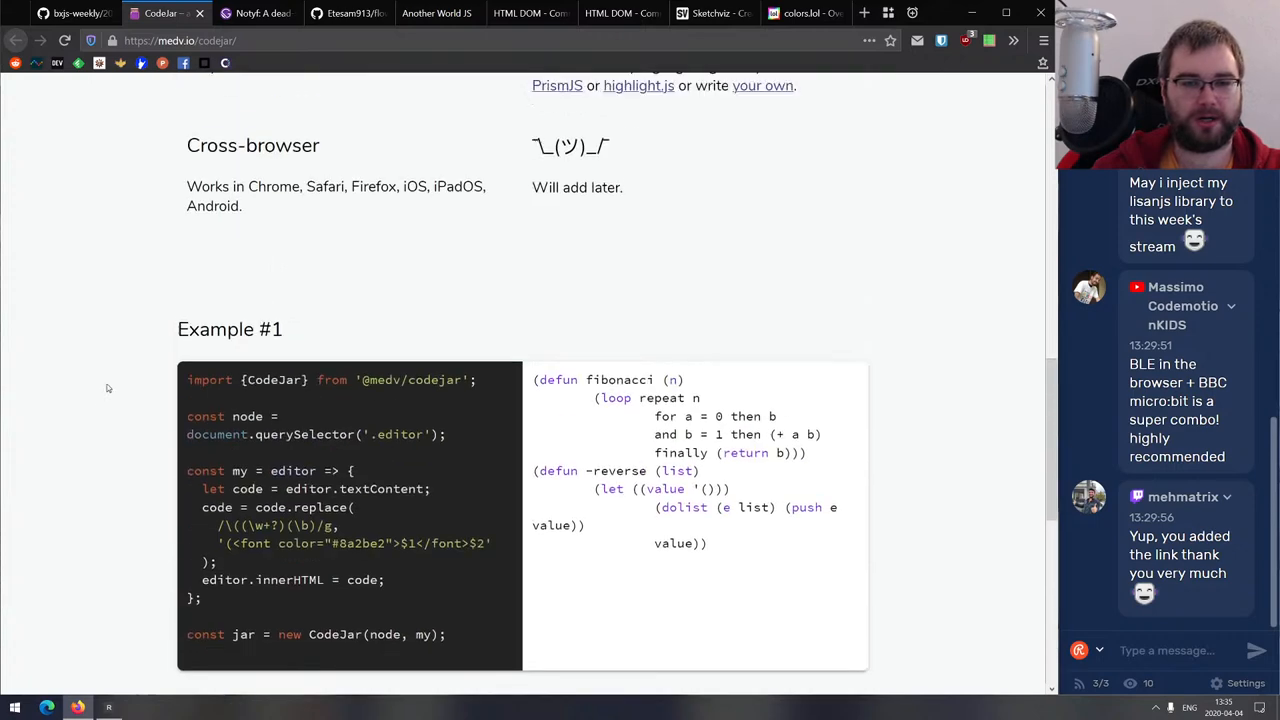
pyautogui.scroll(-3)
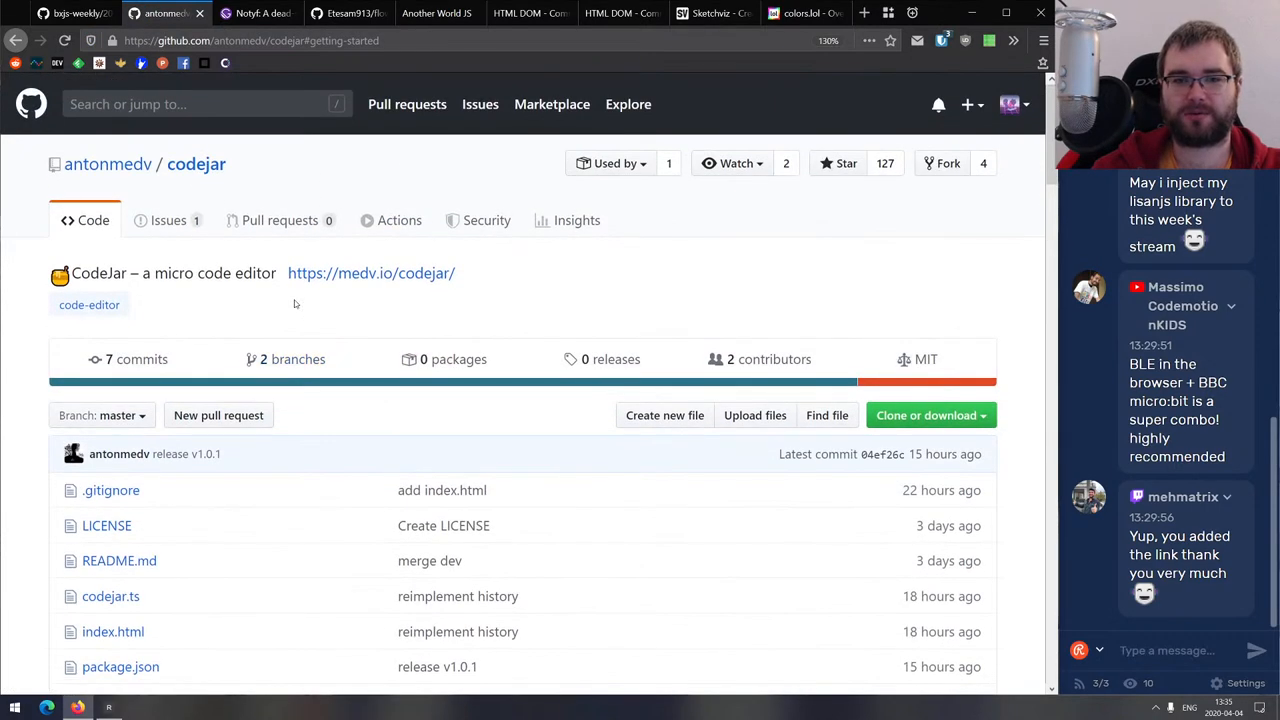
pyautogui.moveTo(302, 296)
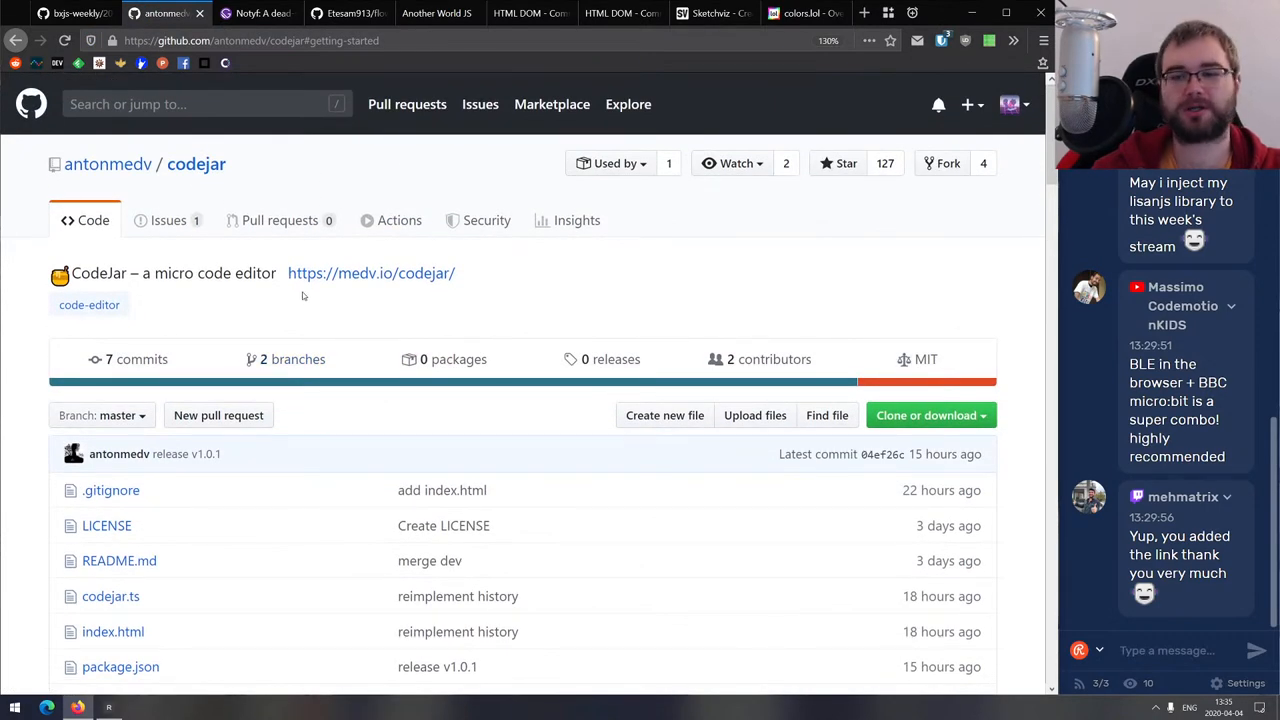
pyautogui.scroll(-3)
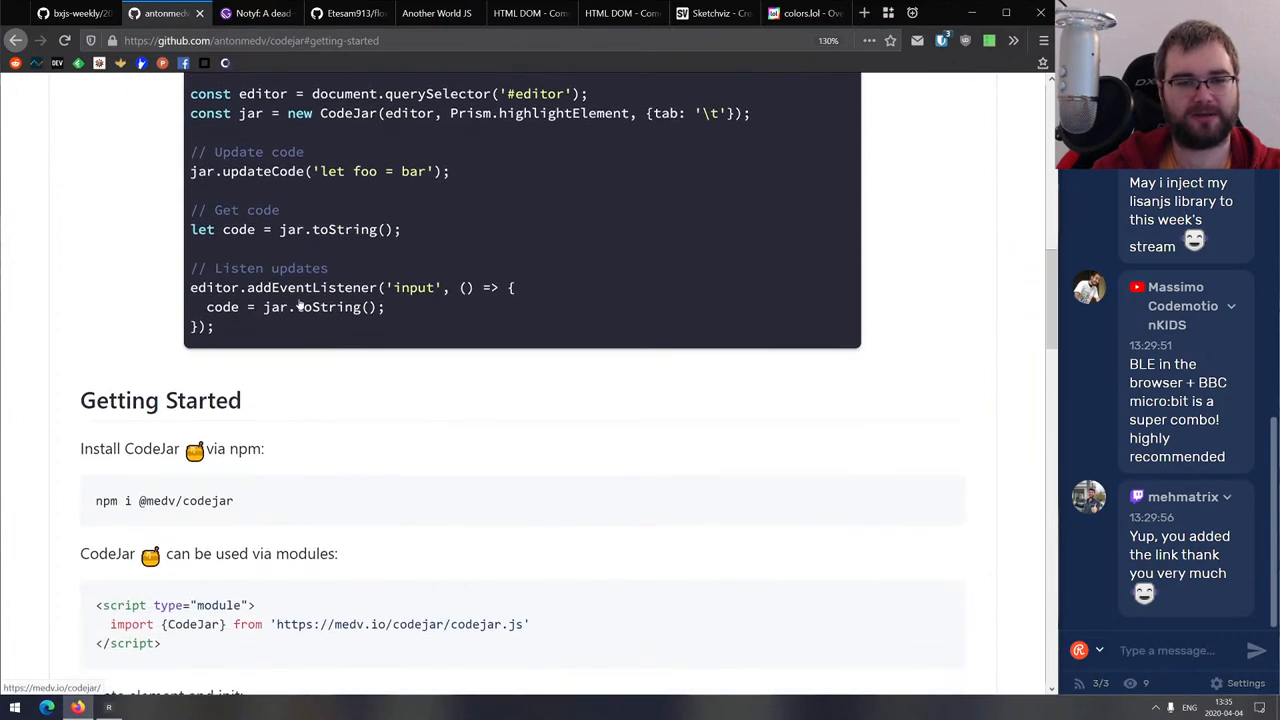
pyautogui.scroll(-3)
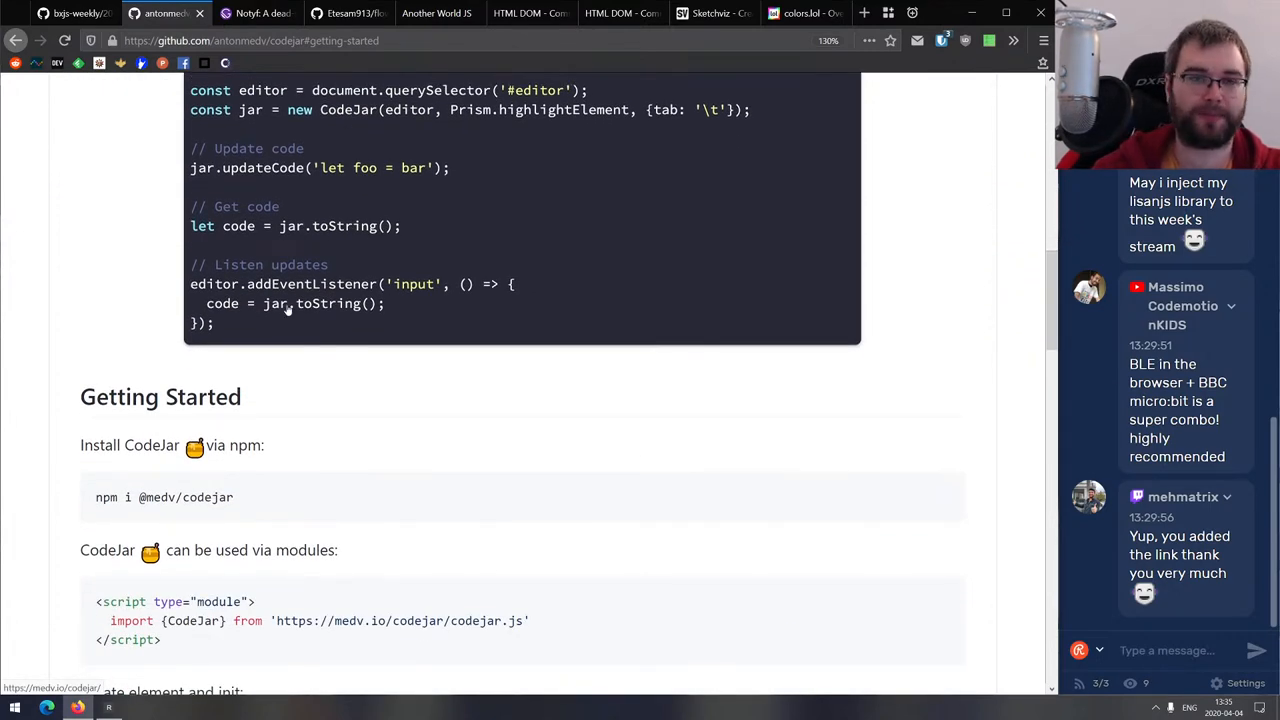
pyautogui.click(254, 14)
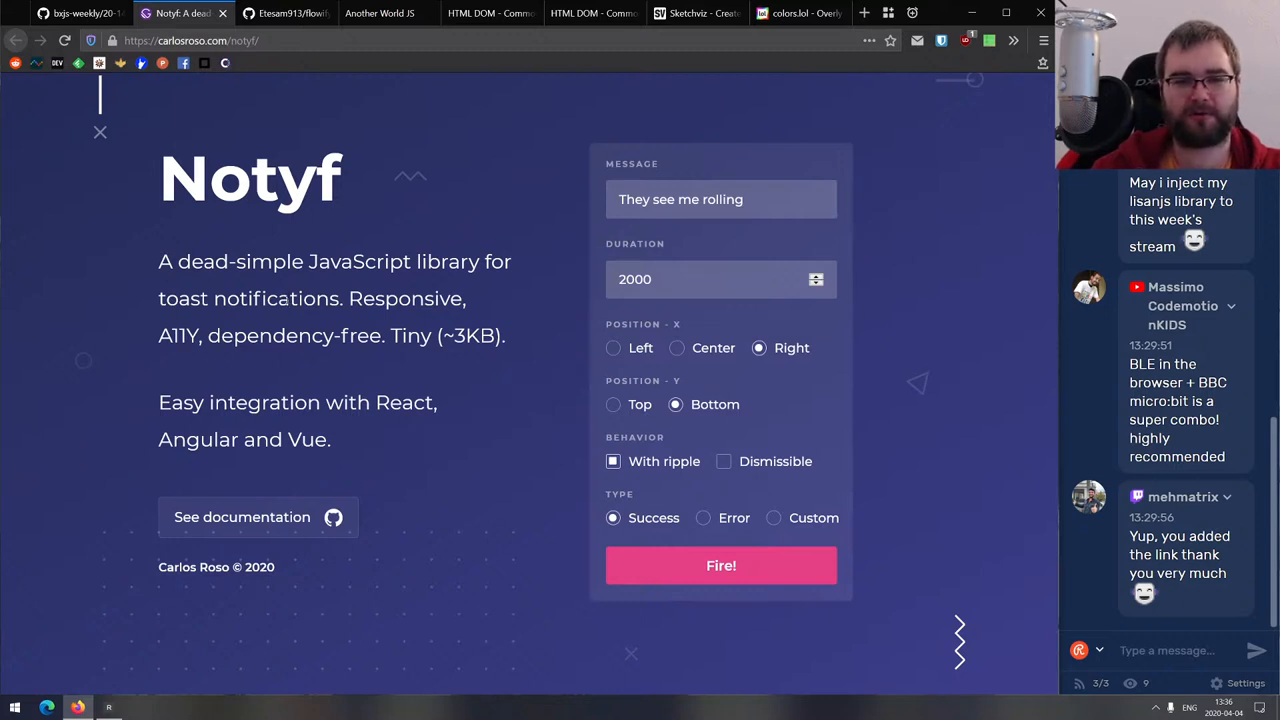
# Fire success and custom Notyf demo toasts, then close the Notyf tab.
pyautogui.click(721, 565)
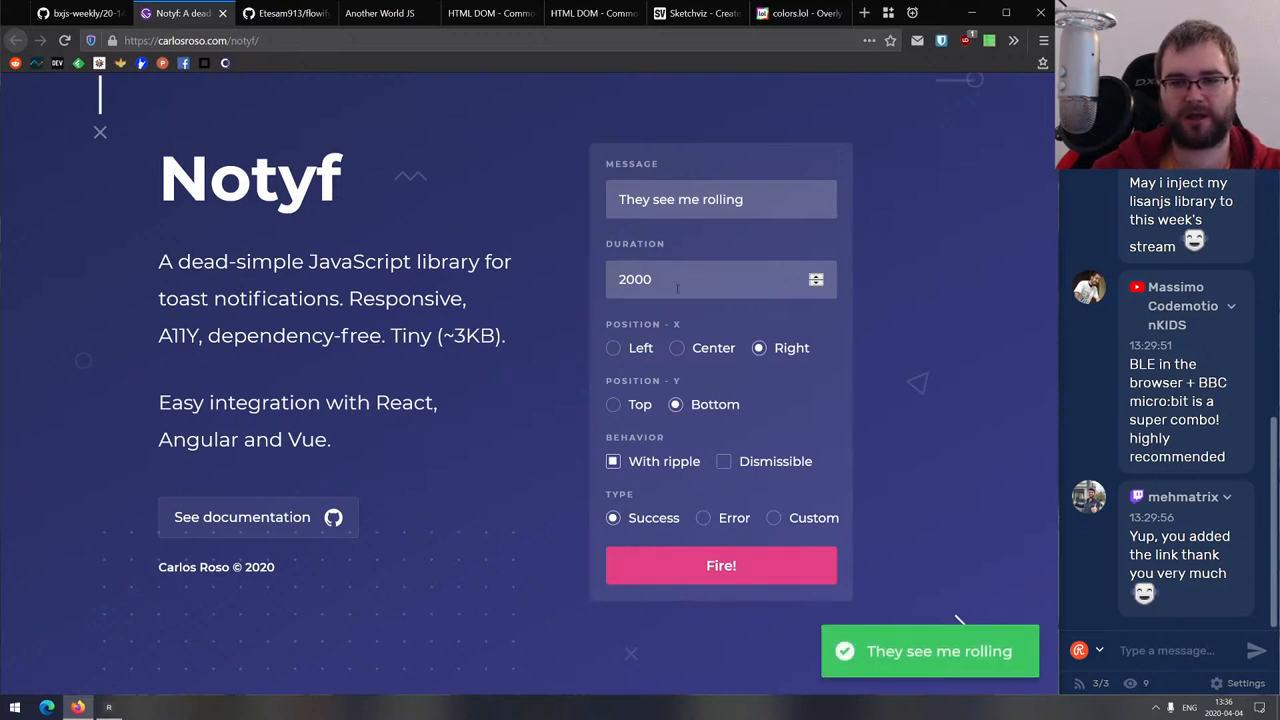
pyautogui.moveTo(627, 347)
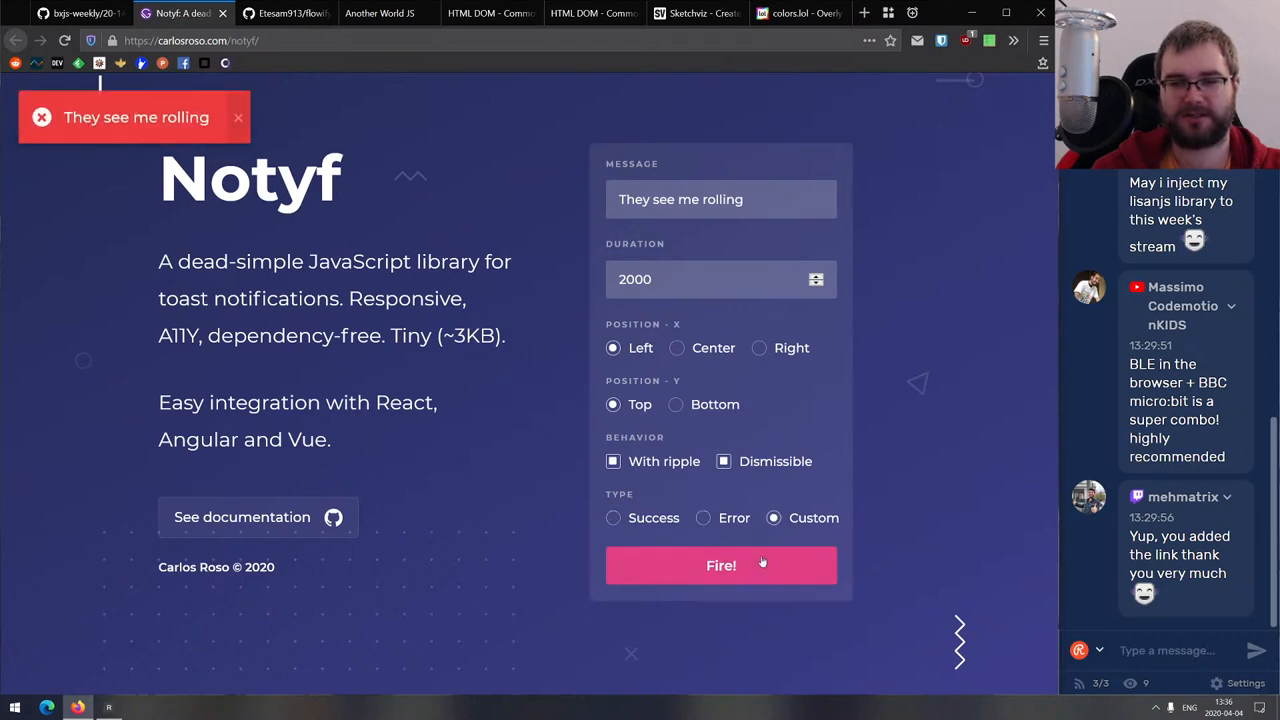
pyautogui.click(721, 565)
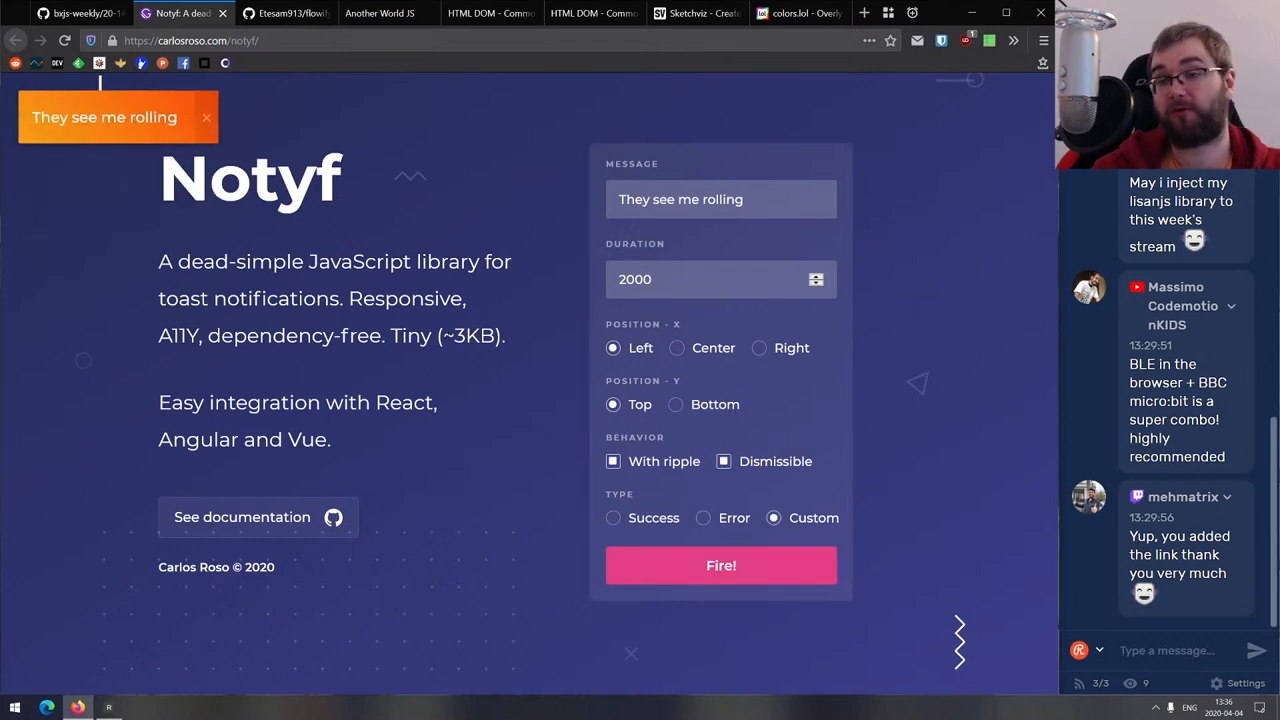
pyautogui.click(208, 117)
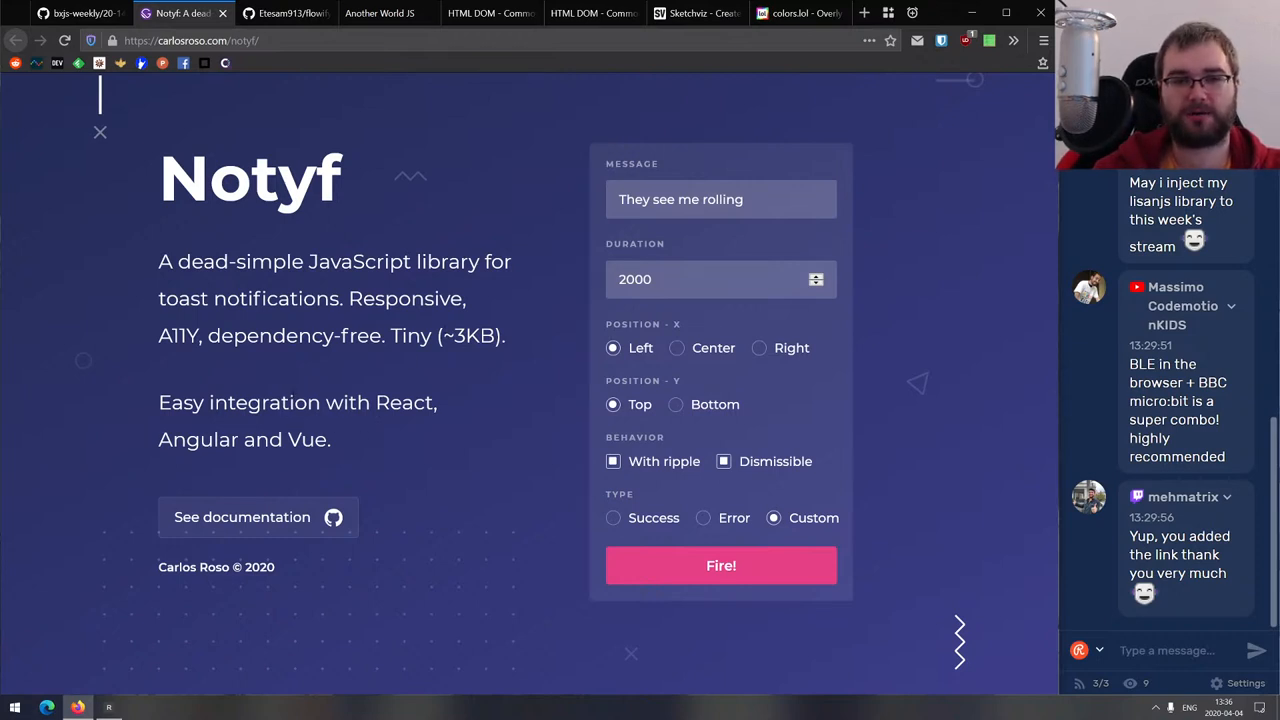
pyautogui.scroll(-3)
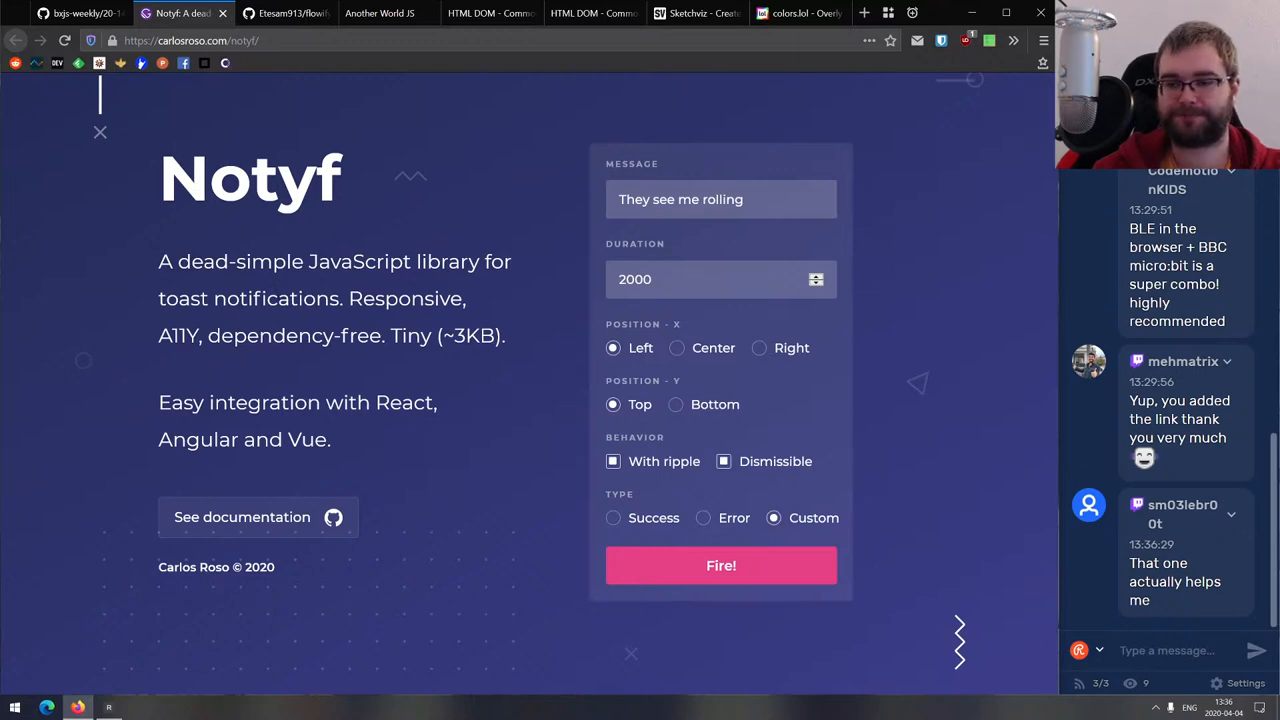
pyautogui.click(295, 16)
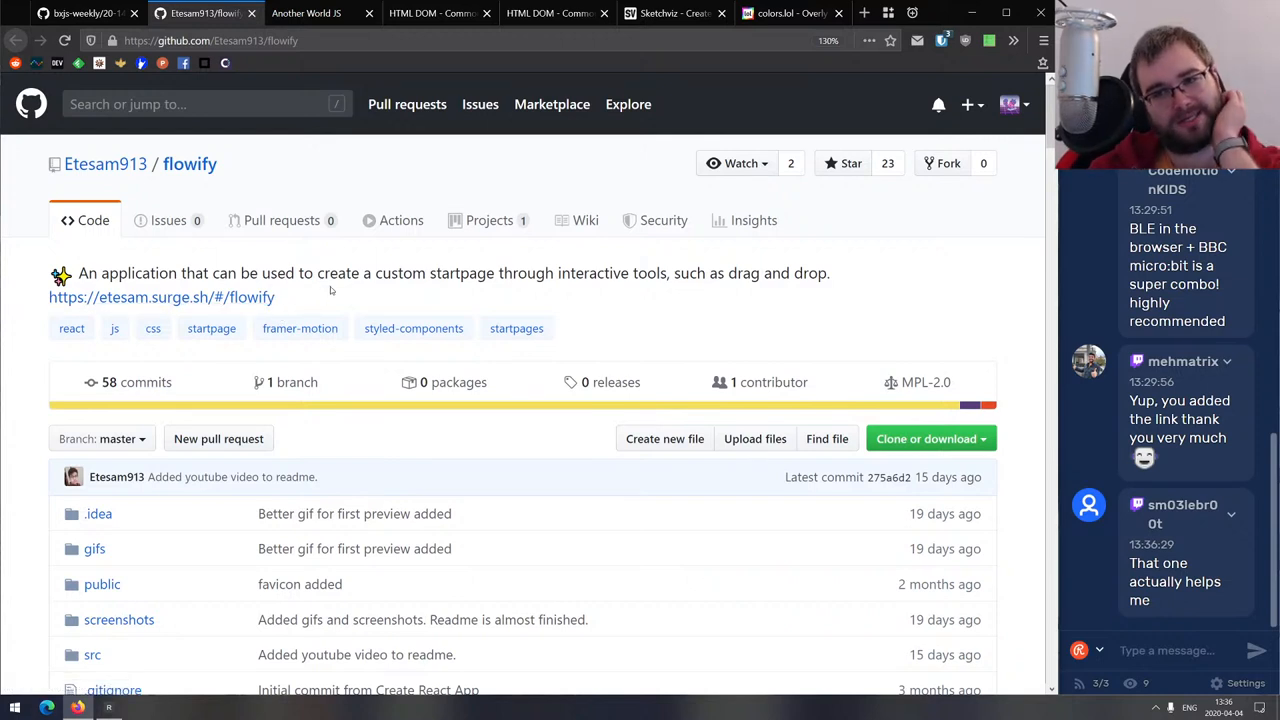
pyautogui.moveTo(332, 301)
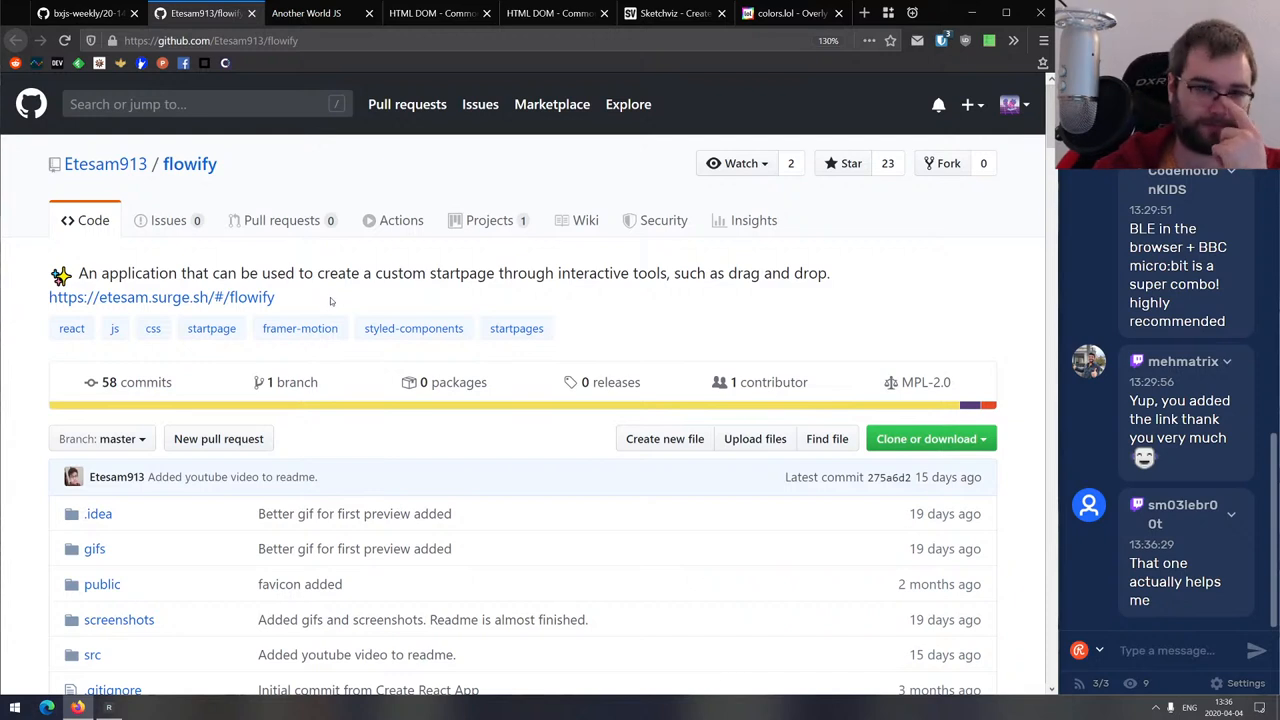
pyautogui.moveTo(362, 301)
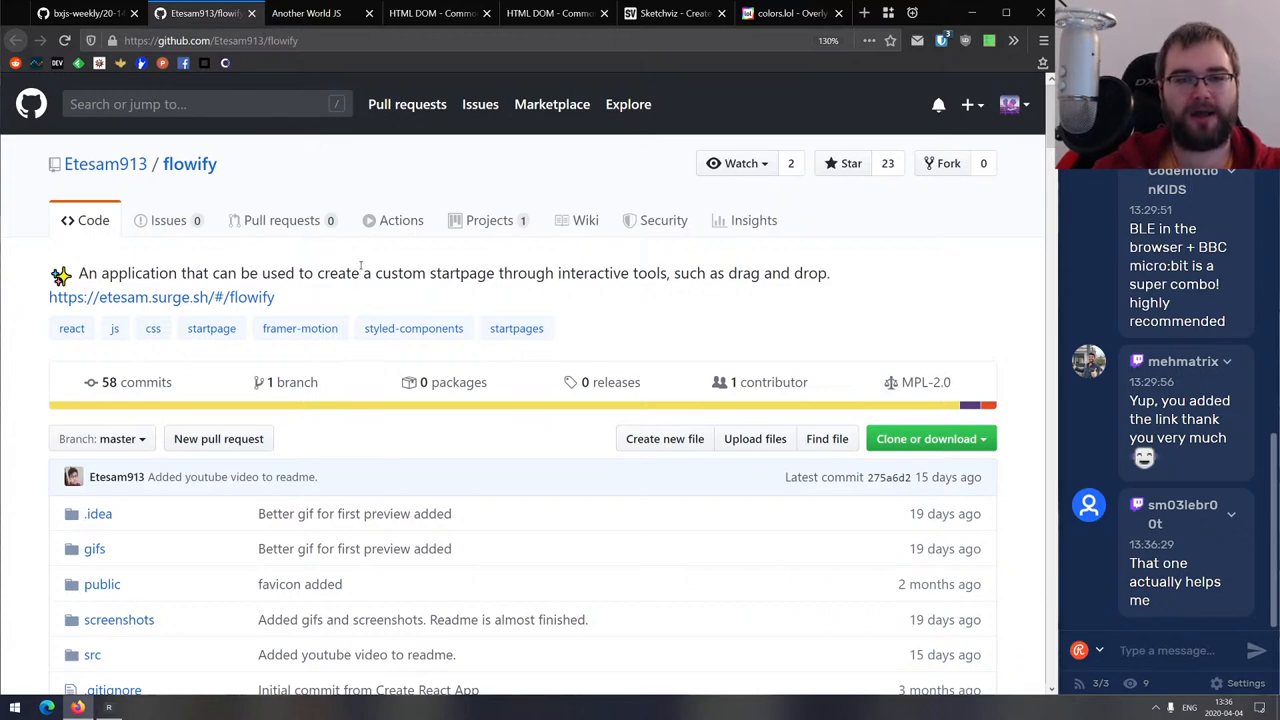
pyautogui.scroll(-3)
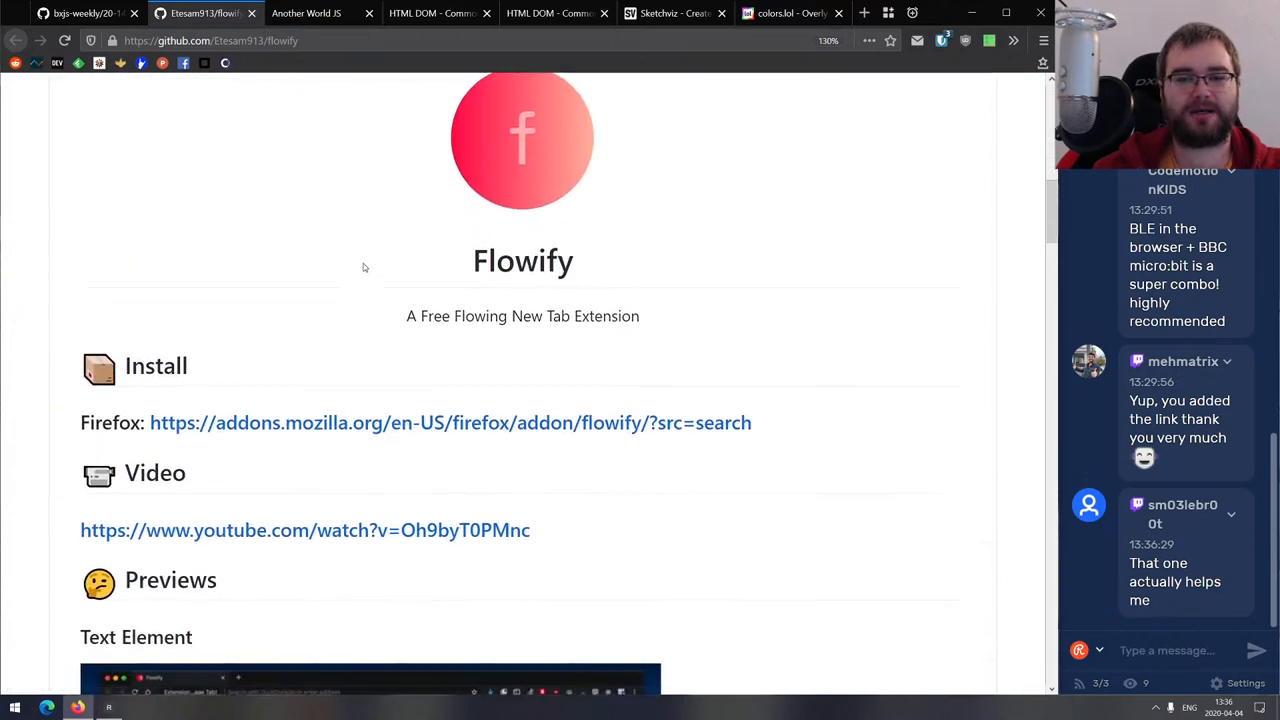
pyautogui.scroll(-3)
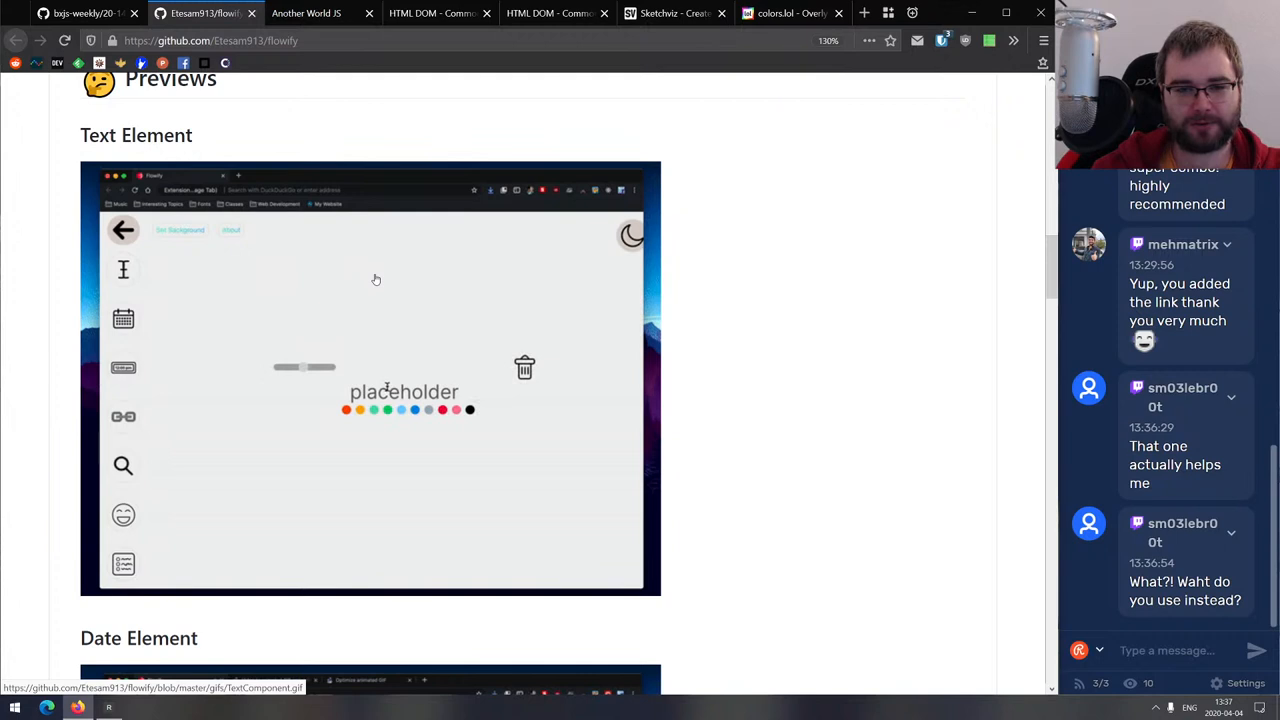
pyautogui.write('Hello Worl')
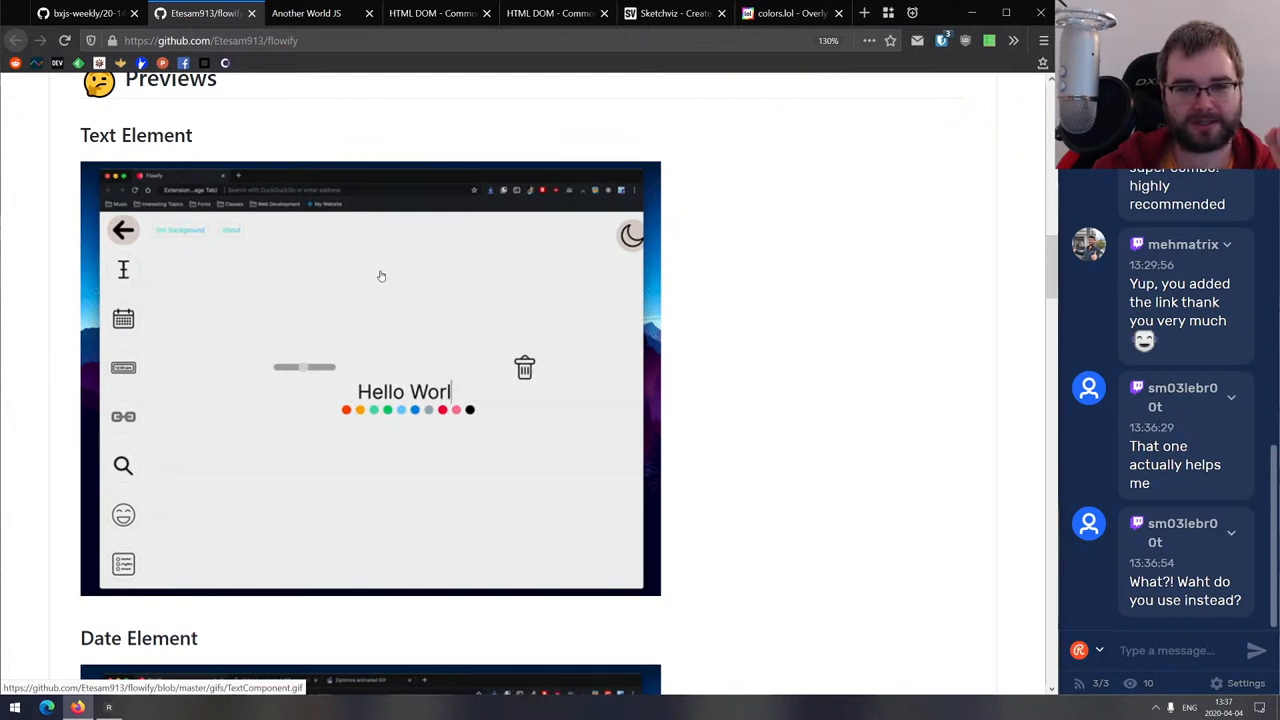
pyautogui.scroll(-3)
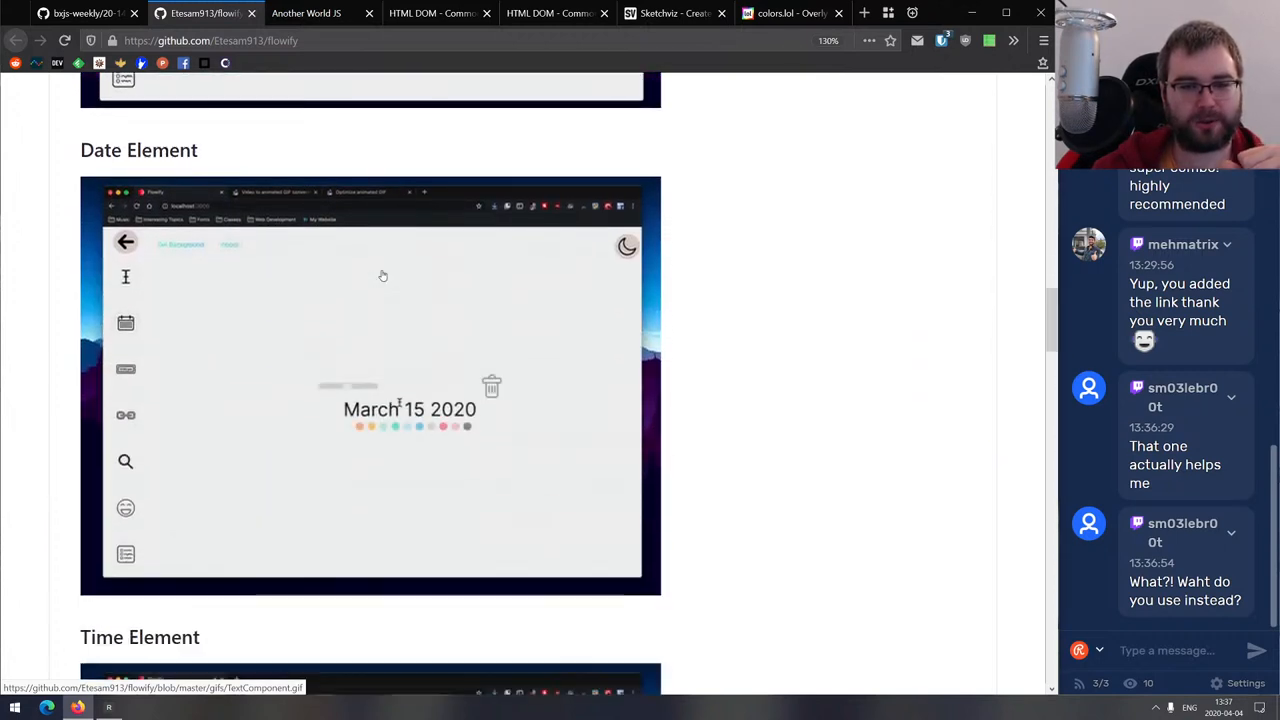
pyautogui.scroll(-3)
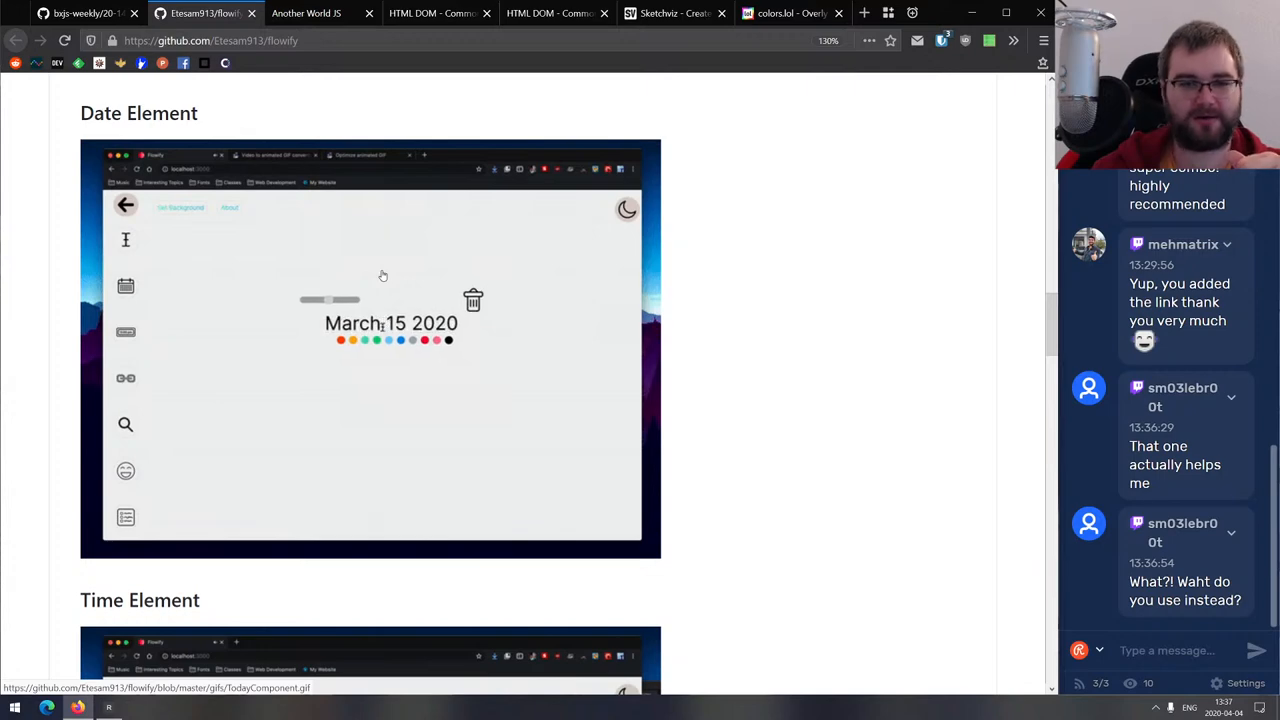
pyautogui.scroll(-3)
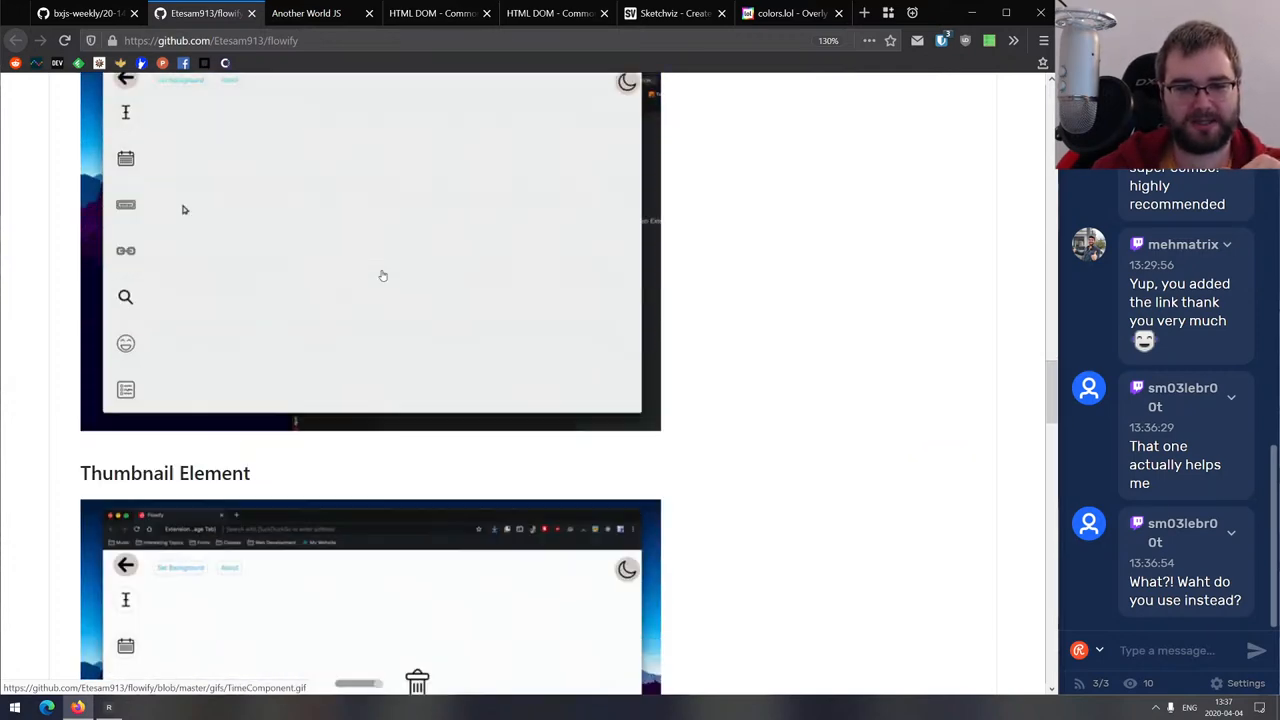
pyautogui.scroll(-3)
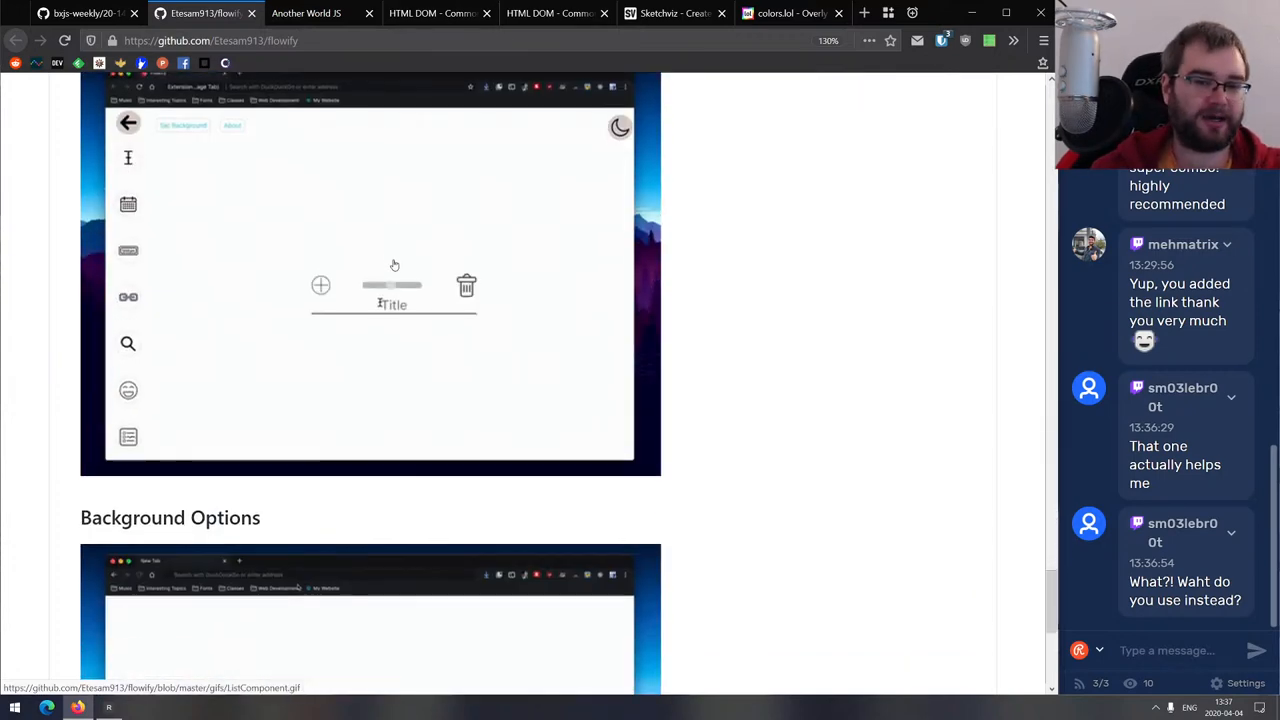
pyautogui.scroll(3)
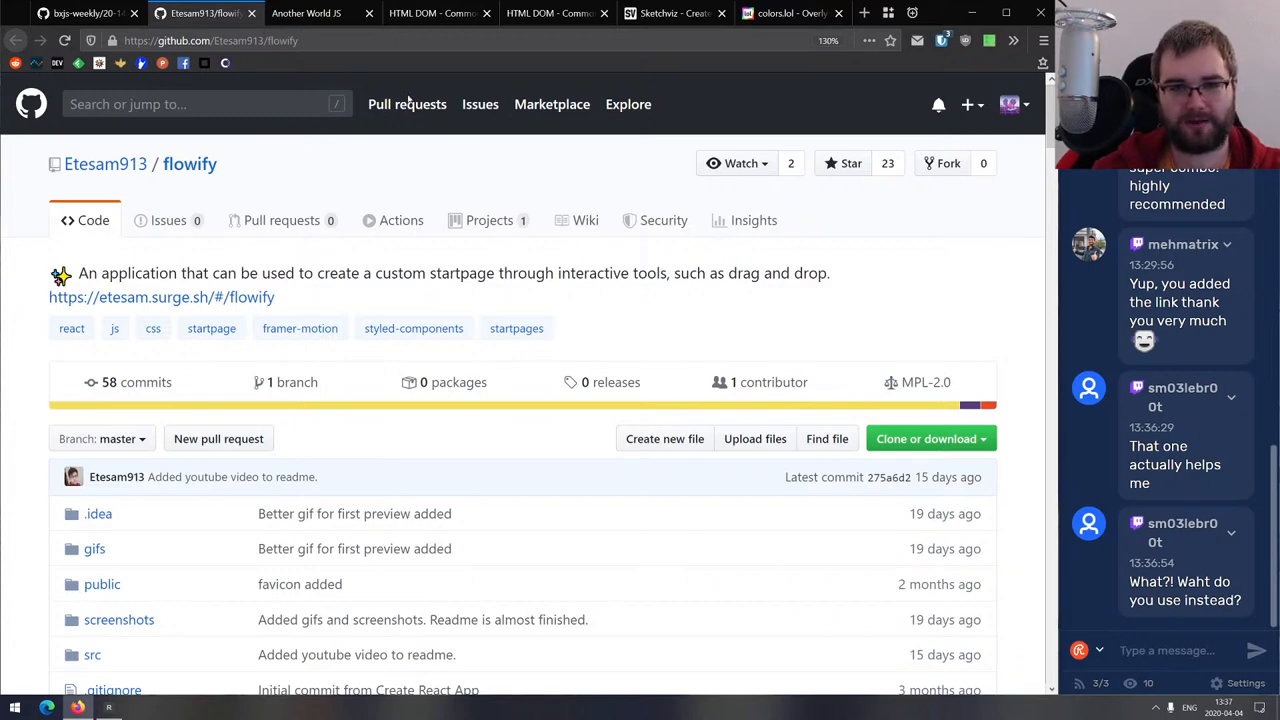
# Search the flowify repository for 'dflkajsldkfjlas', then close the flowify tab.
pyautogui.write('dflkajsldkfjlas')
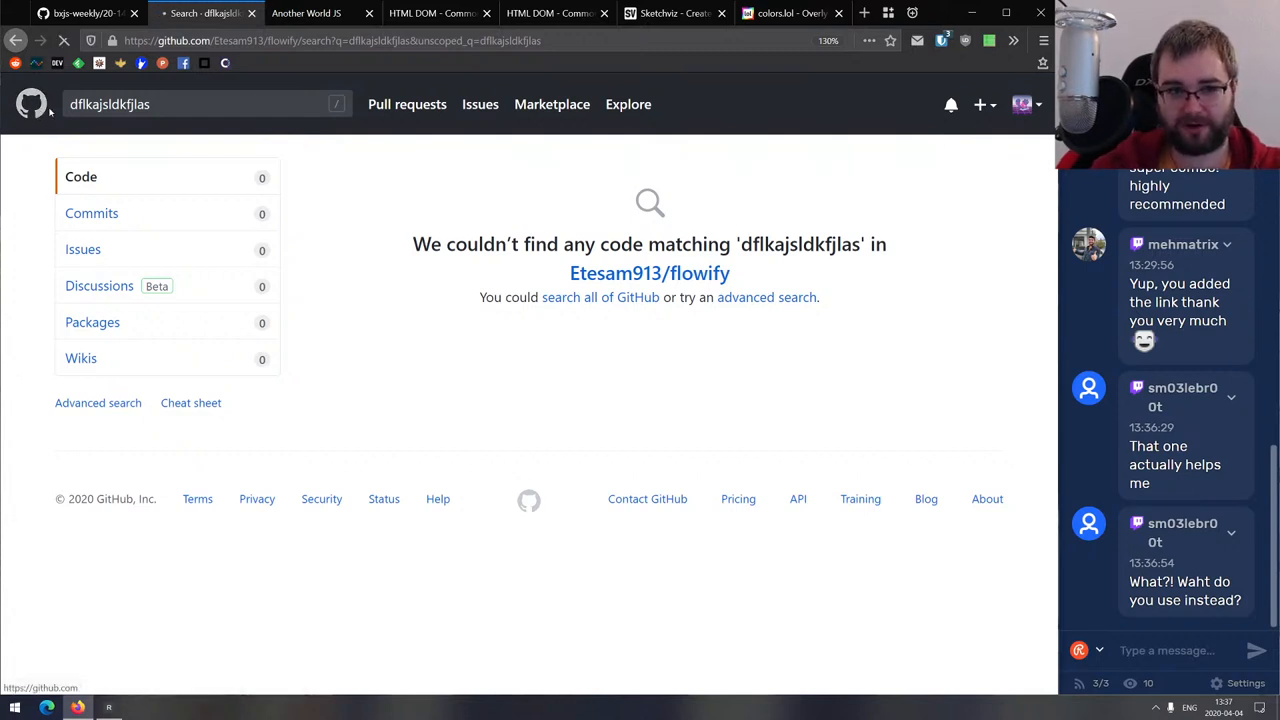
pyautogui.click(27, 106)
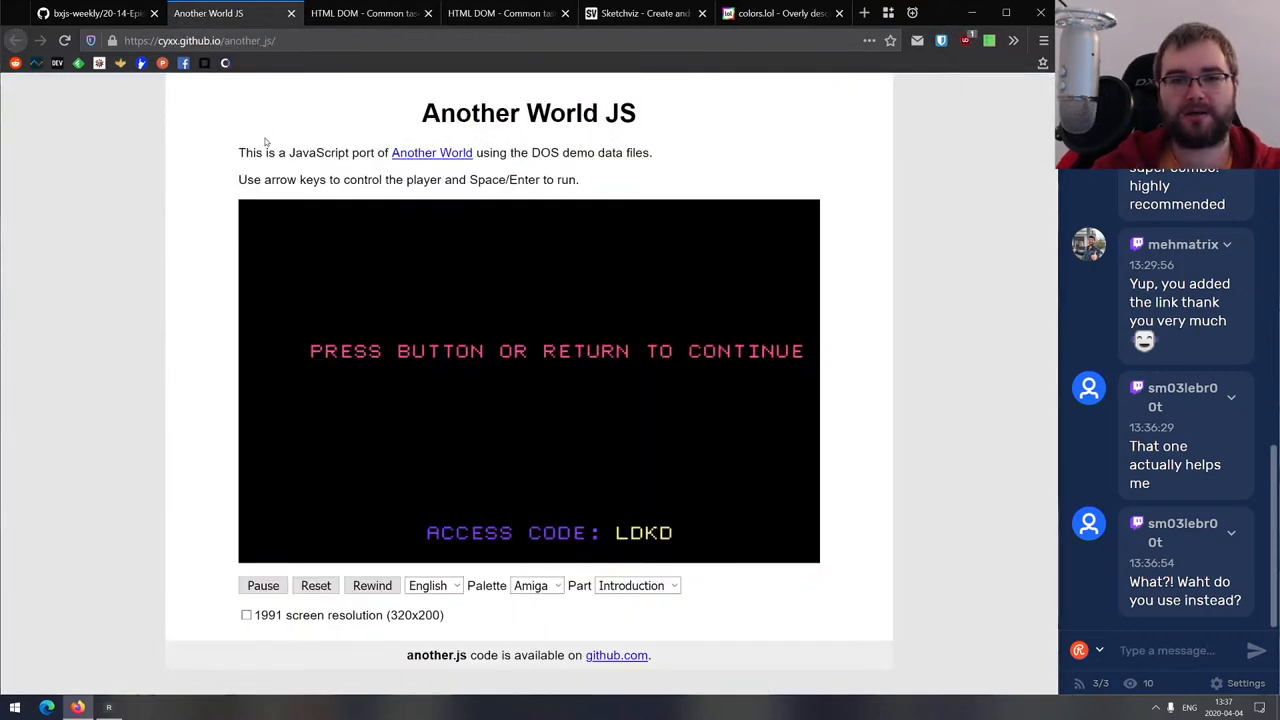
pyautogui.moveTo(262, 147)
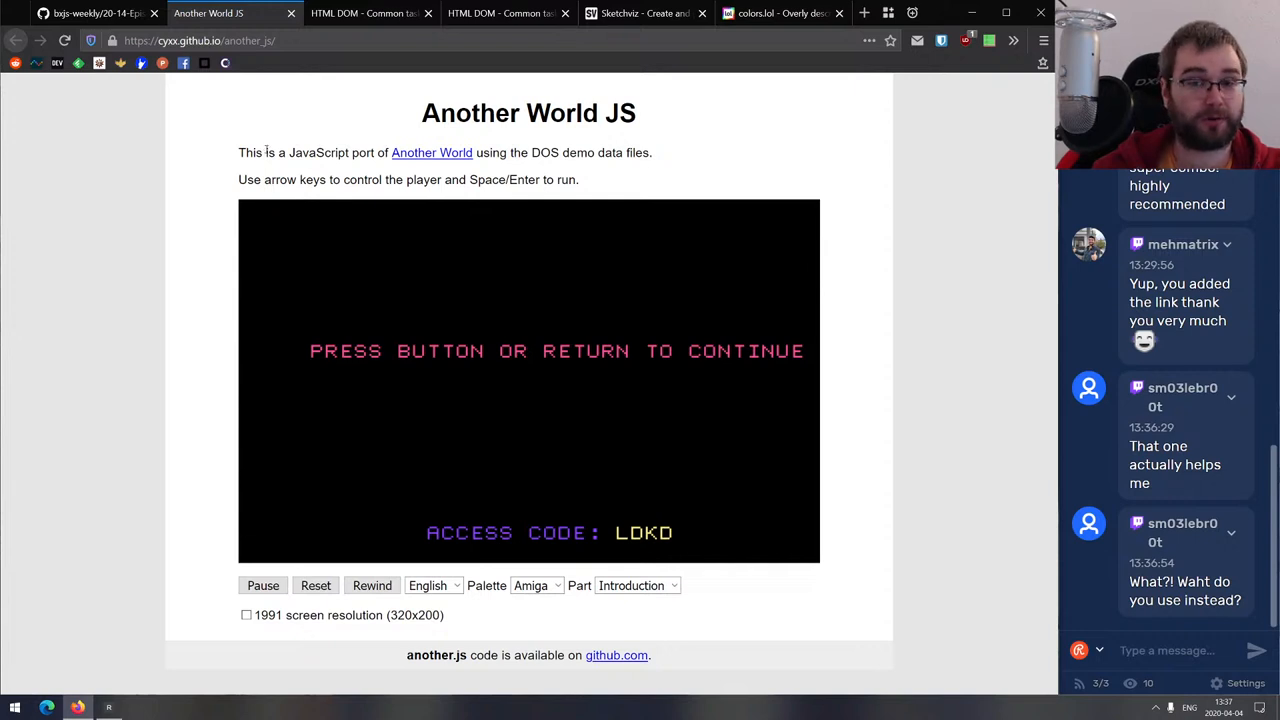
pyautogui.moveTo(500, 350)
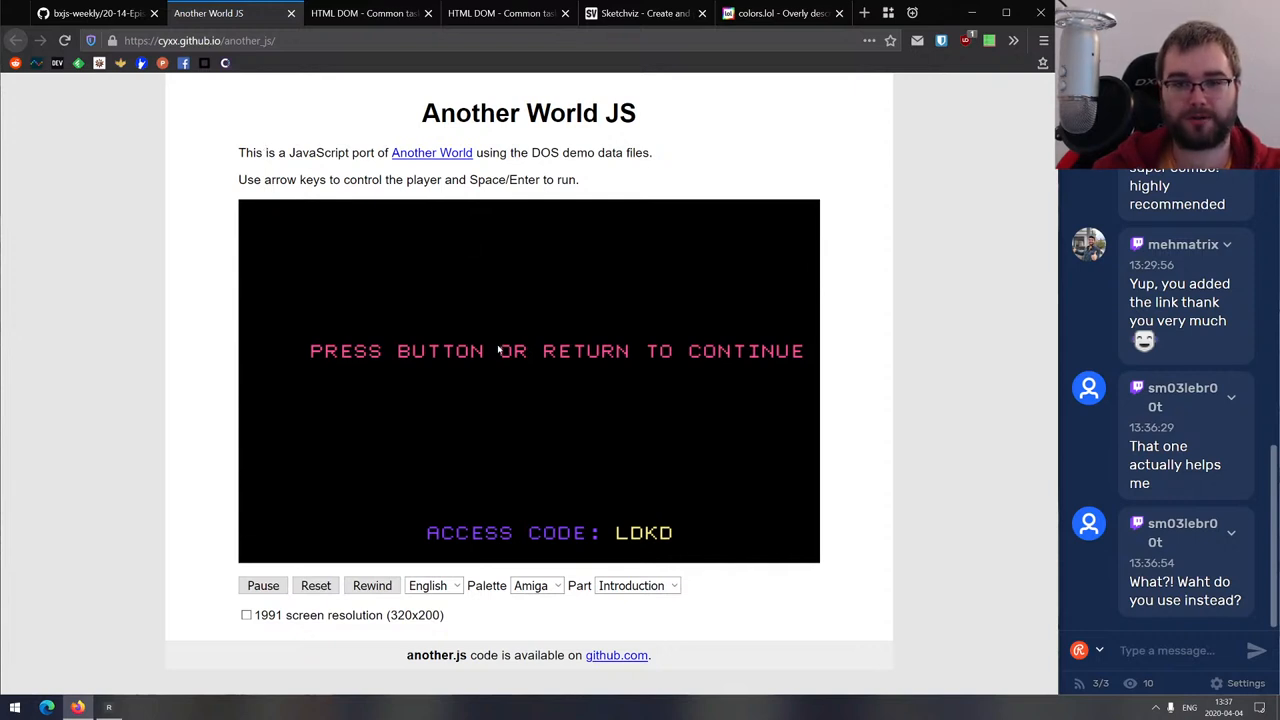
pyautogui.moveTo(282, 539)
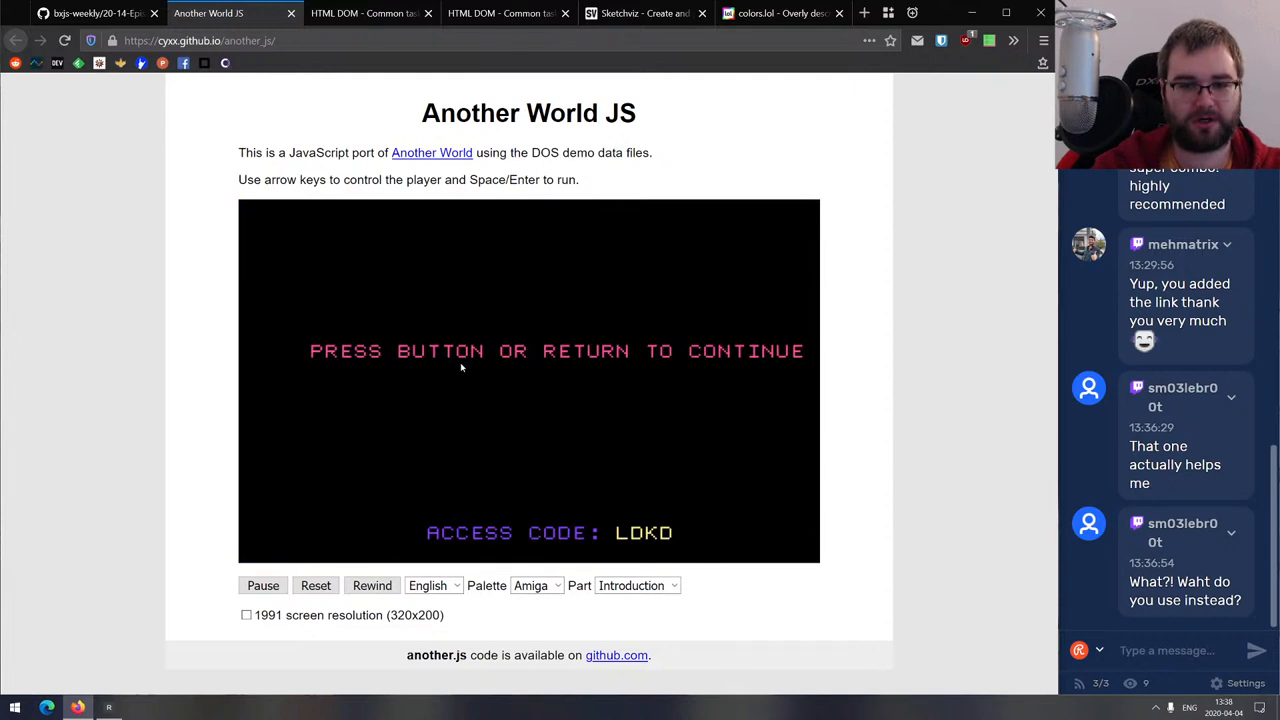
# Play the Another World JS intro, then follow its github.com link to cyxx/another_js.
pyautogui.click(536, 585)
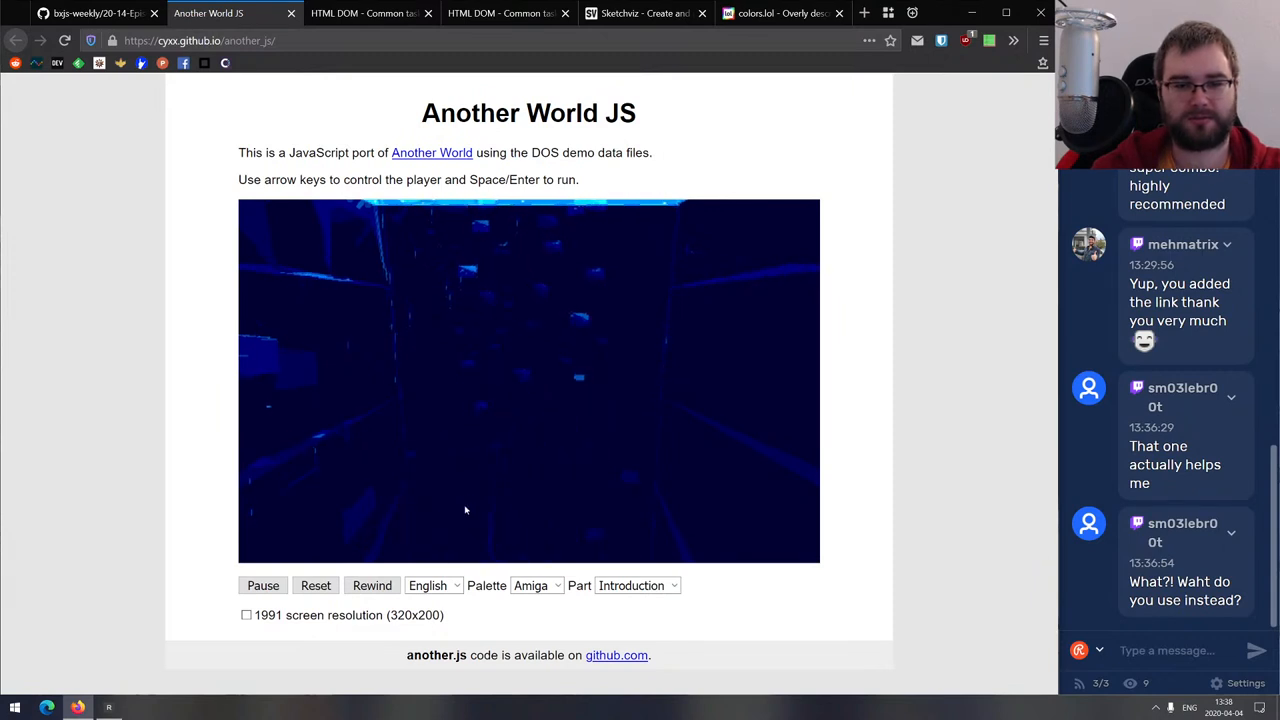
pyautogui.click(315, 585)
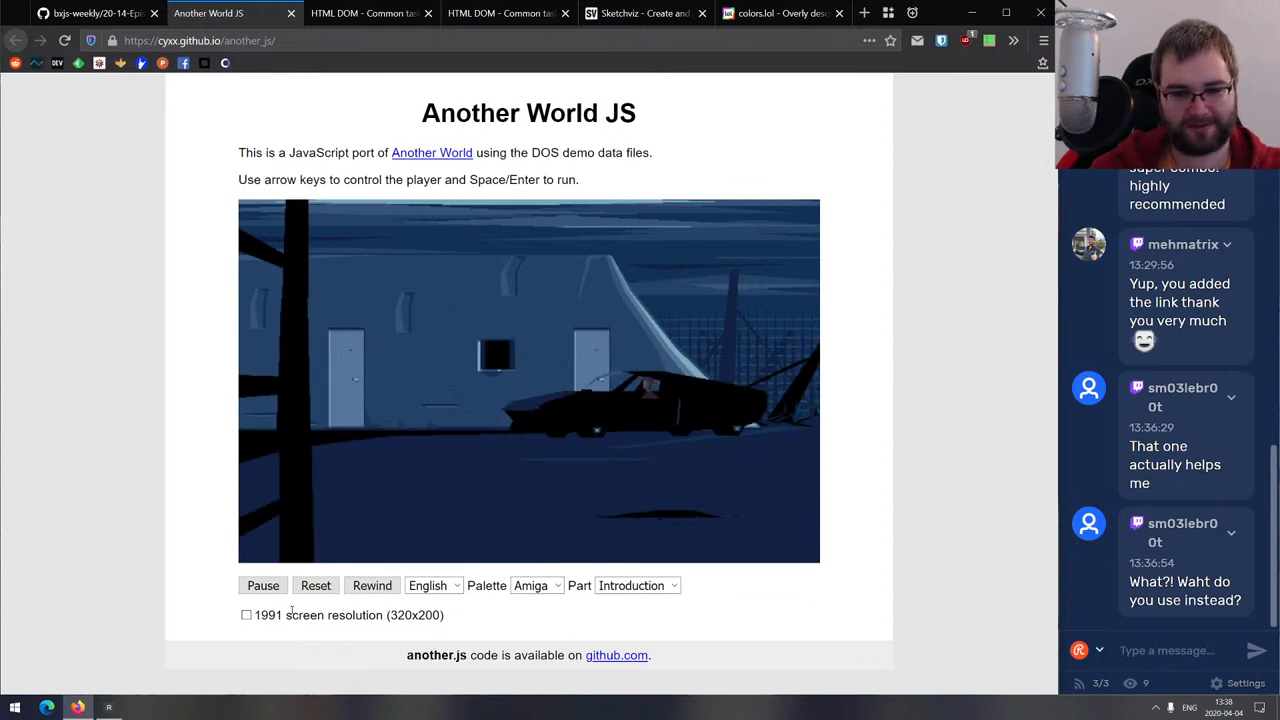
pyautogui.click(245, 615)
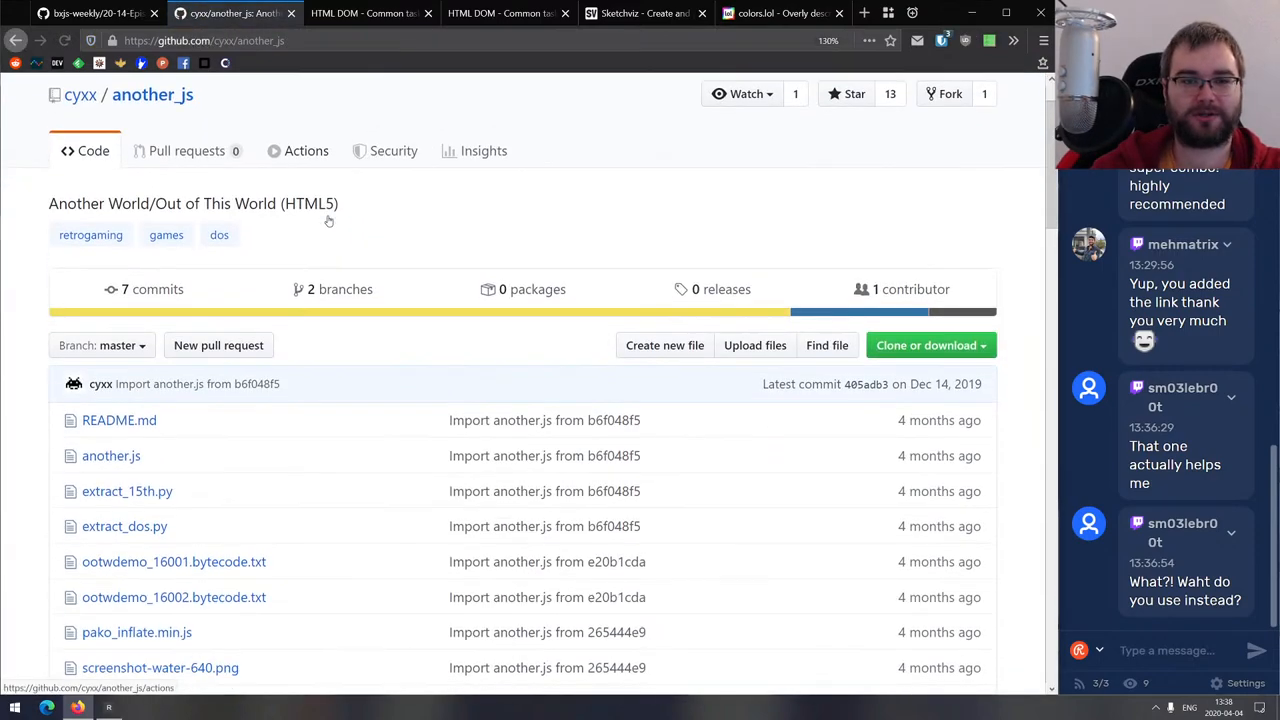
# Scroll the cyxx/another_js repository page, then close its tab.
pyautogui.scroll(-3)
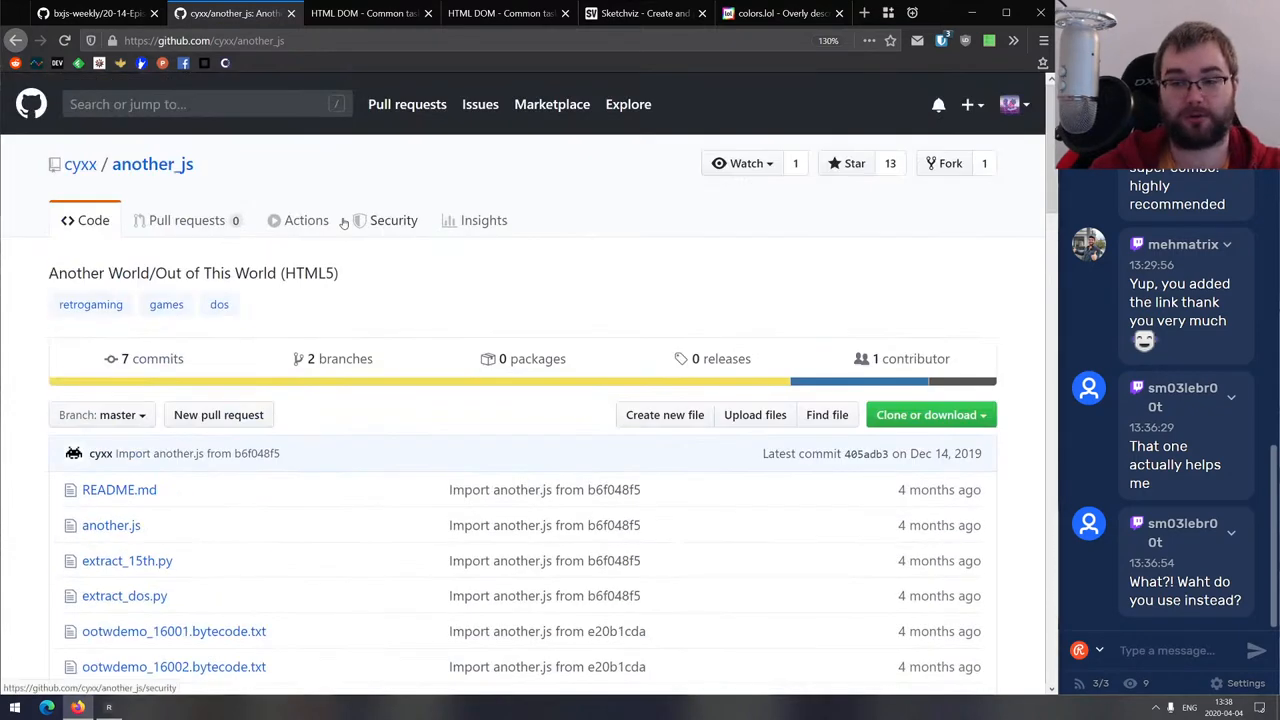
pyautogui.click(230, 18)
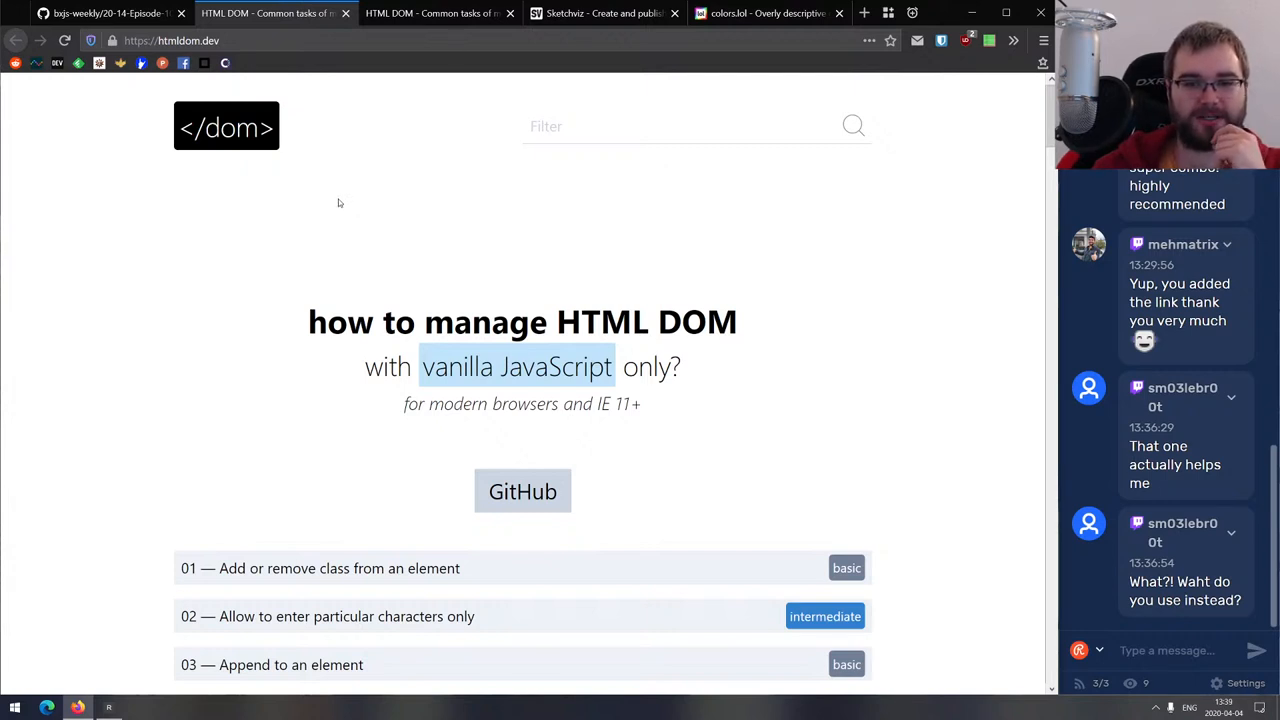
# Scroll through htmldom.dev's vanilla JavaScript DOM task list and close both HTML DOM tabs.
pyautogui.scroll(-3)
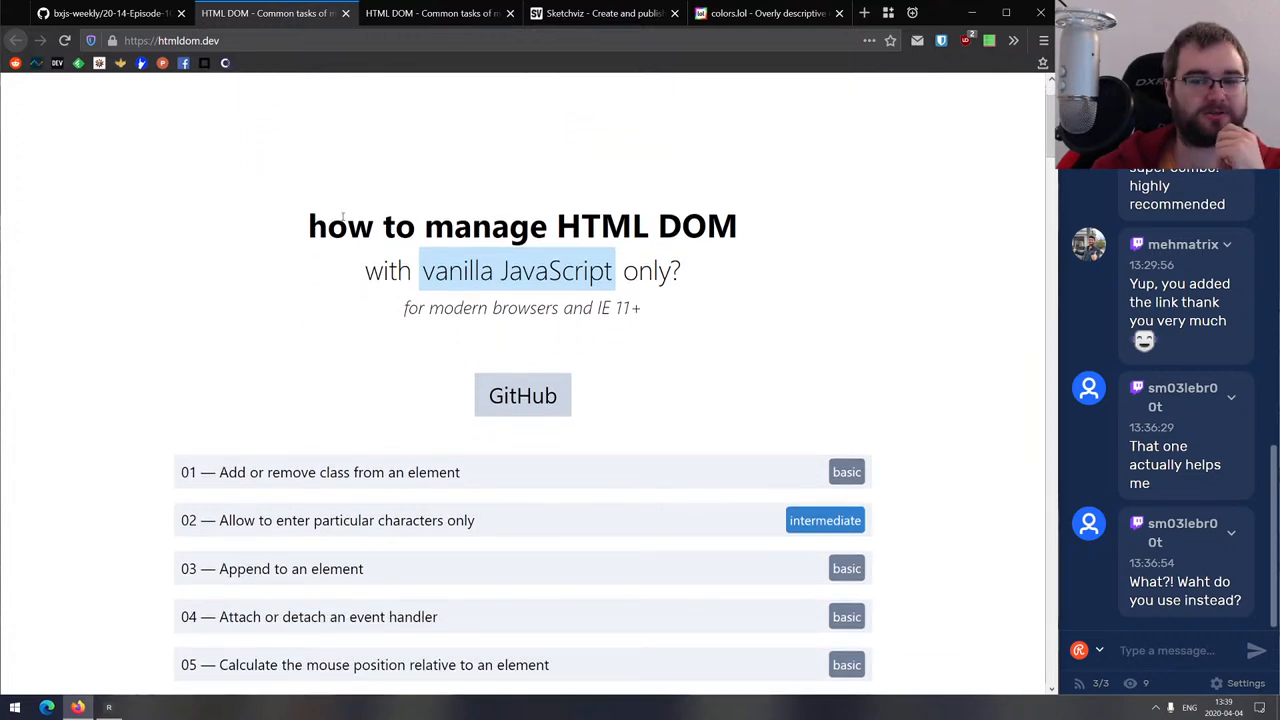
pyautogui.scroll(-3)
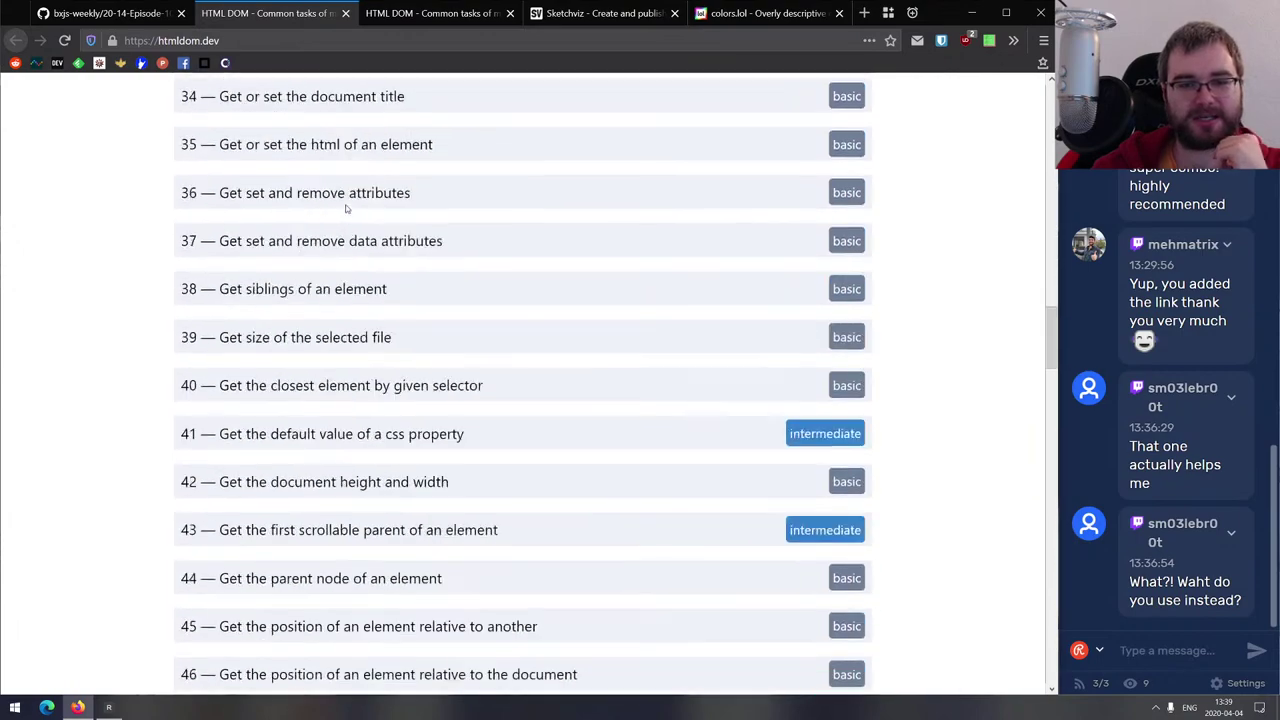
pyautogui.scroll(-3)
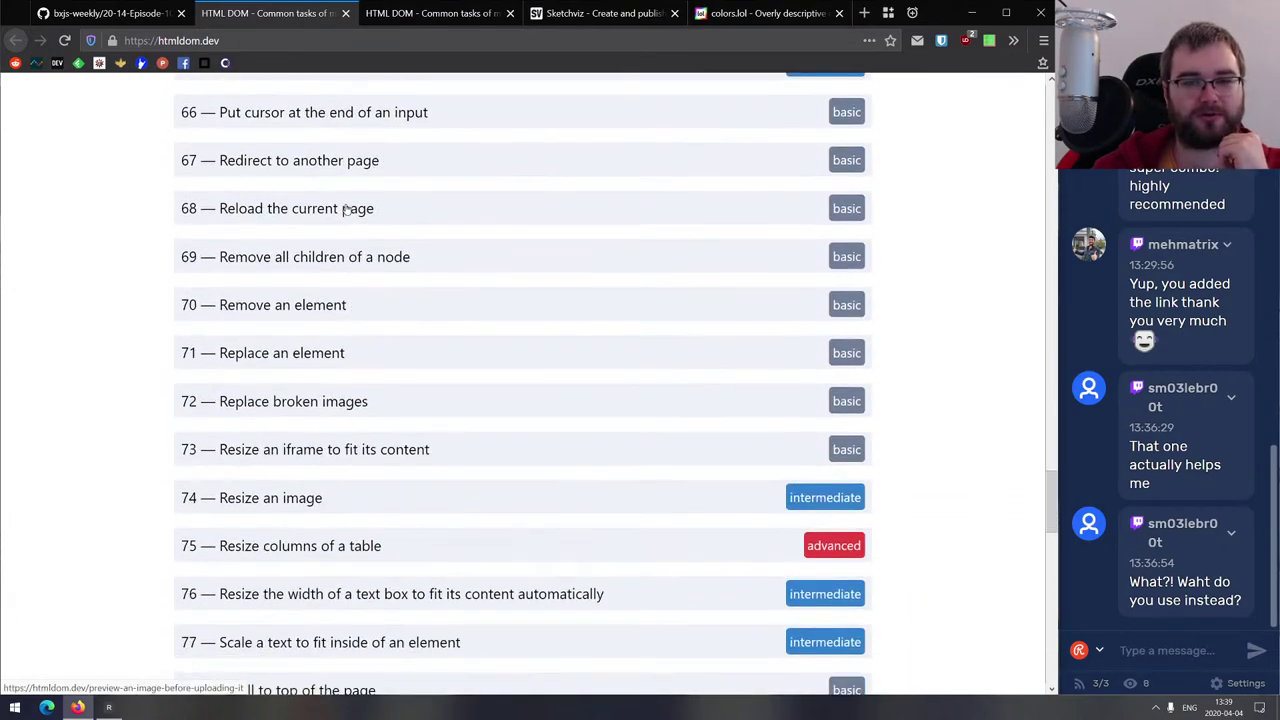
pyautogui.click(283, 304)
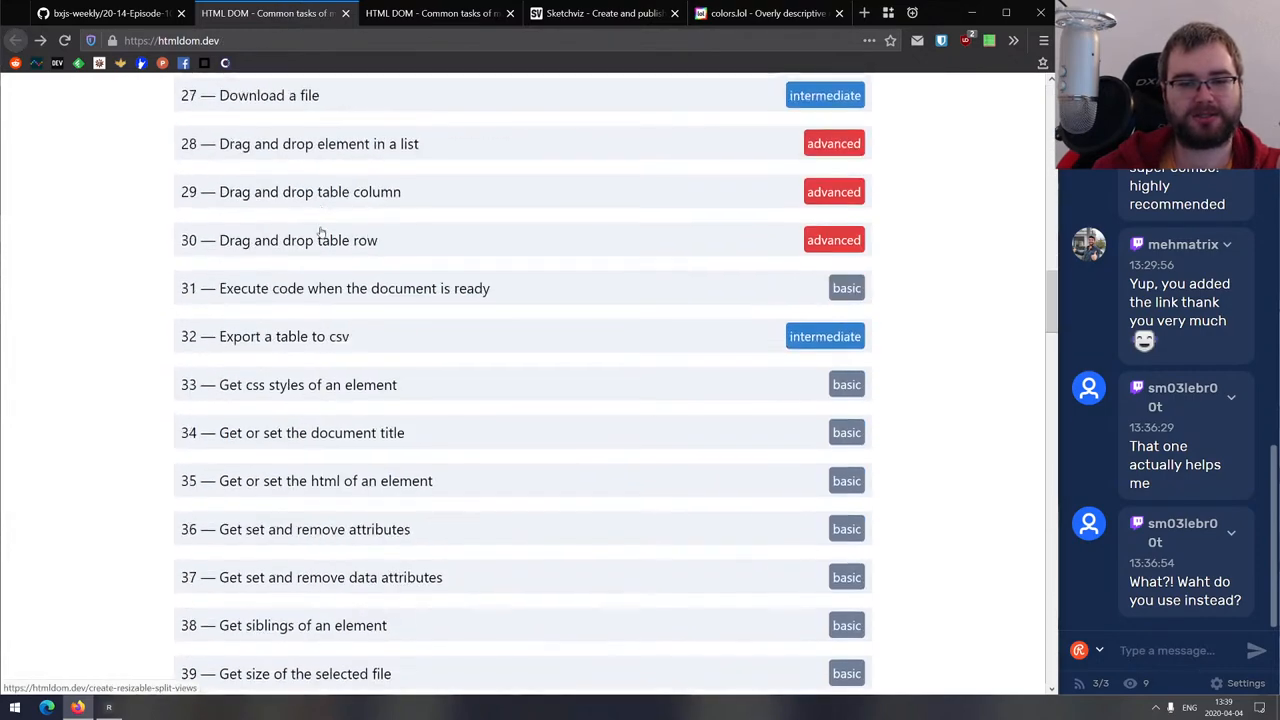
pyautogui.click(278, 336)
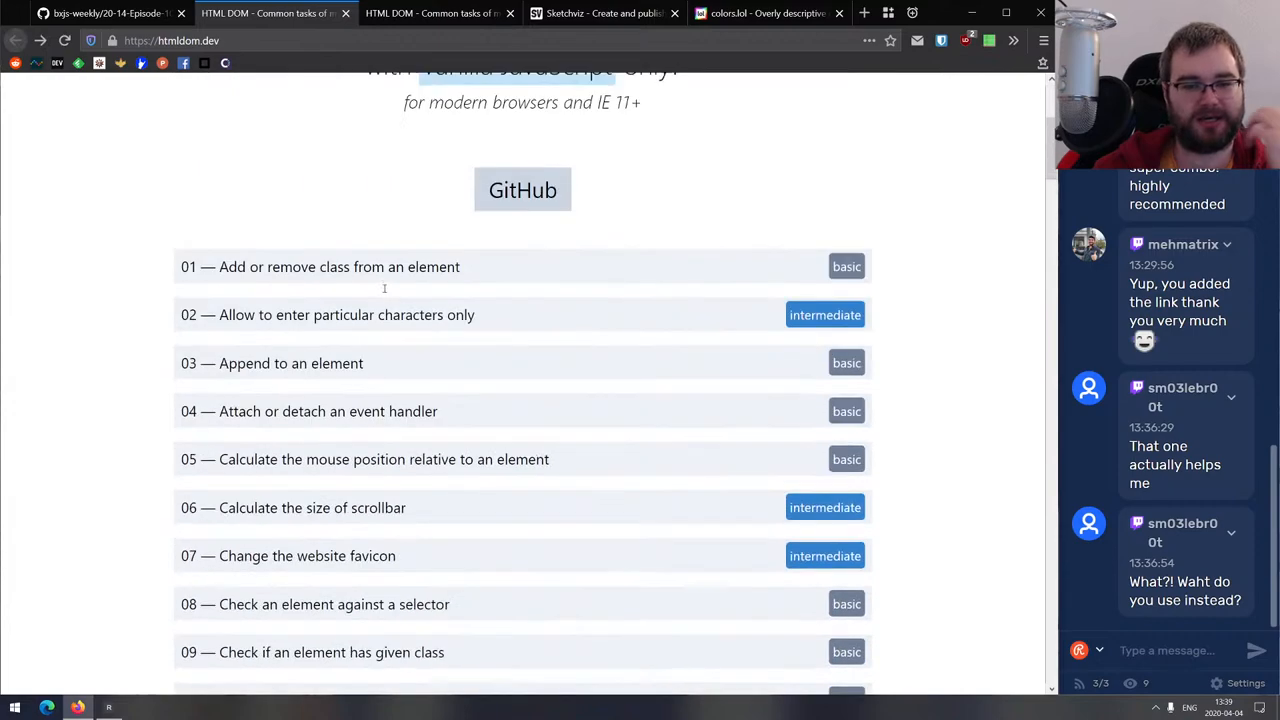
pyautogui.scroll(-3)
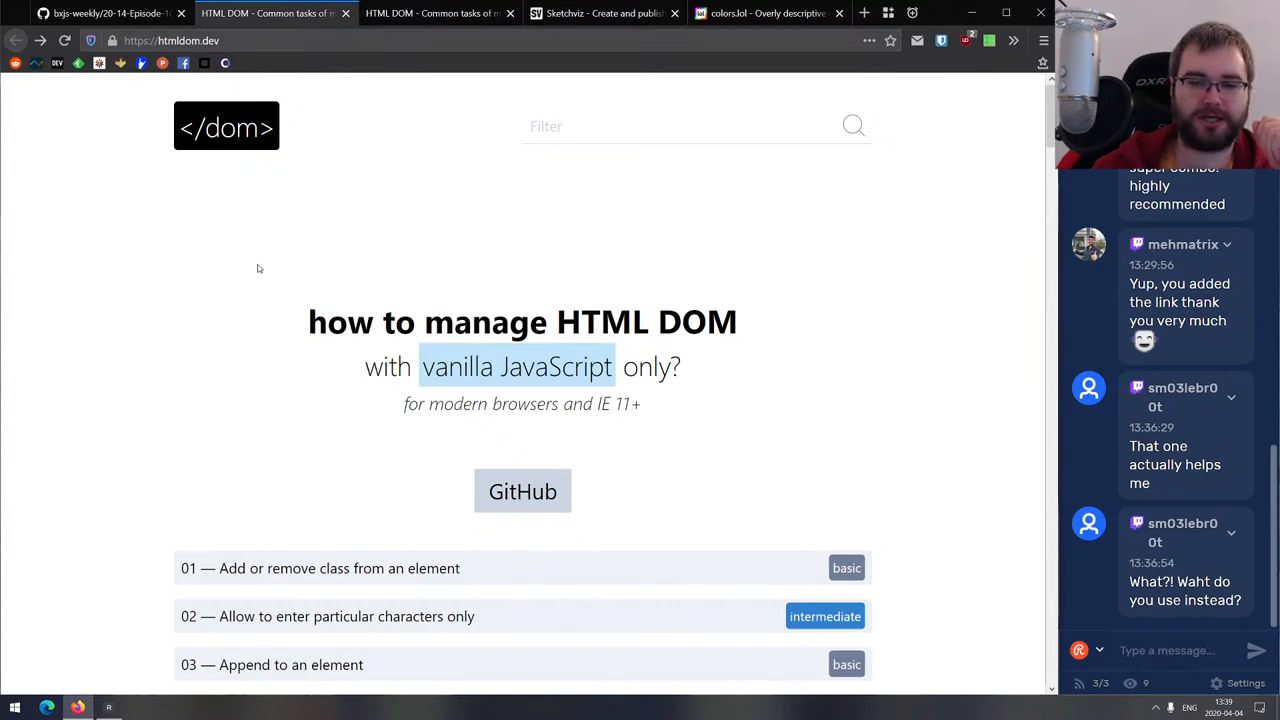
pyautogui.moveTo(257, 263)
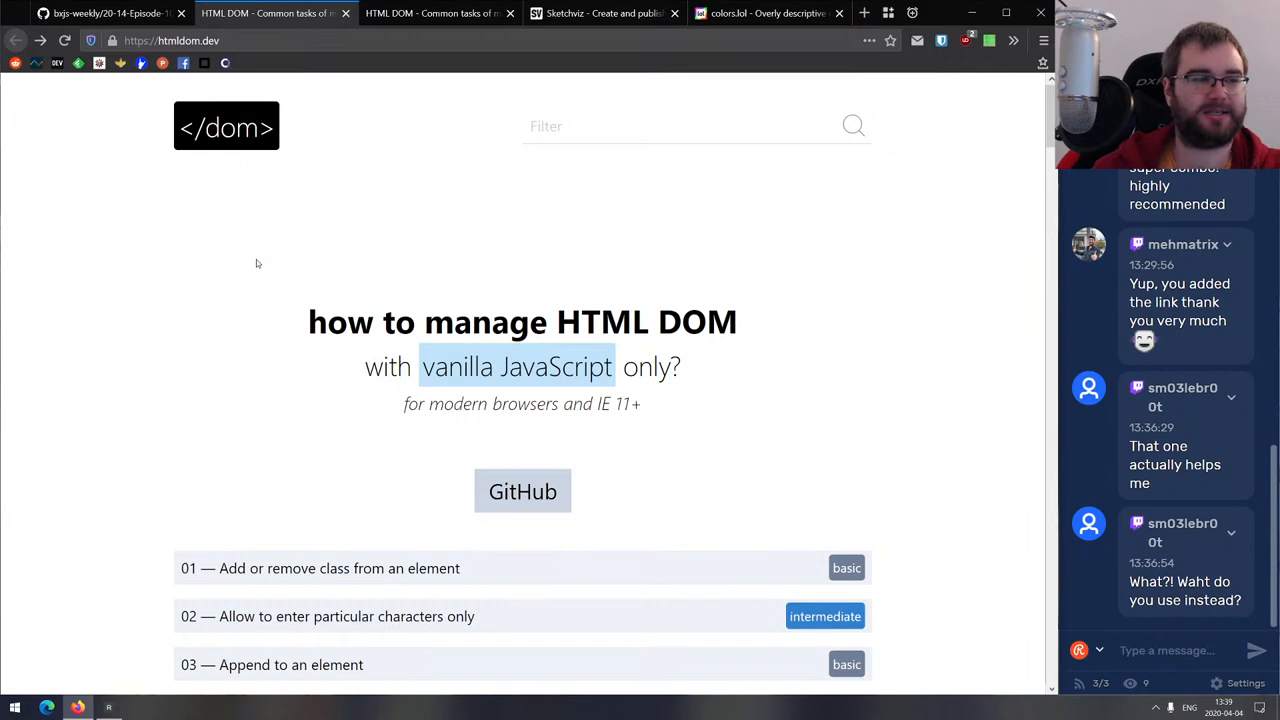
pyautogui.moveTo(280, 192)
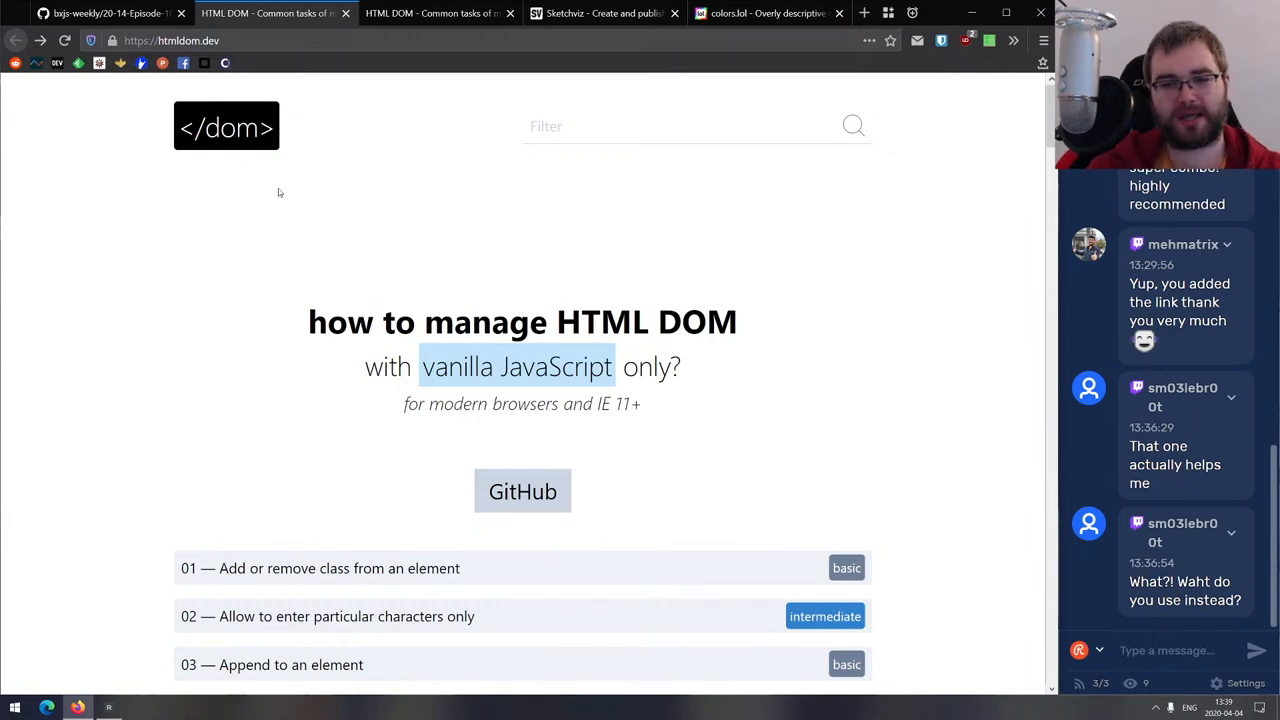
pyautogui.scroll(-3)
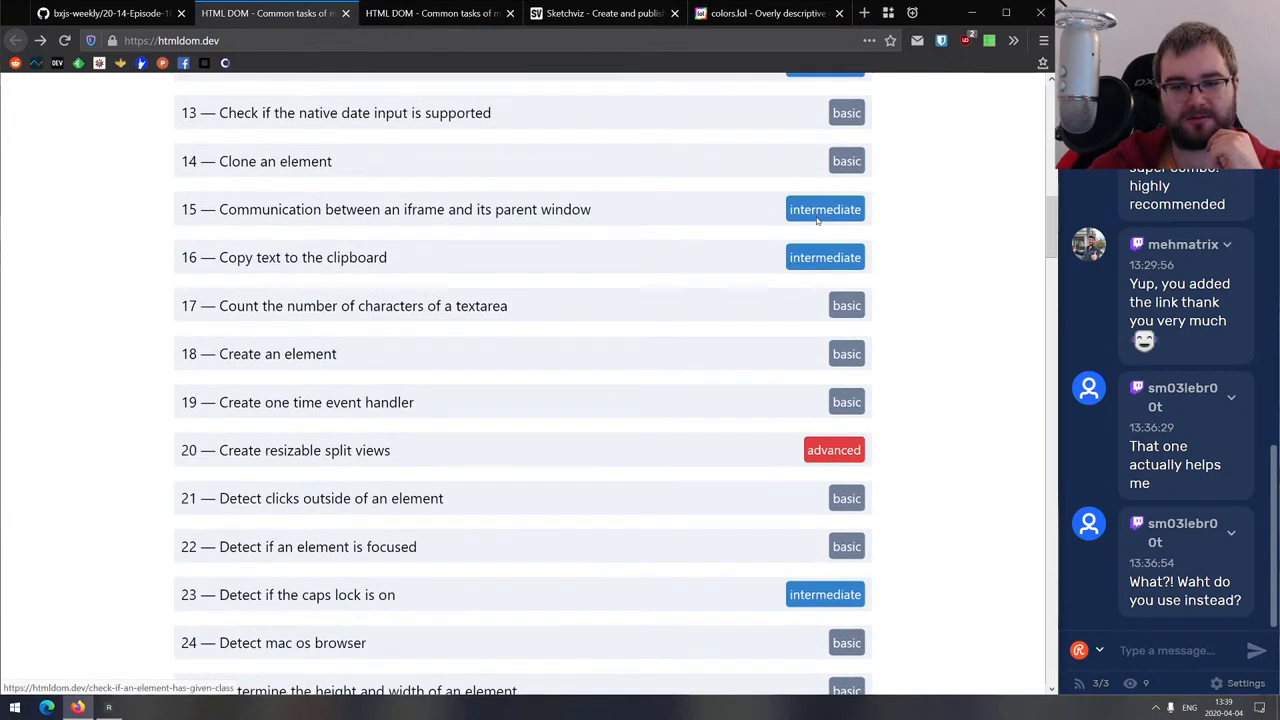
pyautogui.scroll(-3)
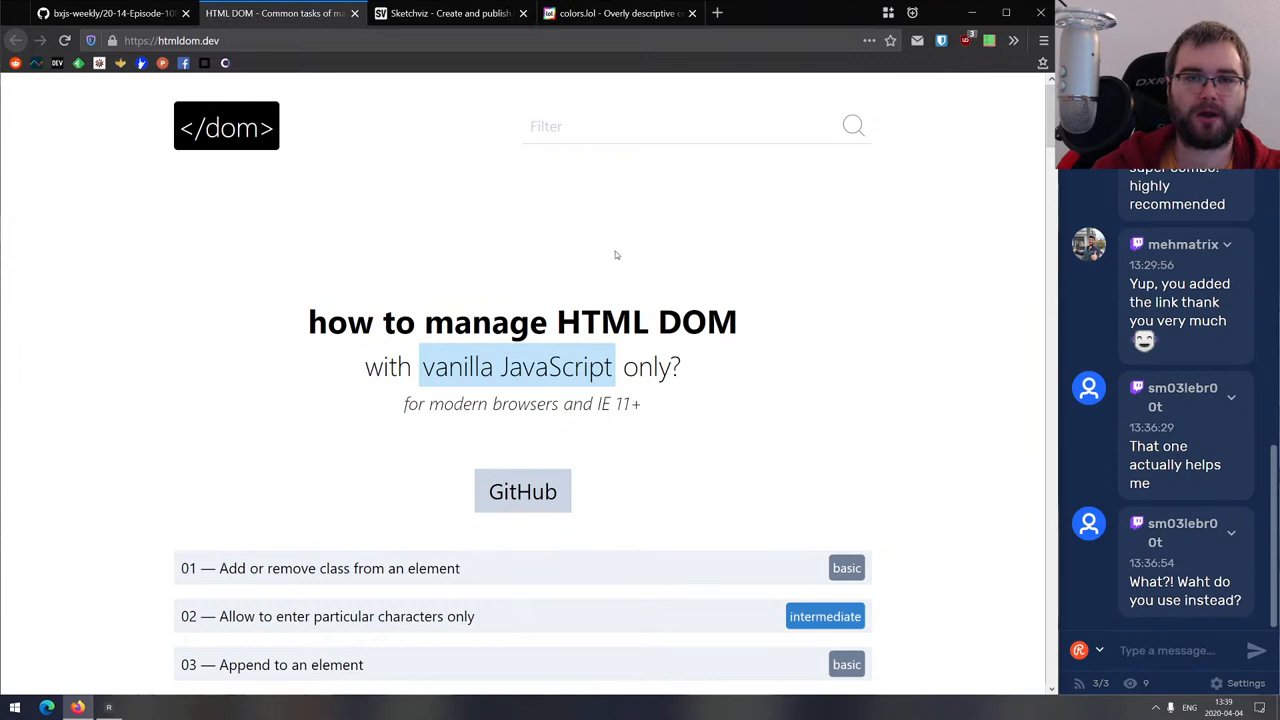
pyautogui.click(430, 13)
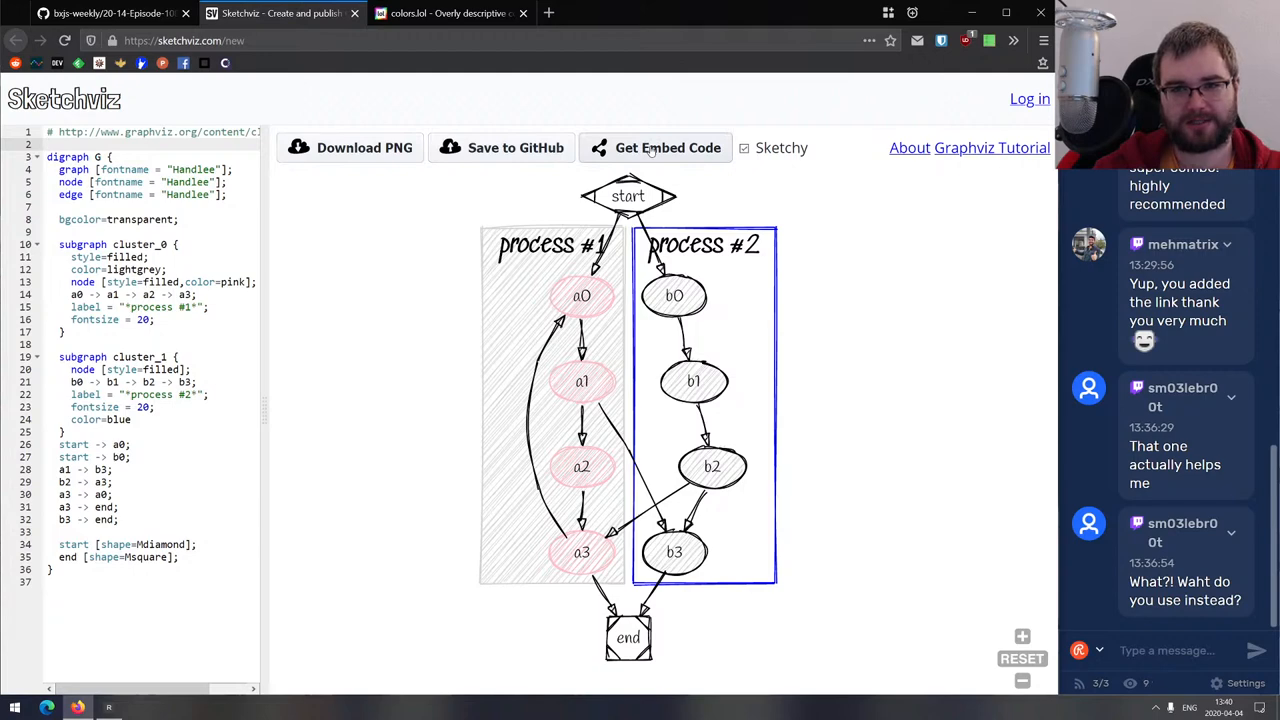
pyautogui.moveTo(546, 164)
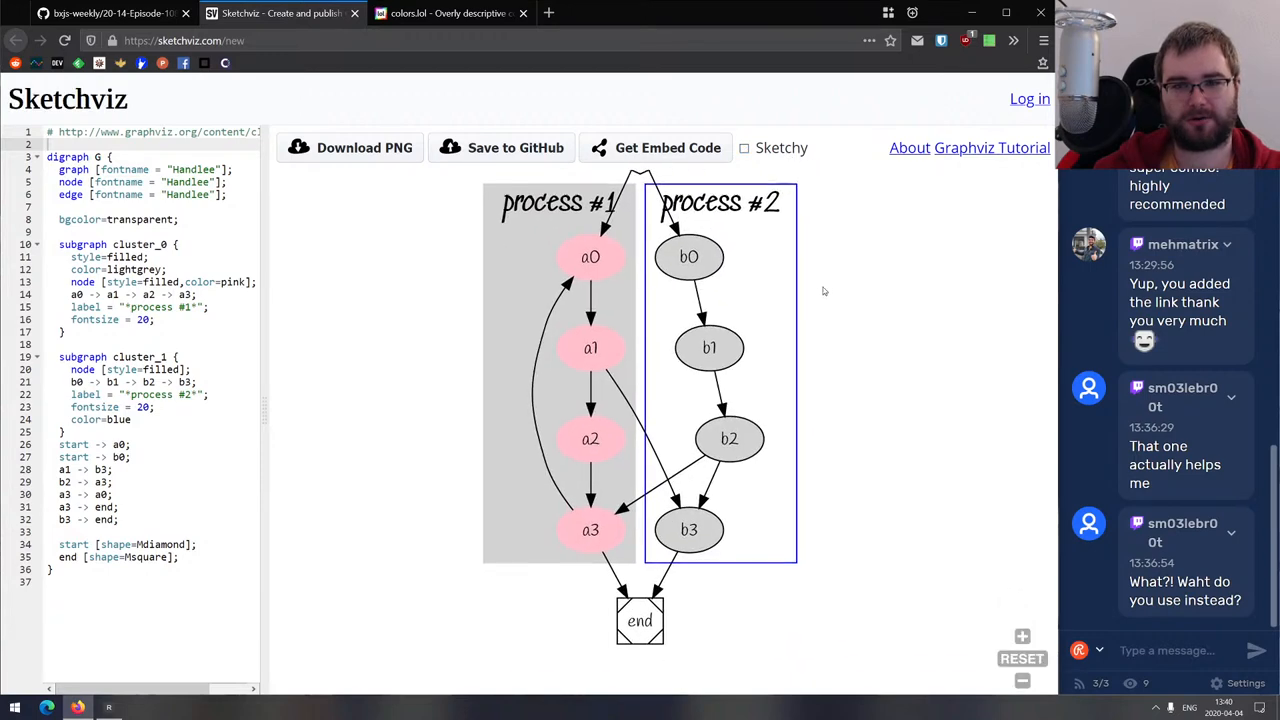
# Re-enable Sketchy to restore the hand-drawn rendering of the process diagram.
pyautogui.click(734, 148)
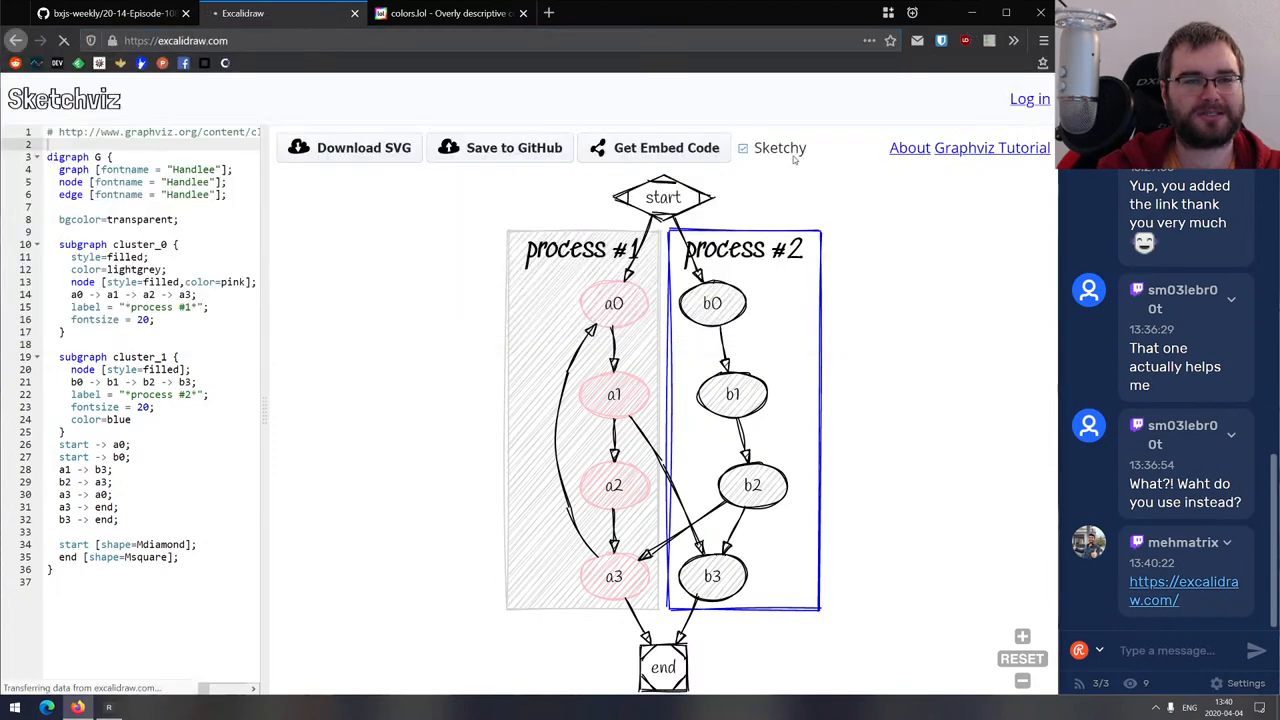
# Switch to Excalidraw, pick the rectangle tool and draw a rectangle on the canvas.
pyautogui.click(250, 14)
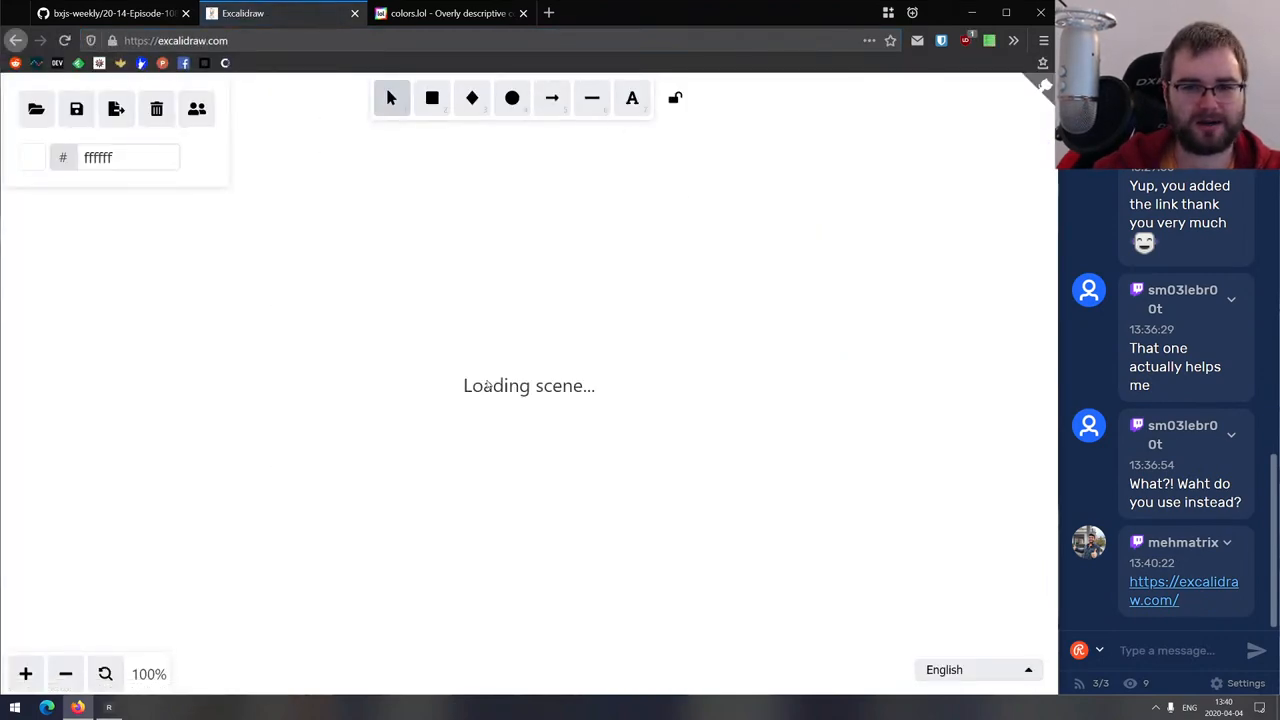
pyautogui.click(432, 97)
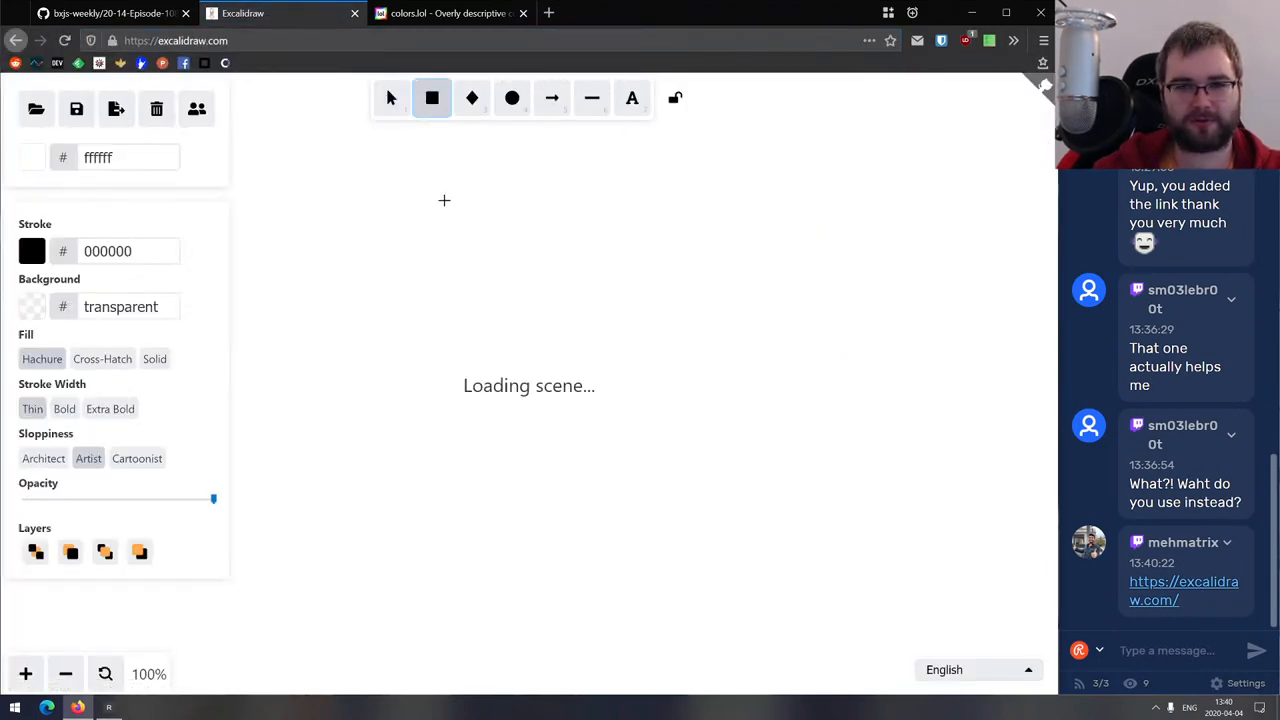
pyautogui.moveTo(560, 315); pyautogui.dragTo(760, 475)
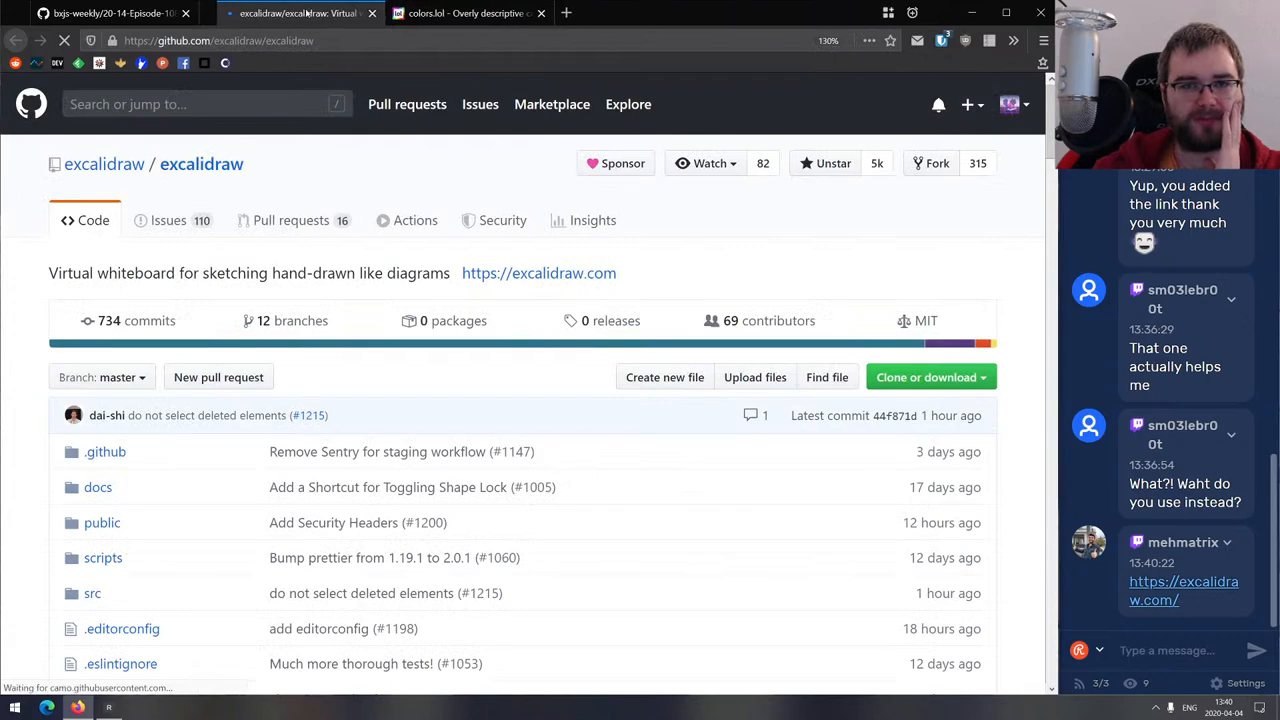
# Open excalidraw's package.json on GitHub and scroll through its dependencies.
pyautogui.click(122, 178)
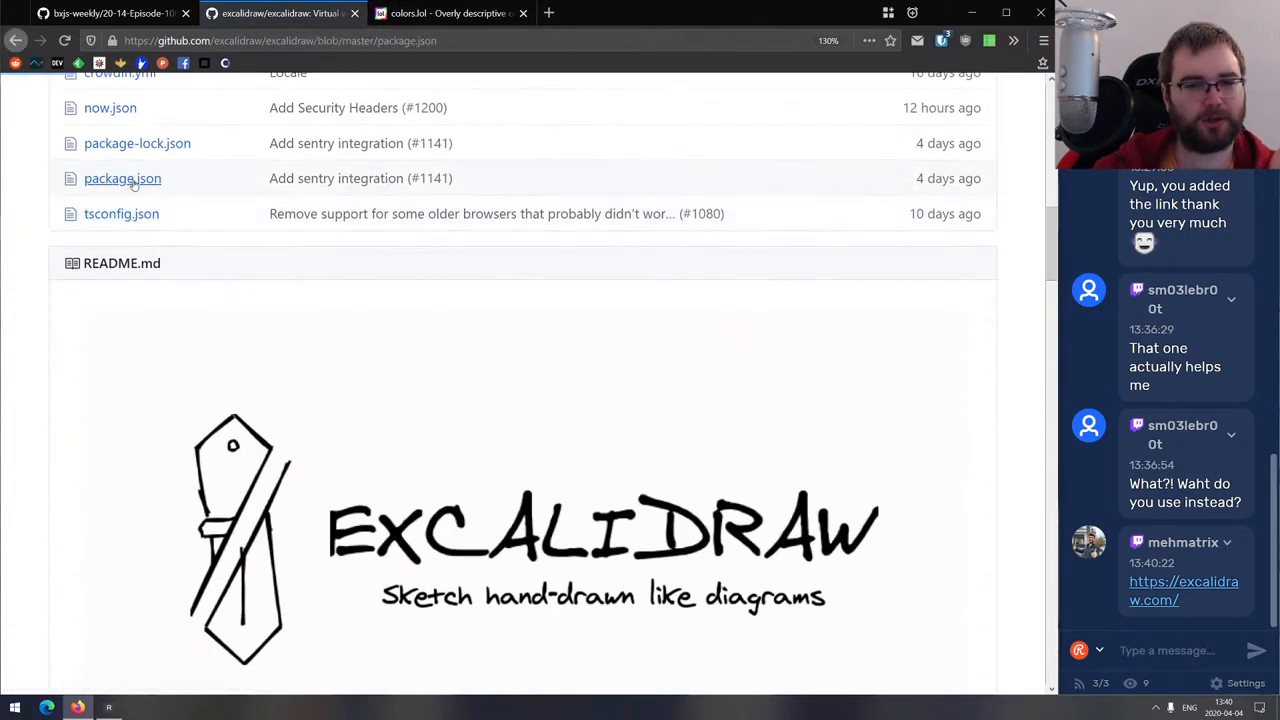
pyautogui.click(122, 178)
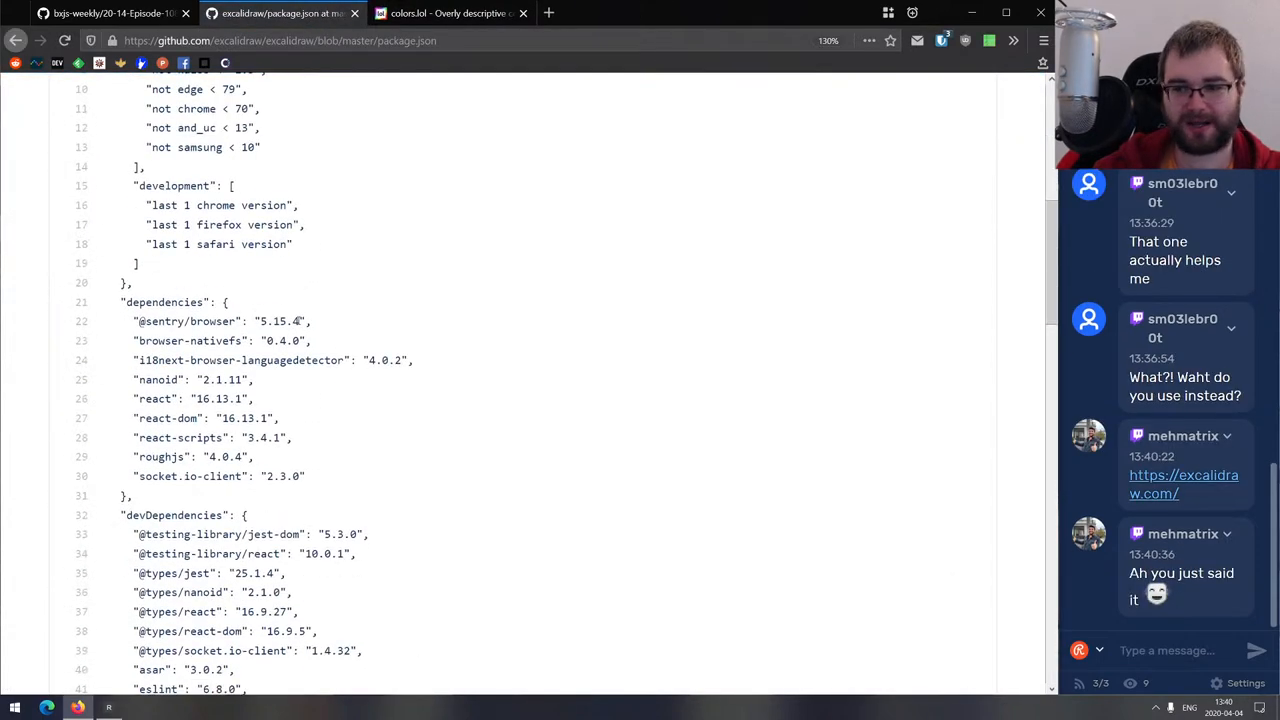
pyautogui.scroll(-3)
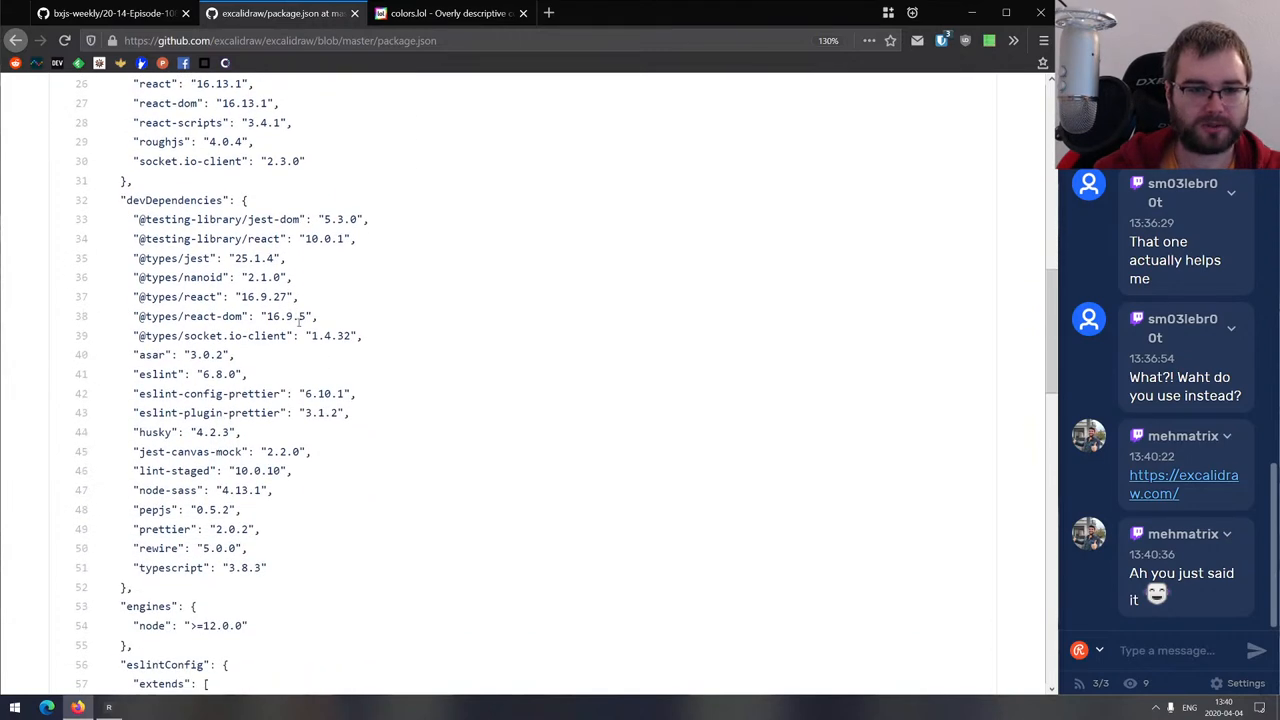
pyautogui.scroll(3)
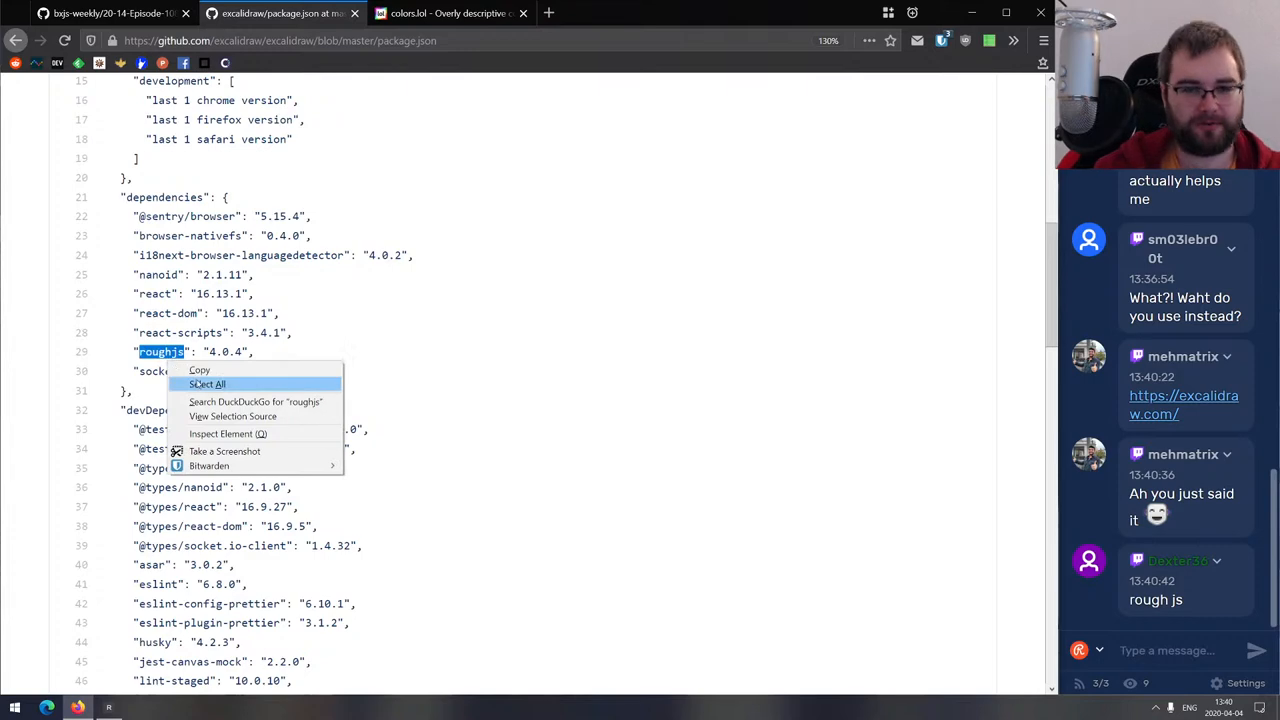
# Search DuckDuckGo for roughjs, skim roughjs.com's examples, then close the Rough.js tab.
pyautogui.click(255, 402)
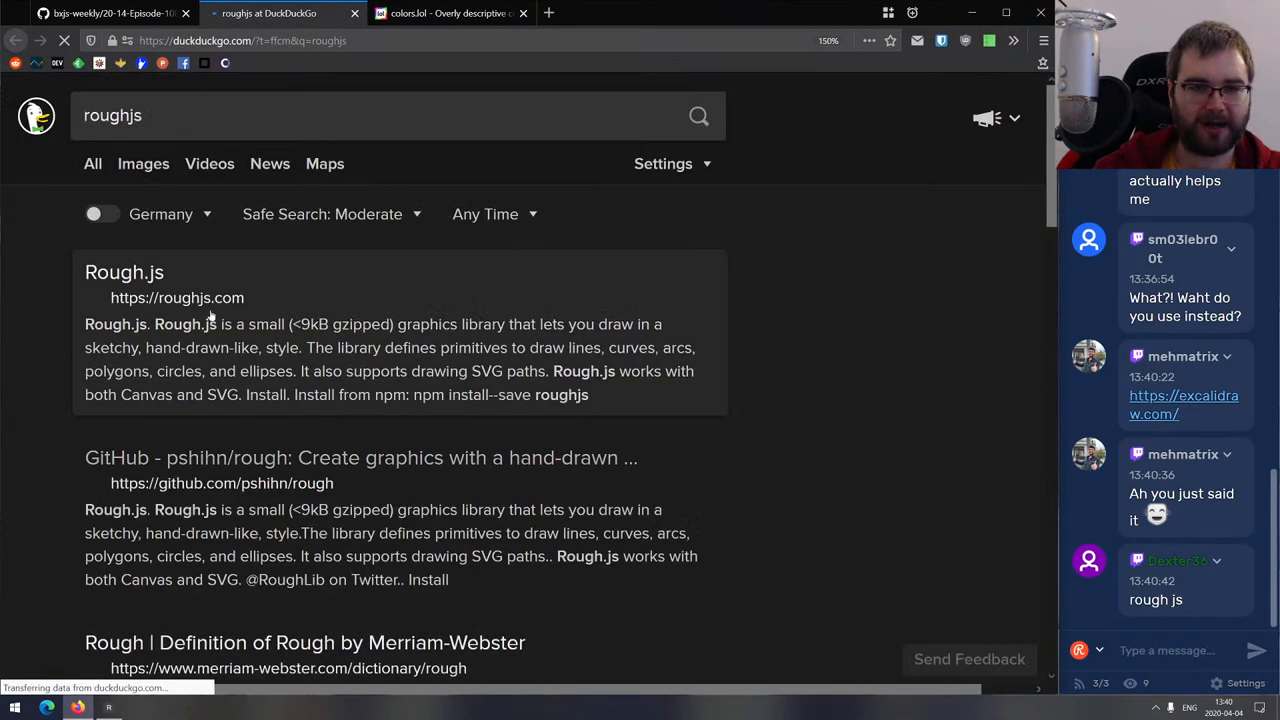
pyautogui.click(124, 272)
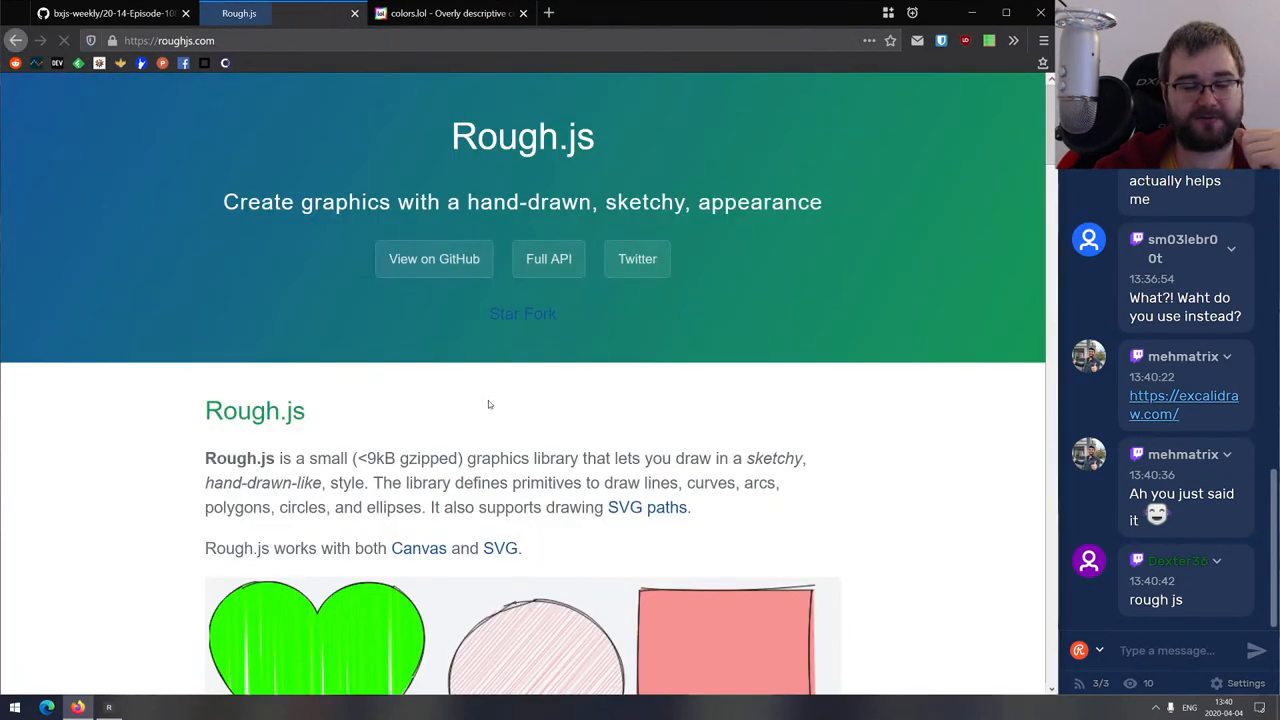
pyautogui.scroll(-3)
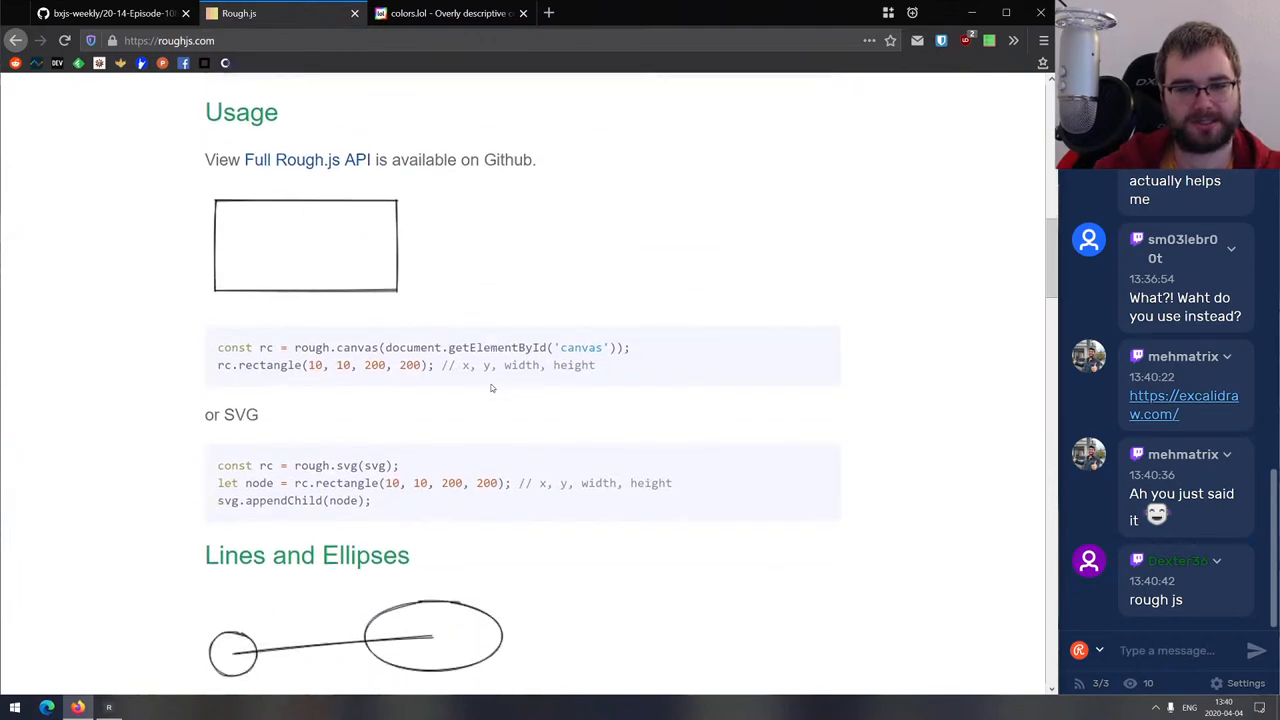
pyautogui.scroll(-3)
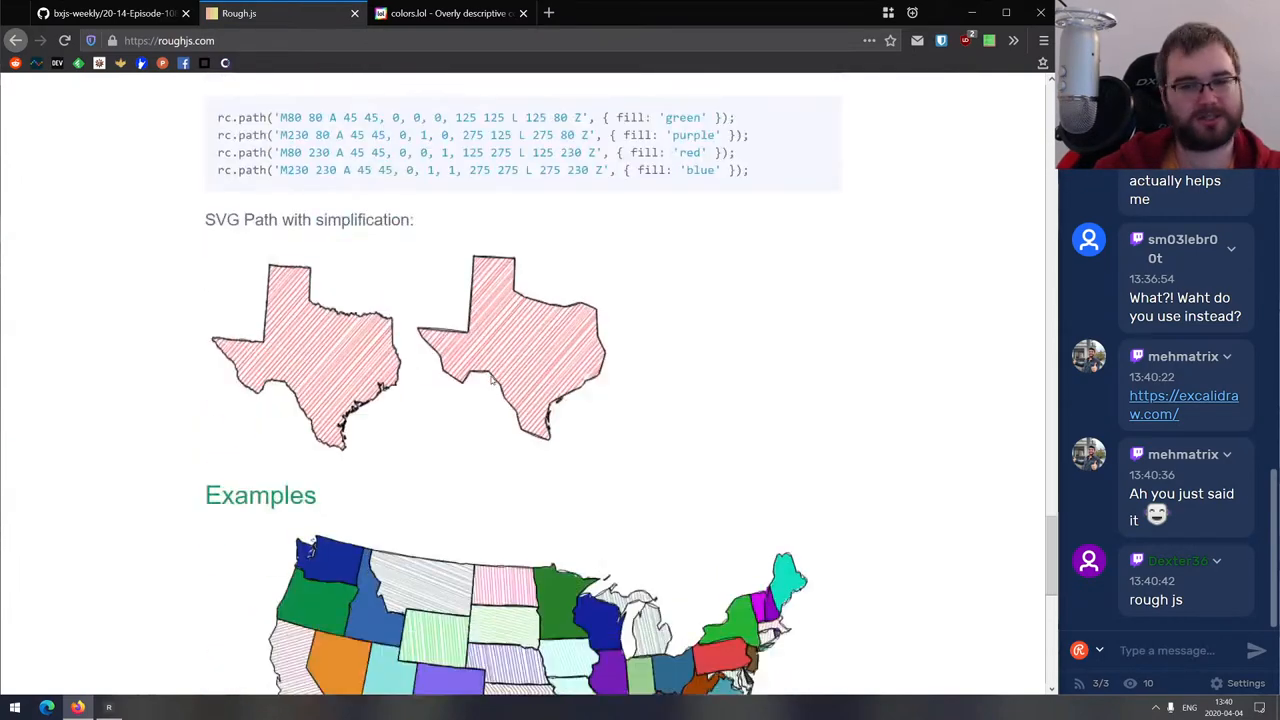
pyautogui.scroll(-3)
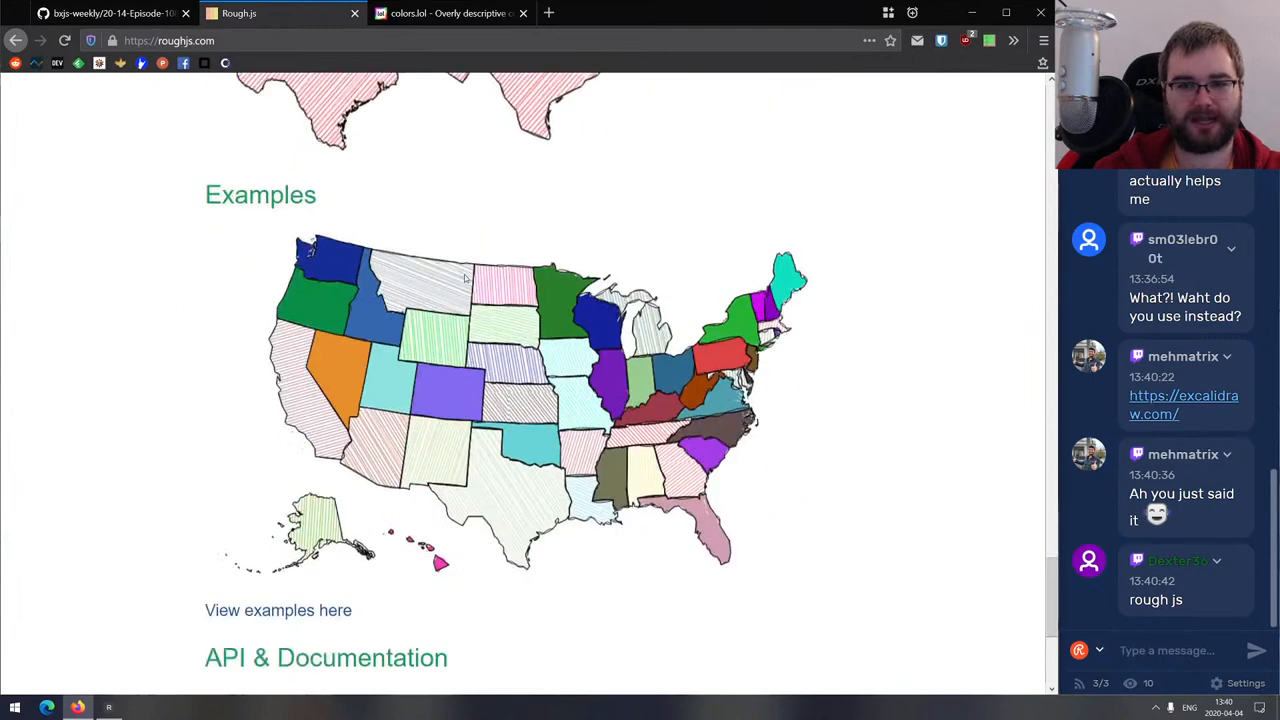
pyautogui.click(300, 13)
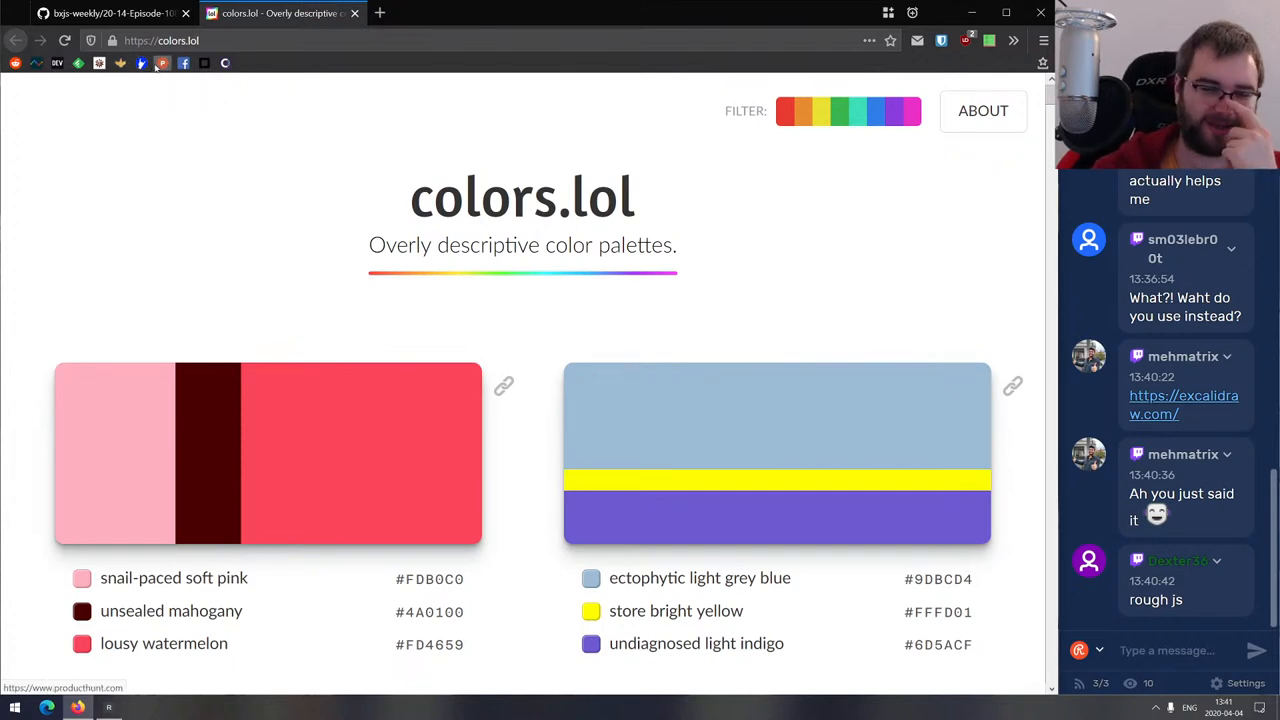
pyautogui.moveTo(347, 117)
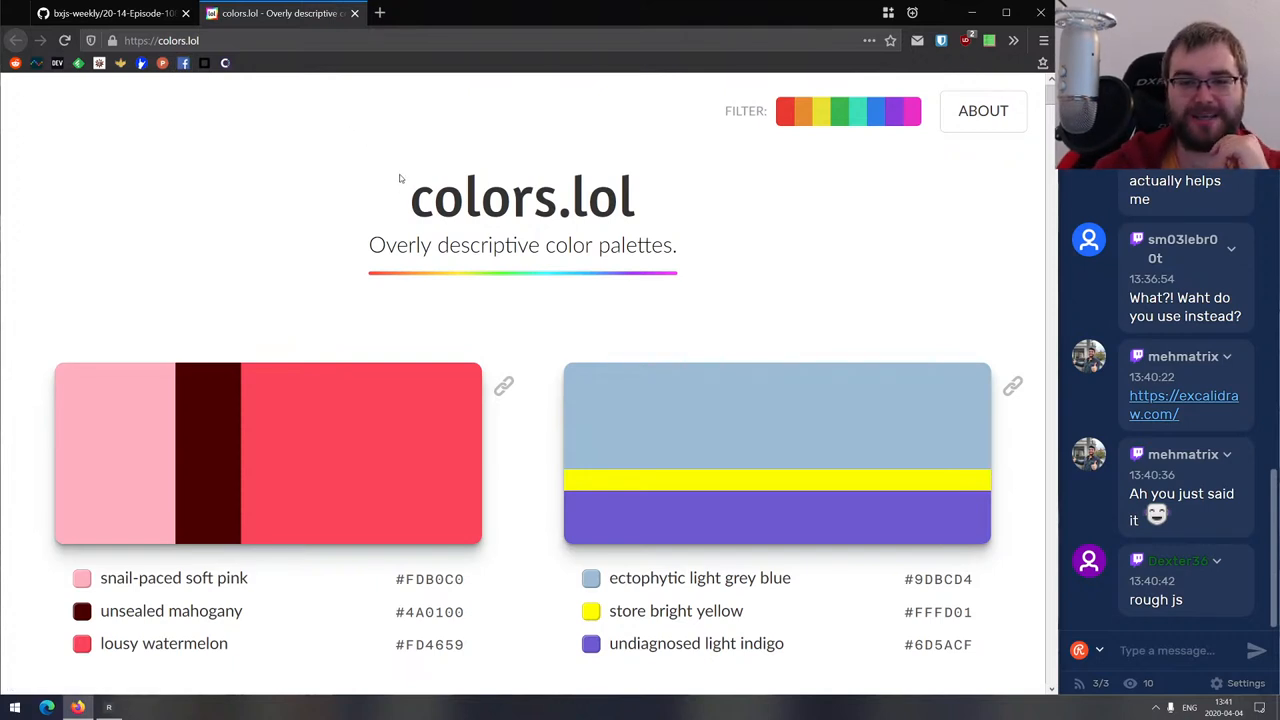
pyautogui.moveTo(407, 173)
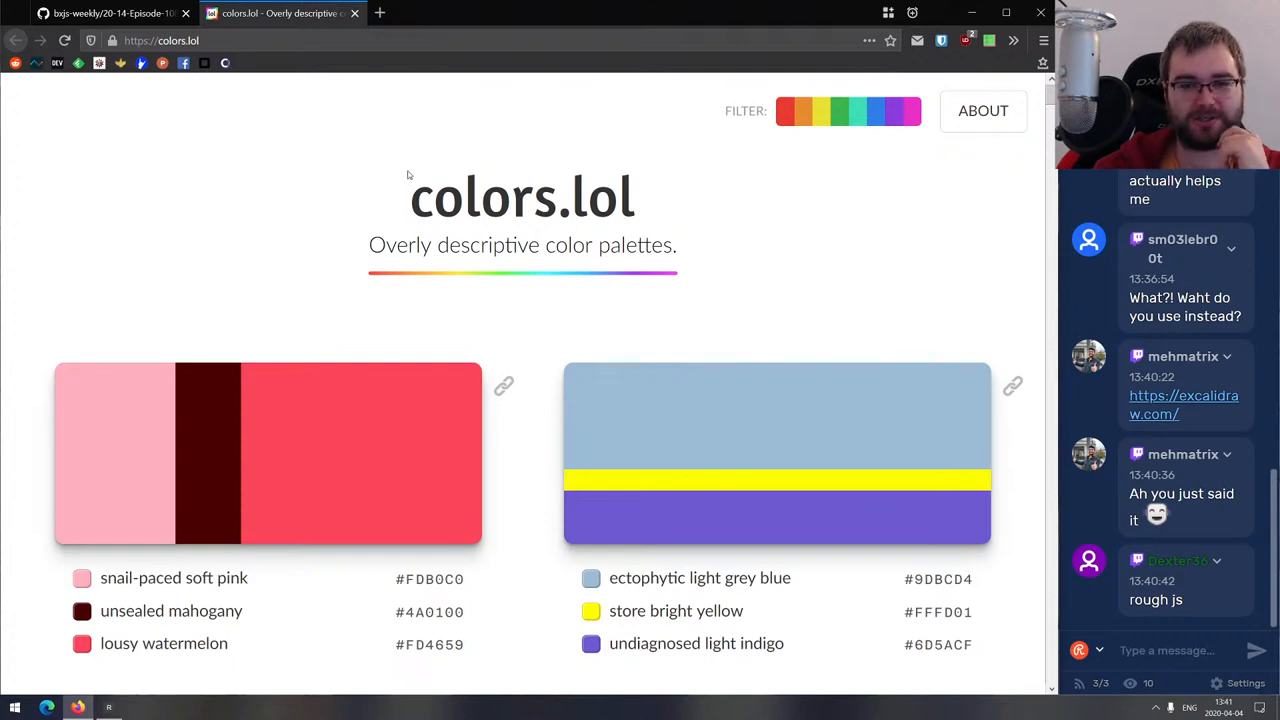
pyautogui.scroll(-3)
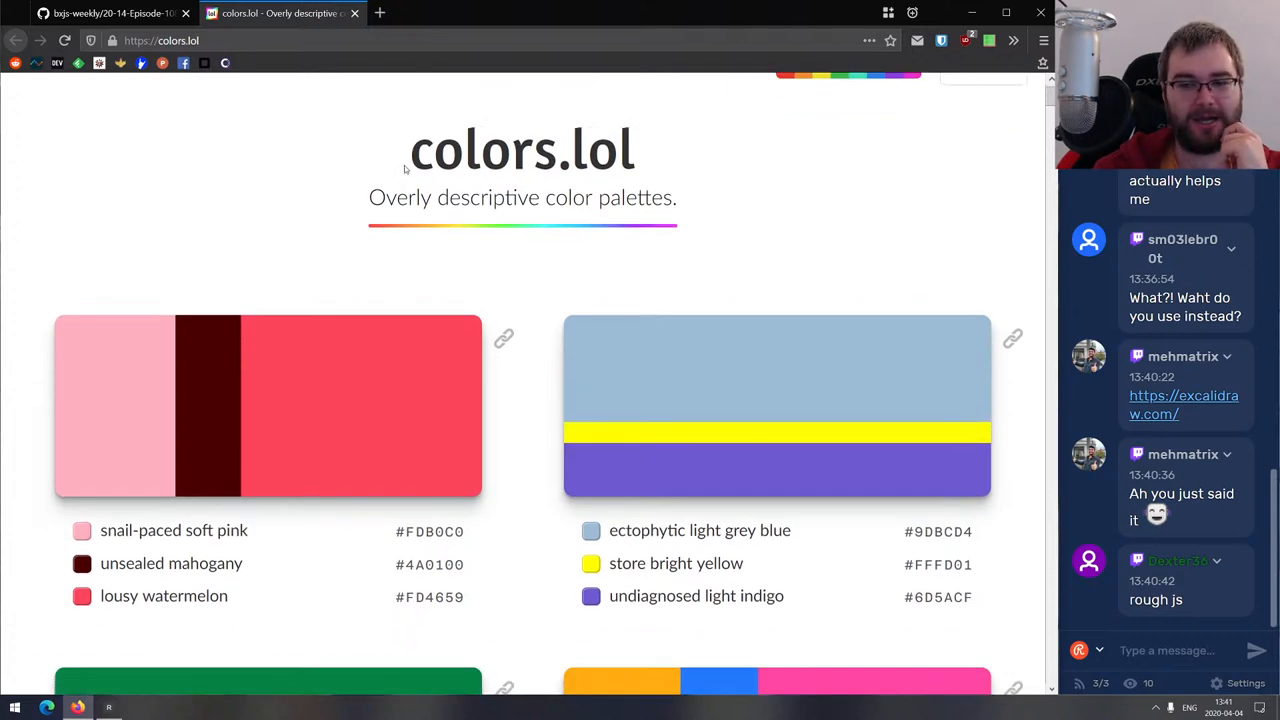
pyautogui.scroll(-3)
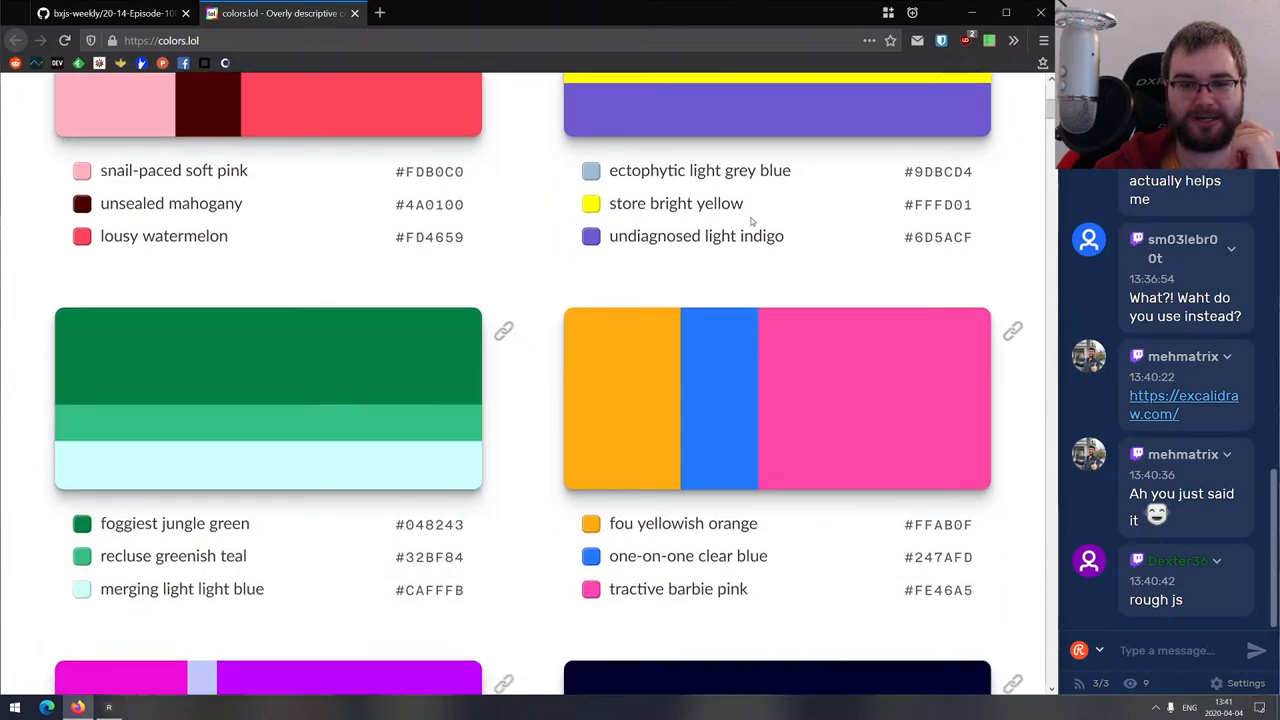
pyautogui.scroll(-3)
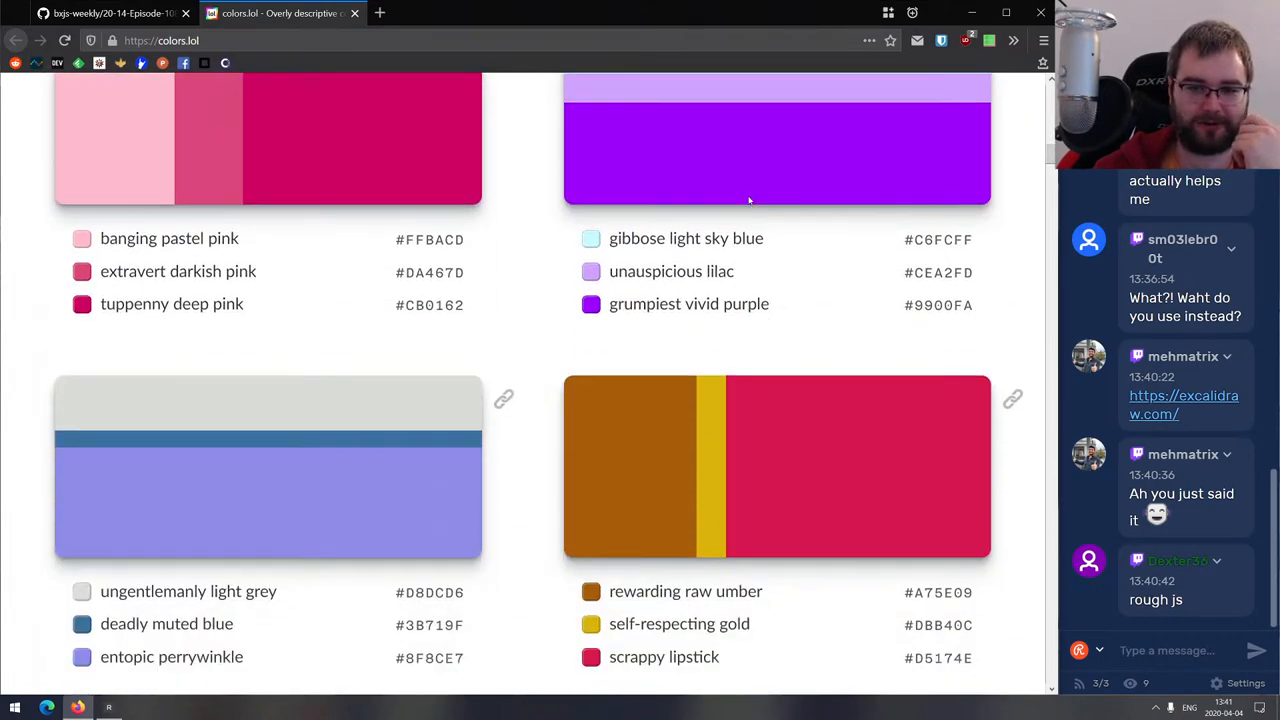
pyautogui.scroll(3)
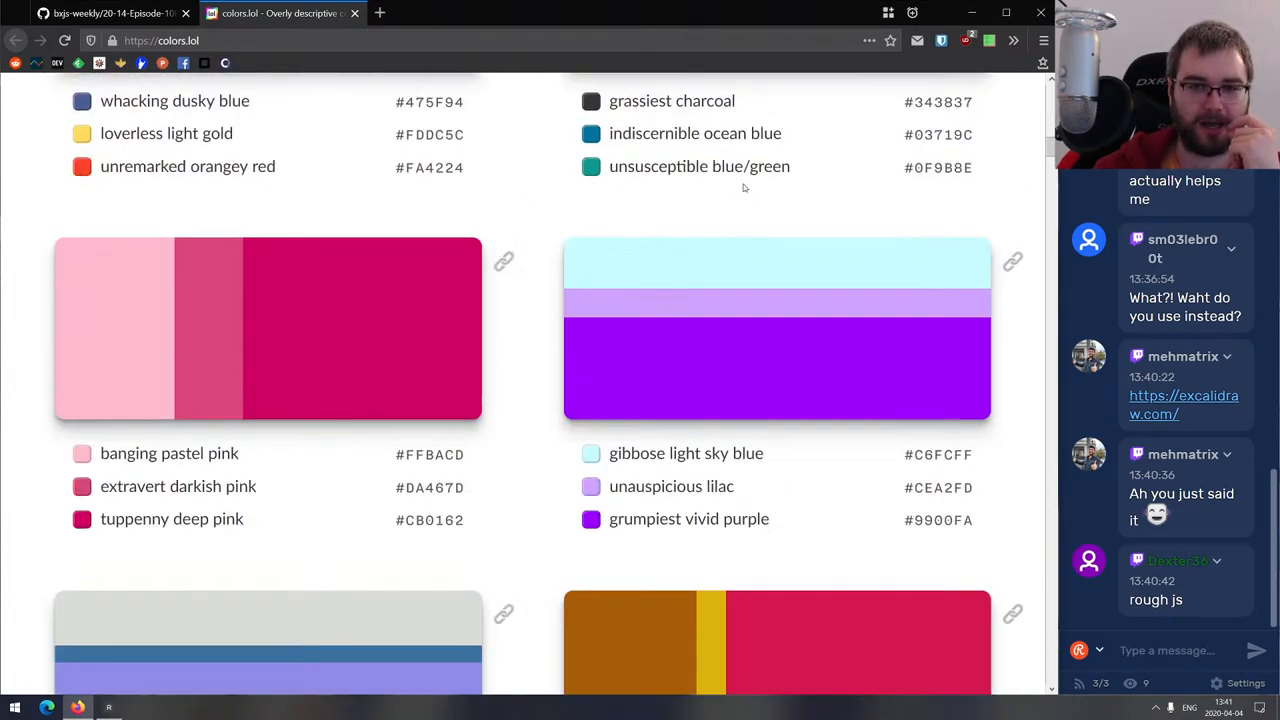
pyautogui.scroll(-3)
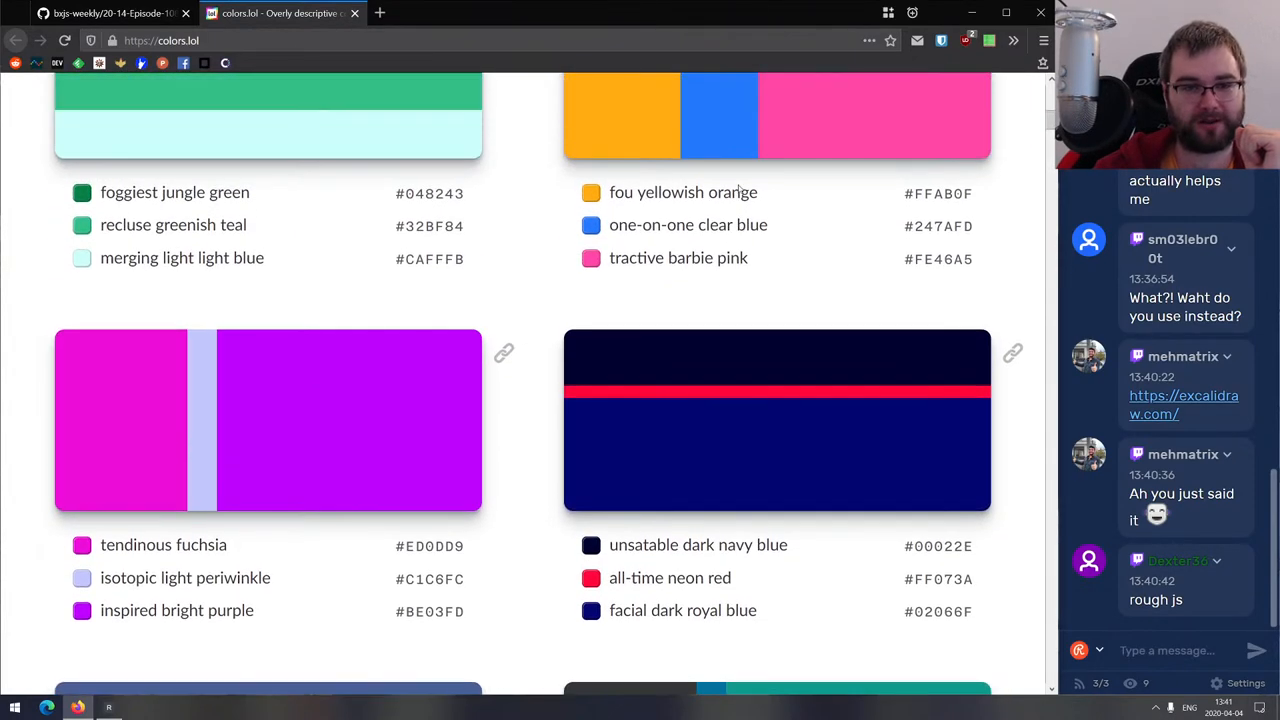
pyautogui.scroll(3)
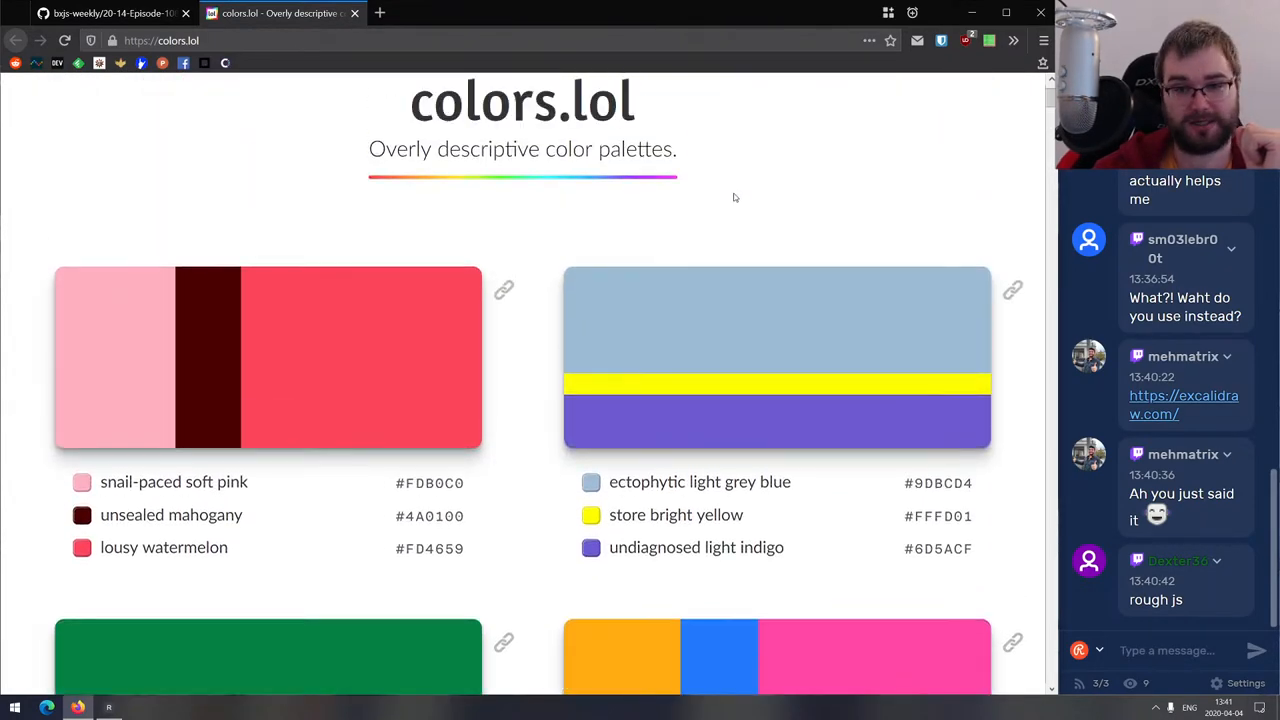
pyautogui.scroll(-3)
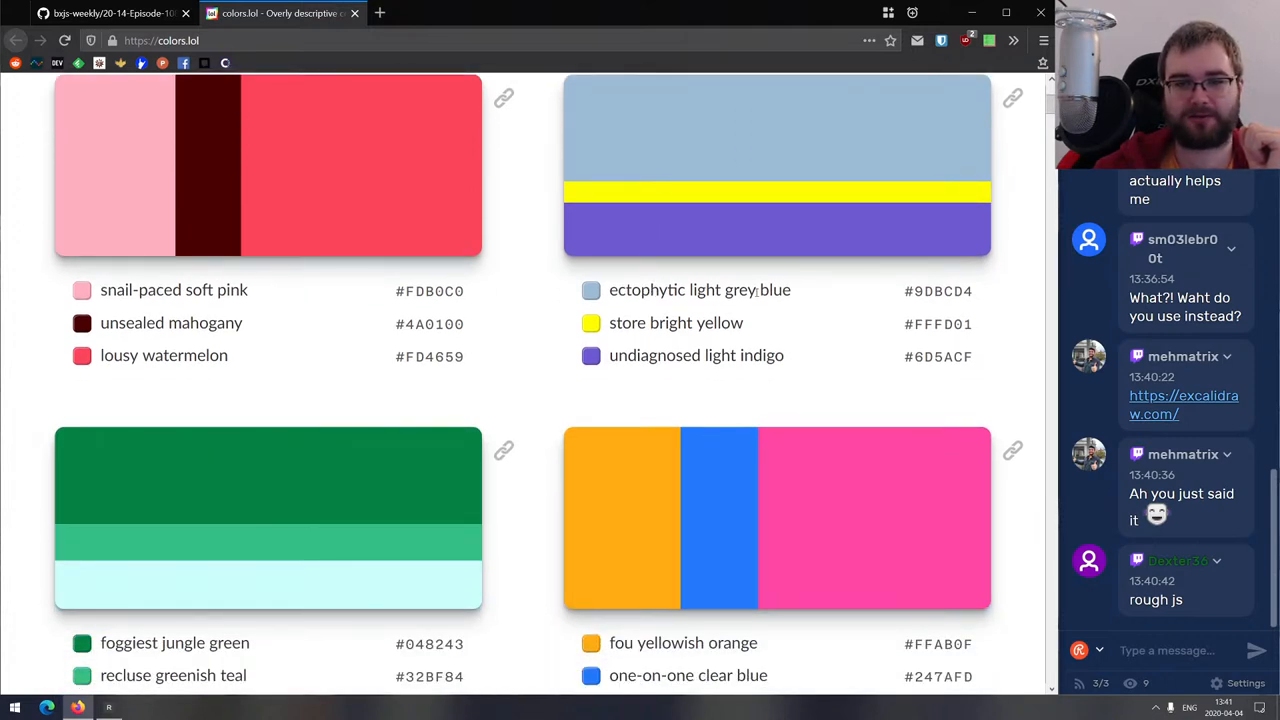
pyautogui.scroll(-3)
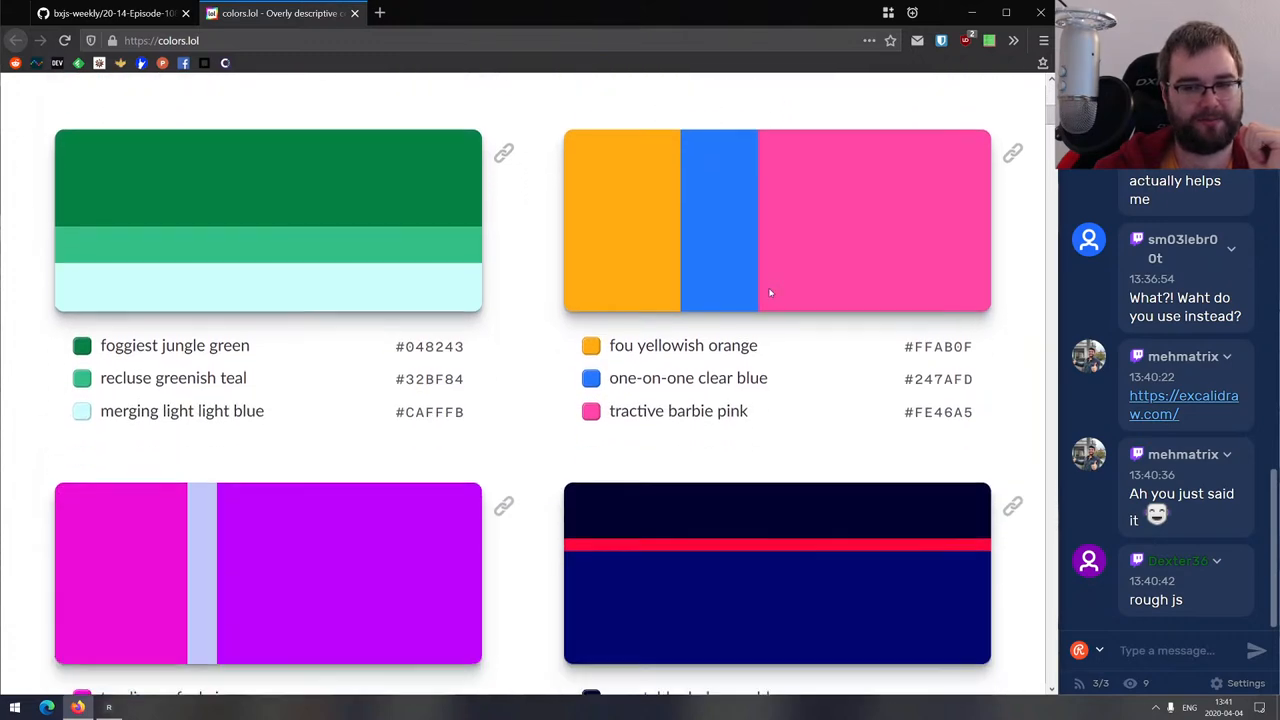
pyautogui.scroll(-3)
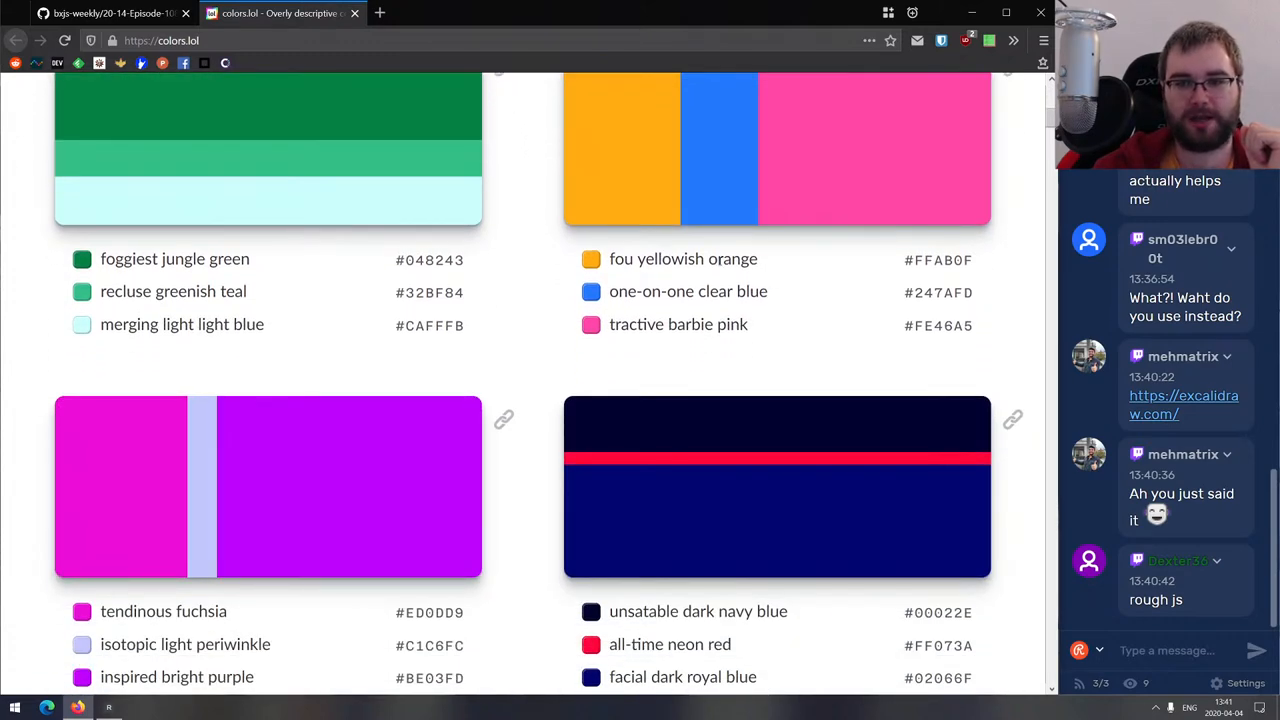
pyautogui.scroll(-3)
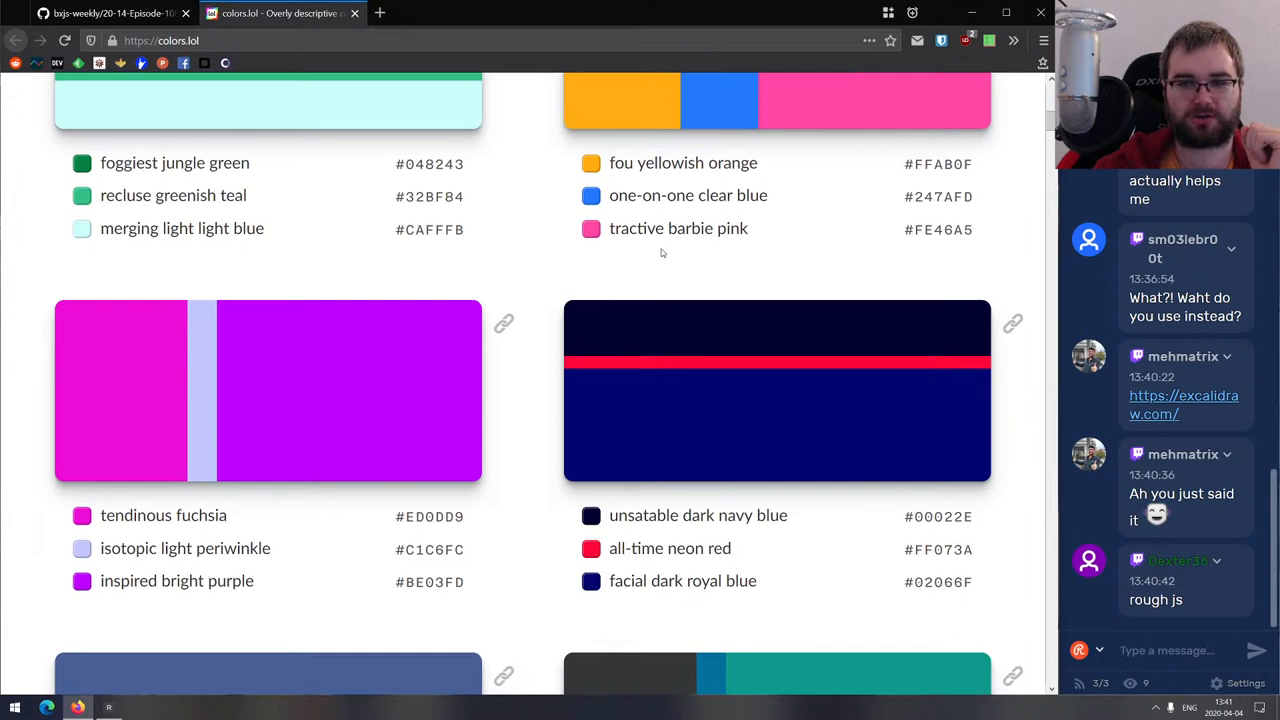
pyautogui.moveTo(686, 240)
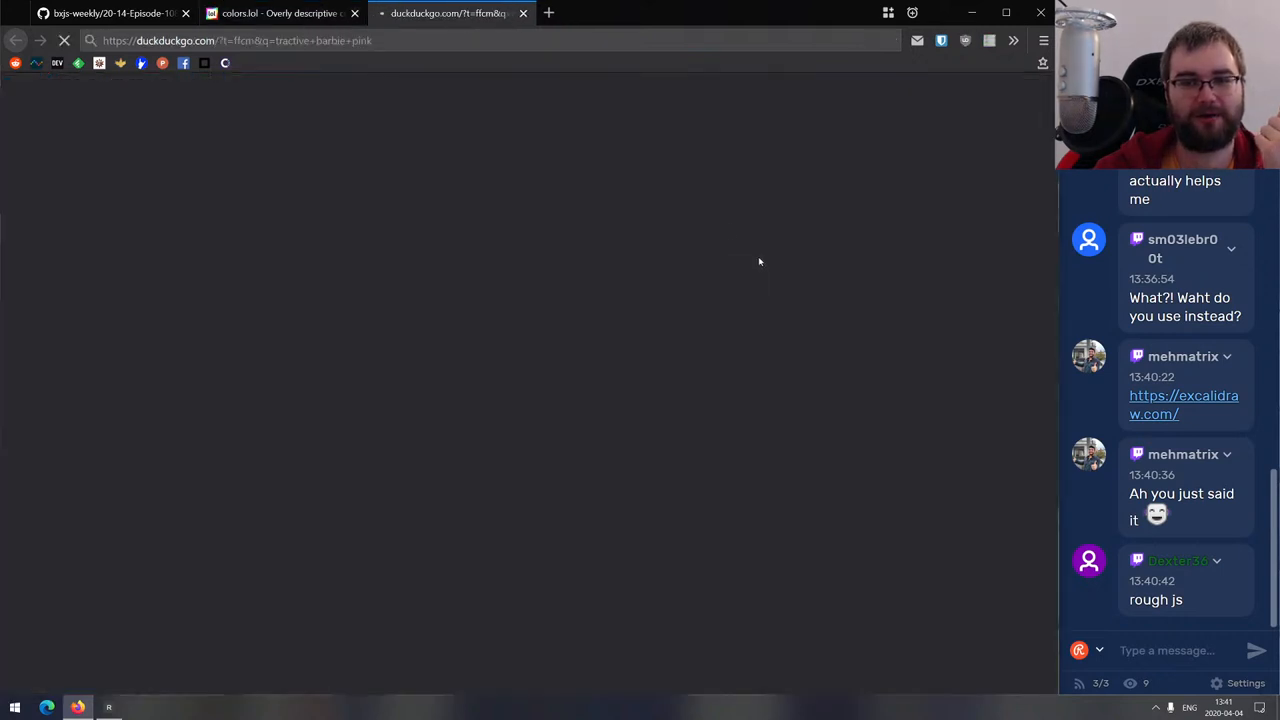
pyautogui.moveTo(442, 13)
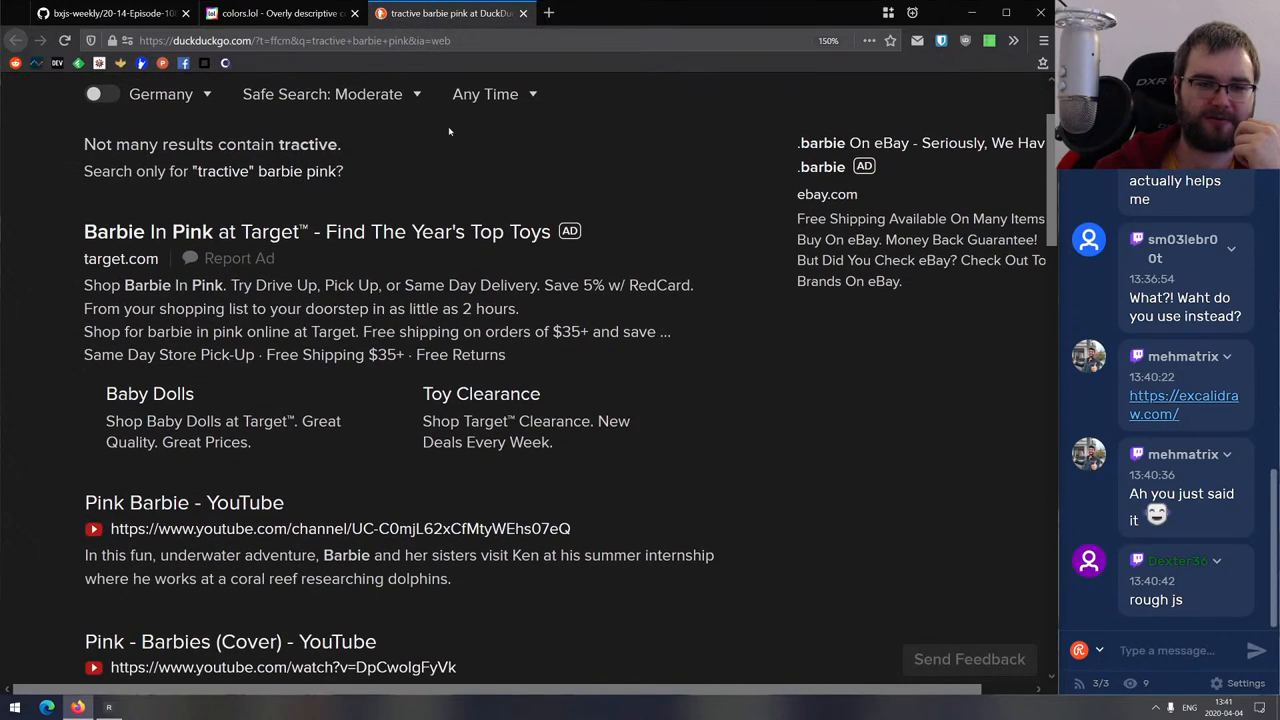
# Scroll through the web search results for 'tractive barbie pink'.
pyautogui.scroll(-3)
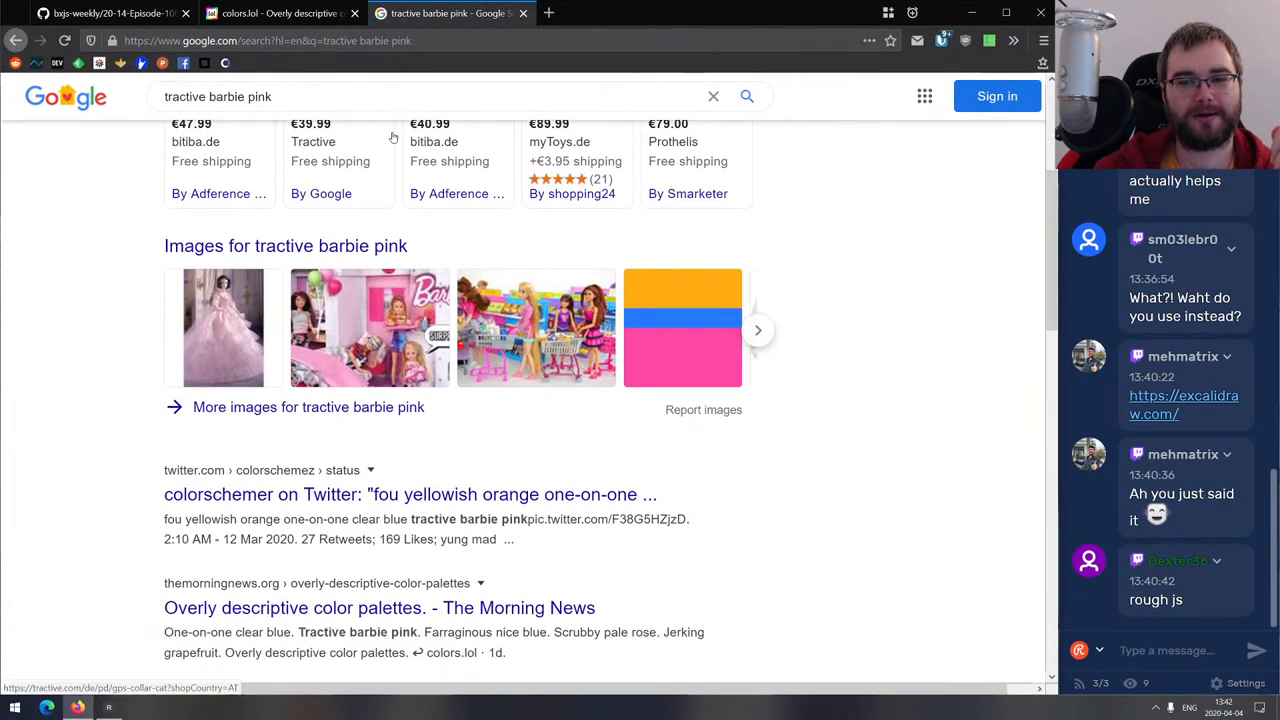
pyautogui.scroll(-3)
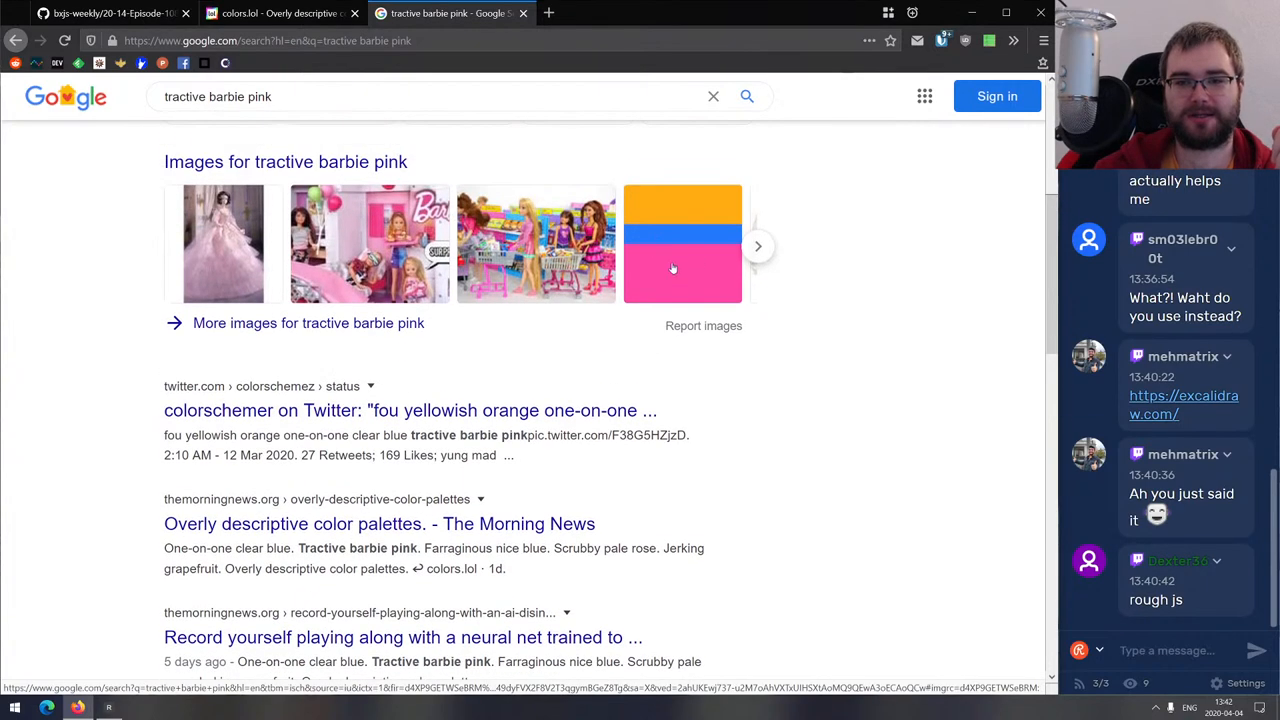
pyautogui.scroll(-3)
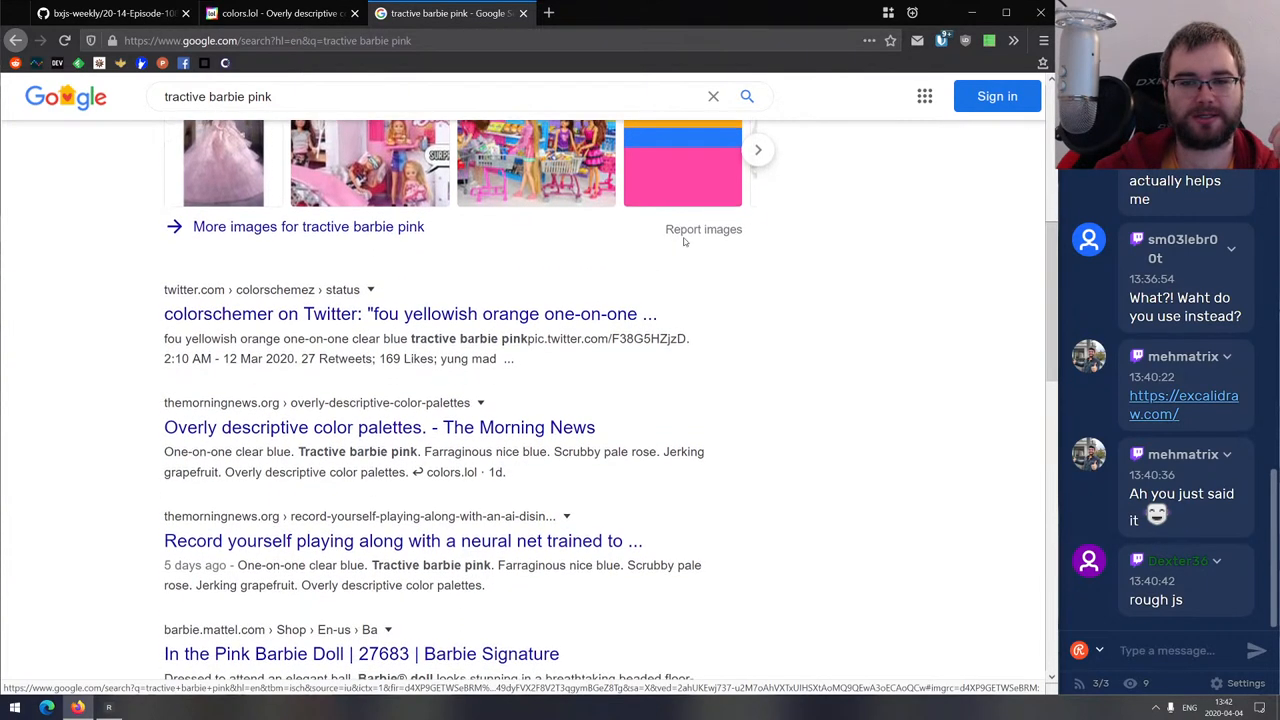
pyautogui.scroll(-3)
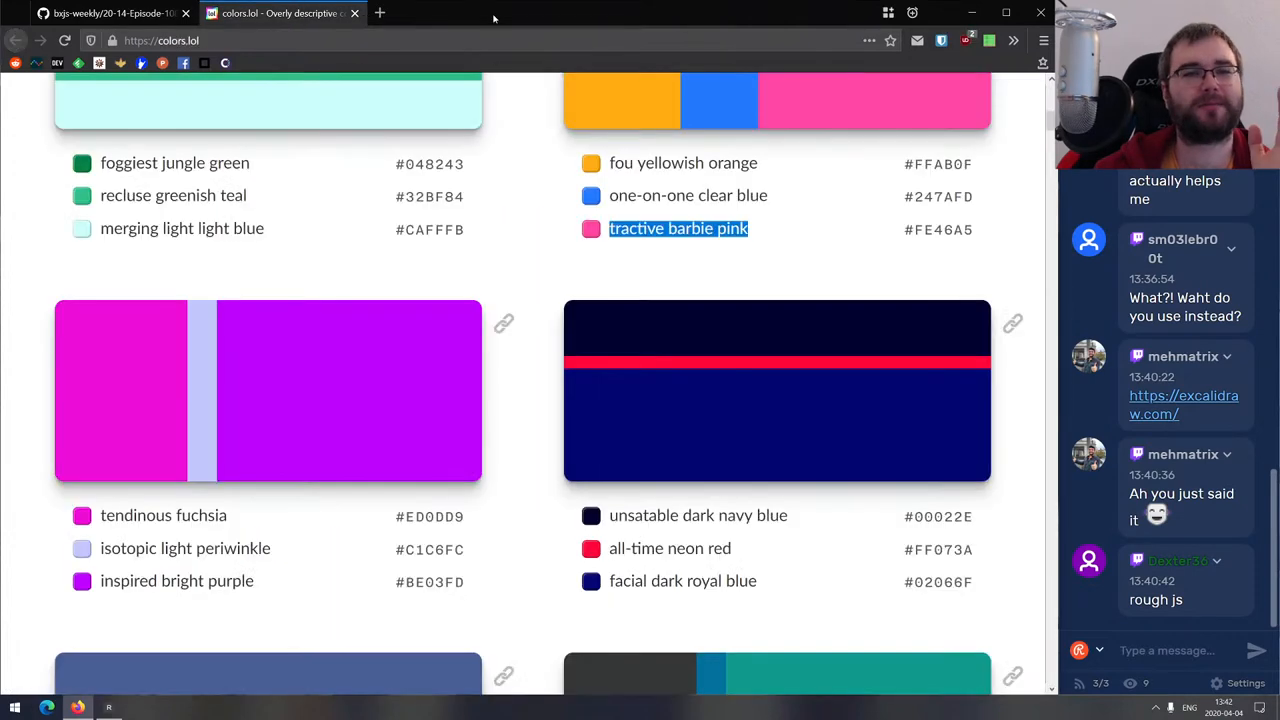
# Close the colors.lol tab and scroll the Episode 108 page to Interesting & silly stuff.
pyautogui.scroll(-3)
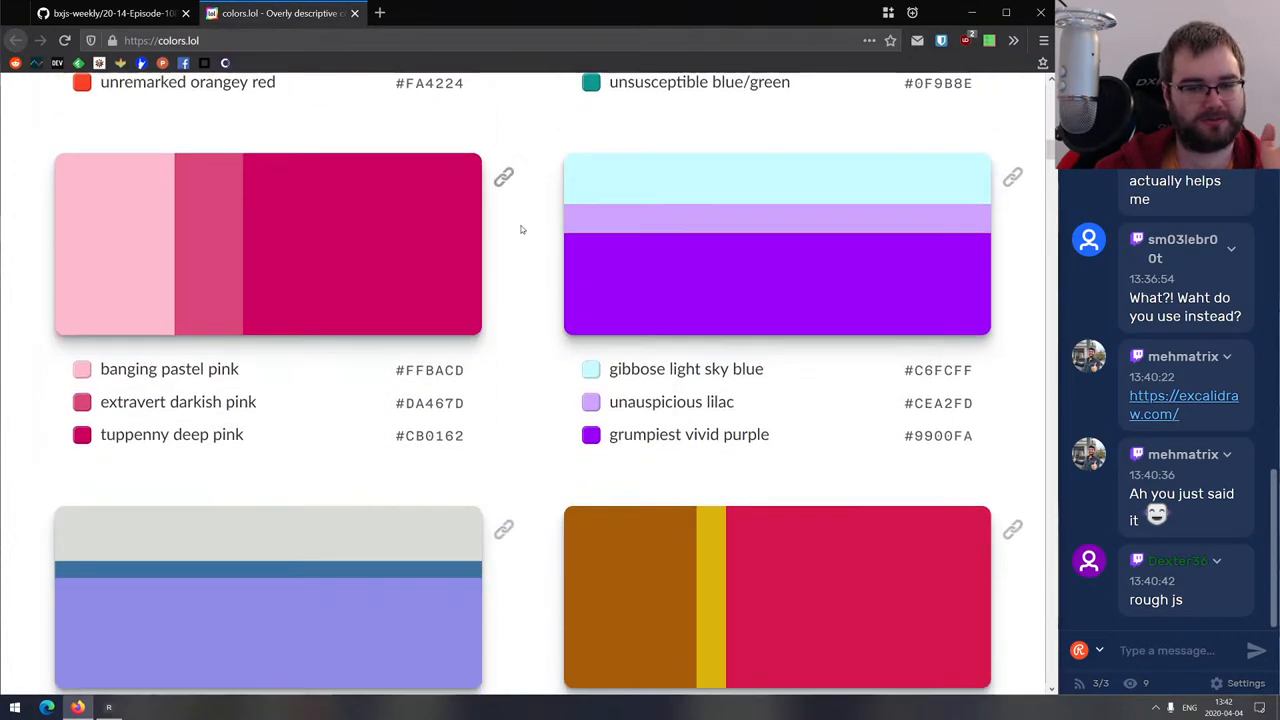
pyautogui.scroll(-3)
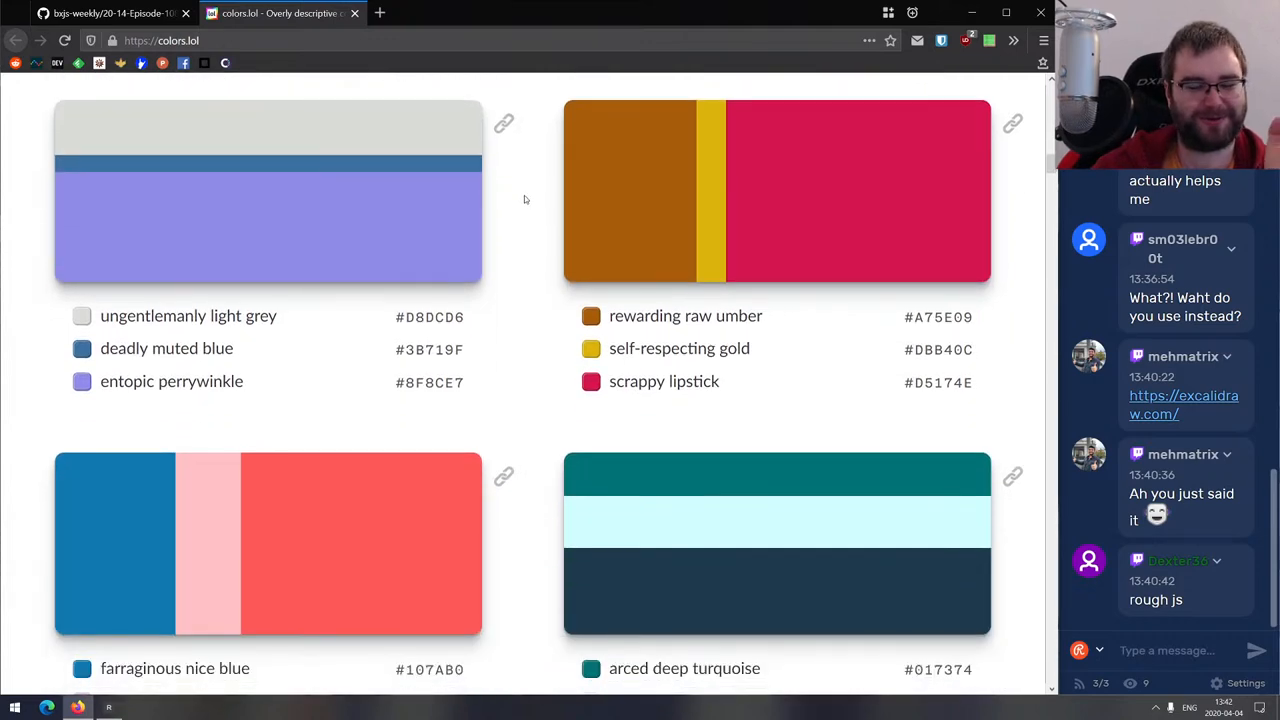
pyautogui.click(110, 14)
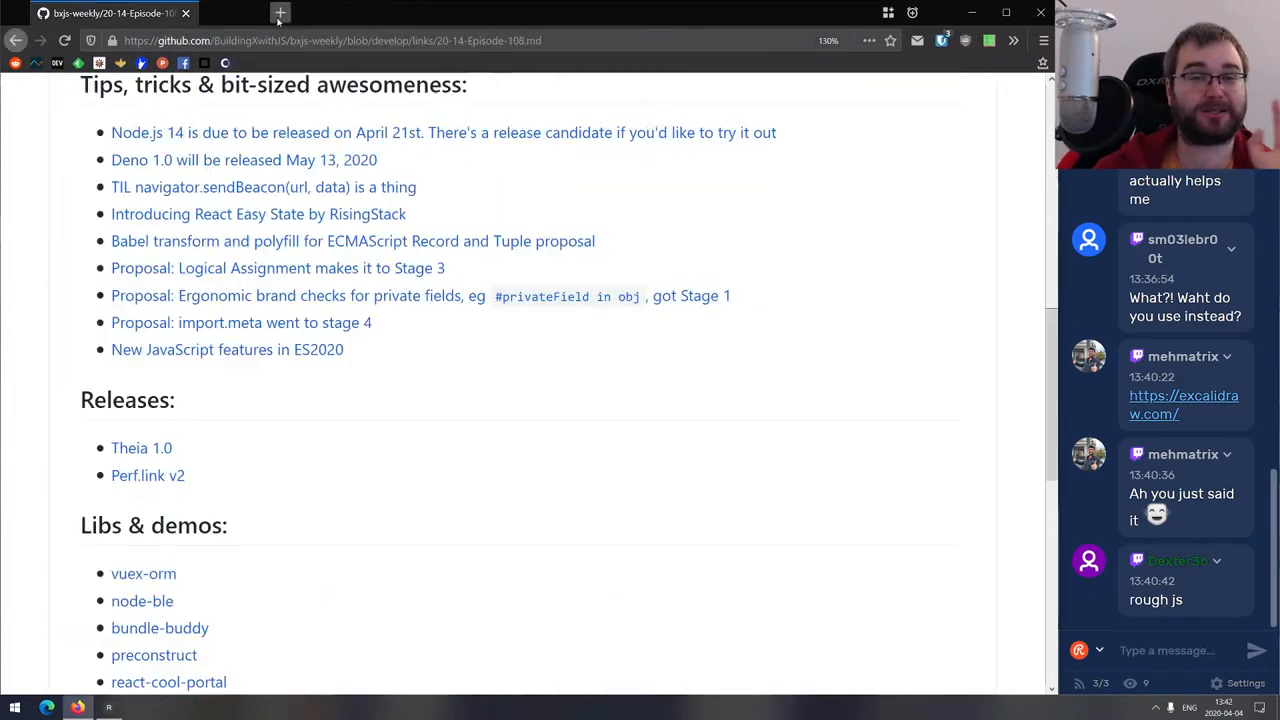
pyautogui.scroll(-3)
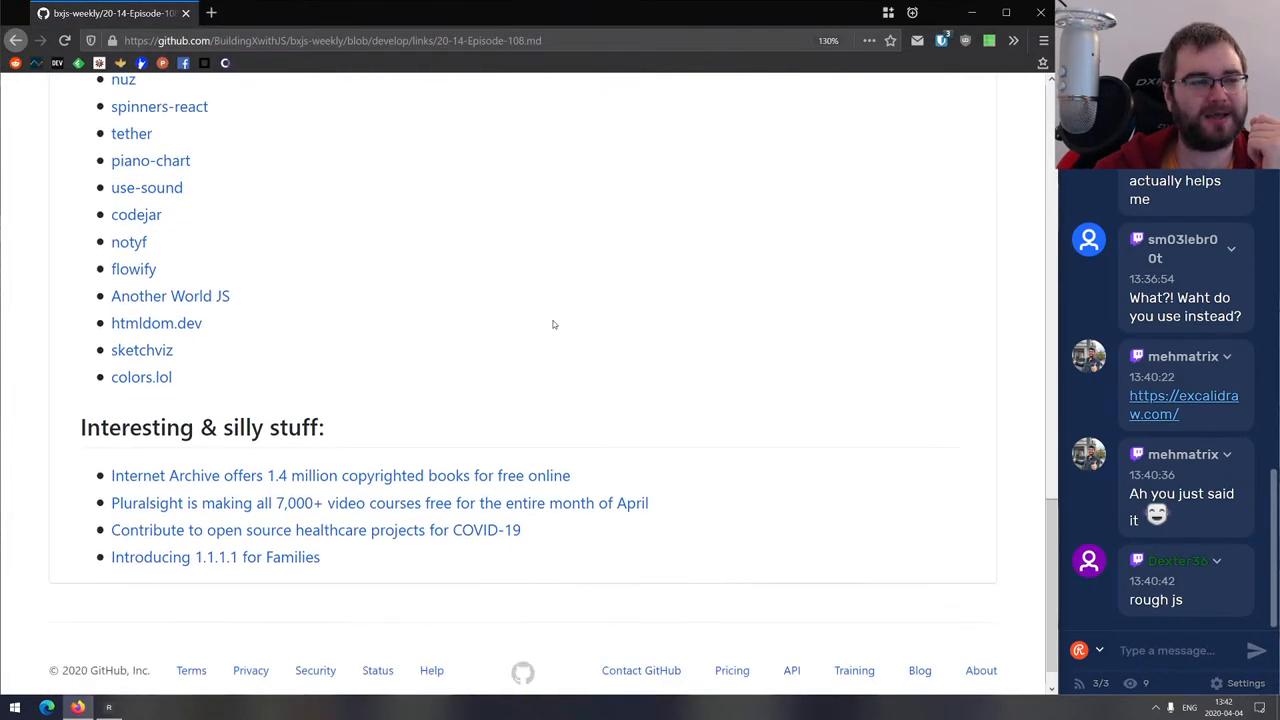
pyautogui.scroll(-3)
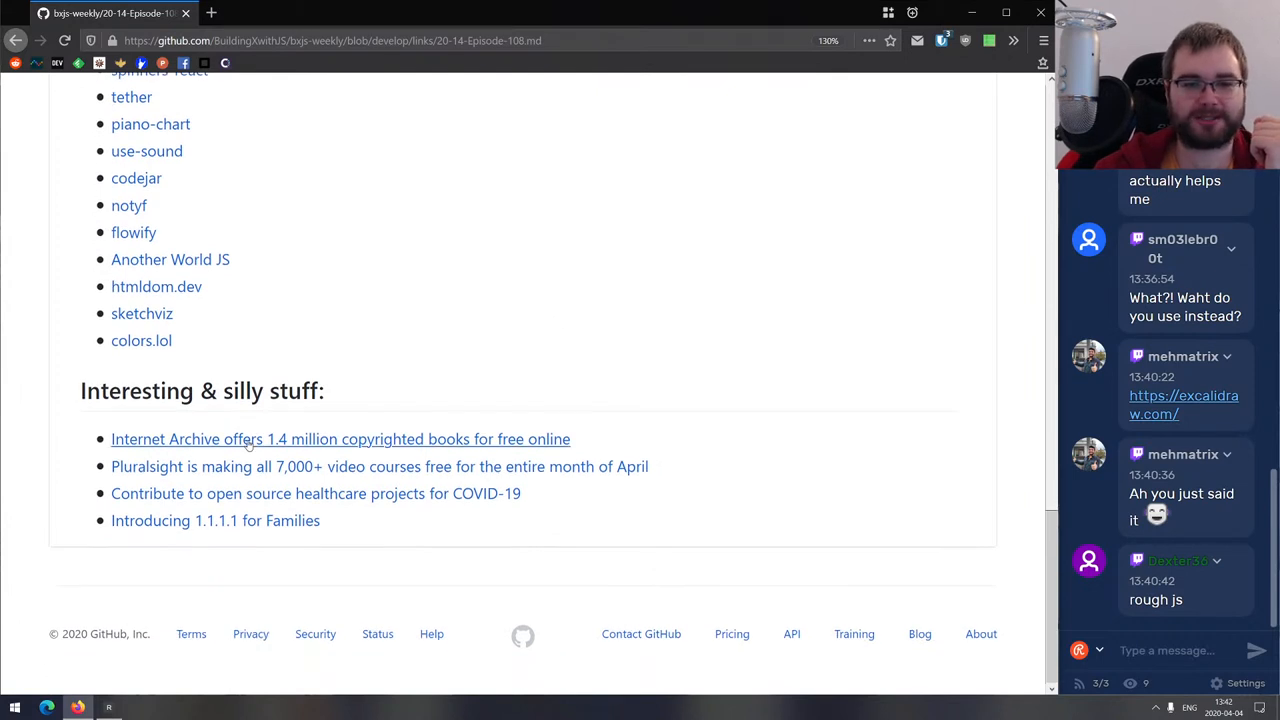
# Read the Ars Technica Internet Archive books article down to its promoted comments, then close it.
pyautogui.click(340, 439)
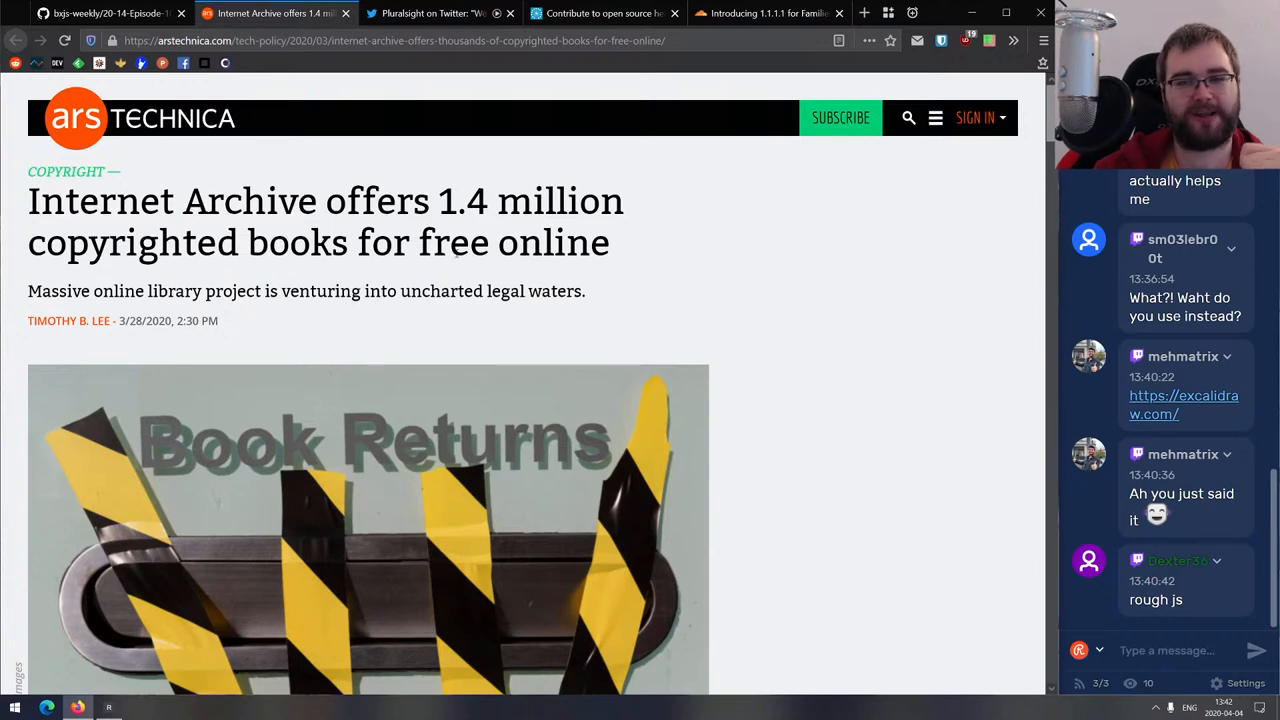
pyautogui.scroll(-3)
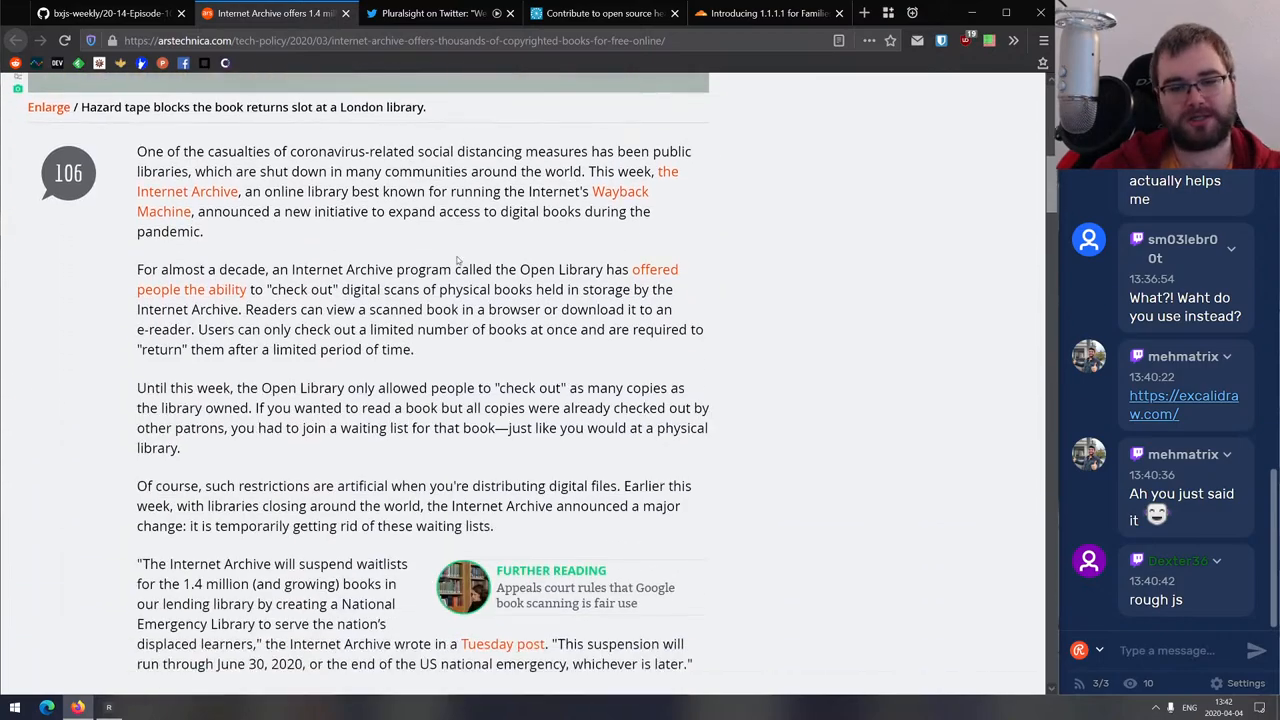
pyautogui.scroll(-3)
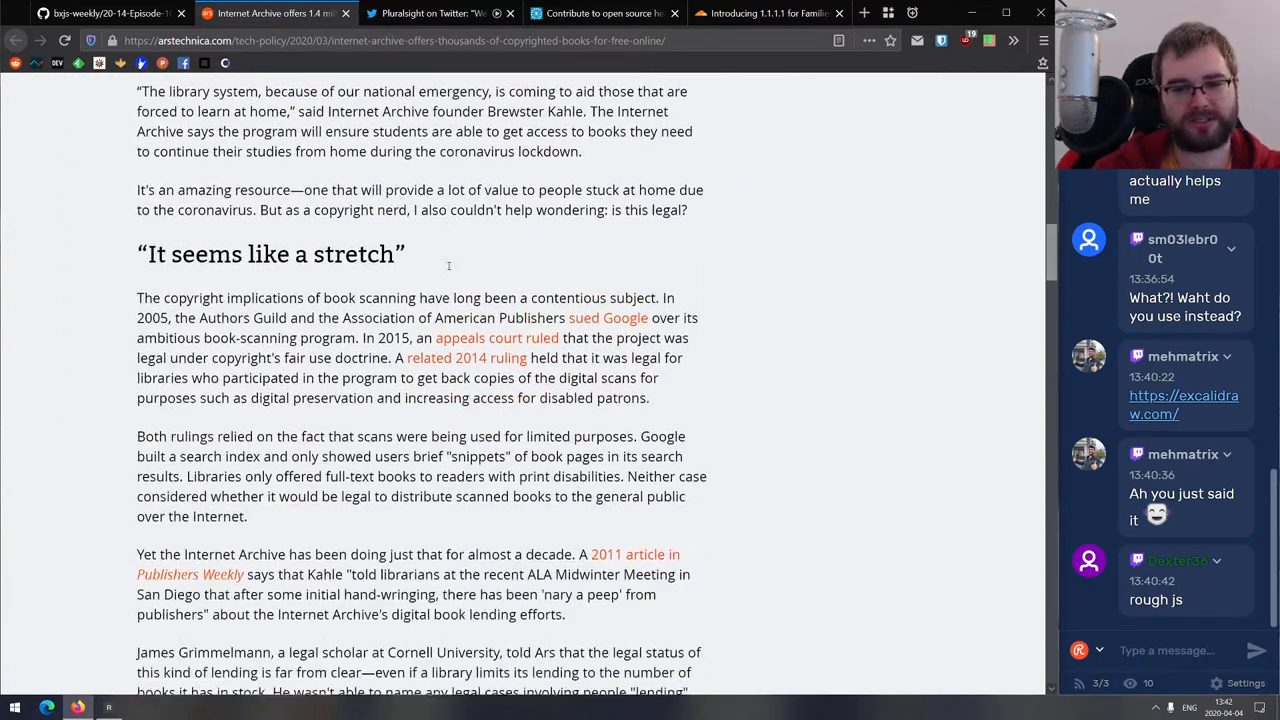
pyautogui.scroll(-3)
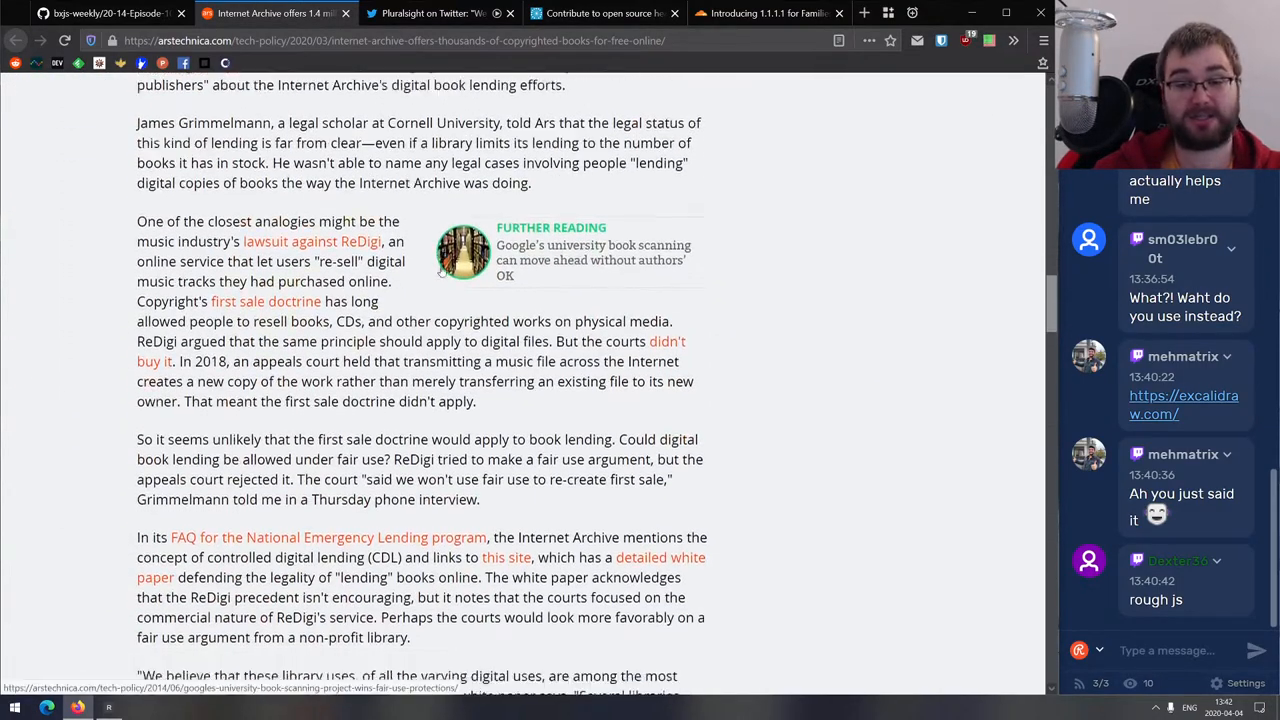
pyautogui.scroll(-3)
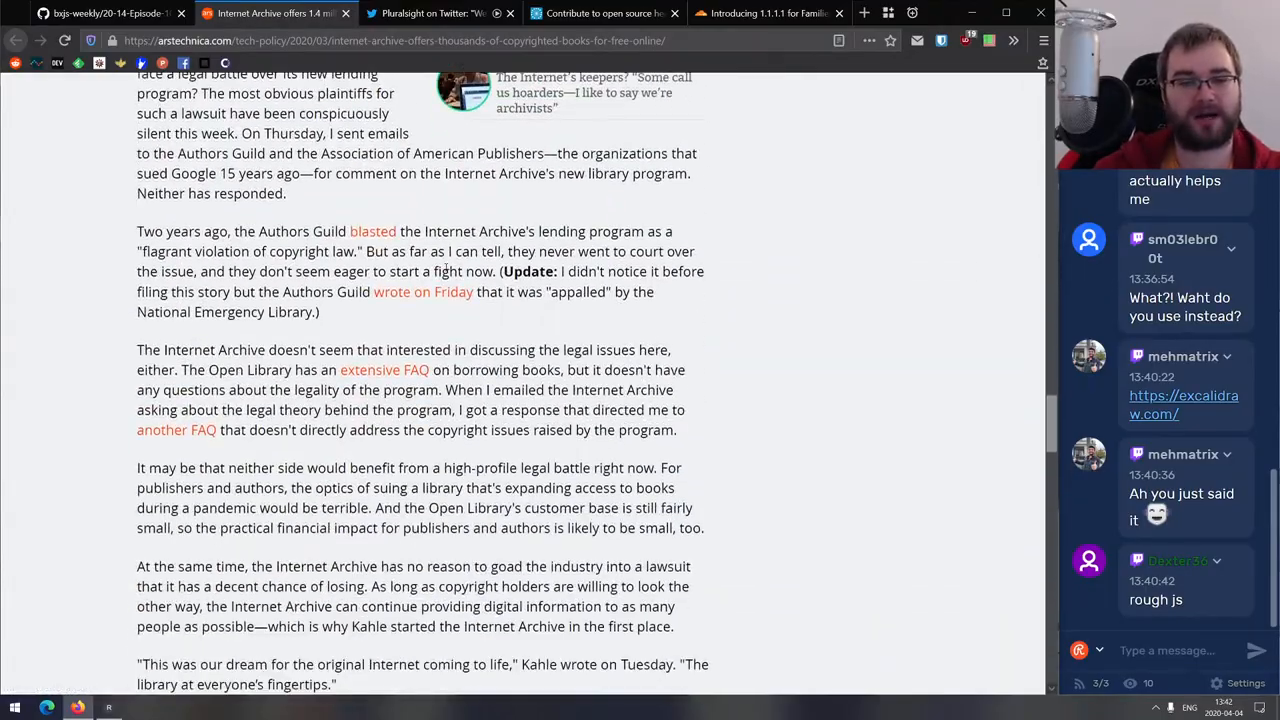
pyautogui.scroll(-3)
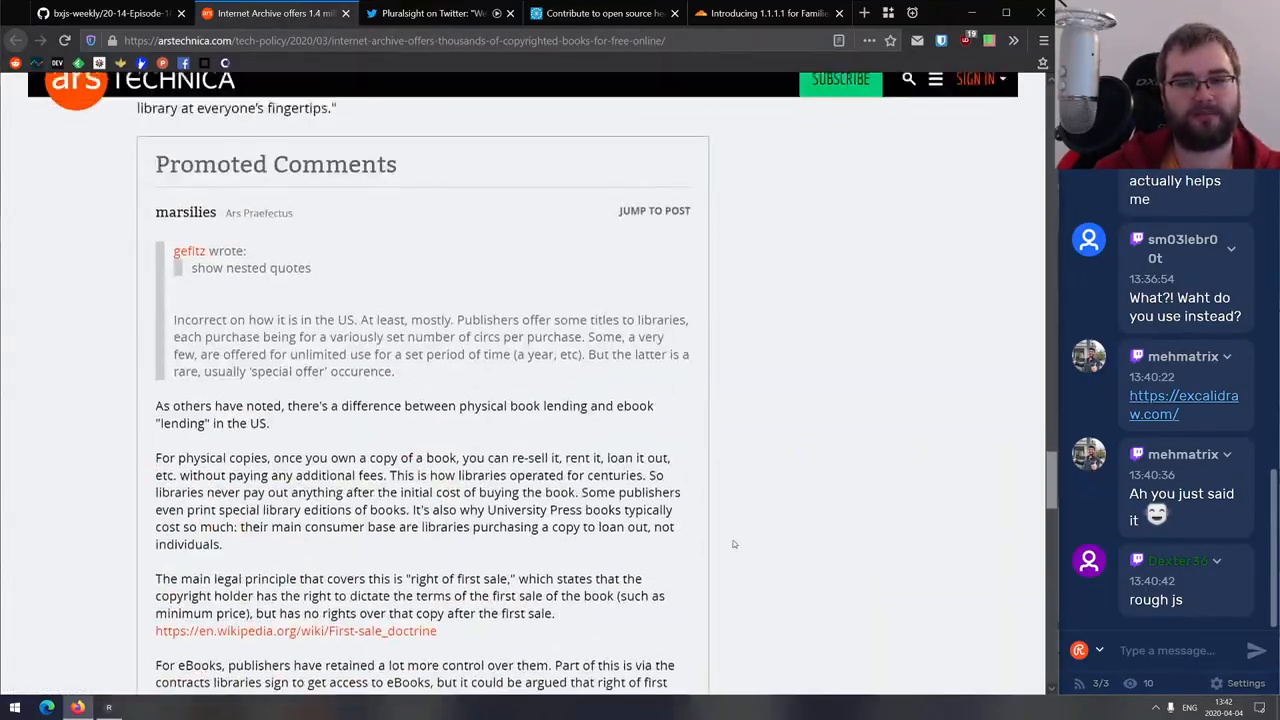
pyautogui.scroll(3)
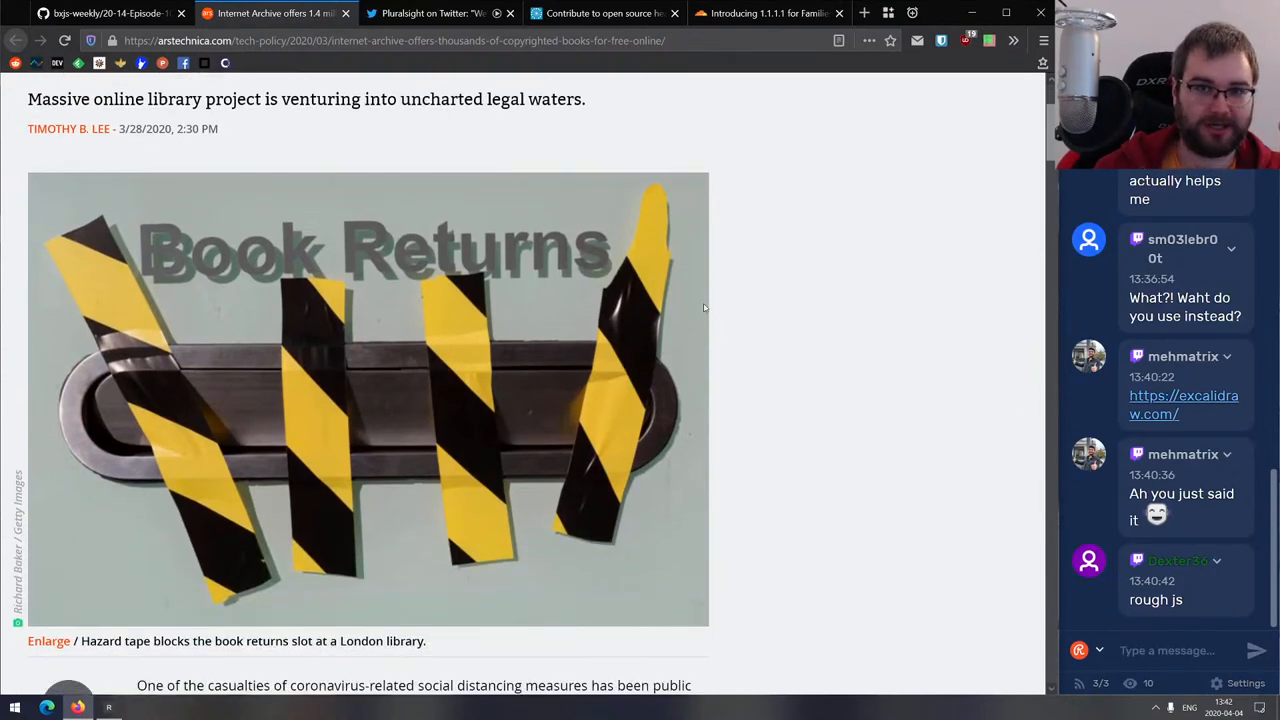
pyautogui.scroll(-3)
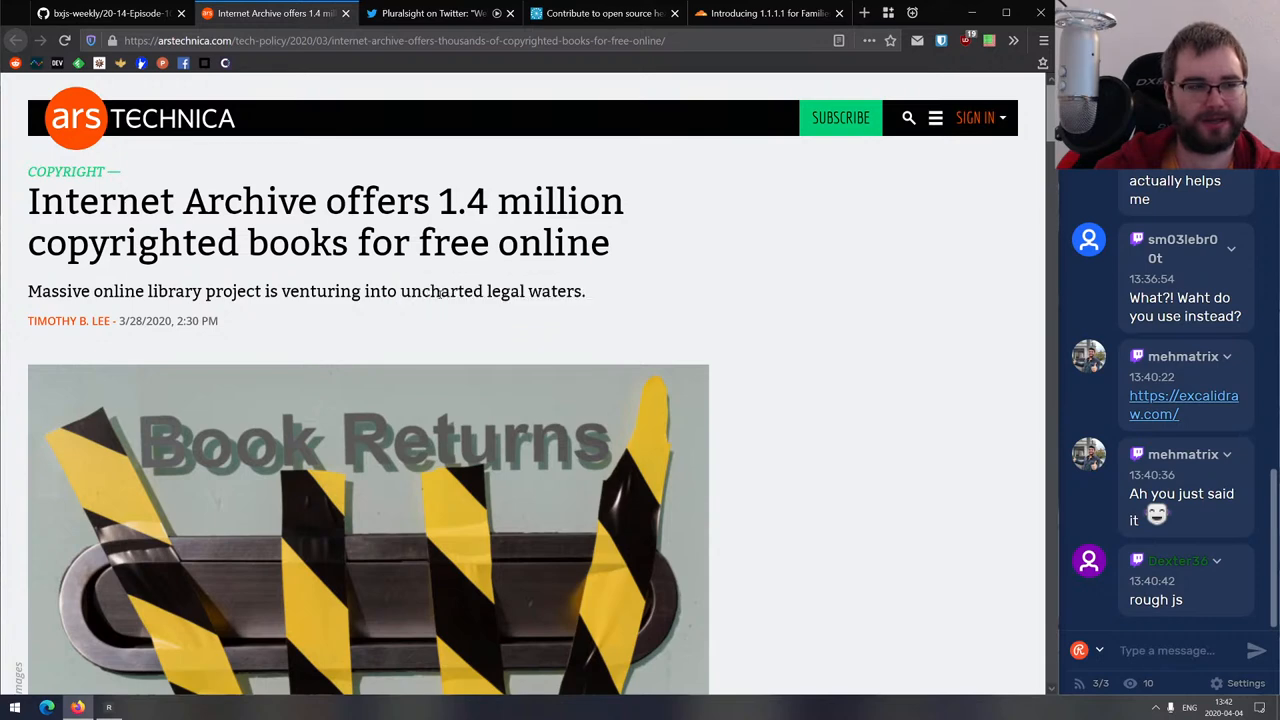
pyautogui.scroll(-3)
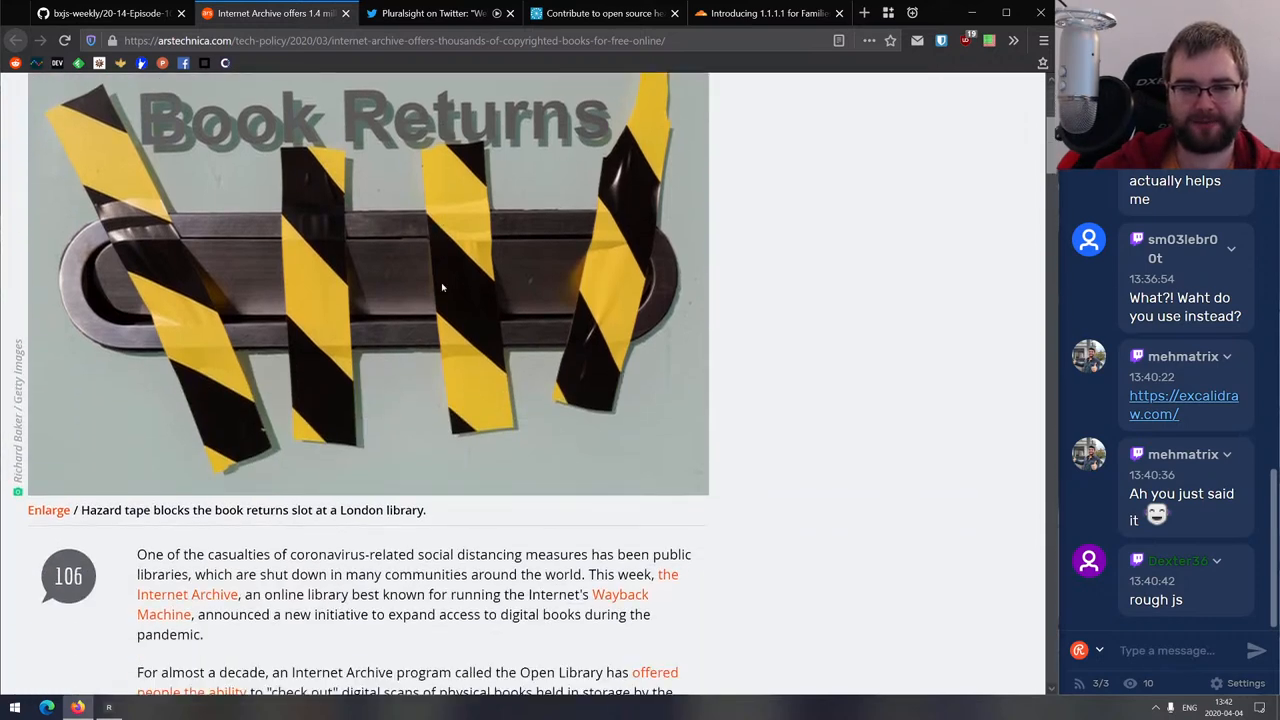
pyautogui.scroll(-3)
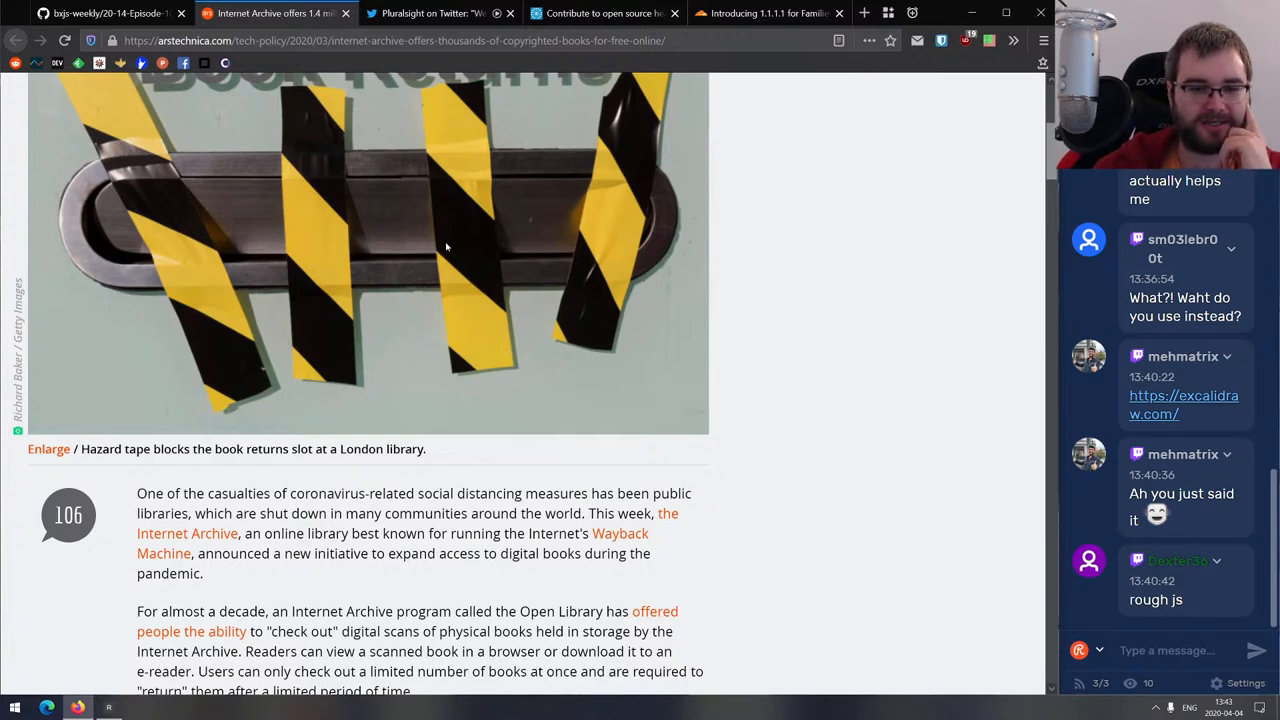
pyautogui.scroll(3)
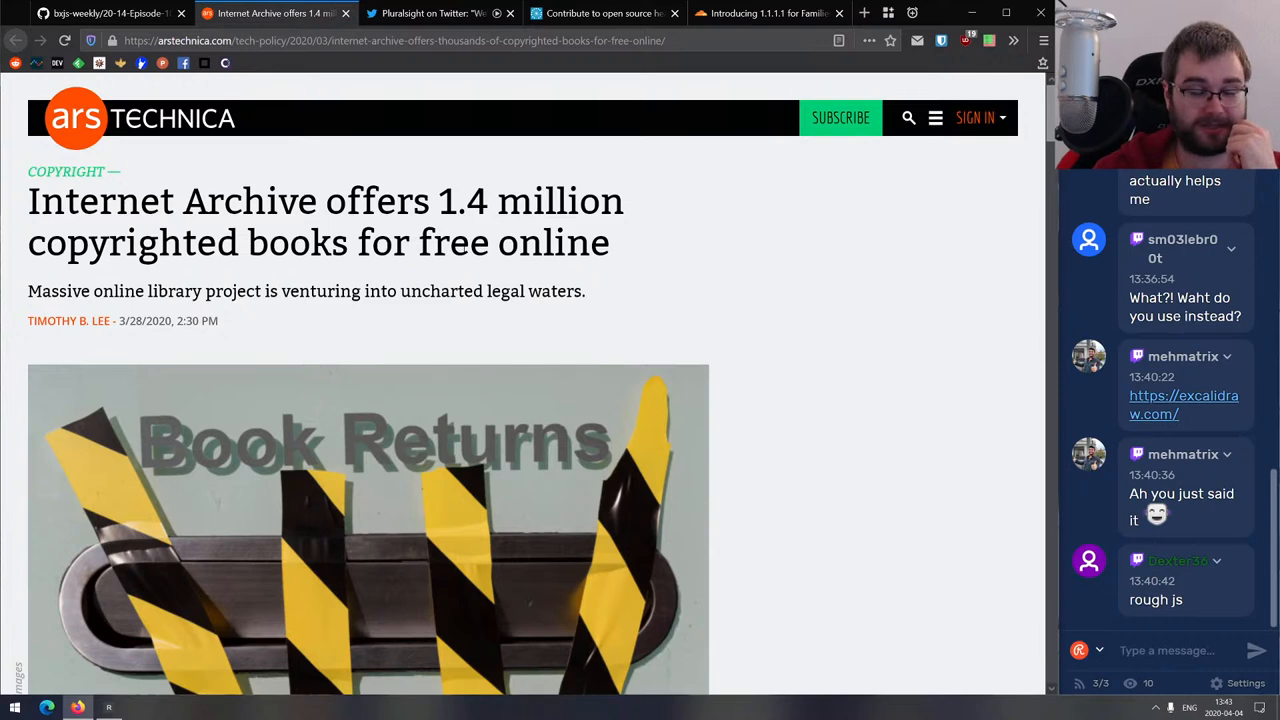
pyautogui.moveTo(290, 13)
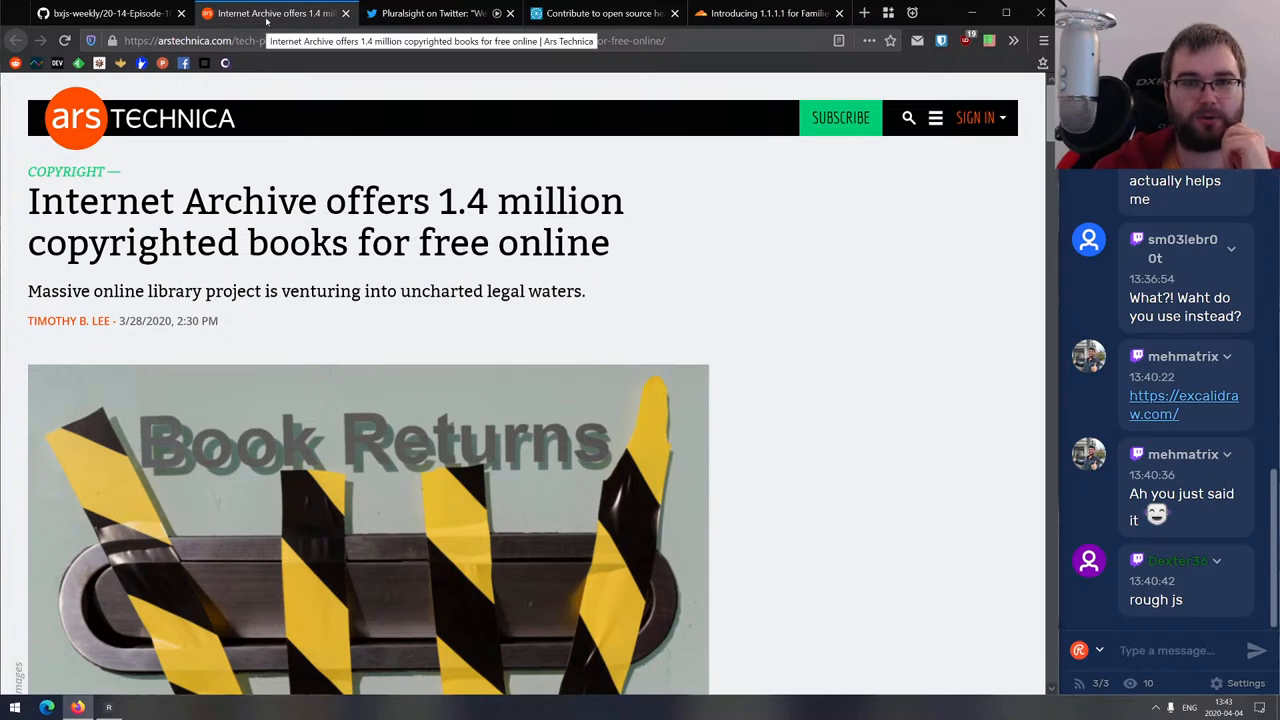
pyautogui.click(255, 13)
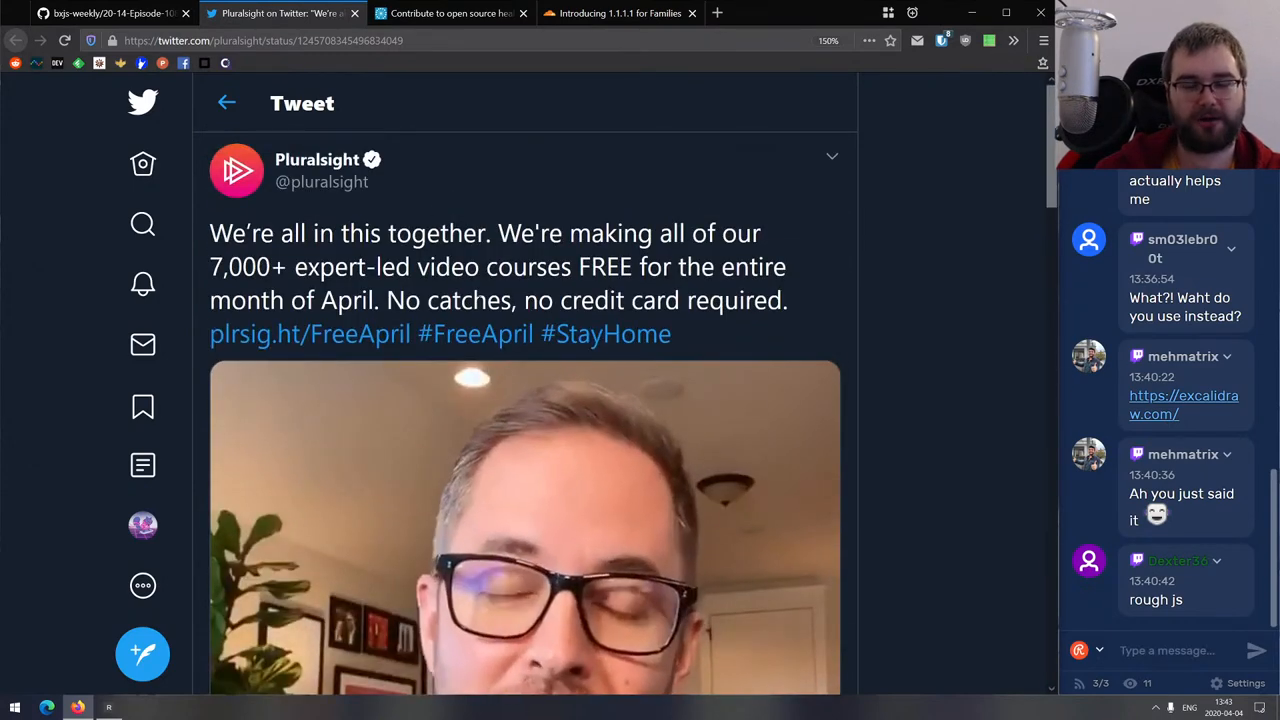
# Follow the plrsig.ht/FreeApril link in Pluralsight's free-April tweet.
pyautogui.click(309, 333)
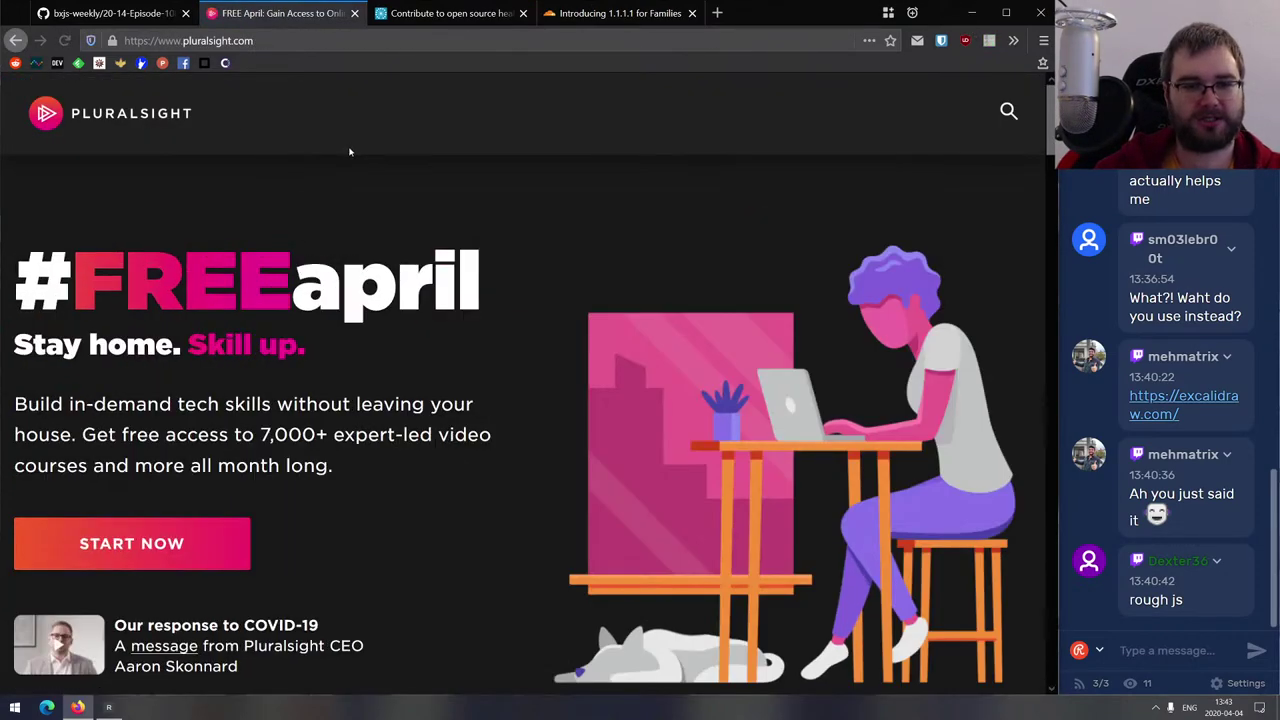
# Scroll the #FREEapril page to Popular Topics and go to the Technology Index.
pyautogui.scroll(-3)
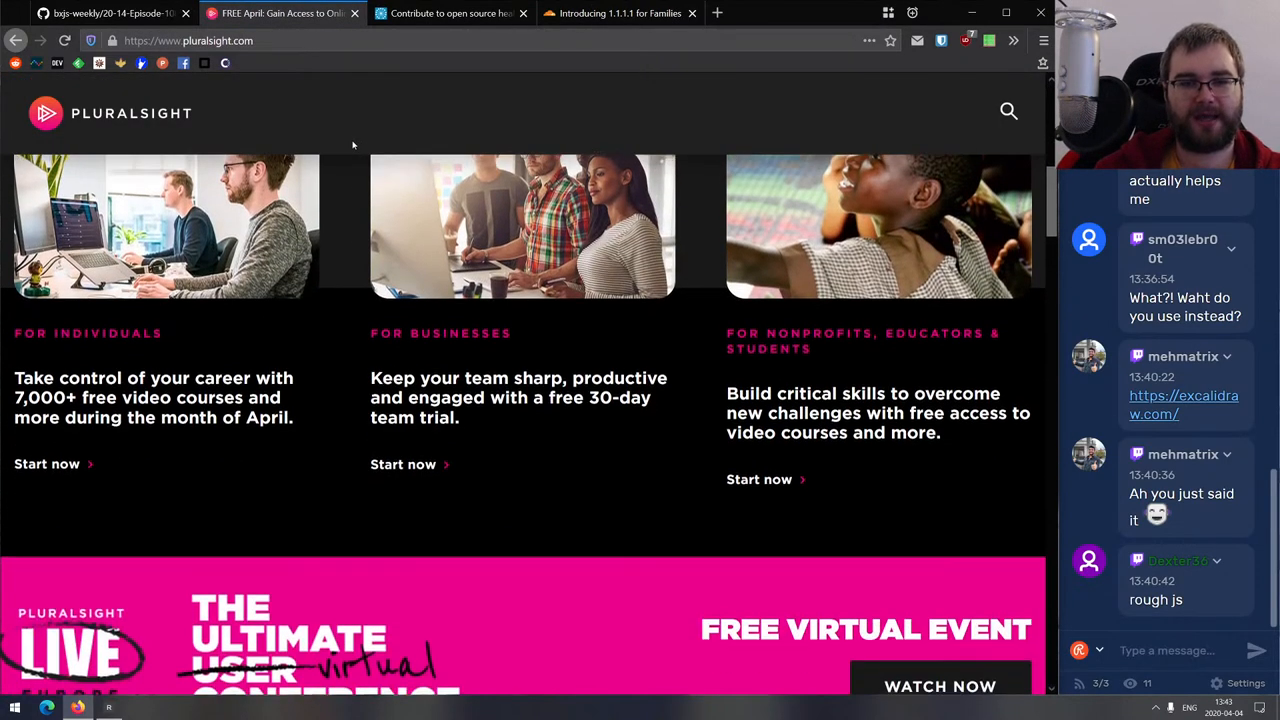
pyautogui.scroll(-3)
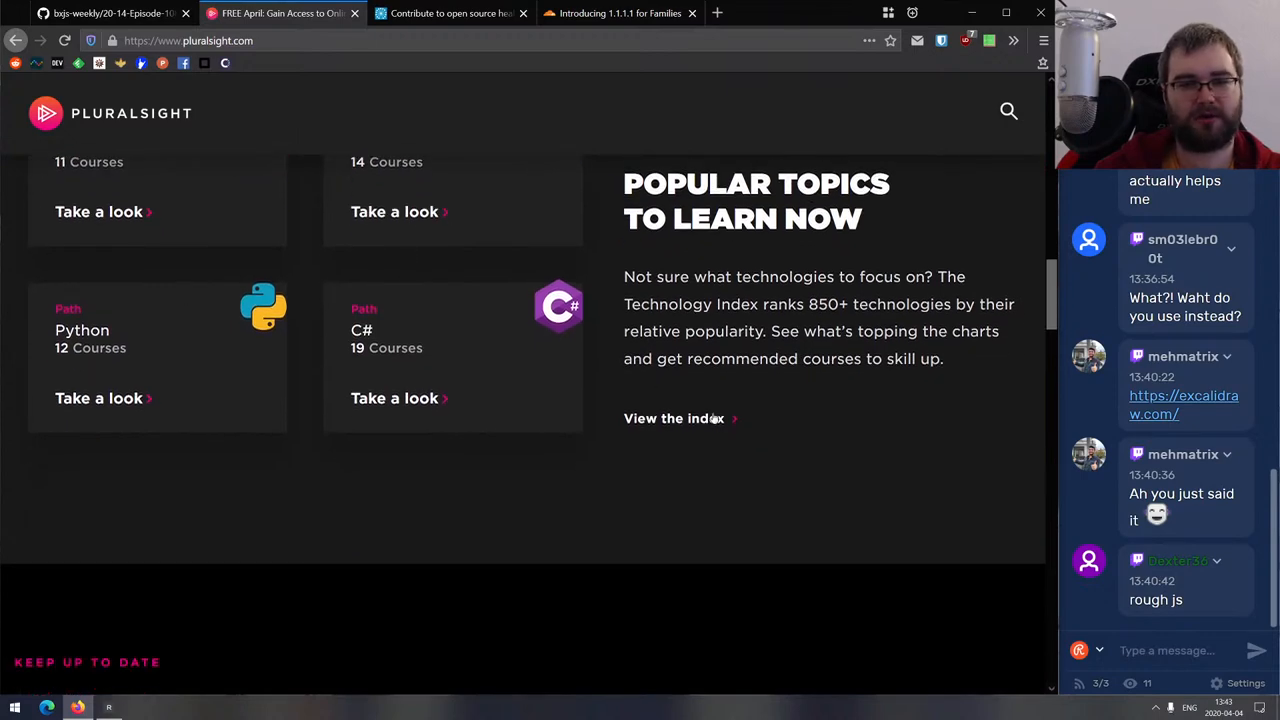
pyautogui.click(674, 418)
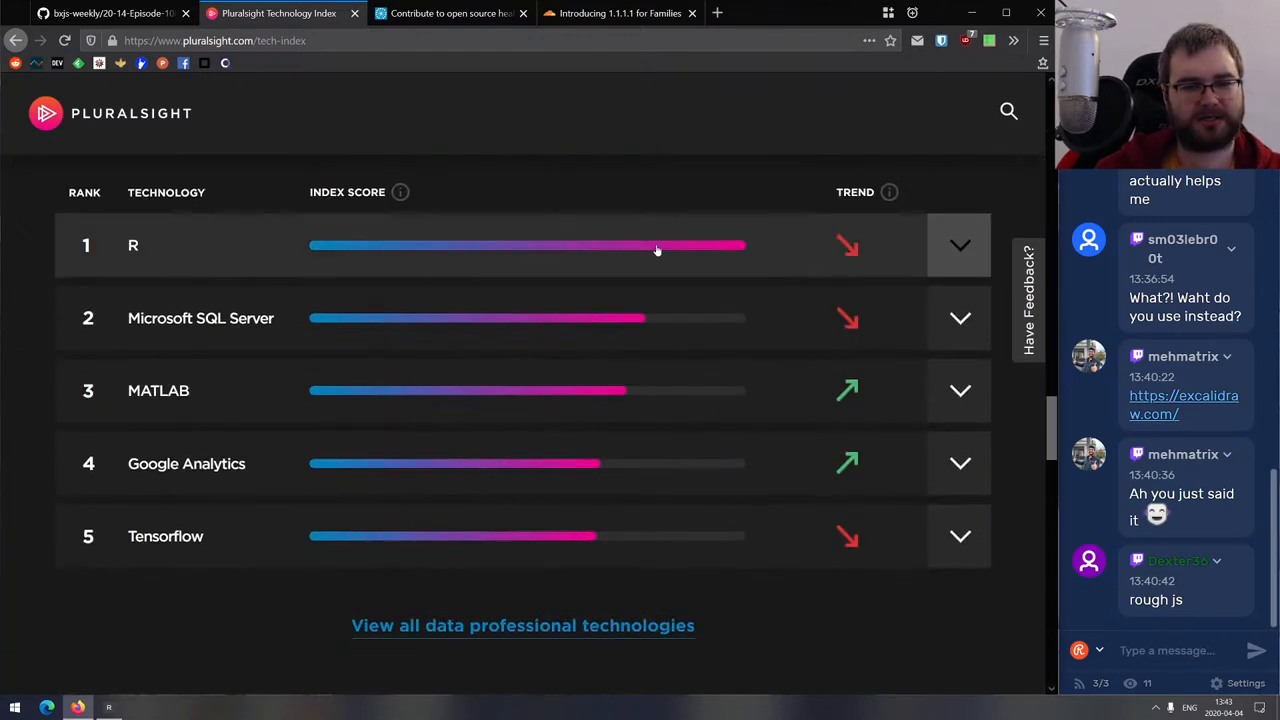
# Browse the Technology Index rankings, including security topics and JavaScript's growth trend.
pyautogui.scroll(-3)
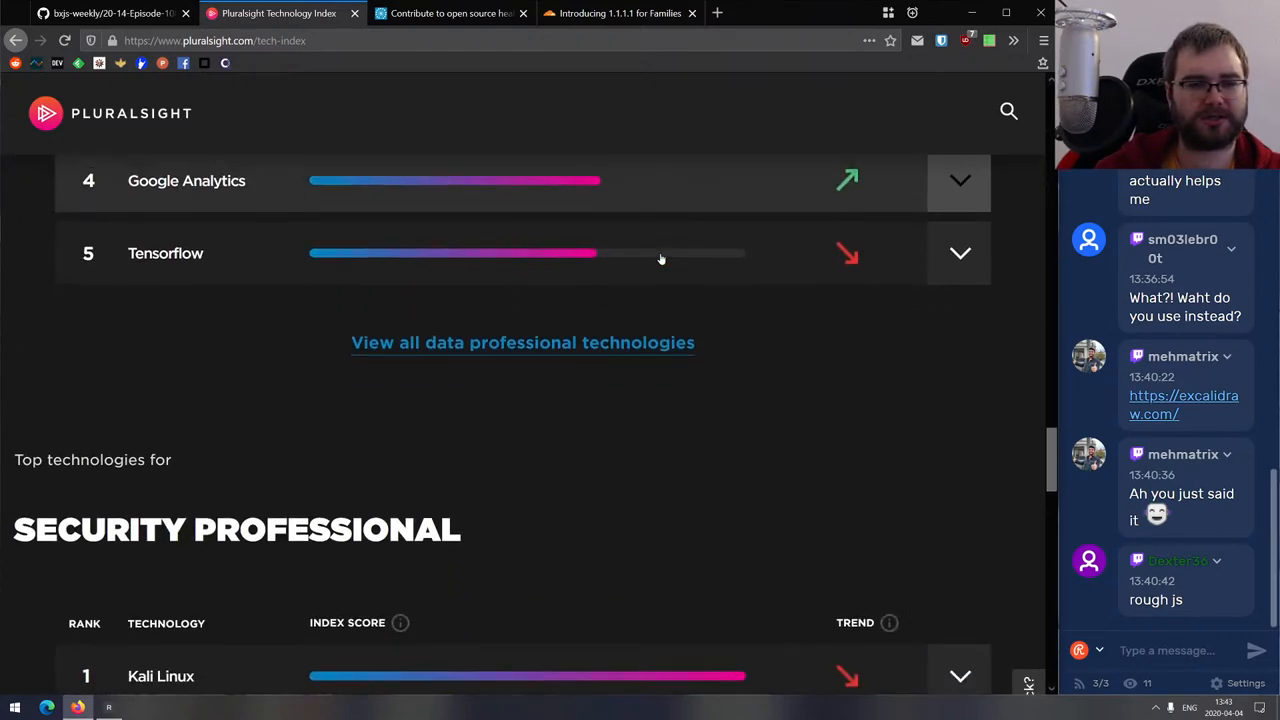
pyautogui.scroll(-3)
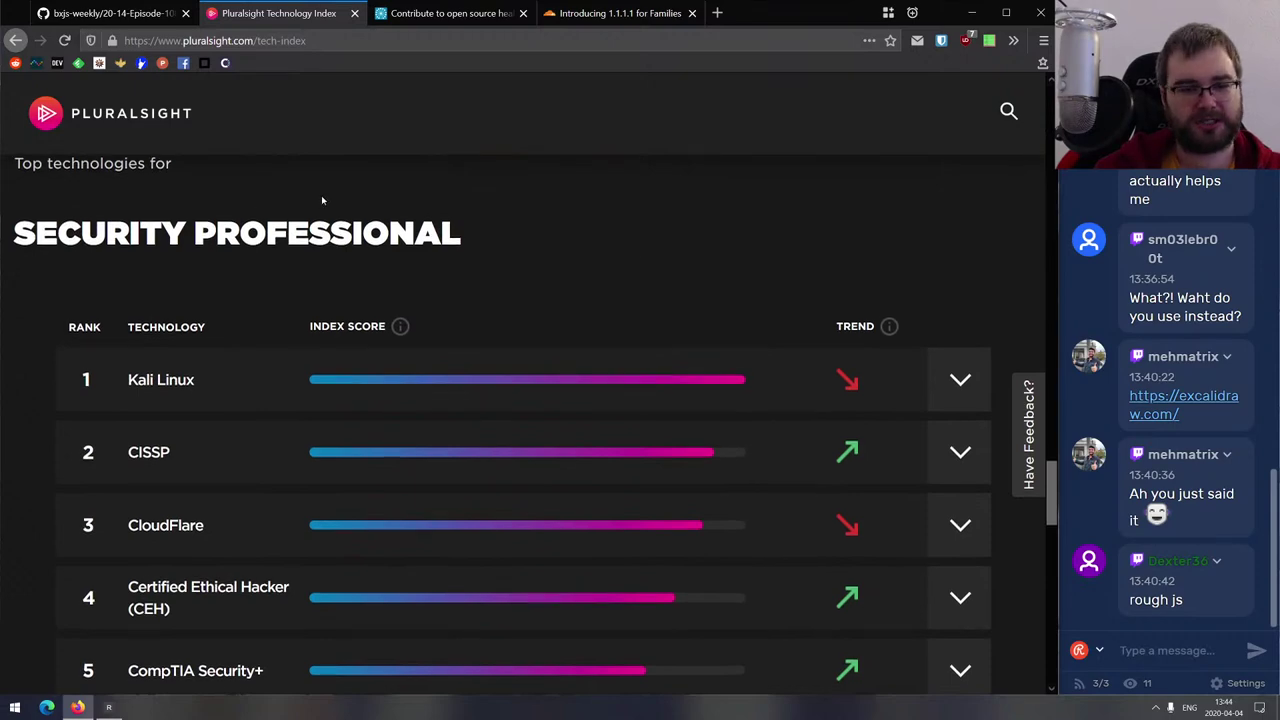
pyautogui.scroll(-3)
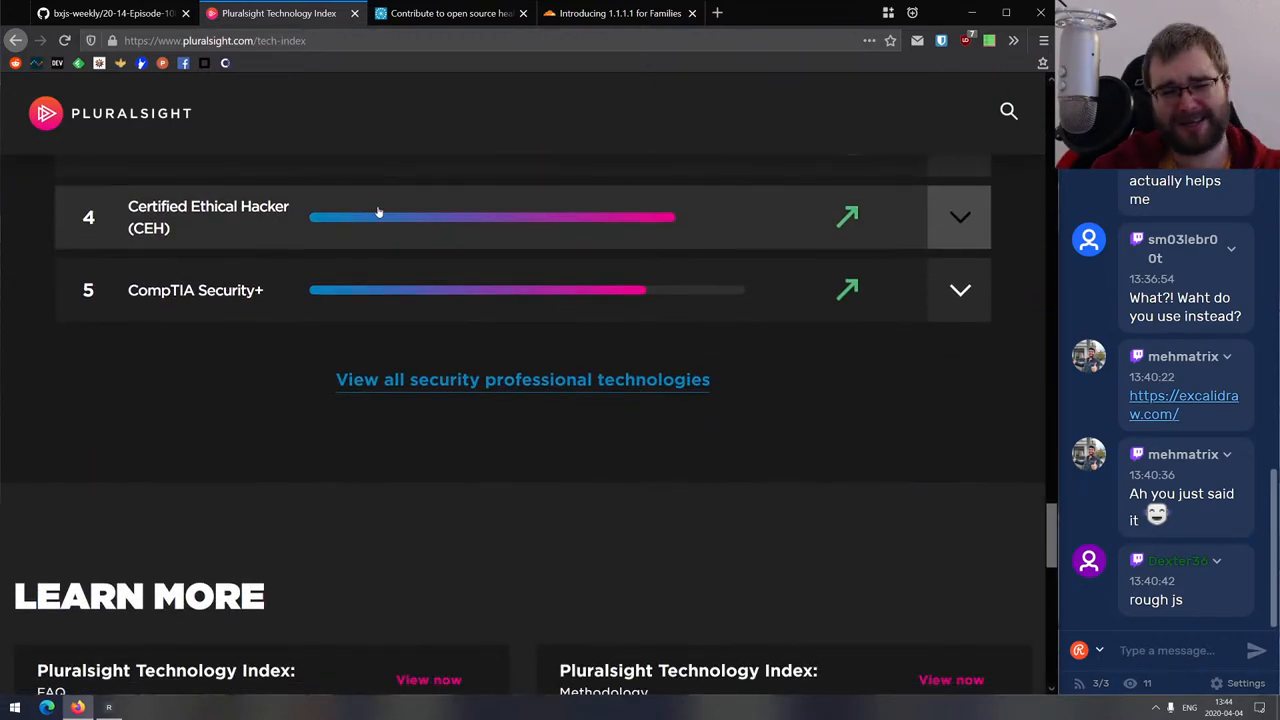
pyautogui.scroll(3)
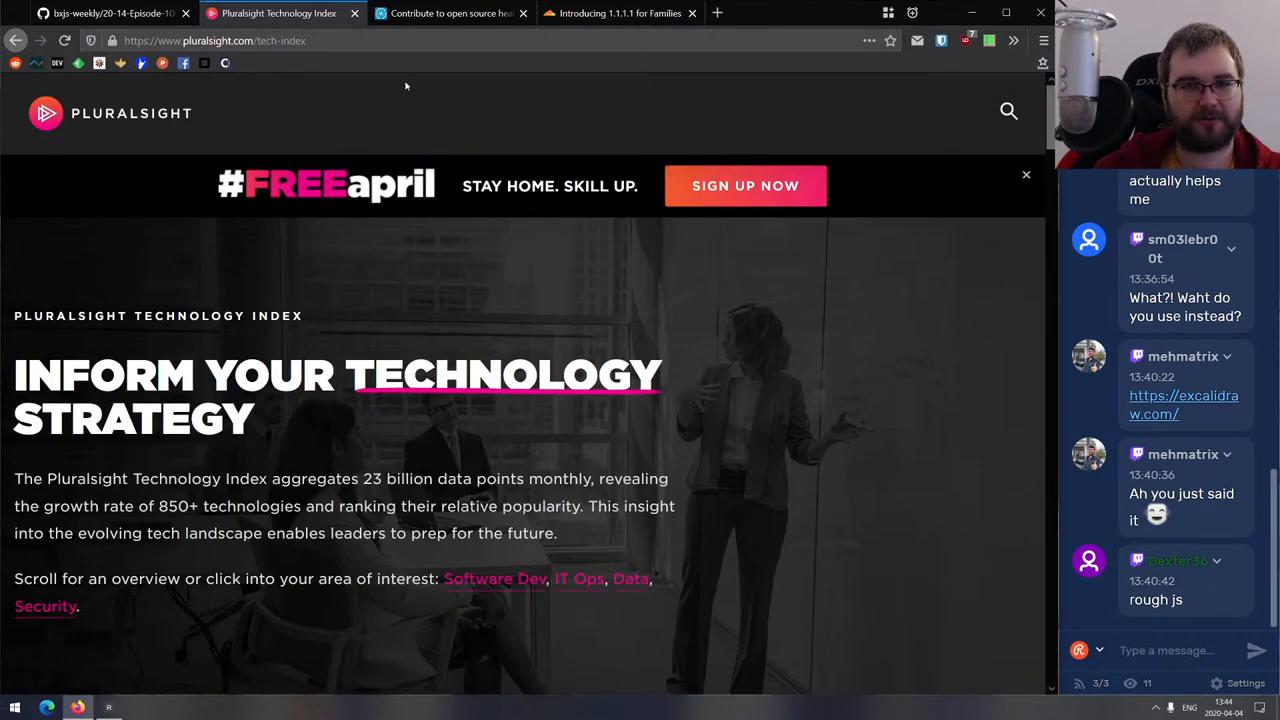
pyautogui.scroll(-3)
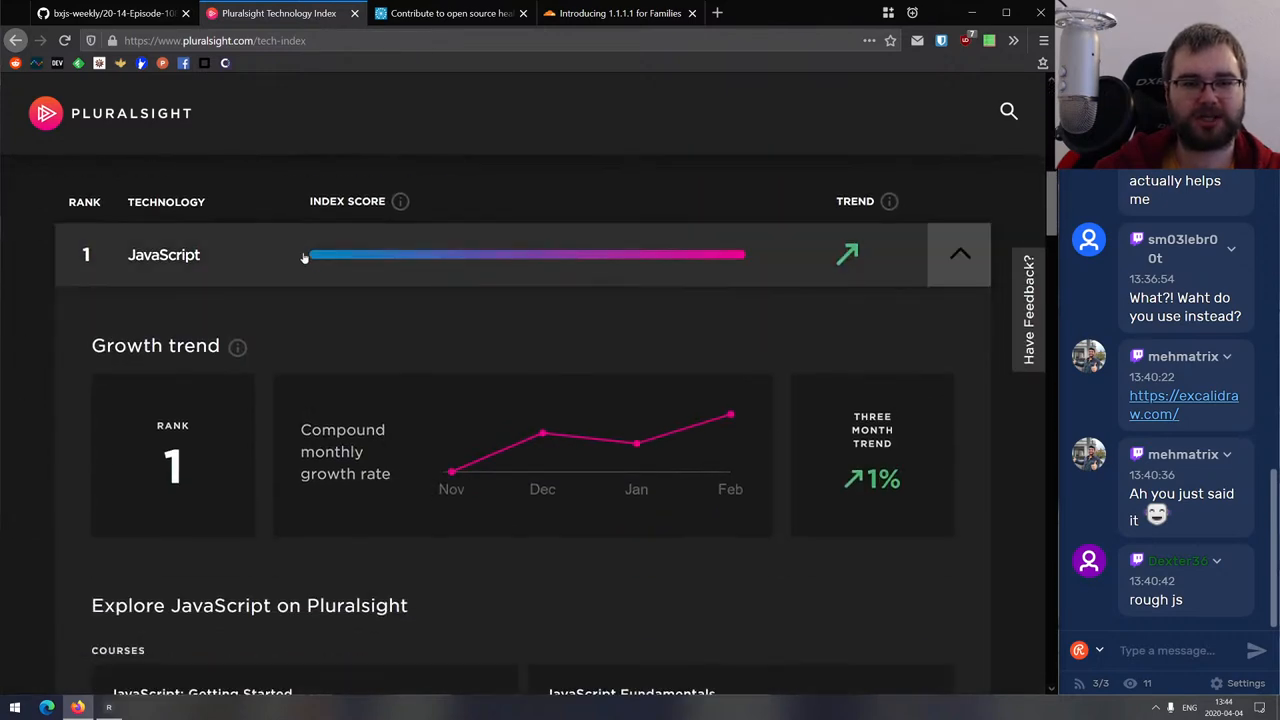
pyautogui.moveTo(308, 263)
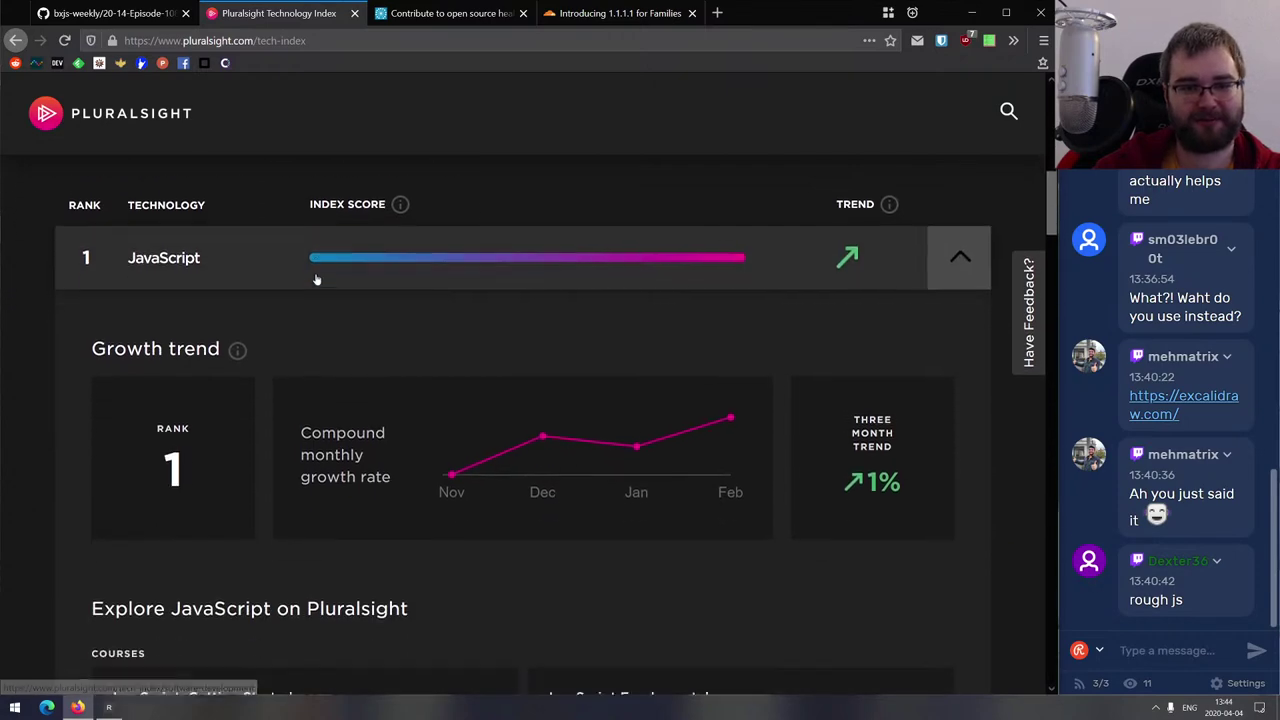
pyautogui.scroll(-3)
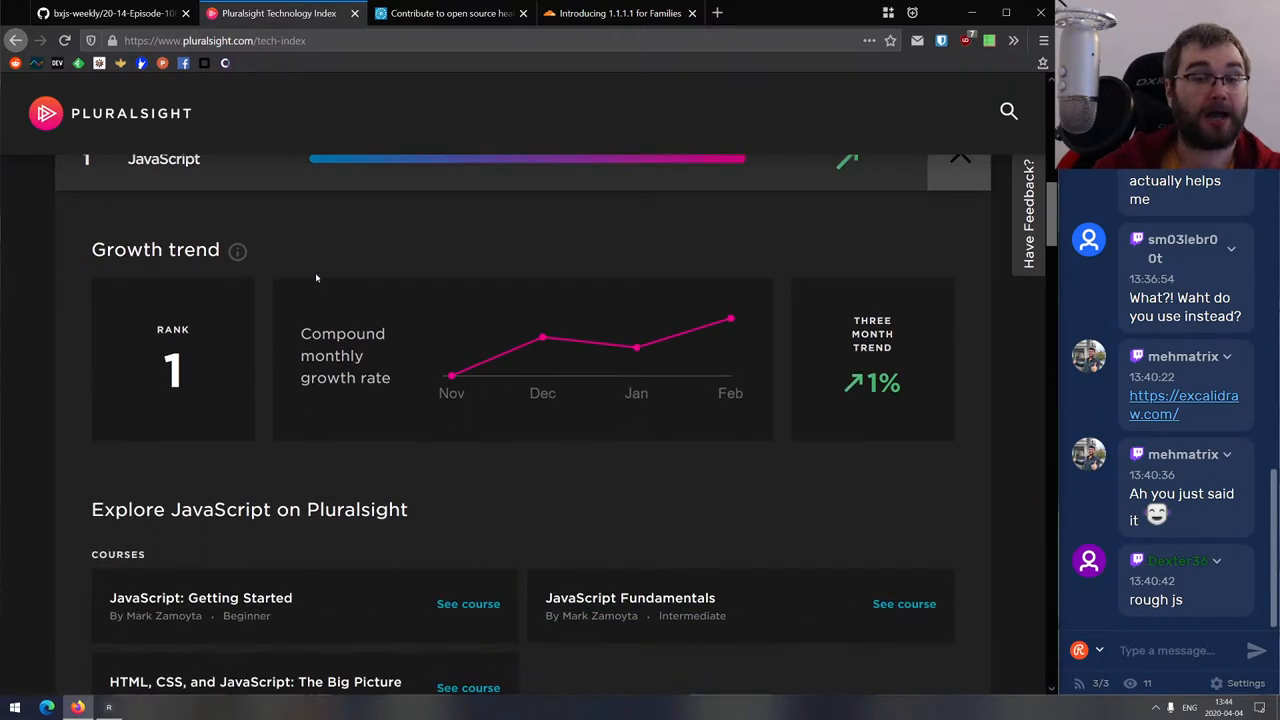
pyautogui.scroll(-3)
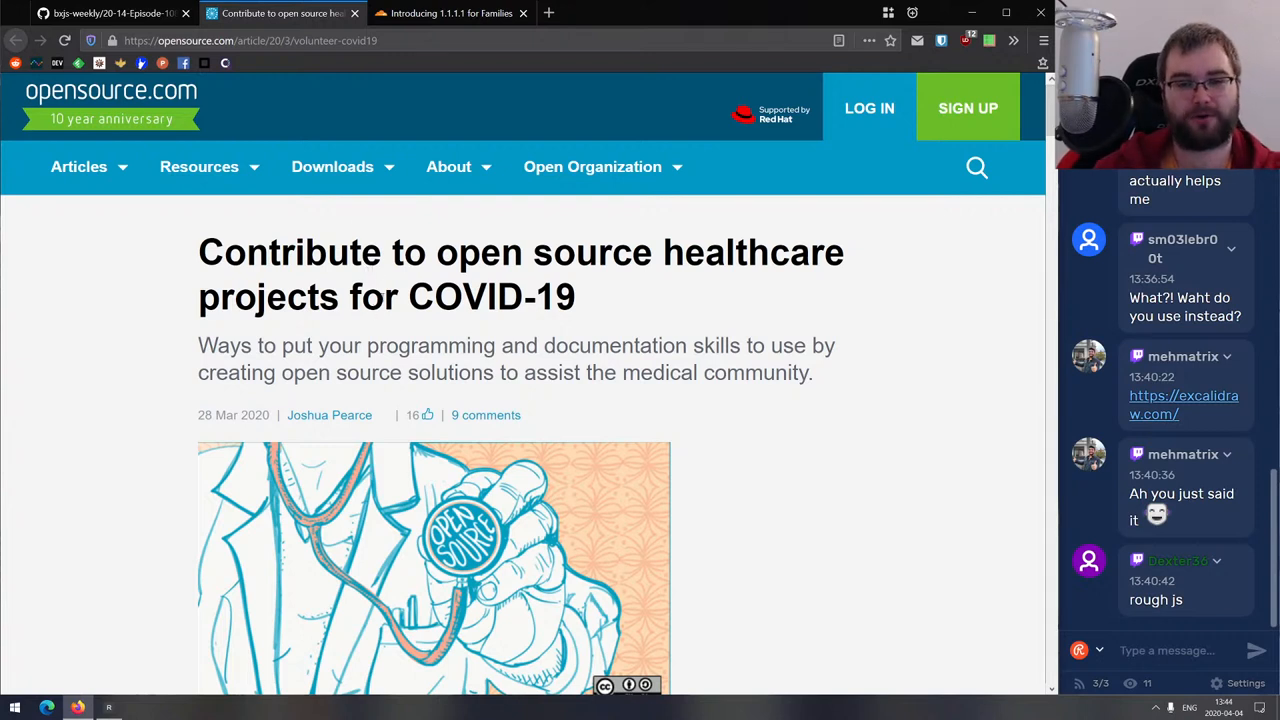
pyautogui.moveTo(374, 345)
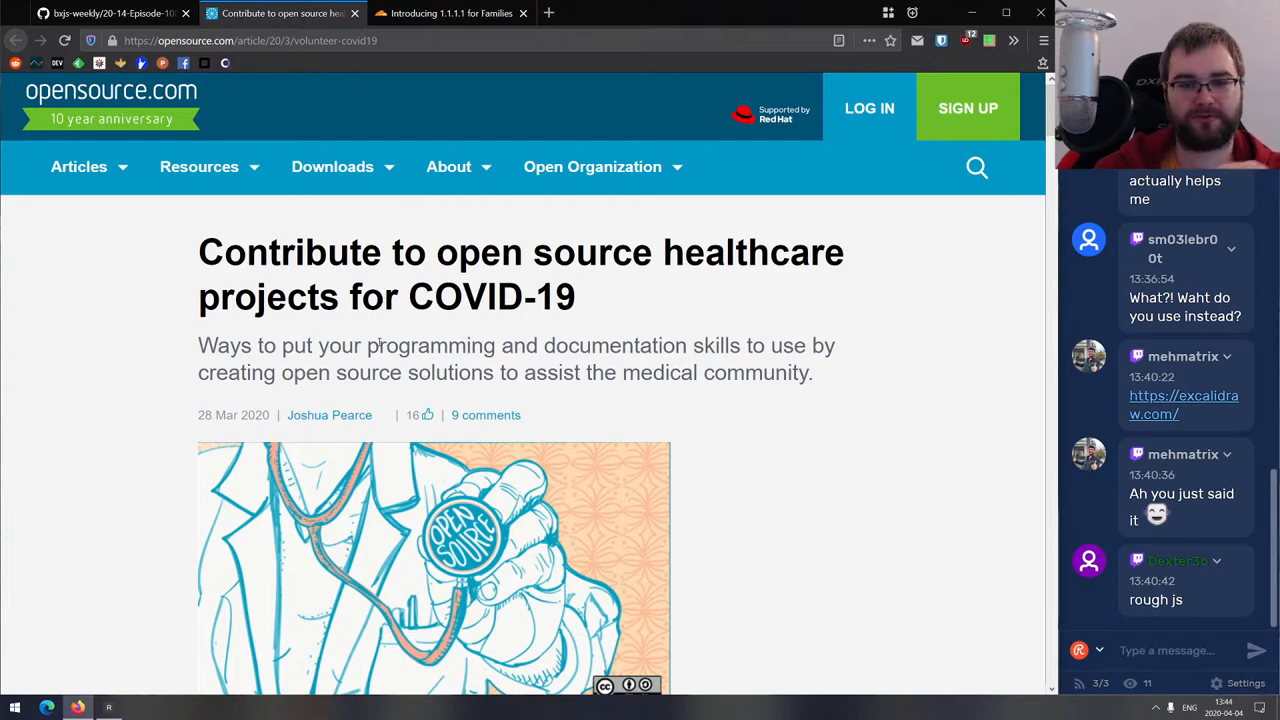
pyautogui.moveTo(382, 330)
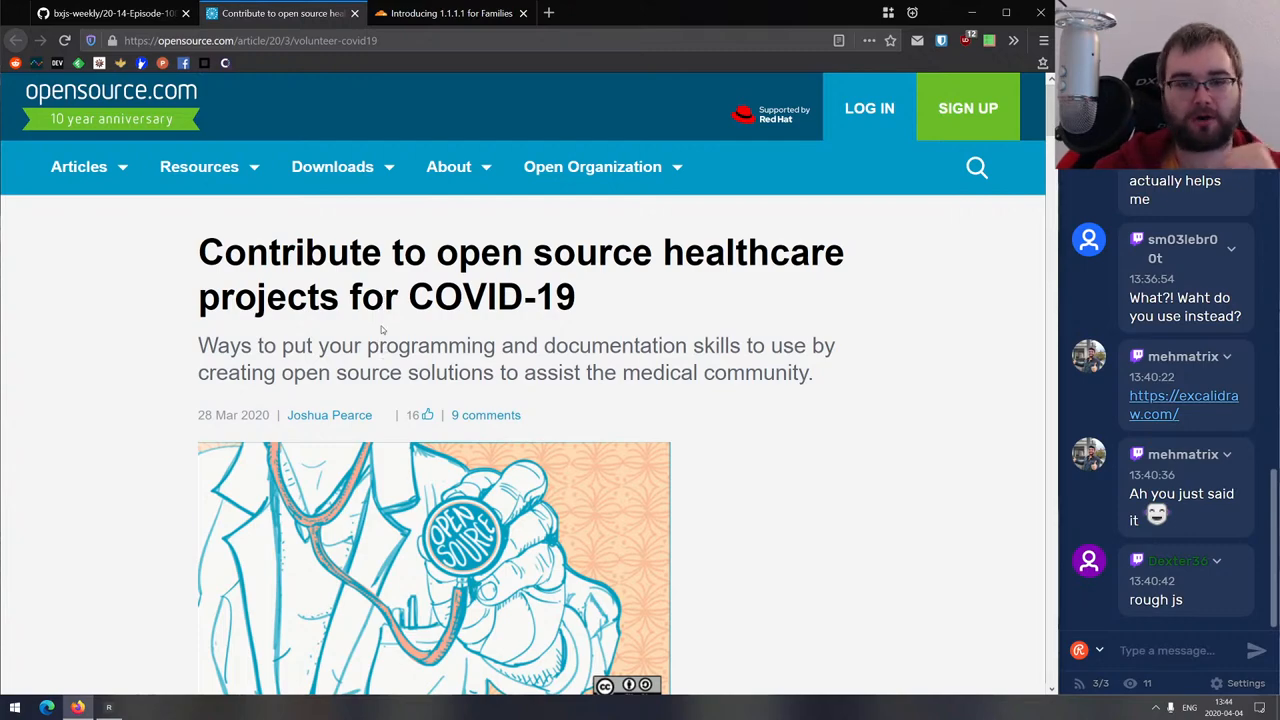
# Scroll through the opensource.com COVID-19 volunteering article and its ventilator projects.
pyautogui.scroll(-3)
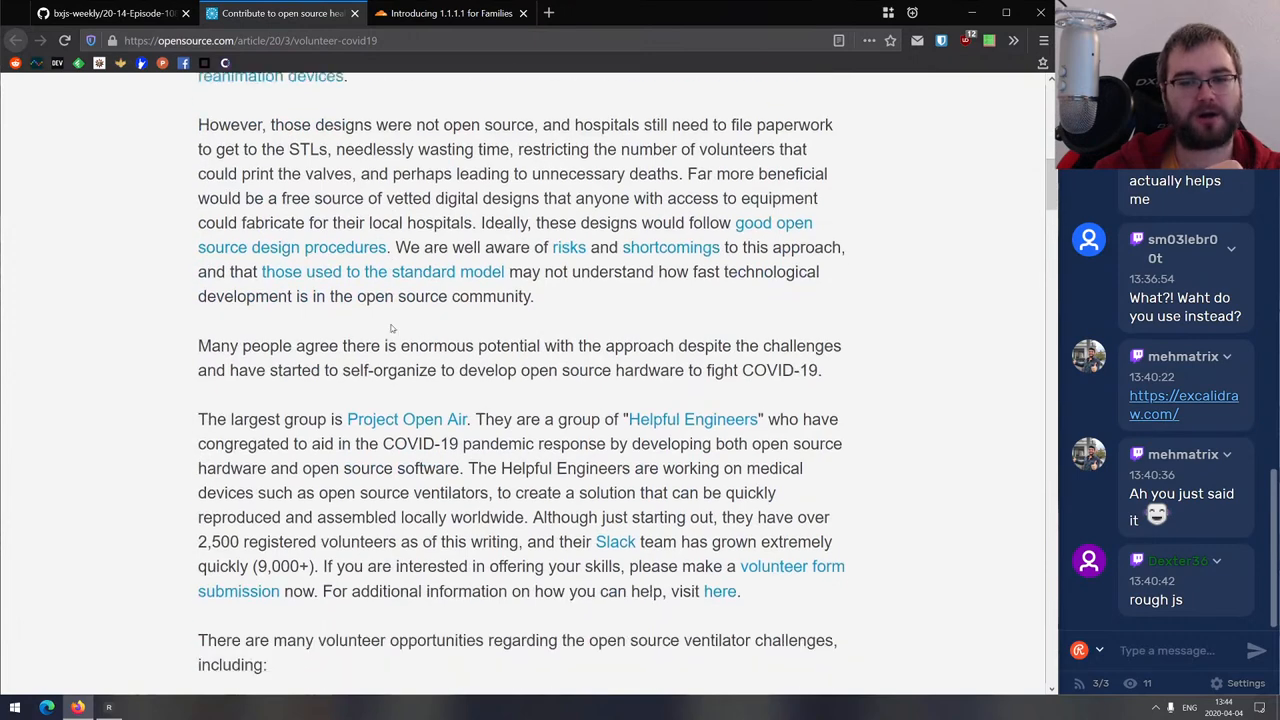
pyautogui.scroll(-3)
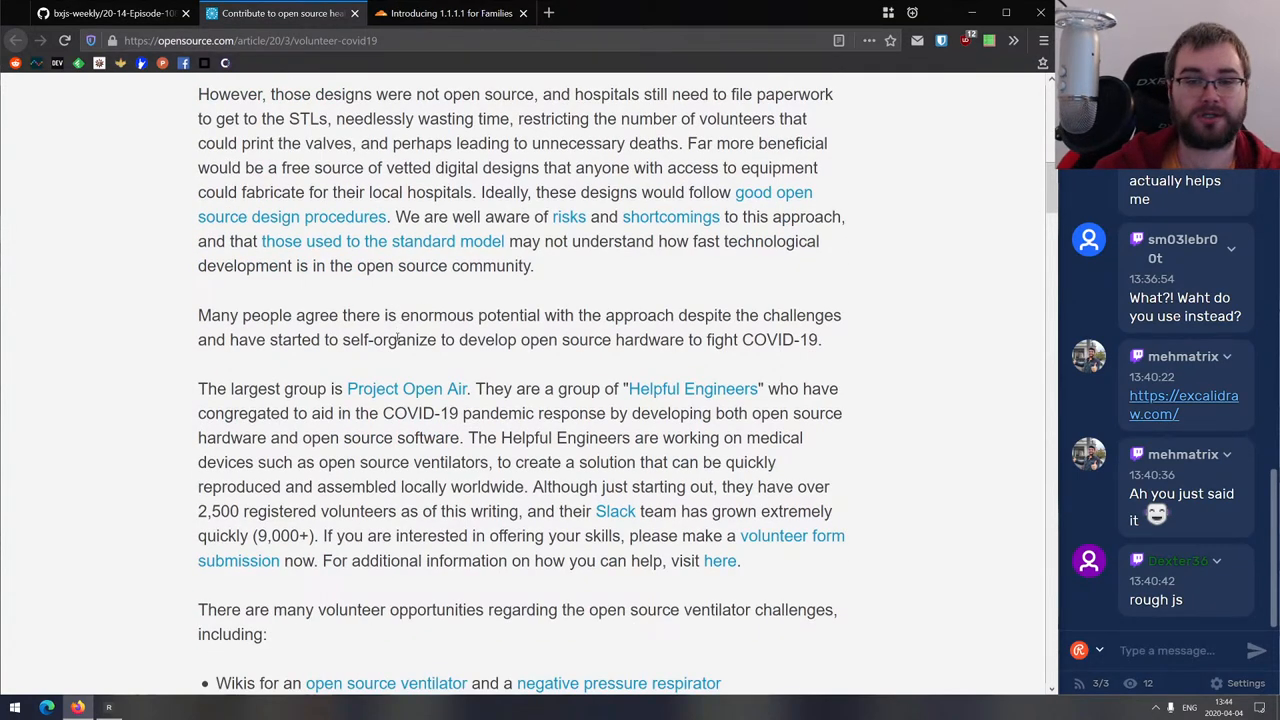
pyautogui.scroll(-3)
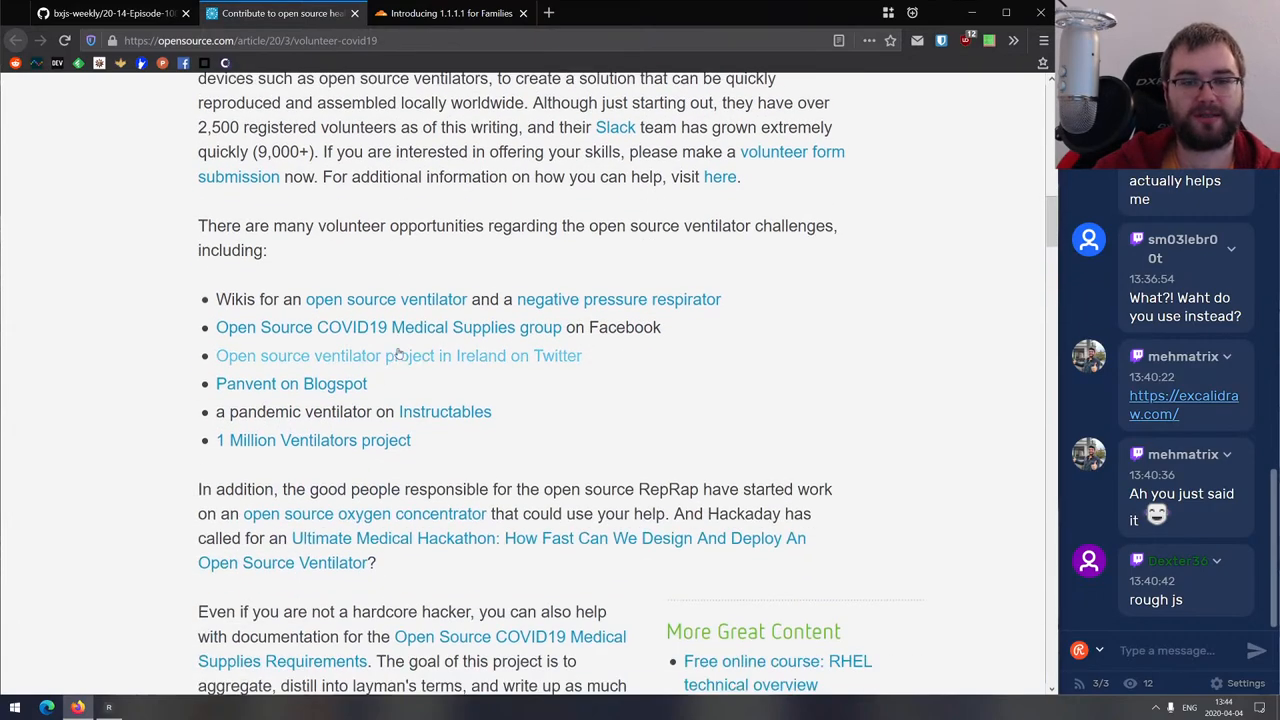
pyautogui.scroll(-3)
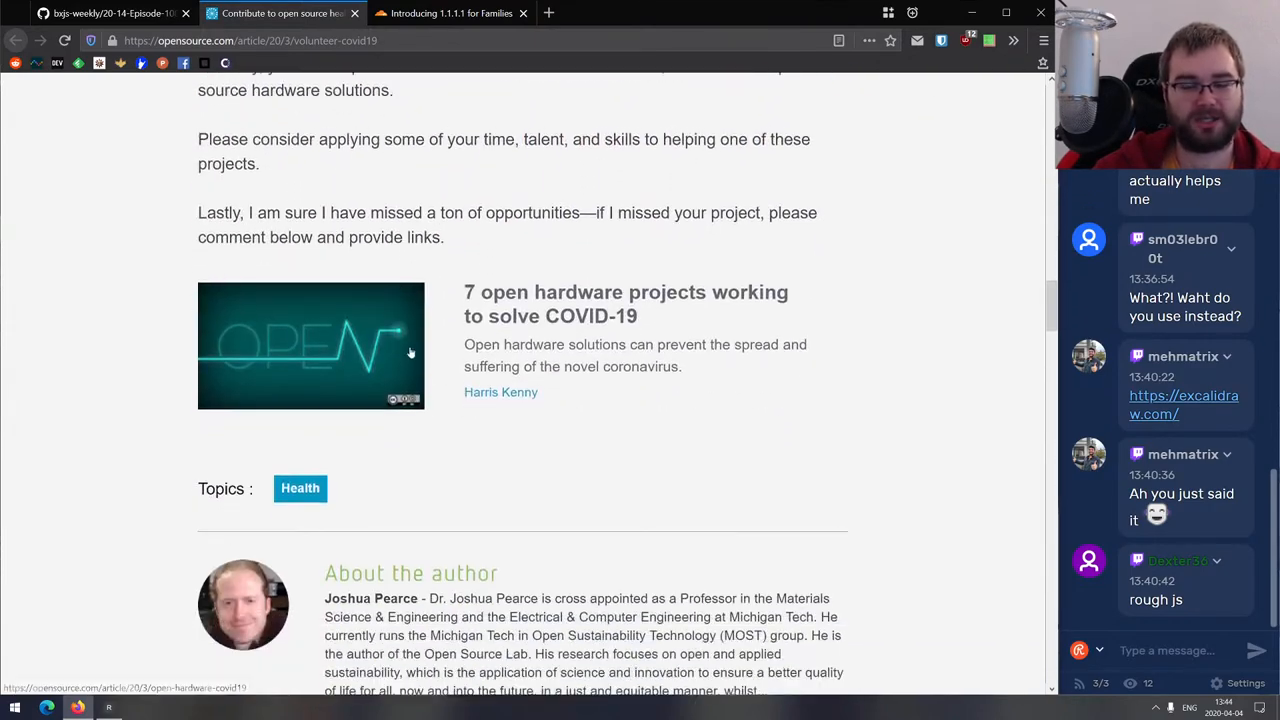
pyautogui.scroll(3)
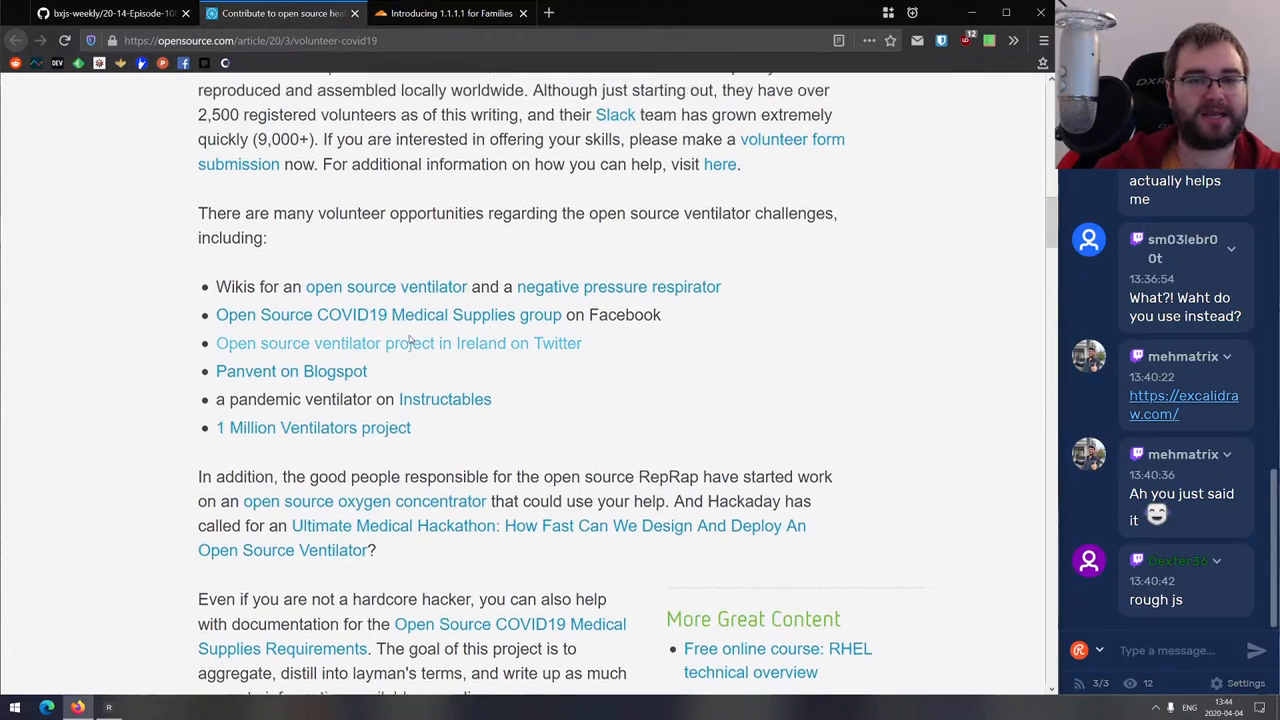
pyautogui.scroll(3)
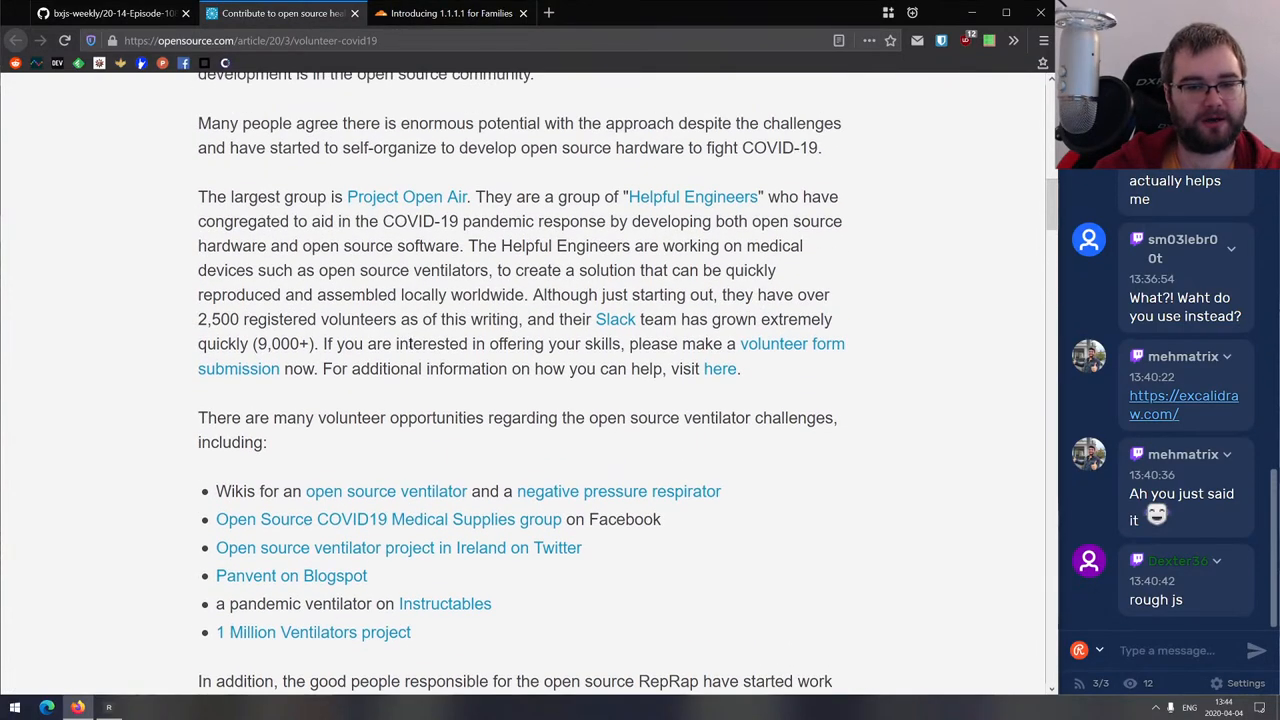
pyautogui.scroll(3)
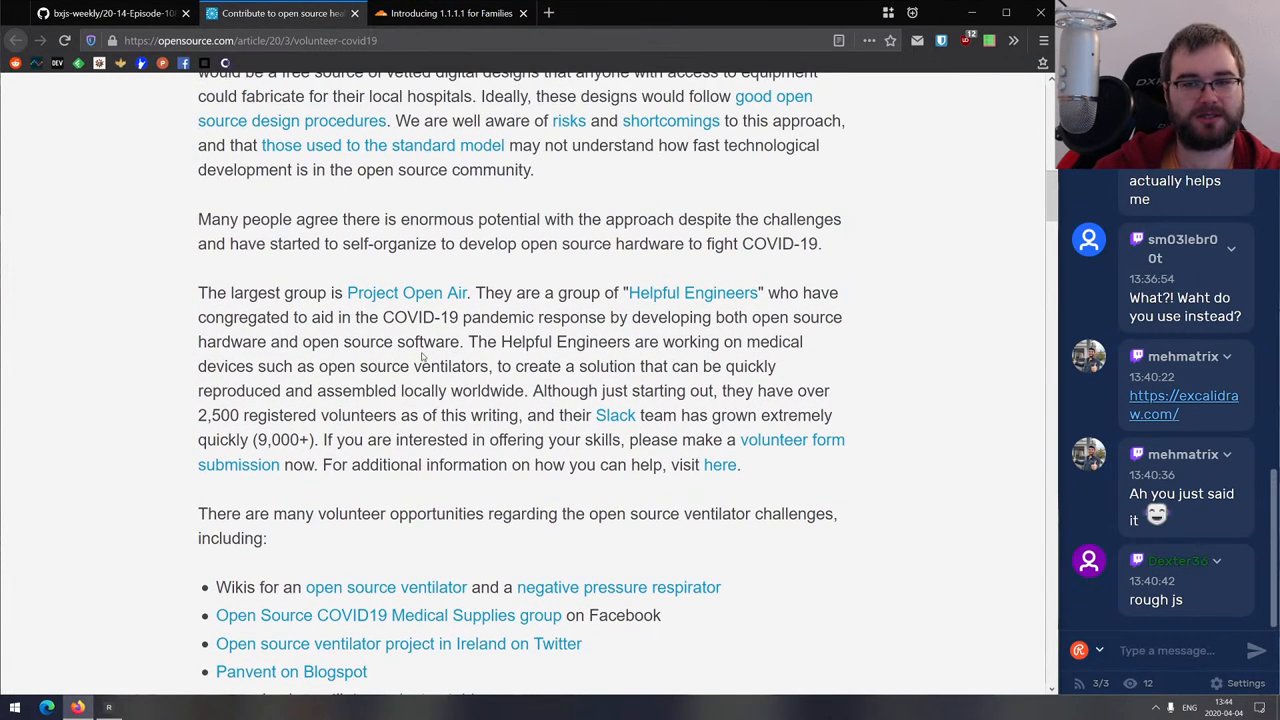
pyautogui.scroll(3)
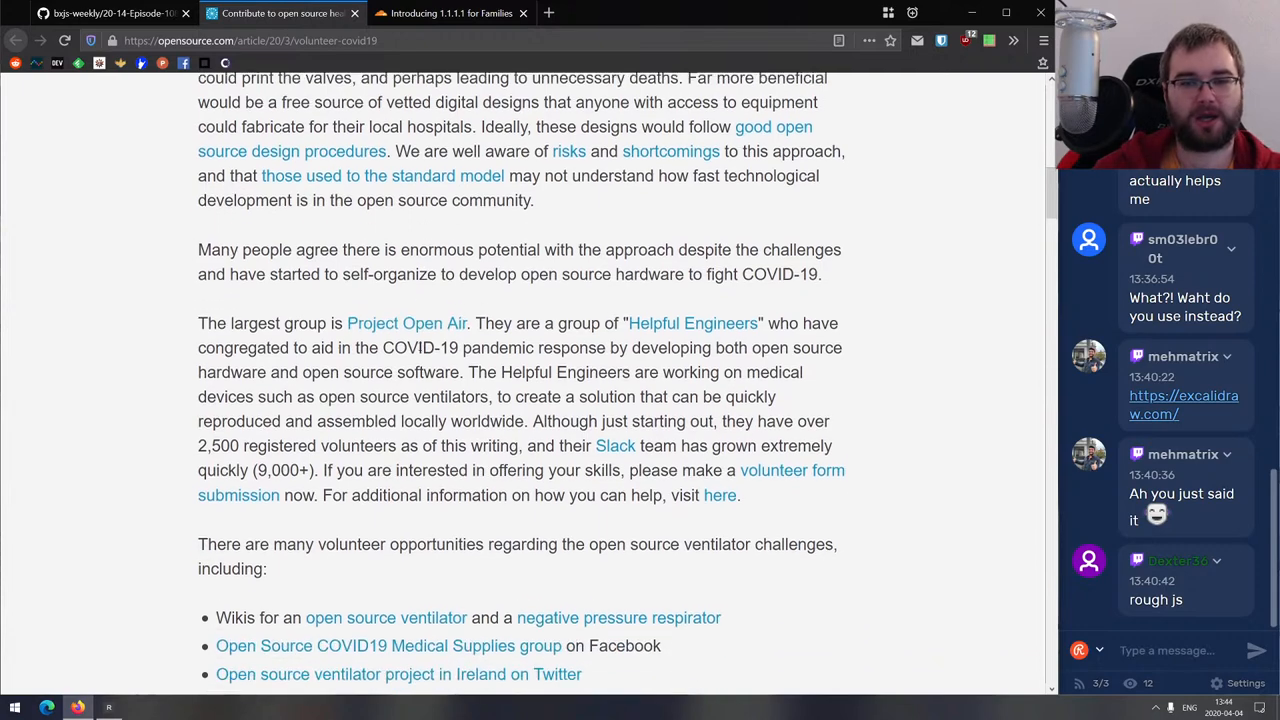
pyautogui.scroll(-3)
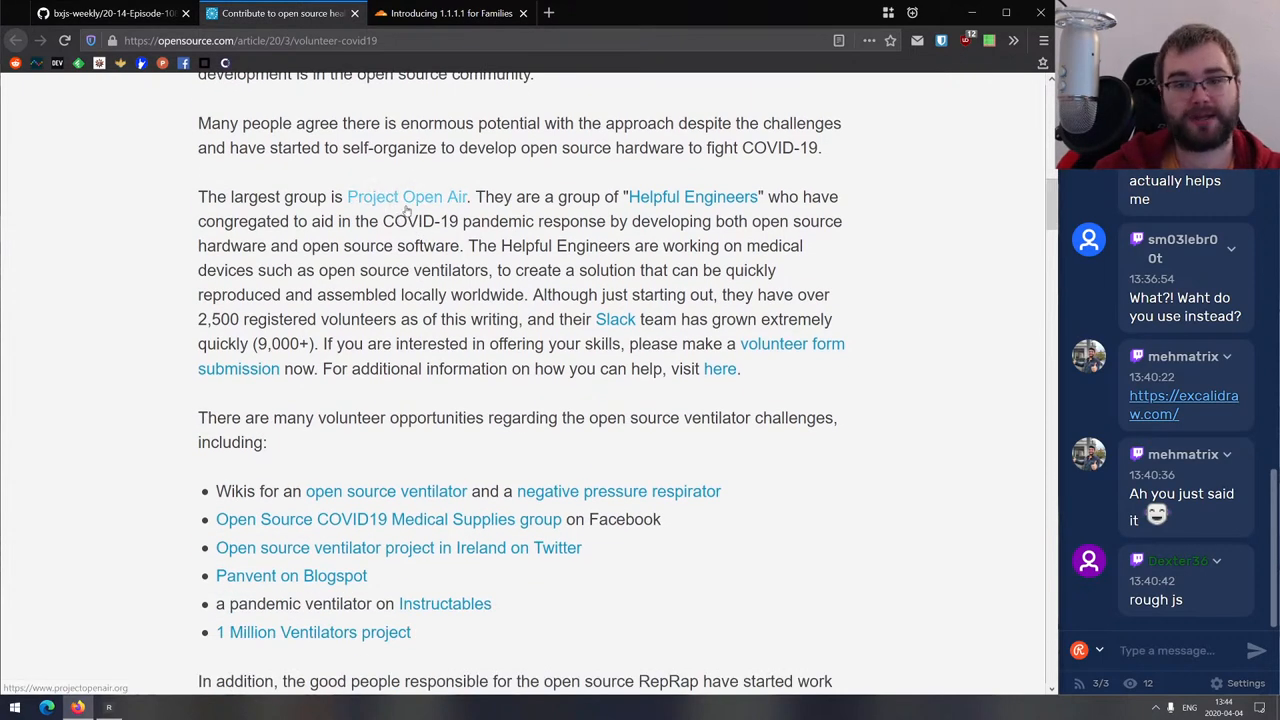
pyautogui.scroll(-3)
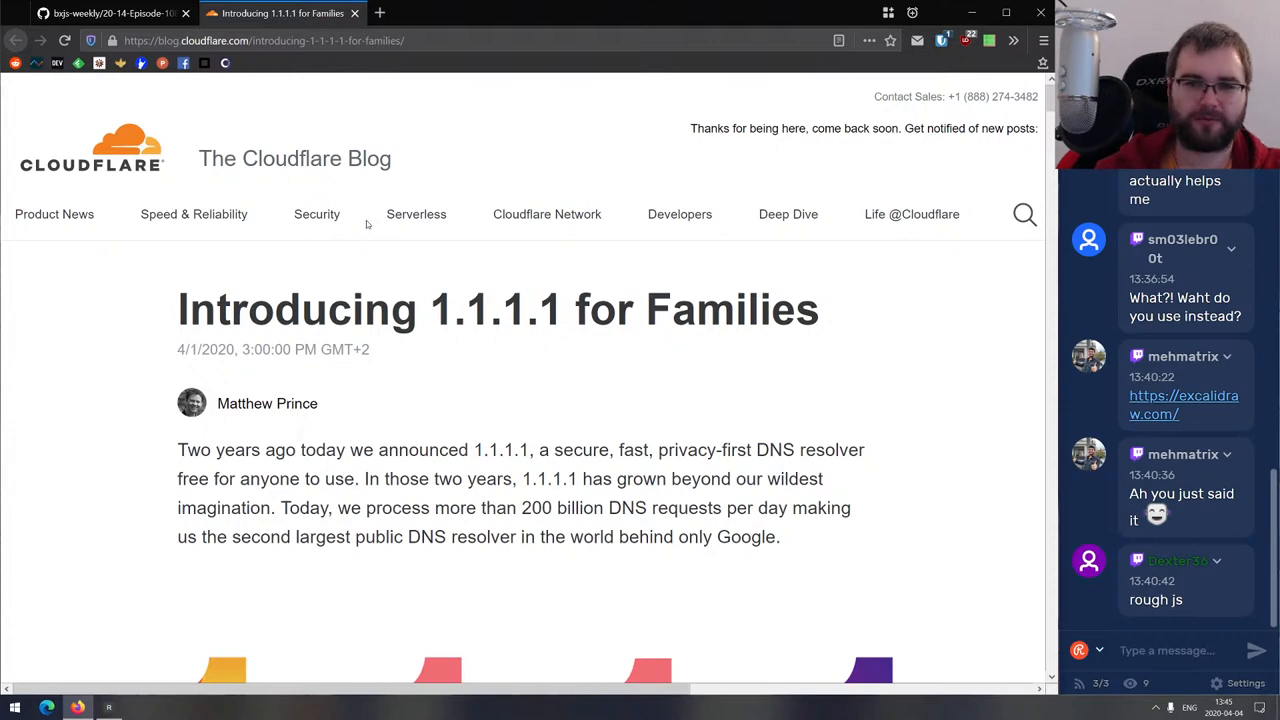
# Scroll the 1.1.1.1 for Families post to the 'Two Flavors: 1.1.1.2 and 1.1.1.3' section.
pyautogui.scroll(-3)
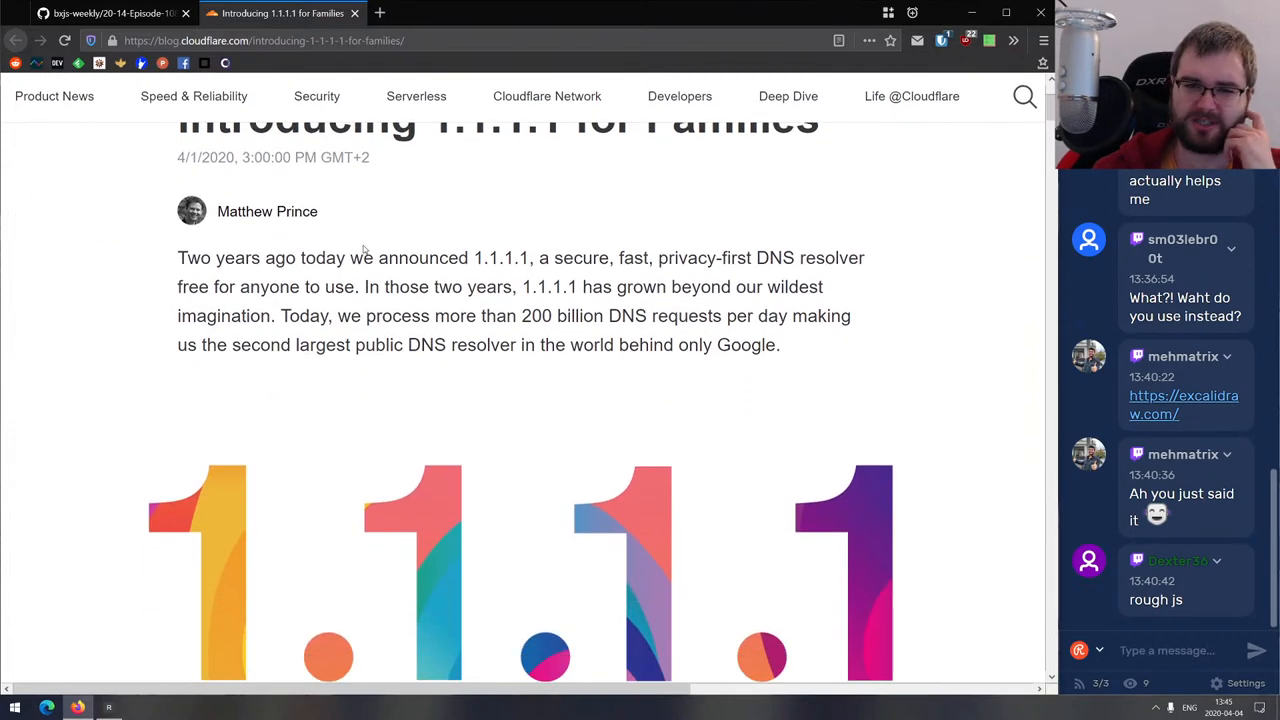
pyautogui.scroll(-3)
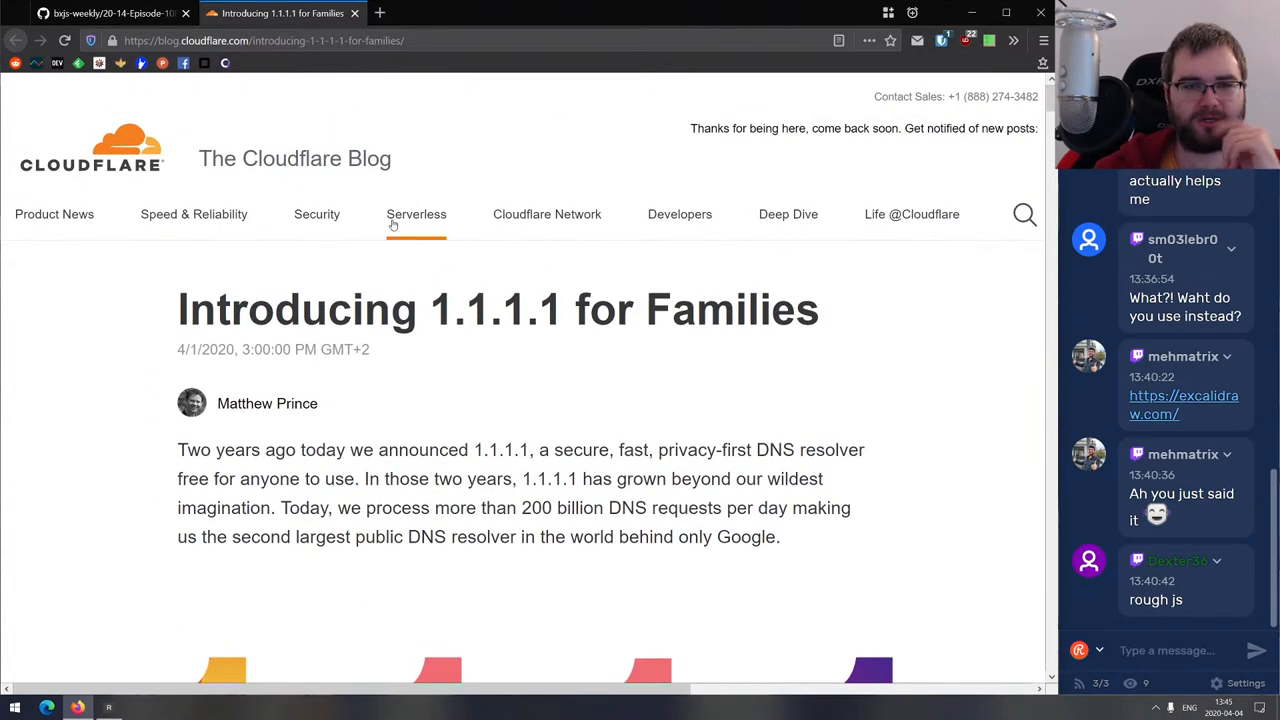
pyautogui.scroll(-3)
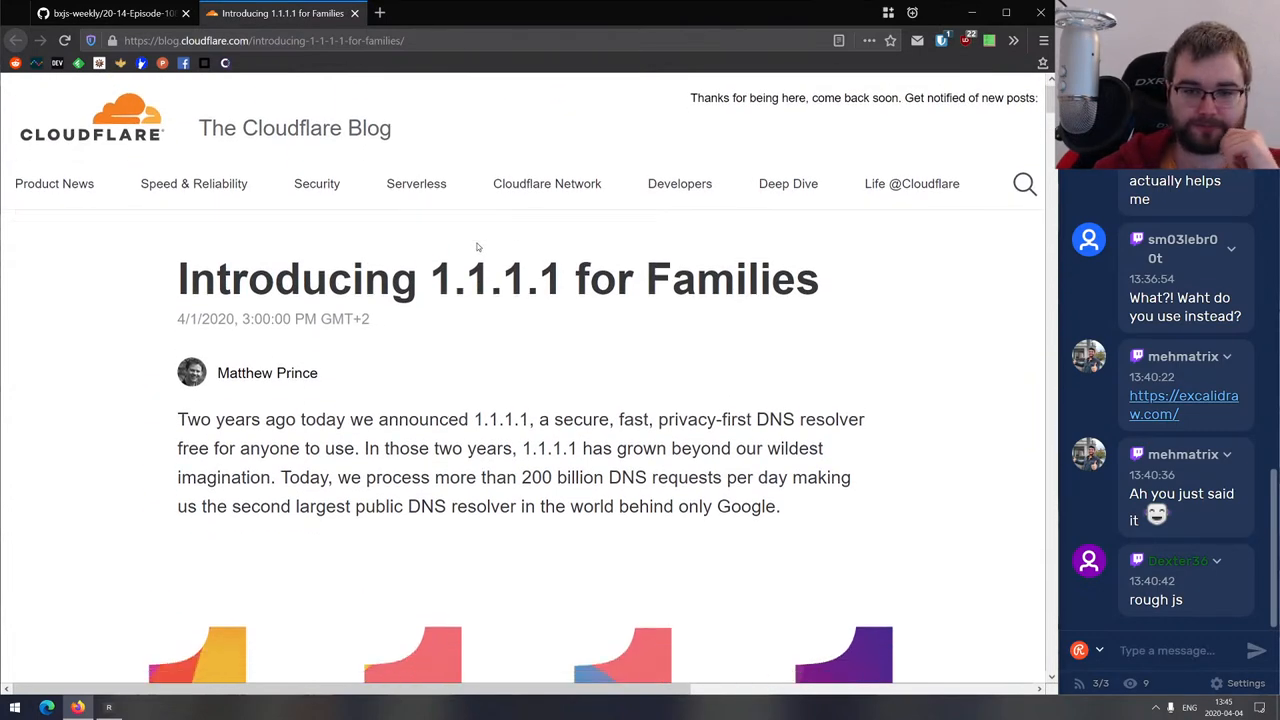
pyautogui.scroll(-3)
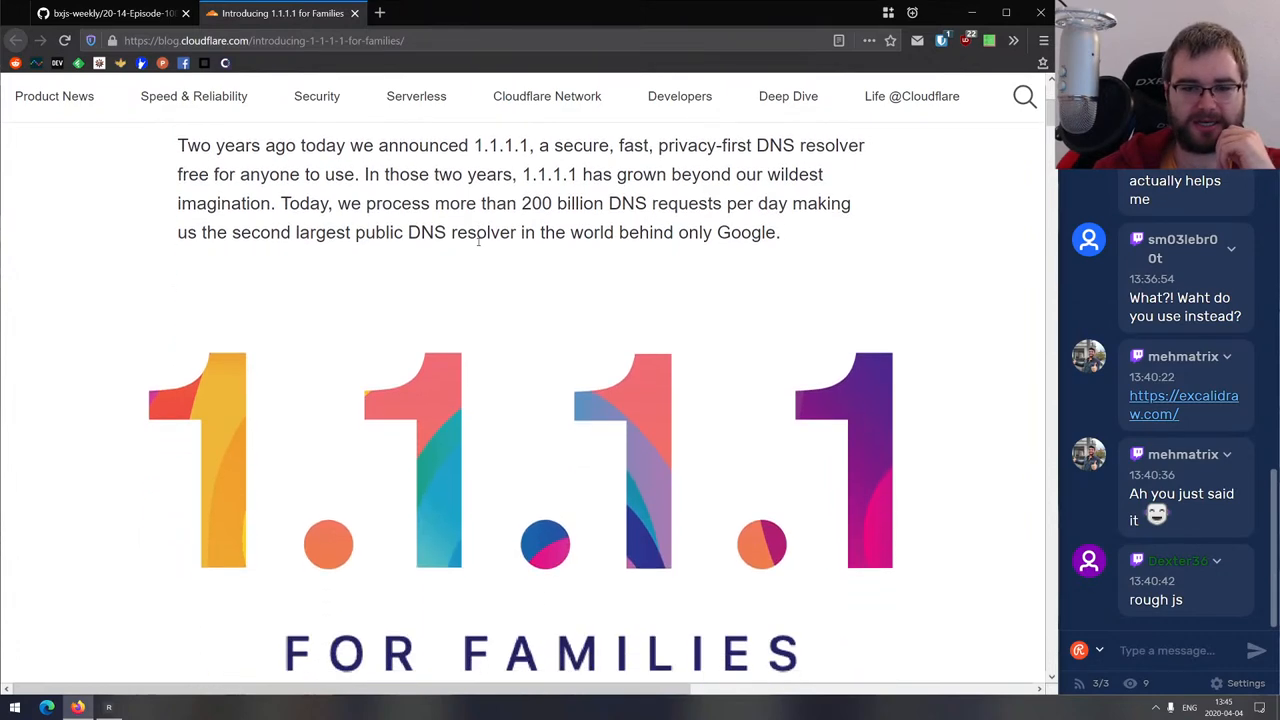
pyautogui.scroll(3)
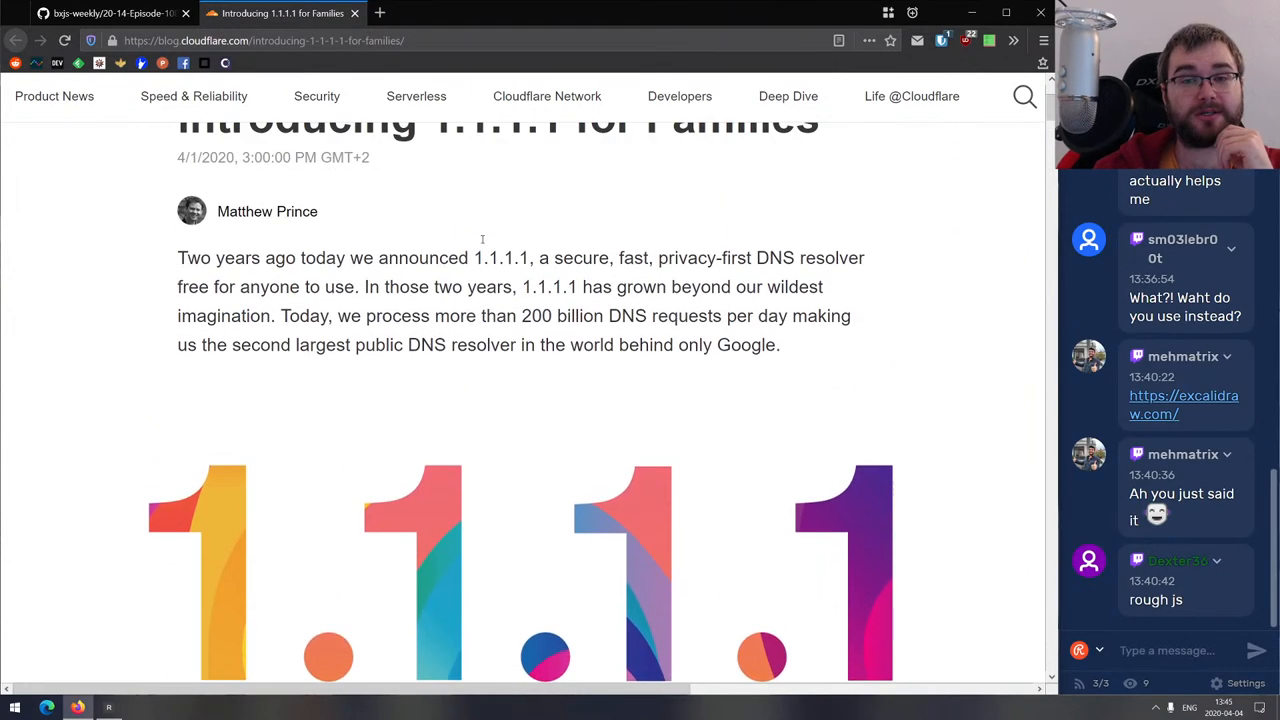
pyautogui.scroll(-3)
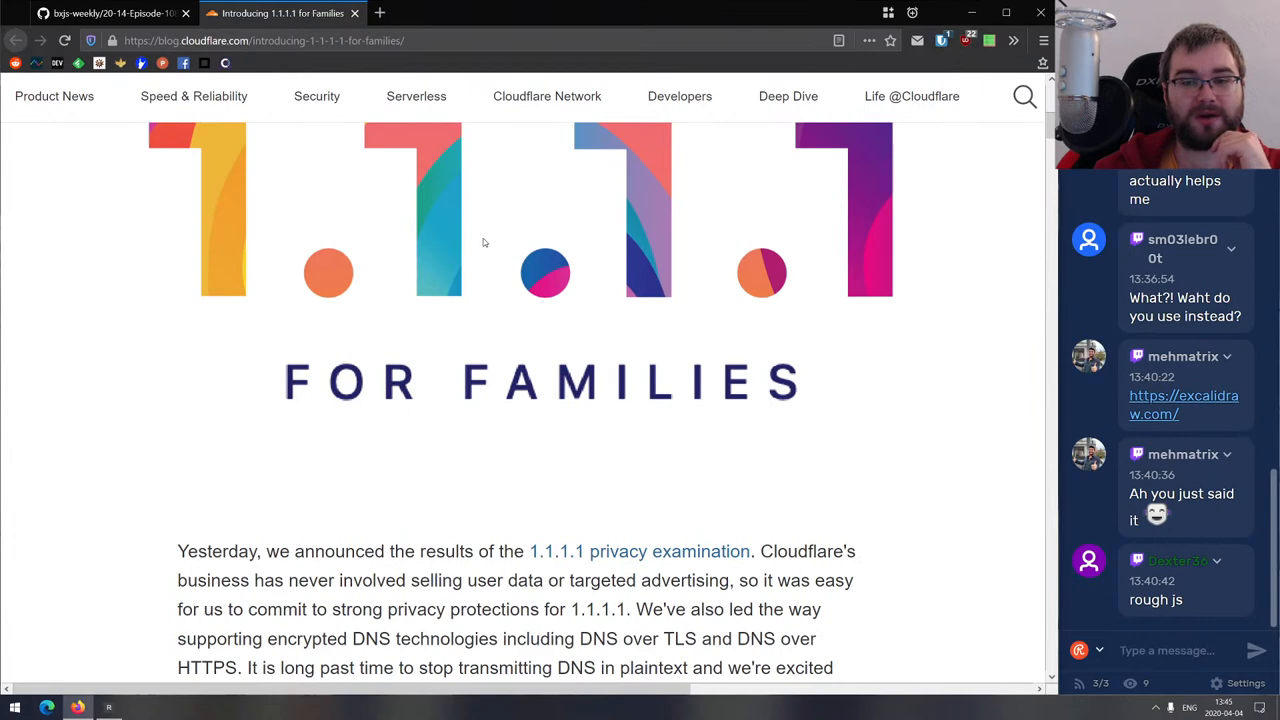
pyautogui.scroll(-3)
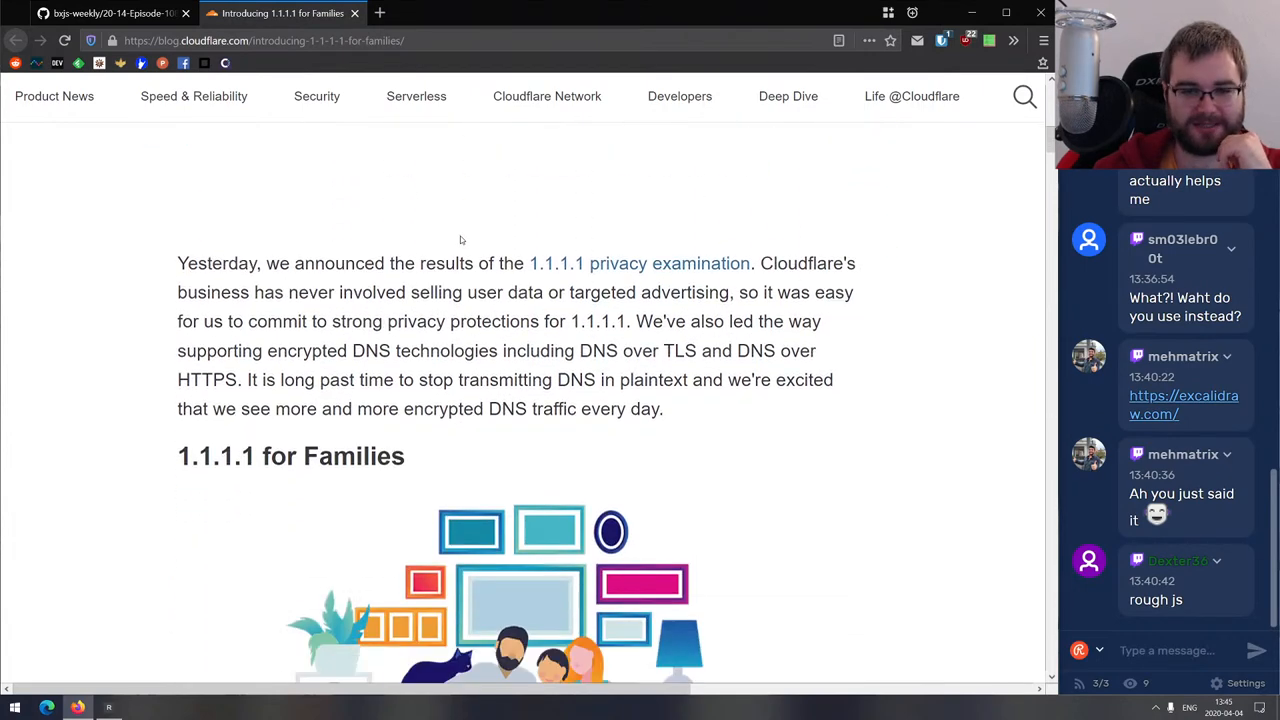
pyautogui.scroll(-3)
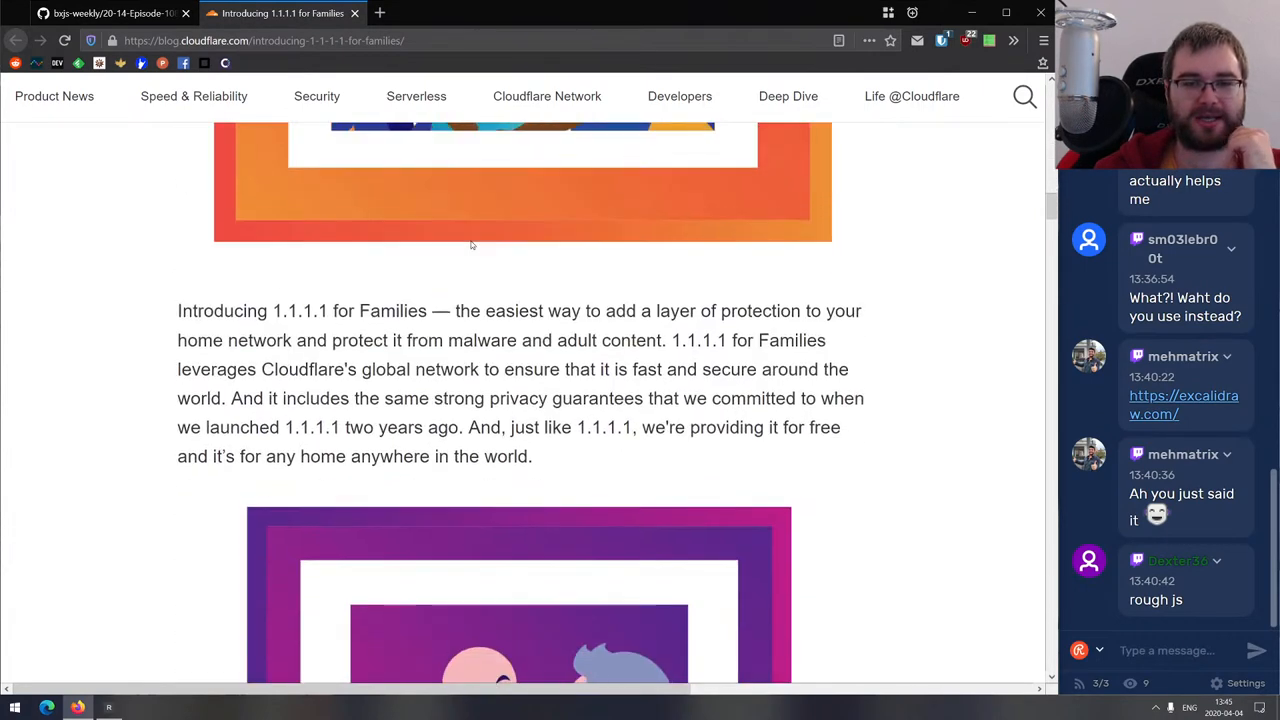
pyautogui.scroll(-3)
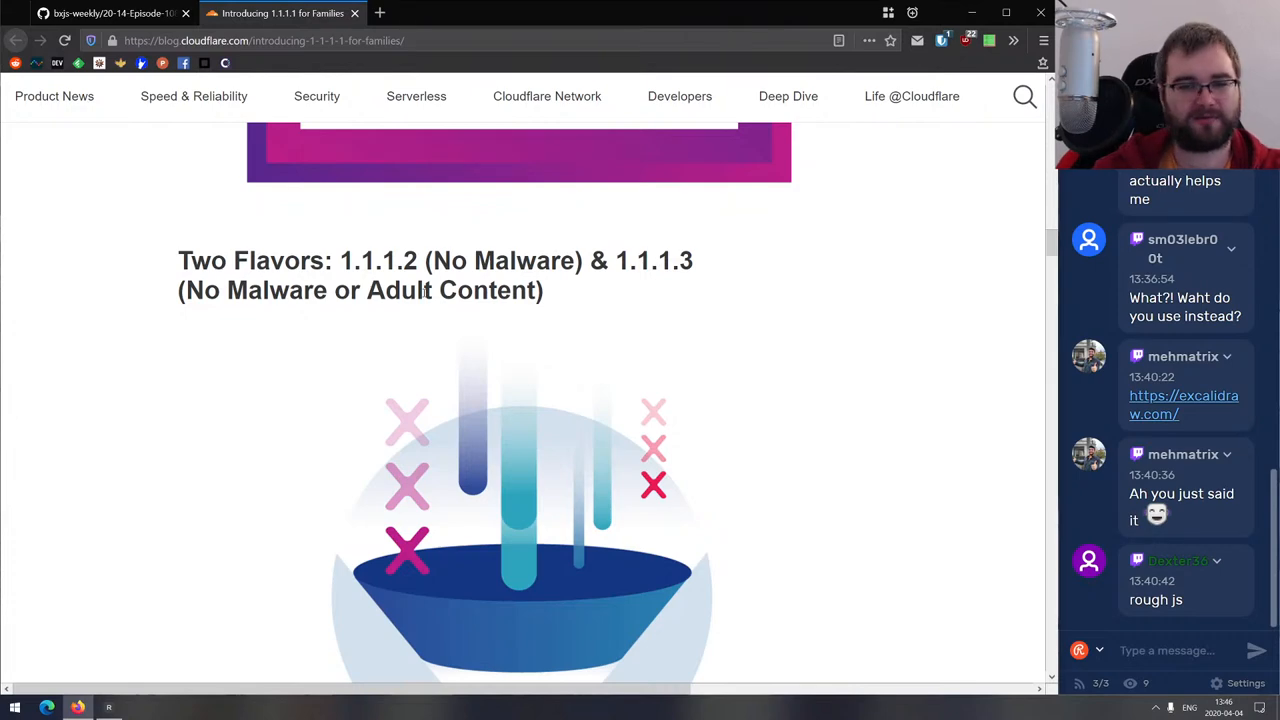
pyautogui.scroll(-3)
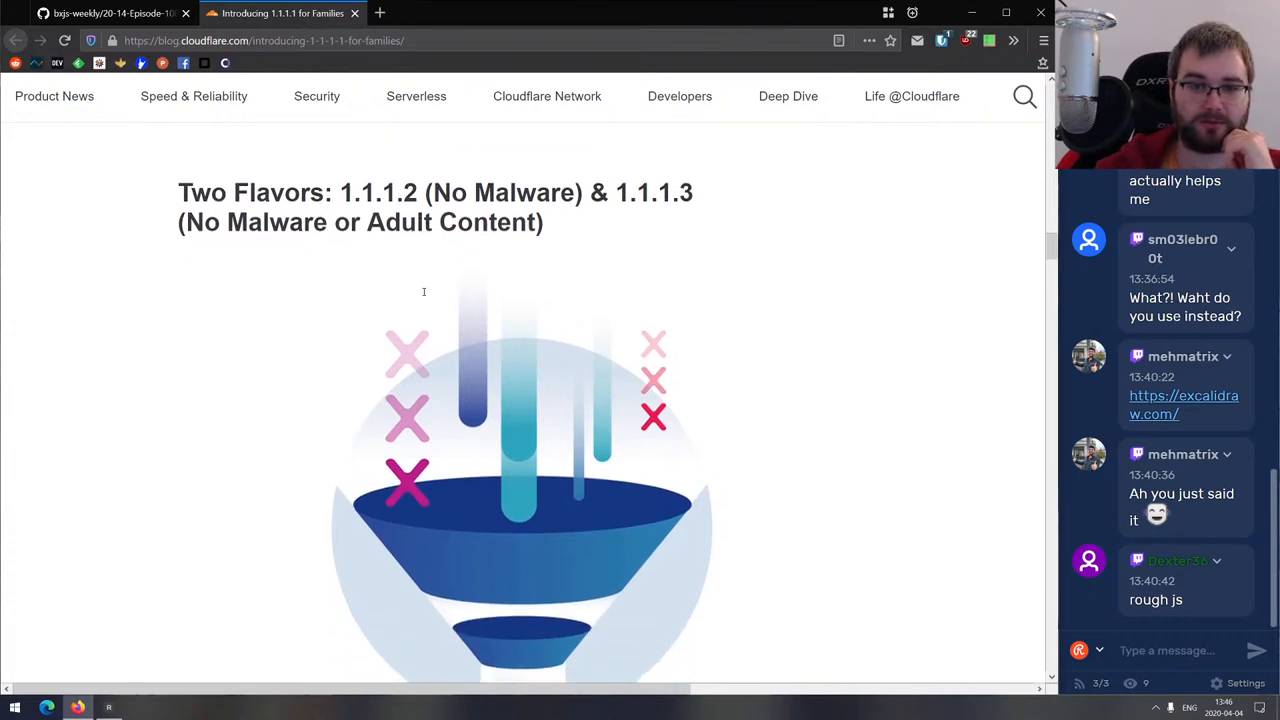
pyautogui.scroll(-3)
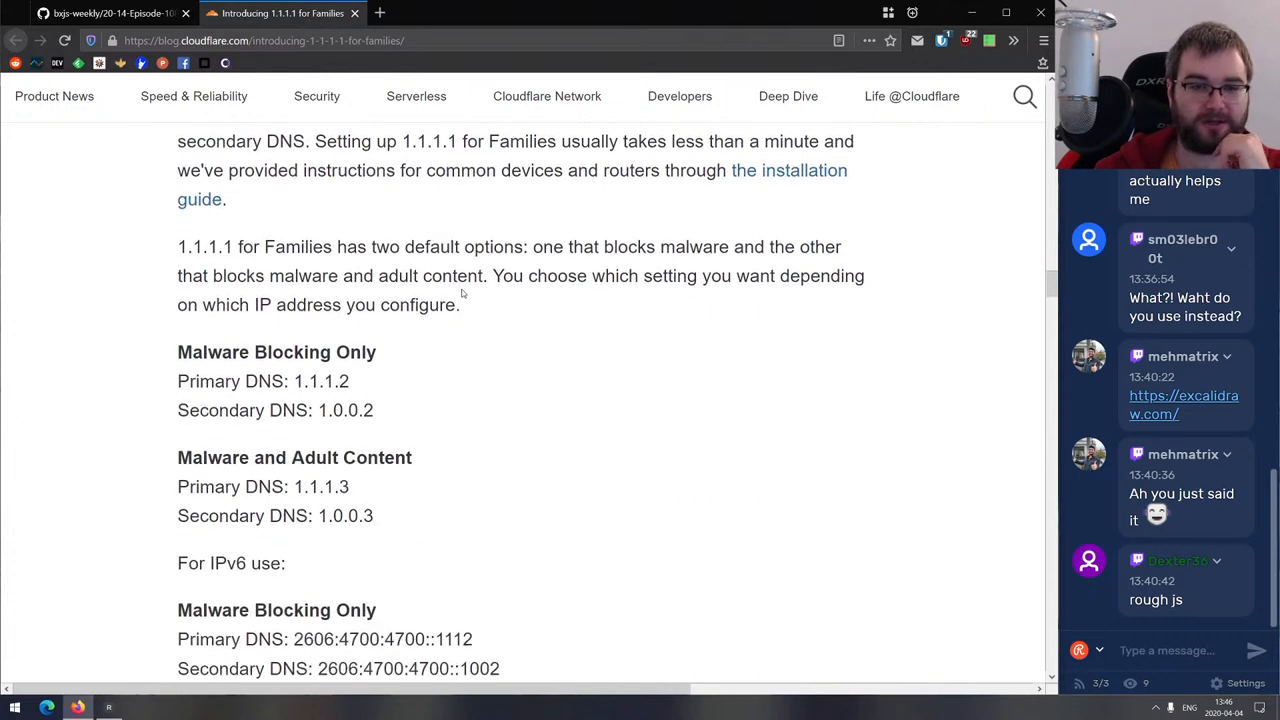
pyautogui.scroll(-3)
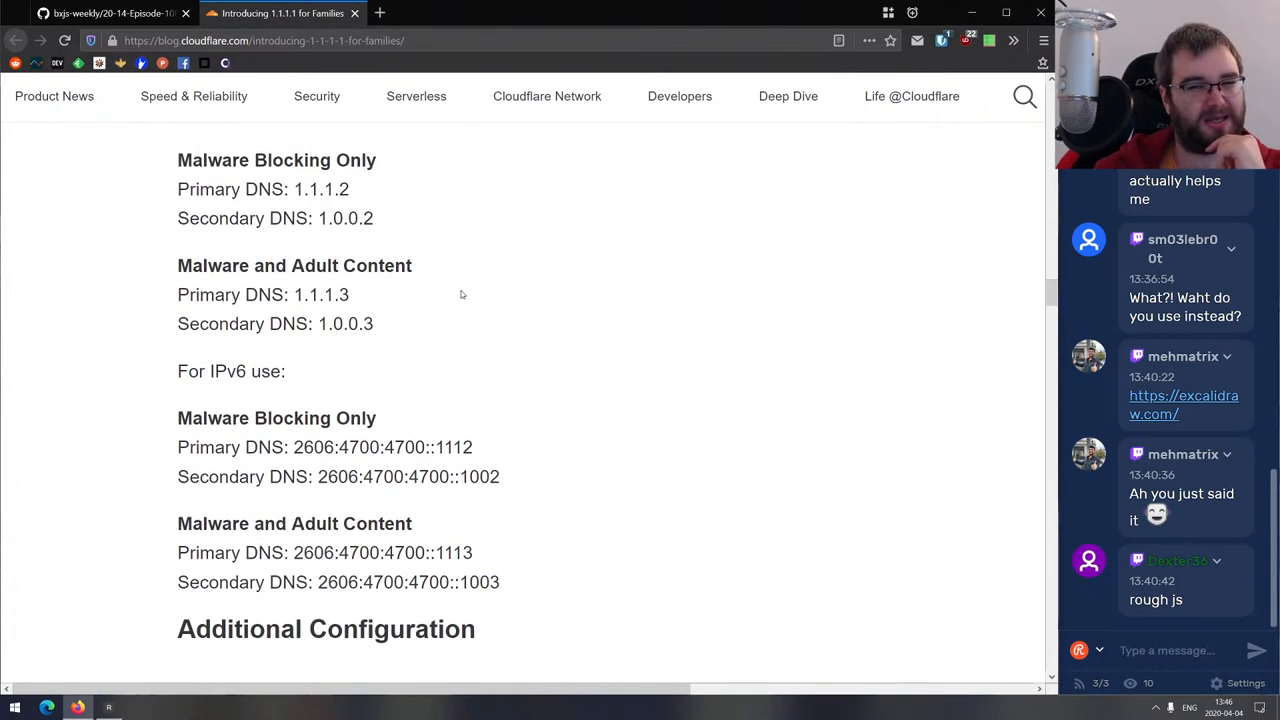
pyautogui.scroll(3)
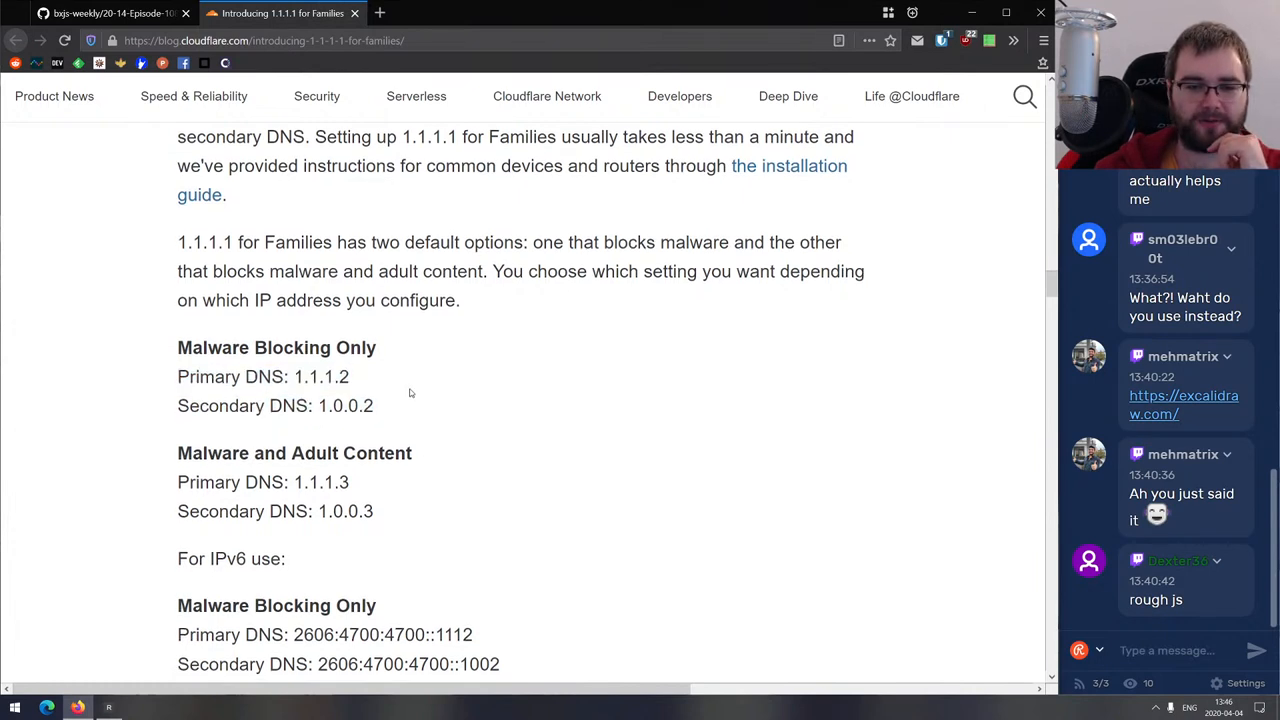
pyautogui.scroll(-3)
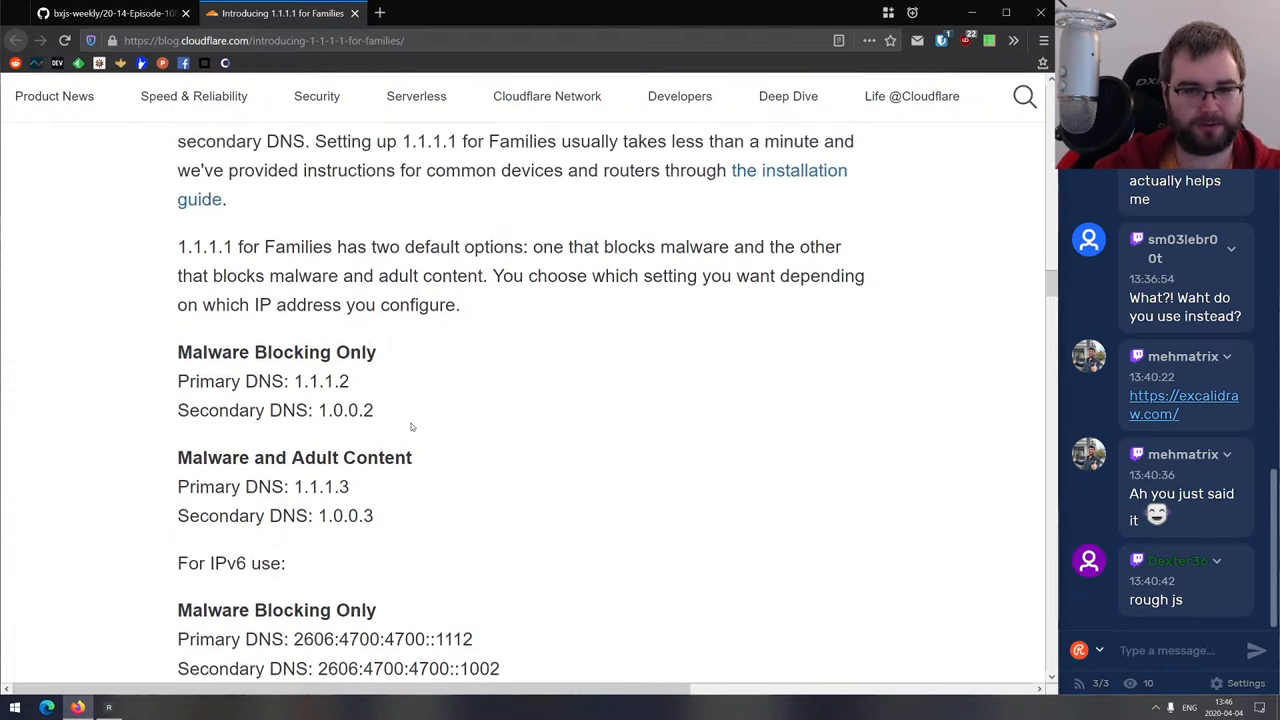
pyautogui.moveTo(177, 352); pyautogui.dragTo(374, 410)
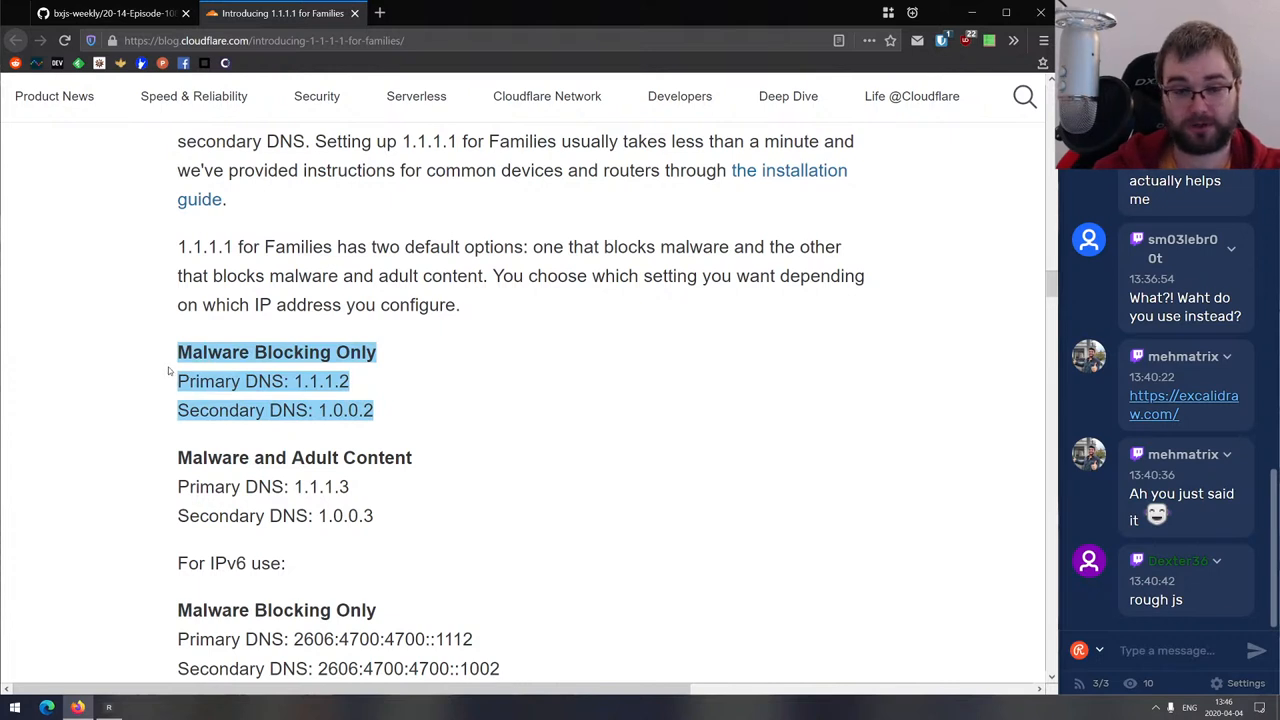
pyautogui.click(170, 380)
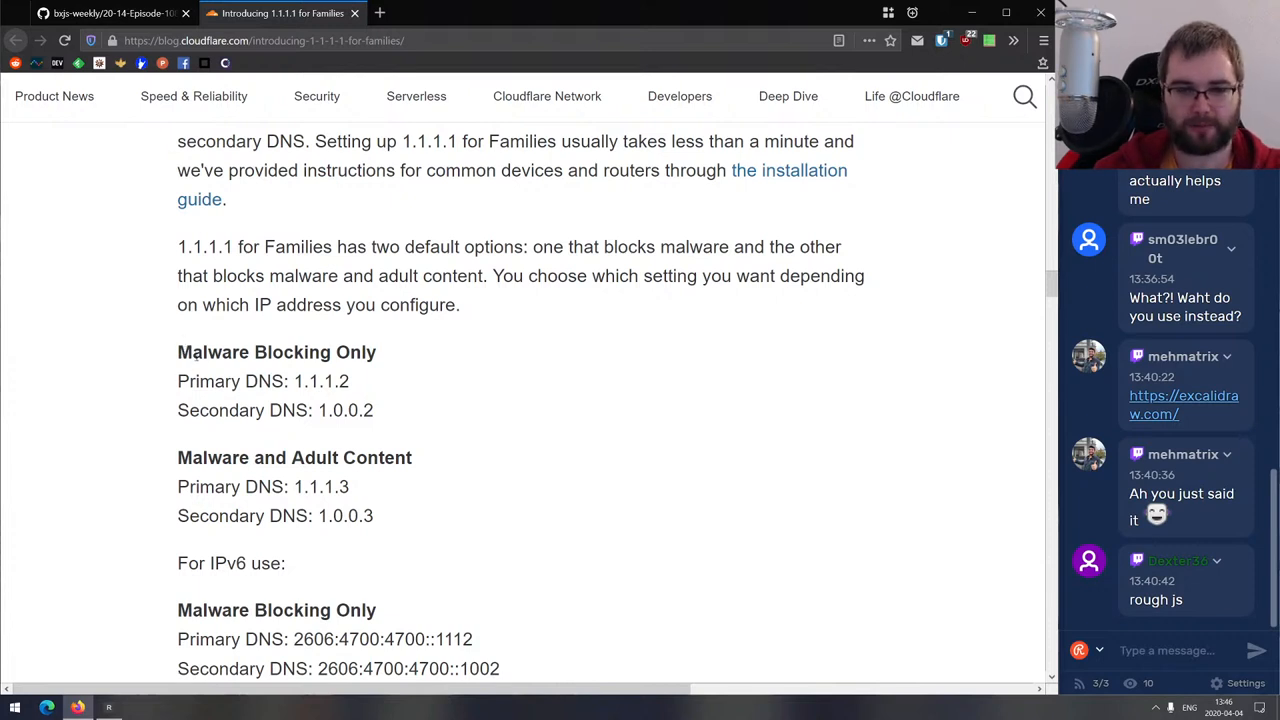
pyautogui.scroll(-3)
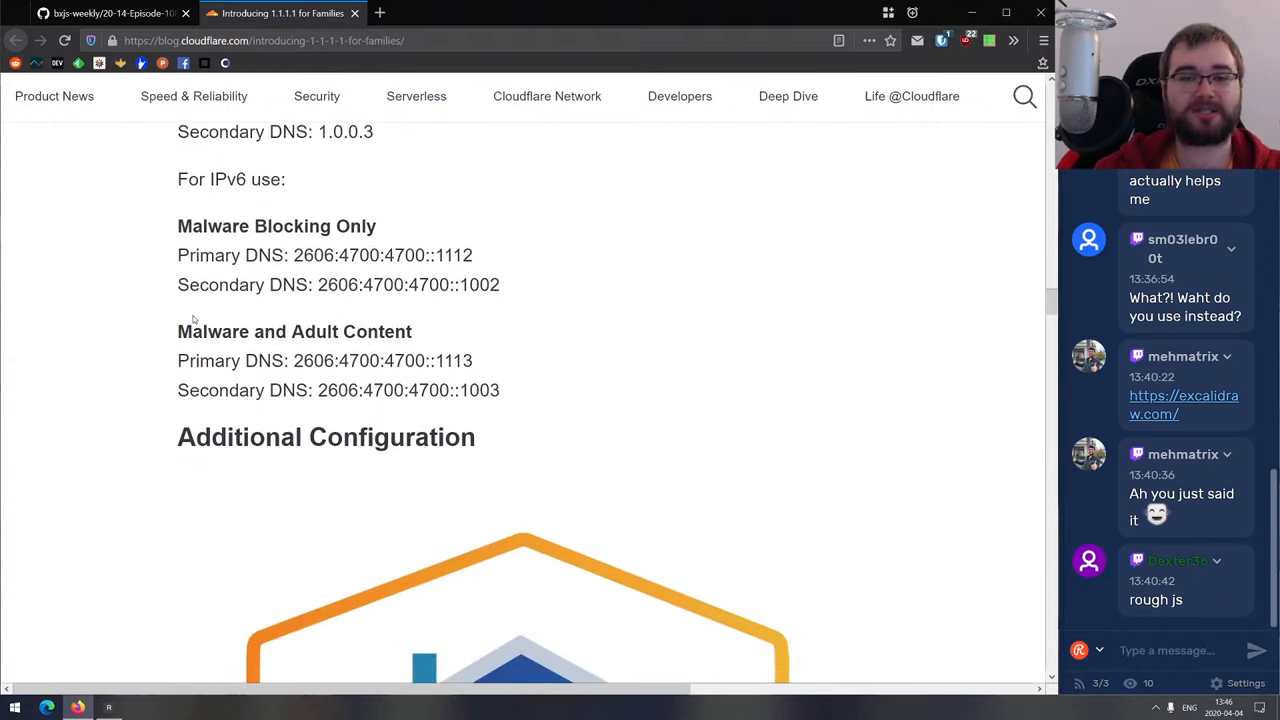
pyautogui.scroll(3)
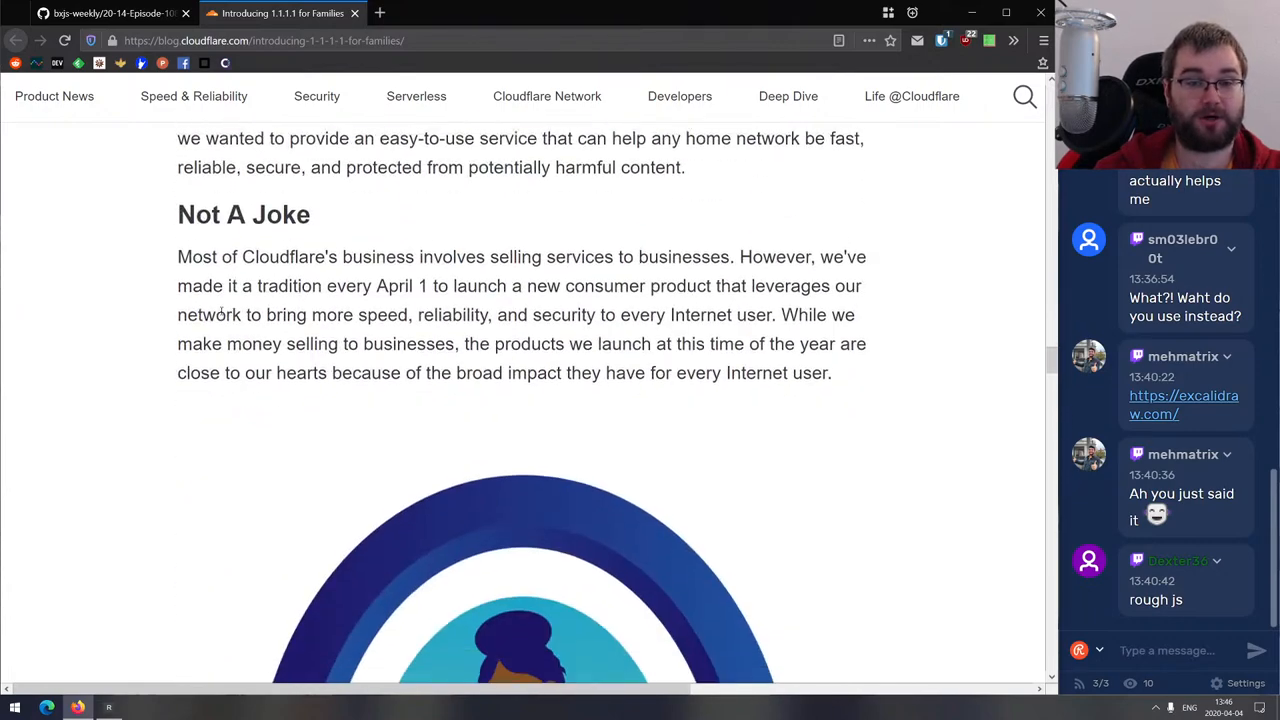
pyautogui.scroll(-3)
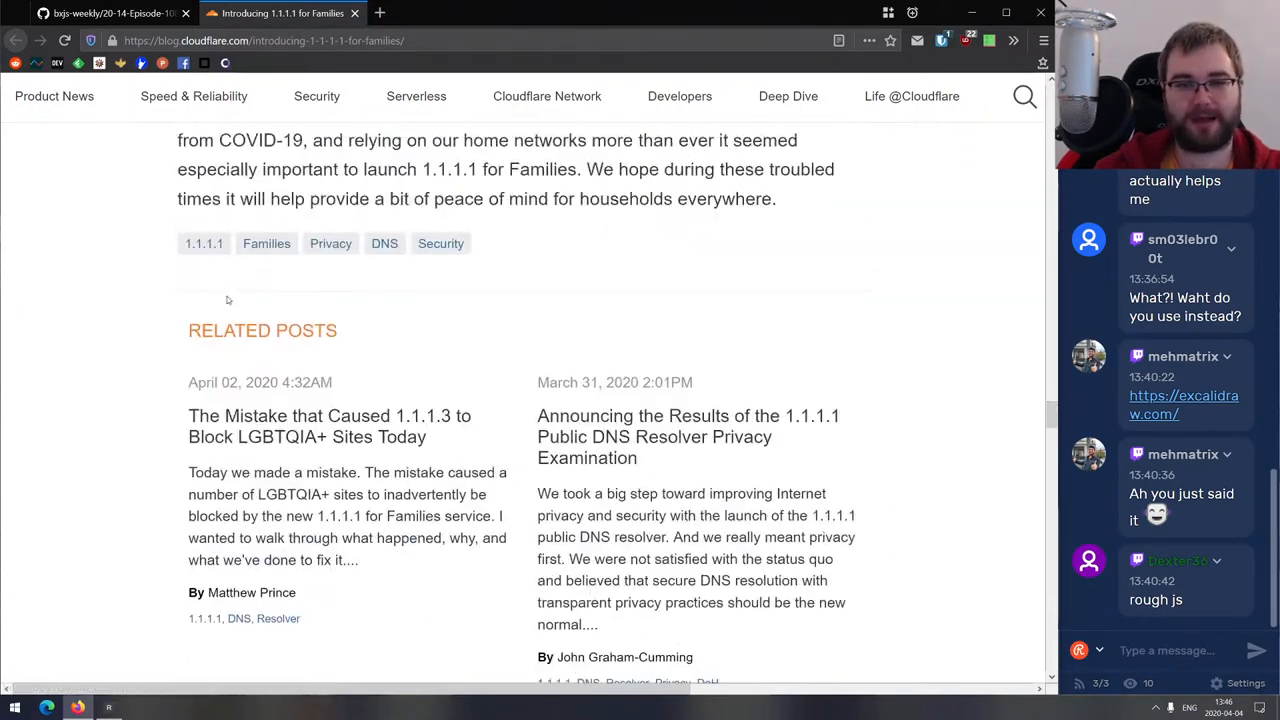
pyautogui.scroll(3)
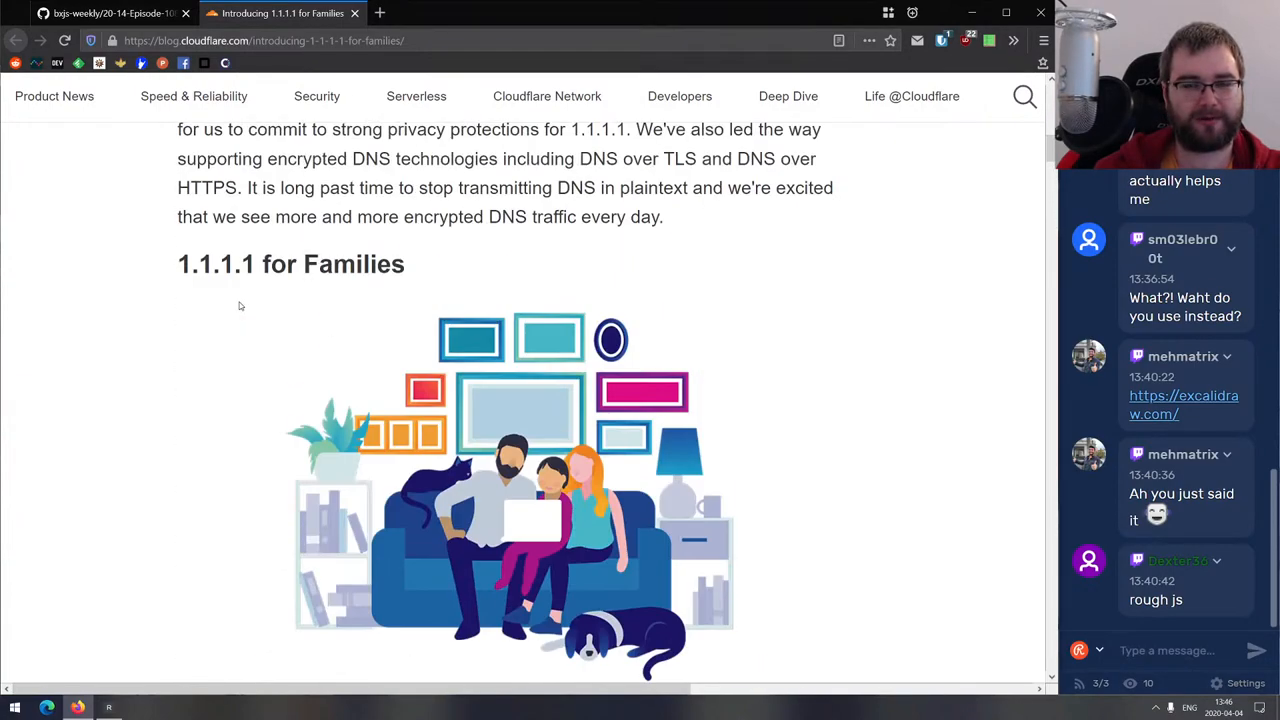
pyautogui.scroll(3)
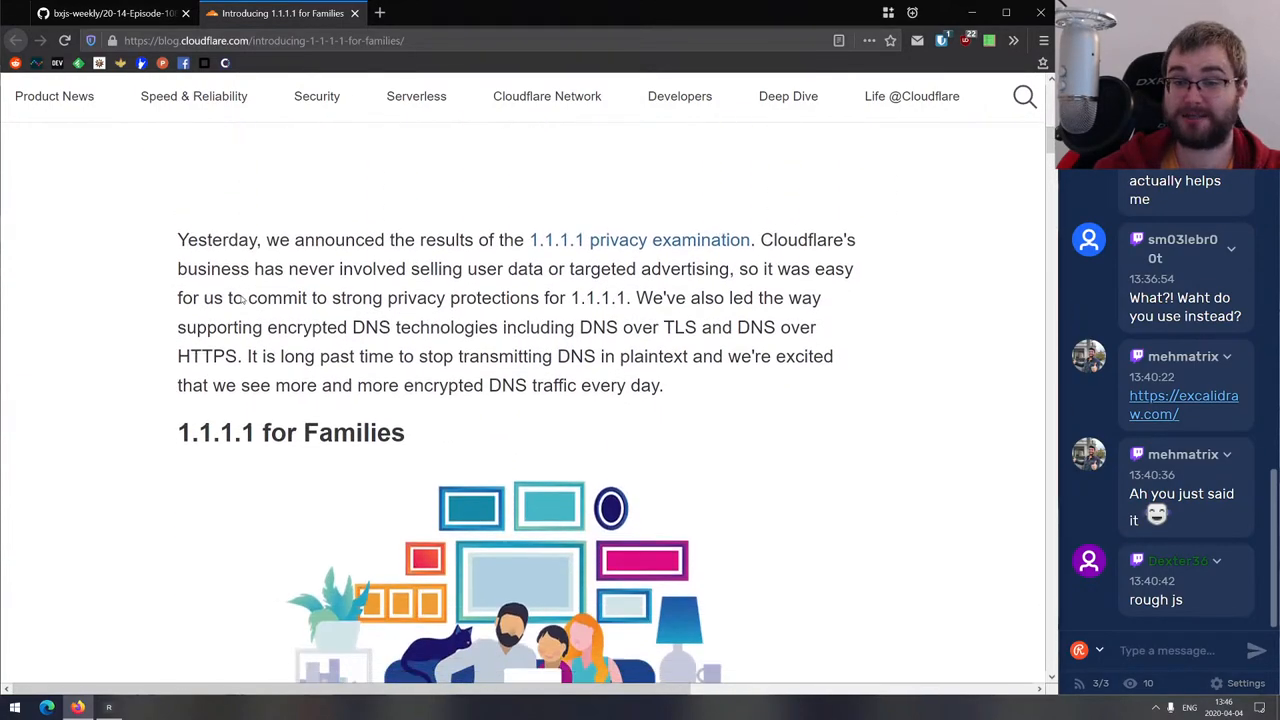
pyautogui.scroll(-3)
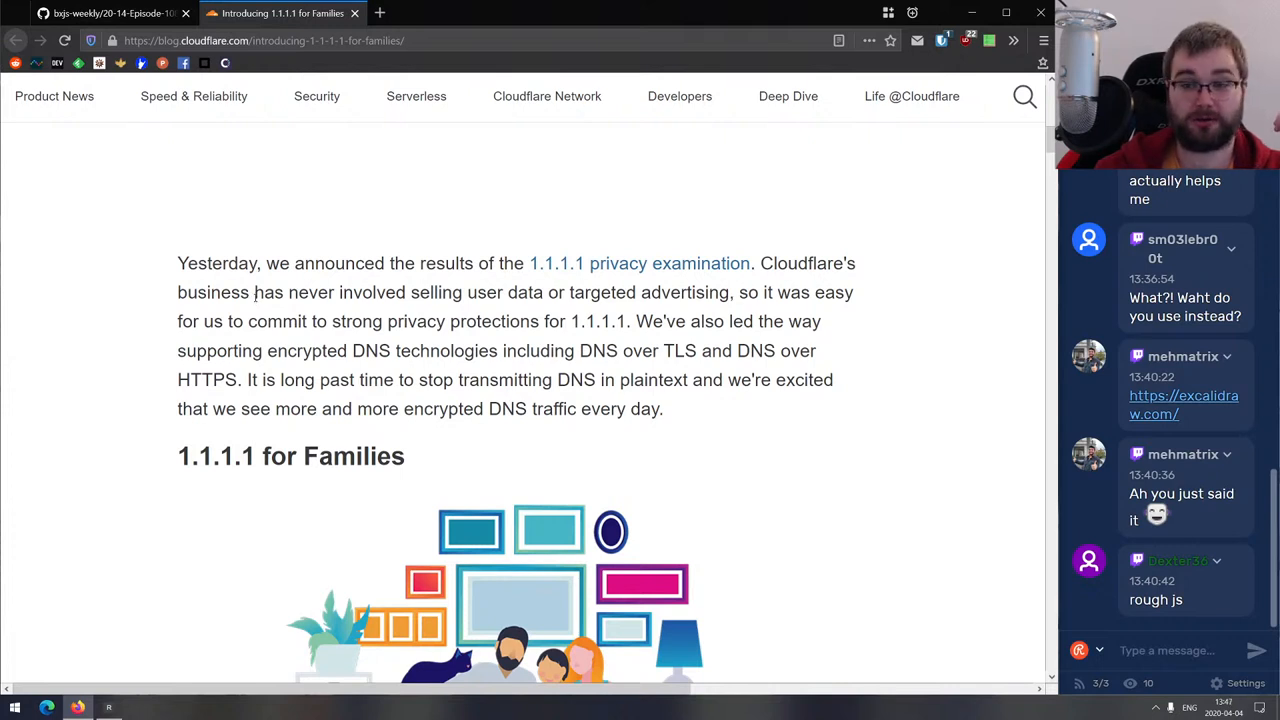
pyautogui.scroll(-3)
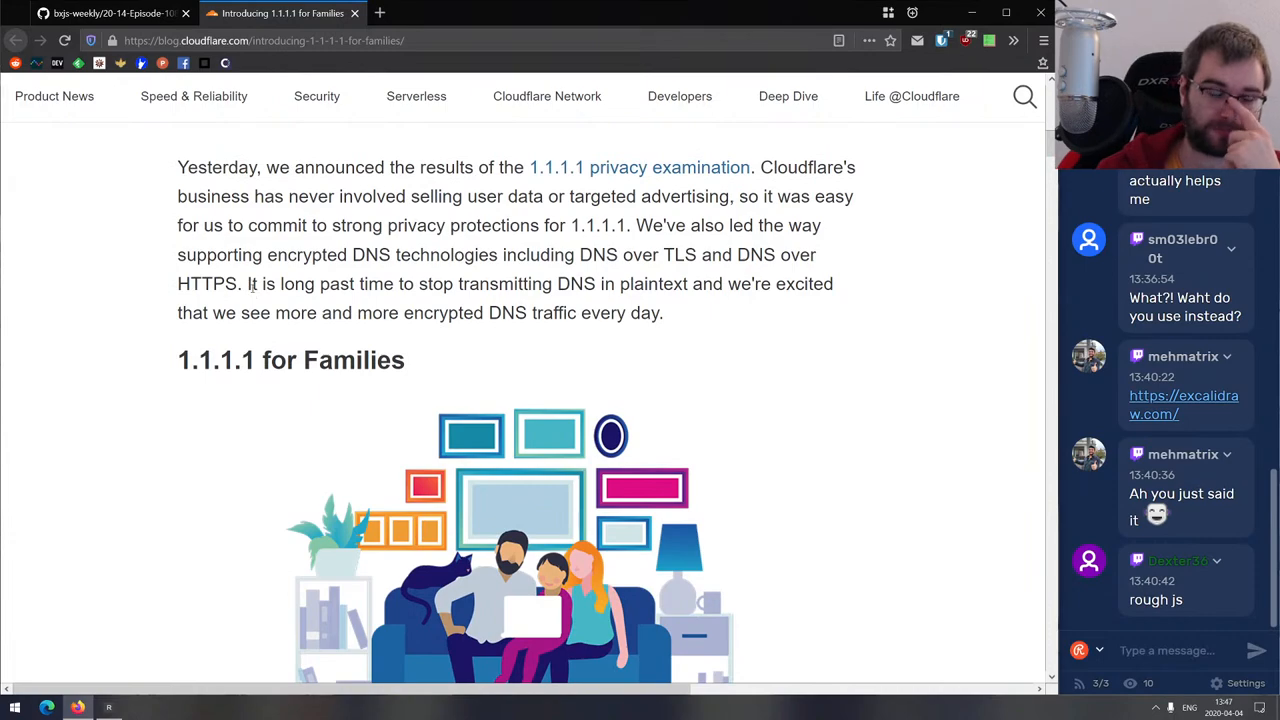
pyautogui.click(100, 14)
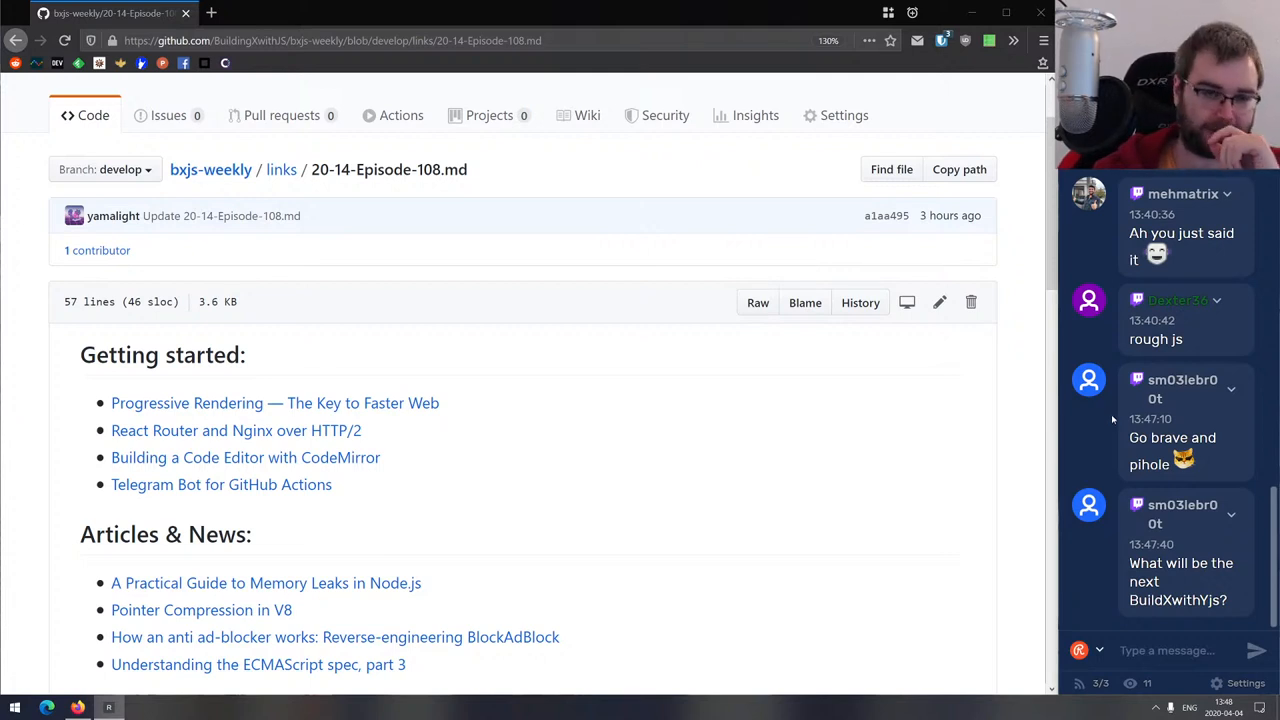
pyautogui.moveTo(849, 406)
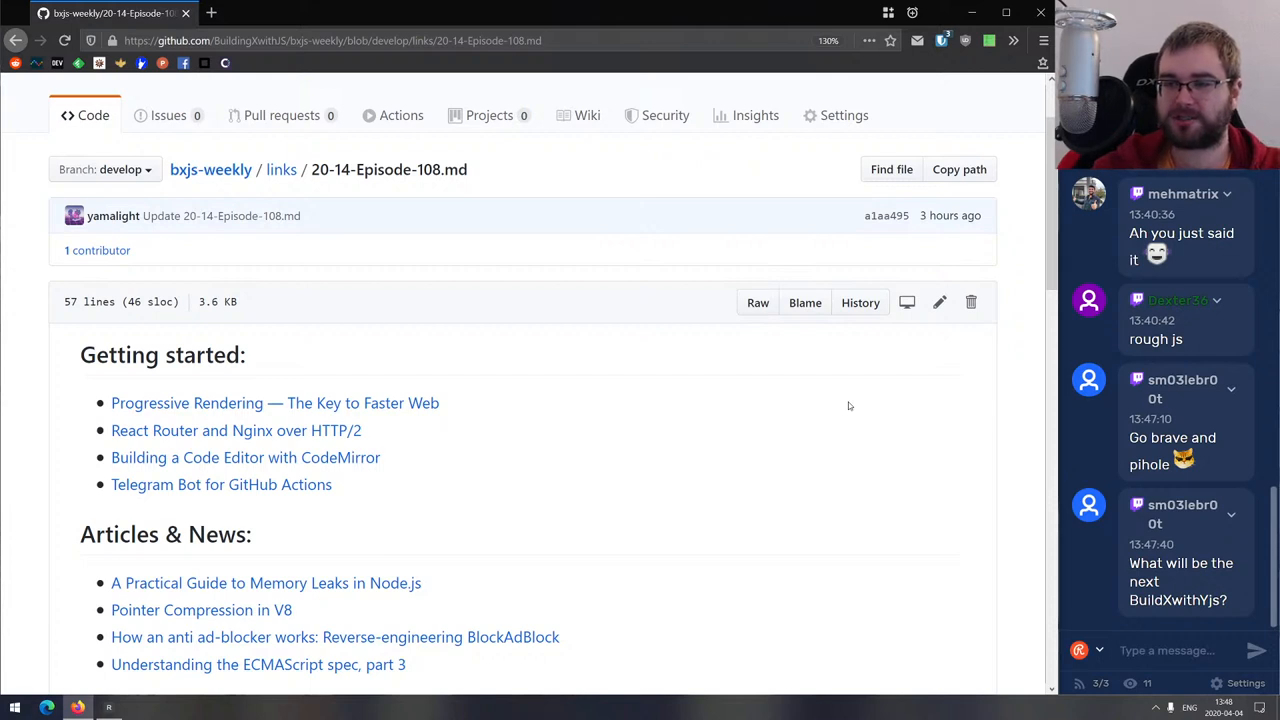
pyautogui.moveTo(432, 357)
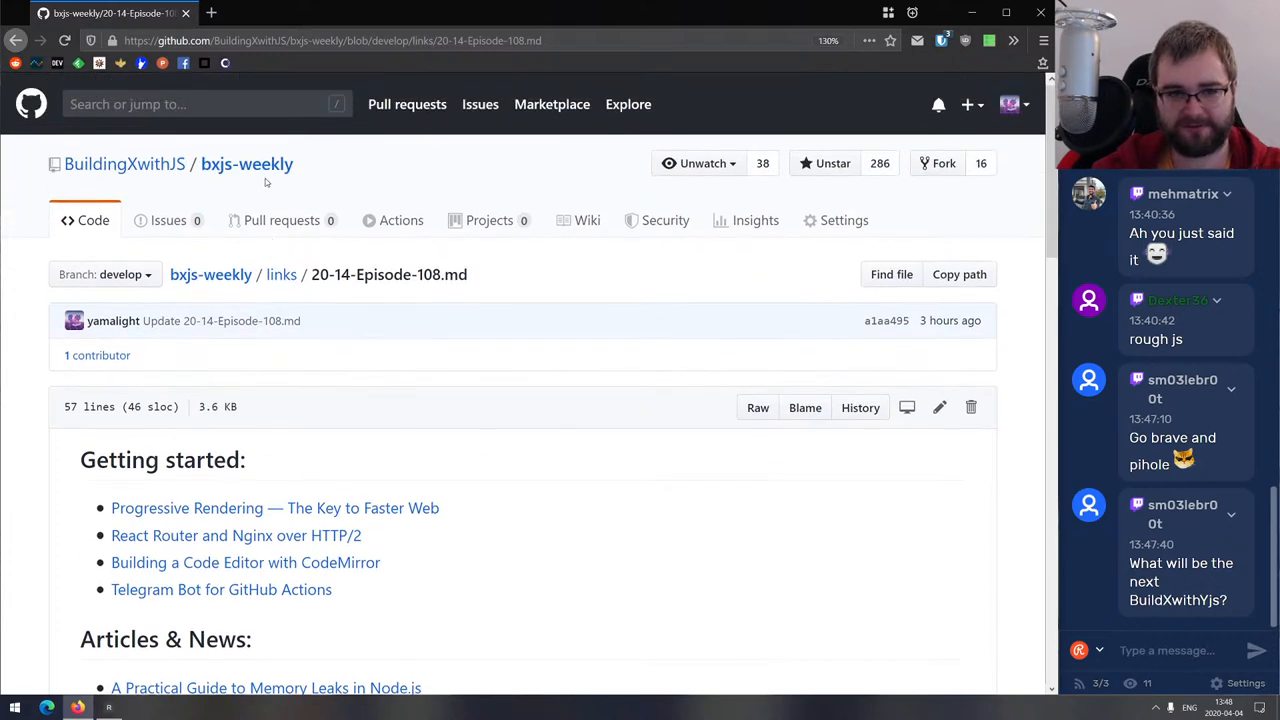
# Go to the bxjs-weekly repository home page and scroll through its BxJS Weekly README.
pyautogui.click(246, 163)
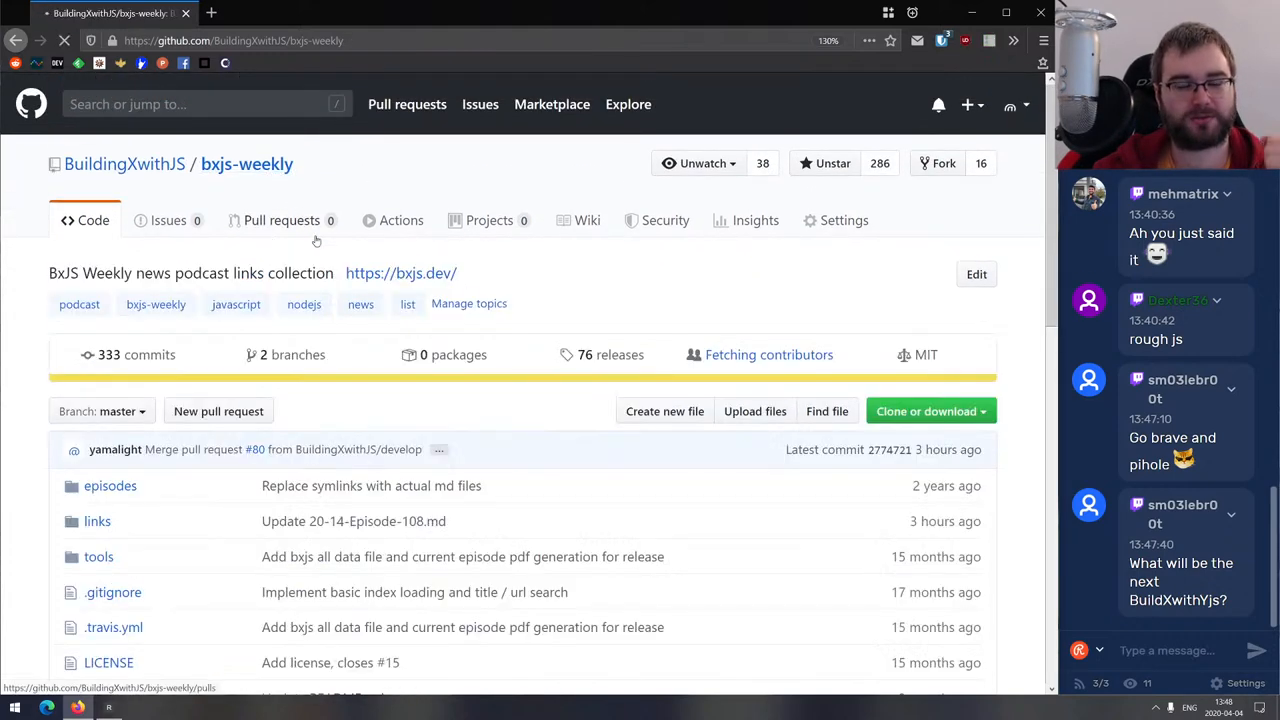
pyautogui.scroll(-3)
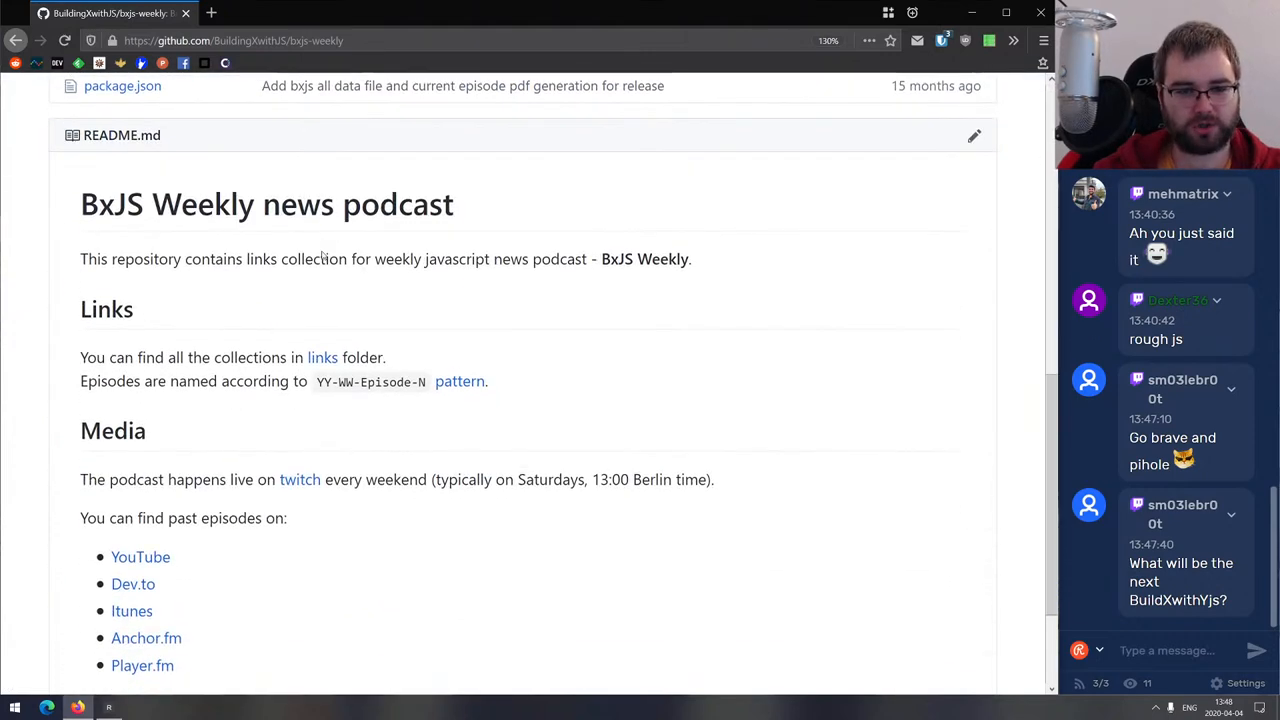
pyautogui.scroll(-3)
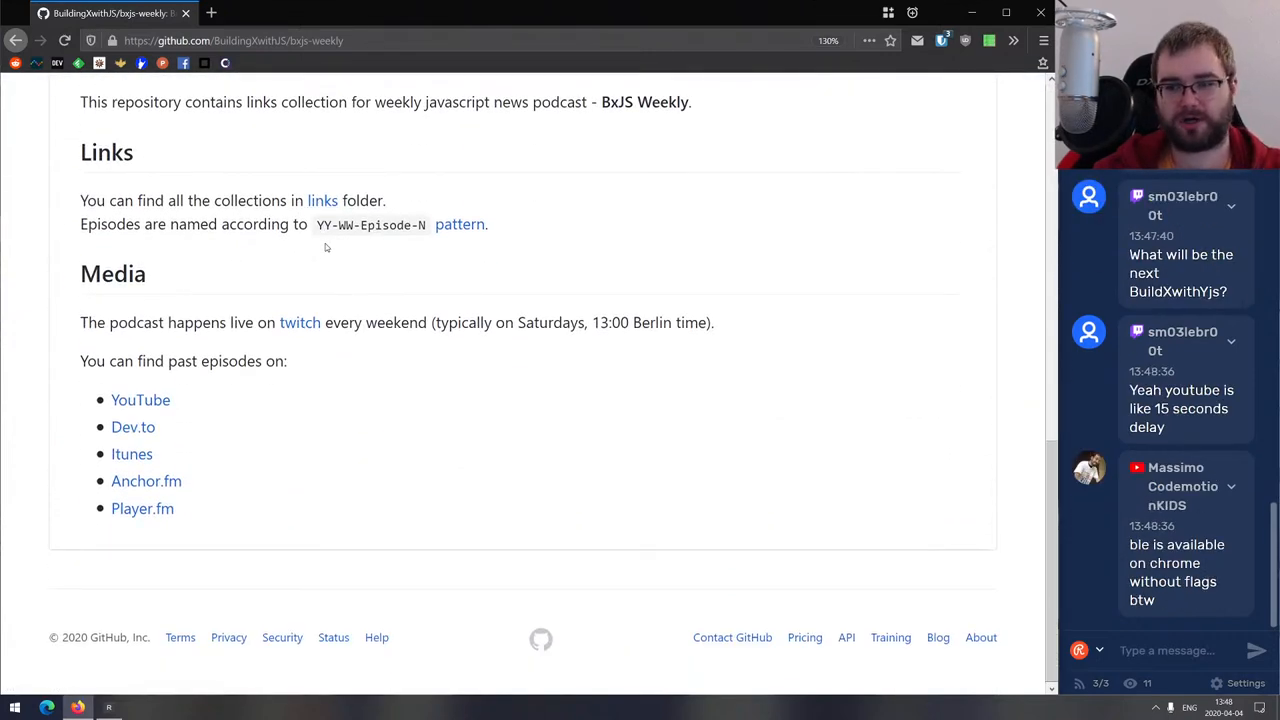
pyautogui.scroll(3)
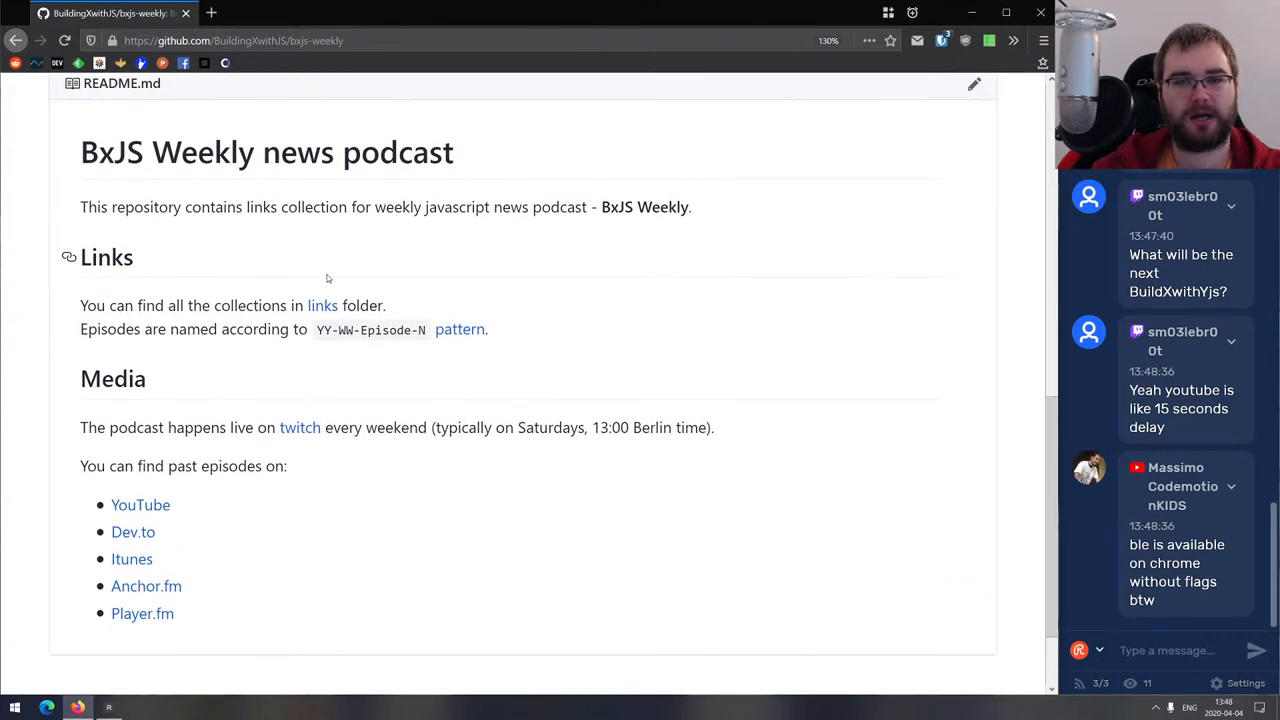
pyautogui.scroll(-3)
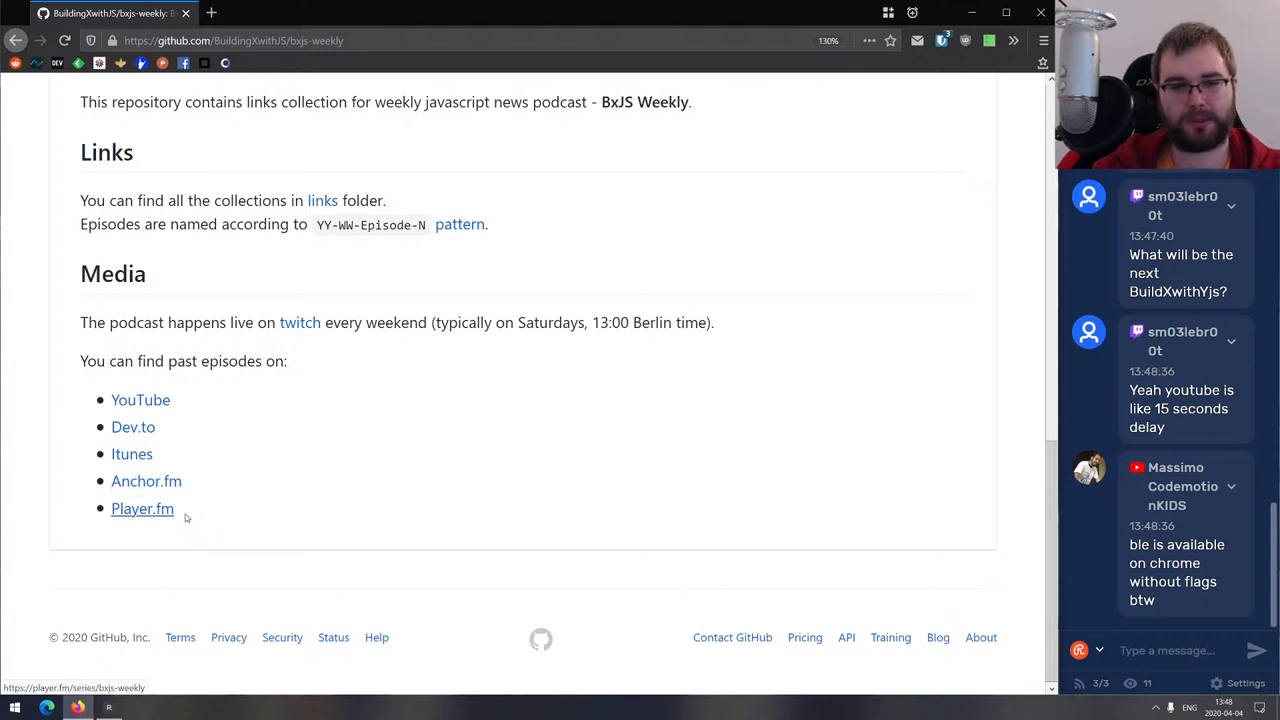
pyautogui.moveTo(329, 509)
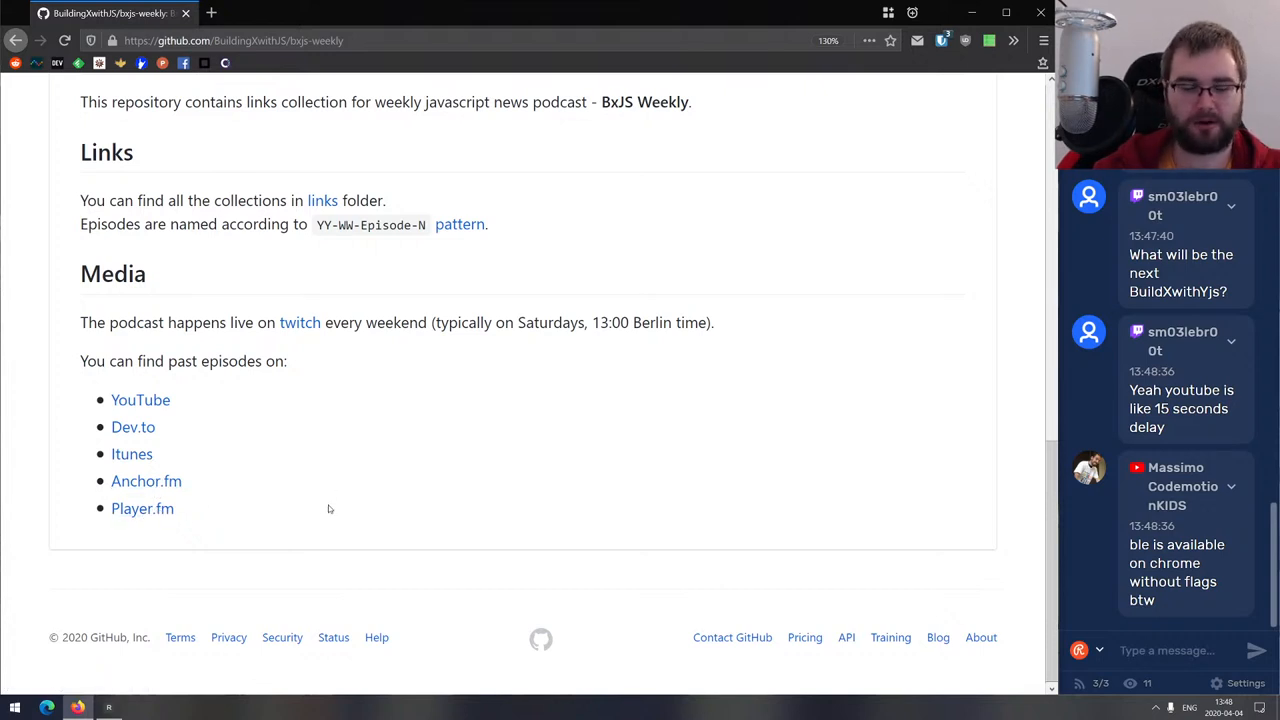
pyautogui.moveTo(336, 496)
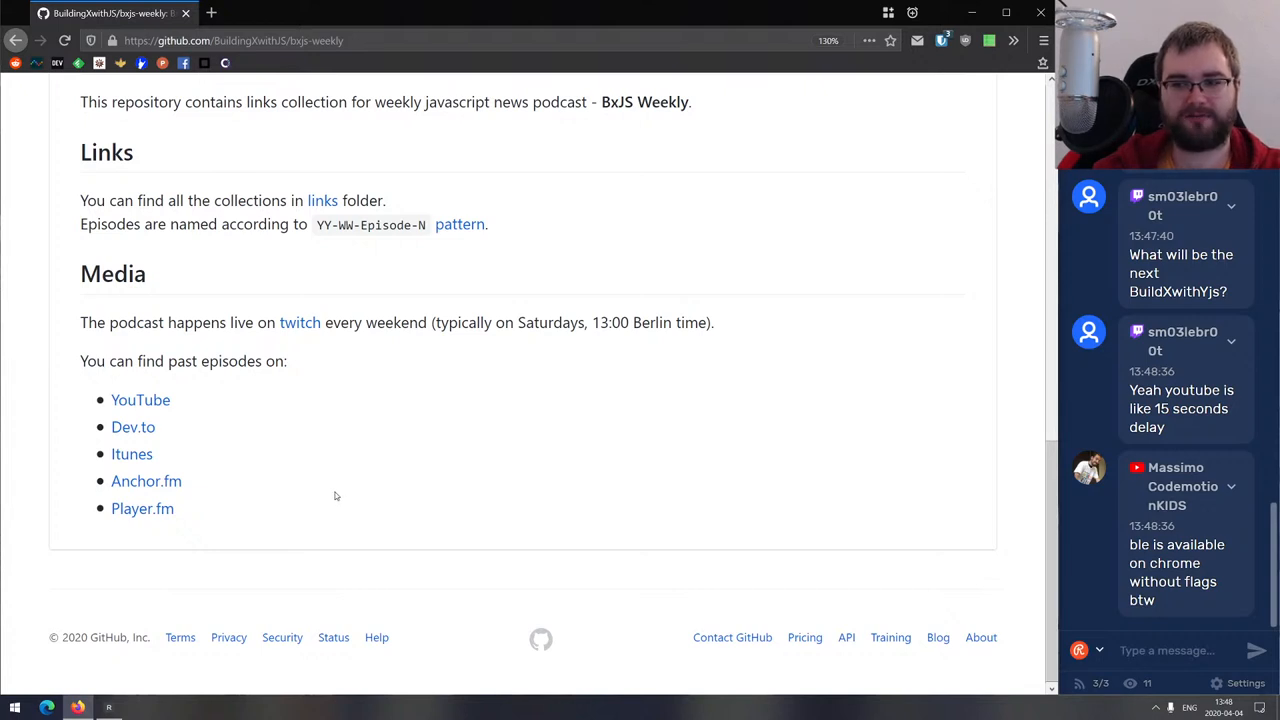
pyautogui.moveTo(334, 495)
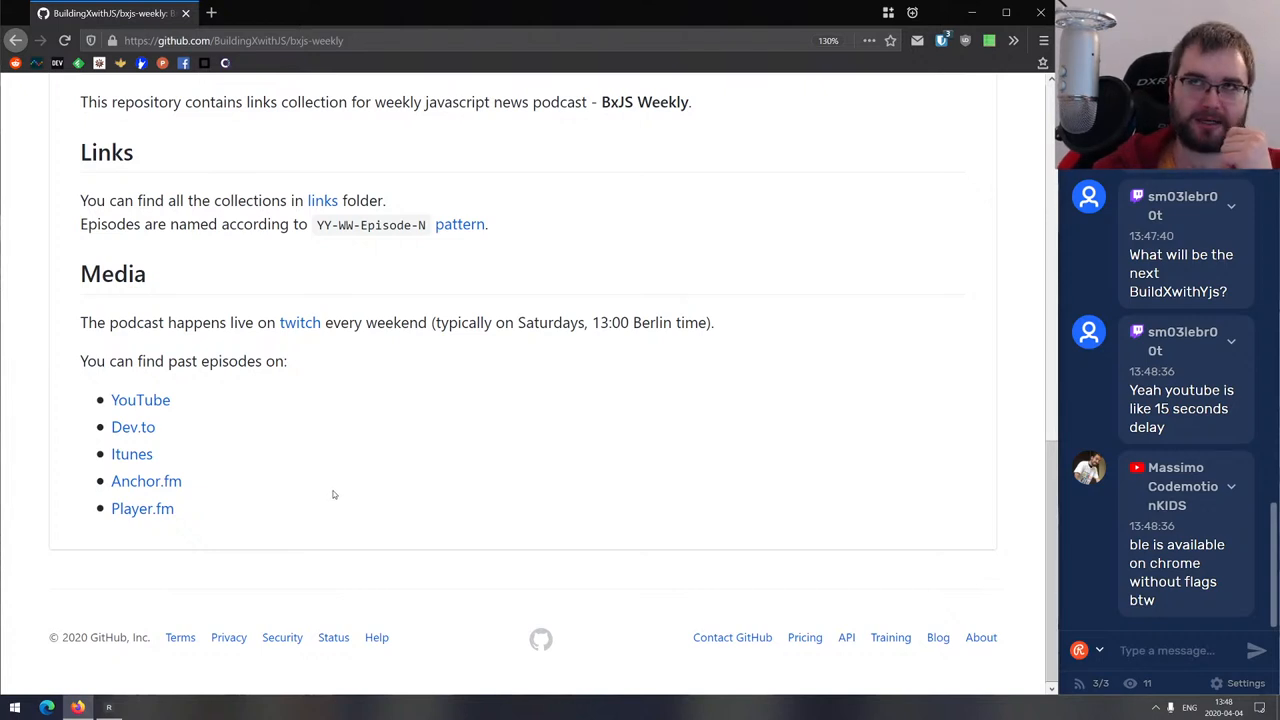
pyautogui.scroll(3)
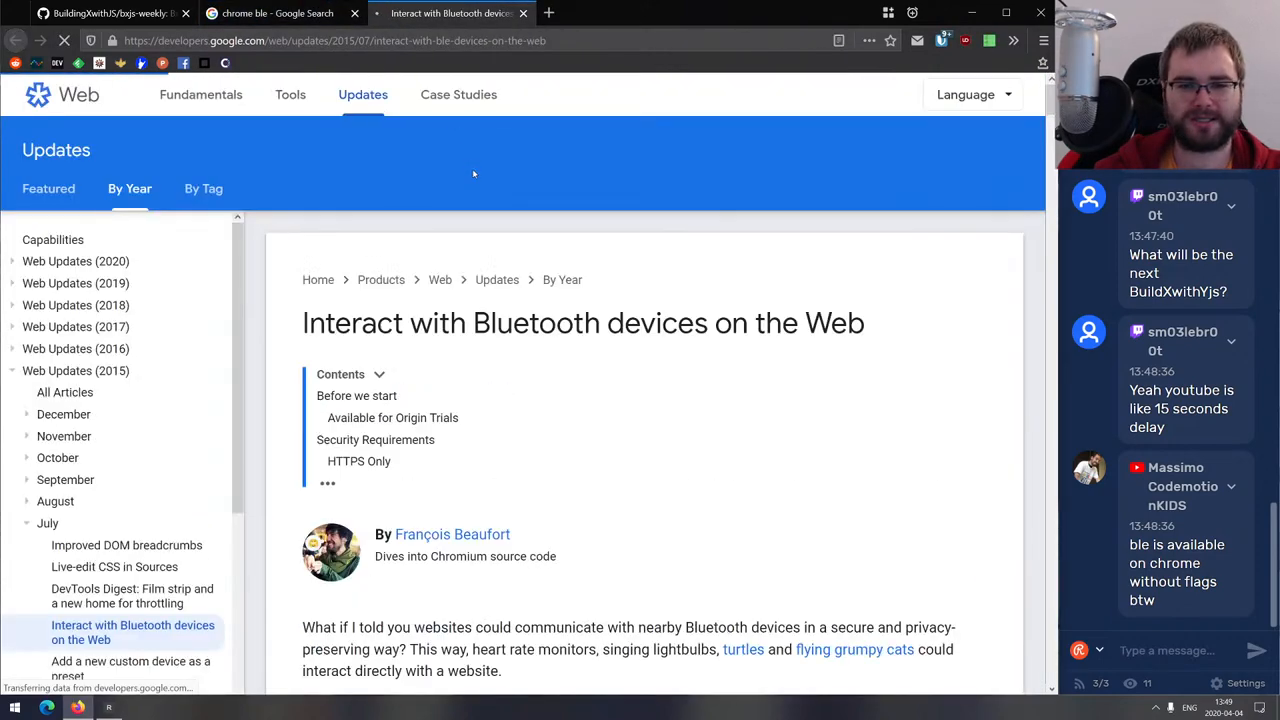
# Scroll the Web Bluetooth article to Request Bluetooth Devices and right-click the requestDevice call.
pyautogui.scroll(-3)
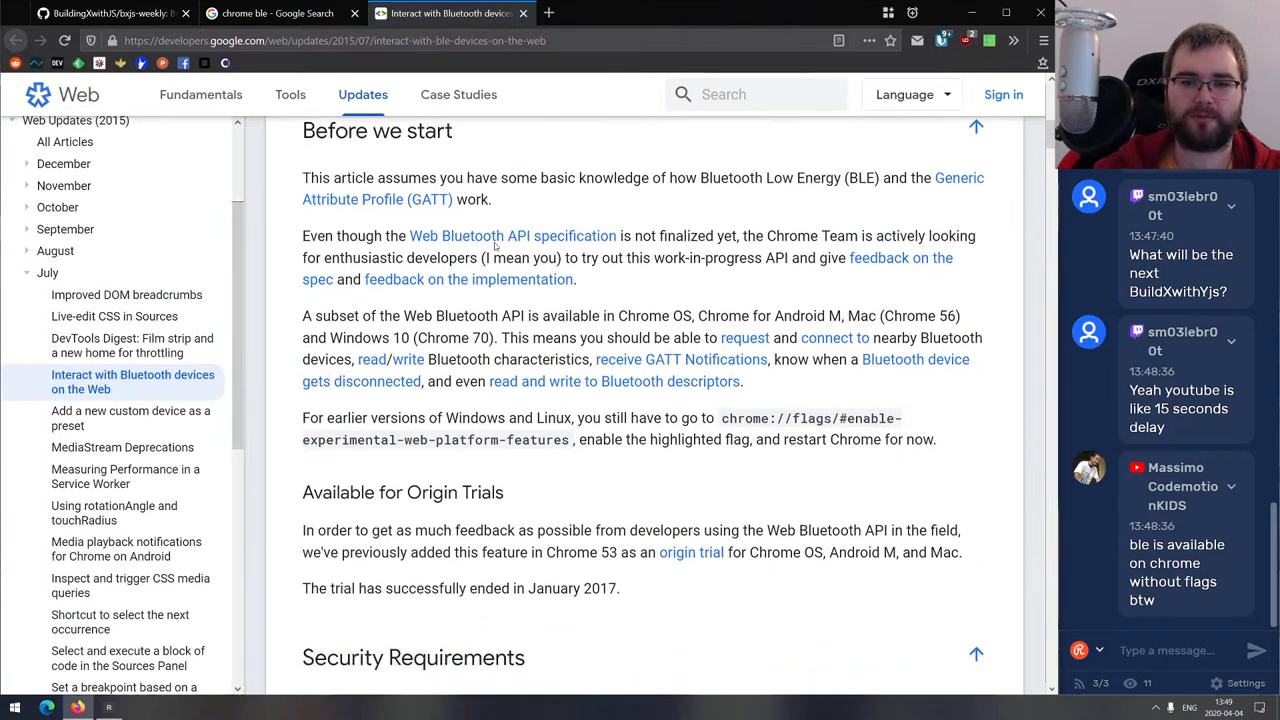
pyautogui.scroll(-3)
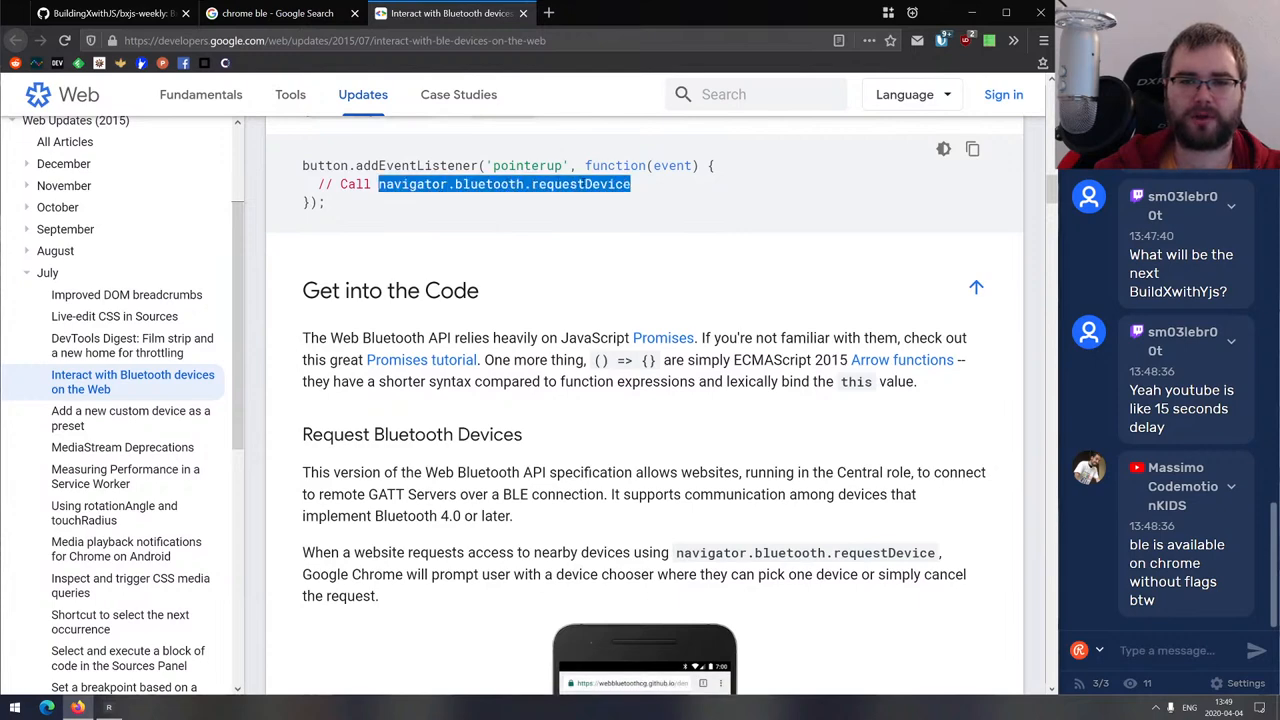
pyautogui.rightClick(575, 184)
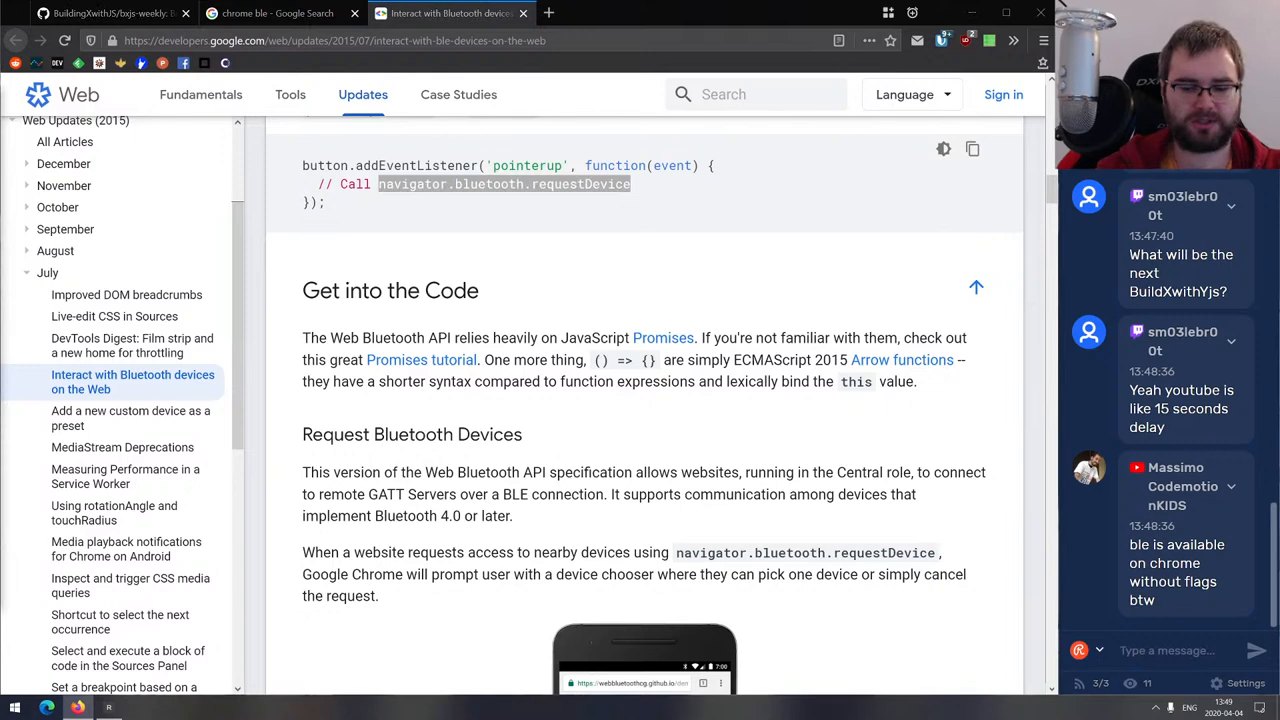
pyautogui.click(547, 11)
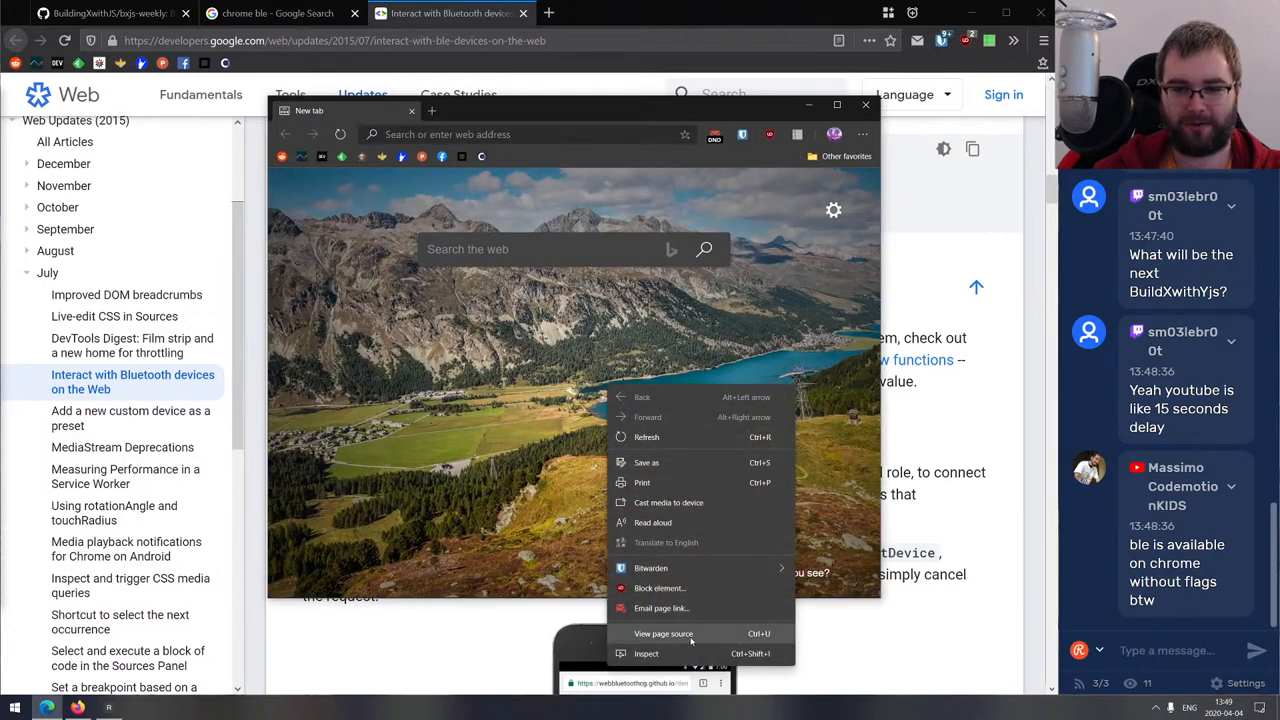
# Check navigator.bluetooth.requestDevice in Edge's console, then close the Edge DevTools and window.
pyautogui.click(646, 653)
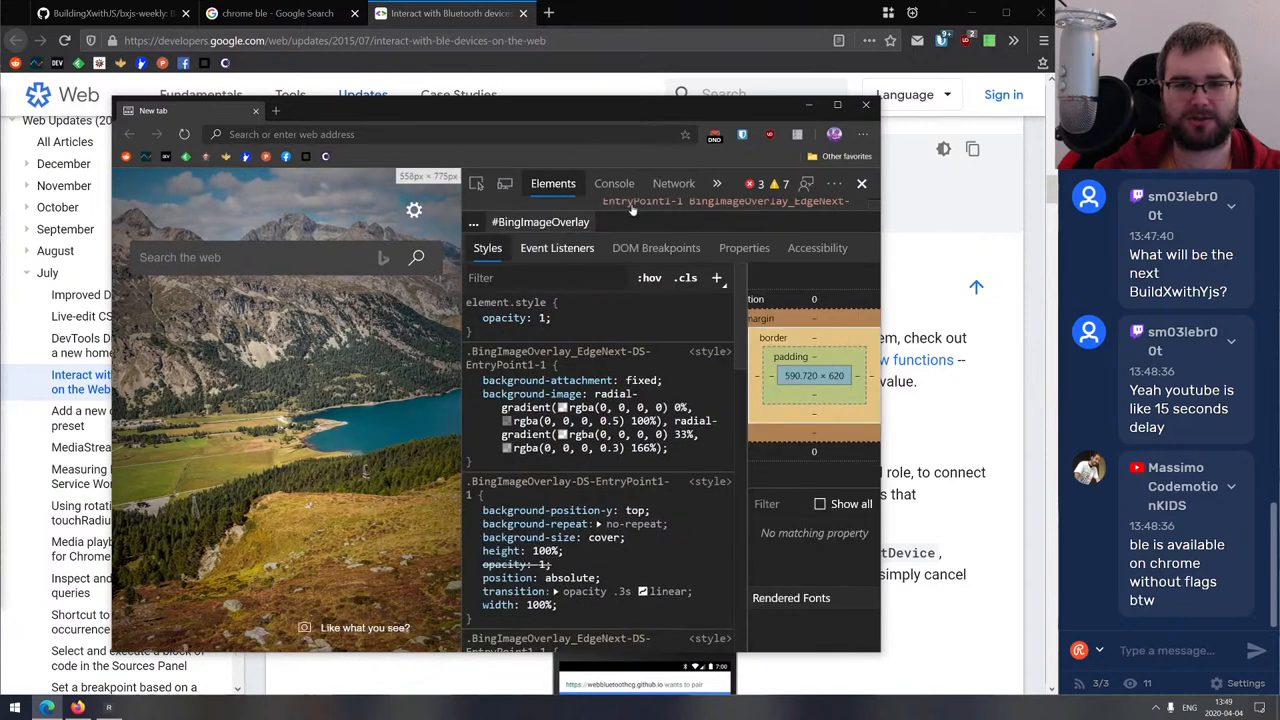
pyautogui.click(614, 183)
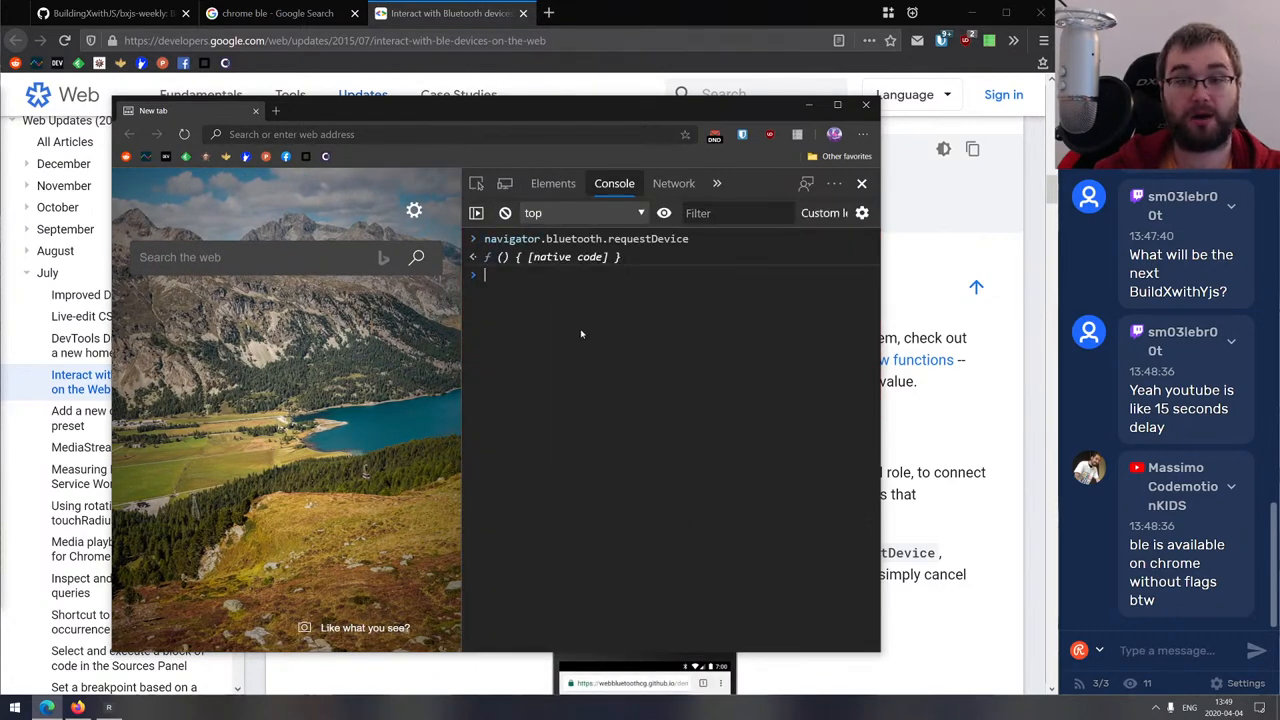
pyautogui.moveTo(862, 183)
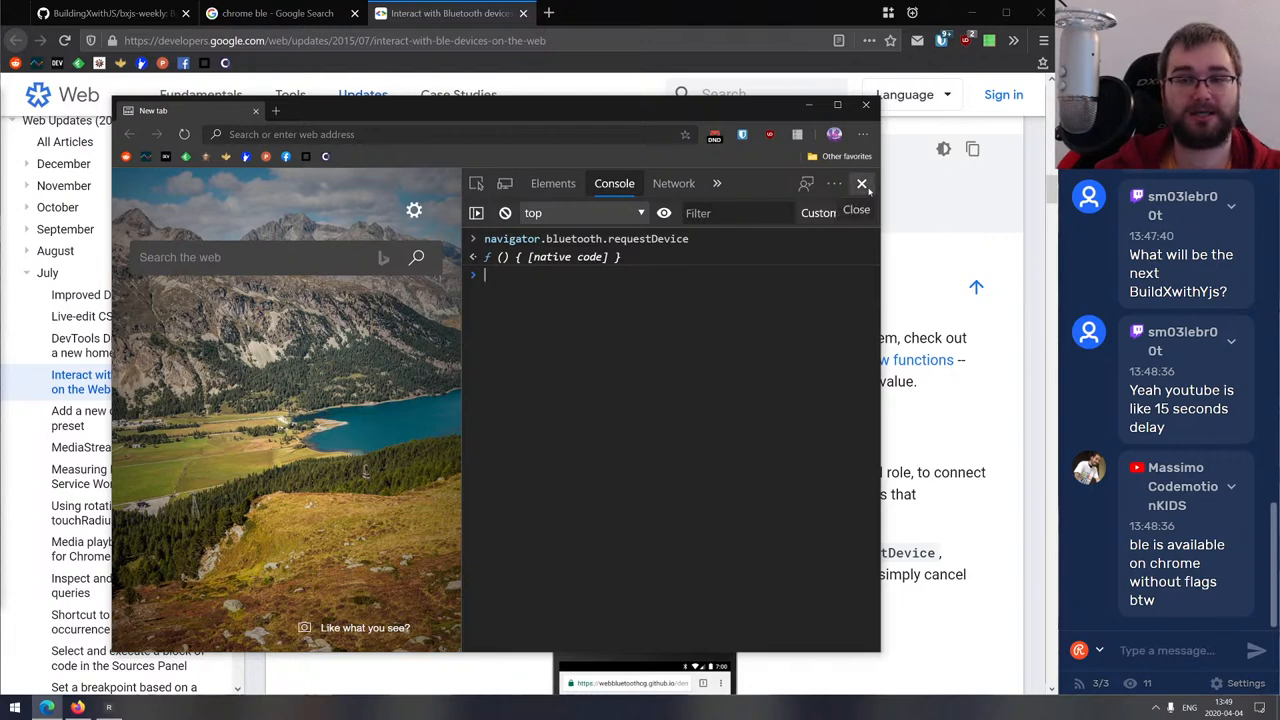
pyautogui.click(861, 183)
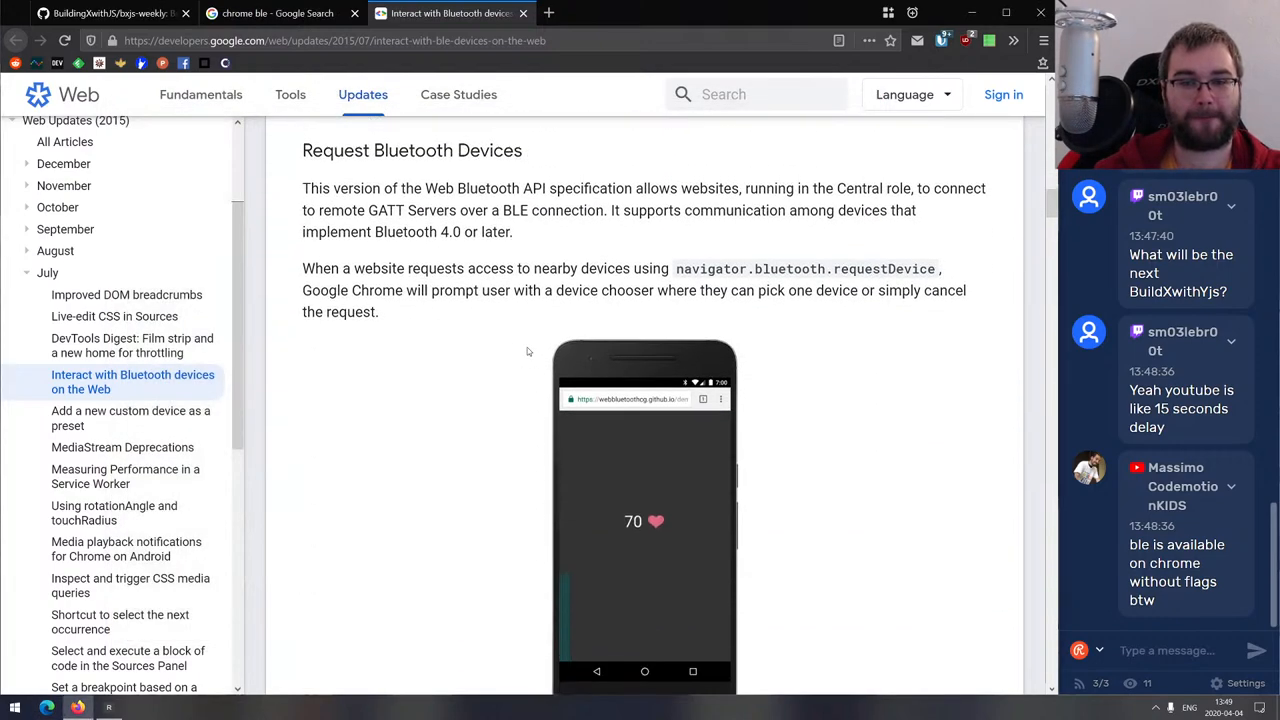
# Run navigator.bluetooth in Firefox's console, confirming it is undefined, then close DevTools.
pyautogui.scroll(-3)
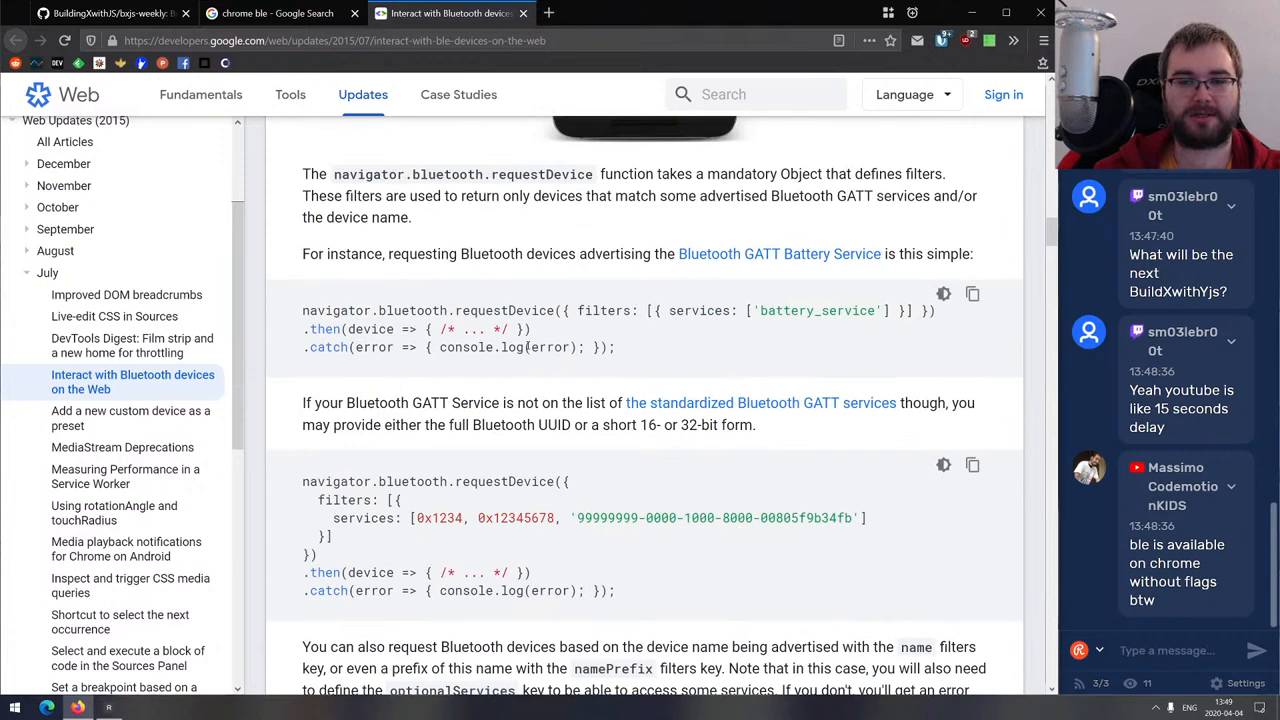
pyautogui.rightClick(420, 310)
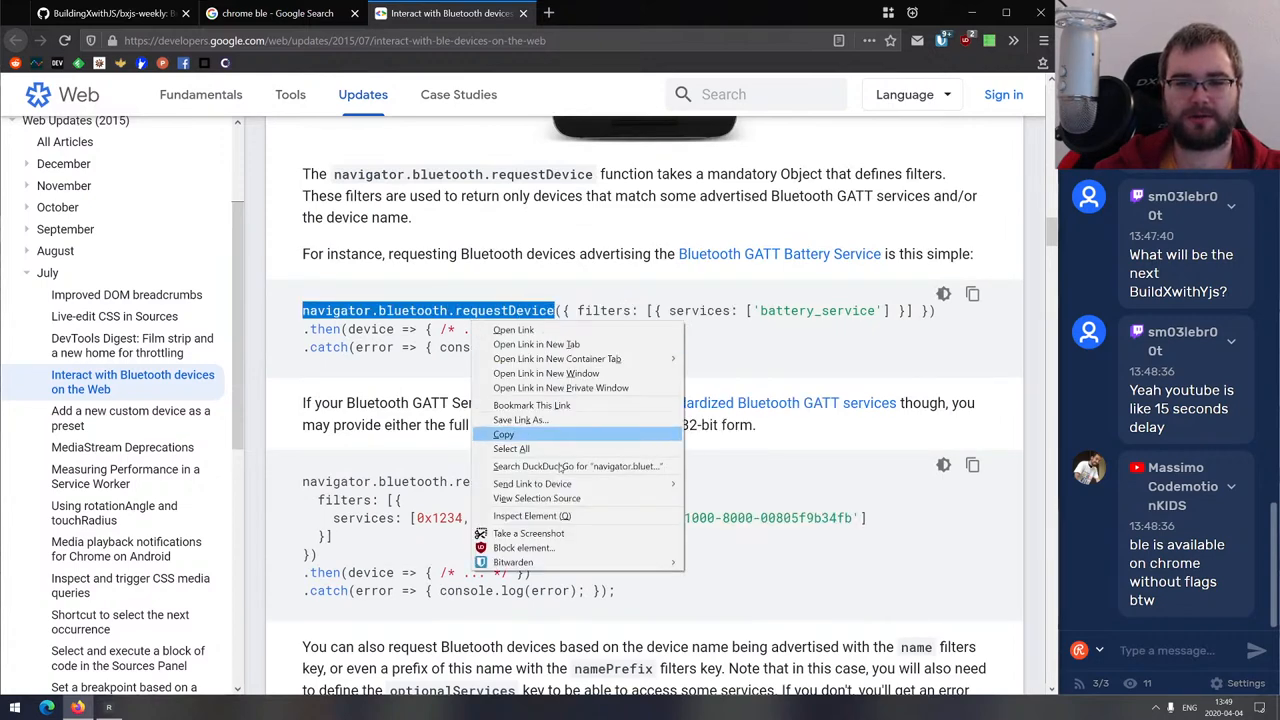
pyautogui.click(525, 516)
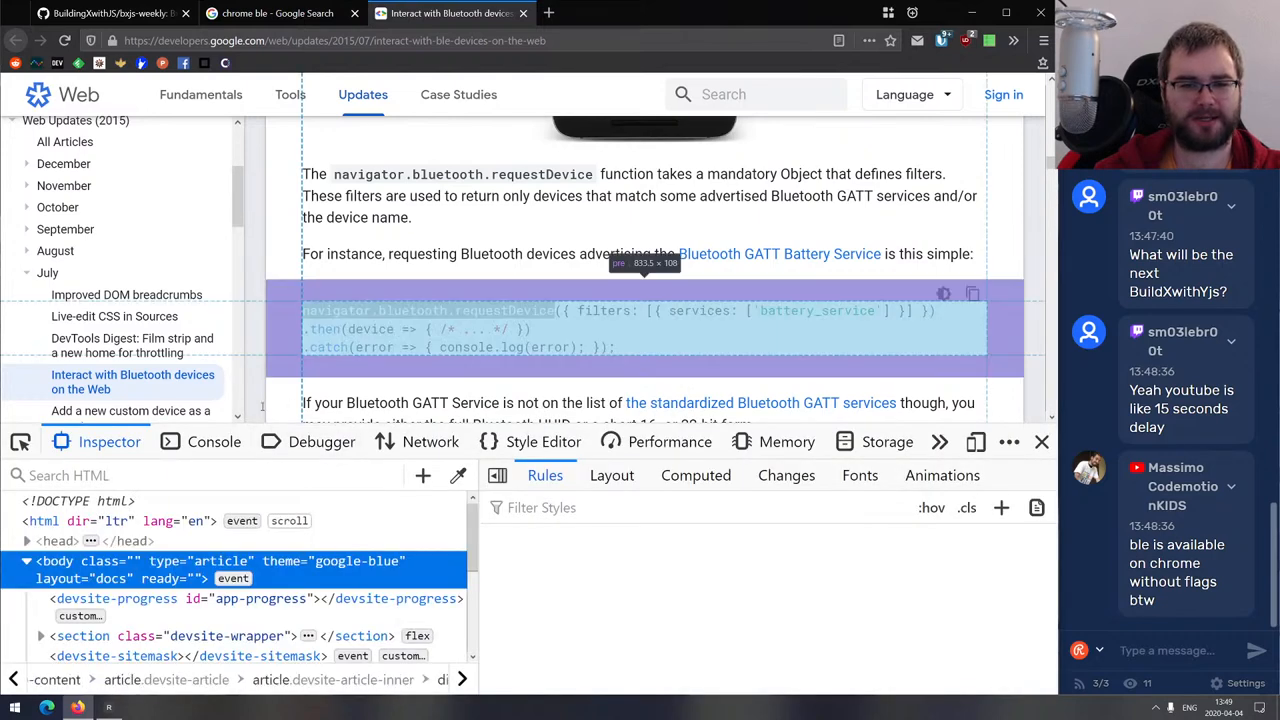
pyautogui.click(213, 204)
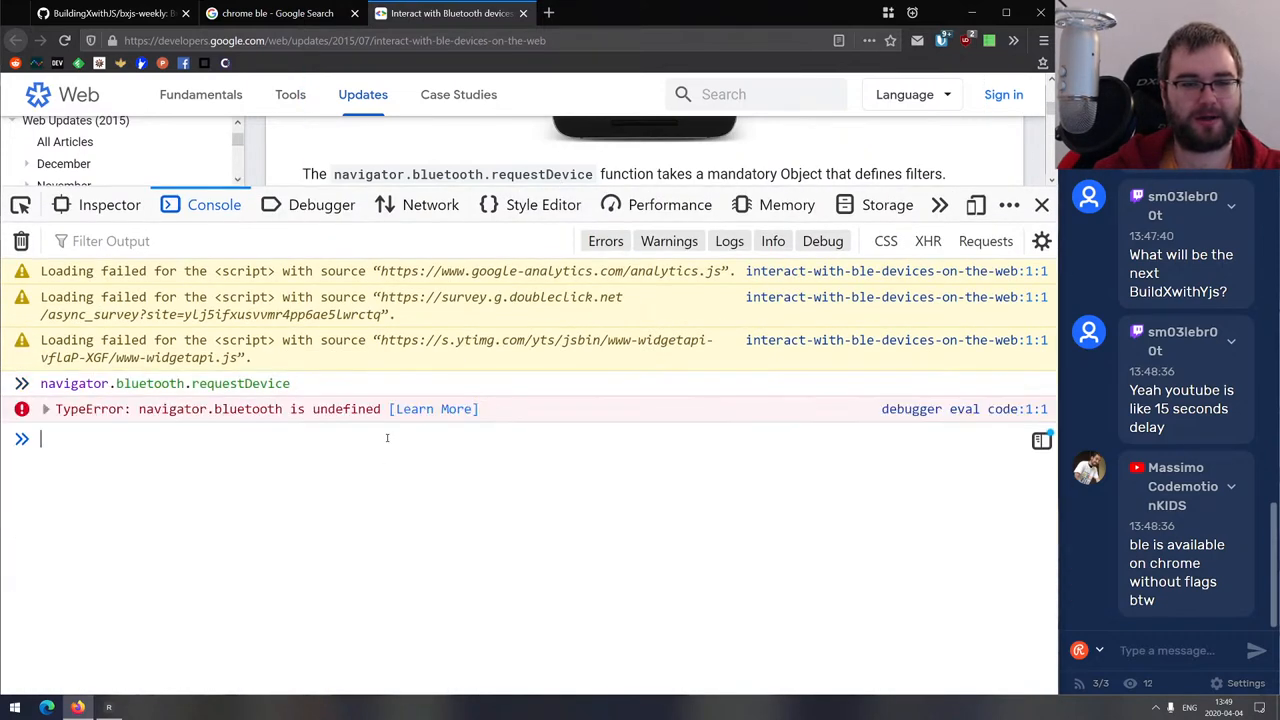
pyautogui.write('navigator.bluetooth')
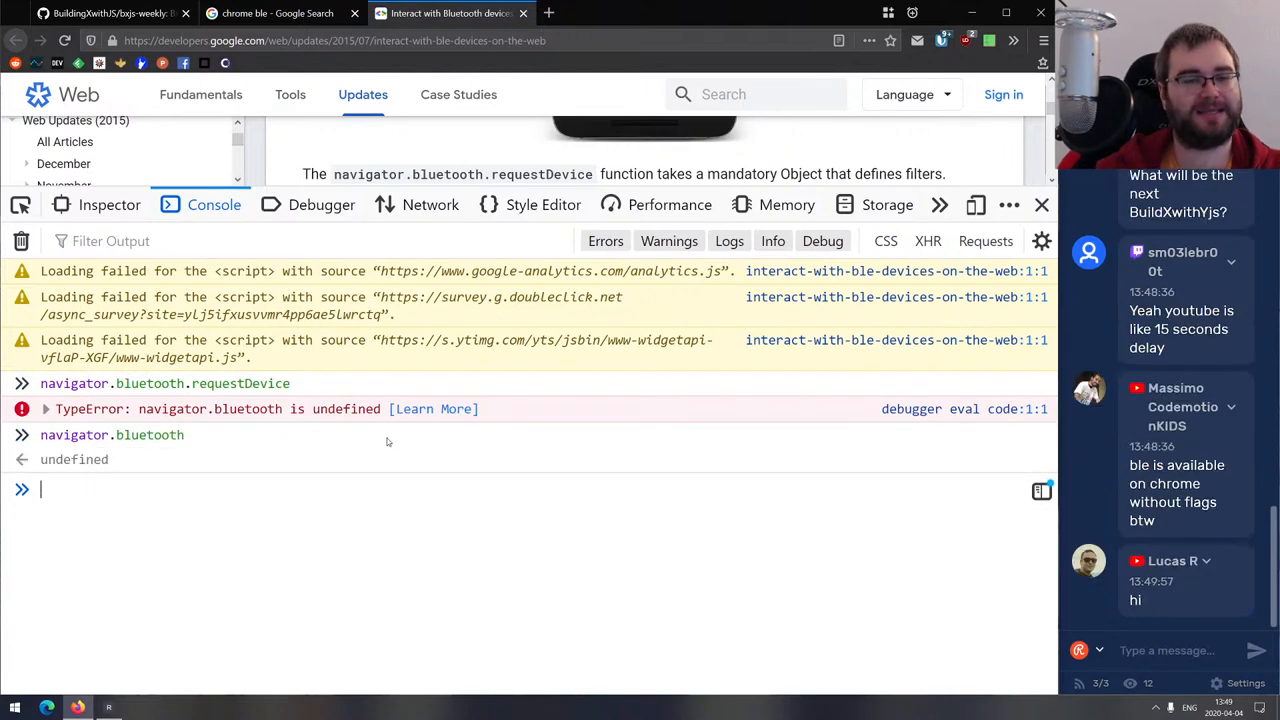
pyautogui.click(1041, 204)
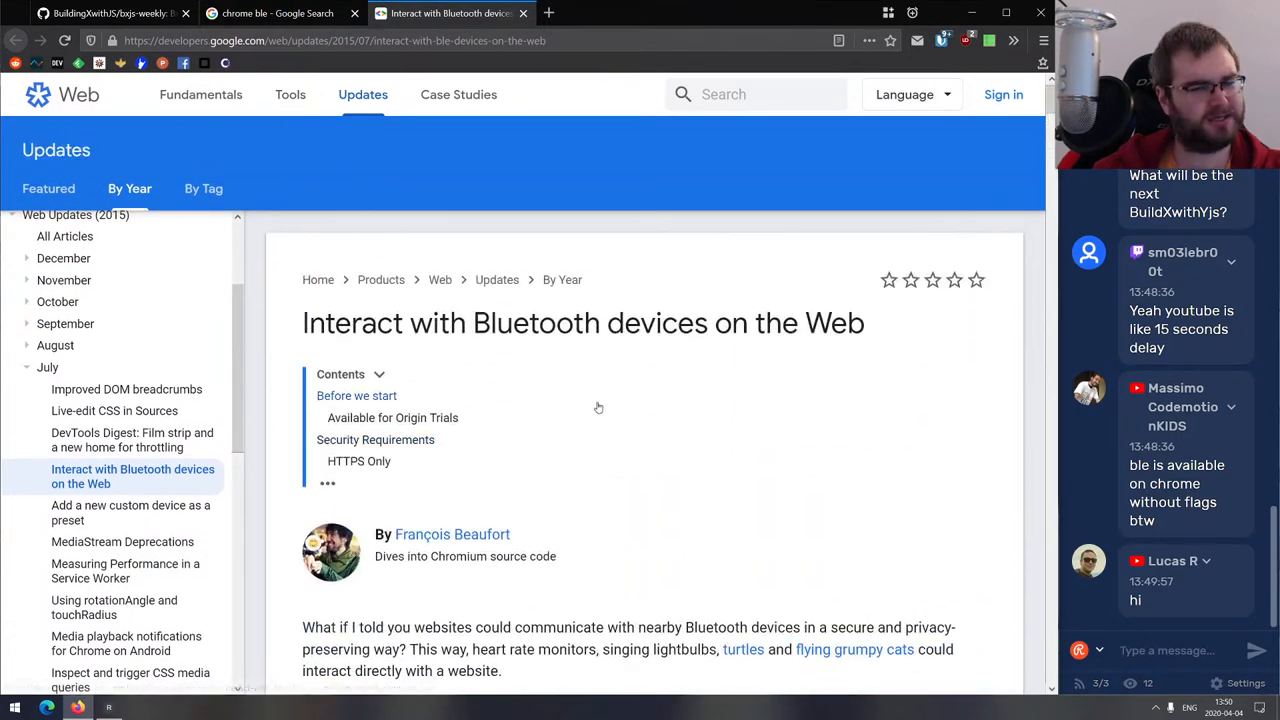
# Read the Before we start and Security Requirements sections, then close the article and search tabs.
pyautogui.scroll(-3)
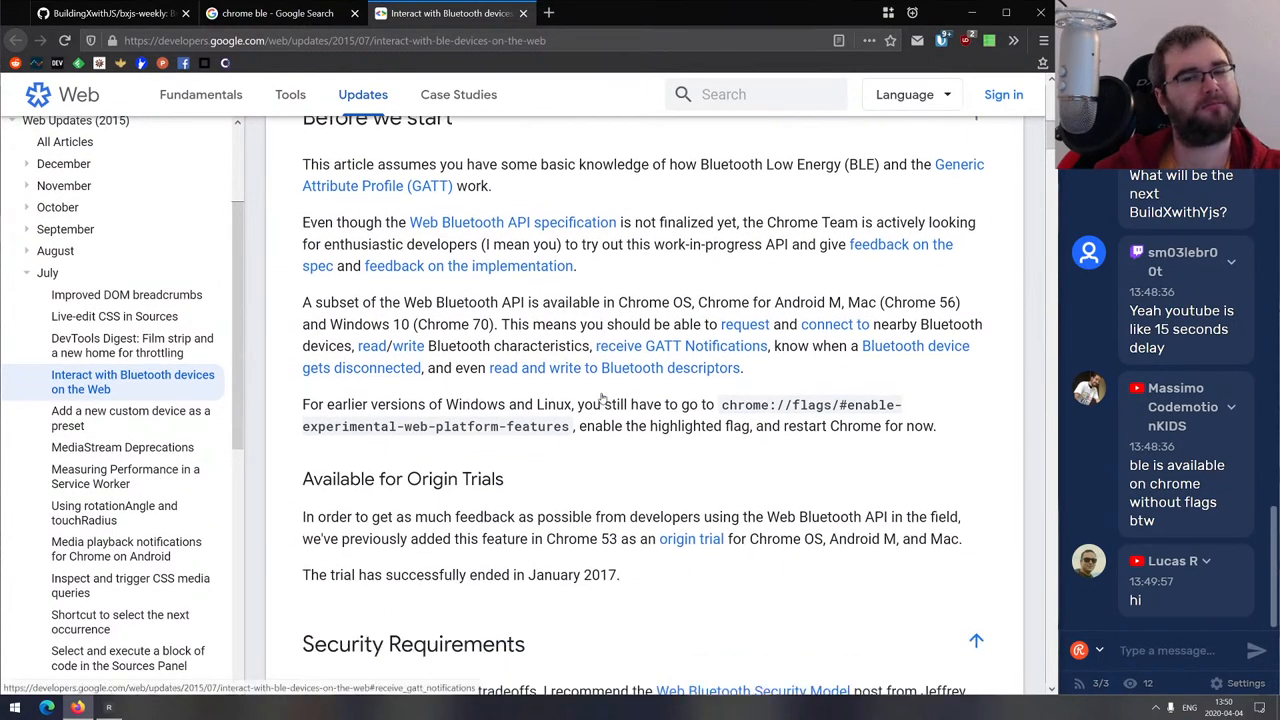
pyautogui.scroll(-3)
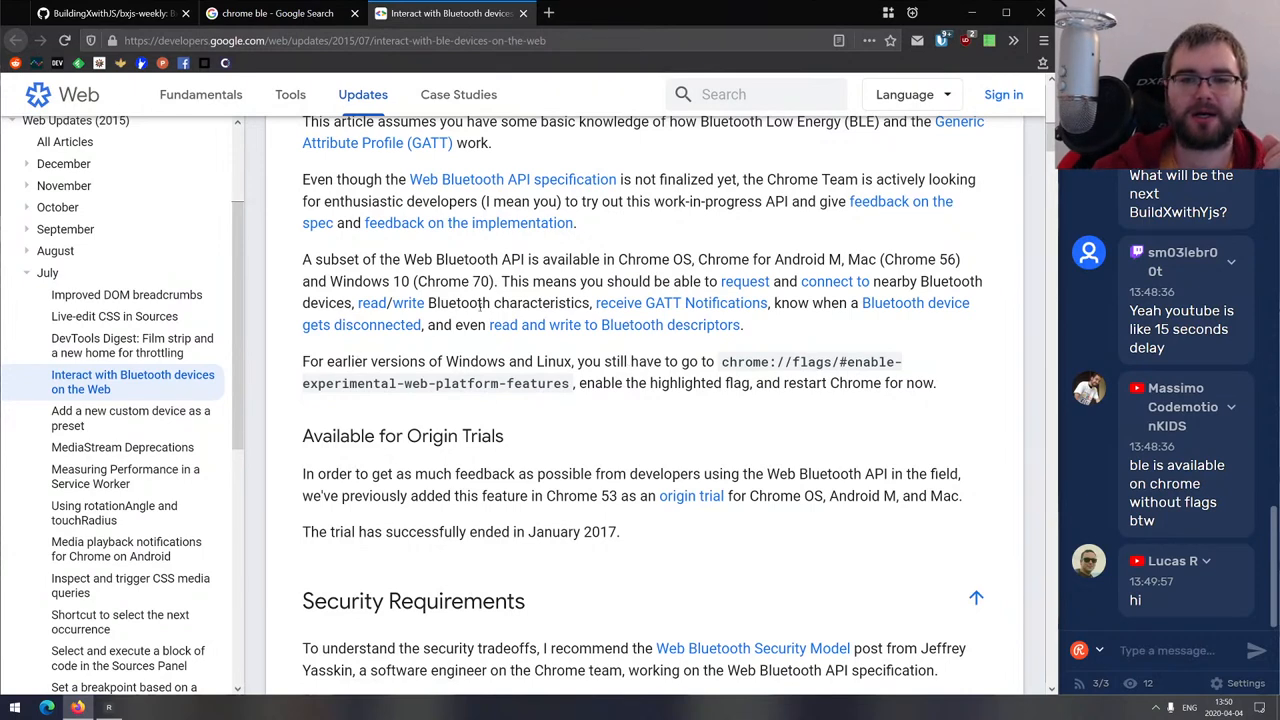
pyautogui.doubleClick(444, 281)
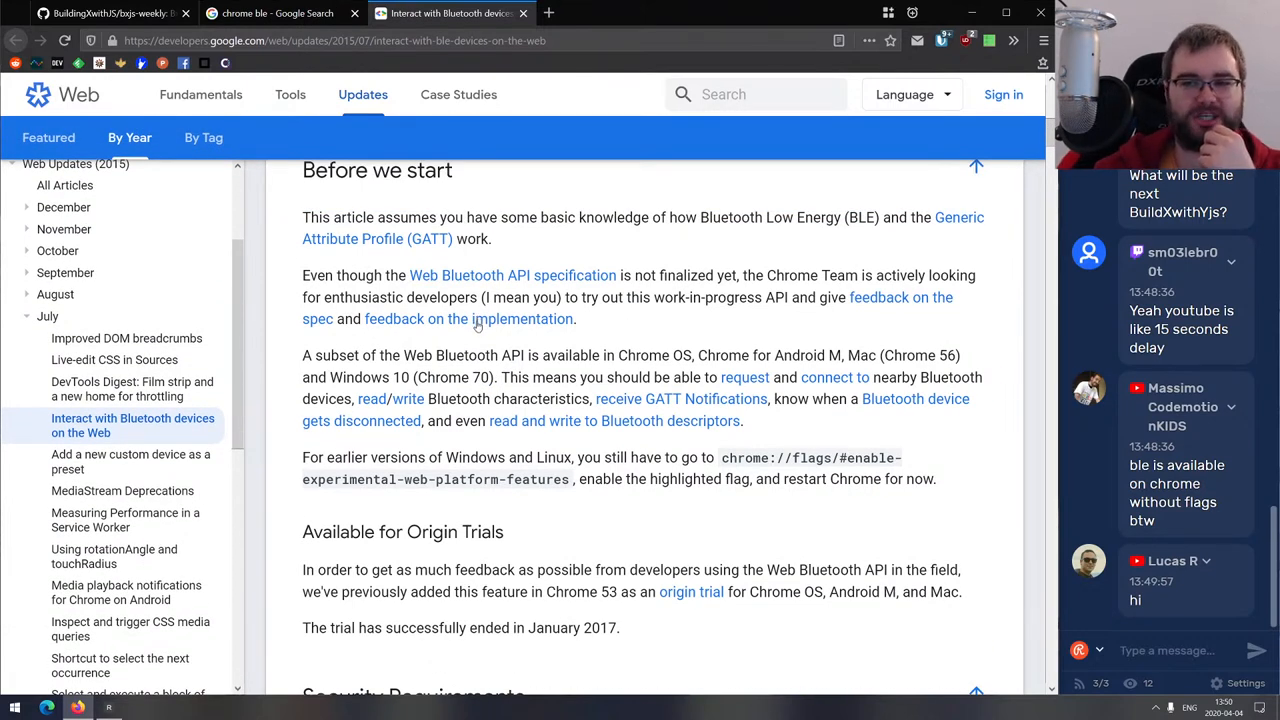
pyautogui.scroll(-3)
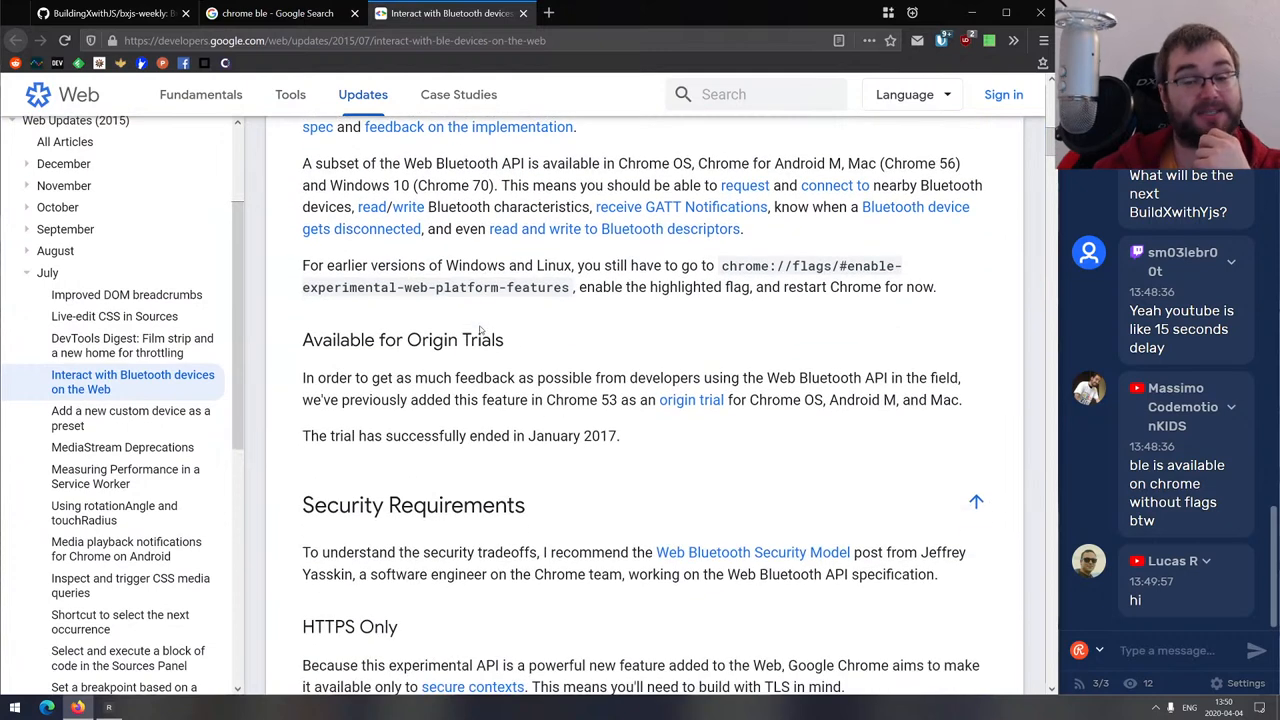
pyautogui.moveTo(476, 329)
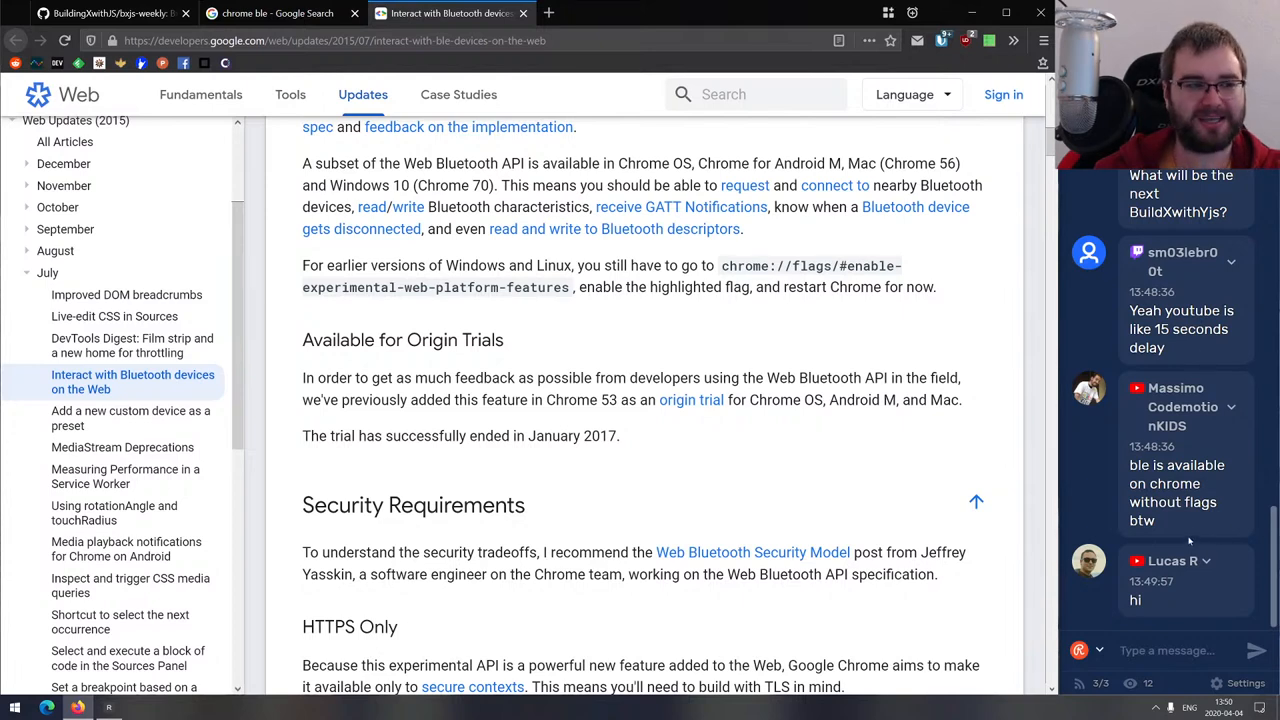
pyautogui.moveTo(919, 433)
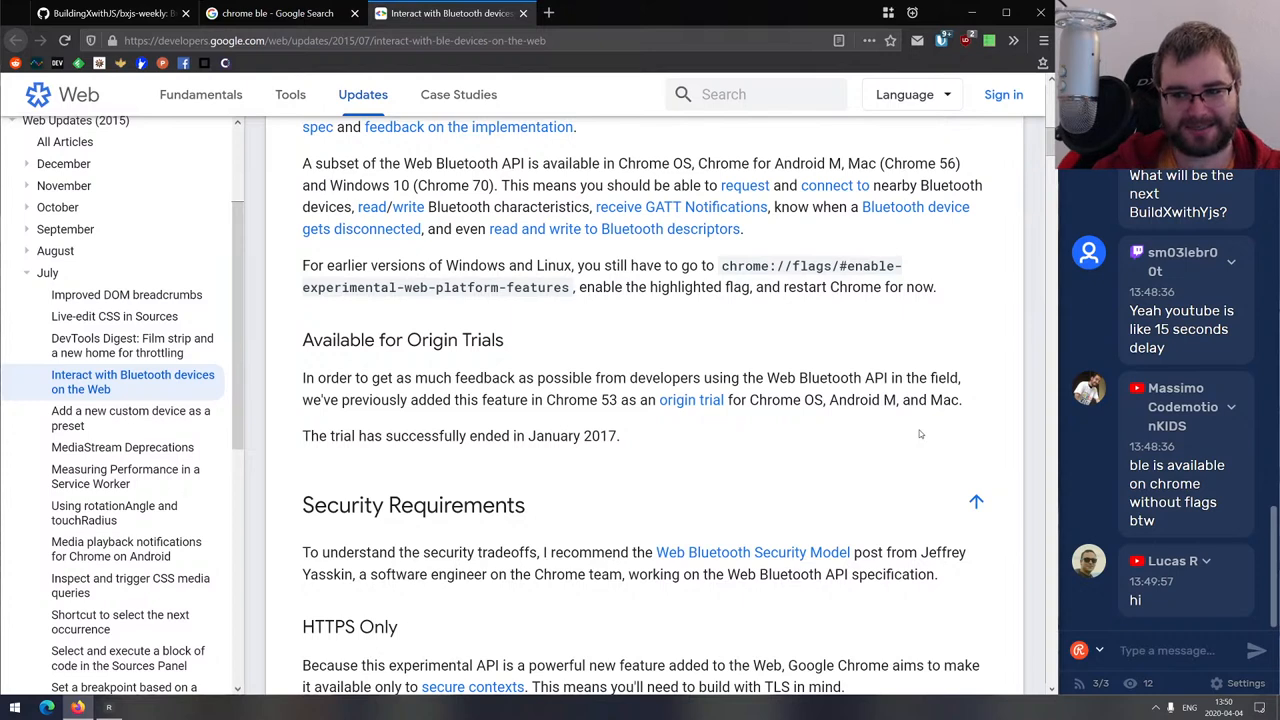
pyautogui.moveTo(524, 62)
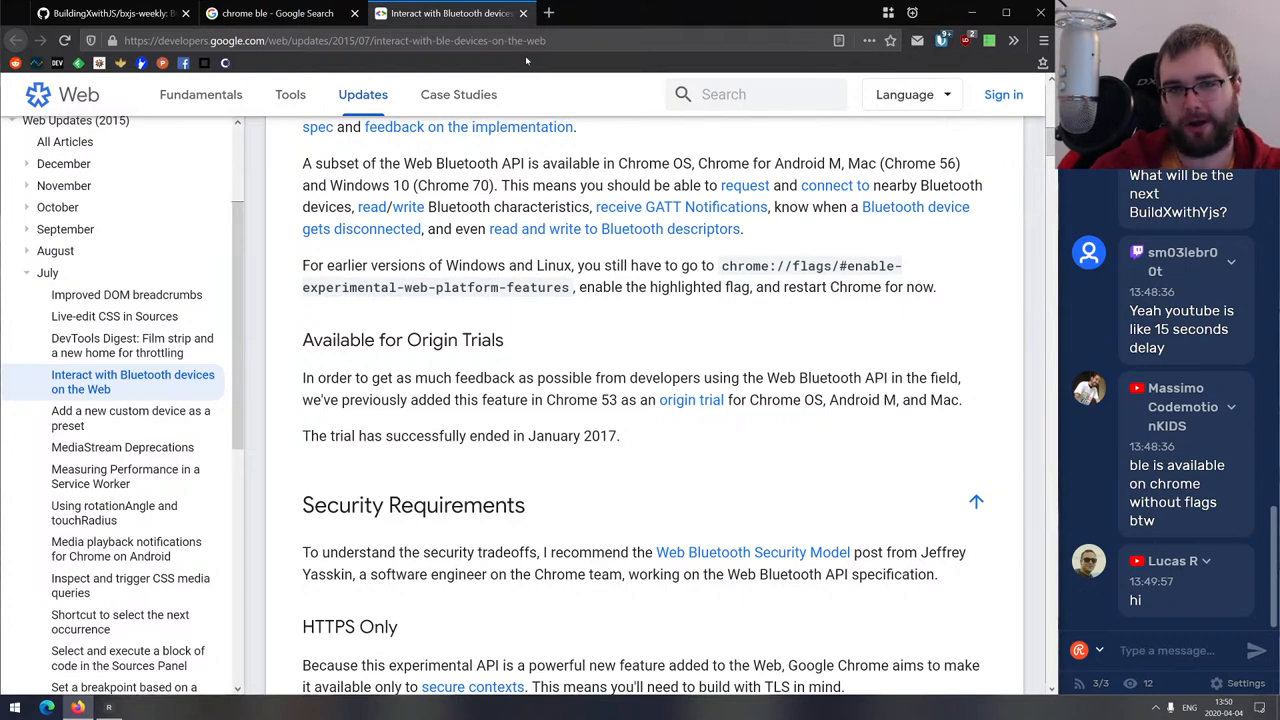
pyautogui.click(95, 14)
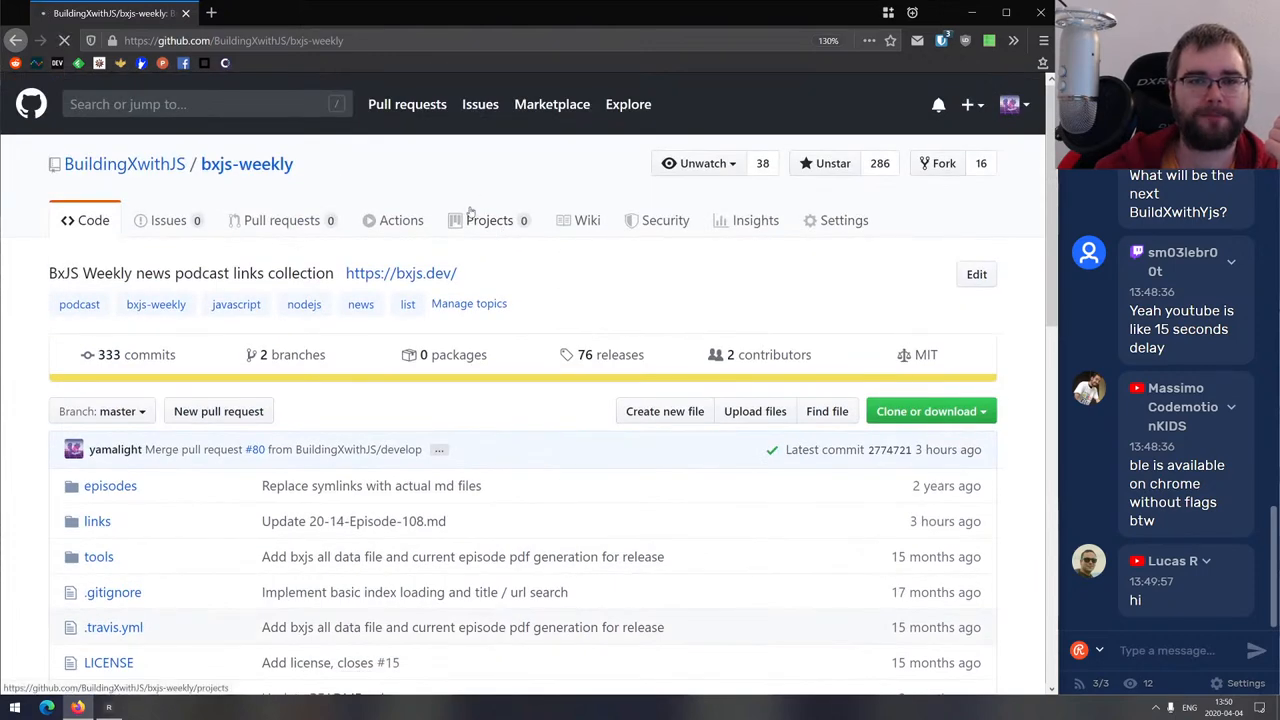
# Open and scroll through 20-14-Episode-108.md, then open bxjs.dev in a new tab.
pyautogui.click(353, 521)
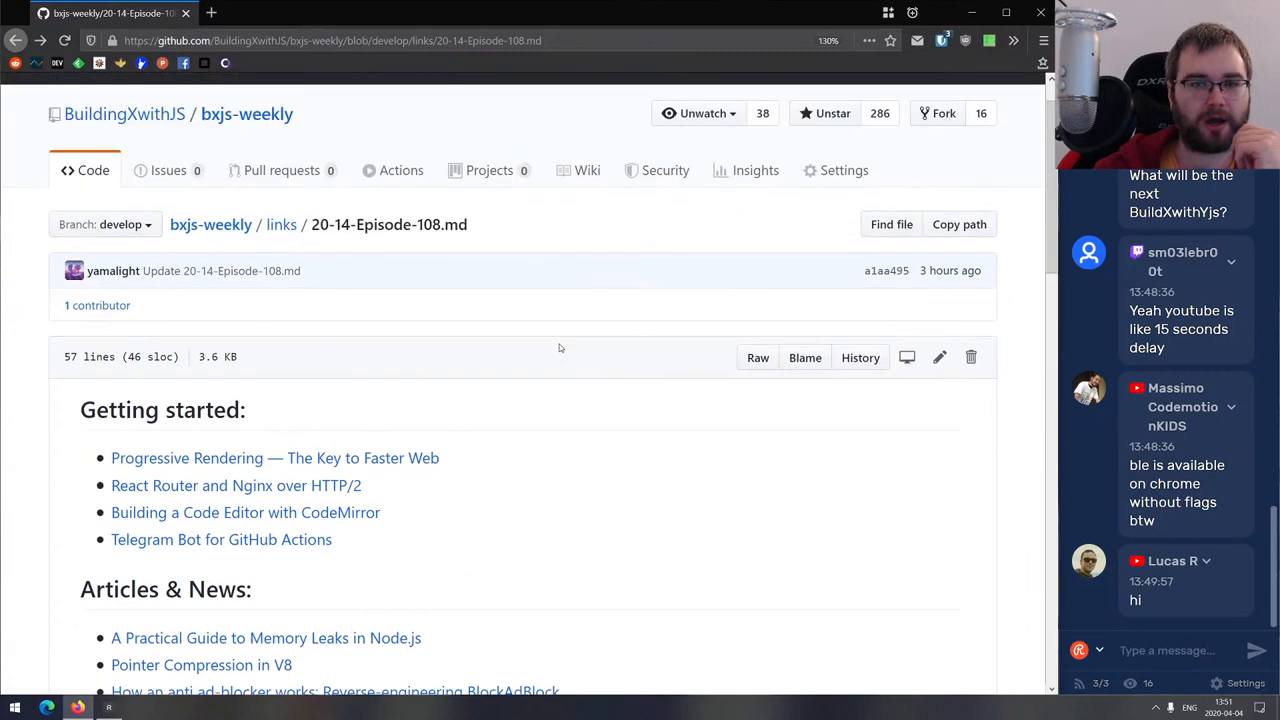
pyautogui.scroll(-3)
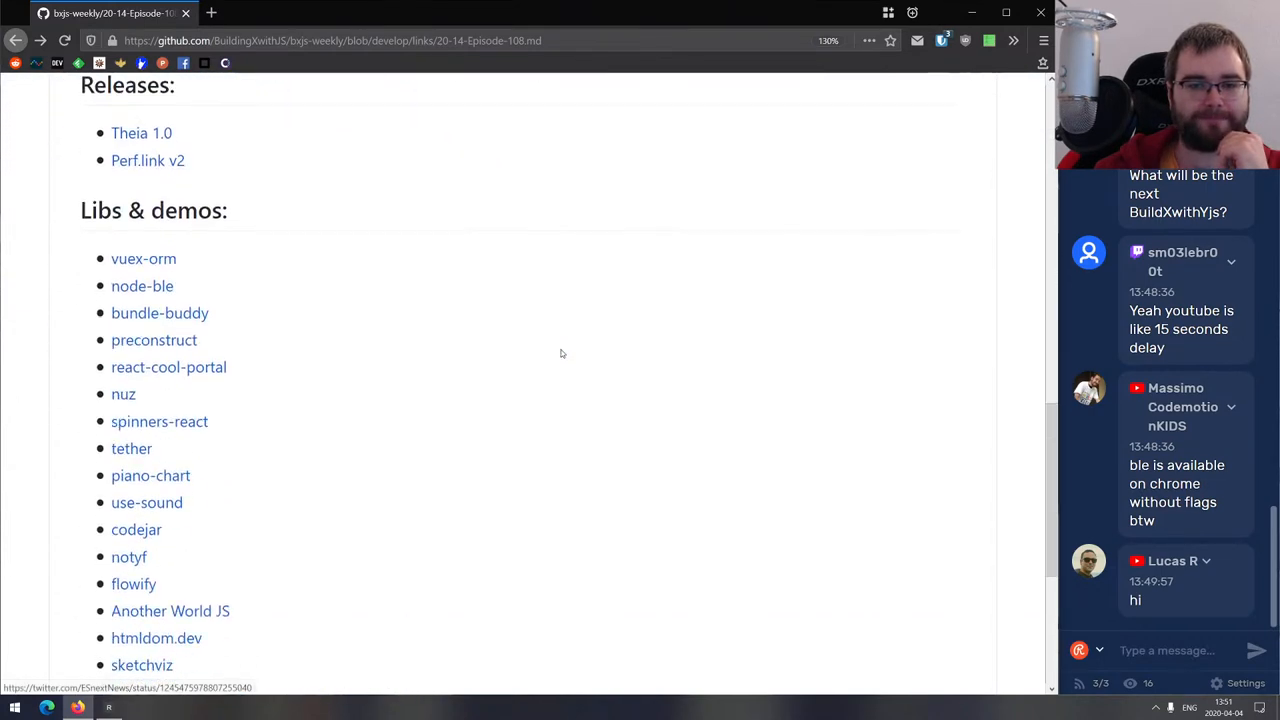
pyautogui.scroll(-3)
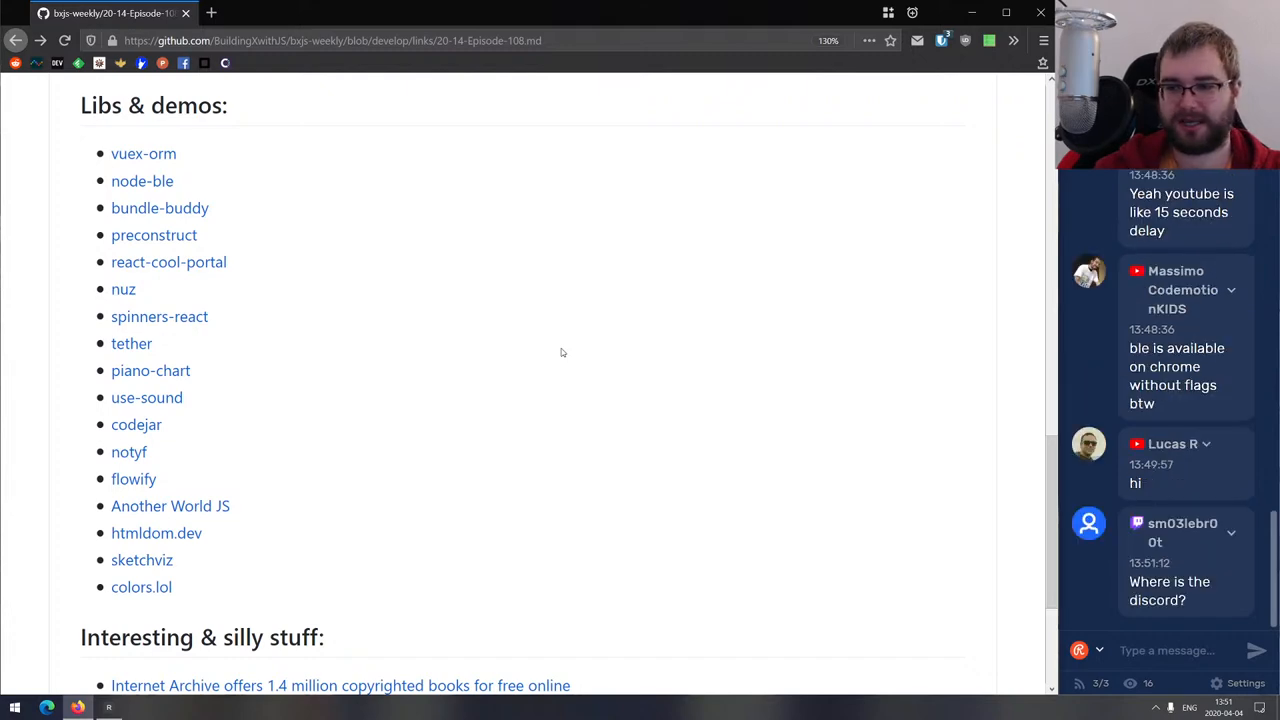
pyautogui.scroll(3)
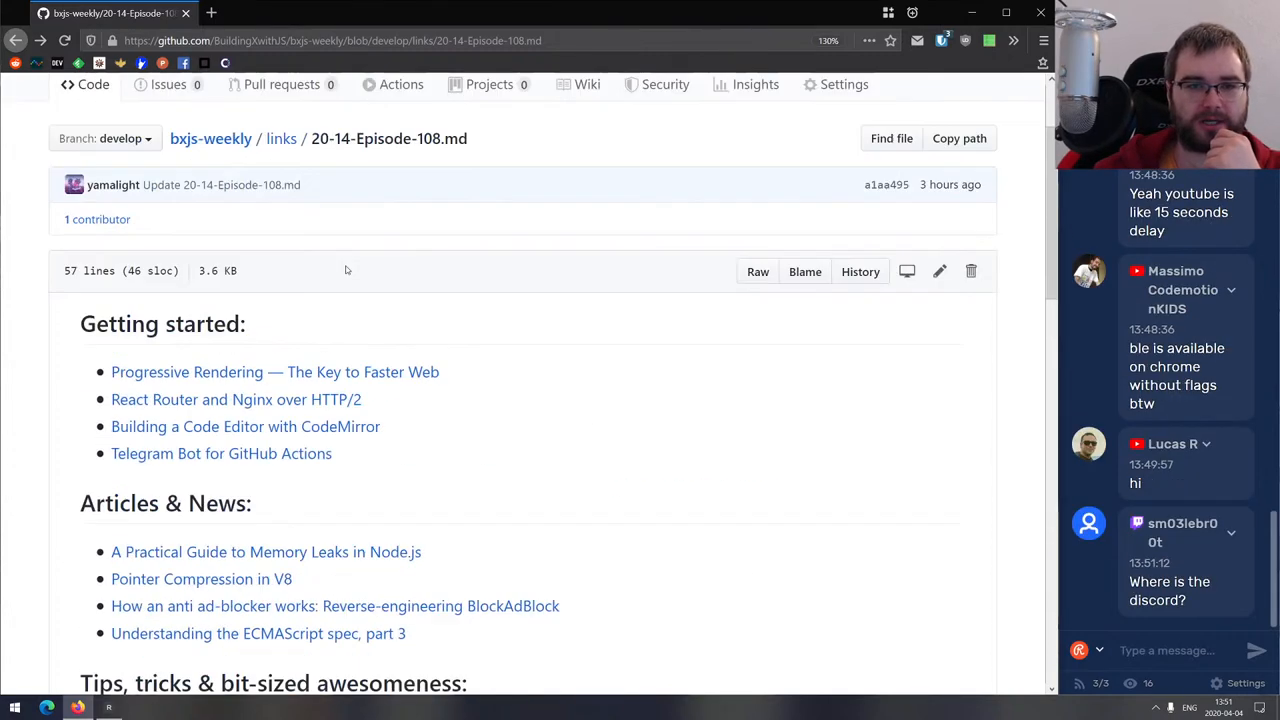
pyautogui.click(212, 15)
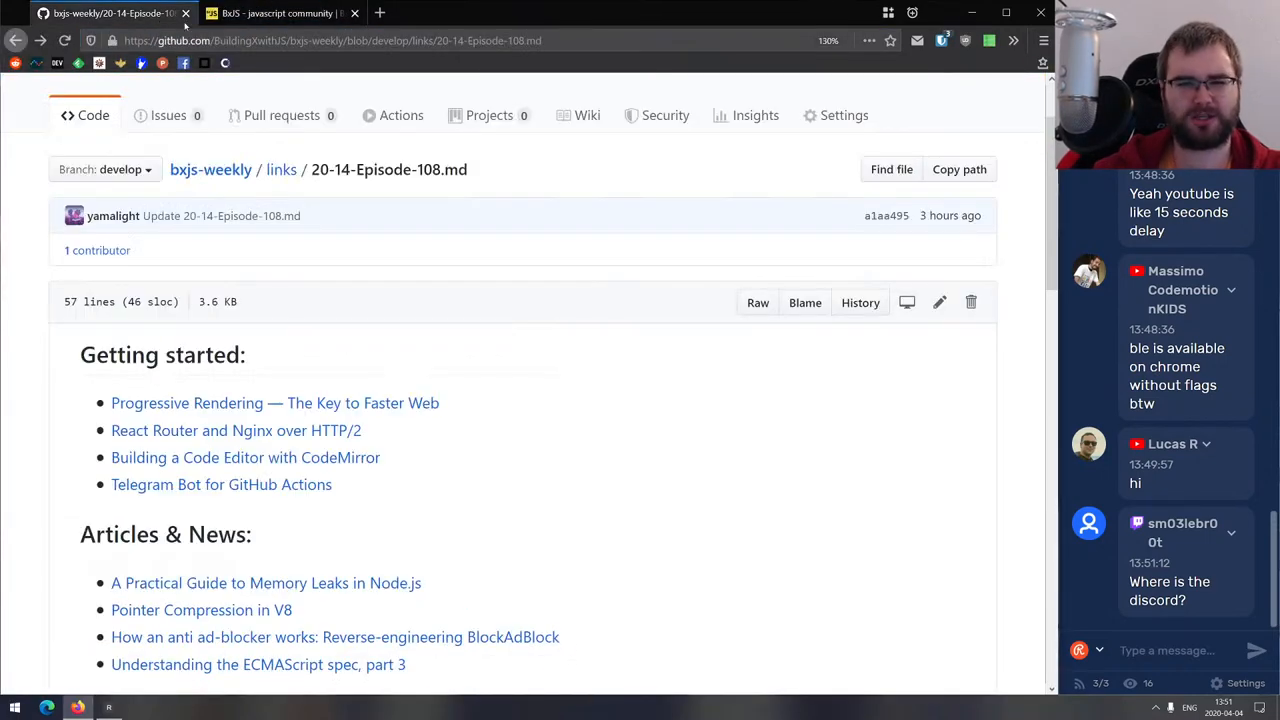
# Switch to the BxJS - javascript community tab showing Discord and Episode 106 links.
pyautogui.click(280, 16)
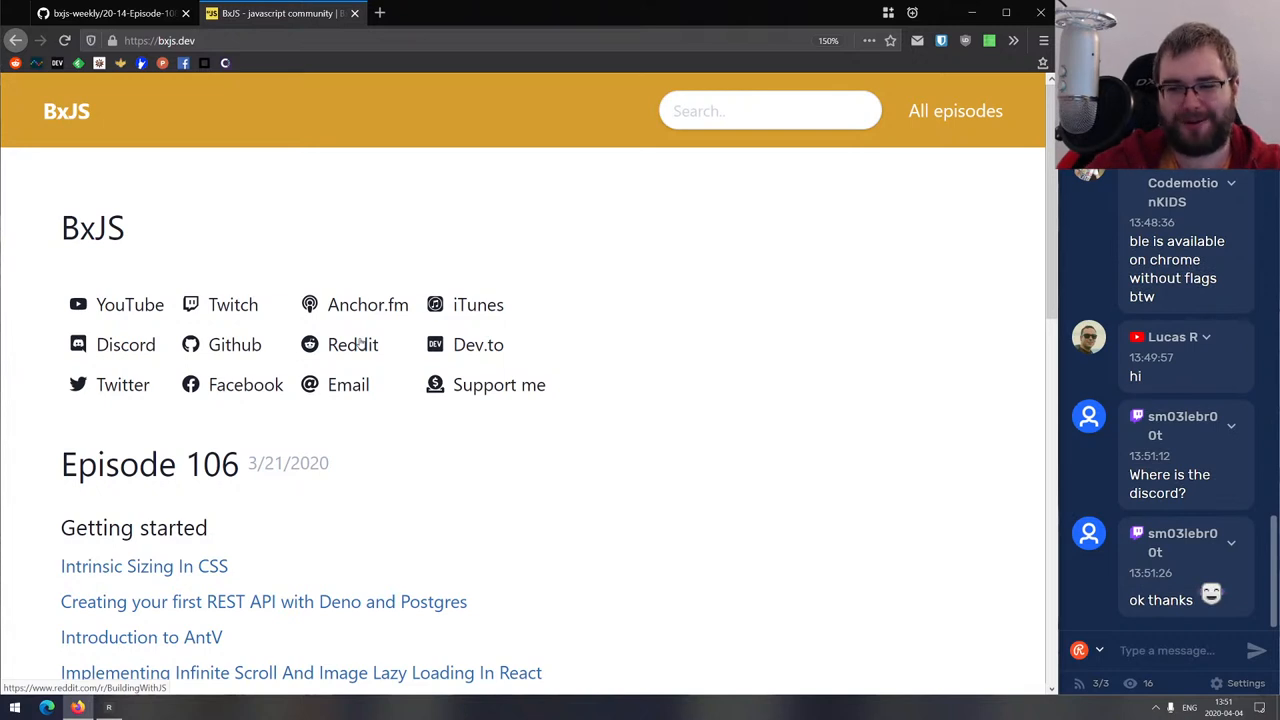
pyautogui.moveTo(352, 344)
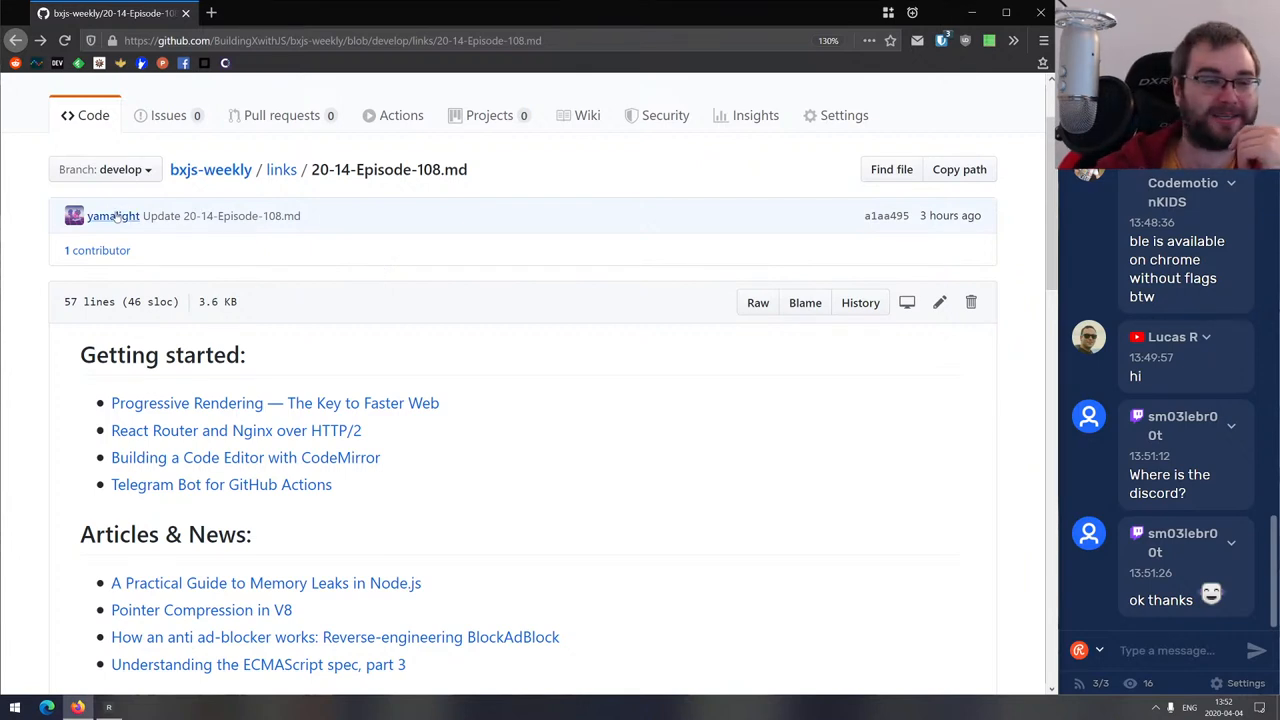
pyautogui.moveTo(100, 215)
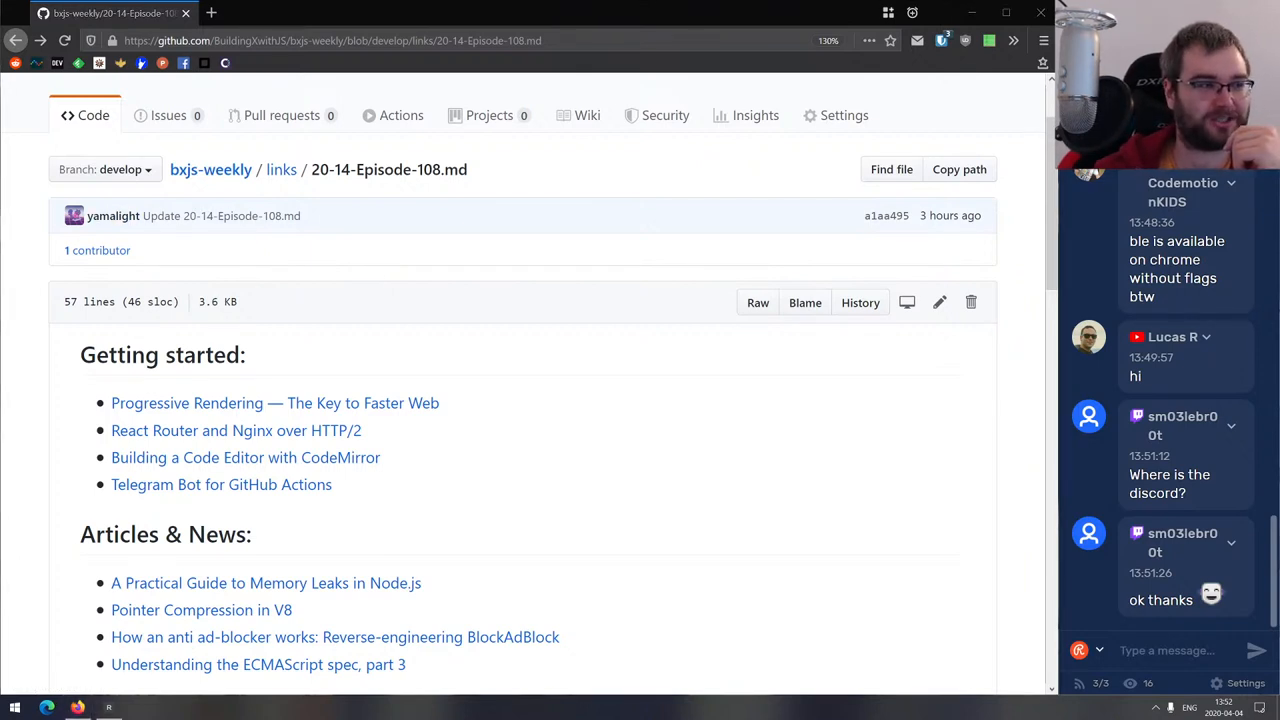